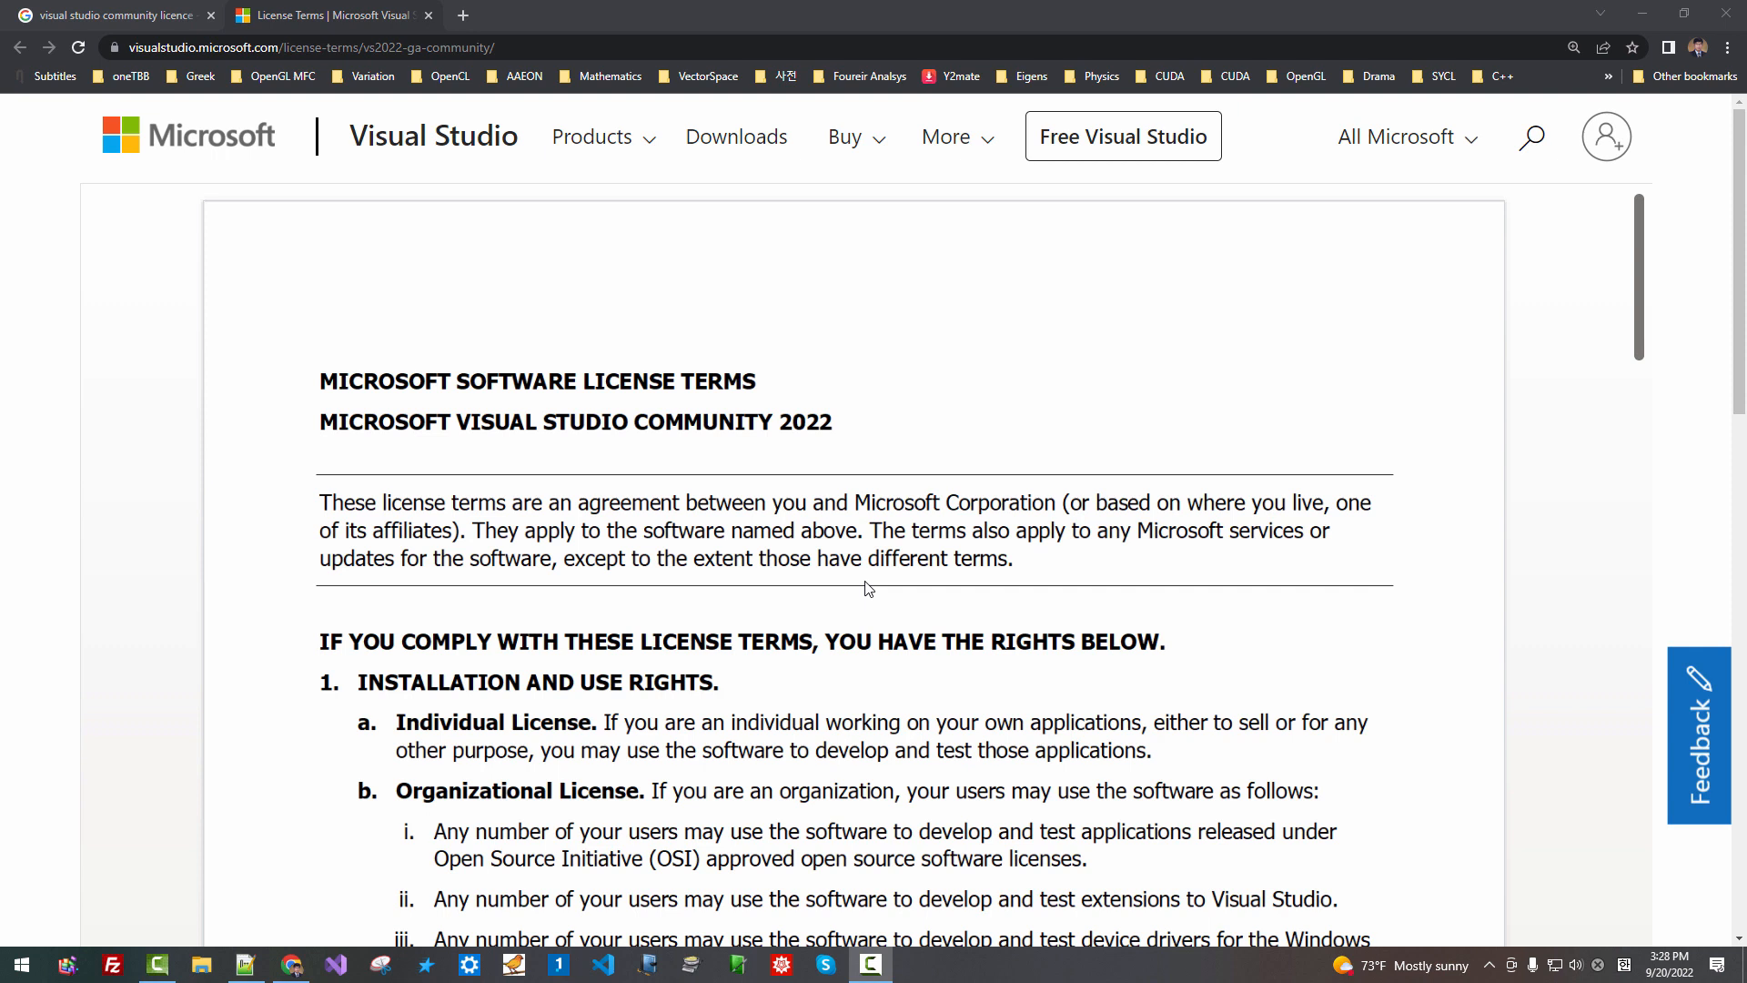
# Read through the agreement intro and the Individual License installation and use rights clauses
pyautogui.moveTo(318, 380); pyautogui.dragTo(617, 380)
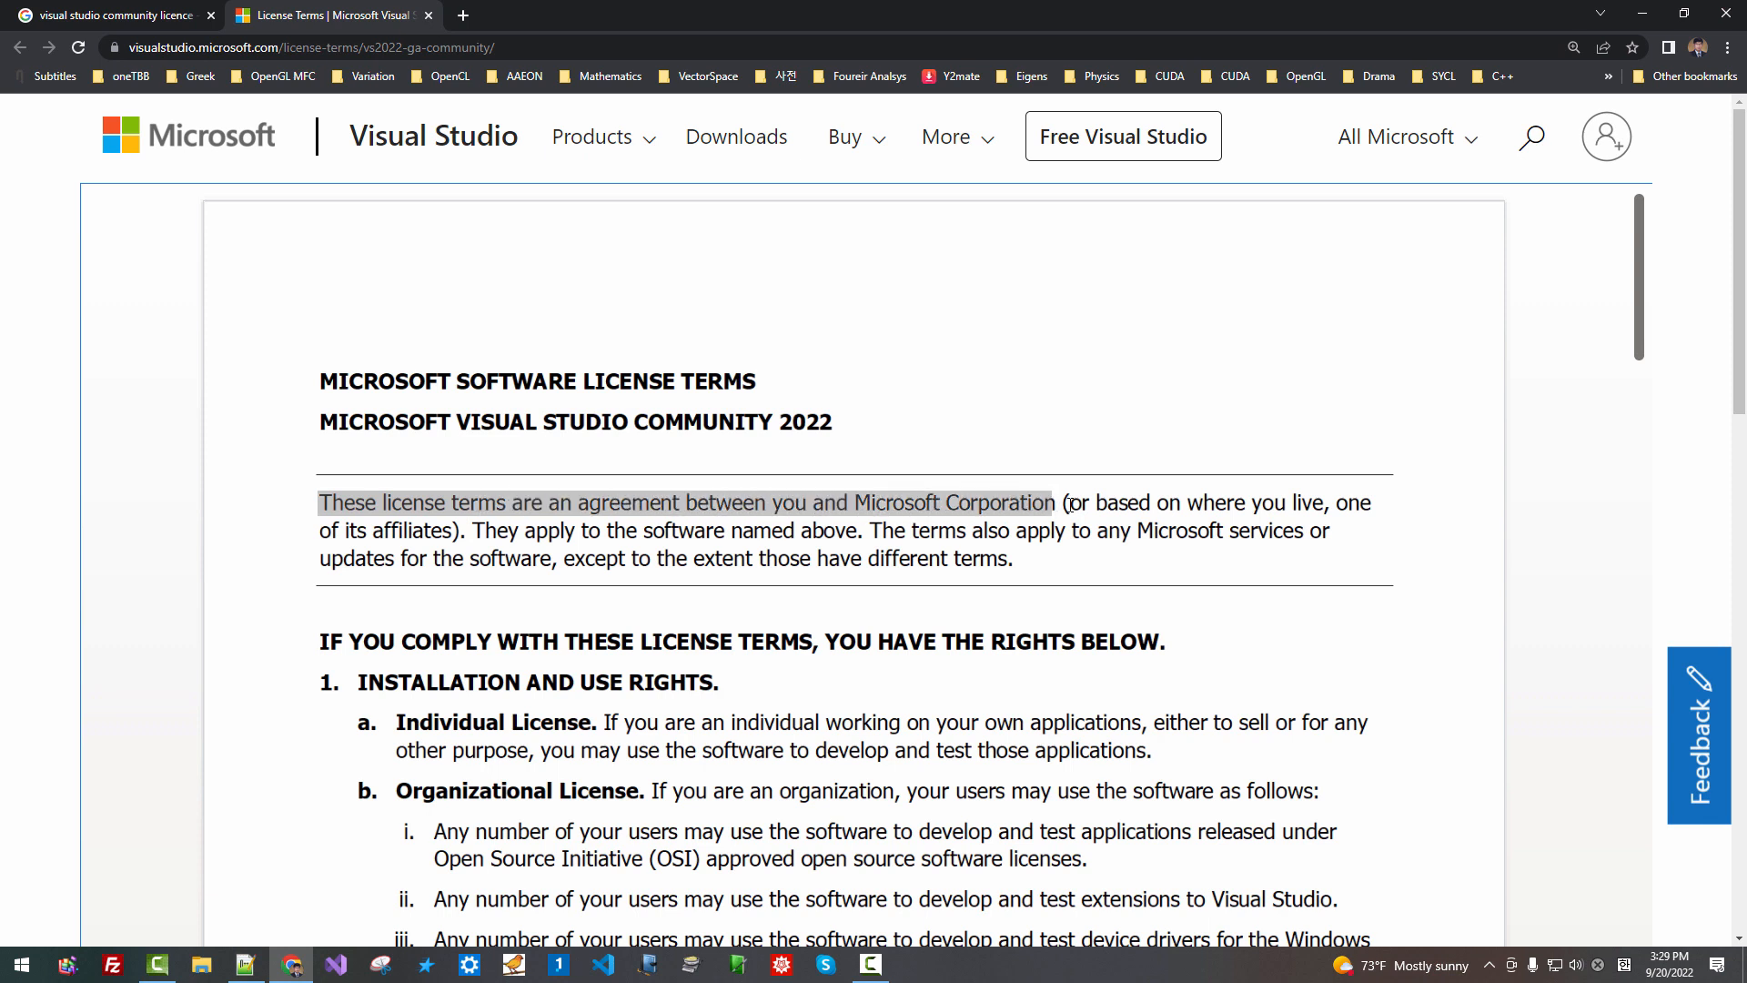
pyautogui.moveTo(1065, 502); pyautogui.dragTo(1312, 502)
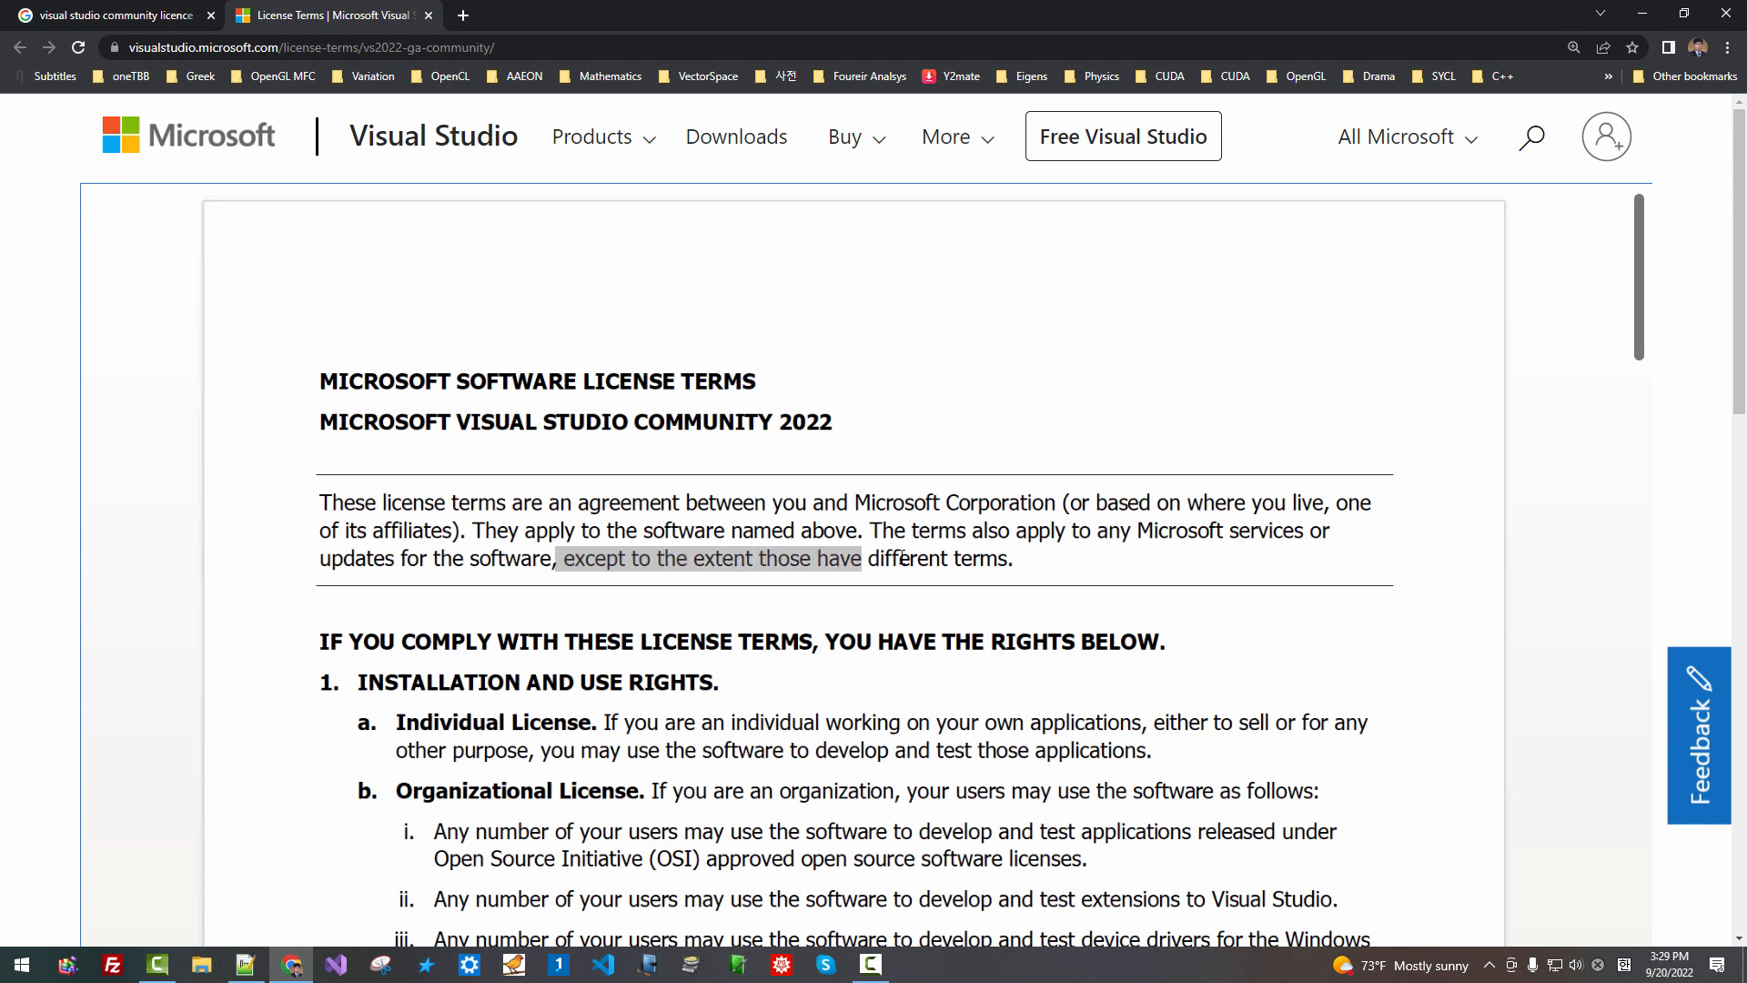
pyautogui.scroll(-3)
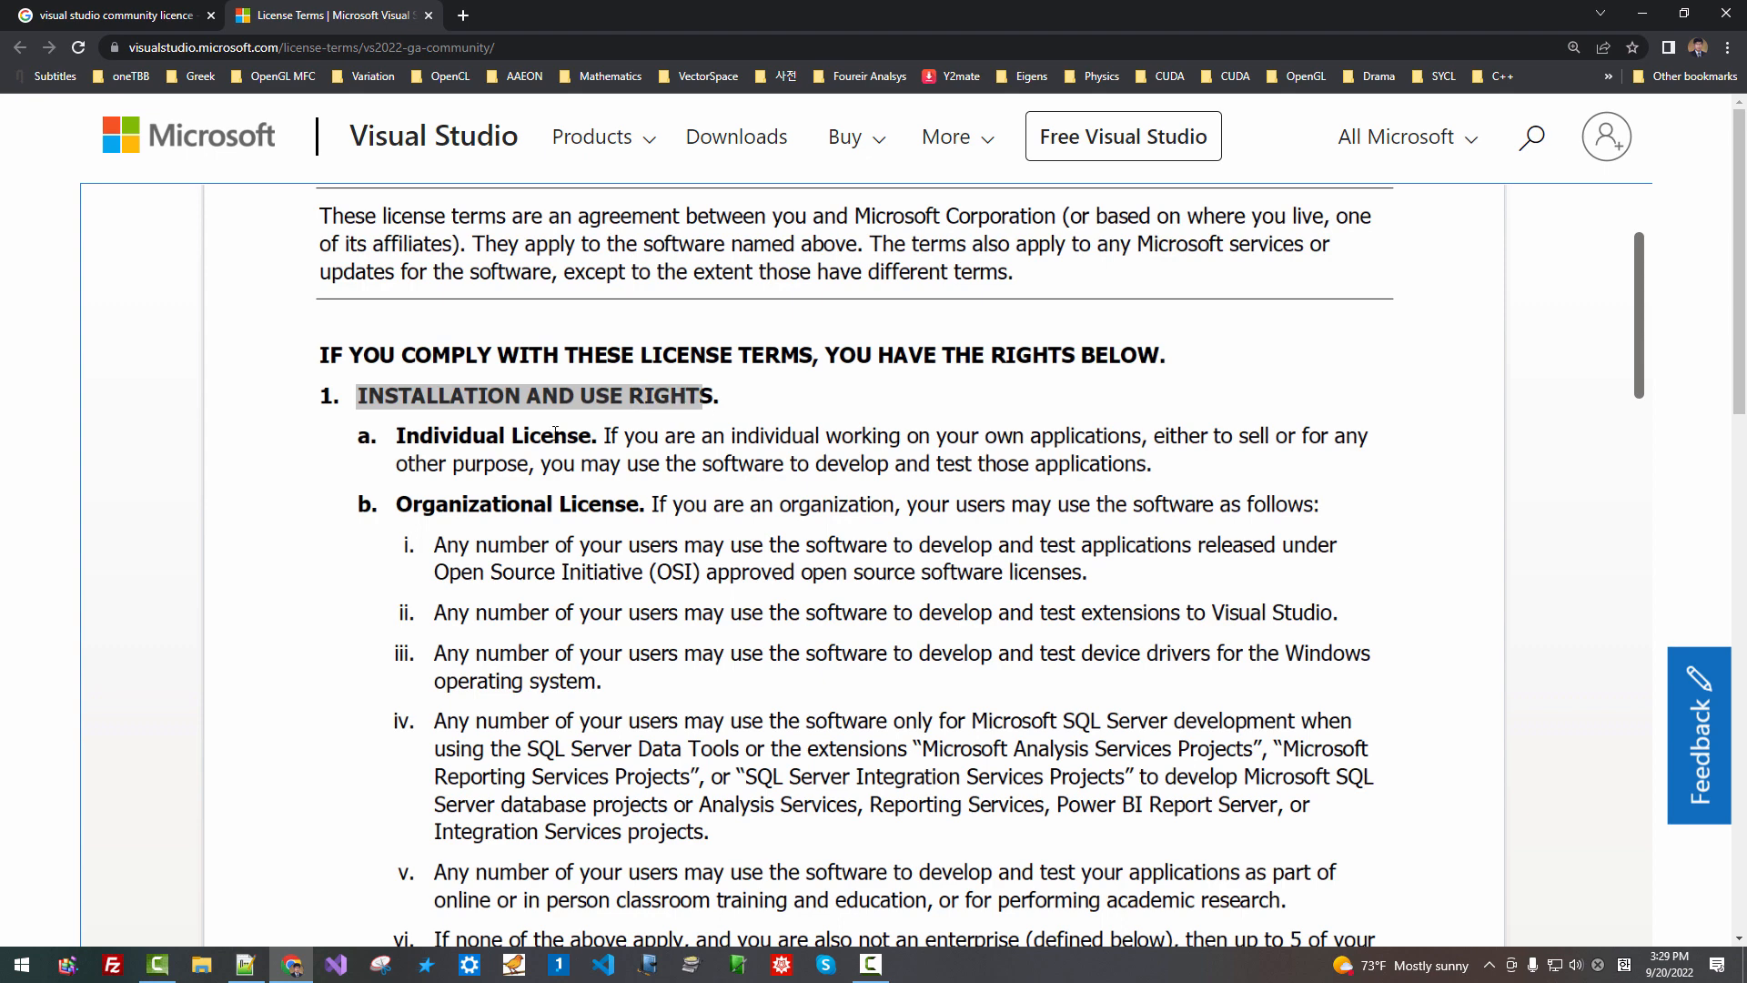
pyautogui.moveTo(597, 435); pyautogui.dragTo(732, 435)
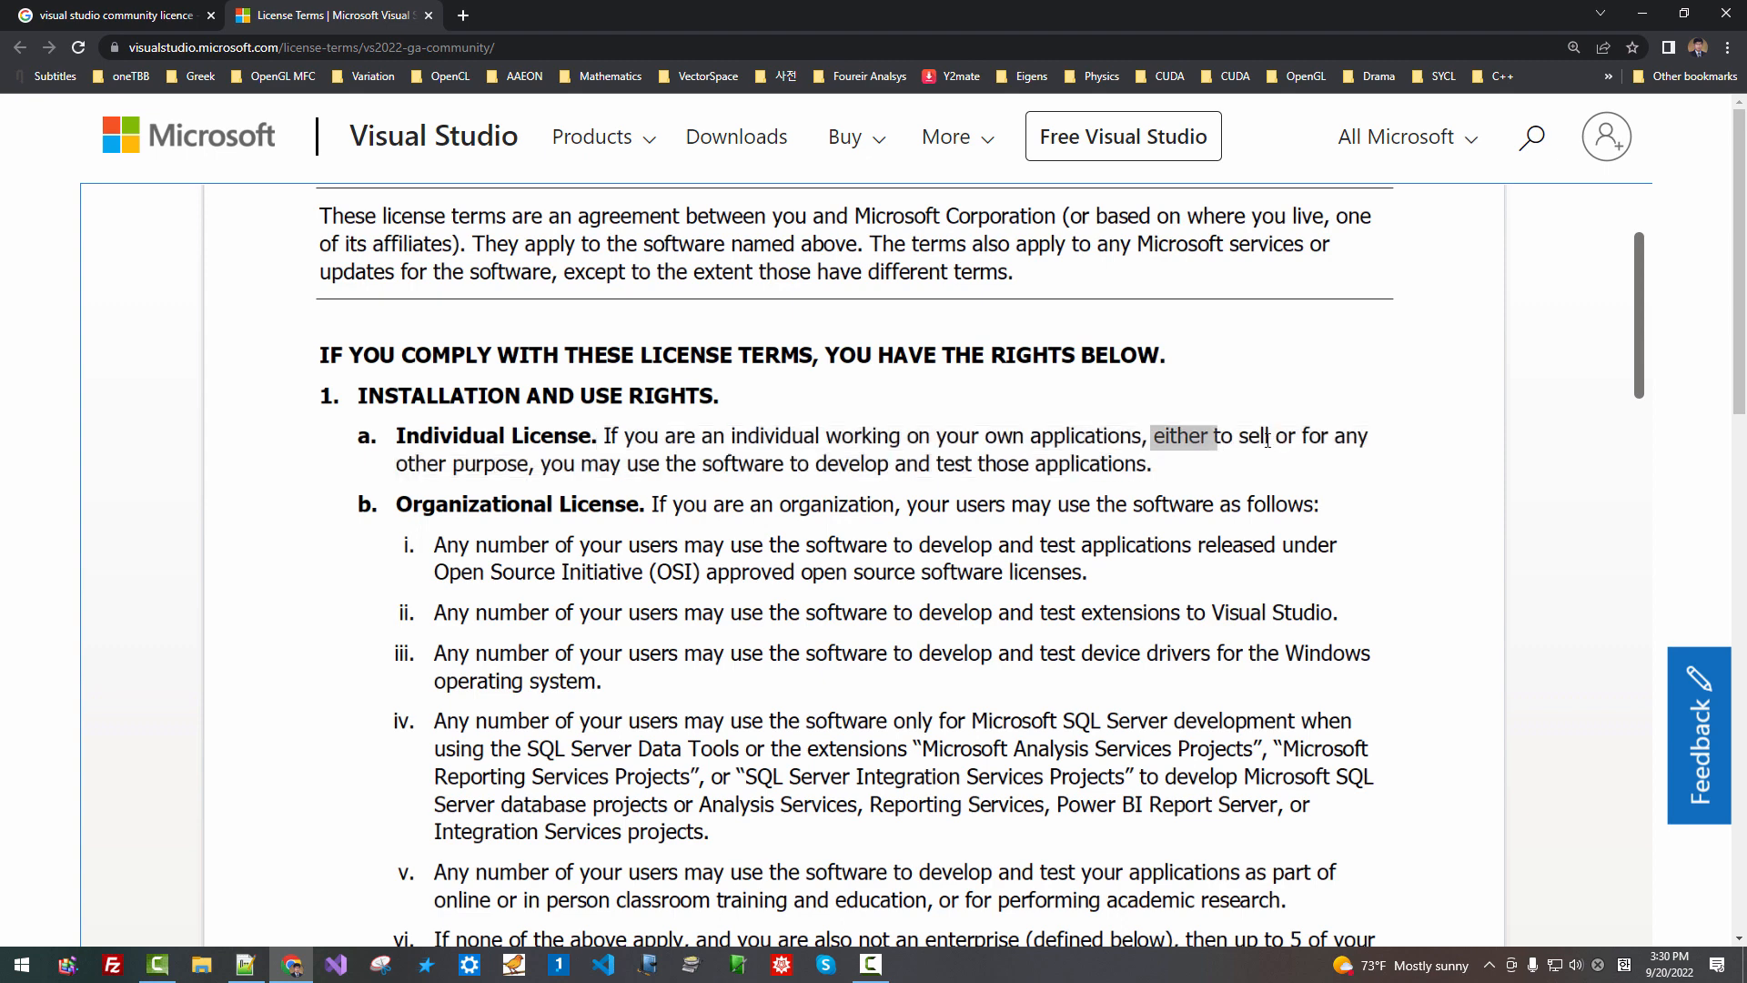
pyautogui.moveTo(1156, 435); pyautogui.dragTo(526, 464)
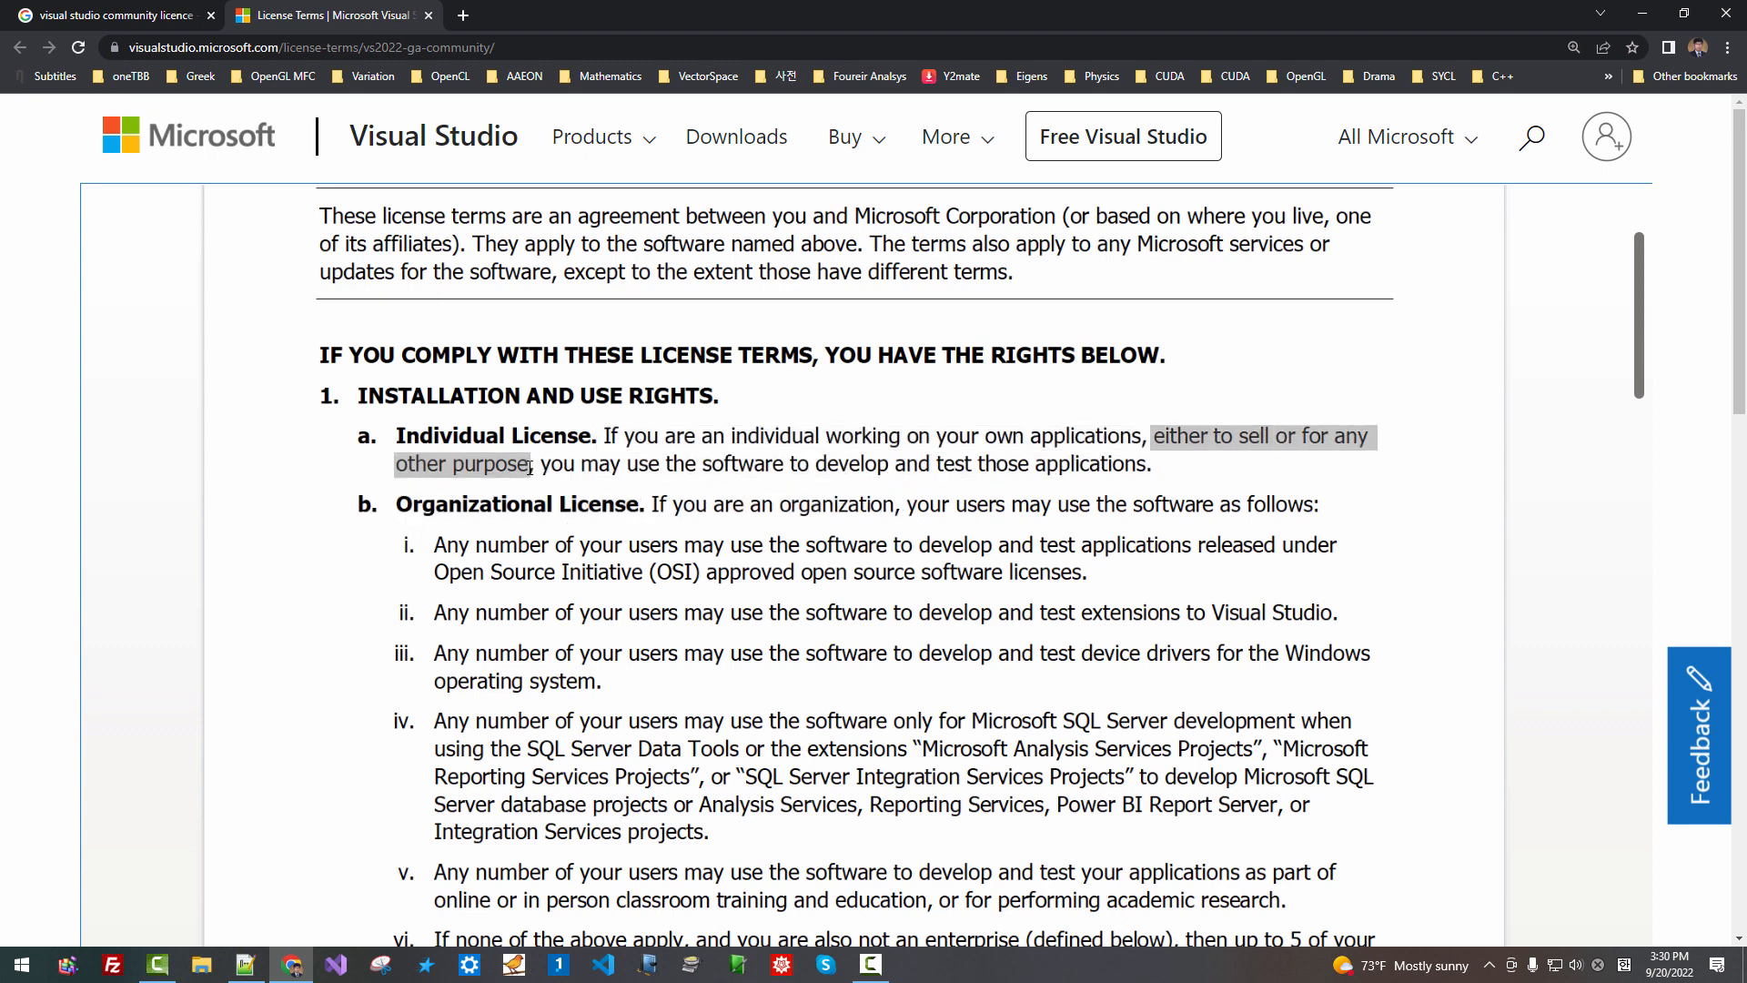
pyautogui.click(710, 438)
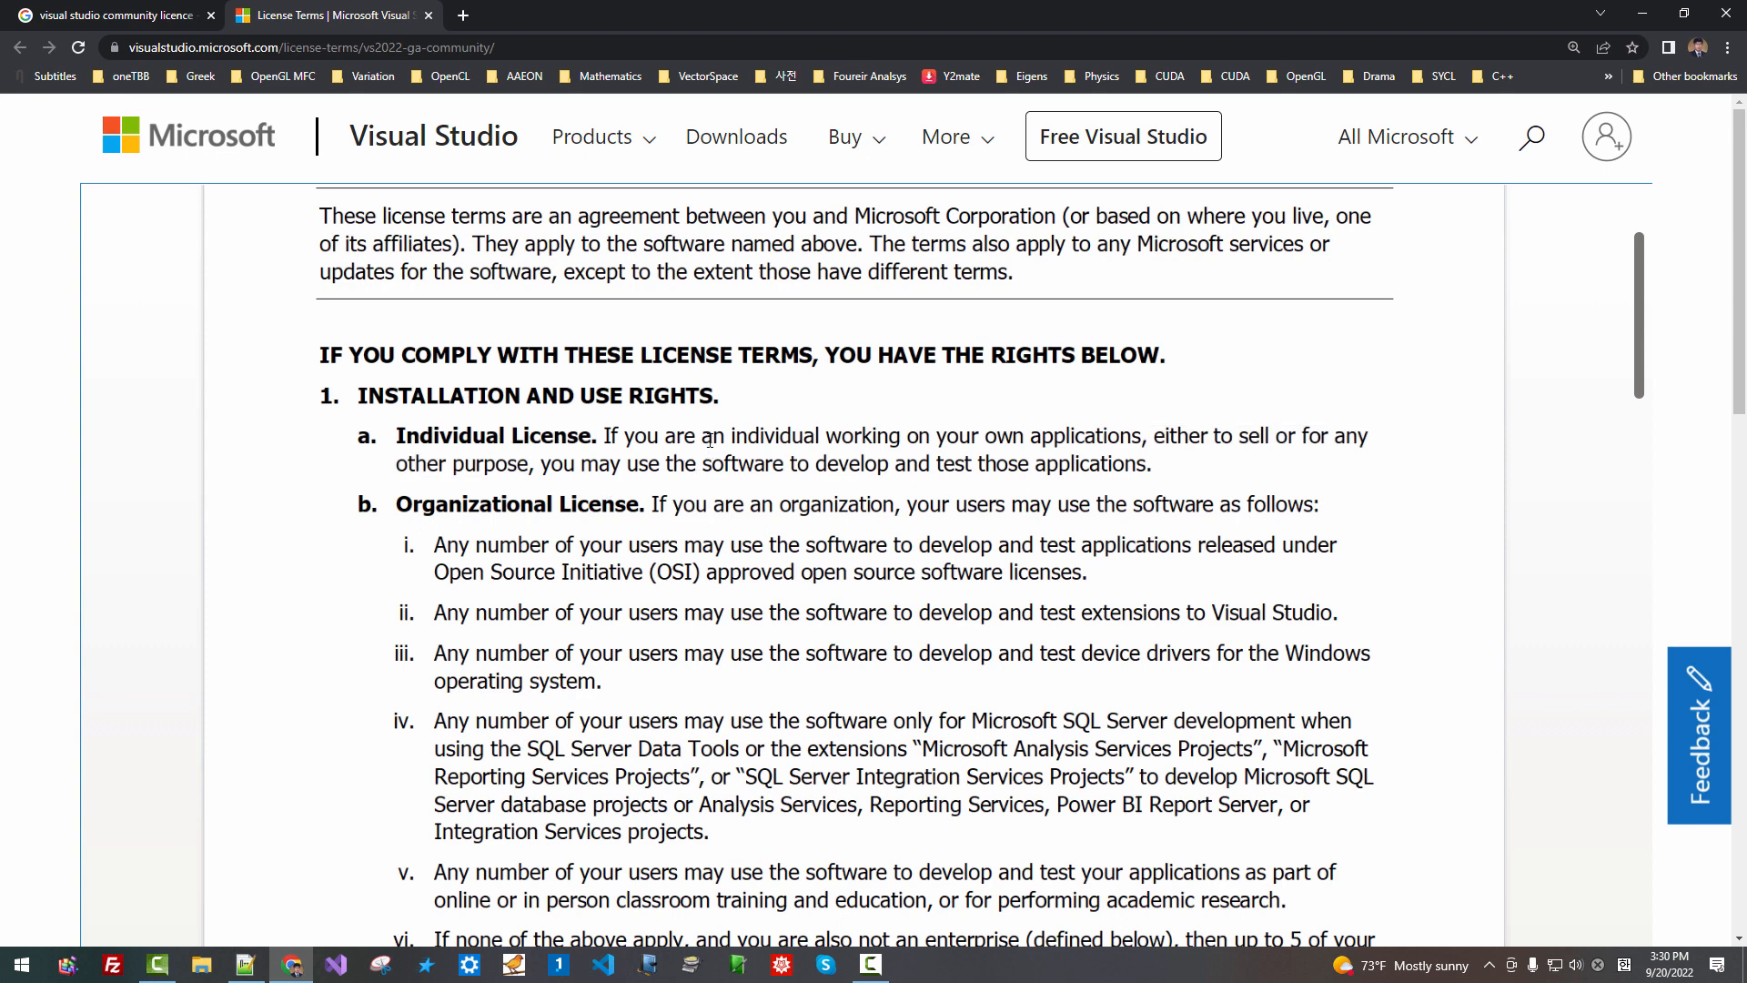
pyautogui.moveTo(699, 435); pyautogui.dragTo(1050, 435)
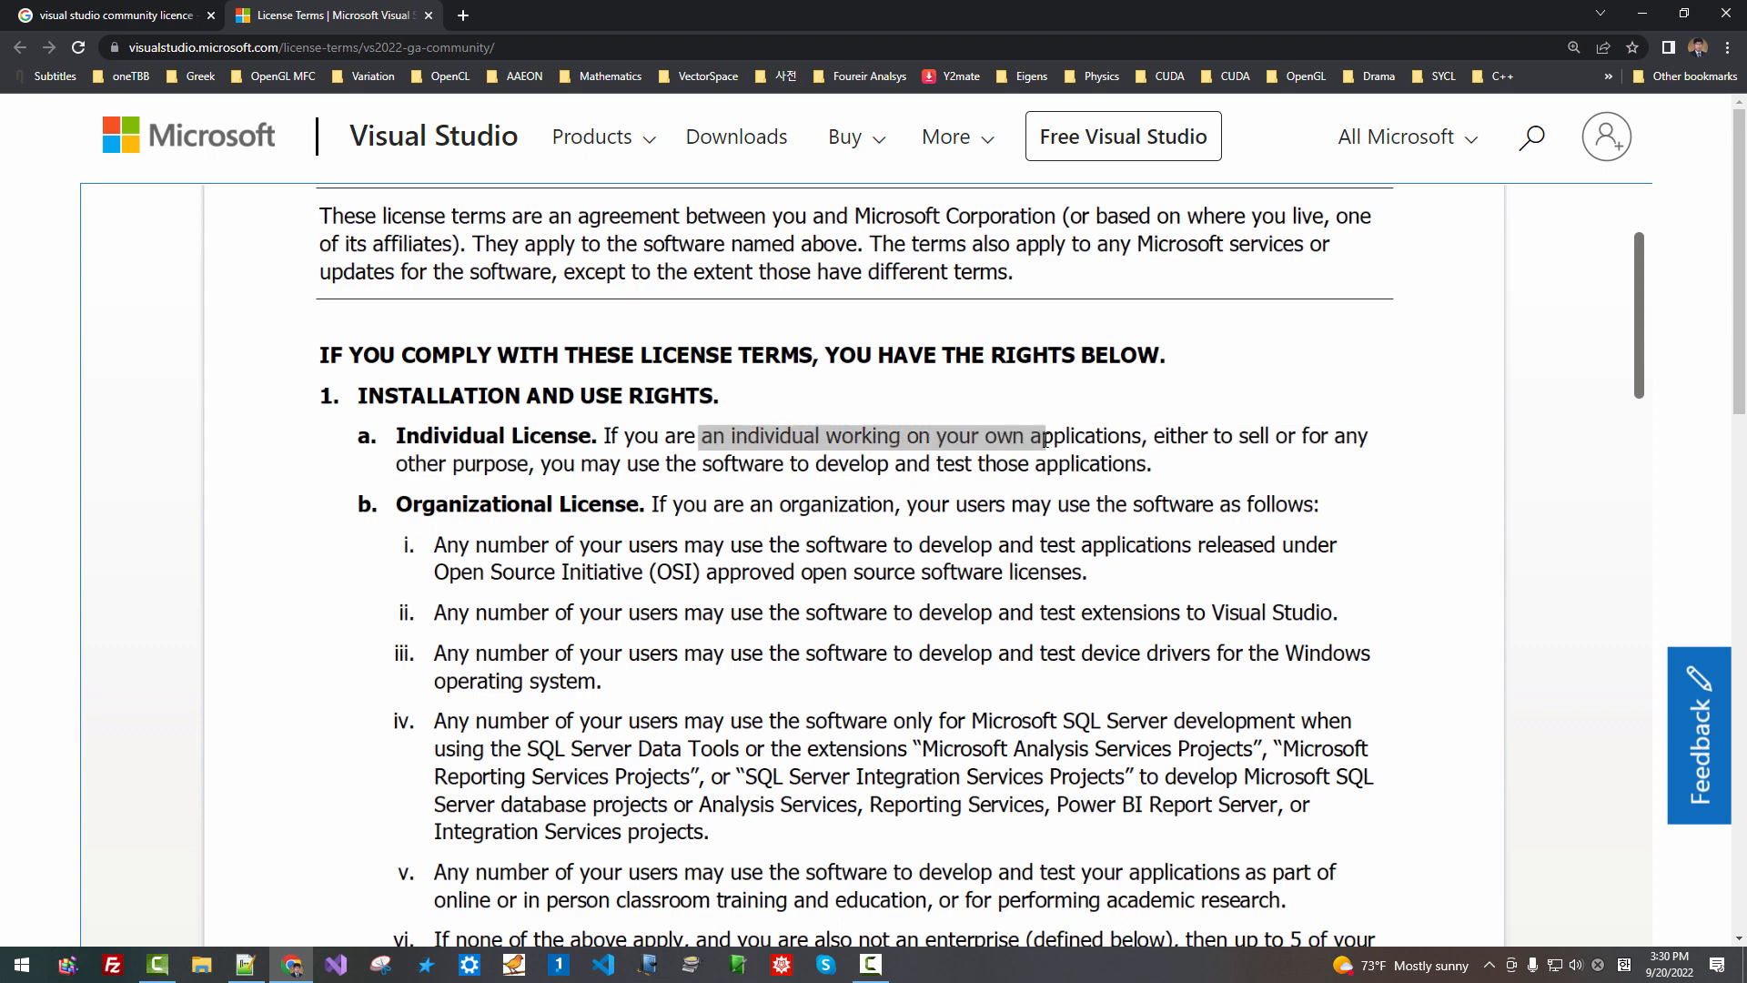
pyautogui.moveTo(1036, 435); pyautogui.dragTo(1098, 435)
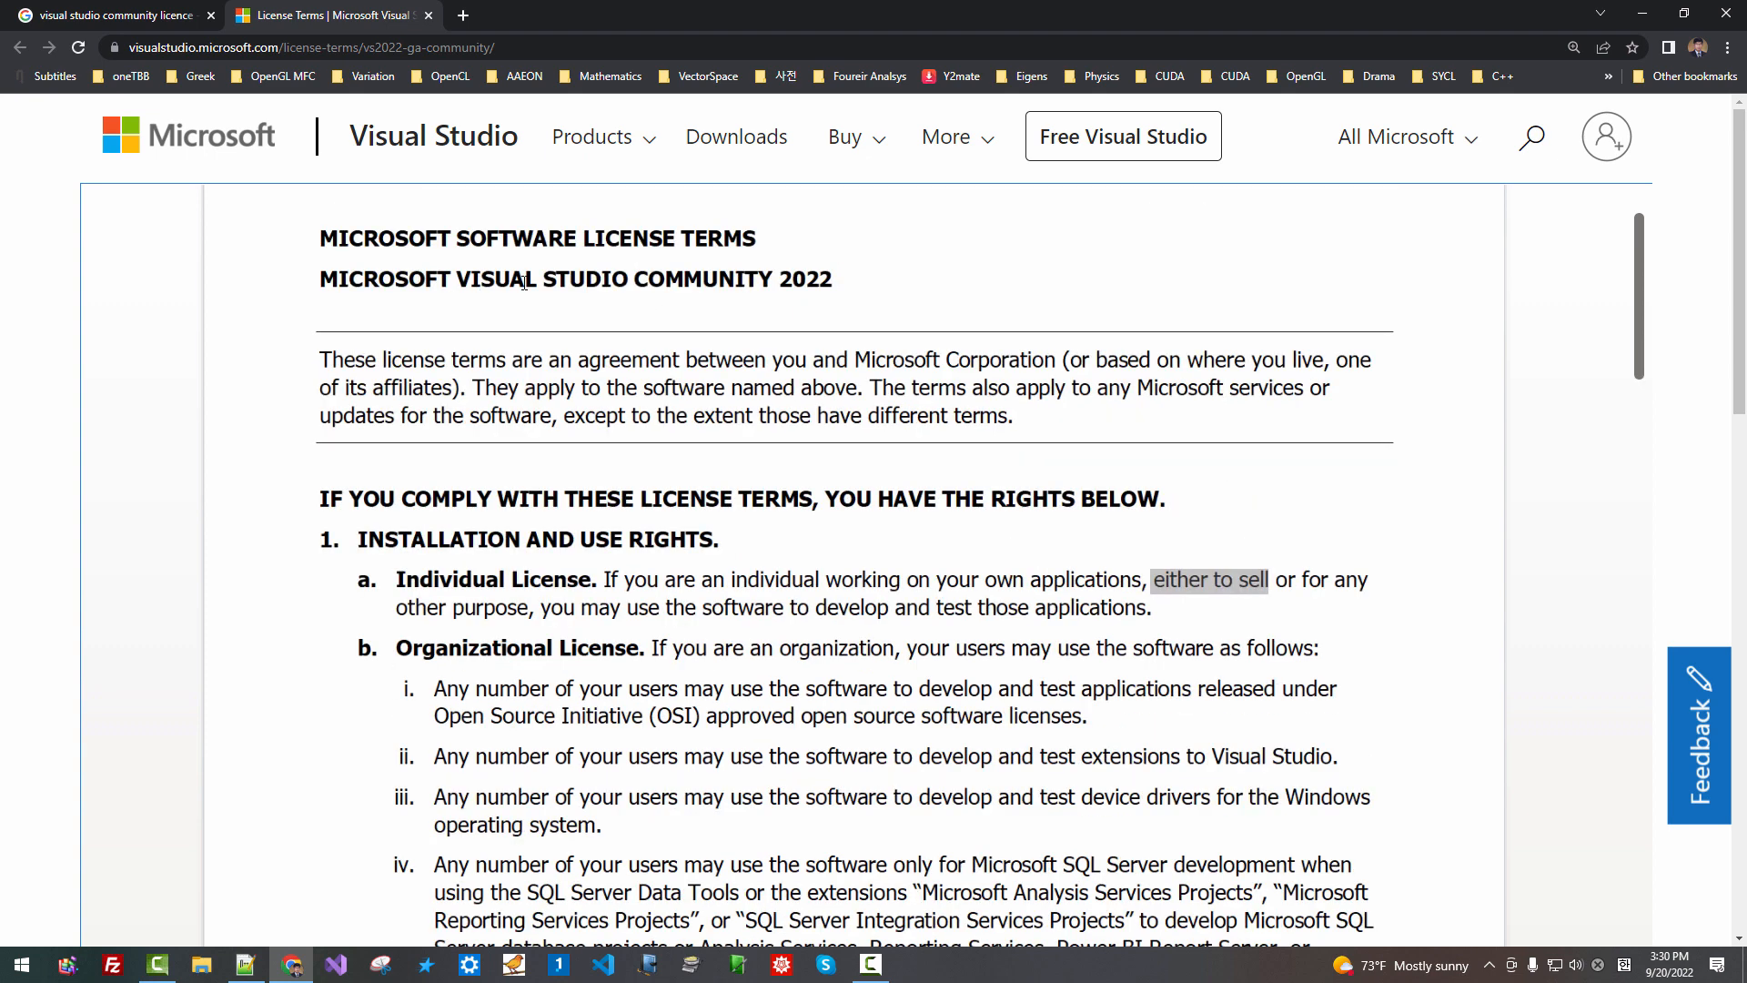
pyautogui.moveTo(405, 279); pyautogui.dragTo(791, 278)
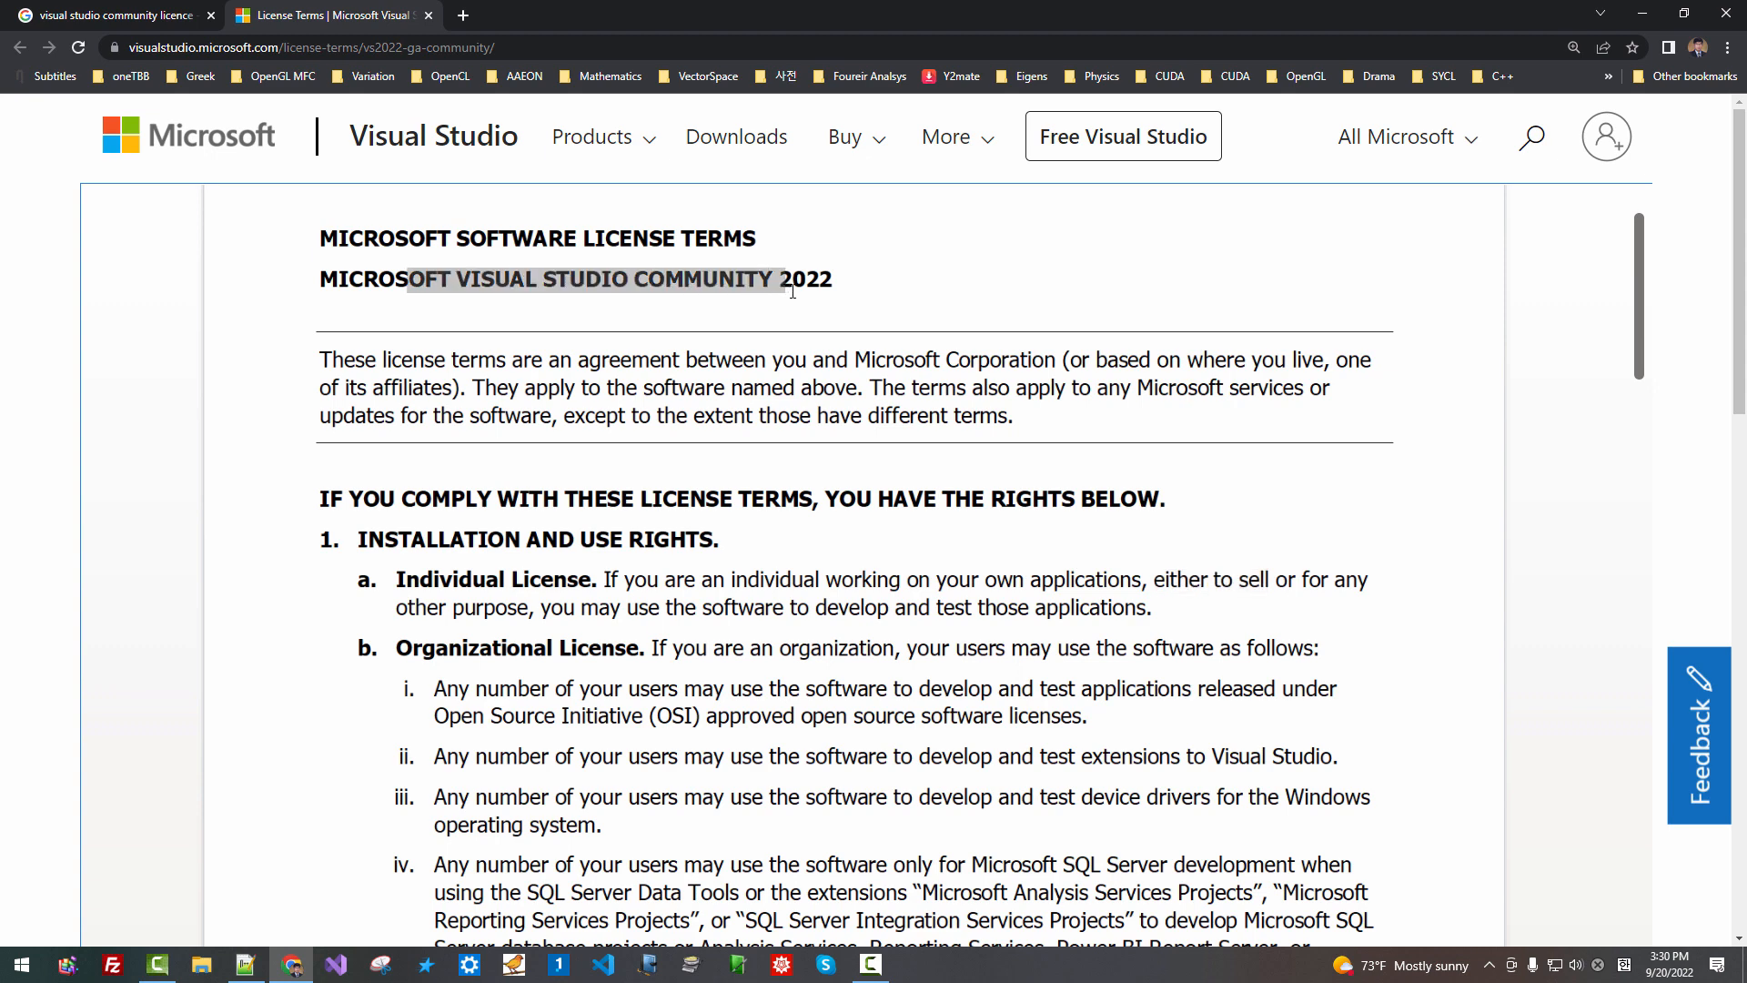
# Read the Organizational License clauses on open source, Visual Studio extensions and device drivers
pyautogui.scroll(-3)
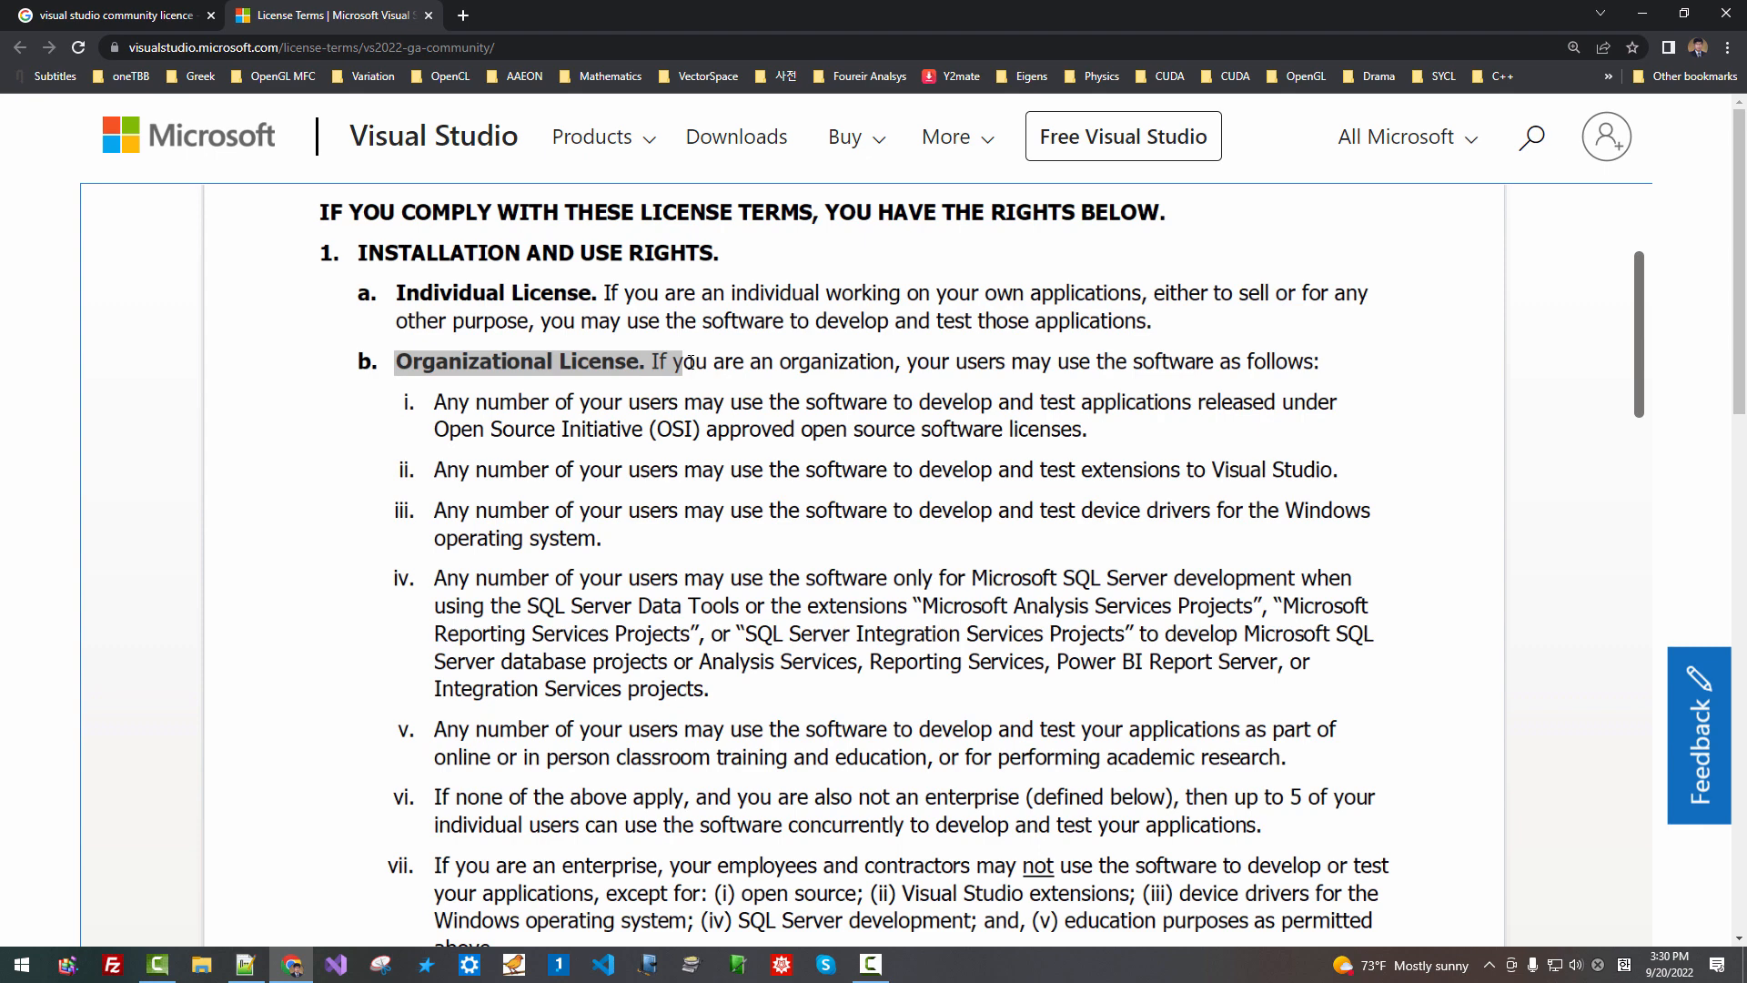
pyautogui.moveTo(687, 360); pyautogui.dragTo(1003, 360)
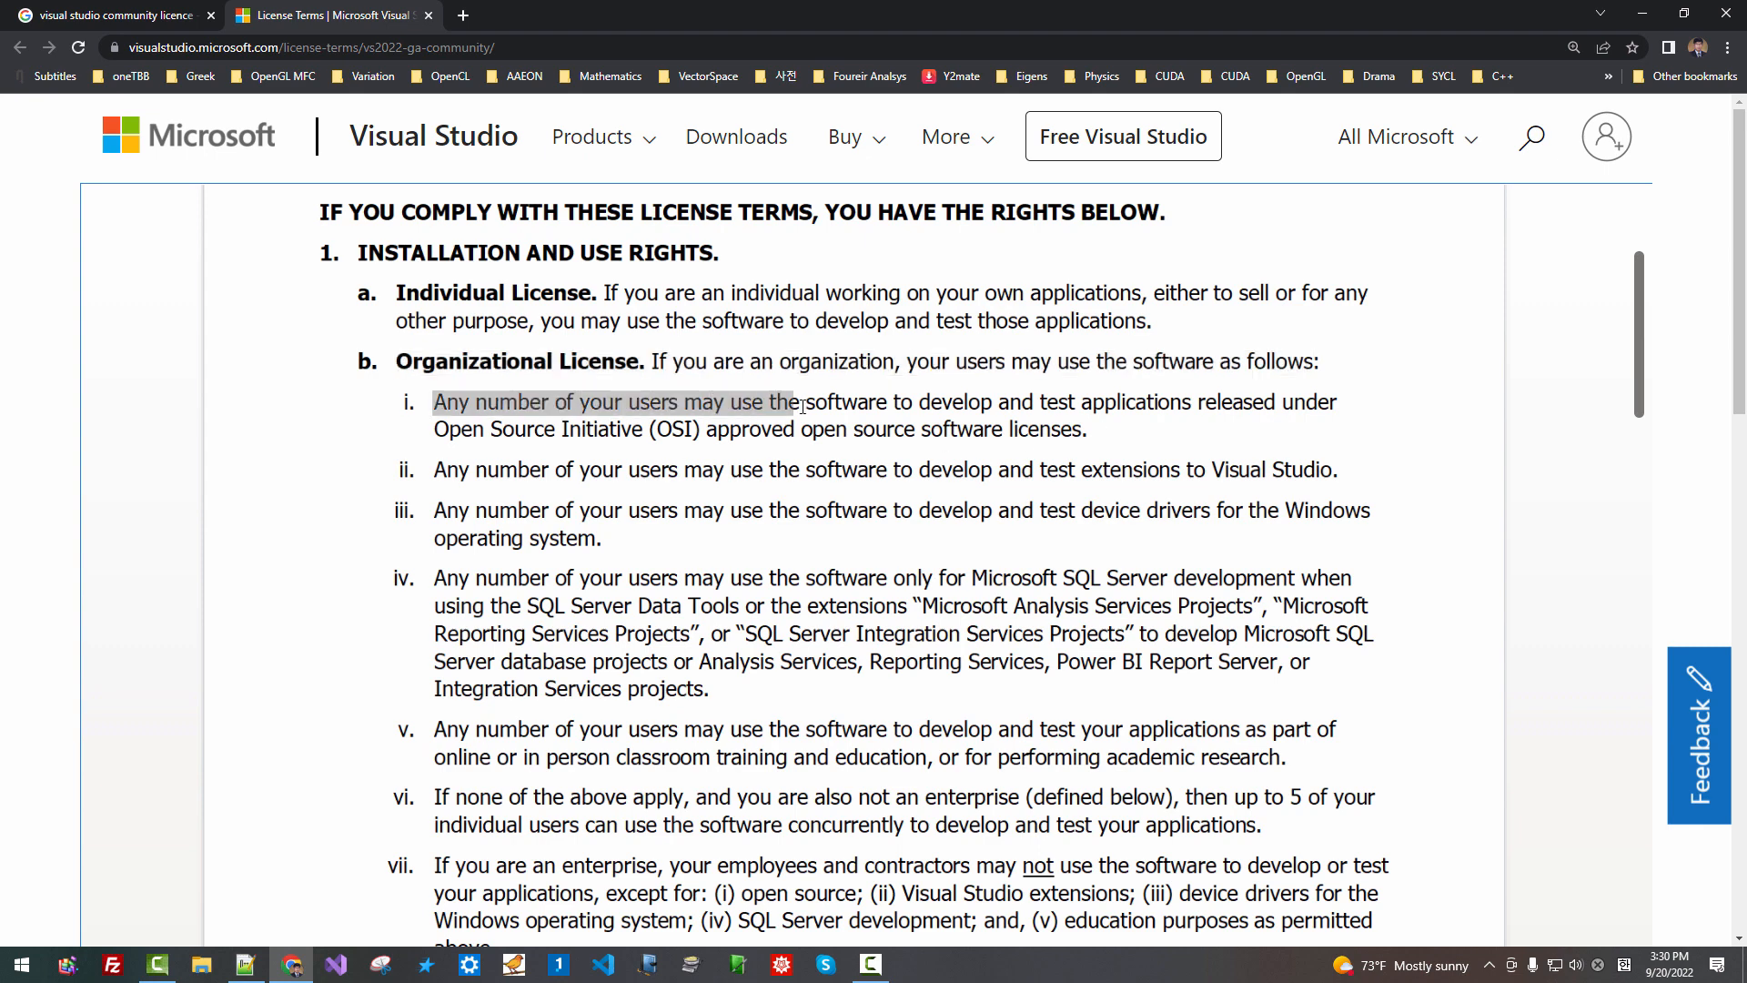
pyautogui.moveTo(796, 401); pyautogui.dragTo(998, 400)
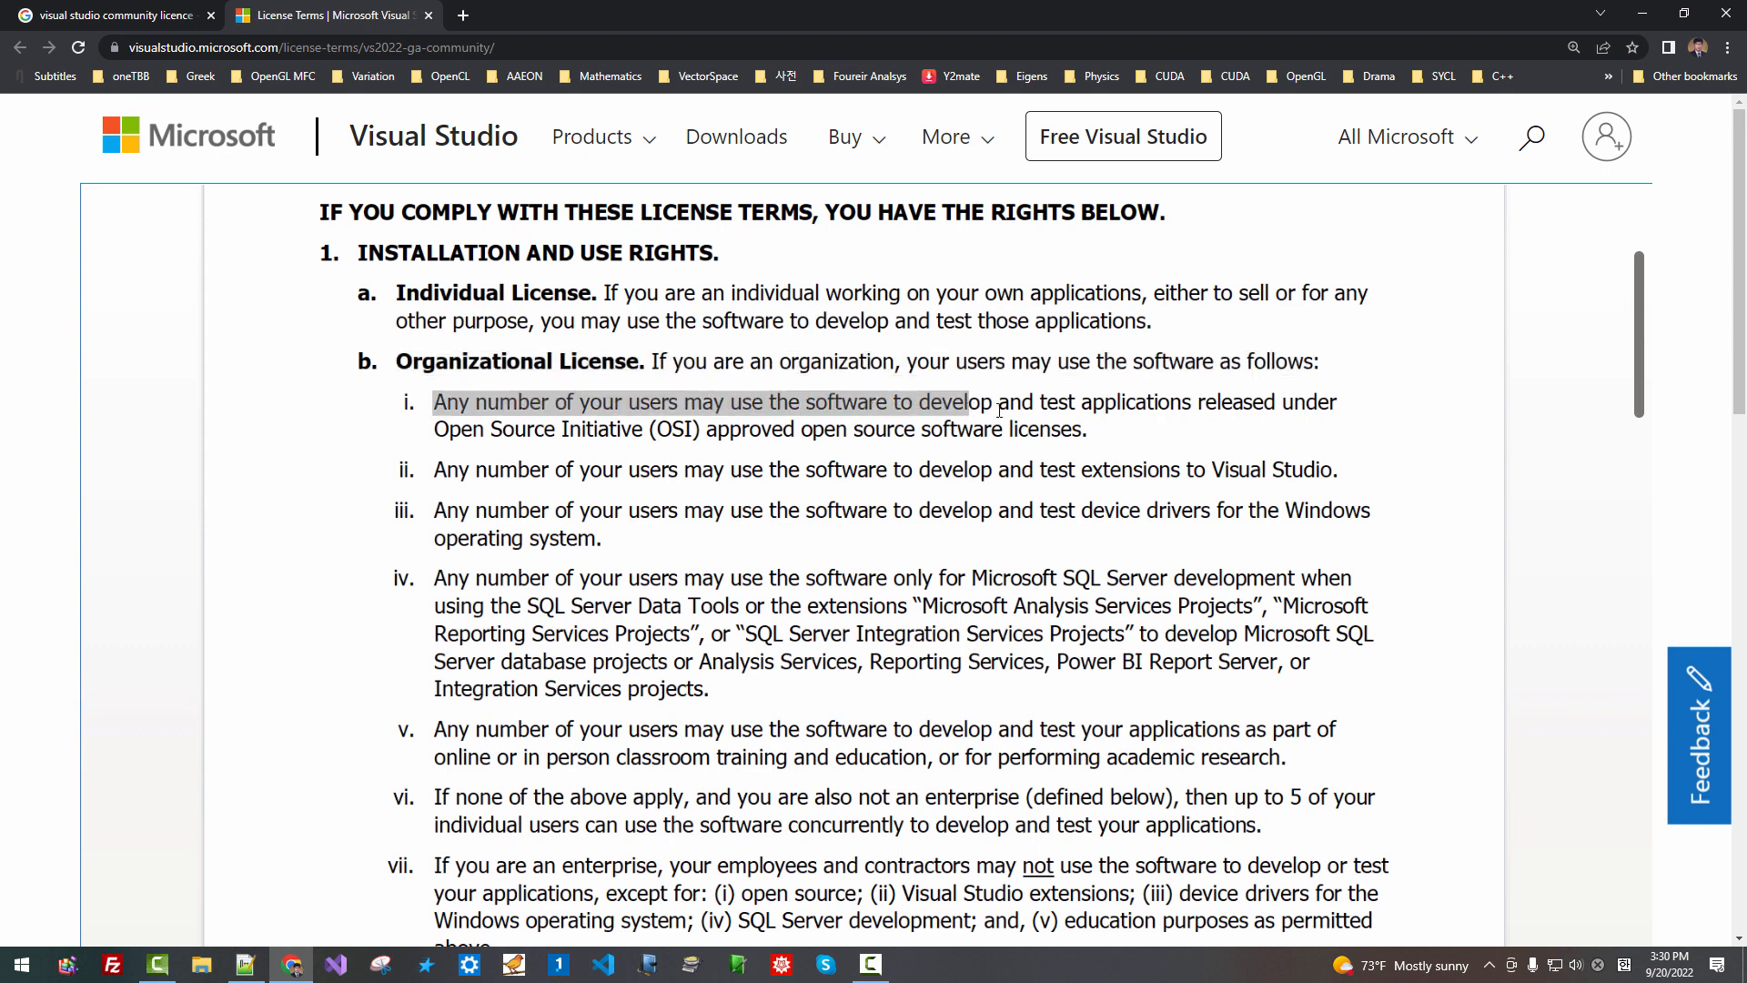
pyautogui.moveTo(998, 402); pyautogui.dragTo(1193, 403)
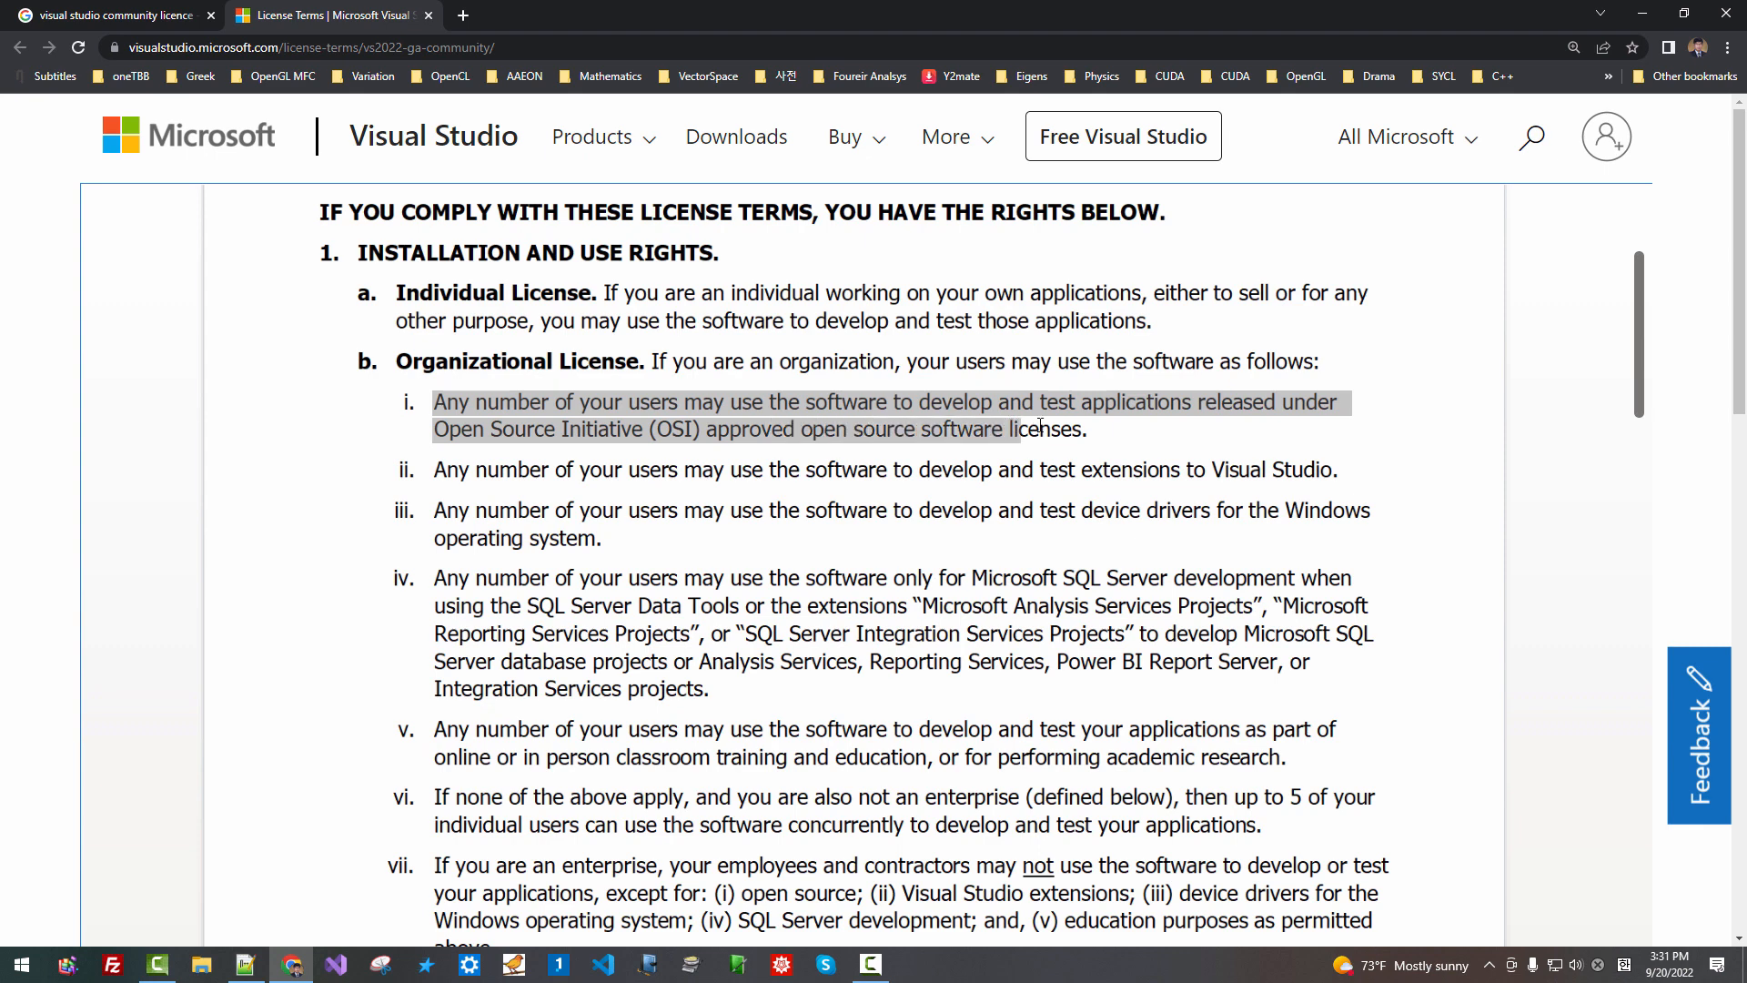
pyautogui.click(444, 469)
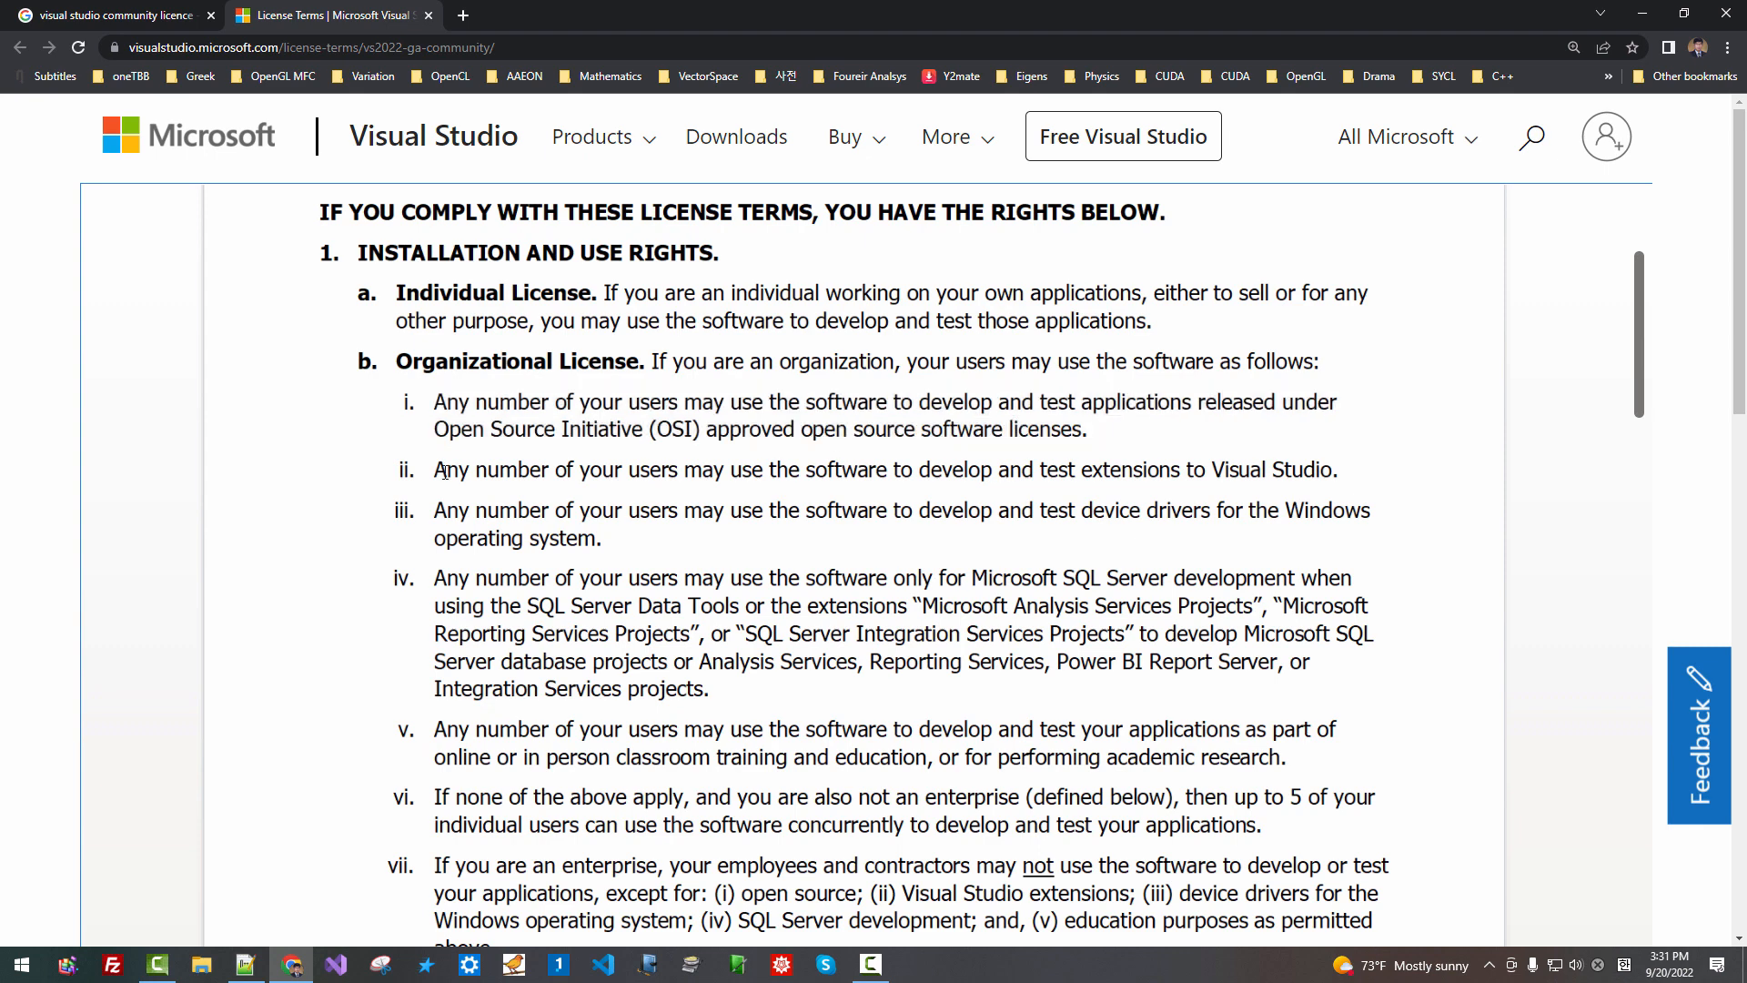
pyautogui.moveTo(435, 470); pyautogui.dragTo(768, 469)
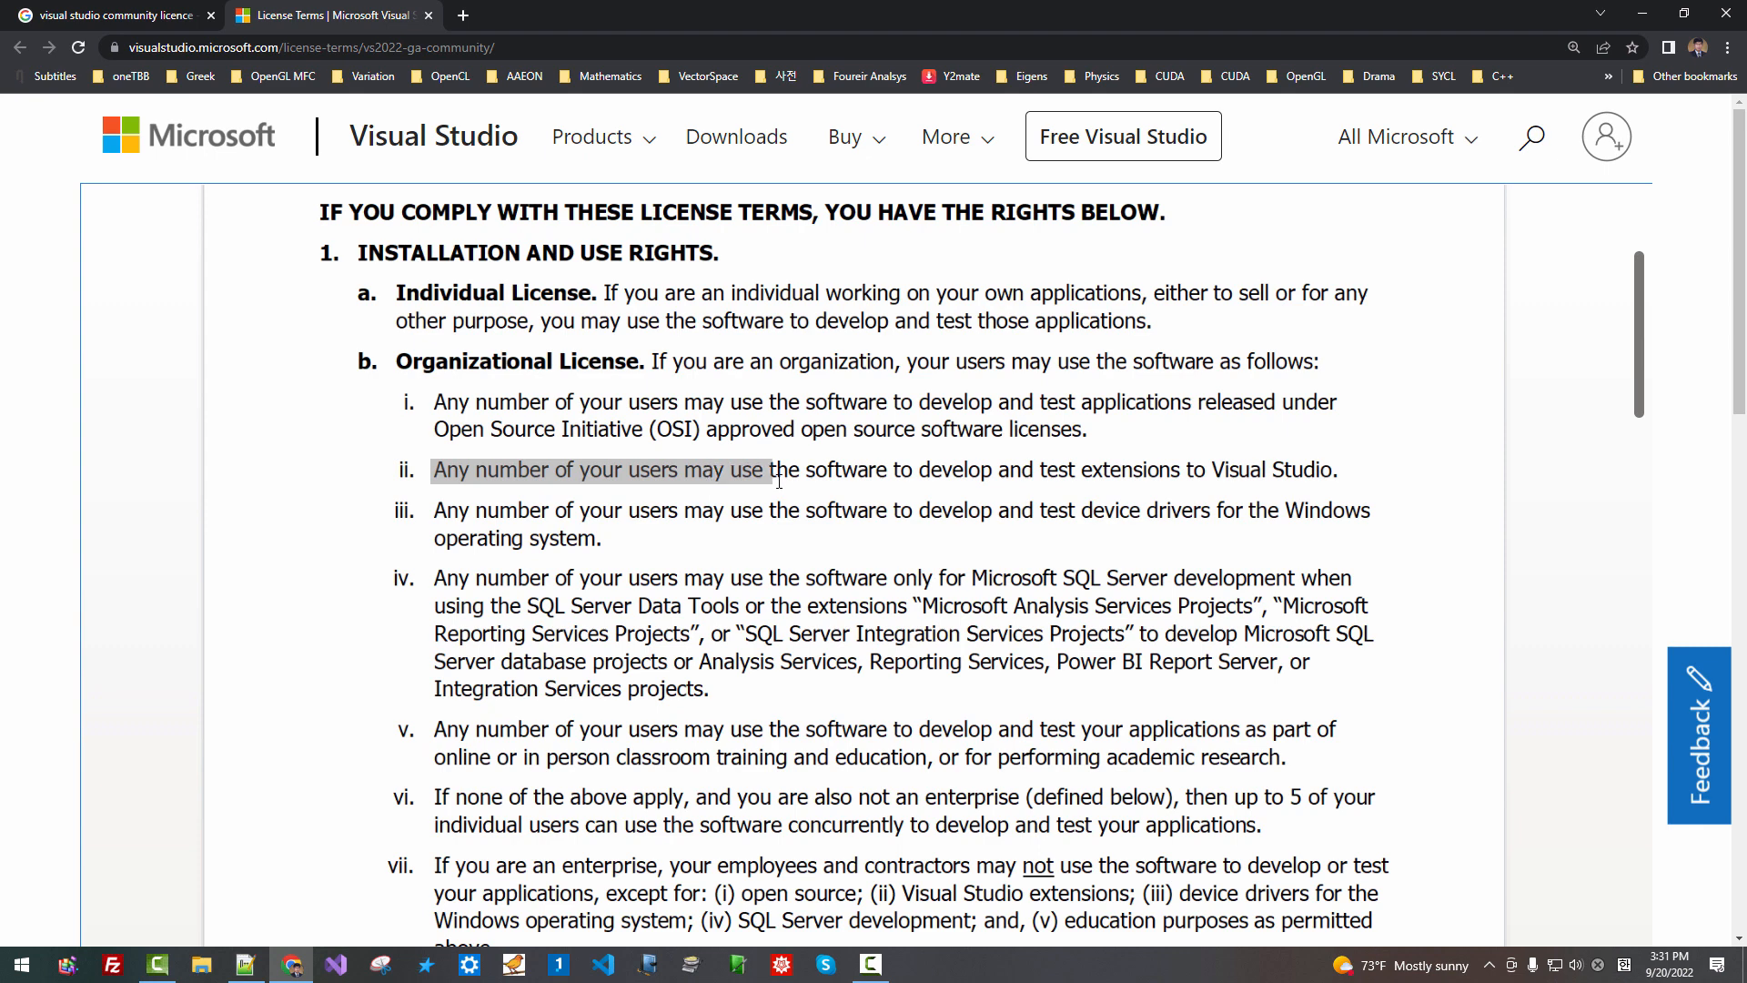
pyautogui.moveTo(766, 470); pyautogui.dragTo(1014, 469)
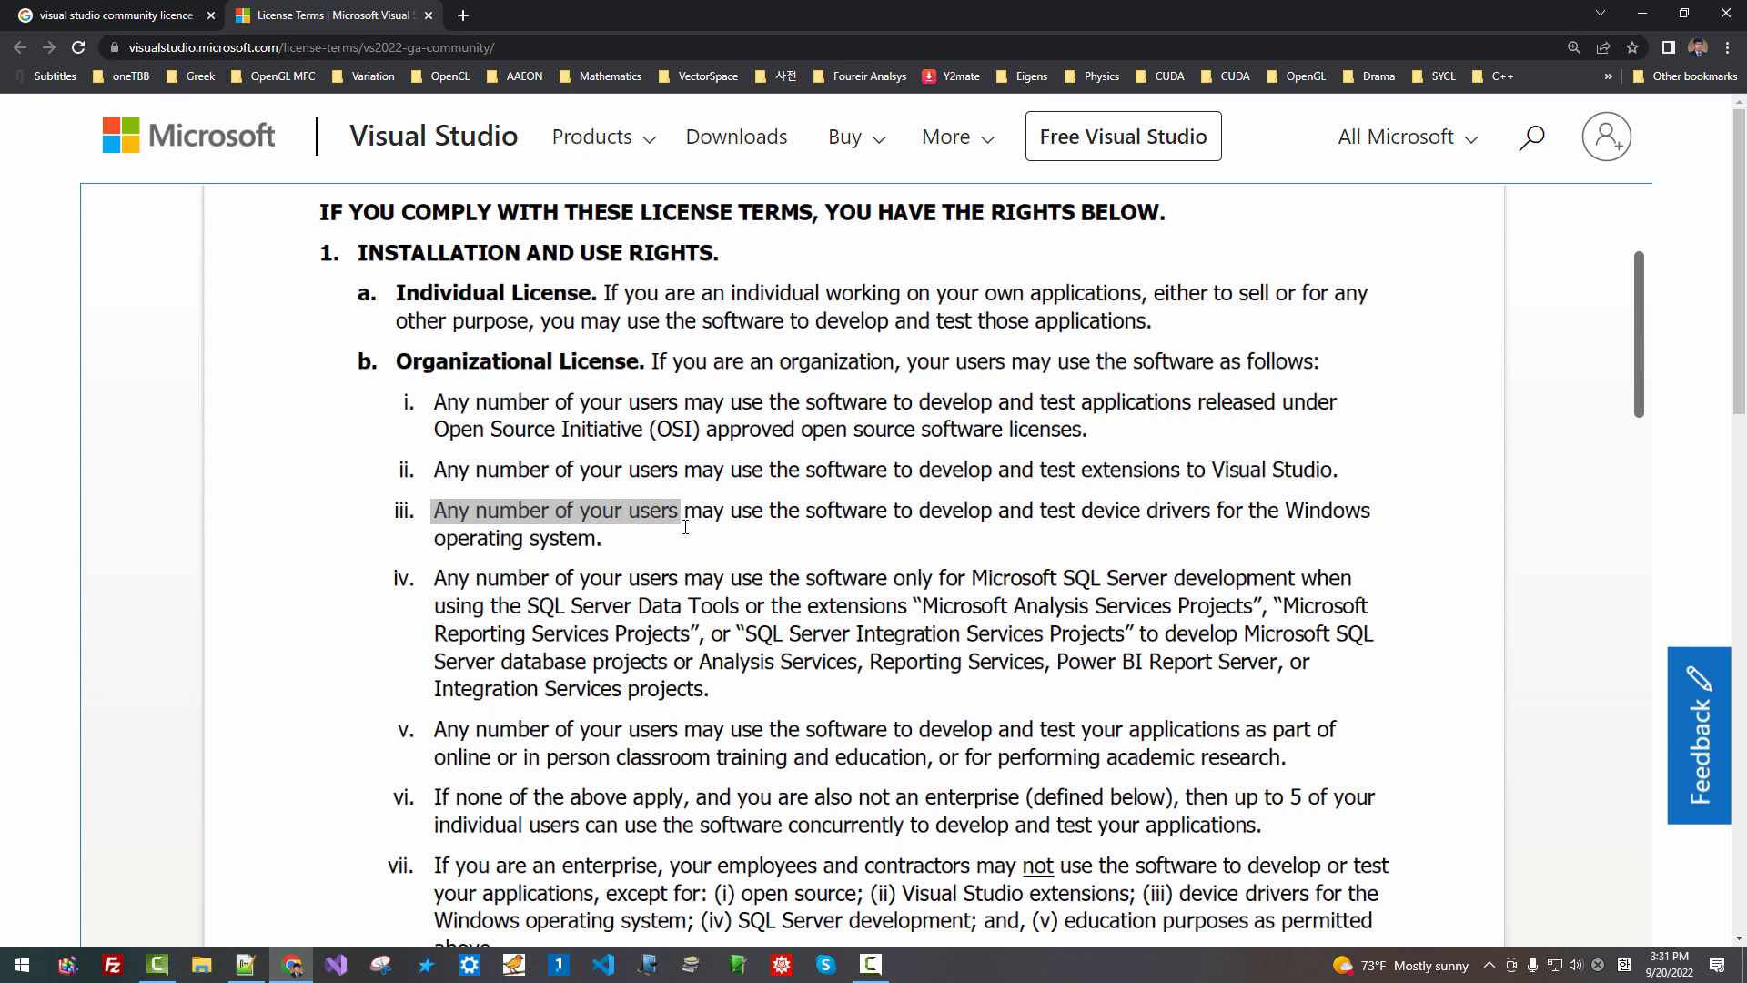
pyautogui.moveTo(681, 510); pyautogui.dragTo(899, 510)
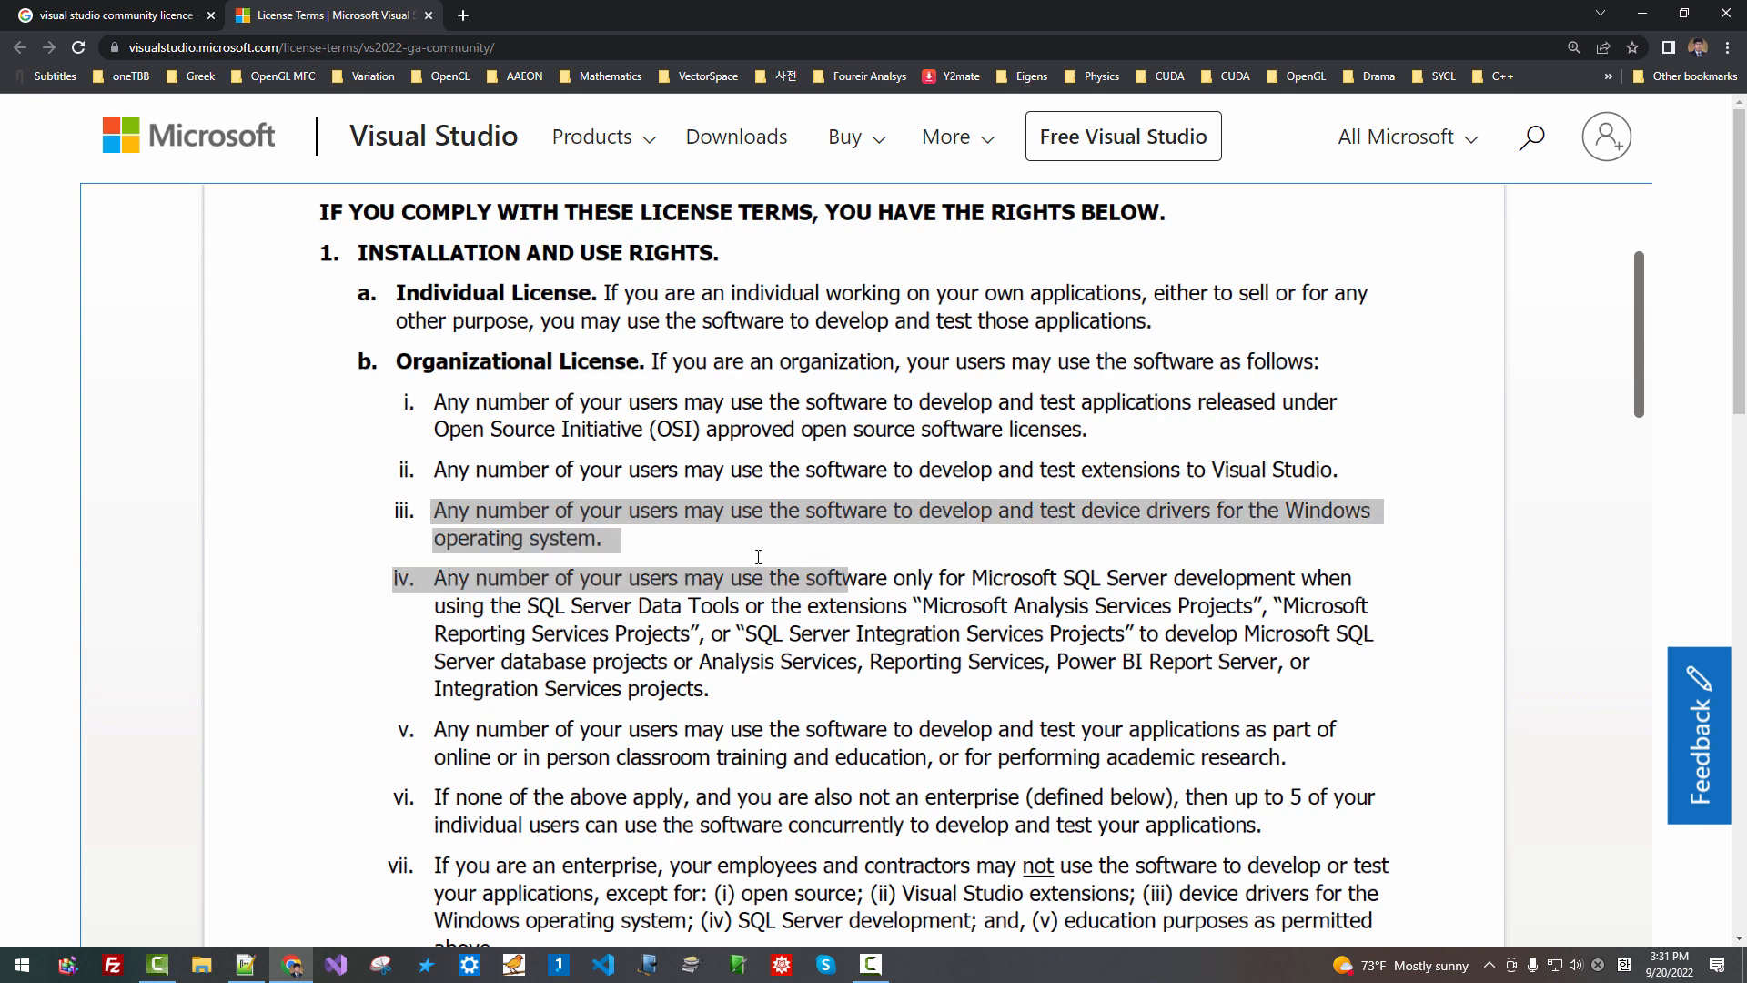
# Read the non-enterprise organization clause allowing up to 5 concurrent users and the enterprise exceptions
pyautogui.scroll(-3)
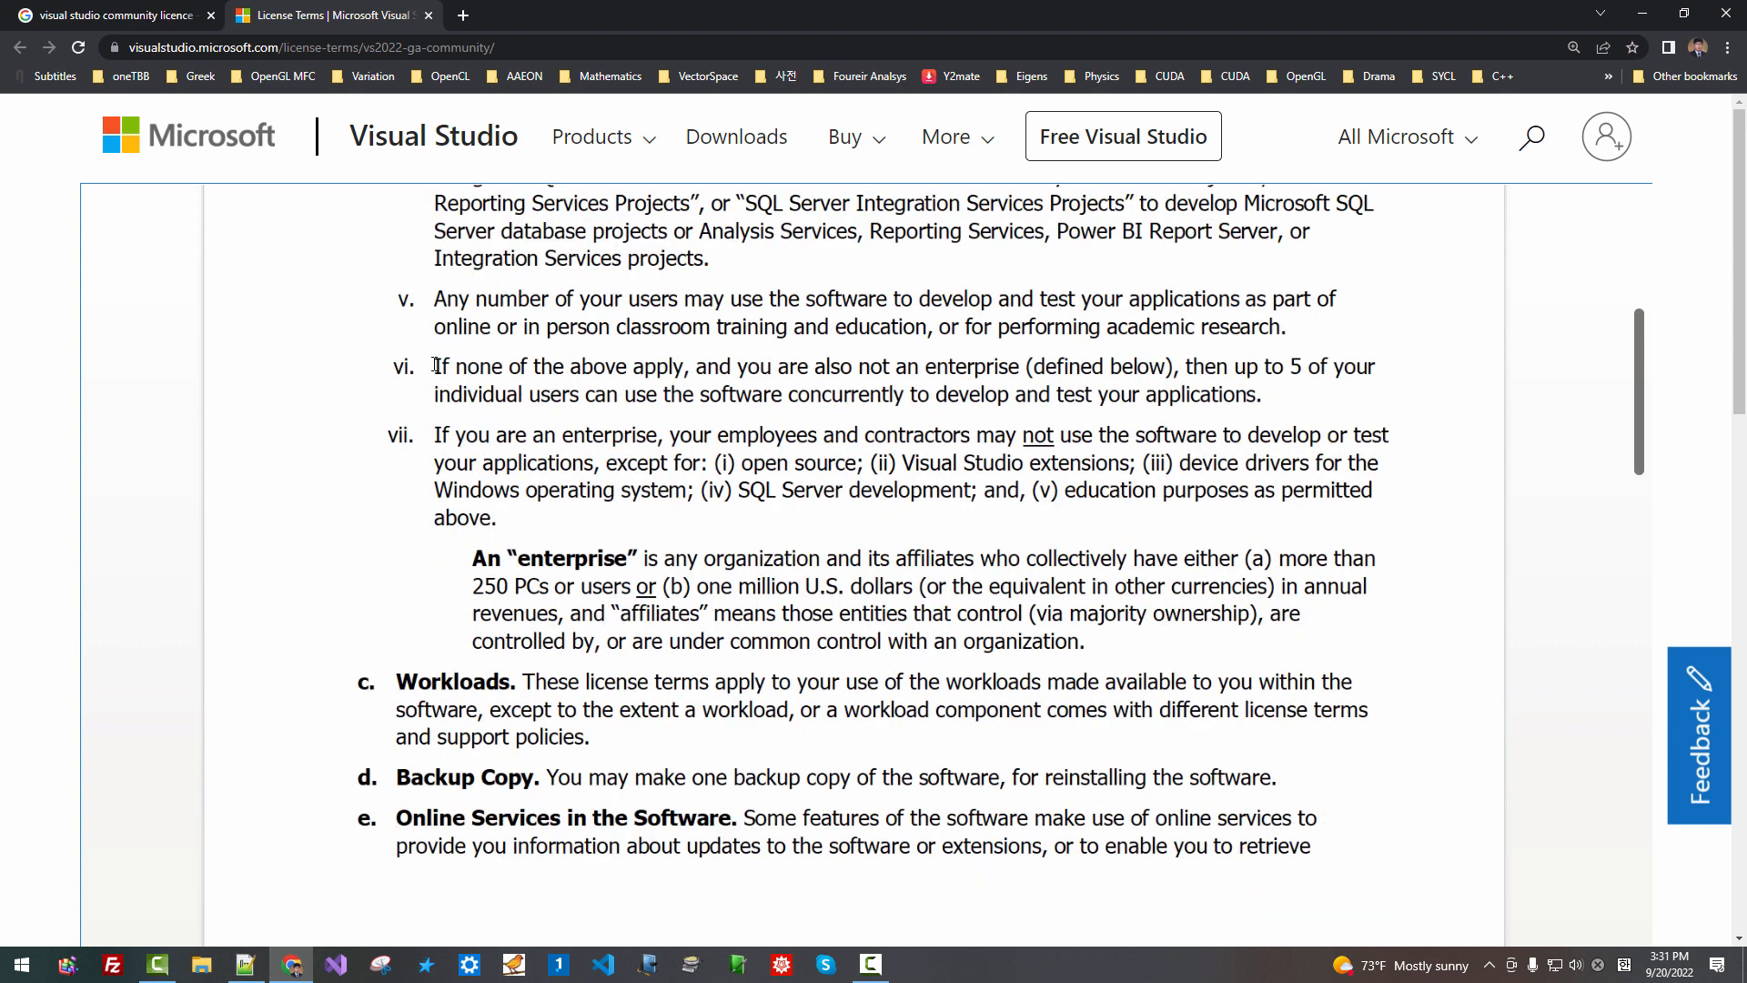
pyautogui.moveTo(435, 366); pyautogui.dragTo(685, 366)
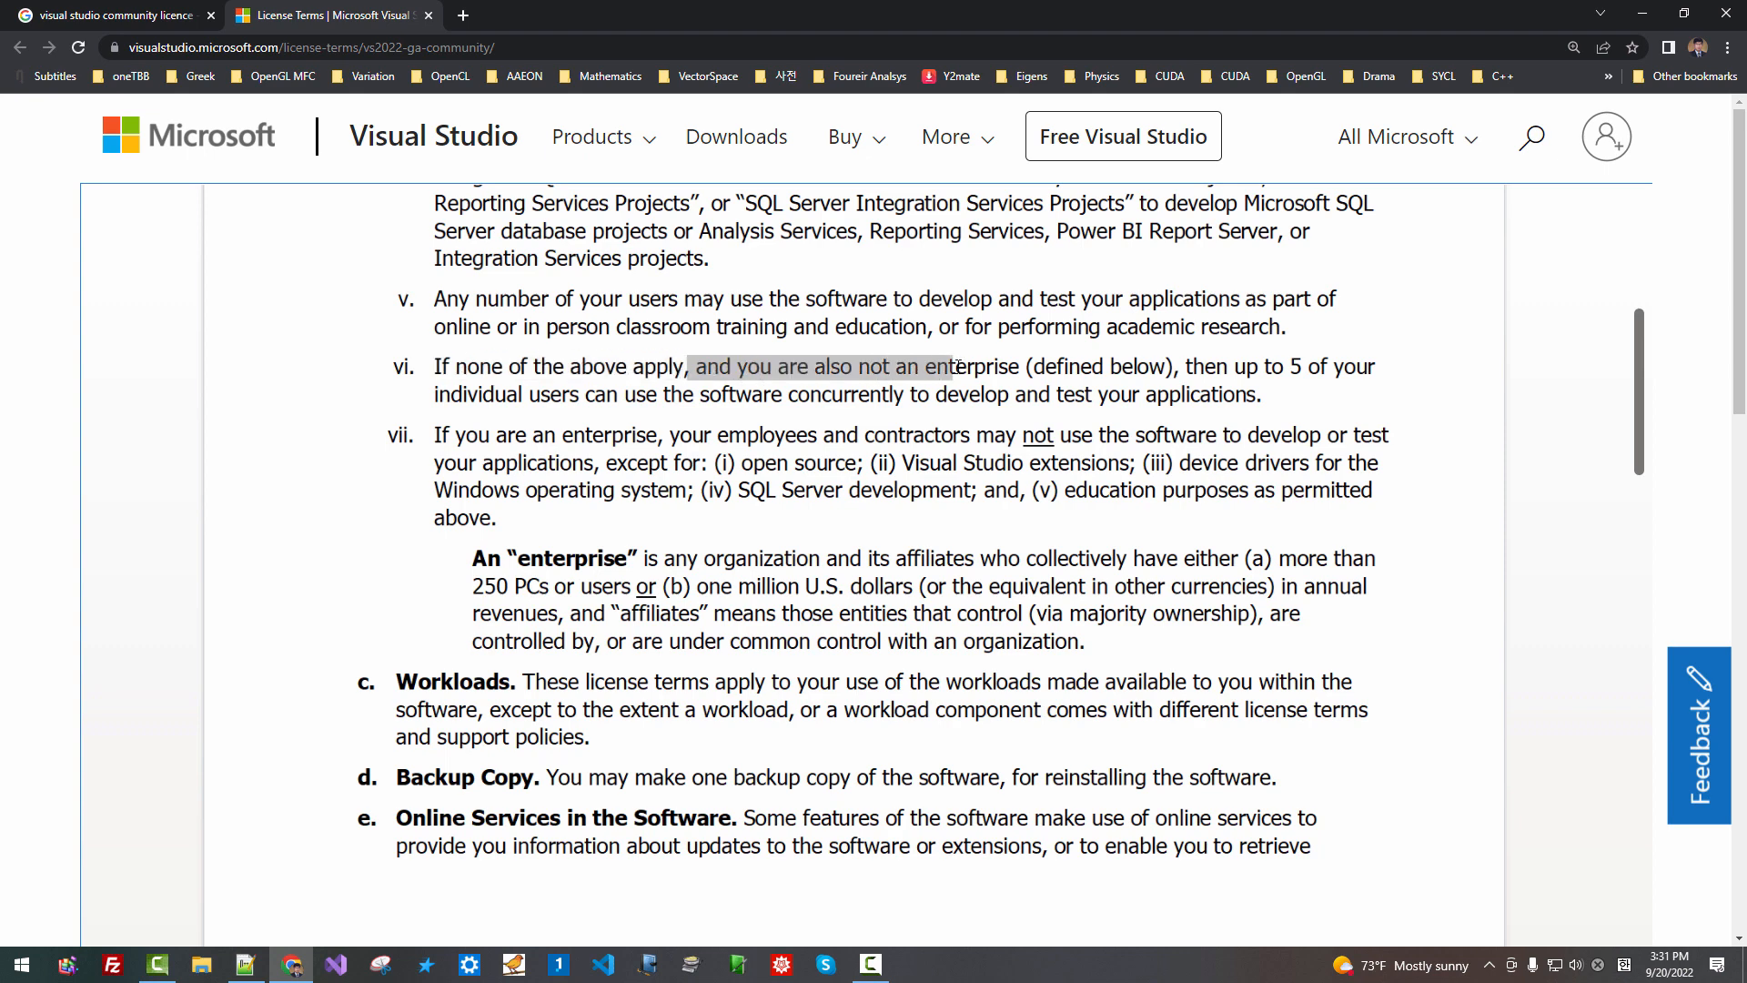
pyautogui.moveTo(959, 366); pyautogui.dragTo(1170, 366)
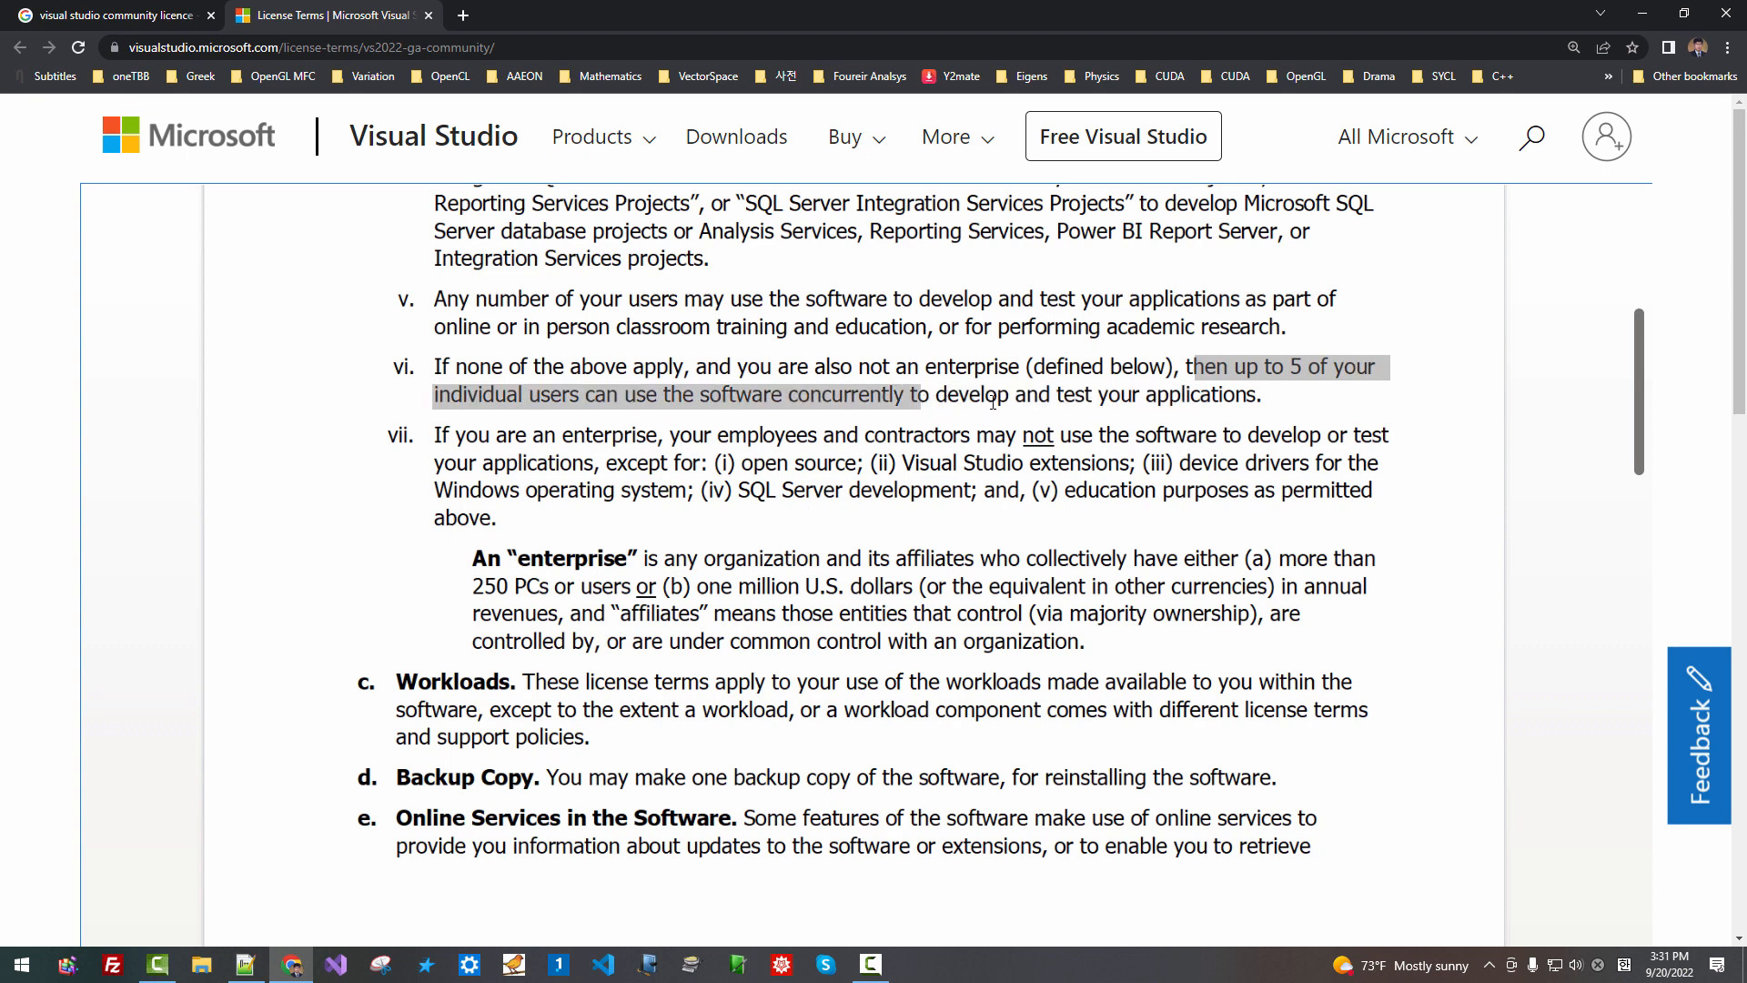
pyautogui.moveTo(914, 393); pyautogui.dragTo(1136, 394)
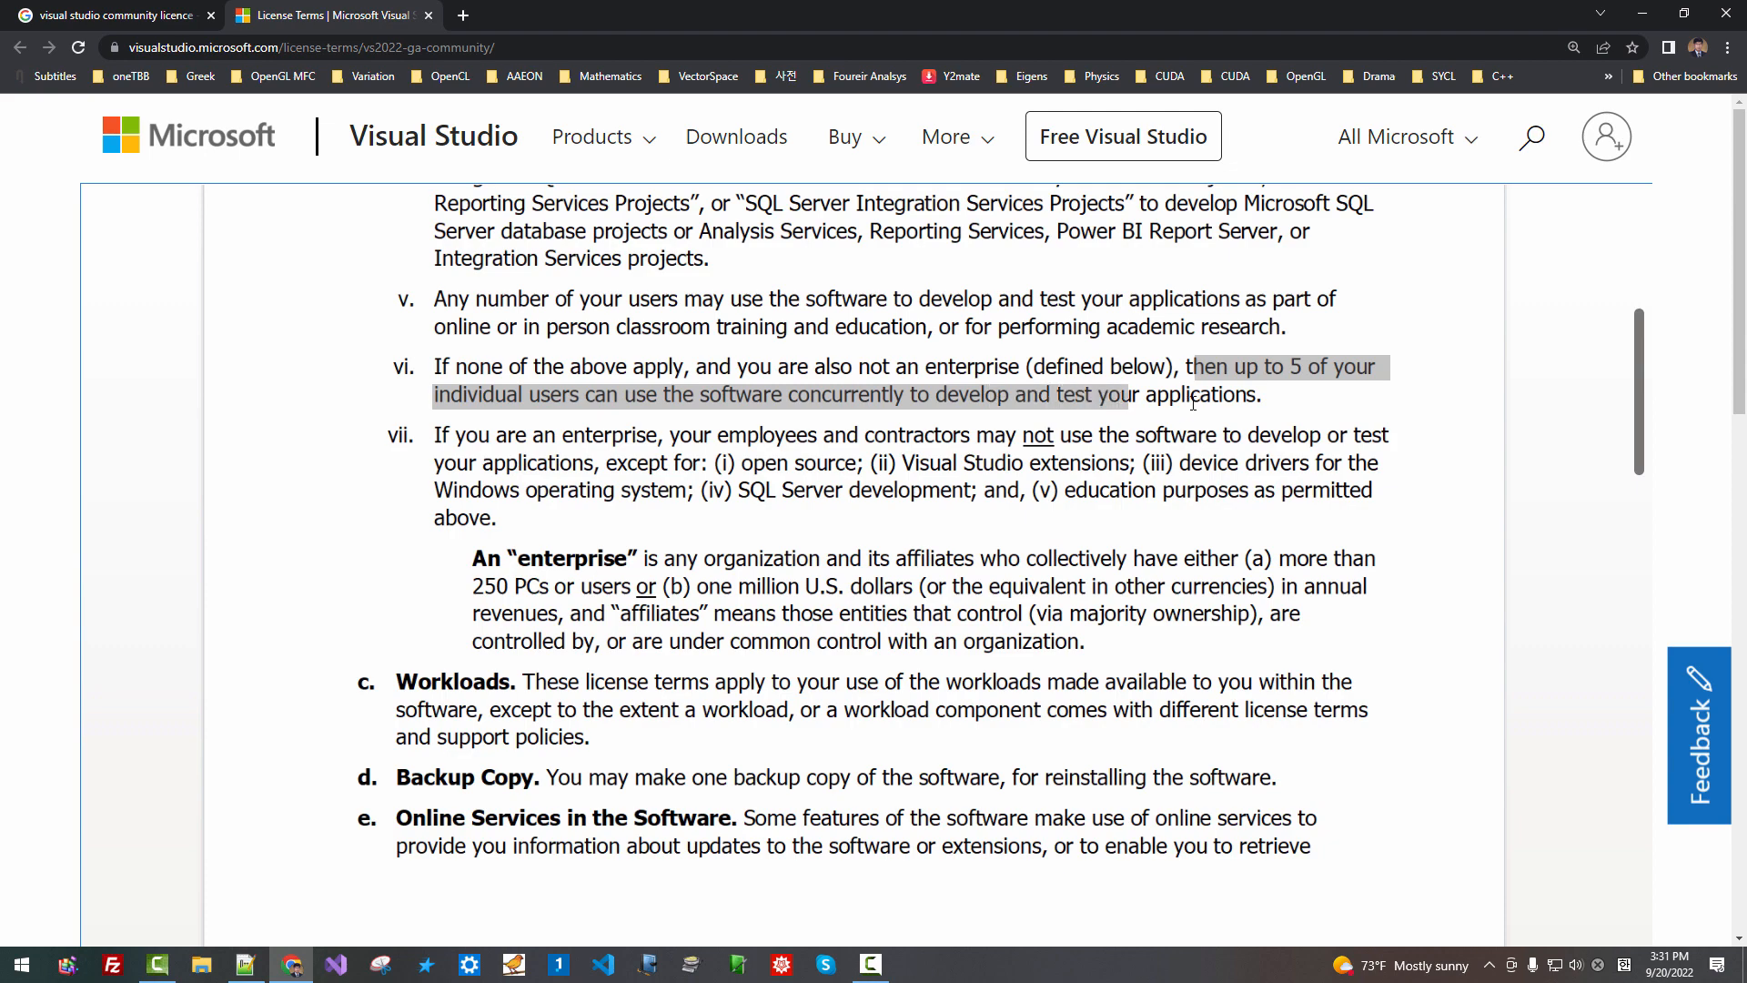
pyautogui.scroll(3)
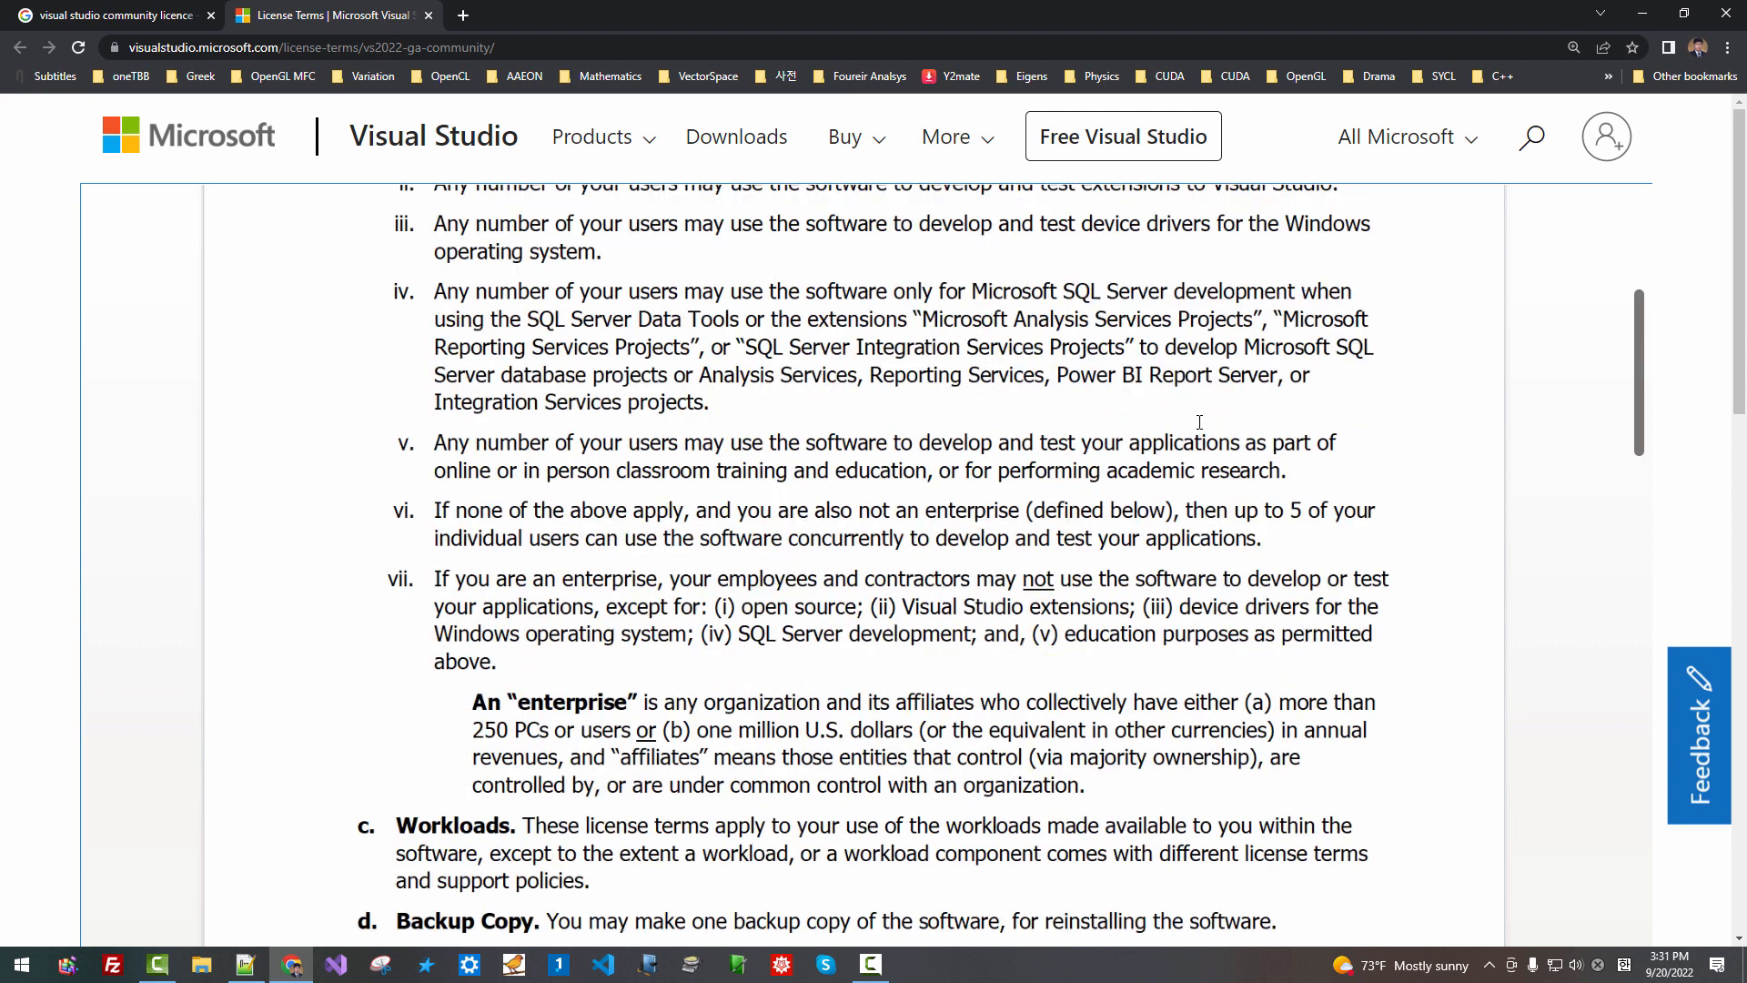
pyautogui.scroll(3)
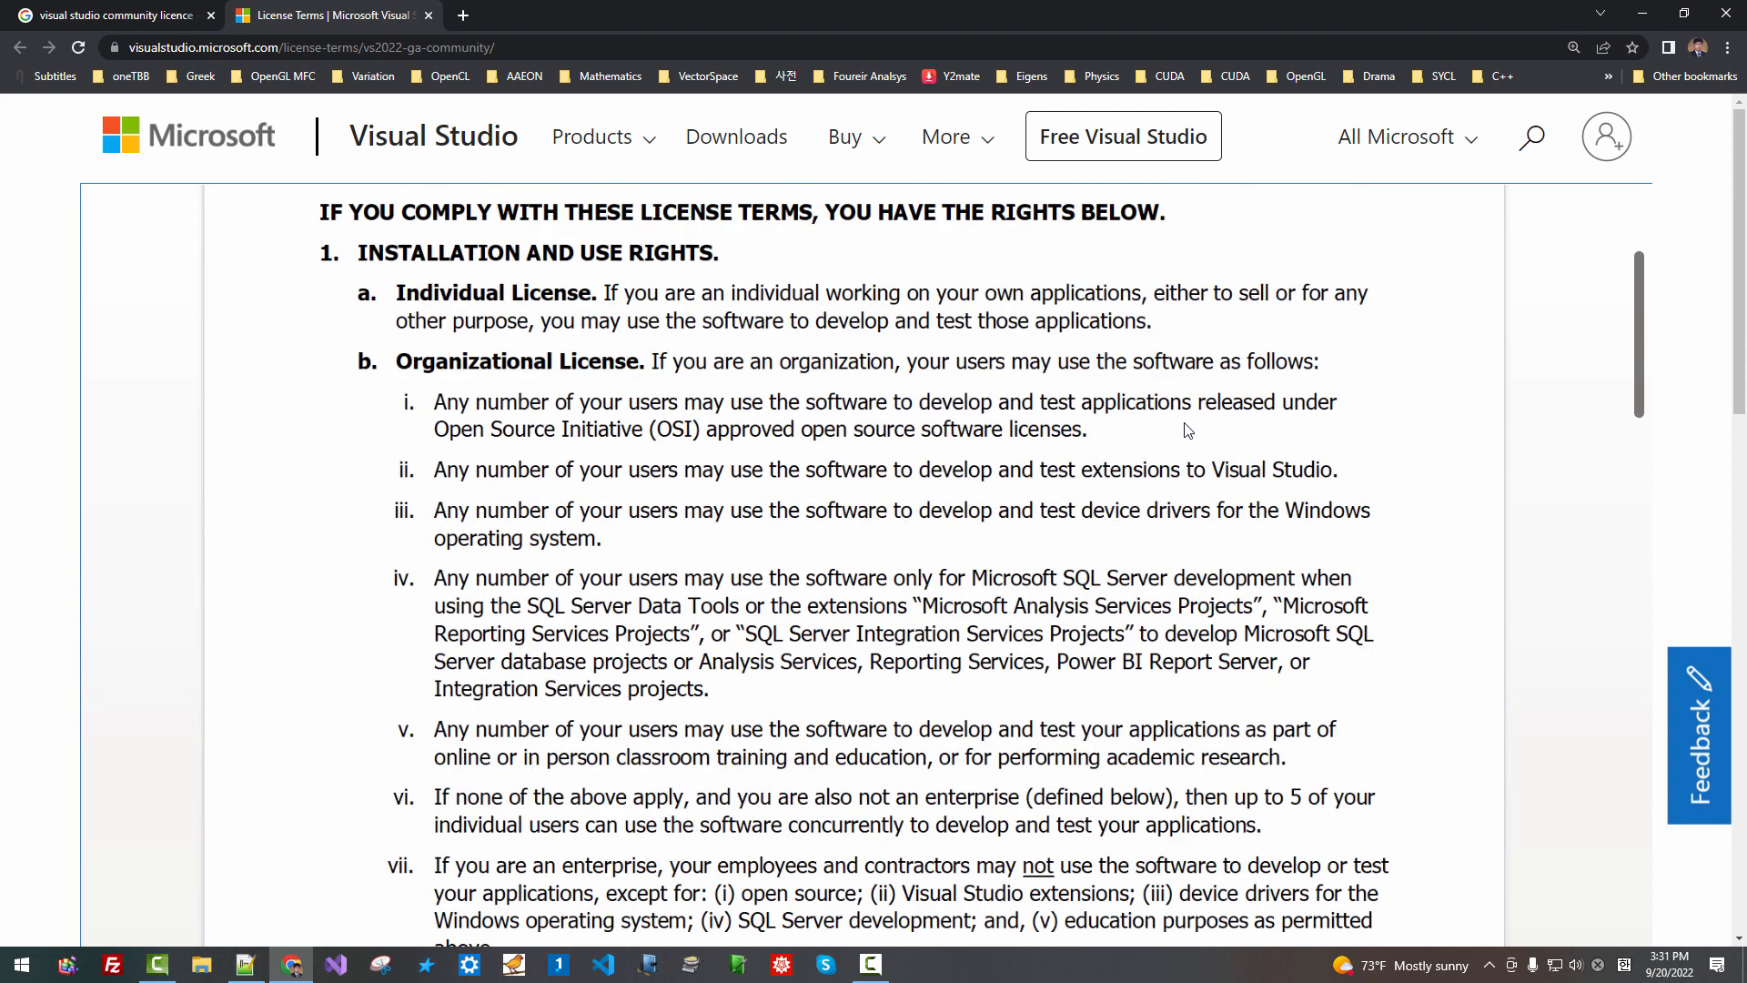
pyautogui.scroll(-3)
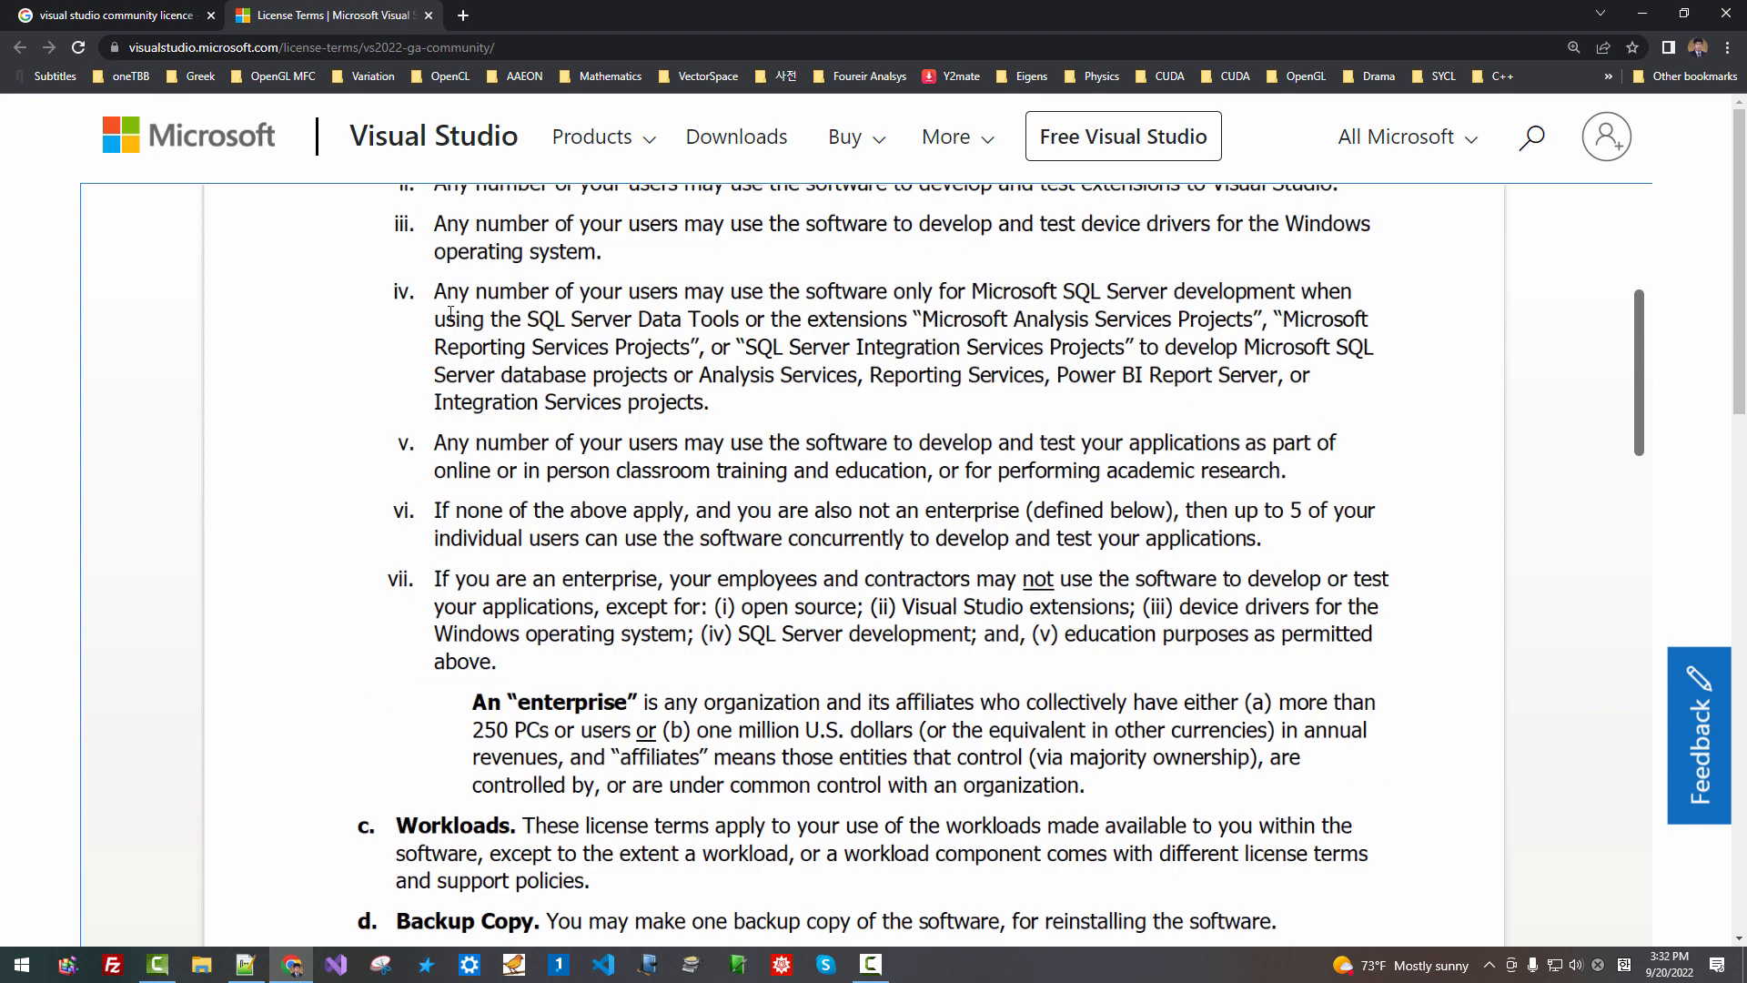
pyautogui.moveTo(451, 243); pyautogui.dragTo(1263, 538)
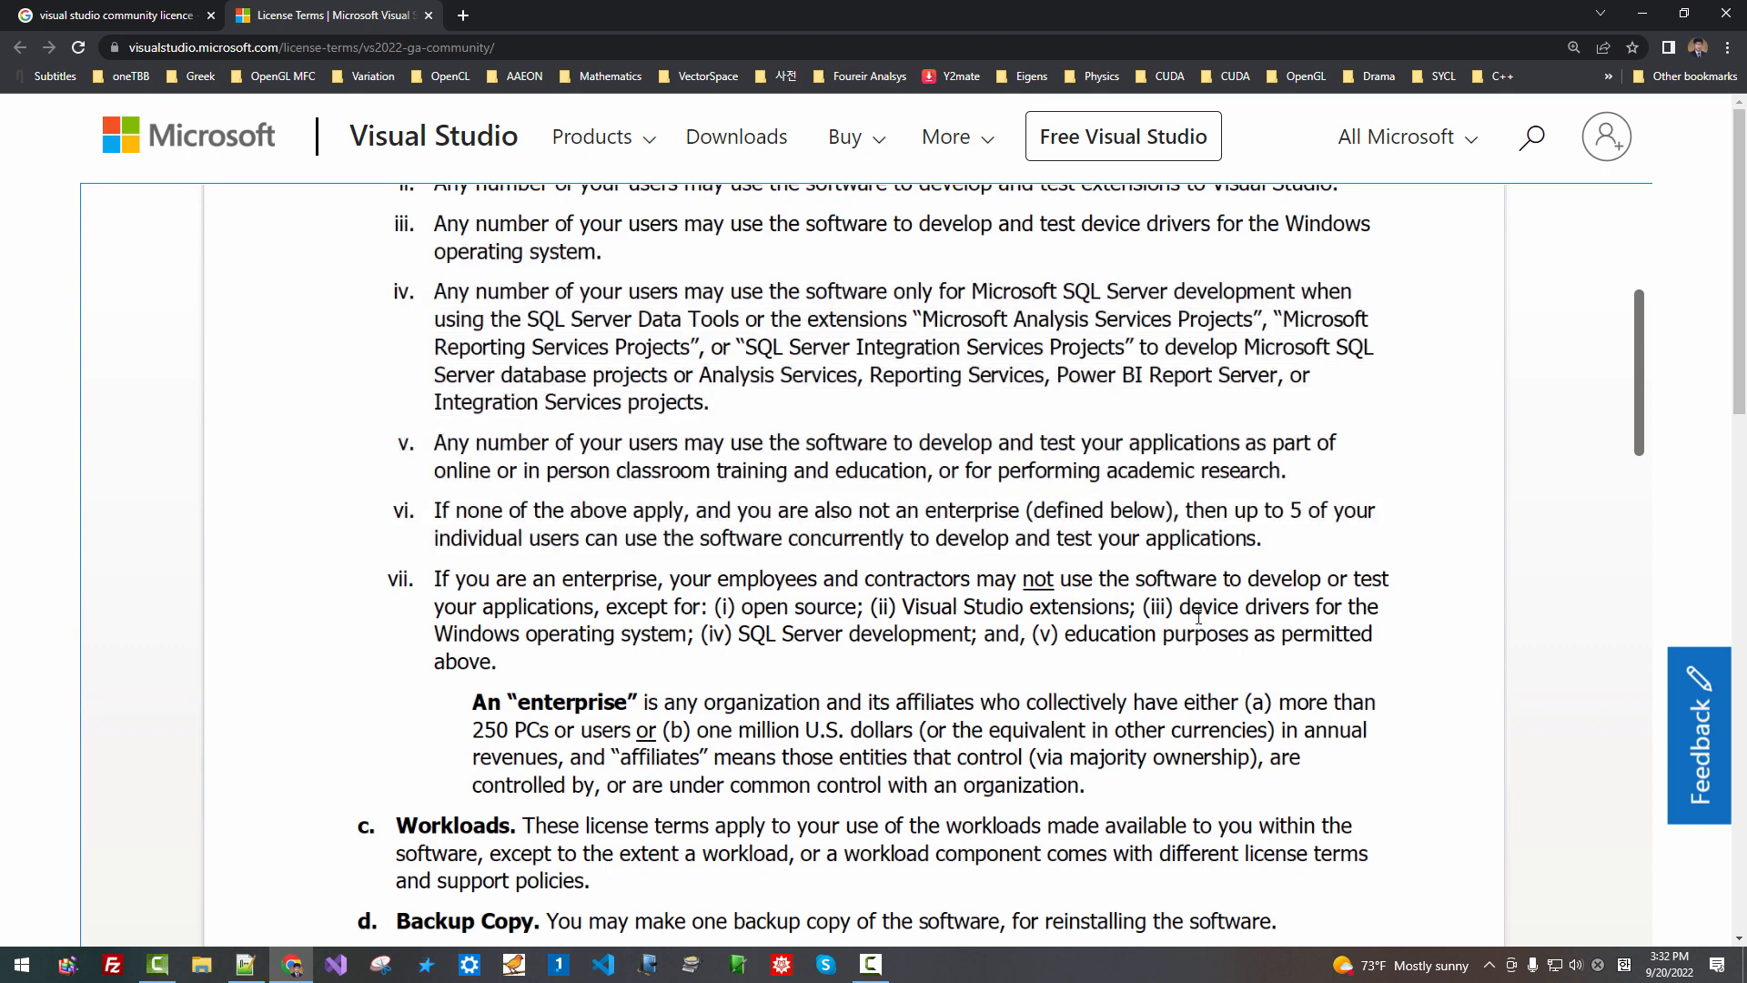
pyautogui.moveTo(1265, 510); pyautogui.dragTo(727, 579)
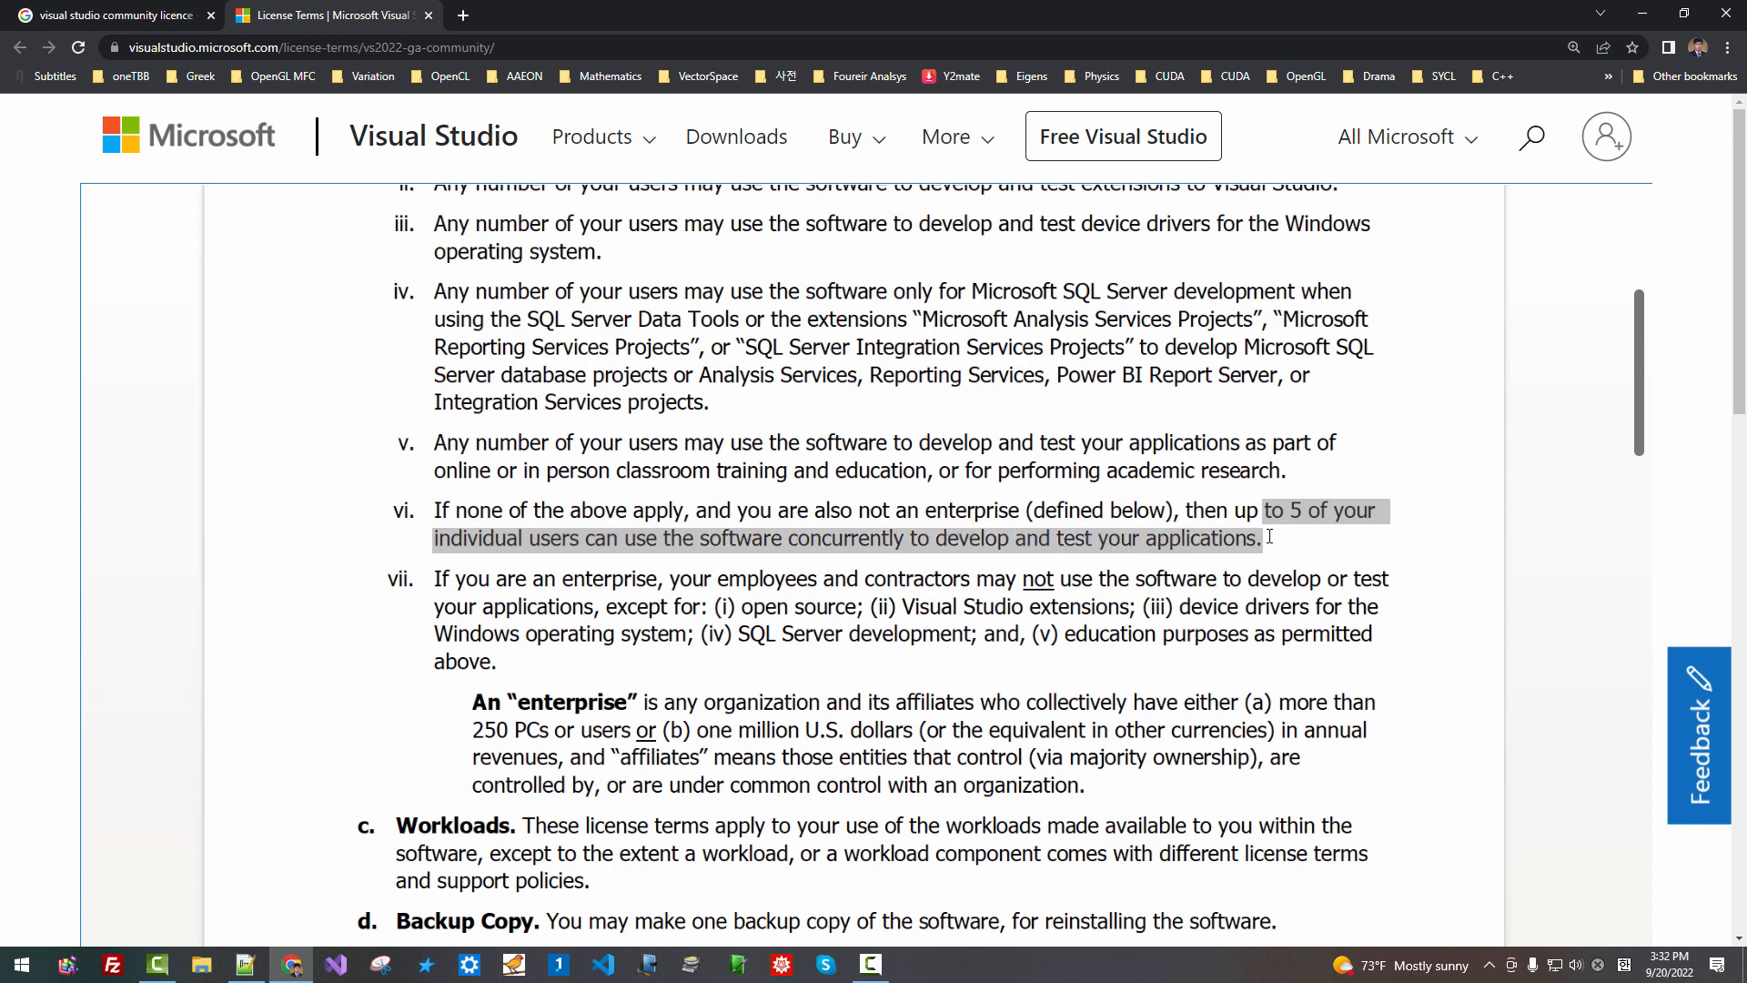
# Read the enterprise-employee restriction and the enterprise definition, then return to the license title
pyautogui.click(549, 570)
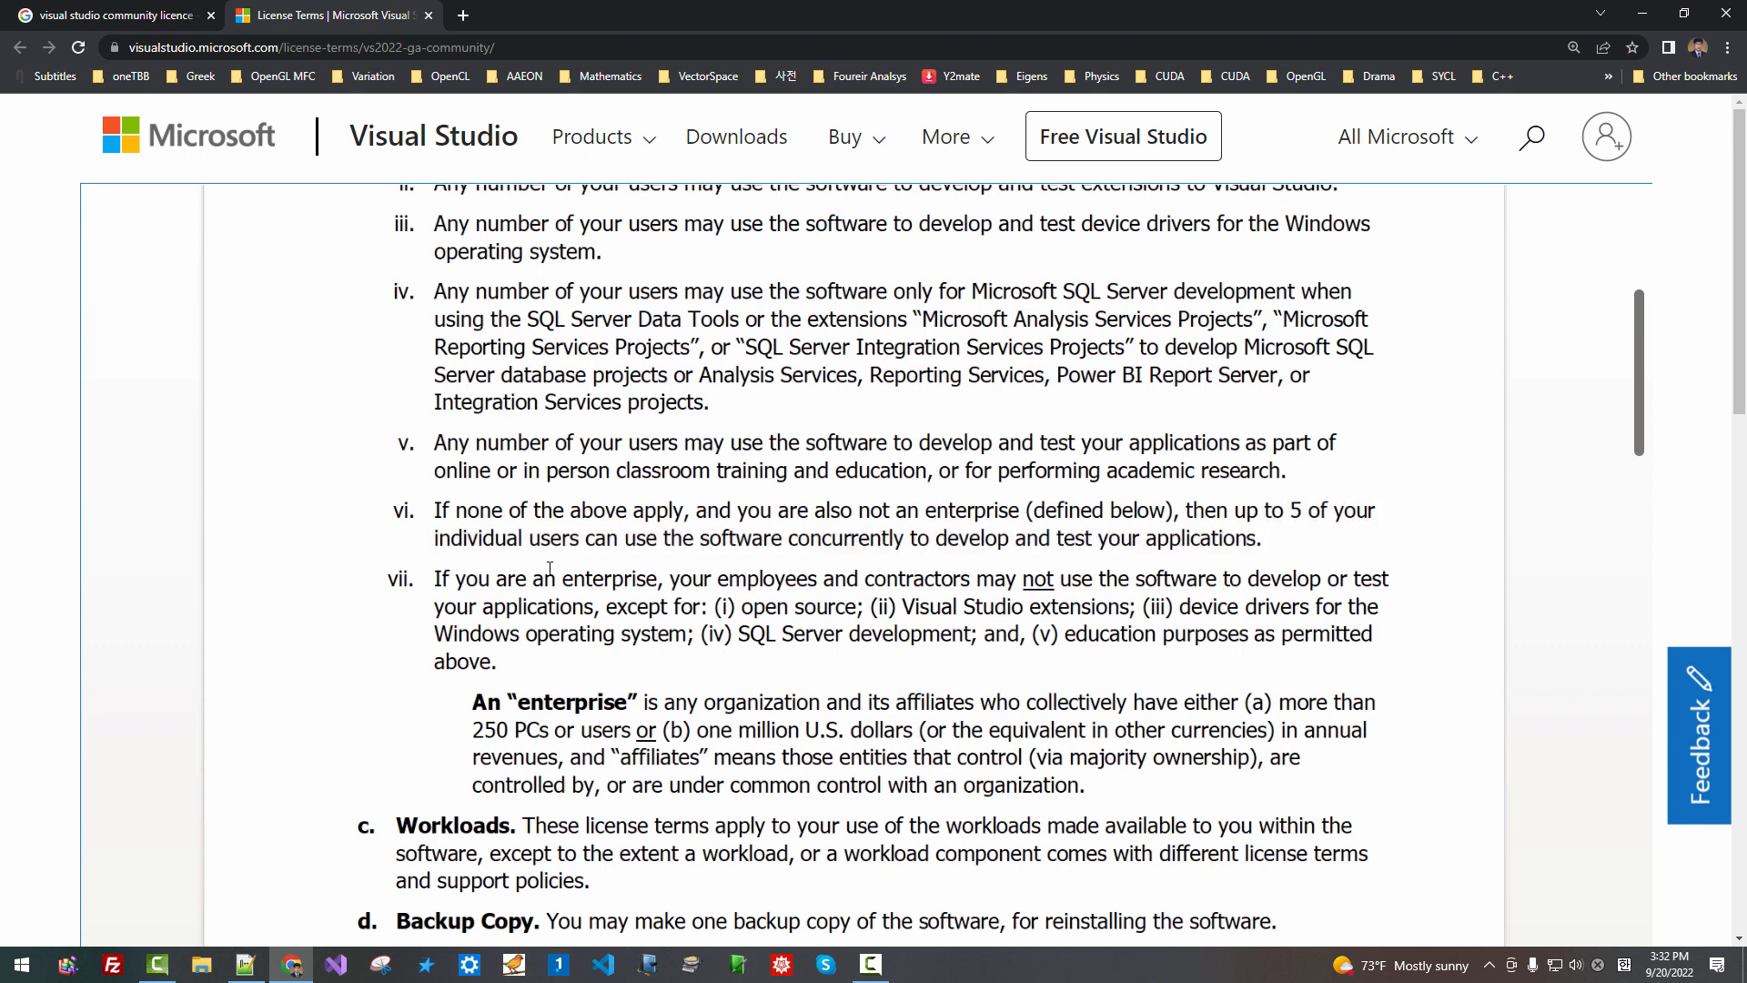
pyautogui.moveTo(670, 579); pyautogui.dragTo(763, 579)
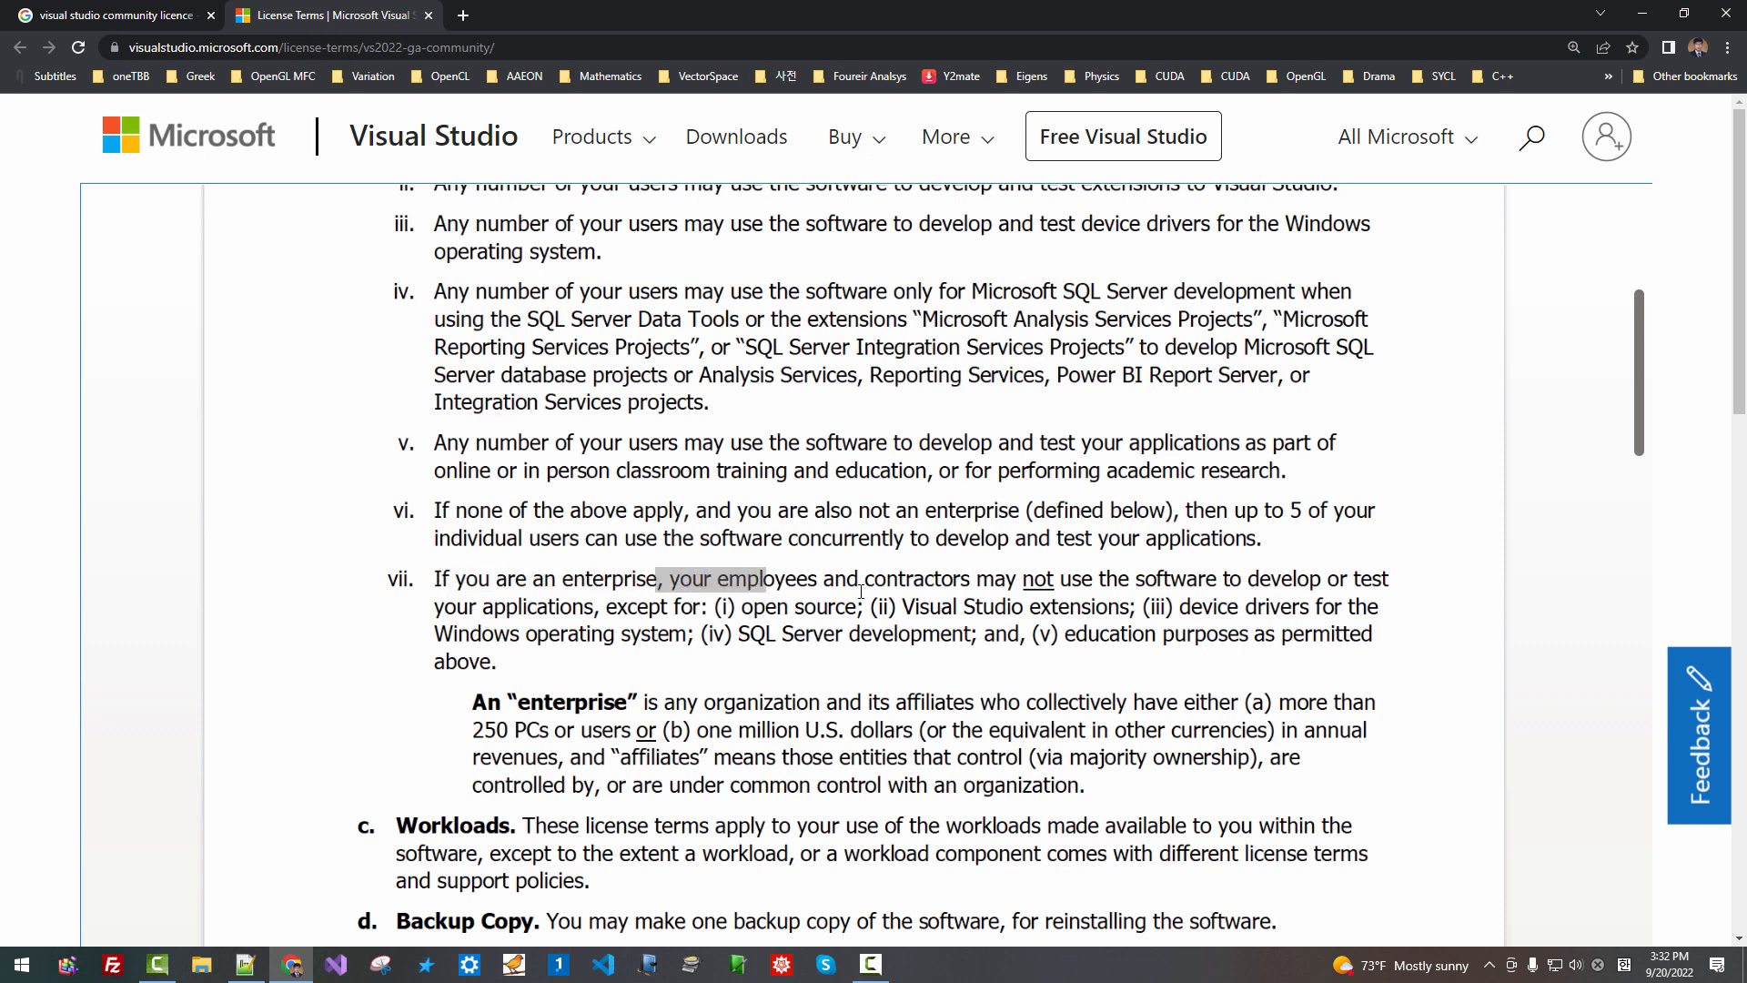
pyautogui.moveTo(760, 579); pyautogui.dragTo(1015, 579)
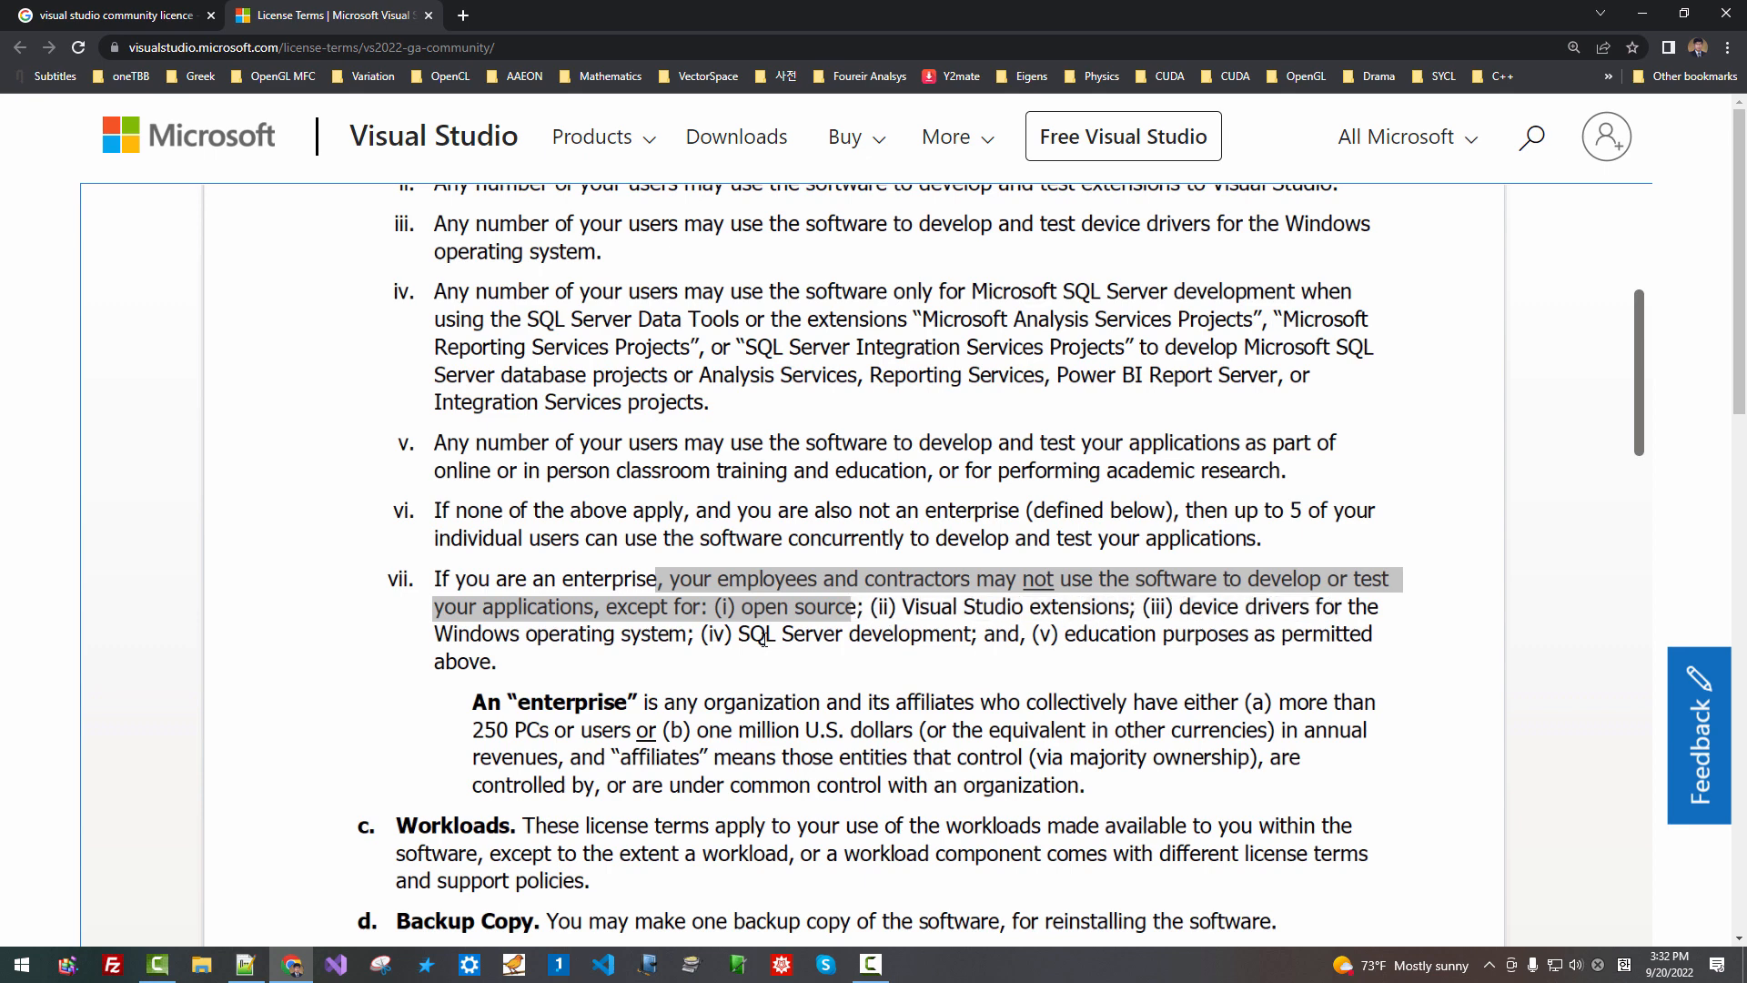
pyautogui.click(906, 637)
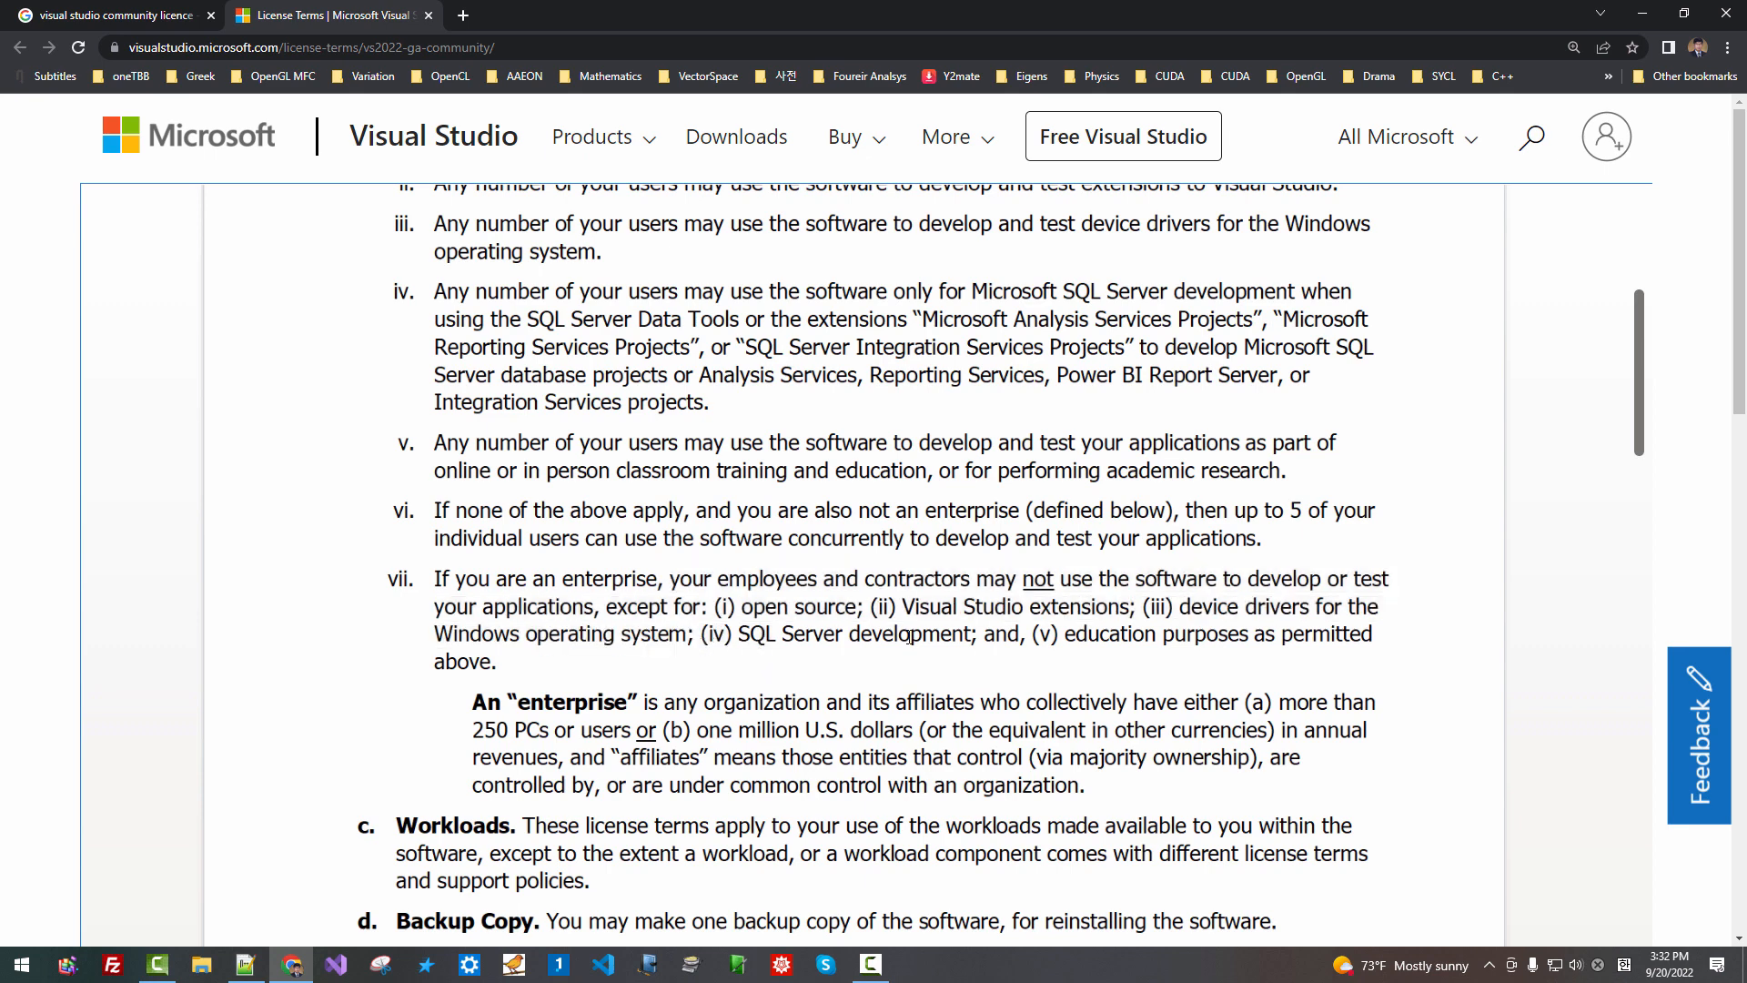
pyautogui.moveTo(737, 634); pyautogui.dragTo(1163, 633)
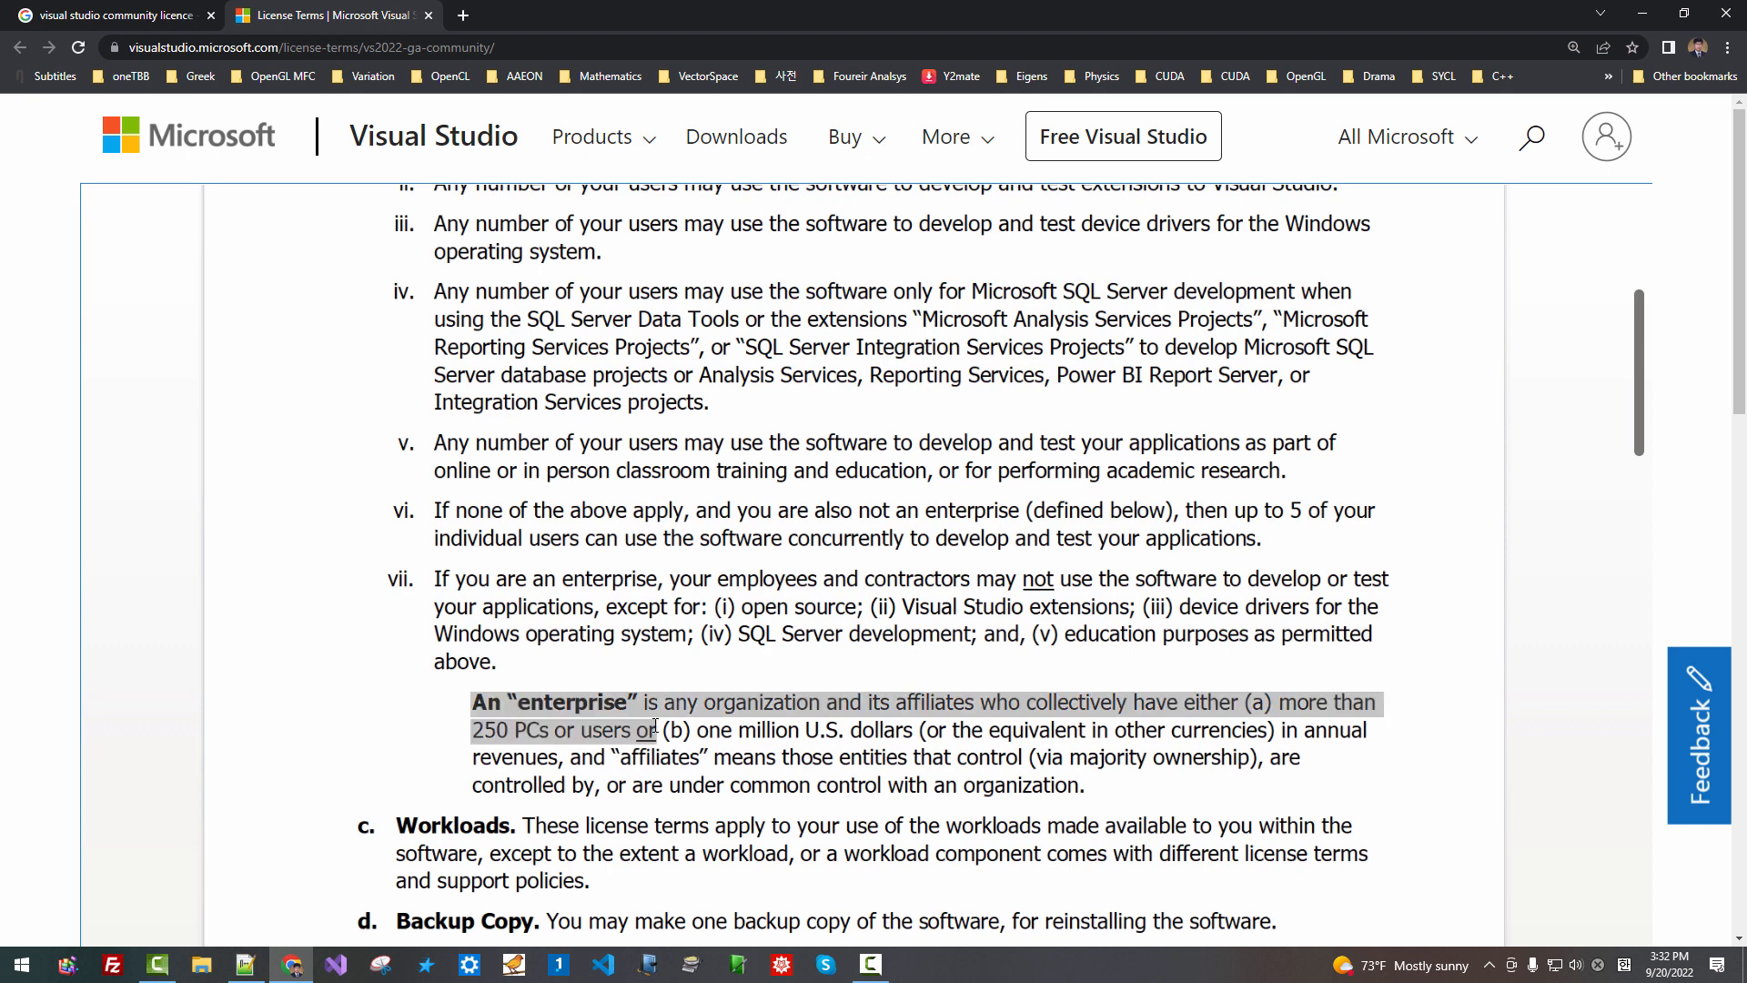
pyautogui.moveTo(657, 730); pyautogui.dragTo(970, 703)
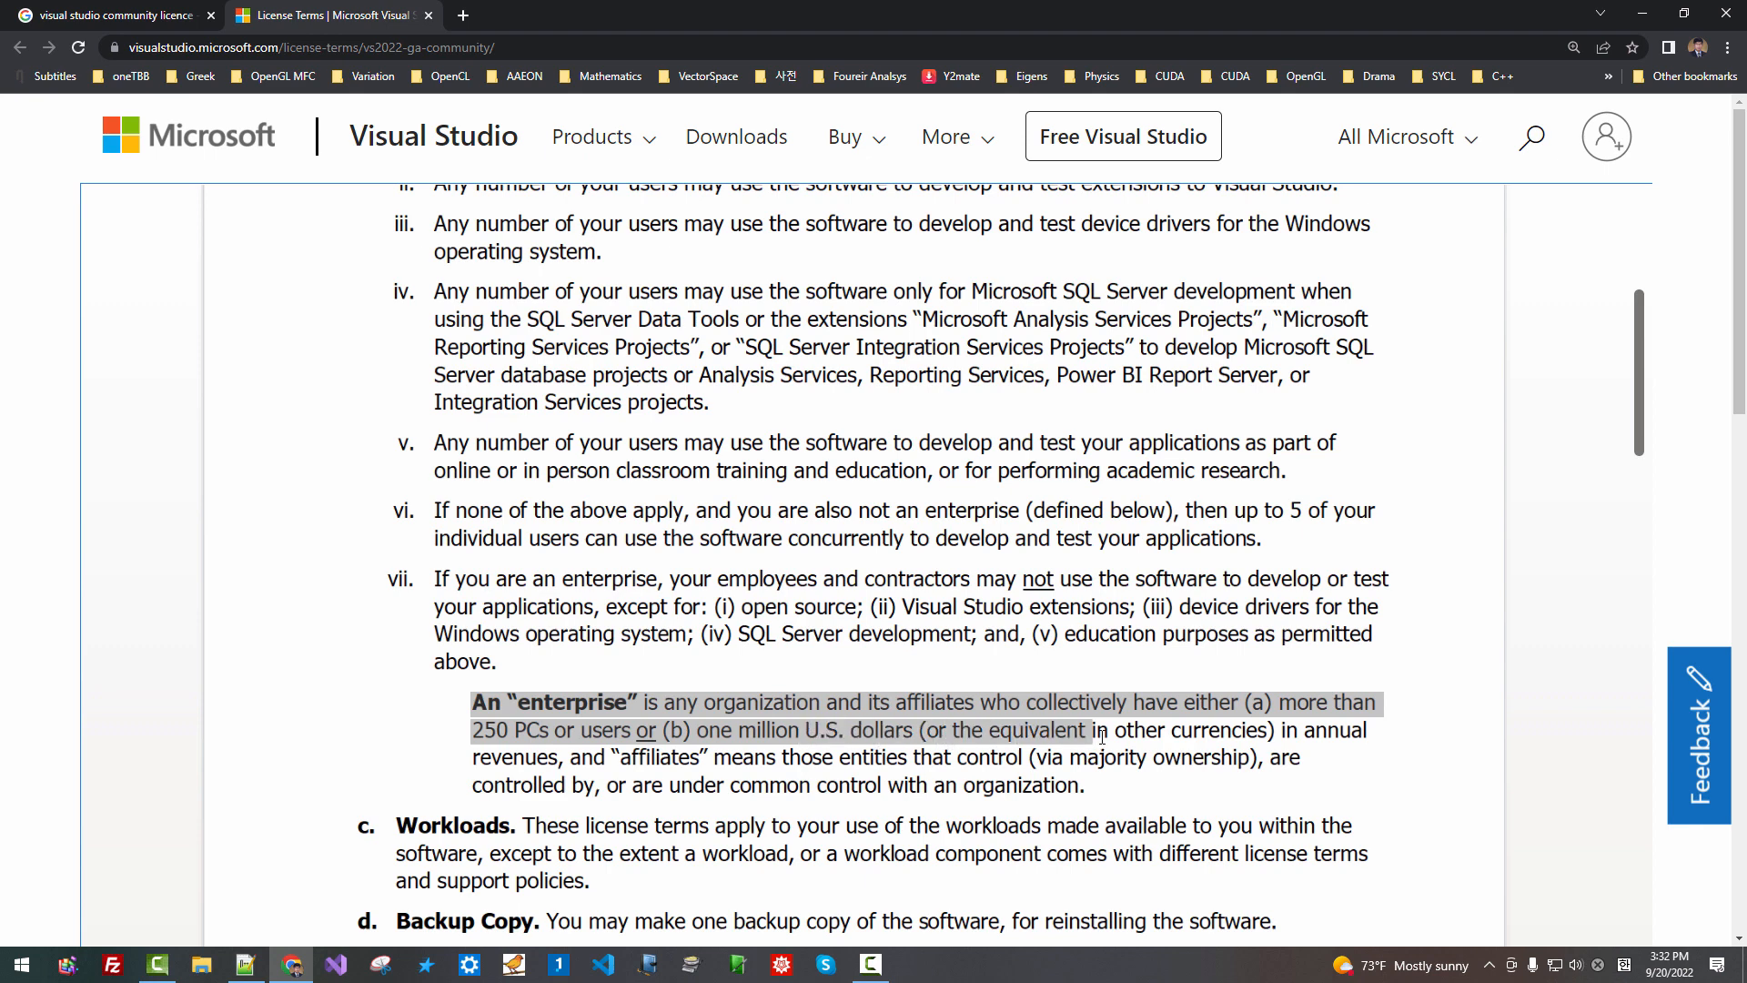
pyautogui.moveTo(1256, 730)
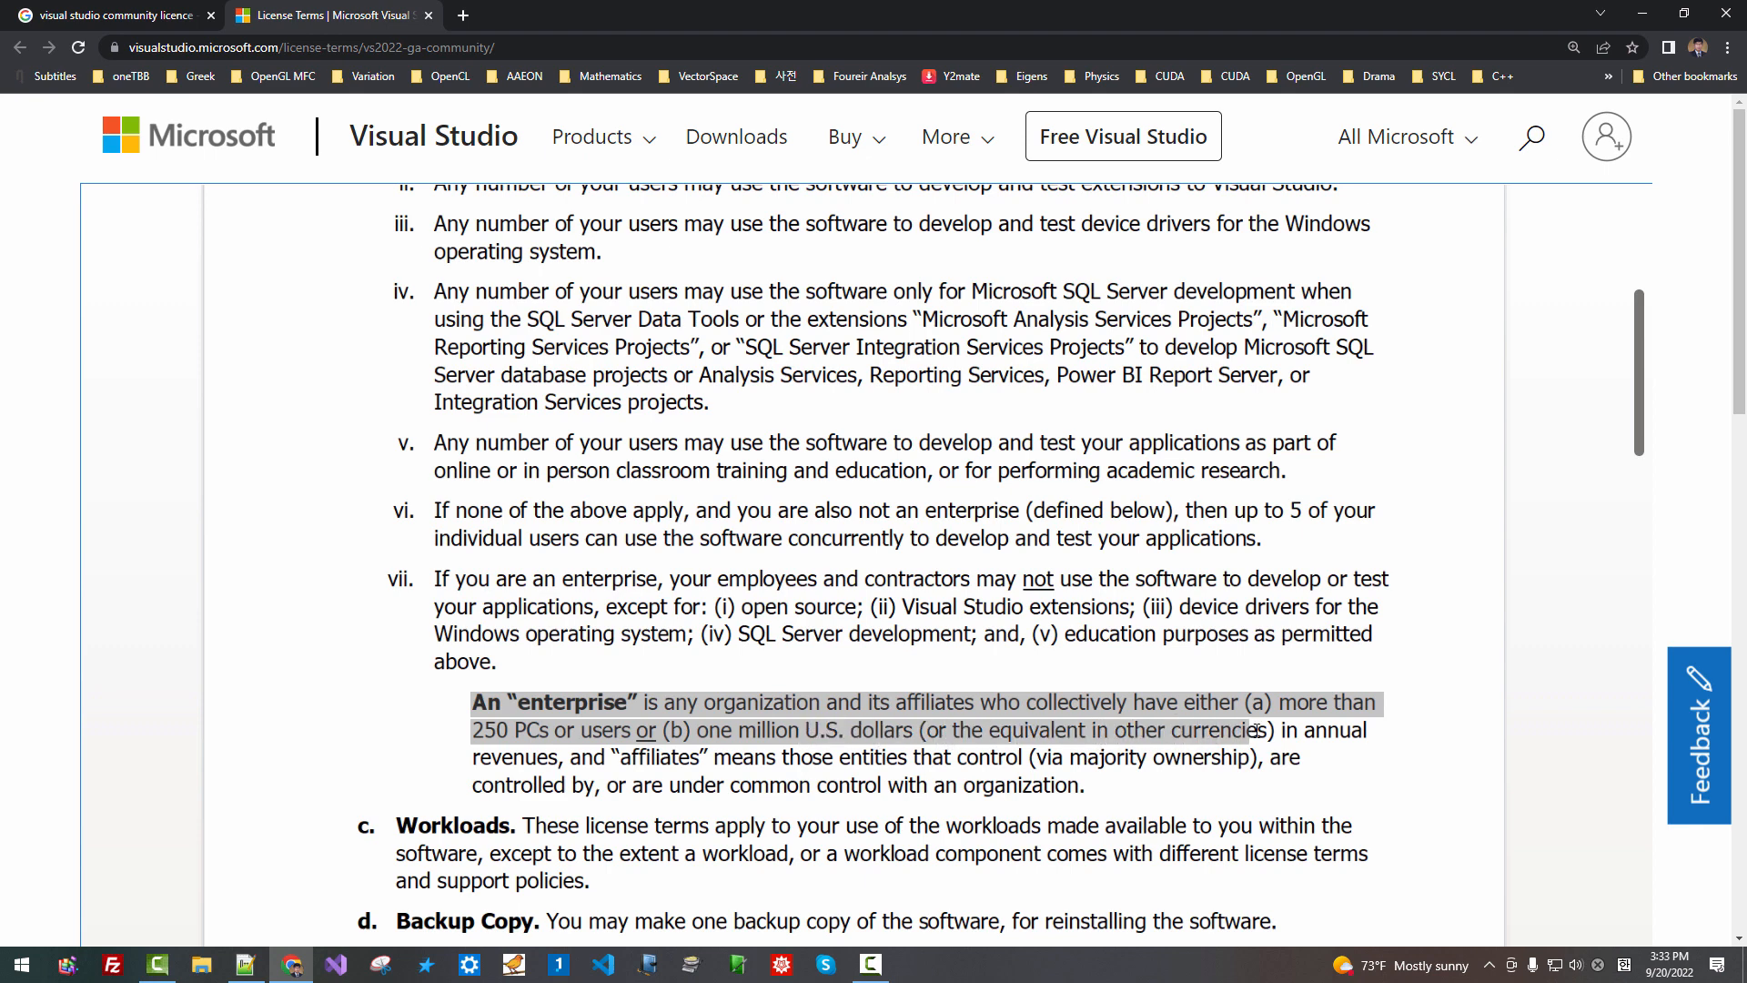
pyautogui.moveTo(1256, 730); pyautogui.dragTo(598, 758)
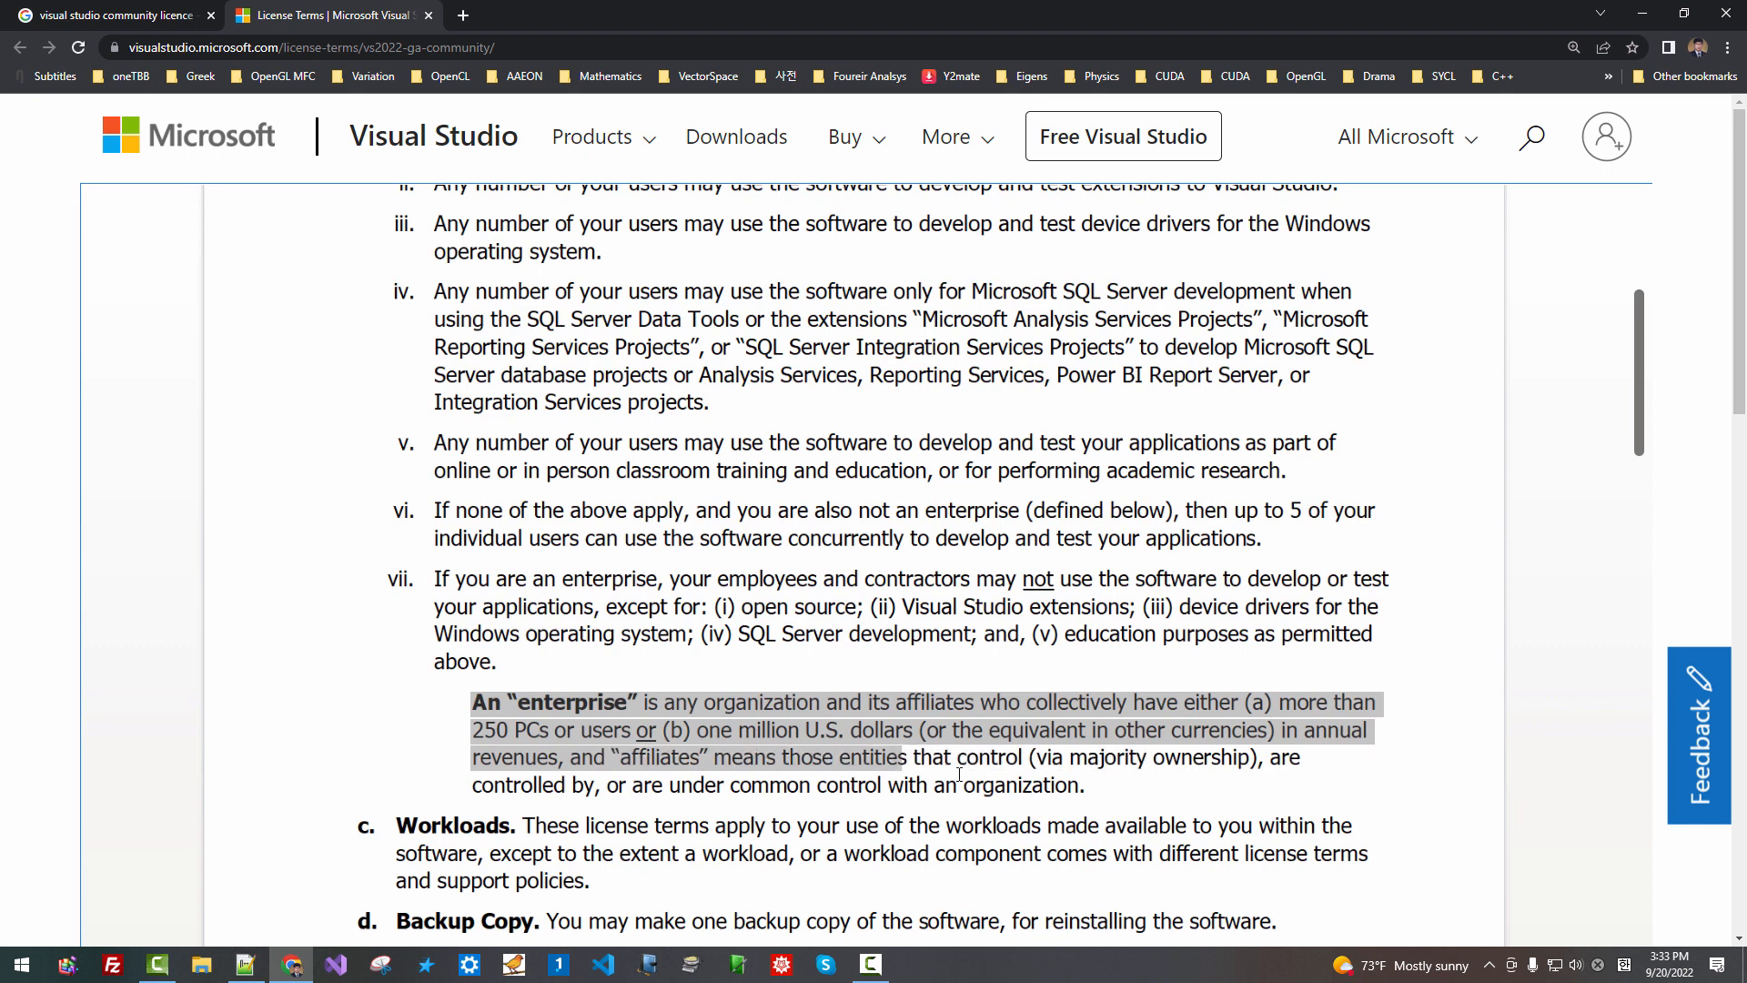
pyautogui.moveTo(1119, 772)
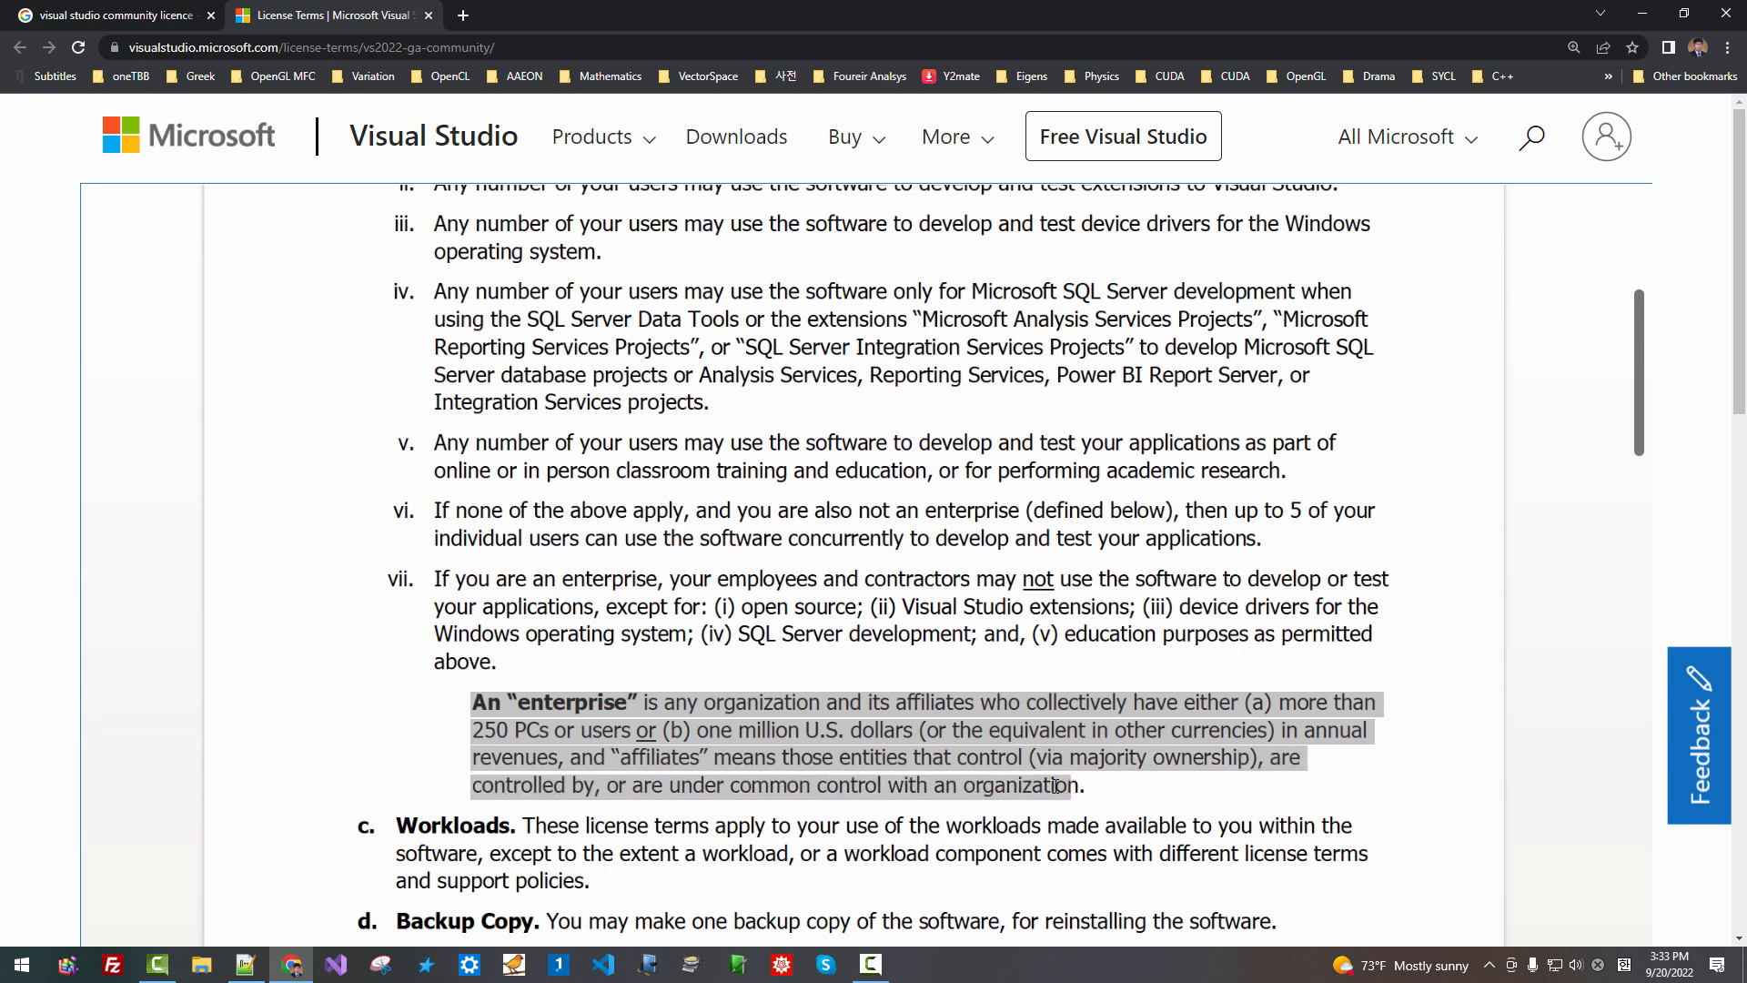
pyautogui.click(848, 781)
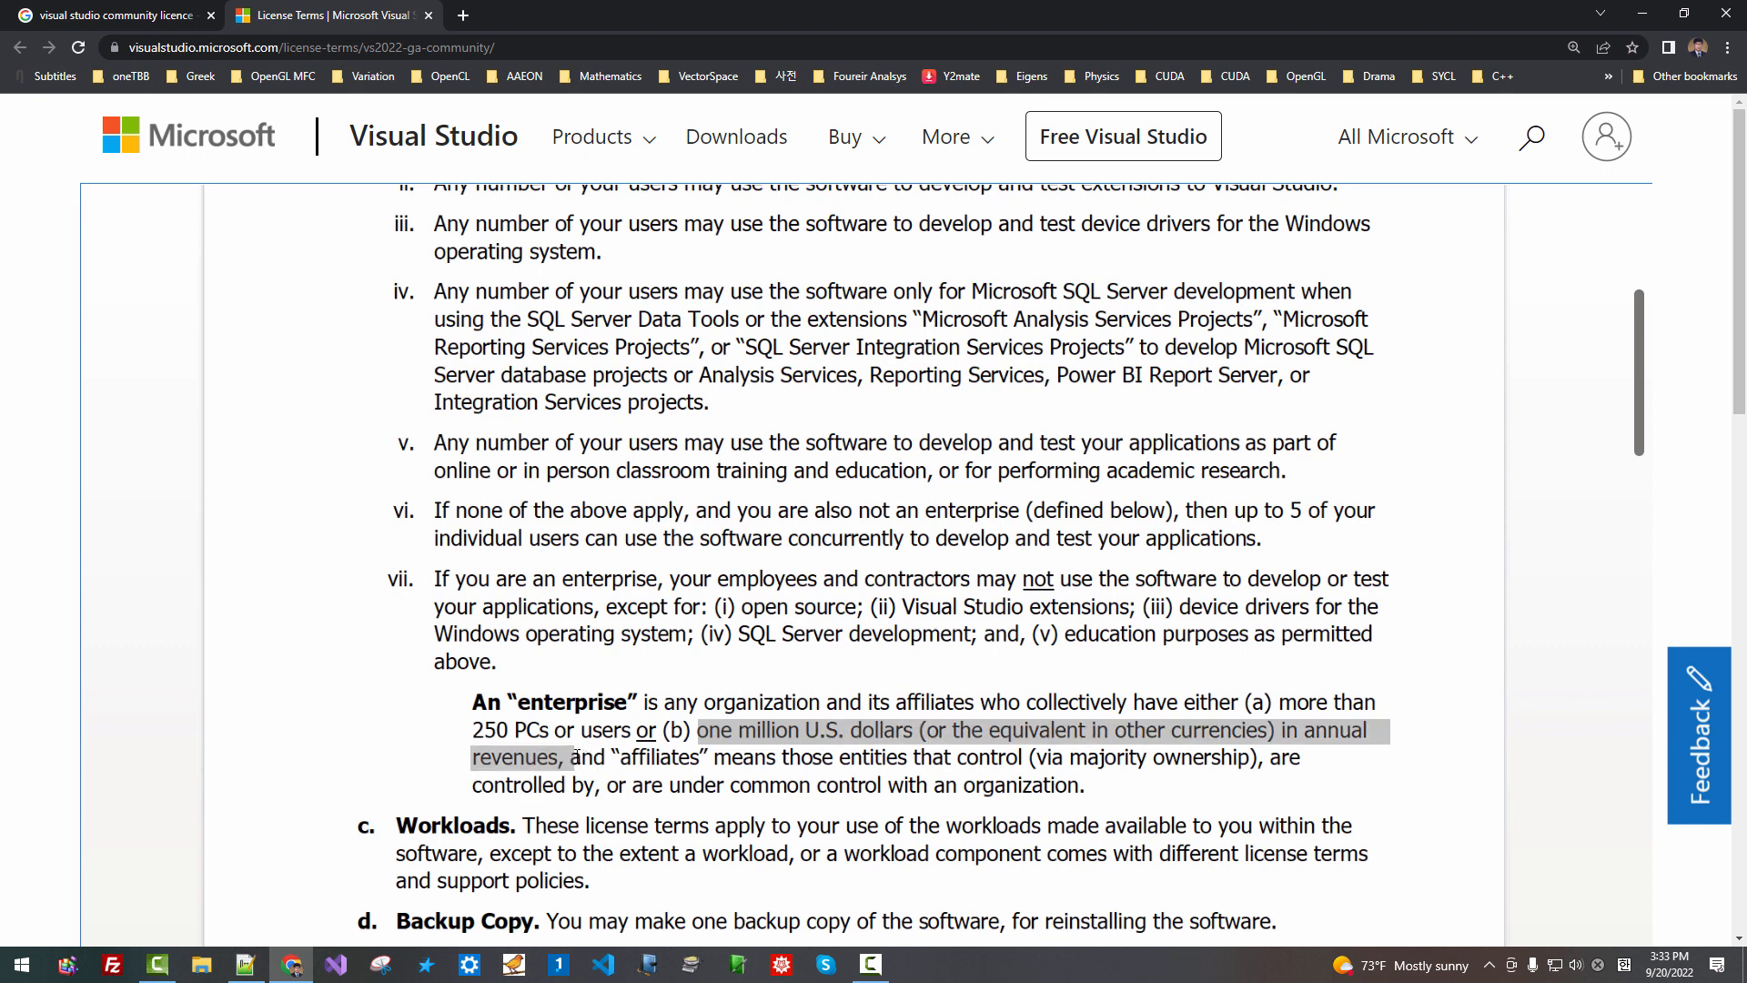
pyautogui.scroll(3)
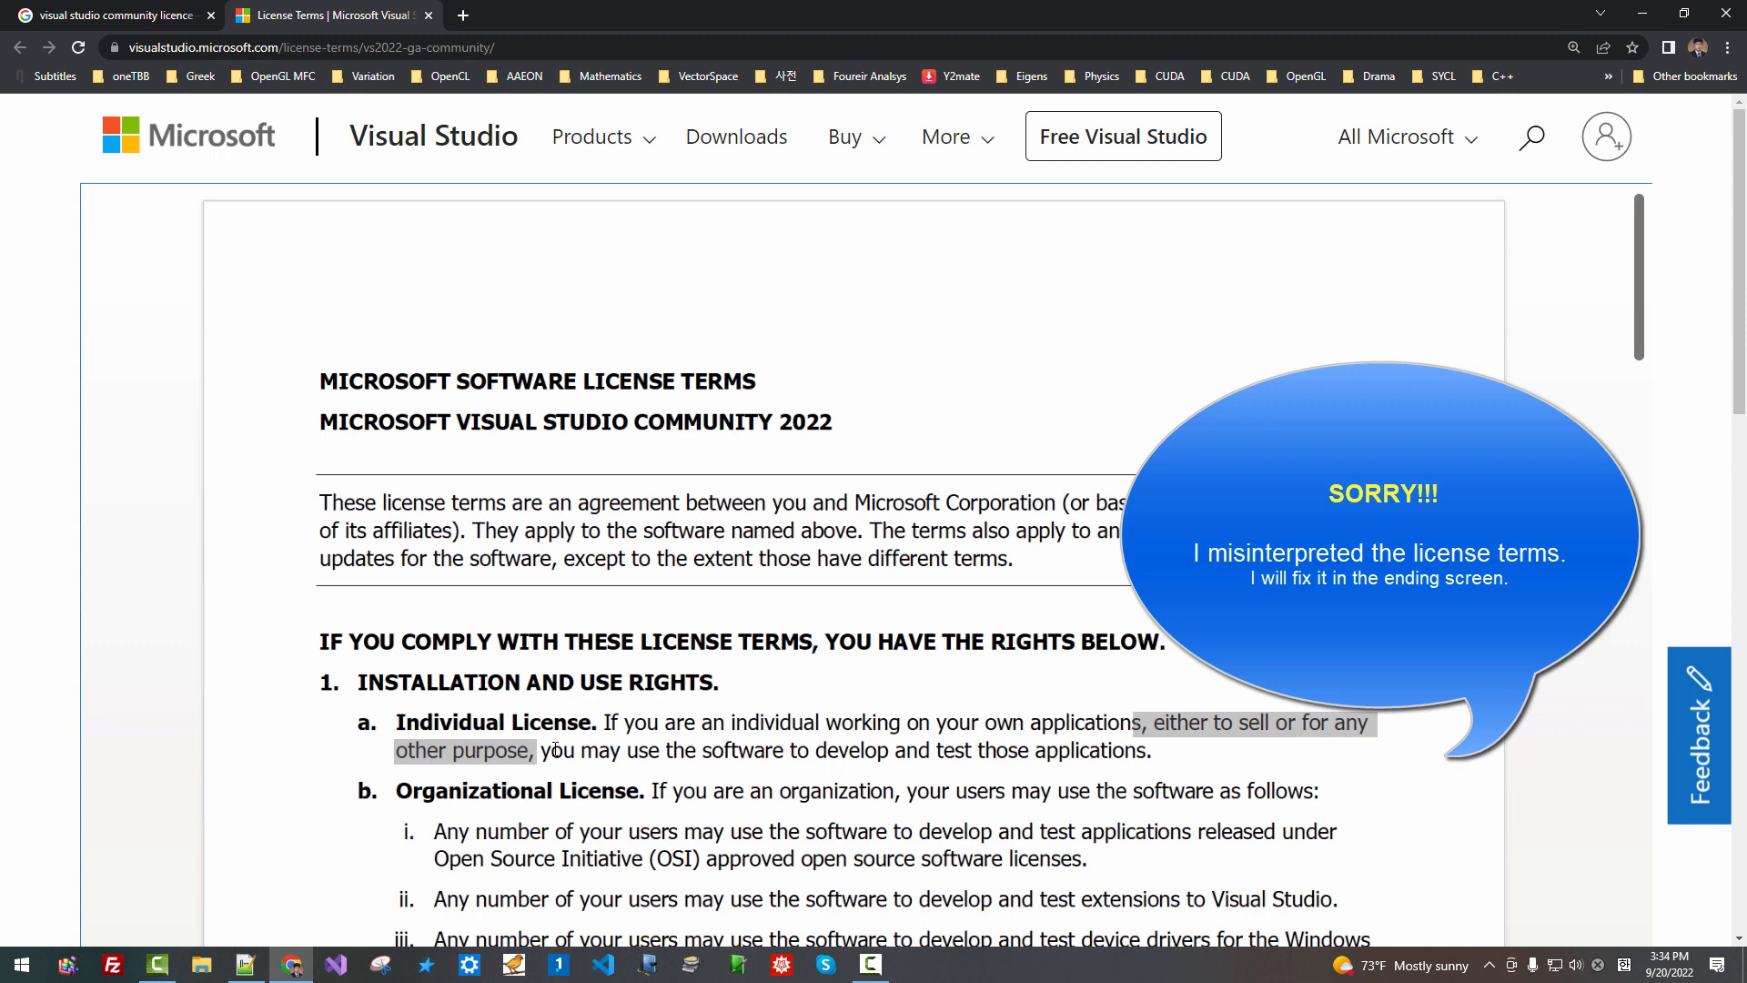
pyautogui.moveTo(548, 742)
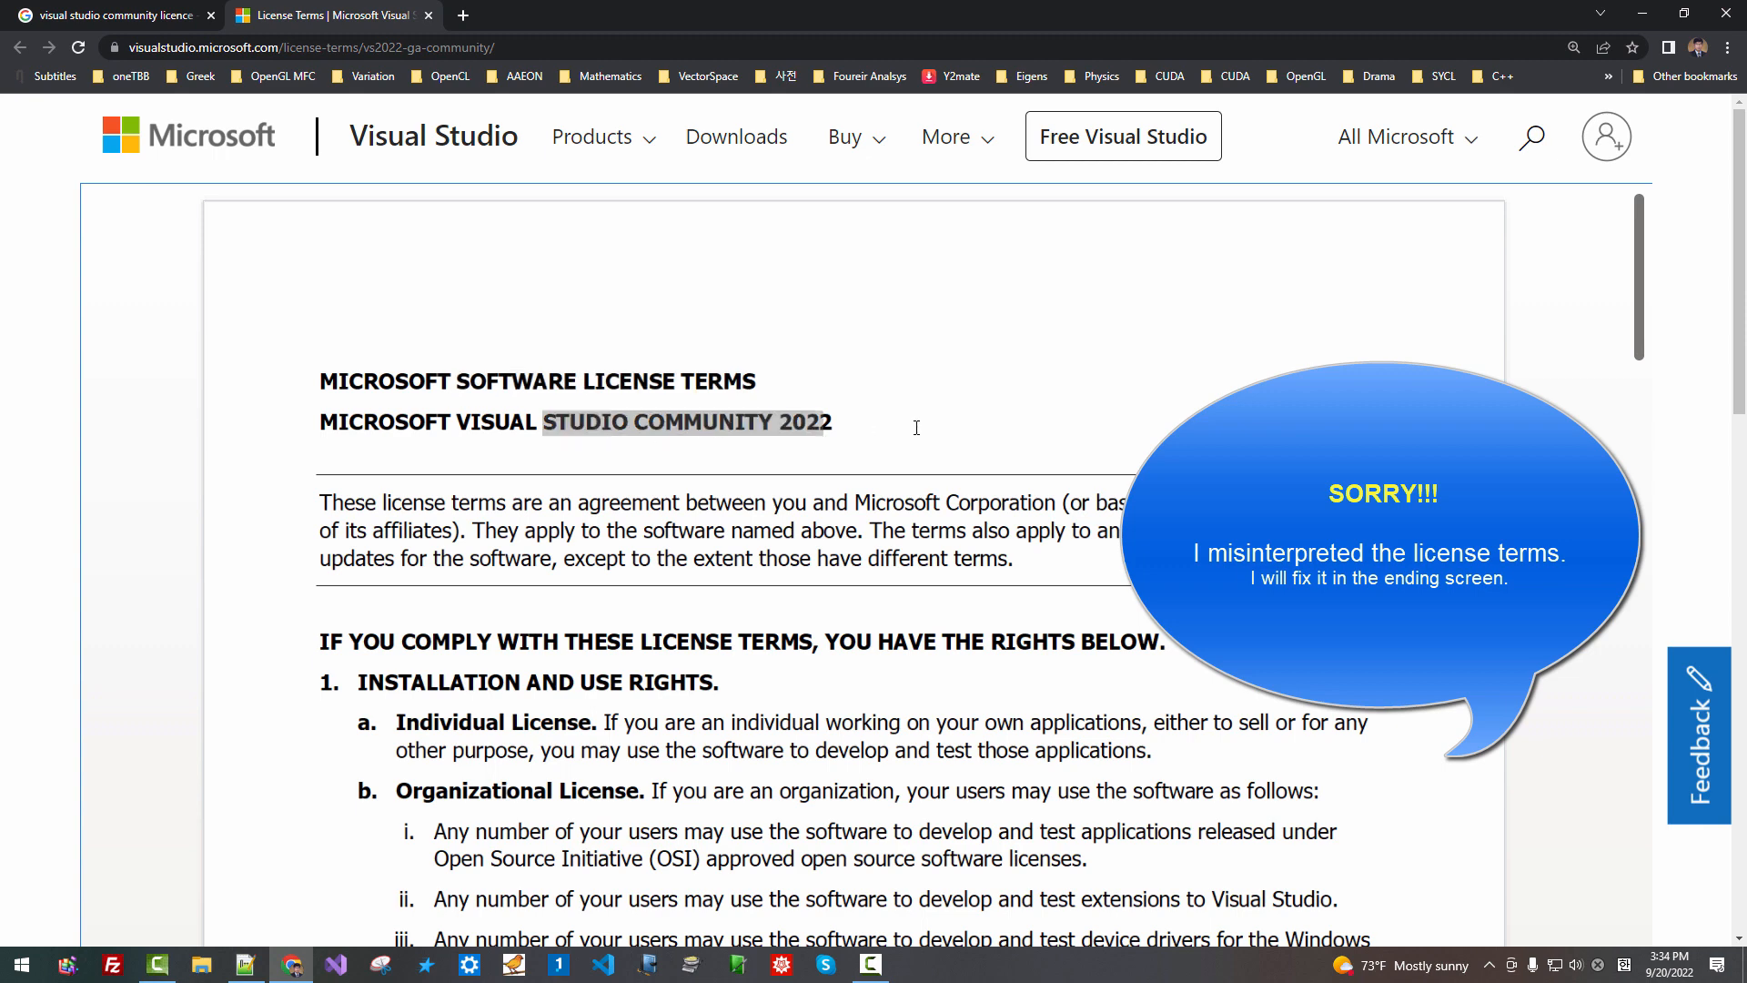
pyautogui.click(870, 963)
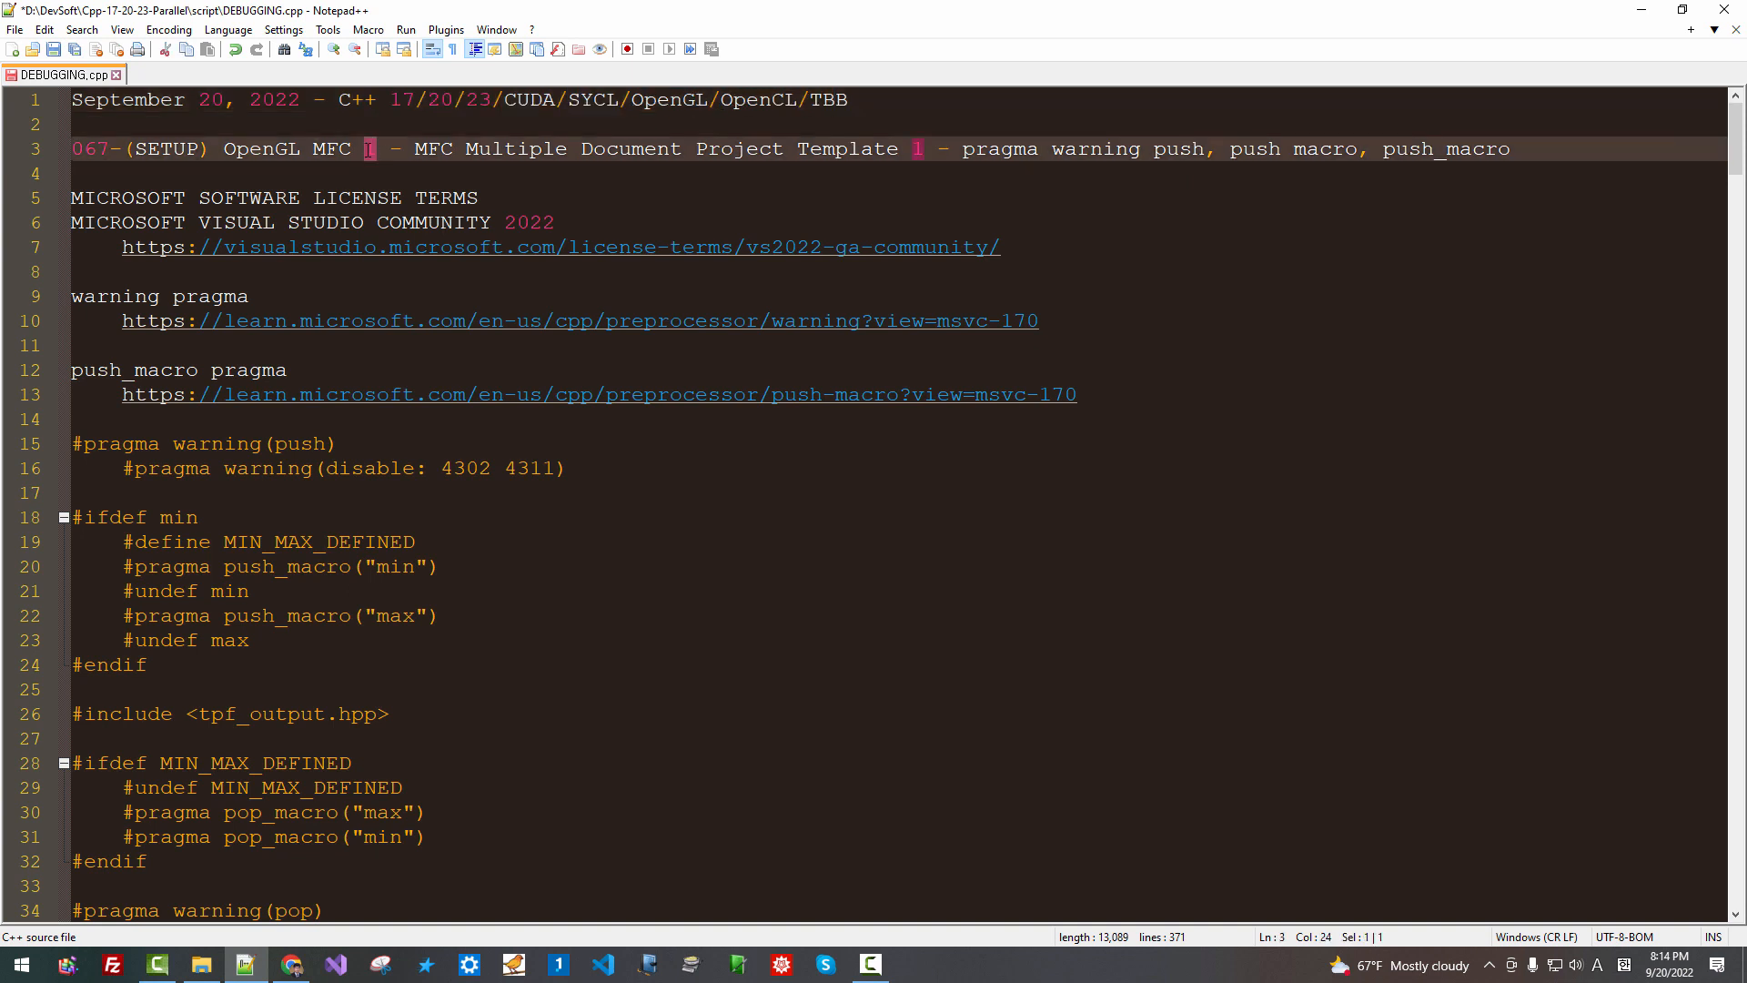
# Review the episode title line in the notes and follow the push_macro pragma documentation link
pyautogui.doubleClick(261, 149)
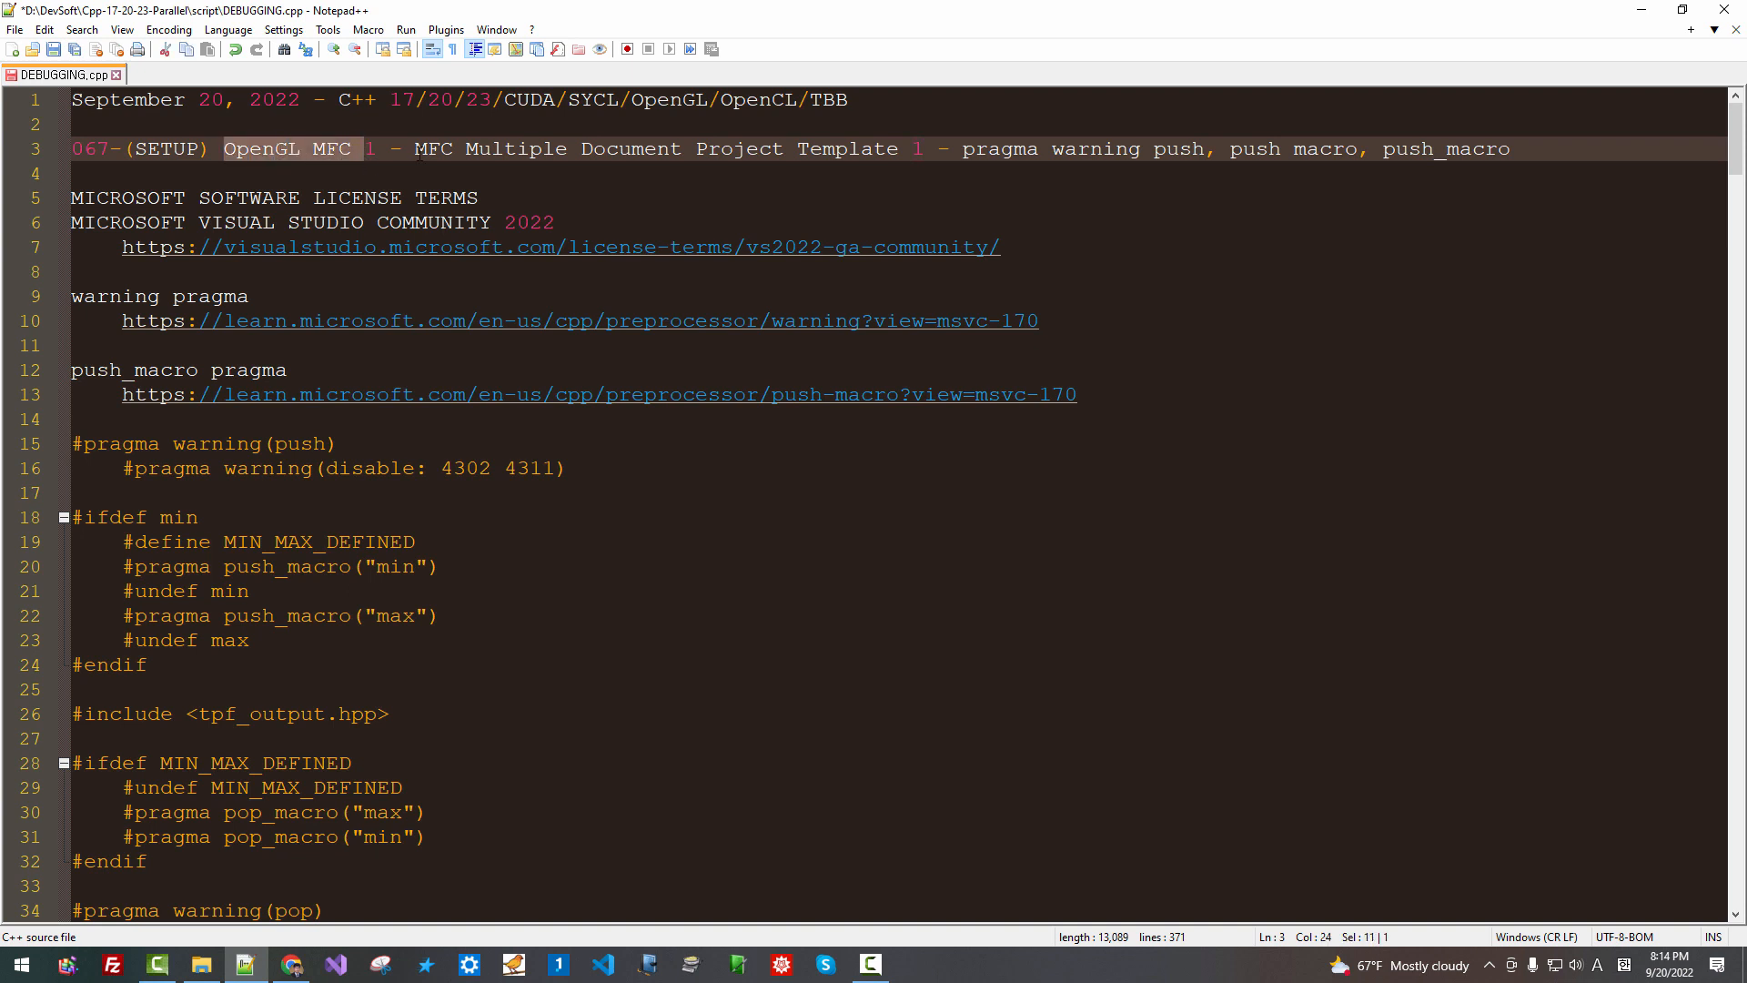
pyautogui.click(417, 149)
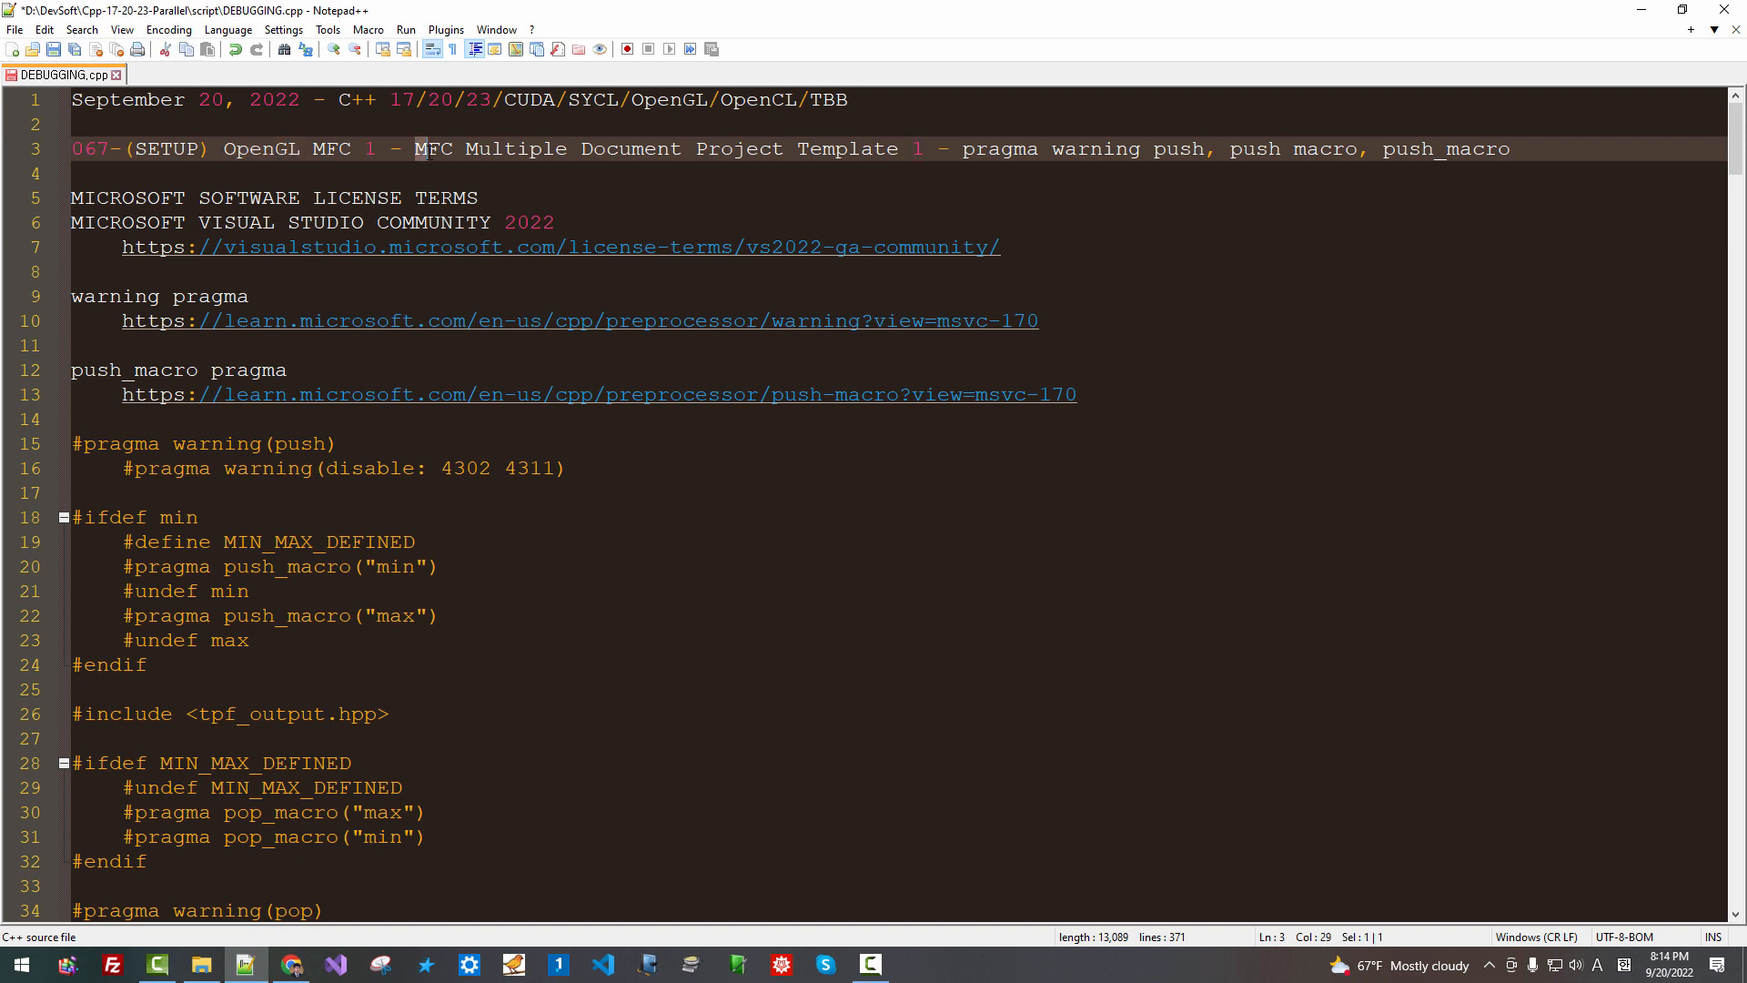
pyautogui.moveTo(415, 147); pyautogui.dragTo(647, 148)
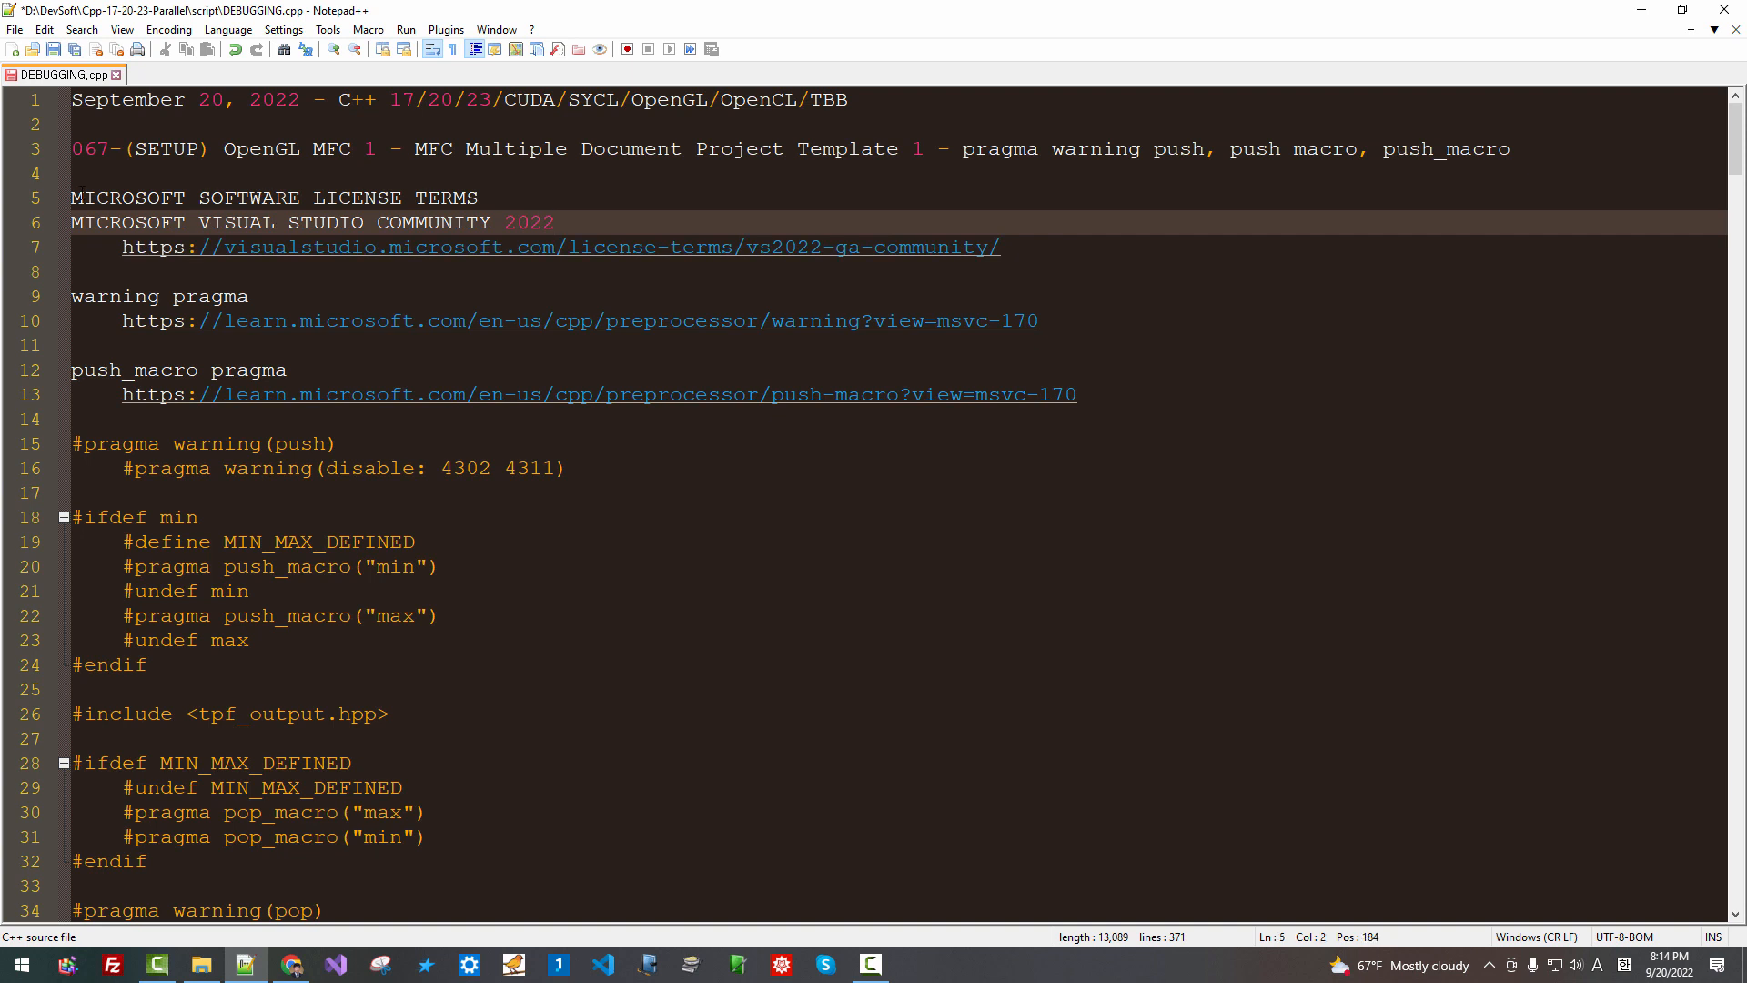
pyautogui.moveTo(71, 197); pyautogui.dragTo(488, 222)
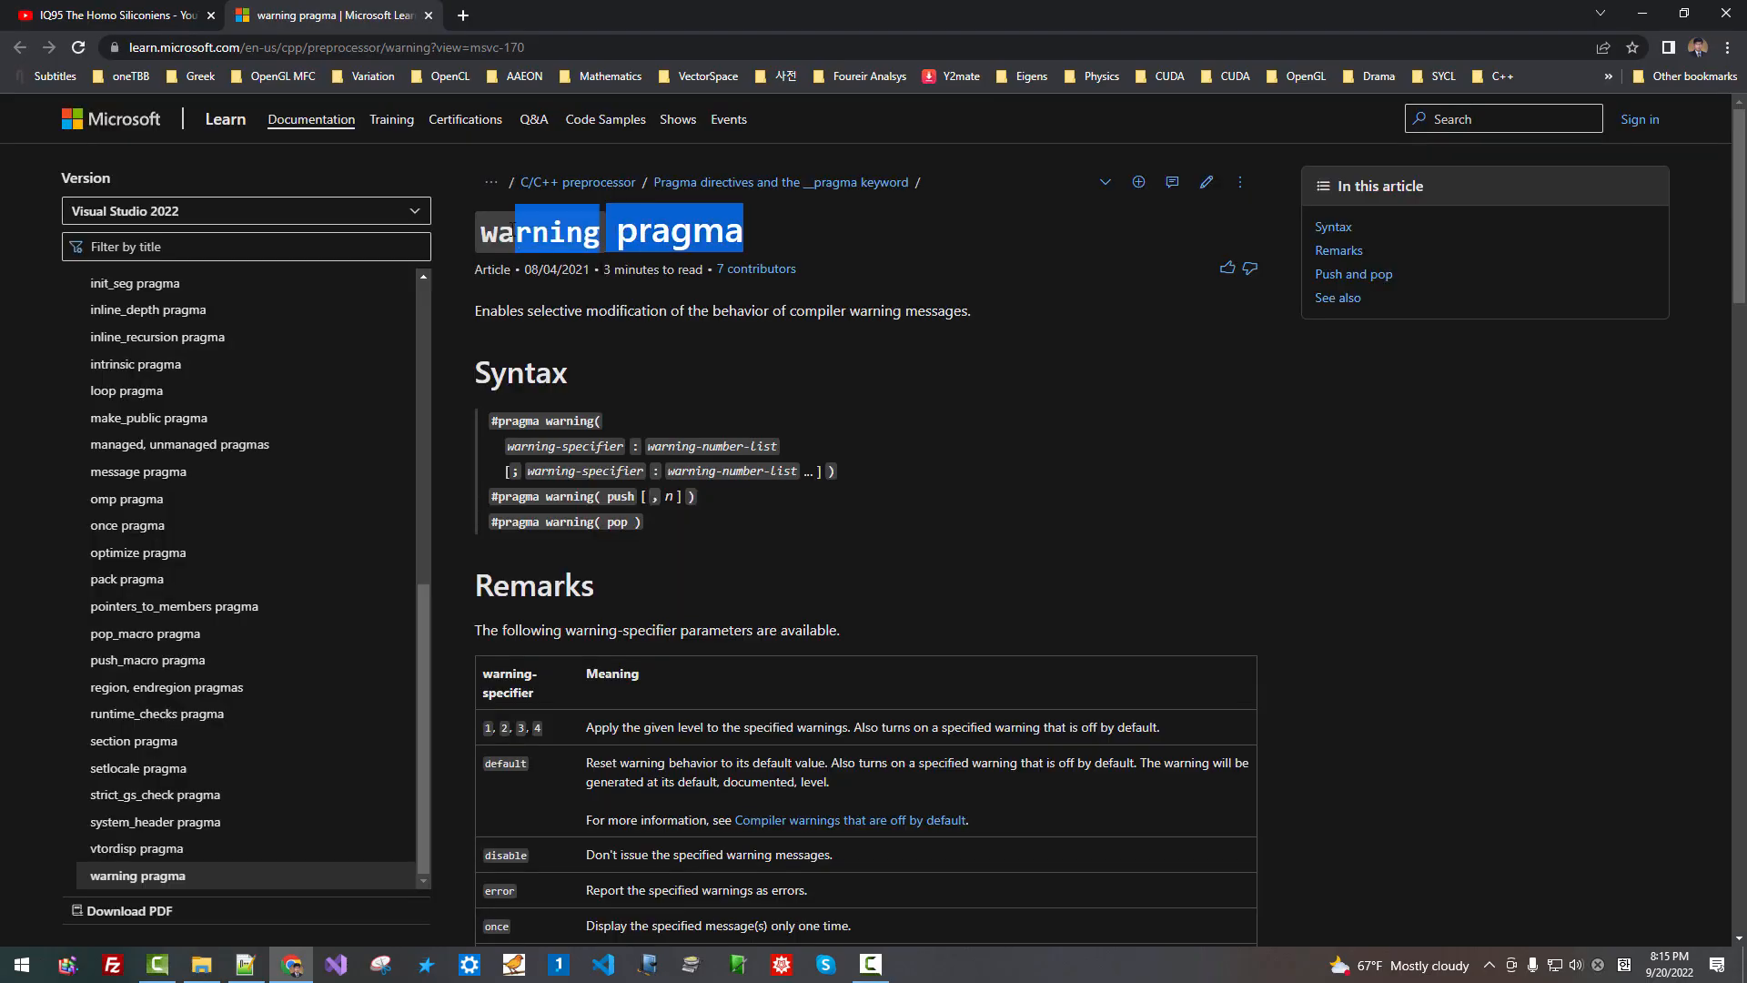
pyautogui.click(241, 965)
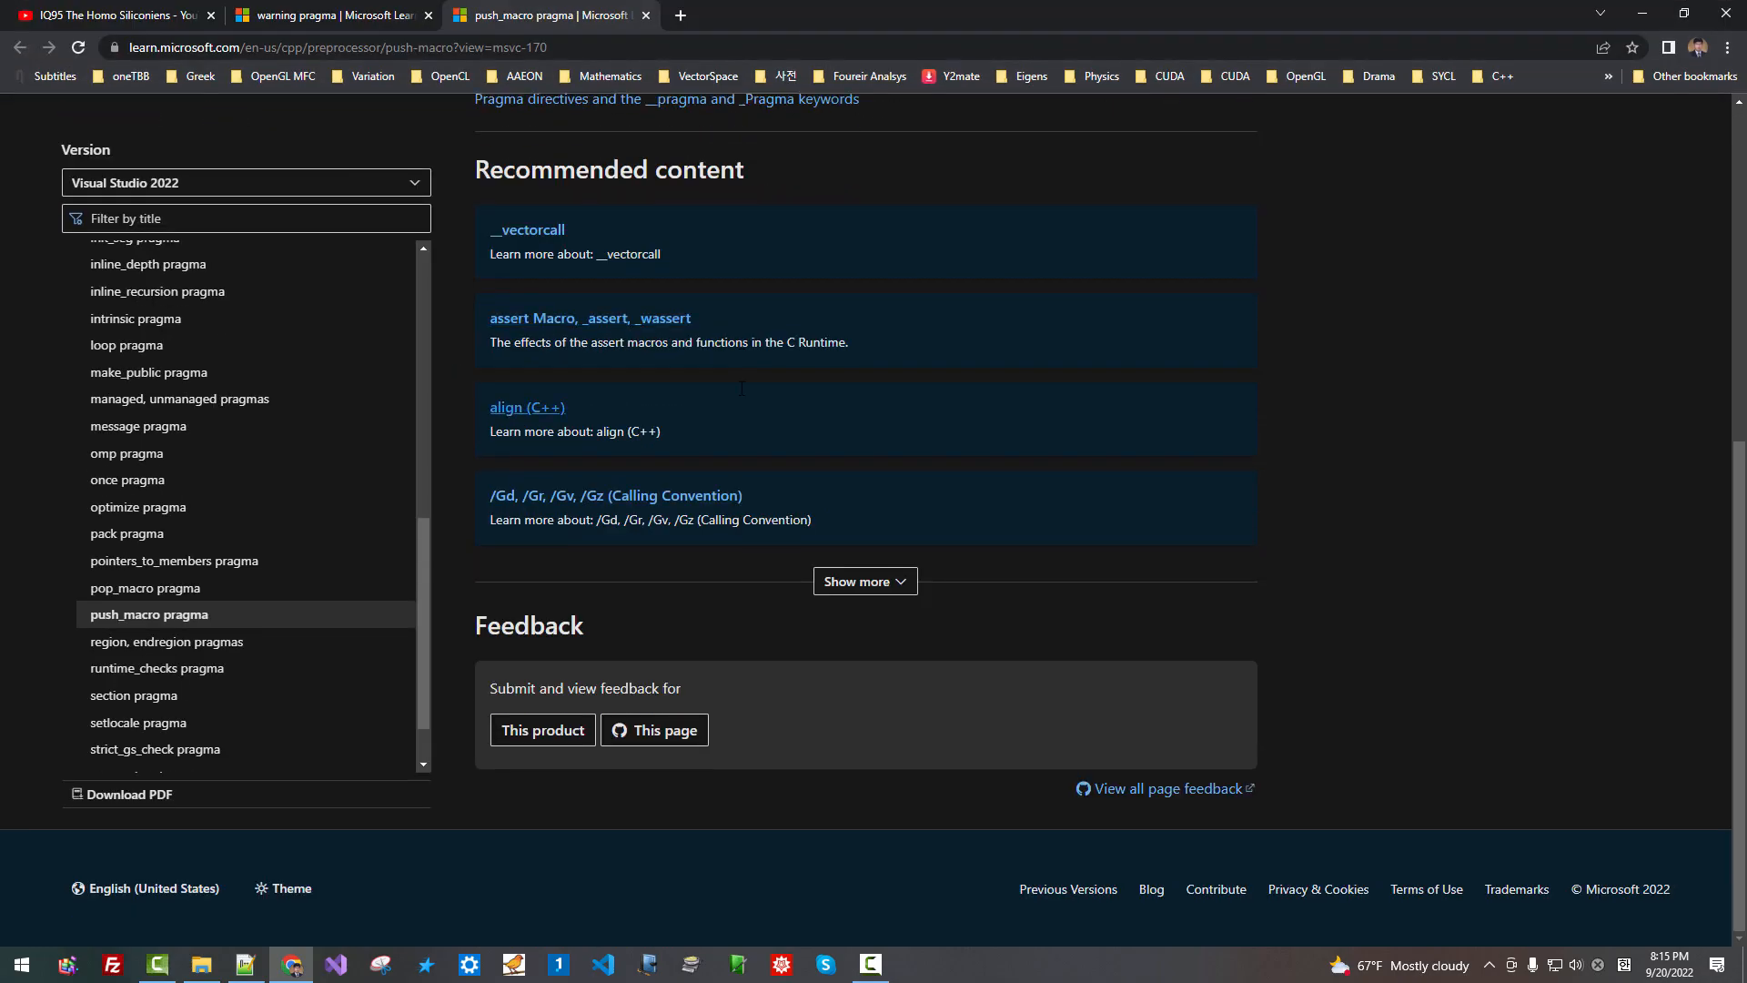
# Write that OpenGL will be learned from the Programming Guide 9th Edition, though books skip MFC integration
pyautogui.click(247, 964)
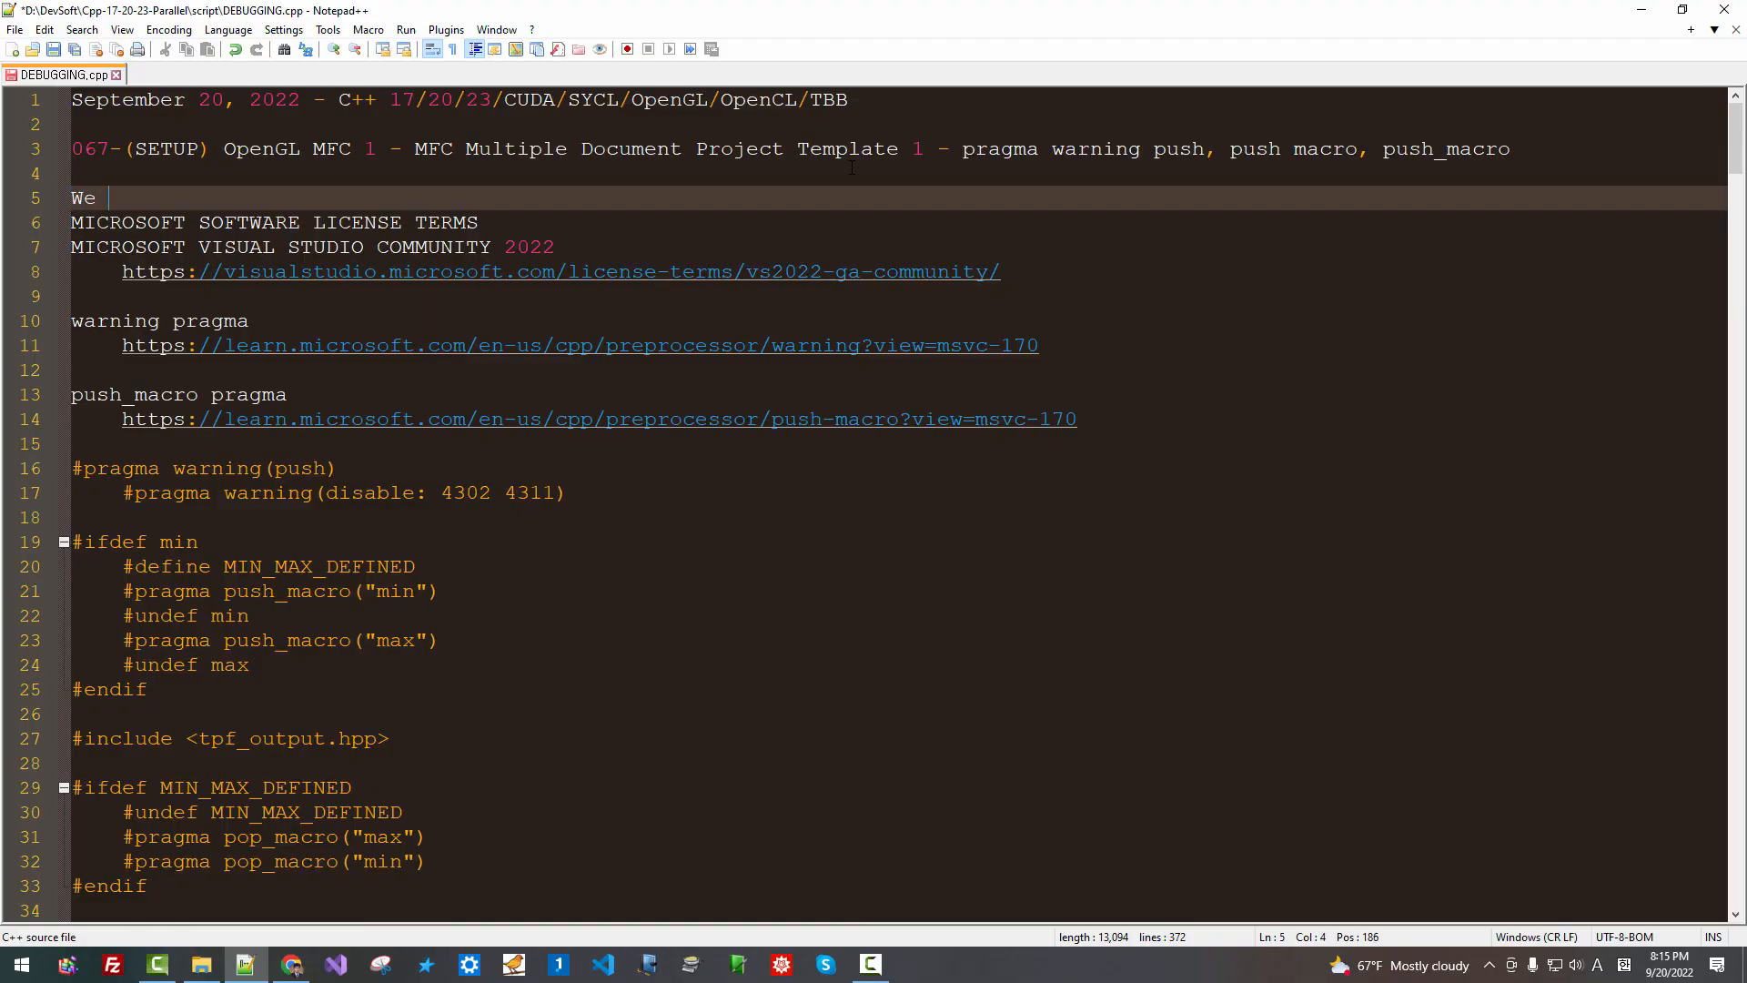
pyautogui.write('will lear')
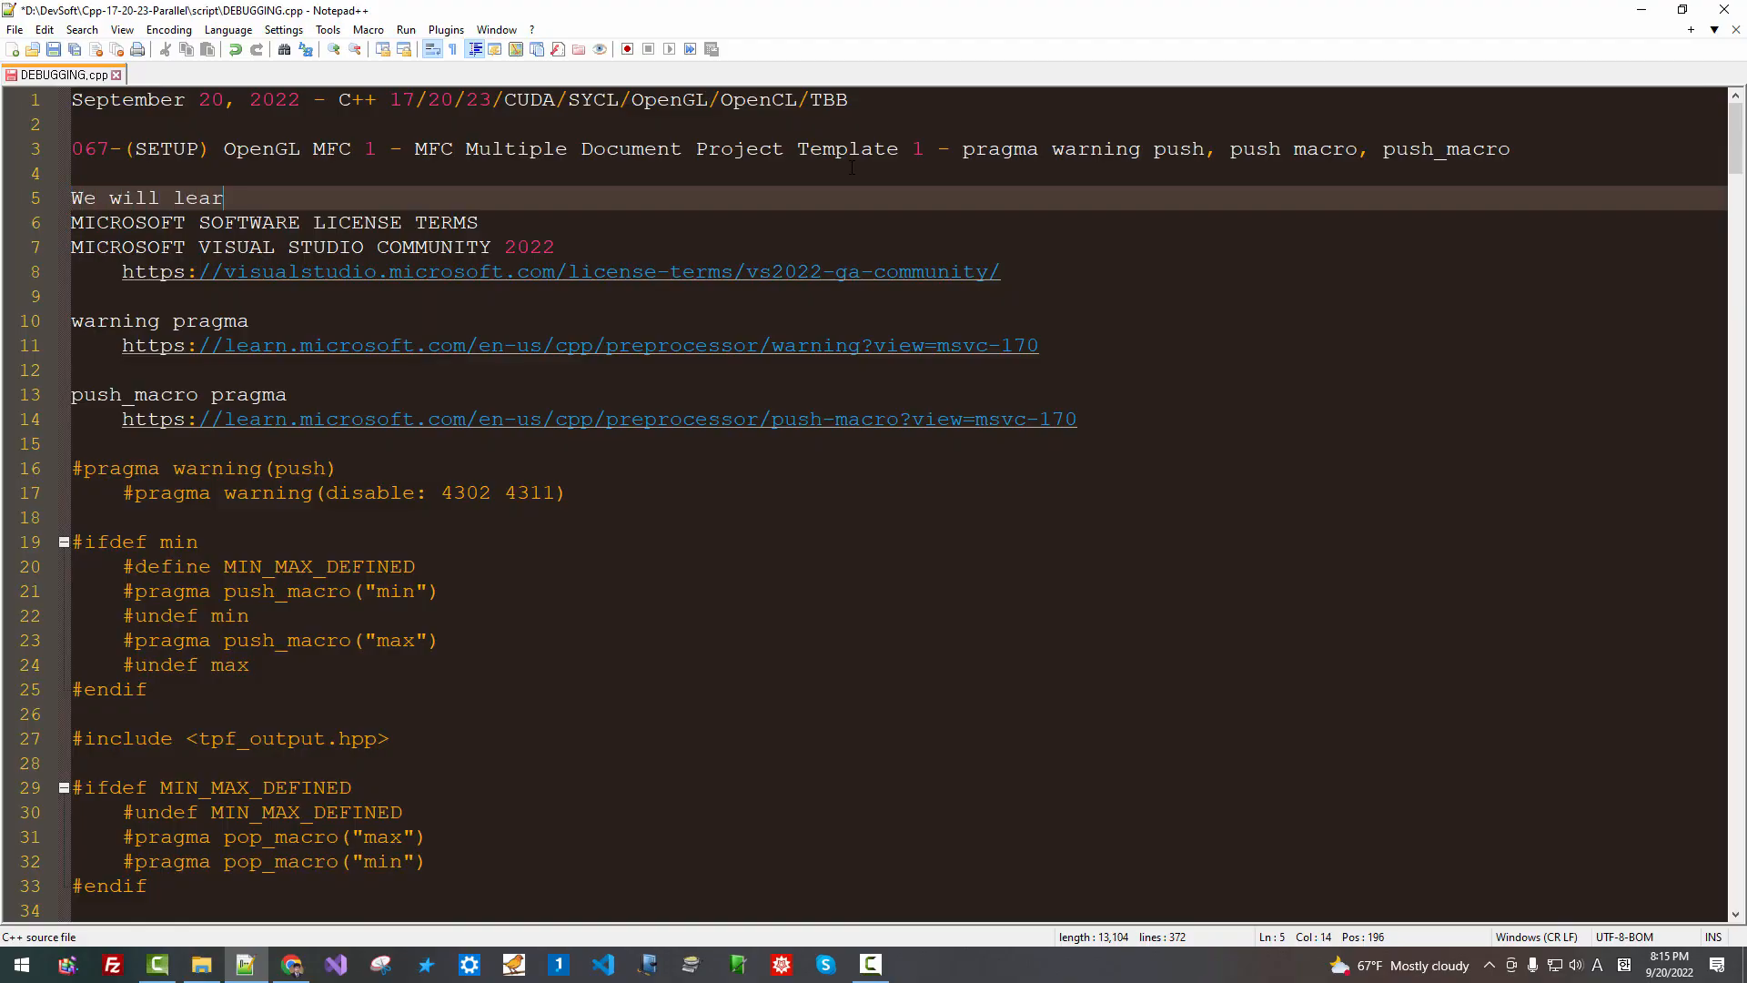
pyautogui.write('n OpenGL usi')
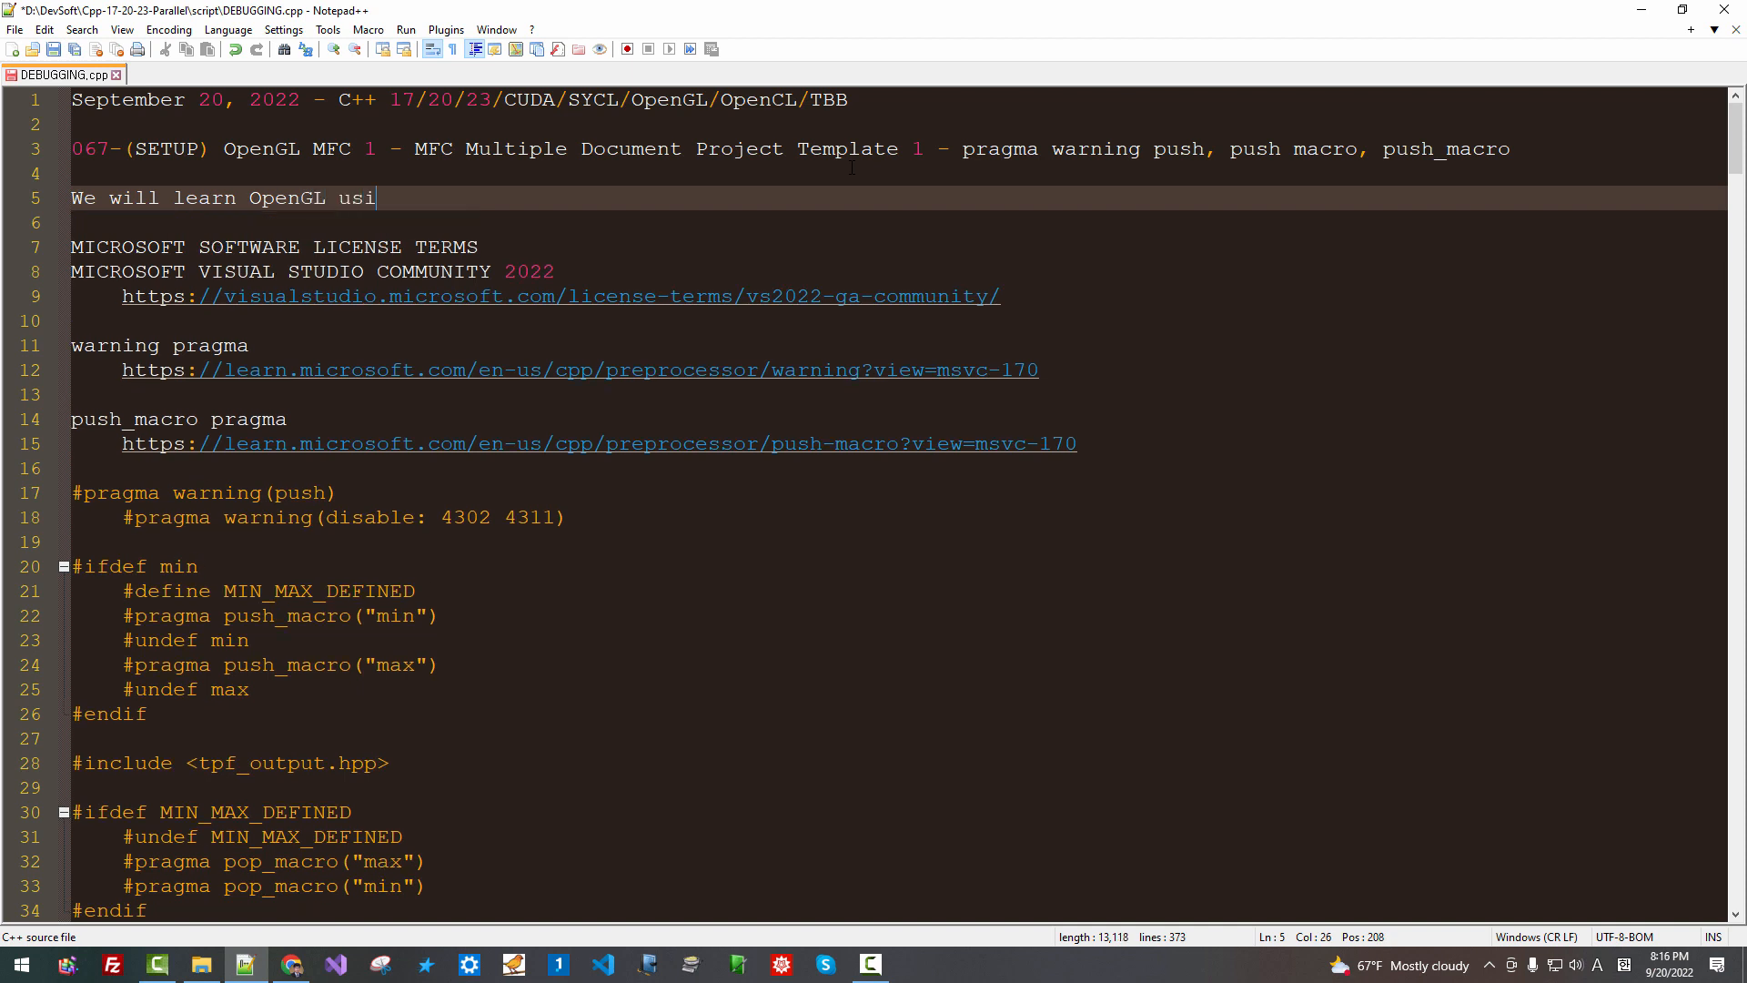
pyautogui.write('ng OpenGL Programming')
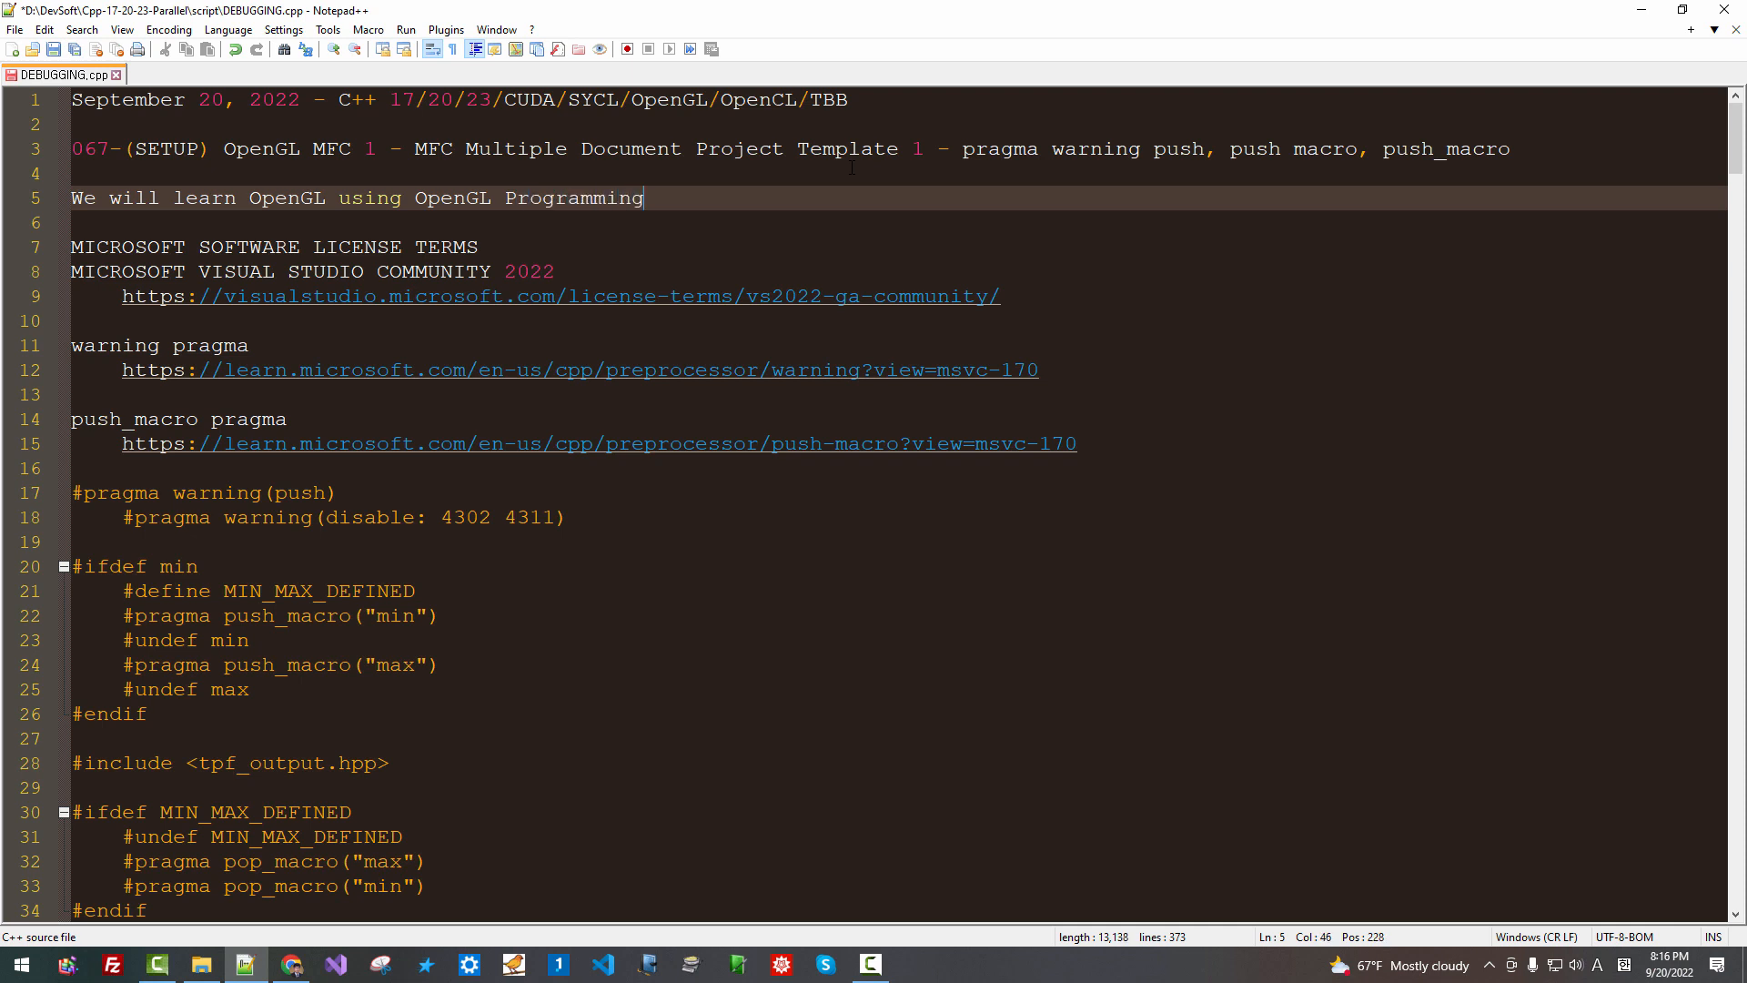
pyautogui.write('Guide')
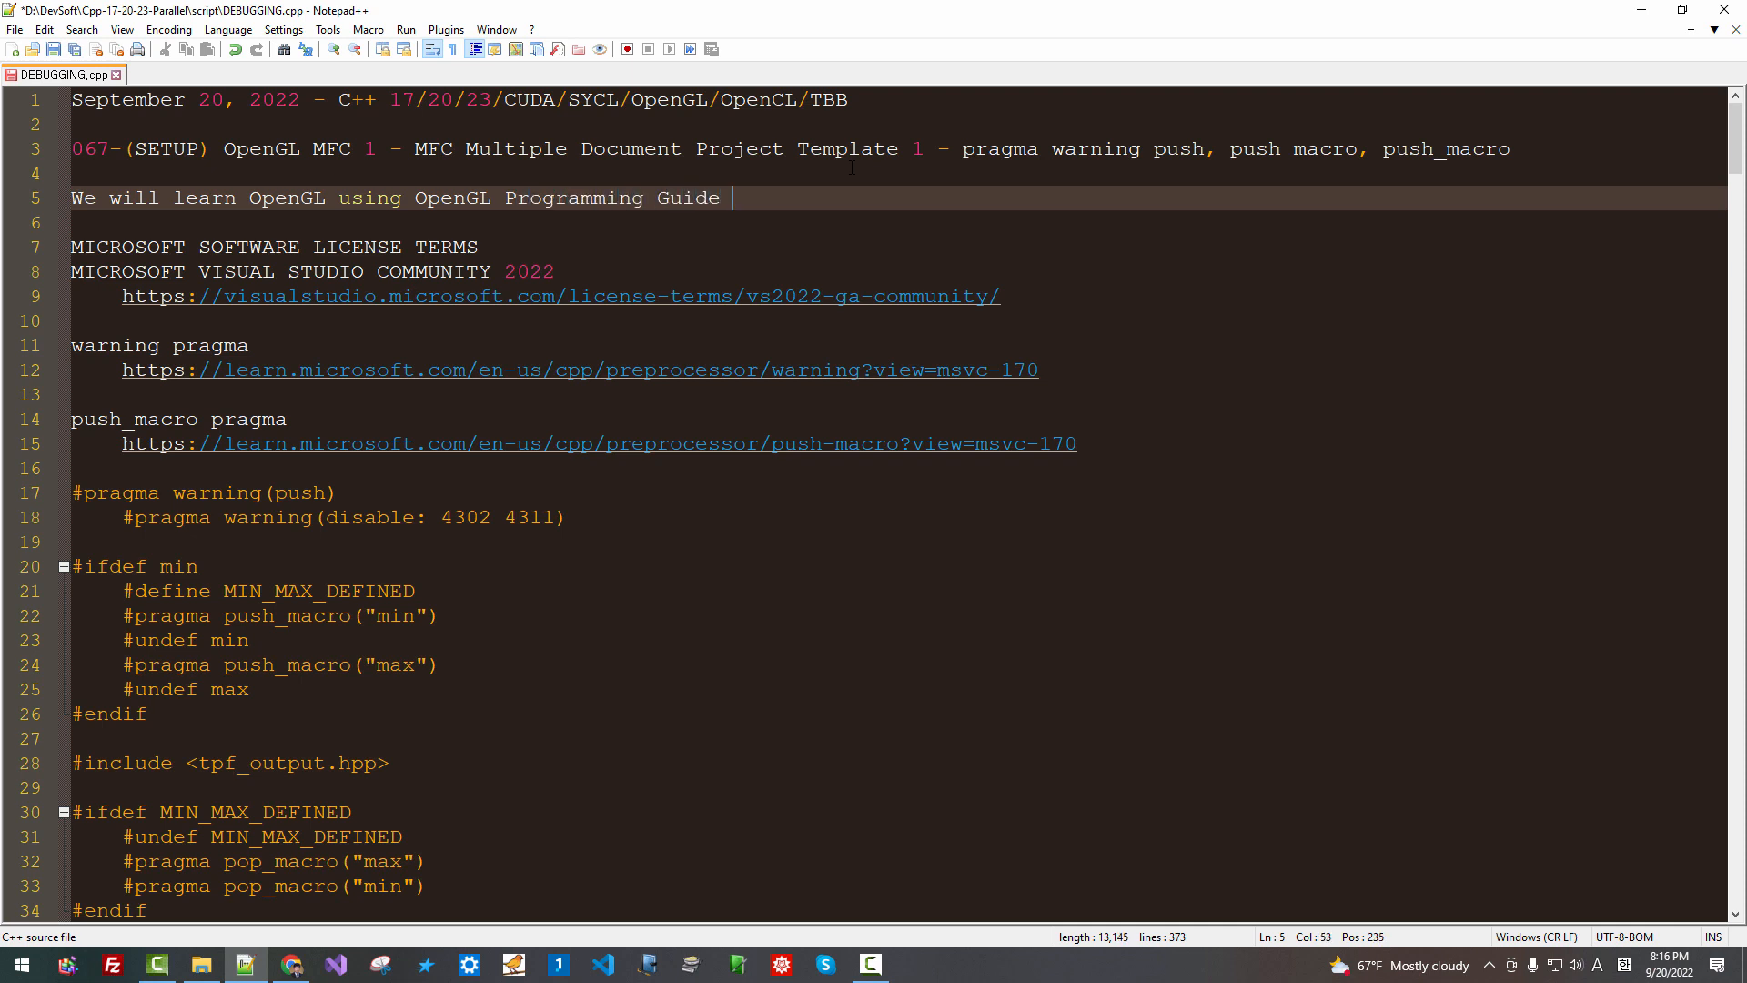
pyautogui.write('9-th Edi')
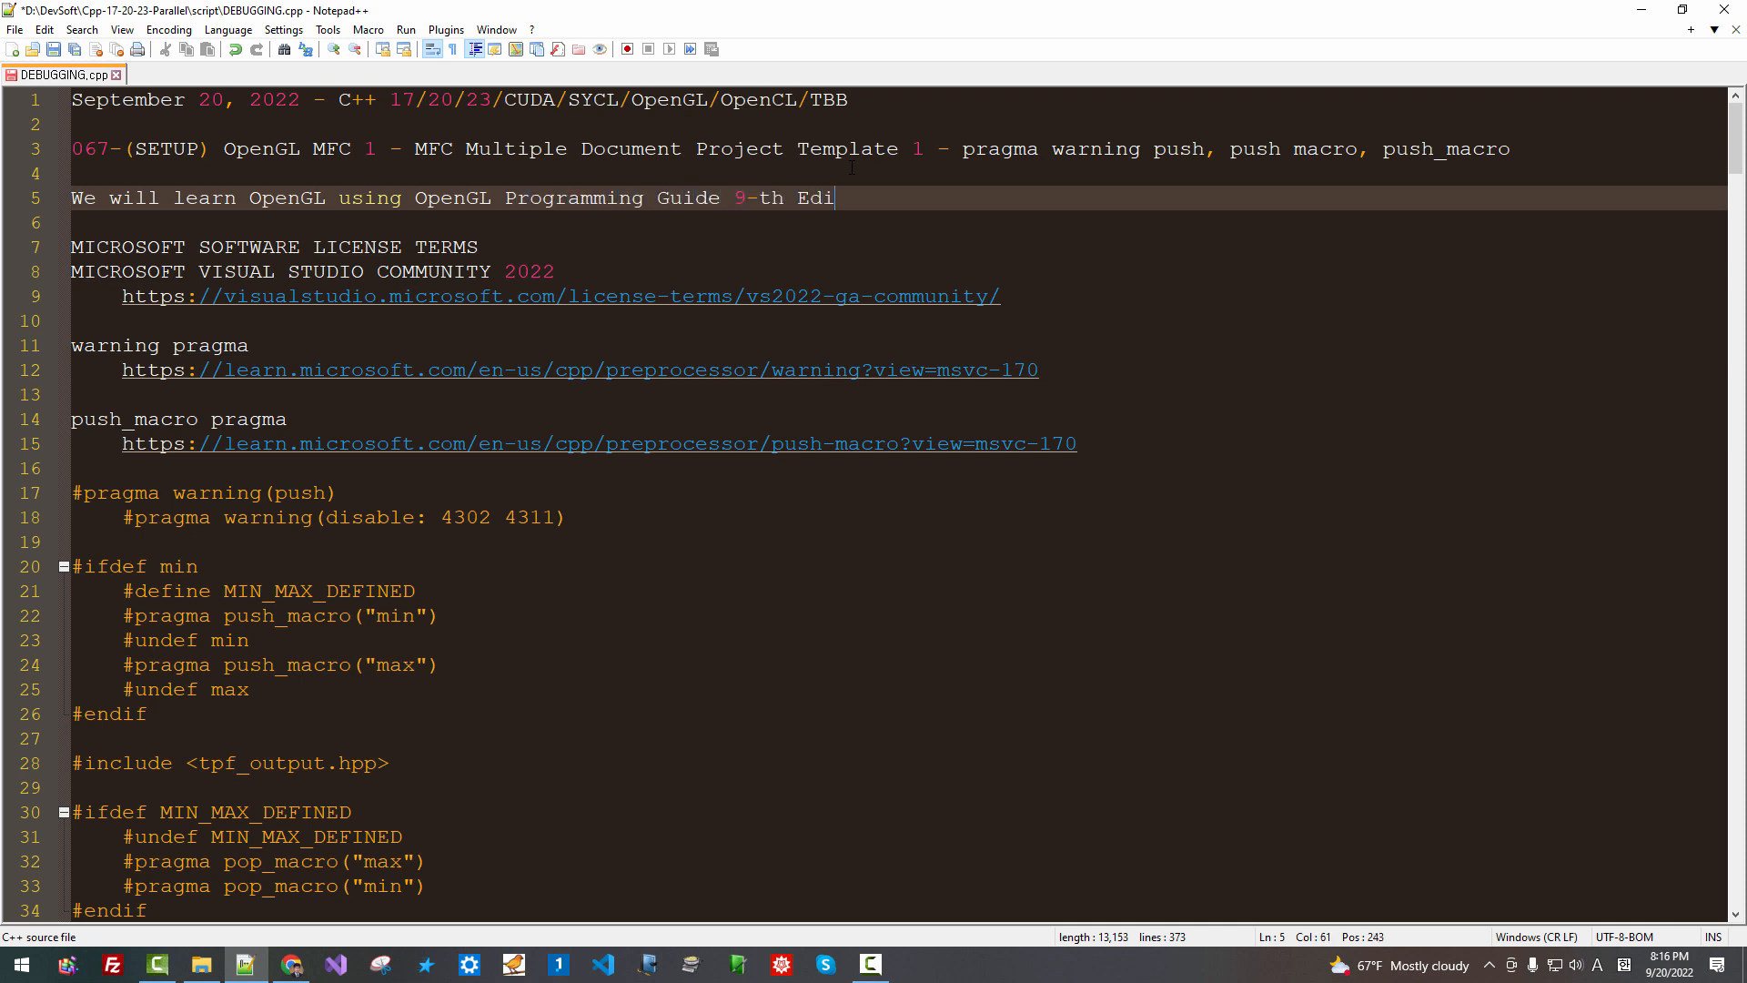
pyautogui.write('tion, also OpenGL SuperBible 7th Edition,')
pyautogui.click(899, 222)
pyautogui.write('Obviously these')
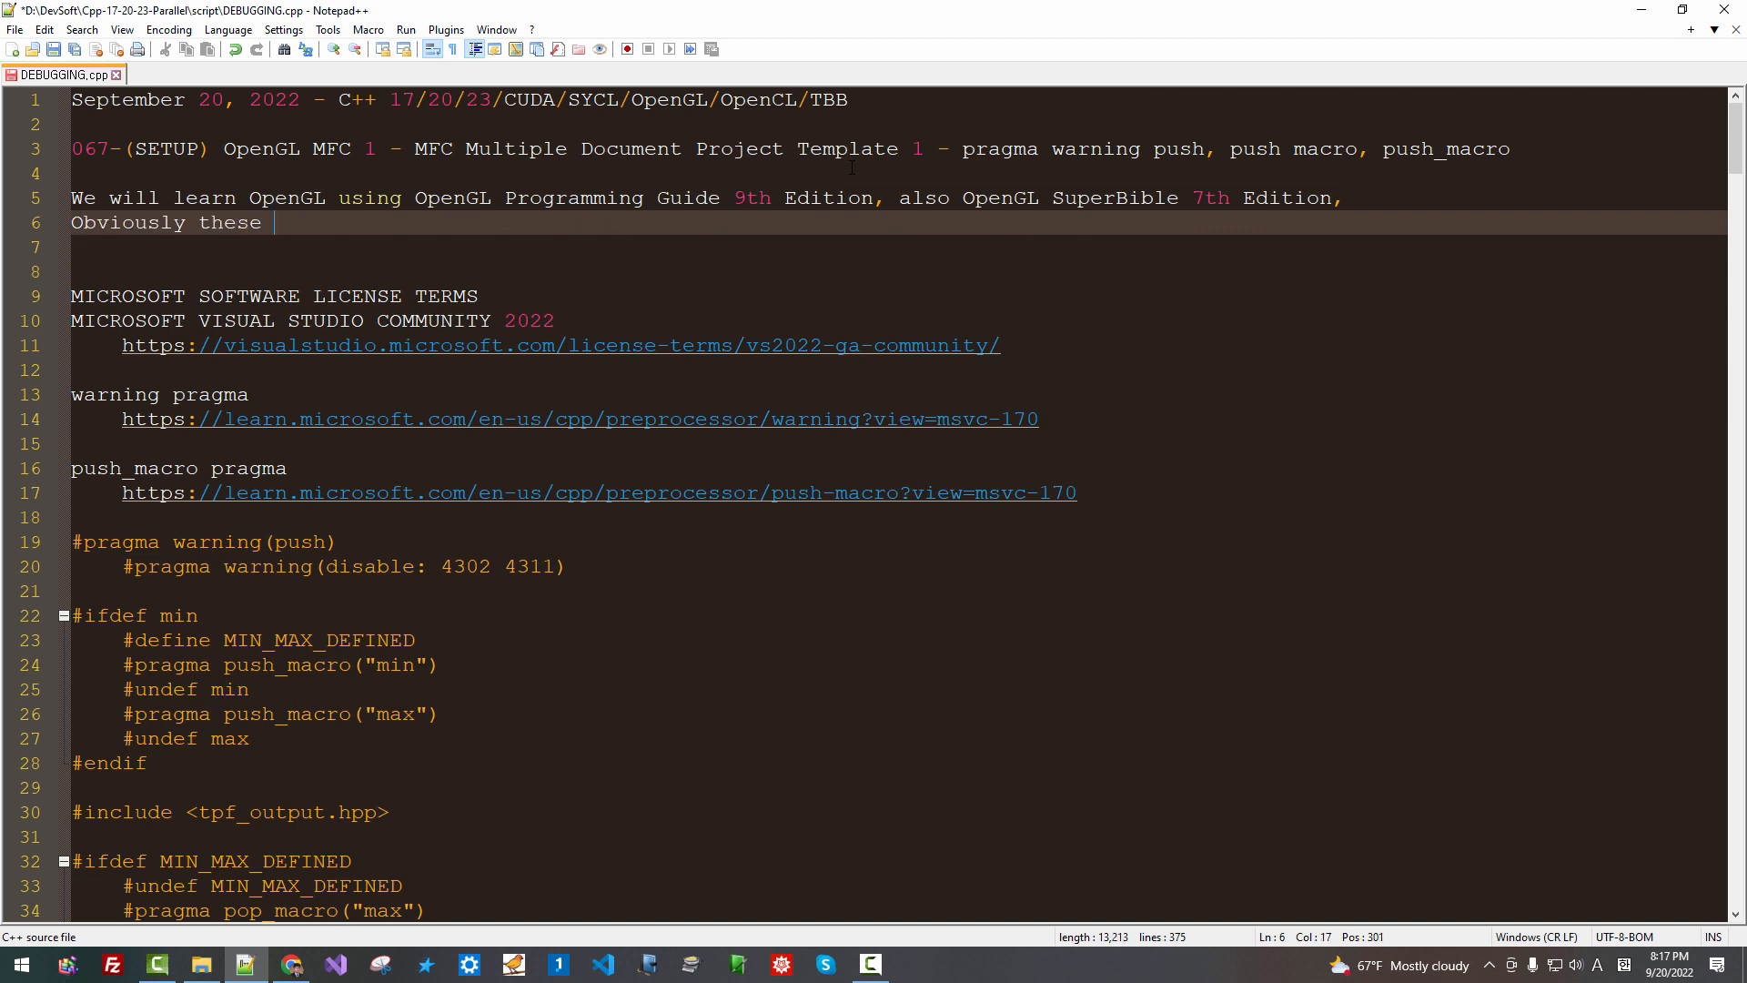
pyautogui.write('books do no')
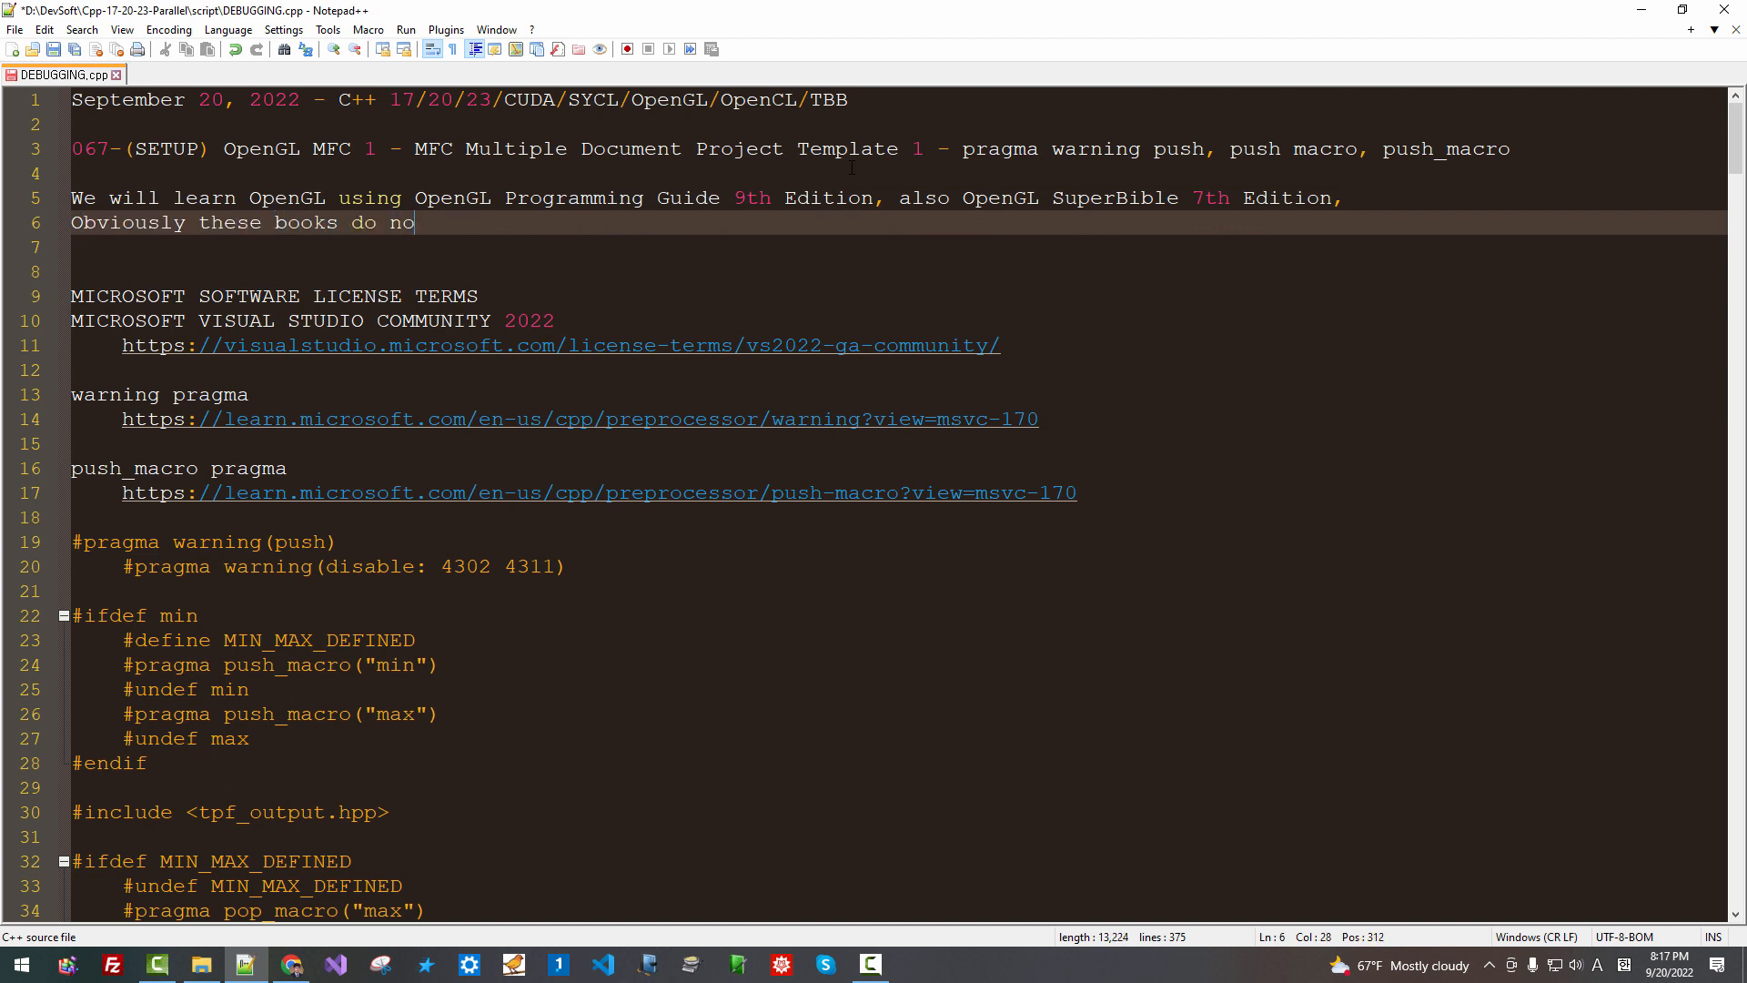
pyautogui.write('t deal with MFC integrat')
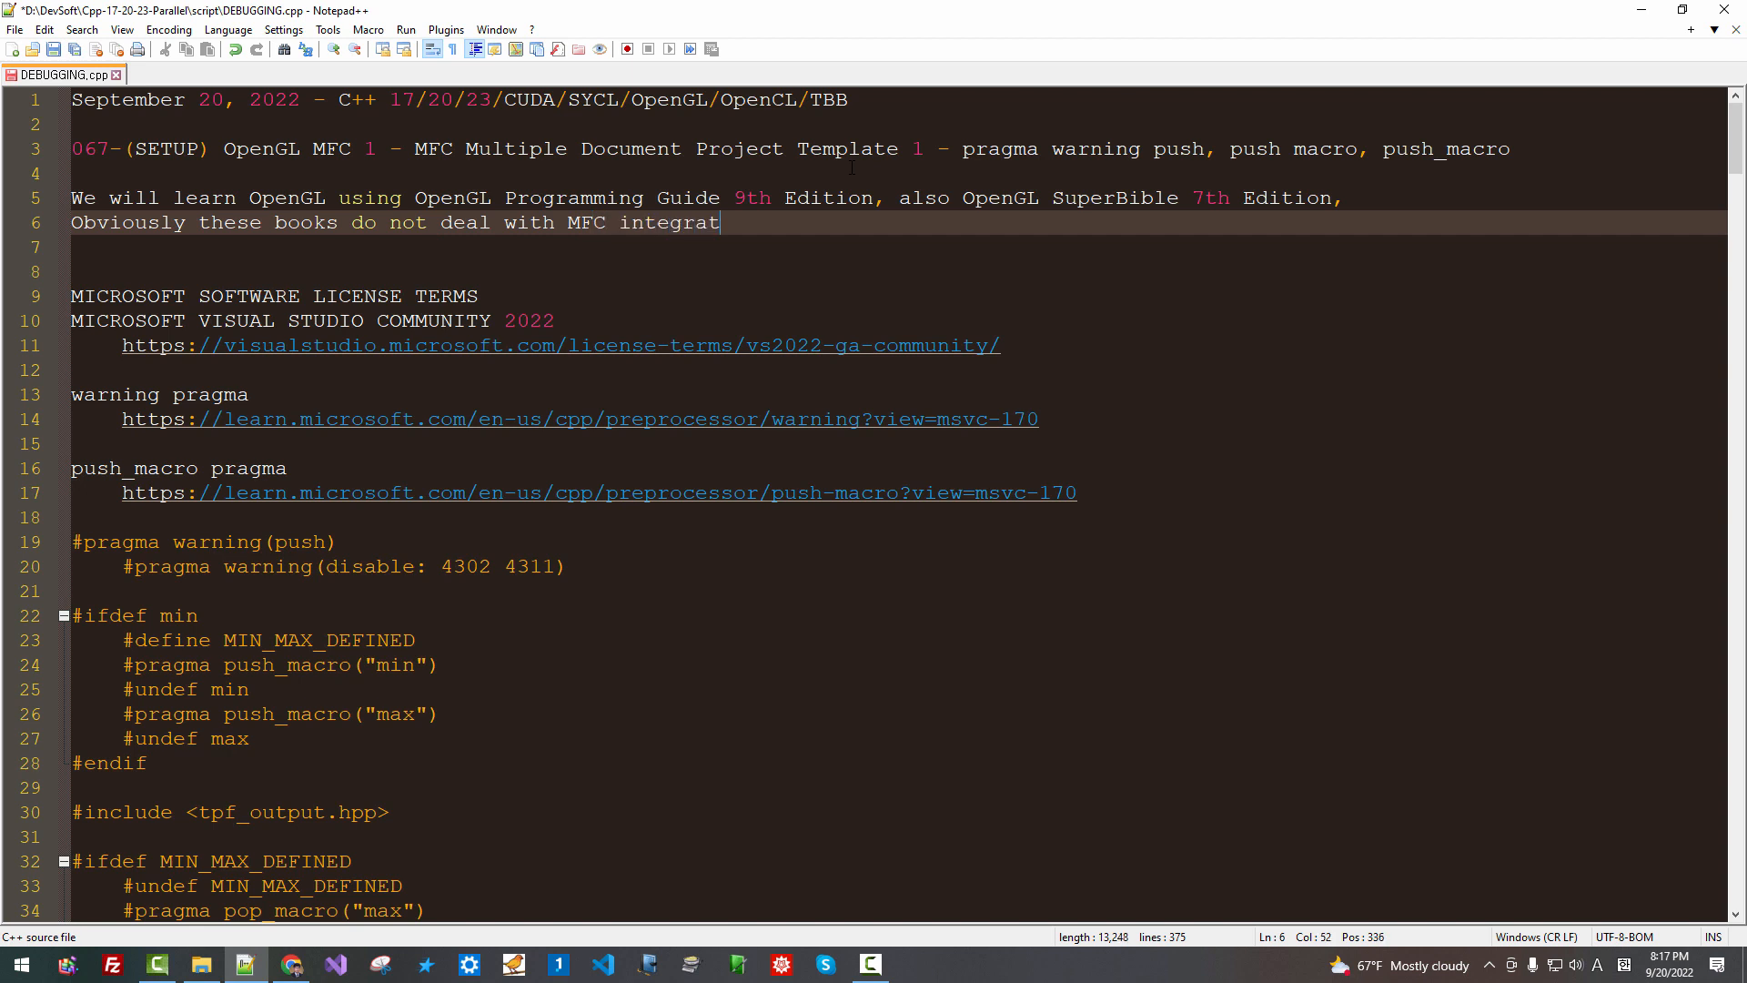
pyautogui.write('ion with O')
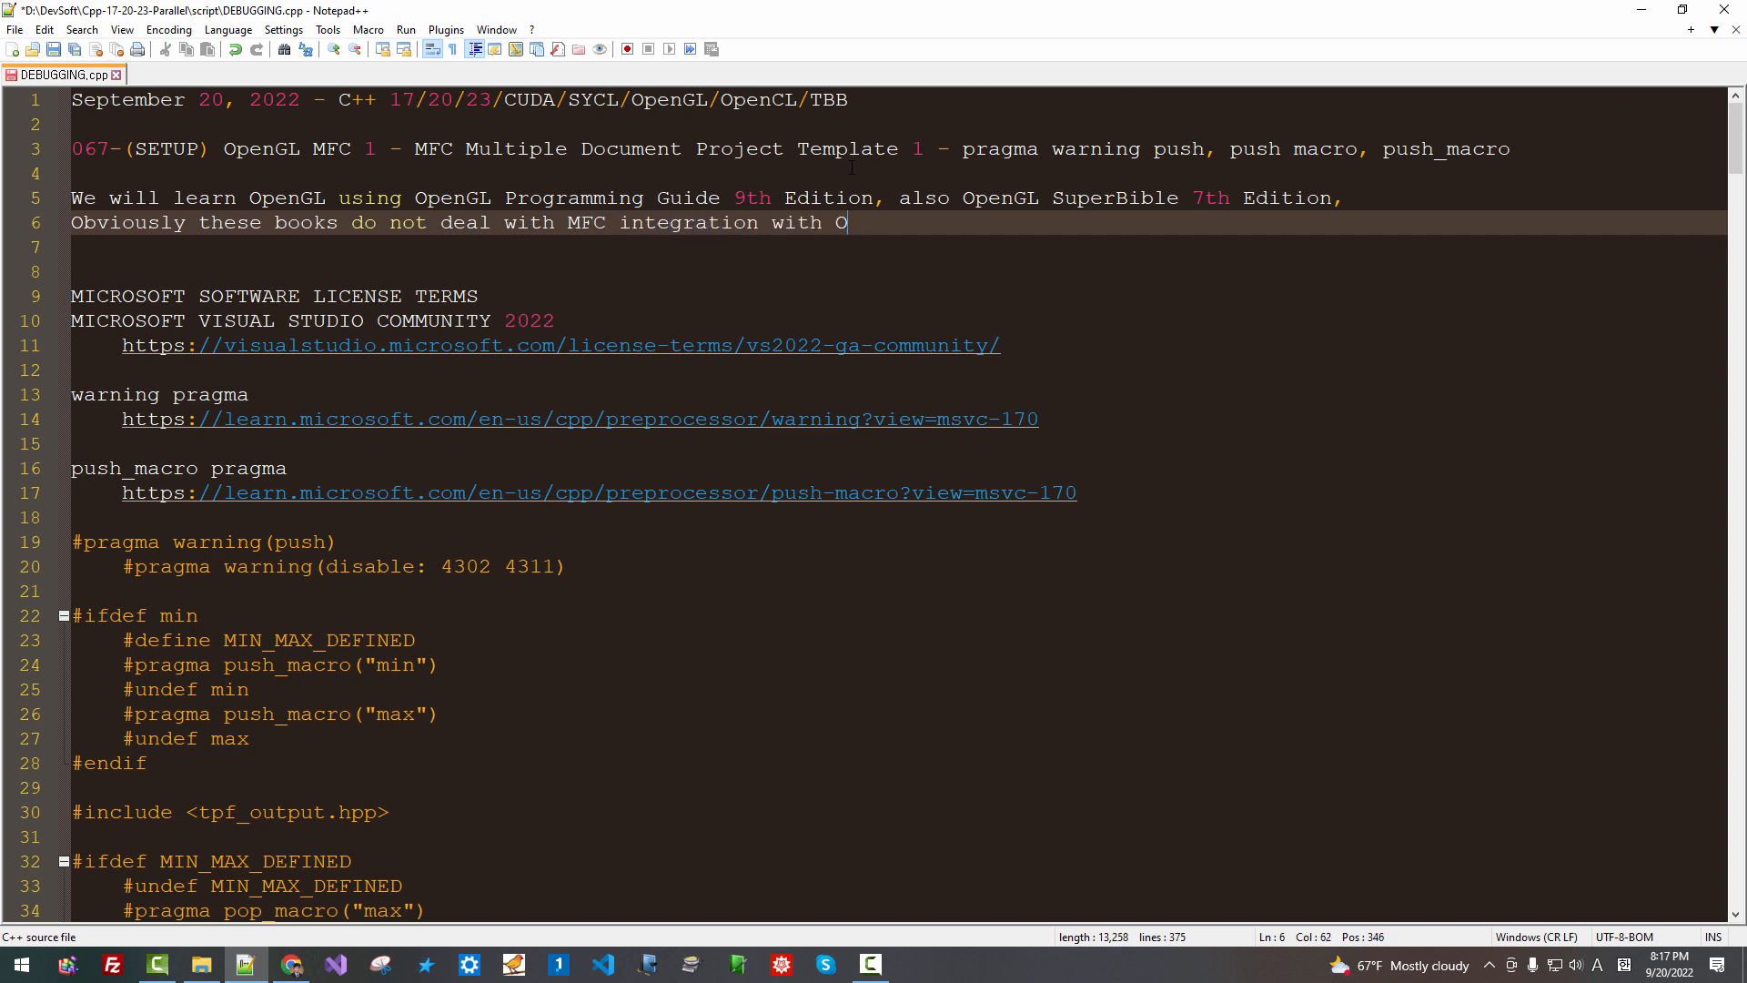
pyautogui.write('penGL.')
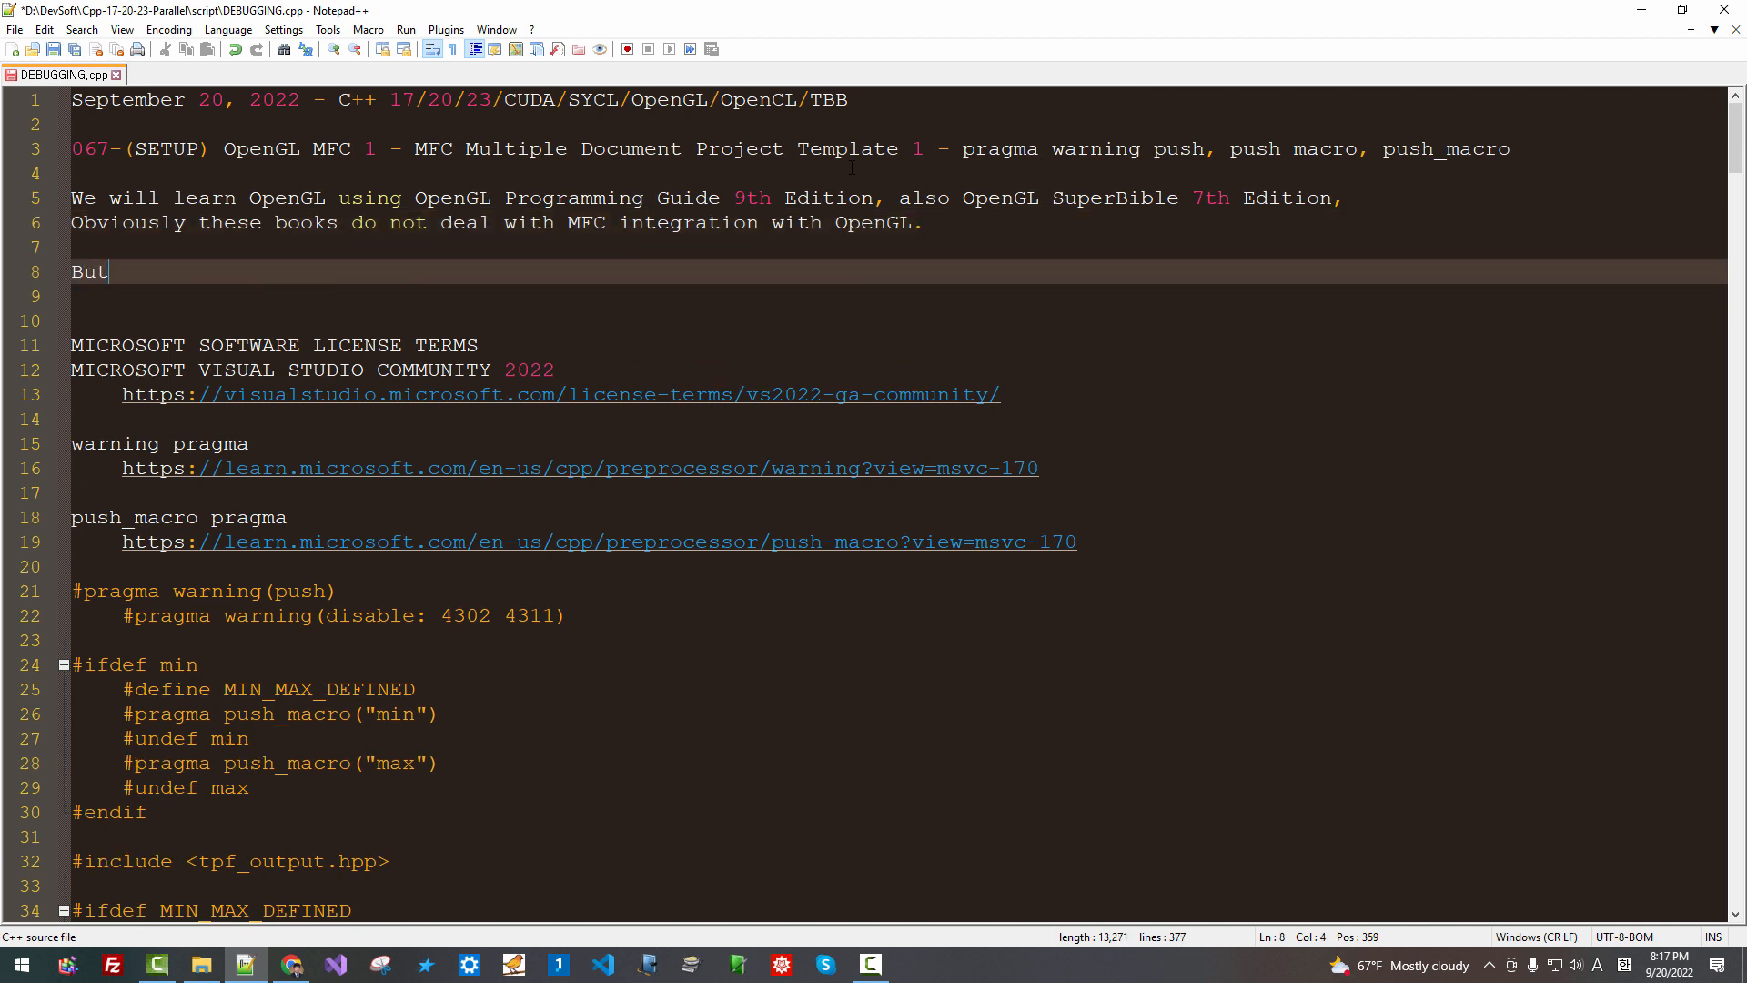
# Add the sentence about integrating the tools seamlessly for the audience's advanced Software Development
pyautogui.write('since I have')
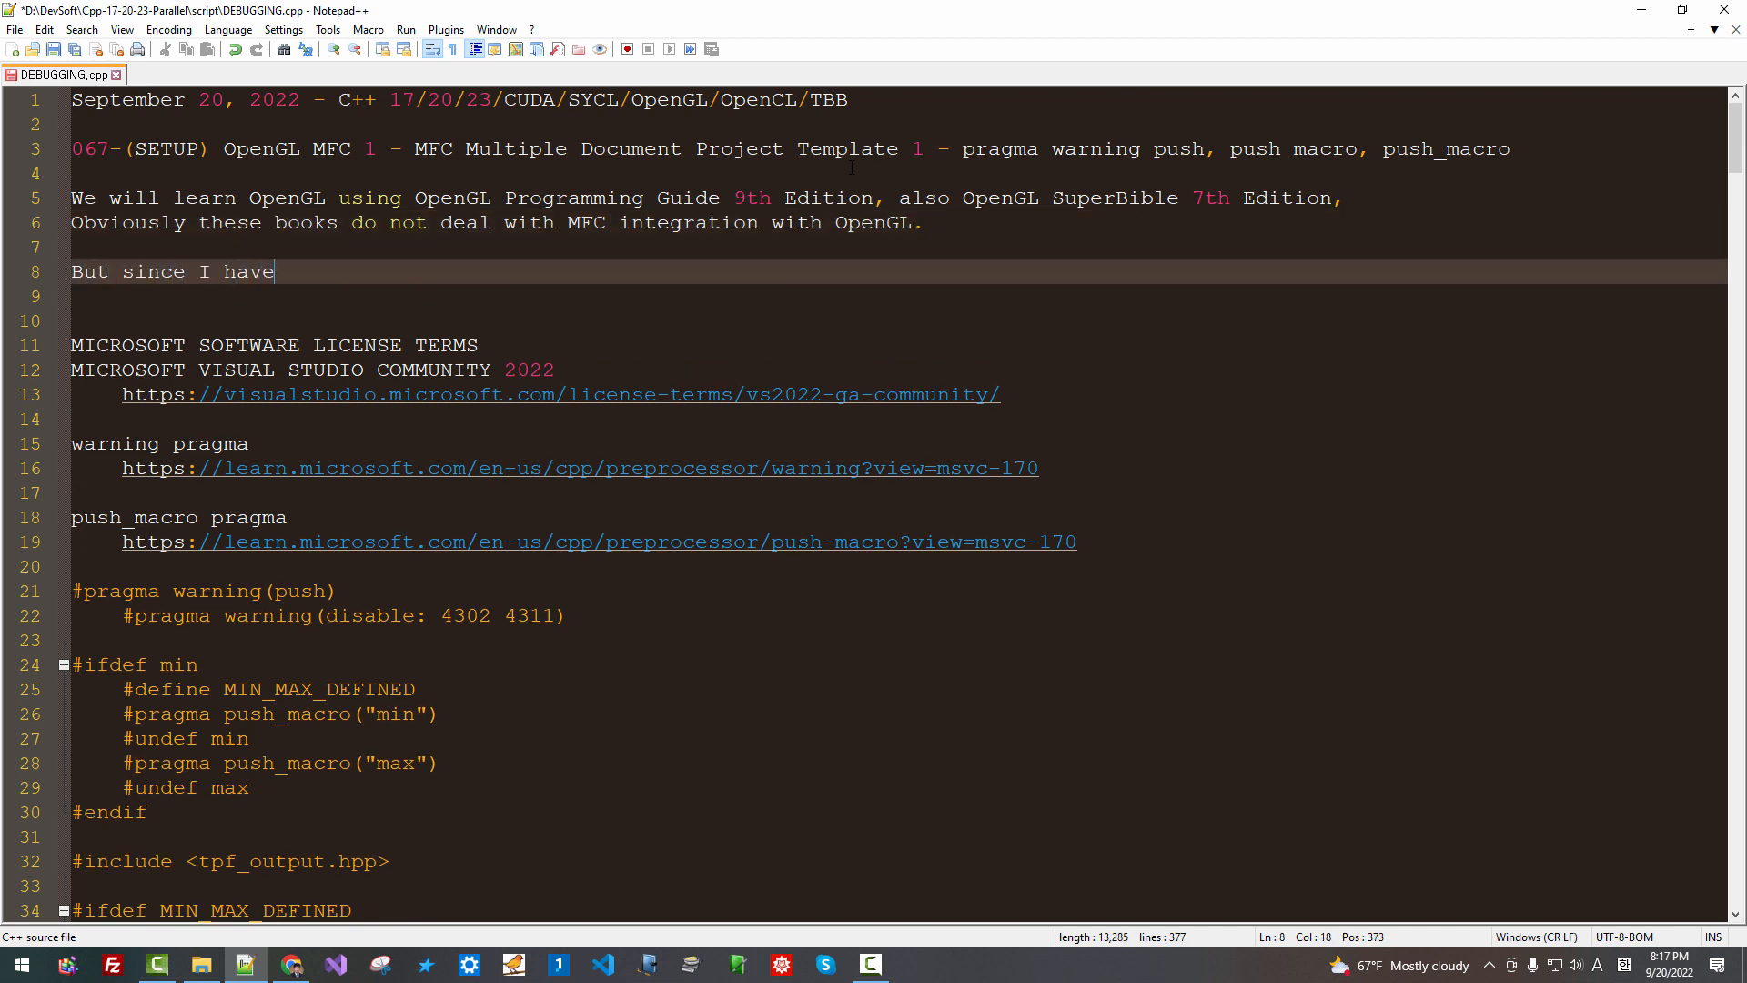
pyautogui.write('some level of experience both in MFC and OpenG')
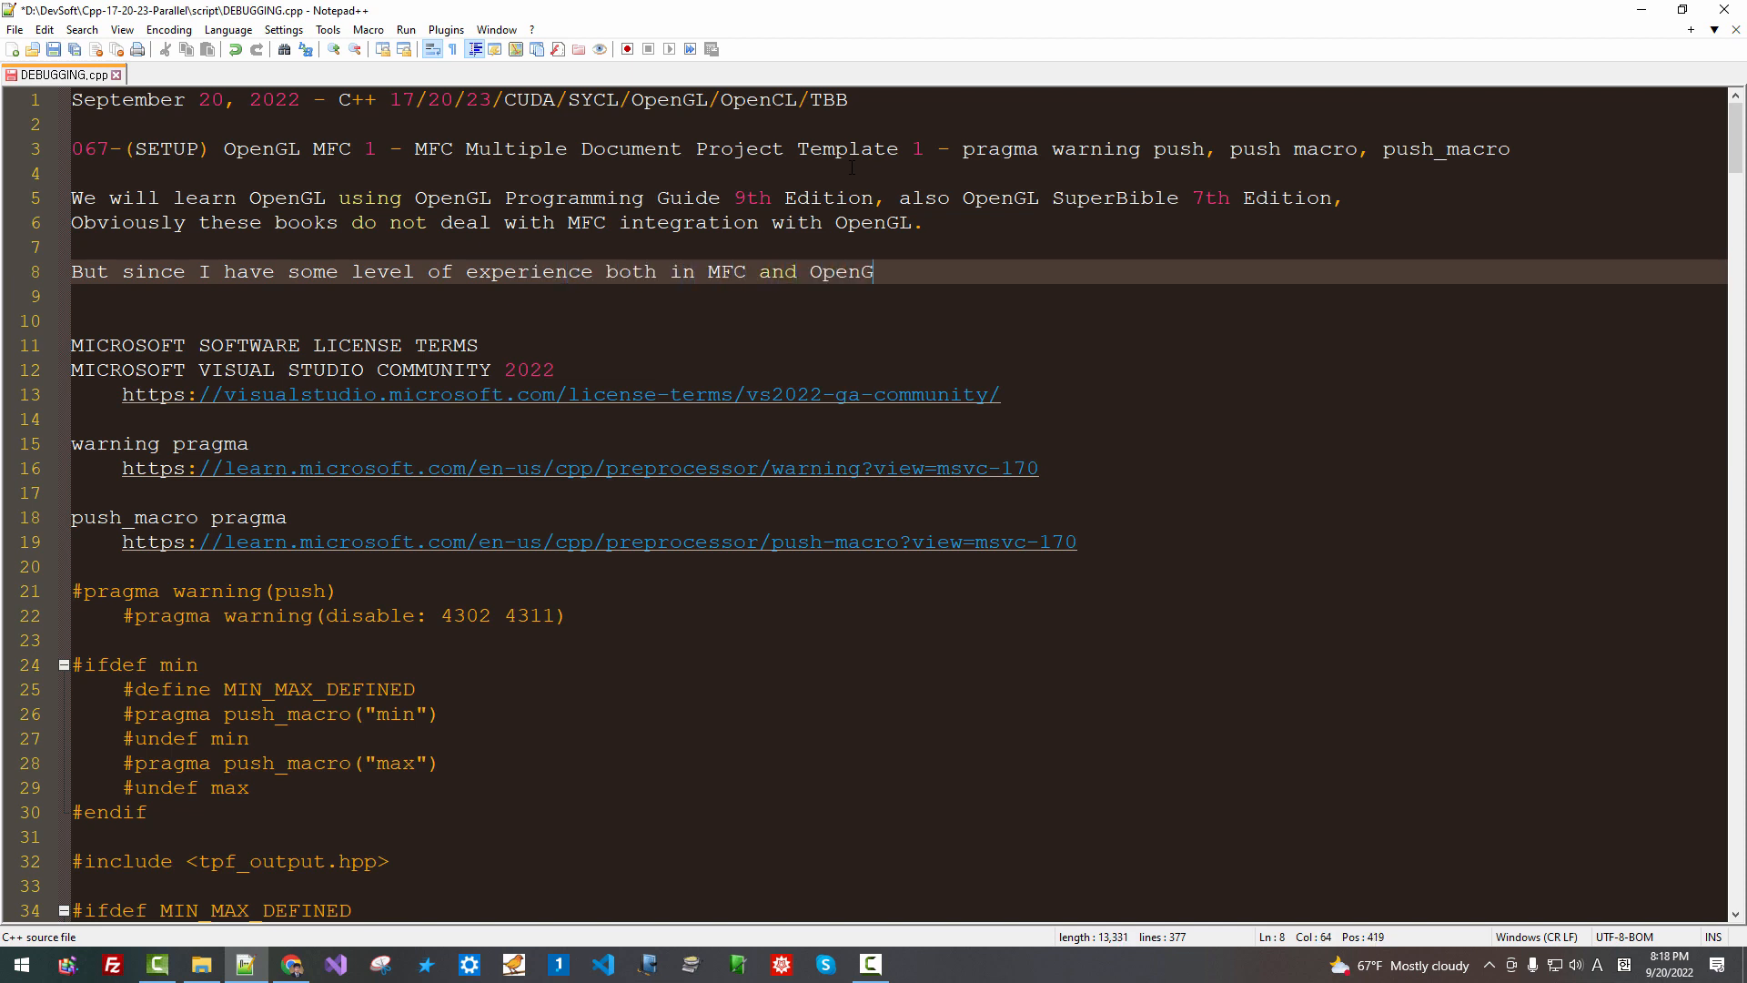
pyautogui.write('L, I think I can integrate')
pyautogui.write('these t')
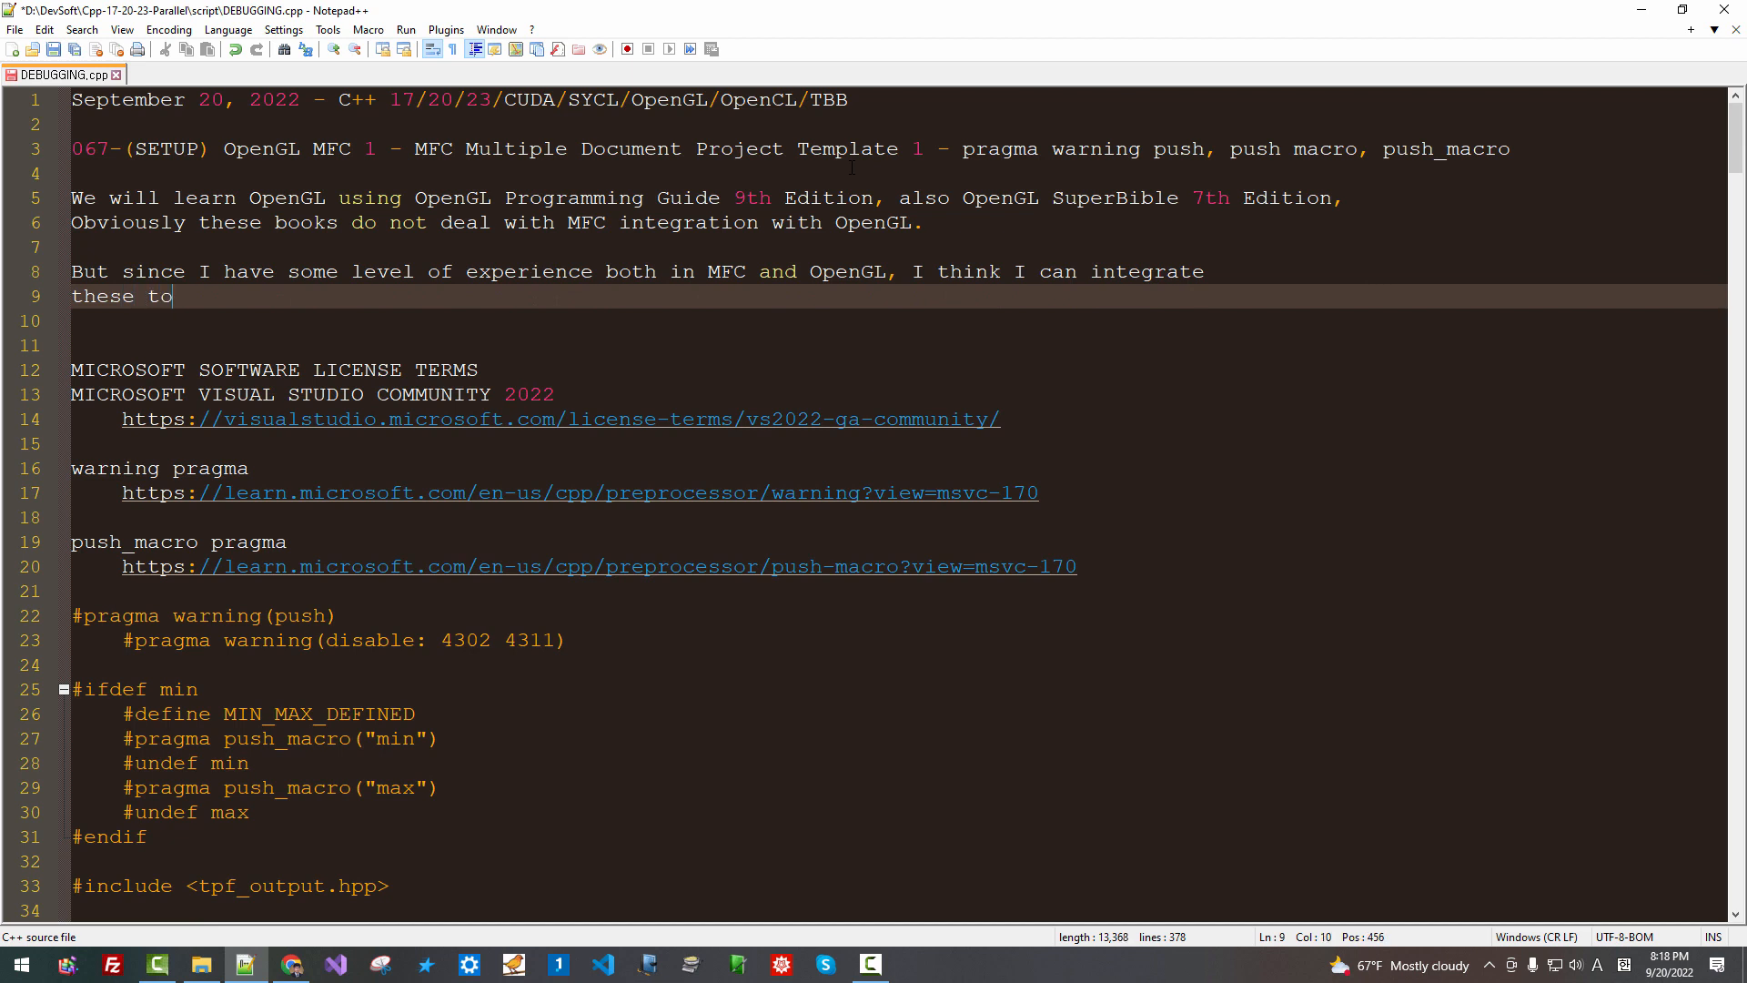
pyautogui.write('ols seamlessly')
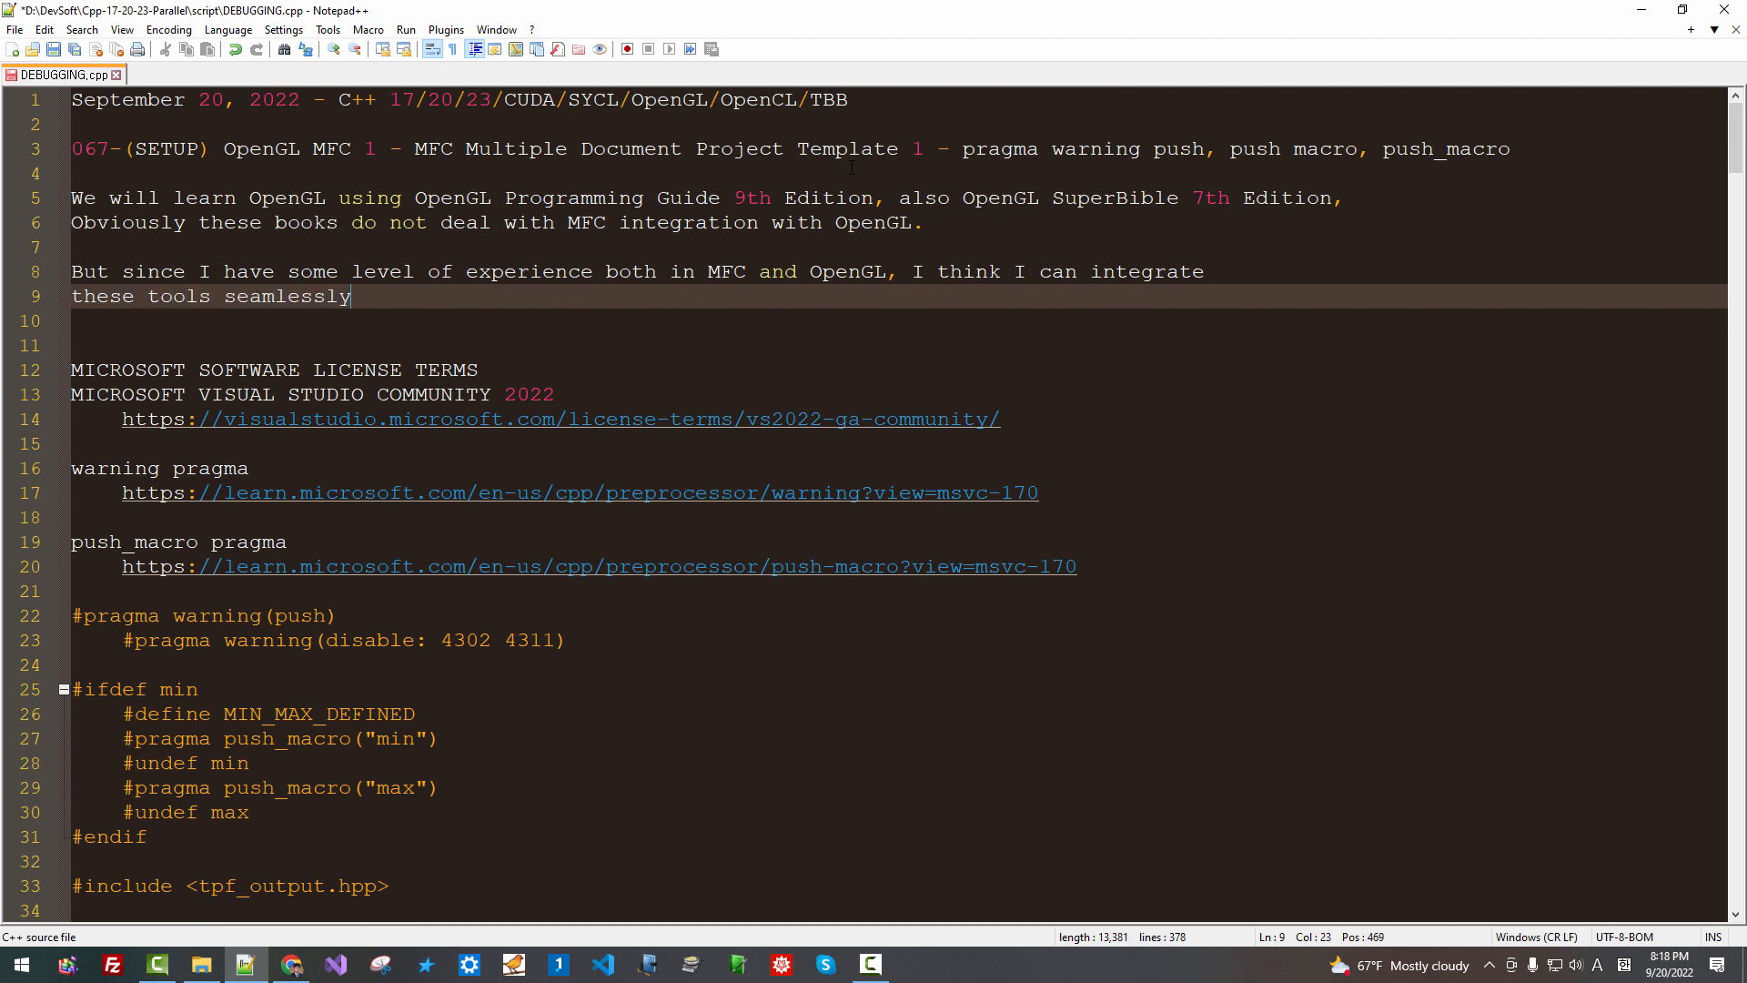
pyautogui.write('for my and')
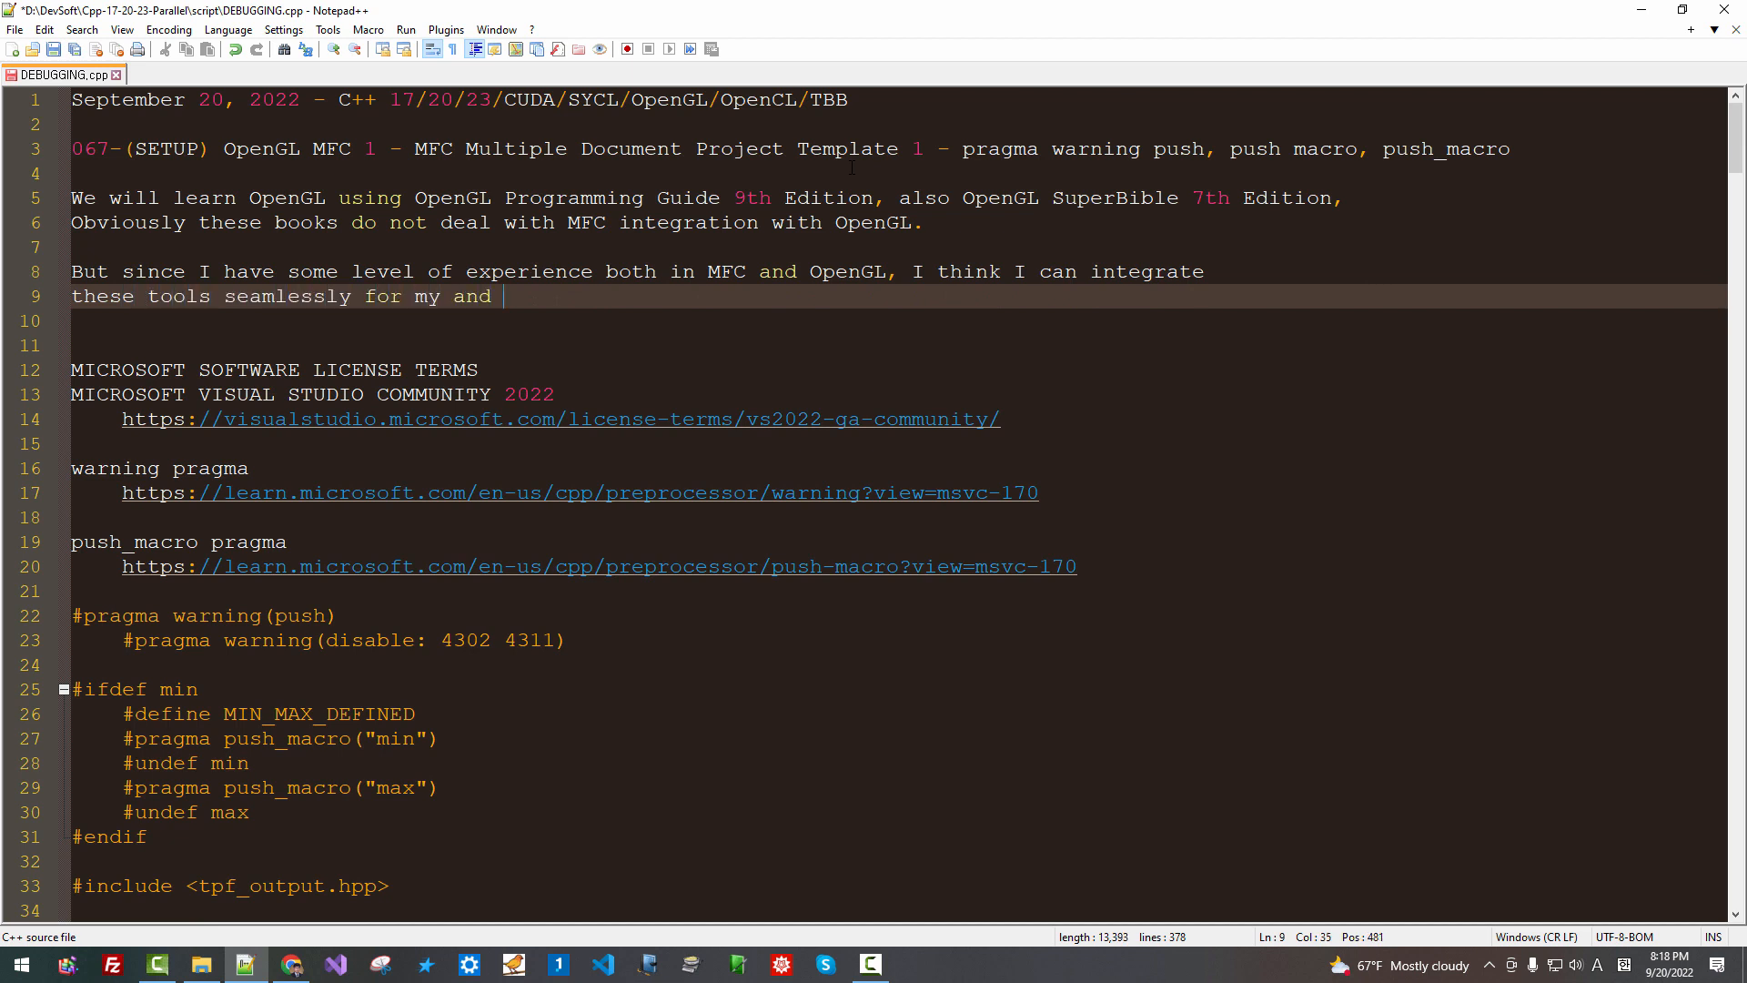
pyautogui.write("my audience's advanced Software D")
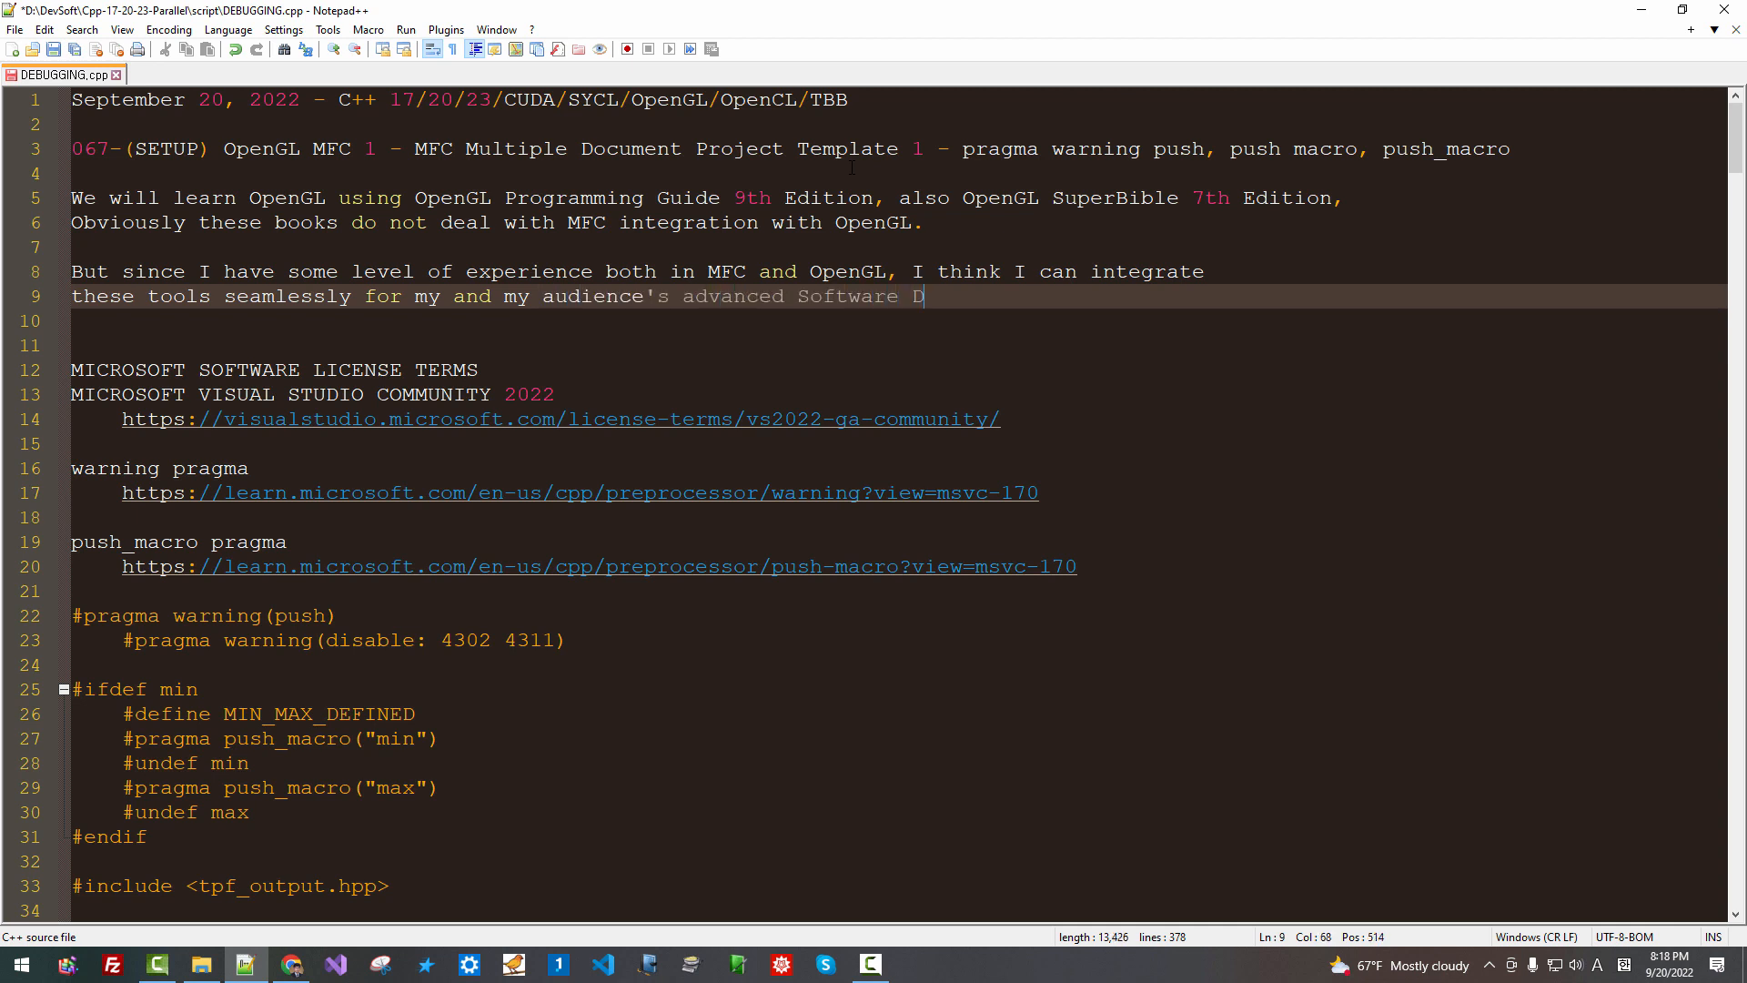
pyautogui.write('evelopment.')
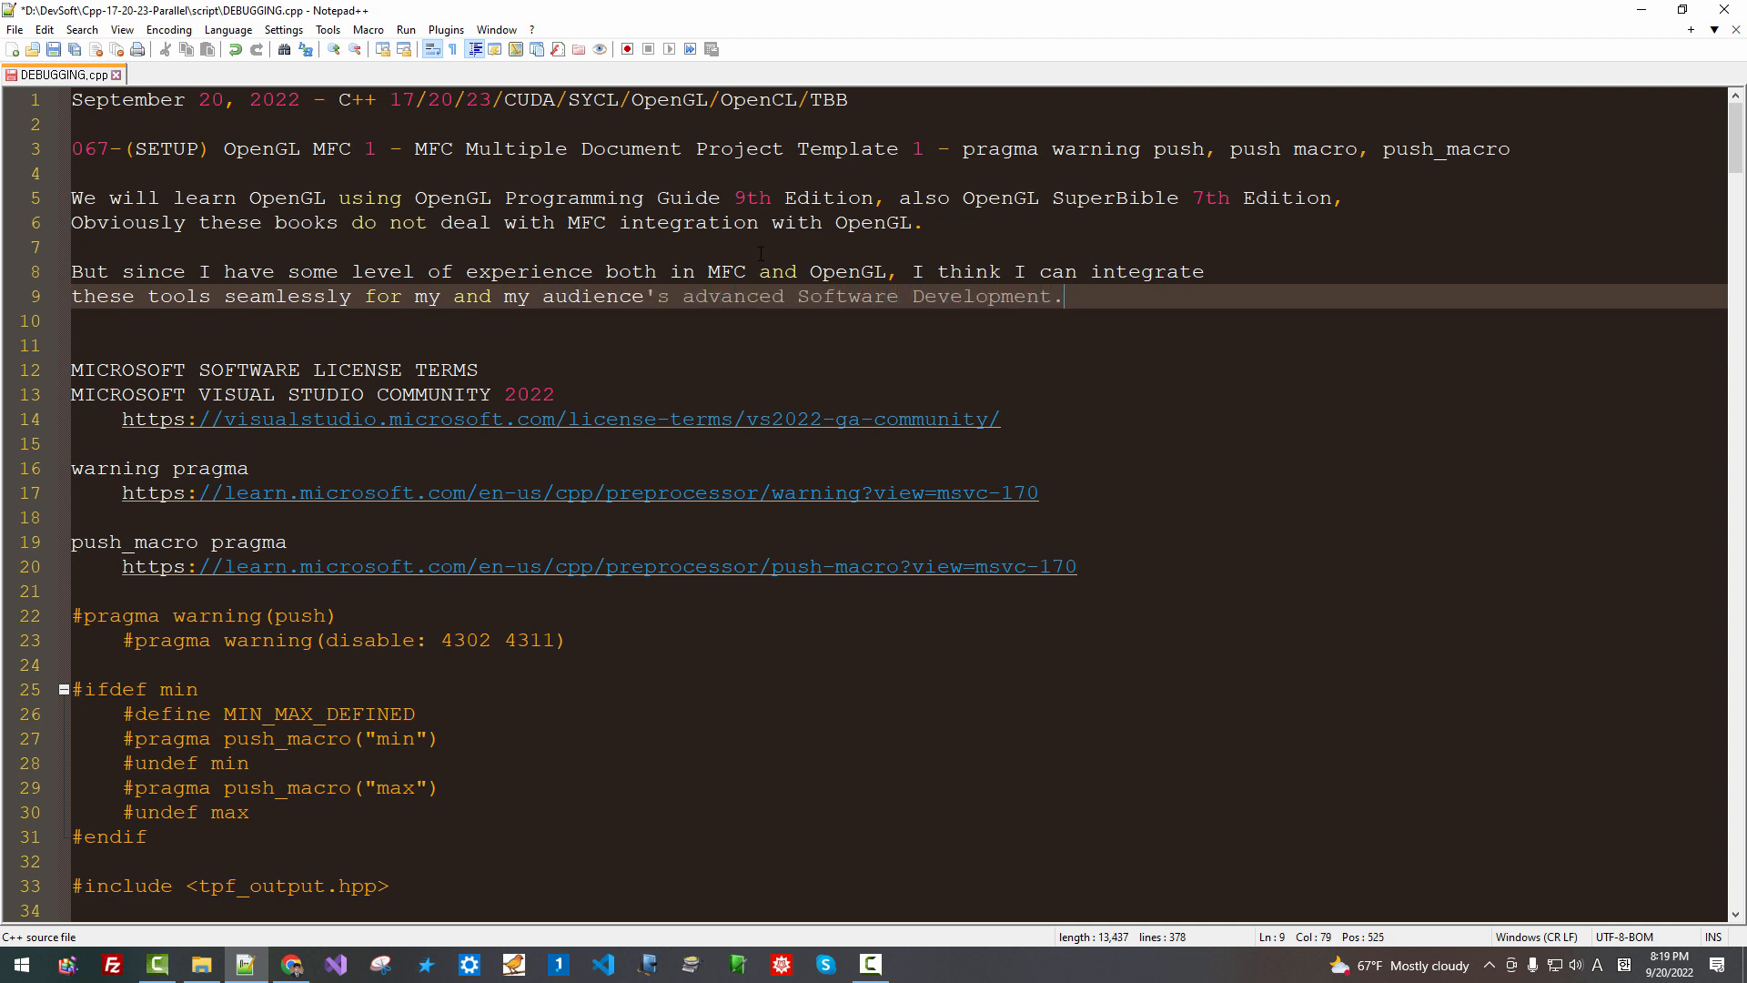
# From the channel home page, start the MFC MDI Application playlist and browse further down
pyautogui.click(290, 965)
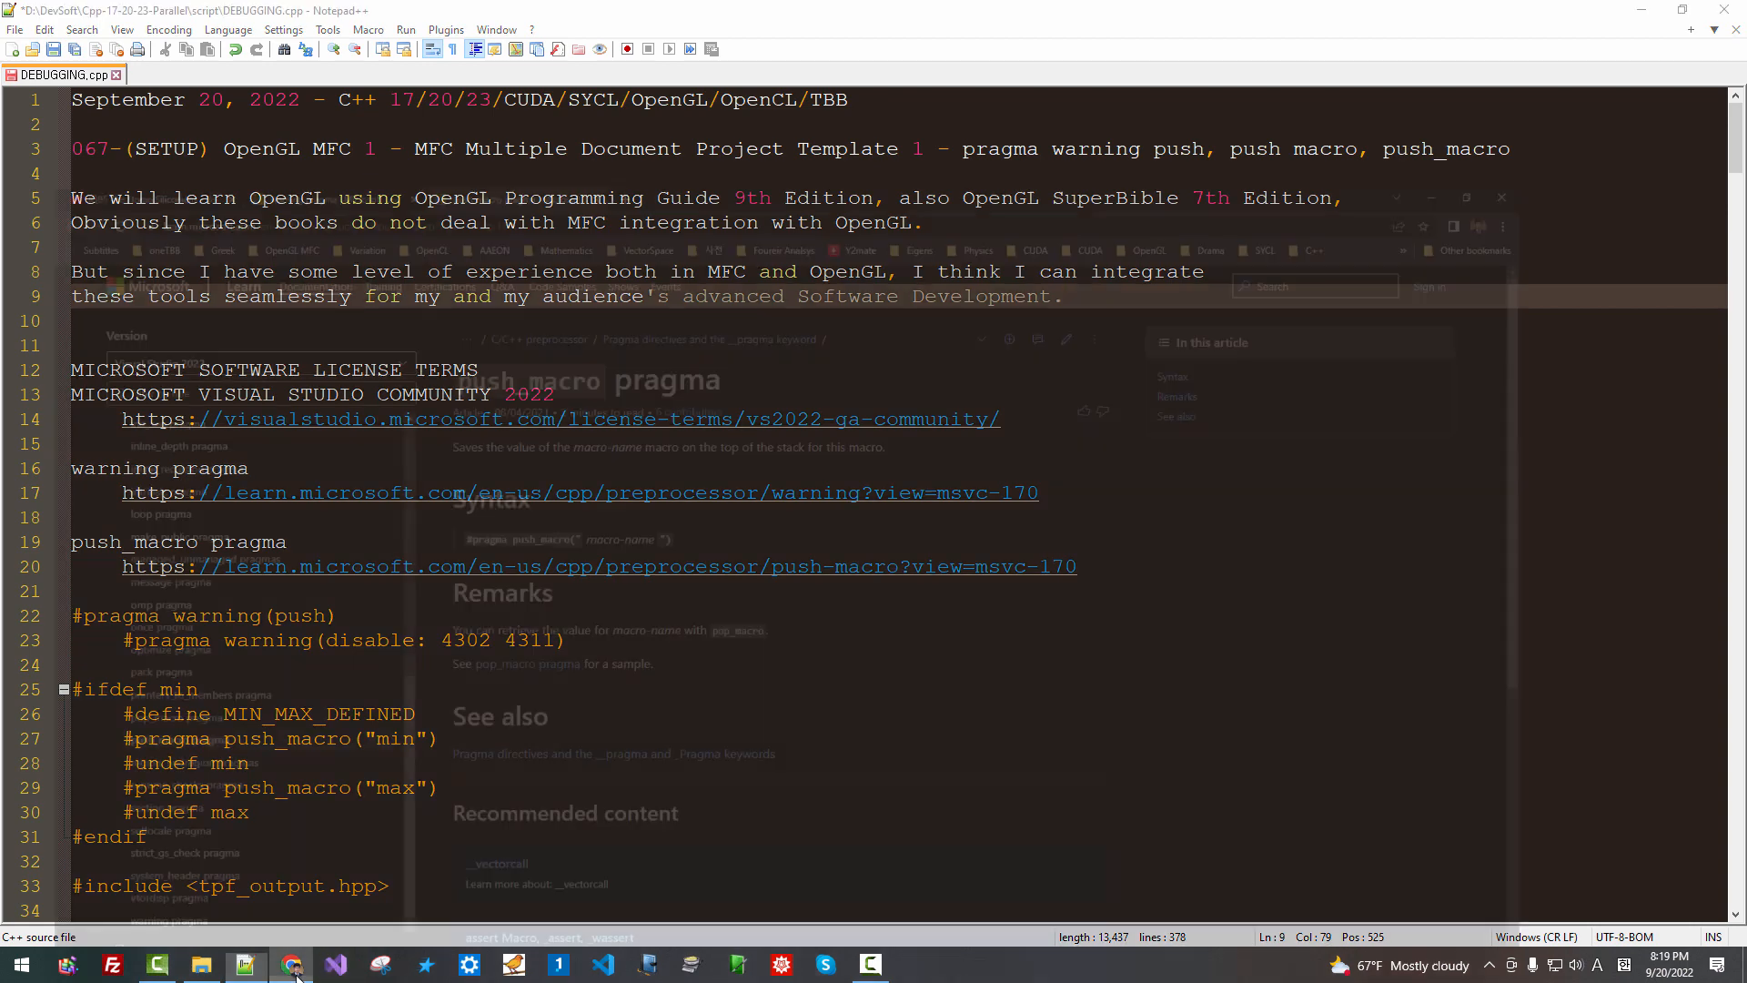
pyautogui.click(291, 964)
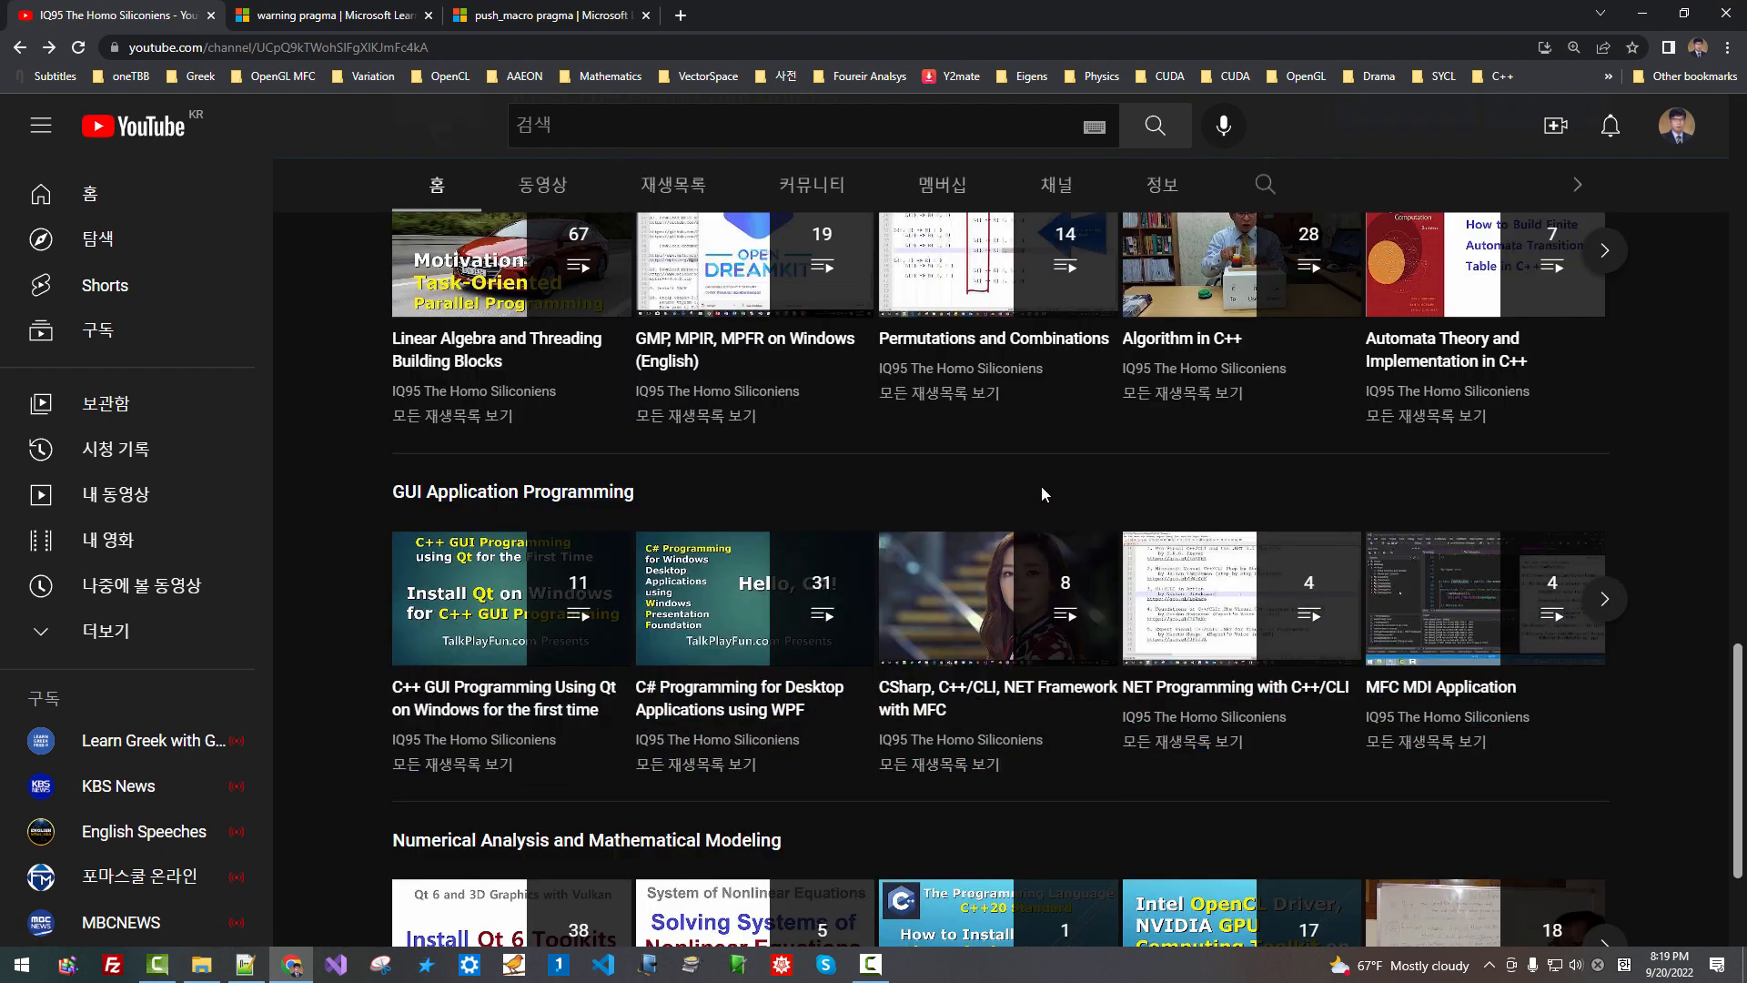
pyautogui.click(1432, 597)
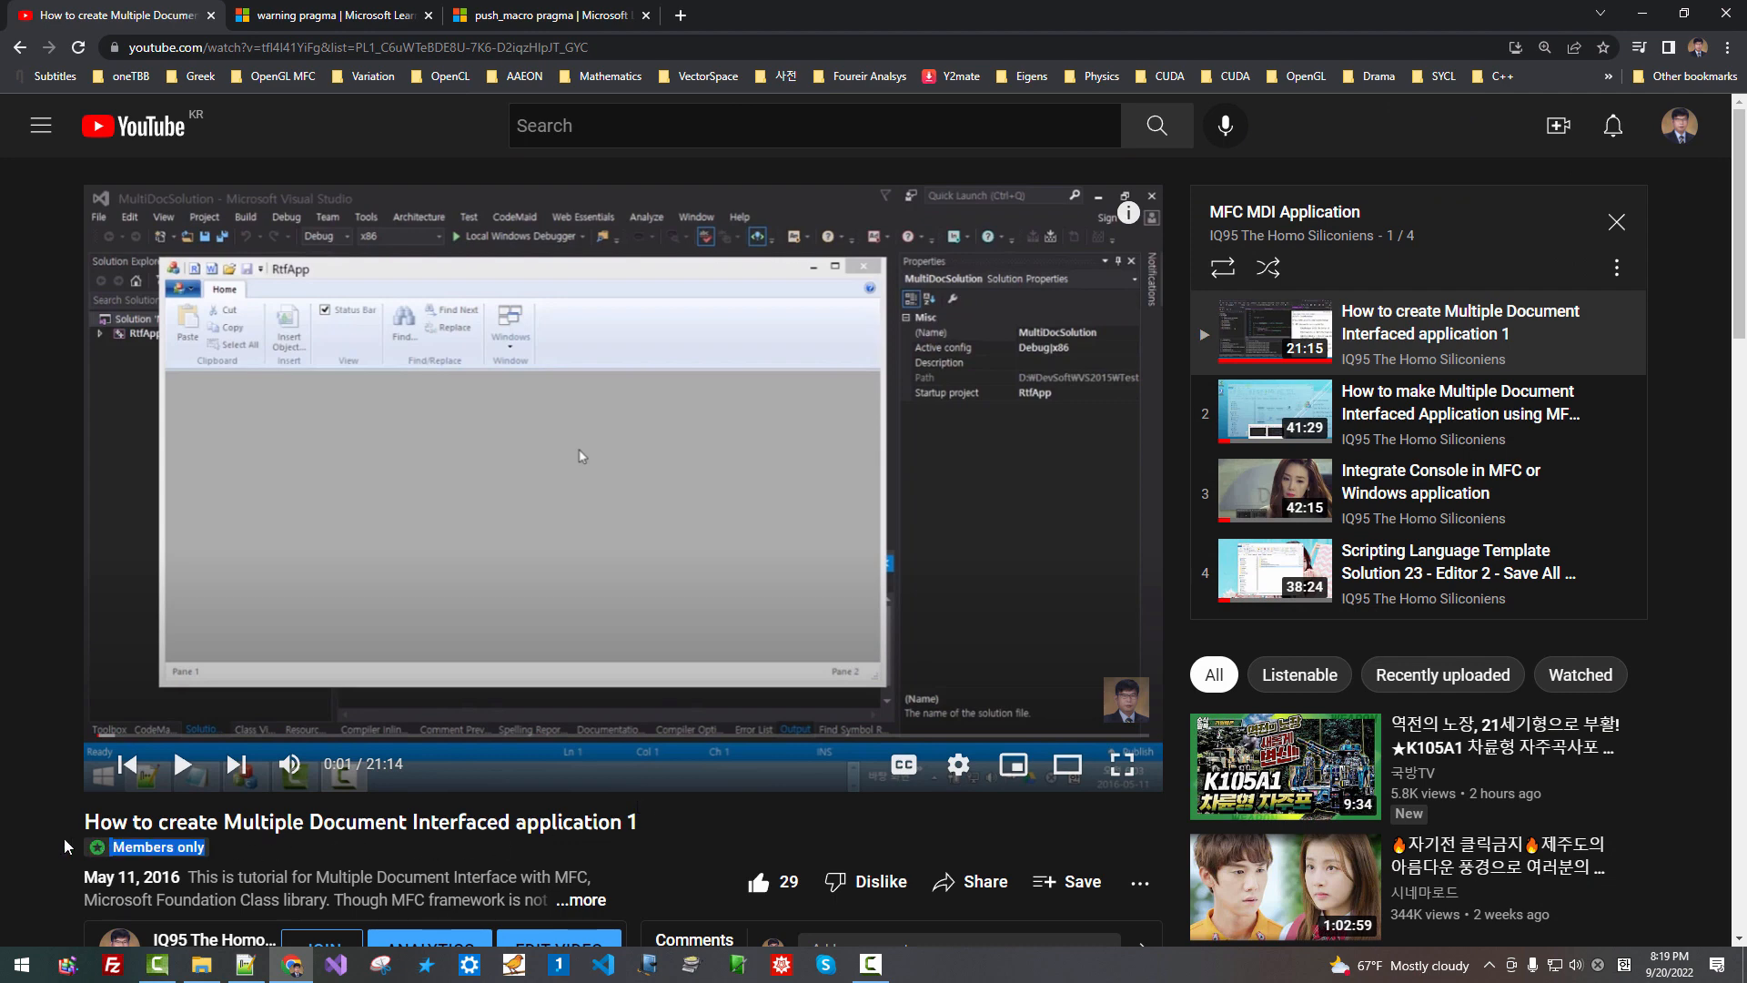
pyautogui.moveTo(361, 497)
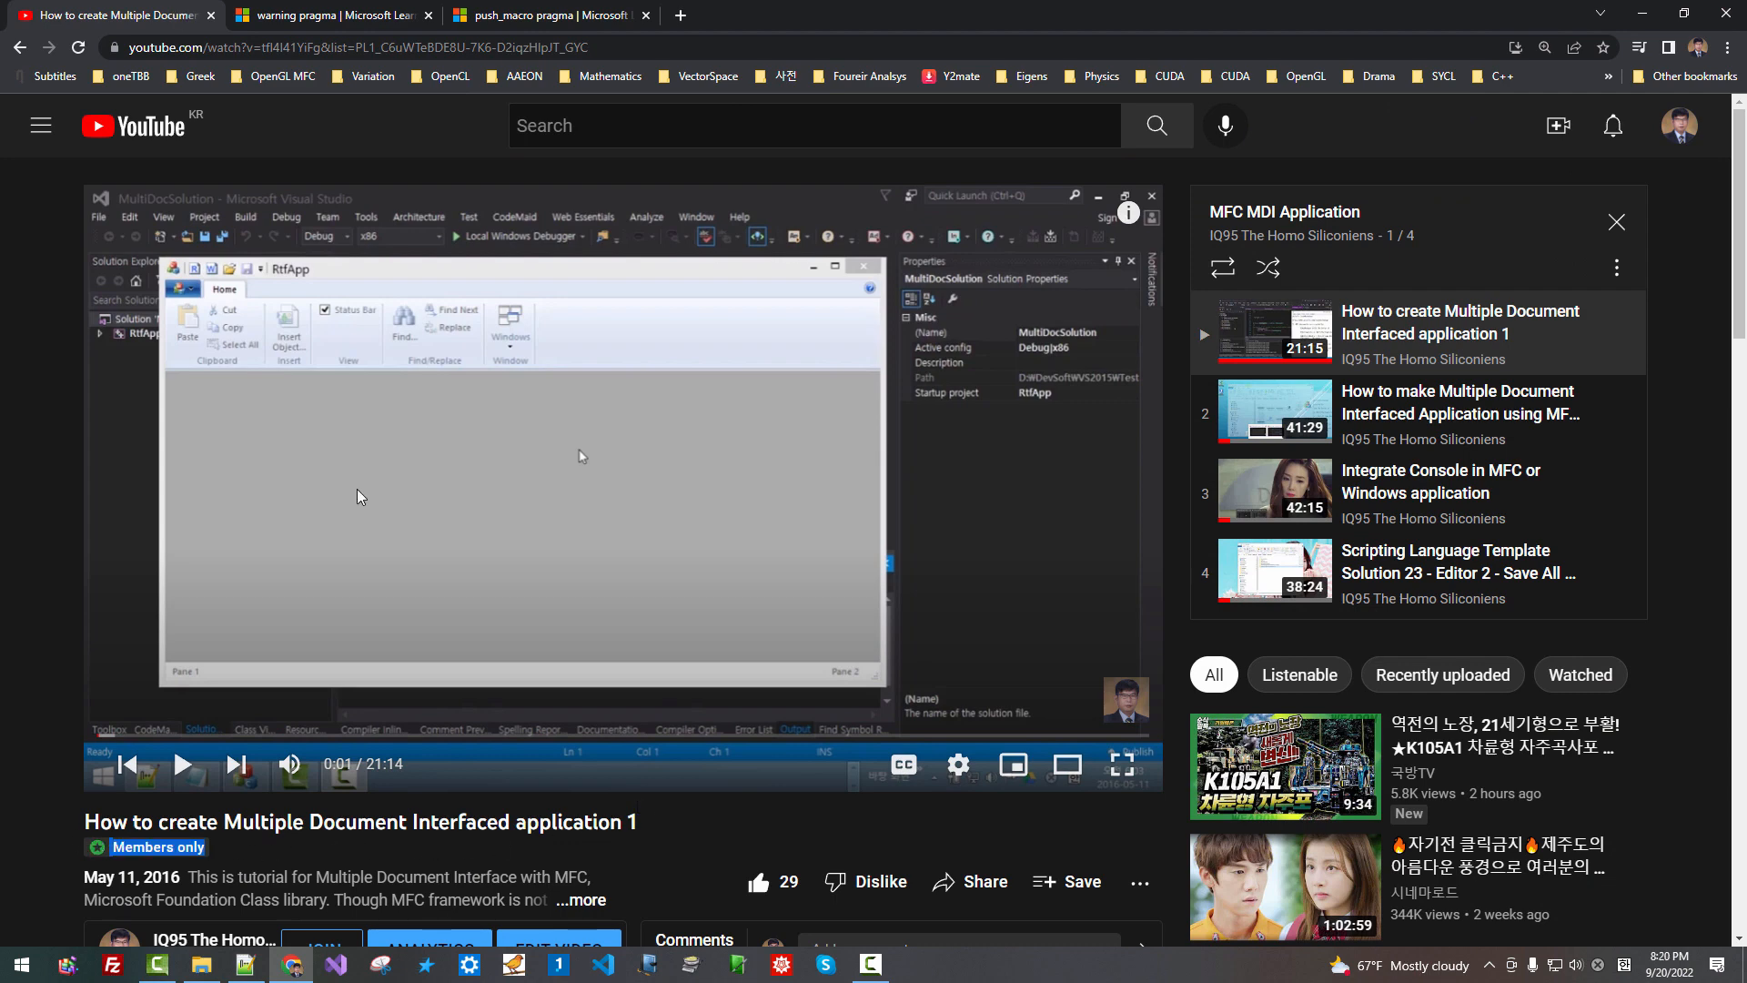
pyautogui.moveTo(1464, 402)
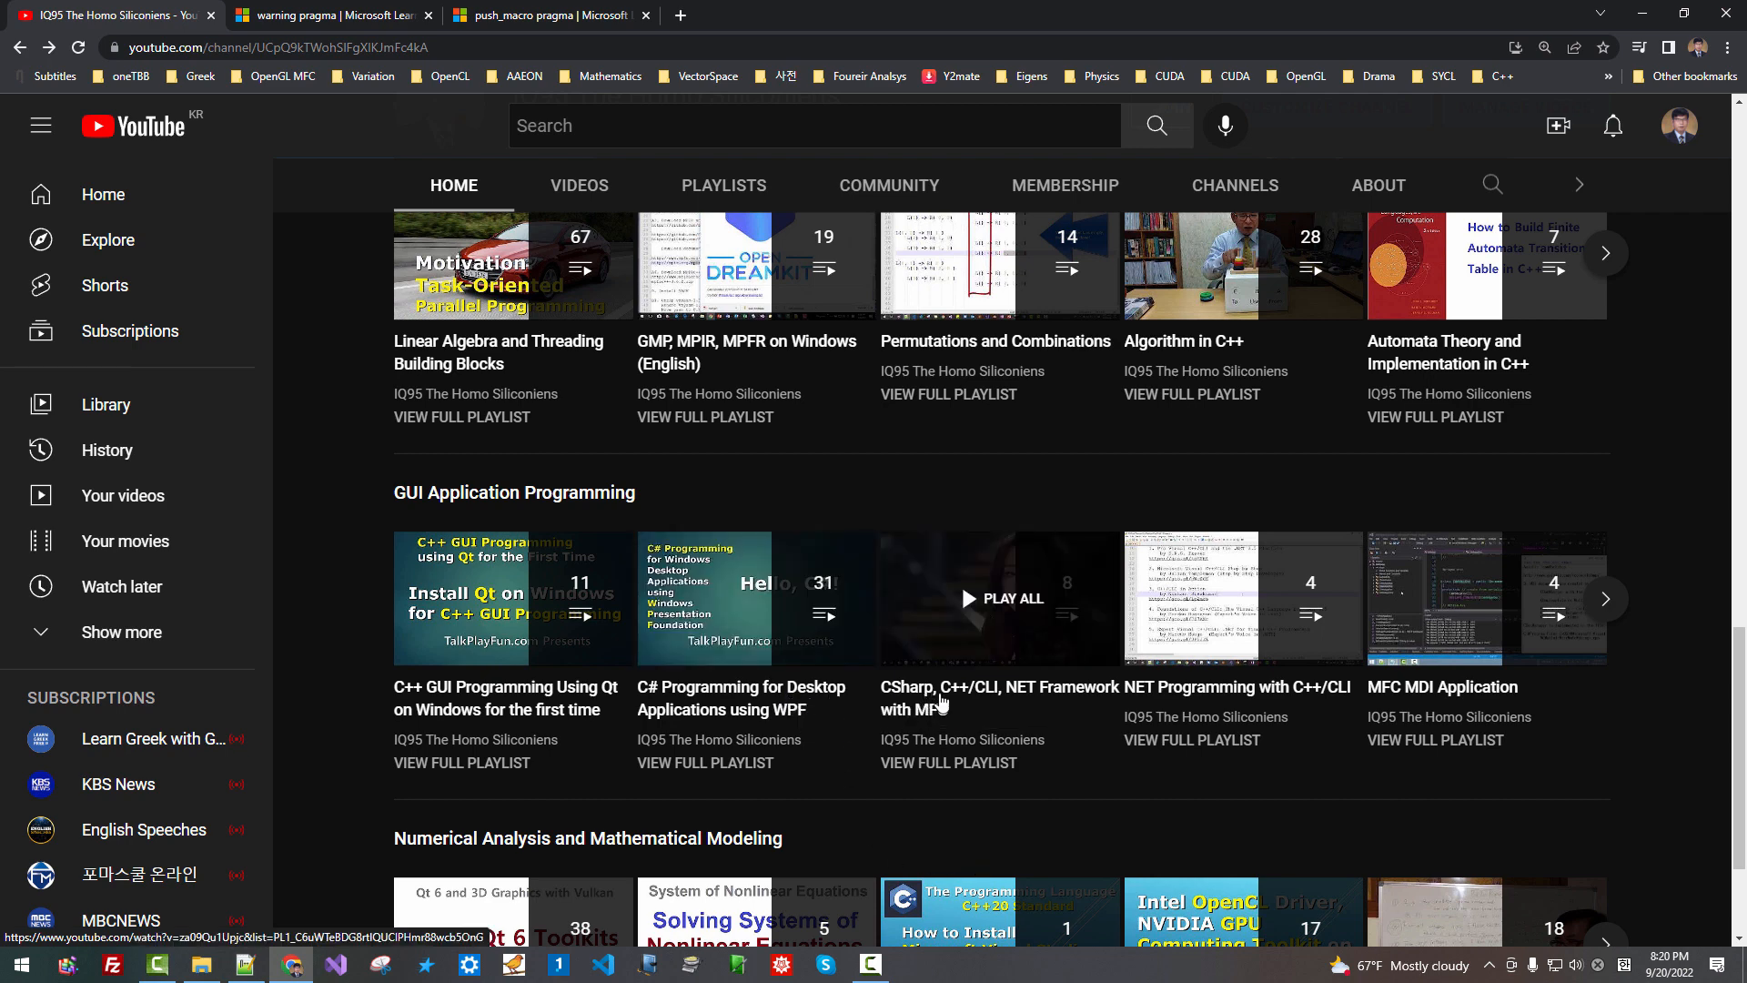
pyautogui.moveTo(1047, 713)
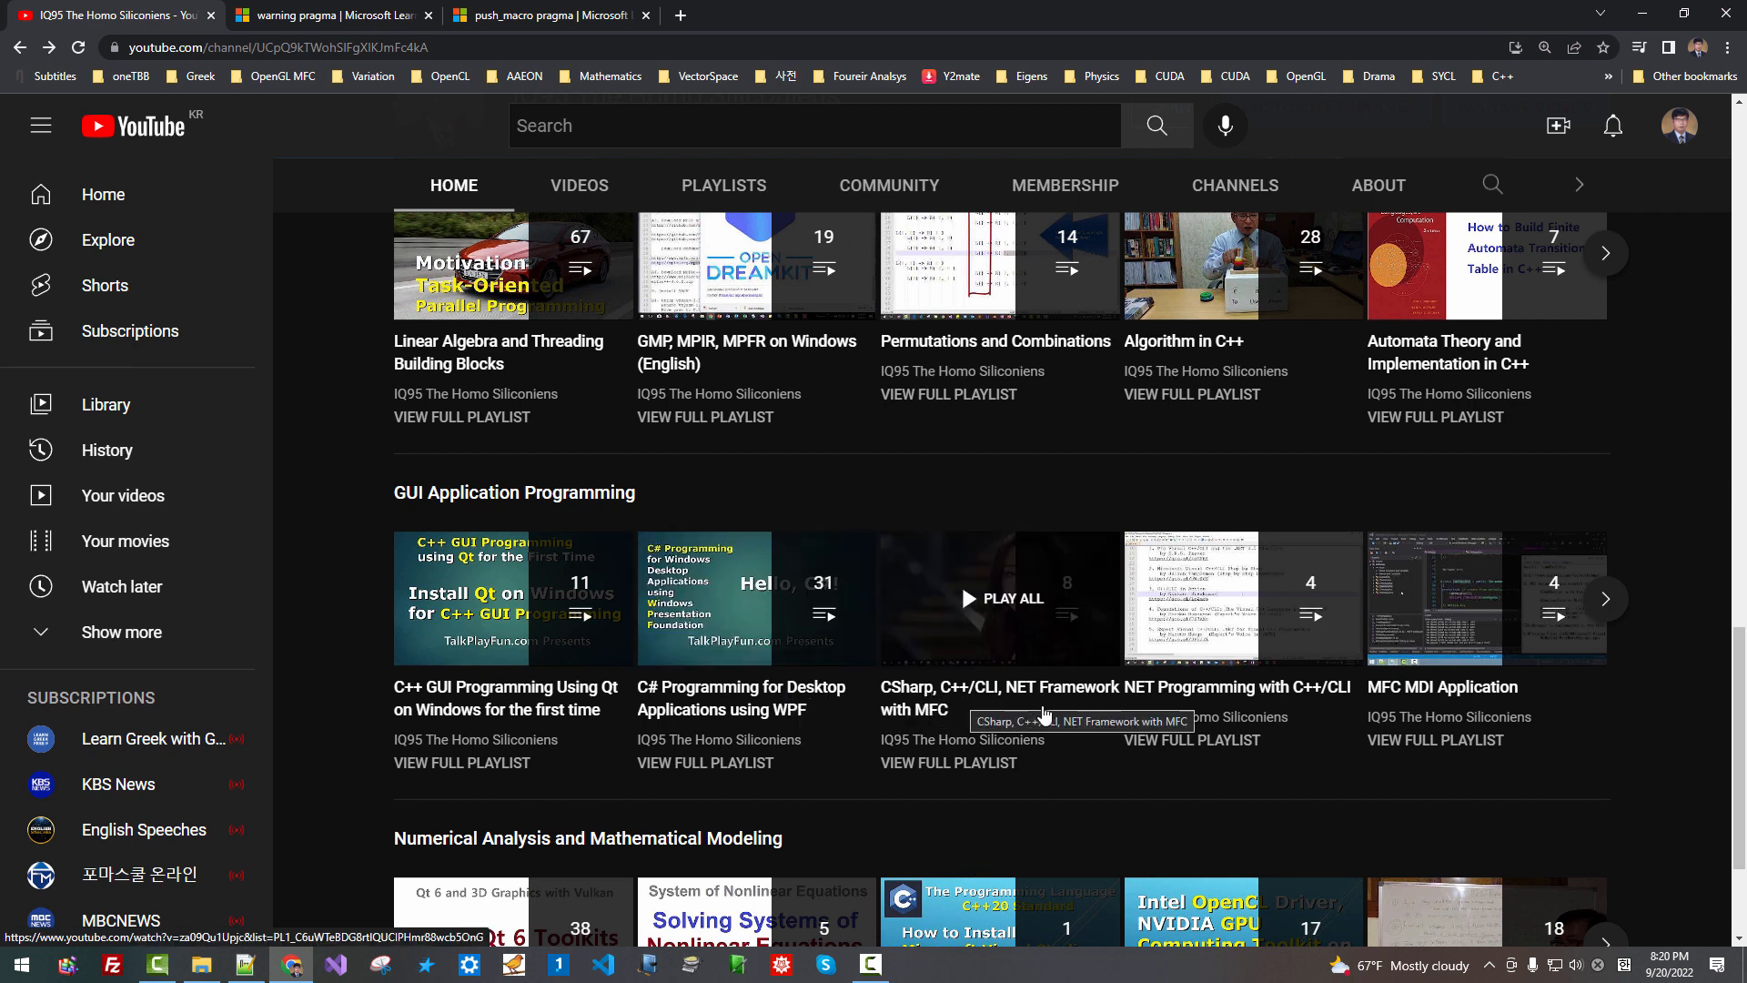
pyautogui.moveTo(903, 739)
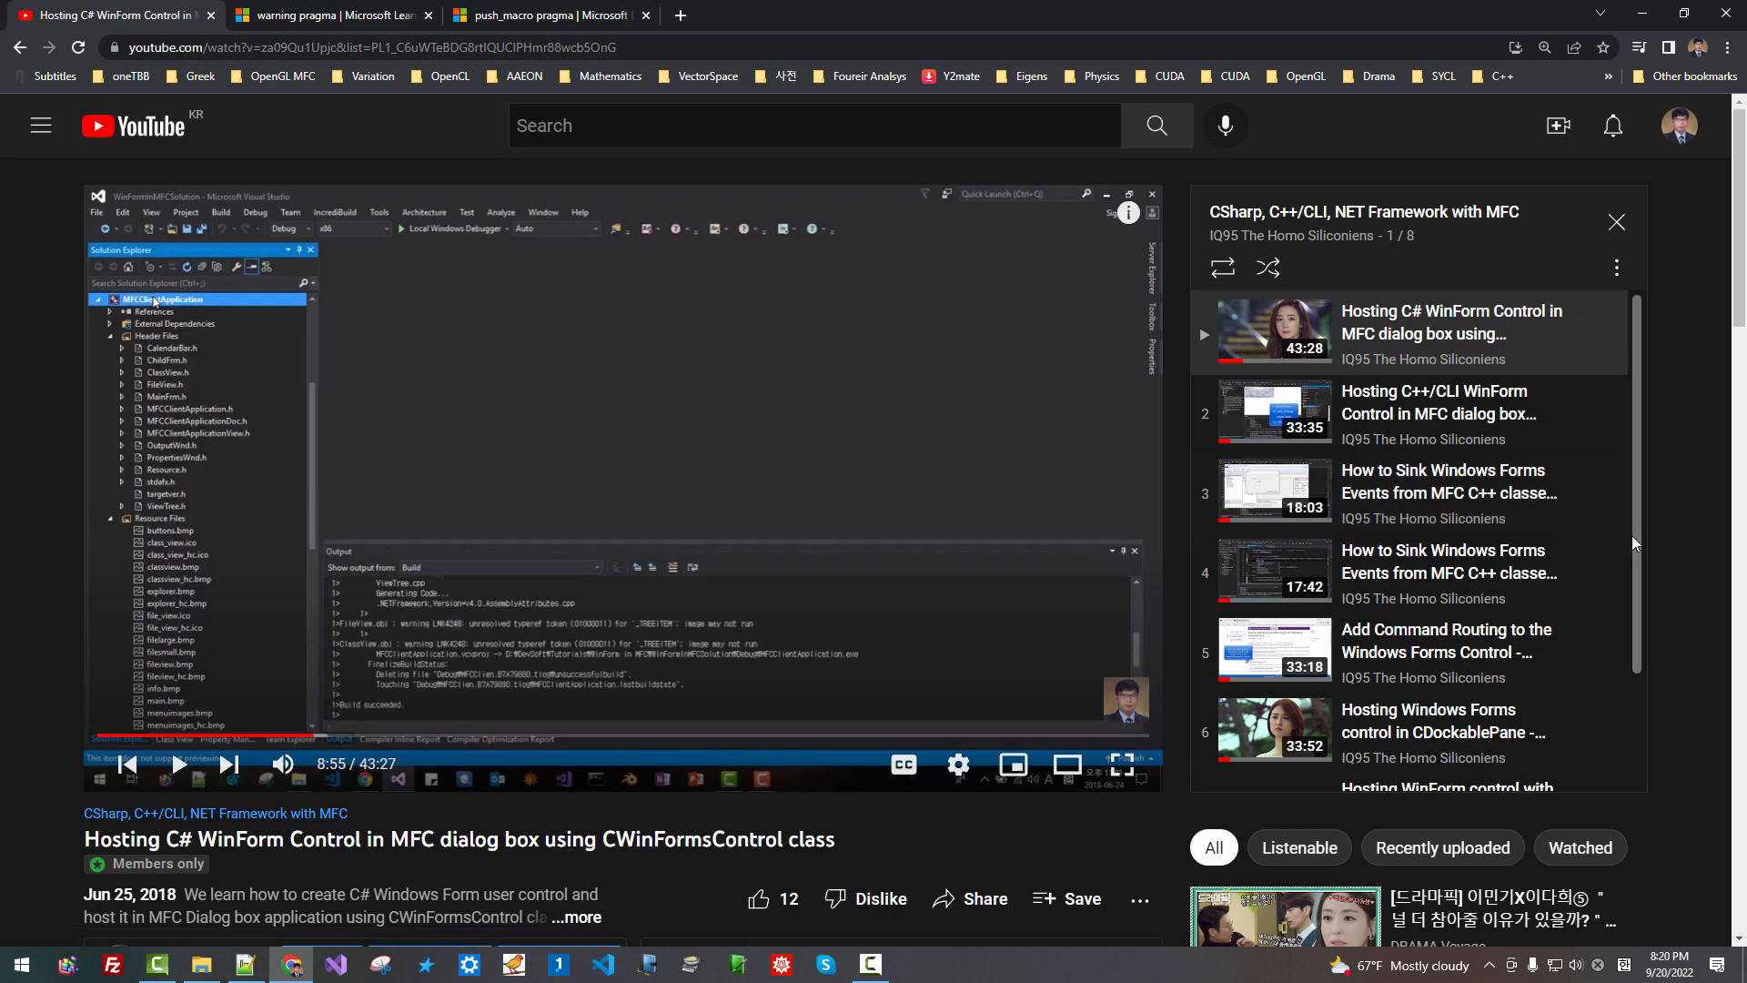
pyautogui.scroll(-3)
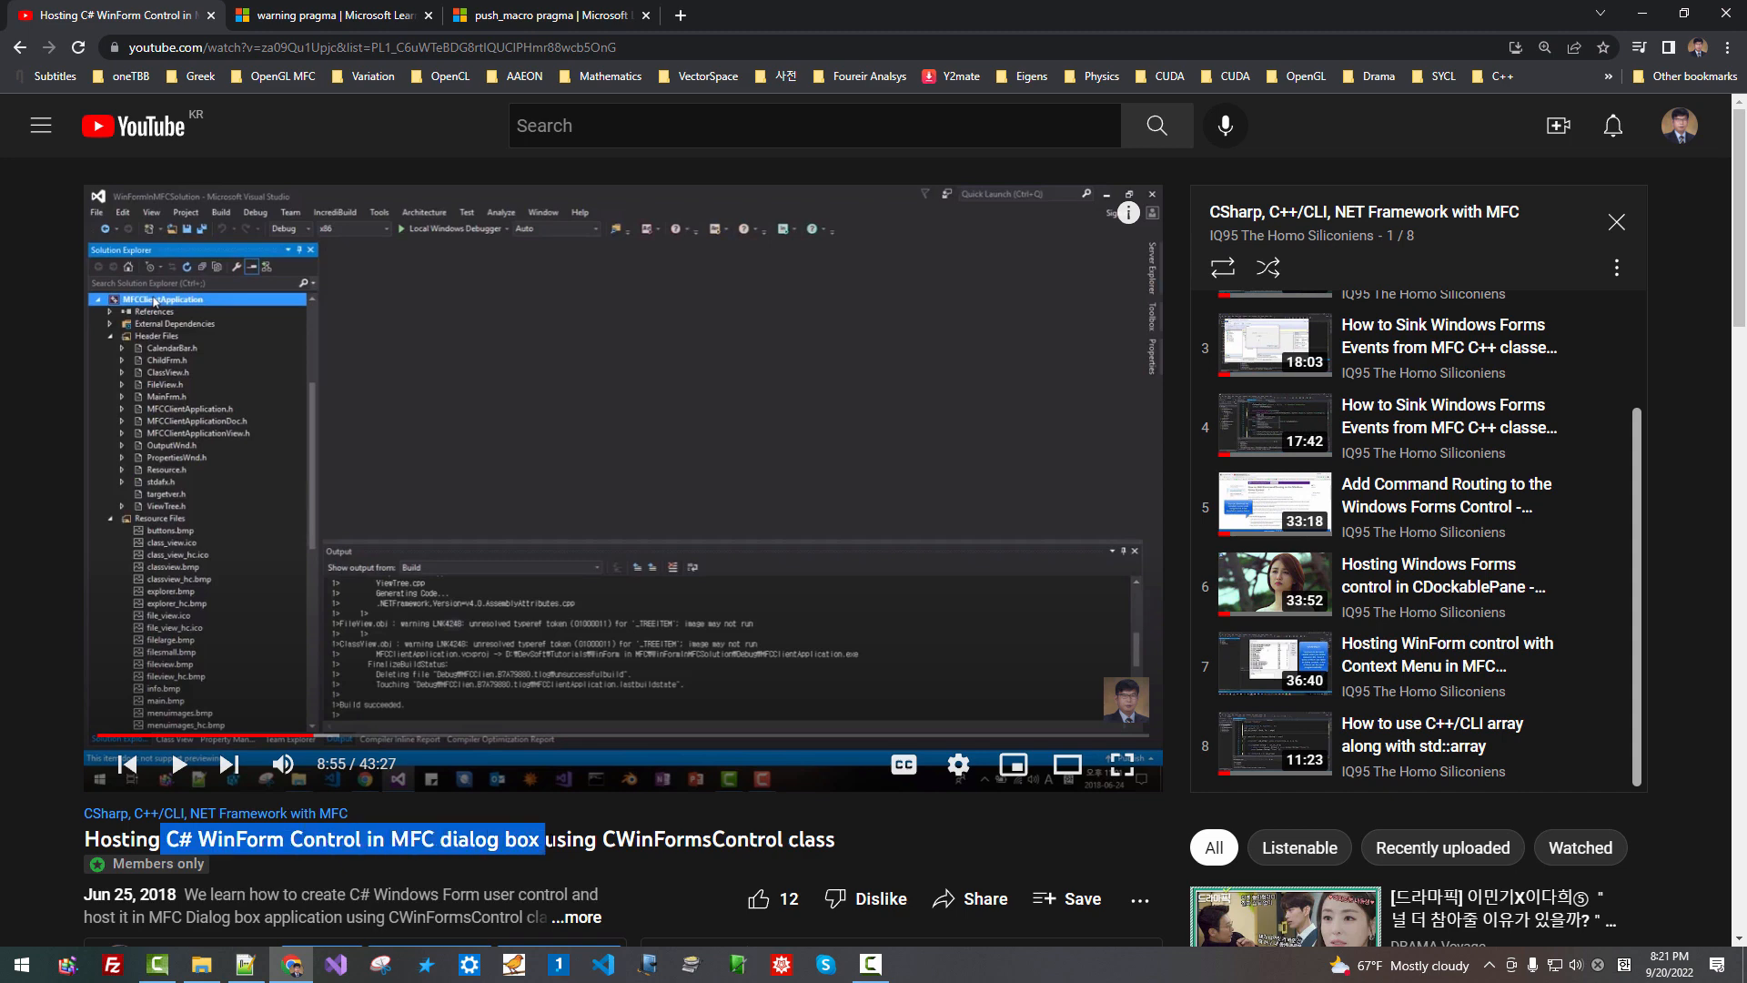
pyautogui.moveTo(1263, 238)
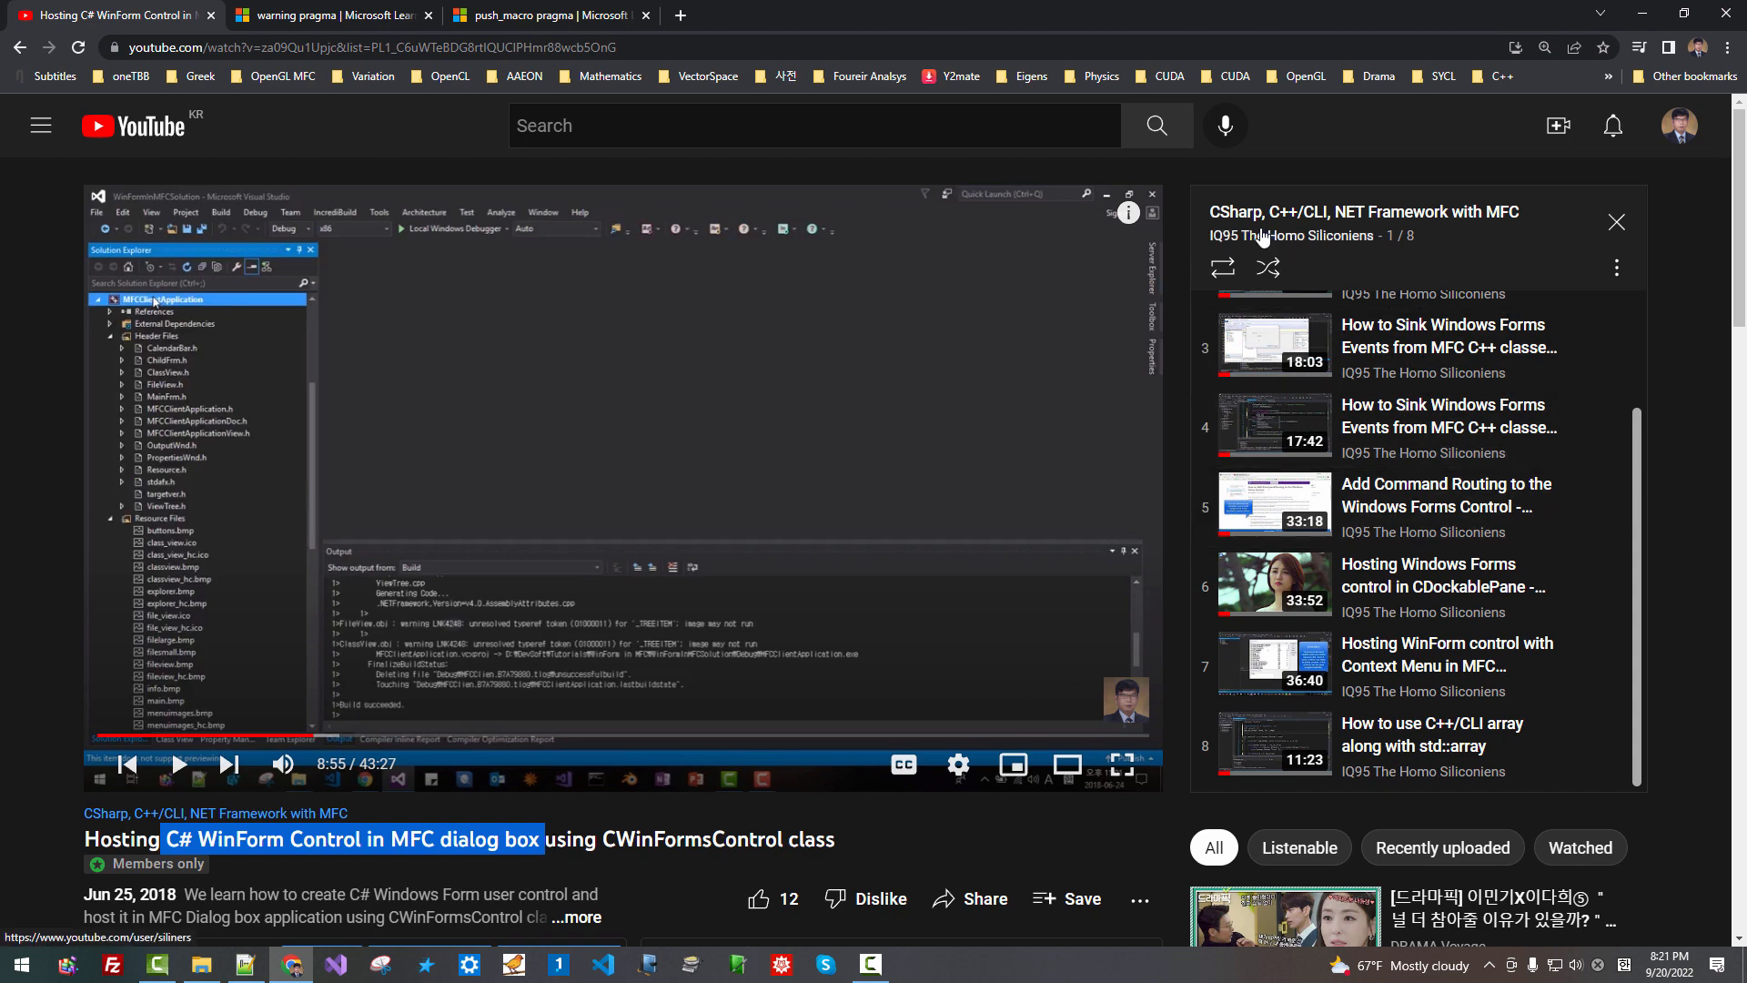
pyautogui.moveTo(1327, 222)
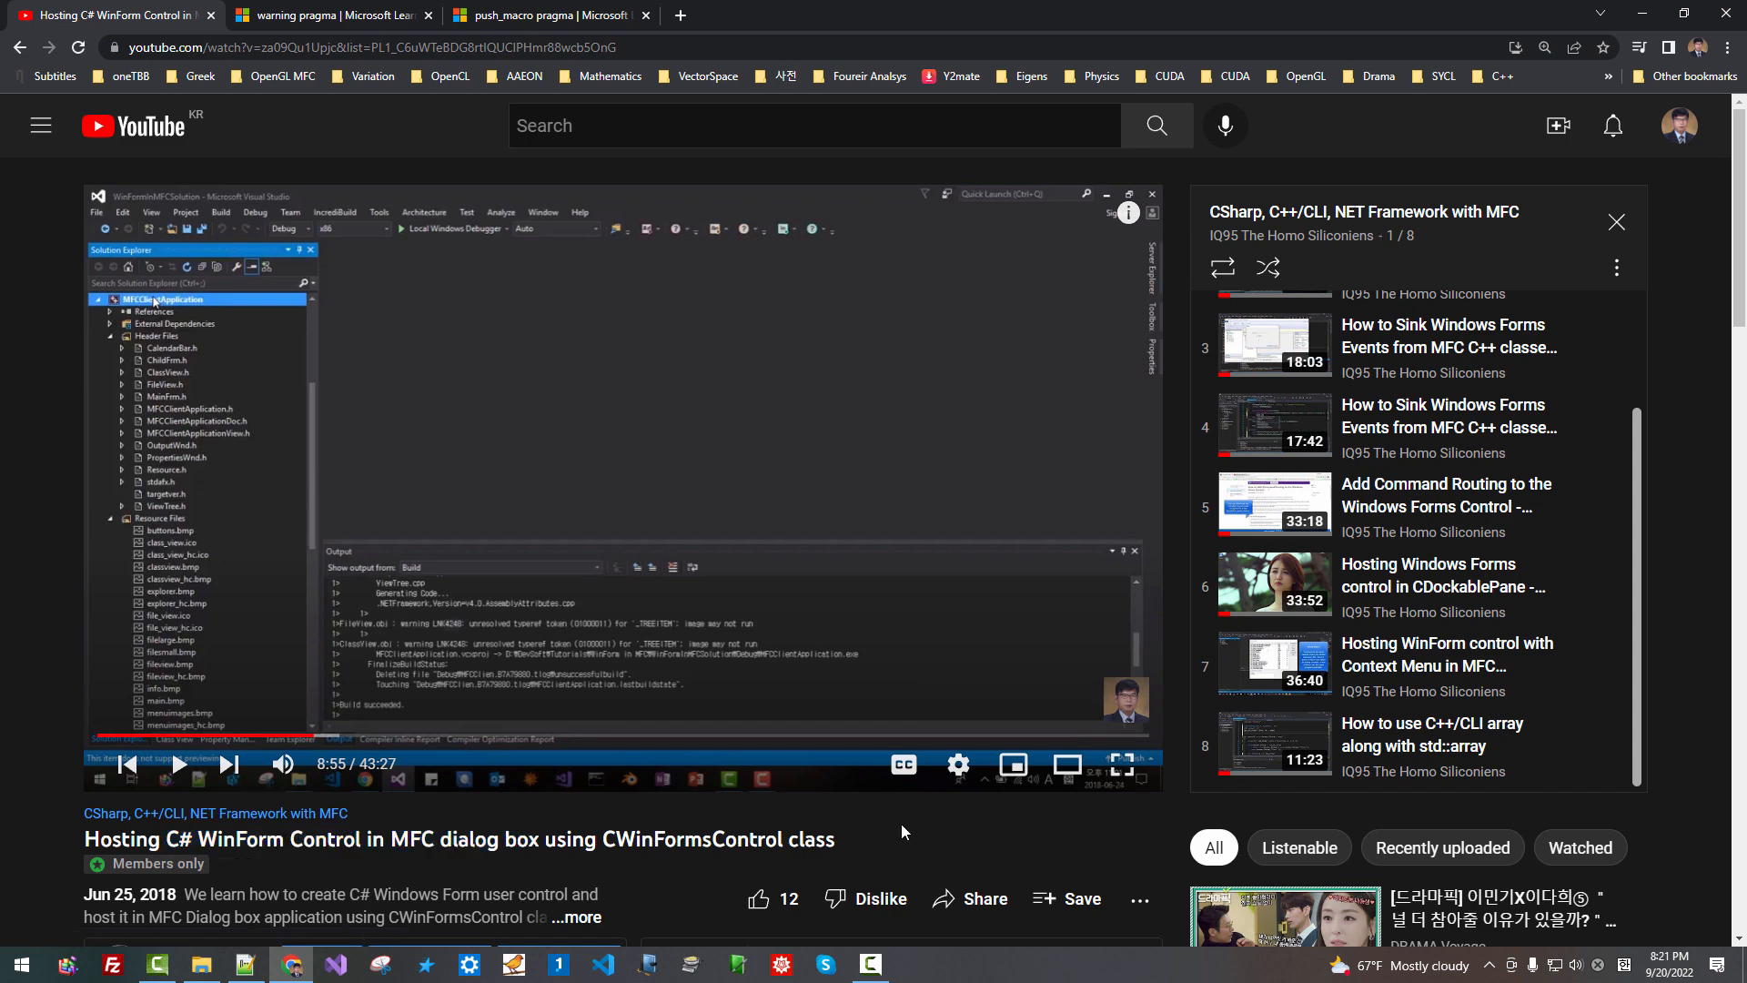
pyautogui.moveTo(255, 876)
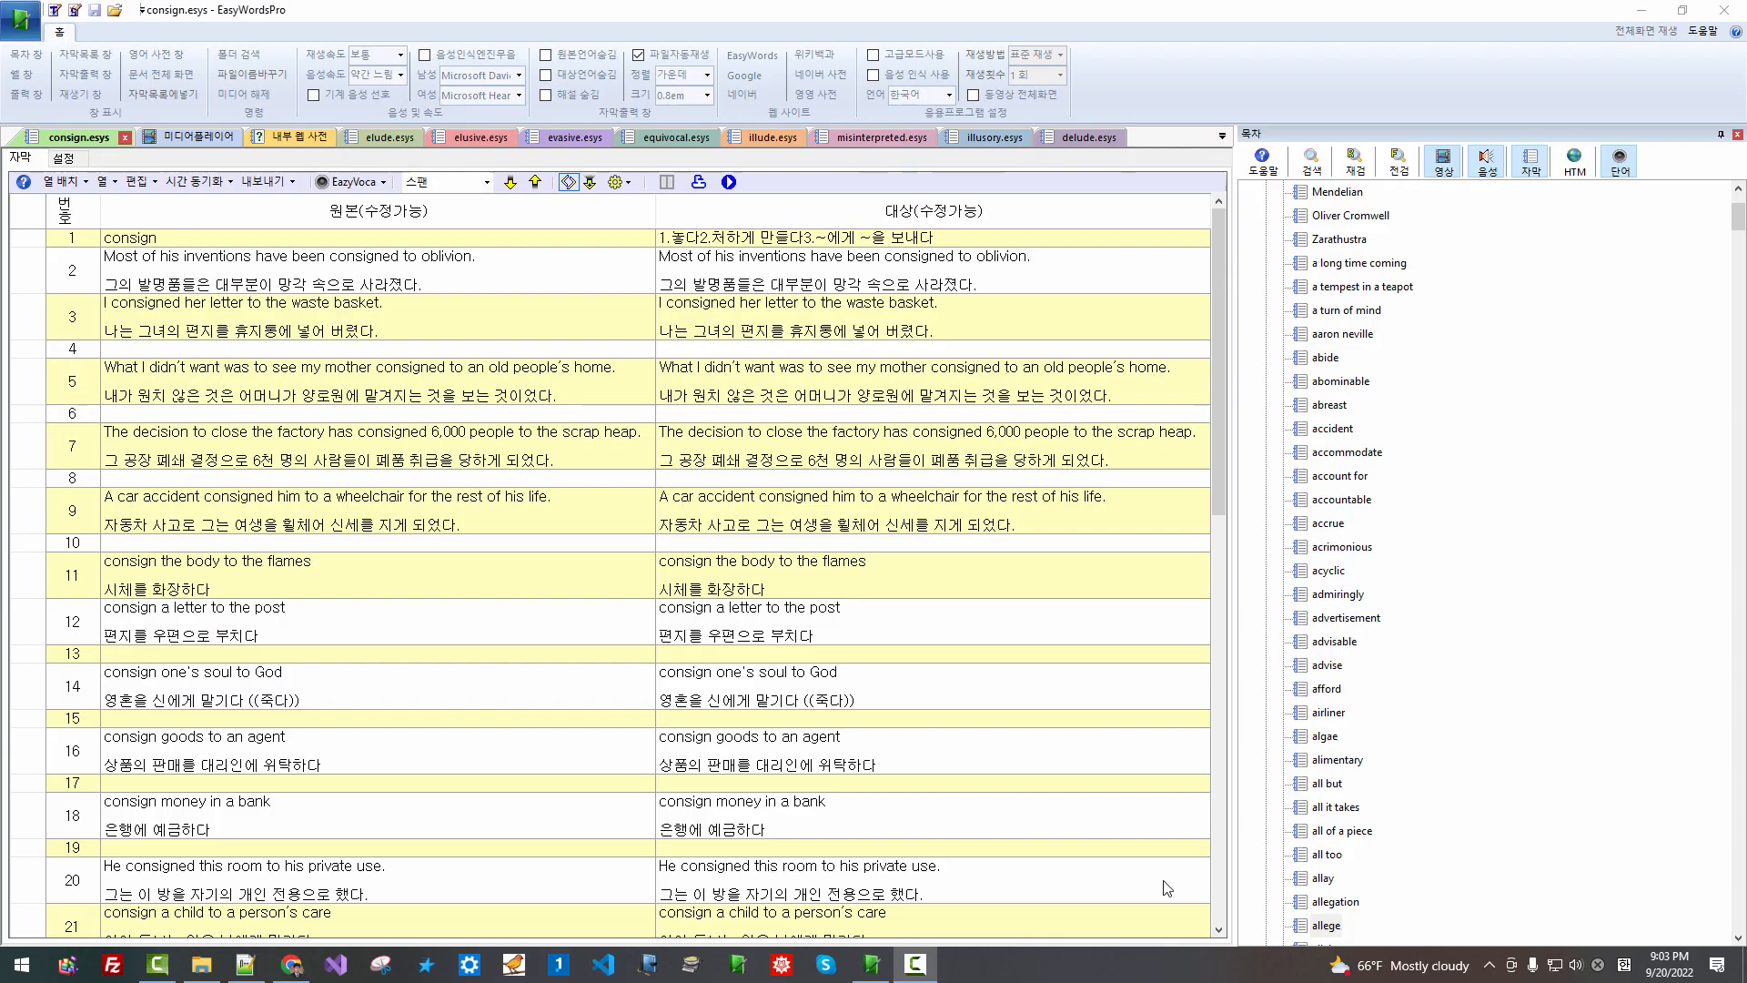
pyautogui.moveTo(688, 565)
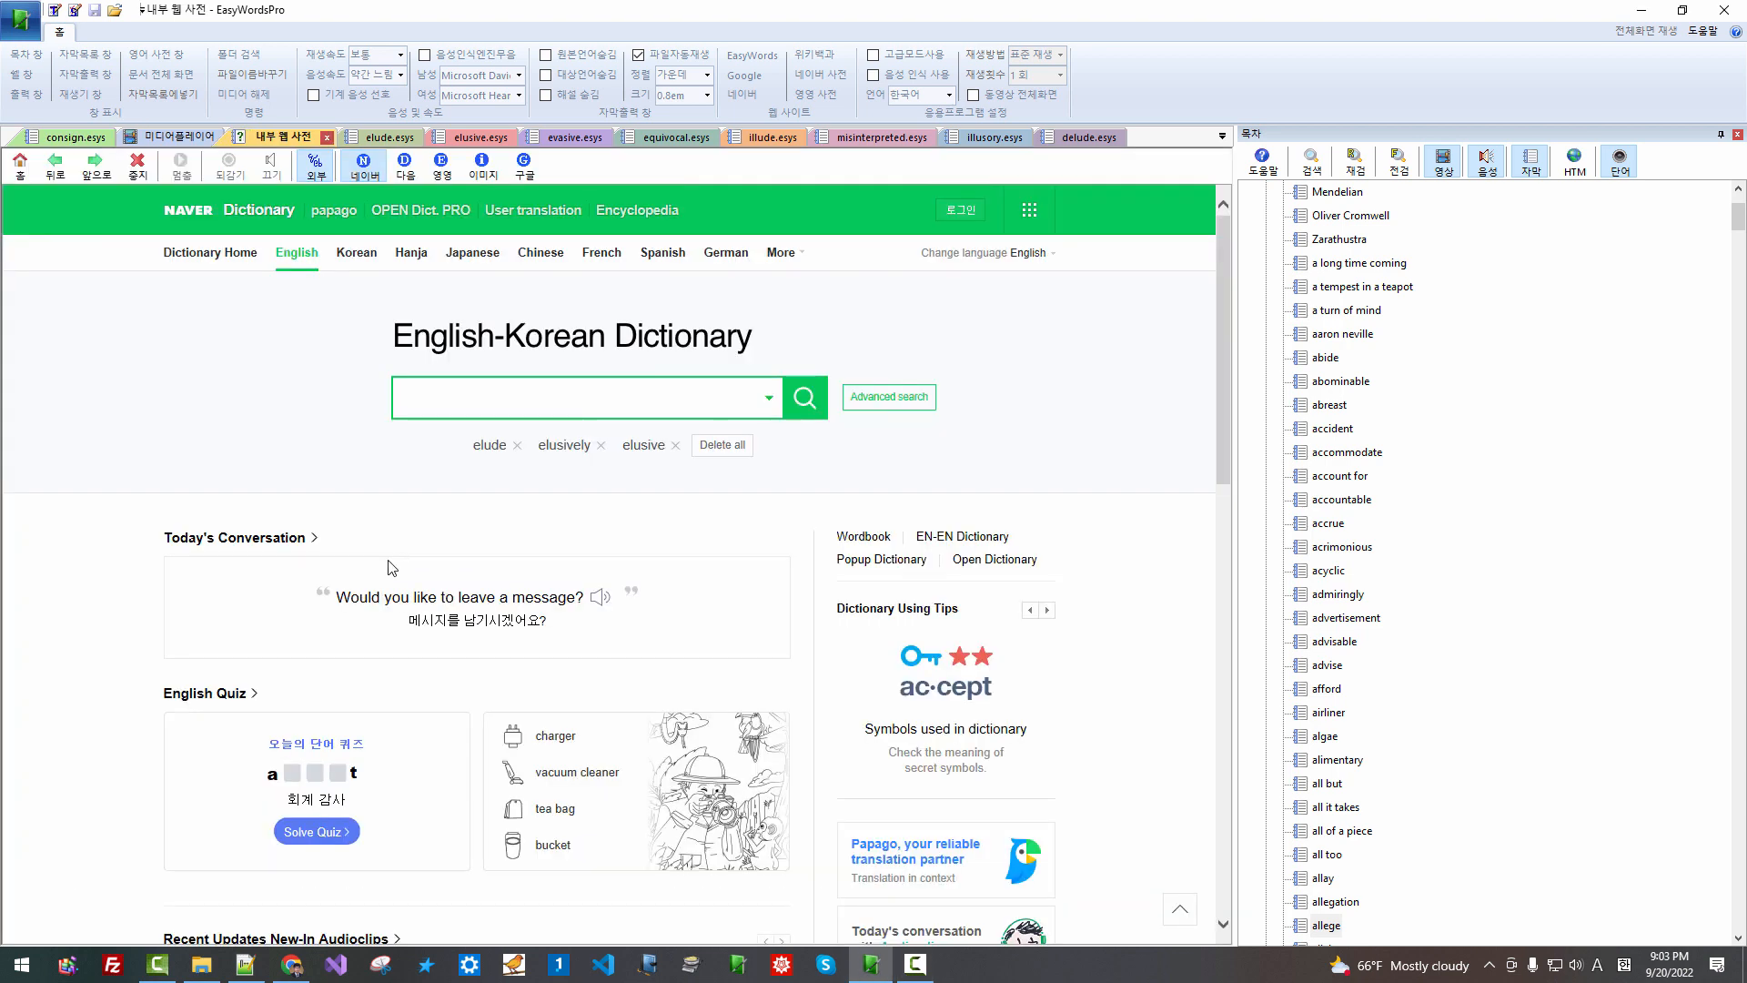
pyautogui.moveTo(735, 291)
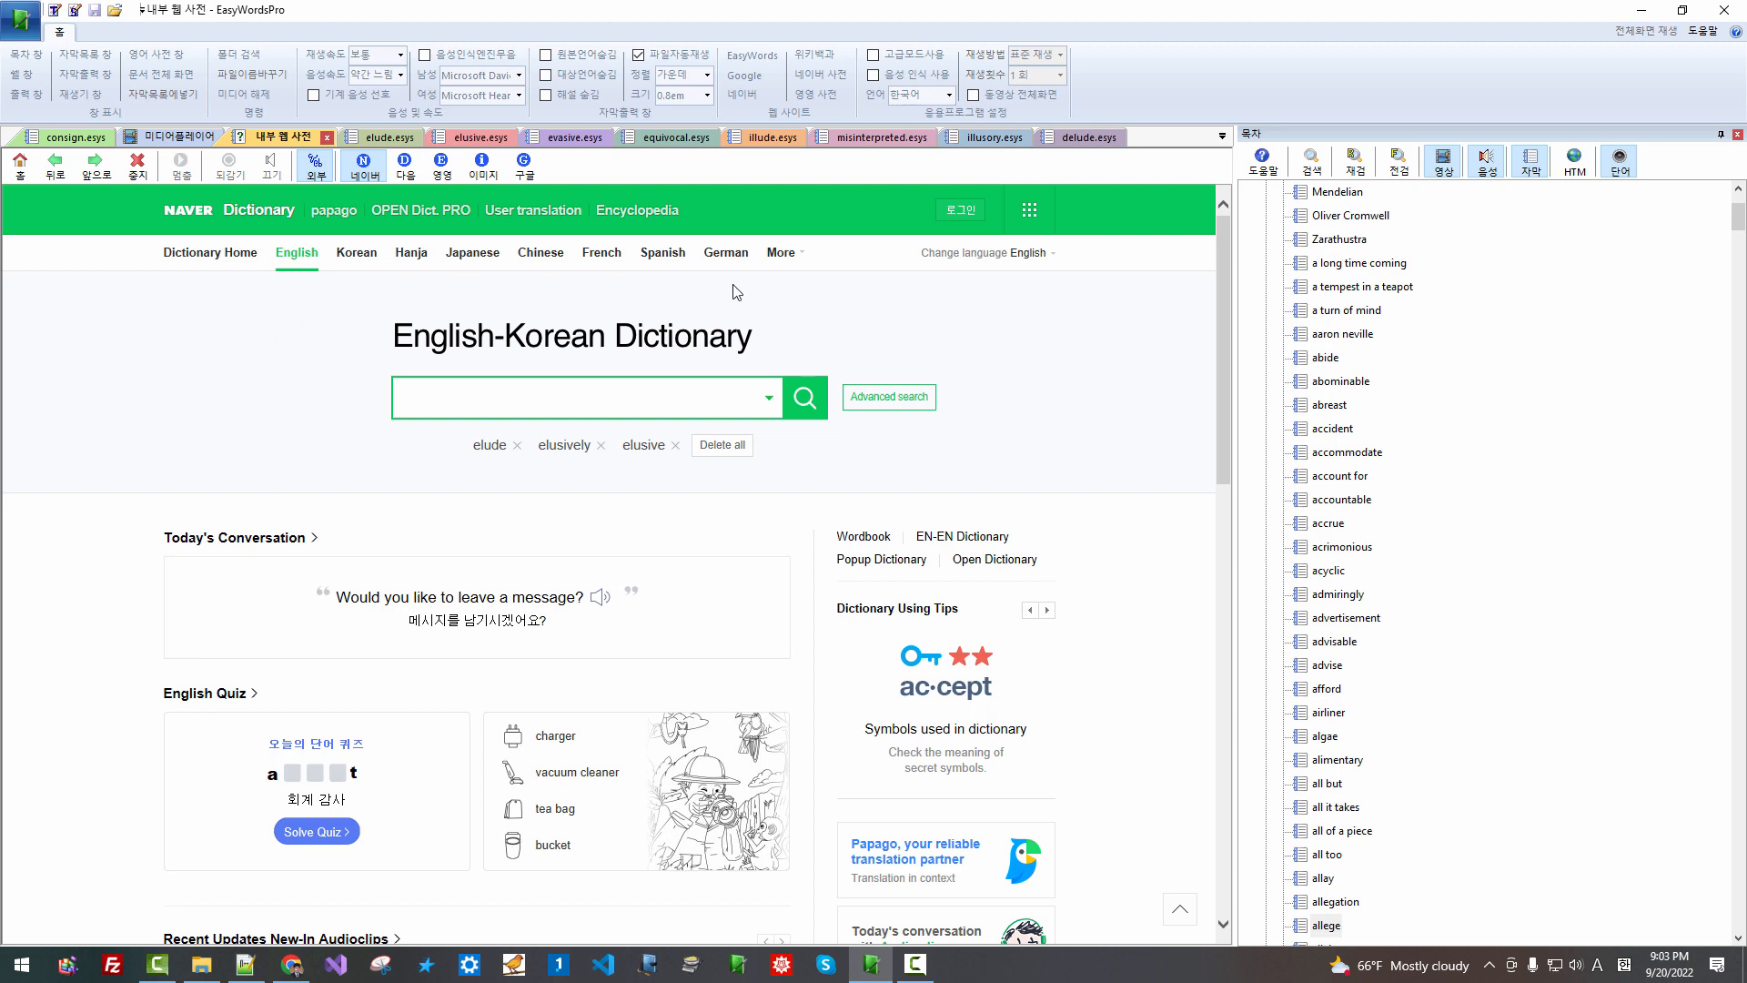
# Look up 'elude' on Naver, then search Google images for 'cat' narrowed to cartoon wallpapers
pyautogui.click(615, 396)
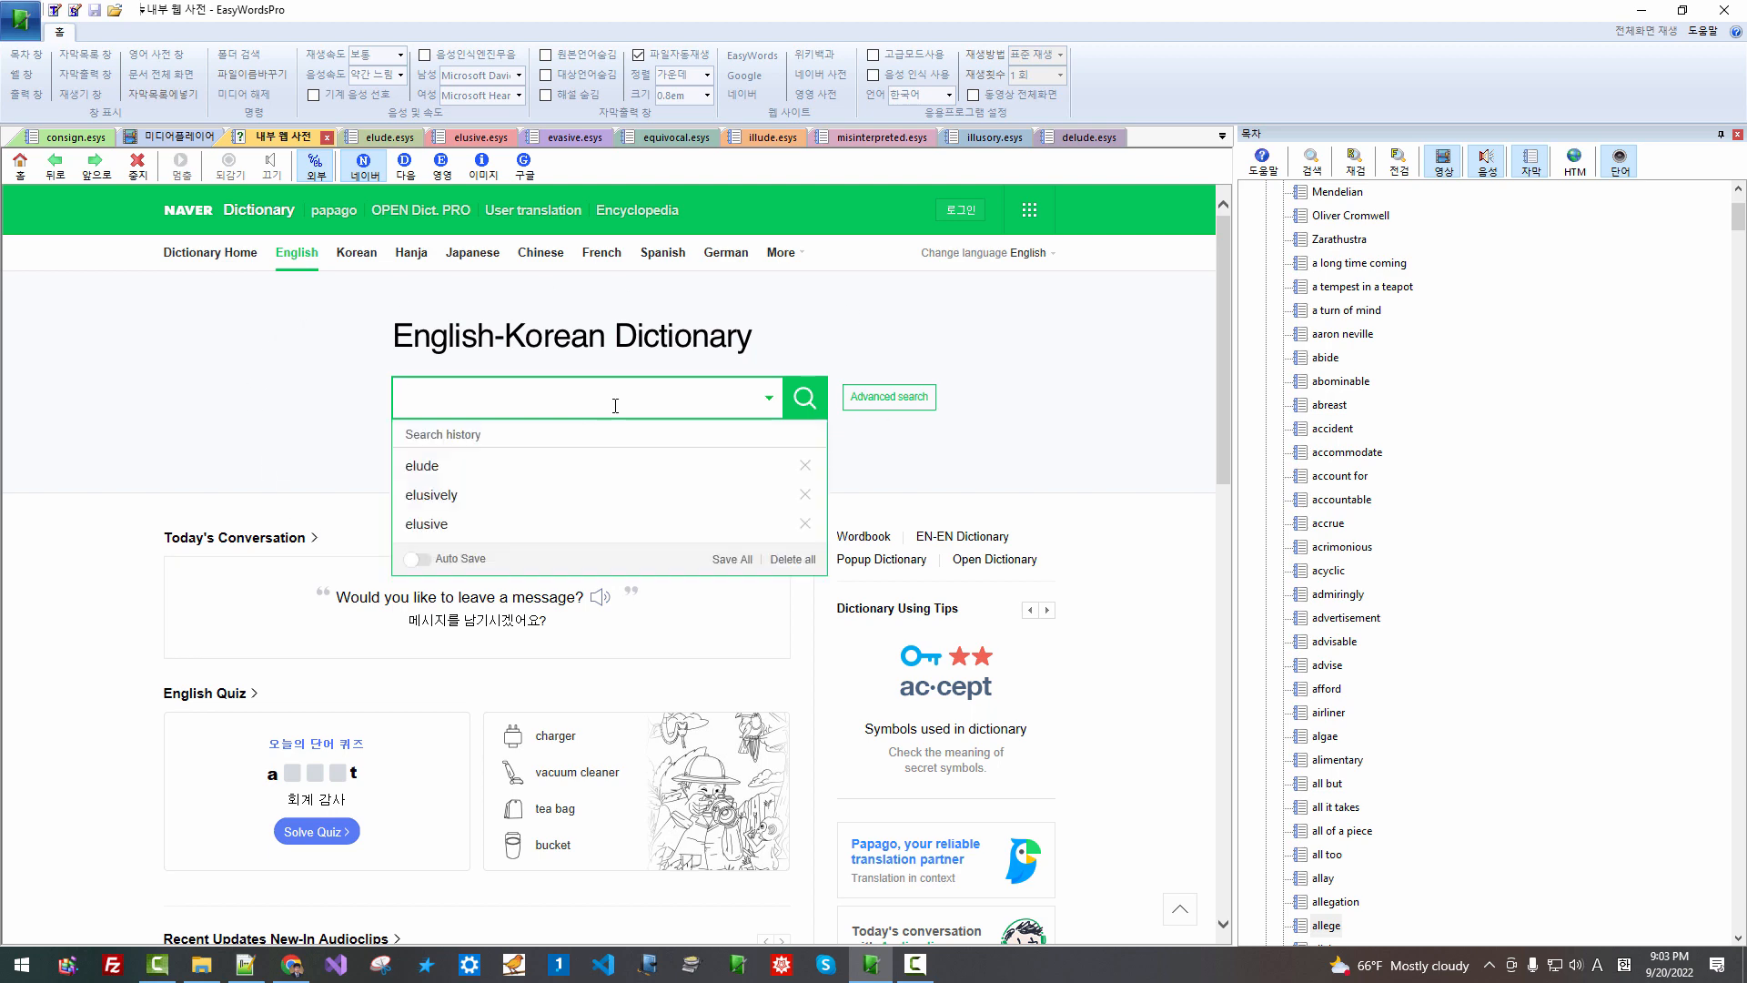
pyautogui.write('elude')
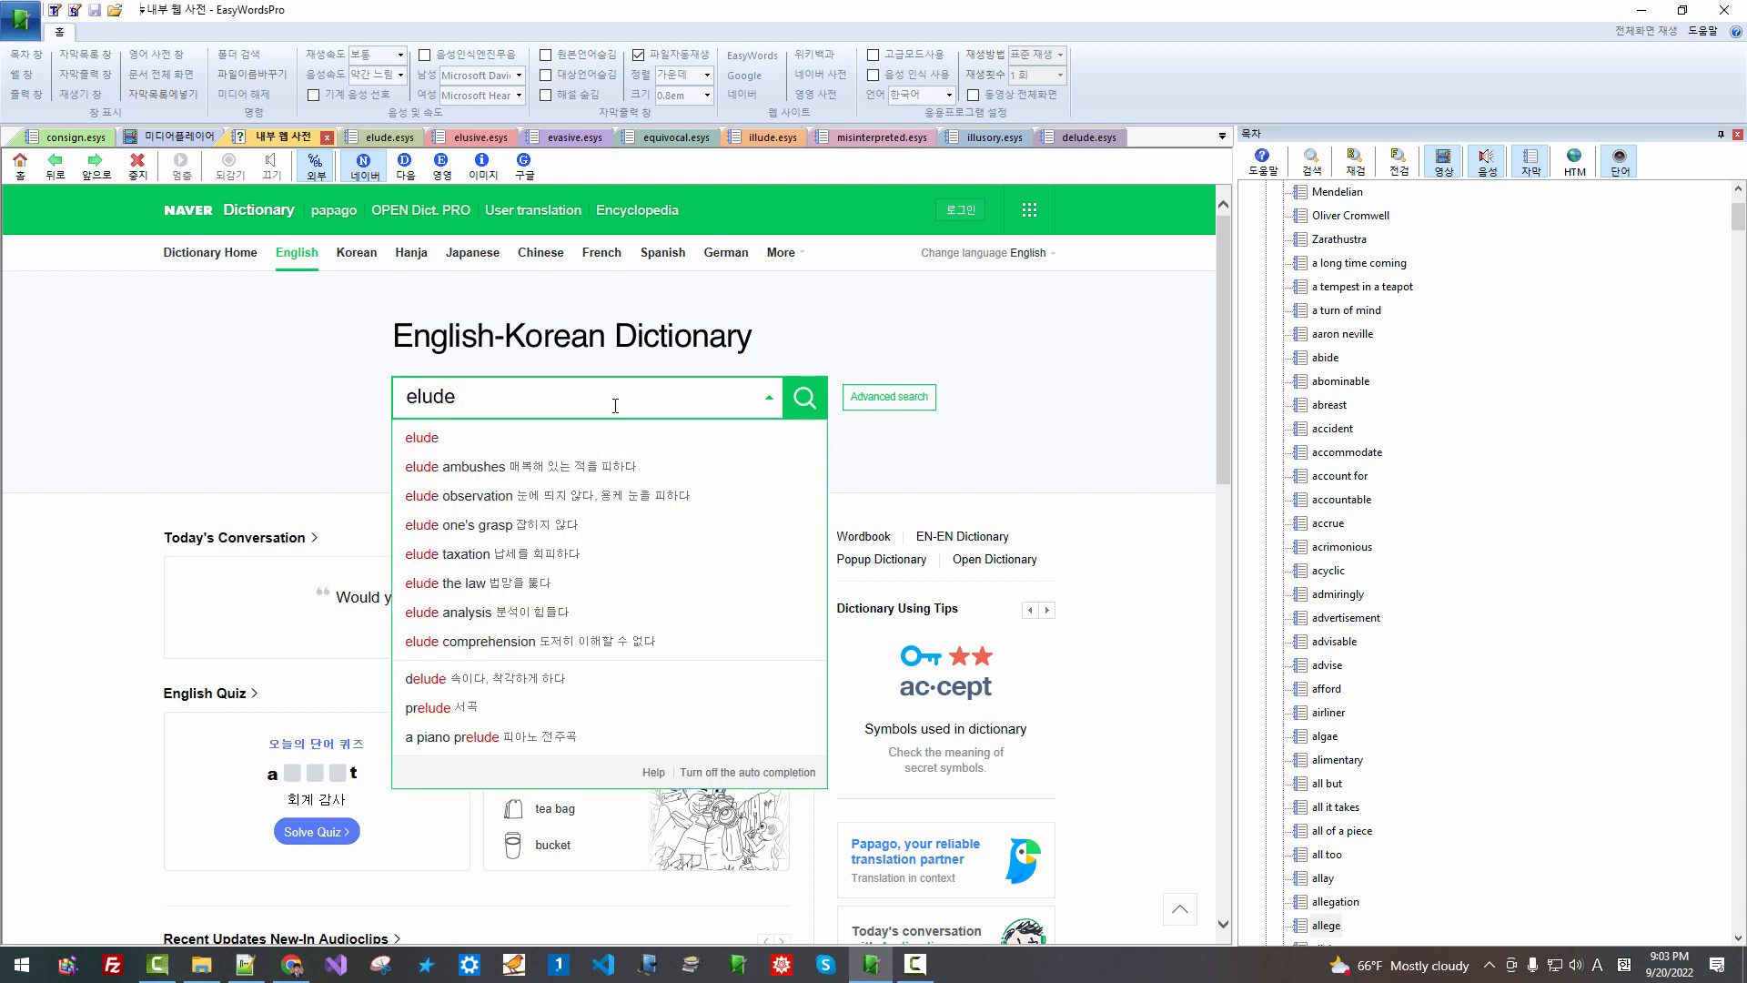
pyautogui.click(803, 397)
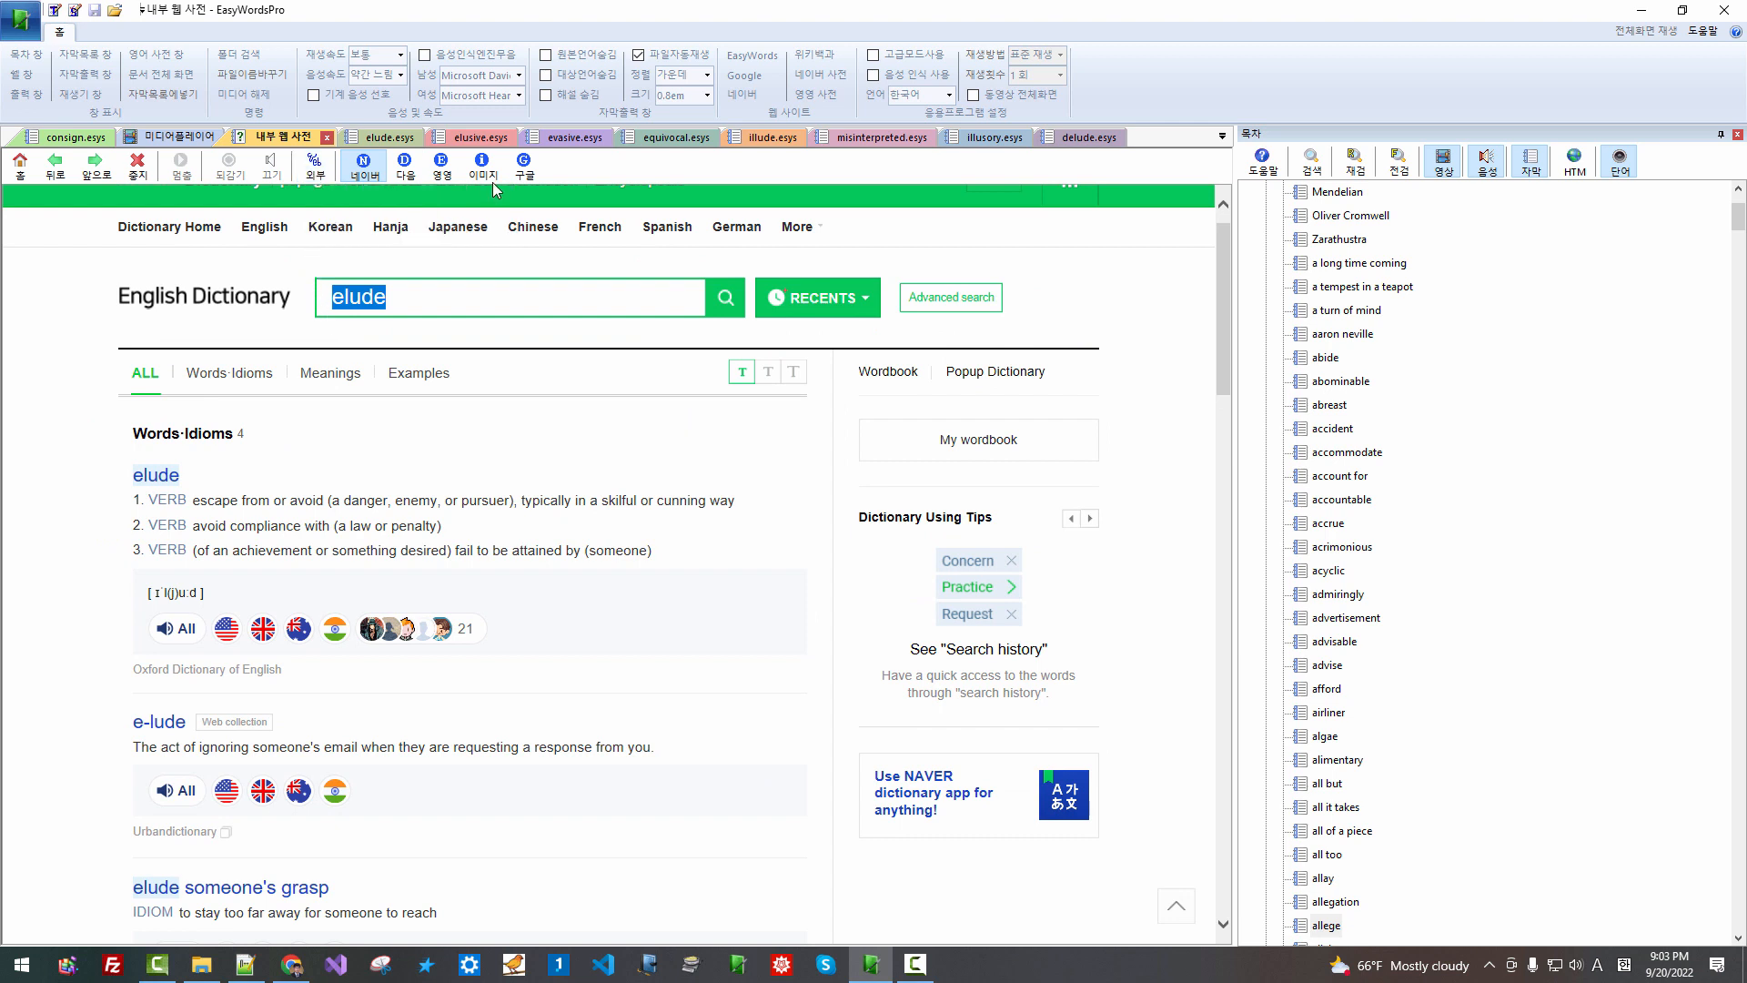
pyautogui.click(480, 165)
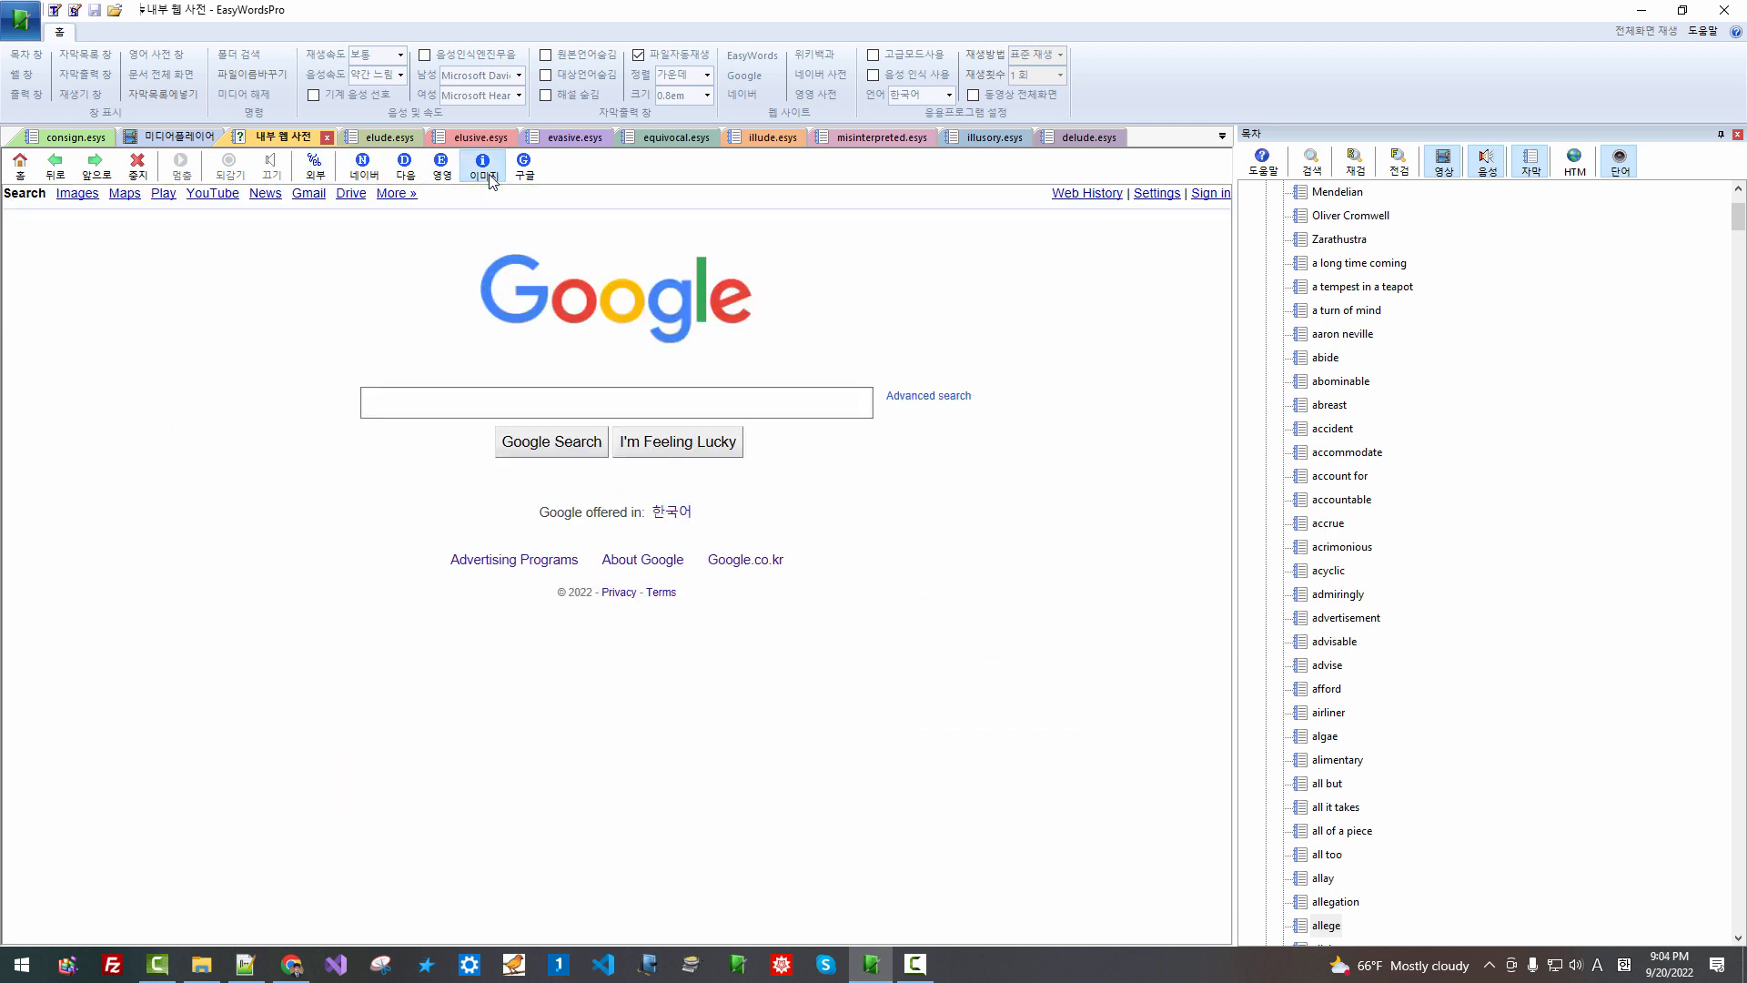
pyautogui.moveTo(506, 397)
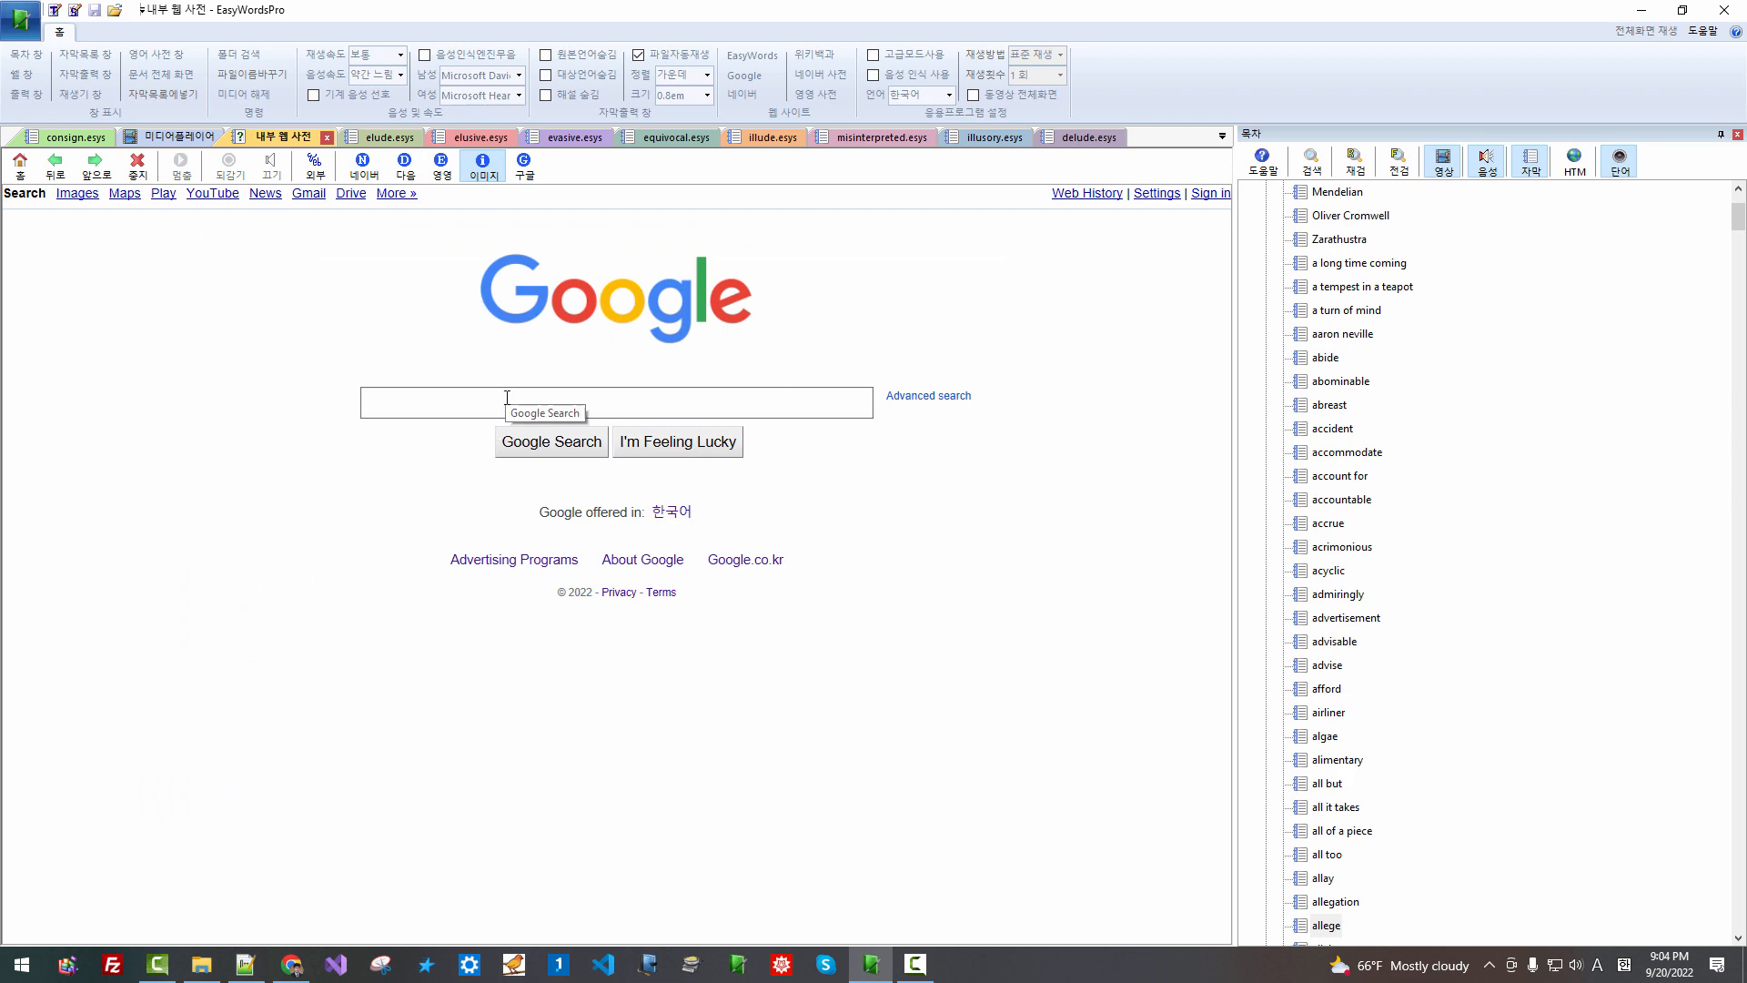
pyautogui.write('cat')
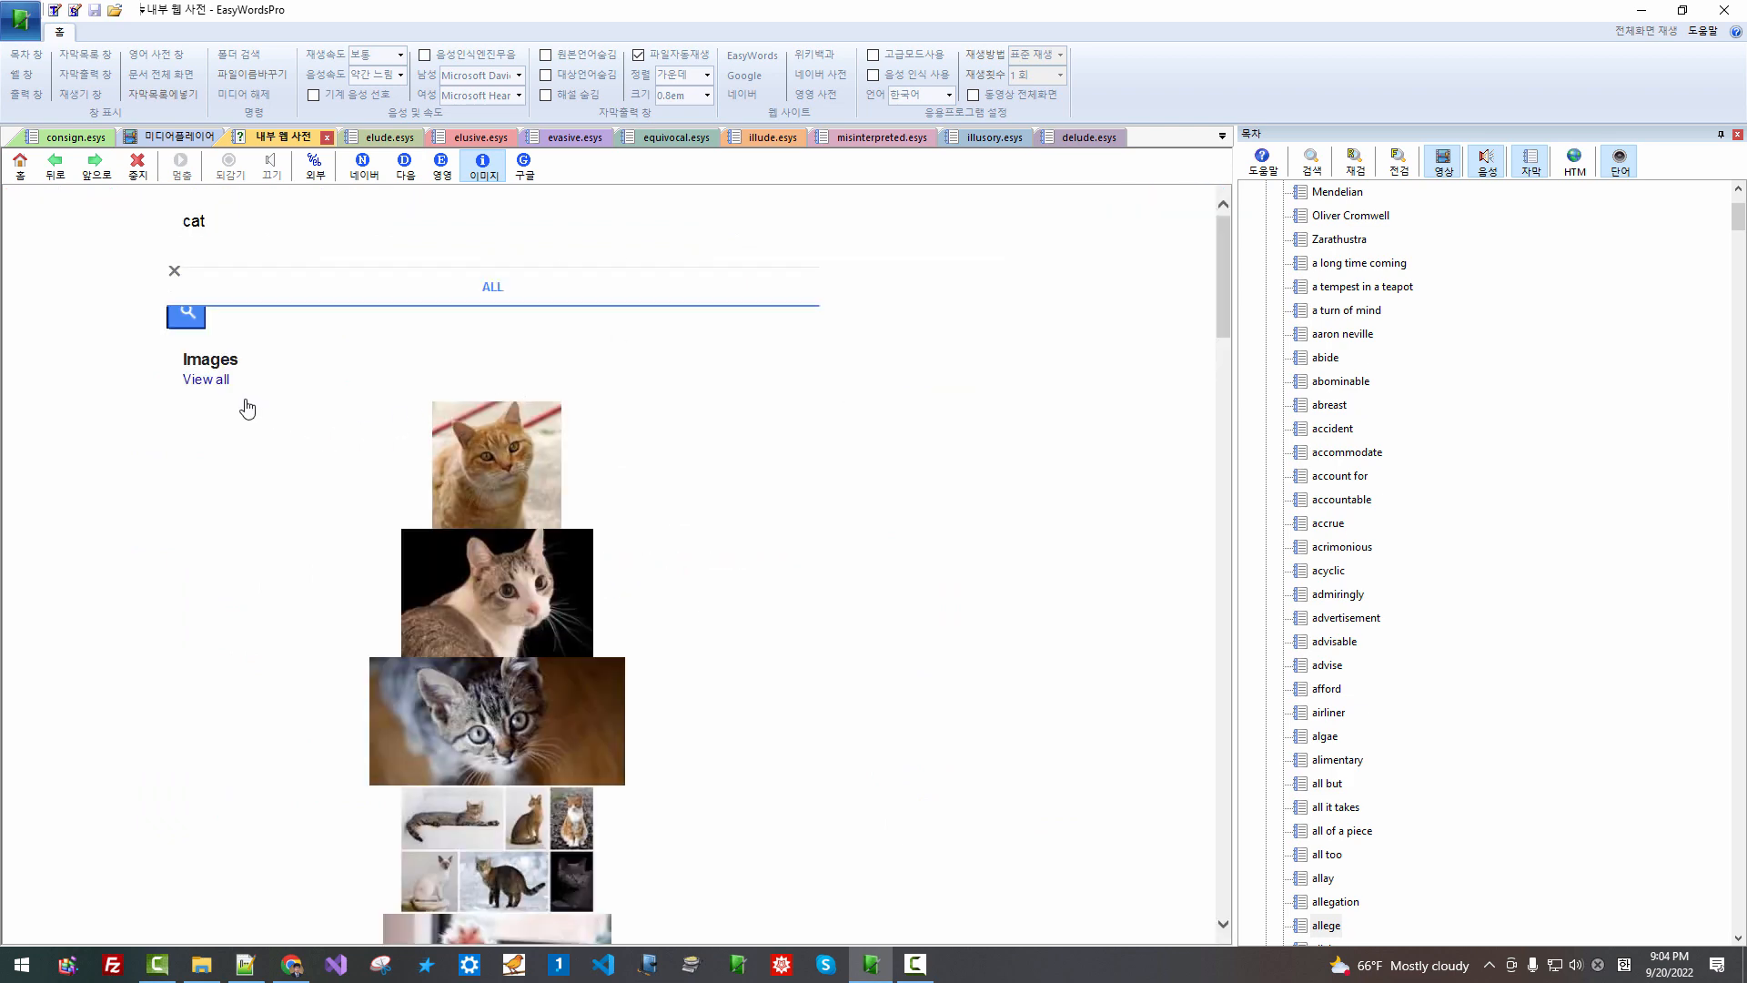
pyautogui.scroll(-3)
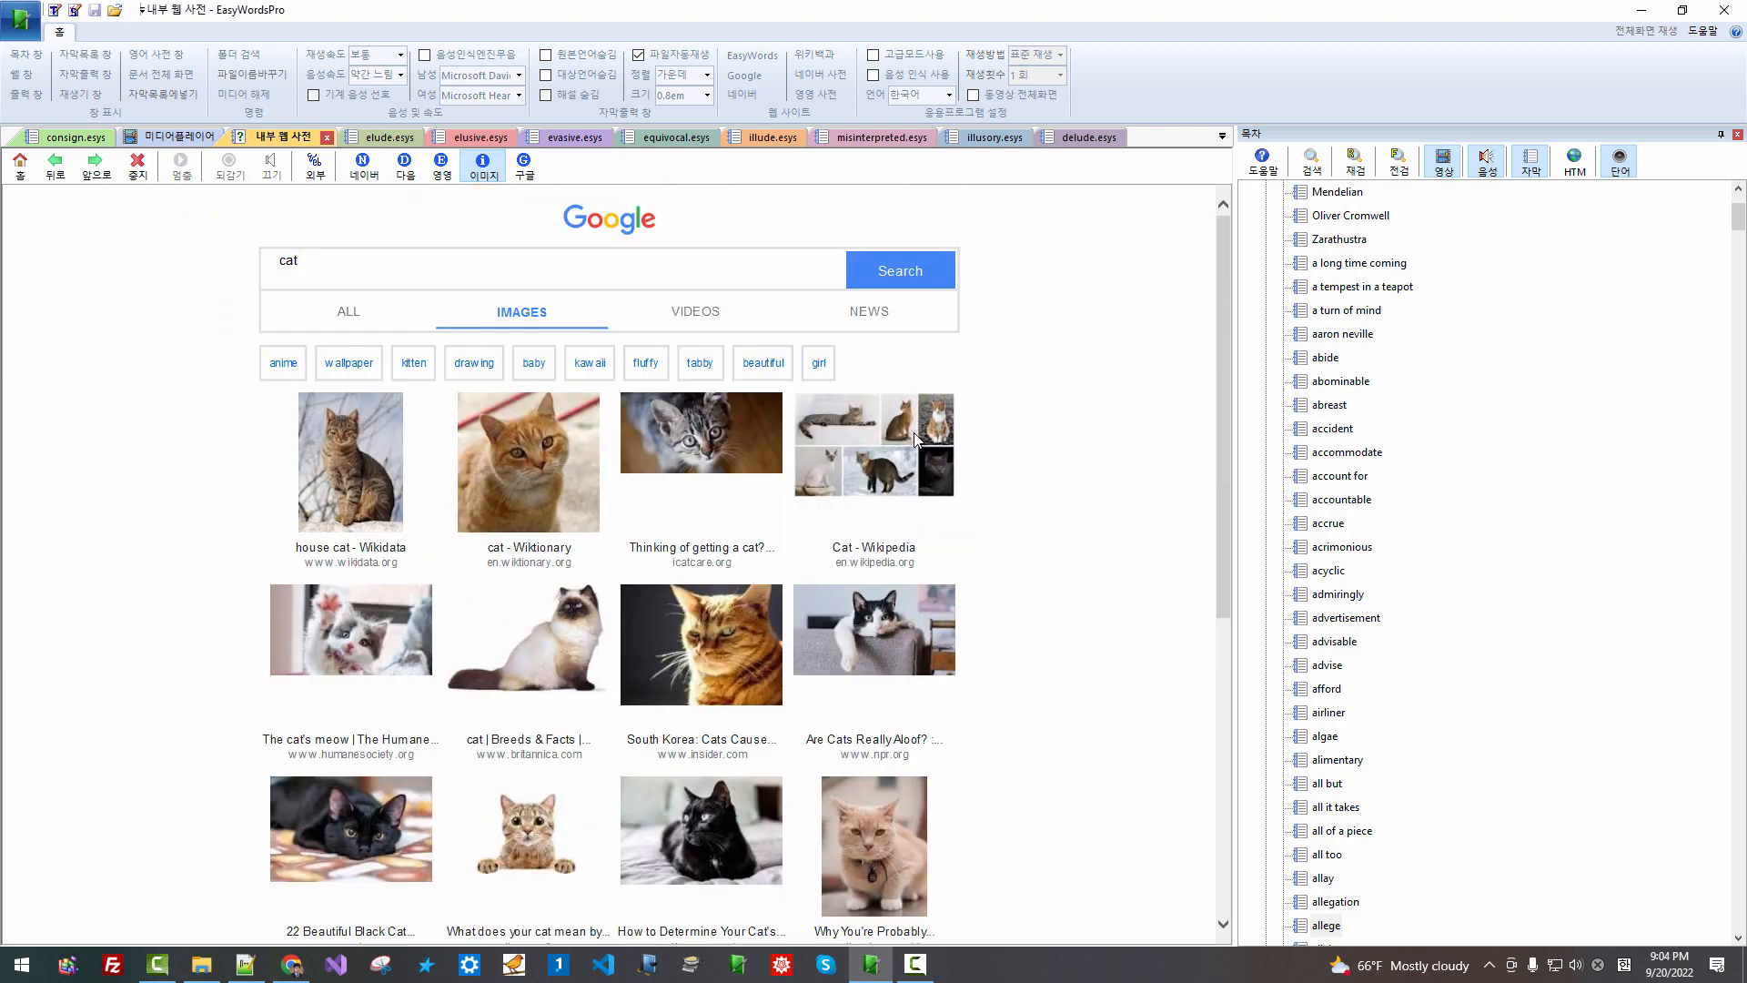
pyautogui.click(350, 362)
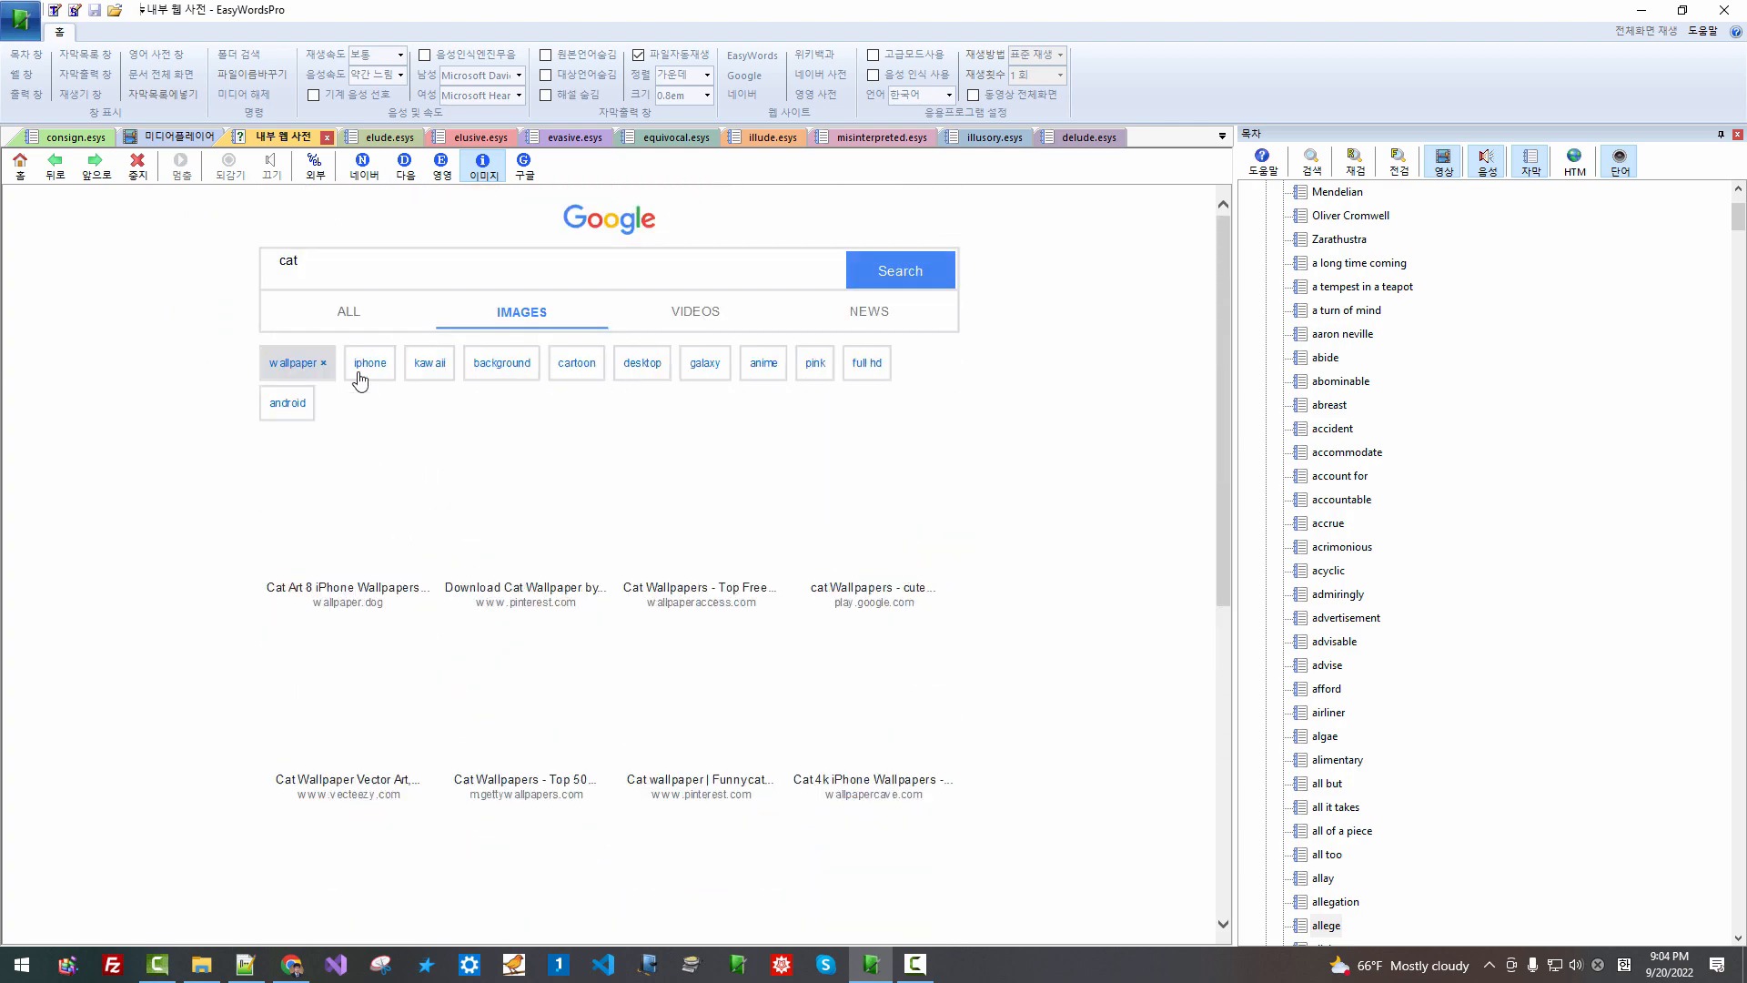
pyautogui.click(575, 362)
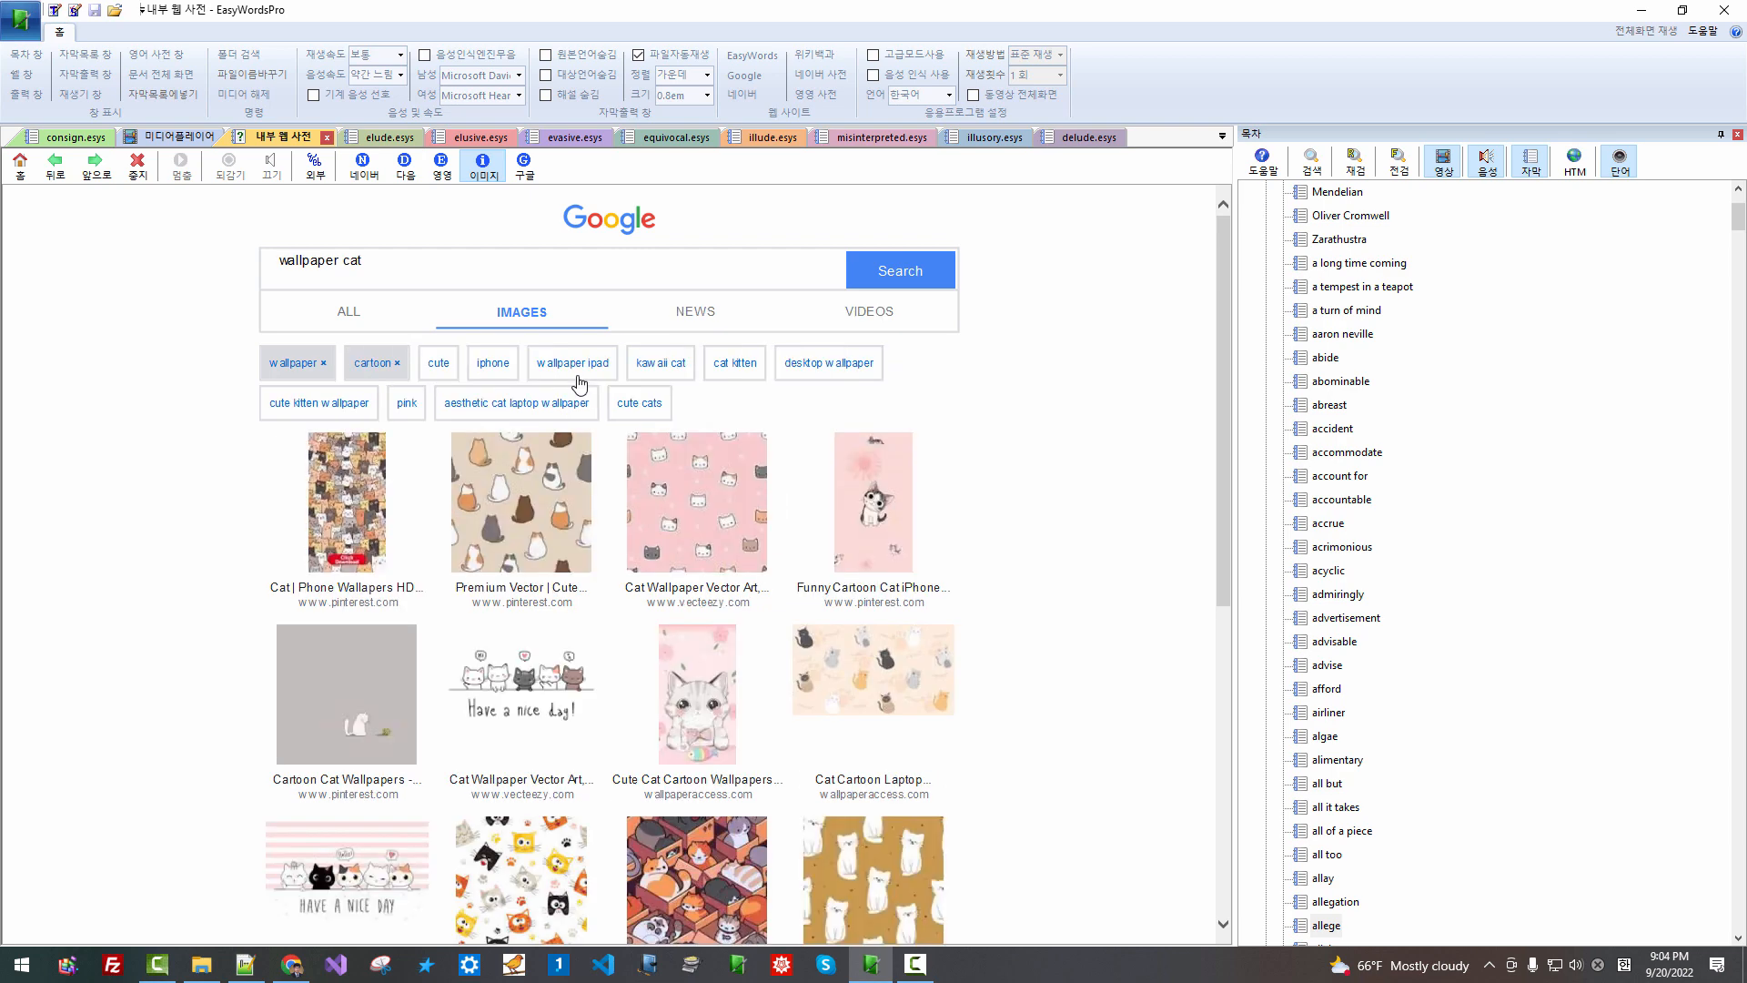
pyautogui.moveTo(404, 167)
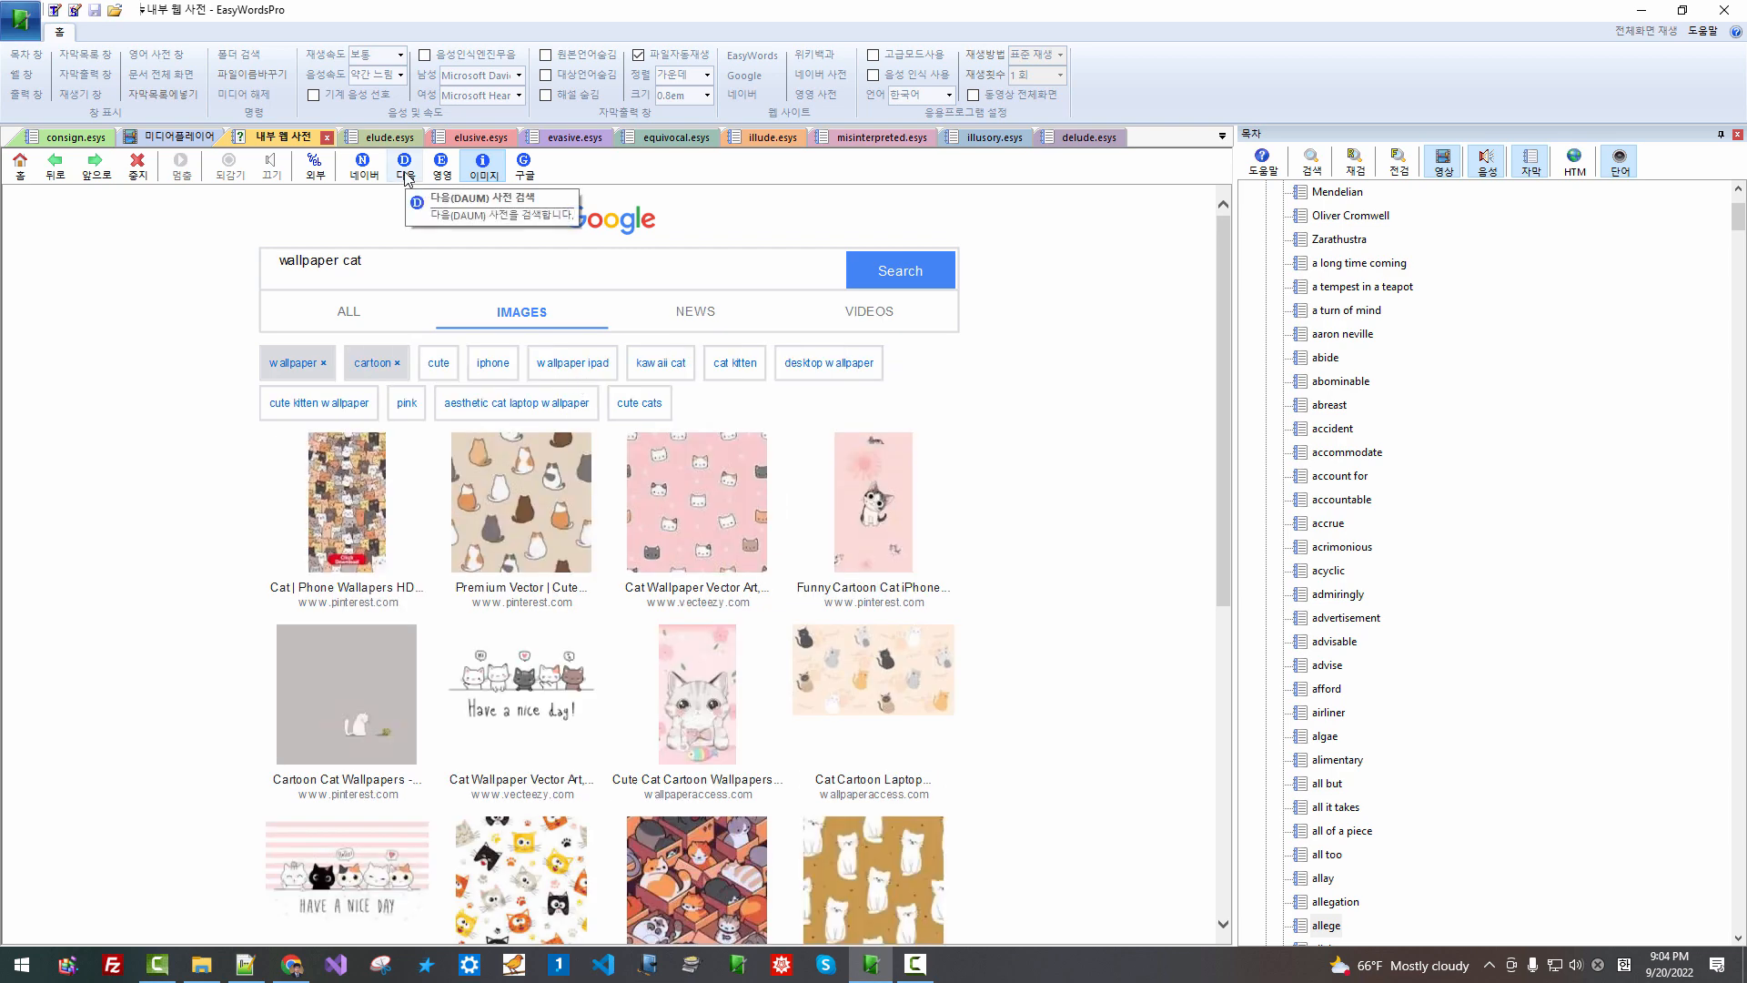
# Search 'dog' on the English dictionary site, then switch to the Daum dictionary
pyautogui.click(440, 166)
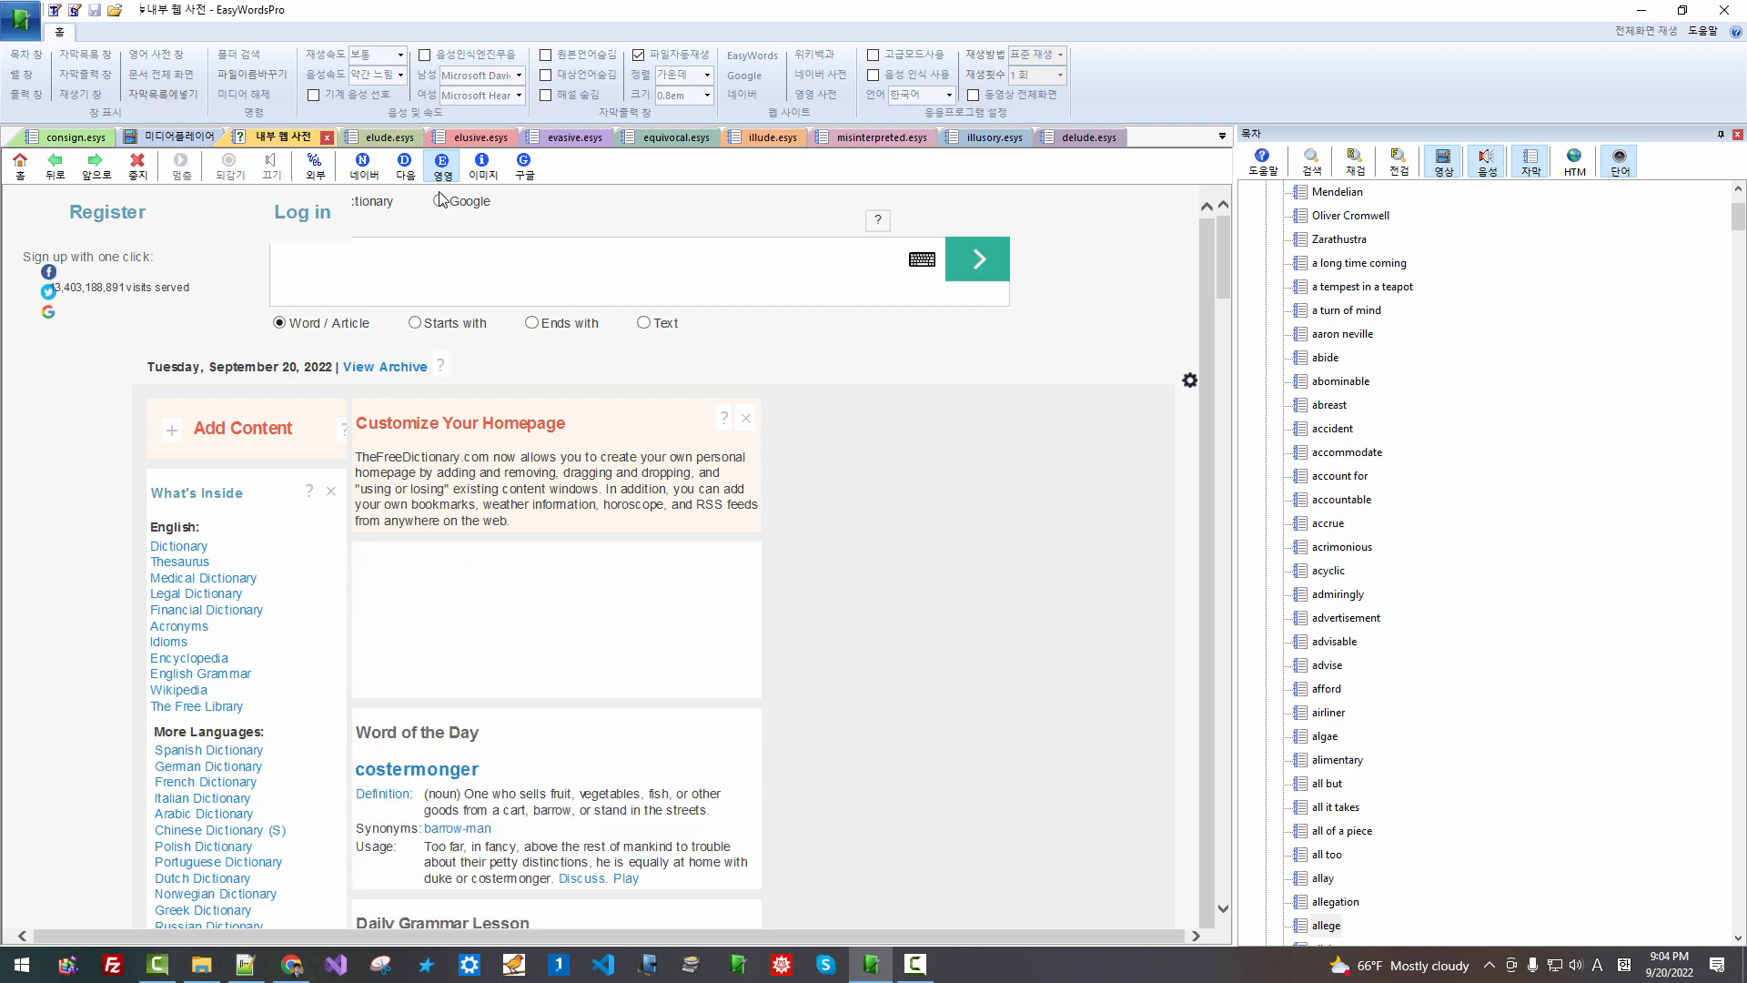
pyautogui.write('dog')
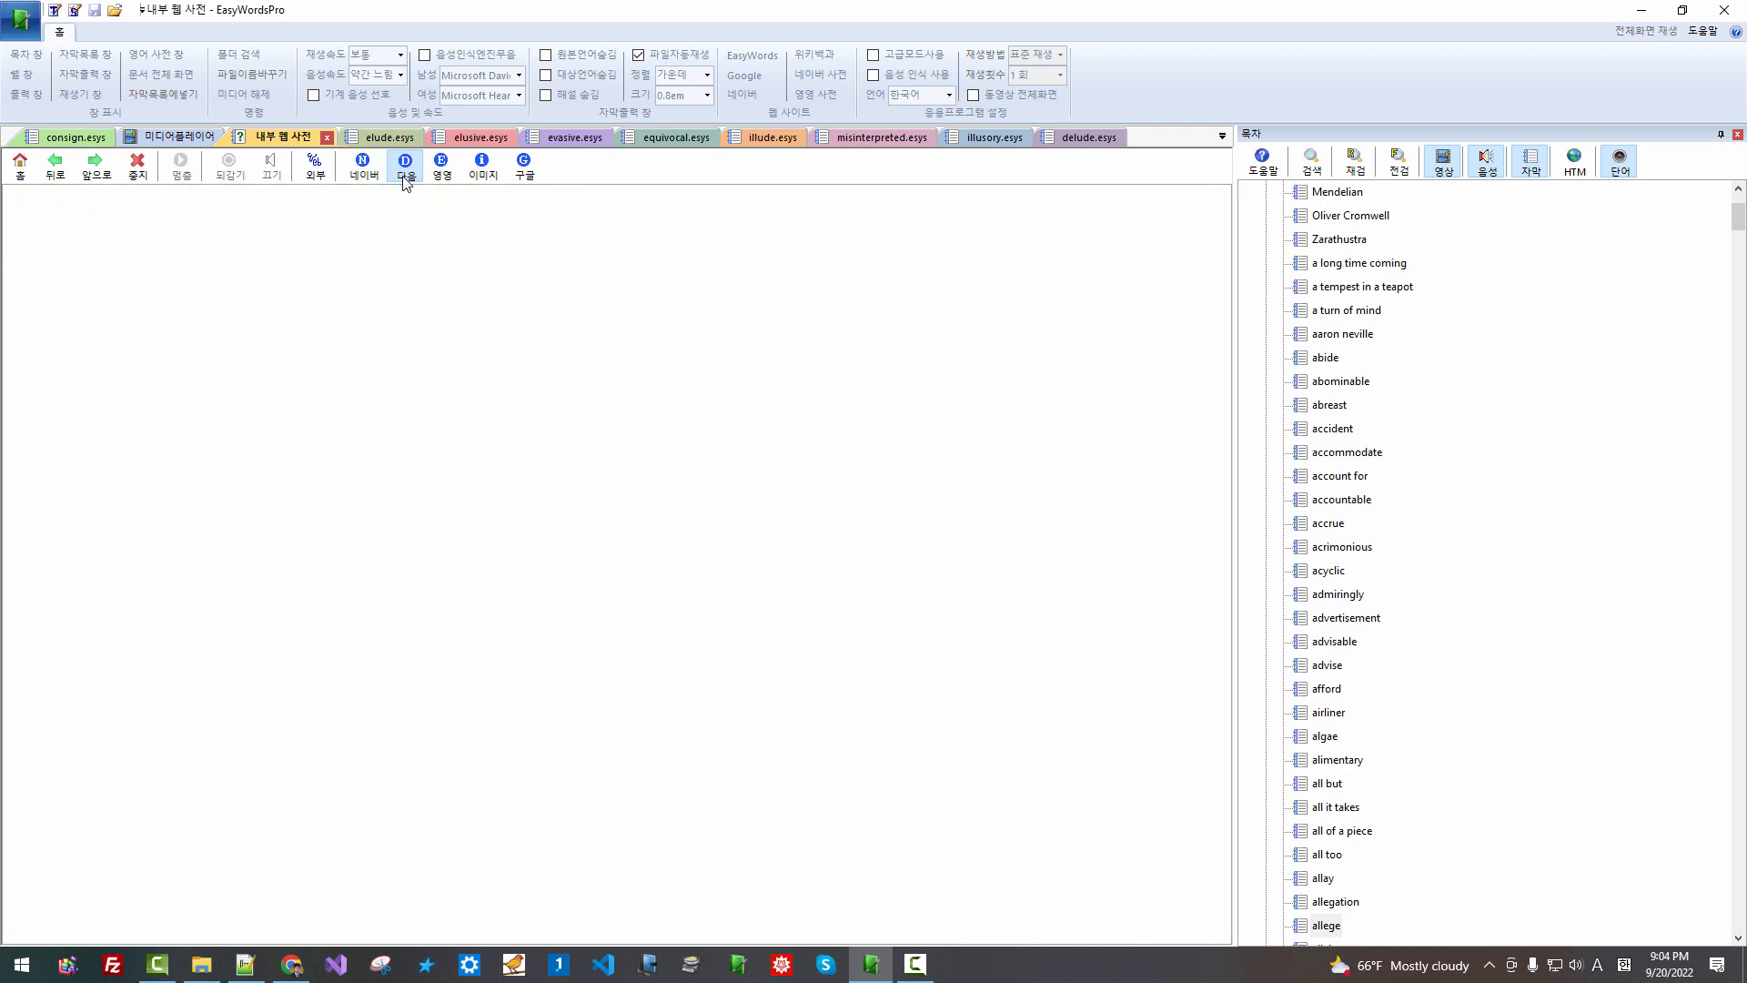
pyautogui.click(404, 164)
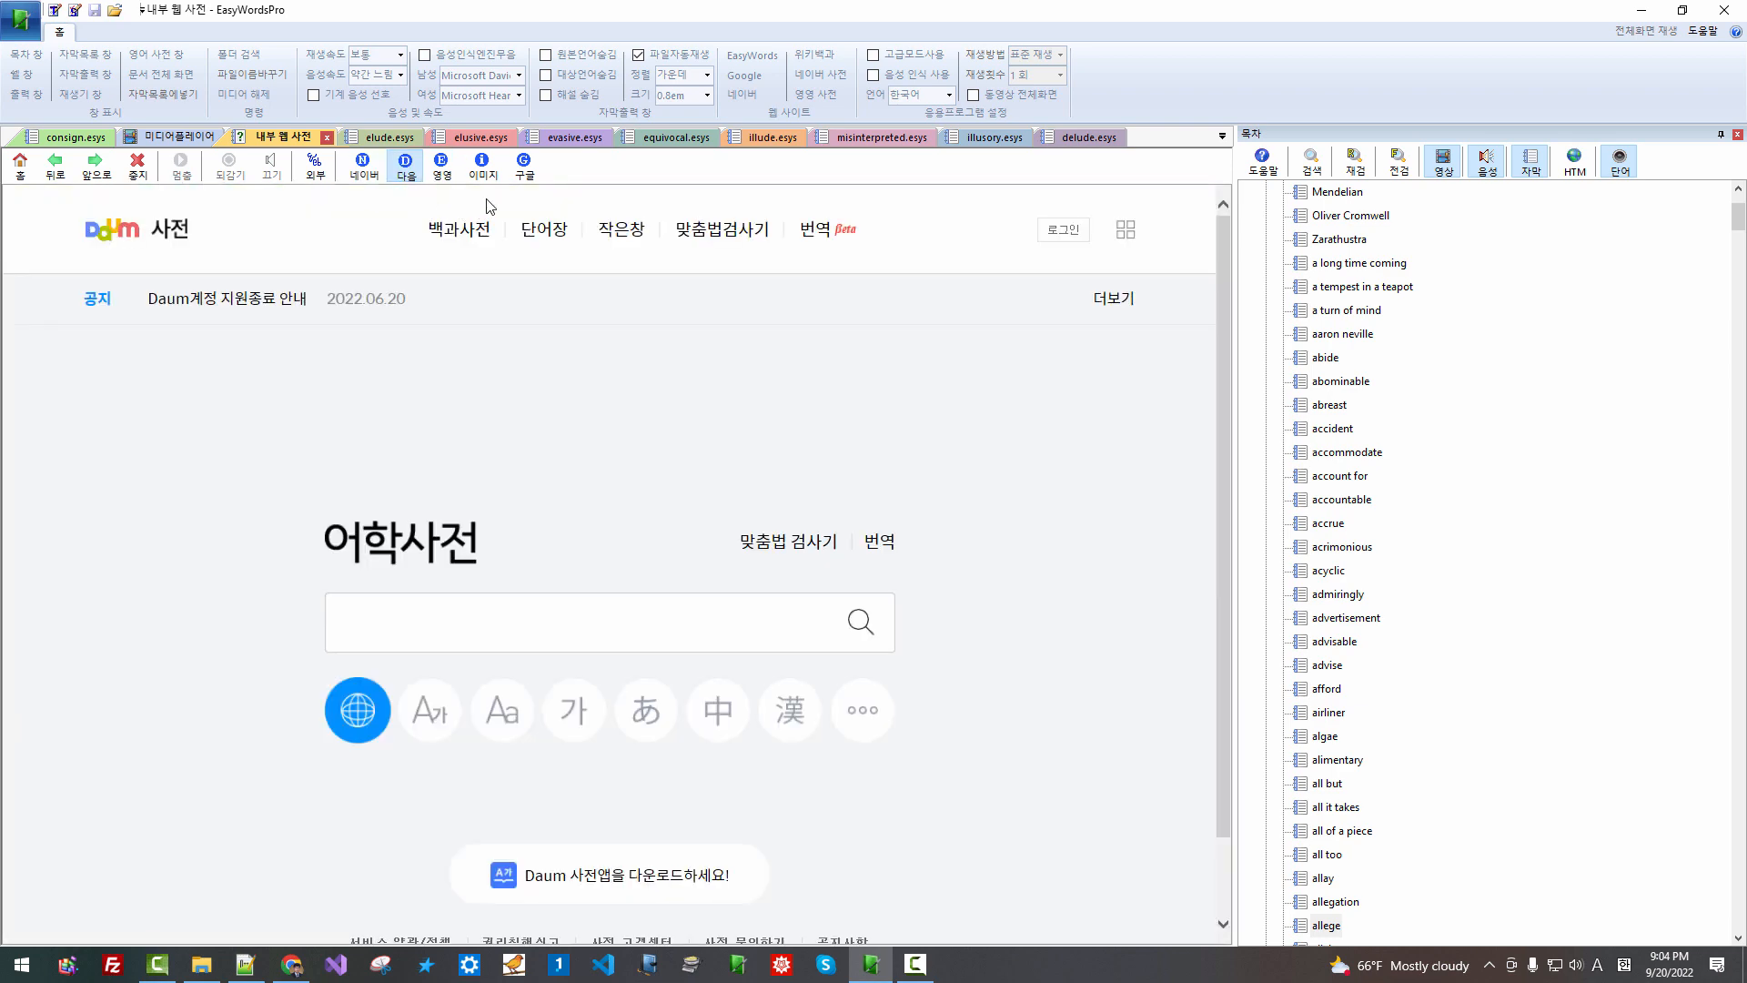
pyautogui.click(522, 164)
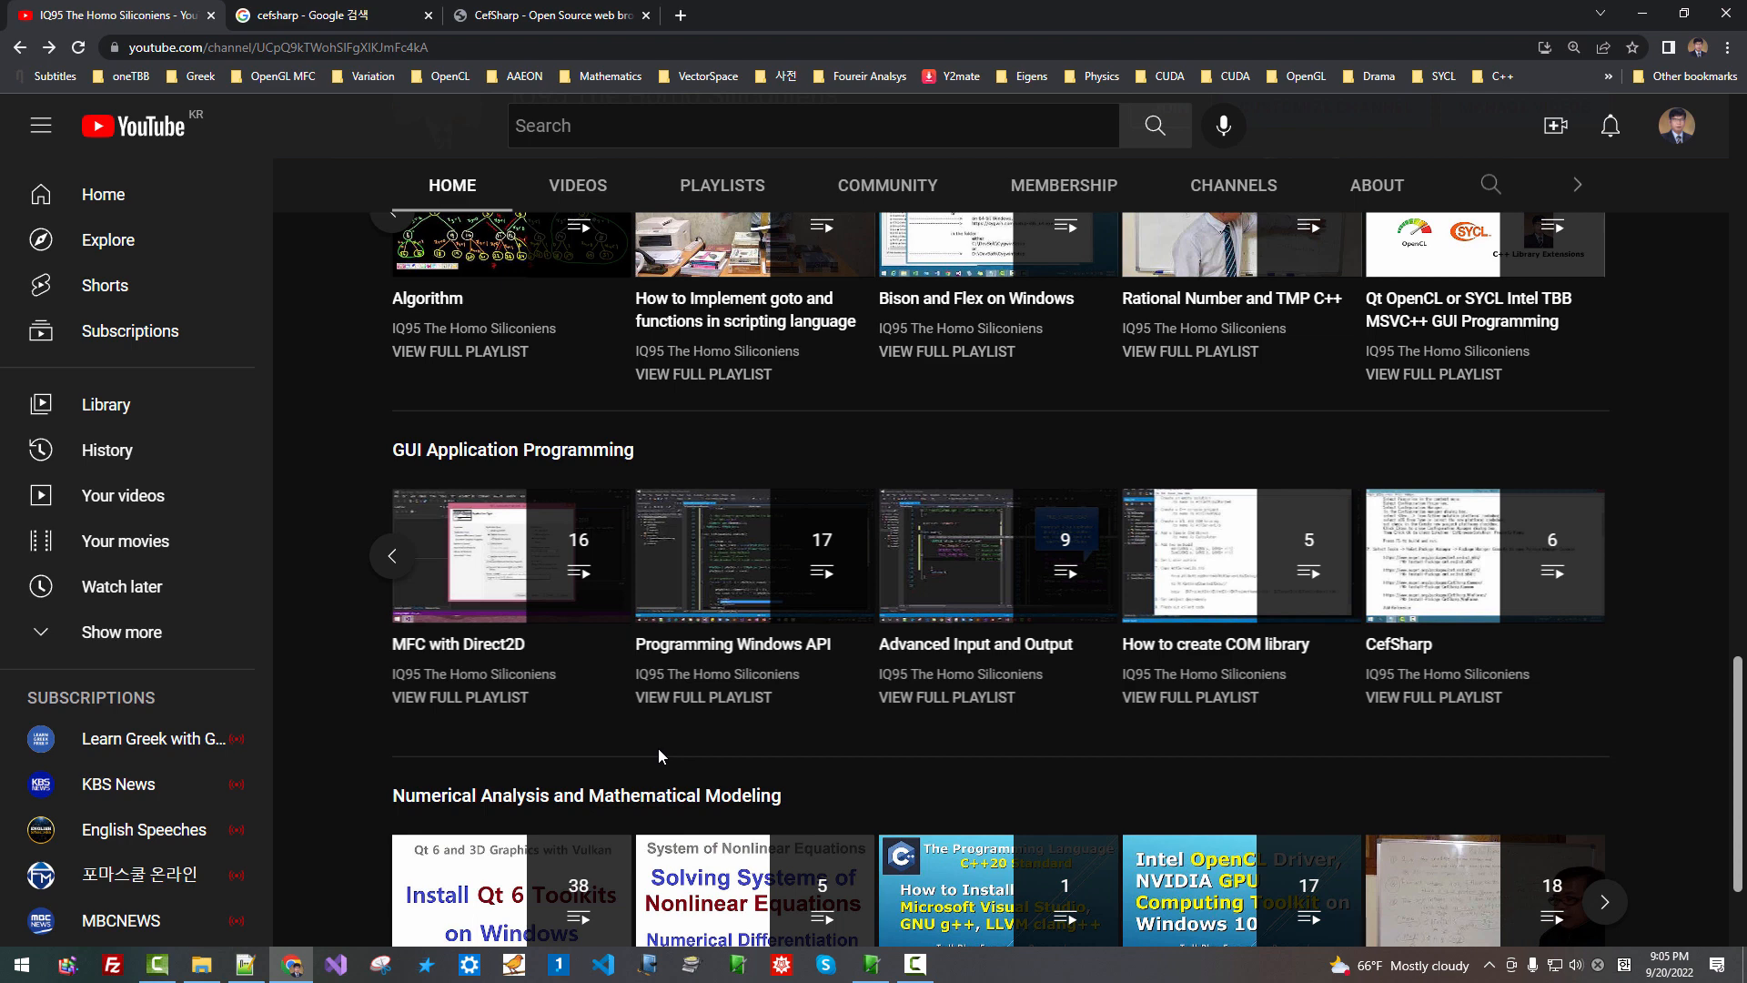
pyautogui.moveTo(1485, 557)
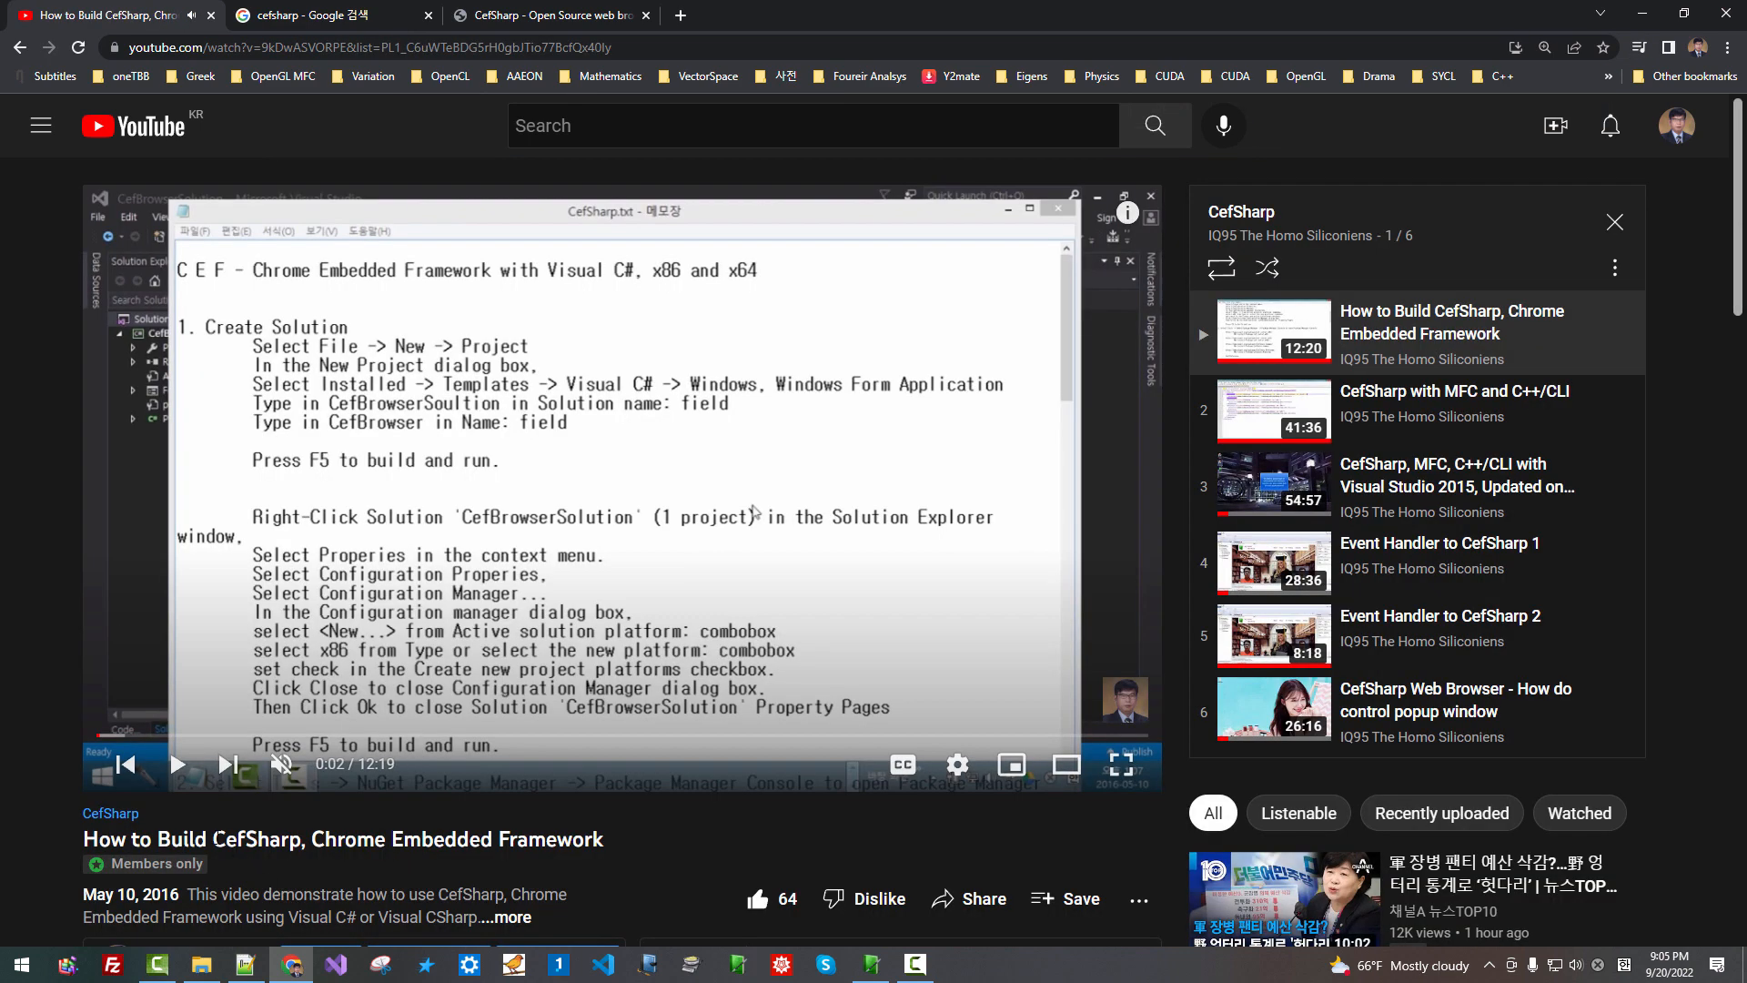
# Select 'Chrome Embedded Framework' in the How to Build CefSharp video title
pyautogui.doubleClick(257, 839)
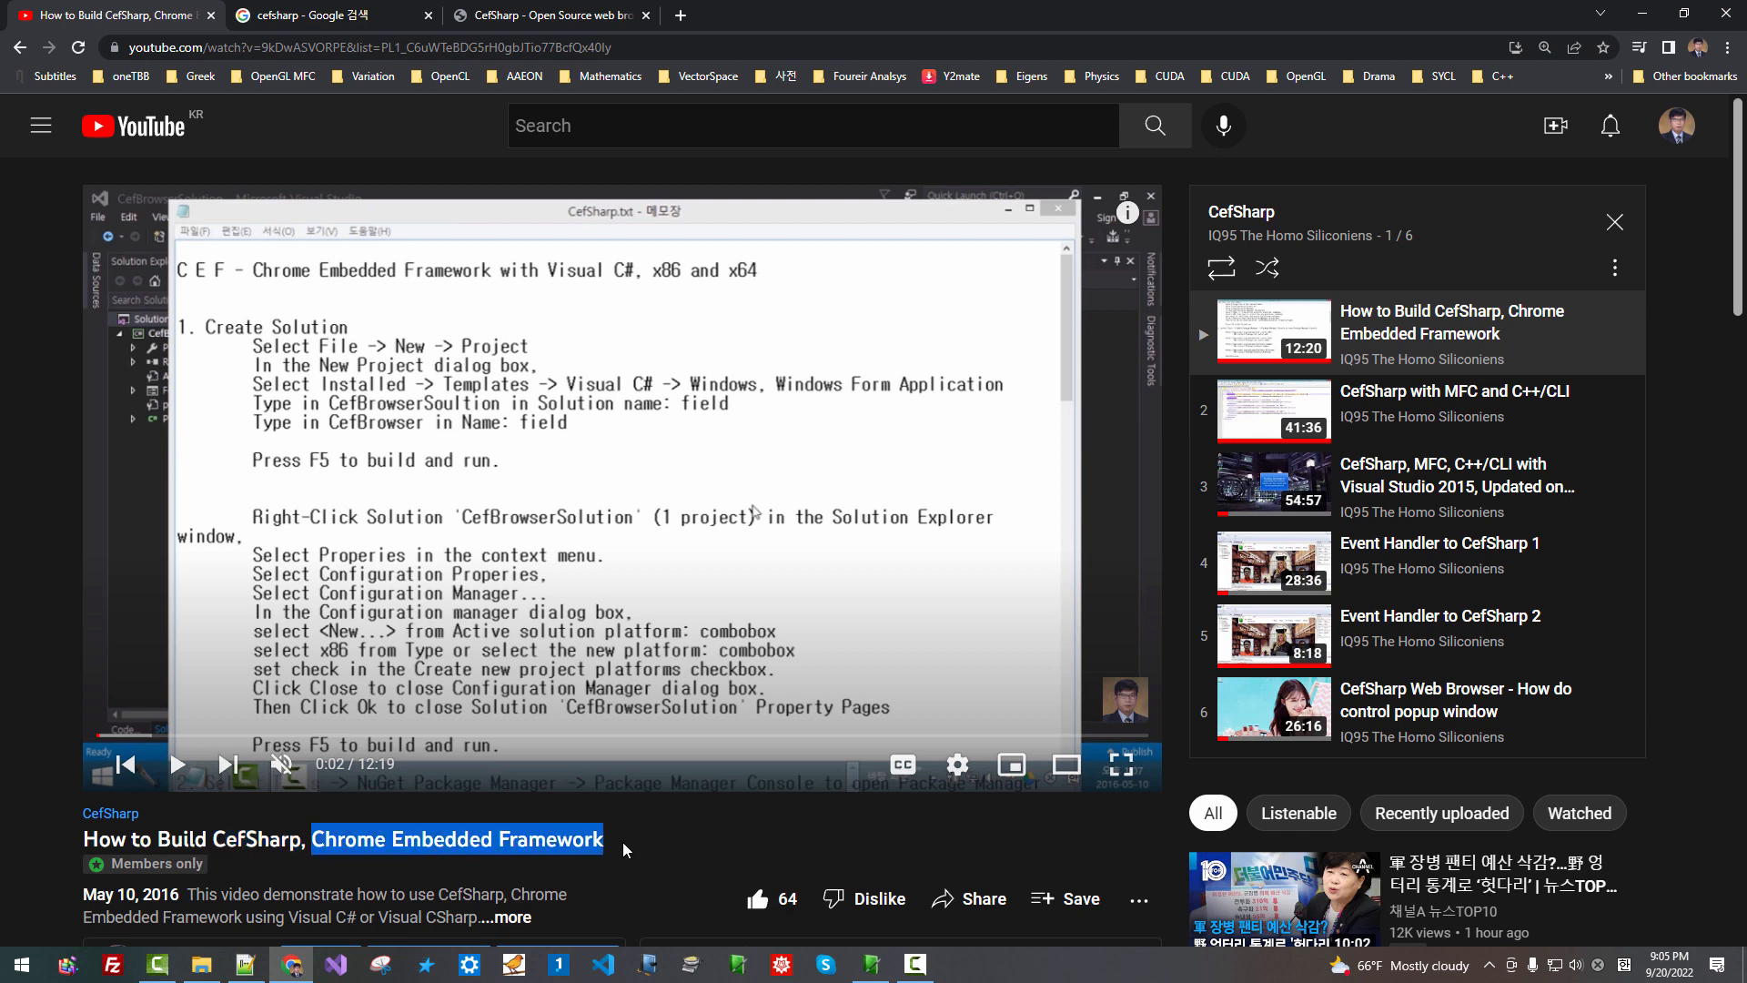
pyautogui.moveTo(1398, 255)
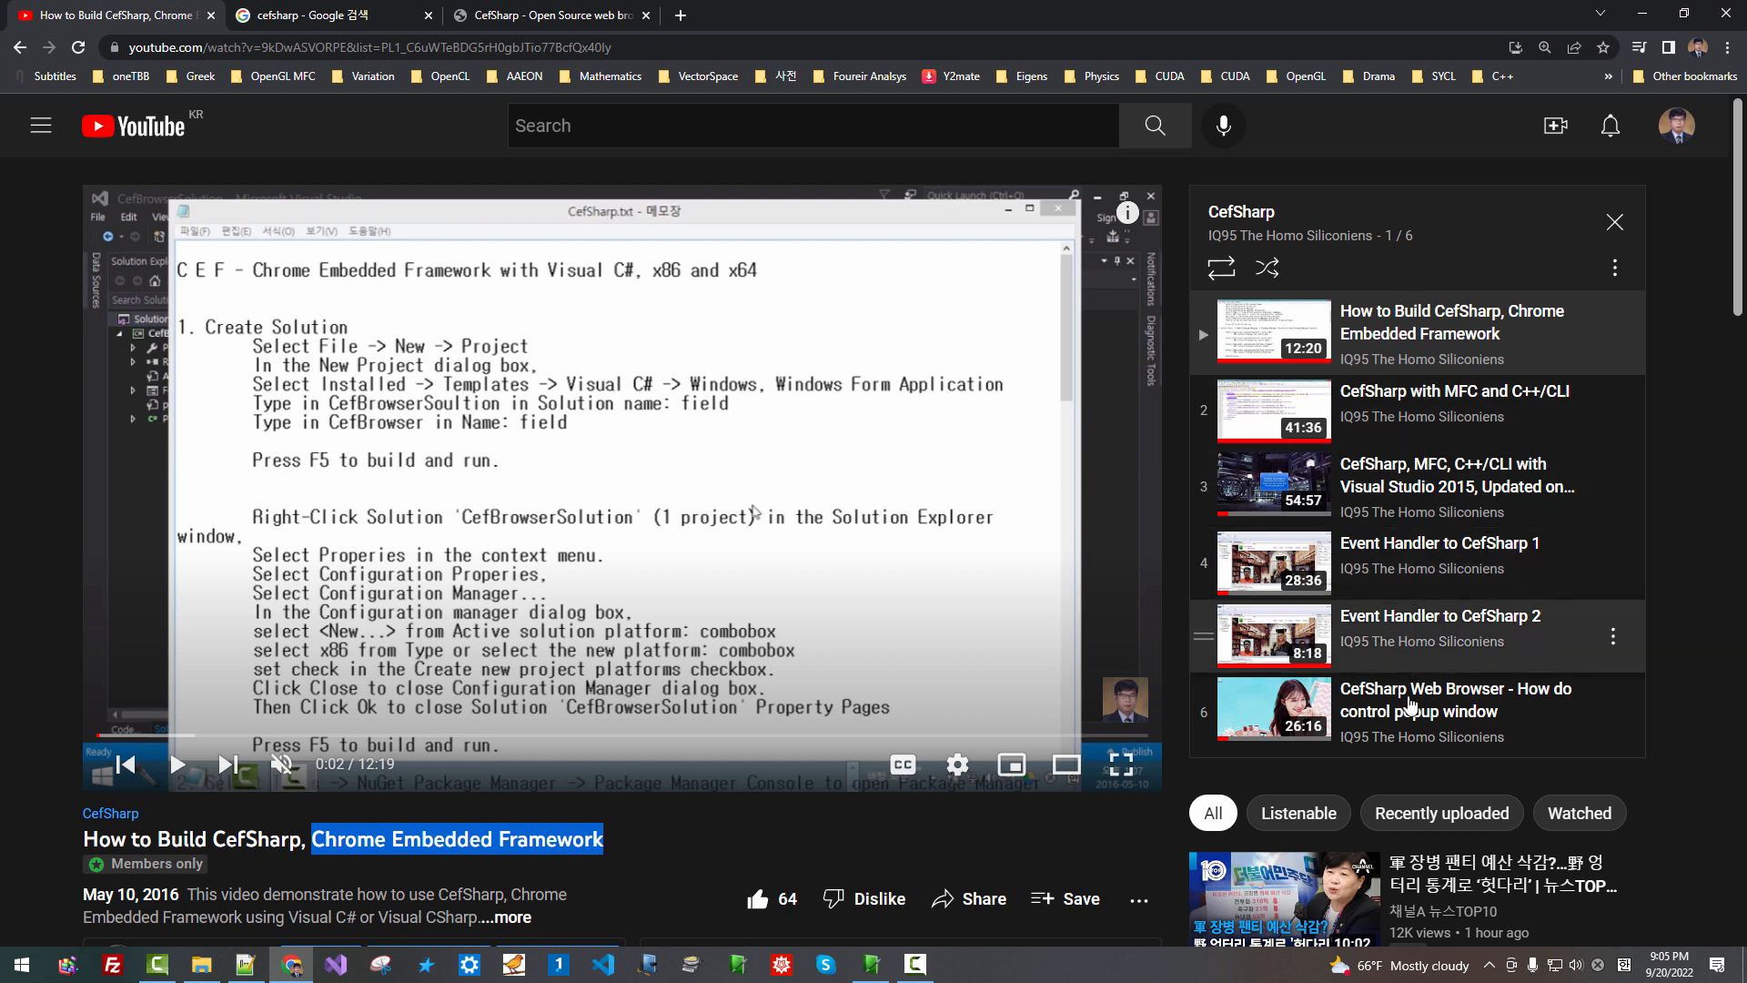
pyautogui.moveTo(1397, 695)
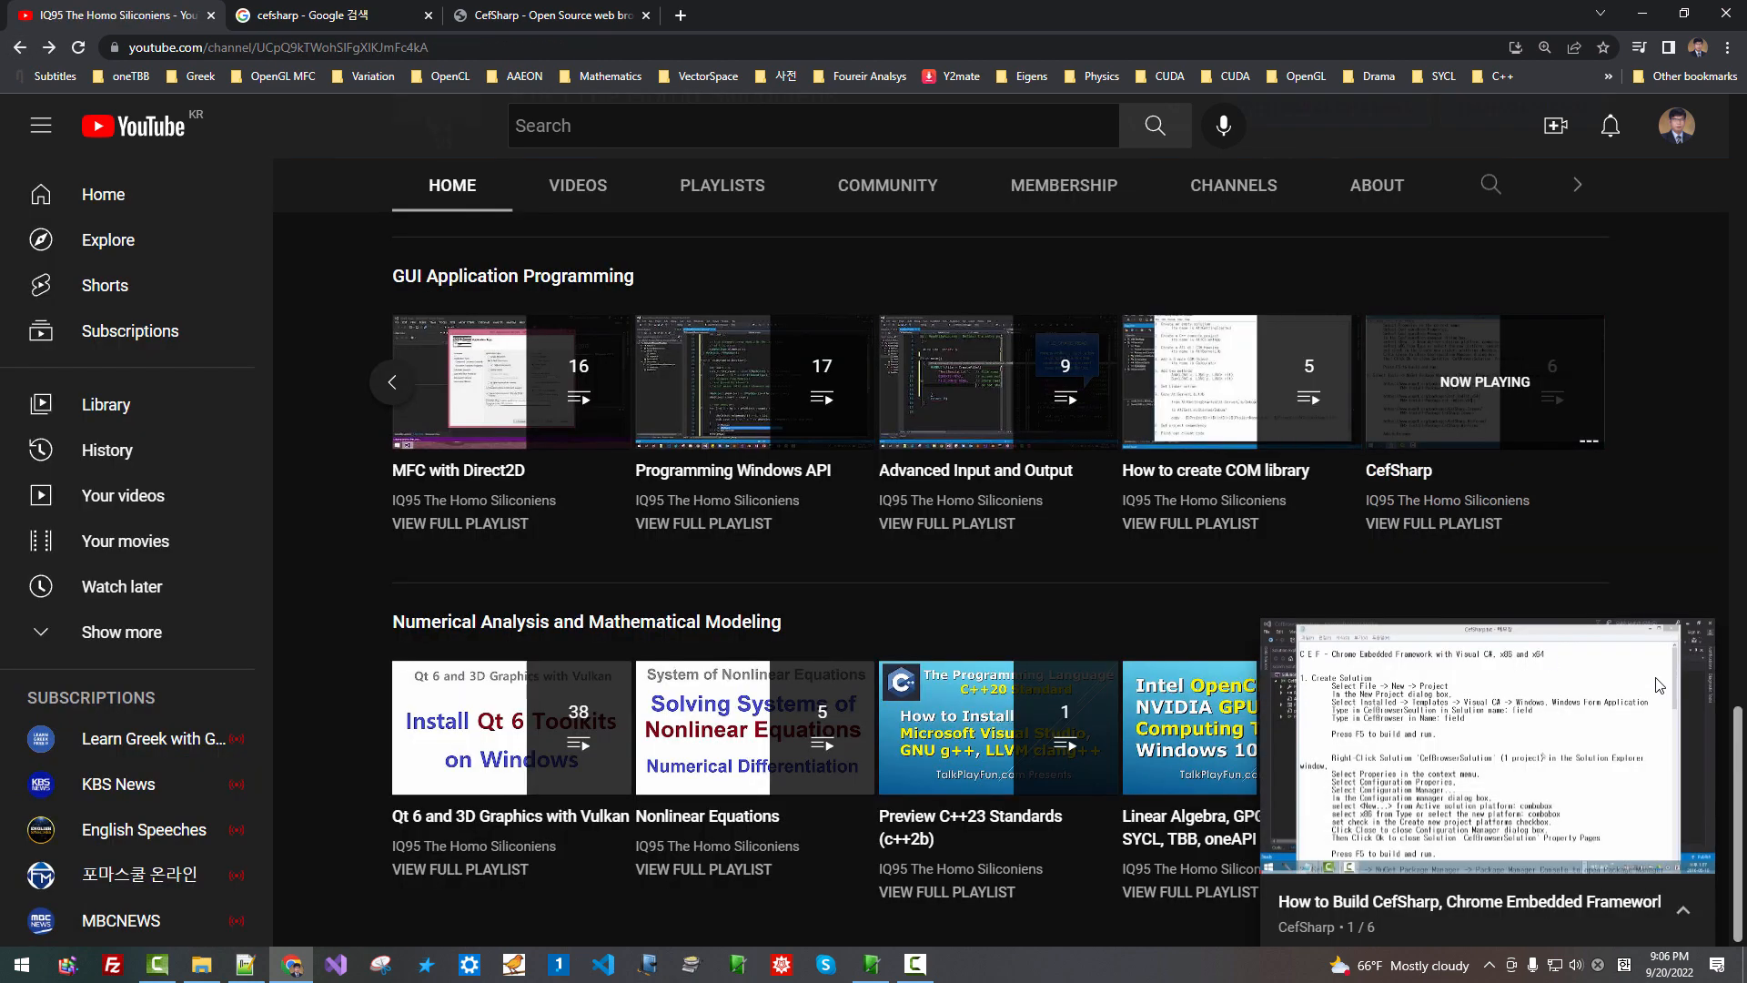
# Play All on the How to create COM library playlist, starting with ATL Getting Started
pyautogui.scroll(3)
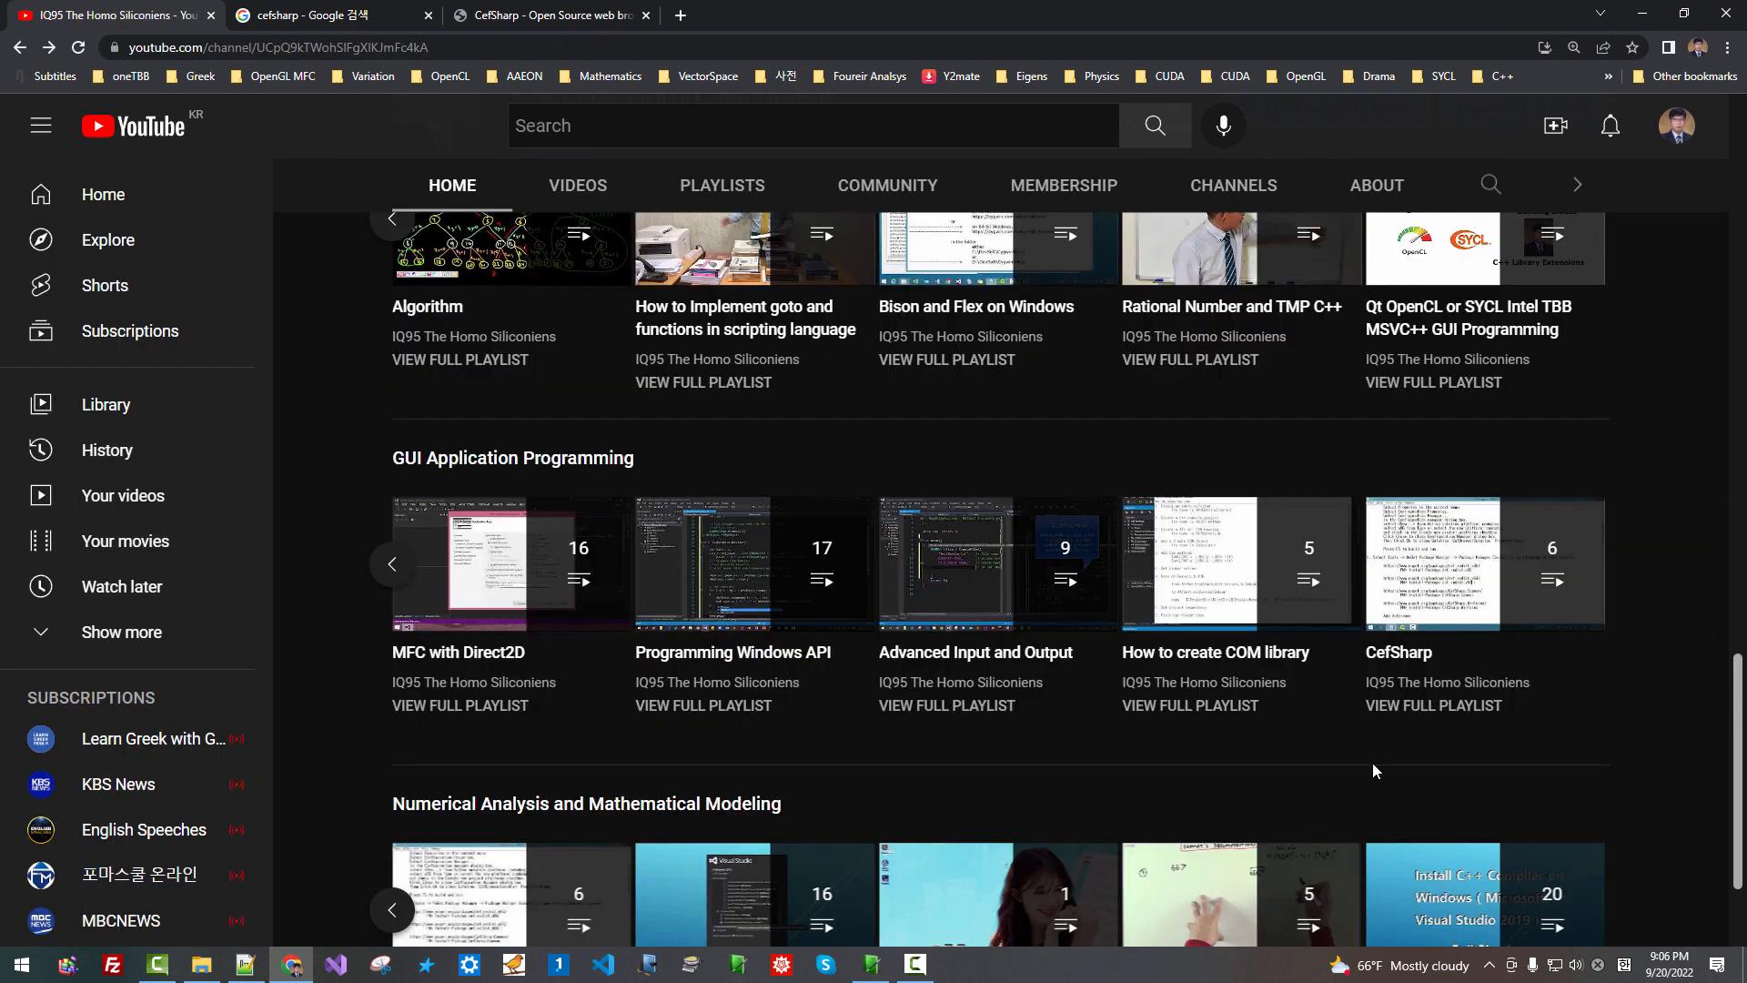
pyautogui.moveTo(1238, 562)
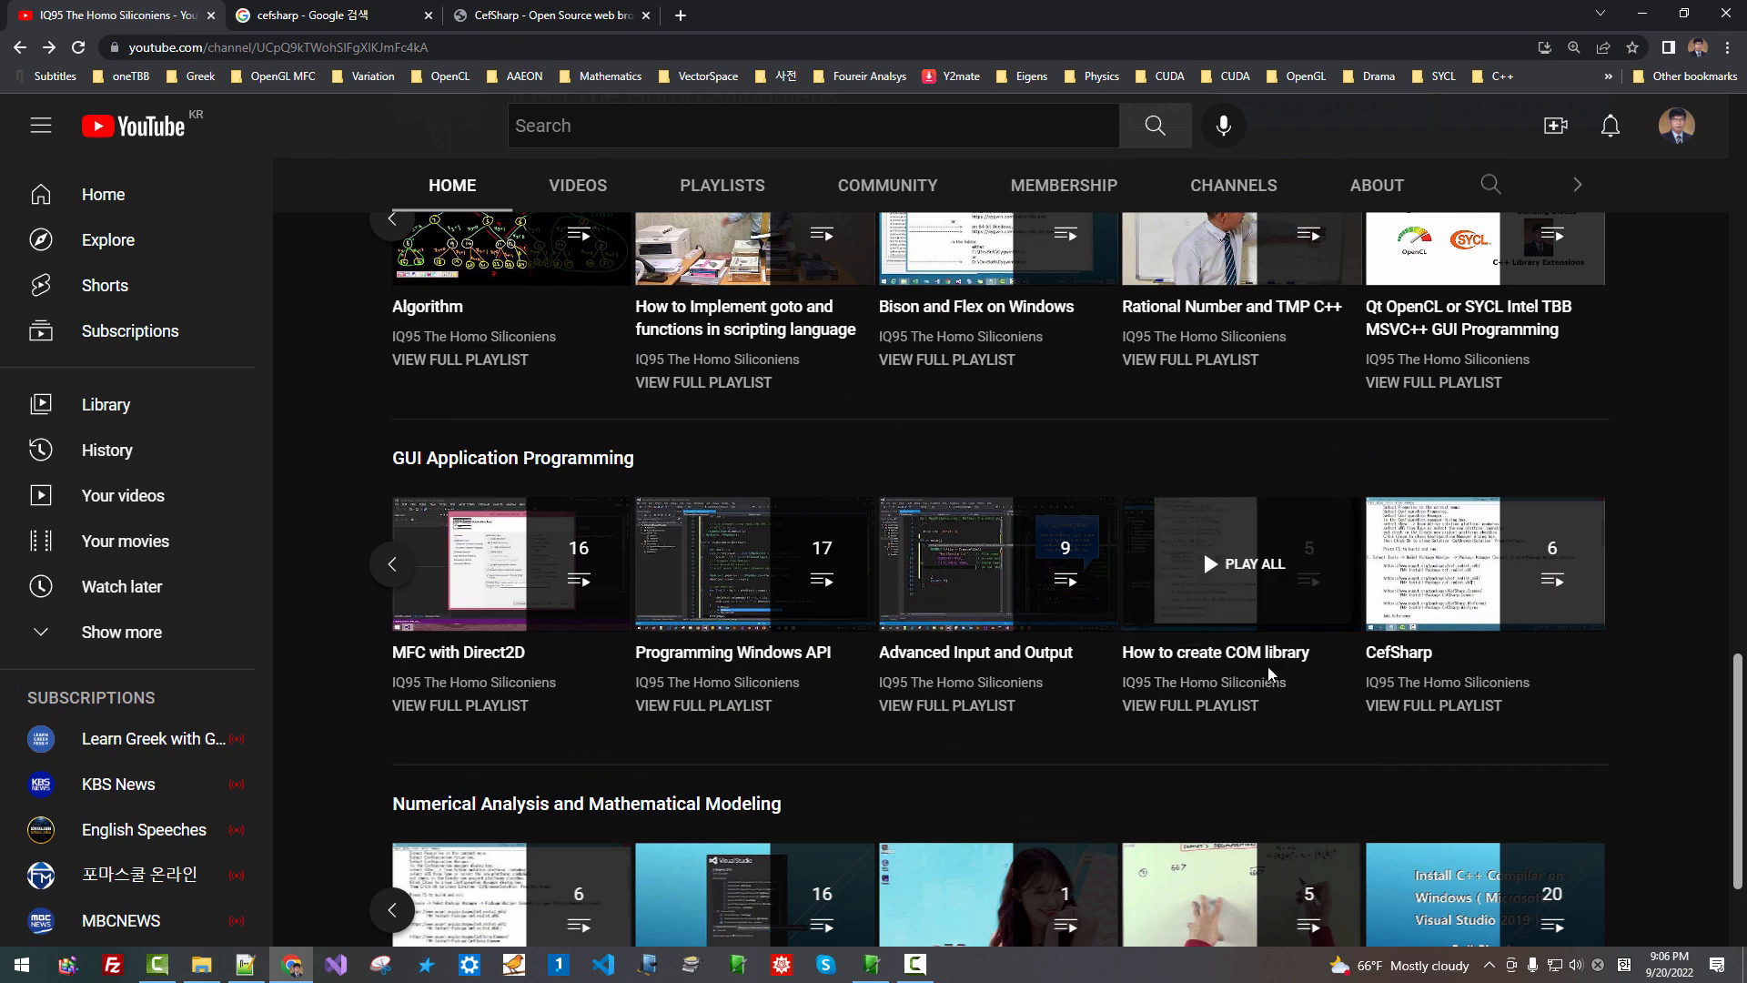
pyautogui.click(1254, 564)
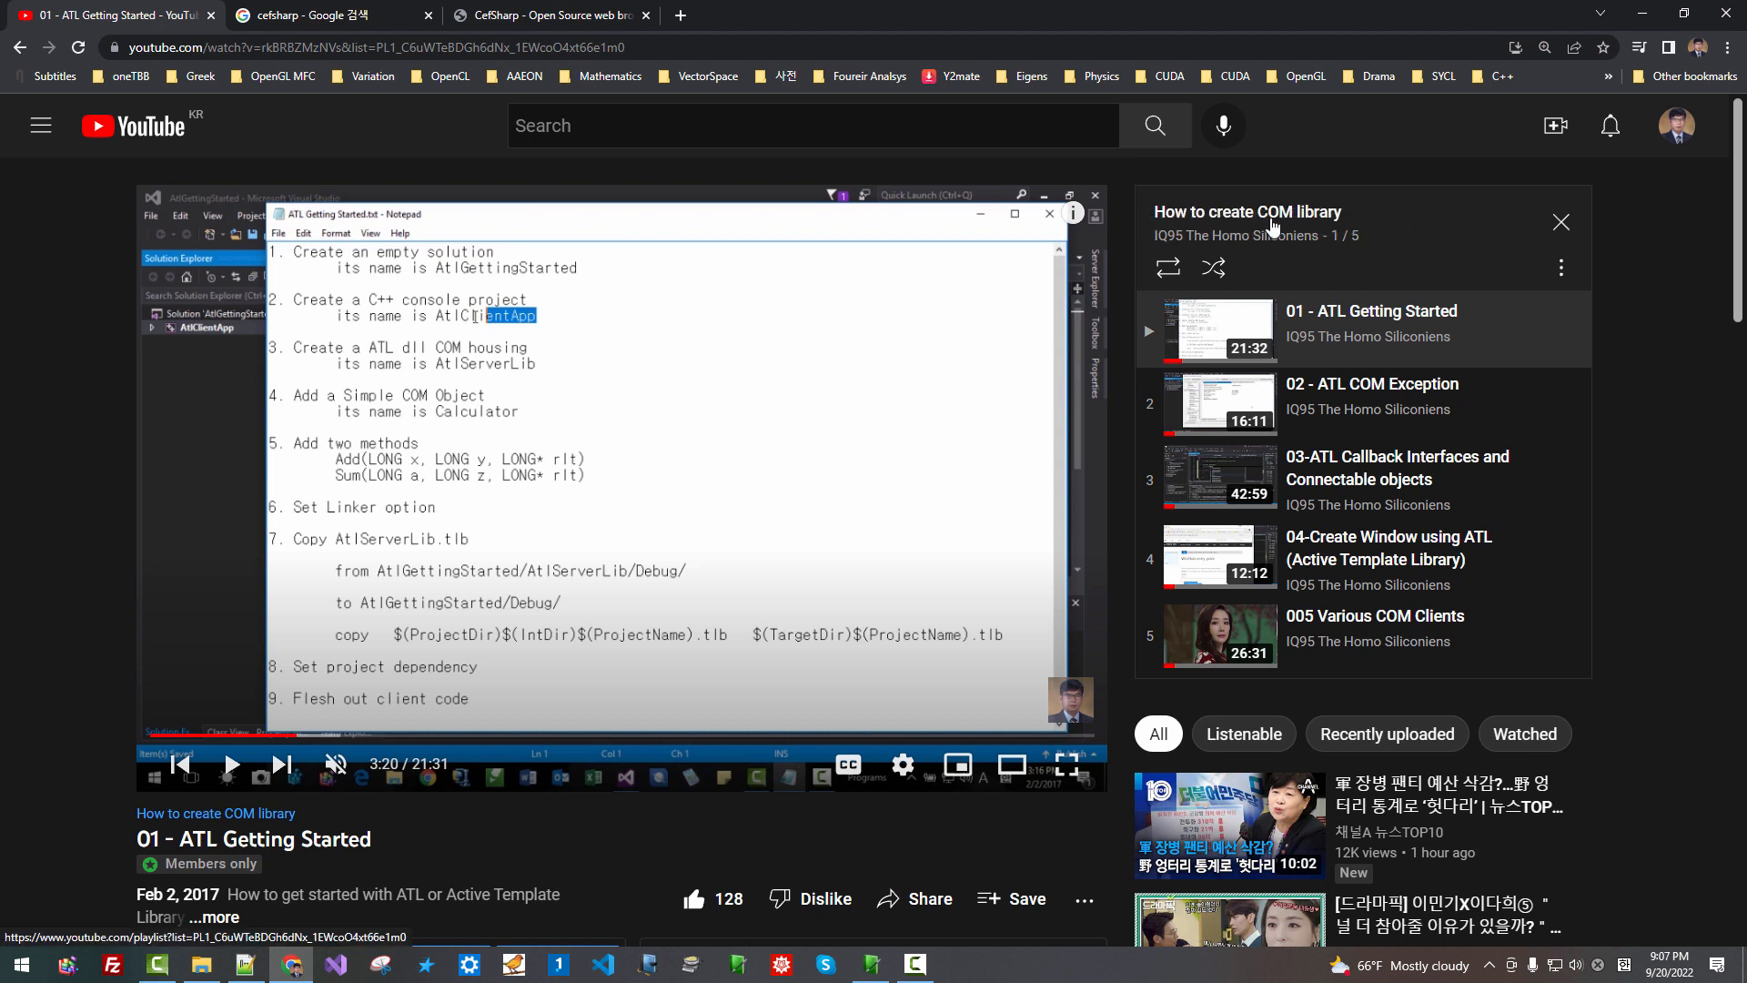
pyautogui.moveTo(1272, 218)
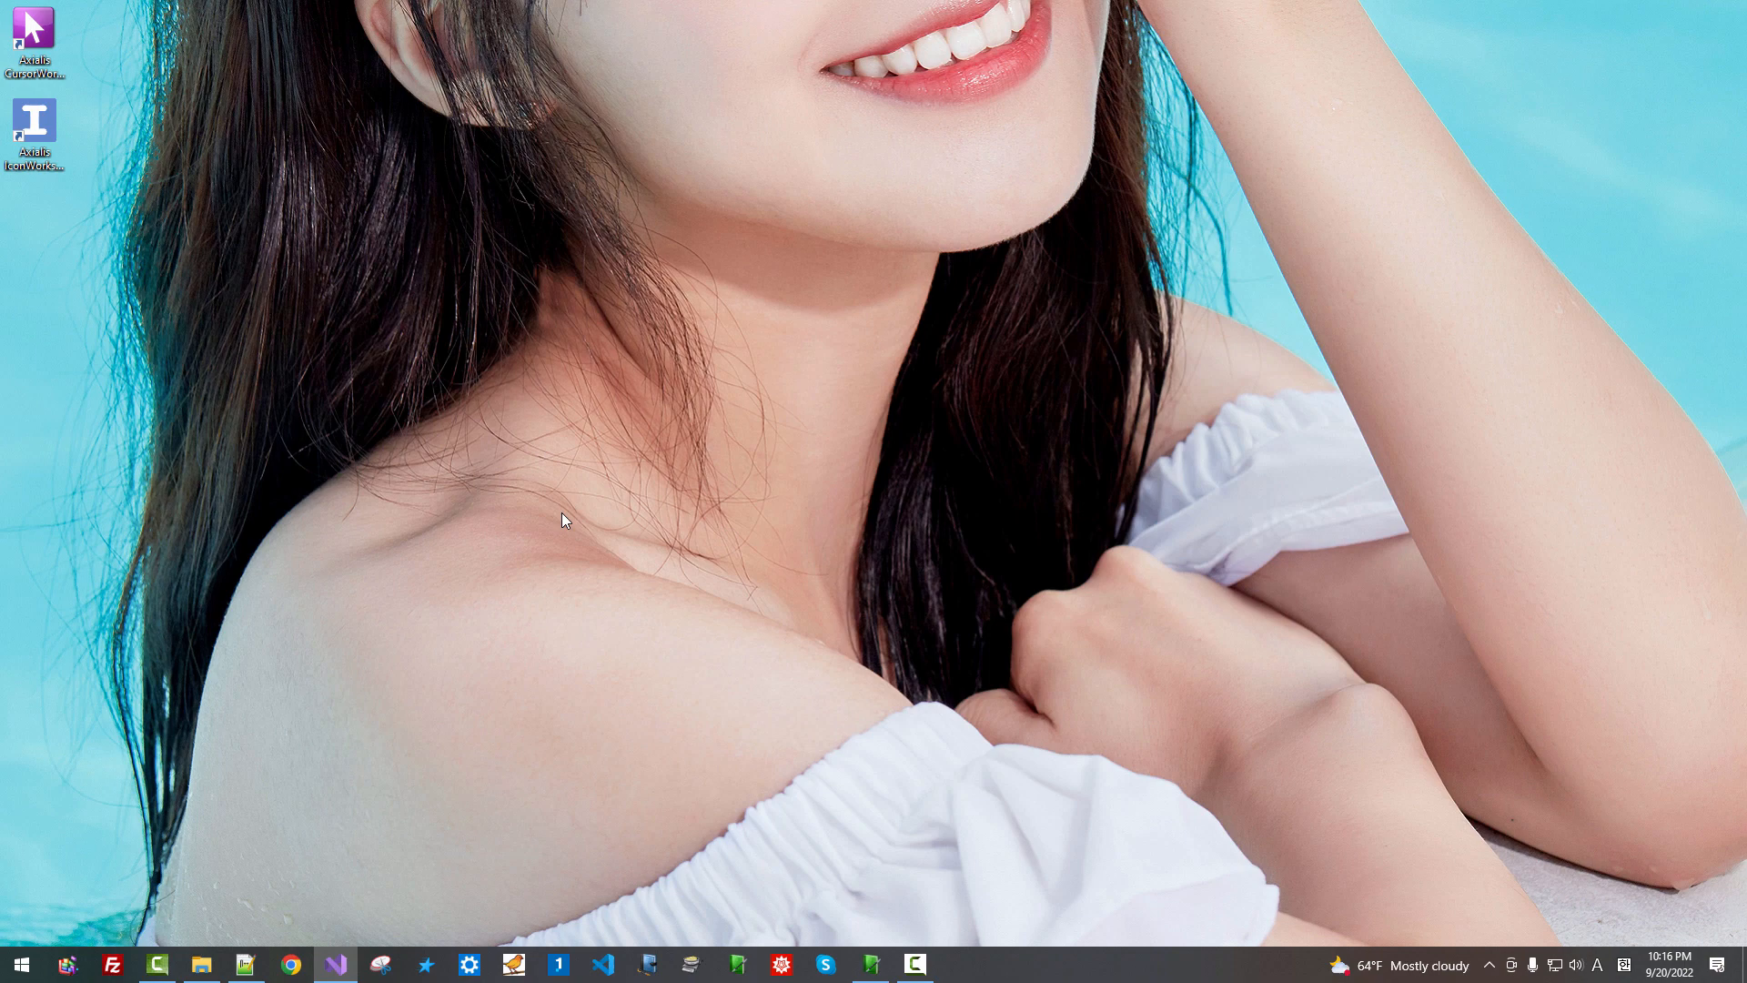
pyautogui.moveTo(333, 951)
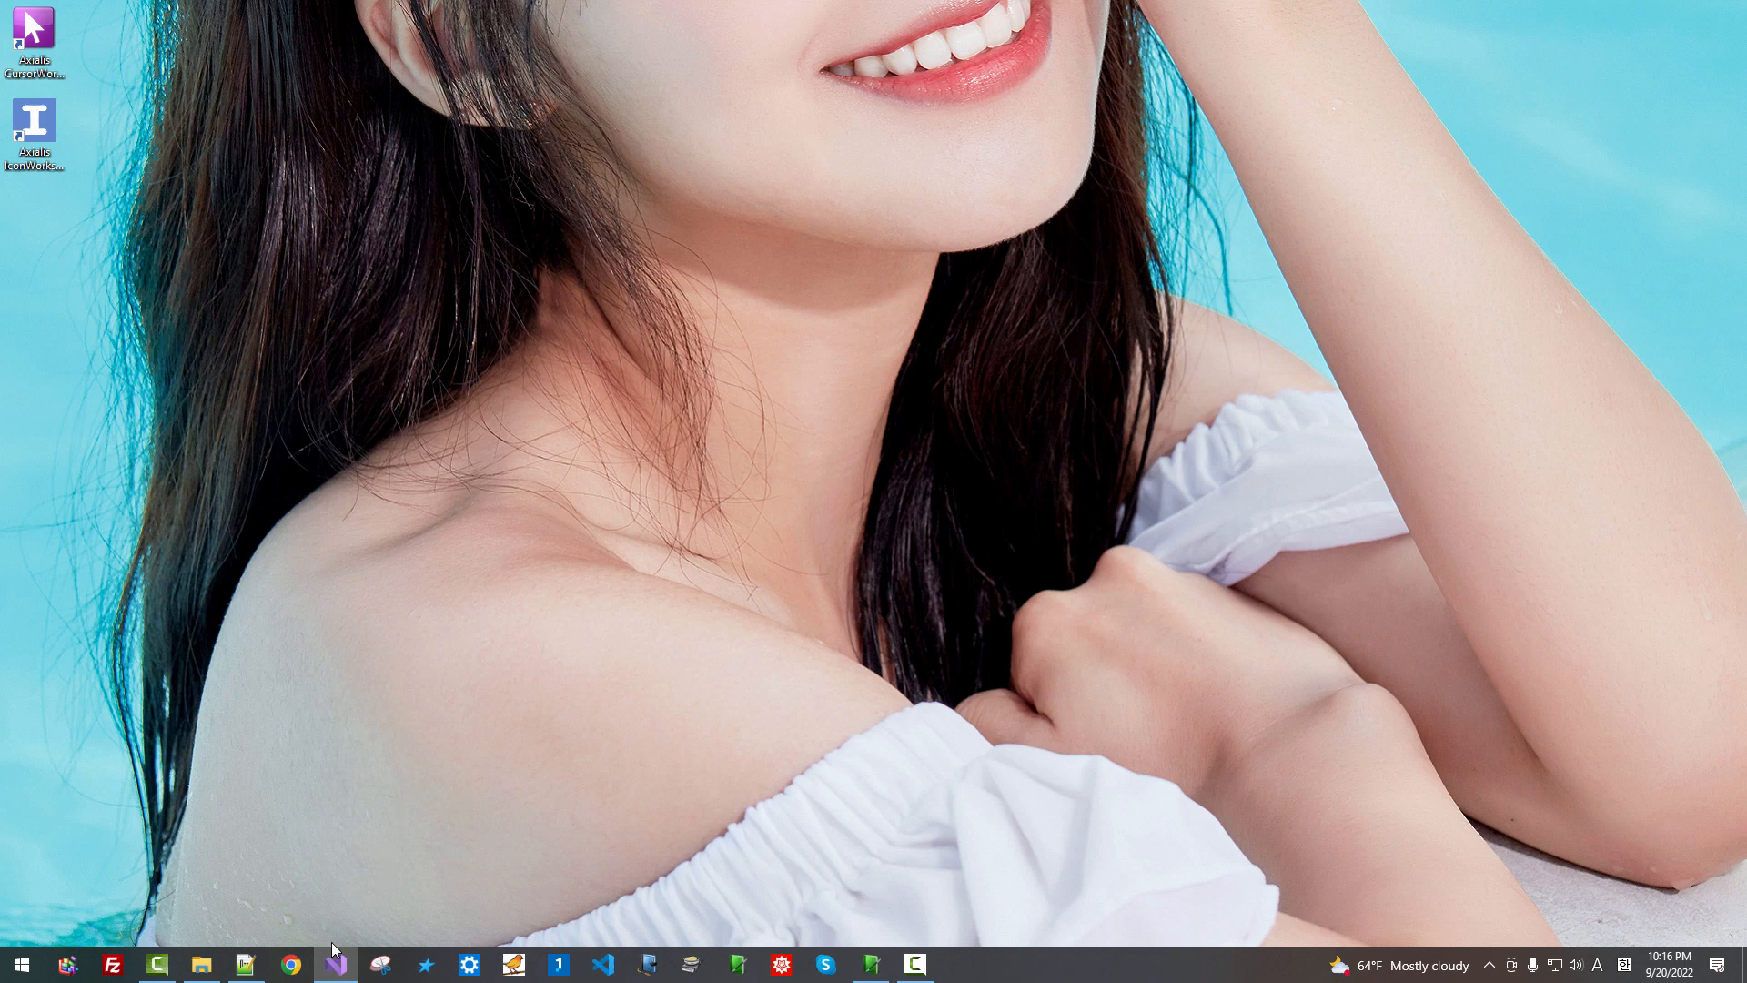
# Launch Visual Studio 2022 from the taskbar jump list
pyautogui.rightClick(335, 965)
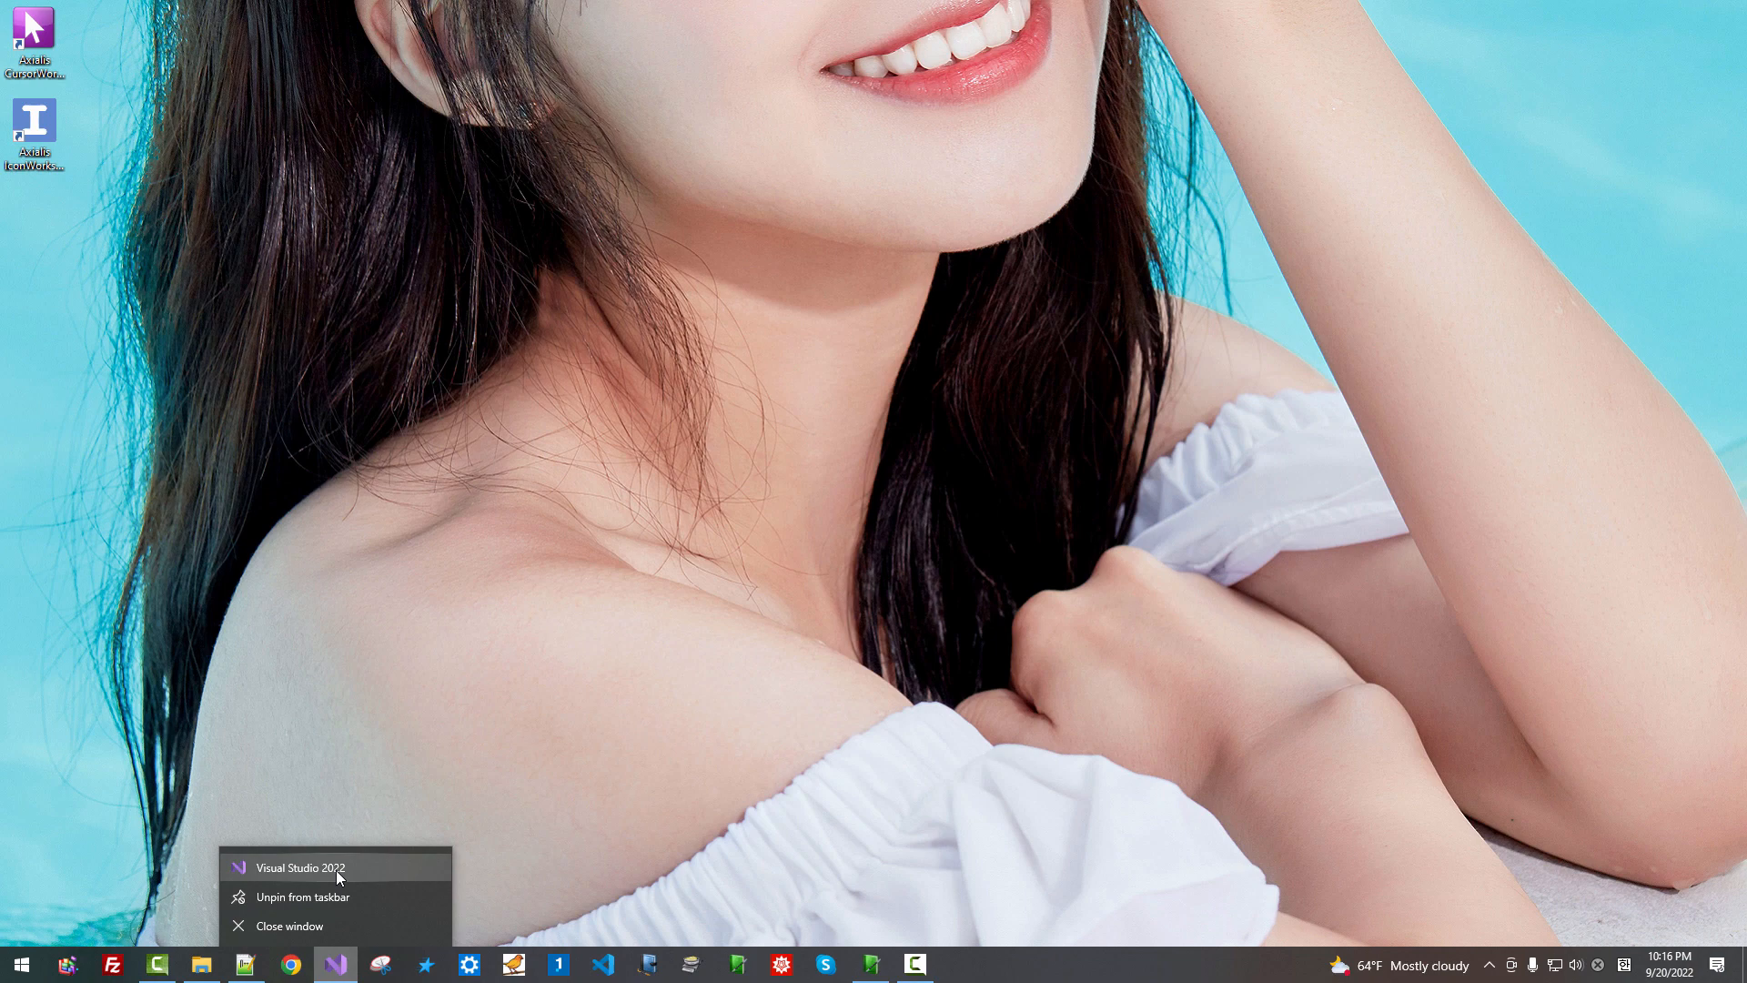
pyautogui.click(302, 866)
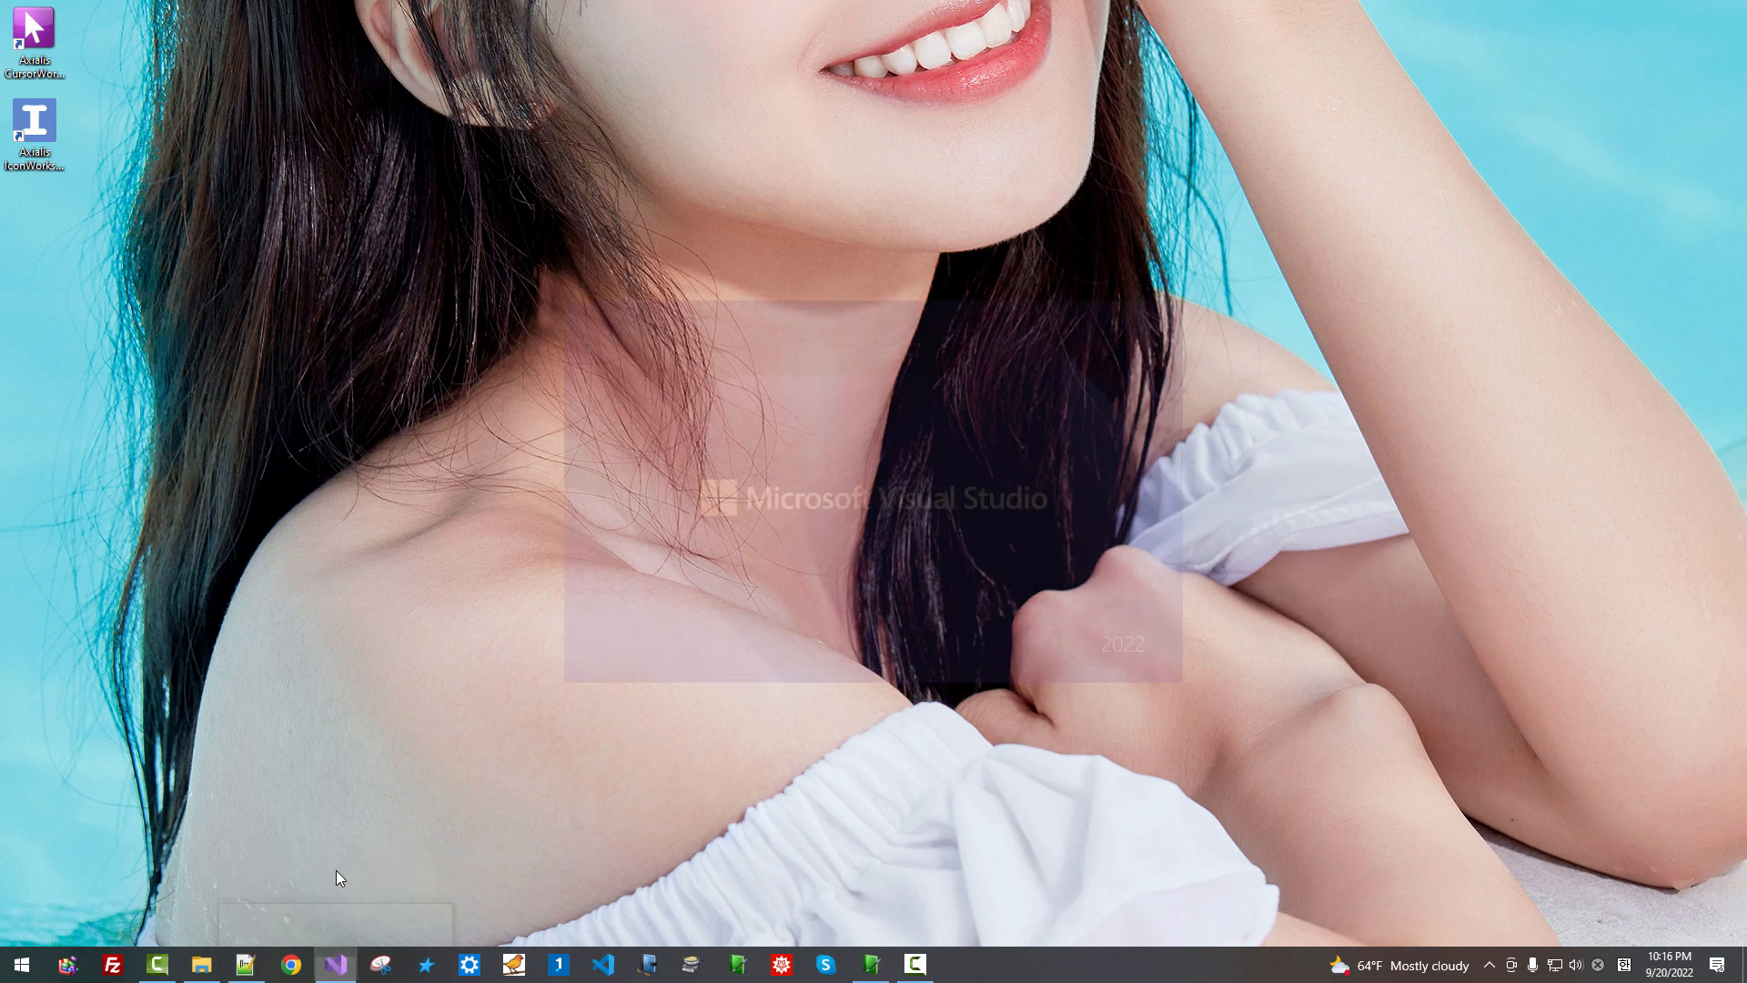
pyautogui.click(335, 965)
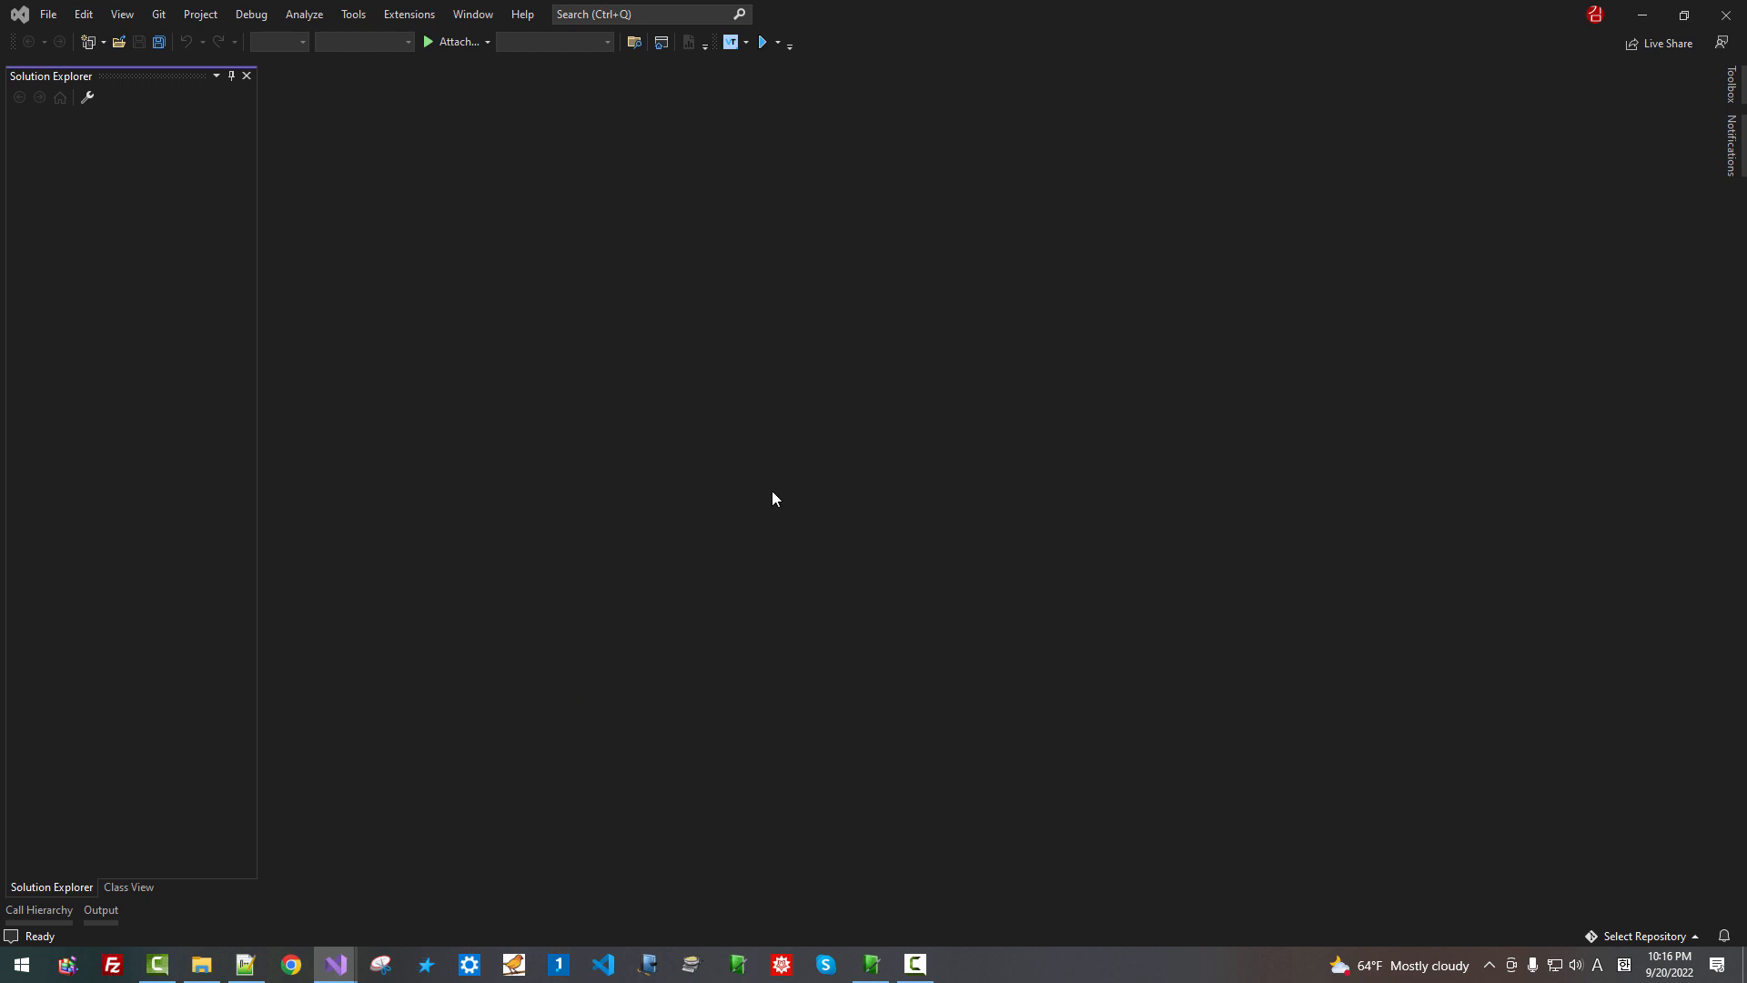
pyautogui.moveTo(735, 514)
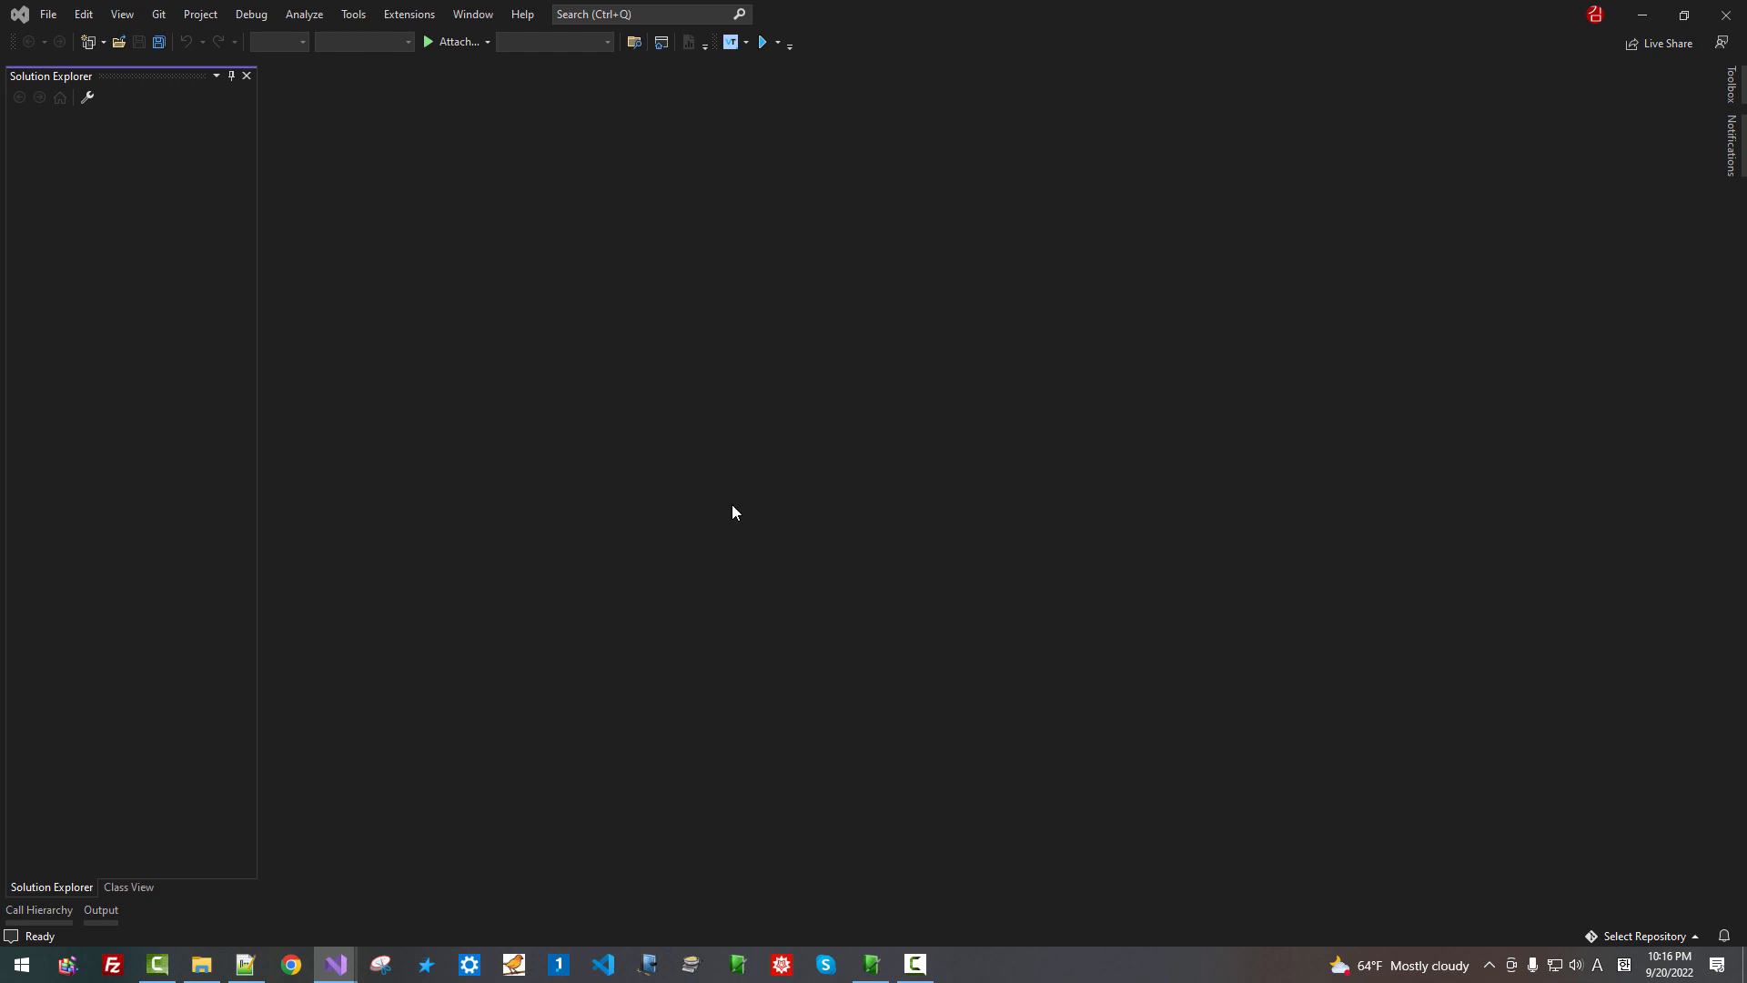
pyautogui.moveTo(51, 14)
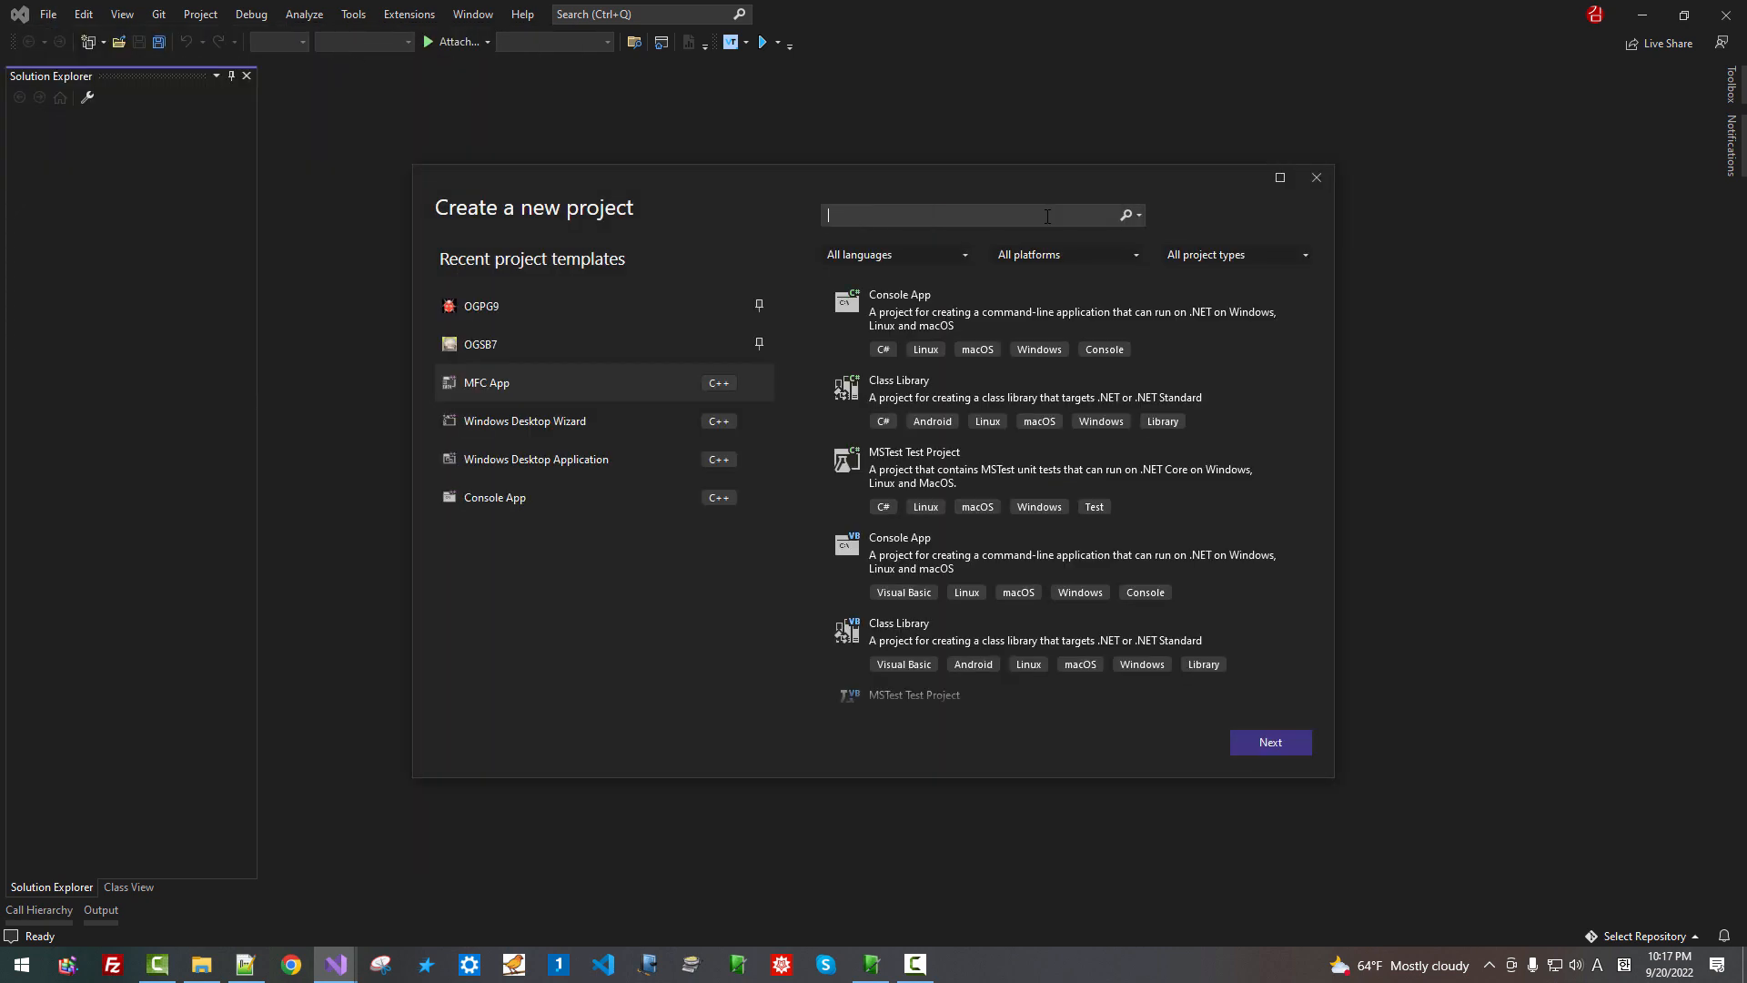
# Search the templates for 'MFC' and continue with the MFC App template
pyautogui.write('MF')
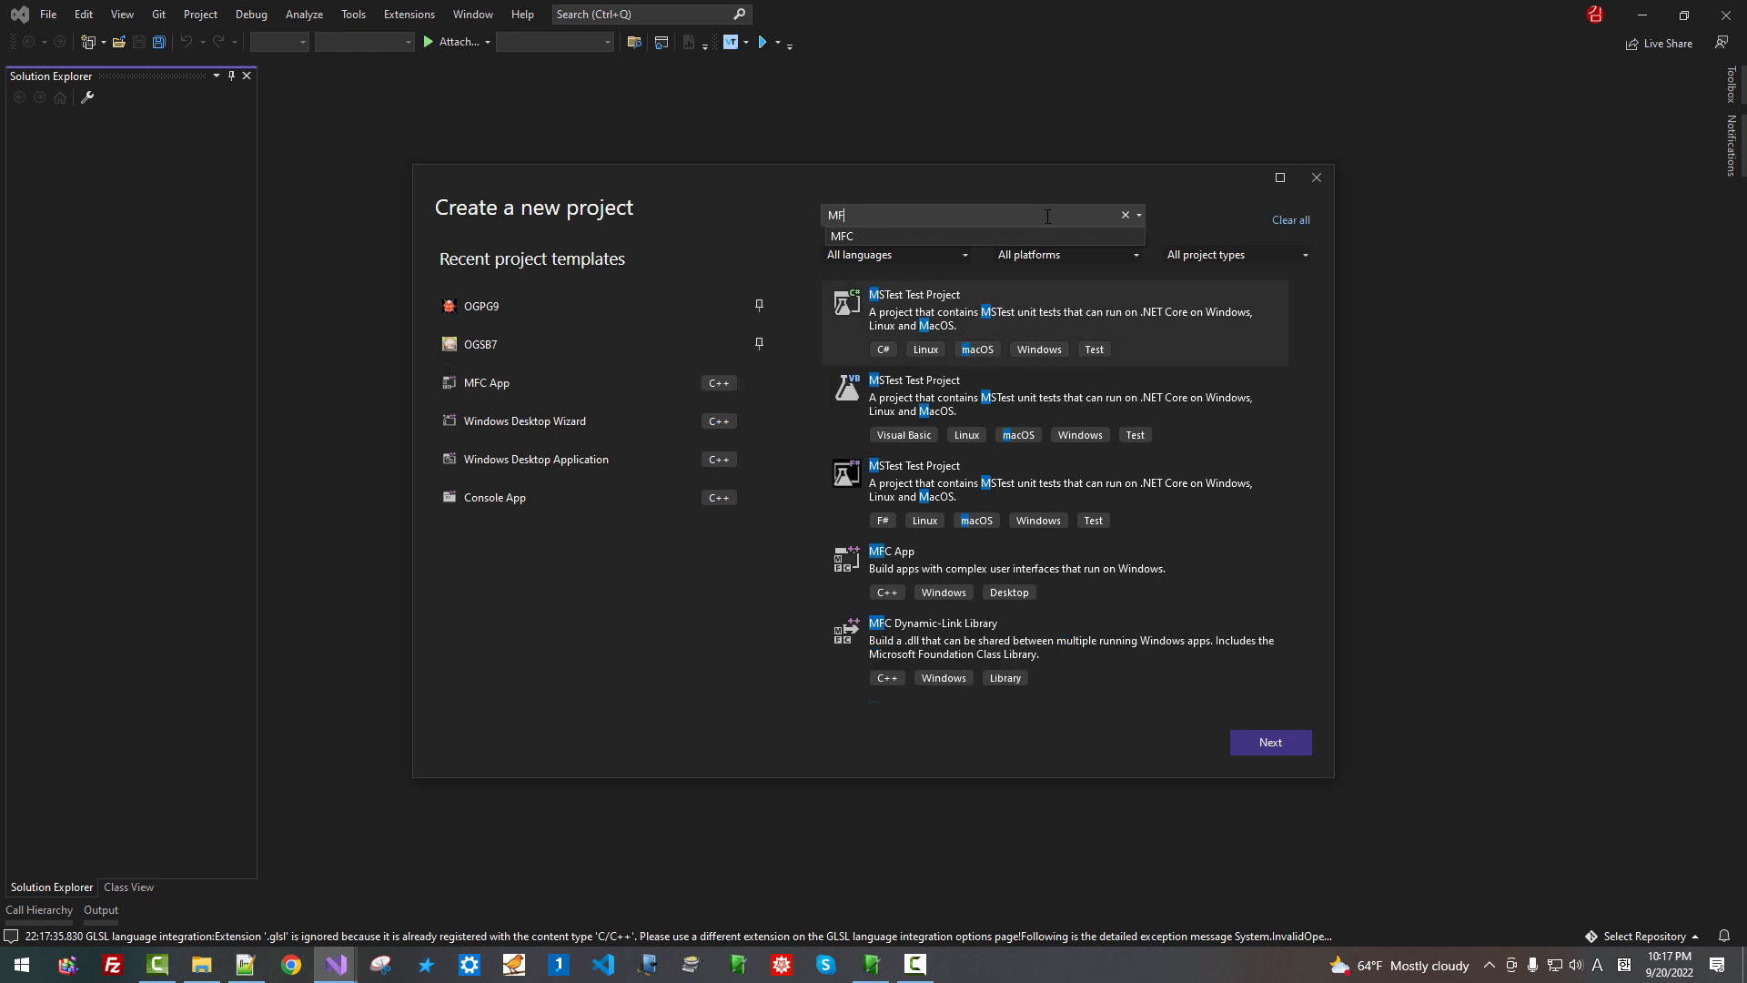
pyautogui.write('C')
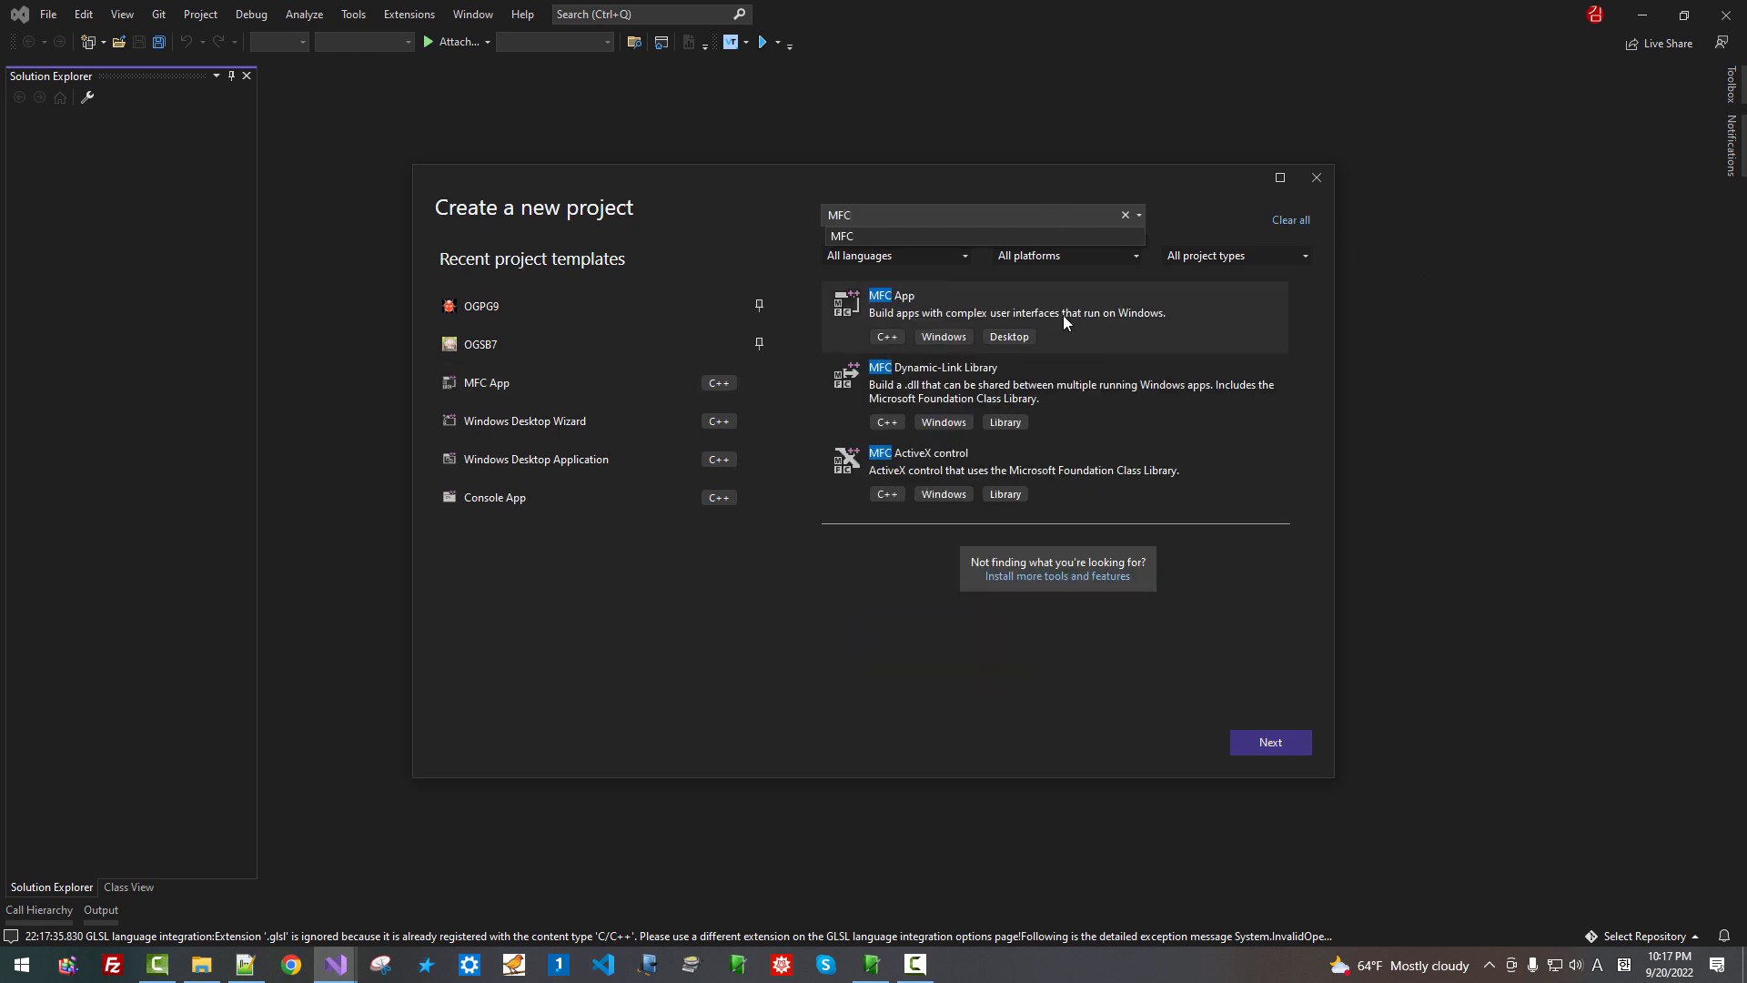
pyautogui.moveTo(1255, 628)
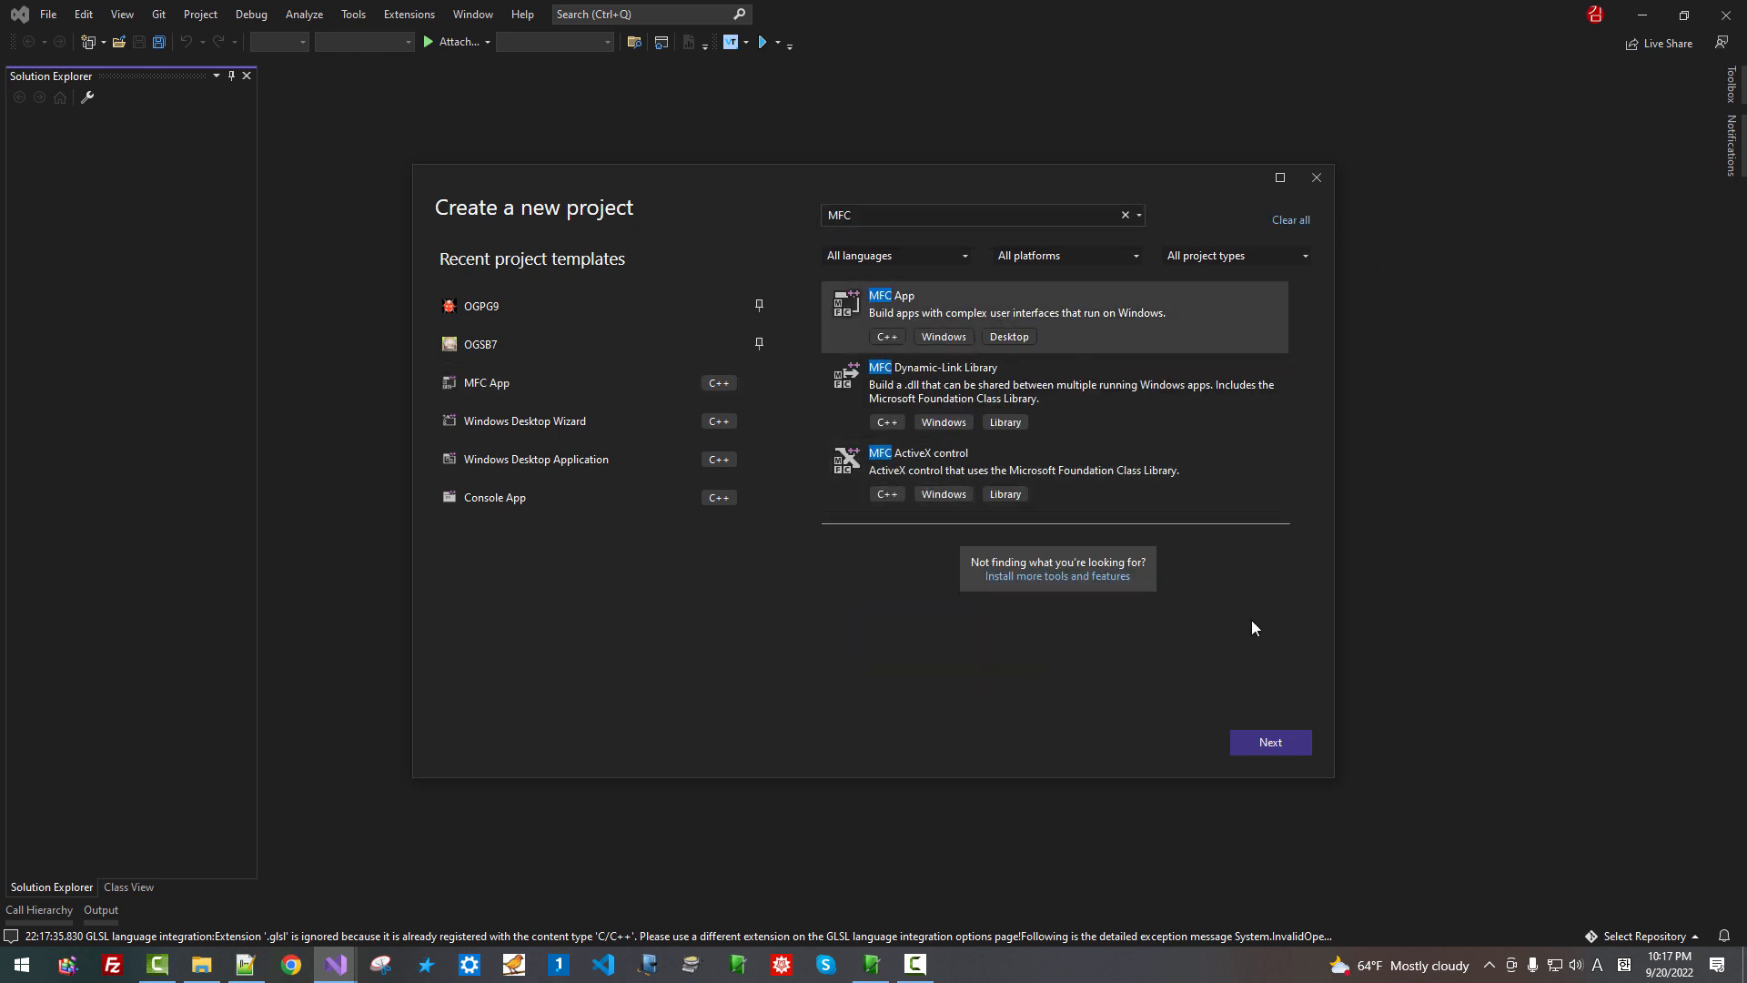
pyautogui.click(1271, 742)
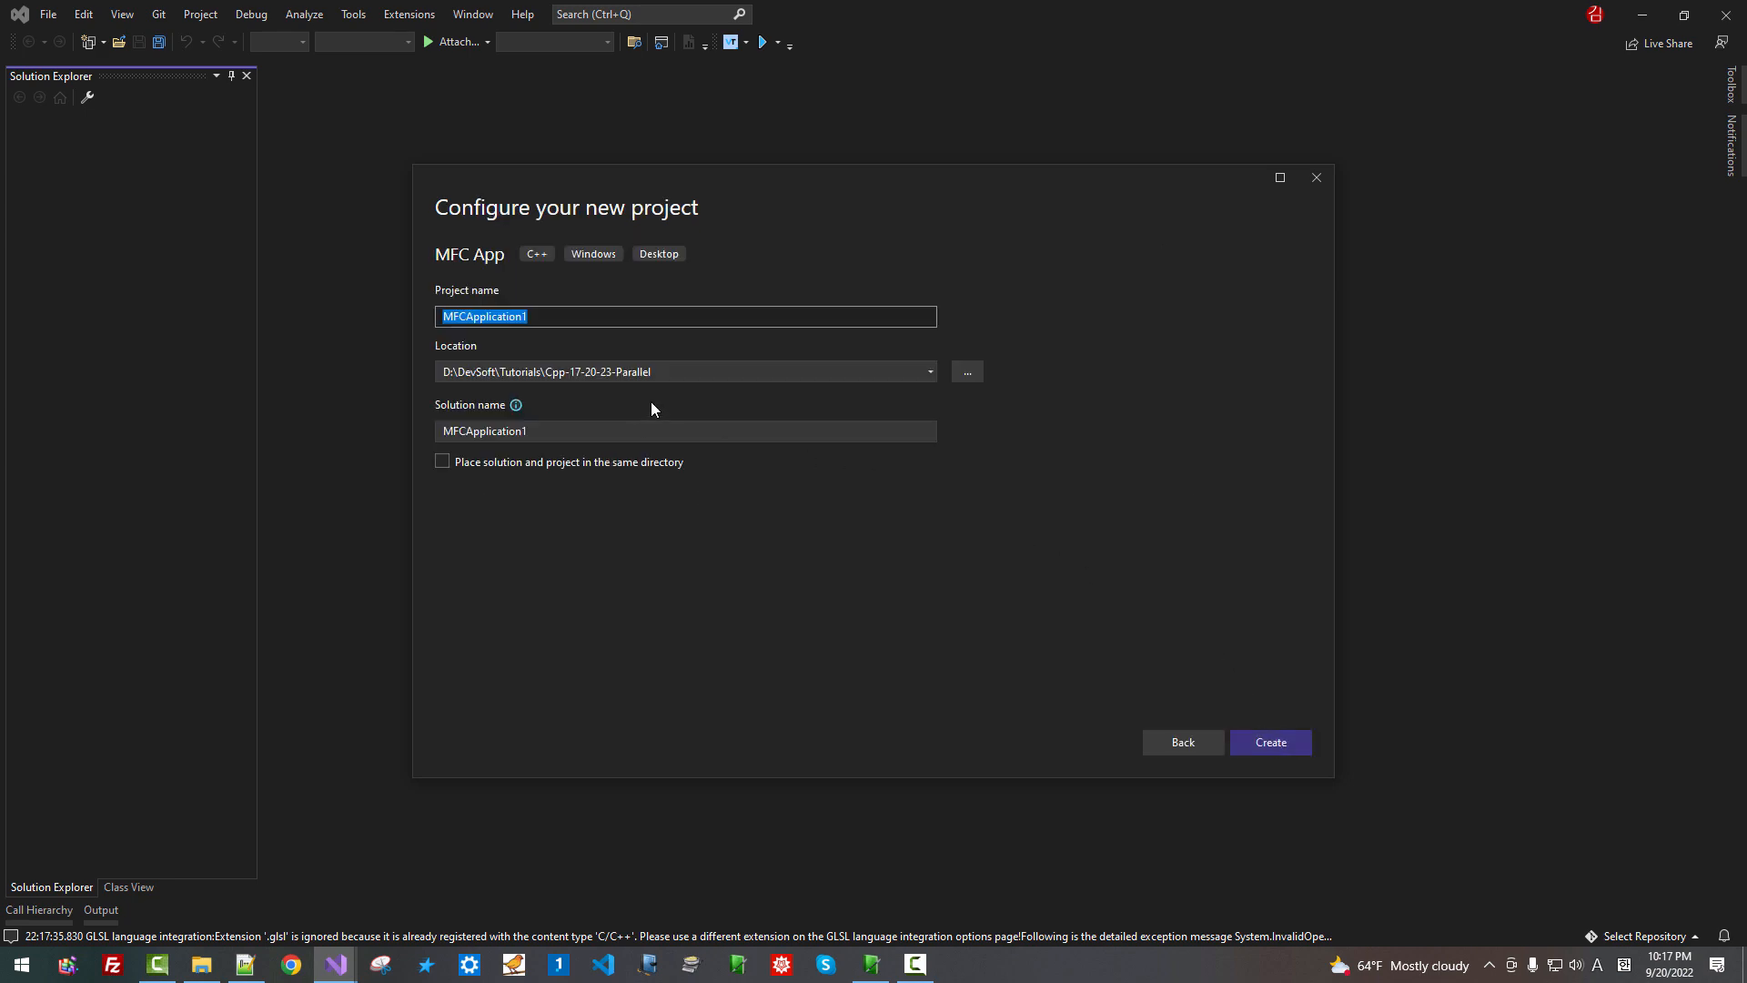
# Set the project location to the Cpp-17-20-23-Parallel folder
pyautogui.click(968, 371)
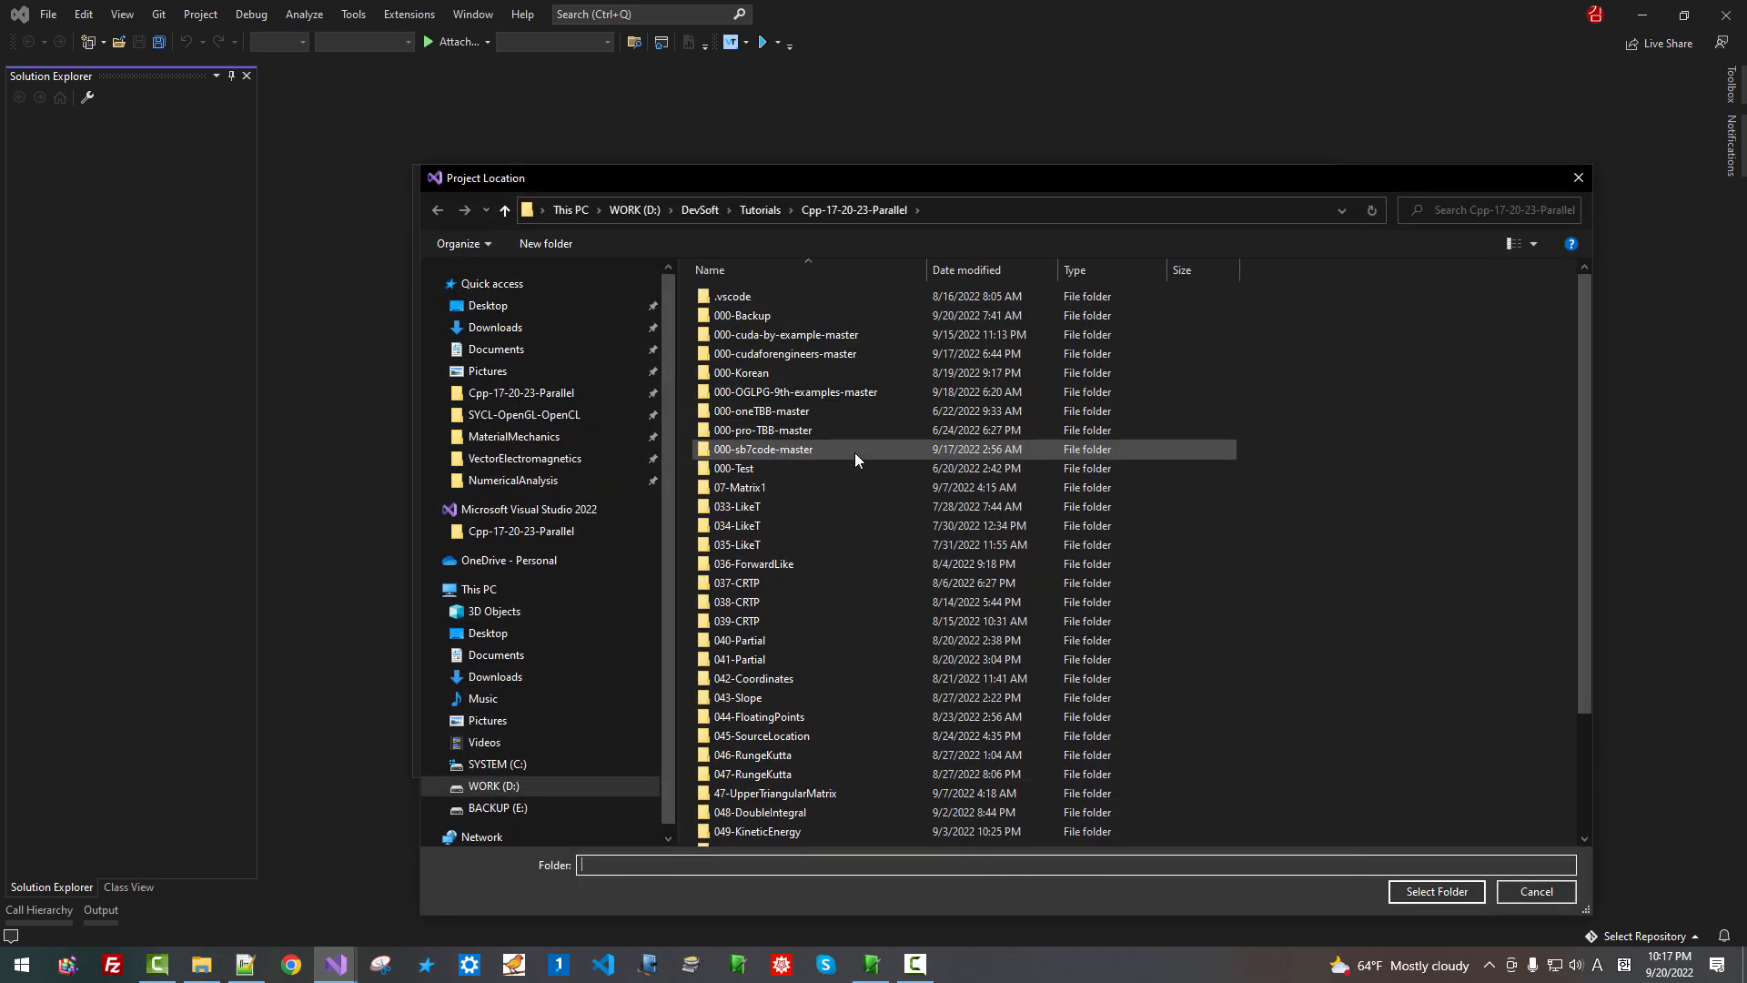
pyautogui.click(521, 393)
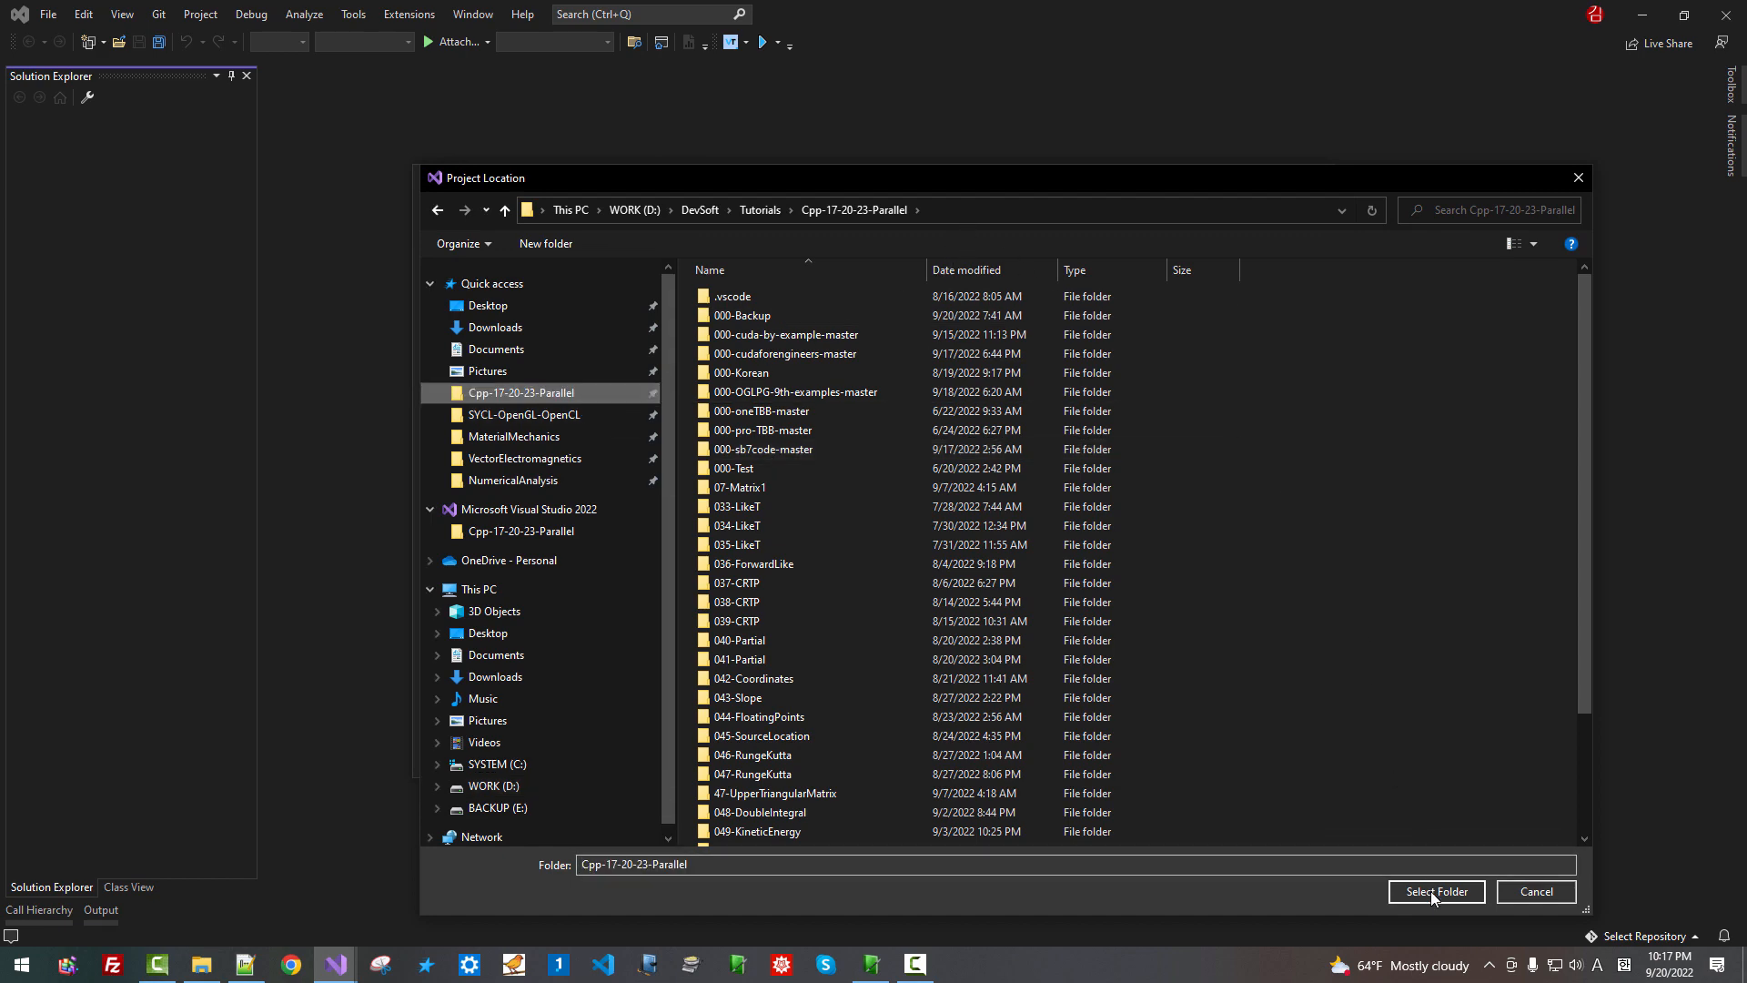
pyautogui.click(1436, 892)
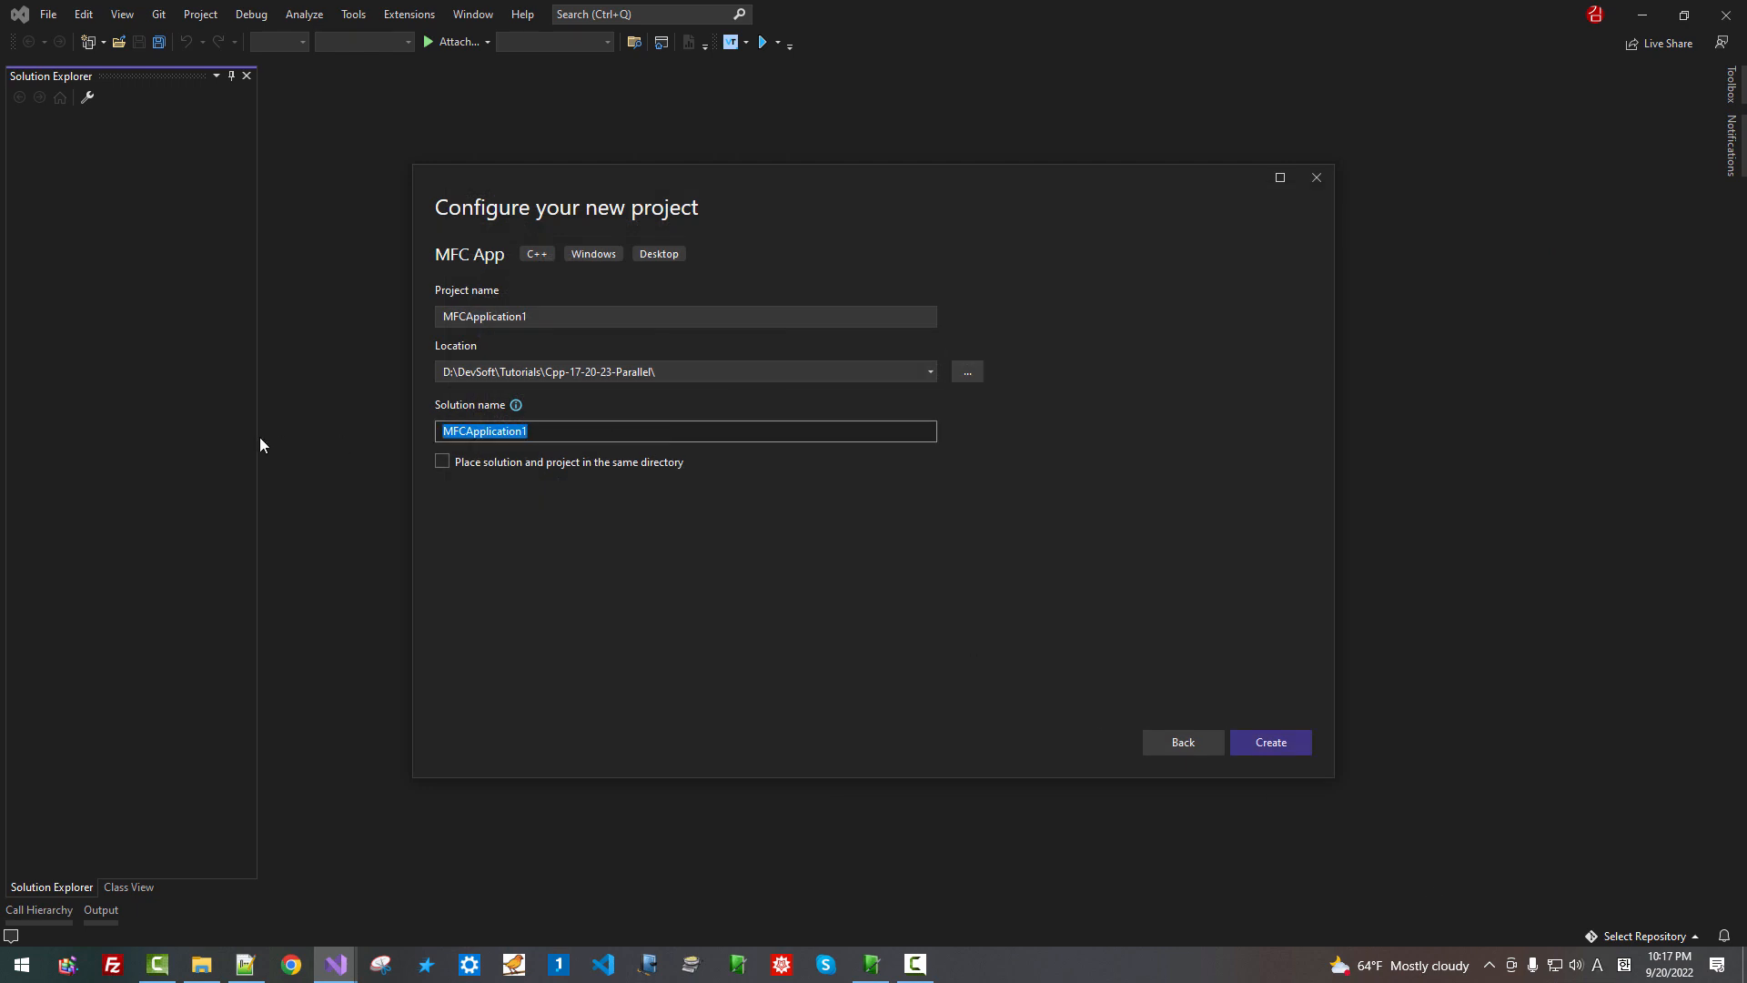
# Name the solution 067-OpenGLMFCApp and the project OpenGLMFCApp
pyautogui.write('067')
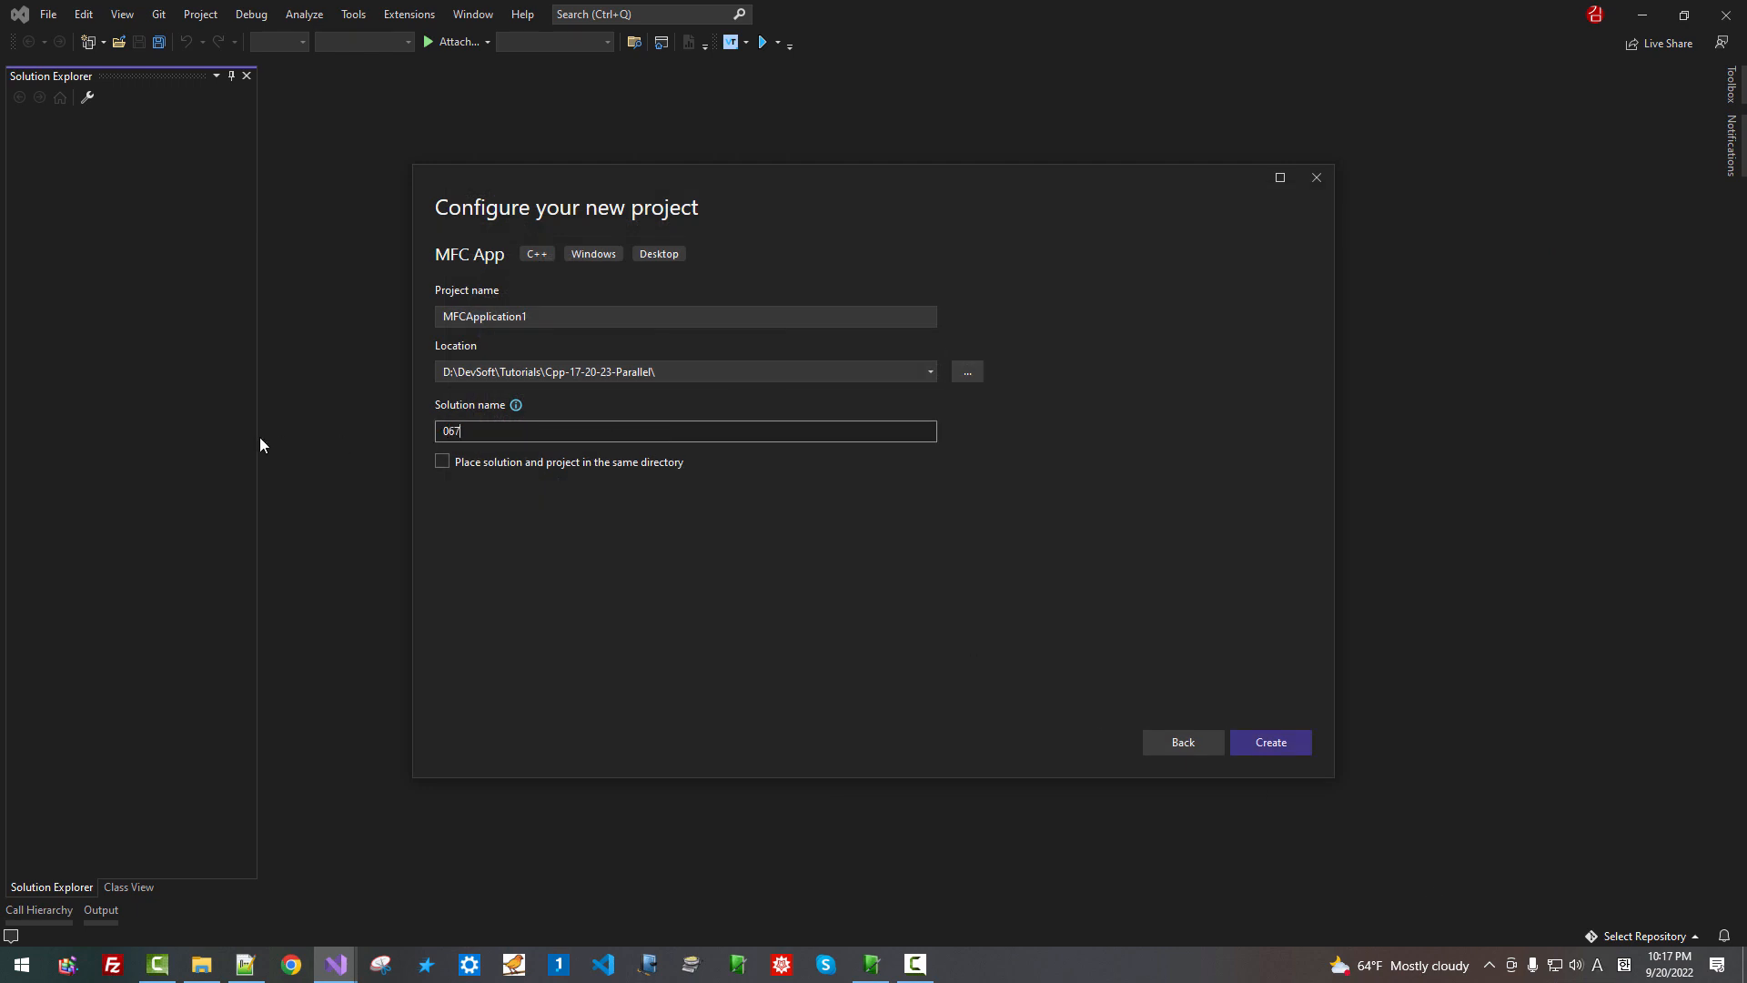
pyautogui.write('-Open')
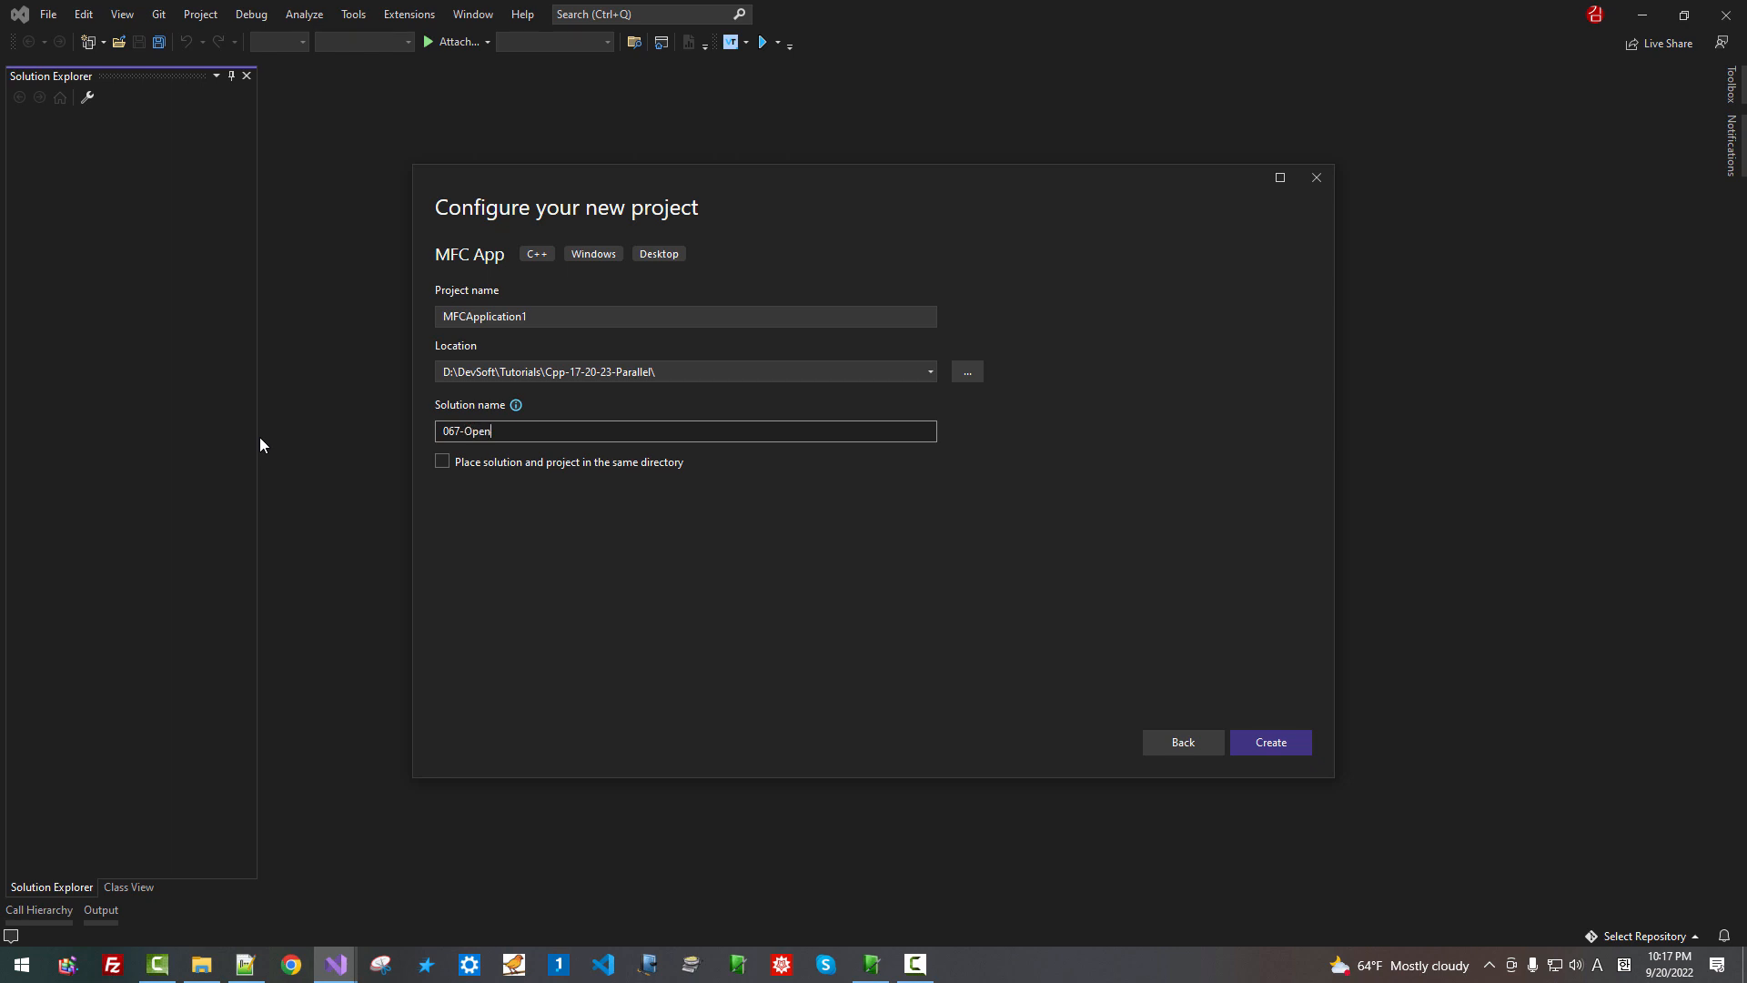
pyautogui.write('GL')
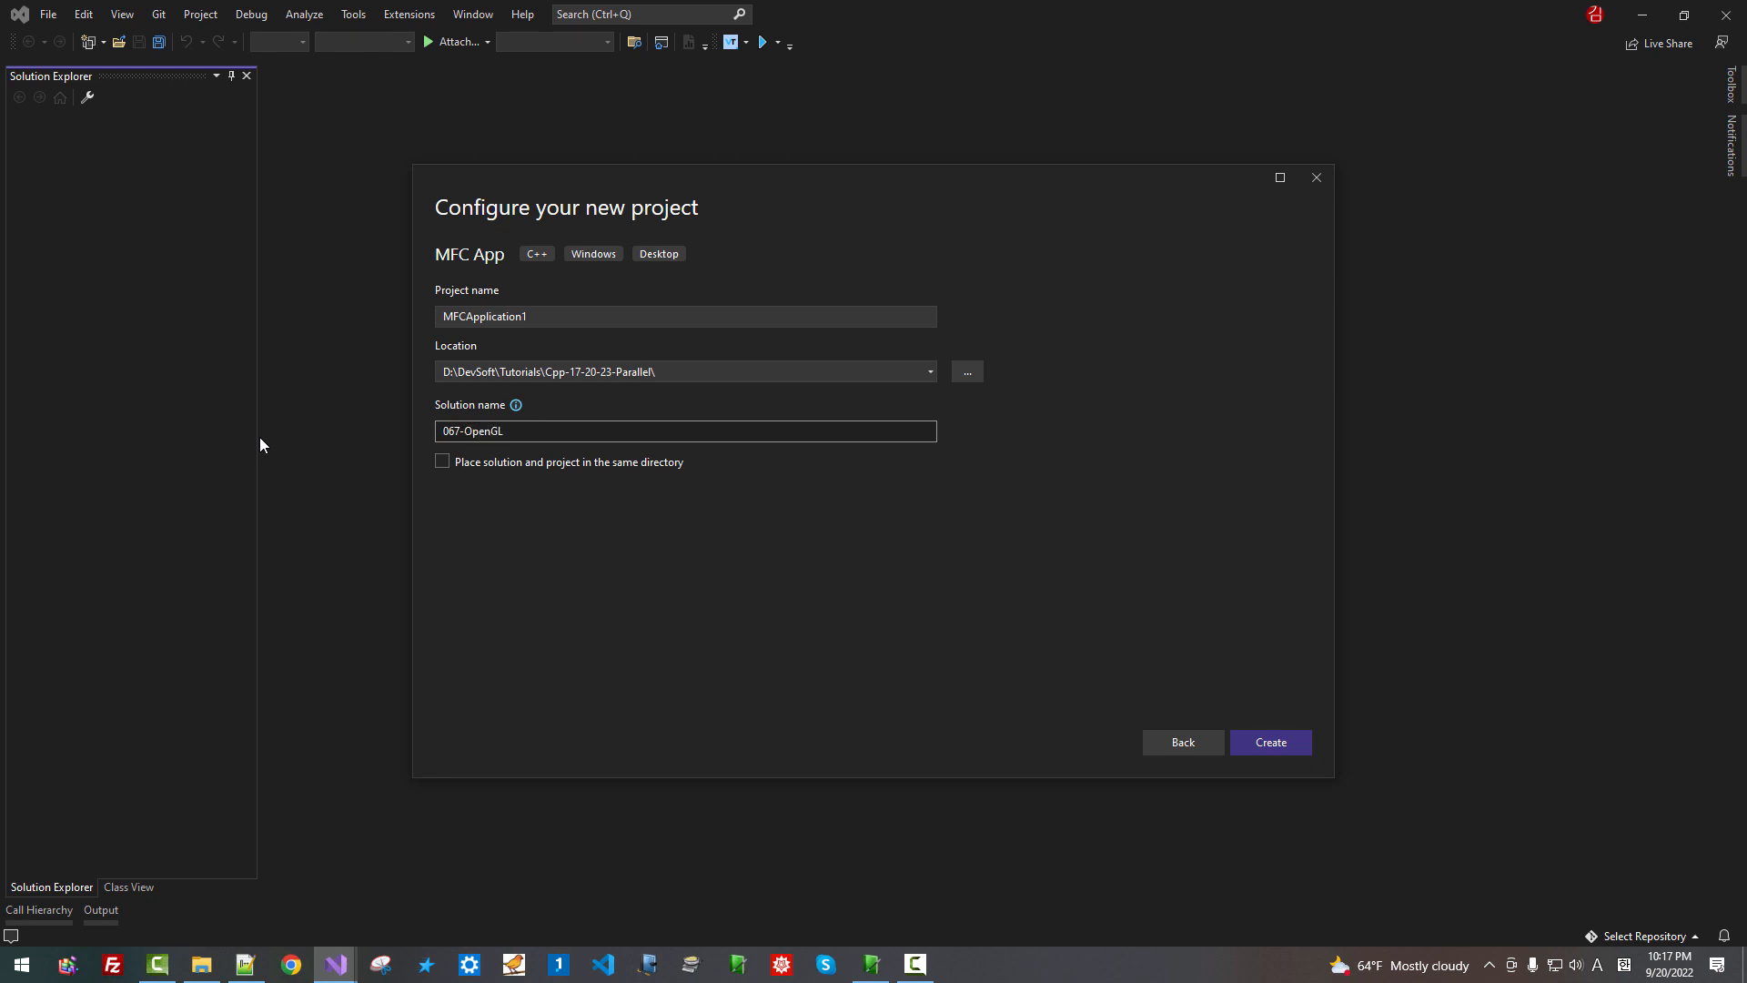
pyautogui.write('MFC')
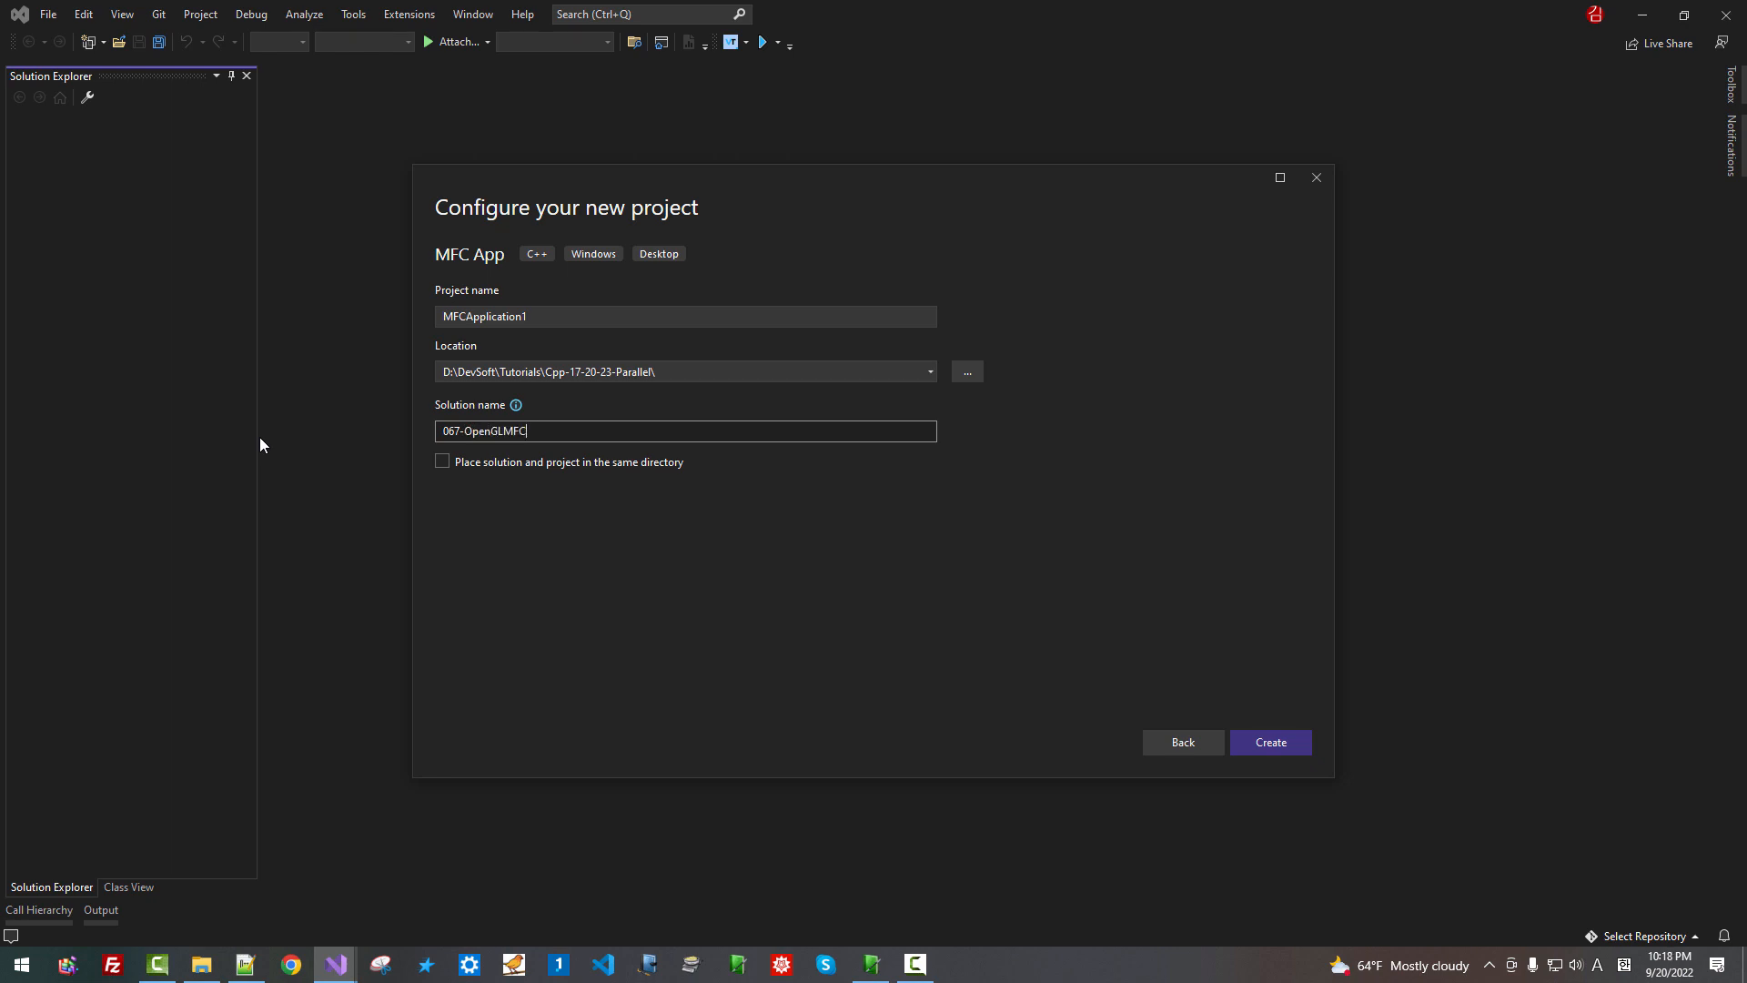
pyautogui.write('App')
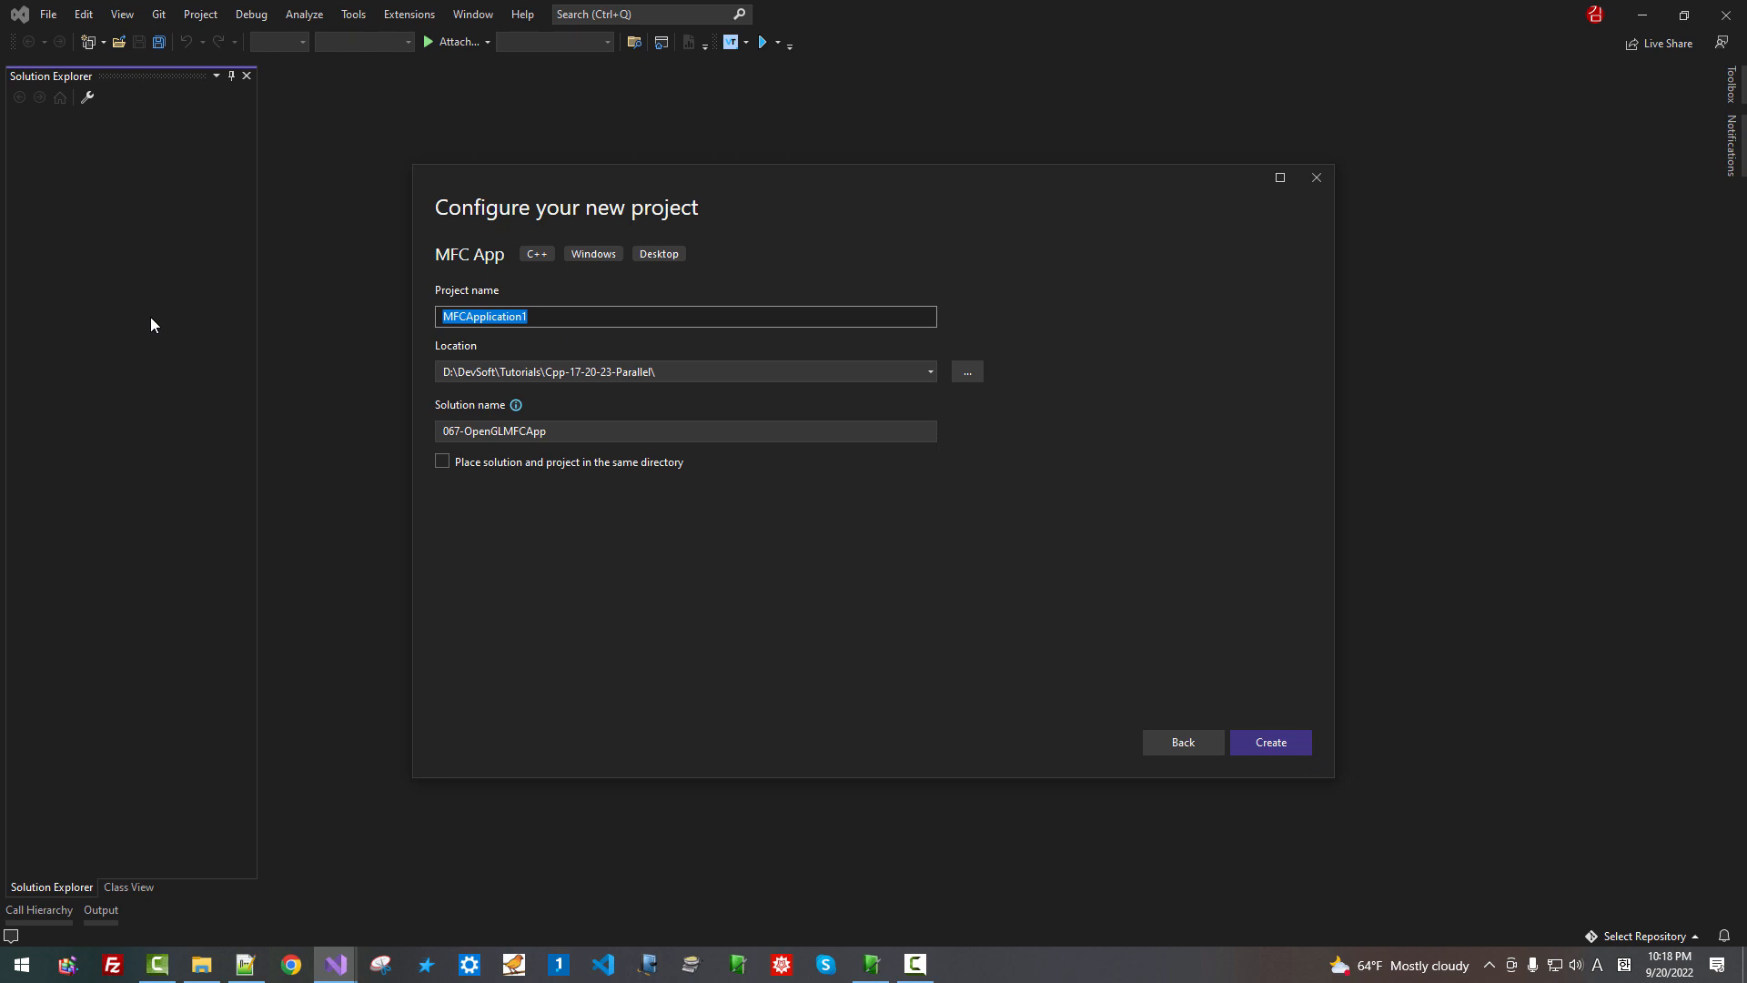
pyautogui.write('OpenG')
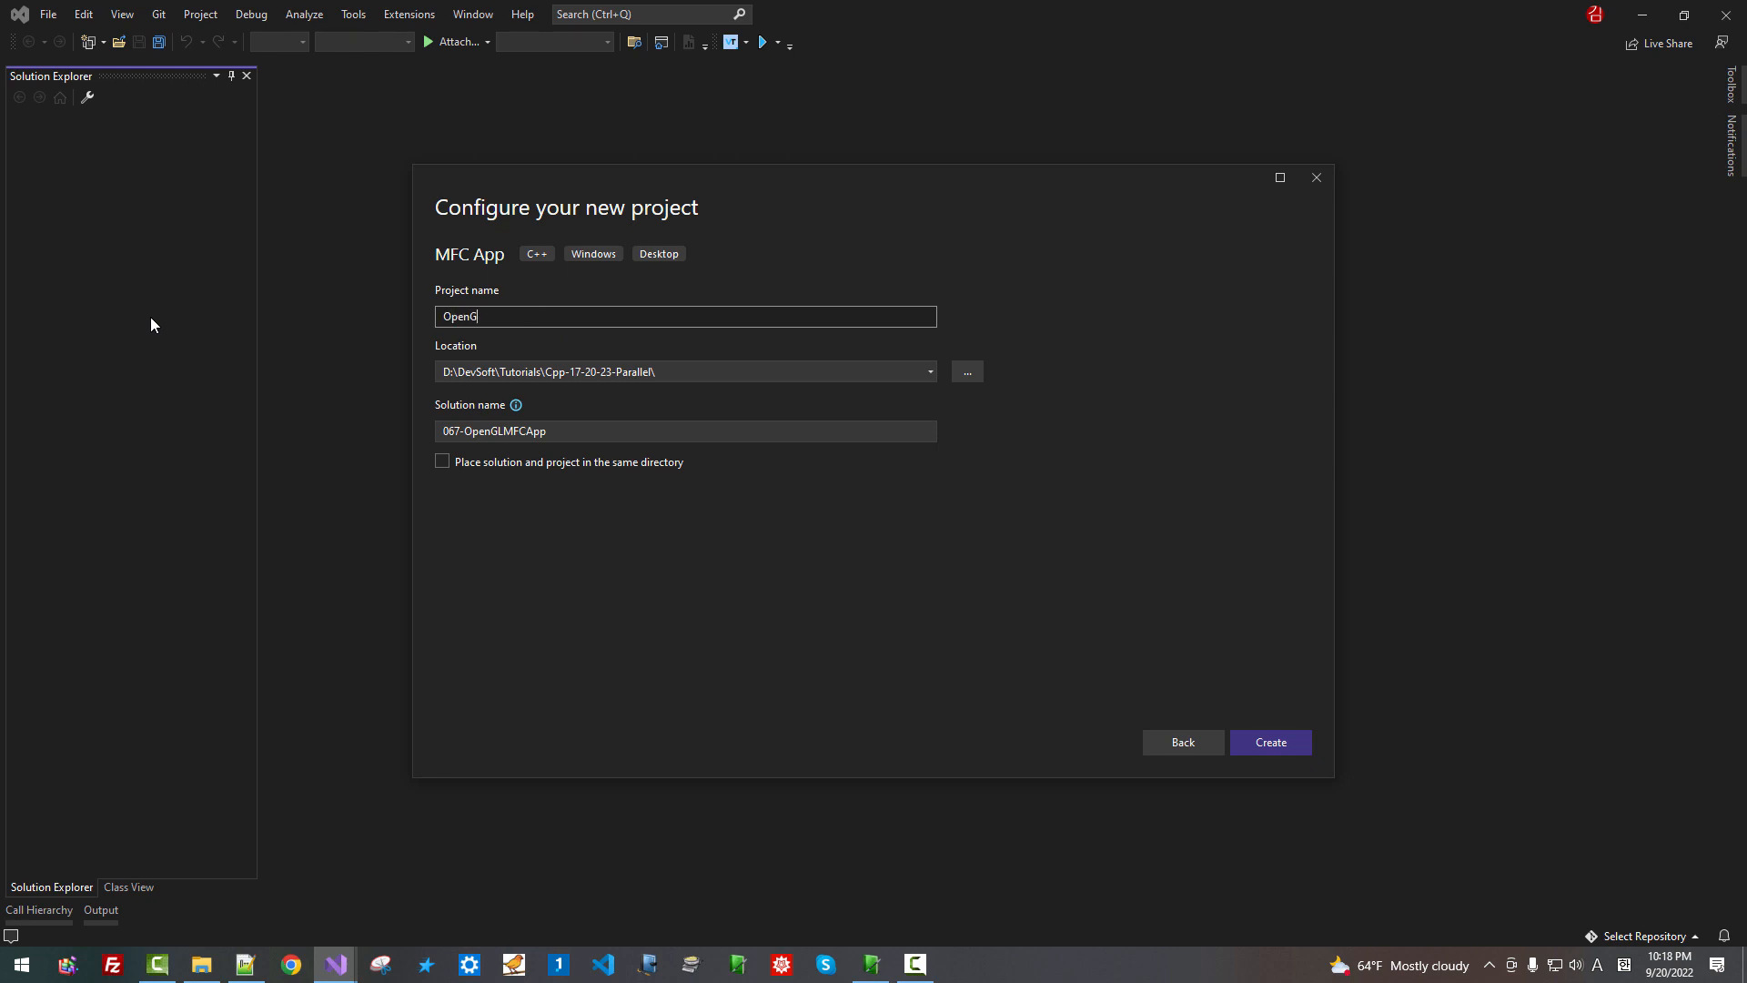
pyautogui.write('LMFCA')
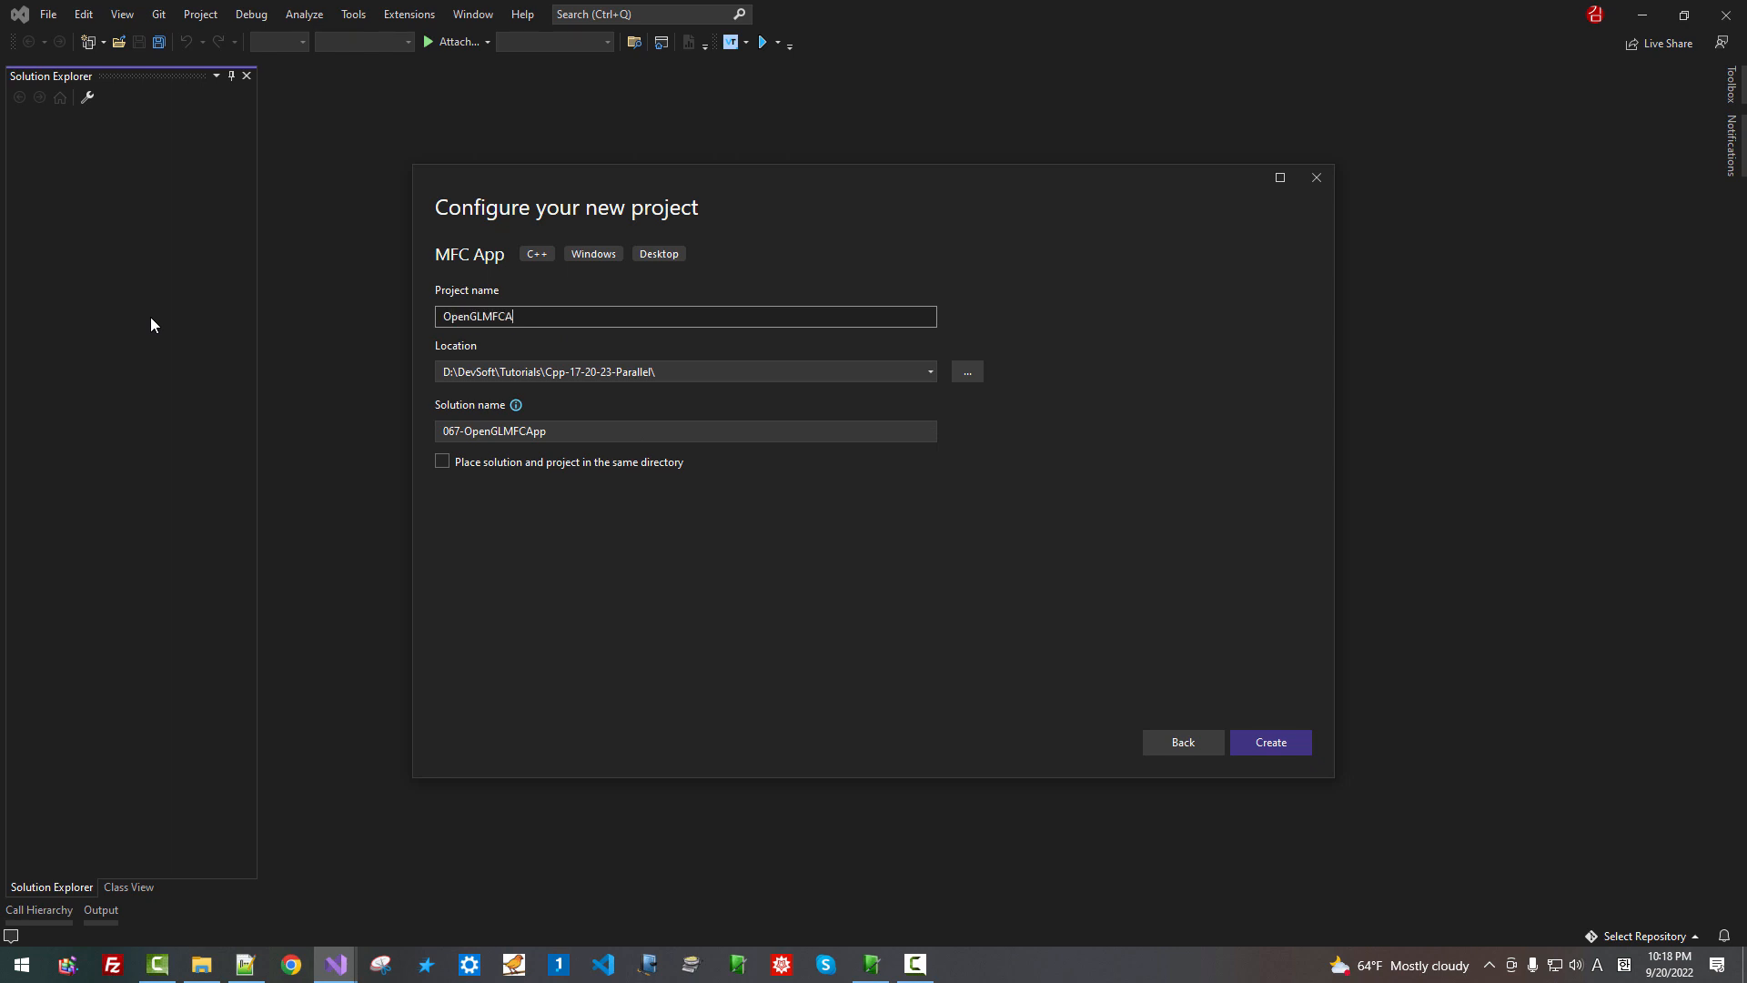
pyautogui.write('pp')
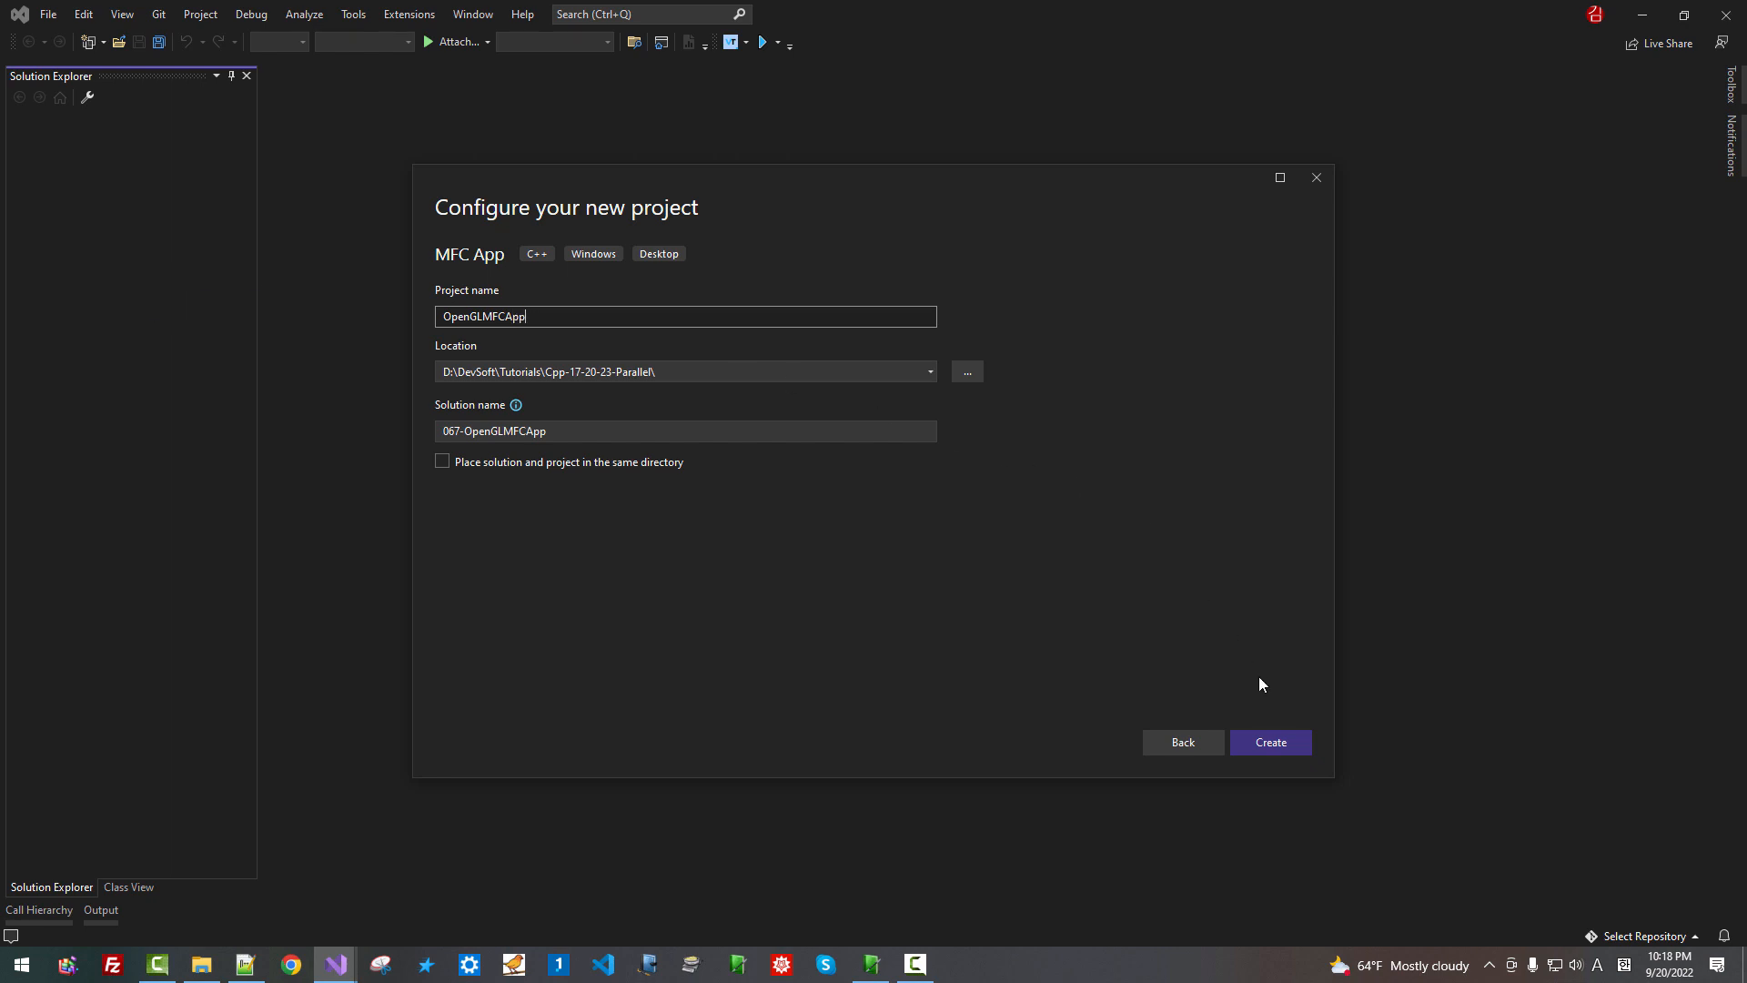
pyautogui.moveTo(1278, 747)
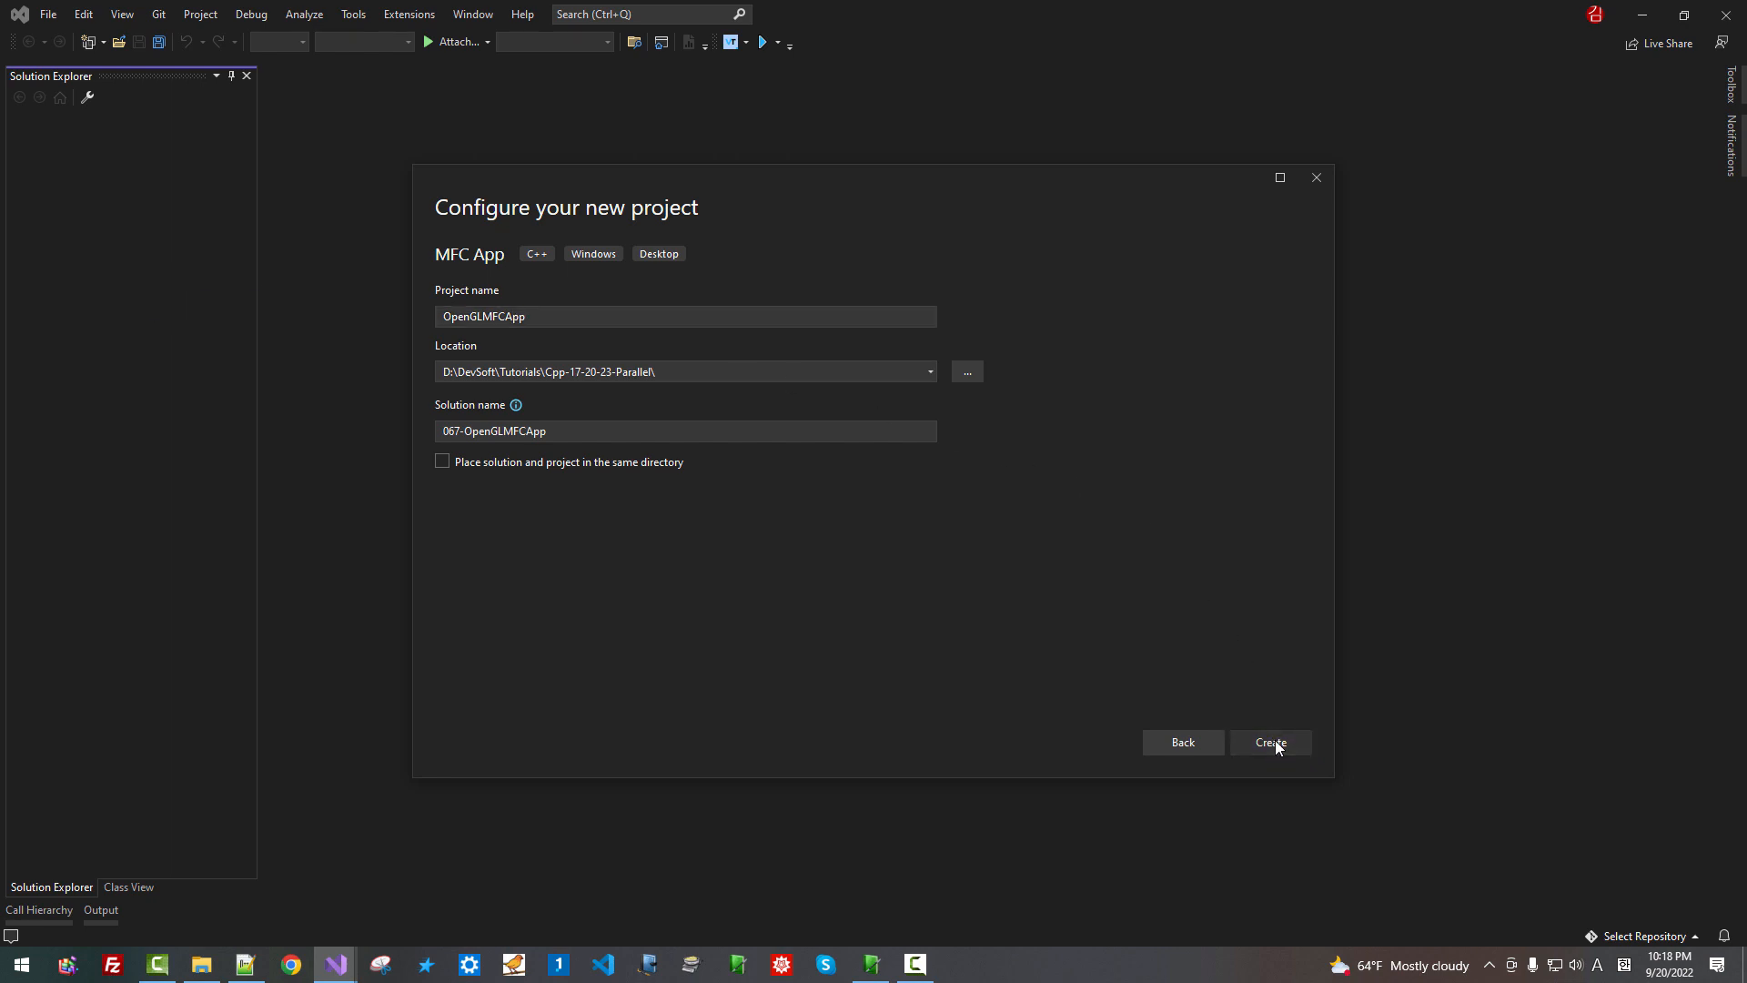
# Create the project, keep no compound document support, project style Visual Studio and Windows 7 visual style
pyautogui.click(1270, 743)
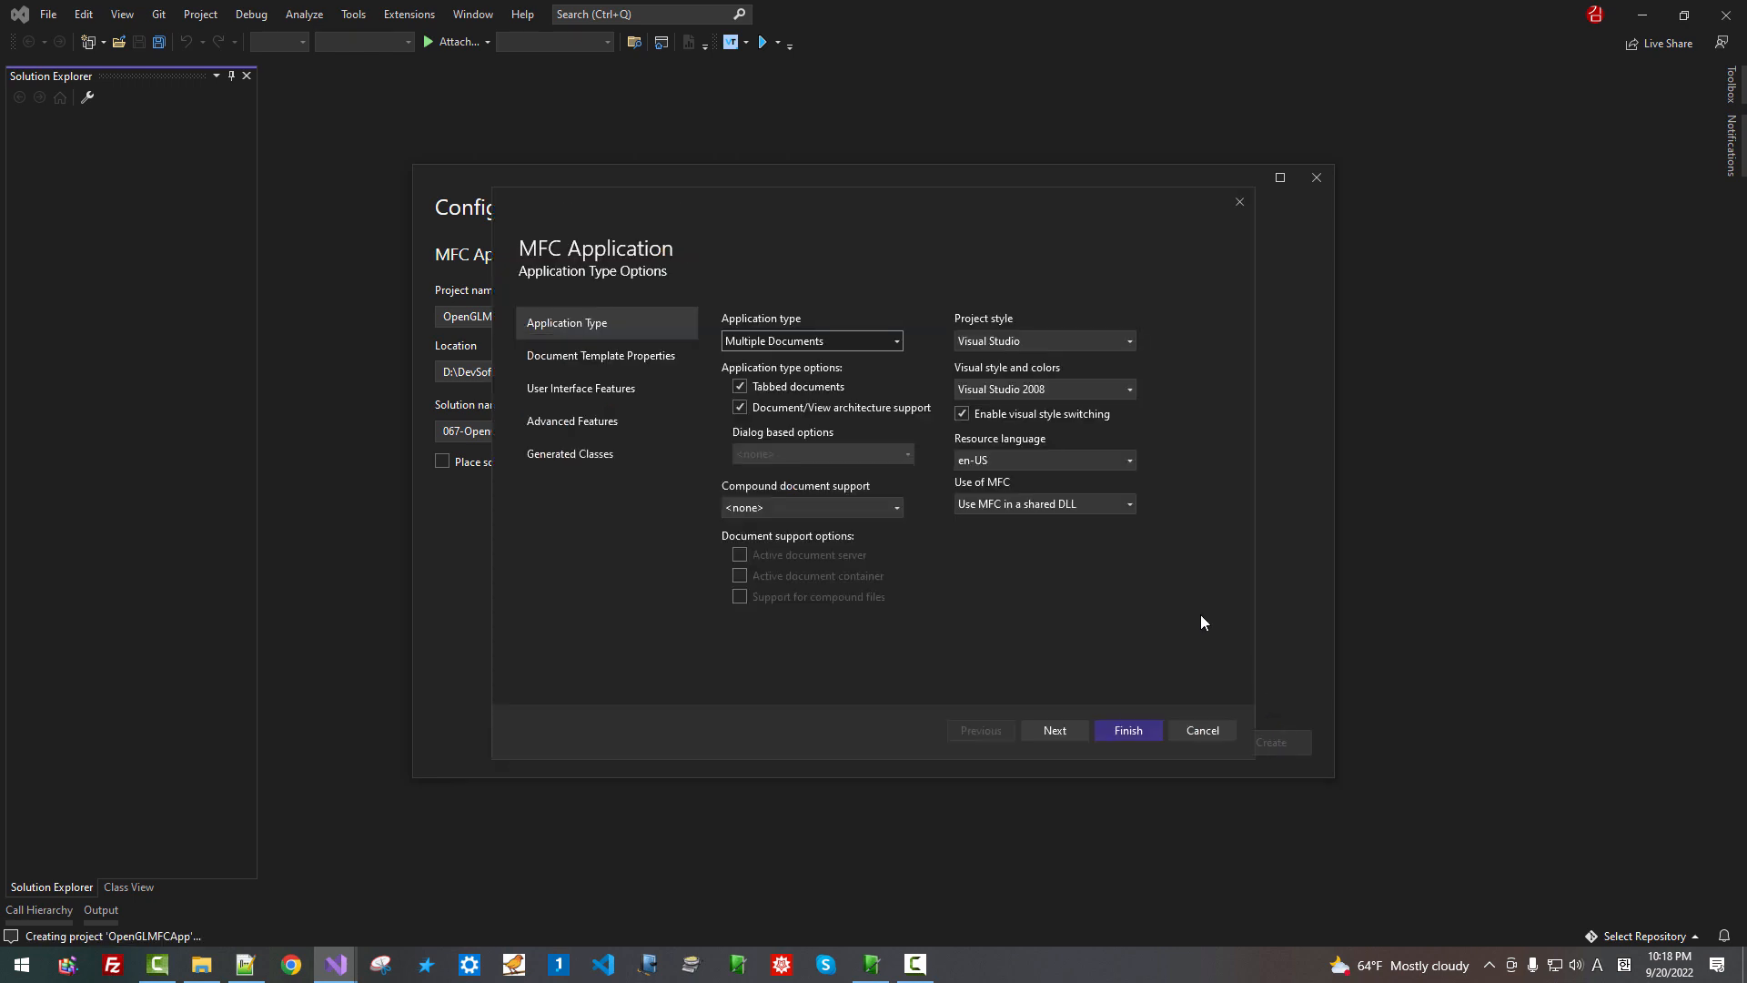
pyautogui.moveTo(783, 356)
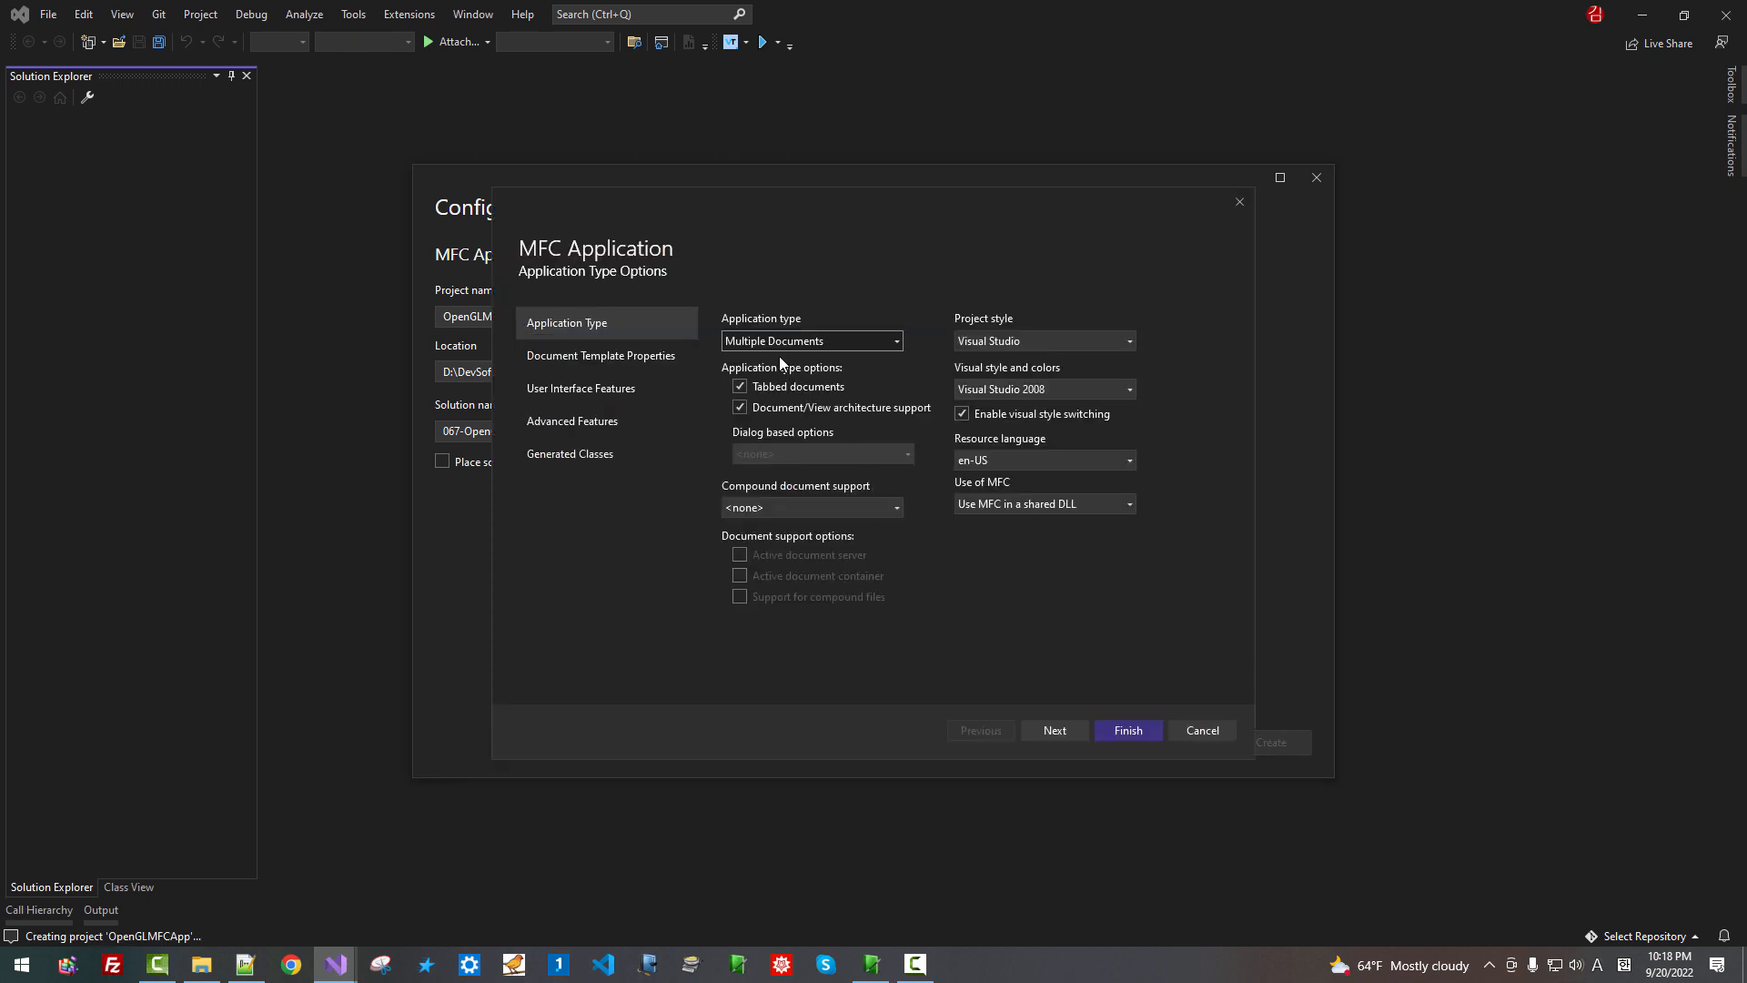
pyautogui.moveTo(797, 357)
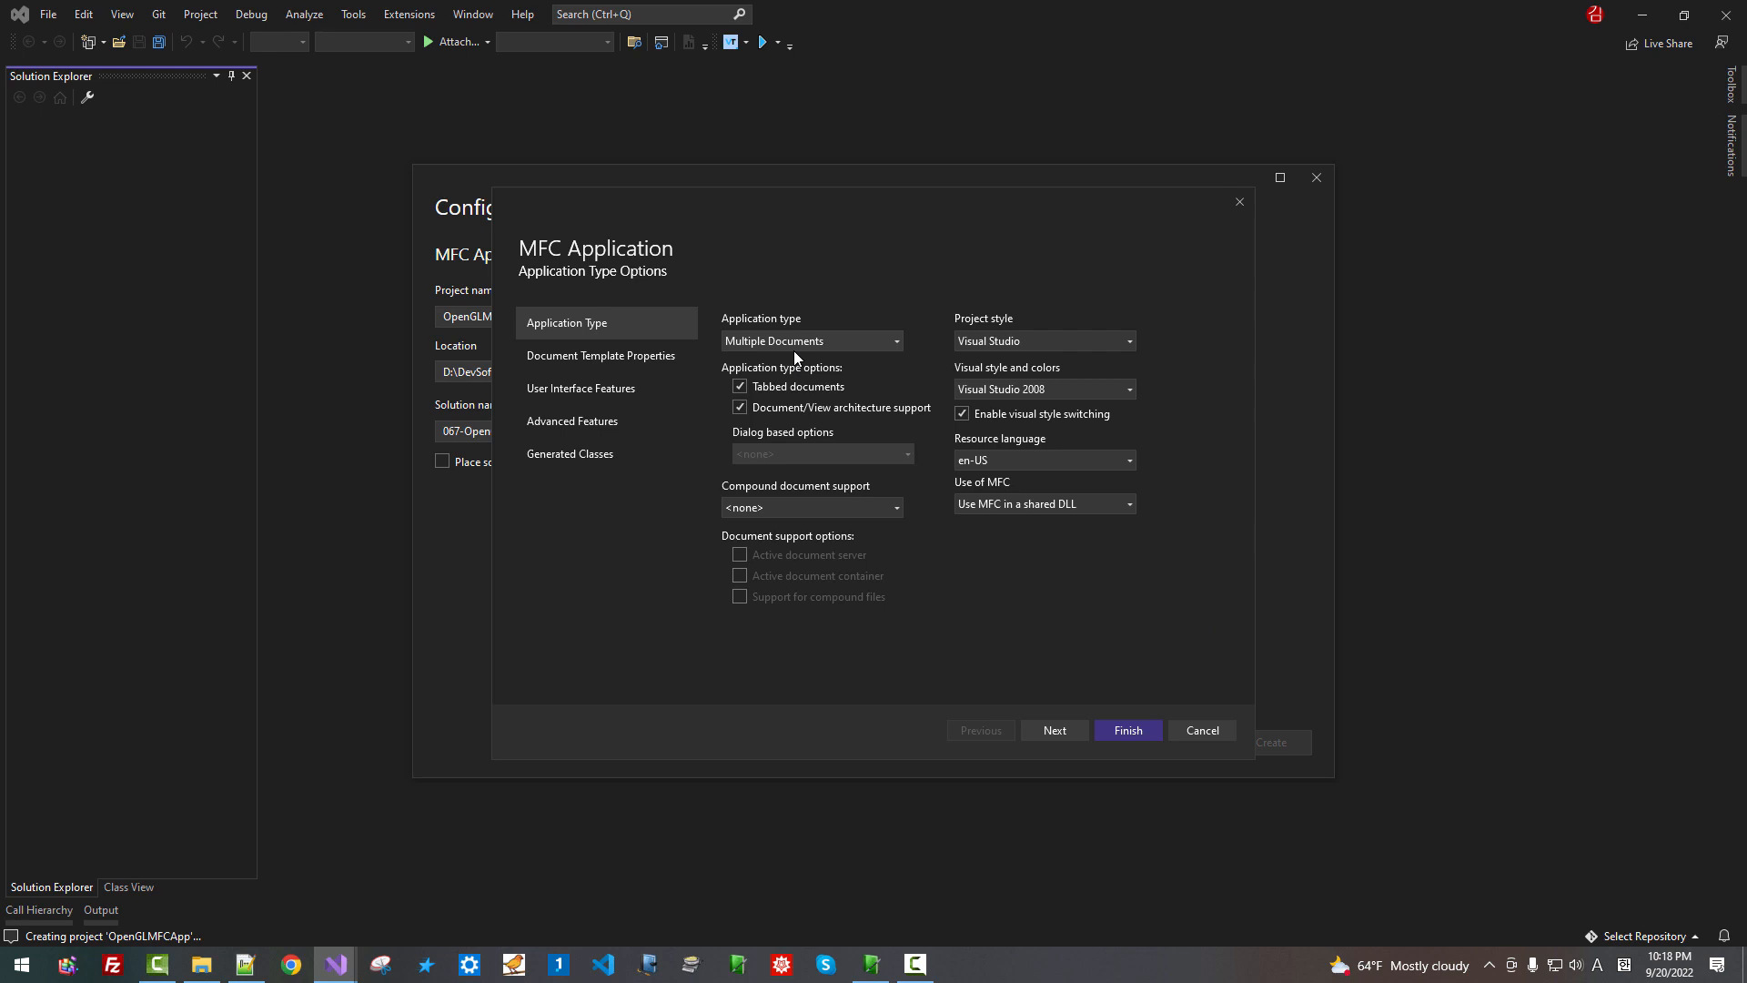
pyautogui.moveTo(812, 398)
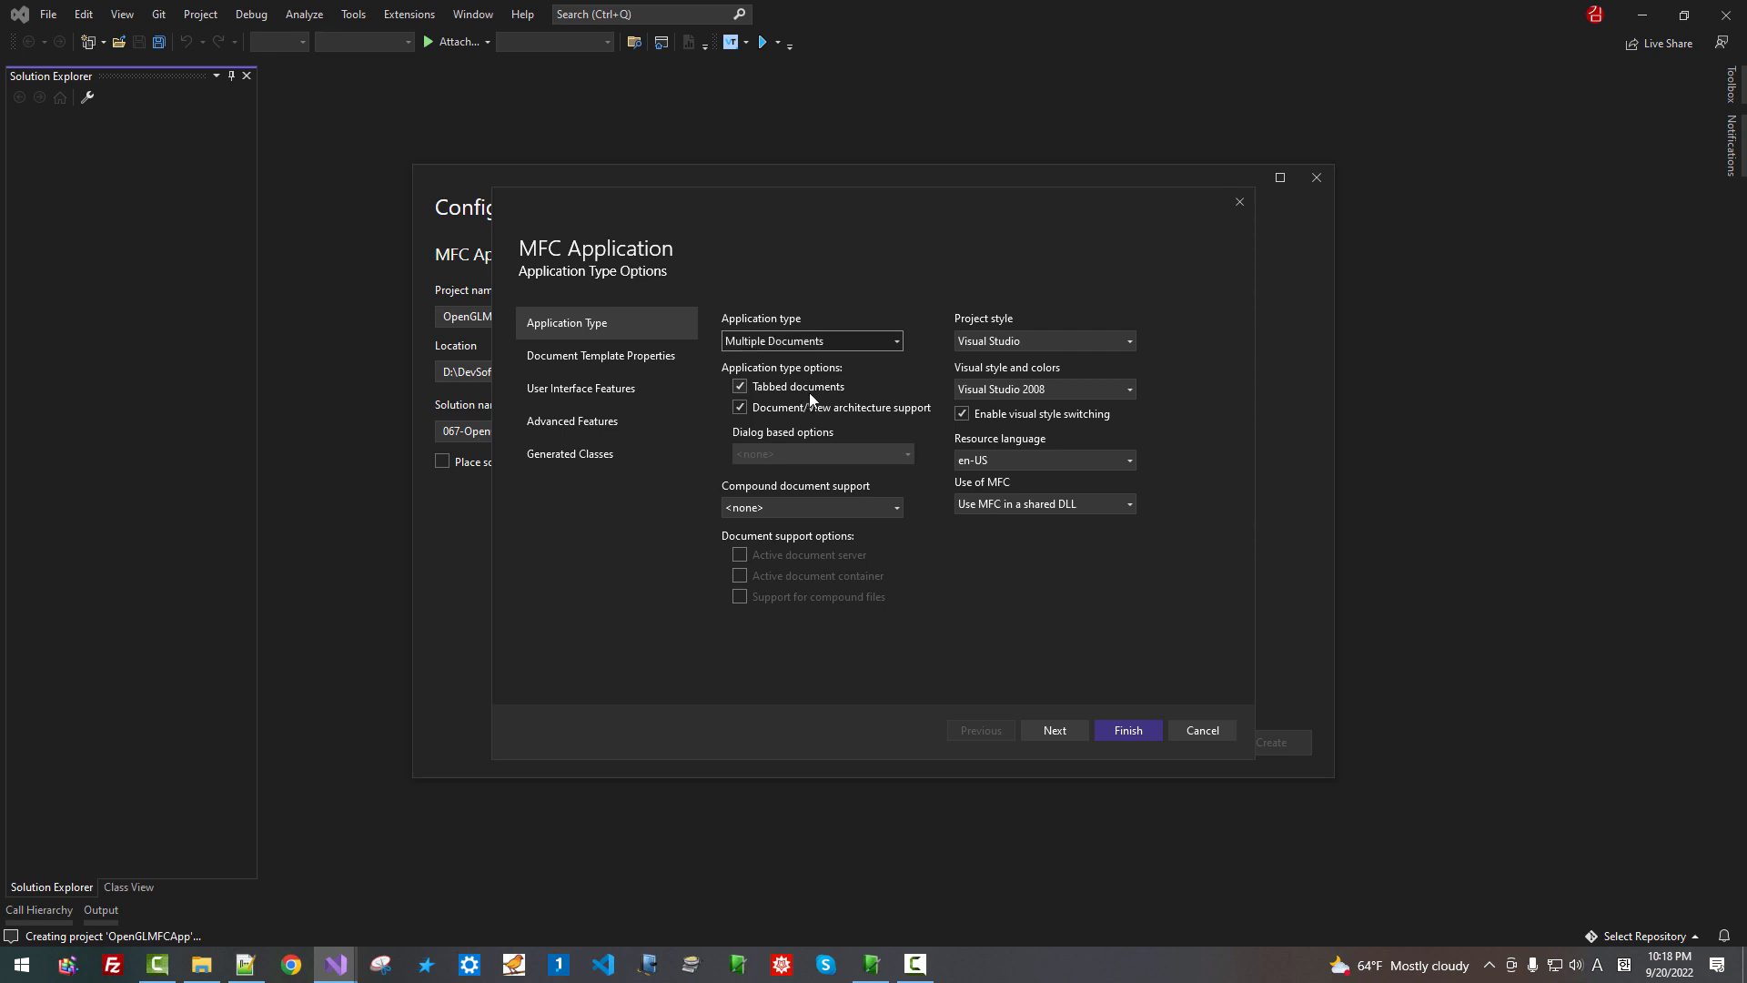
pyautogui.moveTo(819, 437)
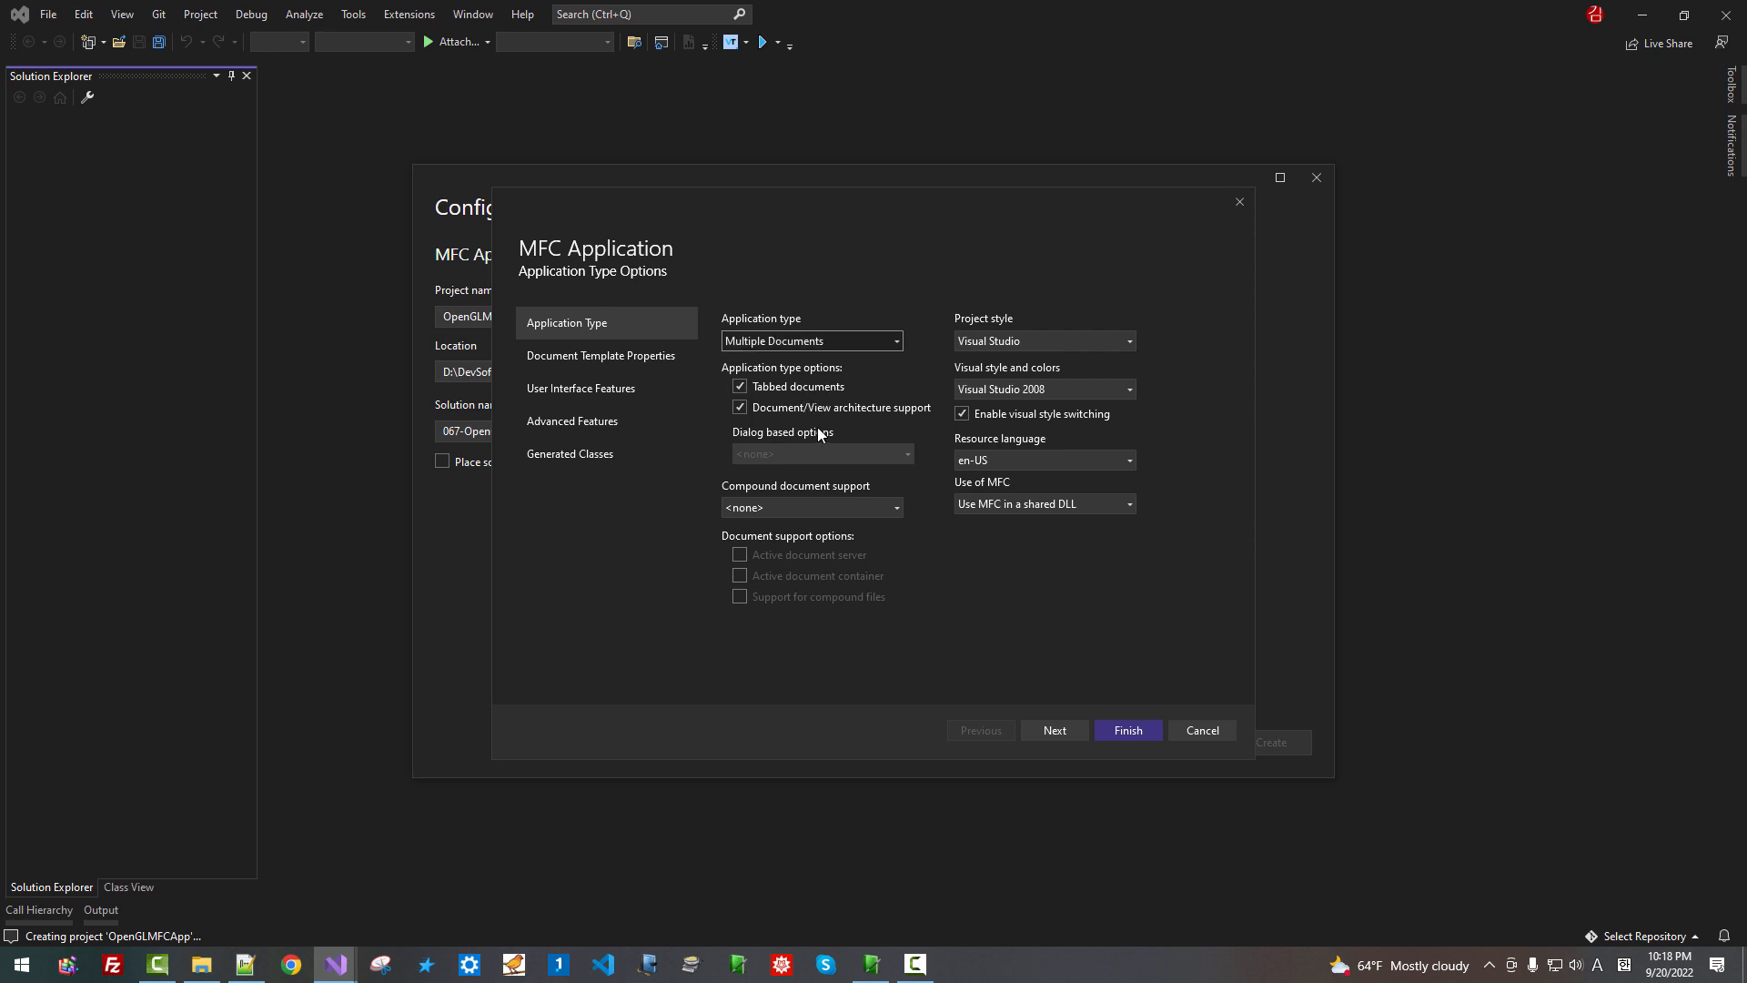
pyautogui.moveTo(932, 427)
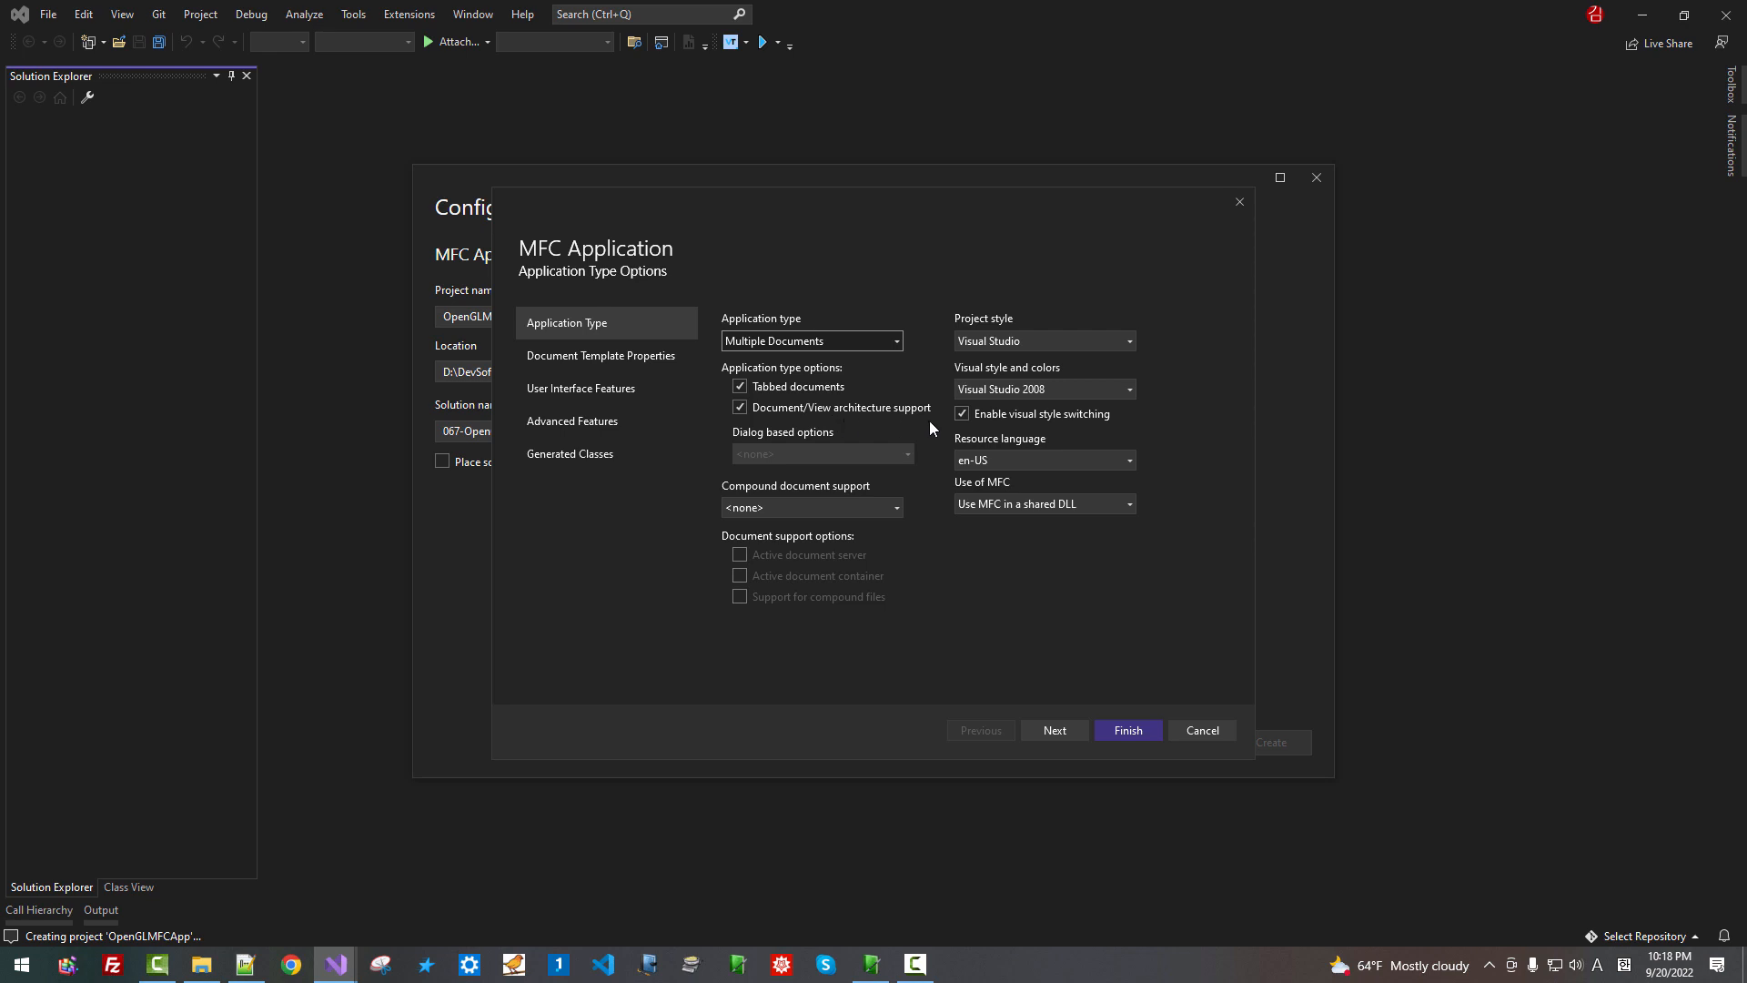
pyautogui.moveTo(799, 495)
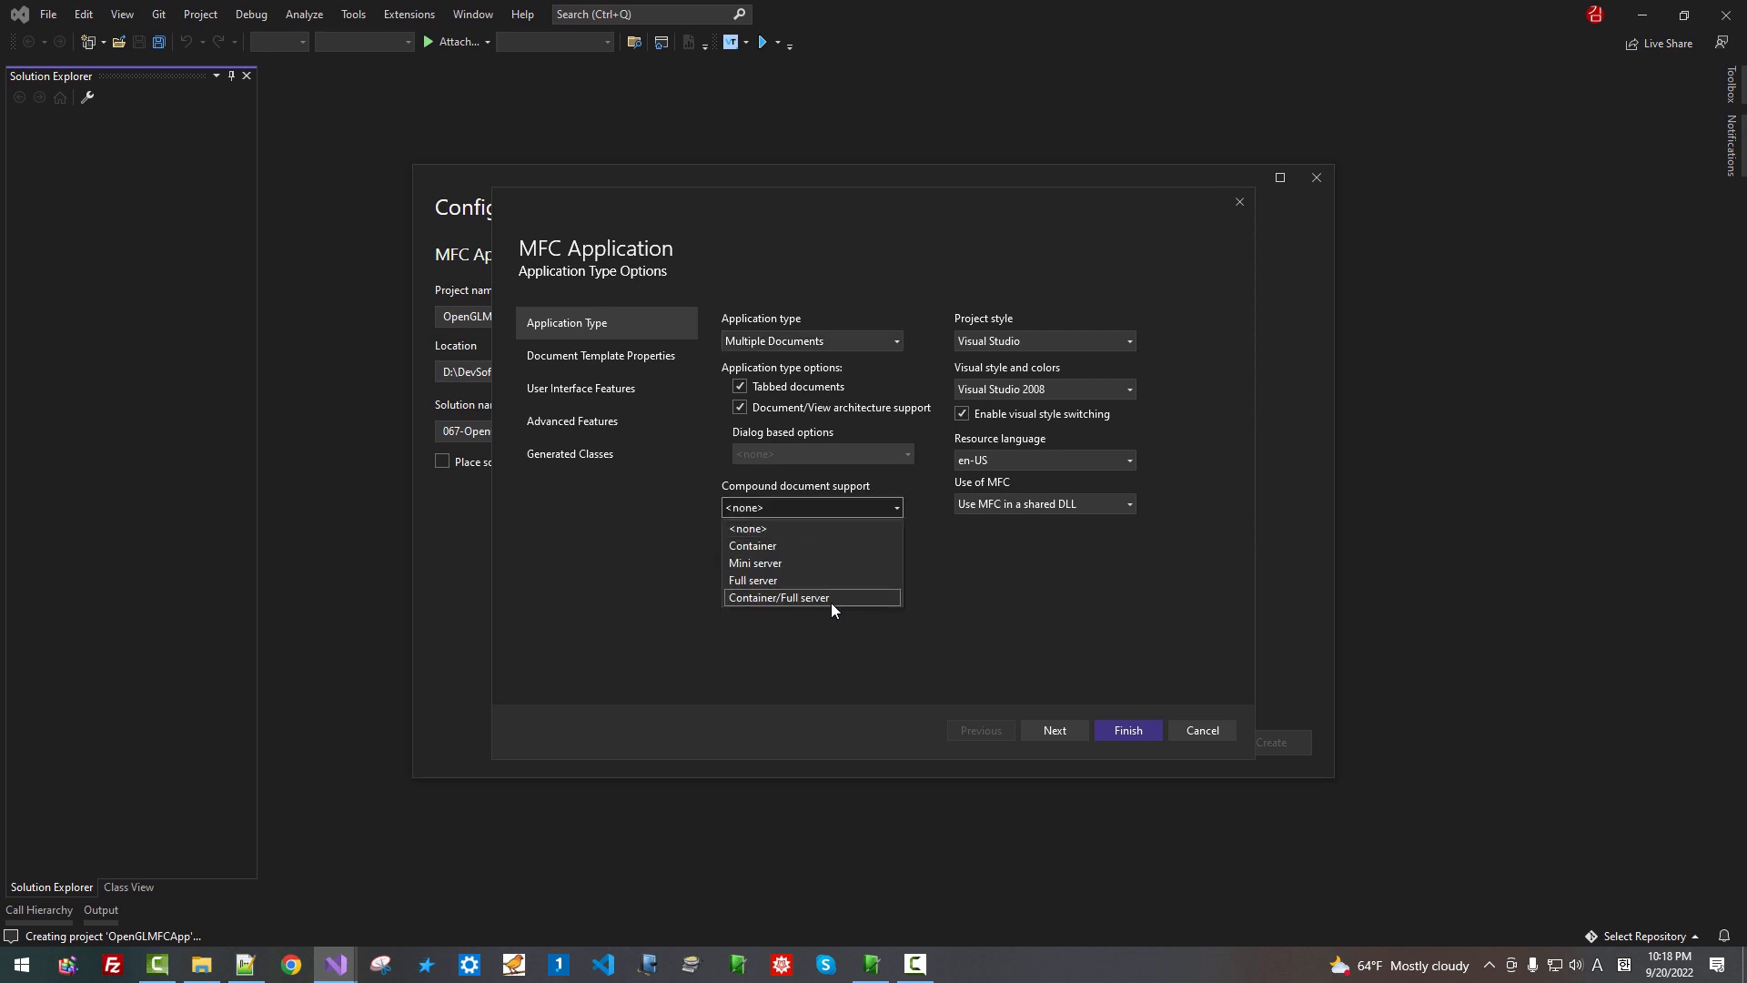
pyautogui.moveTo(828, 611)
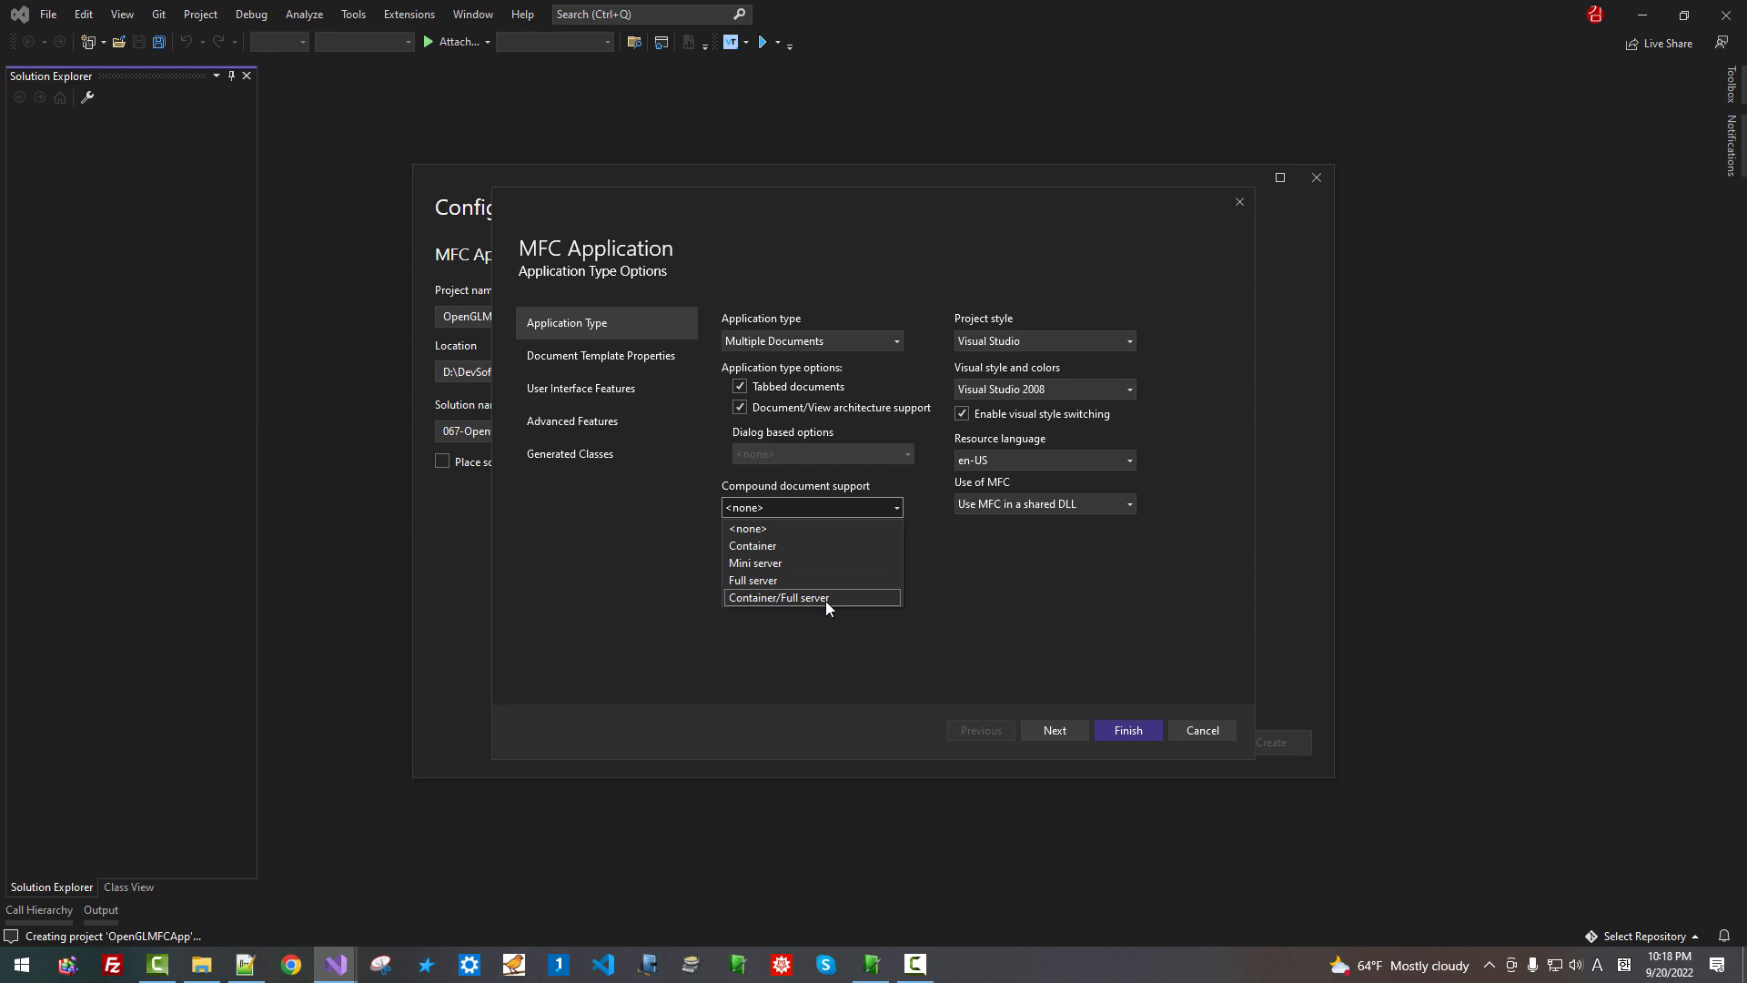
pyautogui.click(748, 528)
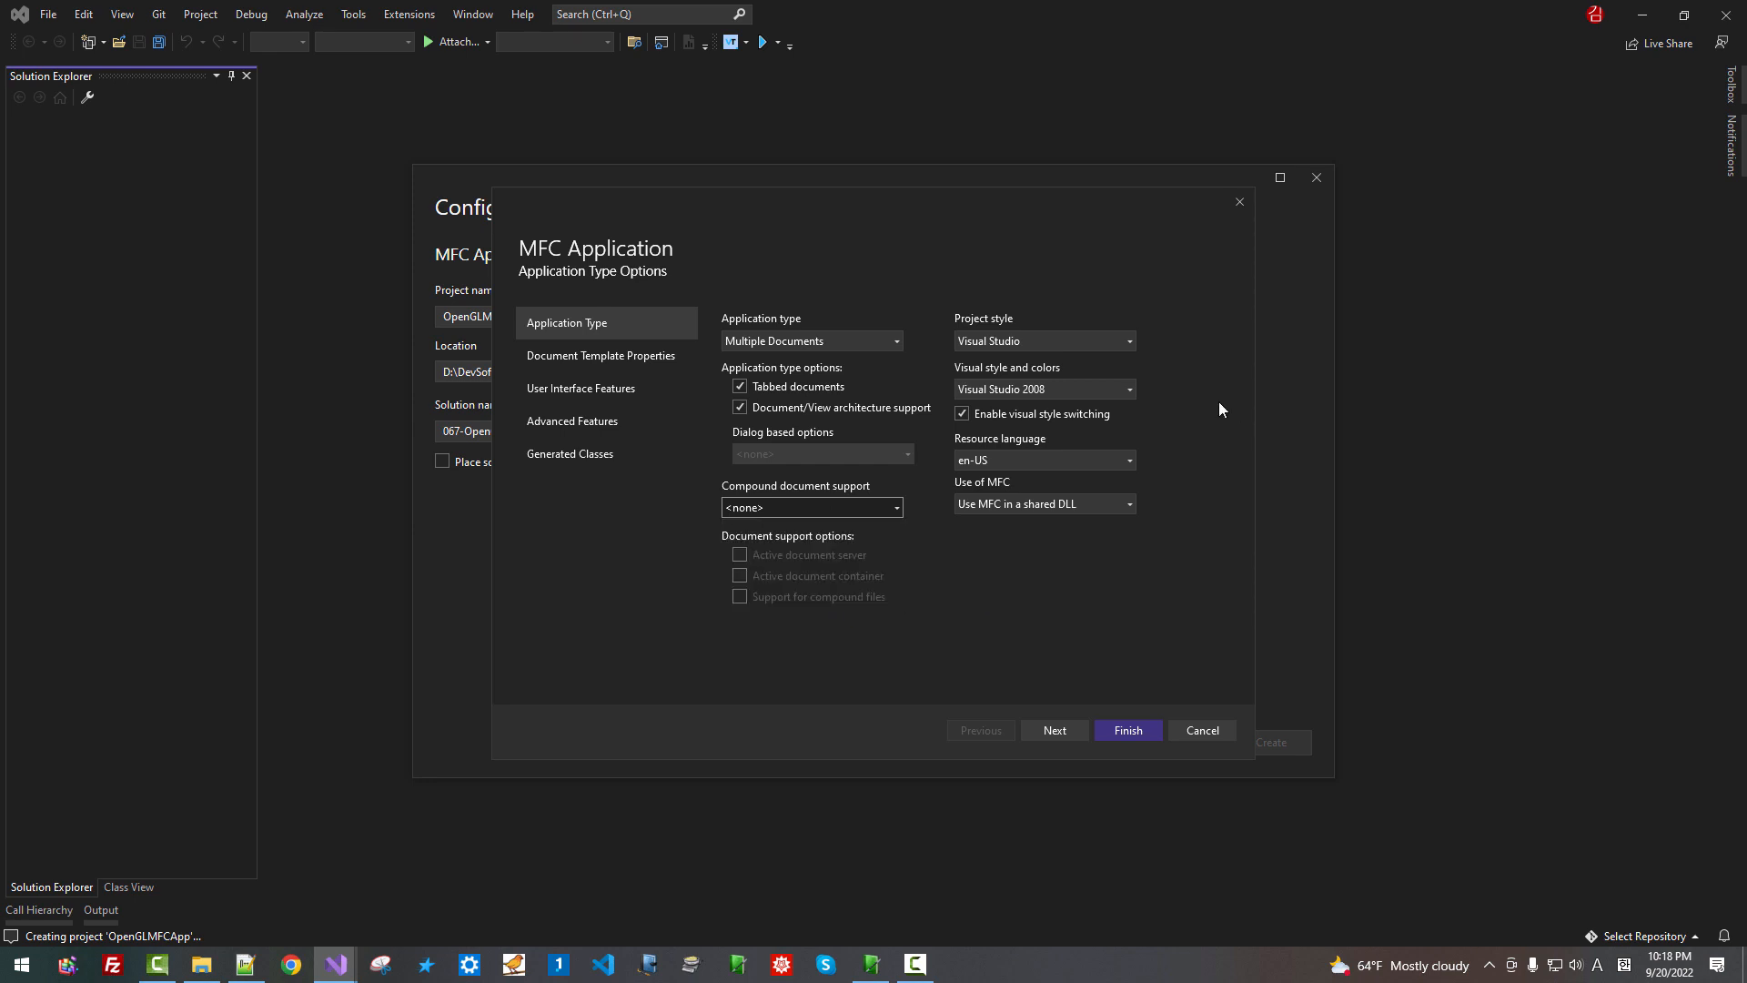
pyautogui.click(1129, 342)
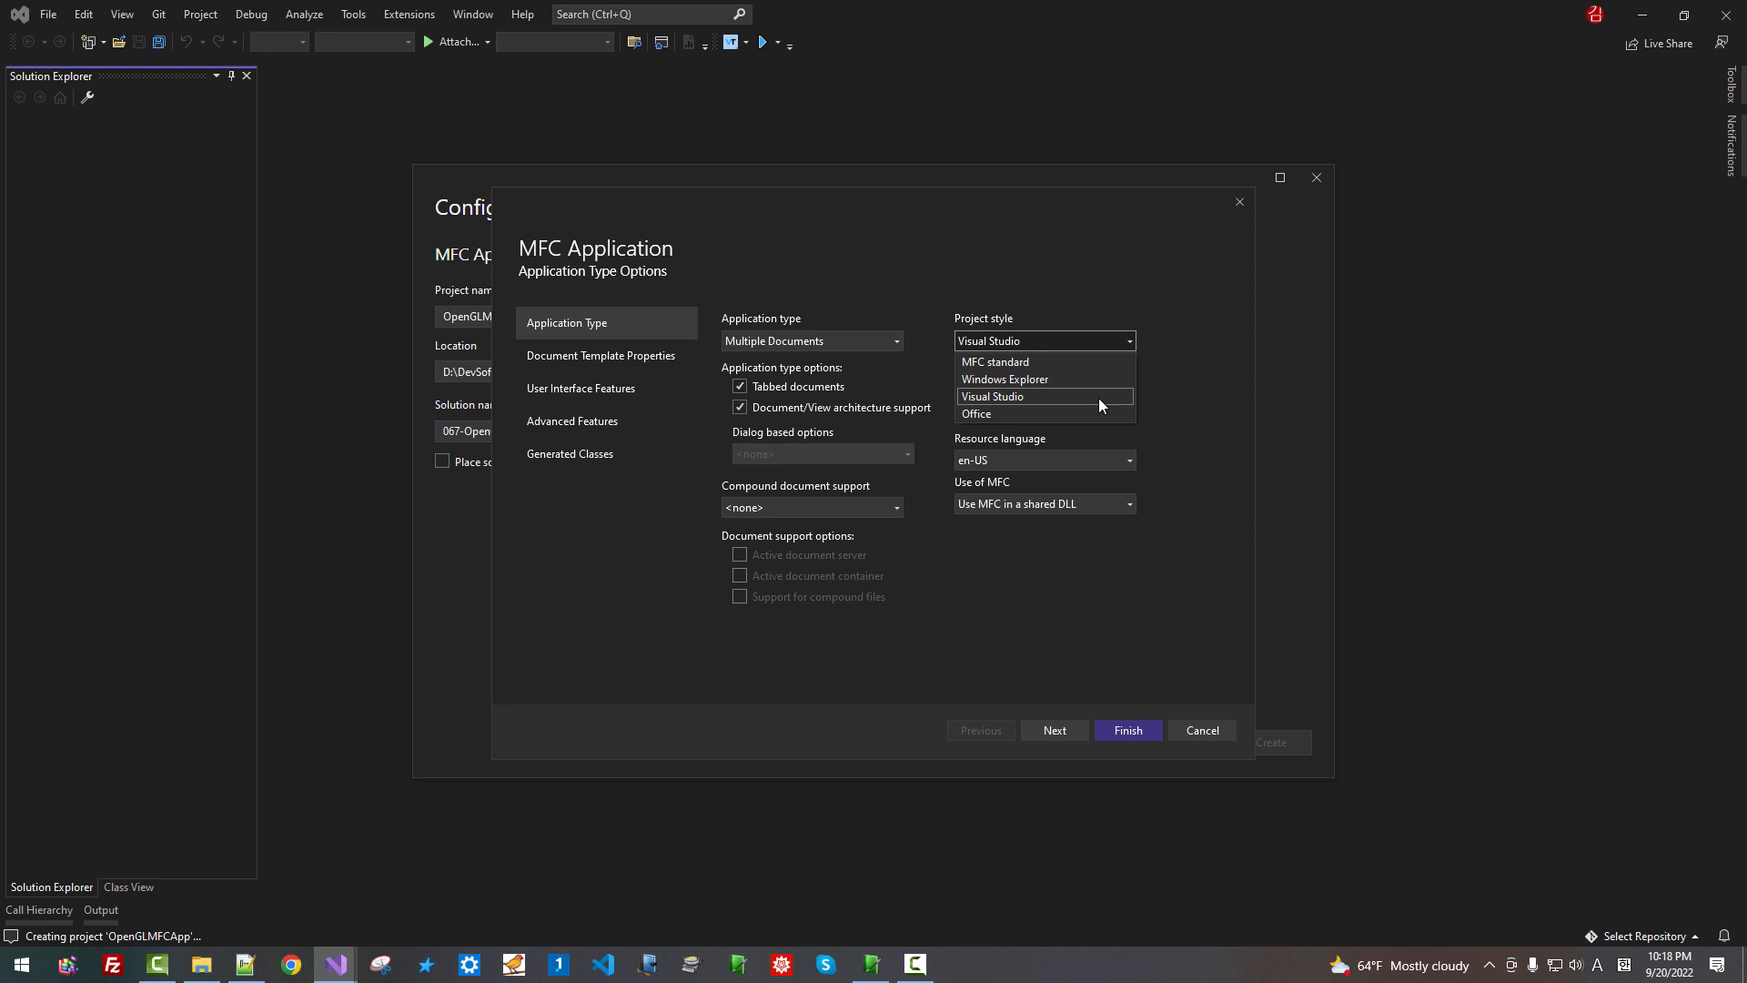
pyautogui.click(992, 397)
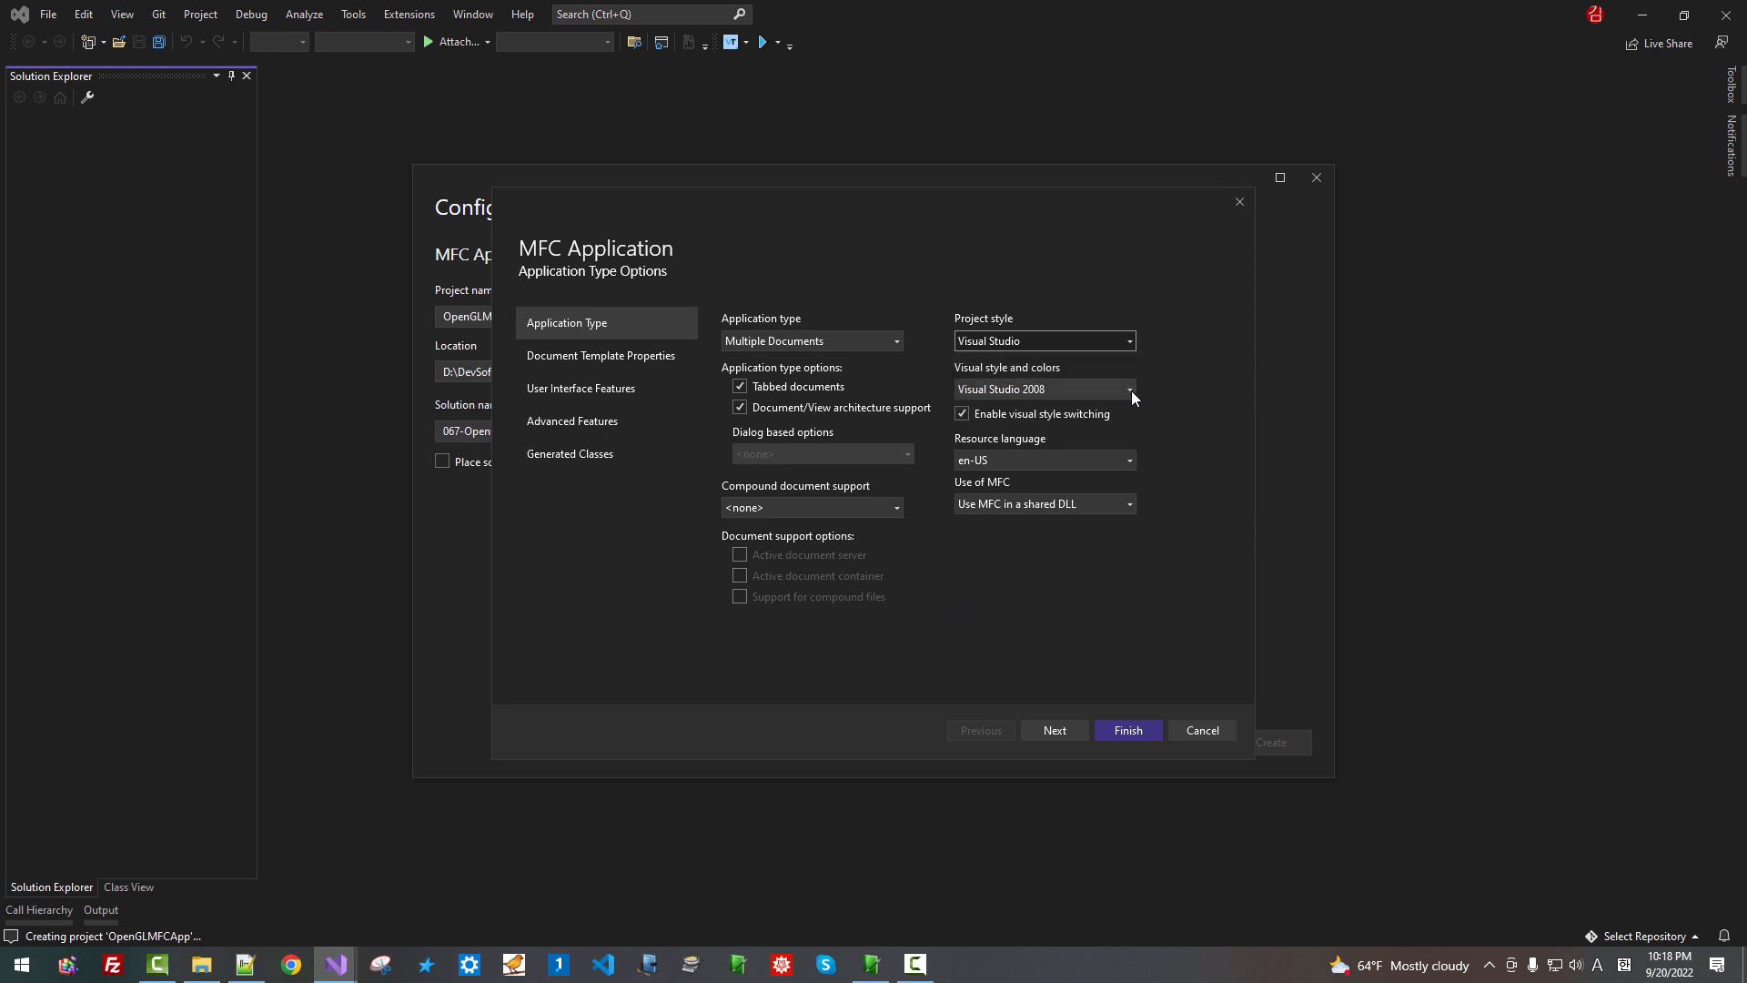
pyautogui.click(1130, 390)
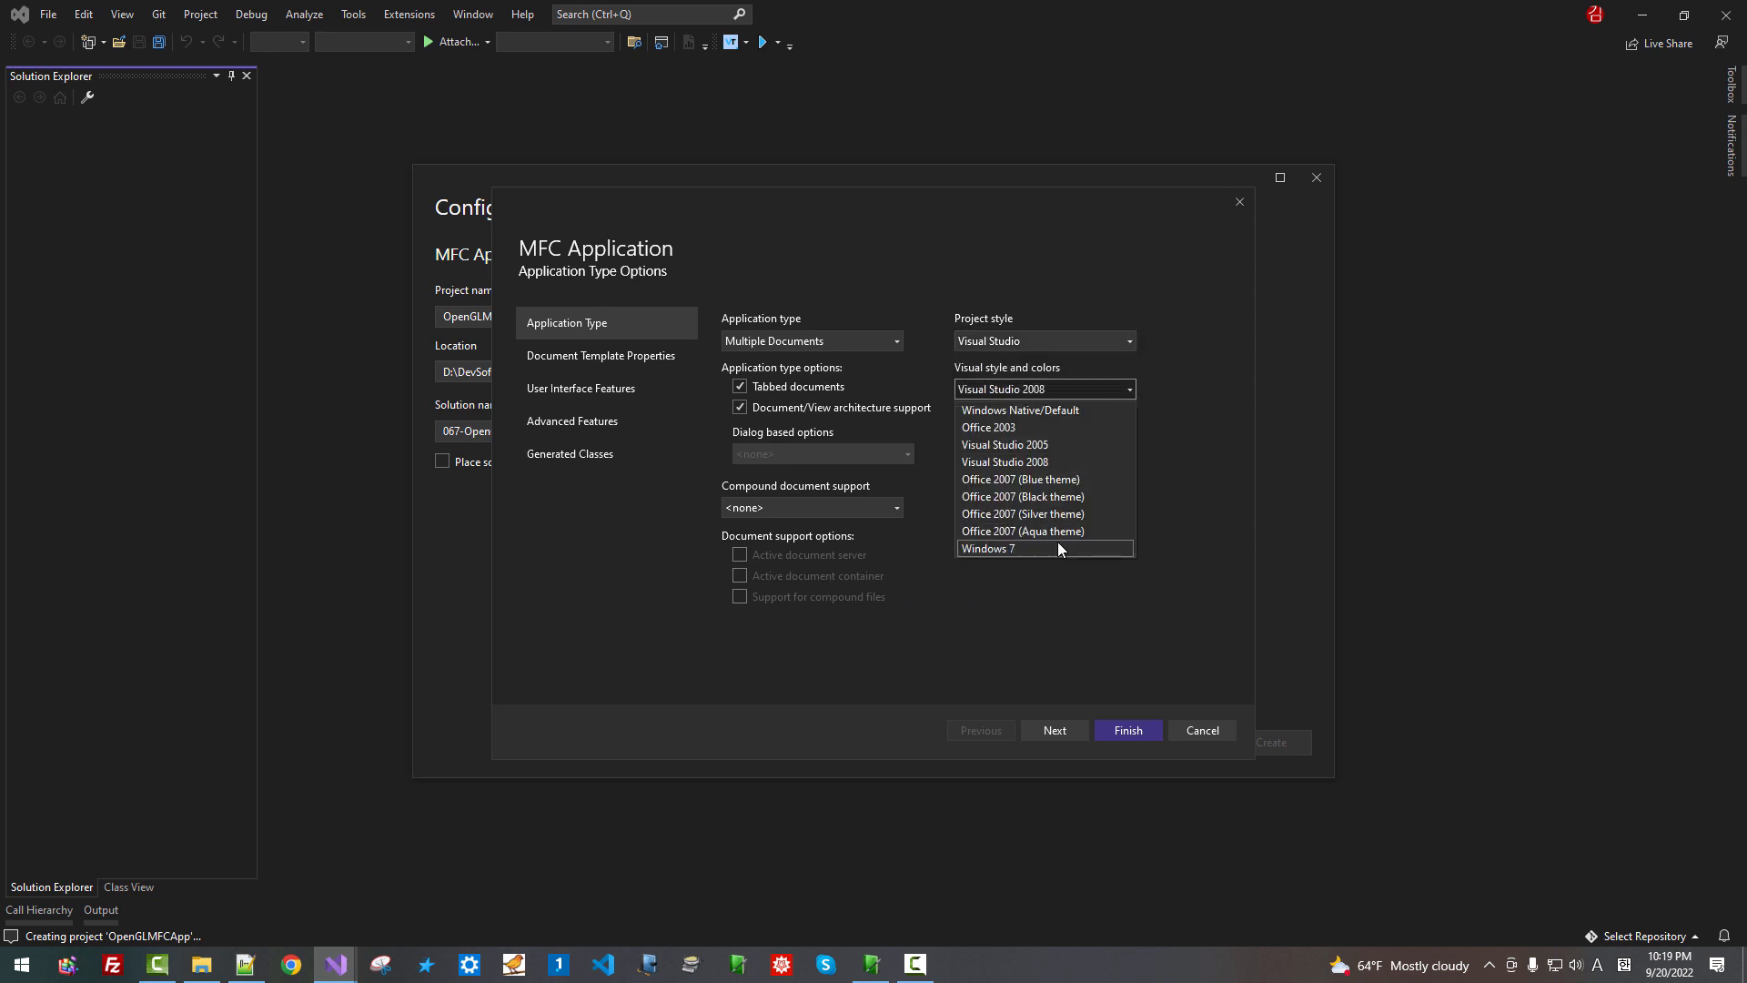
pyautogui.click(1005, 463)
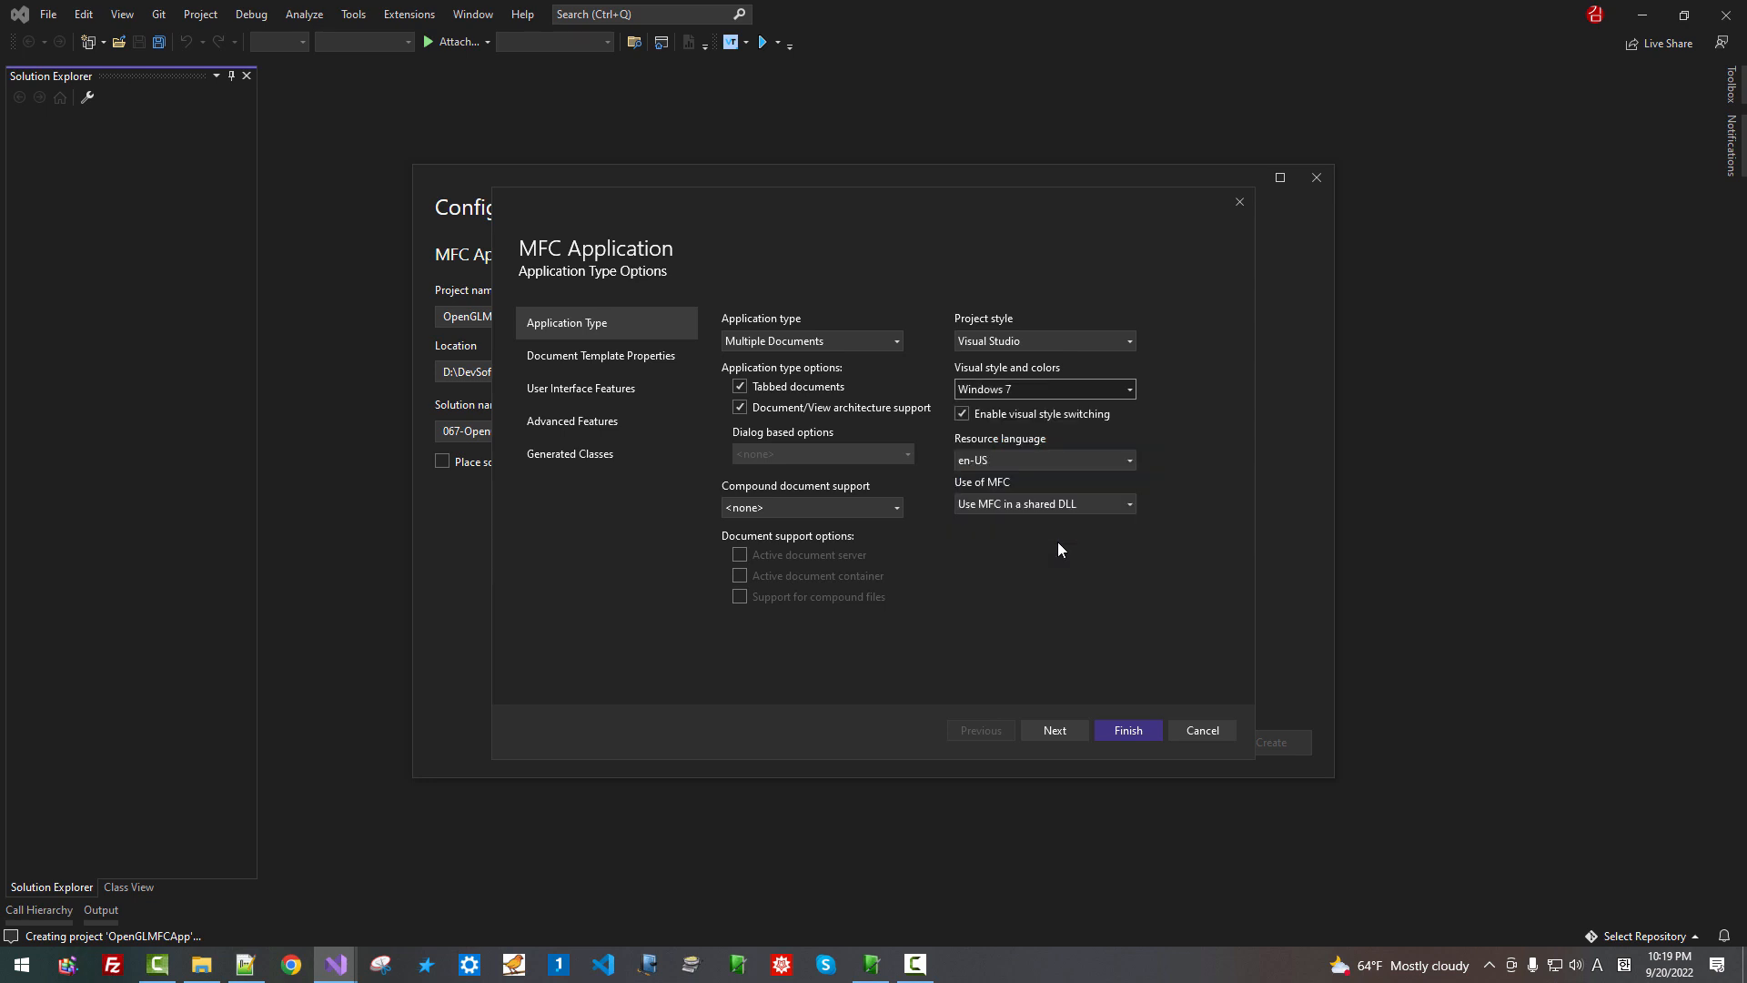
pyautogui.moveTo(1052, 448)
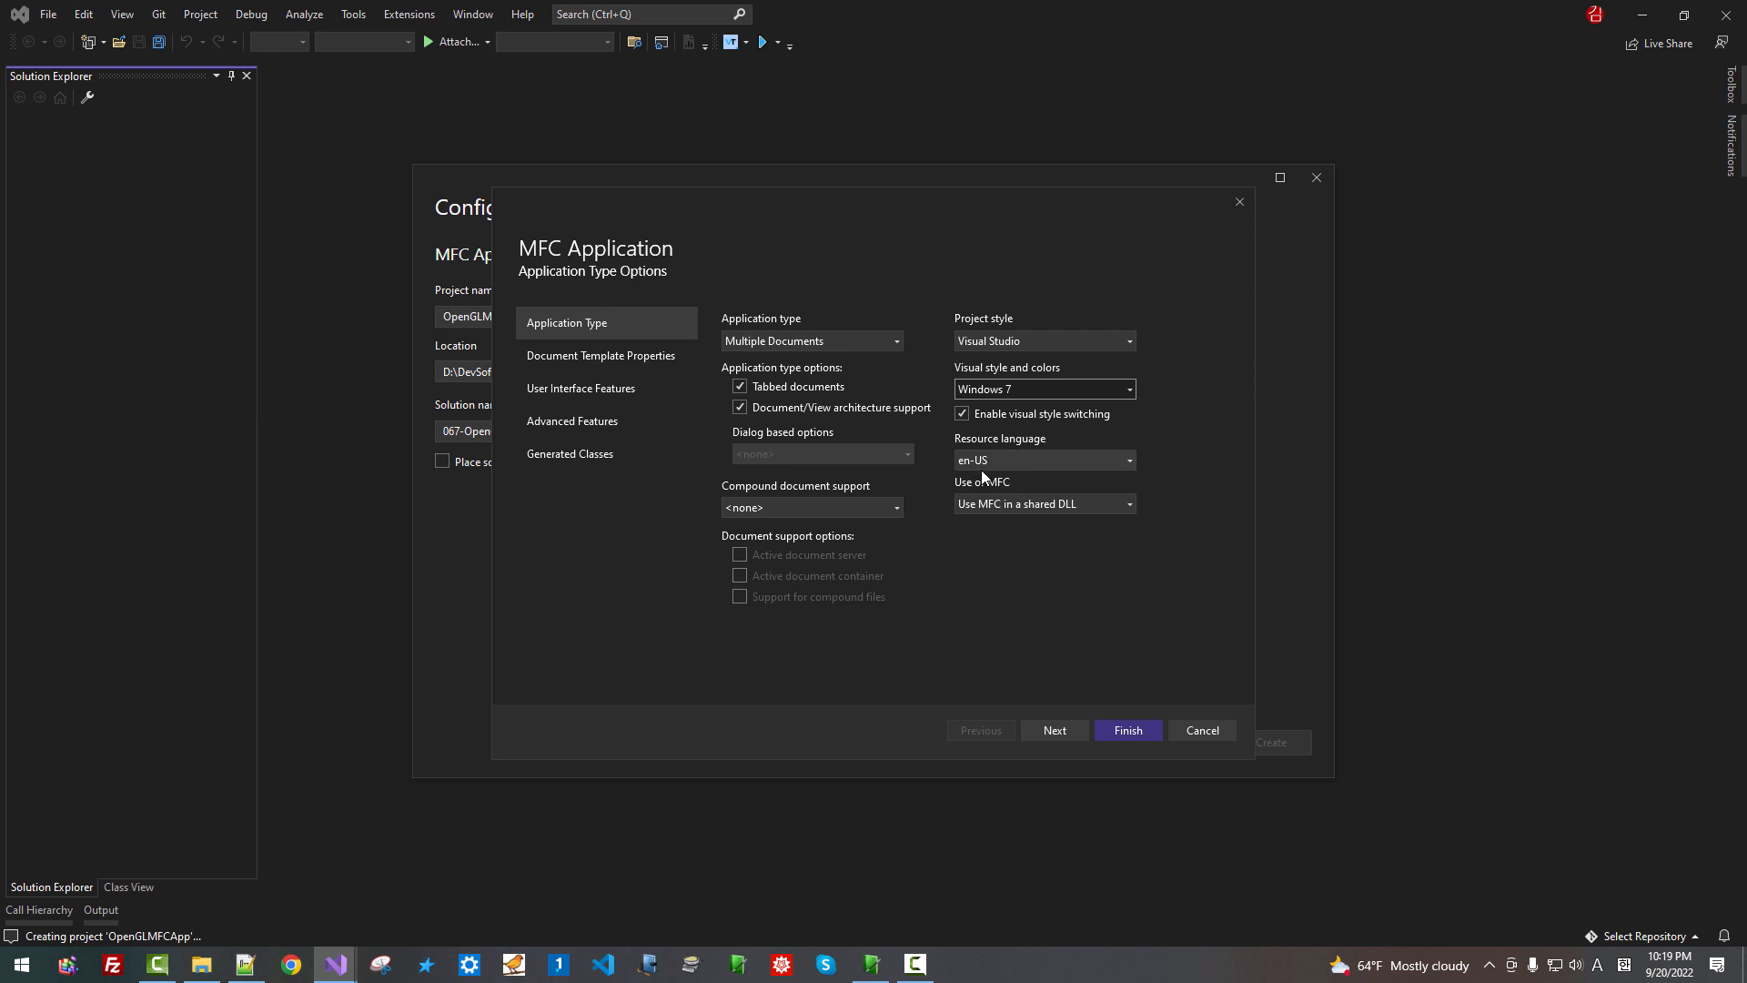
pyautogui.moveTo(1012, 520)
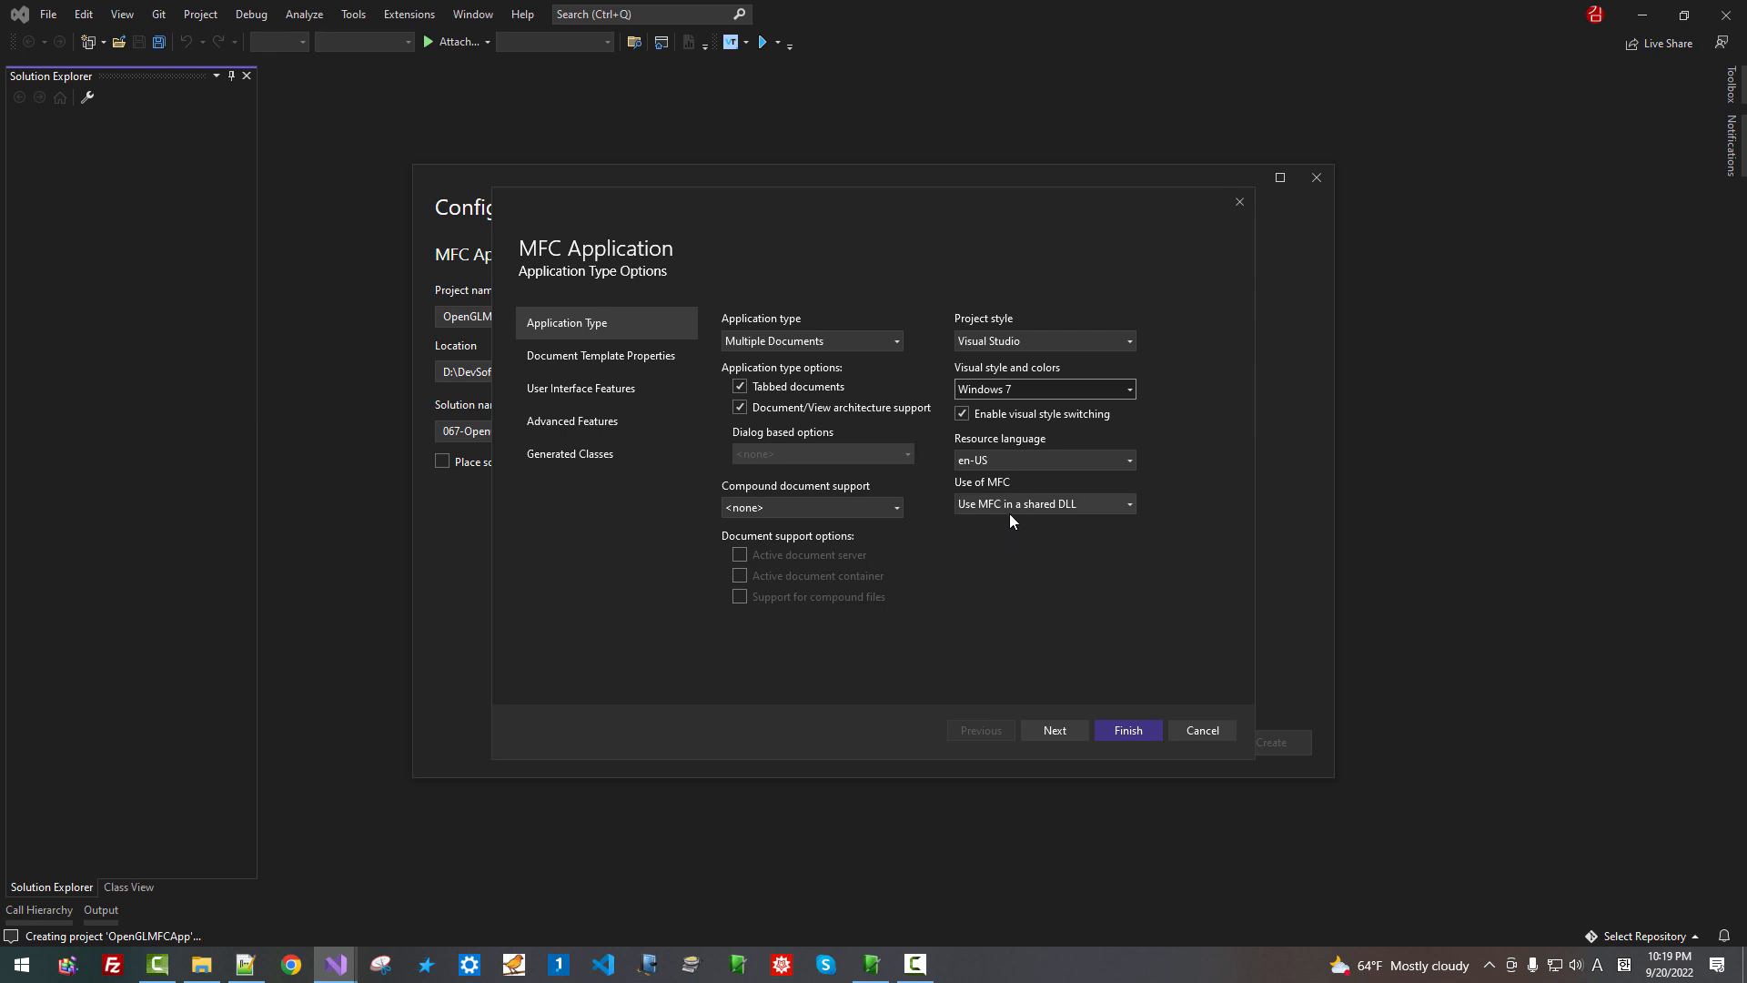
pyautogui.moveTo(1119, 525)
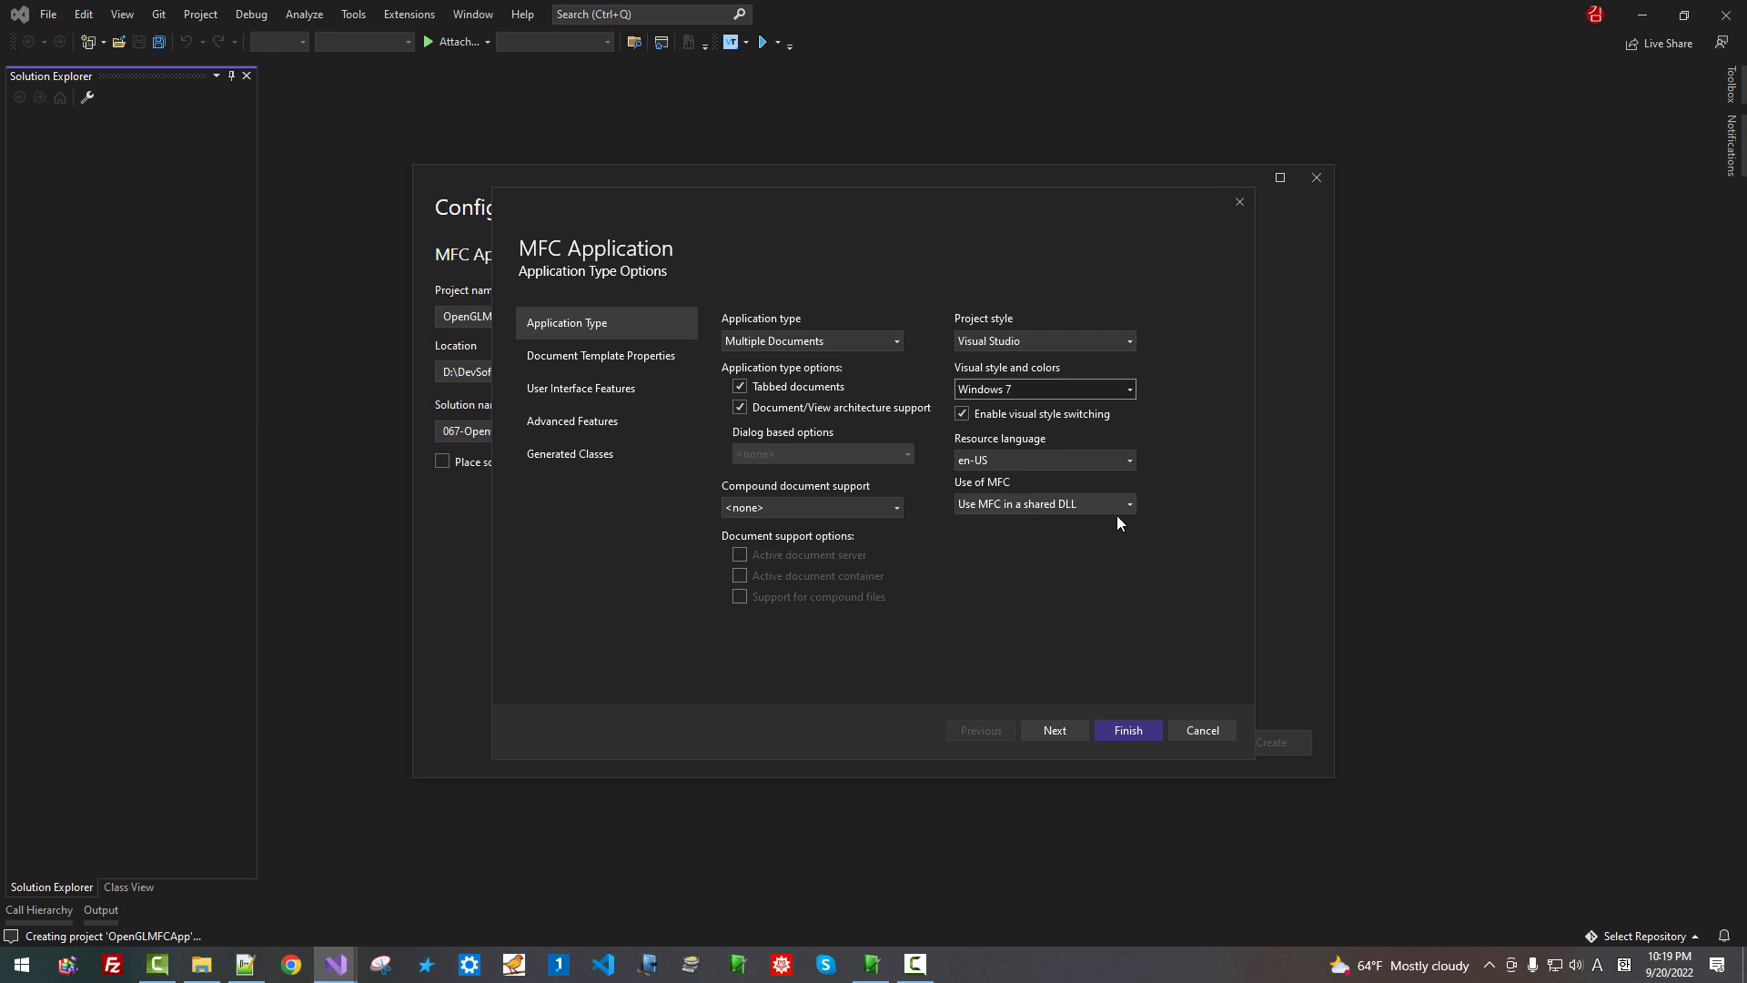
# On Document Template Properties set the file extension to ogm
pyautogui.click(1056, 729)
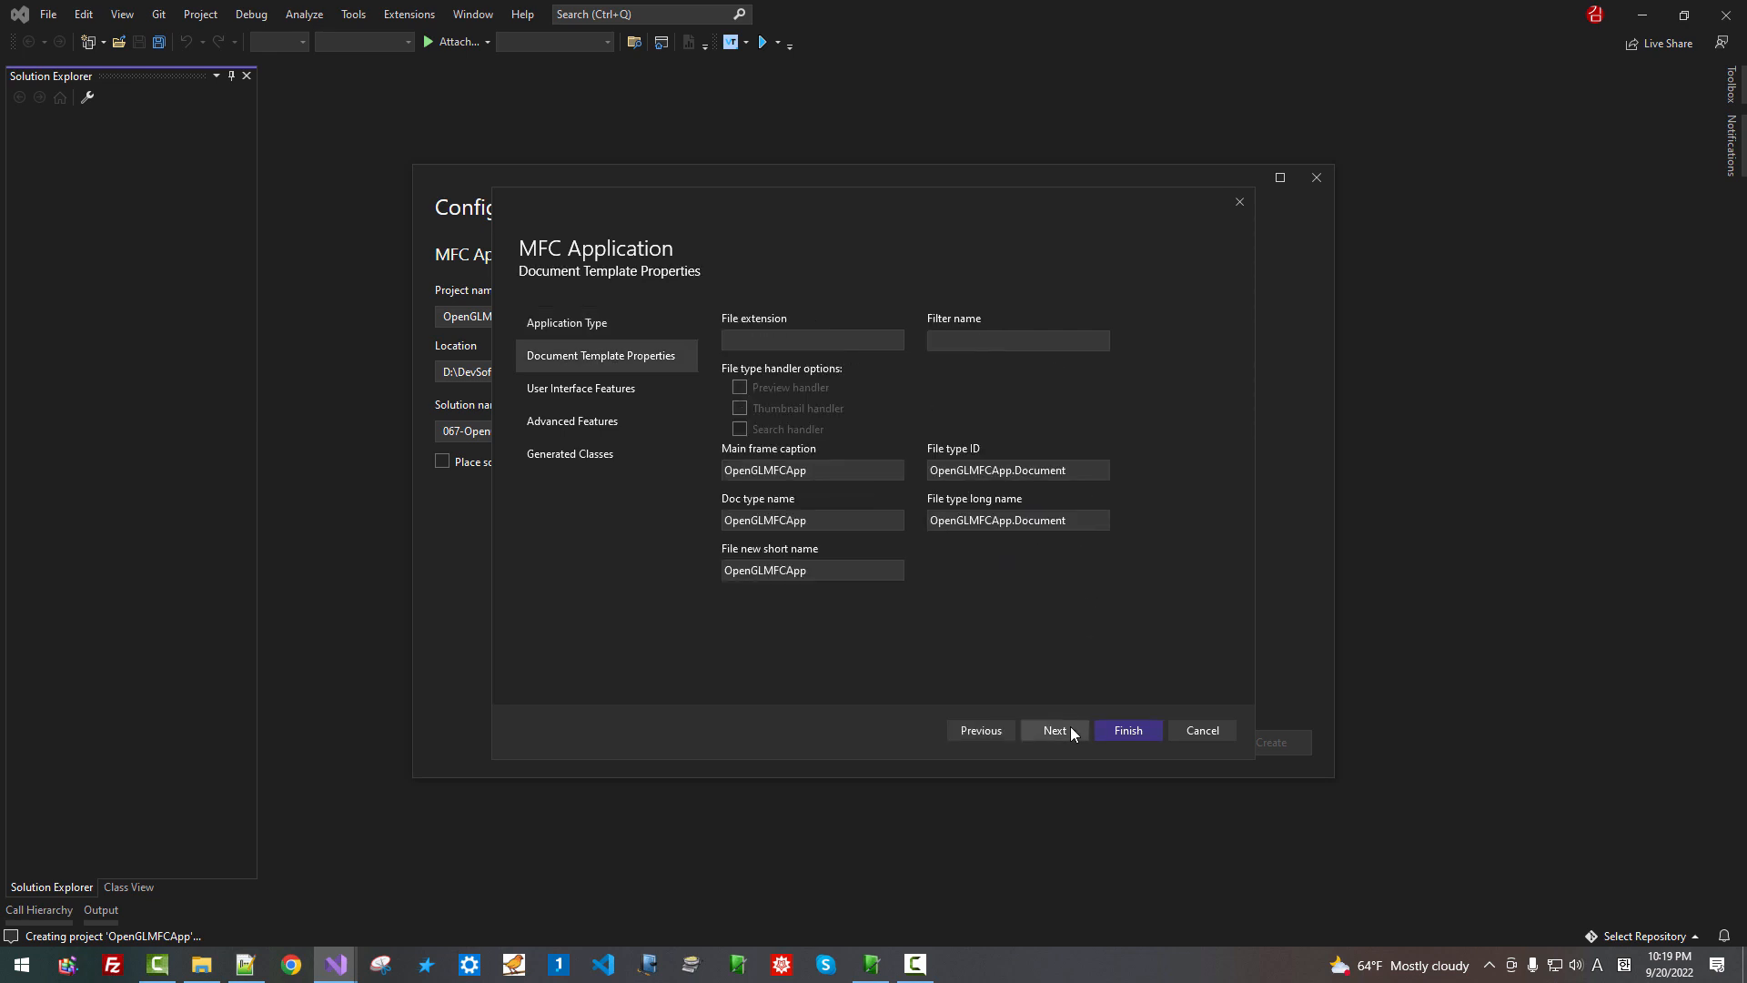
pyautogui.click(812, 339)
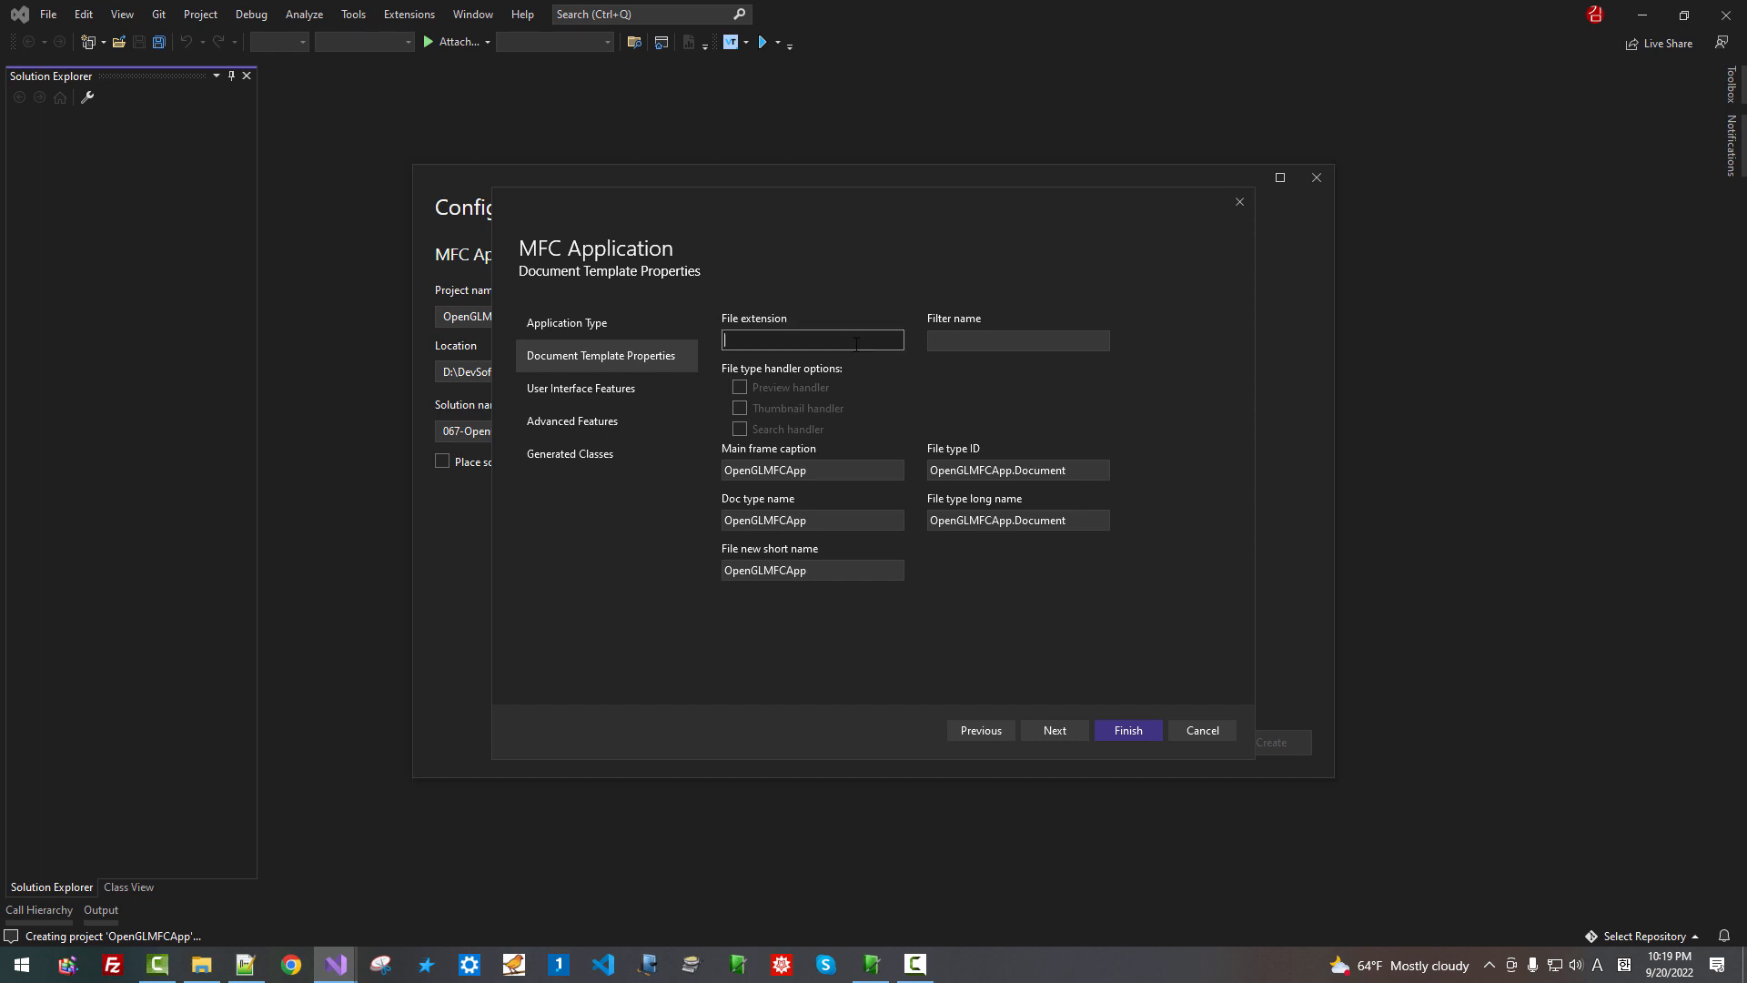
pyautogui.write('og')
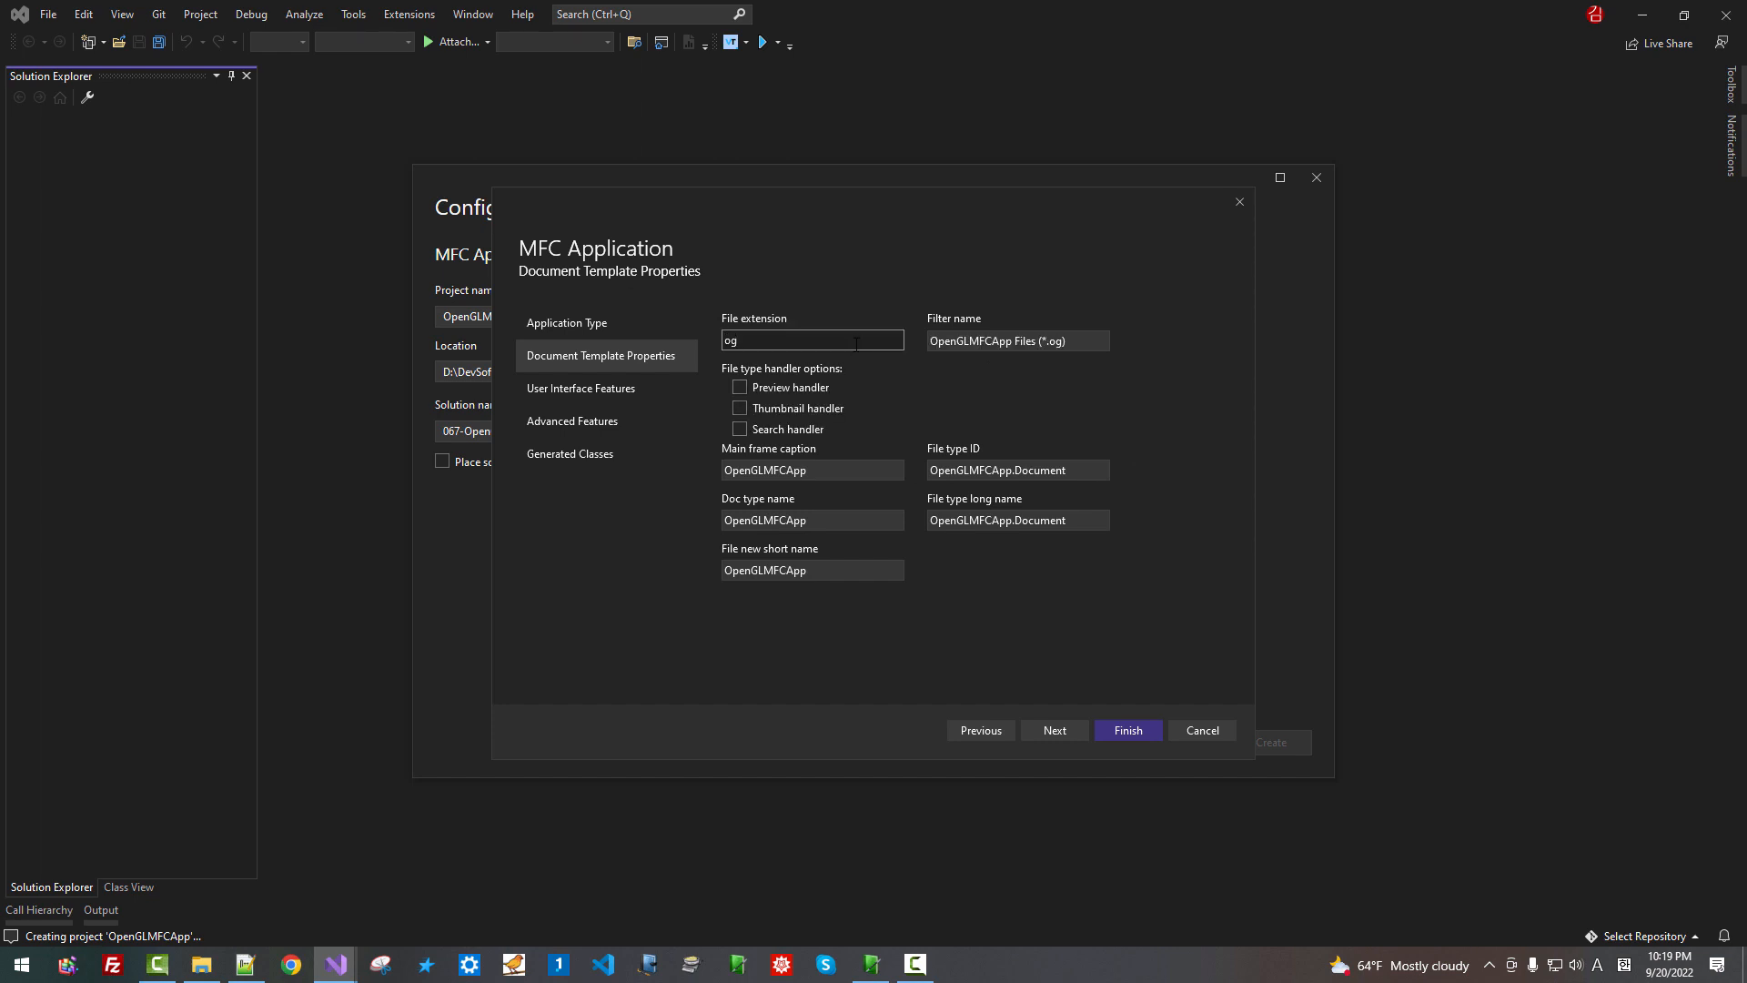
pyautogui.write('m')
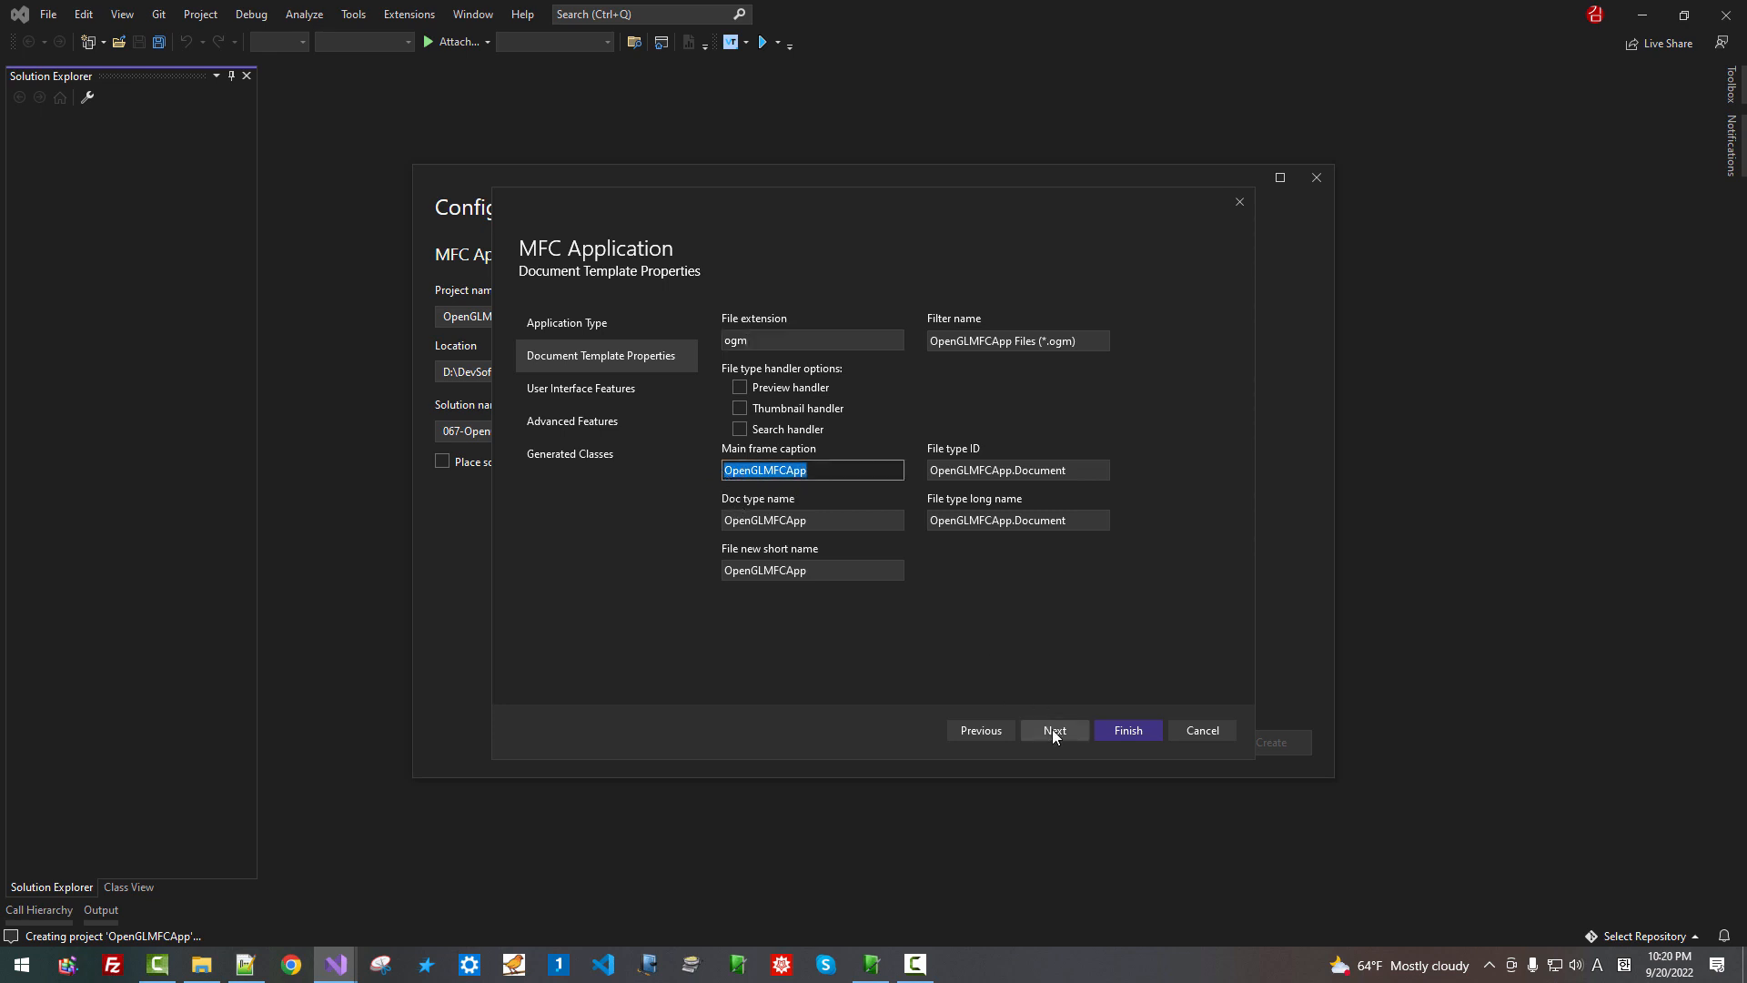
# Advance the wizard to the User Interface Features page
pyautogui.click(1056, 730)
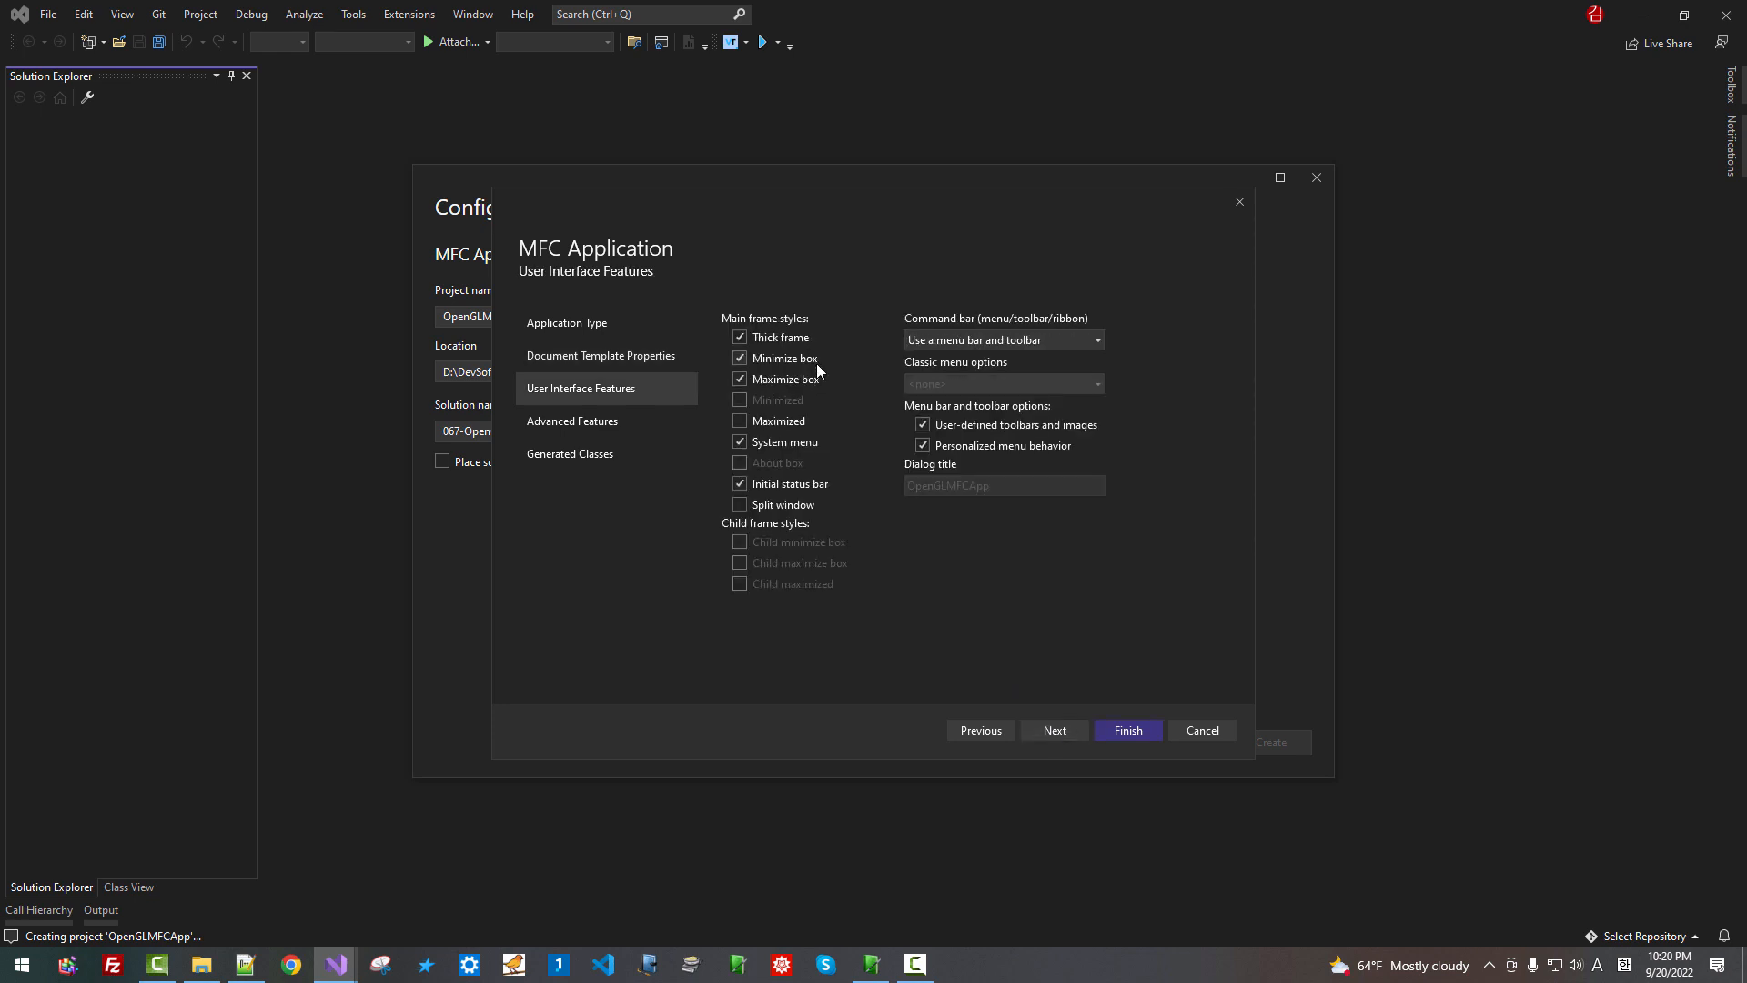
pyautogui.moveTo(825, 389)
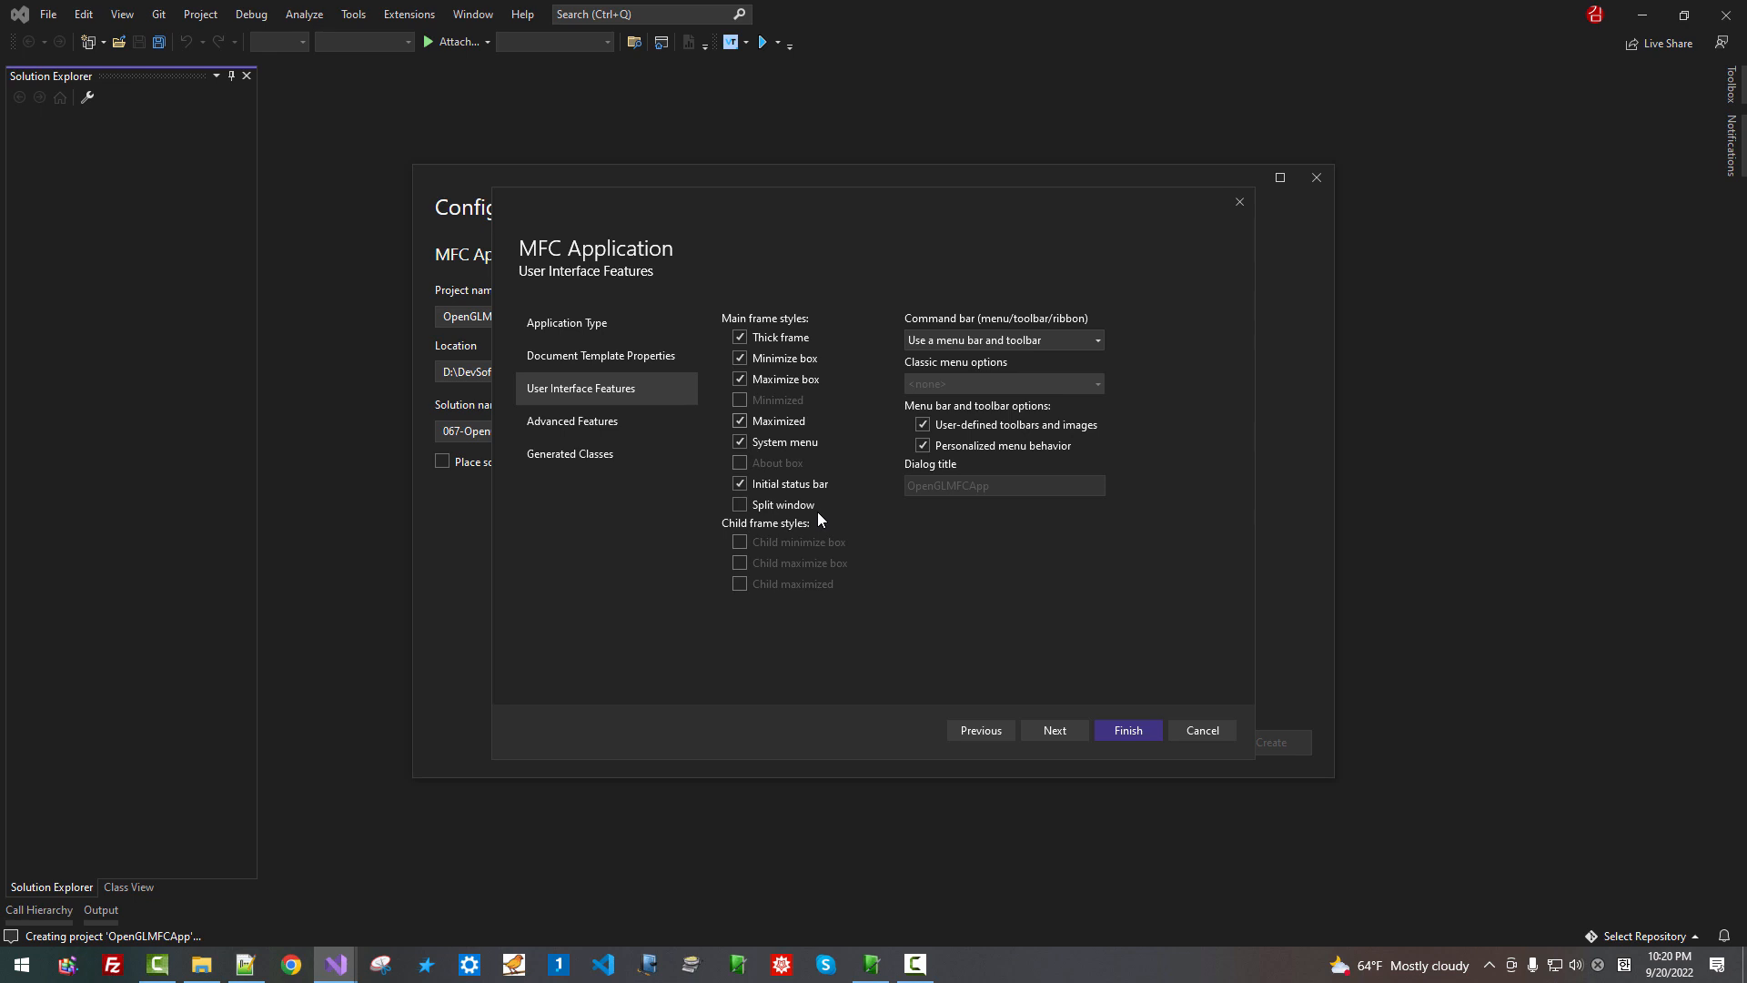
pyautogui.moveTo(1103, 353)
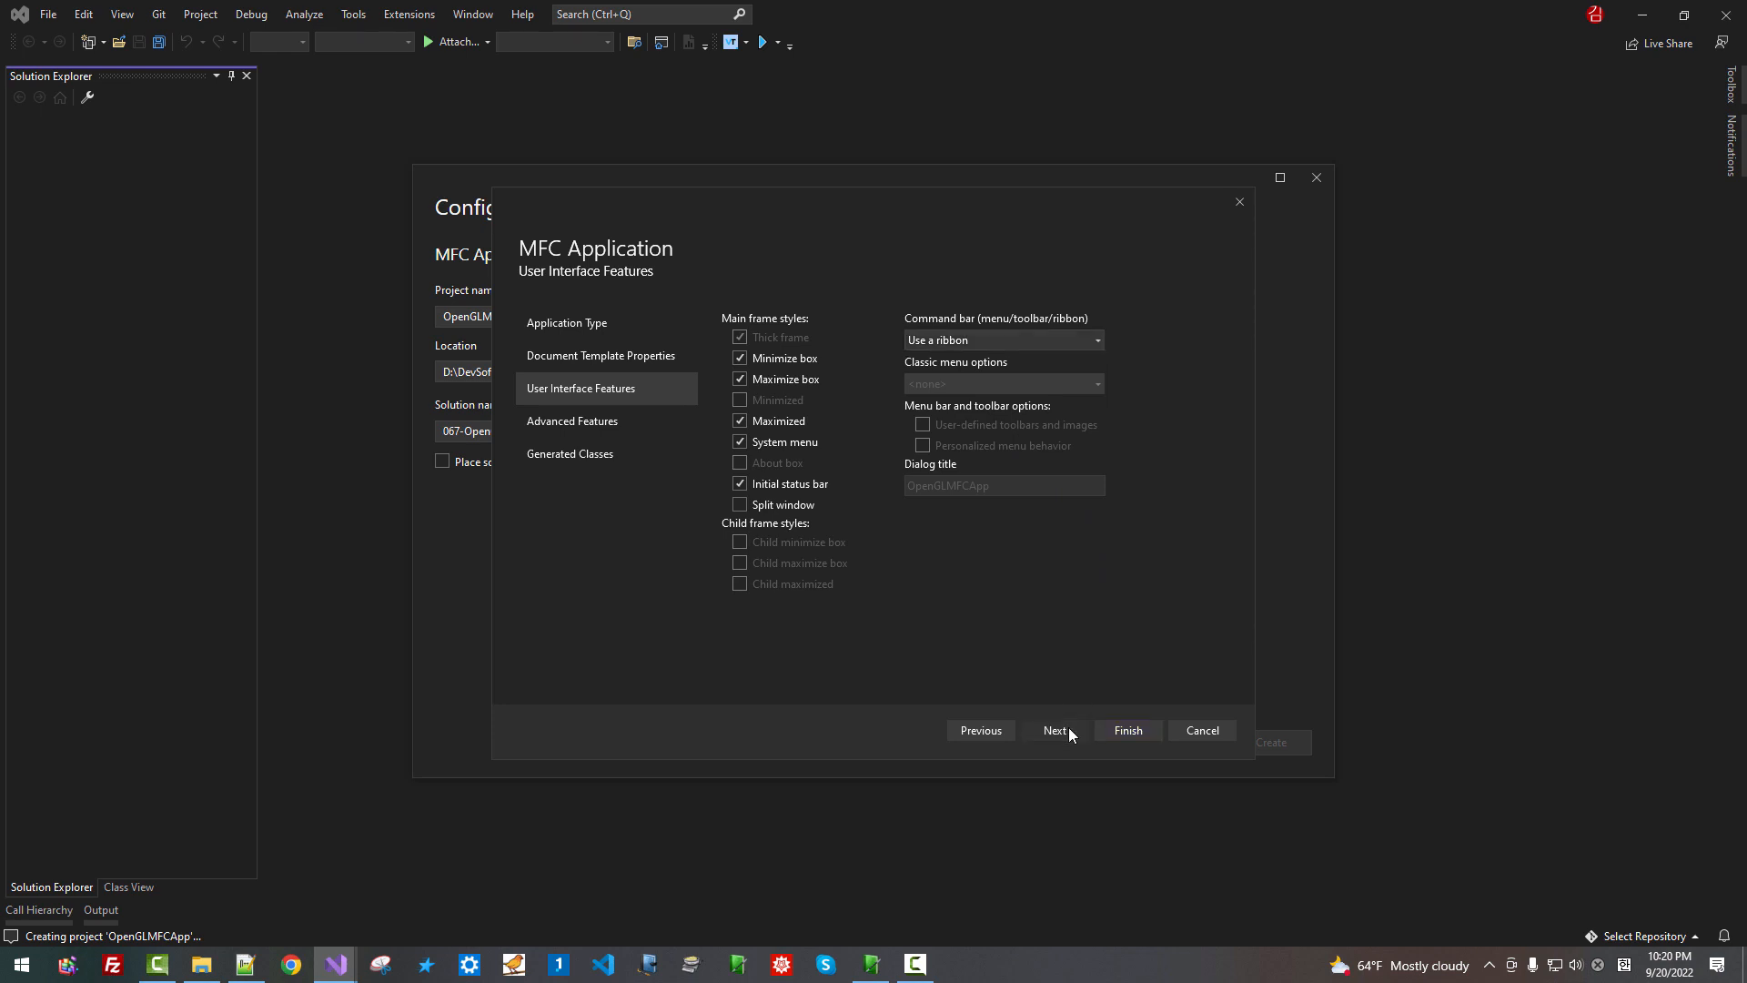
# On Advanced Features enable Automation and Windows sockets support
pyautogui.click(1056, 730)
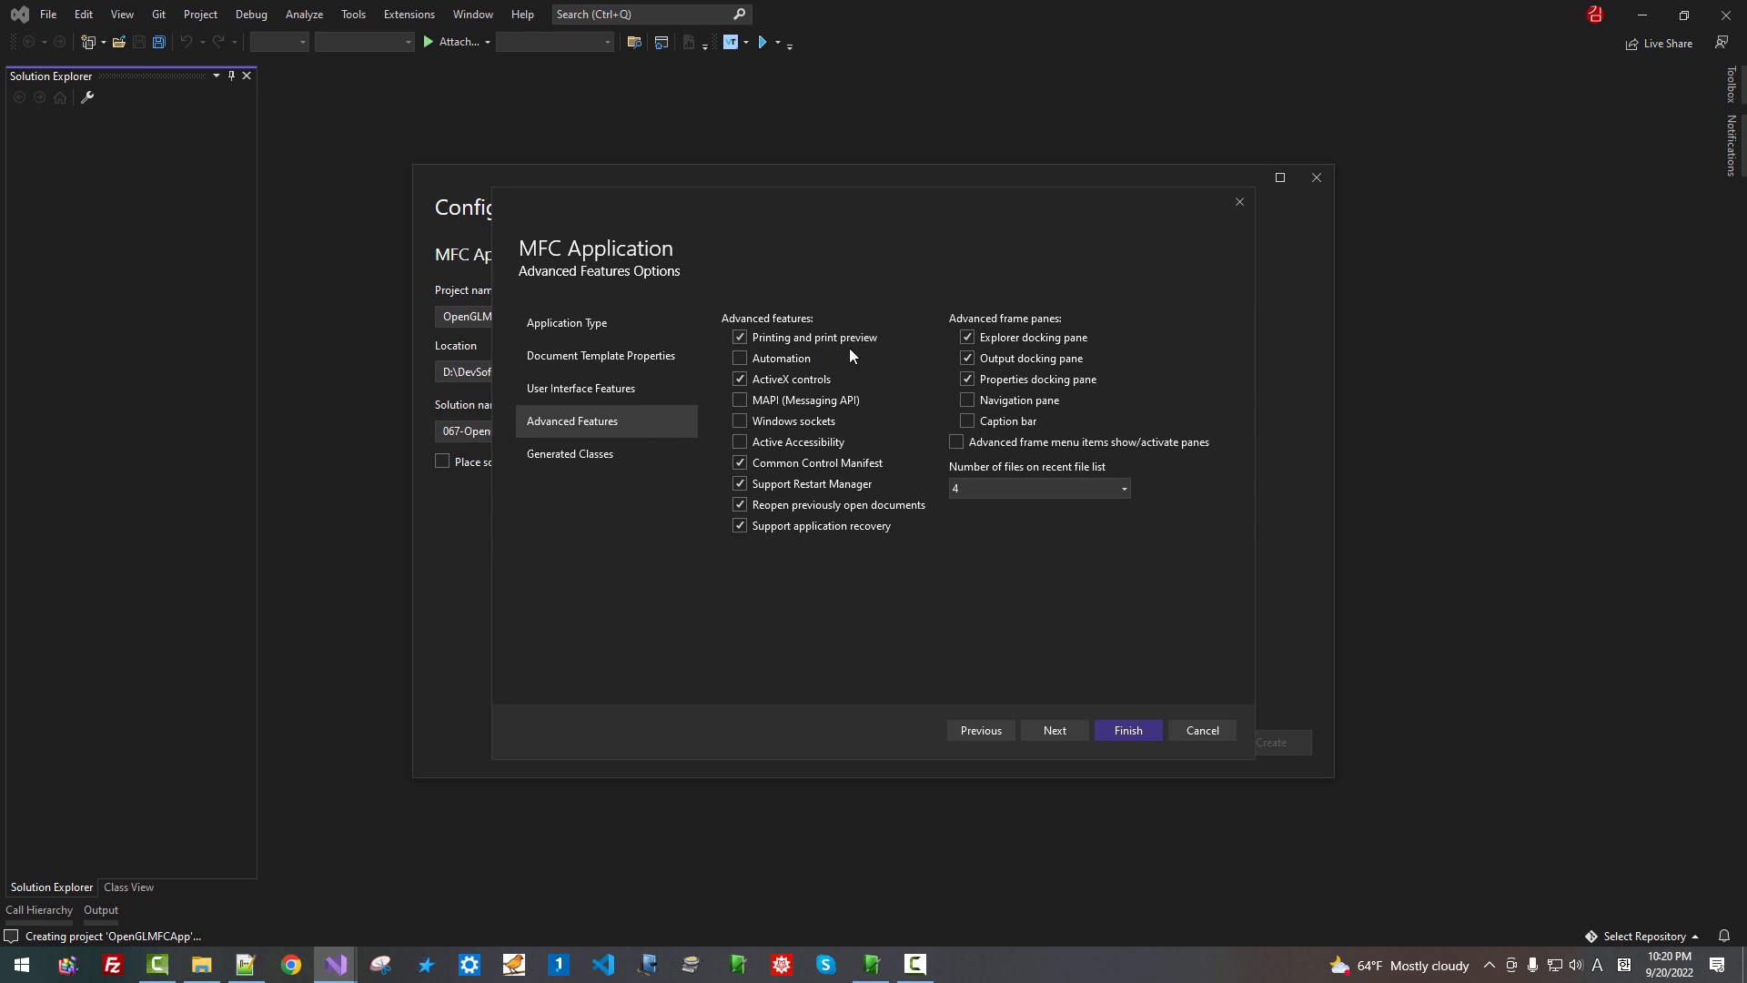
pyautogui.click(739, 359)
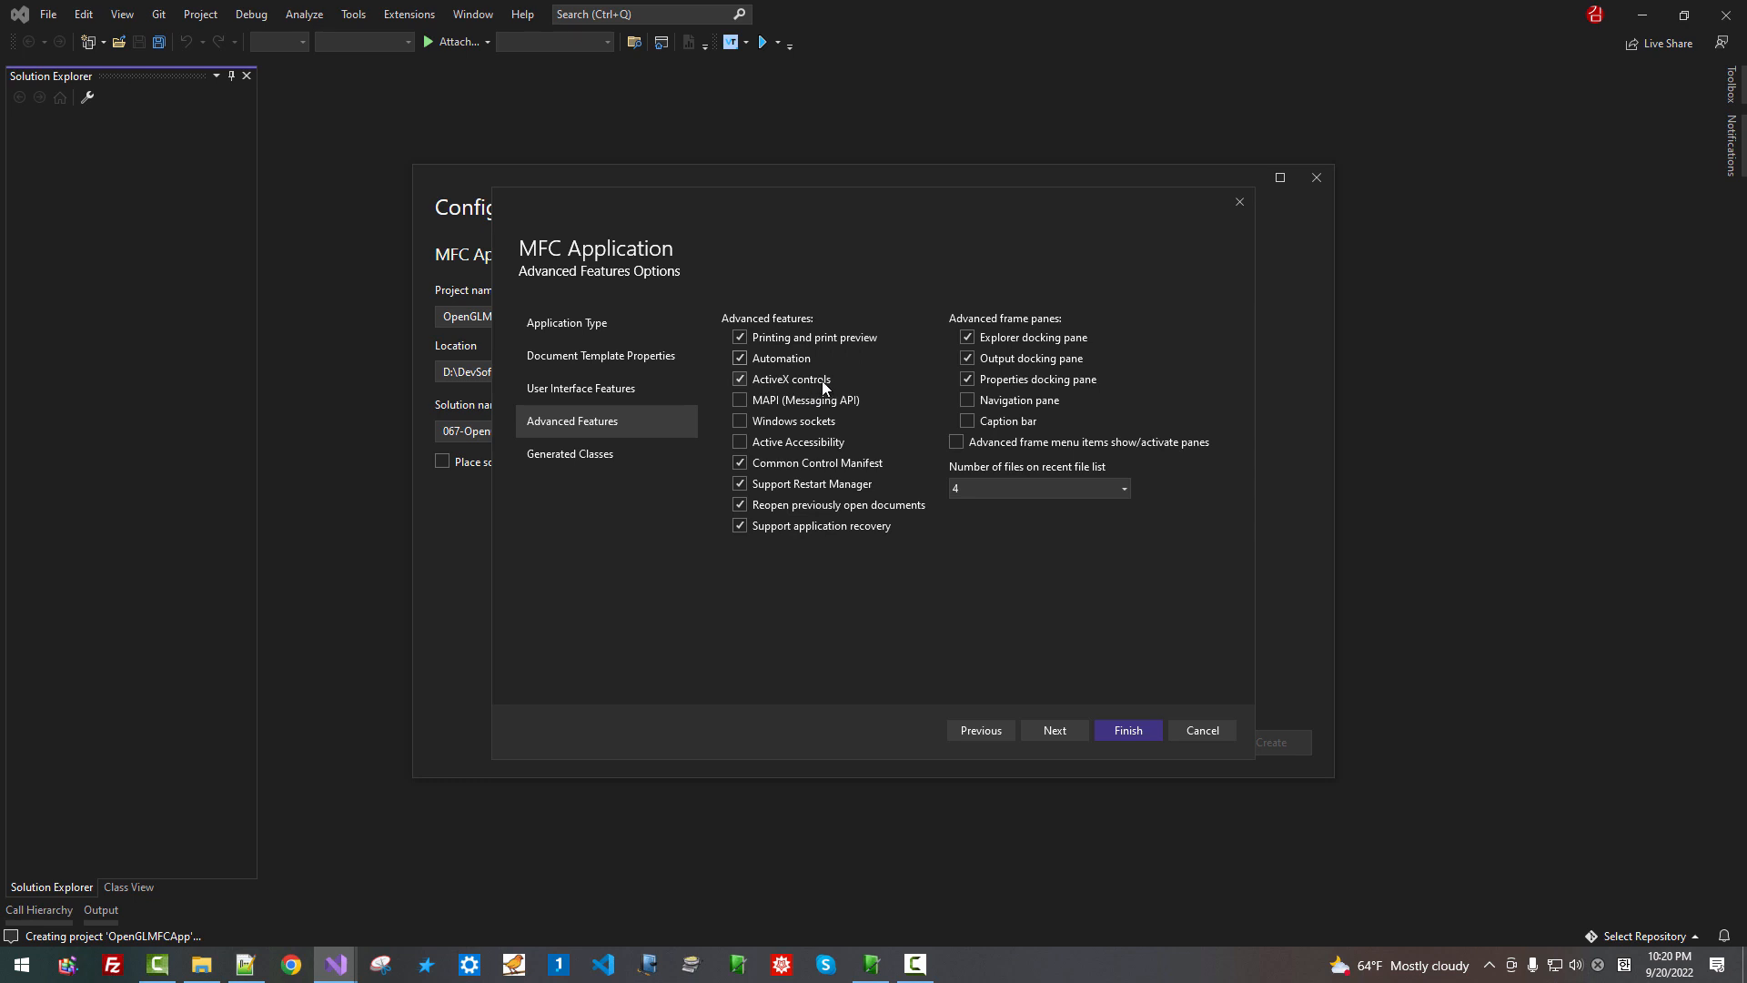
pyautogui.click(739, 421)
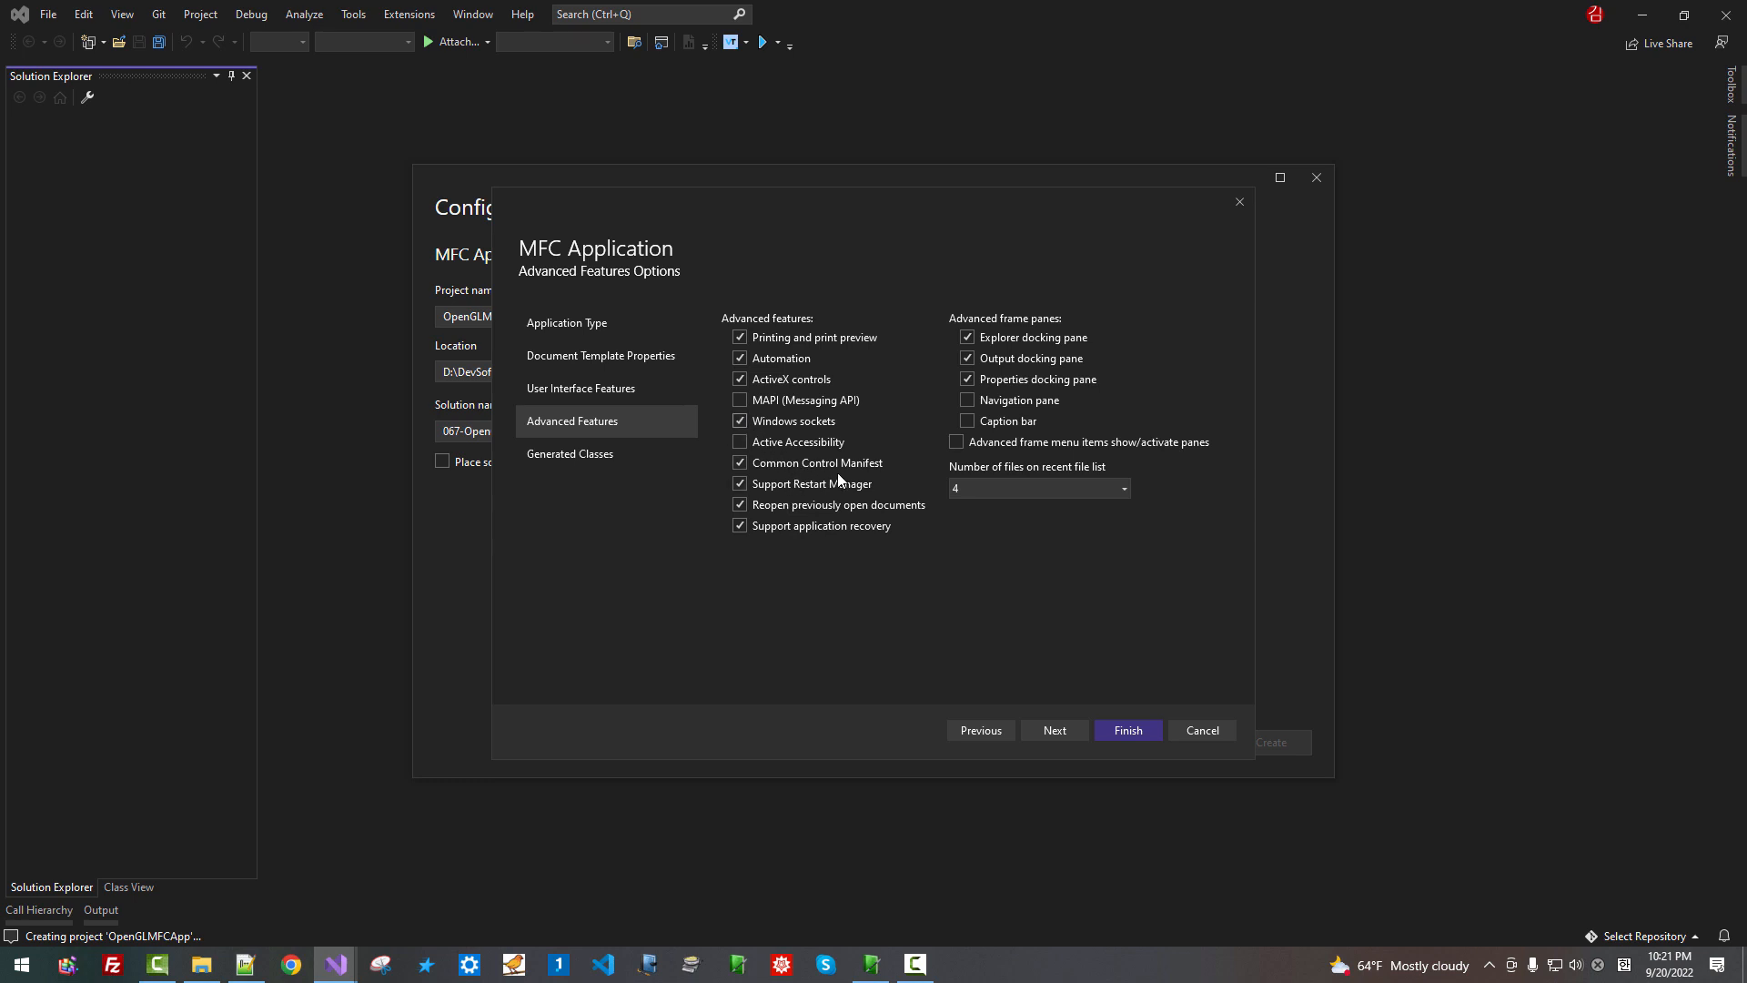
pyautogui.moveTo(852, 496)
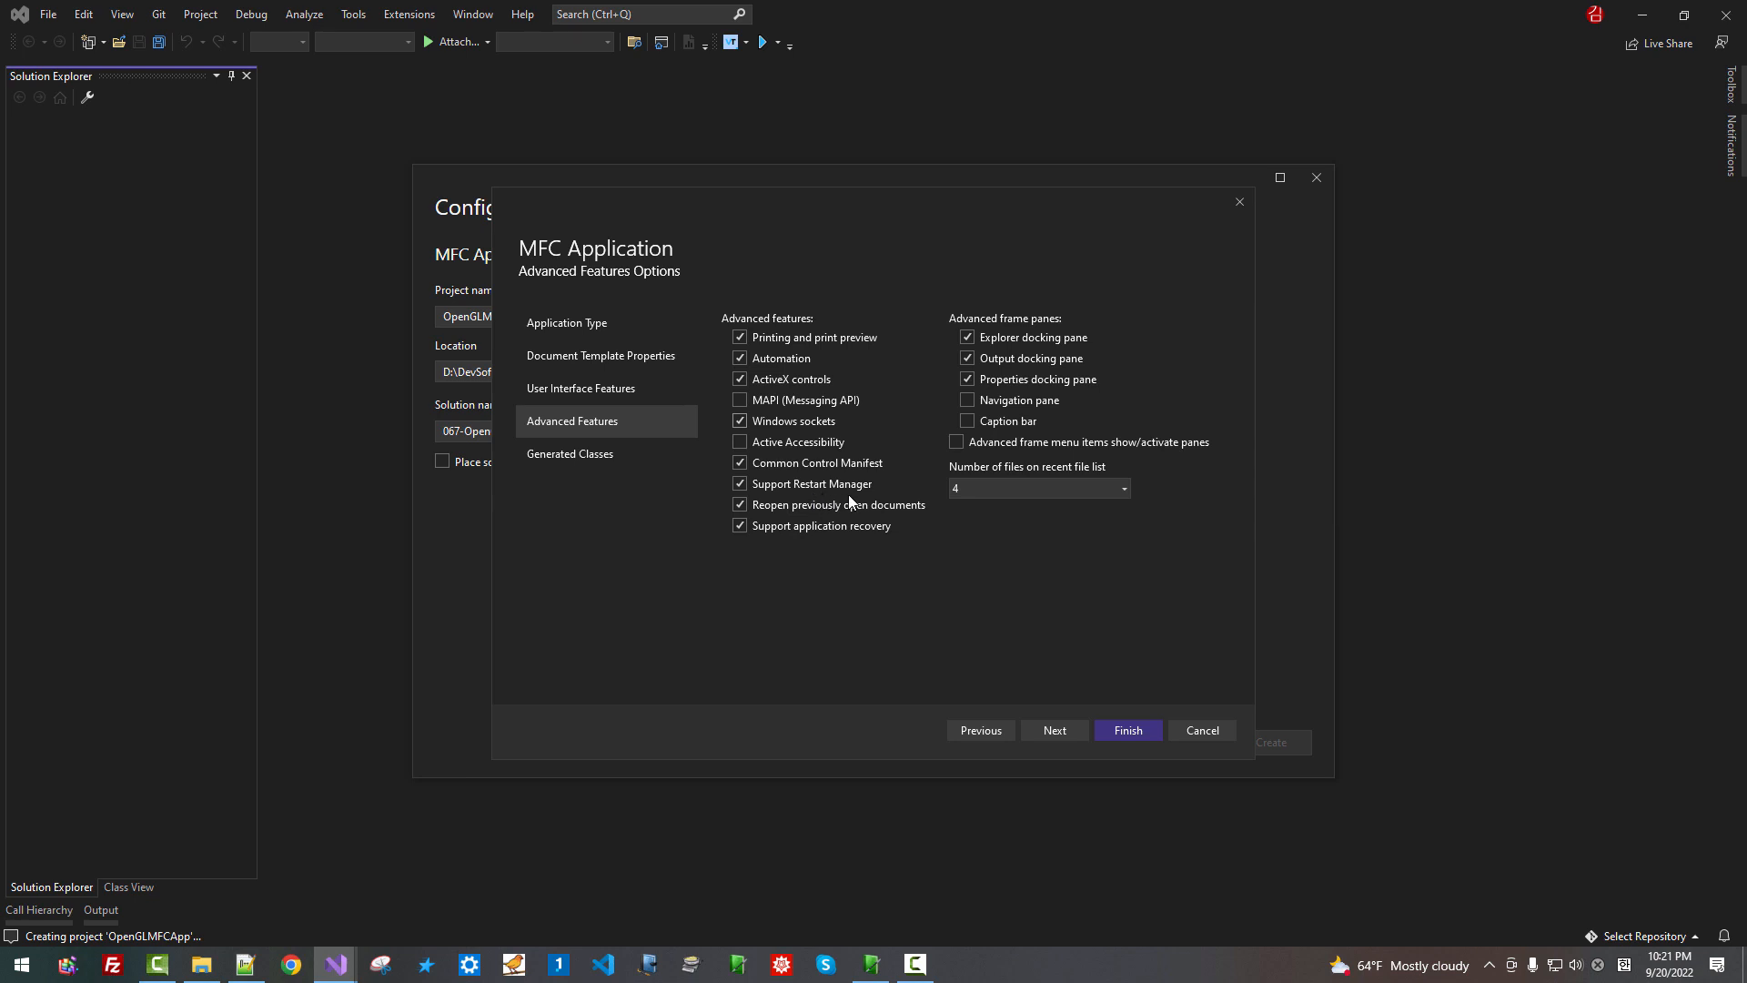
pyautogui.moveTo(849, 517)
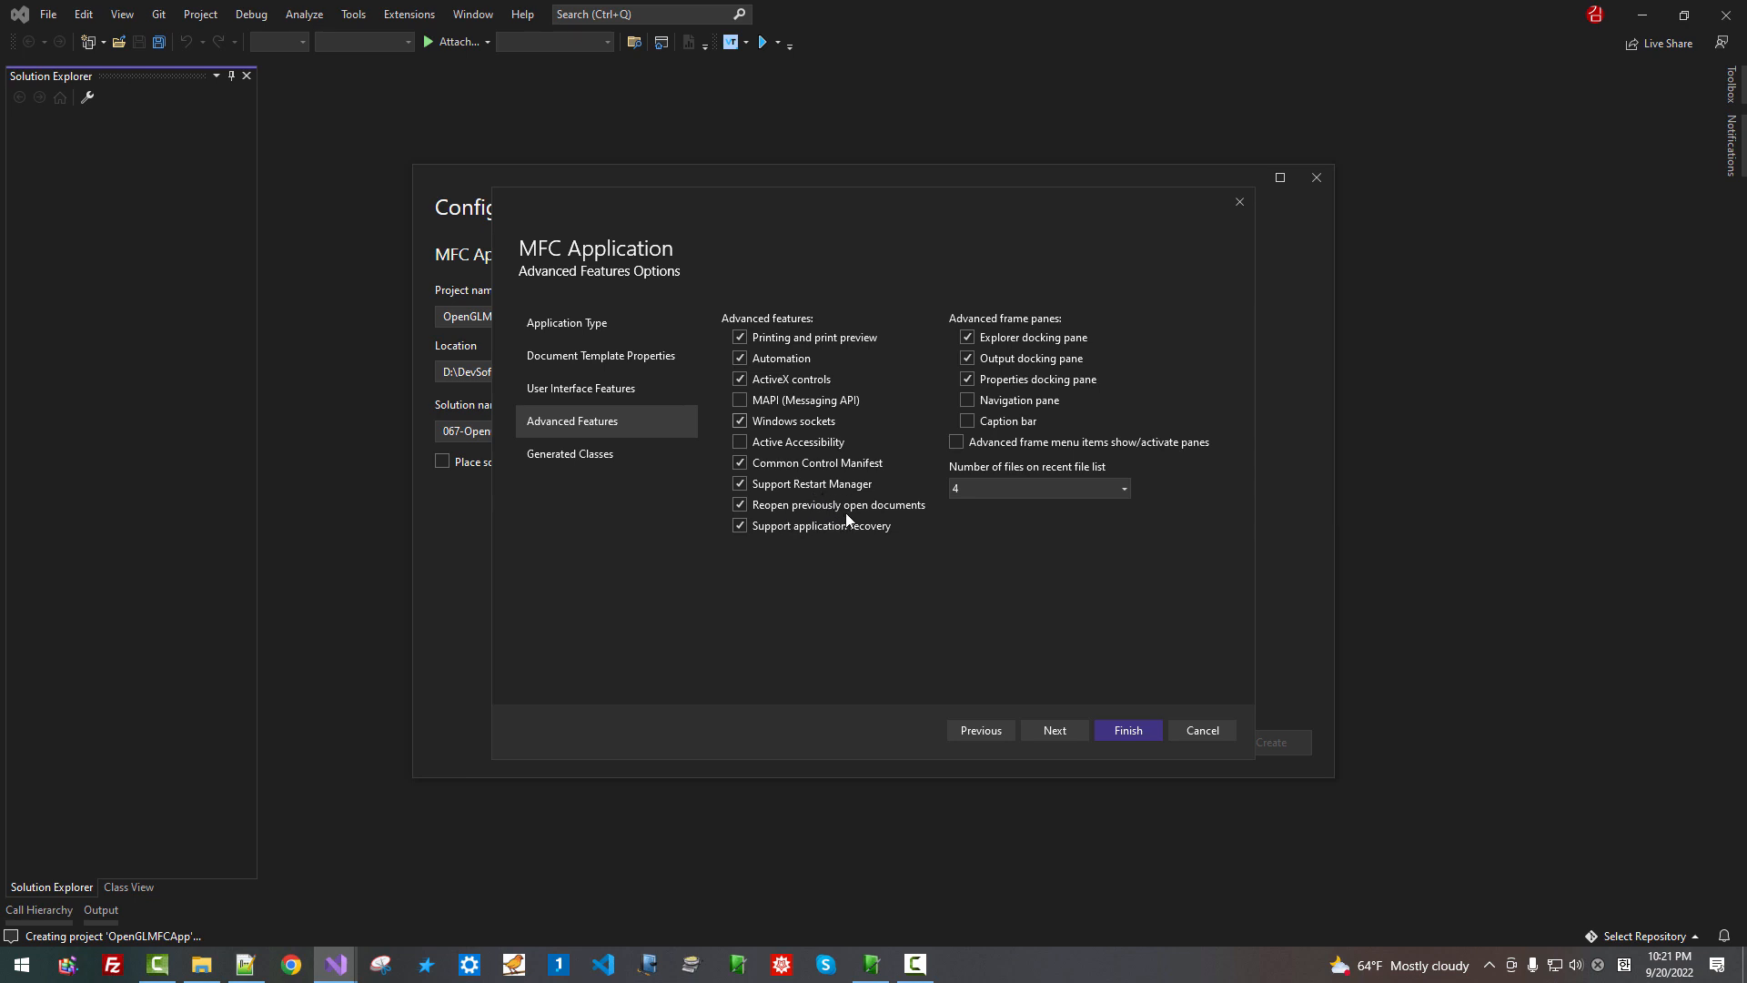
pyautogui.moveTo(925, 526)
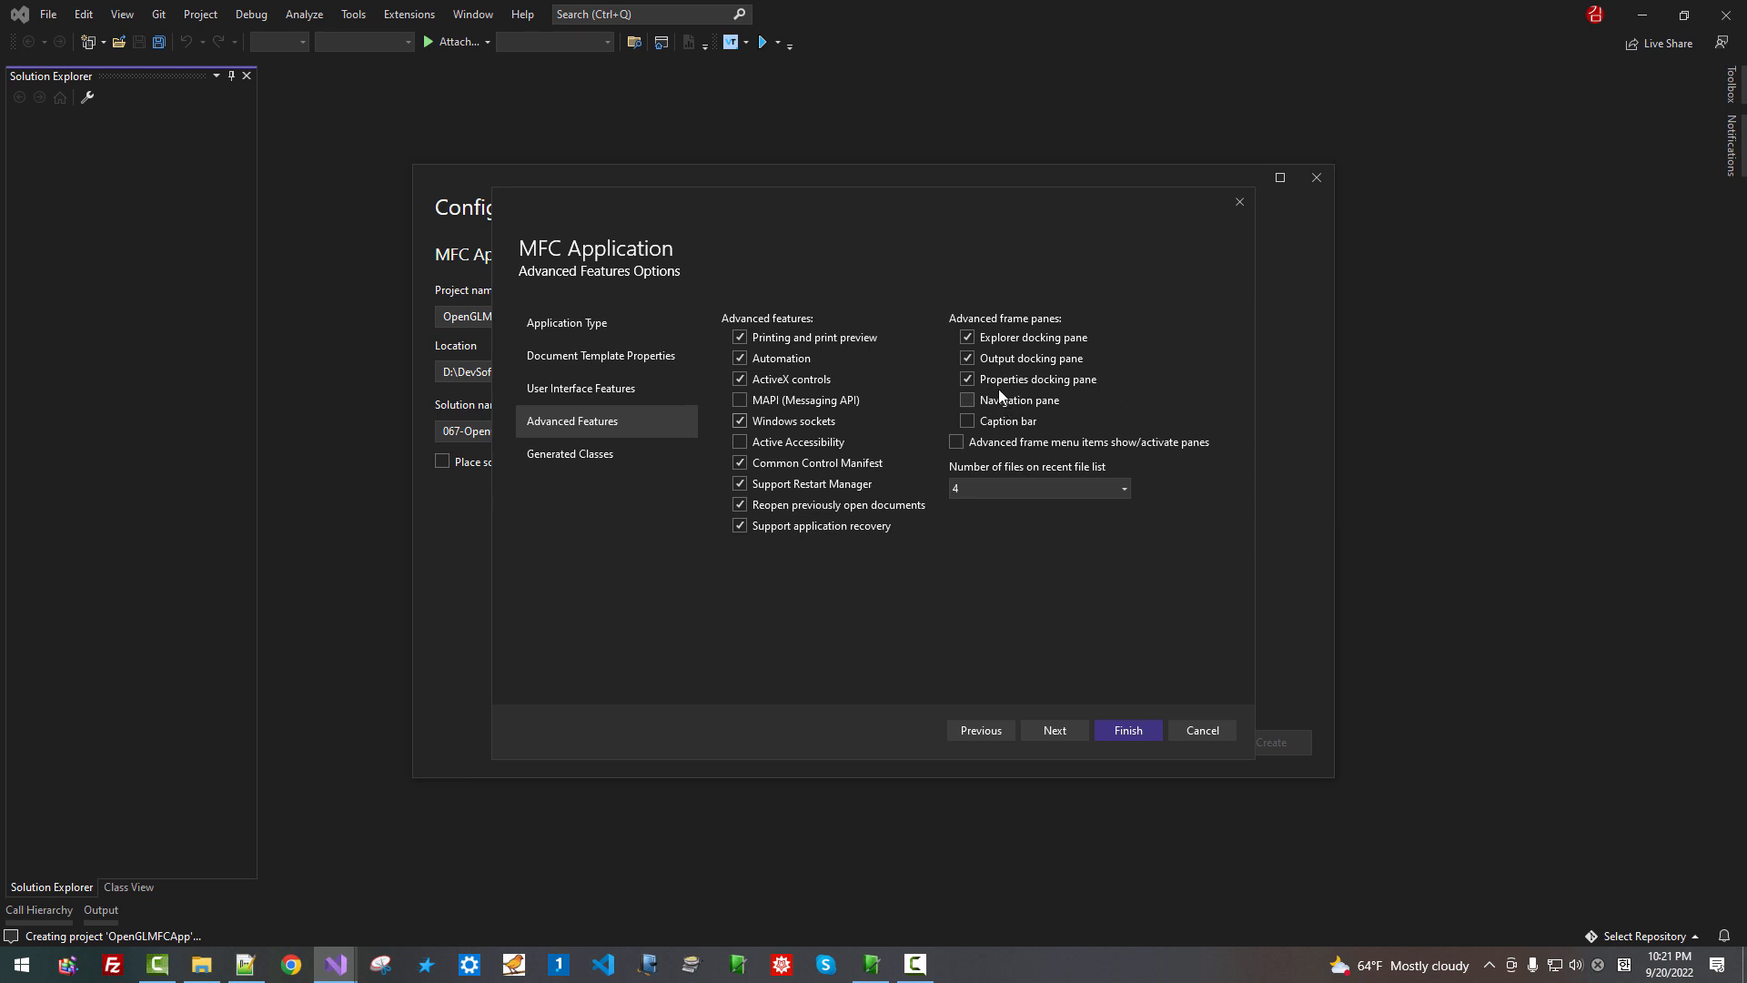
pyautogui.moveTo(1068, 362)
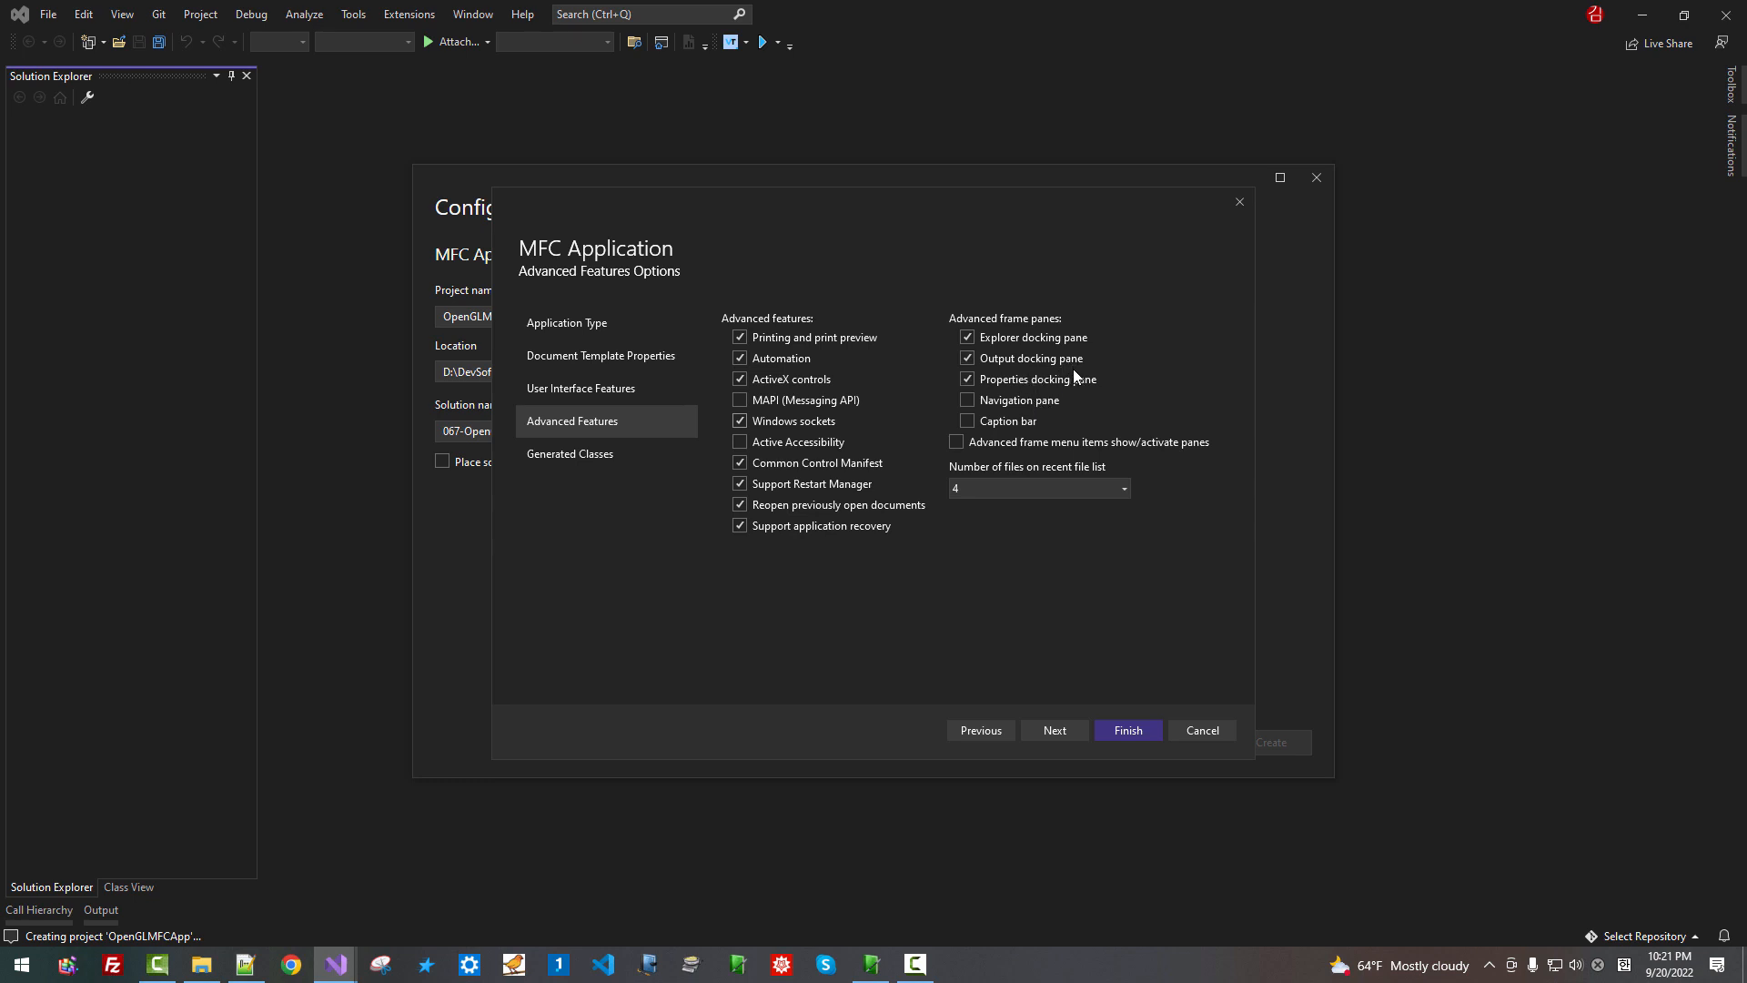
pyautogui.moveTo(1087, 396)
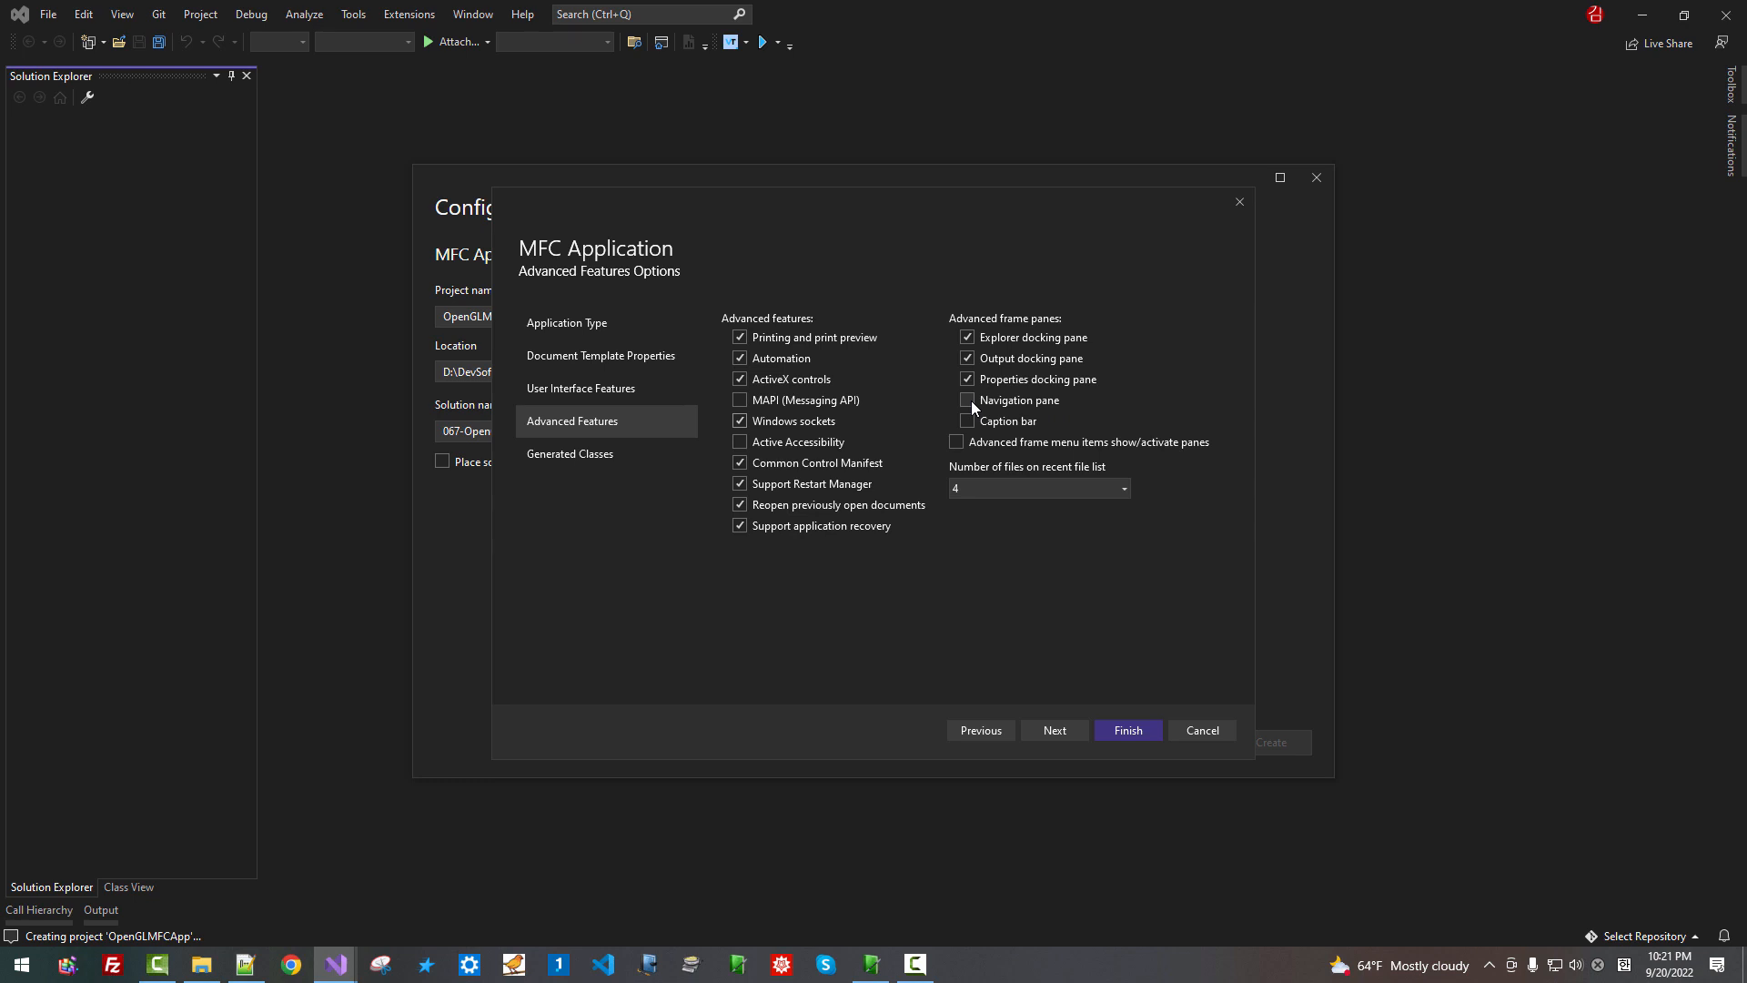
# Add a navigation pane and caption bar and set the recent file list to 16
pyautogui.click(968, 398)
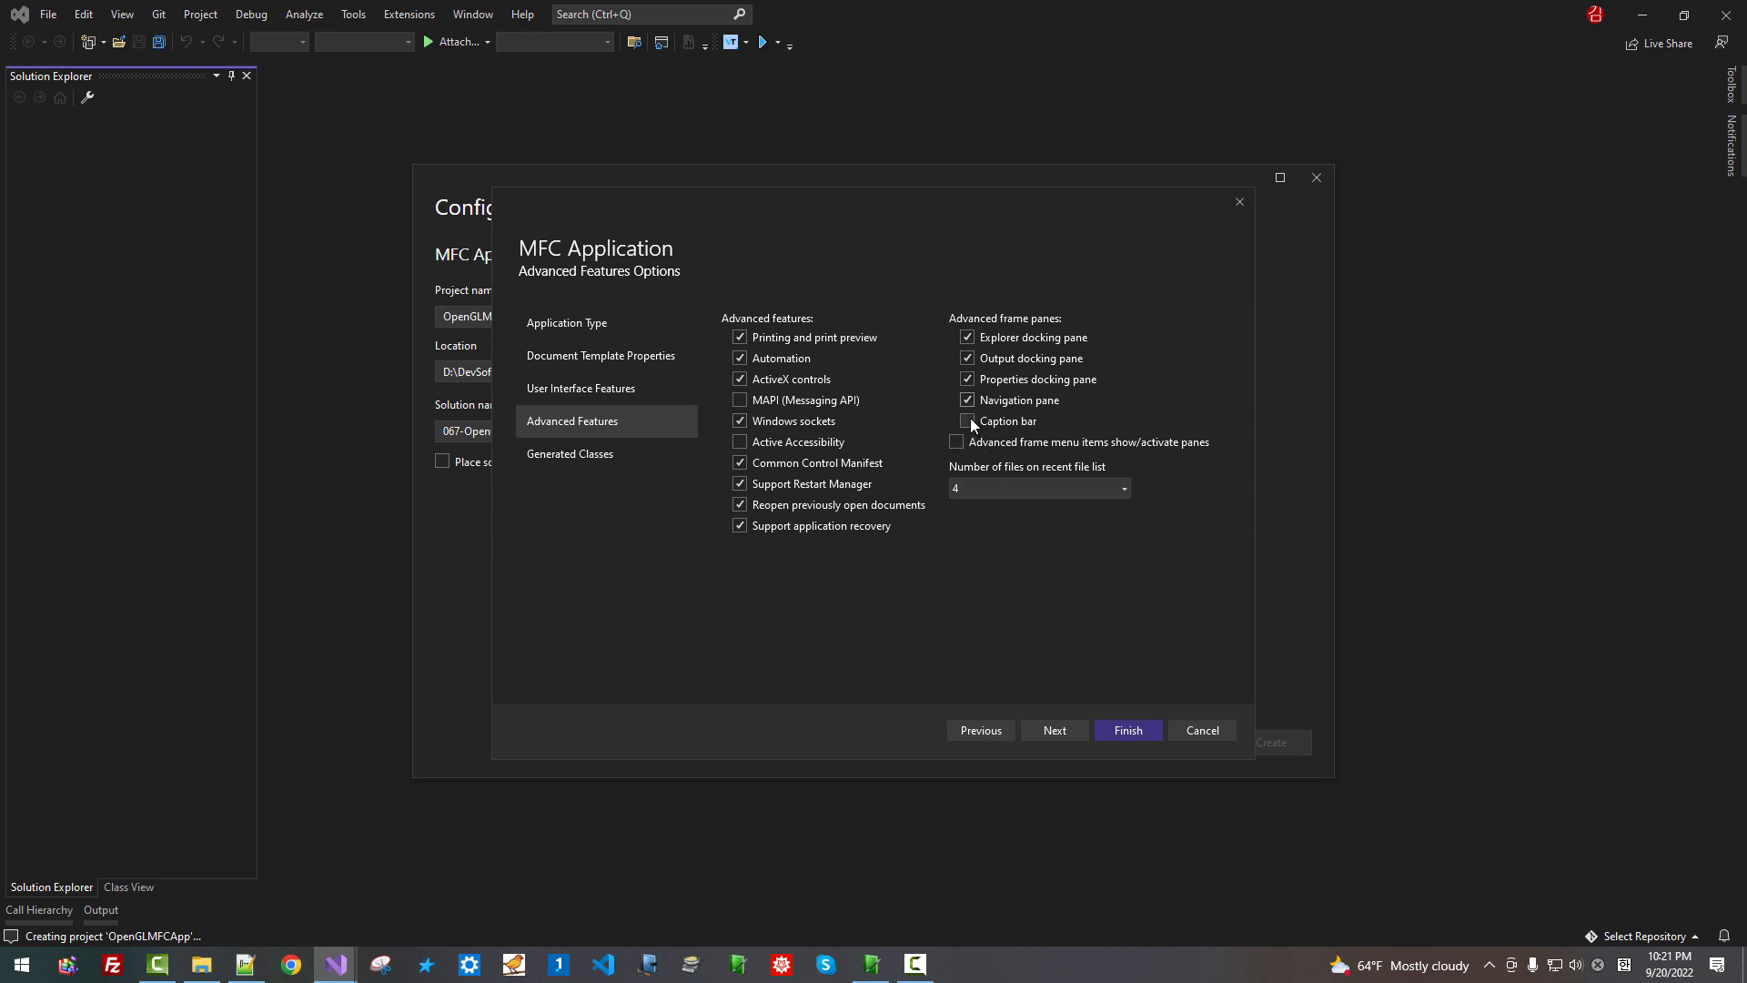
pyautogui.click(967, 420)
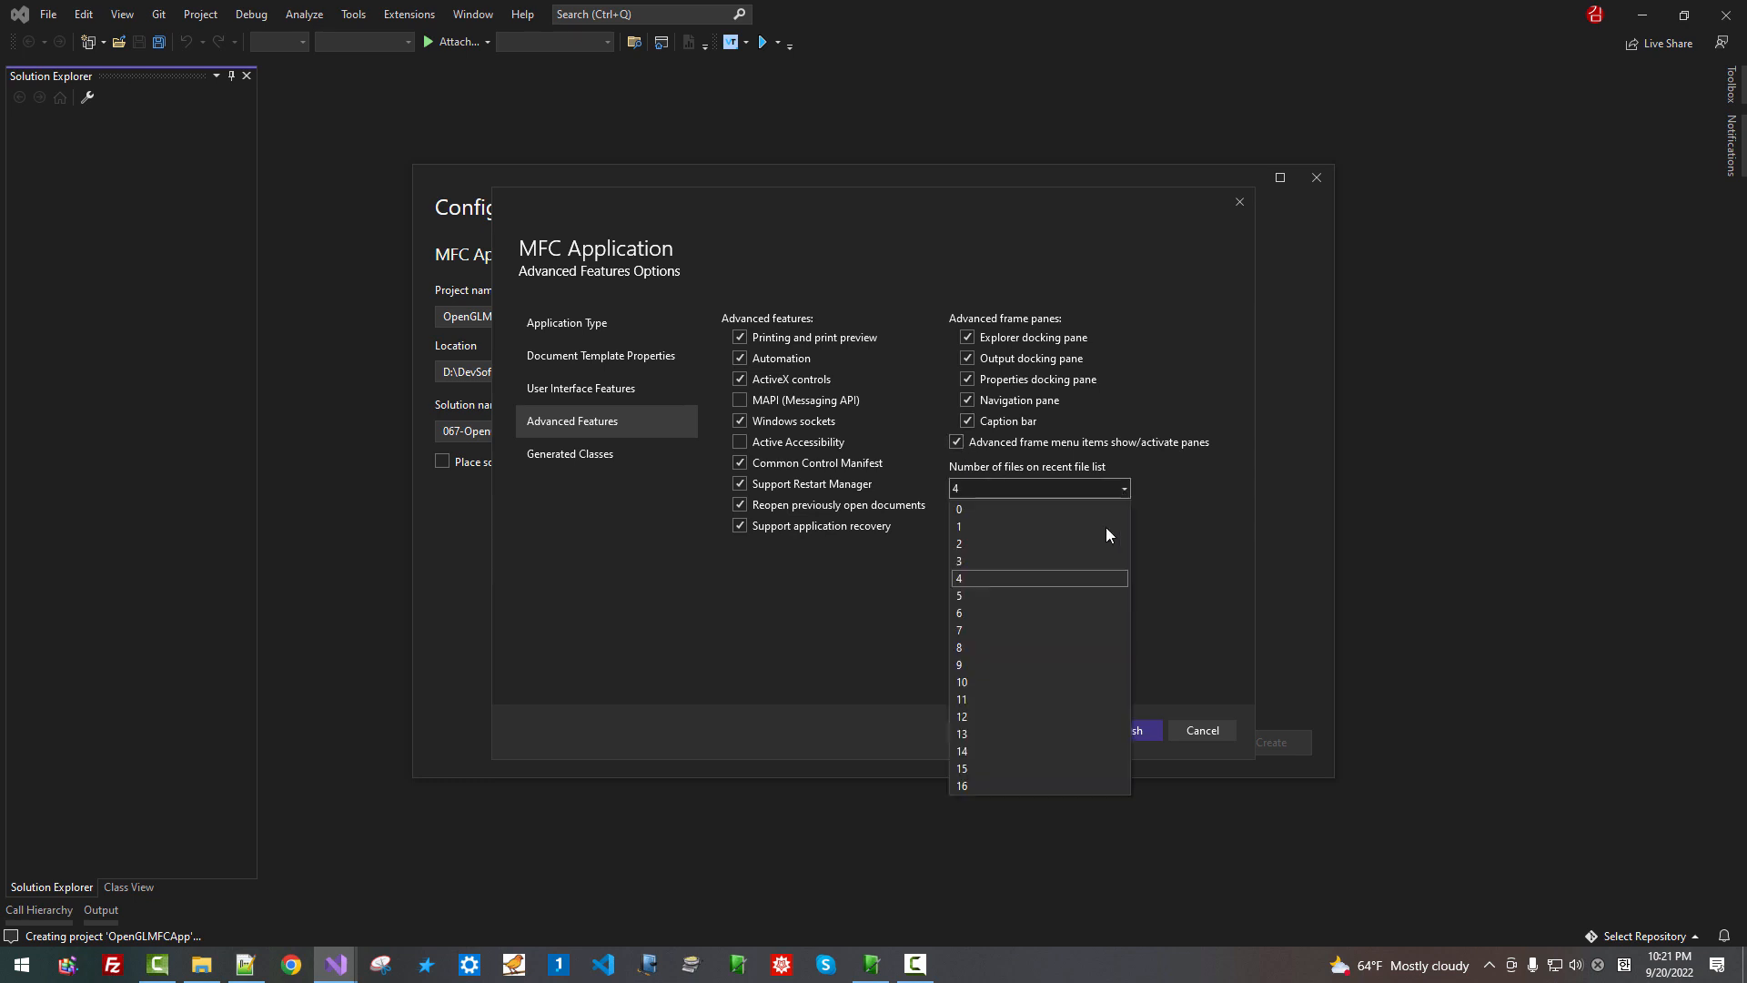
pyautogui.click(961, 787)
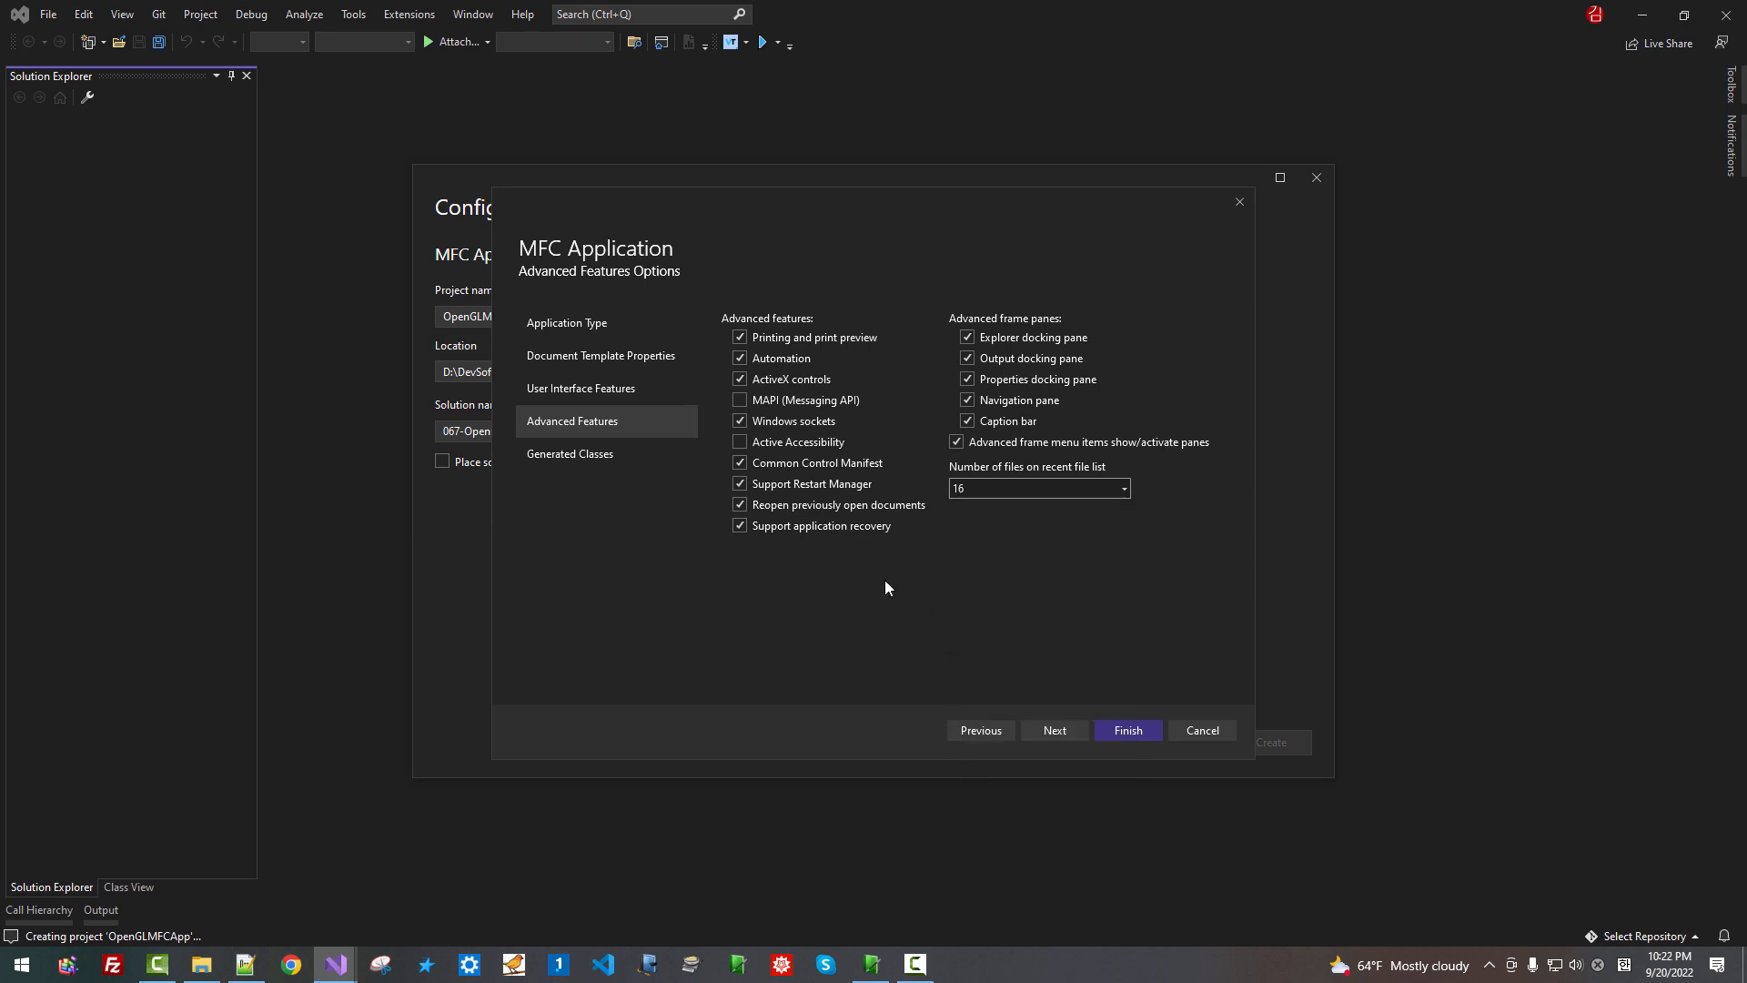
pyautogui.moveTo(1039, 537)
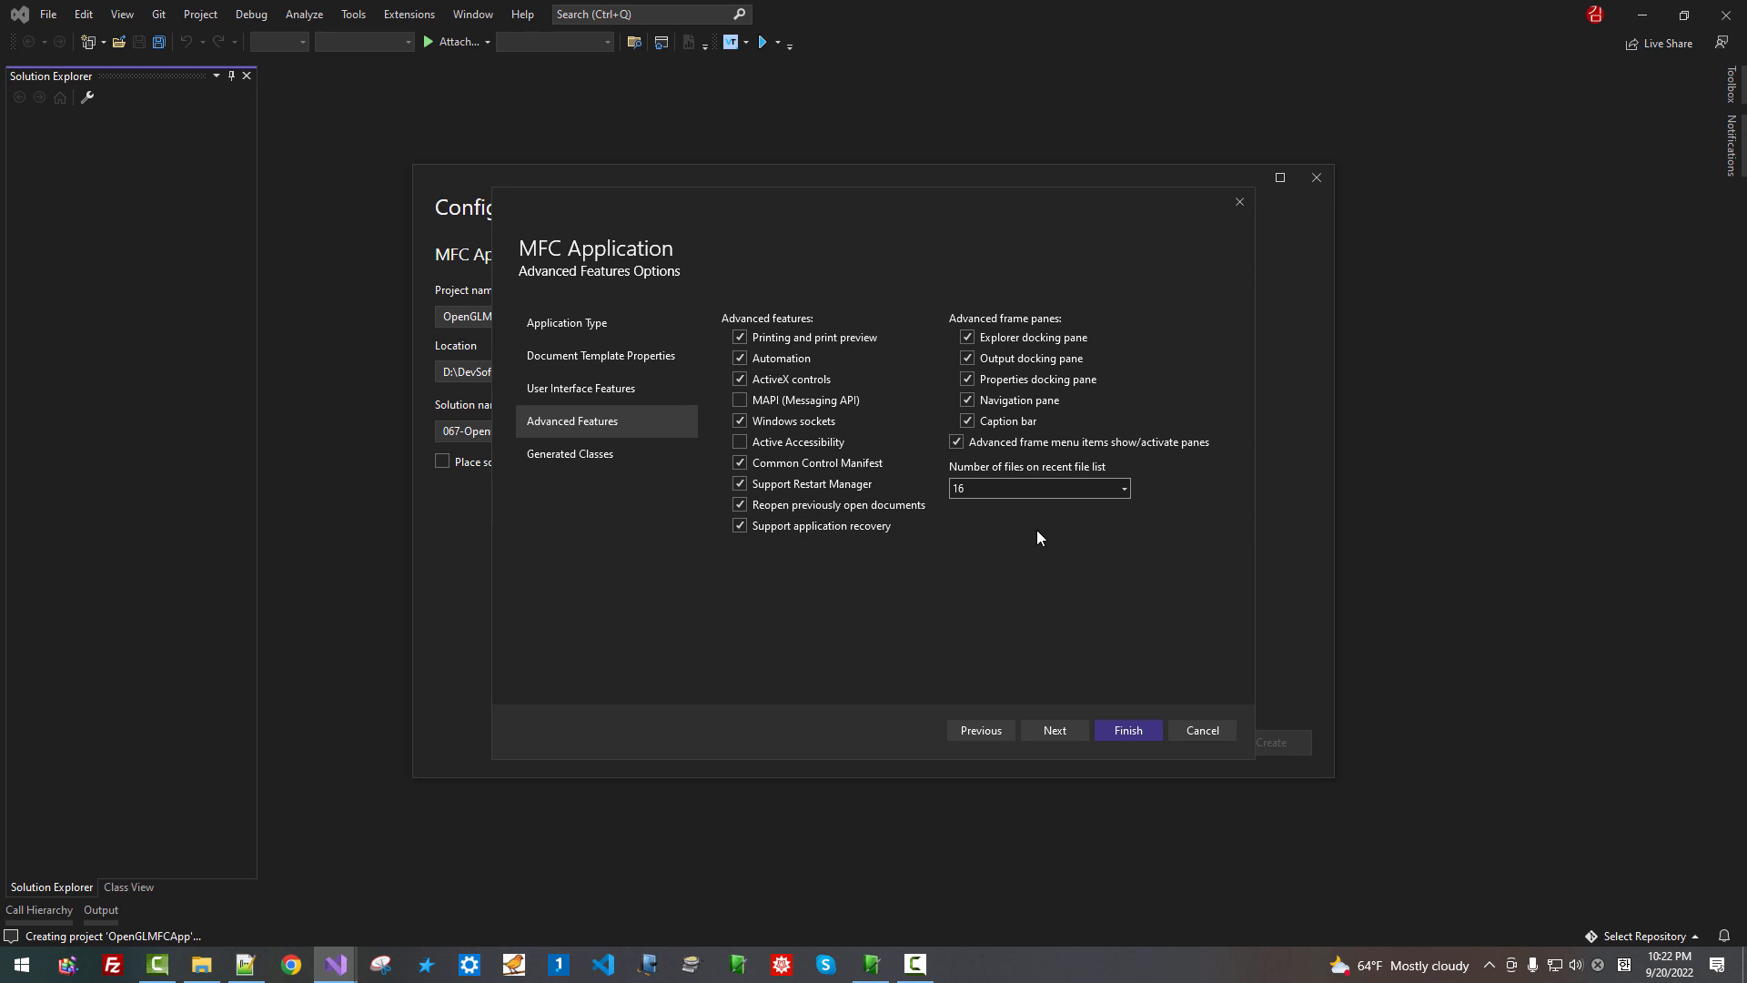
pyautogui.moveTo(1066, 695)
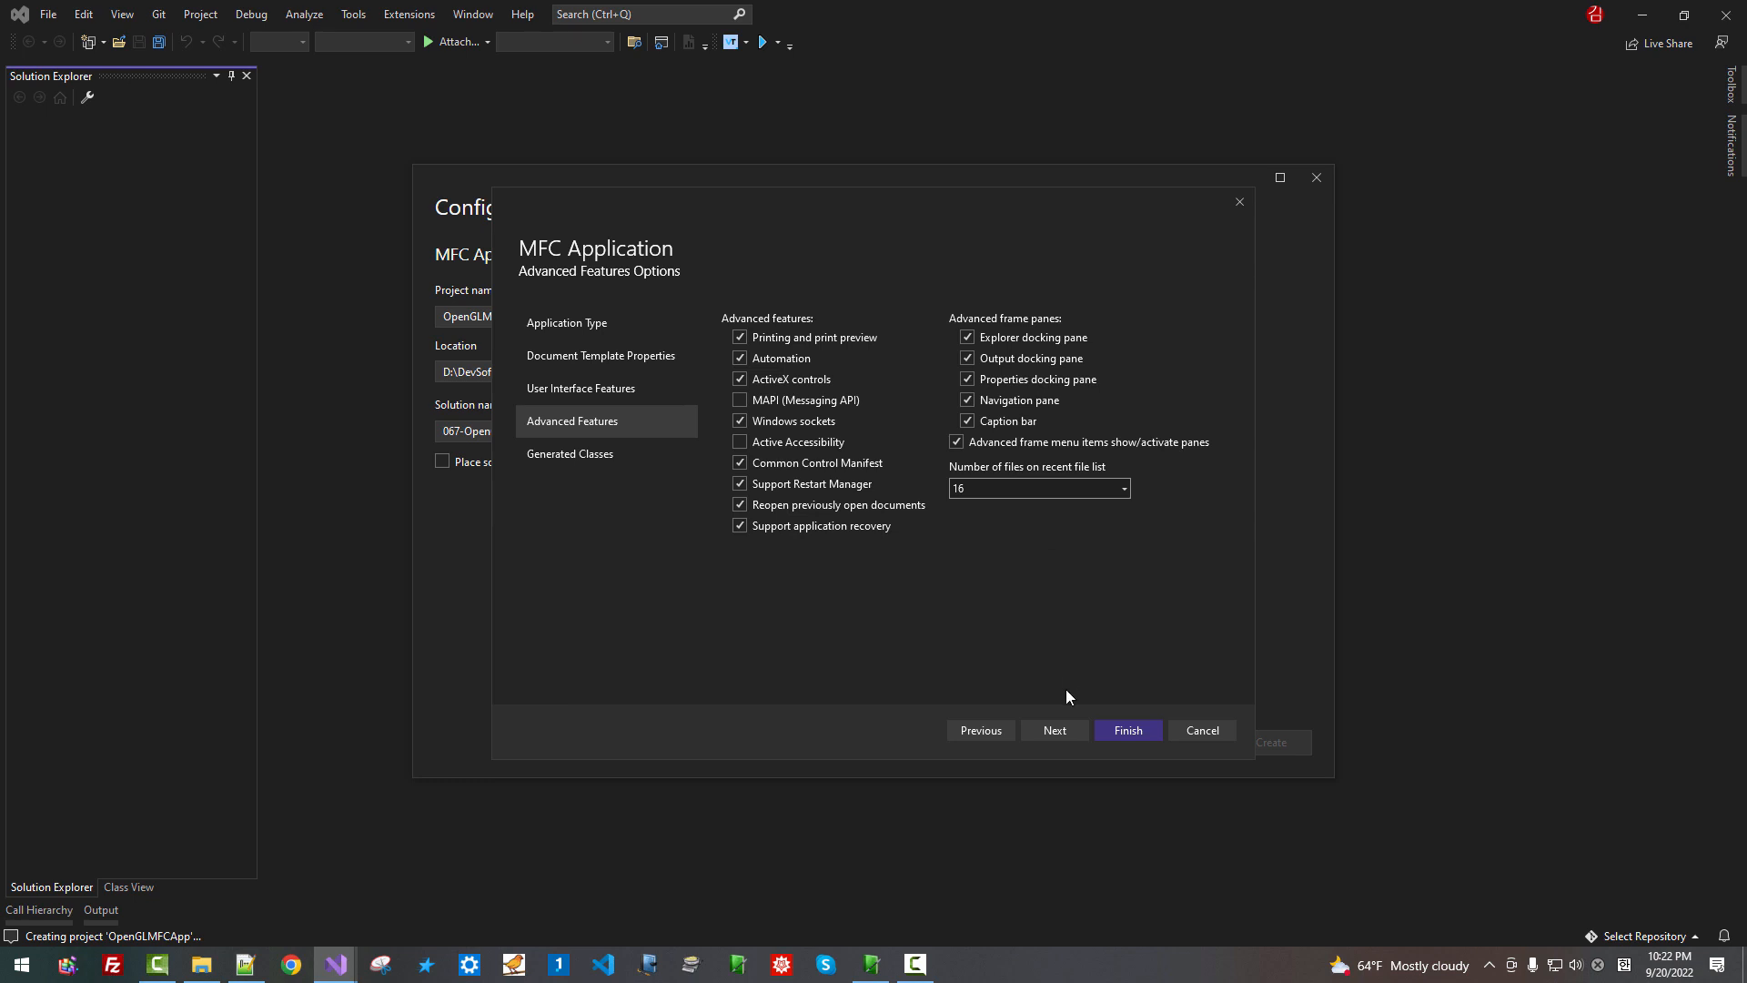
# On Generated Classes rename ChildFrame to CChildFrameRTF with files ChildFrmRTF.h and ChildFrmRTF.cpp
pyautogui.click(1056, 730)
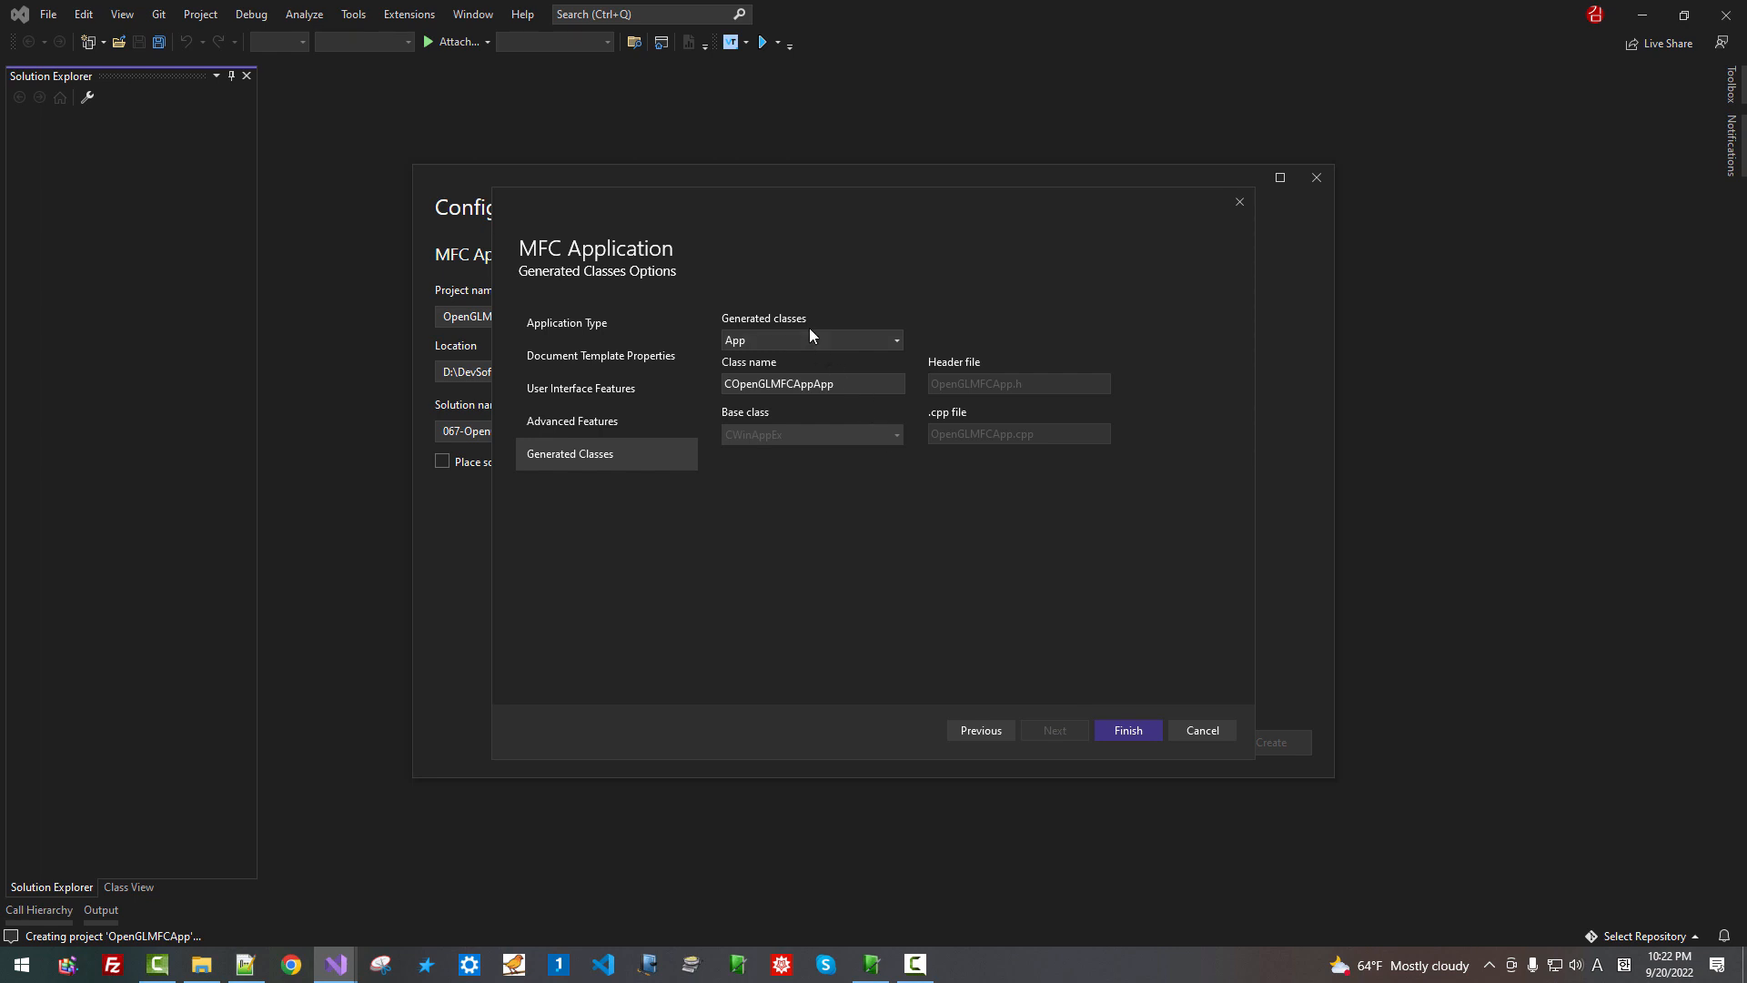
pyautogui.moveTo(892, 348)
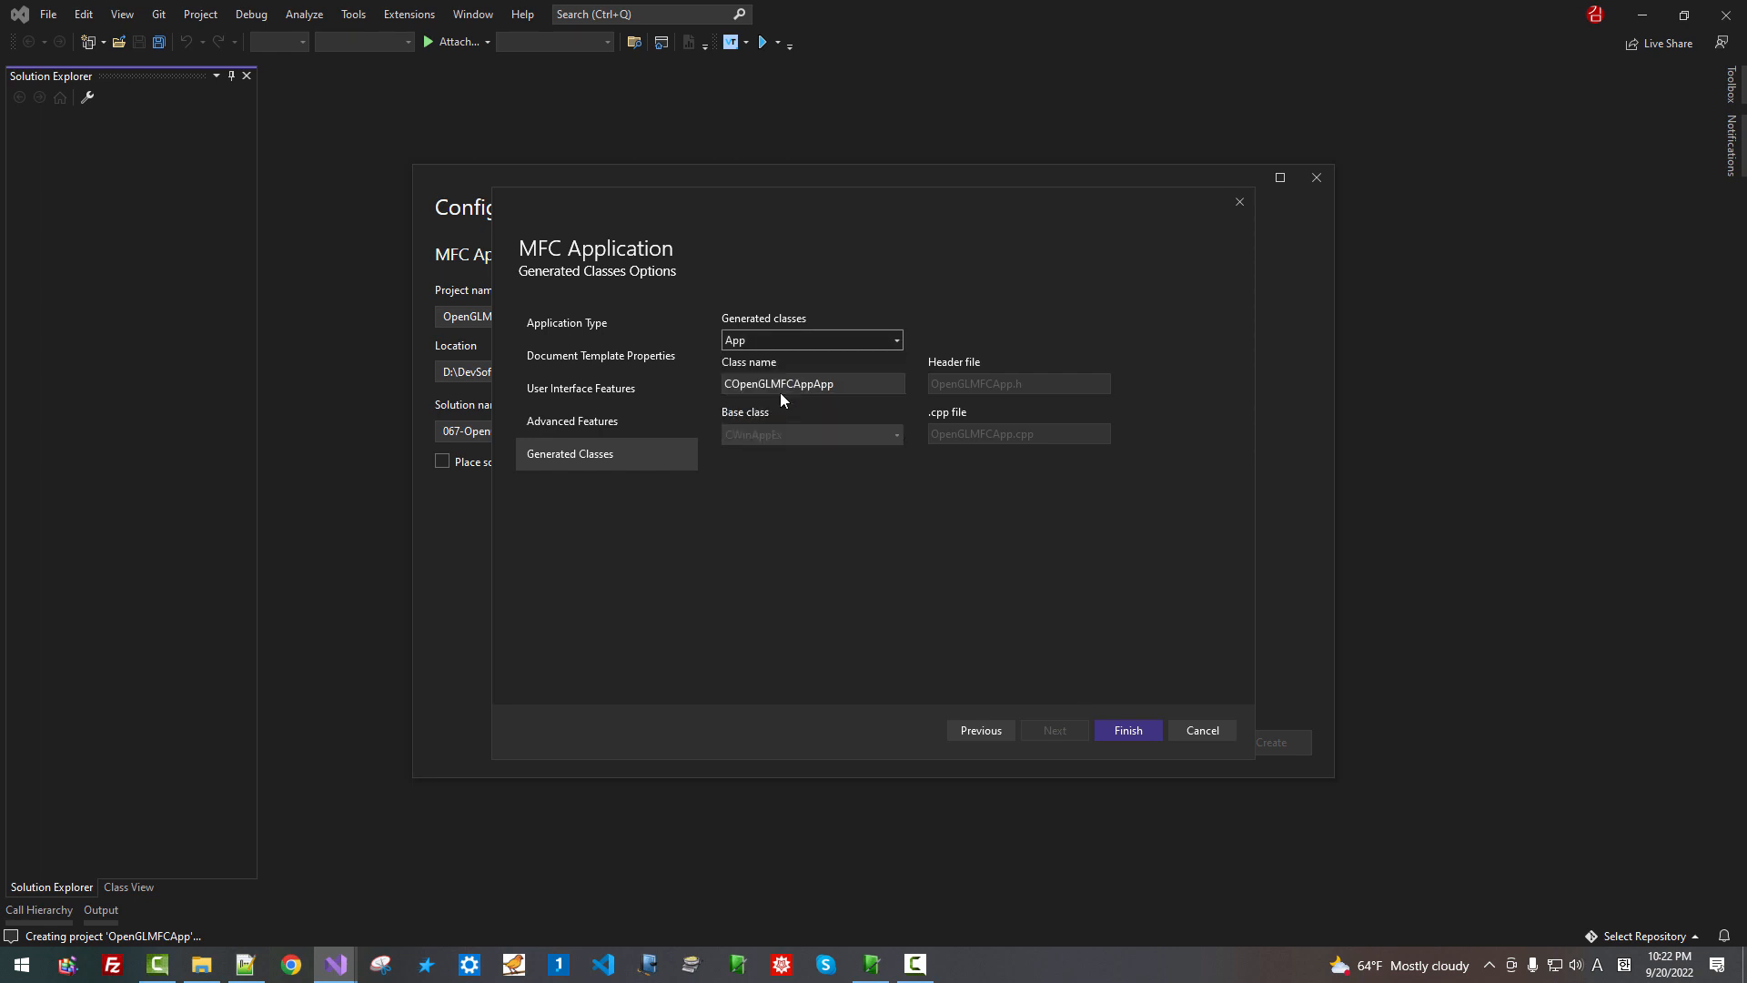
pyautogui.click(812, 339)
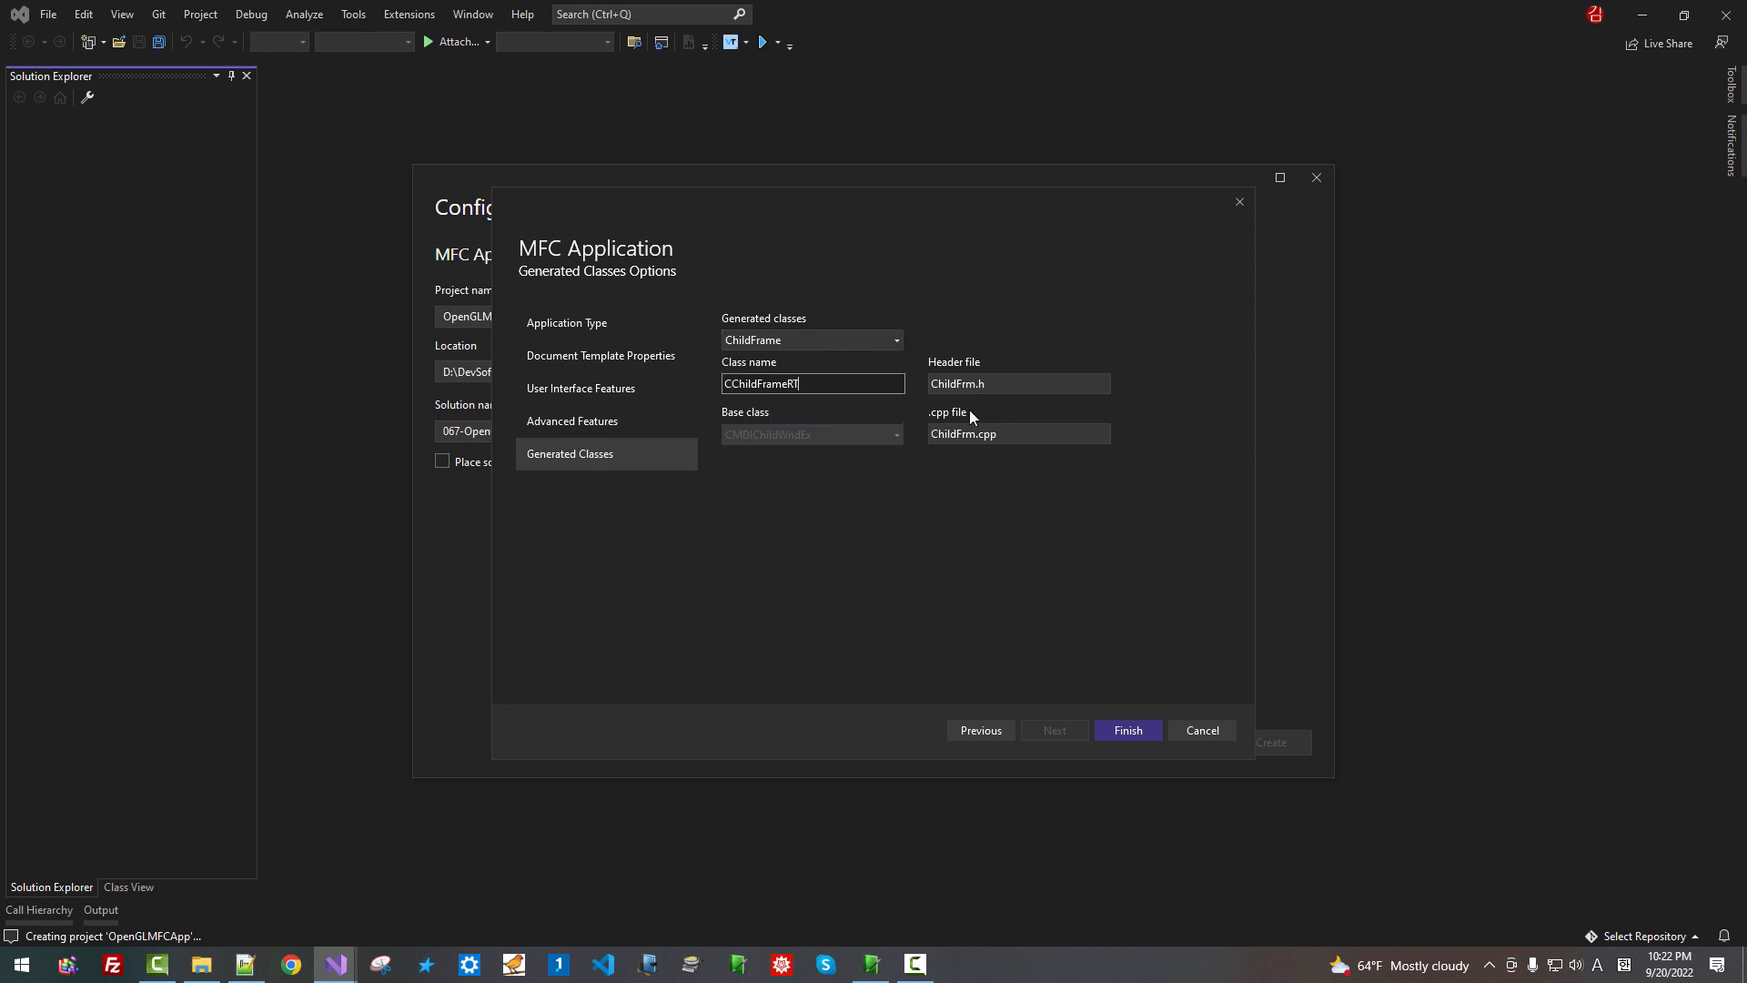
pyautogui.click(1019, 384)
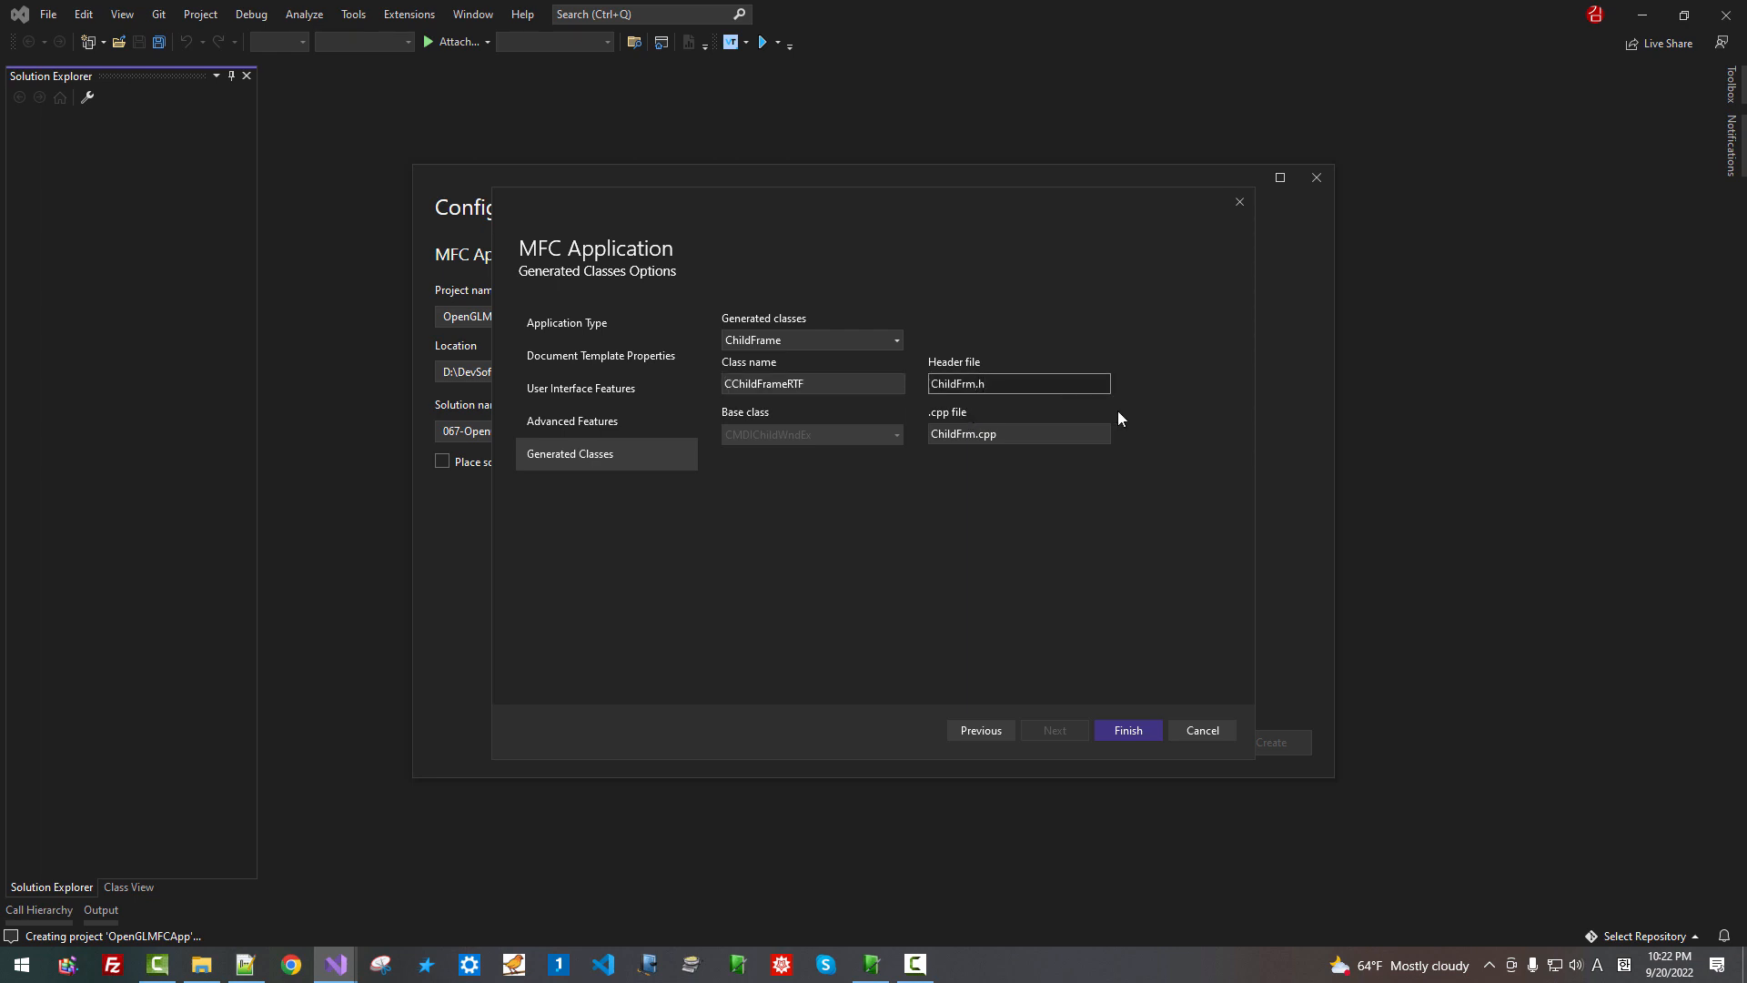
pyautogui.write('RTF')
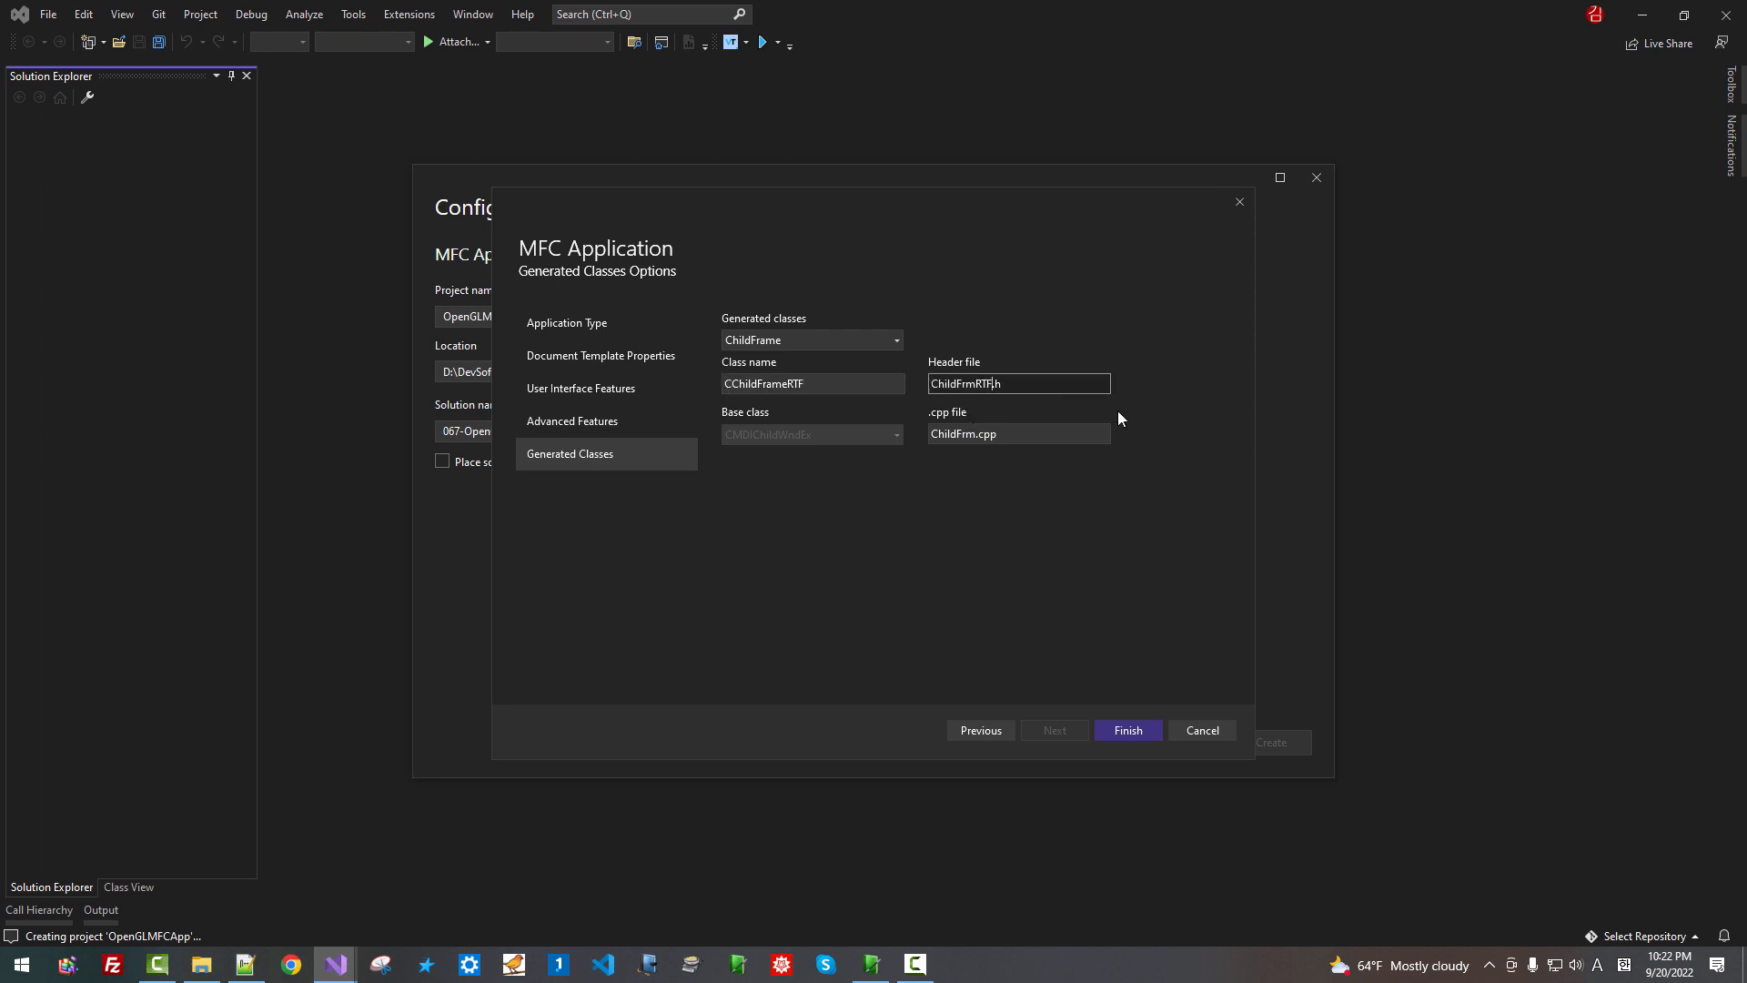
pyautogui.click(1019, 433)
pyautogui.write('RTF')
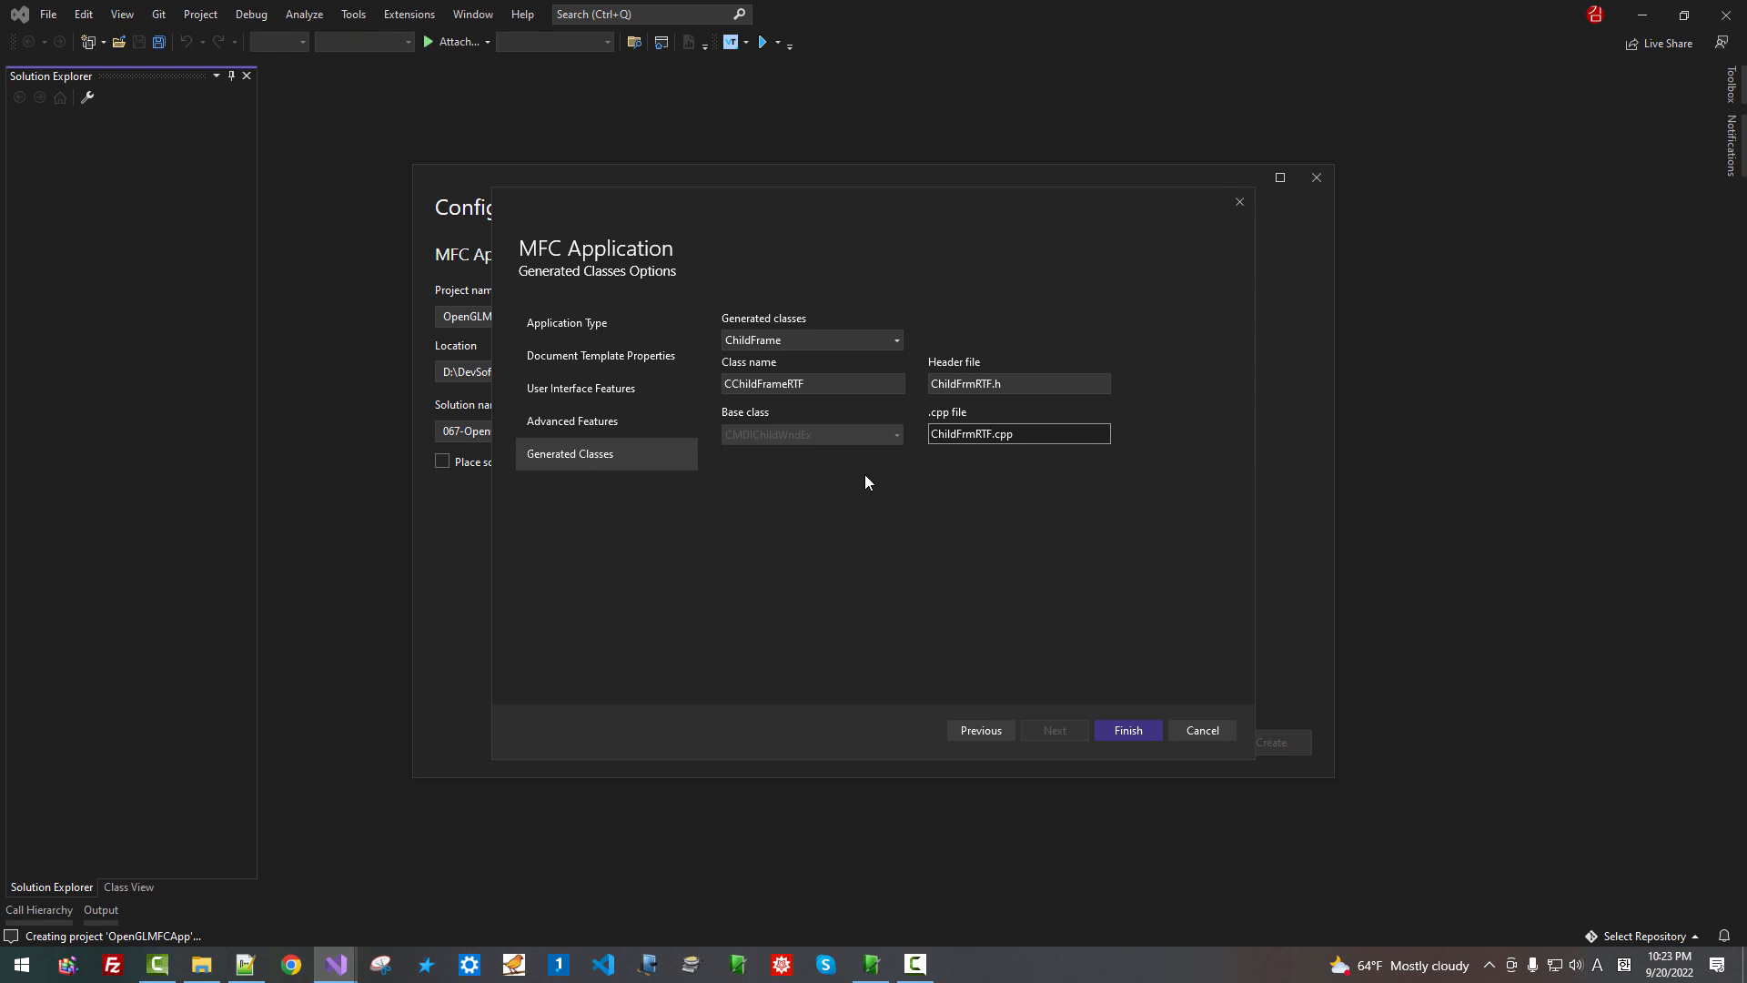
pyautogui.click(896, 338)
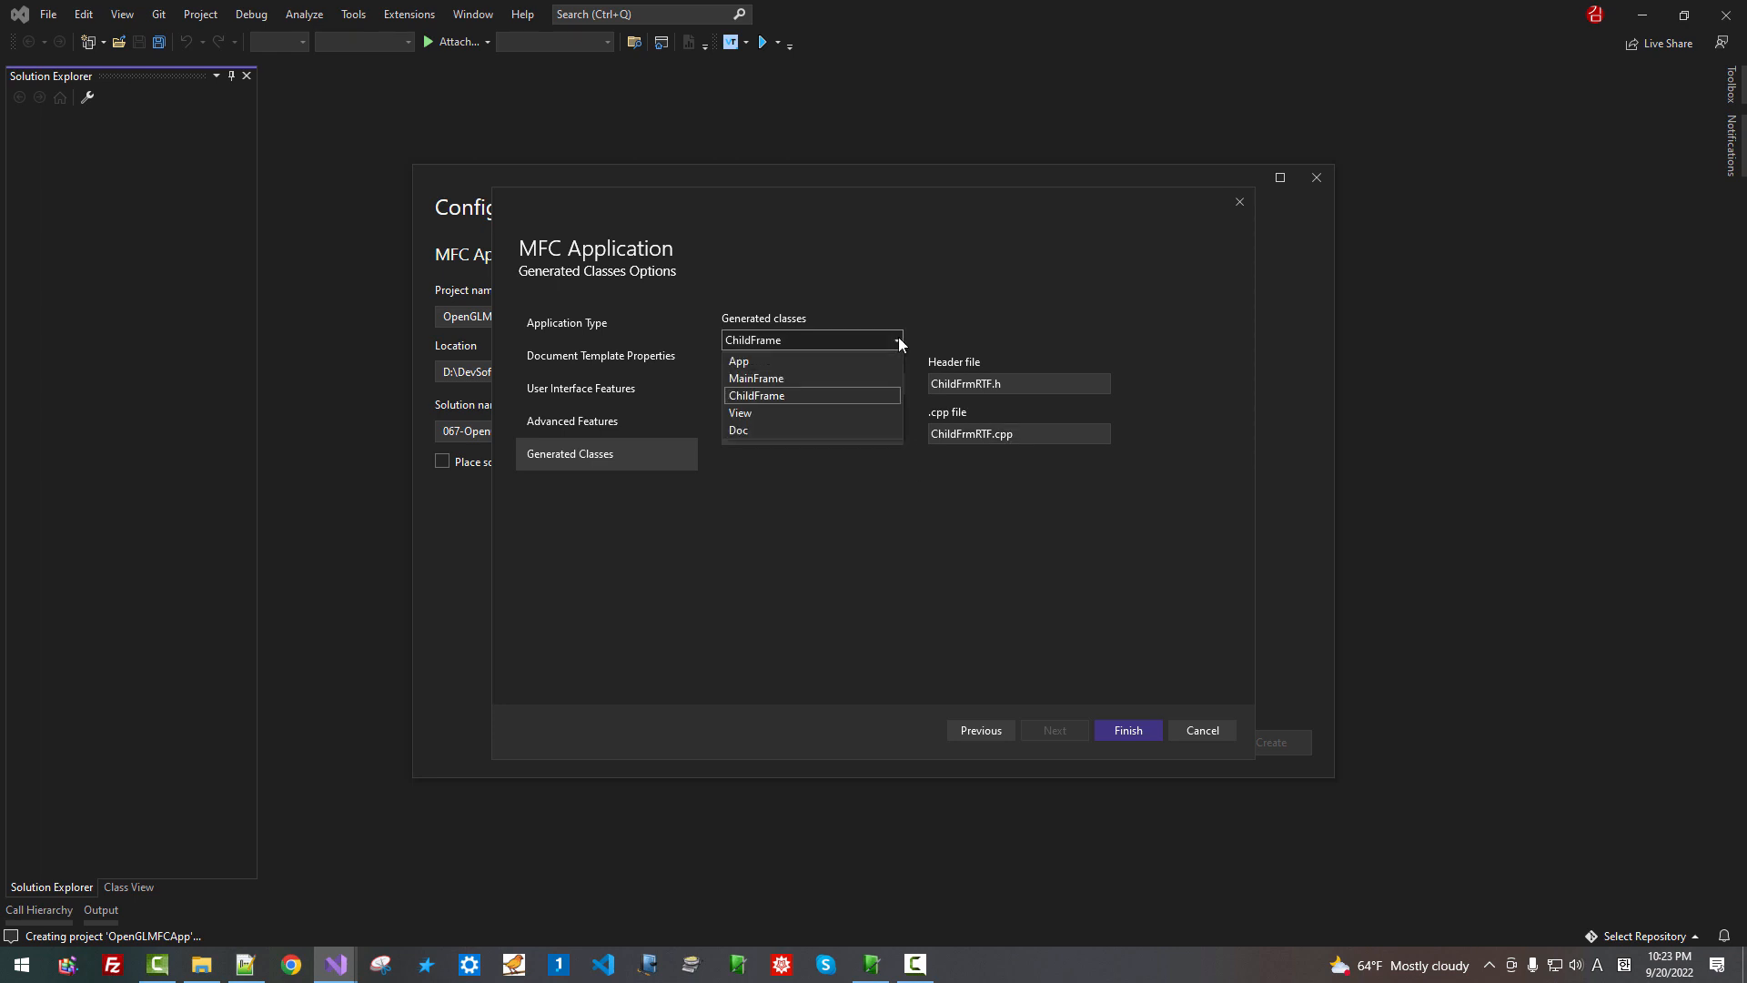
pyautogui.click(757, 395)
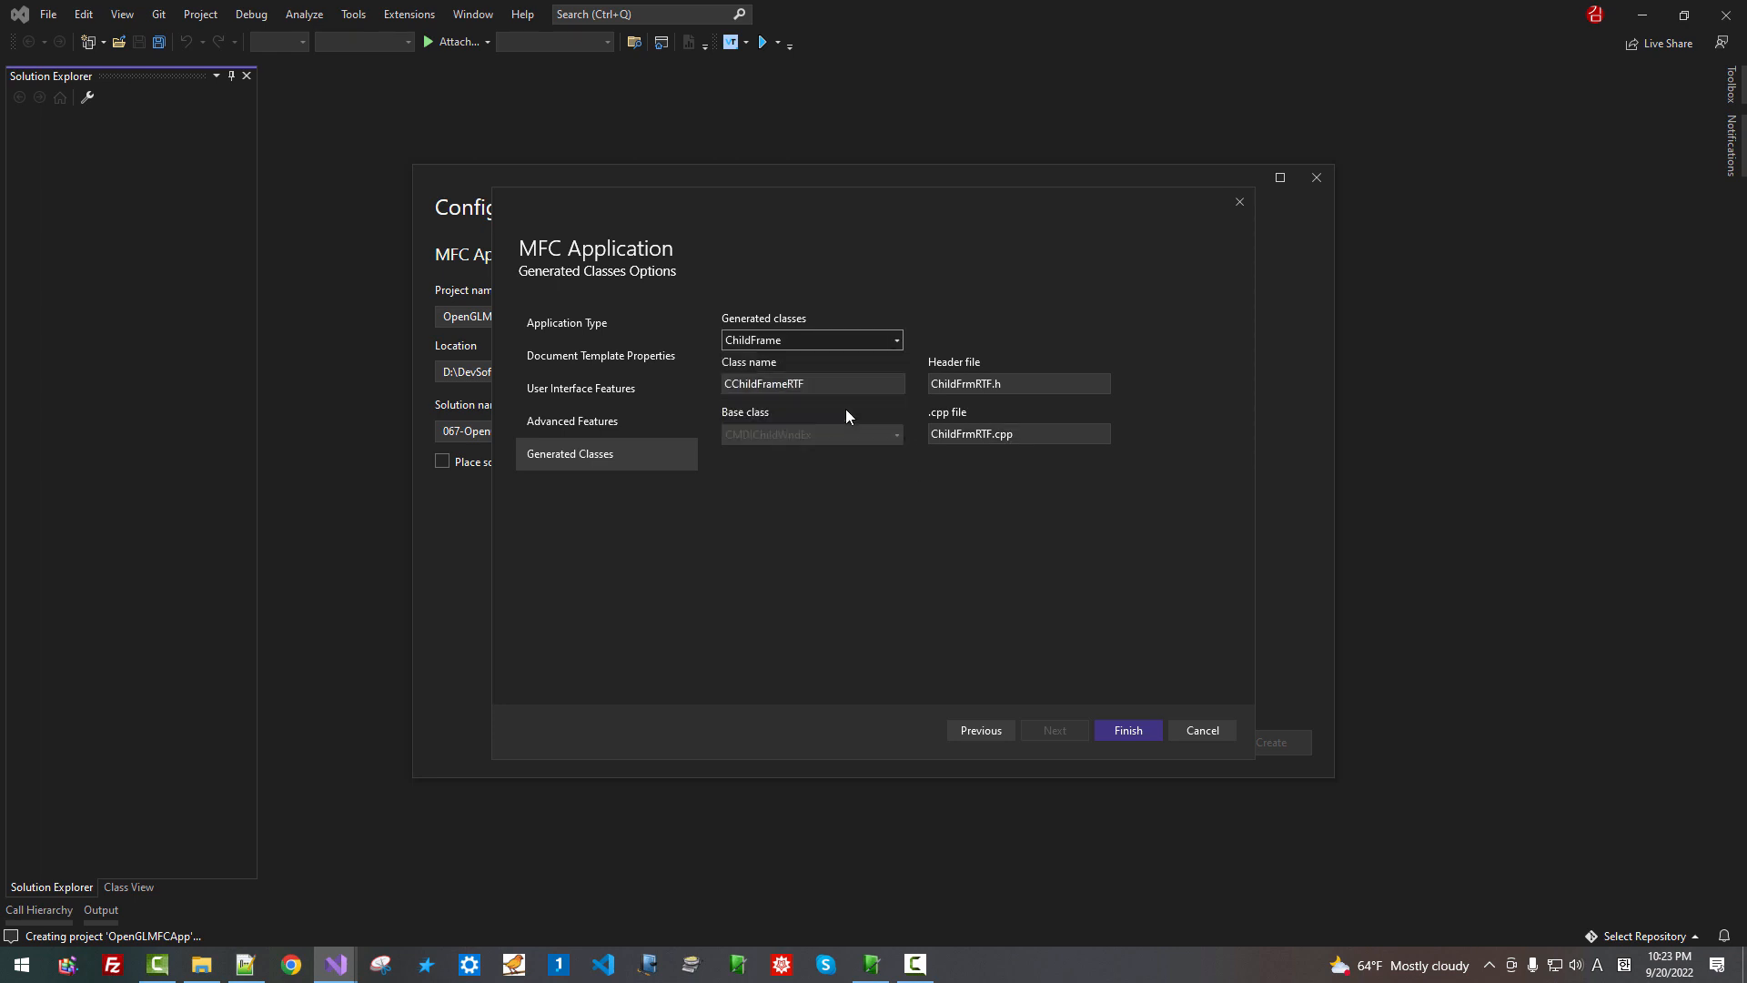
# Rename the View class CCodeEditView with CodeEditView.h/.cpp and base it on CRichEditView
pyautogui.click(896, 339)
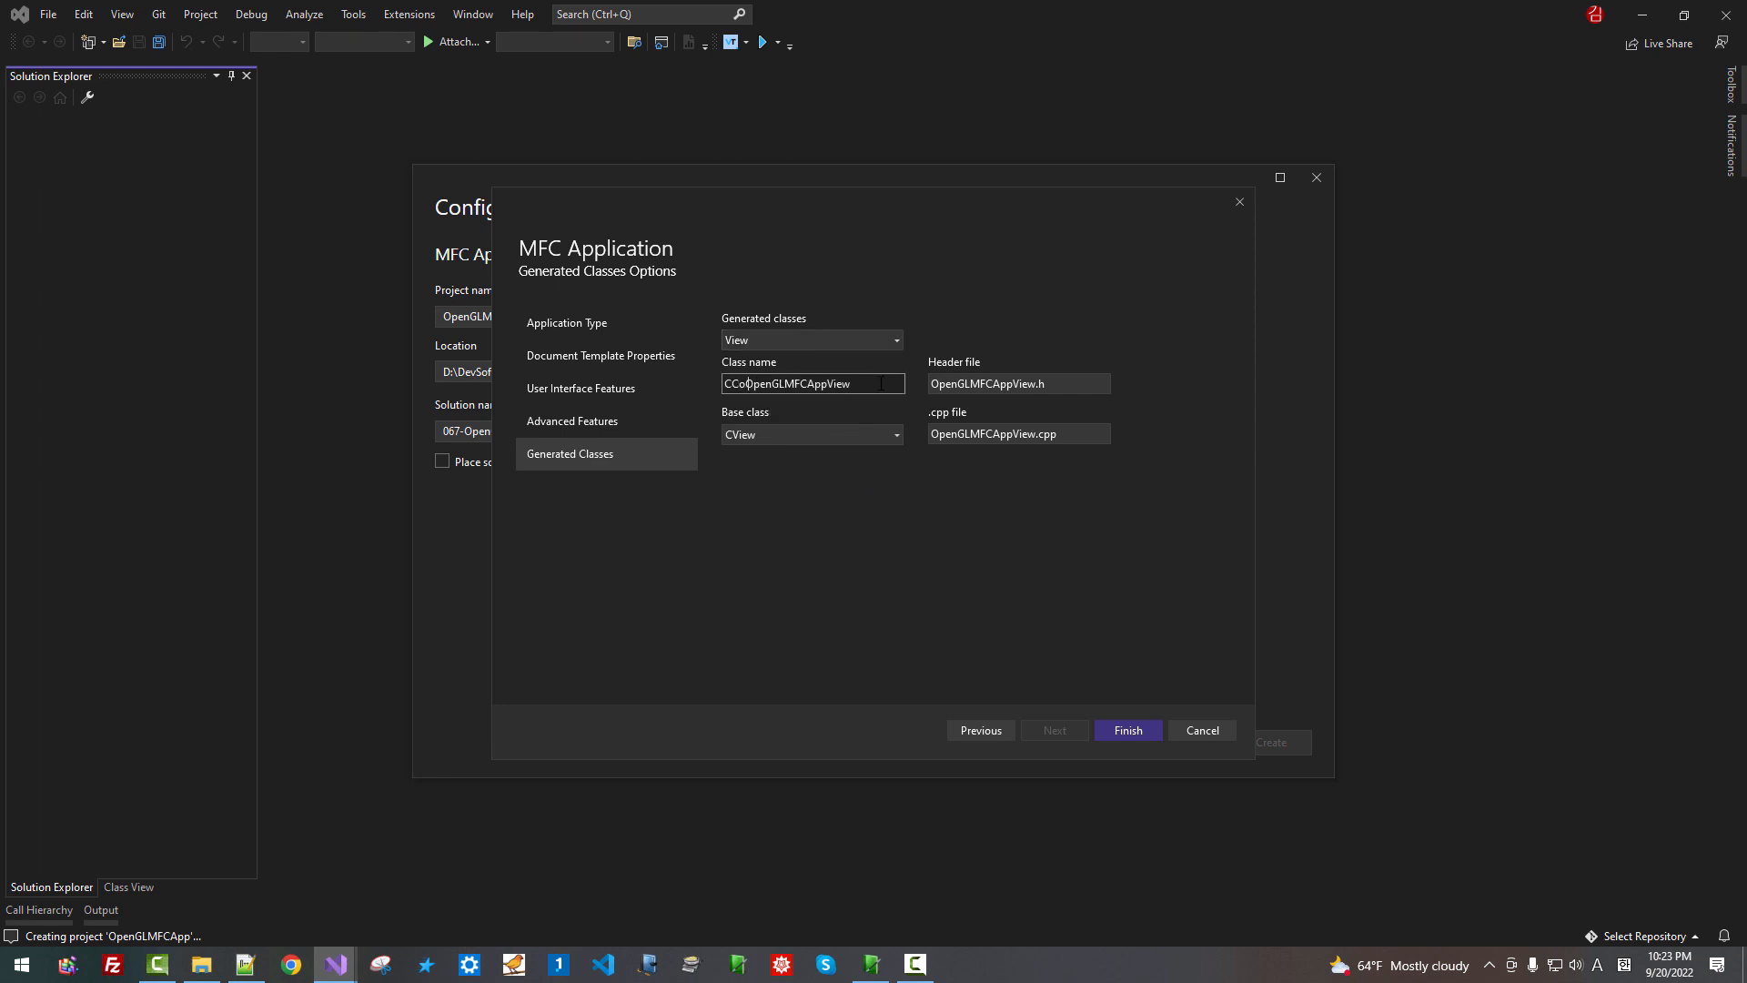
pyautogui.write('CodeEditView')
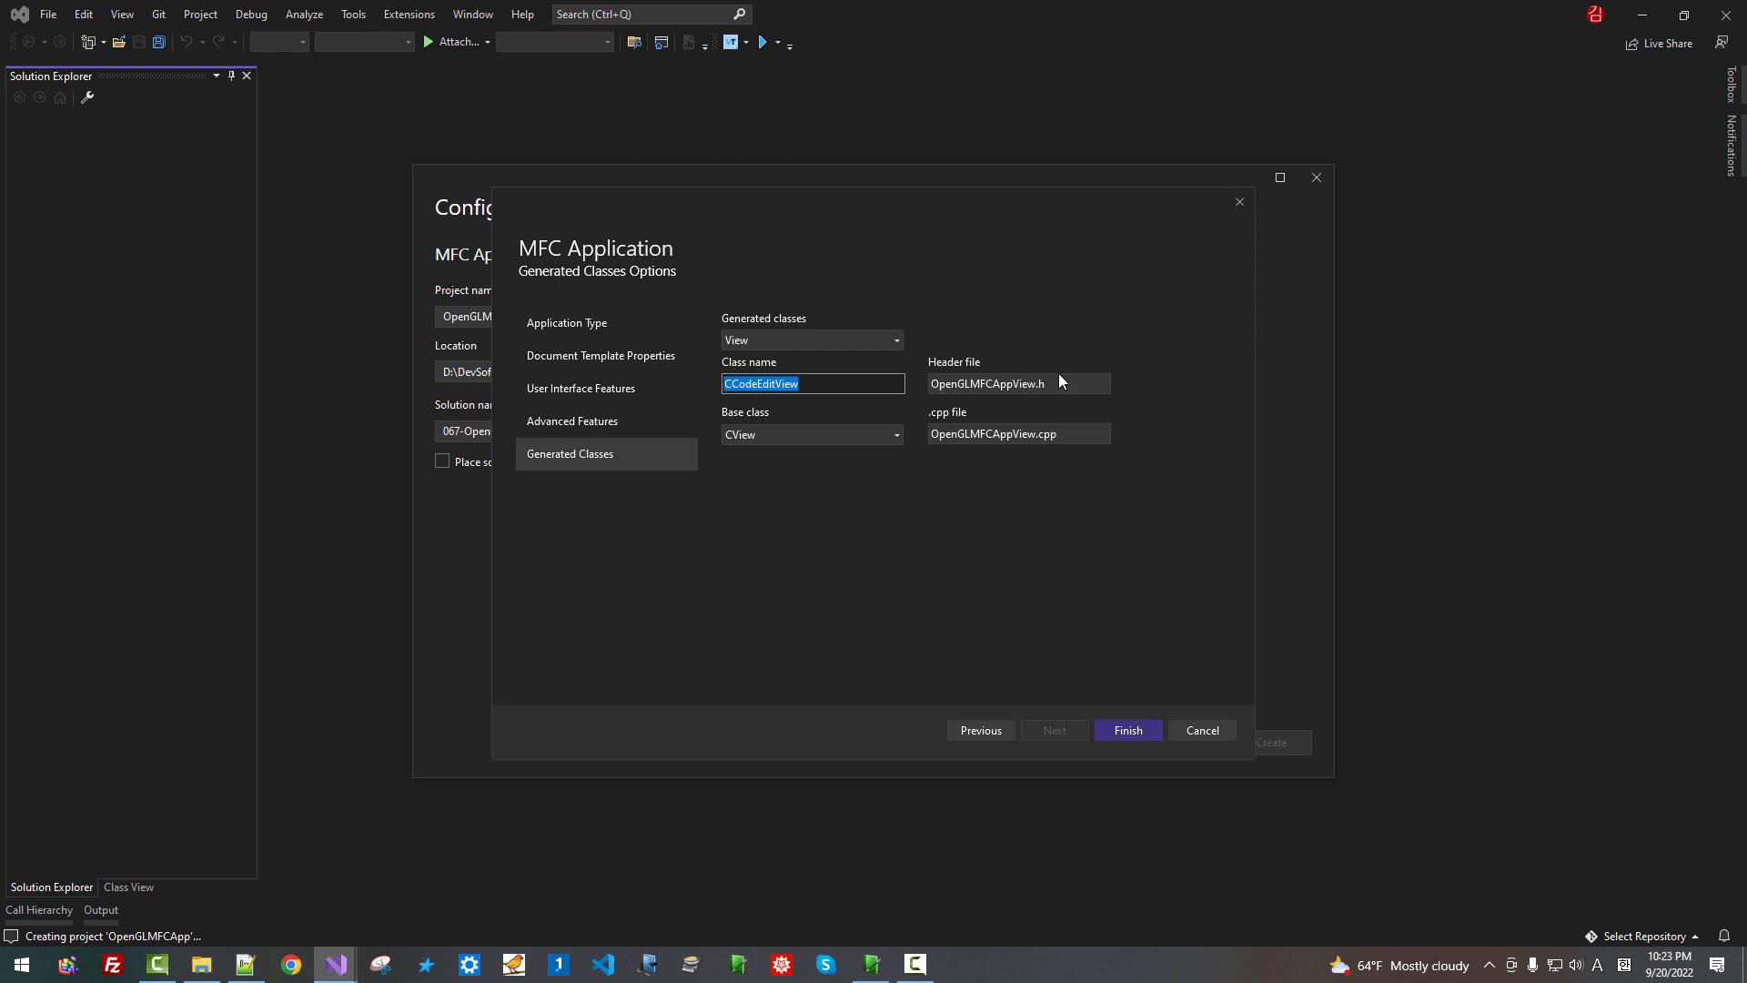
pyautogui.click(1020, 382)
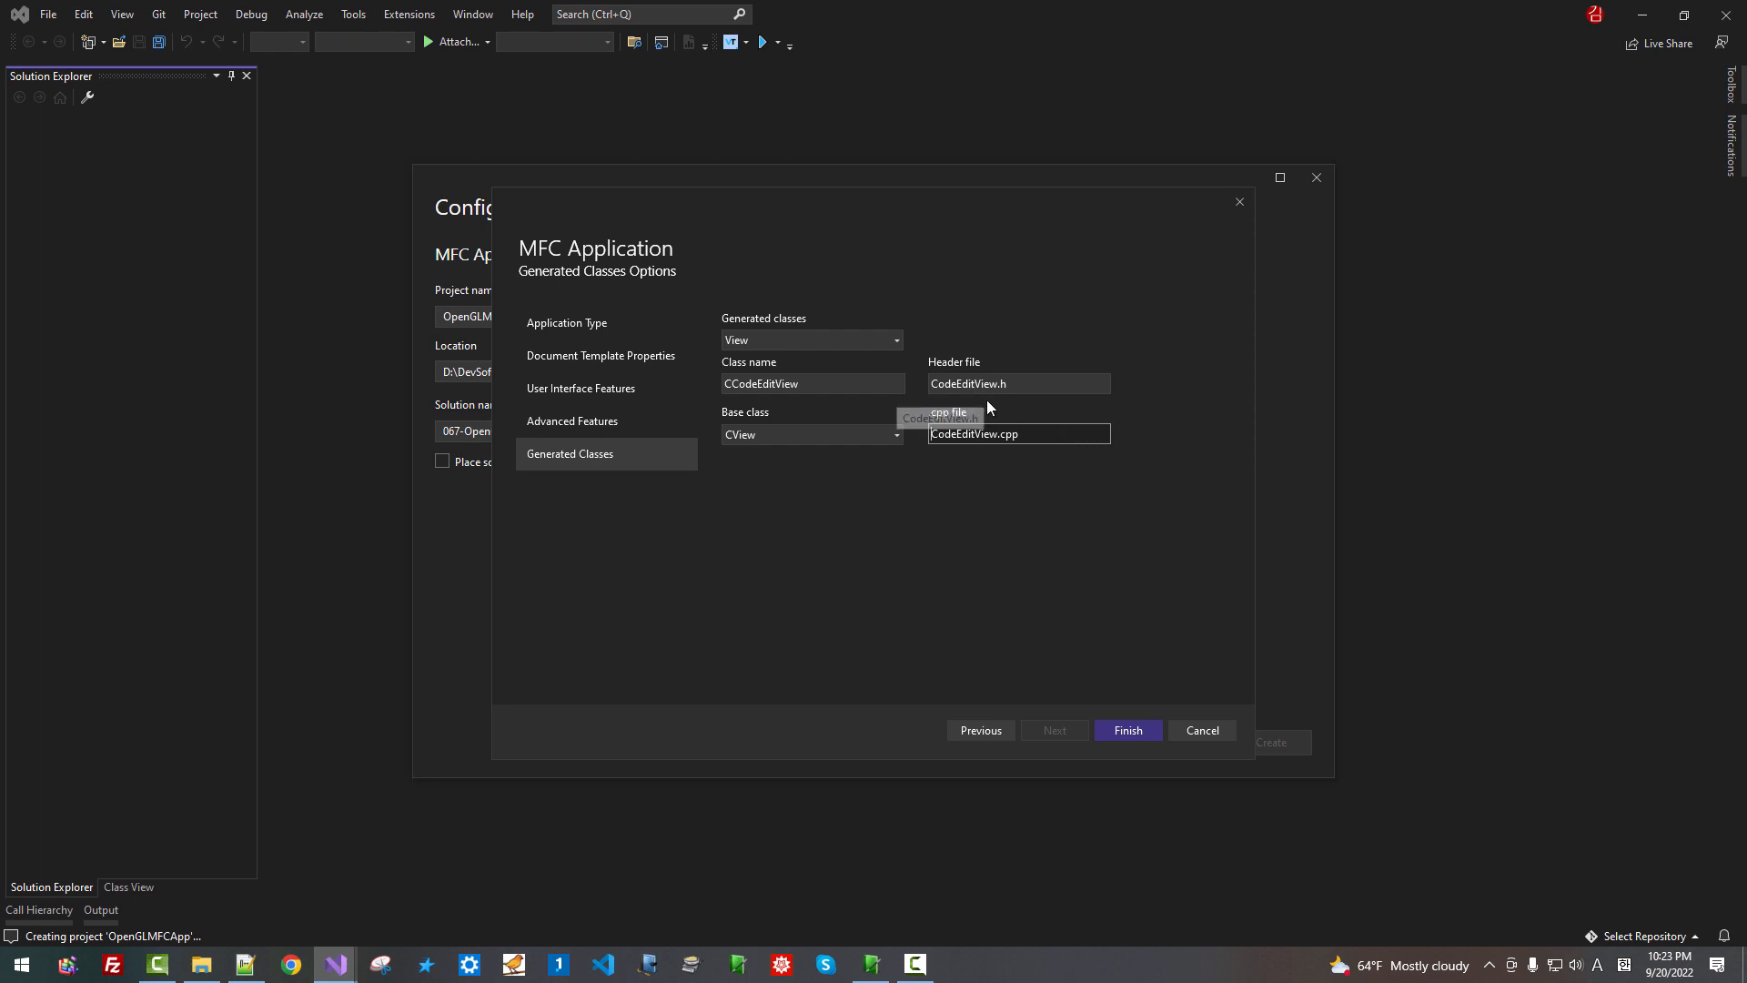
pyautogui.moveTo(961, 462)
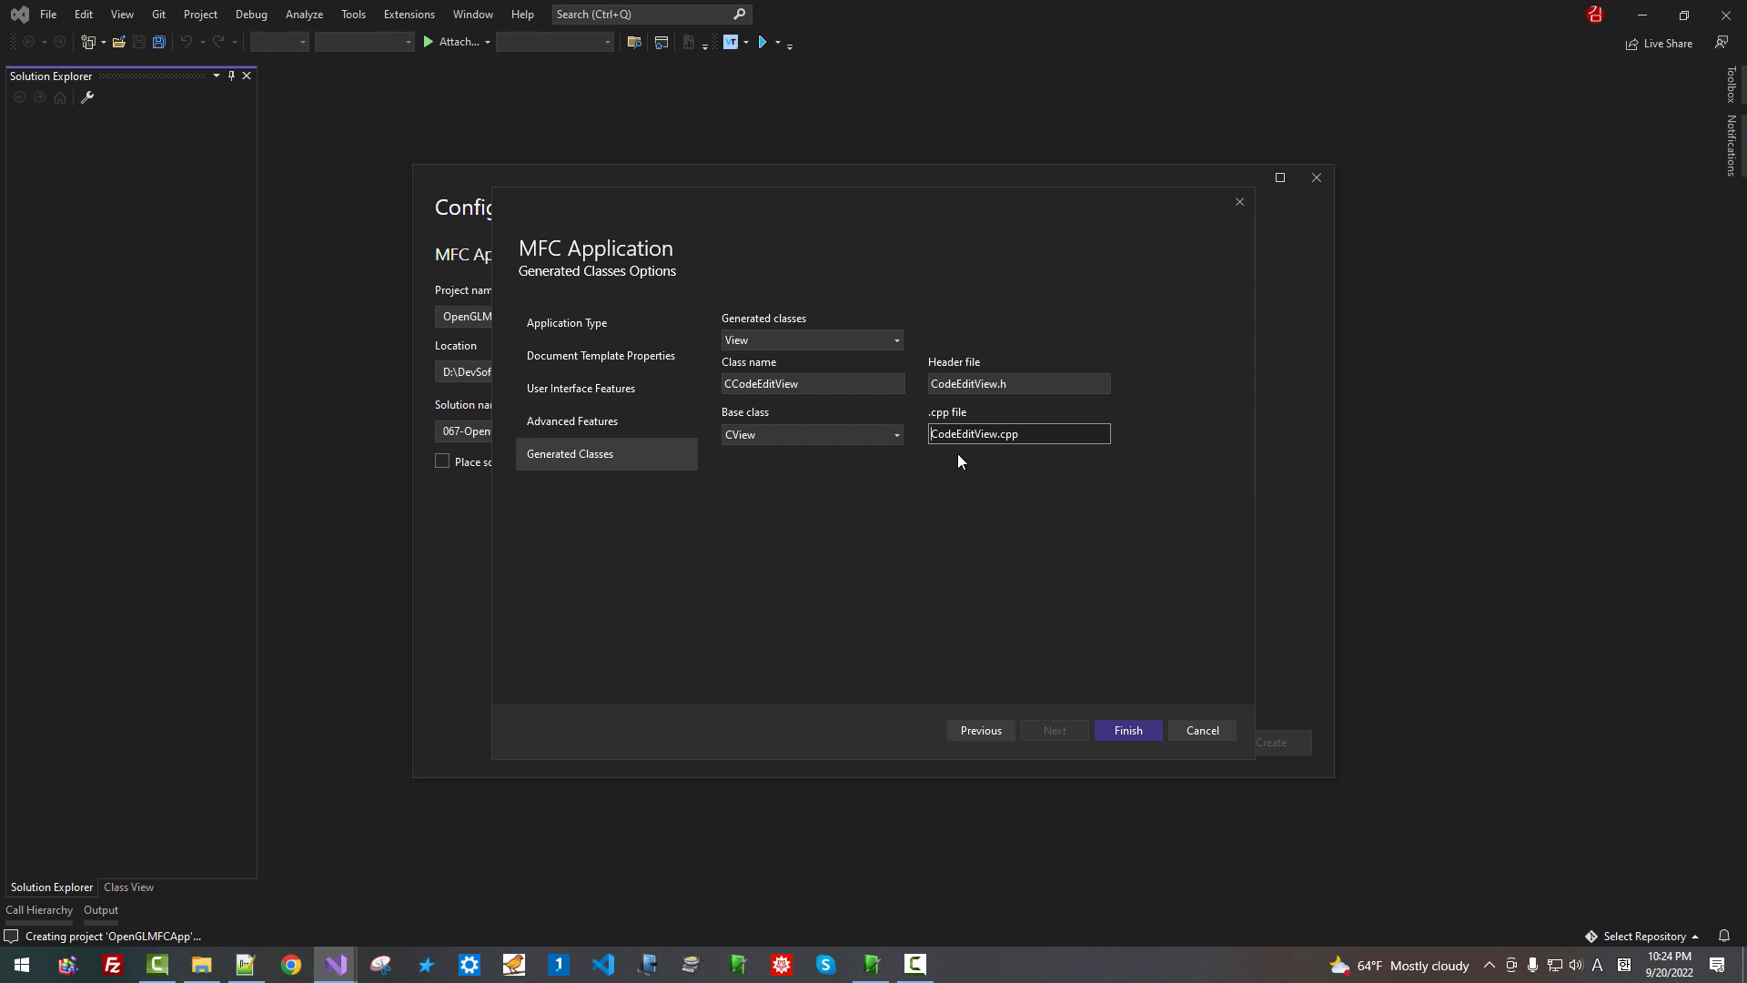
pyautogui.moveTo(998, 452)
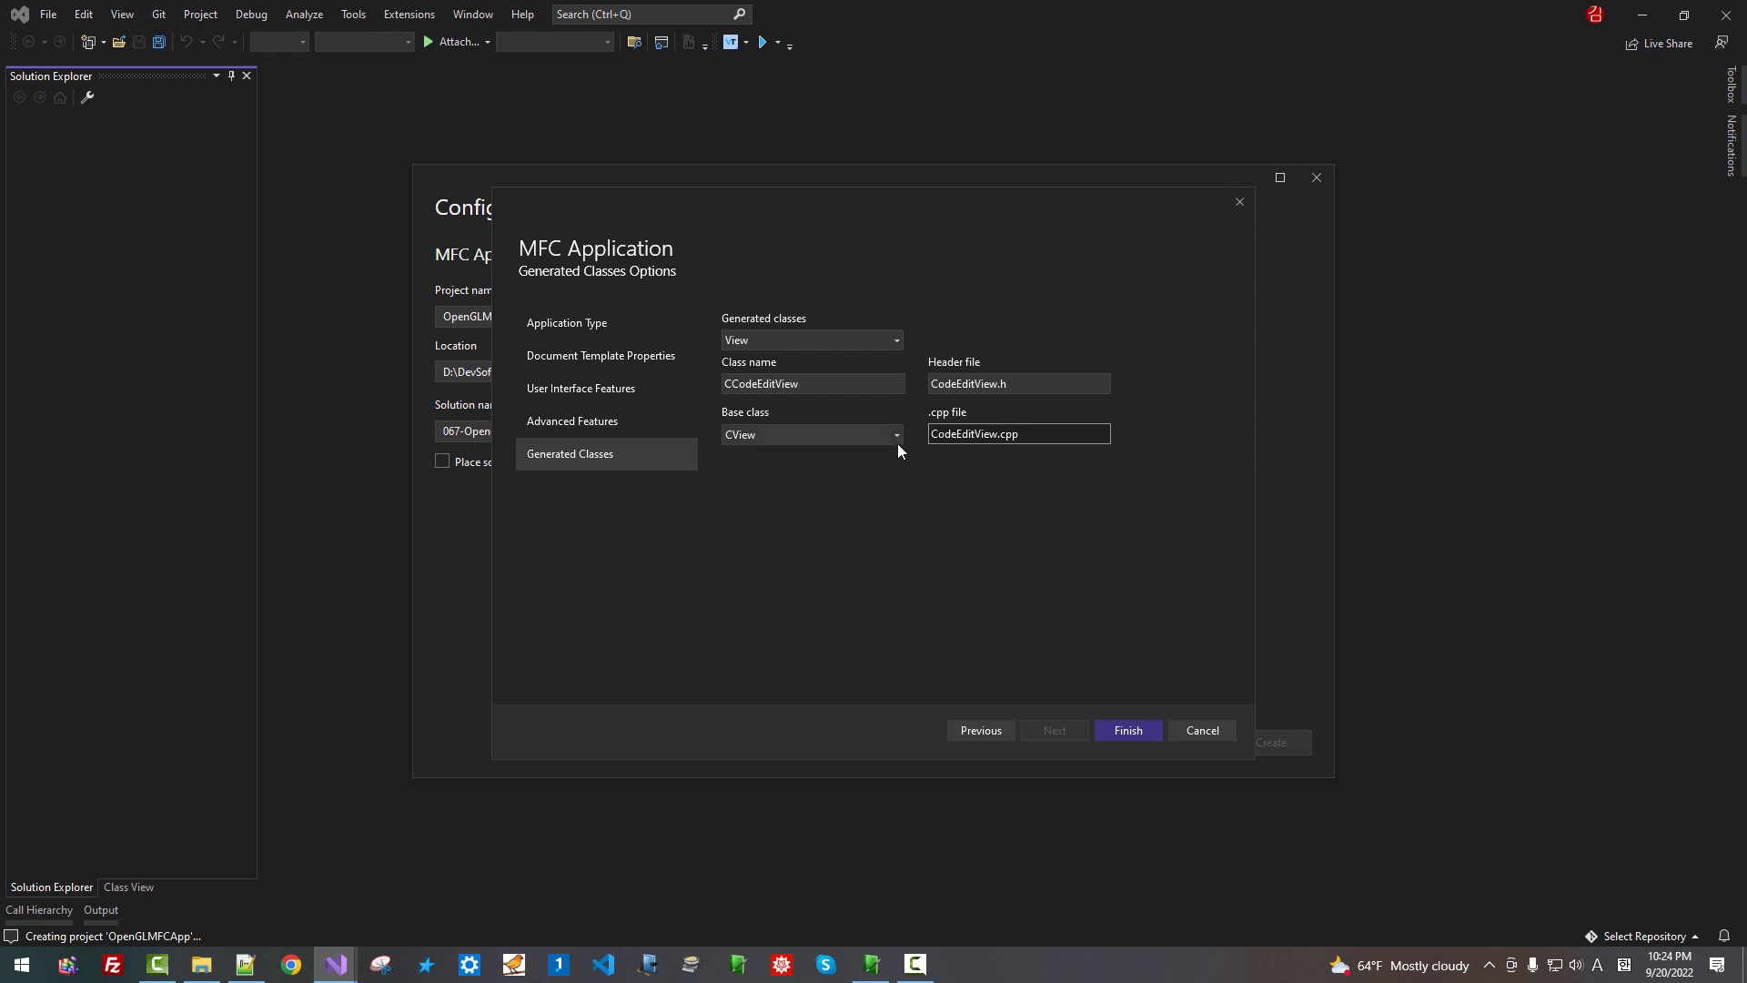
pyautogui.click(896, 433)
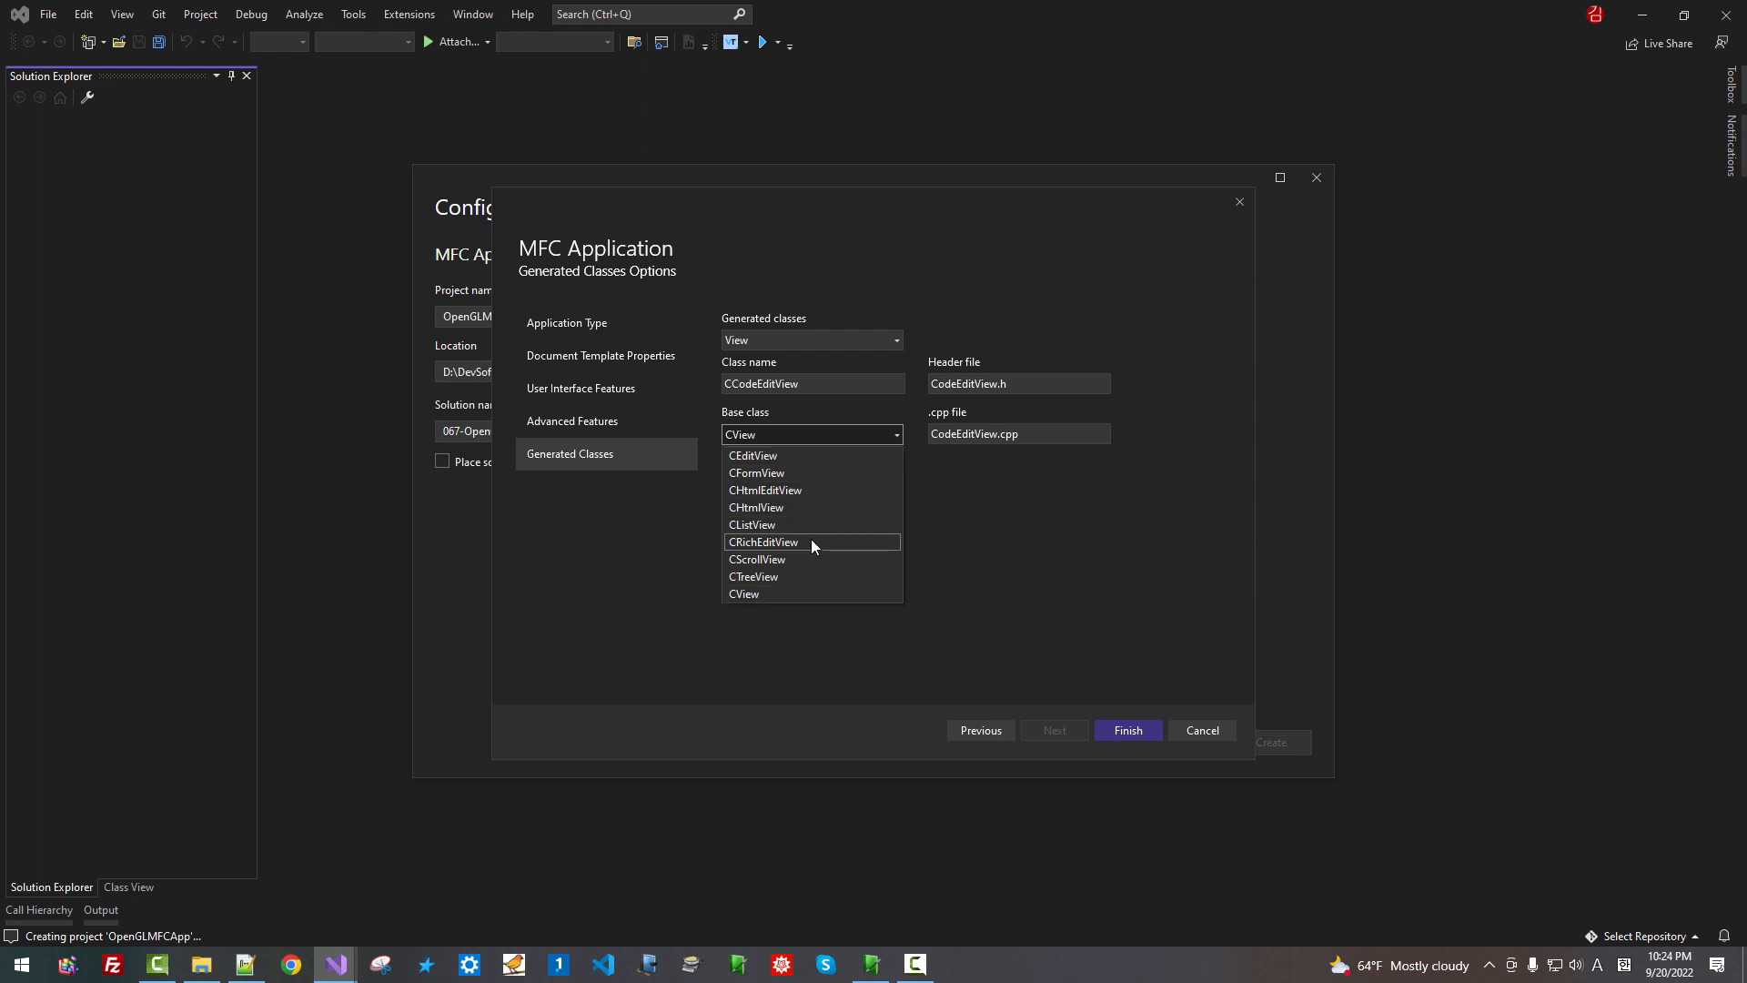
pyautogui.click(812, 543)
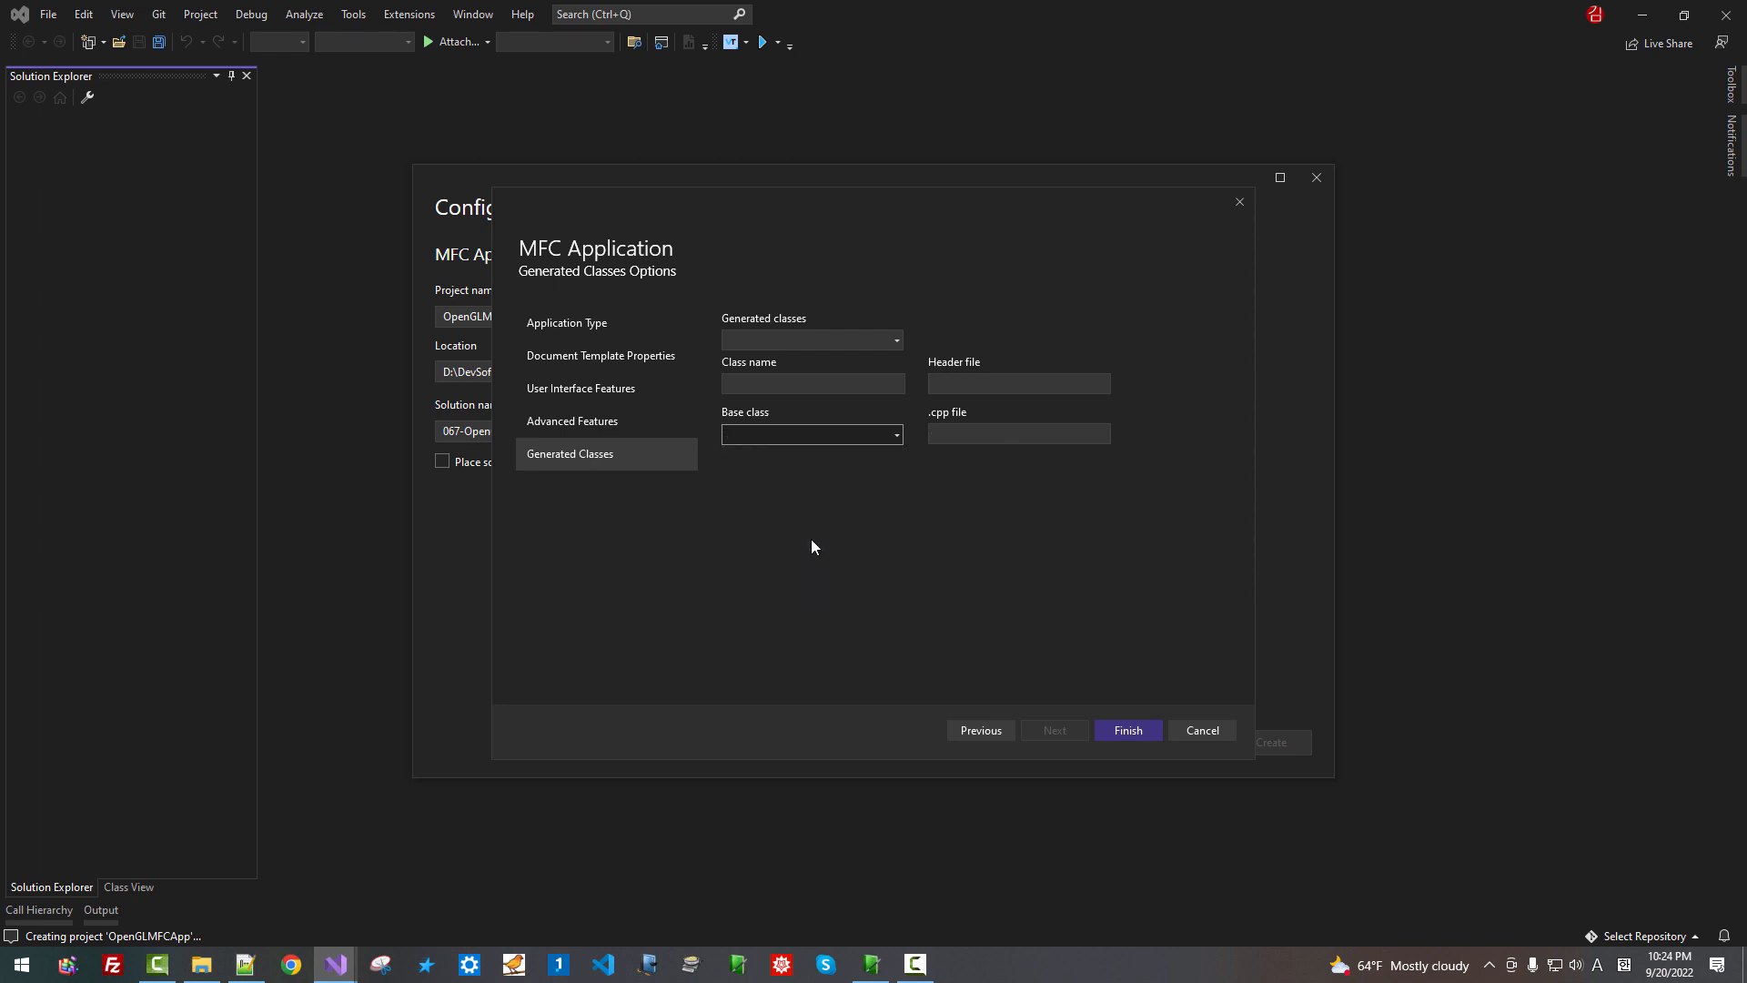
pyautogui.moveTo(901, 357)
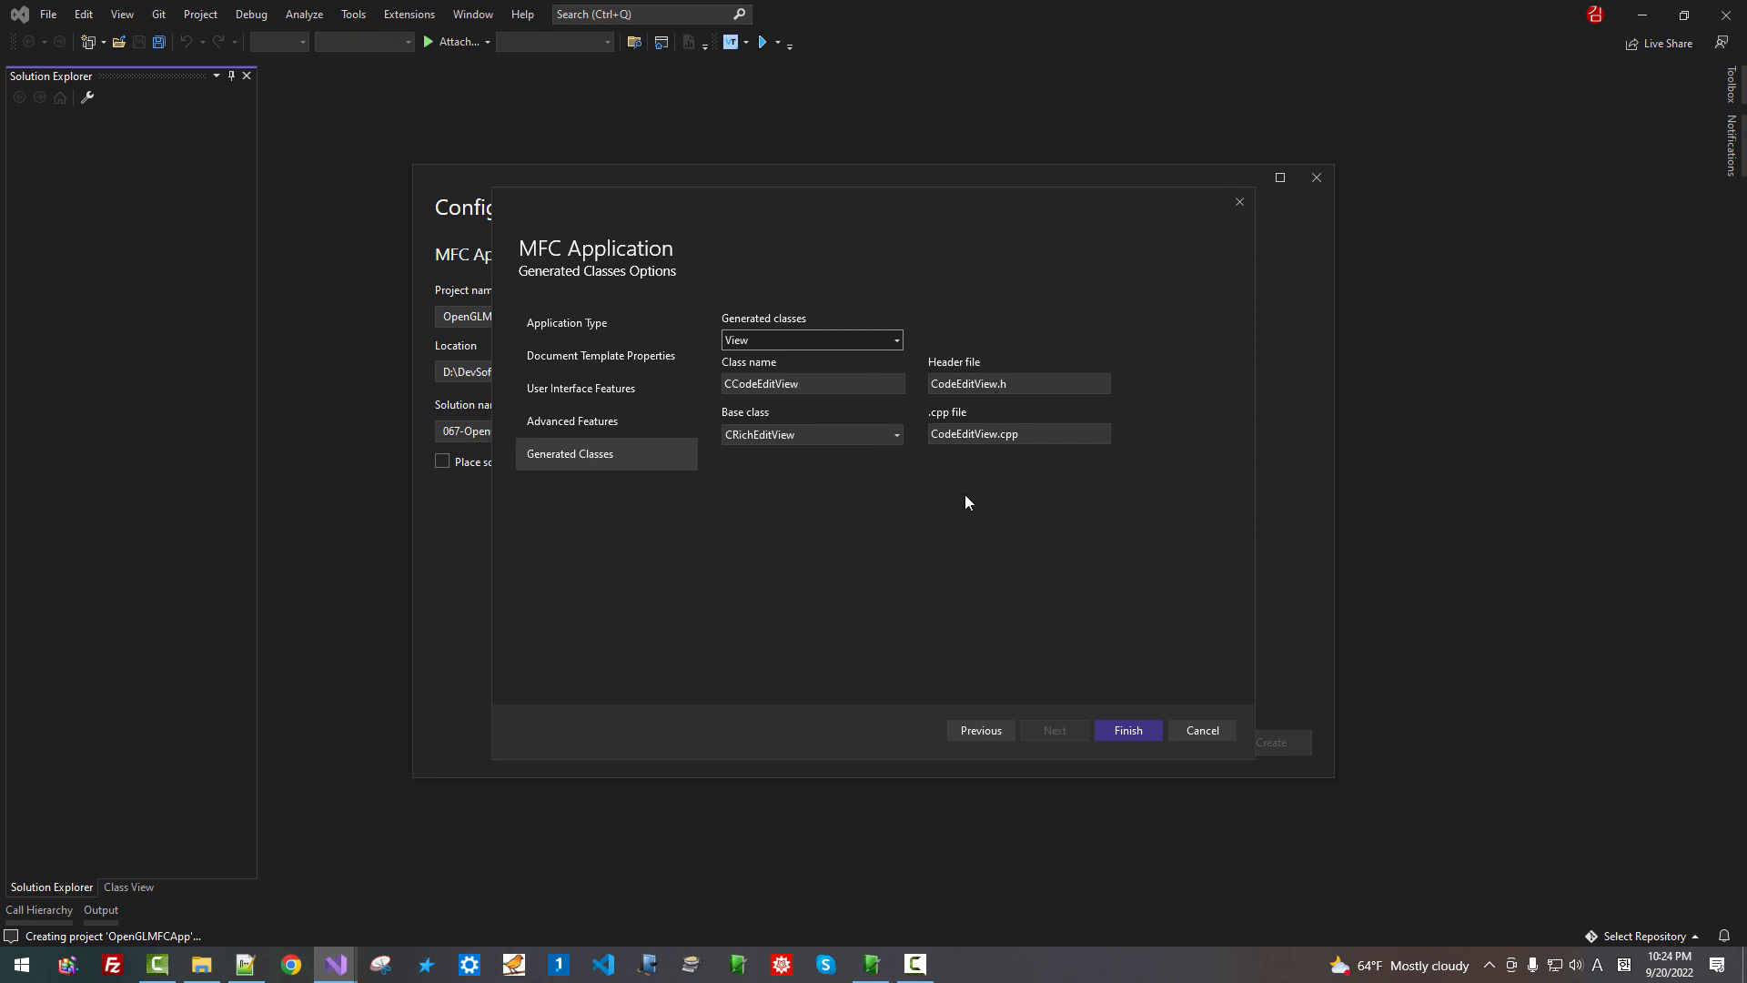
pyautogui.click(768, 382)
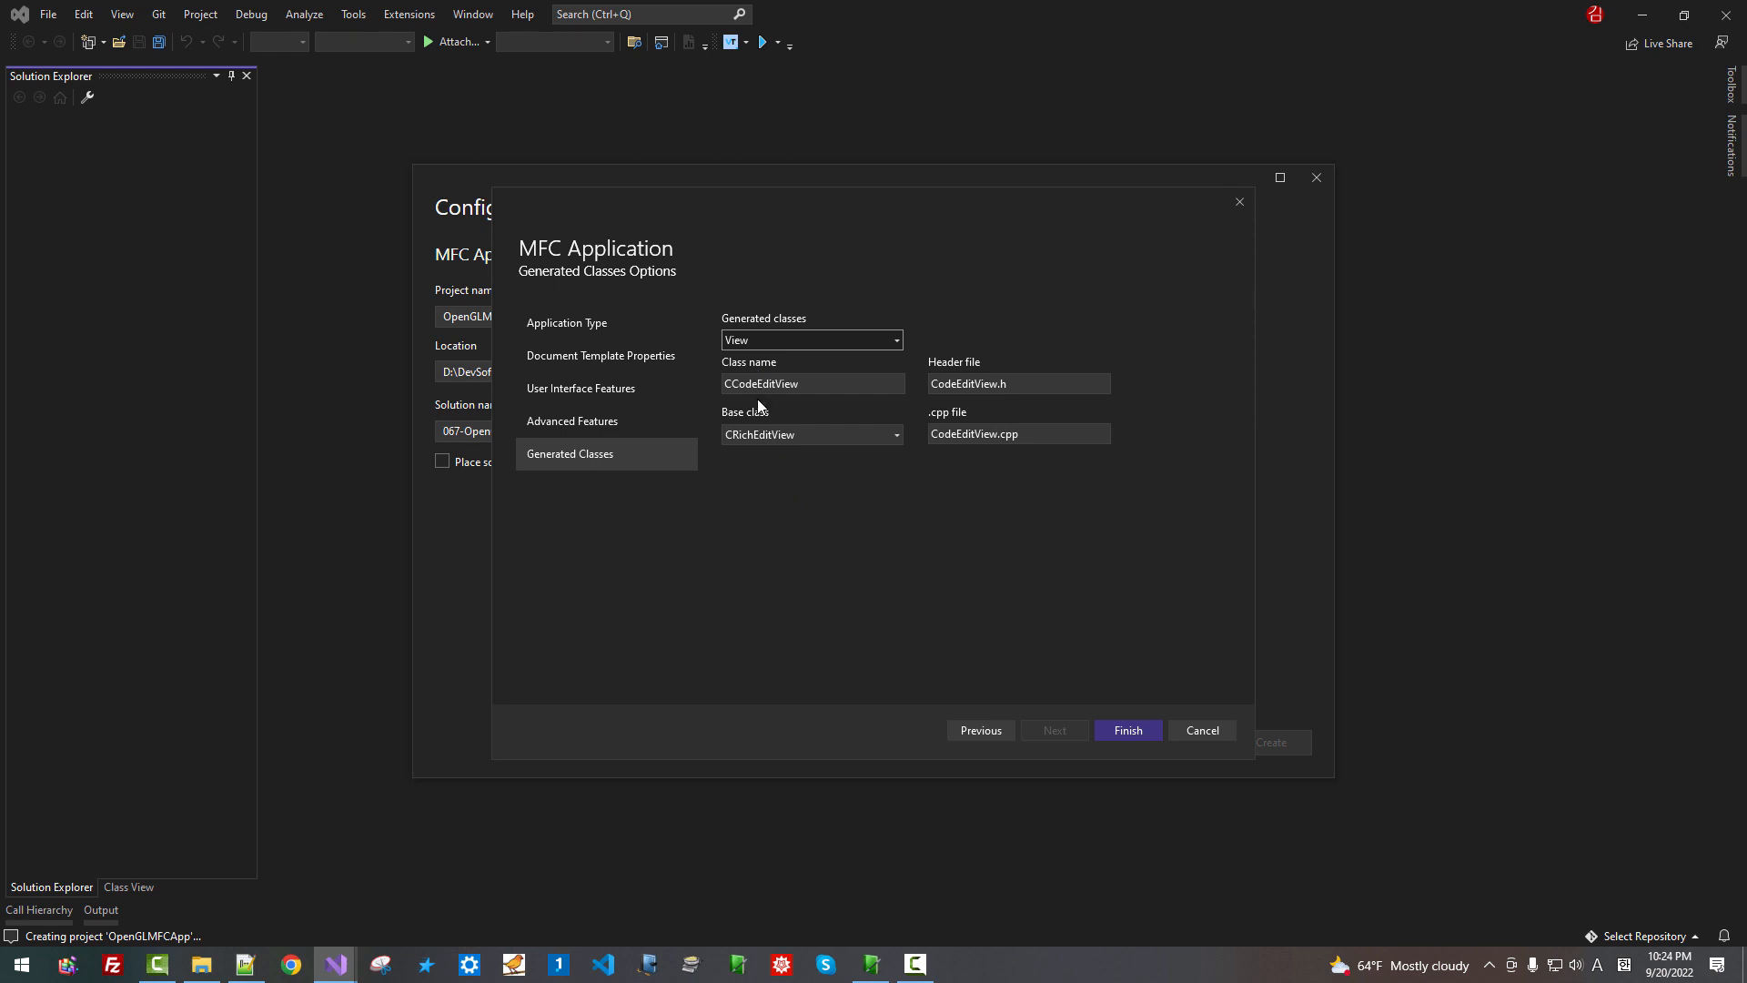
pyautogui.moveTo(786, 404)
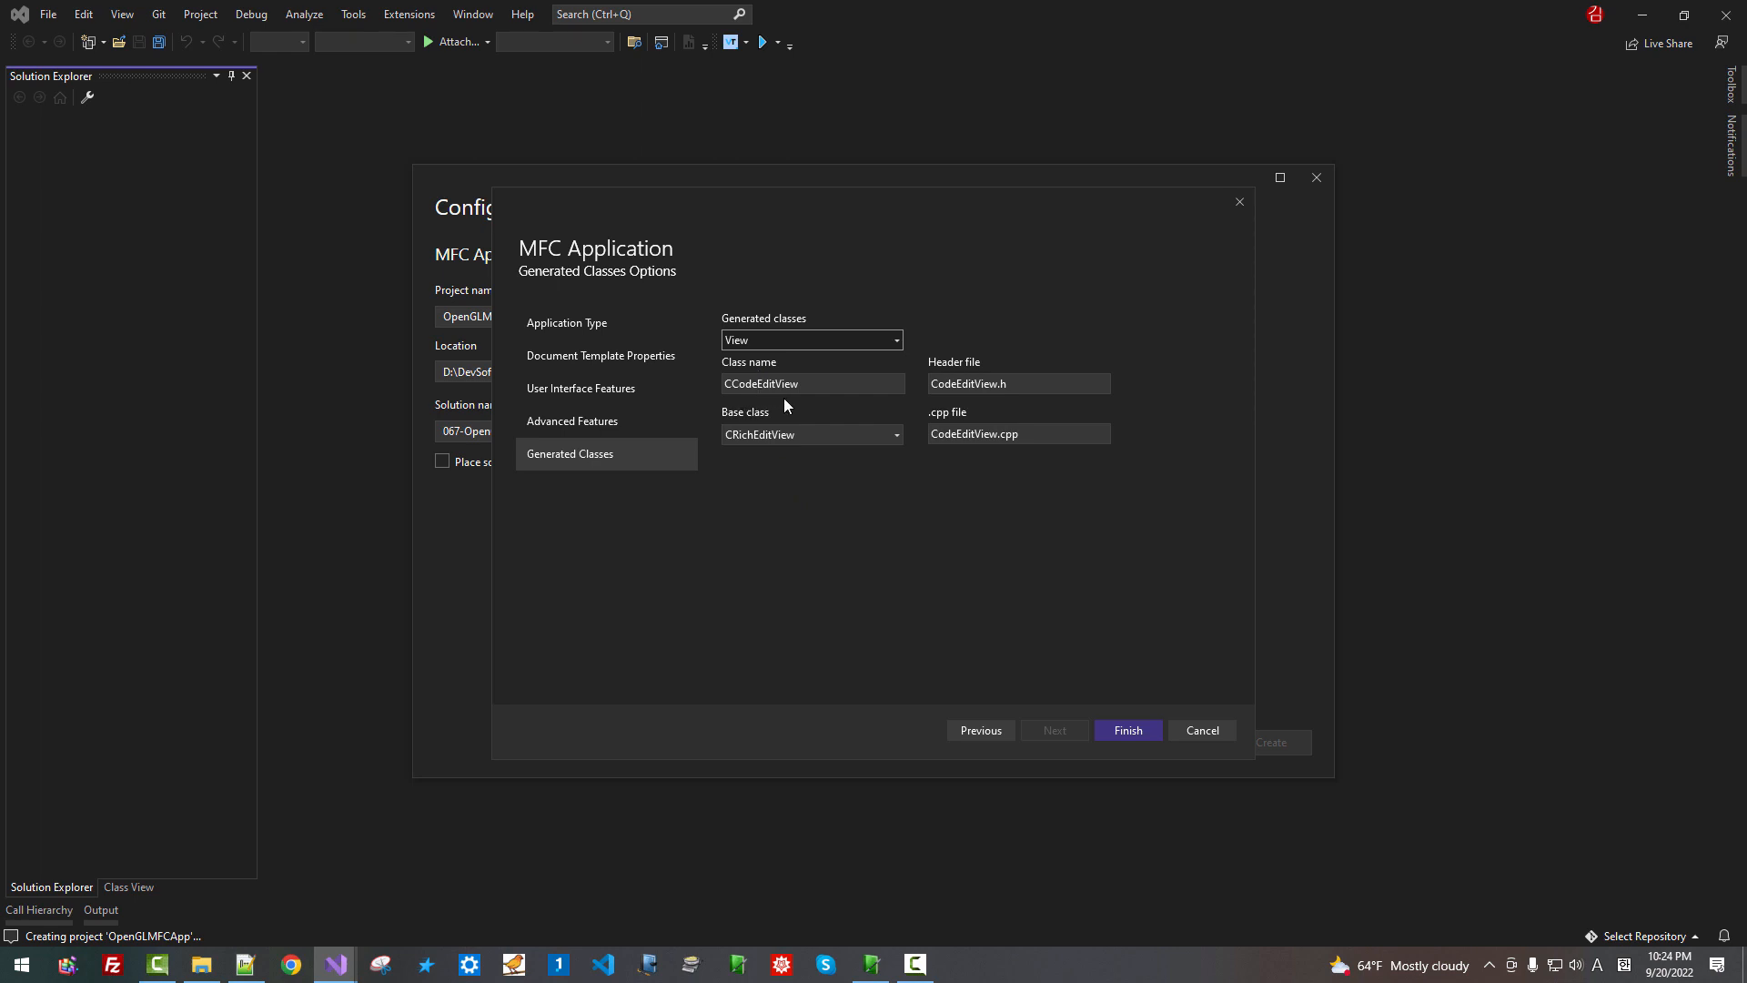
pyautogui.moveTo(797, 403)
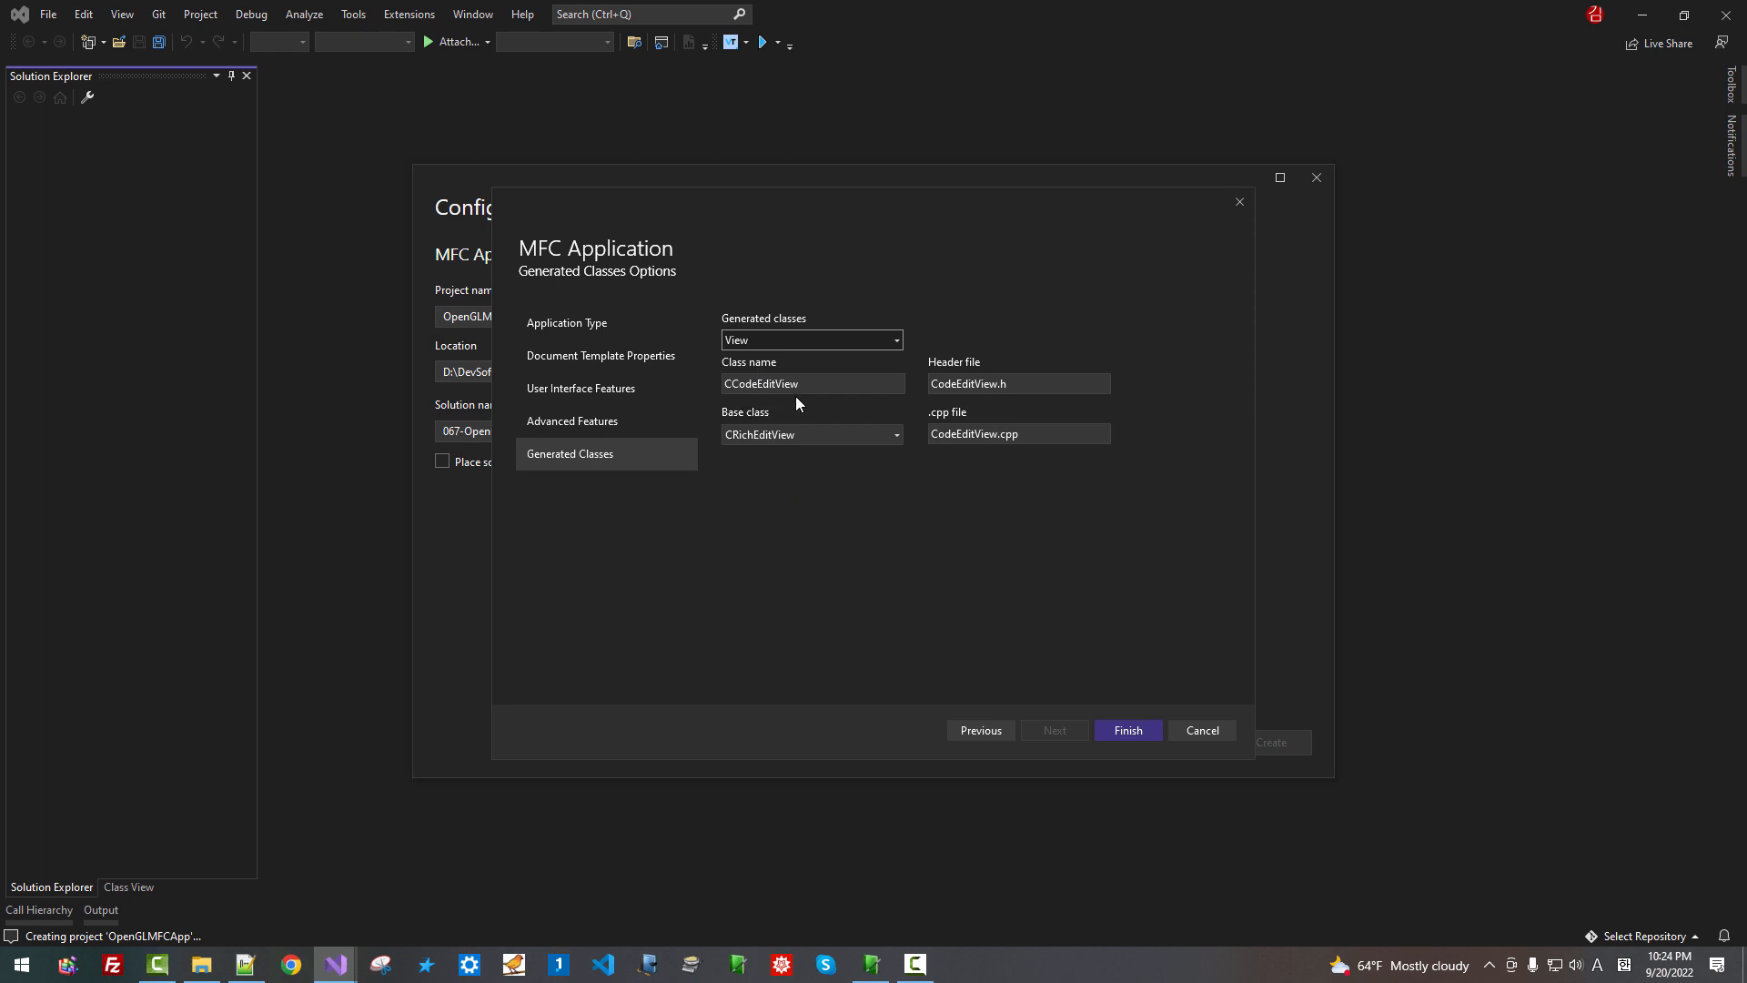
pyautogui.moveTo(783, 455)
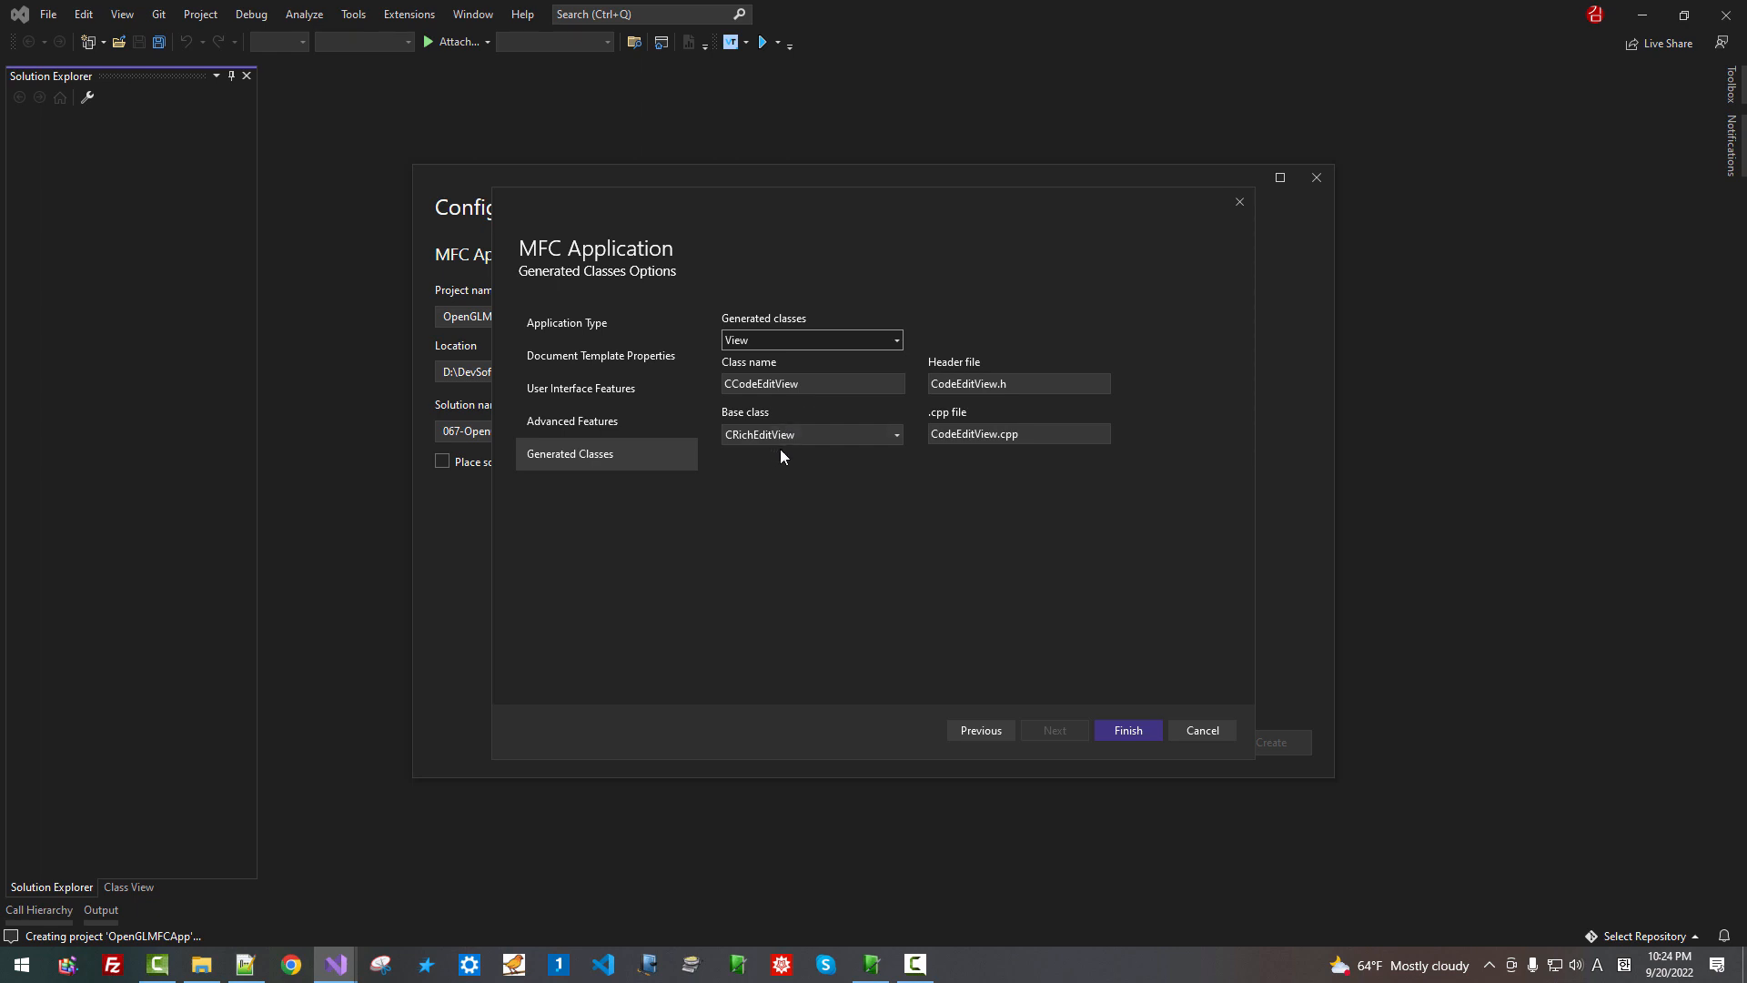
pyautogui.moveTo(1136, 732)
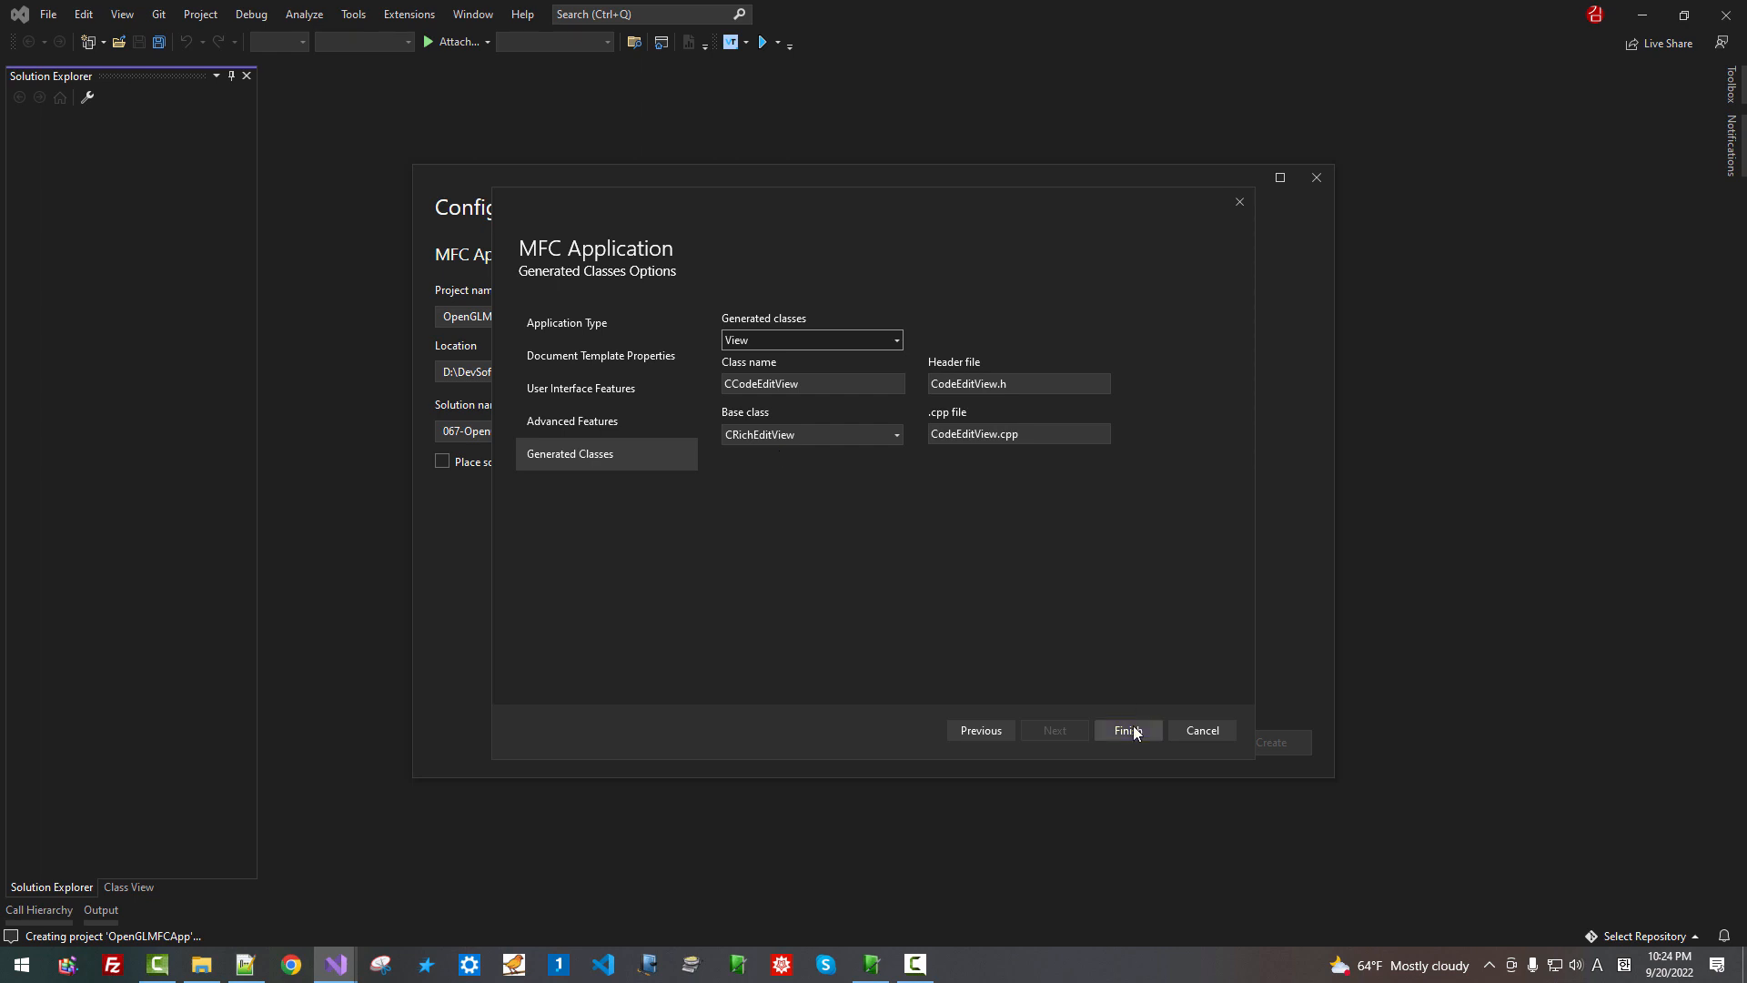
# Finish the wizard to generate OpenGLMFCApp and bring up the Configuration Manager
pyautogui.click(1129, 730)
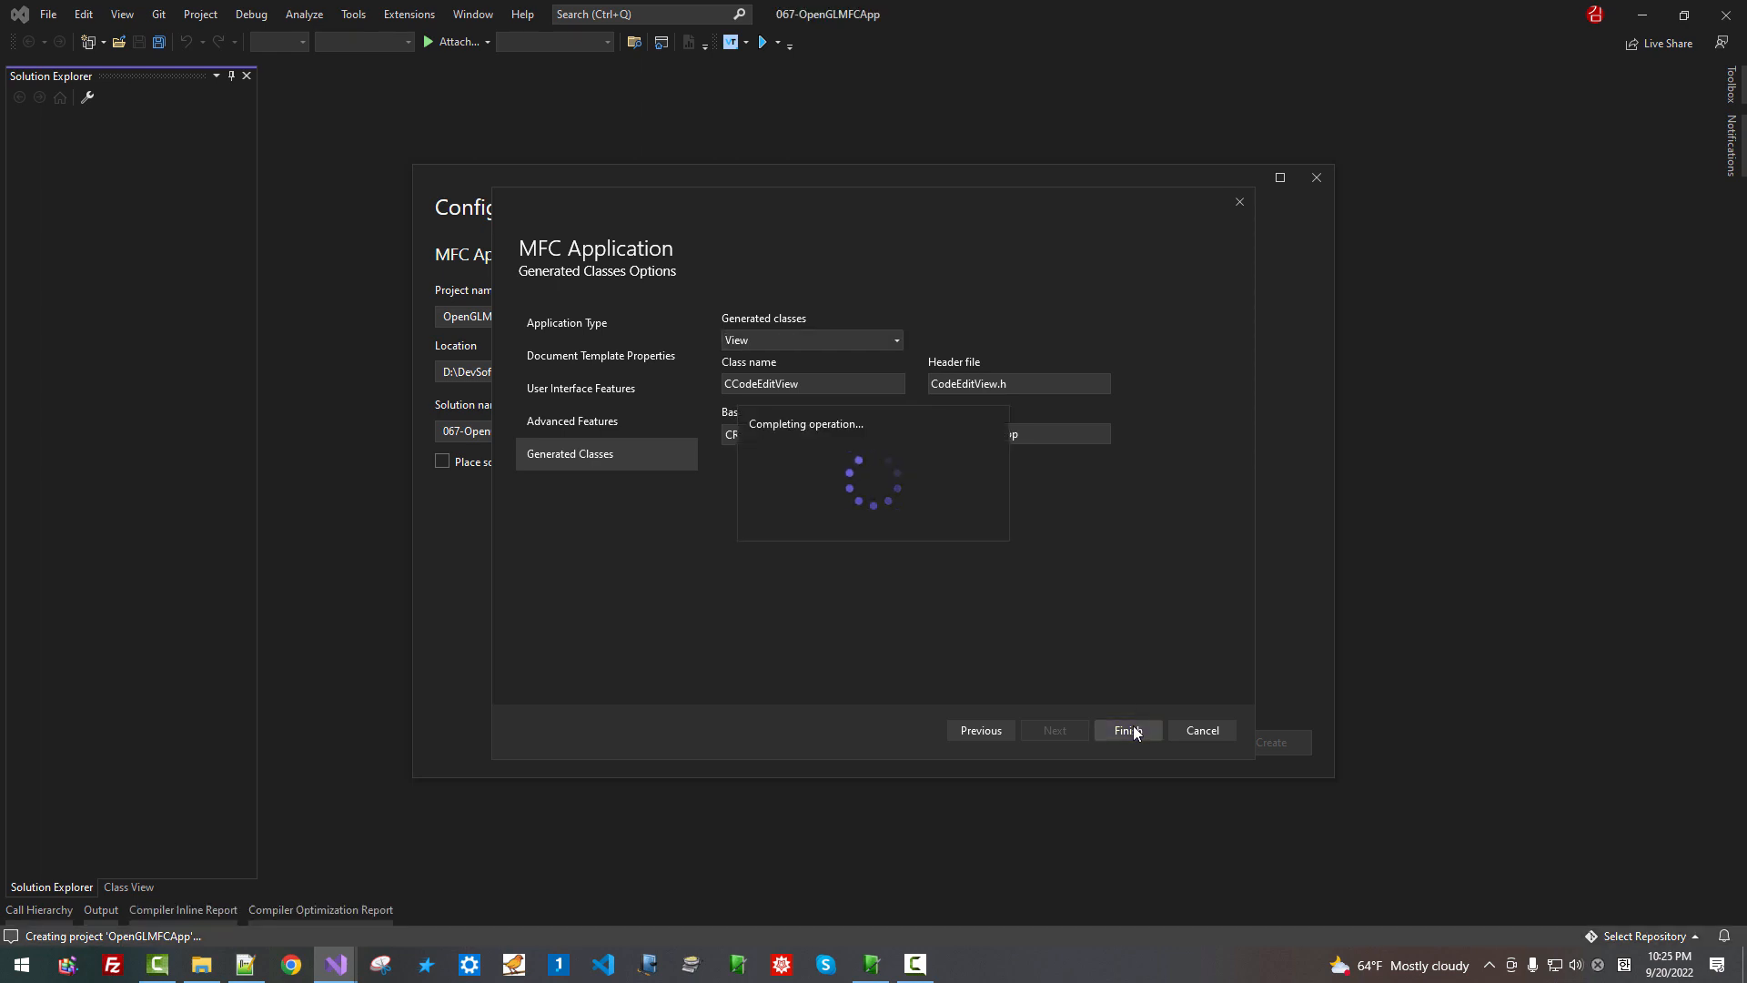
pyautogui.click(1129, 730)
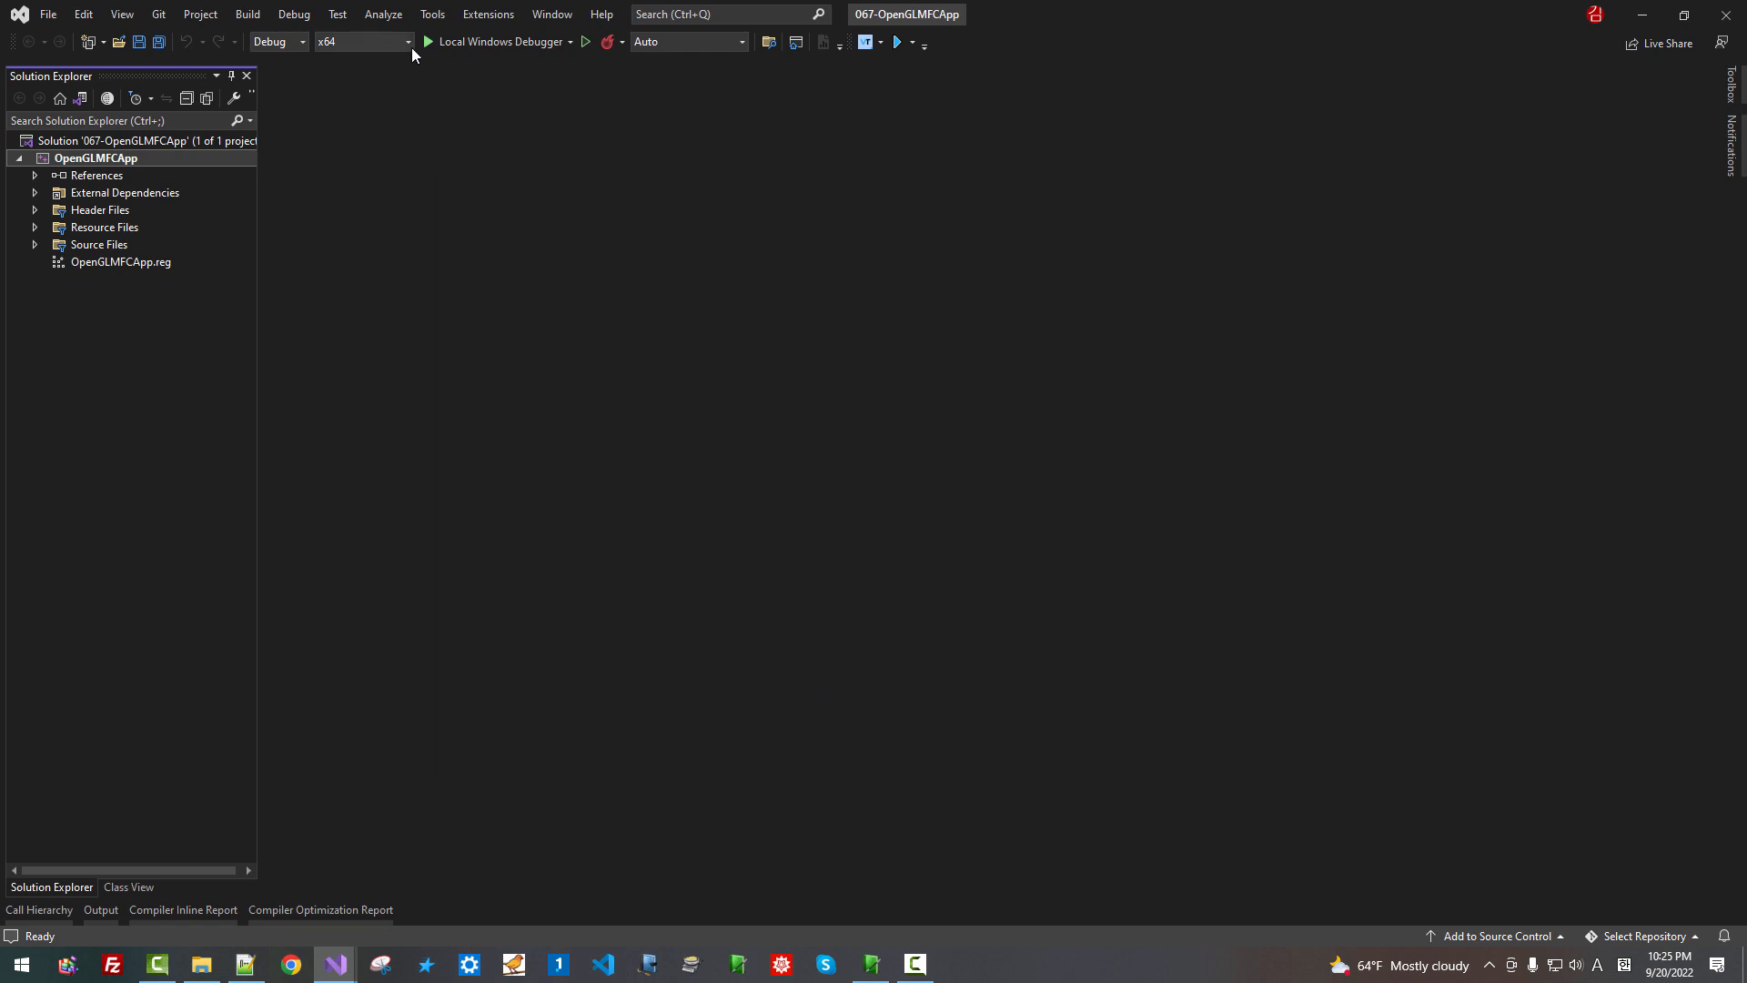
pyautogui.click(404, 42)
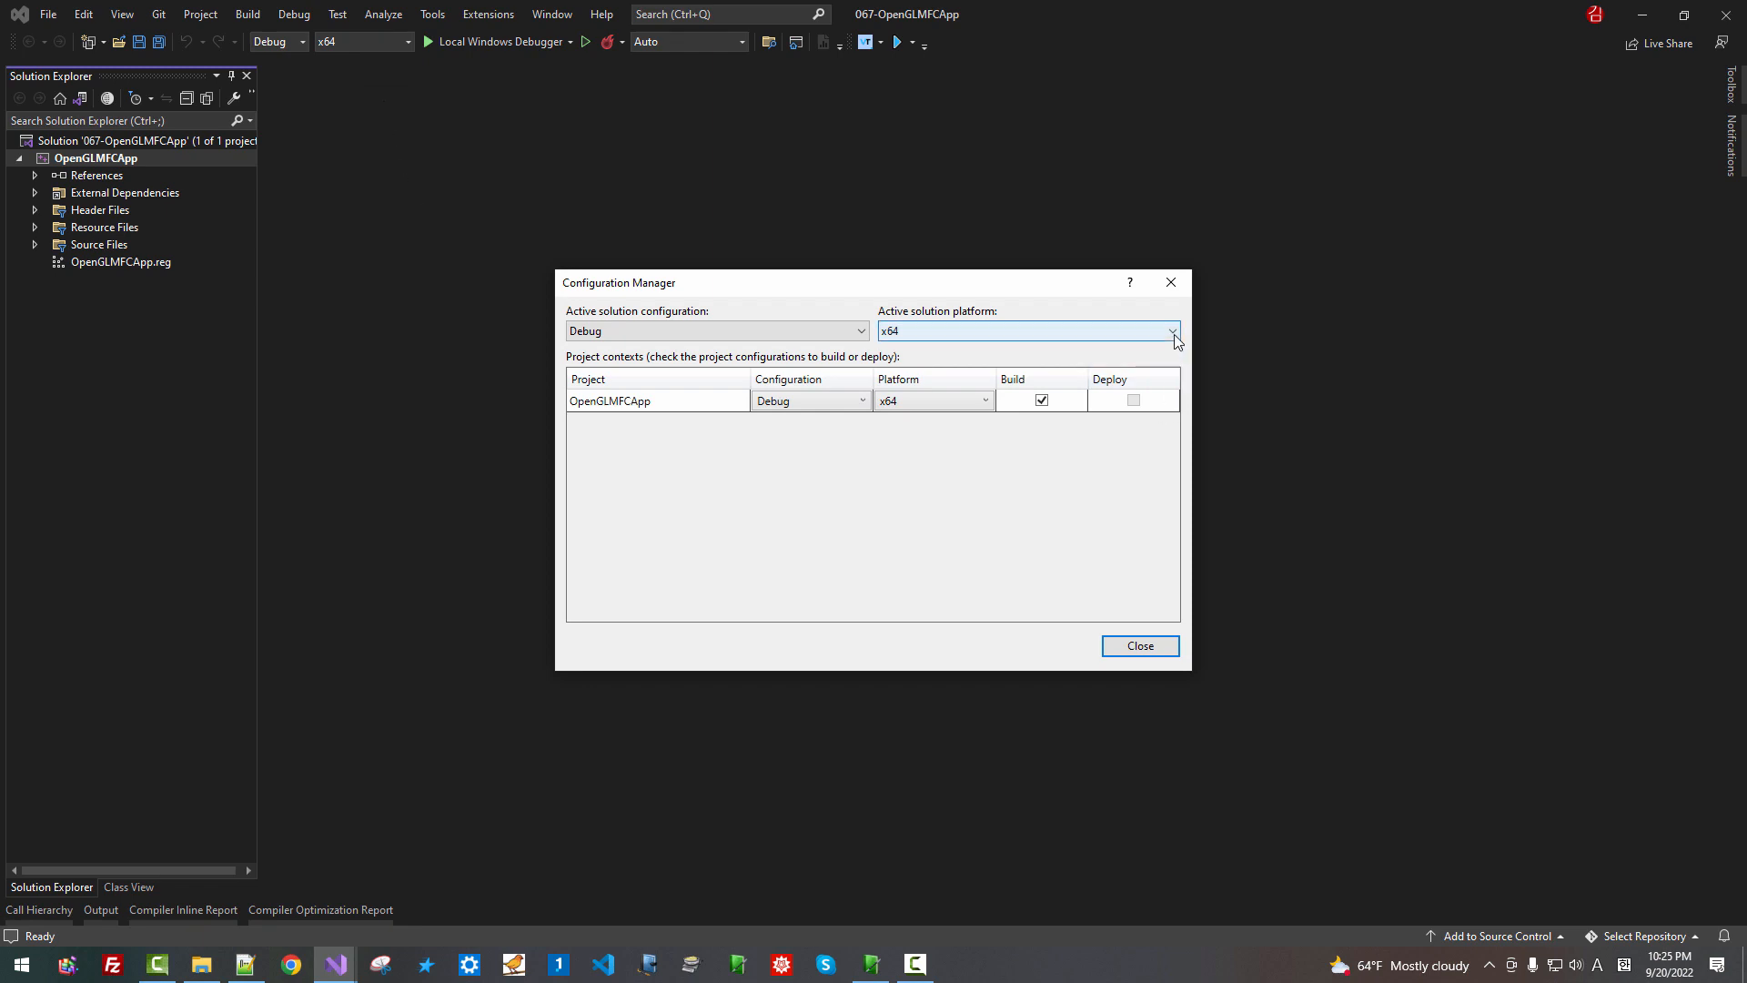
# Remove the x86 platform from the solution platforms
pyautogui.click(1172, 331)
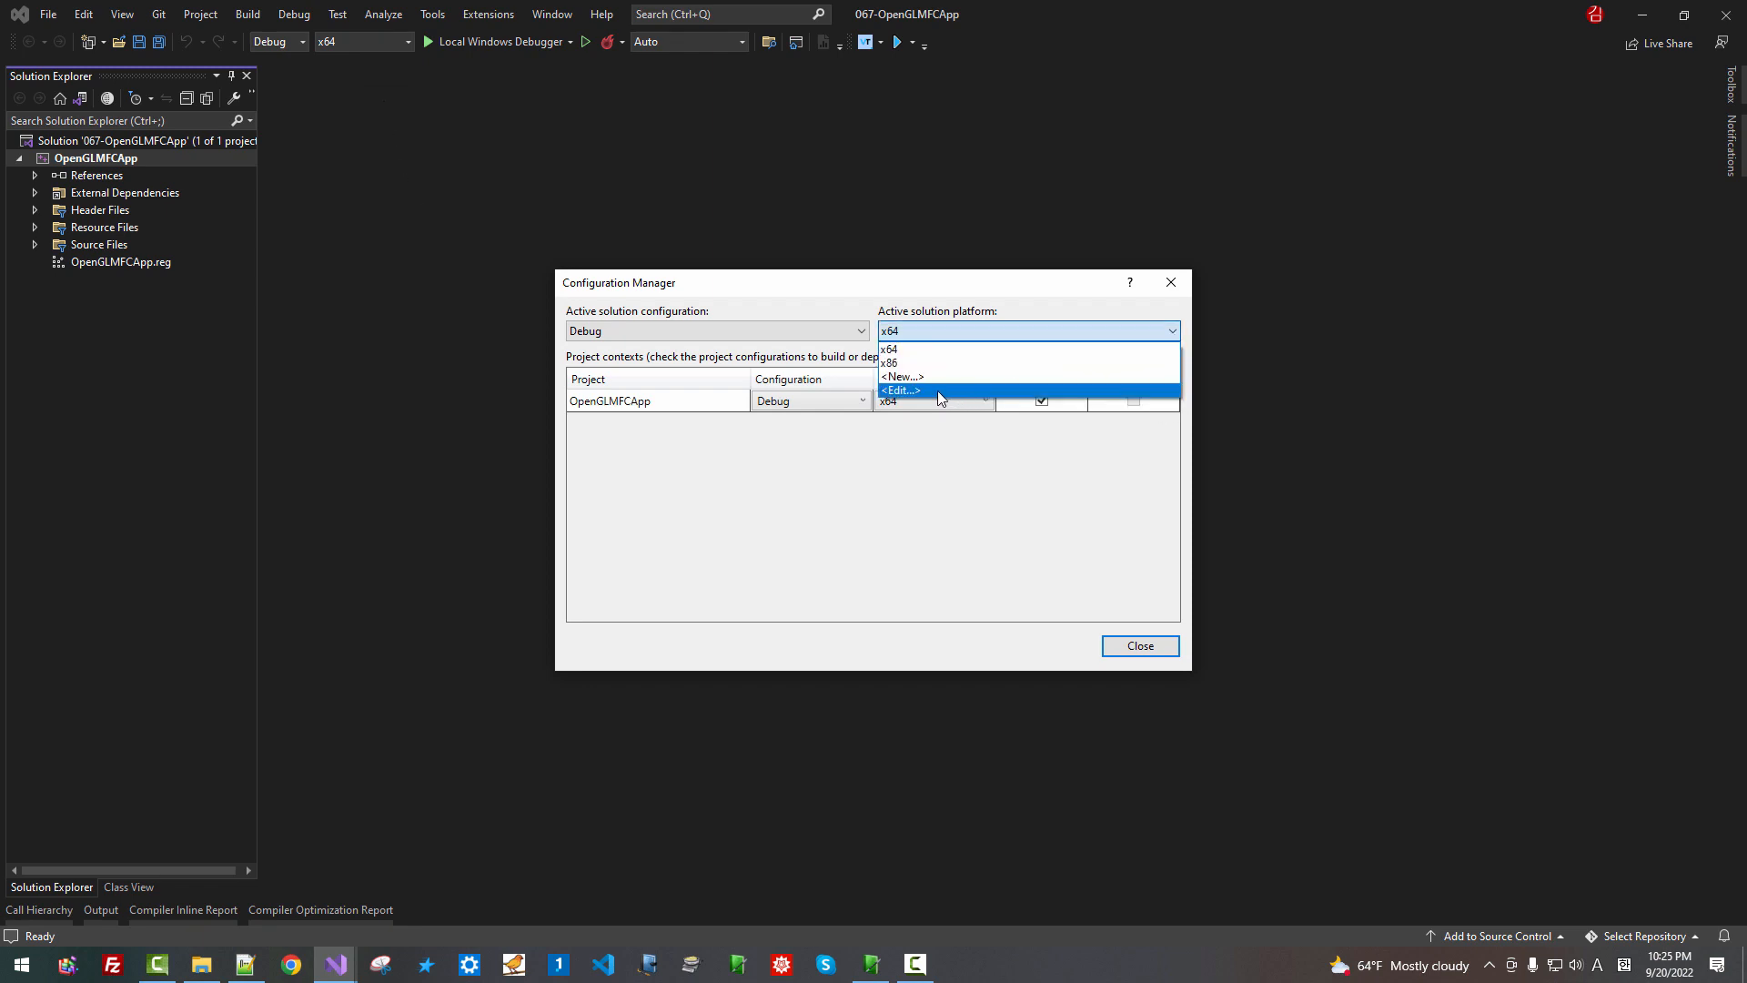
pyautogui.click(899, 389)
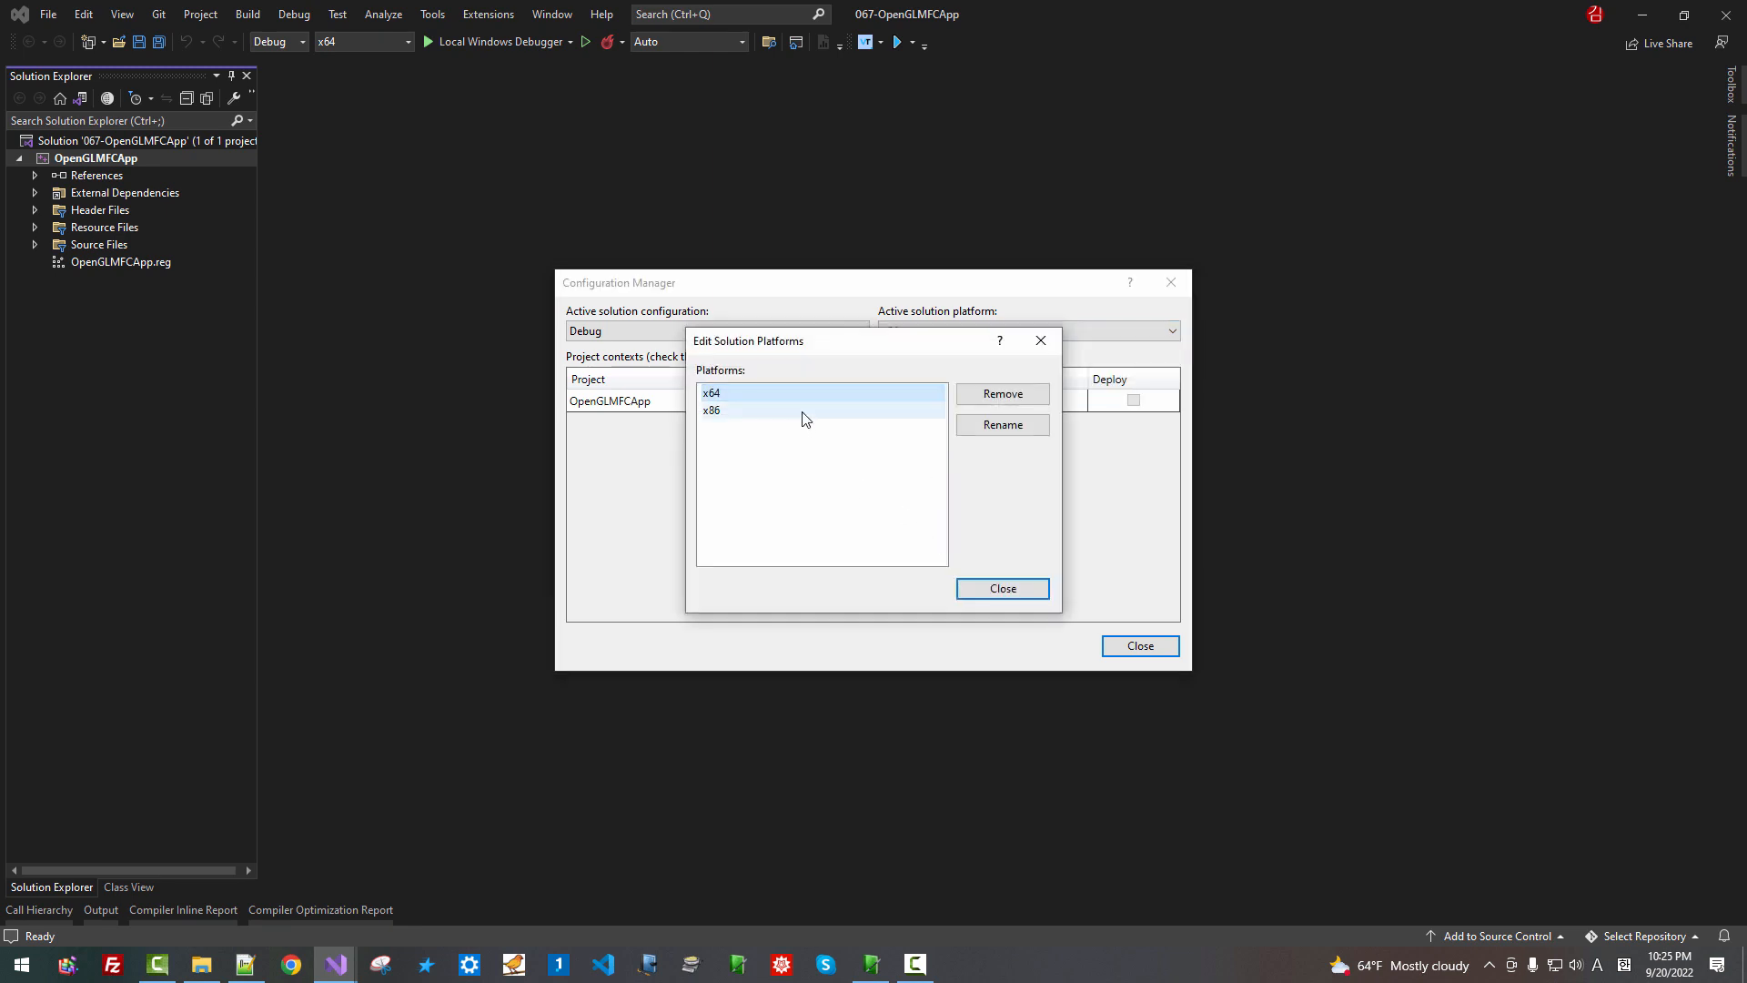
pyautogui.click(748, 412)
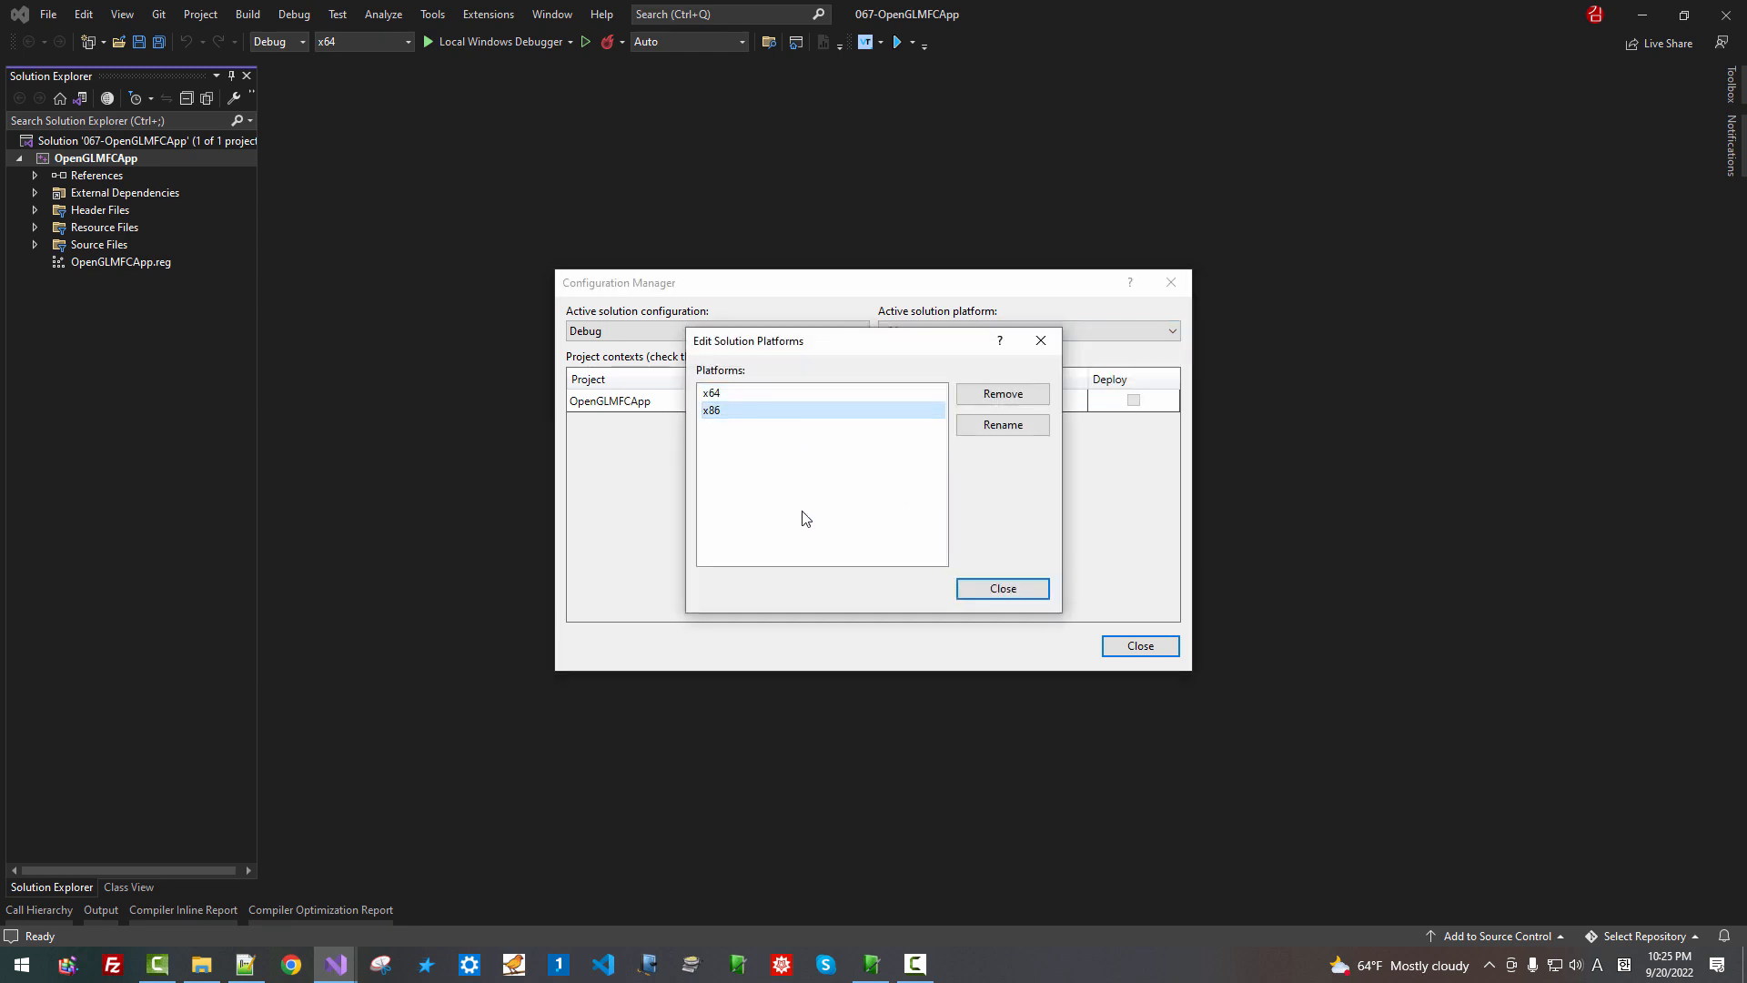
pyautogui.click(1001, 393)
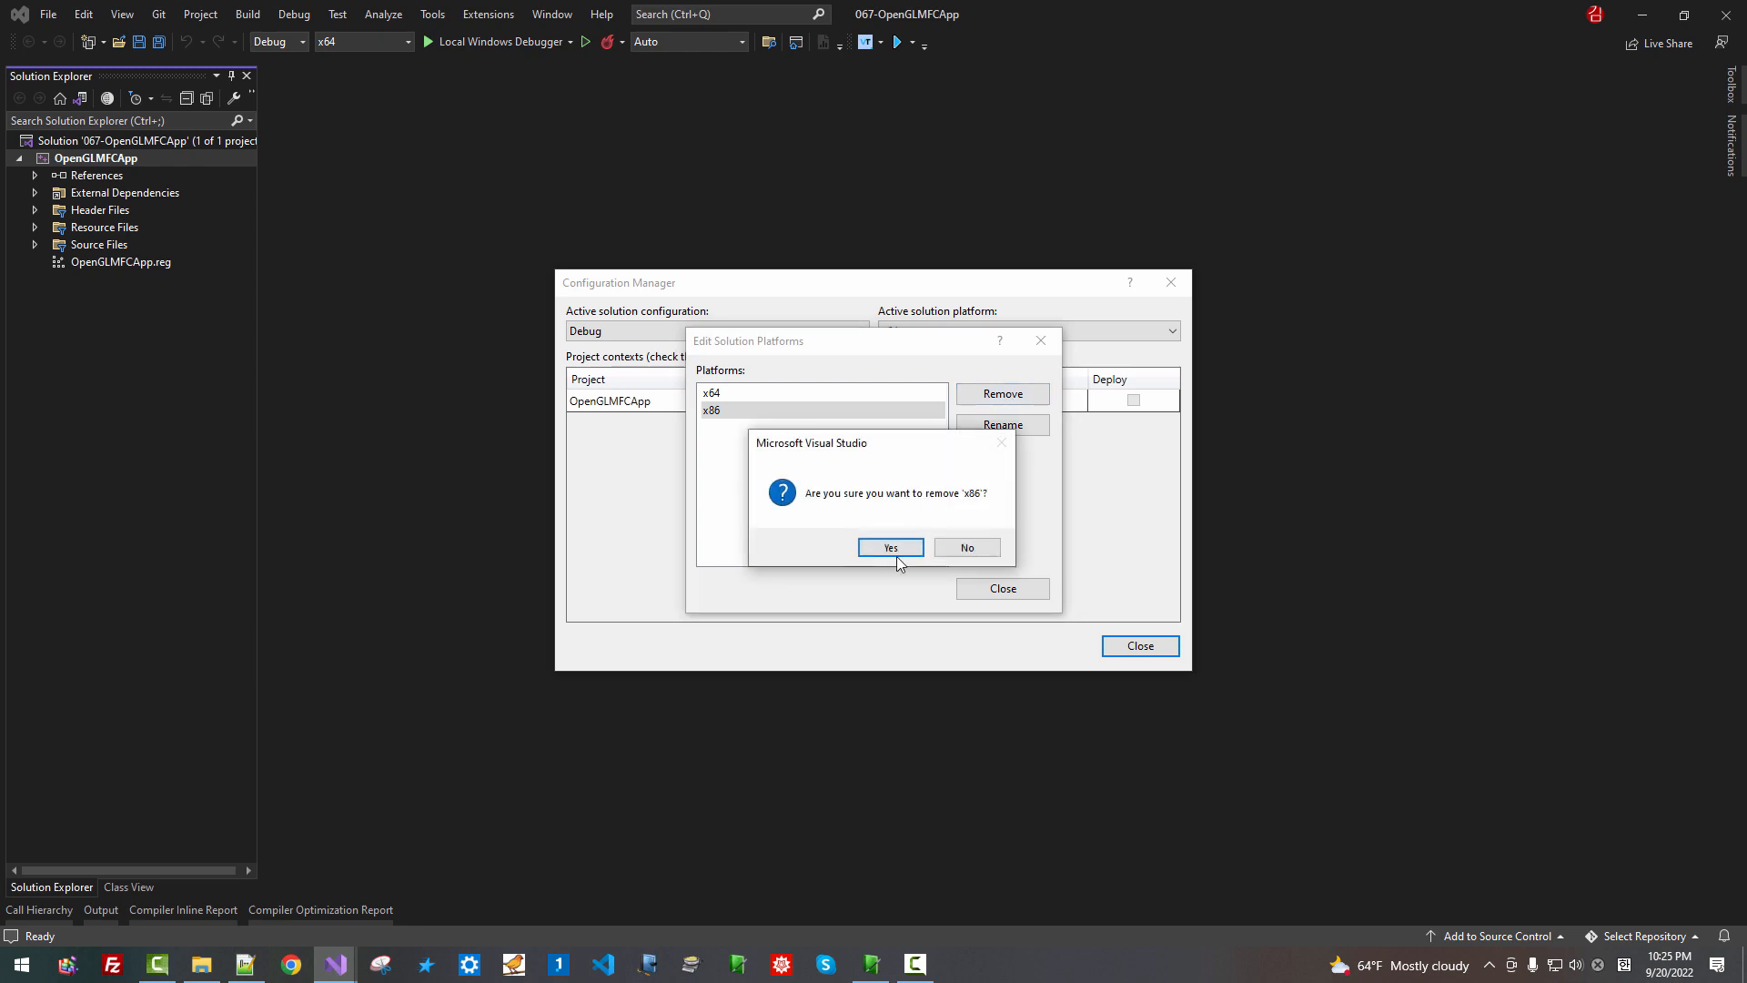
pyautogui.click(890, 546)
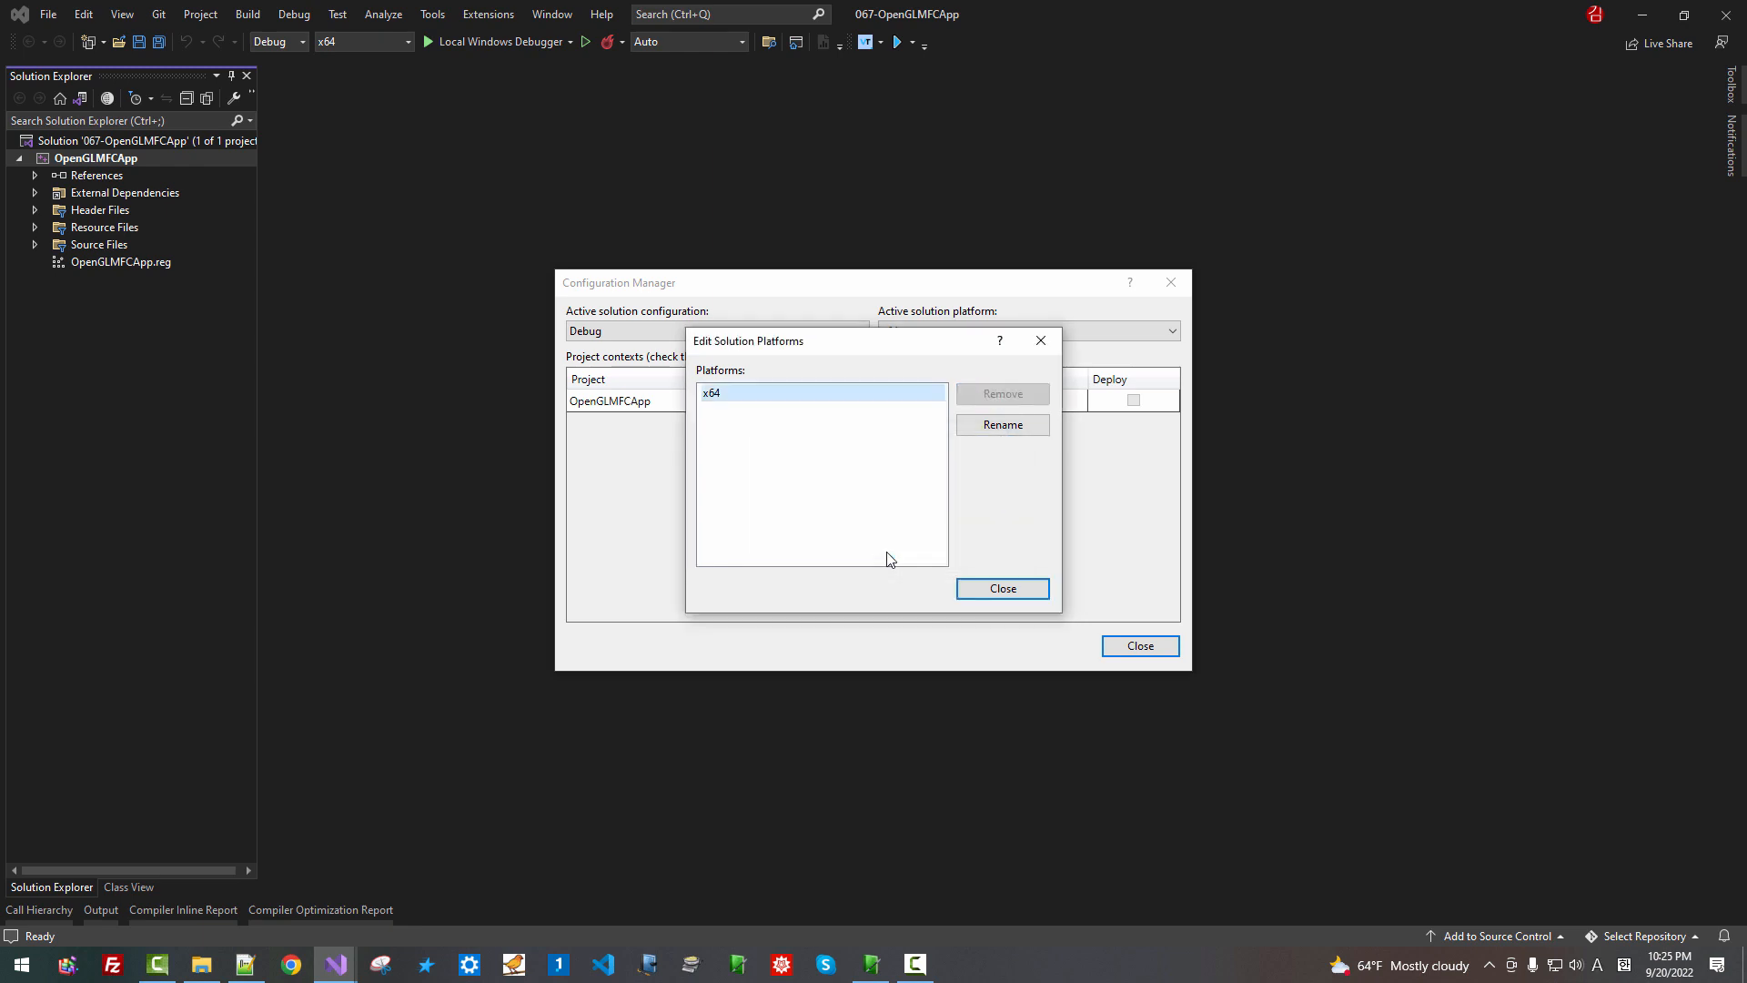
pyautogui.click(1001, 590)
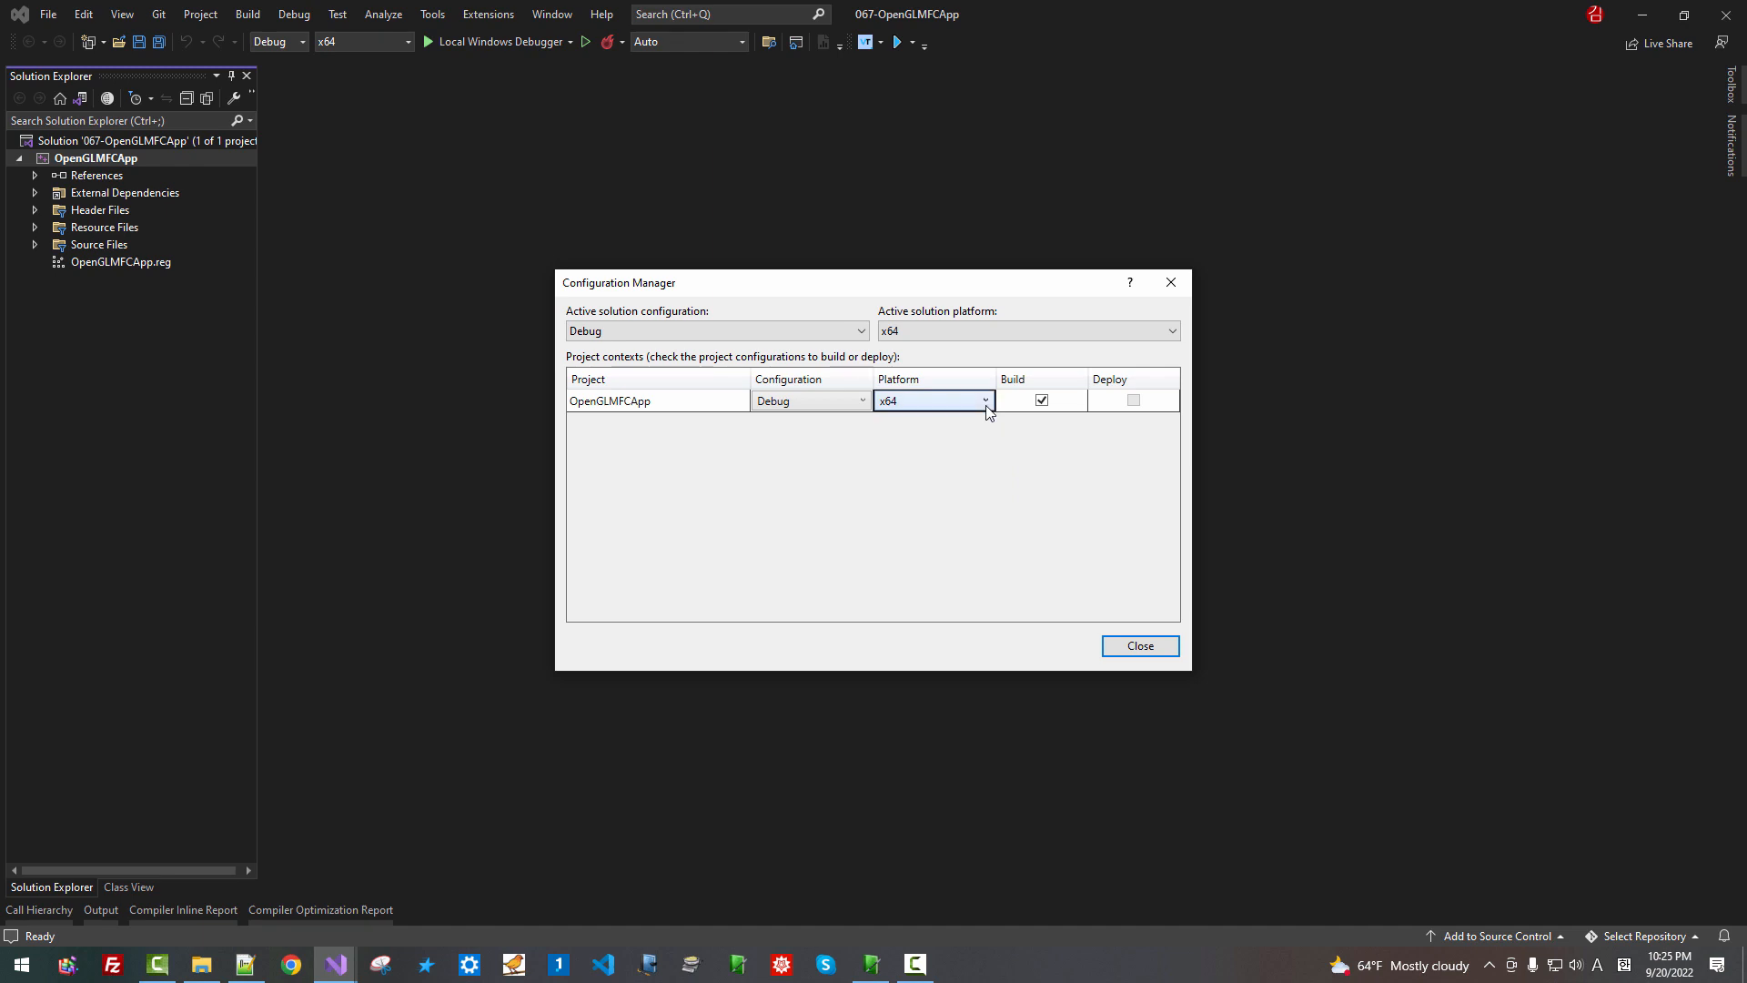
# Remove the Win32 platform from the project so only x64 remains, and close Configuration Manager
pyautogui.click(985, 400)
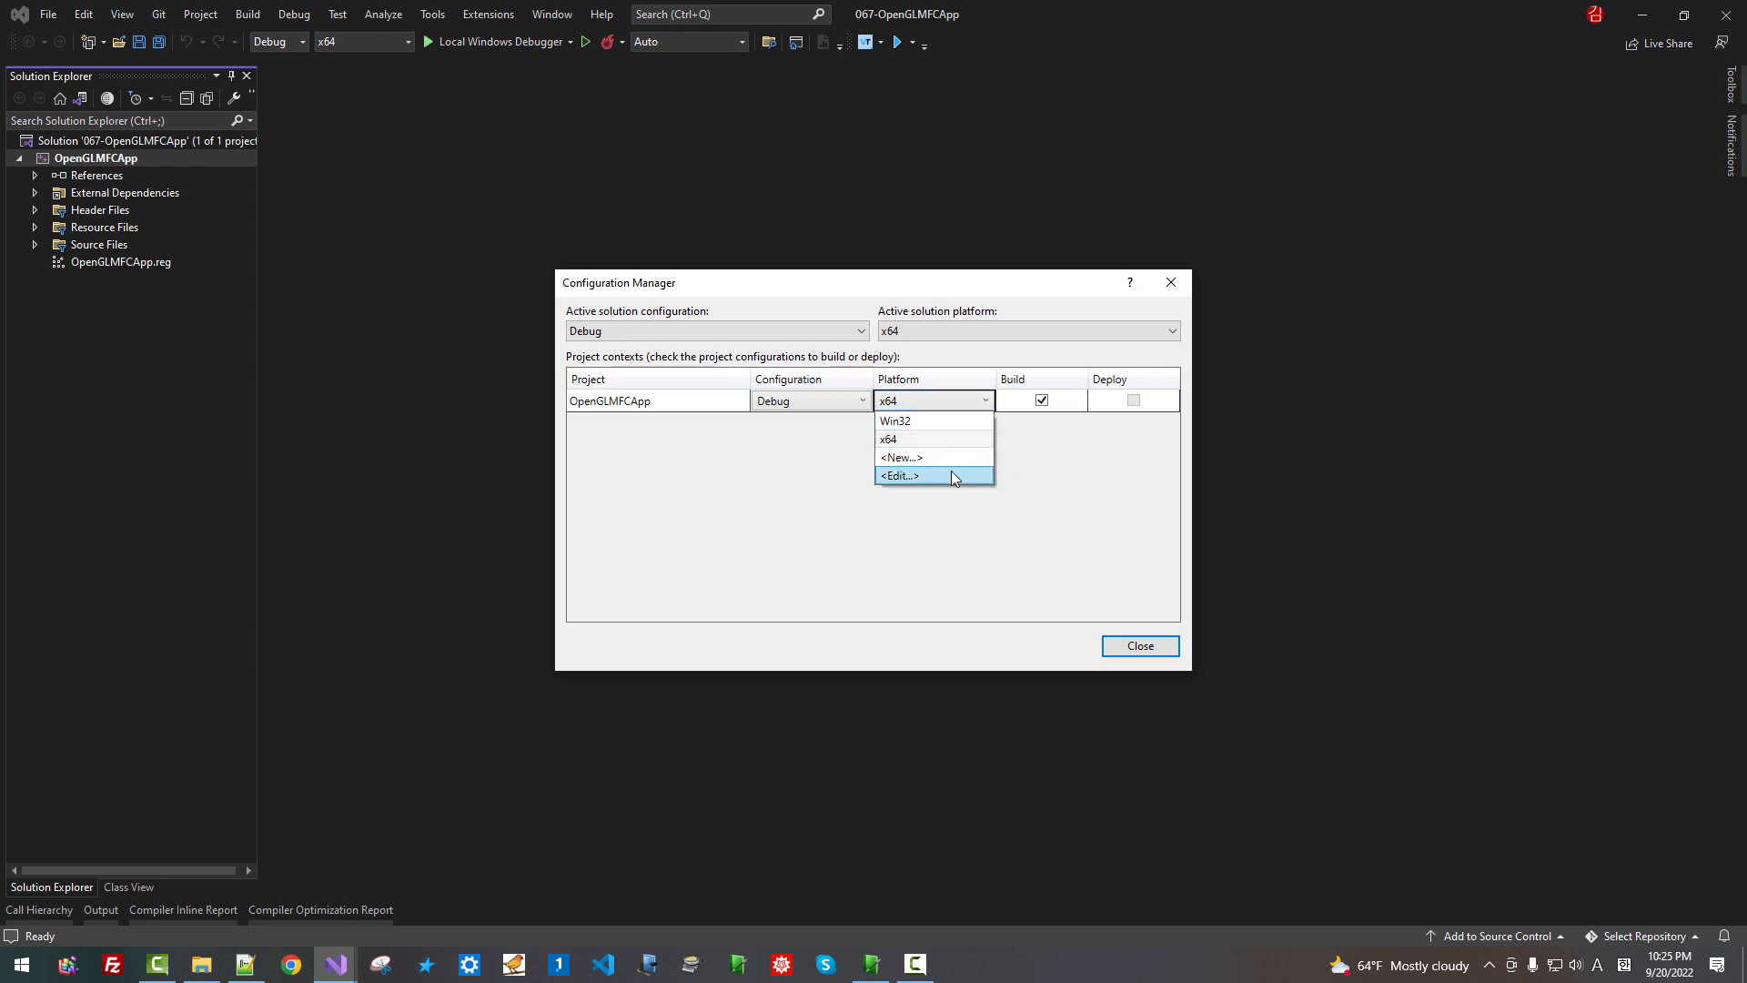
pyautogui.click(899, 477)
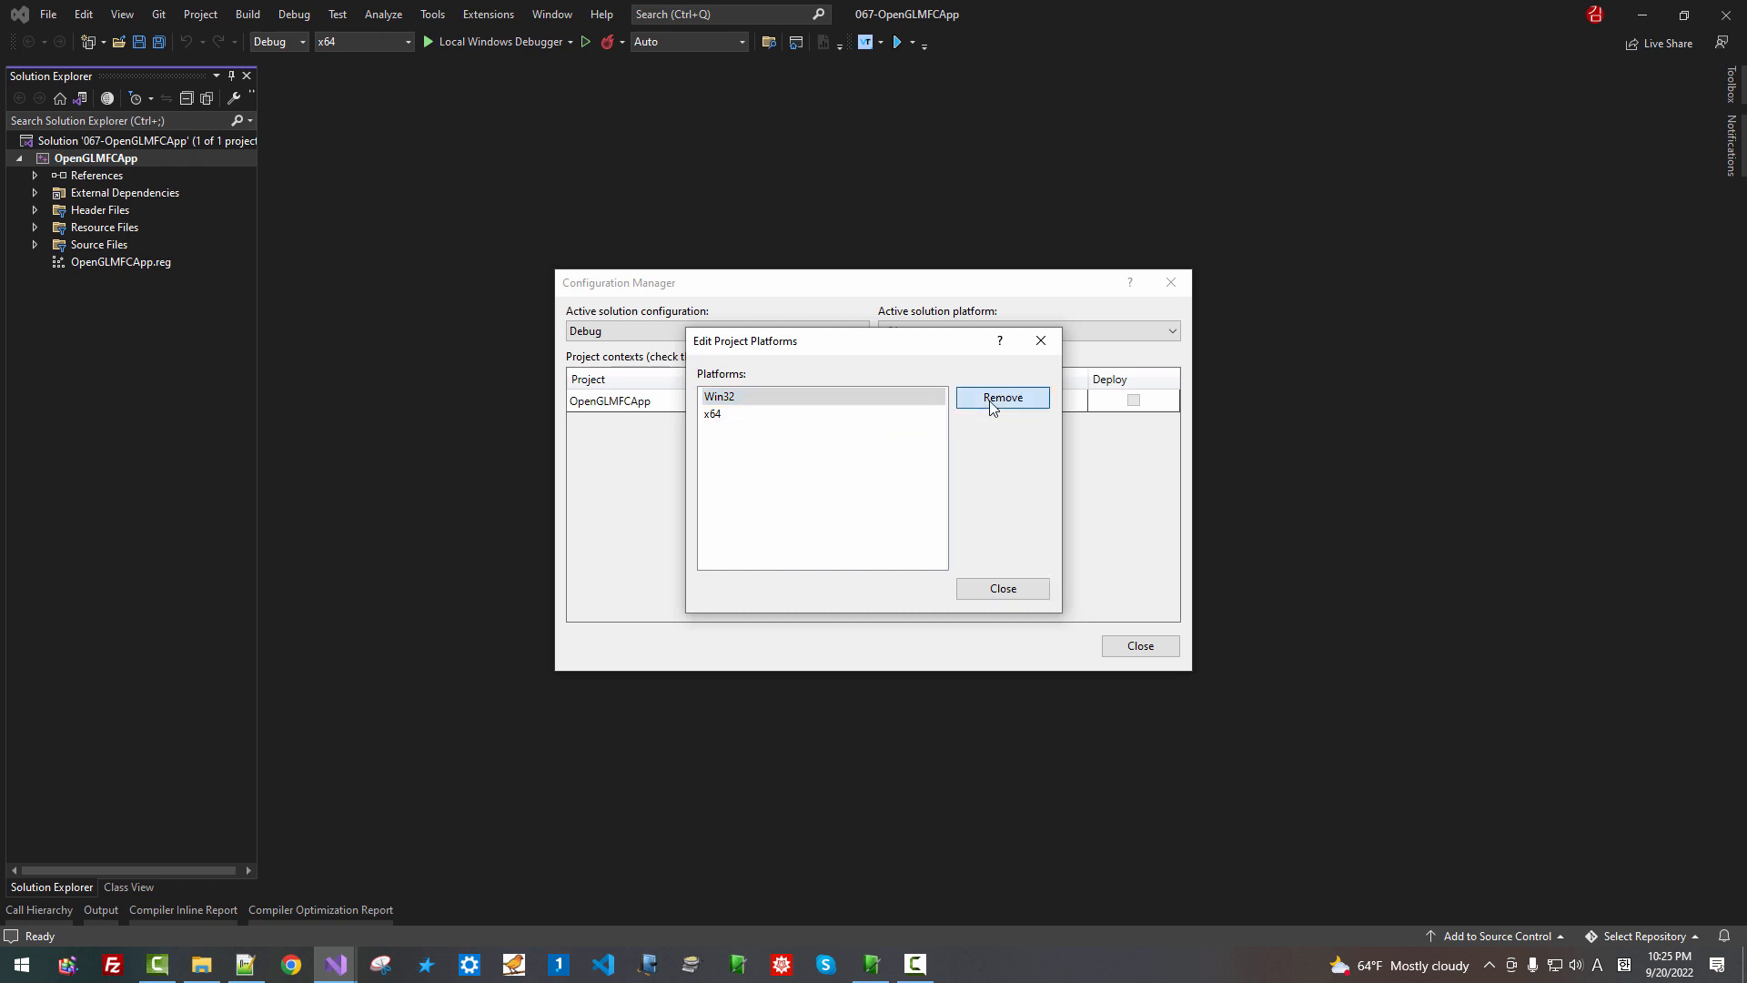
pyautogui.click(1001, 397)
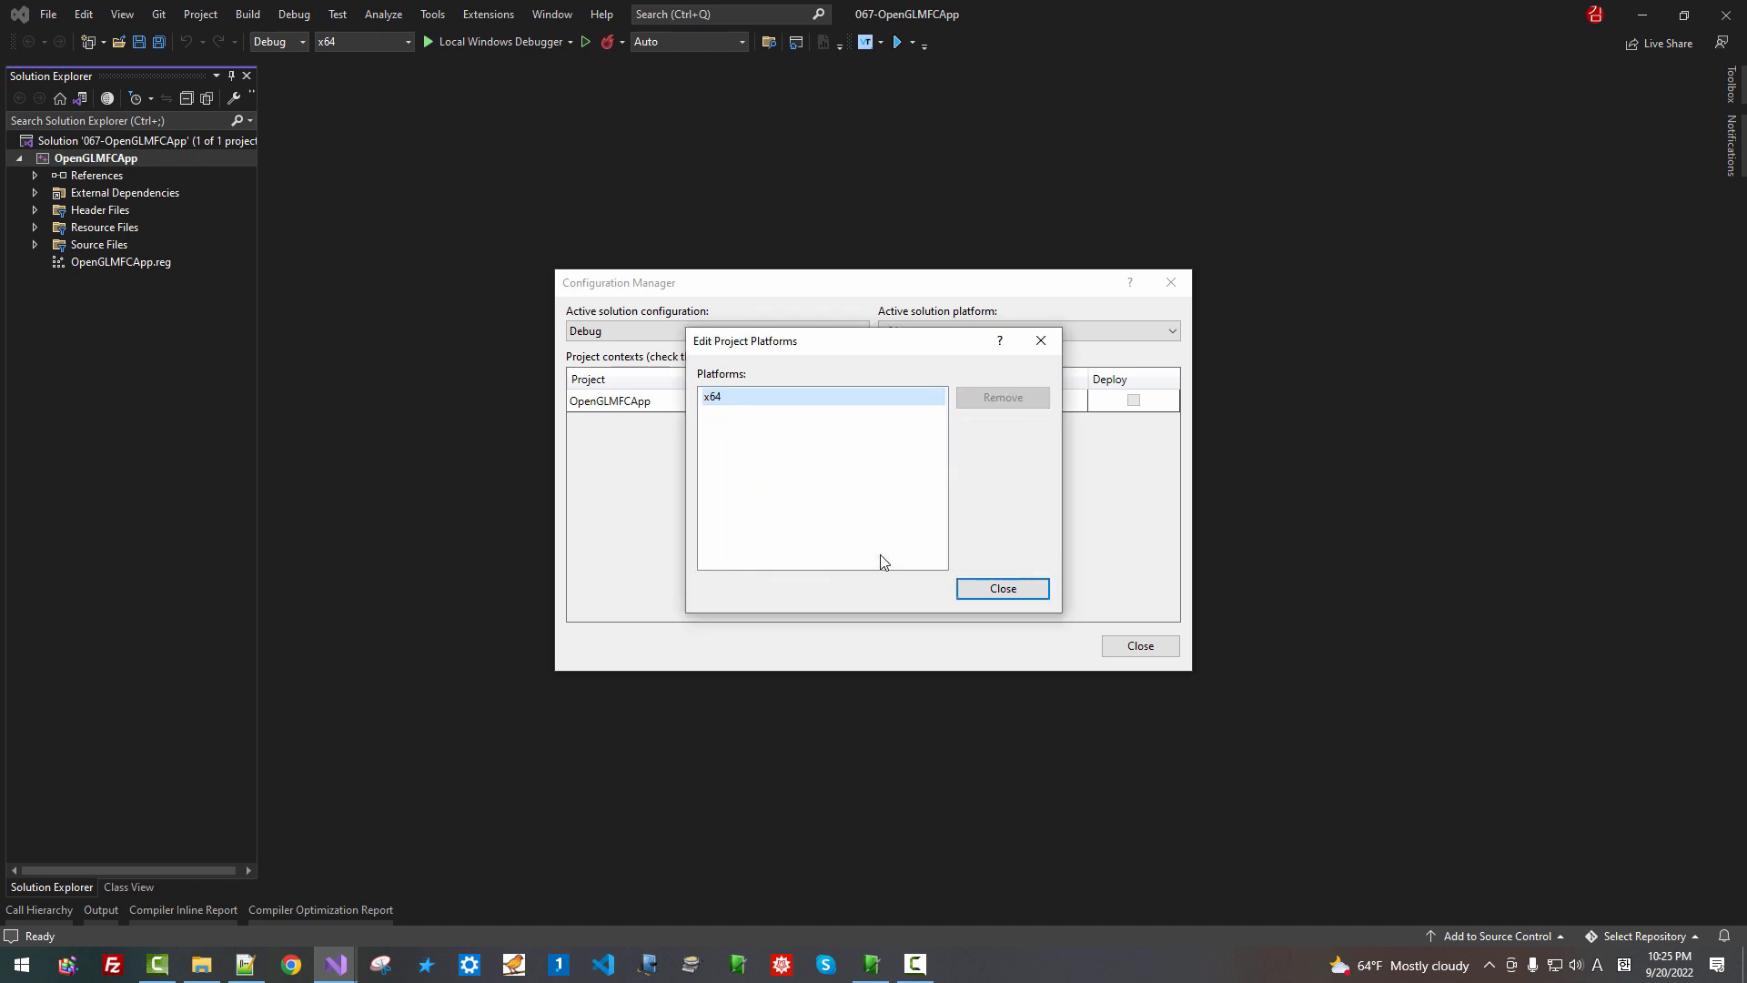
pyautogui.click(1001, 589)
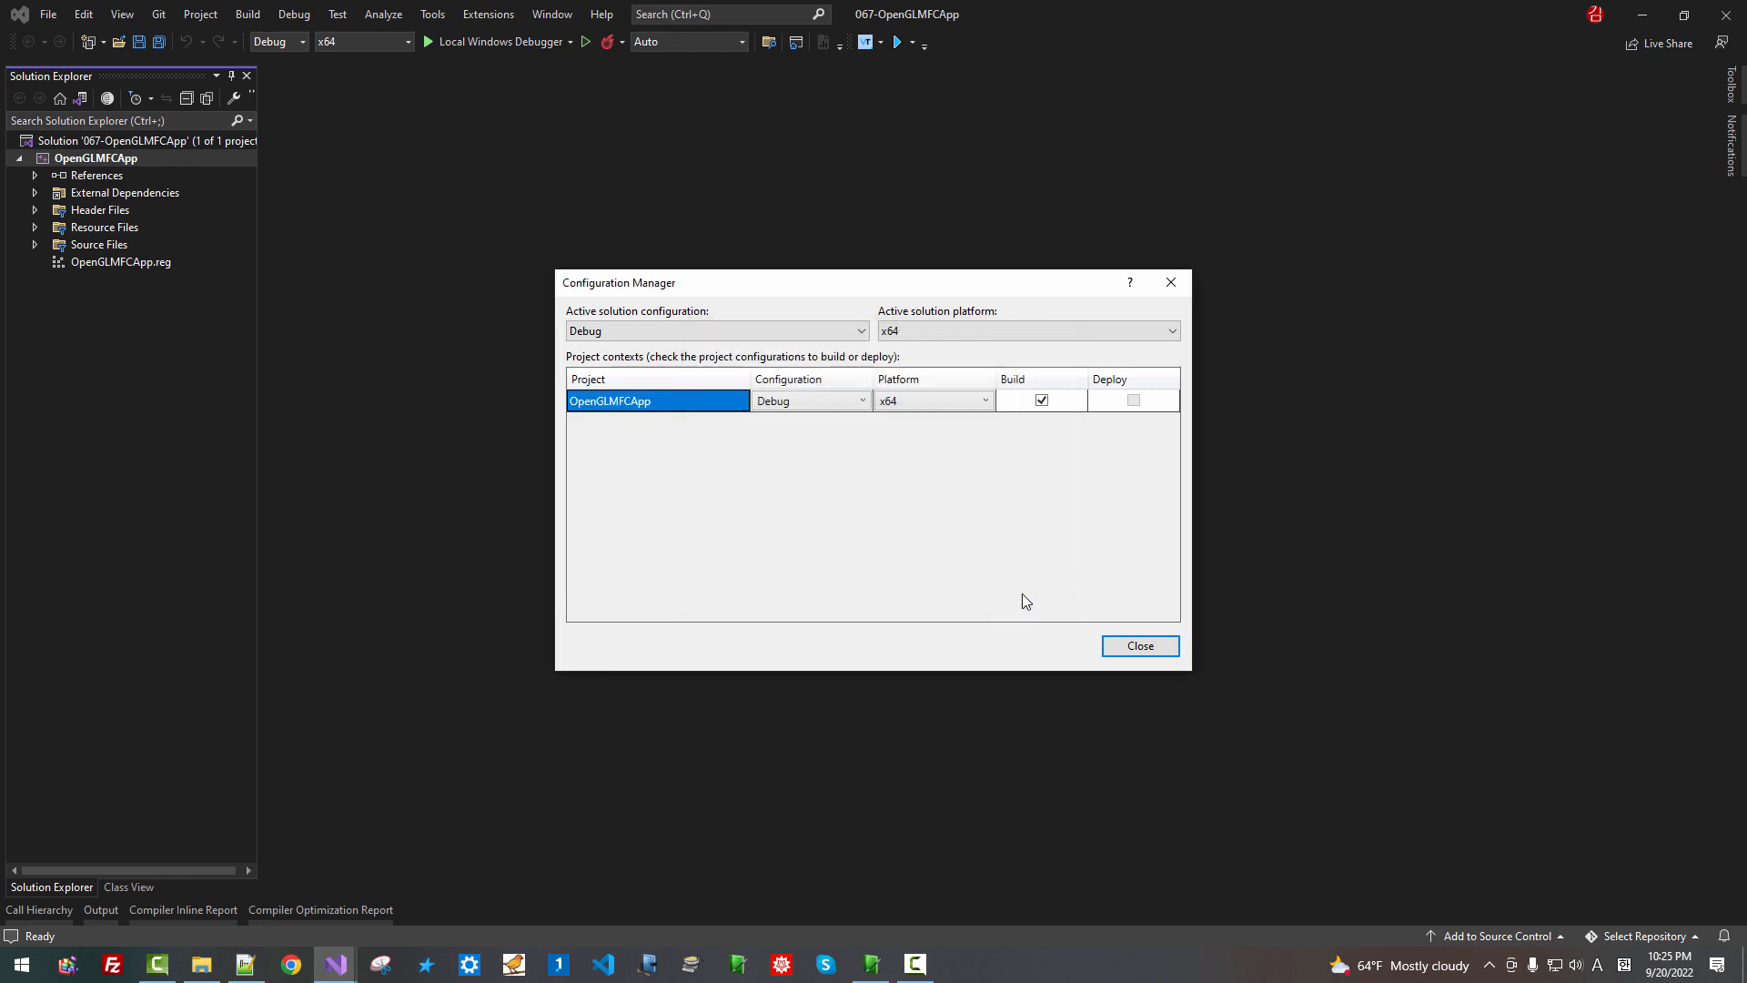
pyautogui.click(1139, 645)
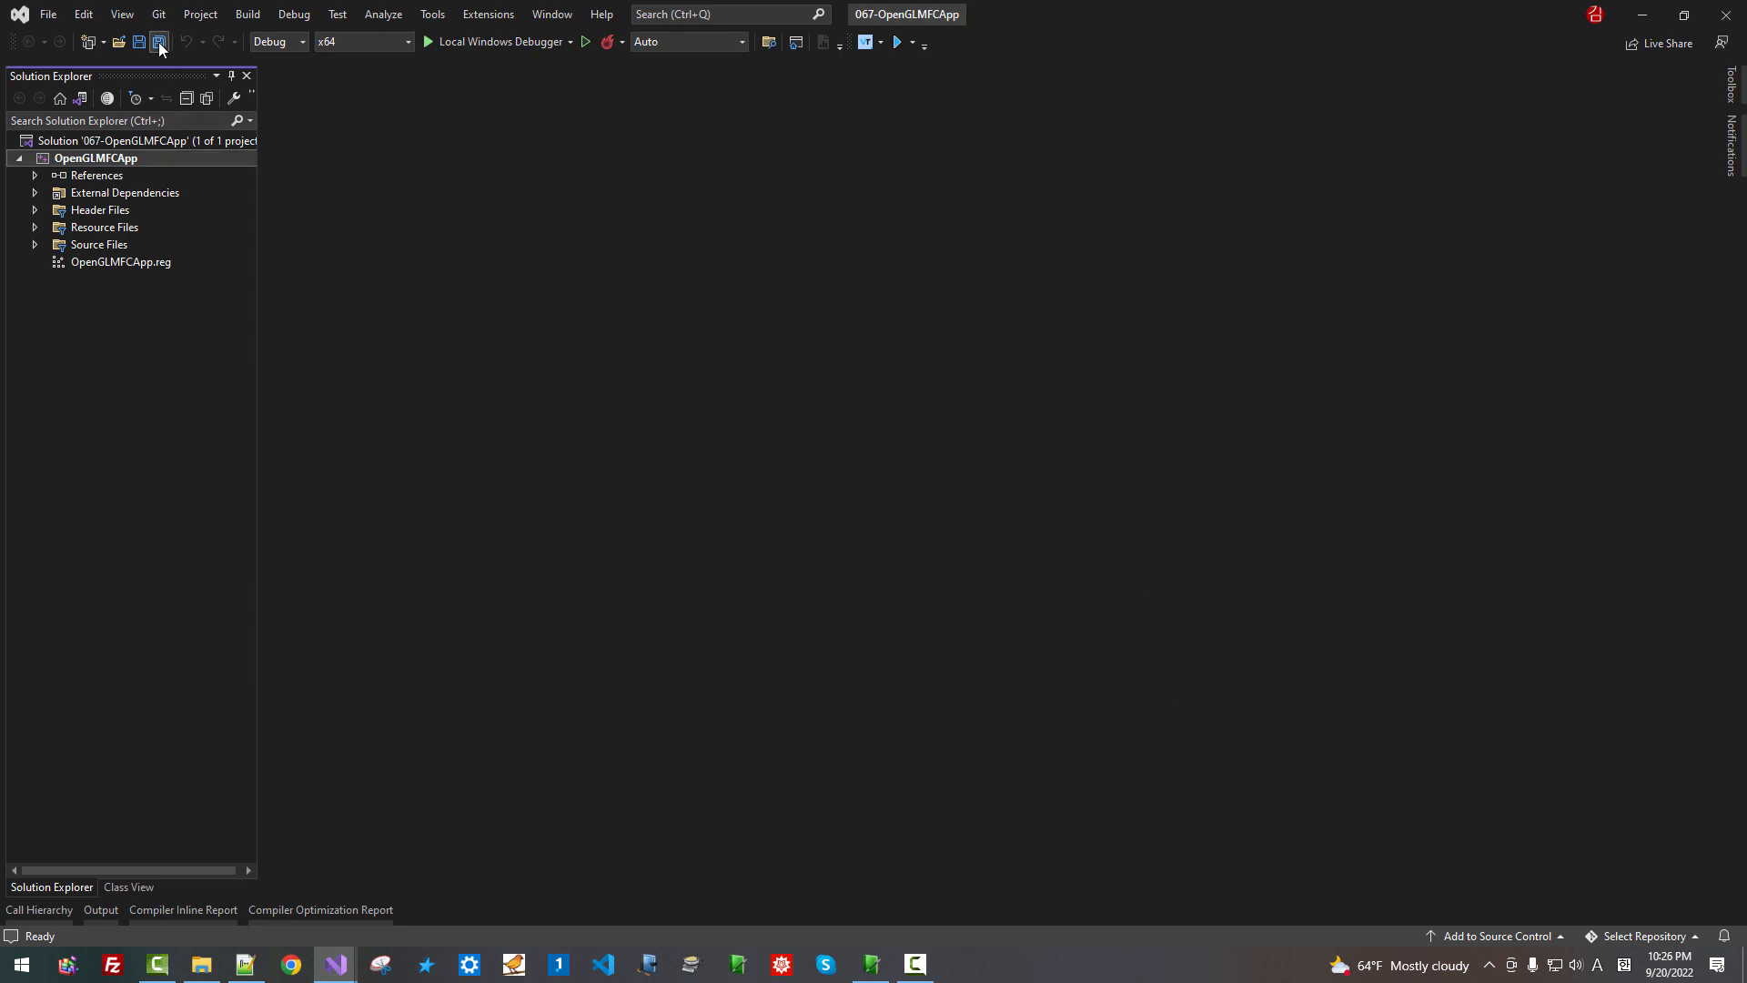
# In project Properties for All Configurations set C++ Language Standard to ISO C++17 and apply
pyautogui.rightClick(80, 157)
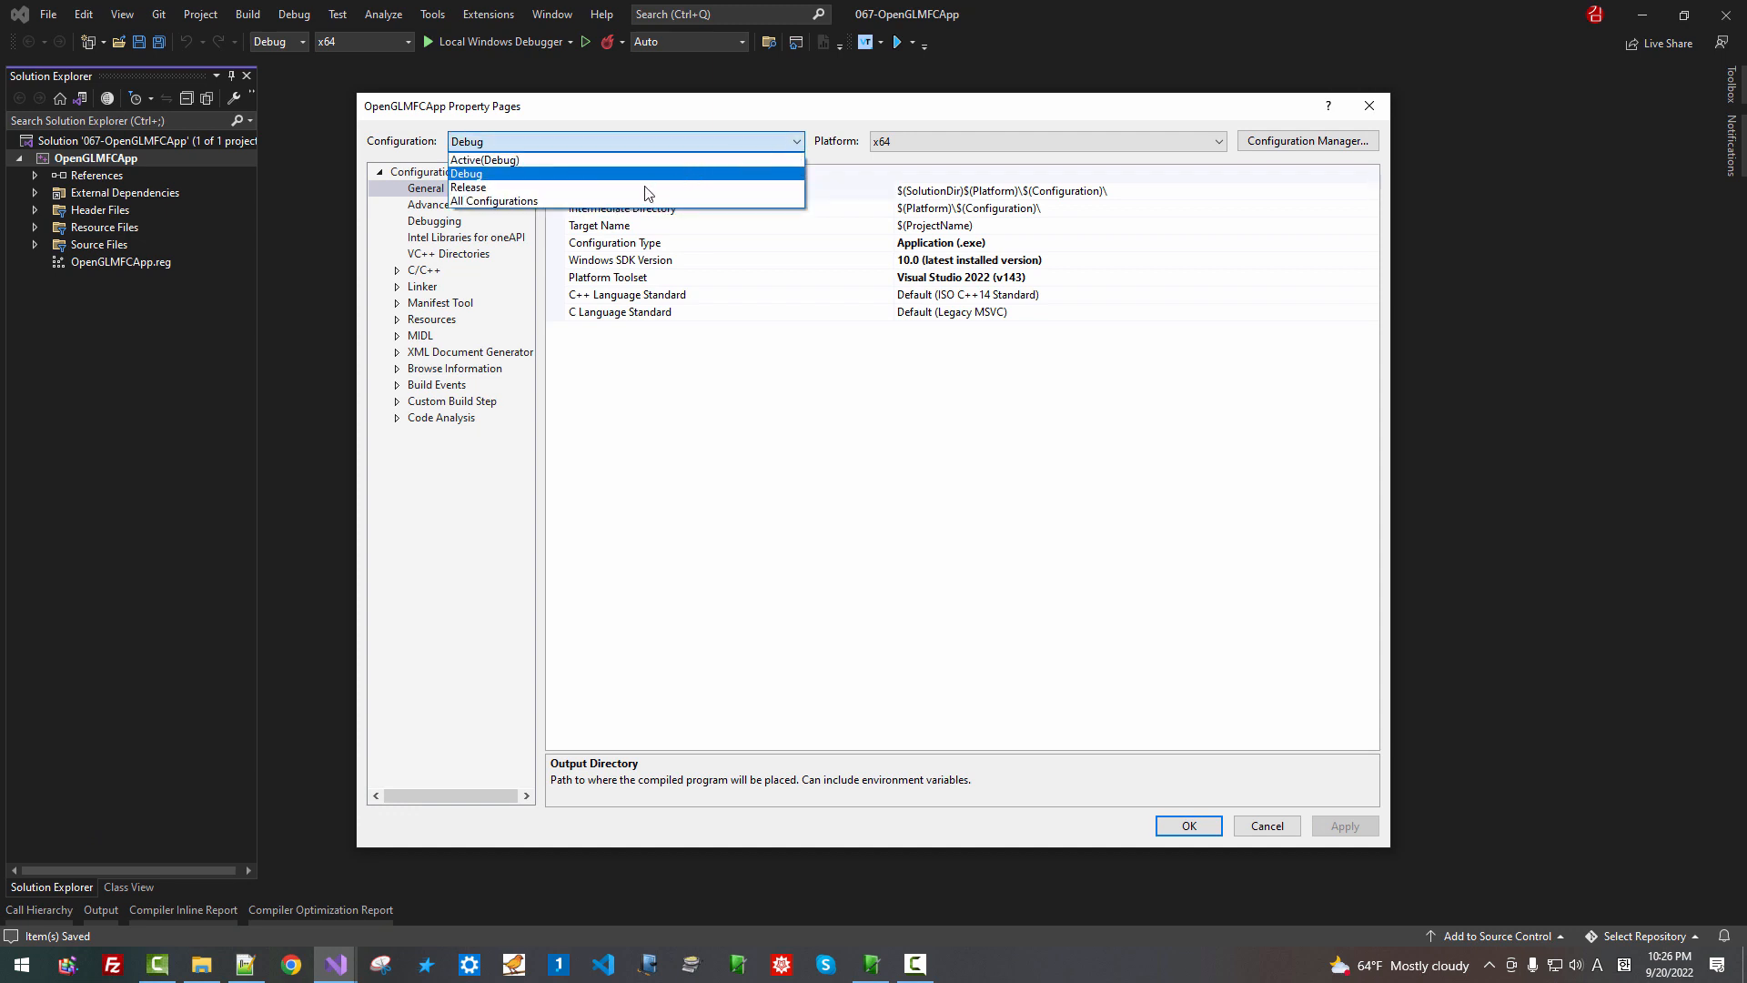
pyautogui.click(493, 201)
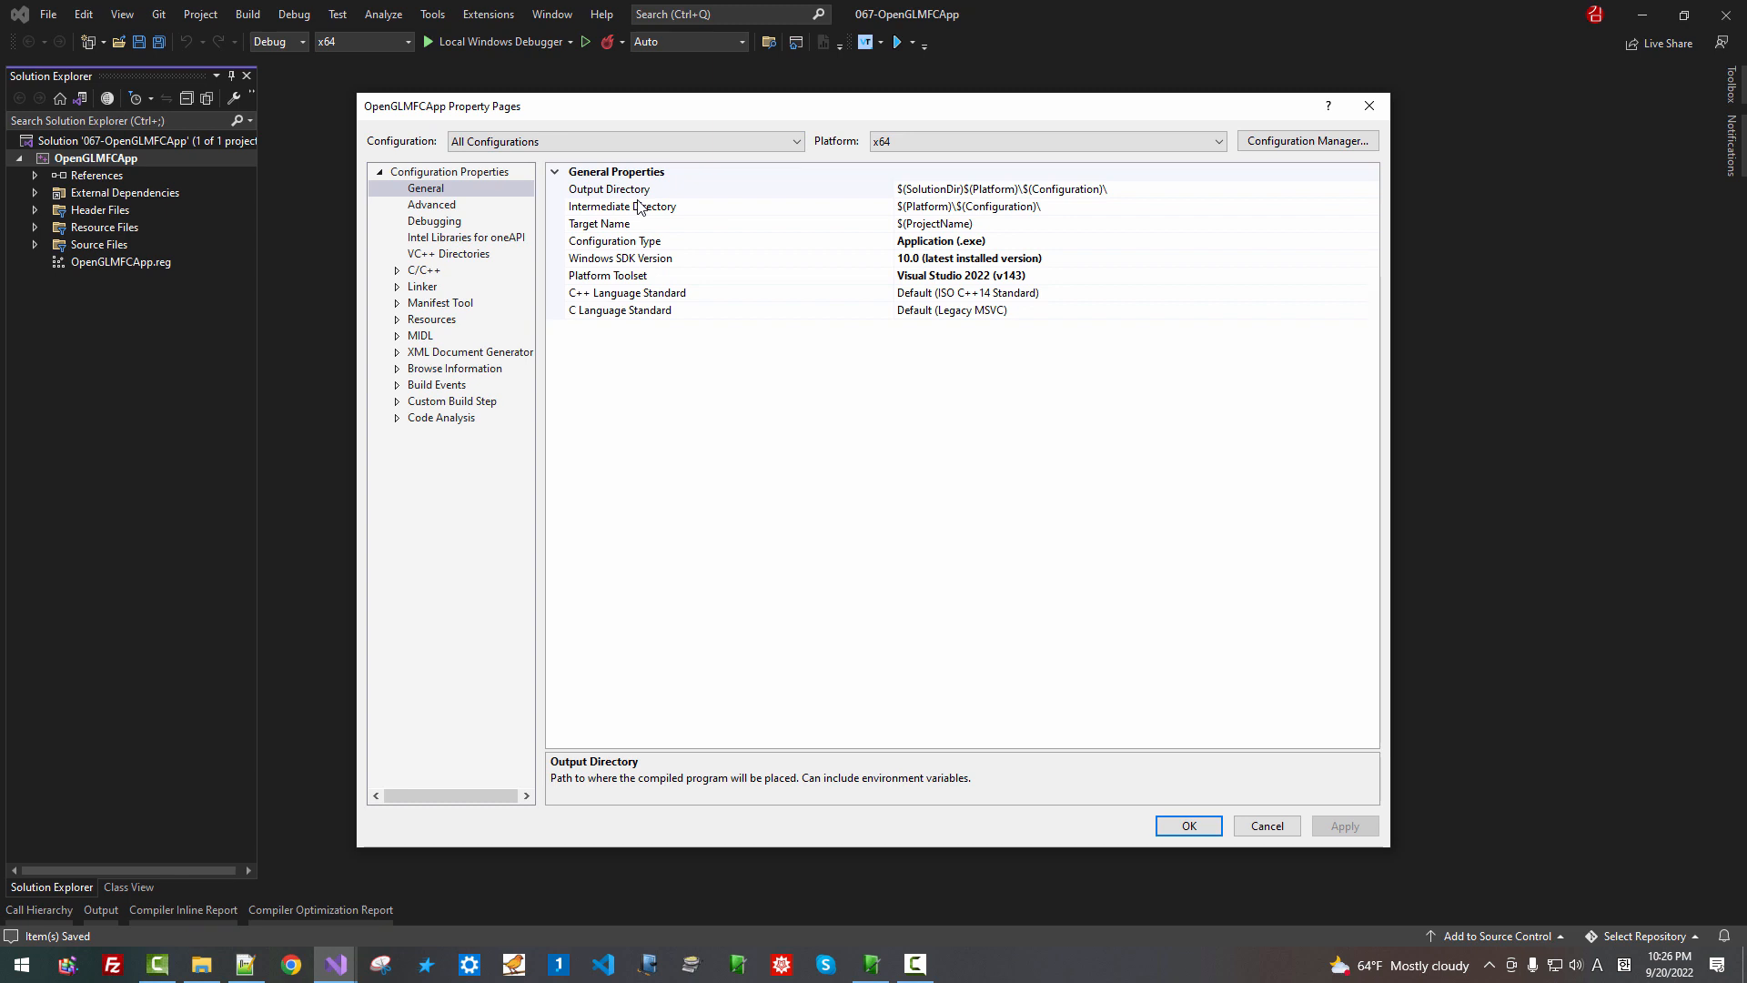
pyautogui.moveTo(1084, 266)
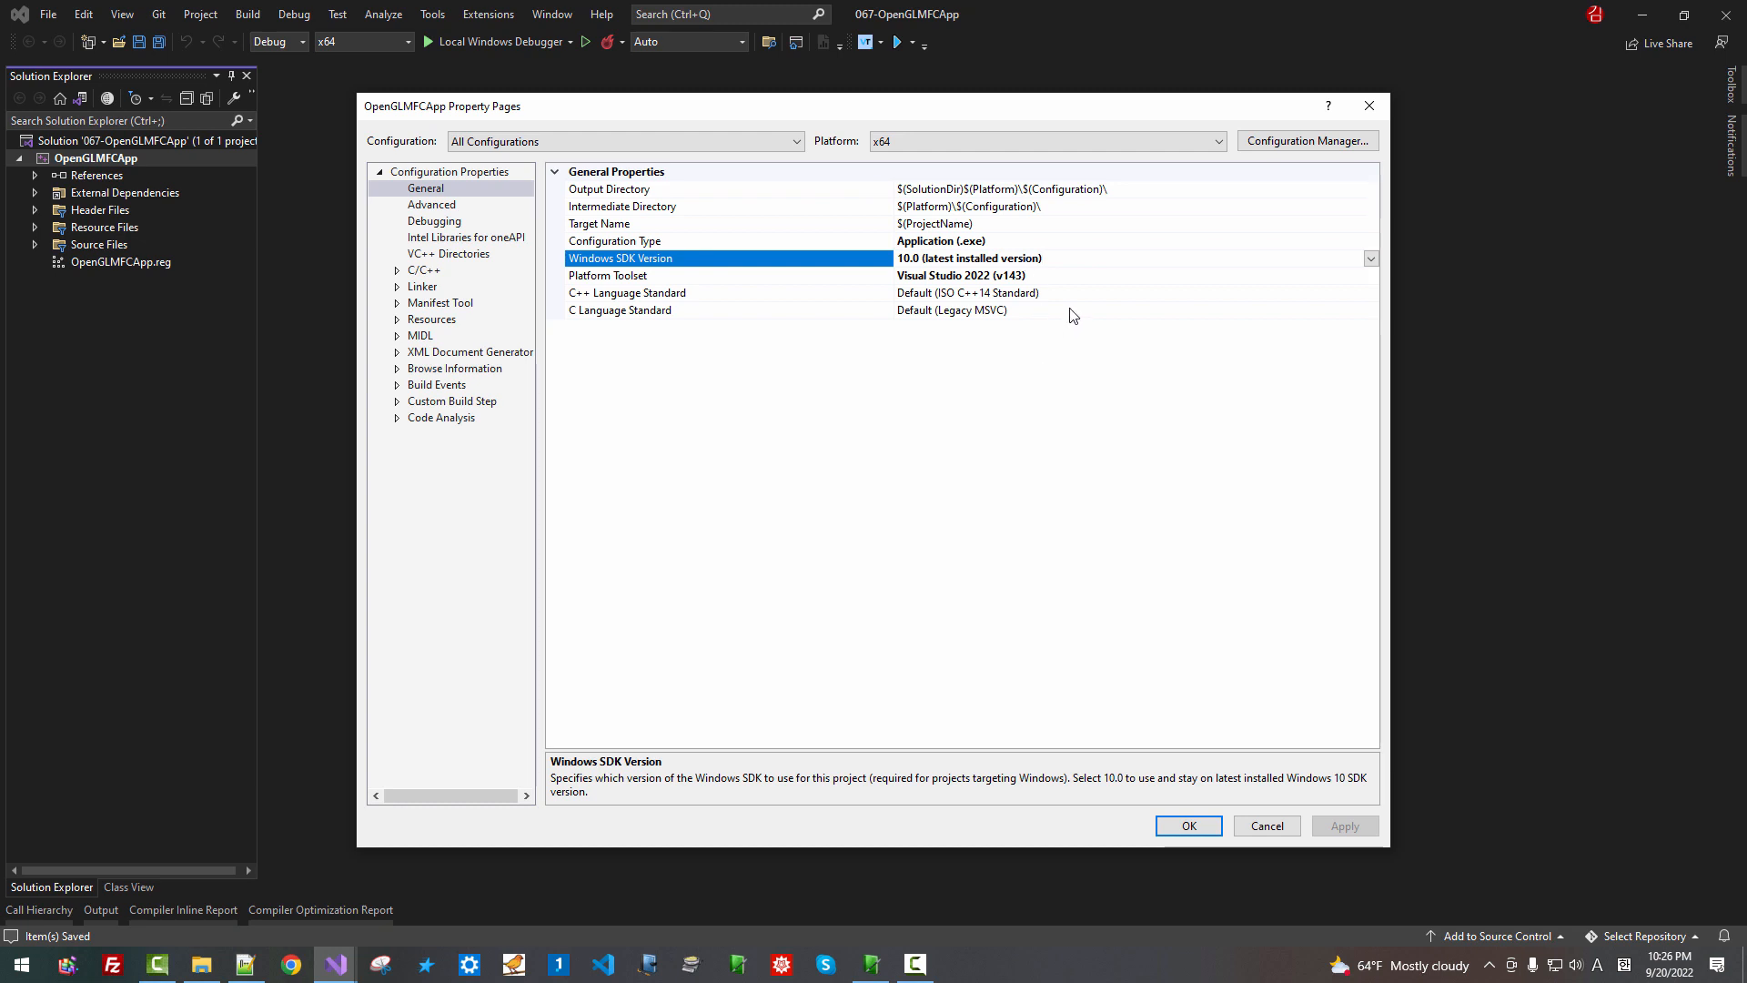
pyautogui.click(627, 291)
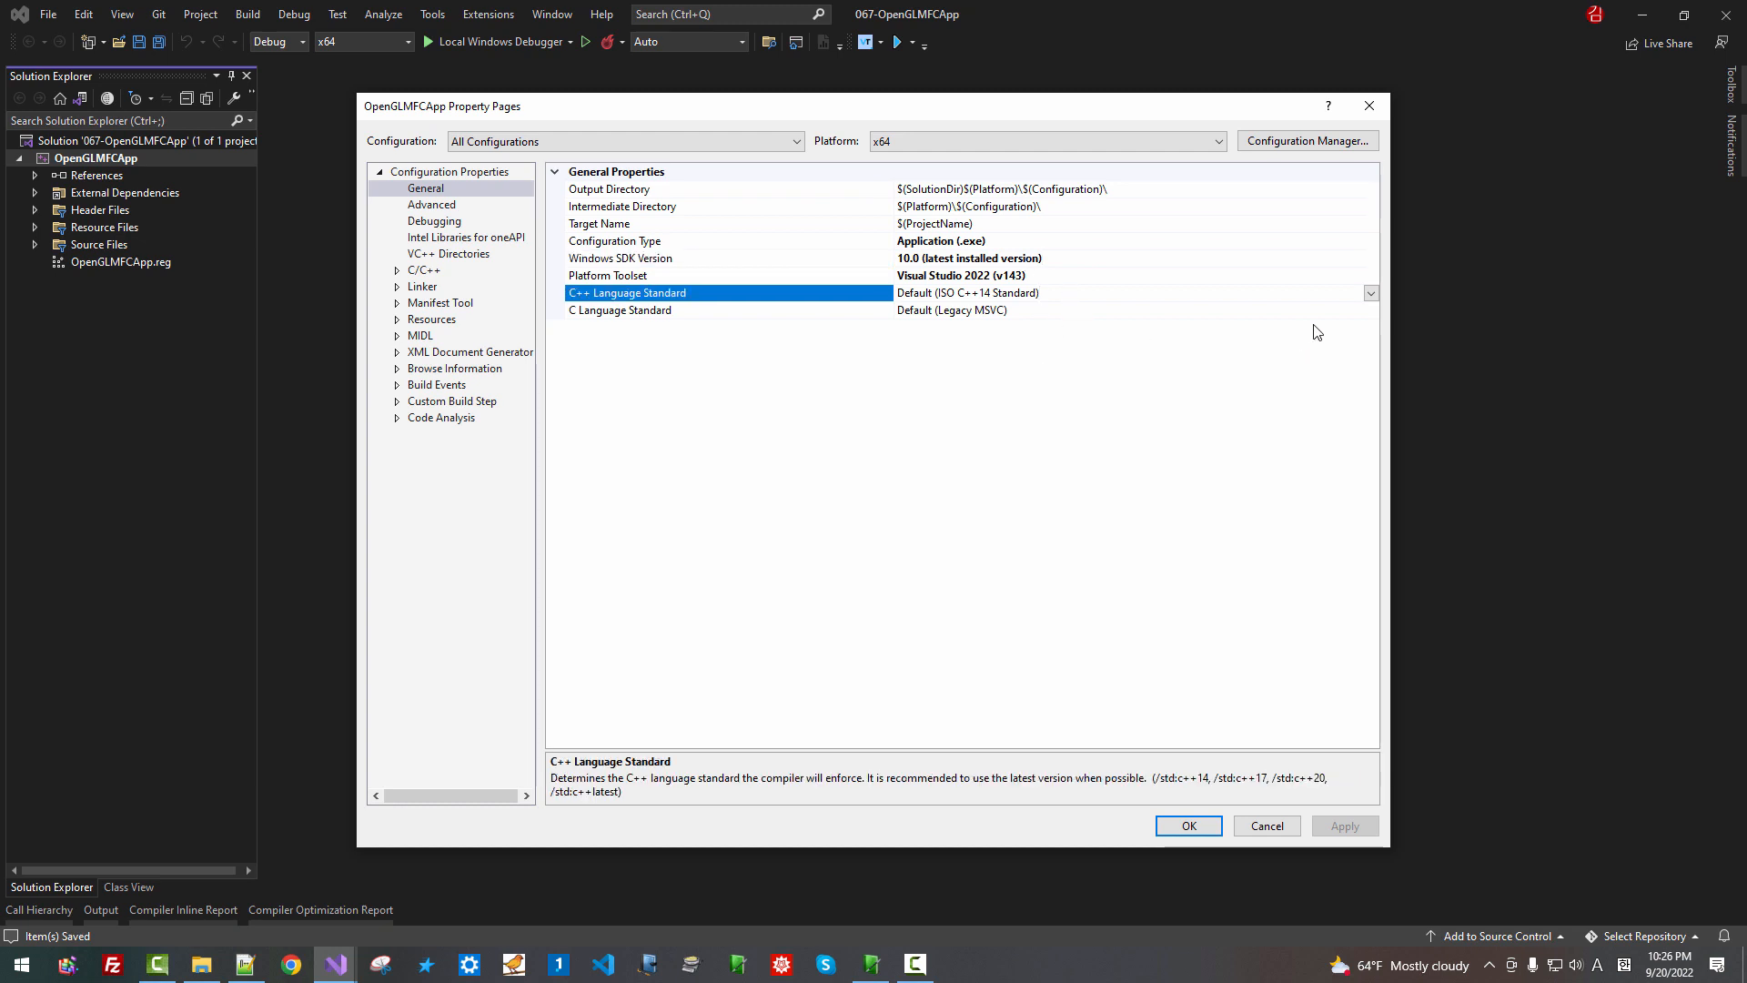
pyautogui.click(1371, 291)
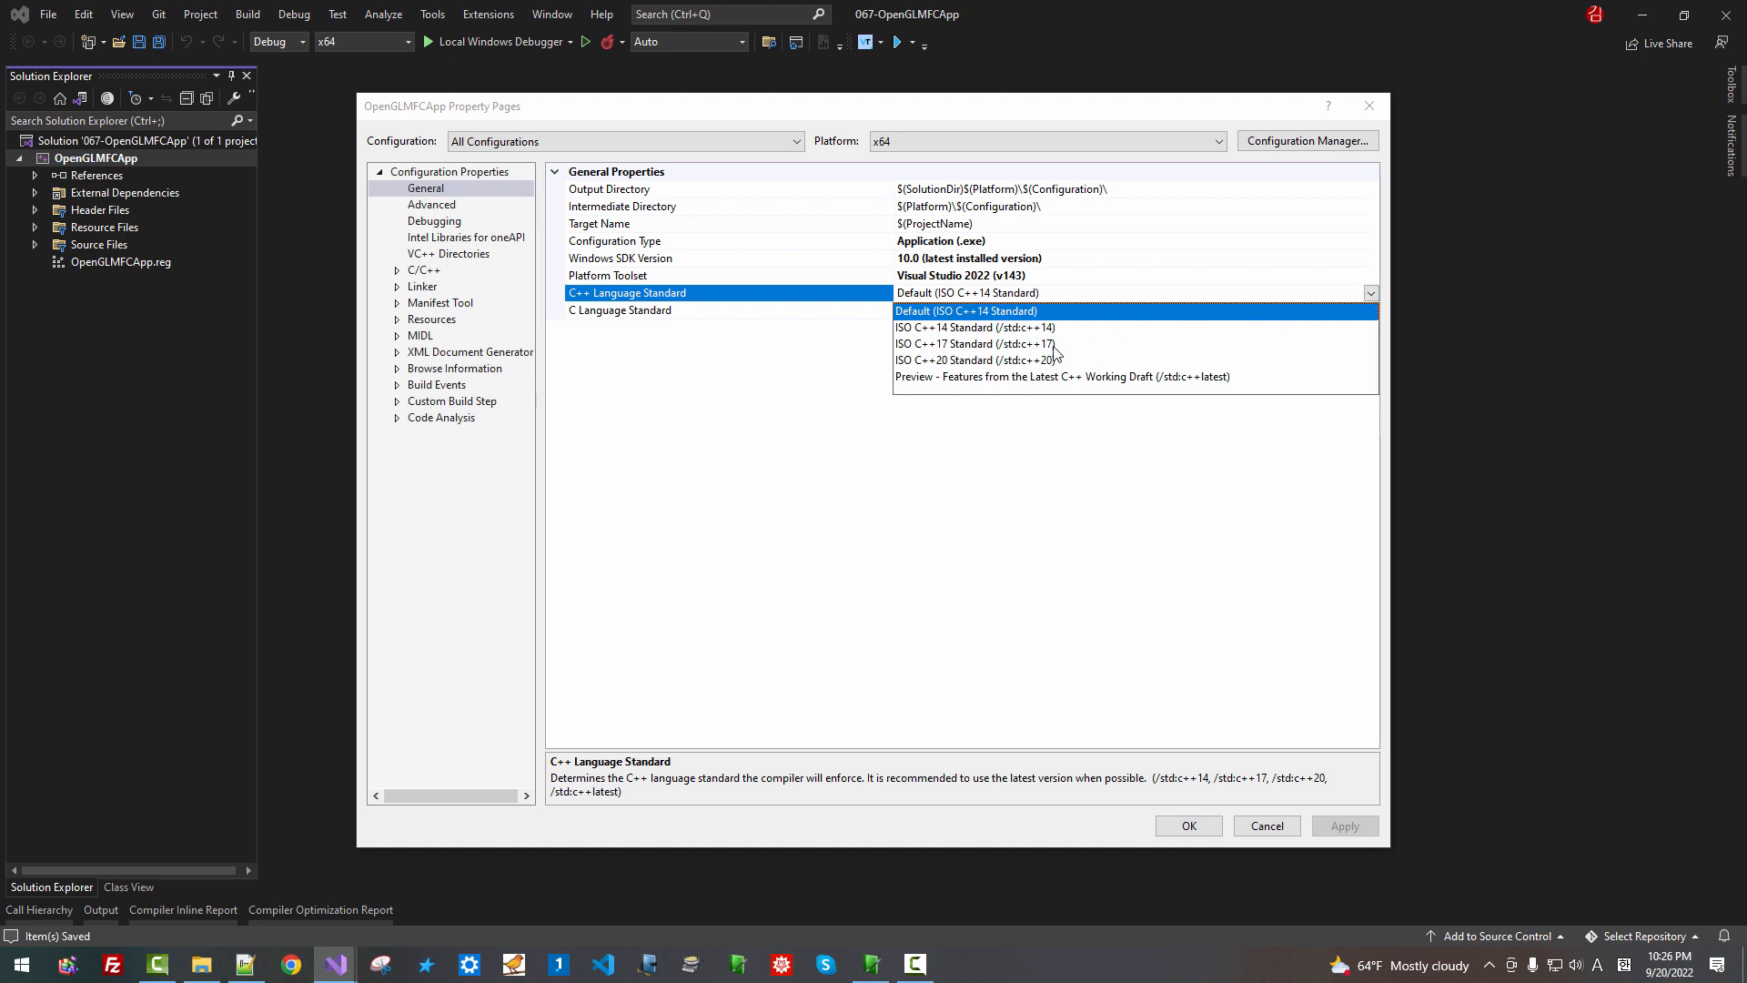
pyautogui.click(983, 344)
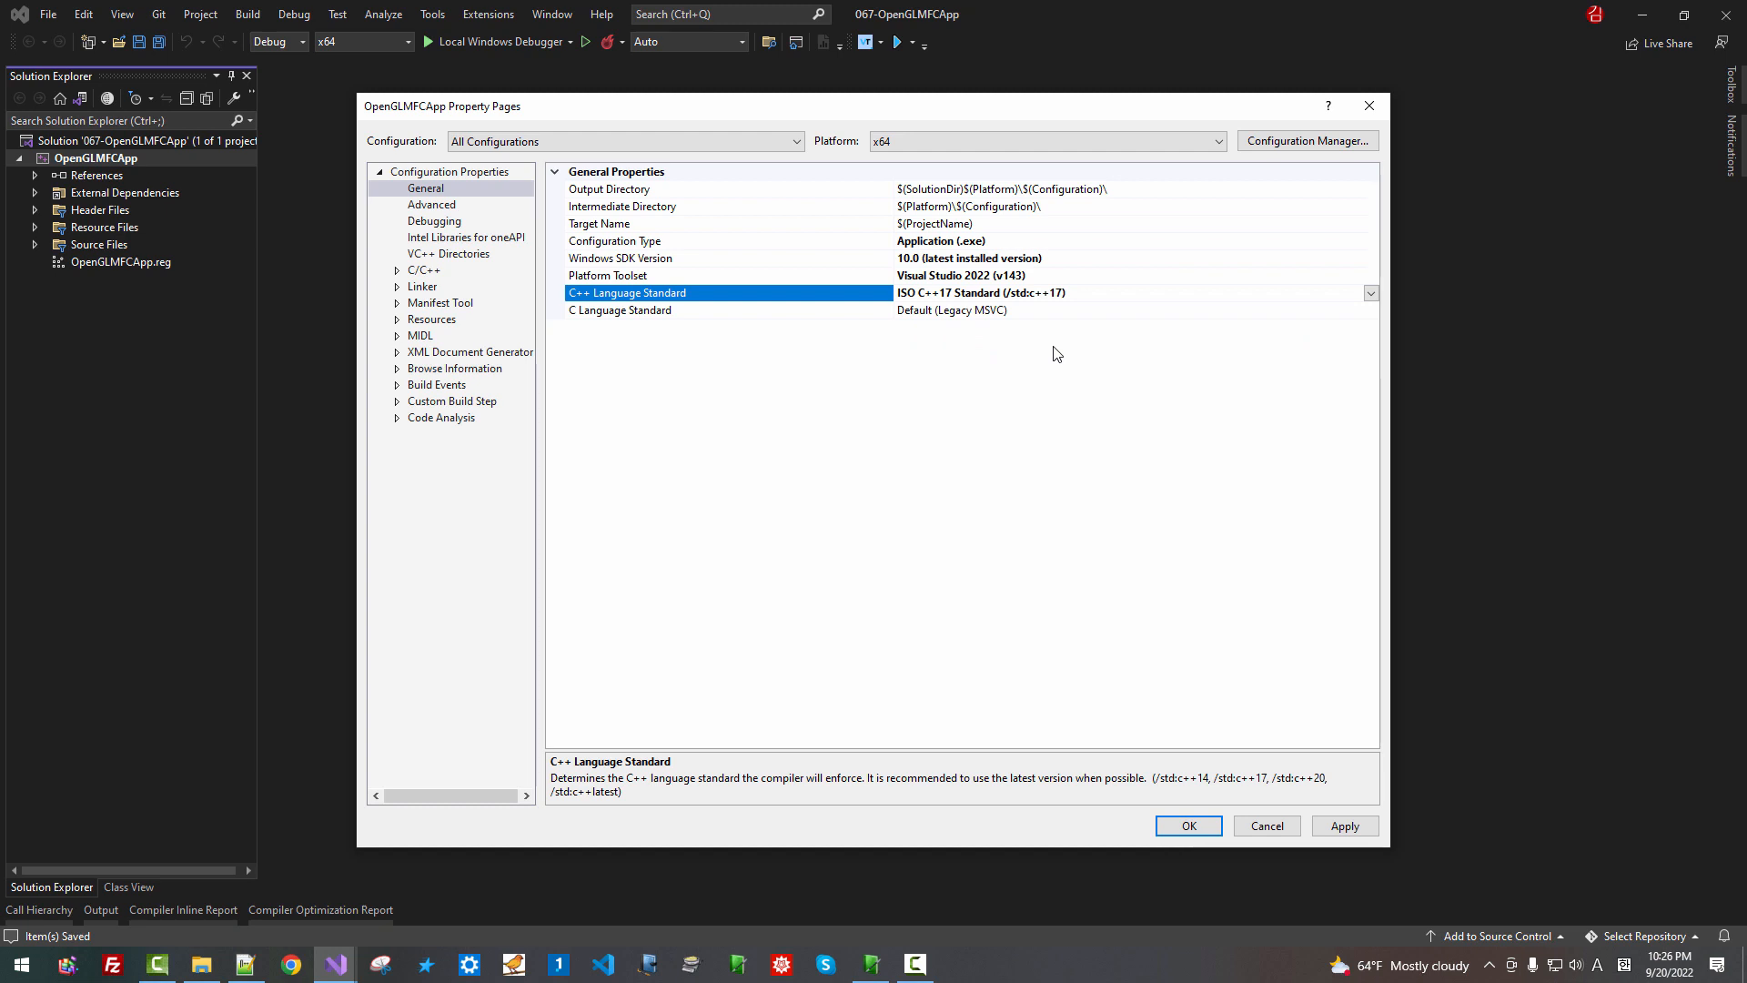
pyautogui.moveTo(1059, 332)
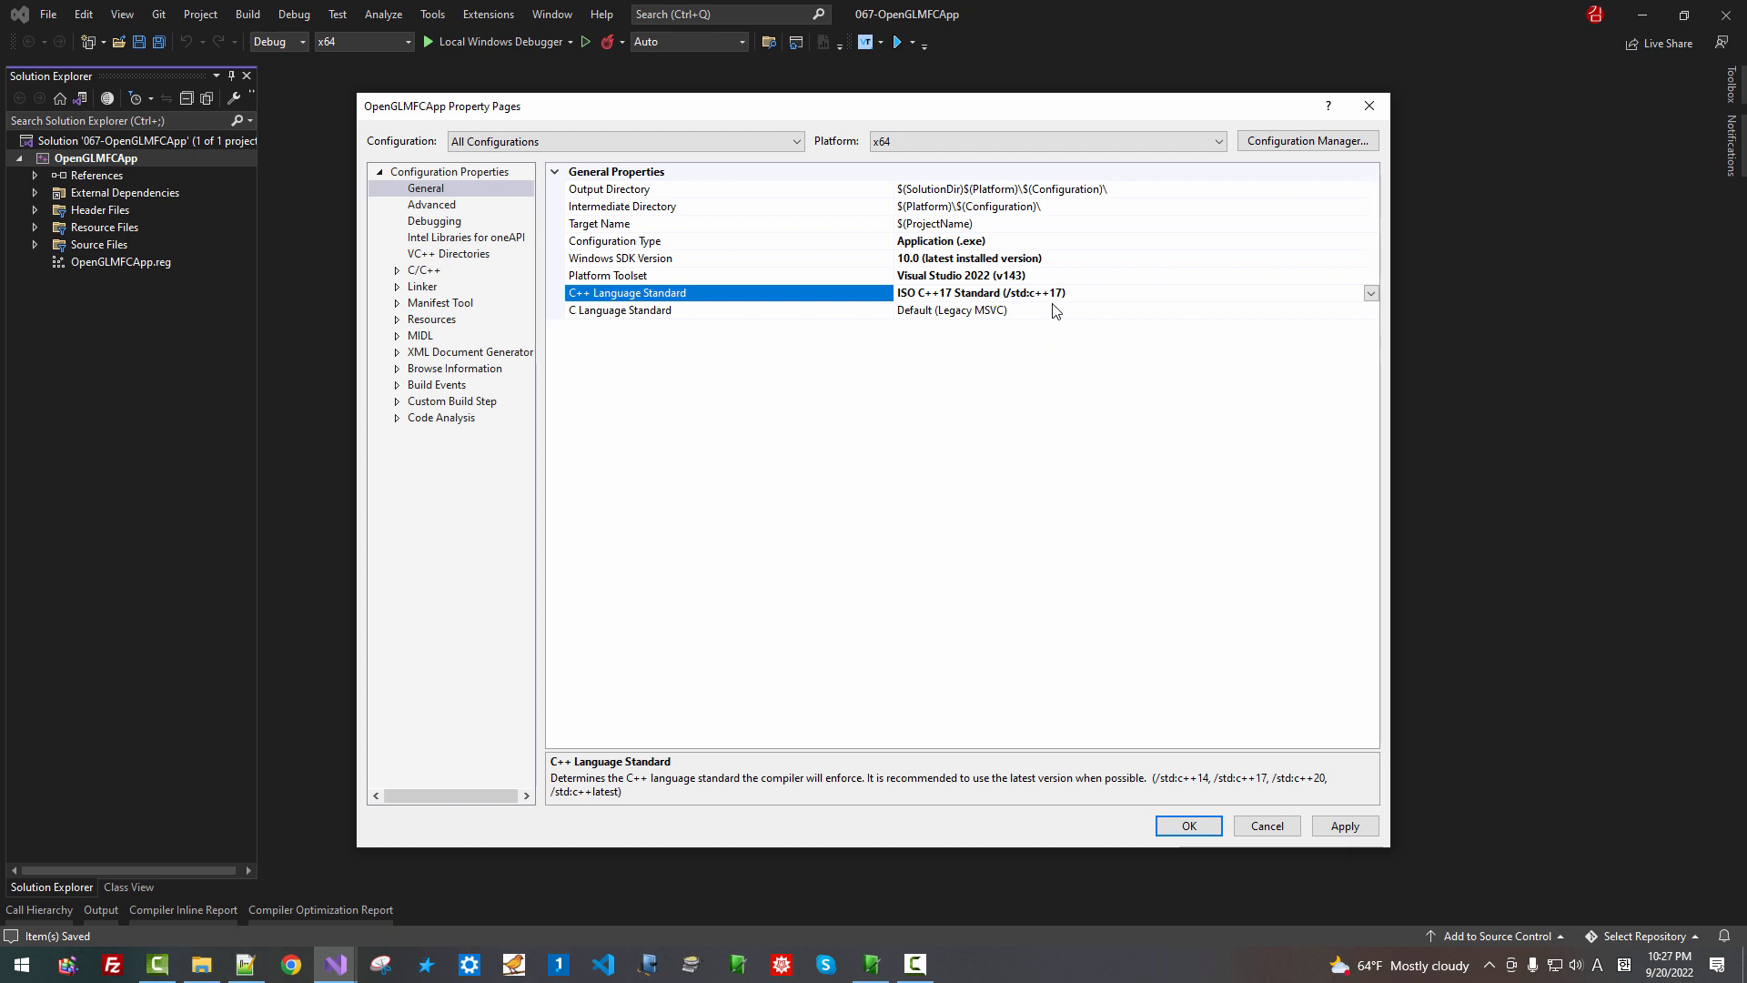
pyautogui.moveTo(1302, 803)
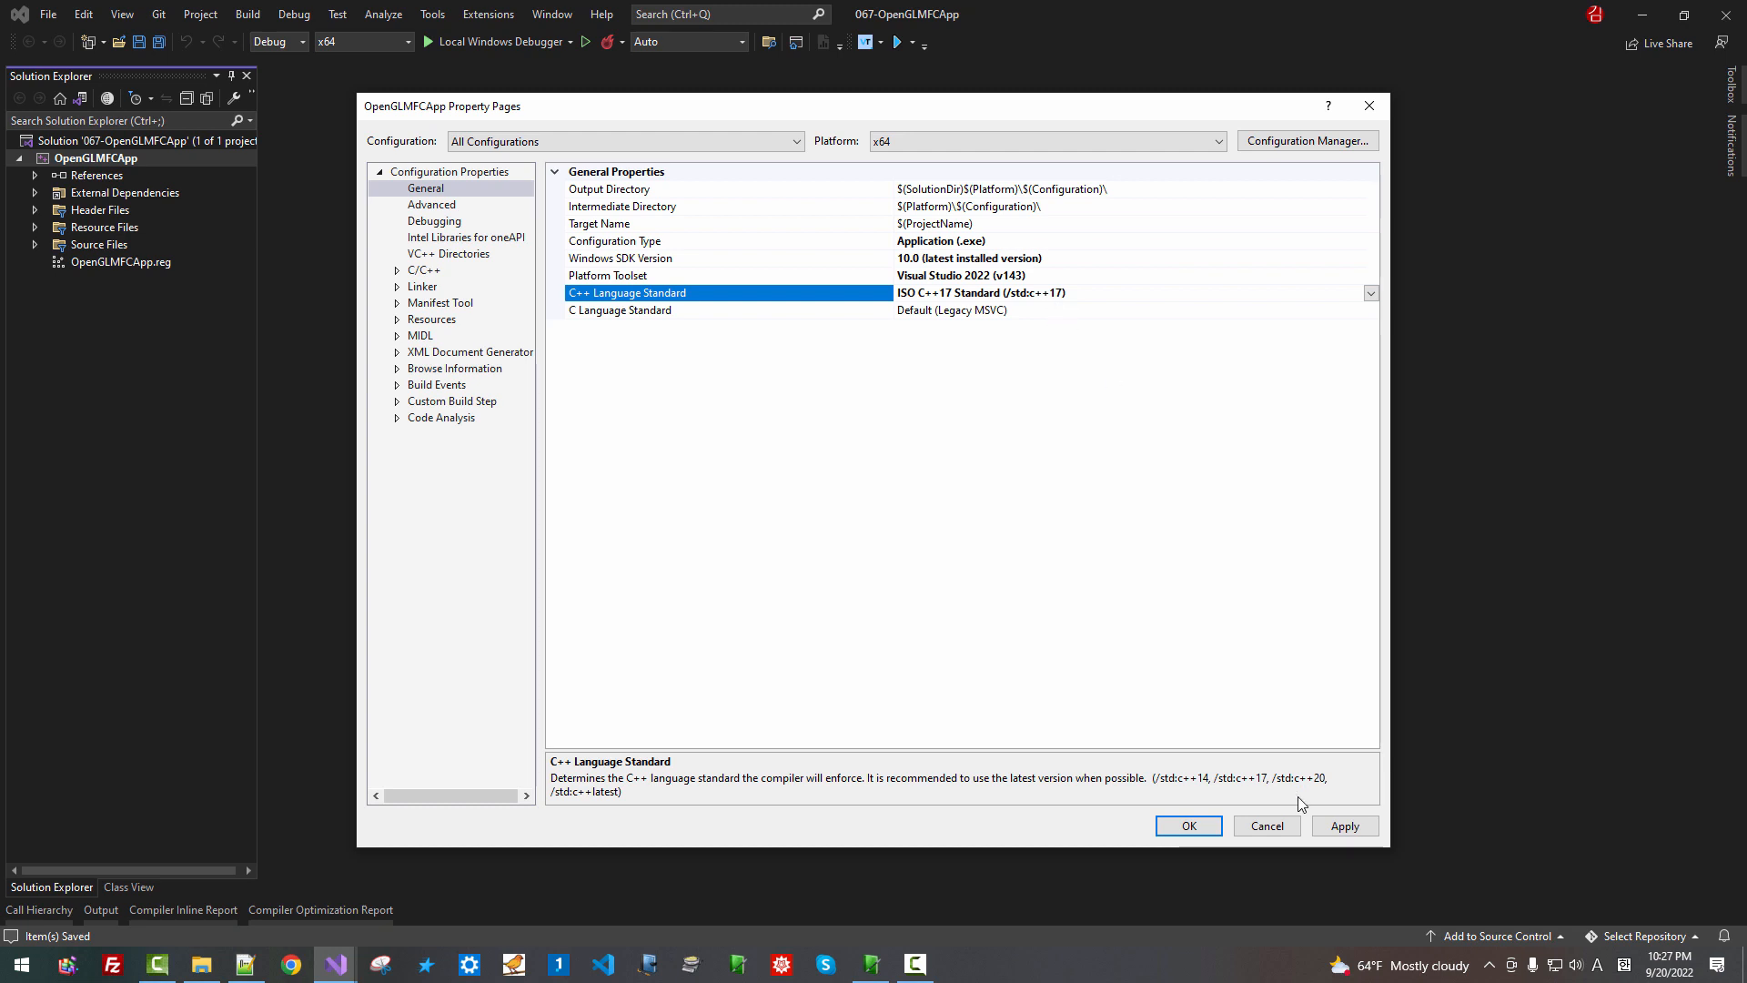
pyautogui.click(608, 187)
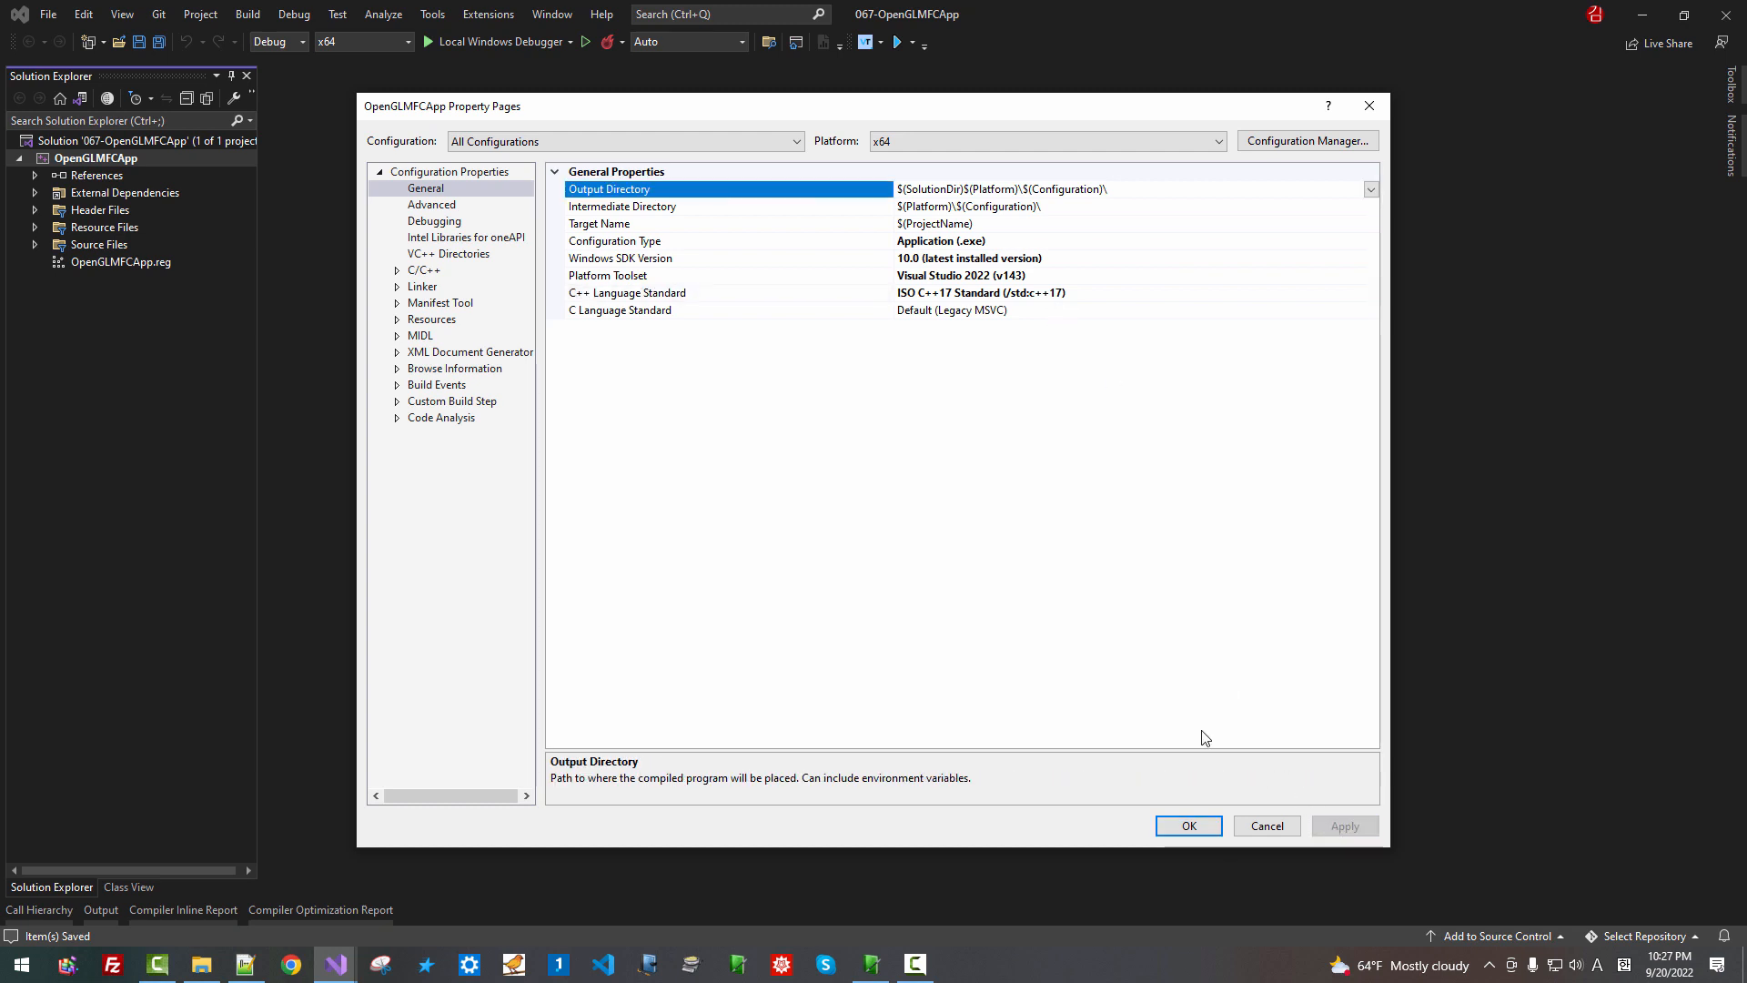
pyautogui.click(1189, 827)
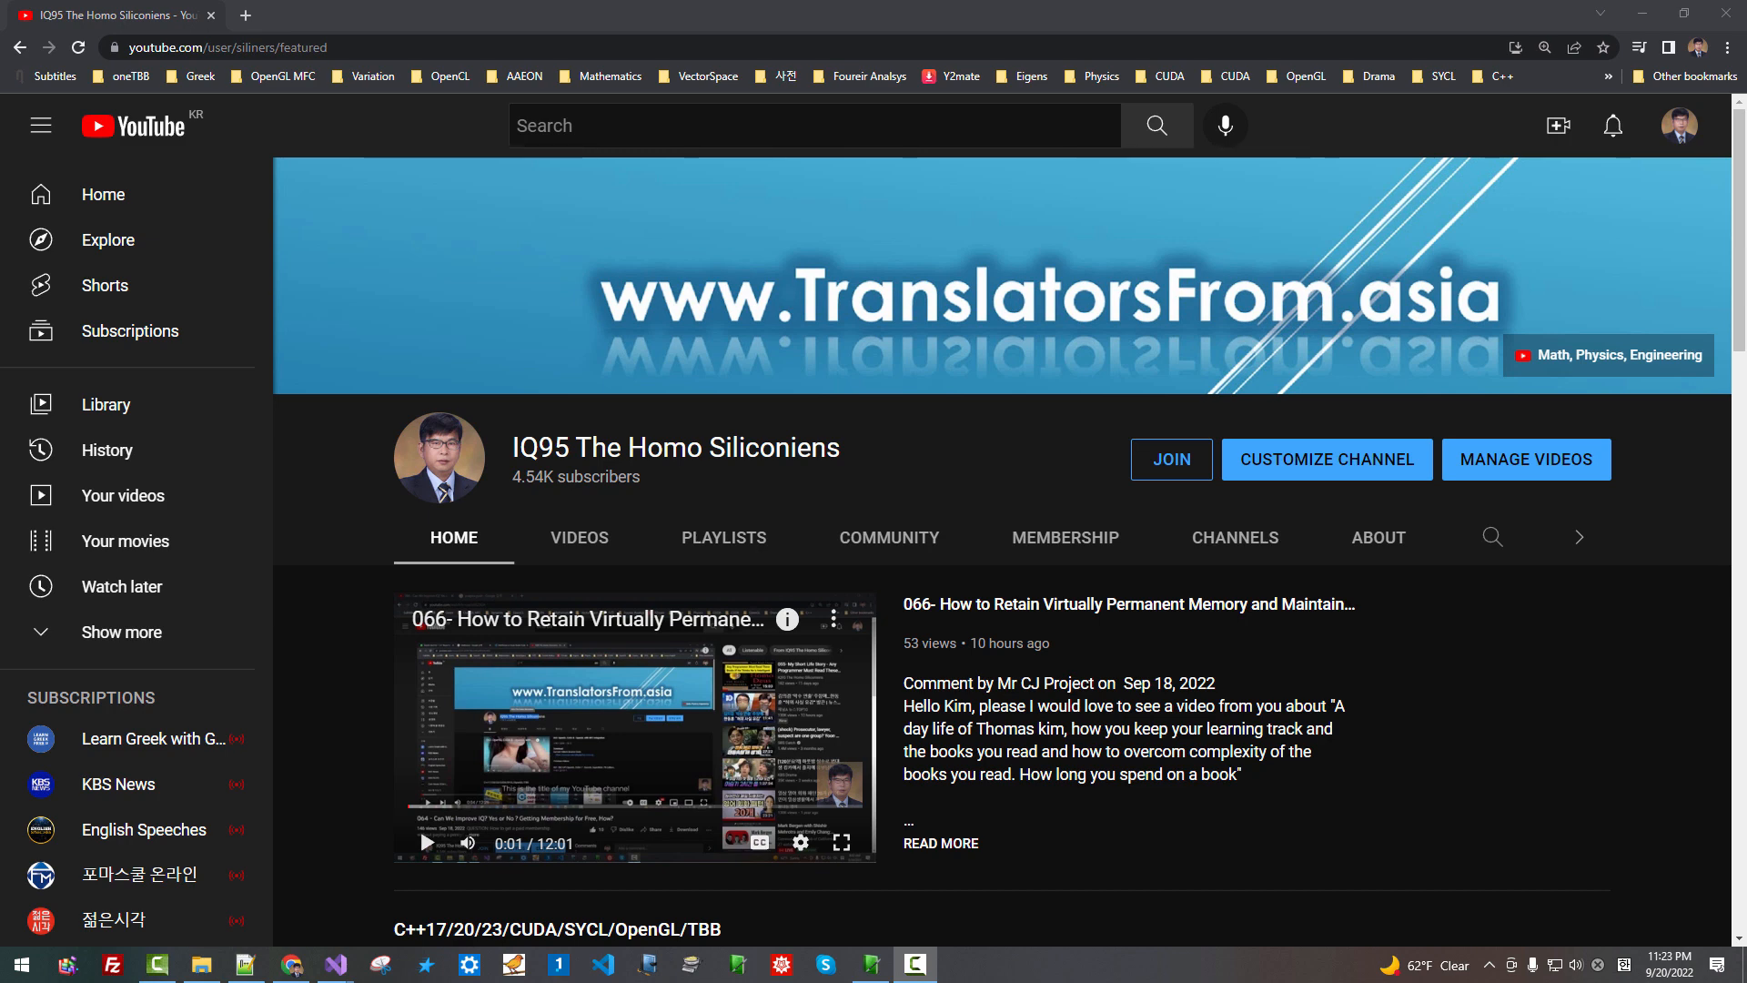
pyautogui.moveTo(1520, 610)
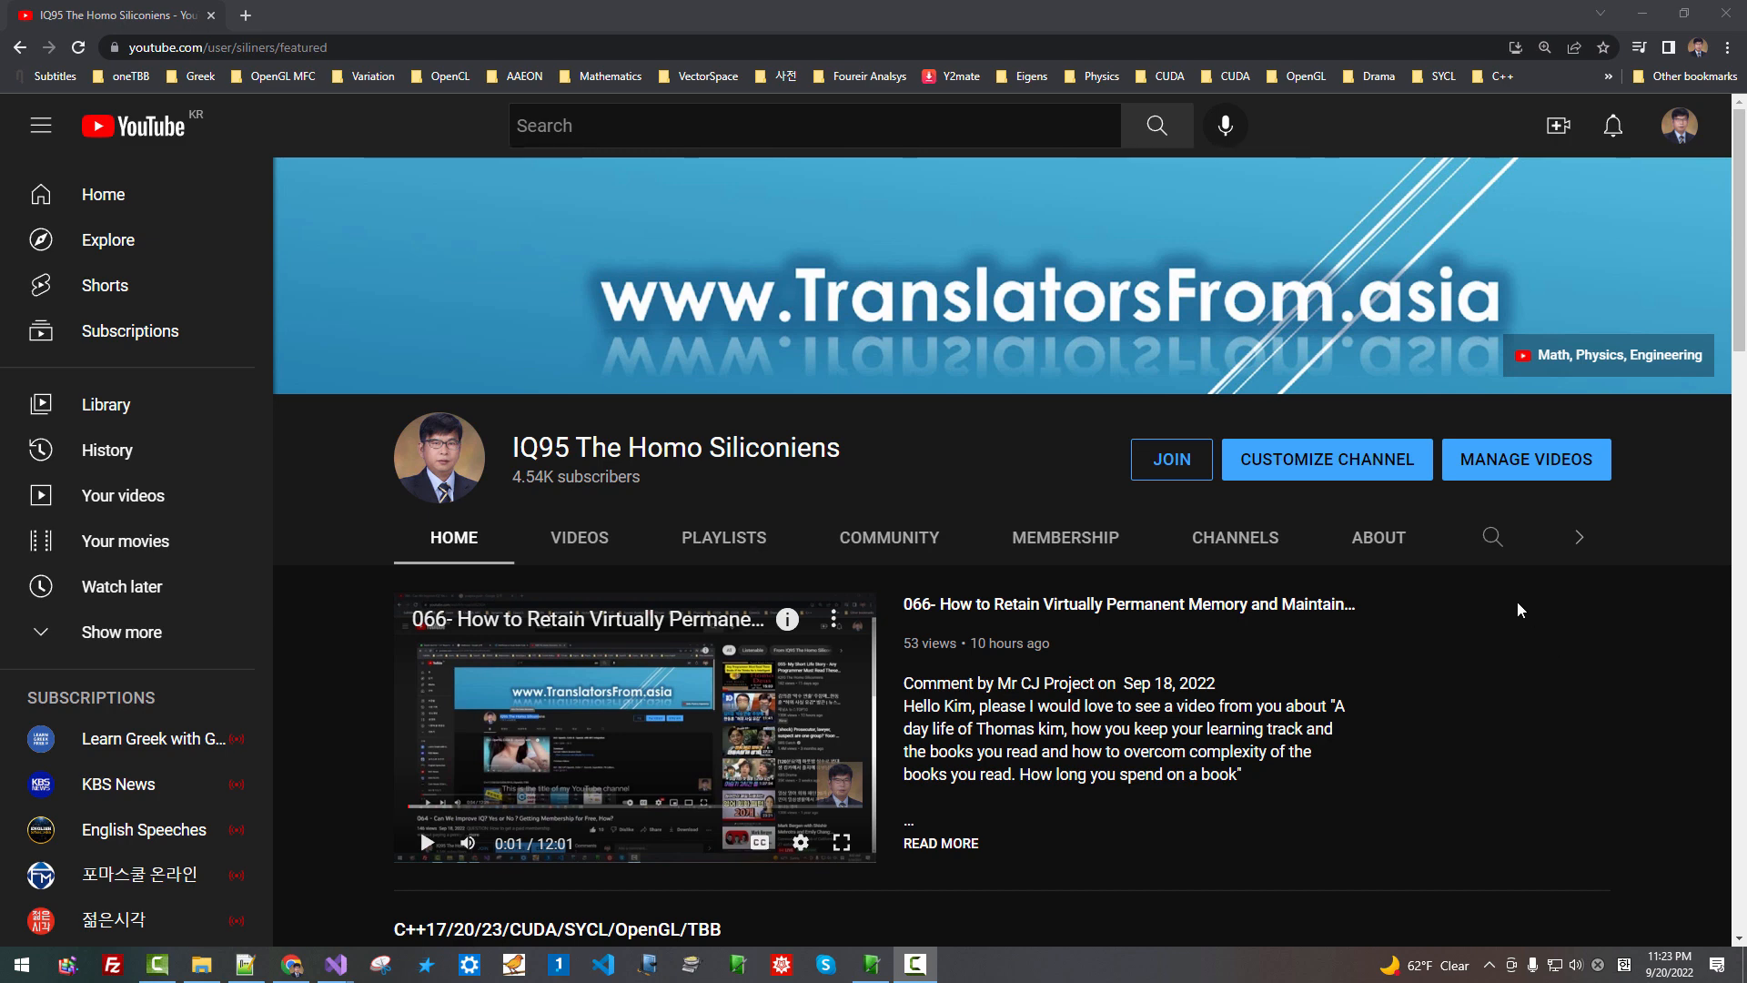
# Show the channel's Membership tab and scroll to the members-only OpenGL setup videos
pyautogui.click(1067, 537)
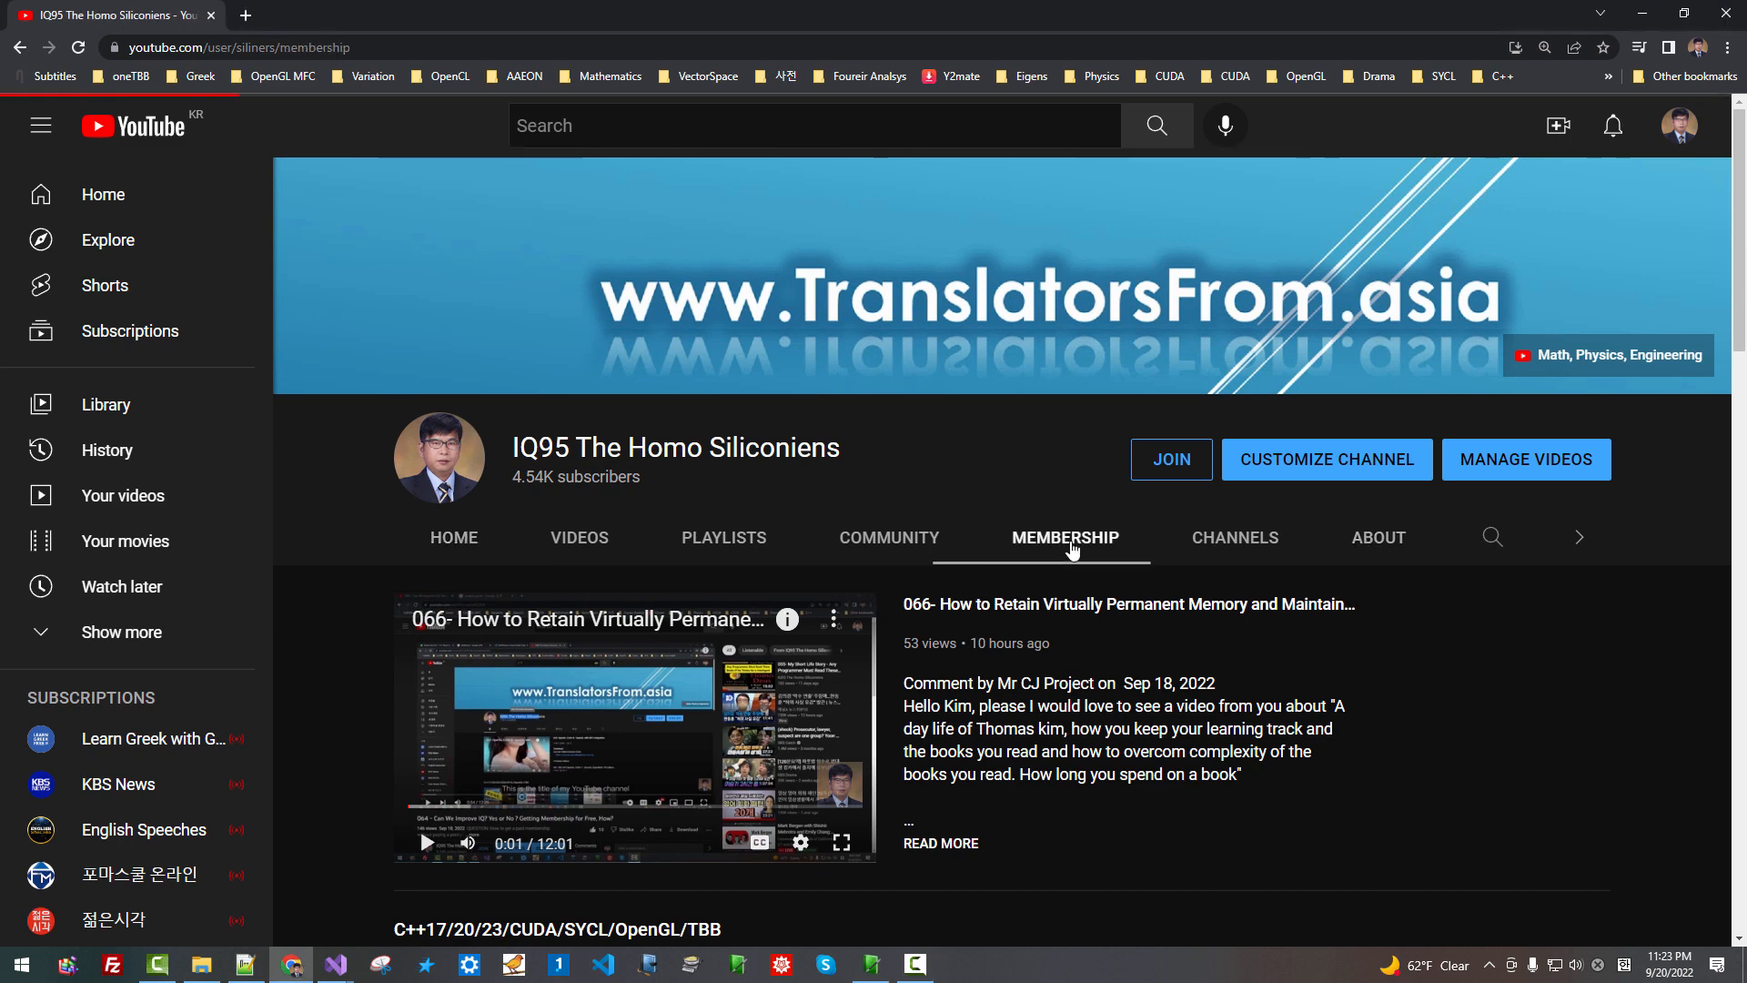
pyautogui.scroll(-3)
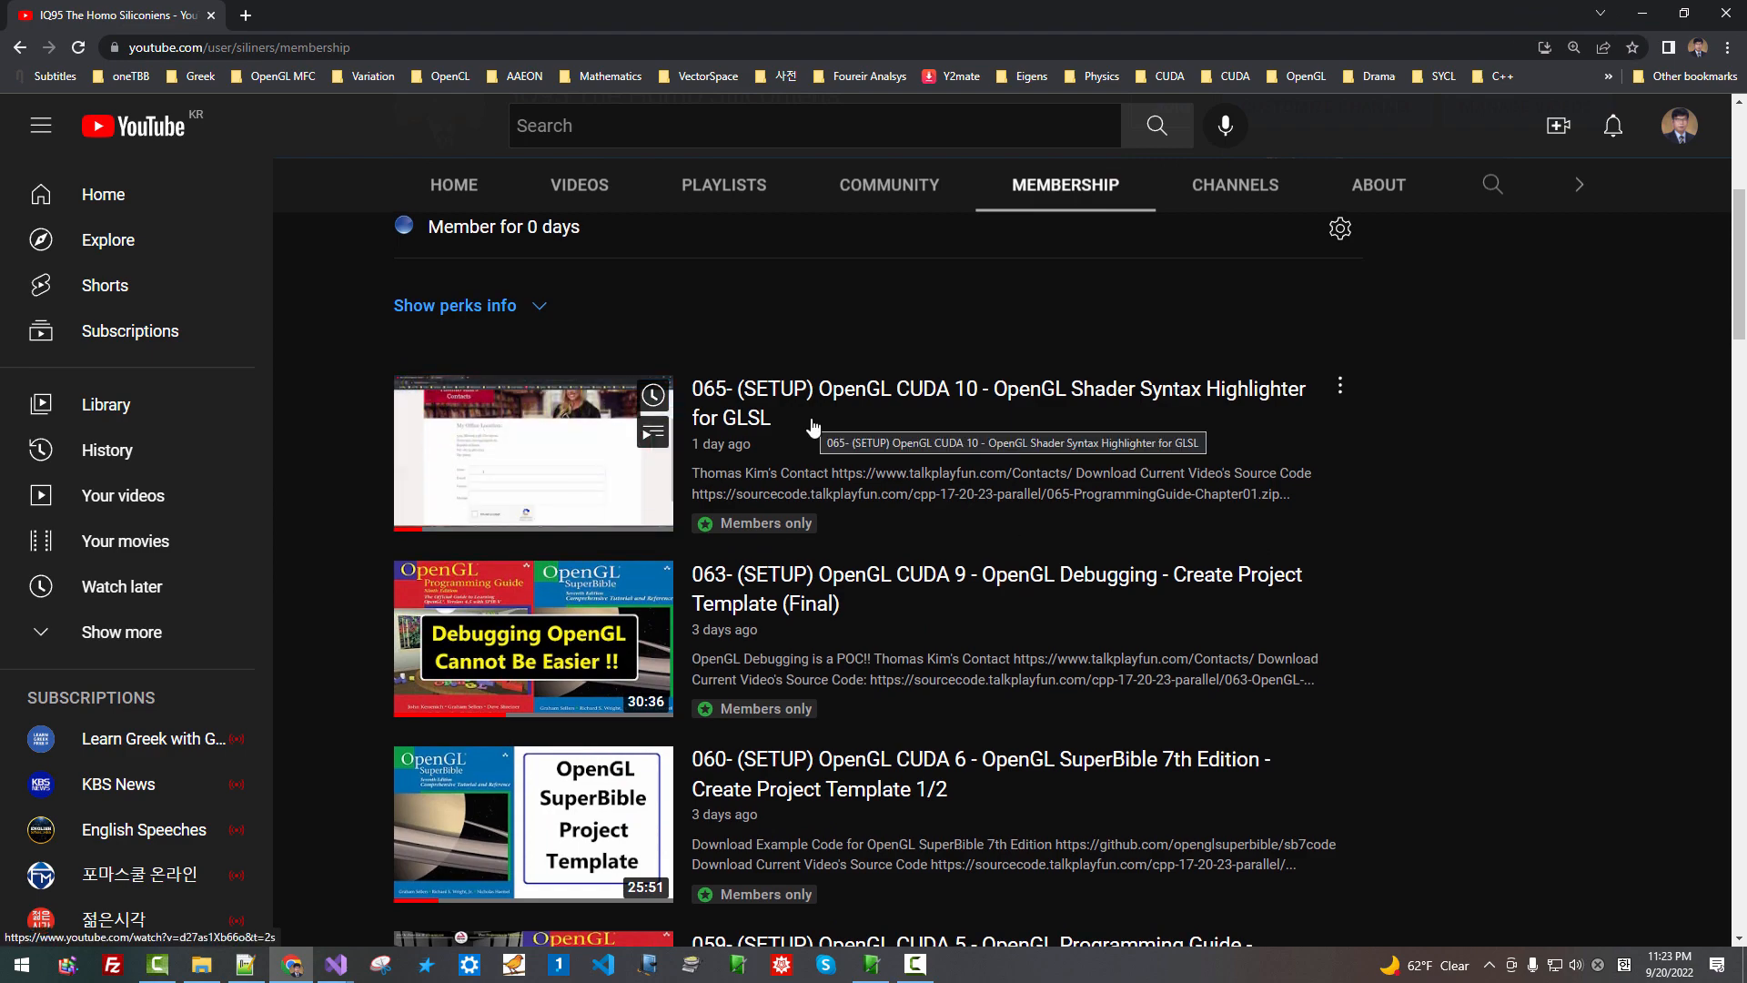
pyautogui.scroll(-3)
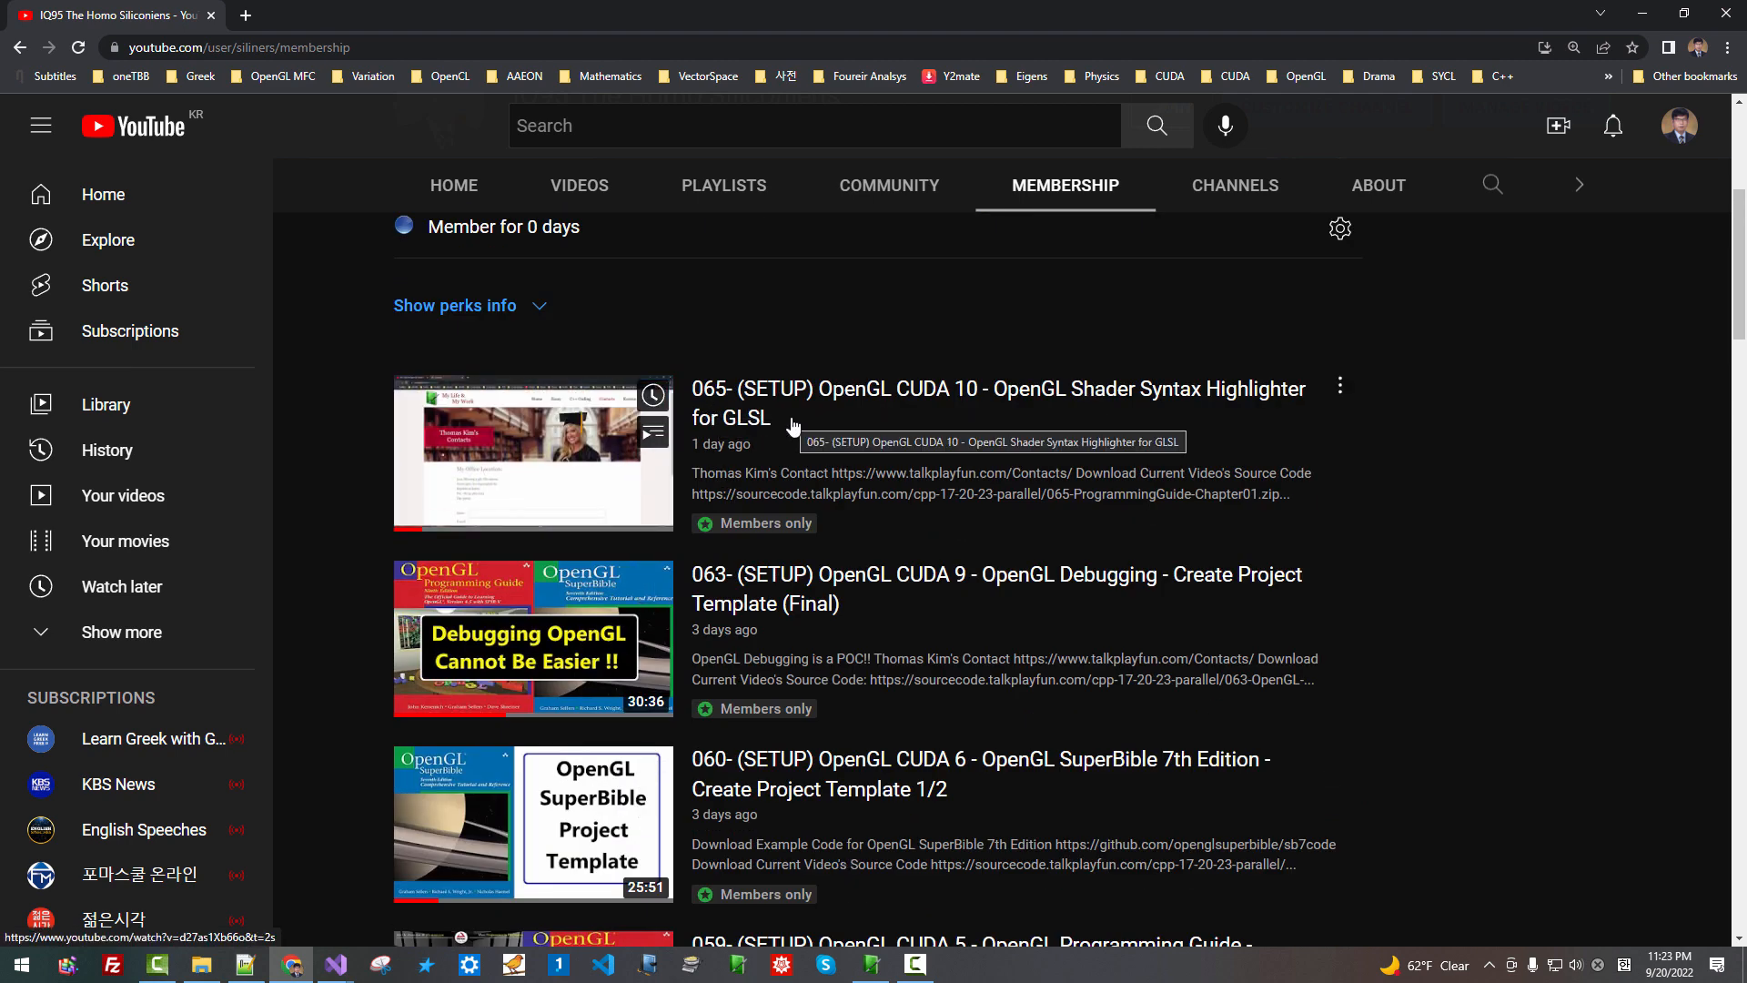
pyautogui.moveTo(851, 475)
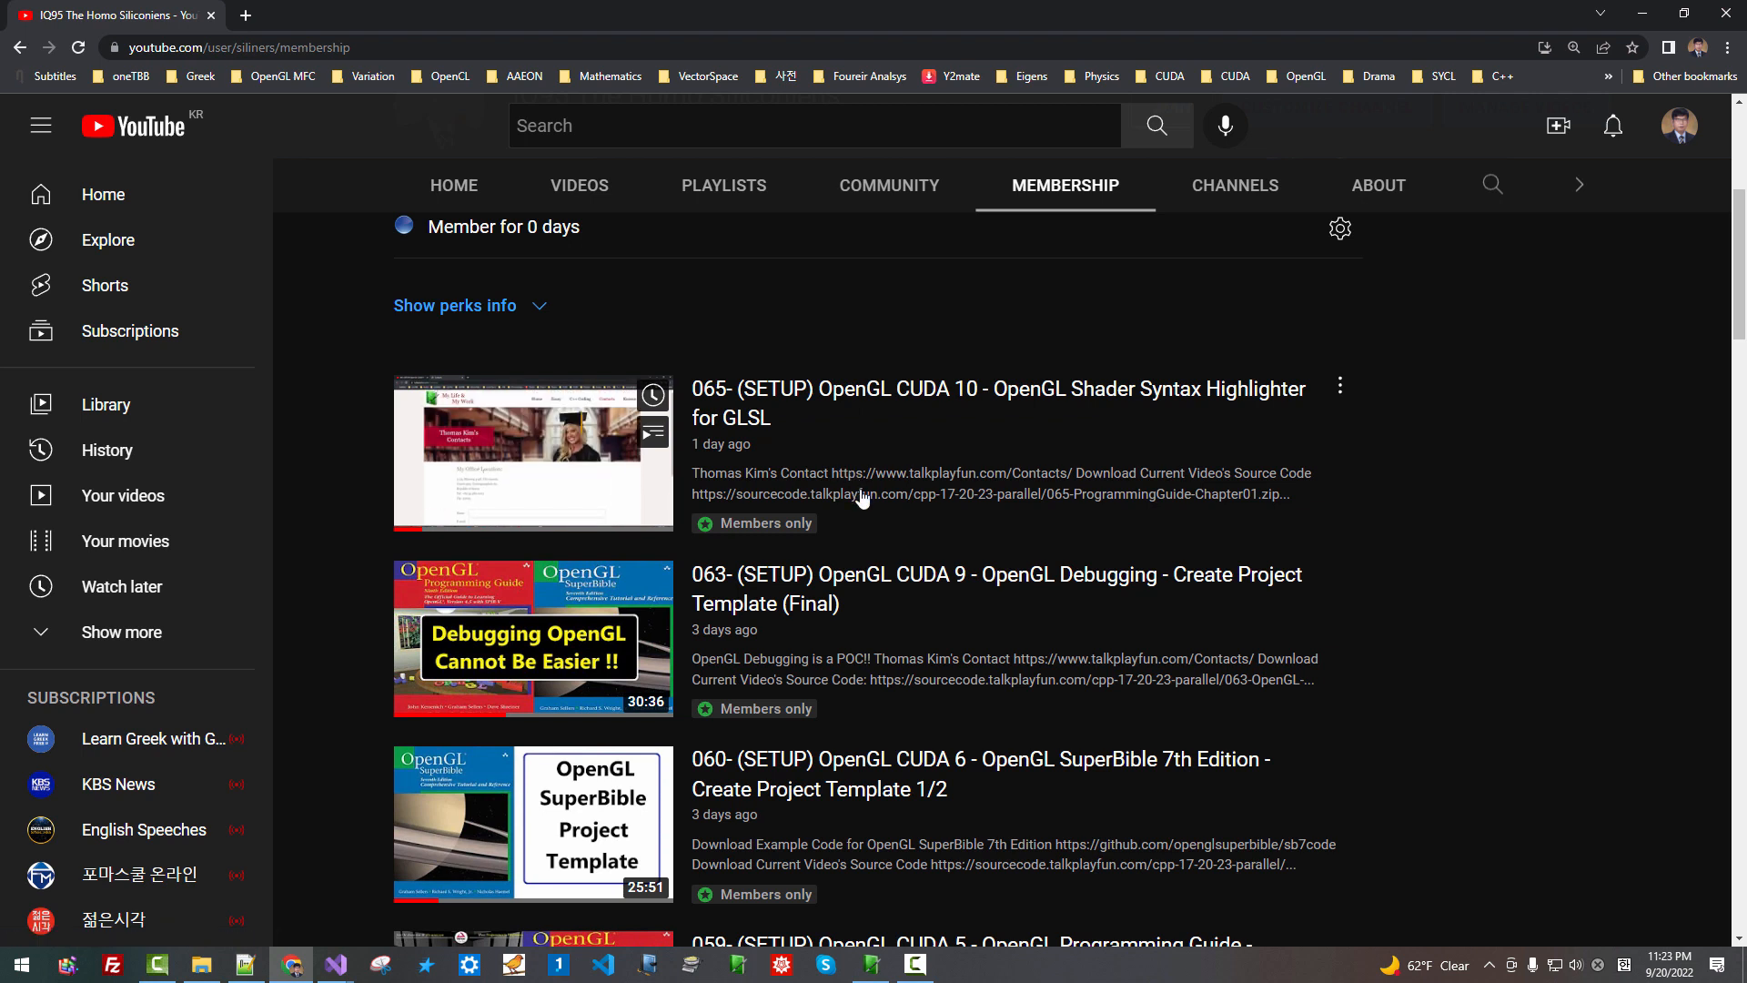
pyautogui.moveTo(830, 434)
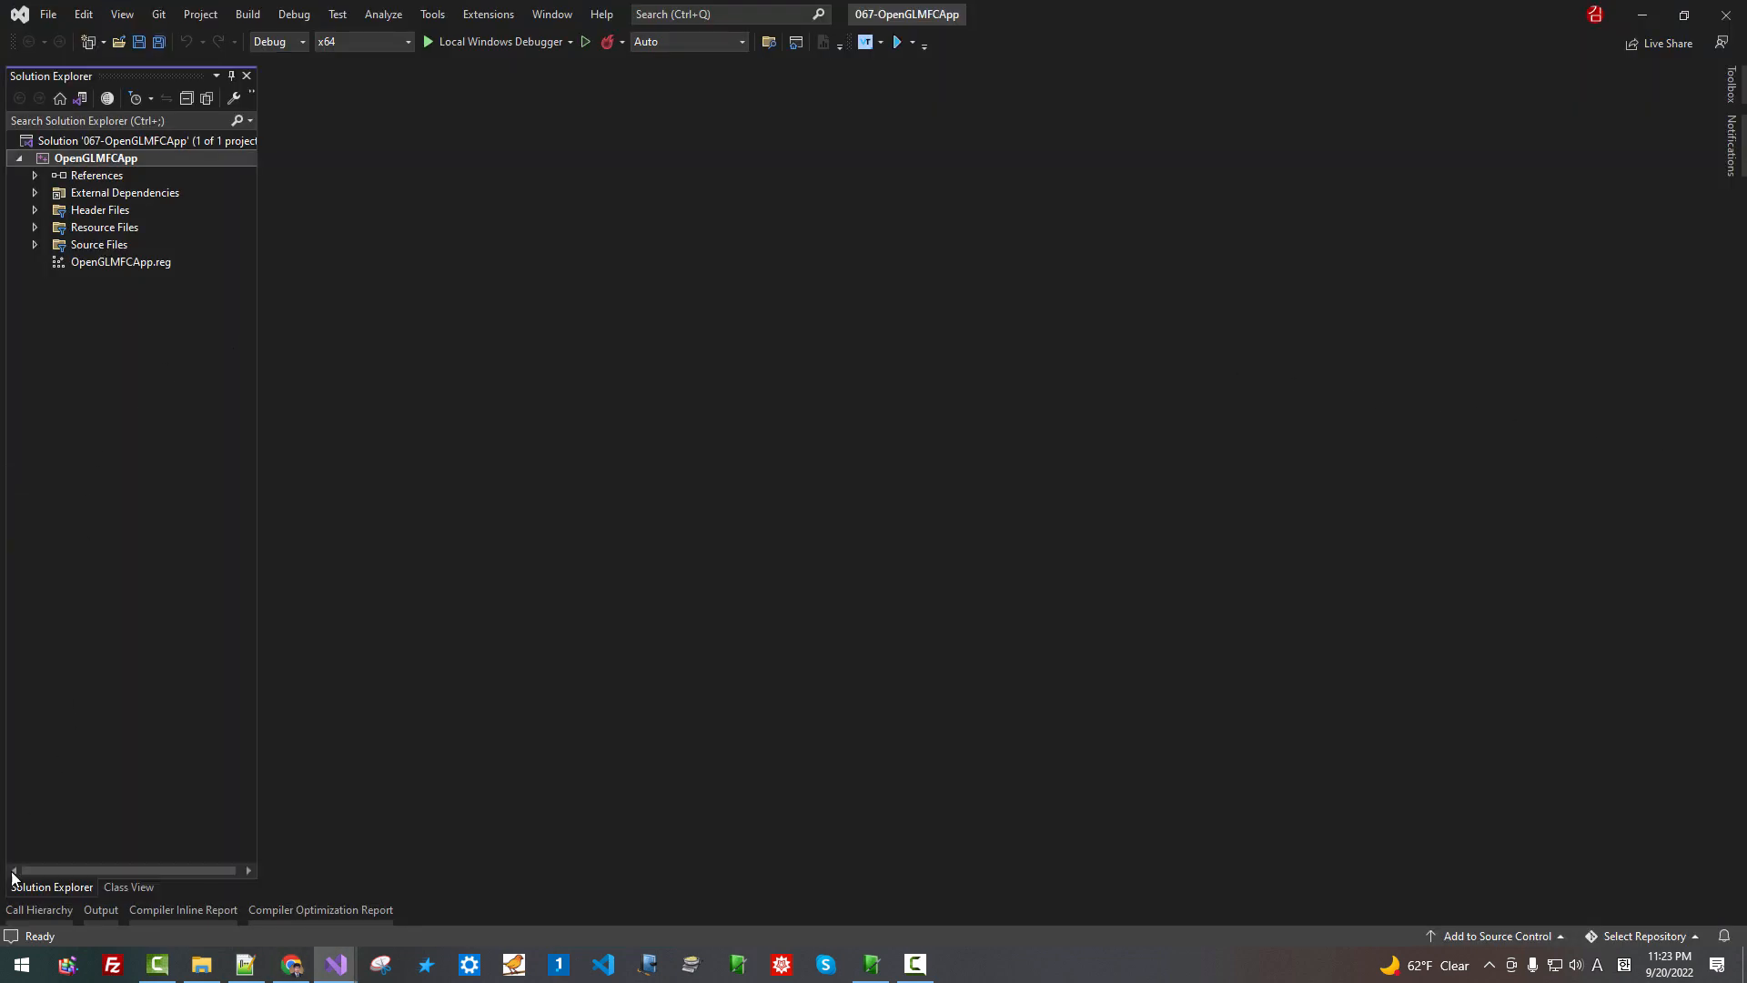
pyautogui.moveTo(44, 892)
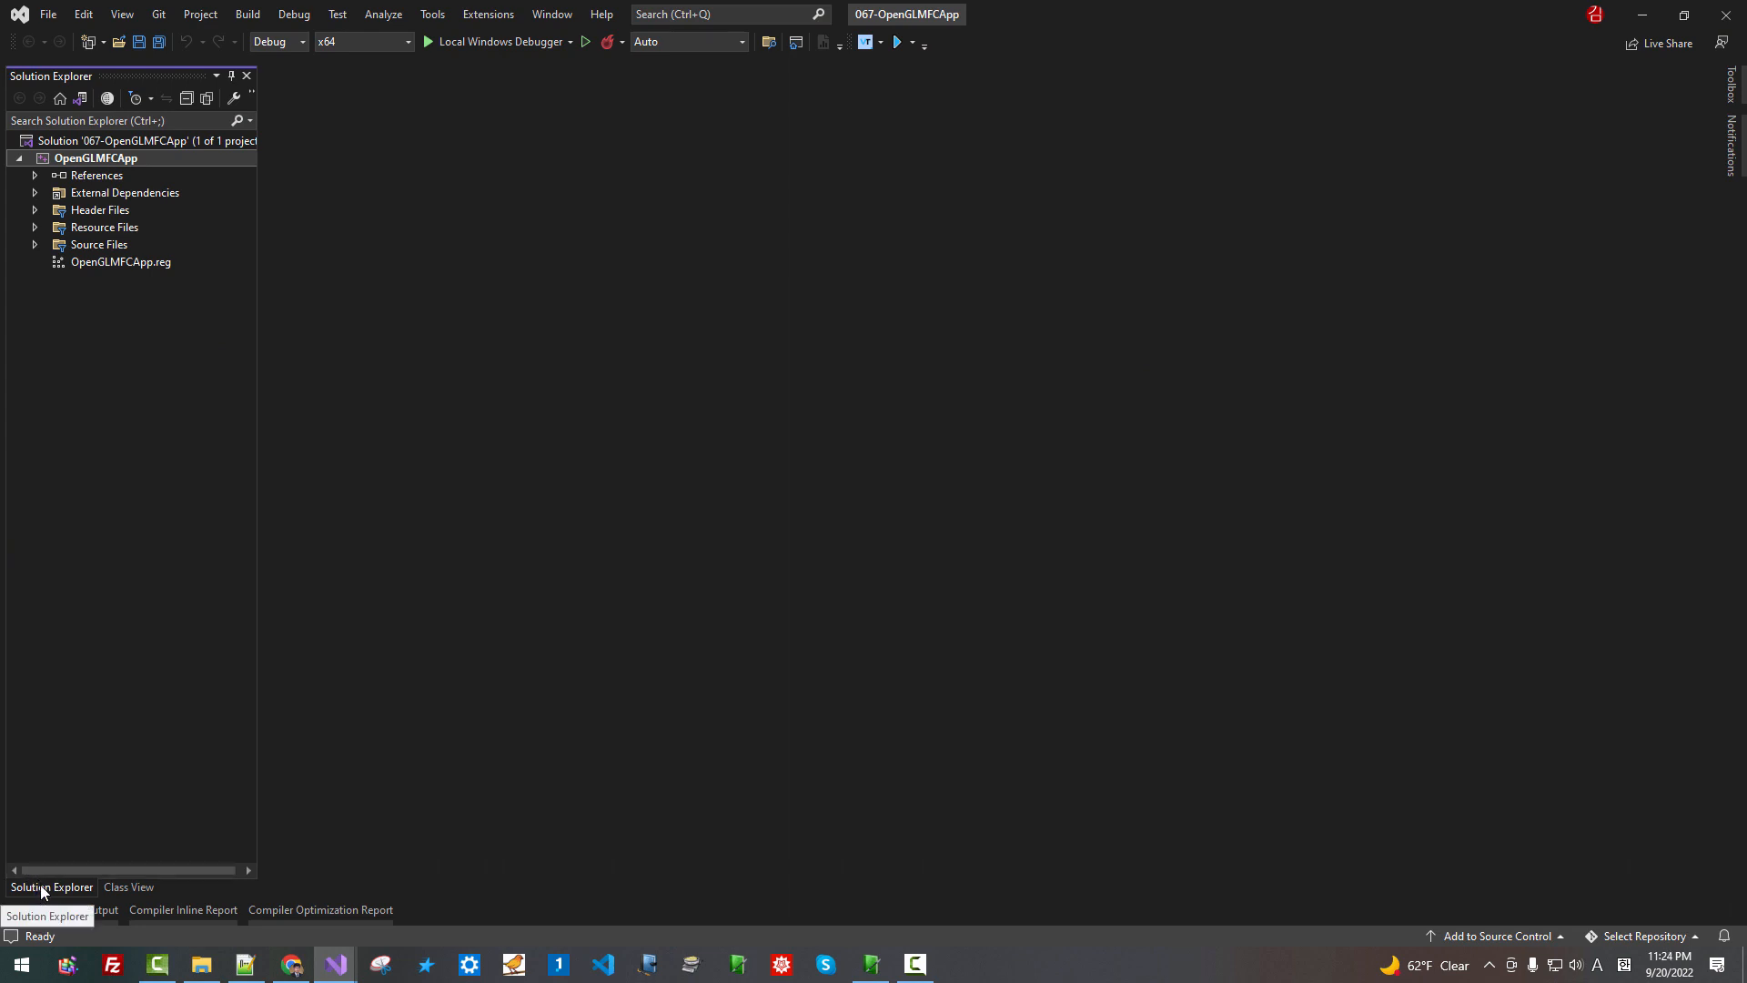
# Expand the project's Header Files and bring framework.h into the editor
pyautogui.click(37, 210)
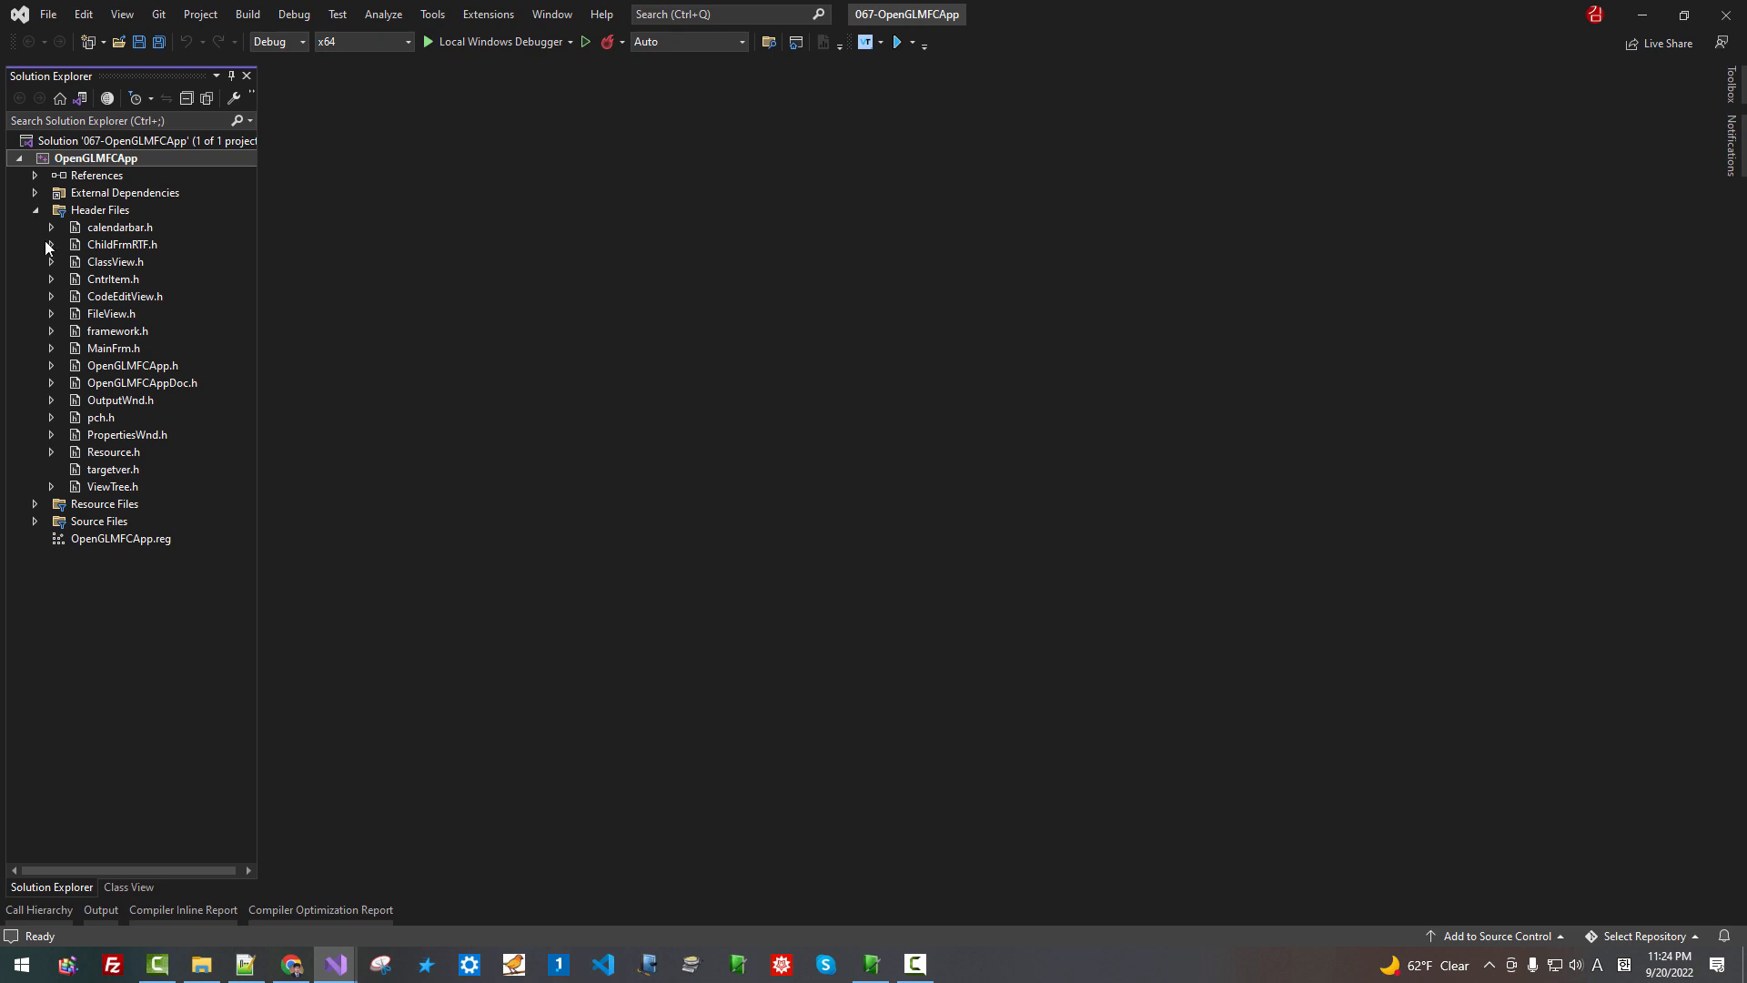
pyautogui.doubleClick(117, 331)
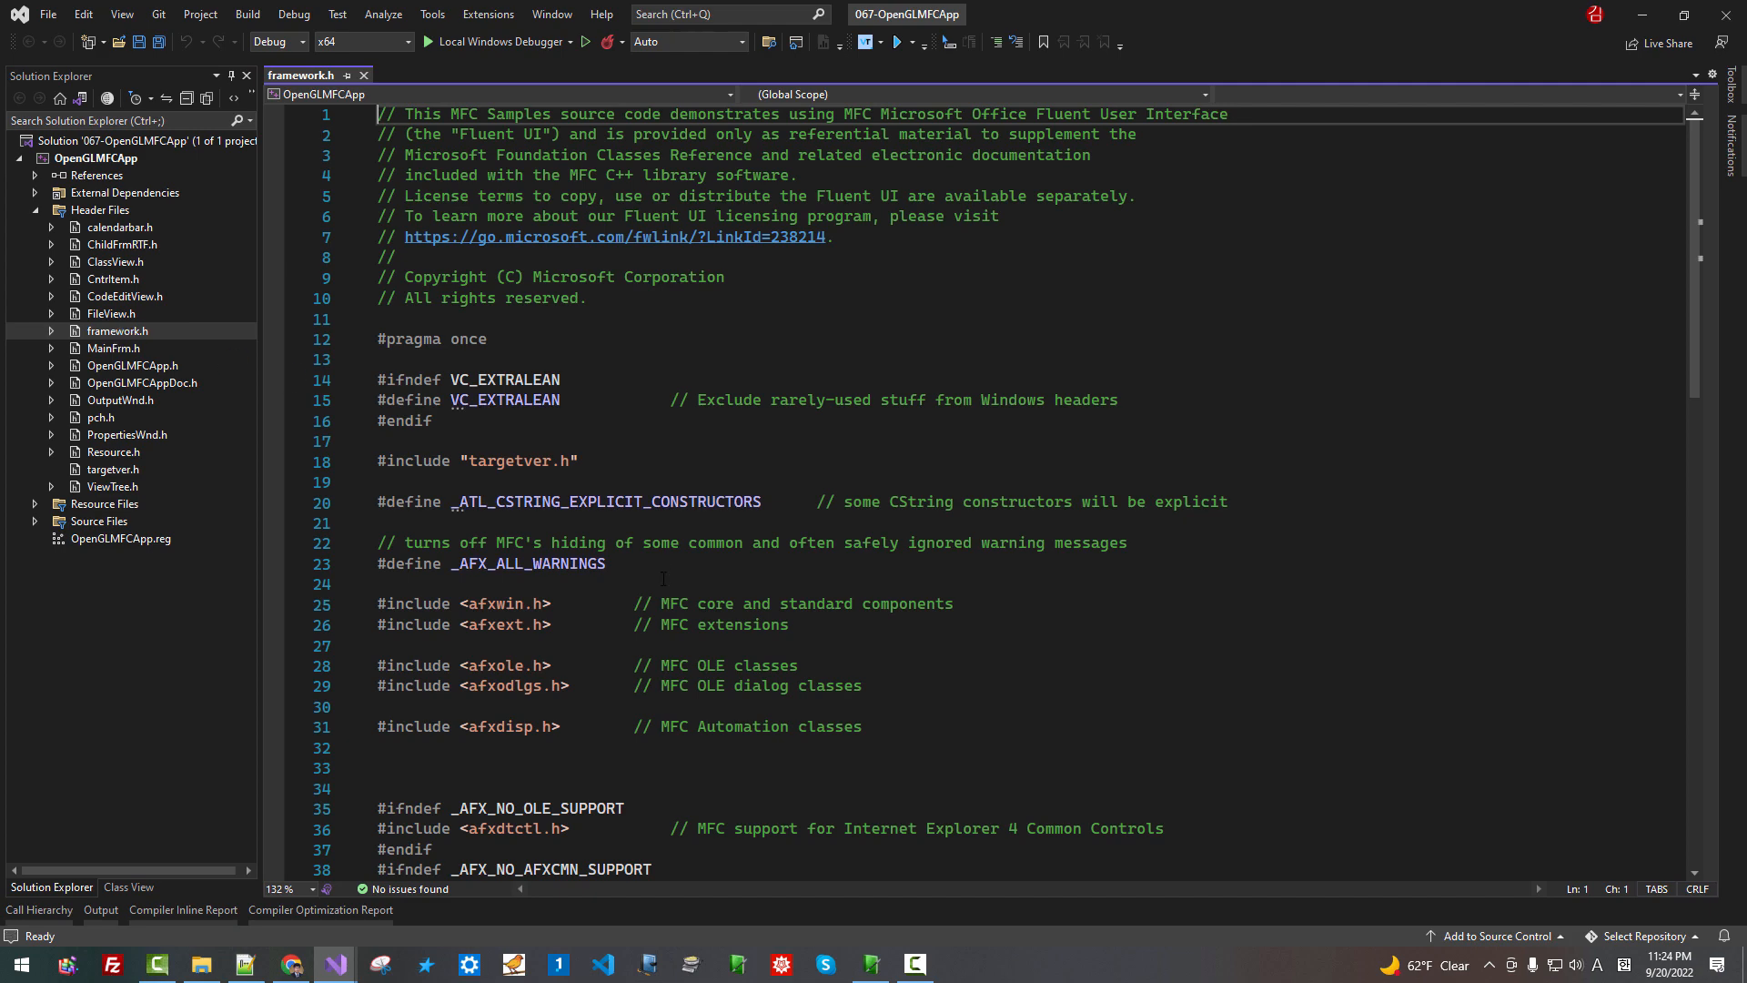
# Add #pragma warning(push) on a new line after the targetver.h include
pyautogui.scroll(-3)
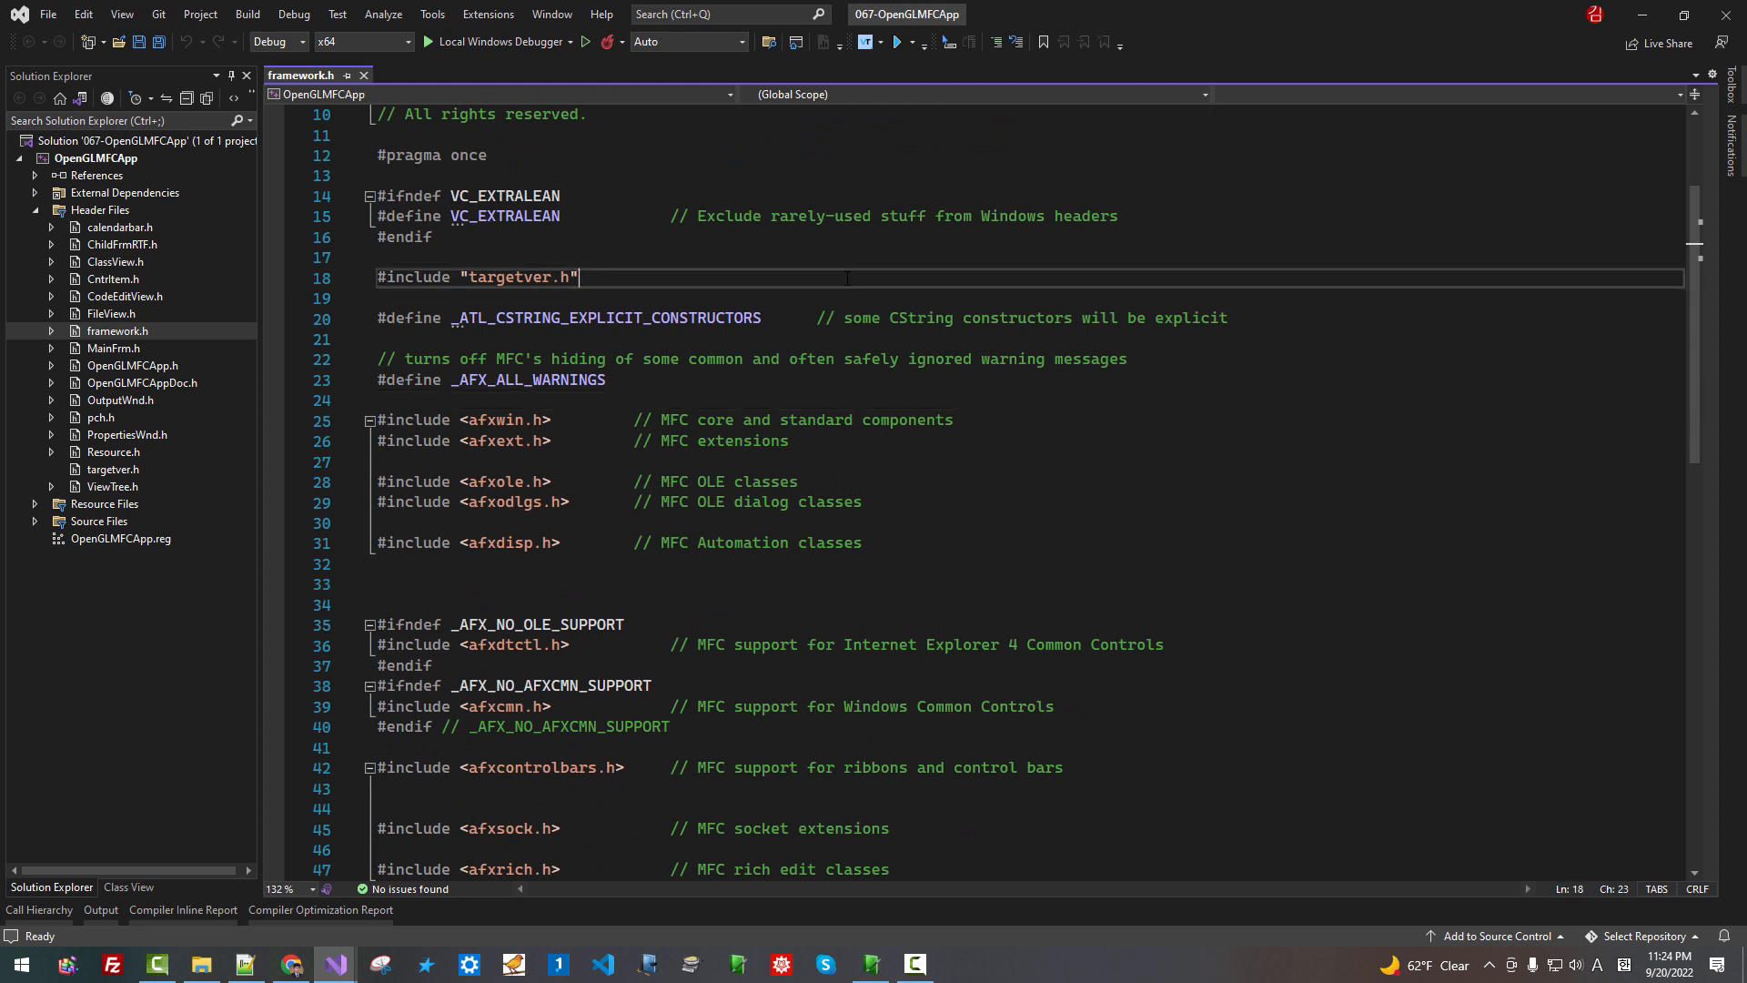
pyautogui.press('Enter')
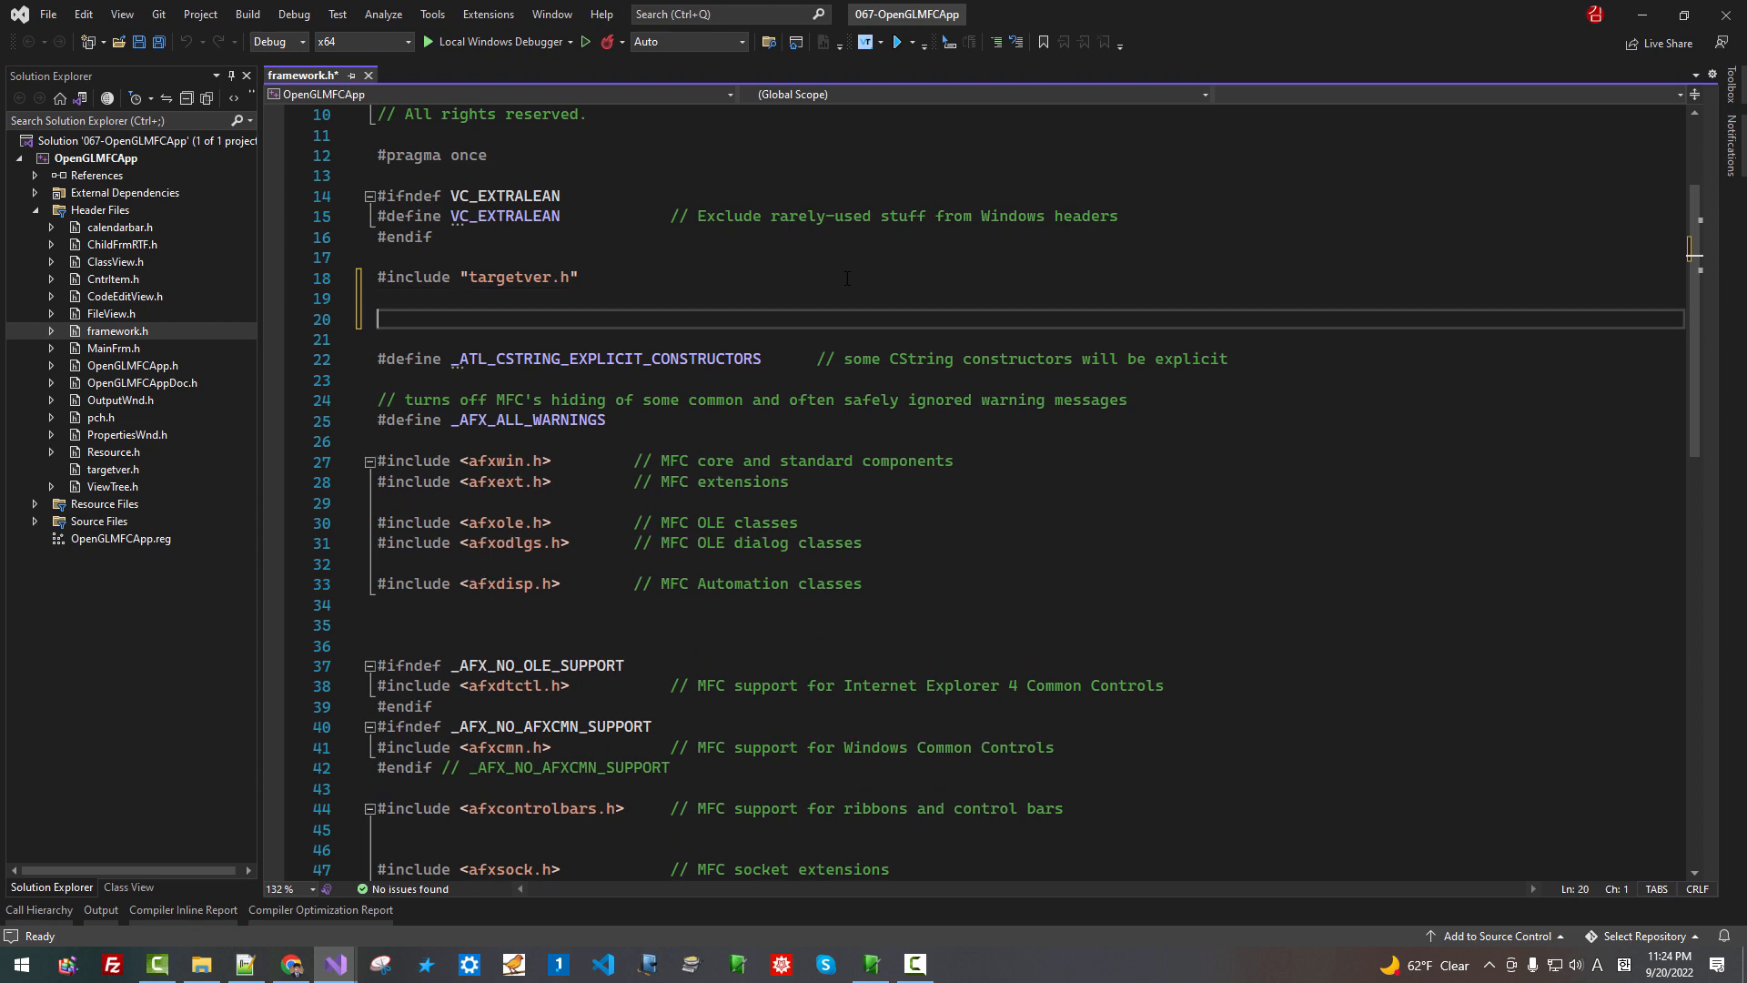
pyautogui.write('#')
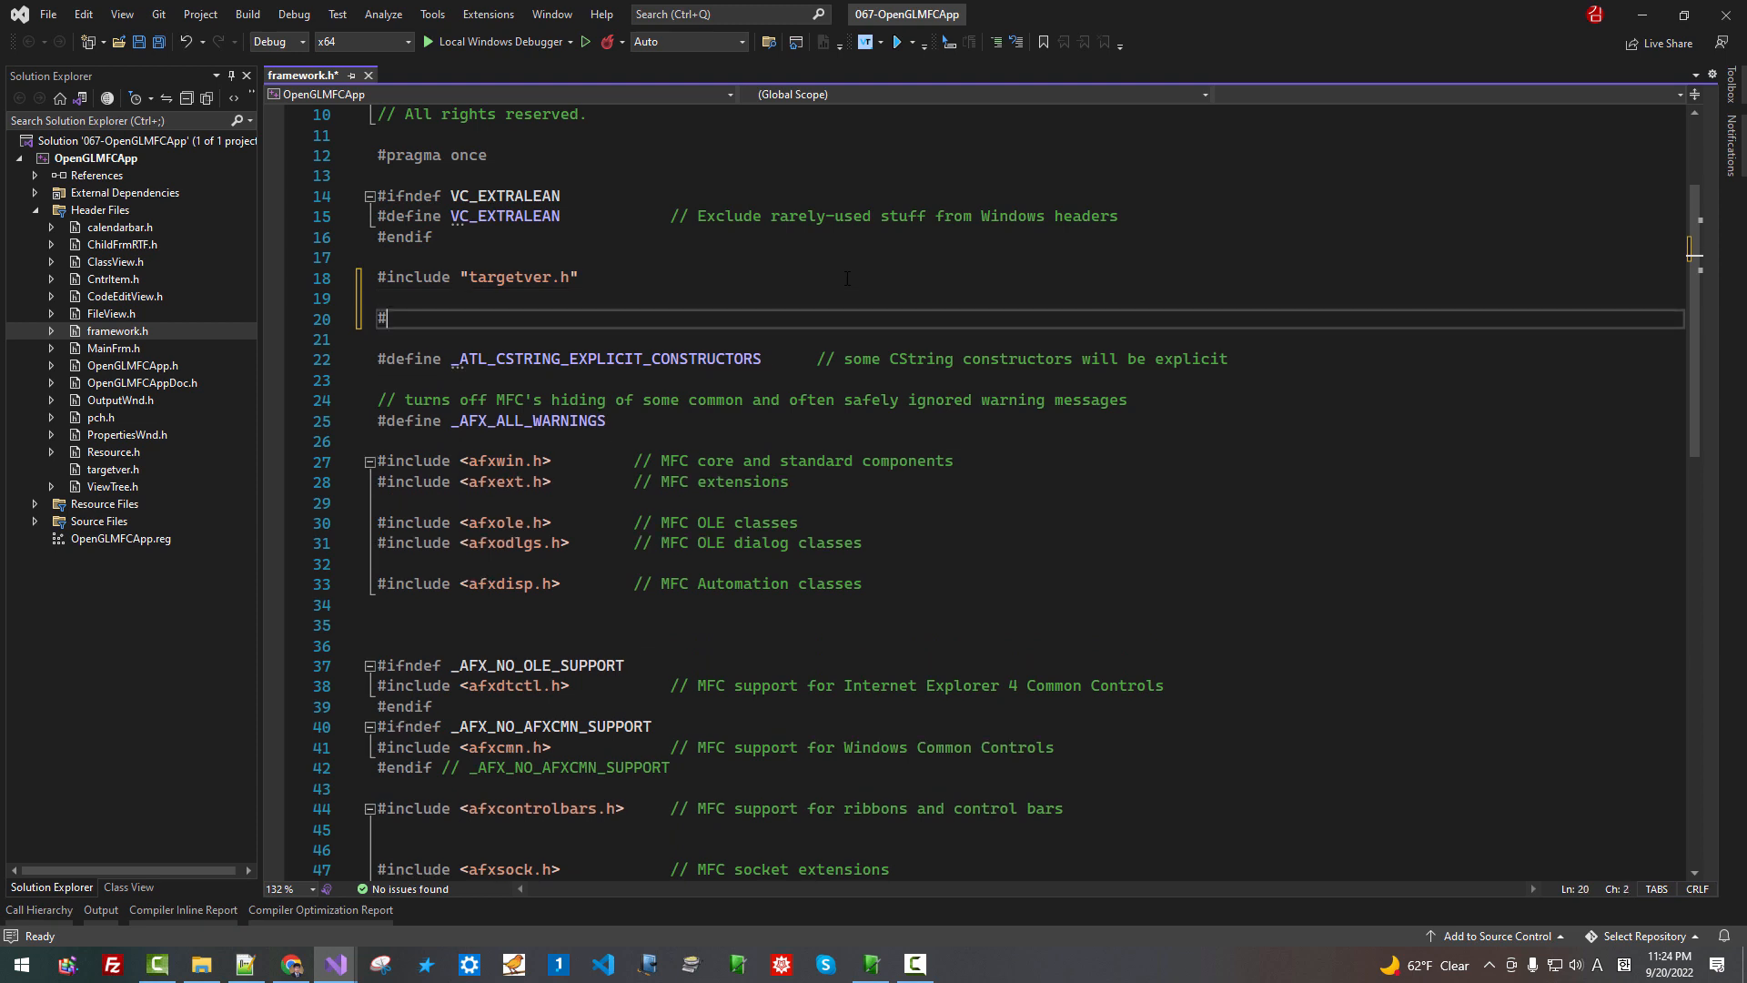
pyautogui.write('pragam')
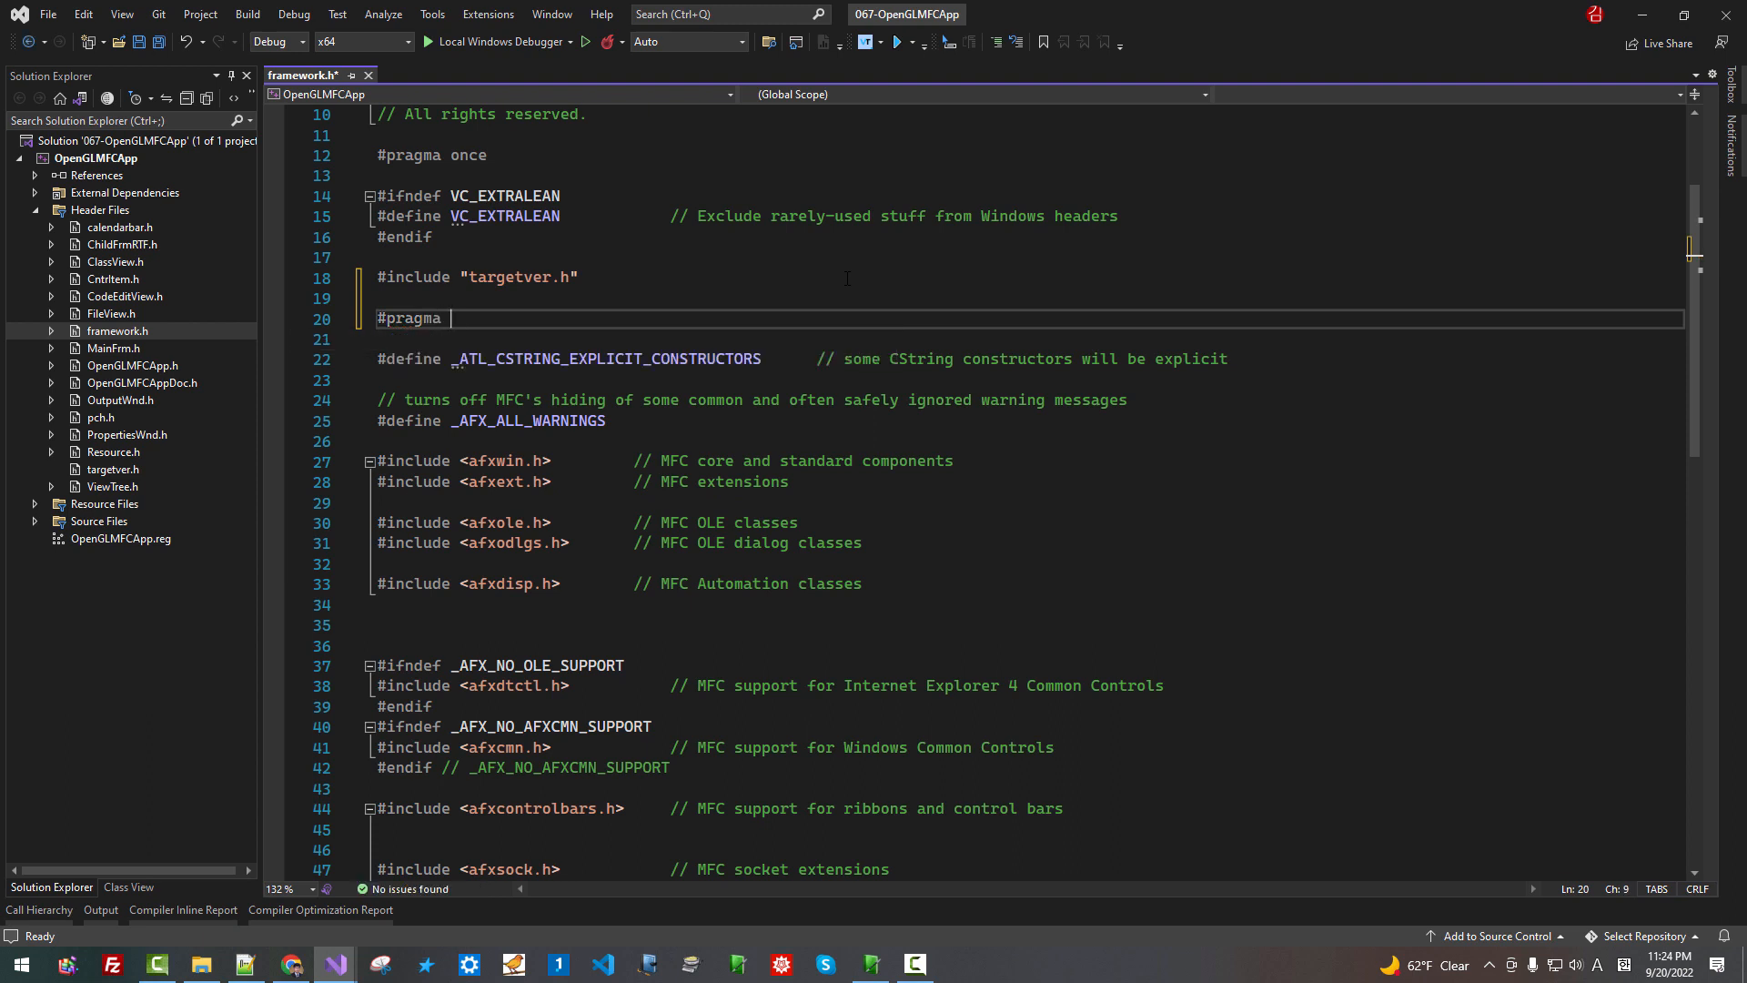
pyautogui.write('warning()')
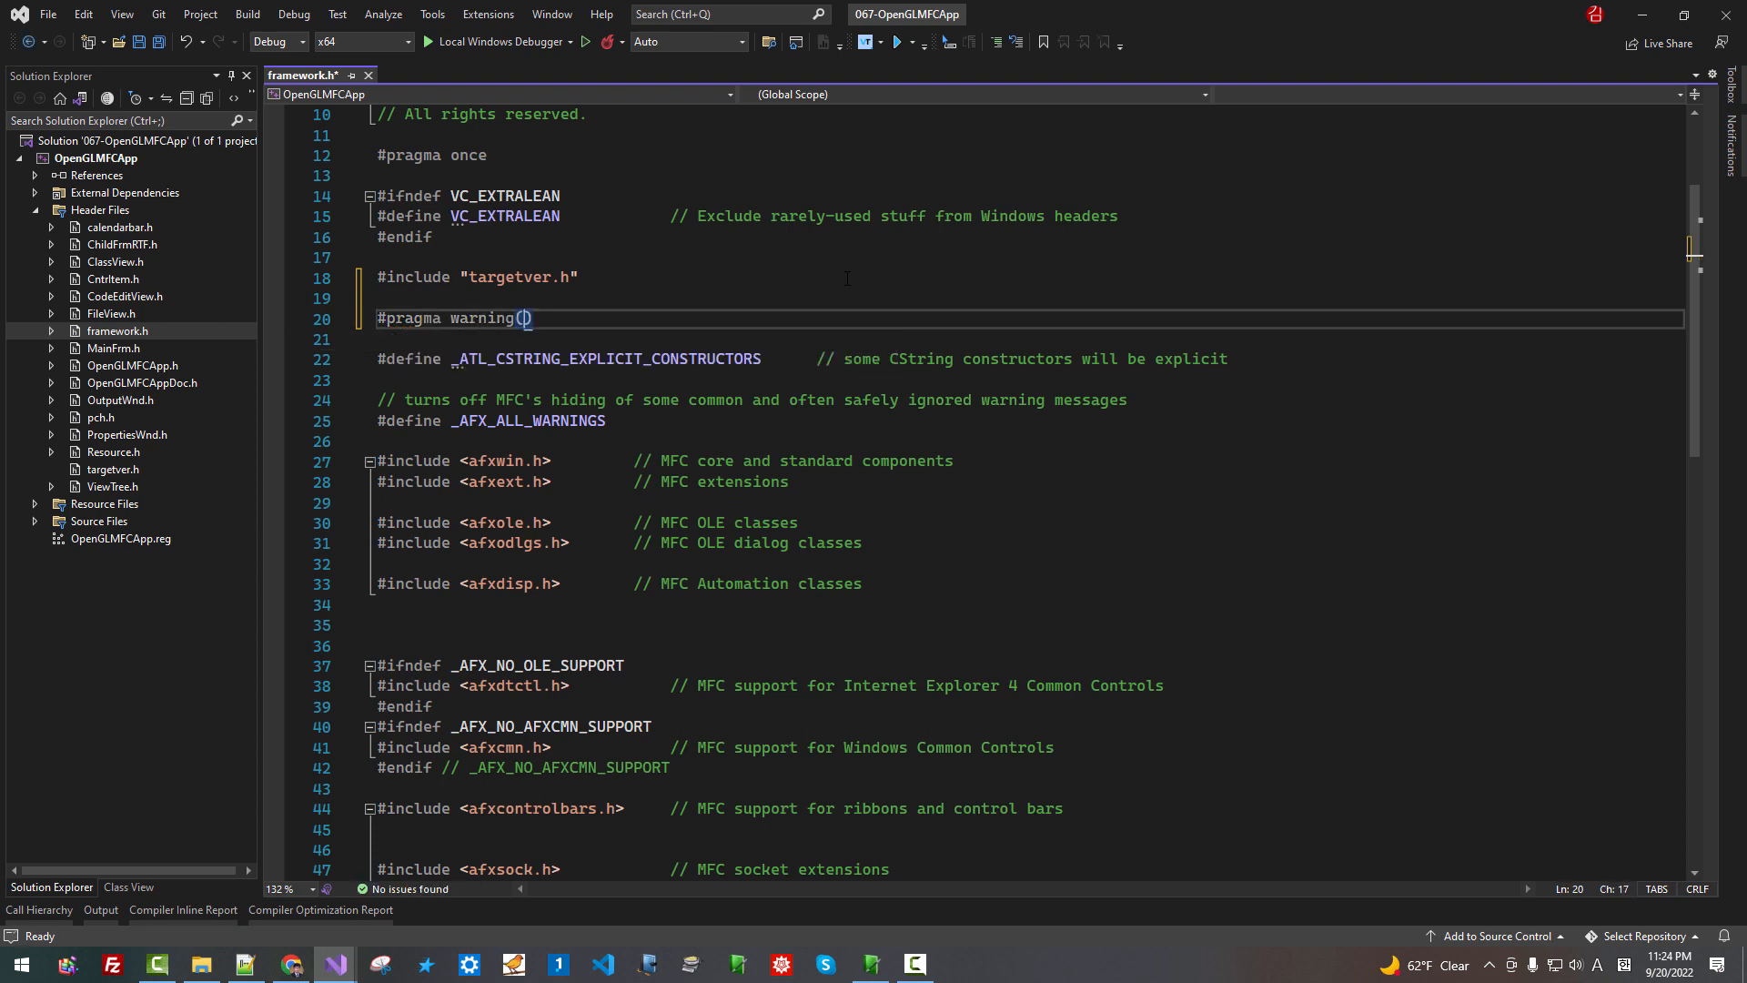
pyautogui.write('push')
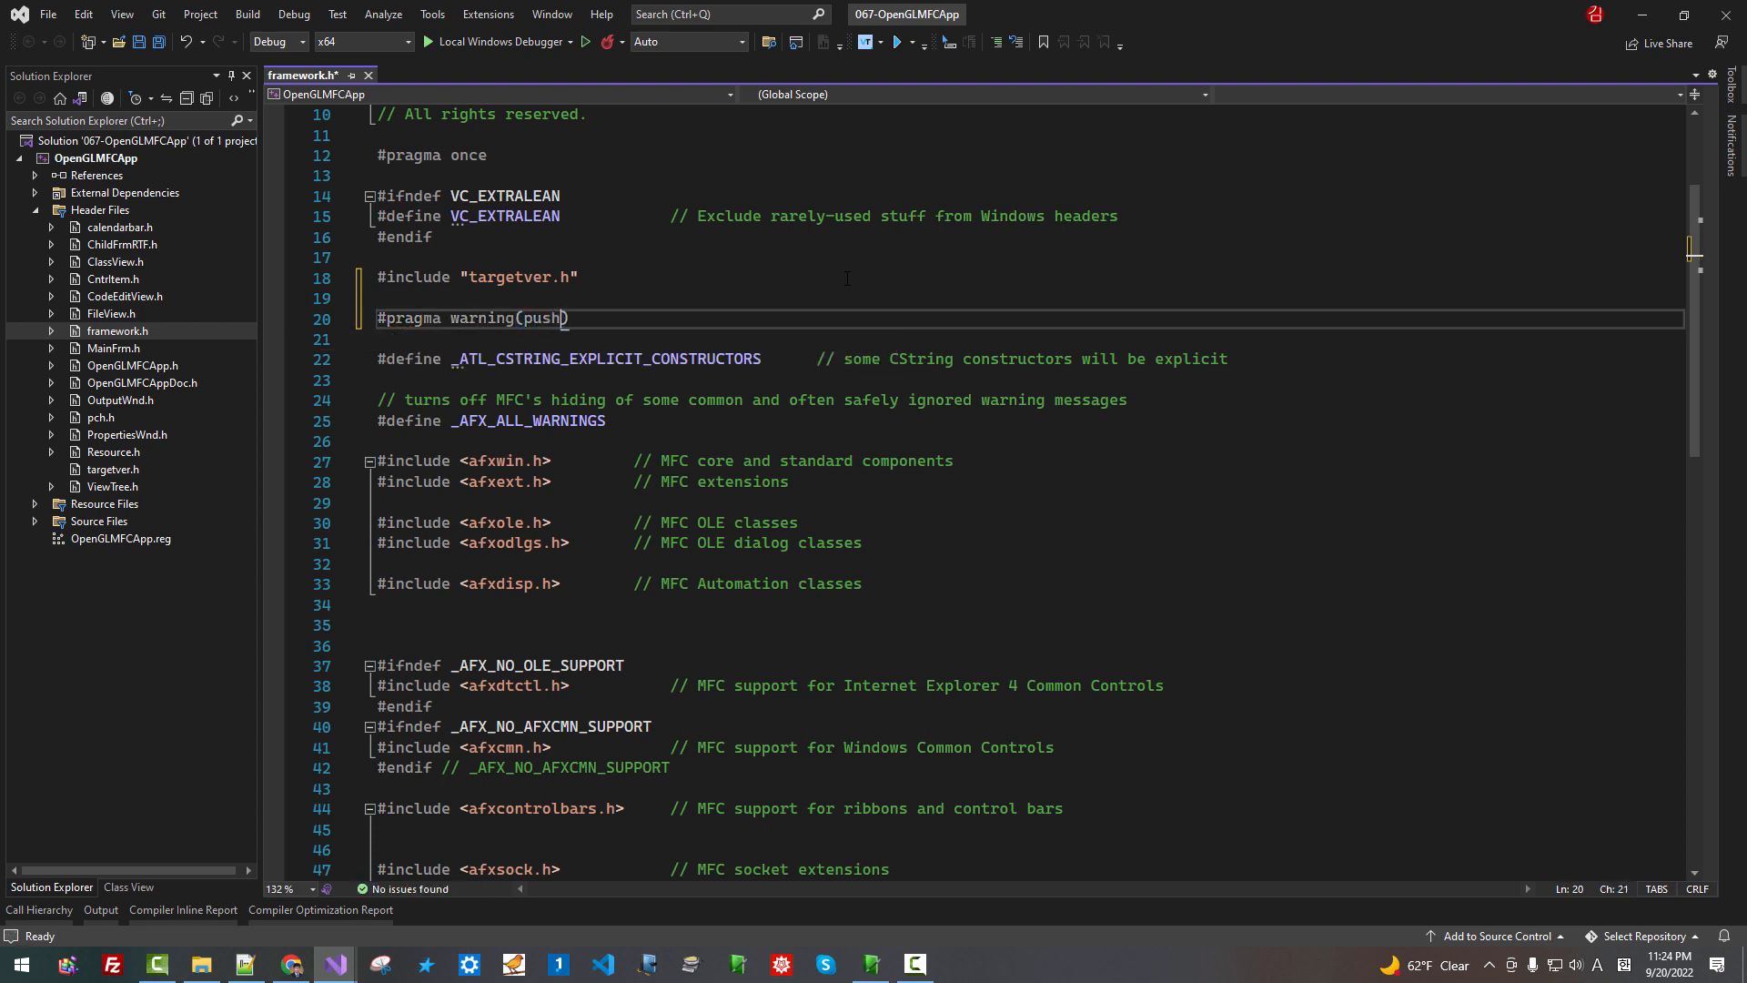
# Add #pragma warning(disable: 4302 4311) beneath the push directive
pyautogui.write('#')
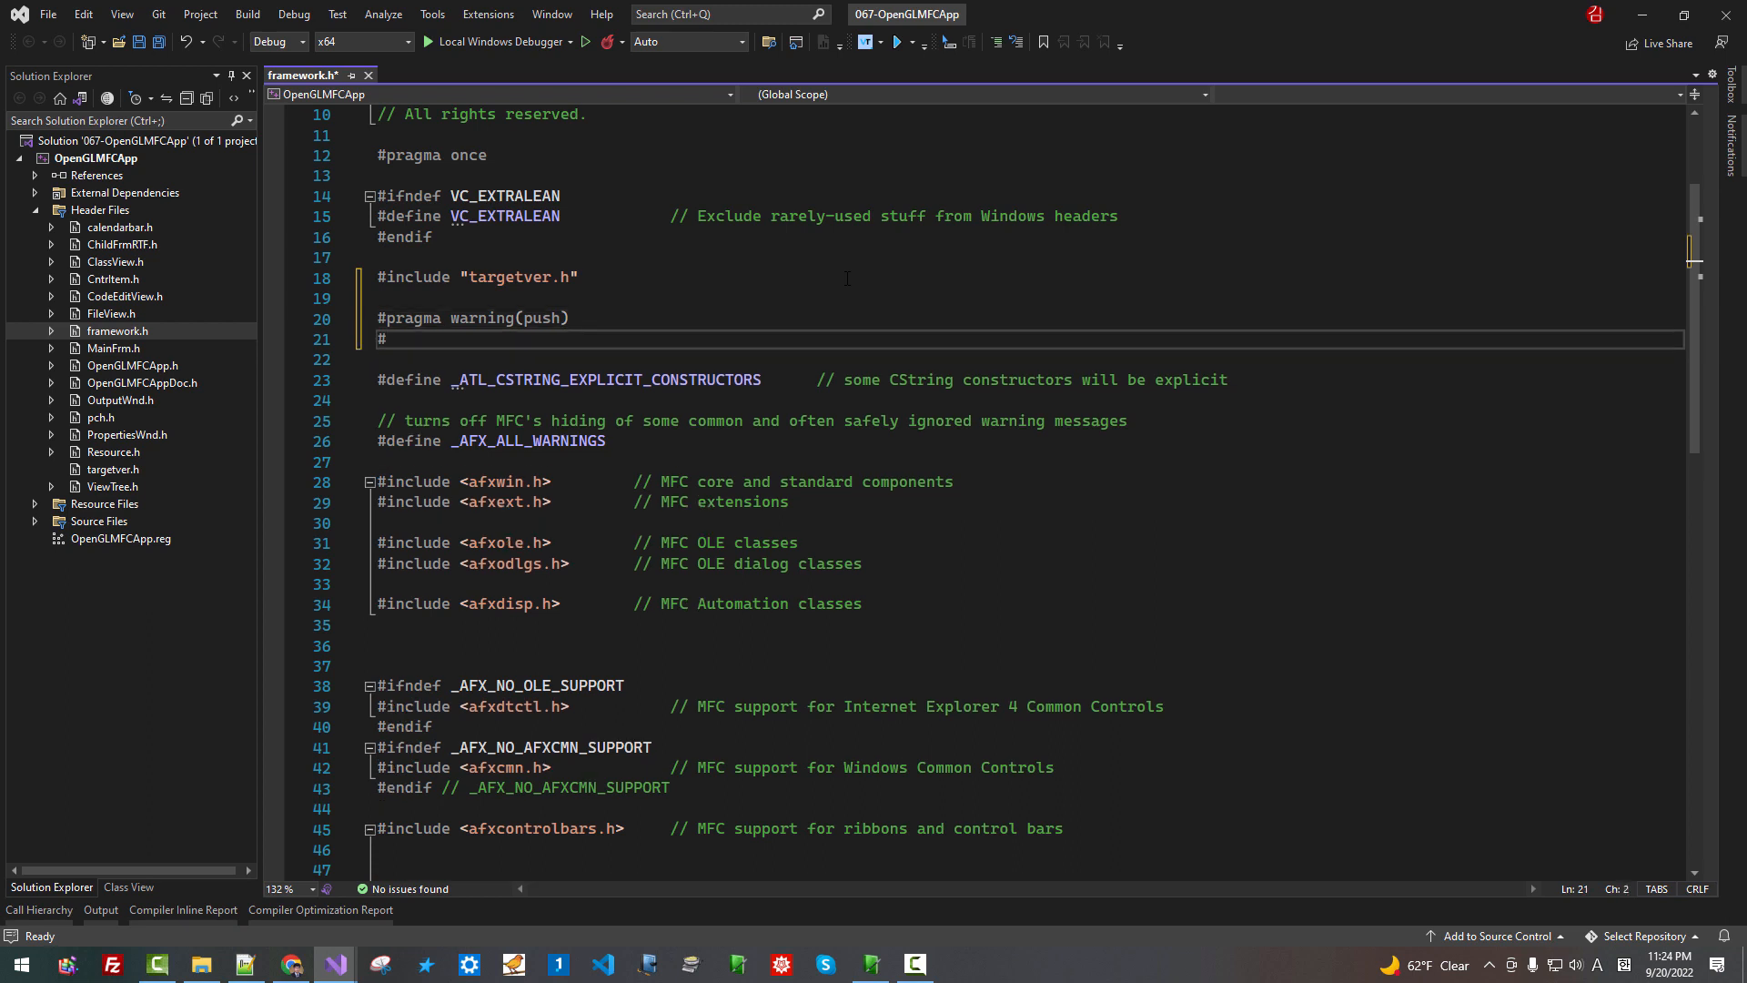
pyautogui.write('pragma')
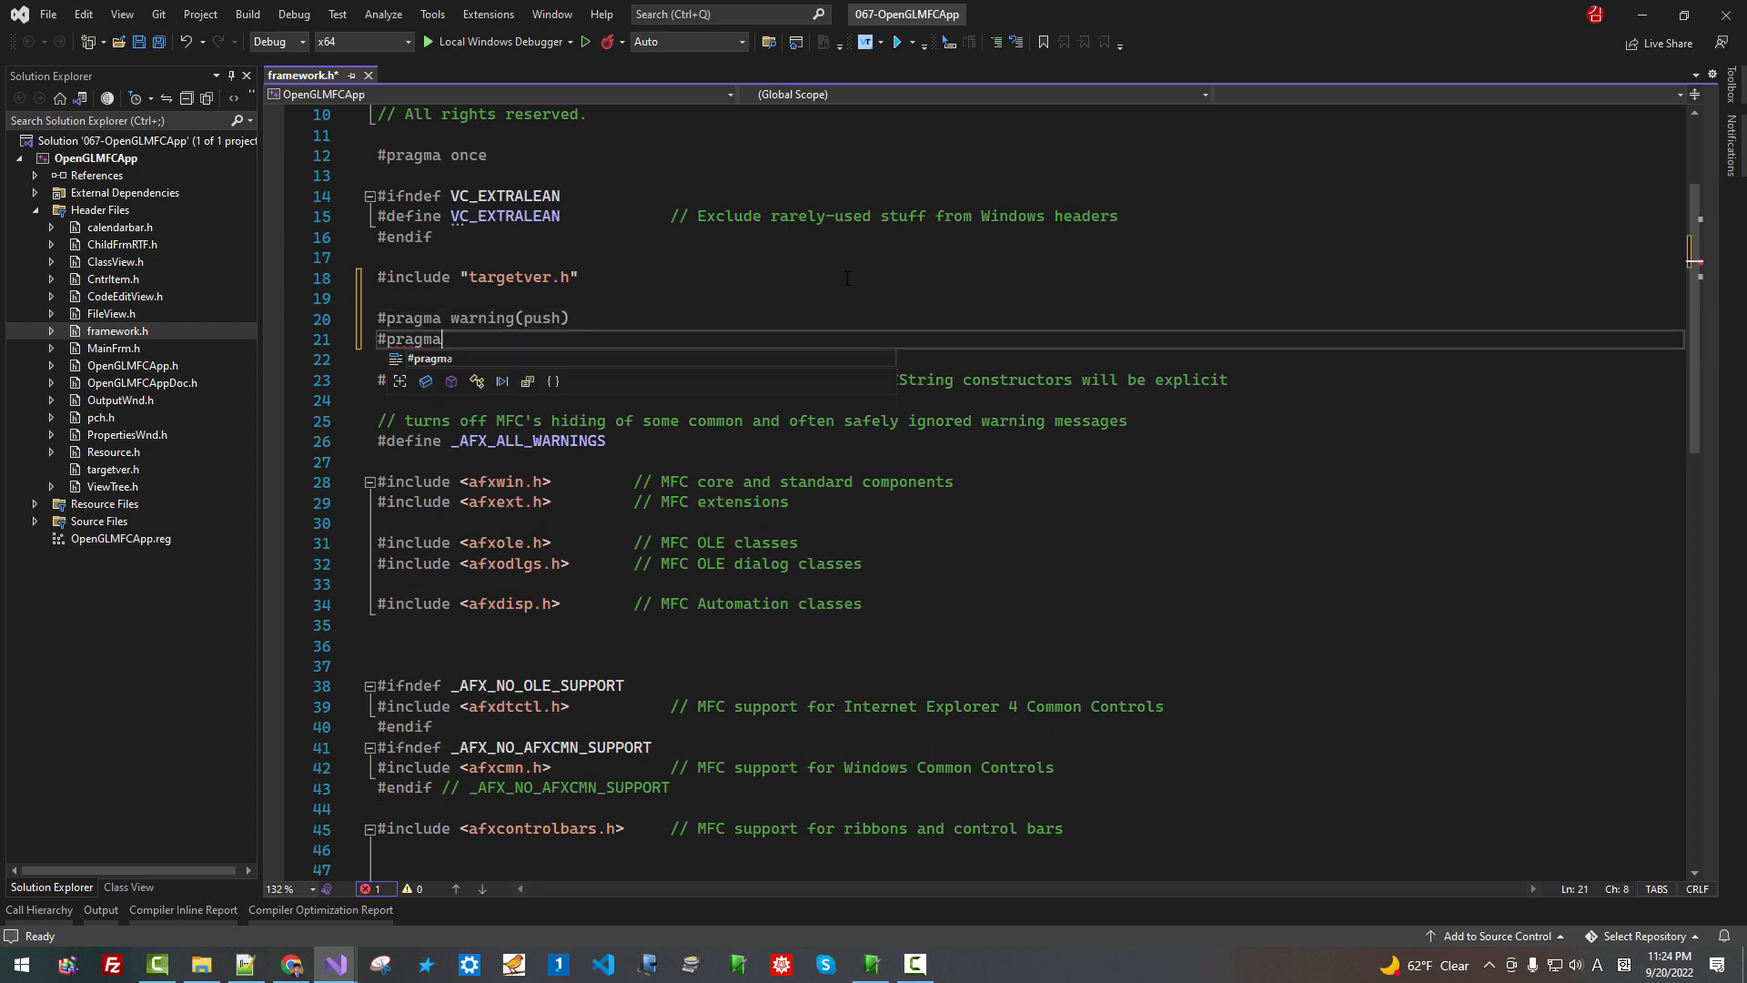
pyautogui.write('warning')
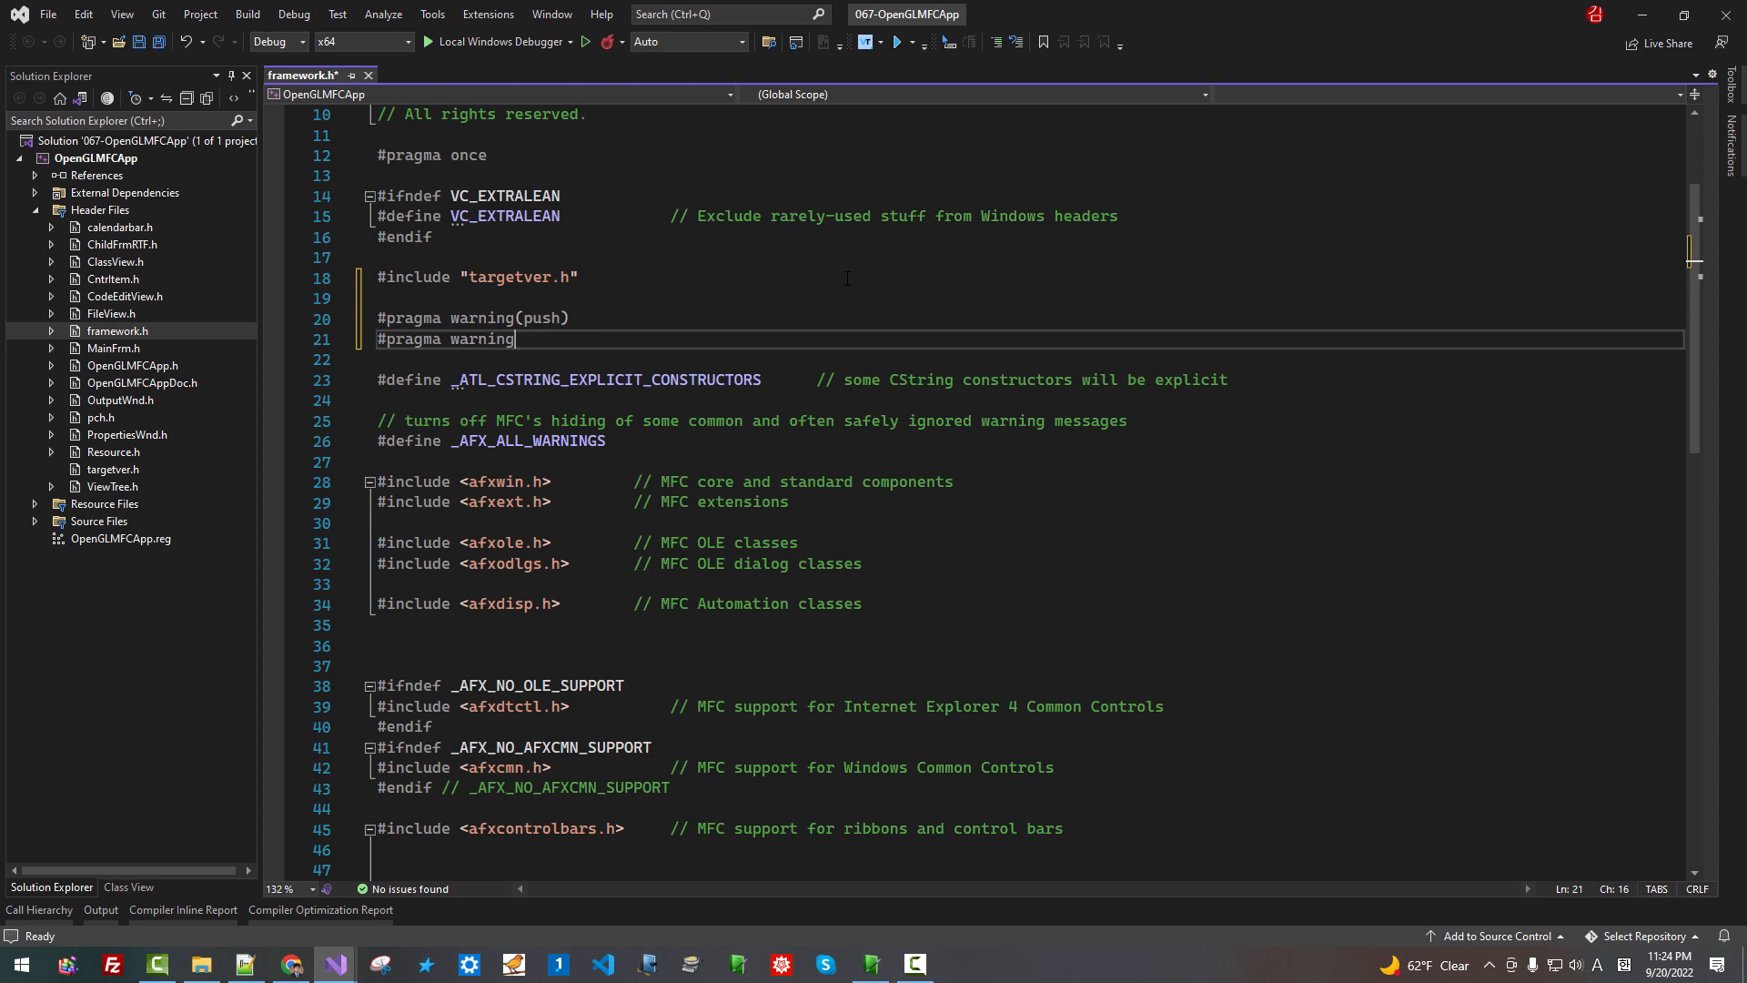
pyautogui.write('(disab')
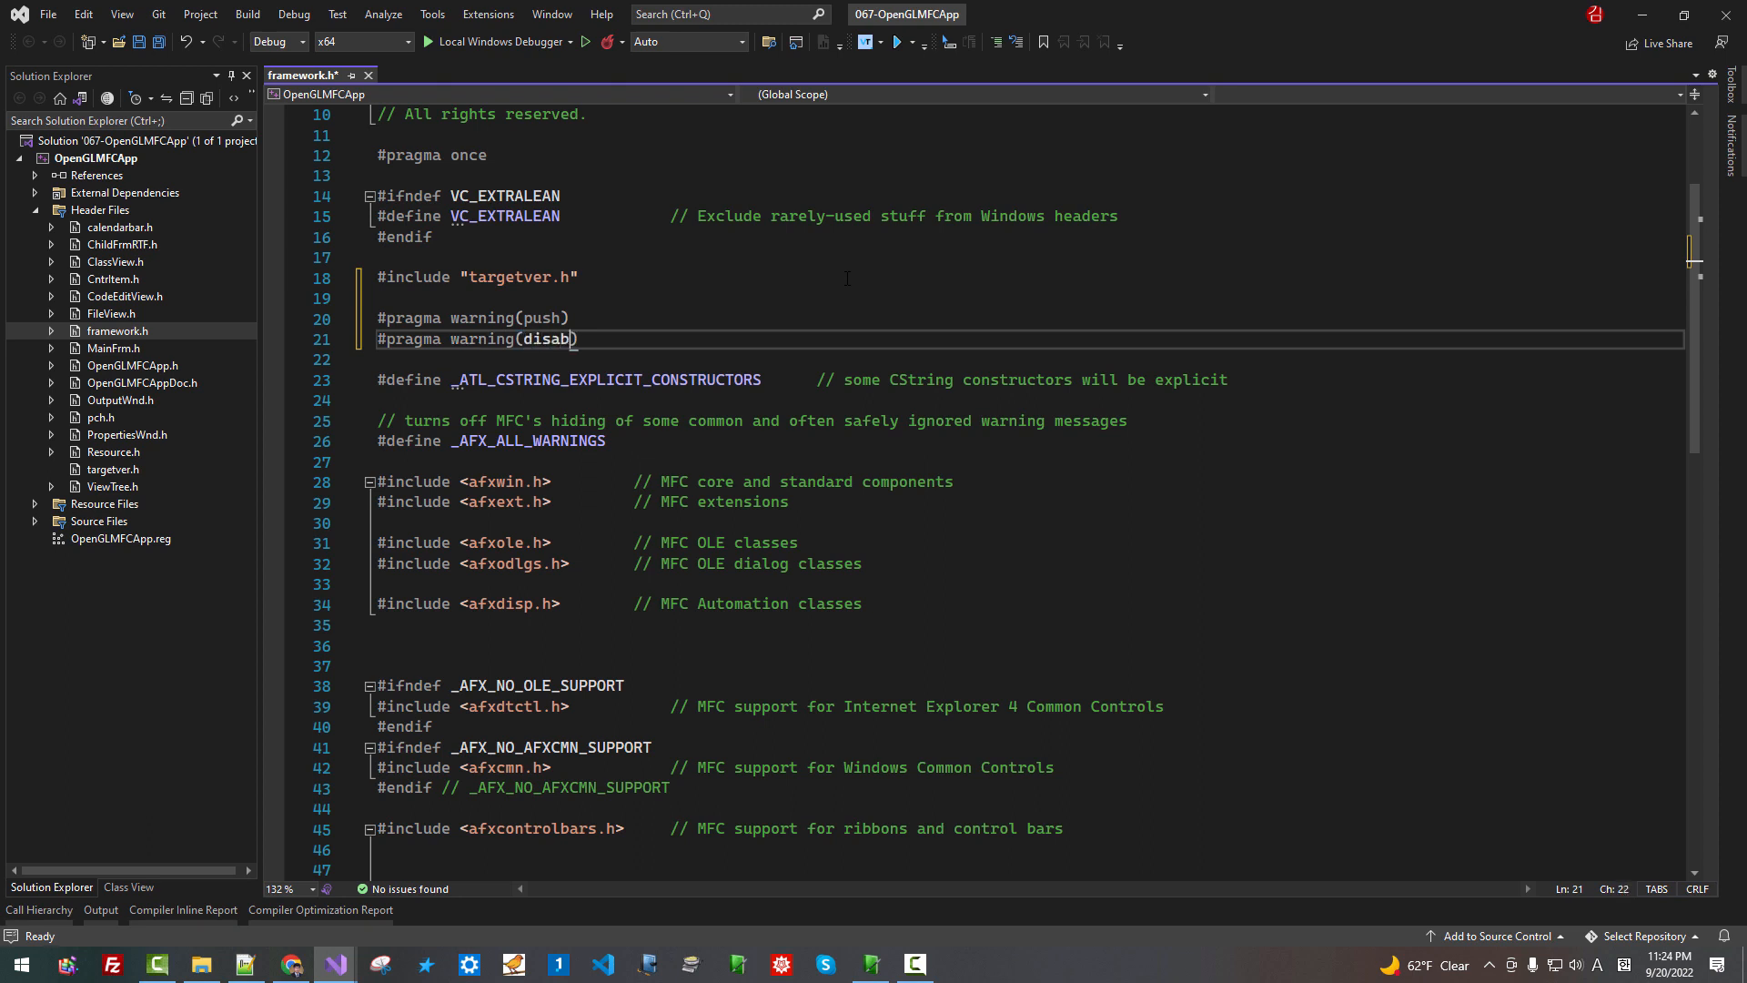
pyautogui.write('le:')
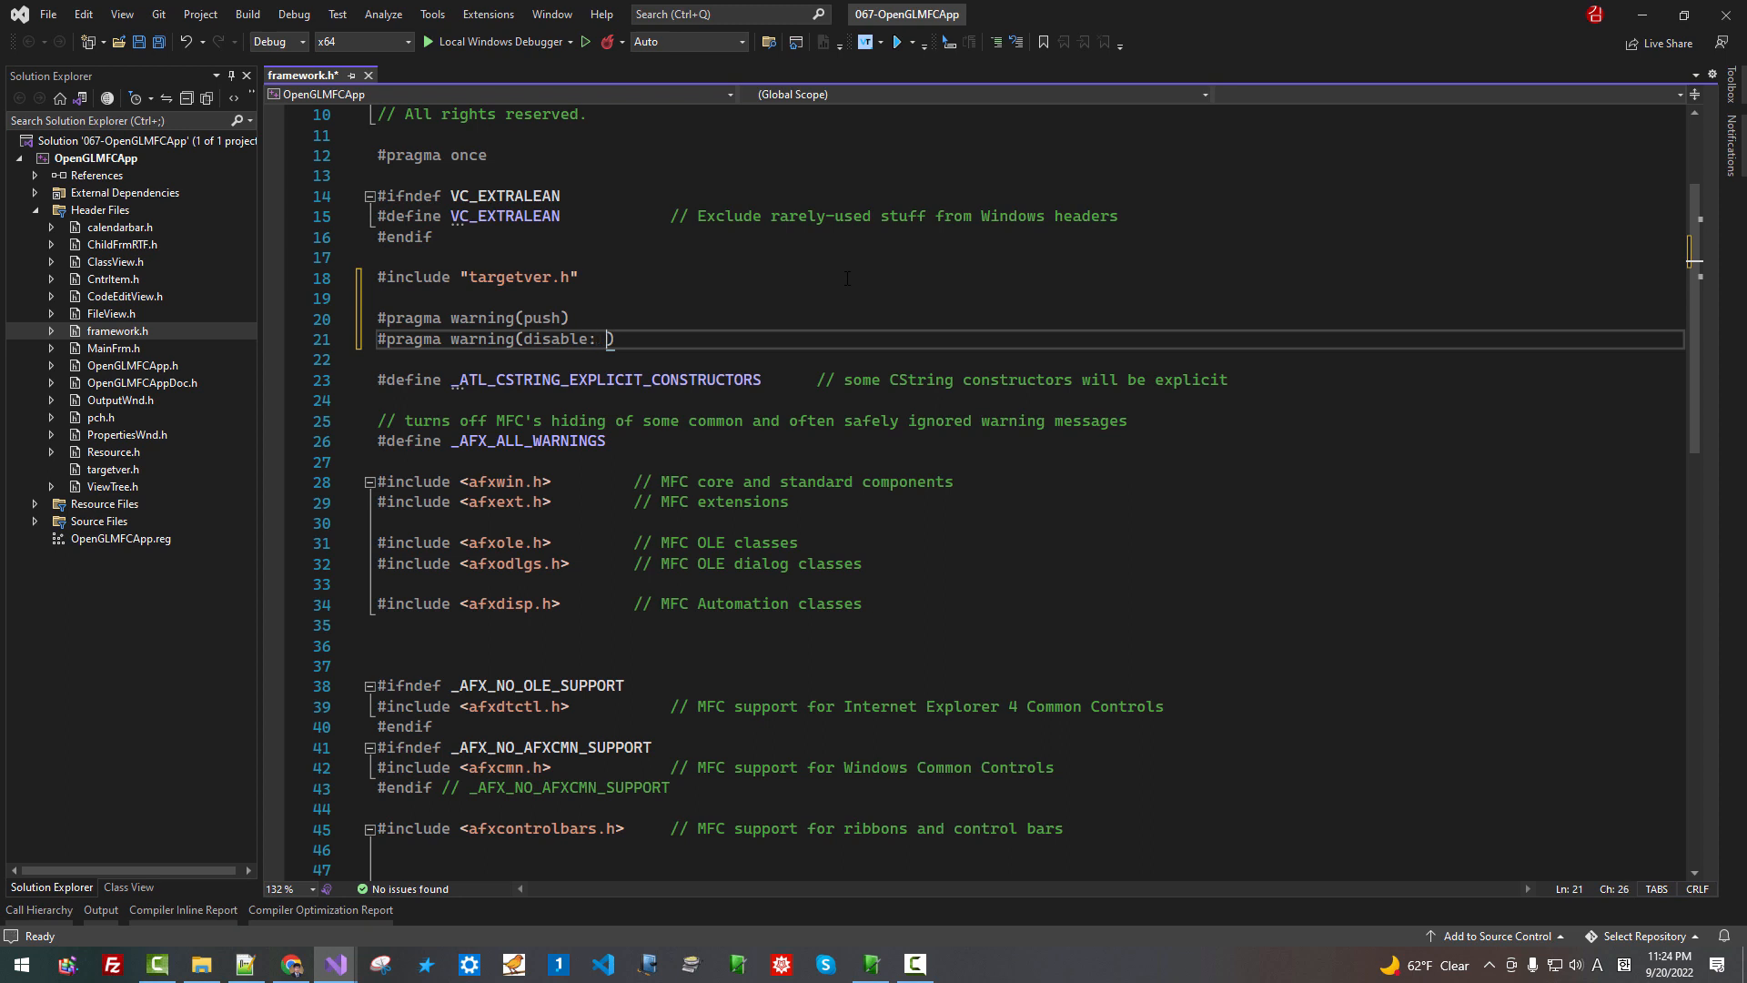
pyautogui.write('4')
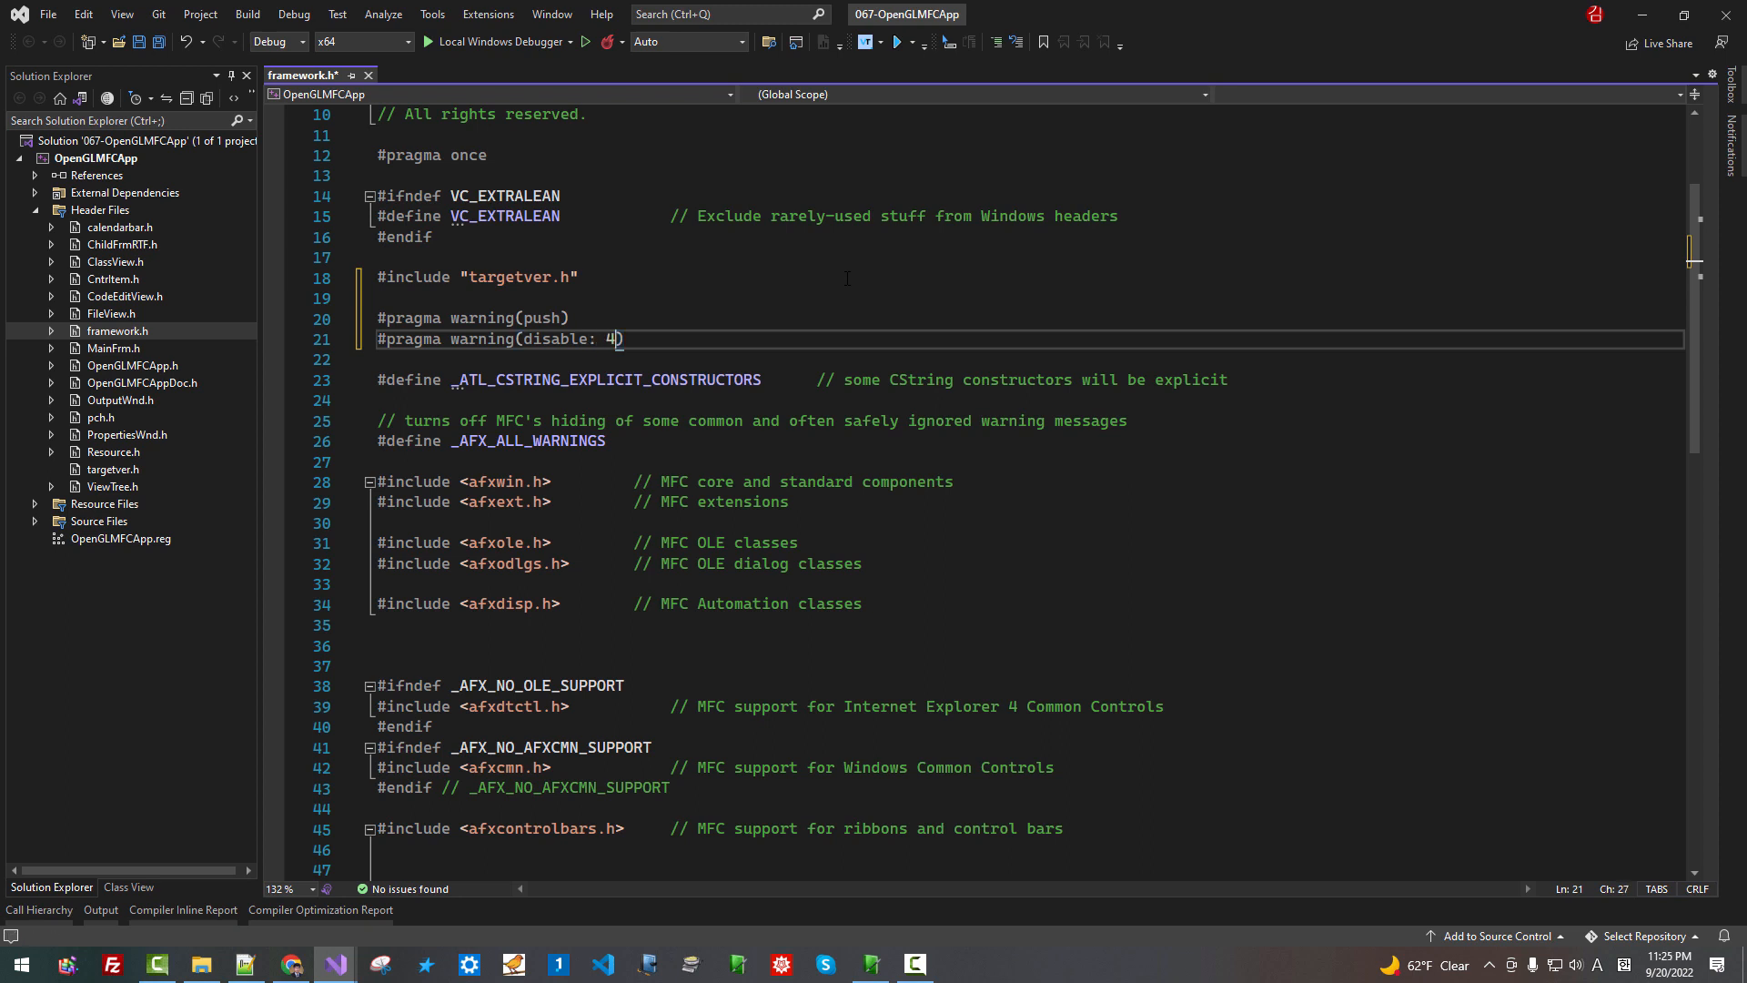
pyautogui.write('30')
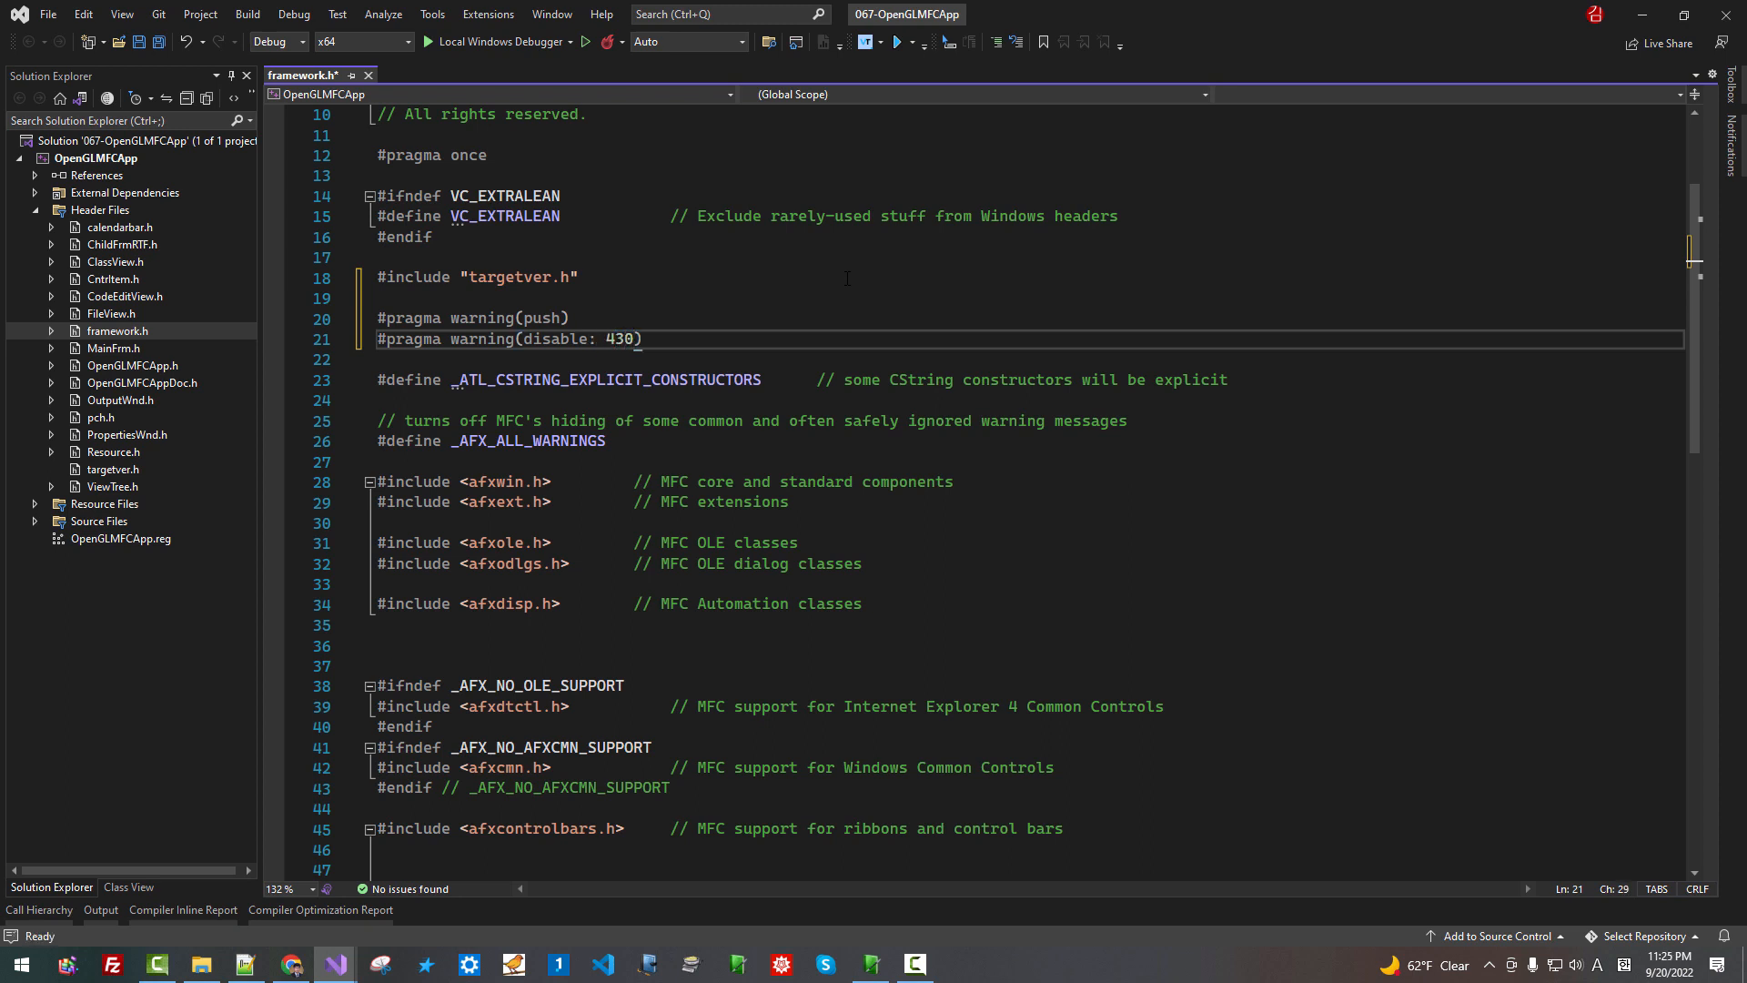
pyautogui.write('2')
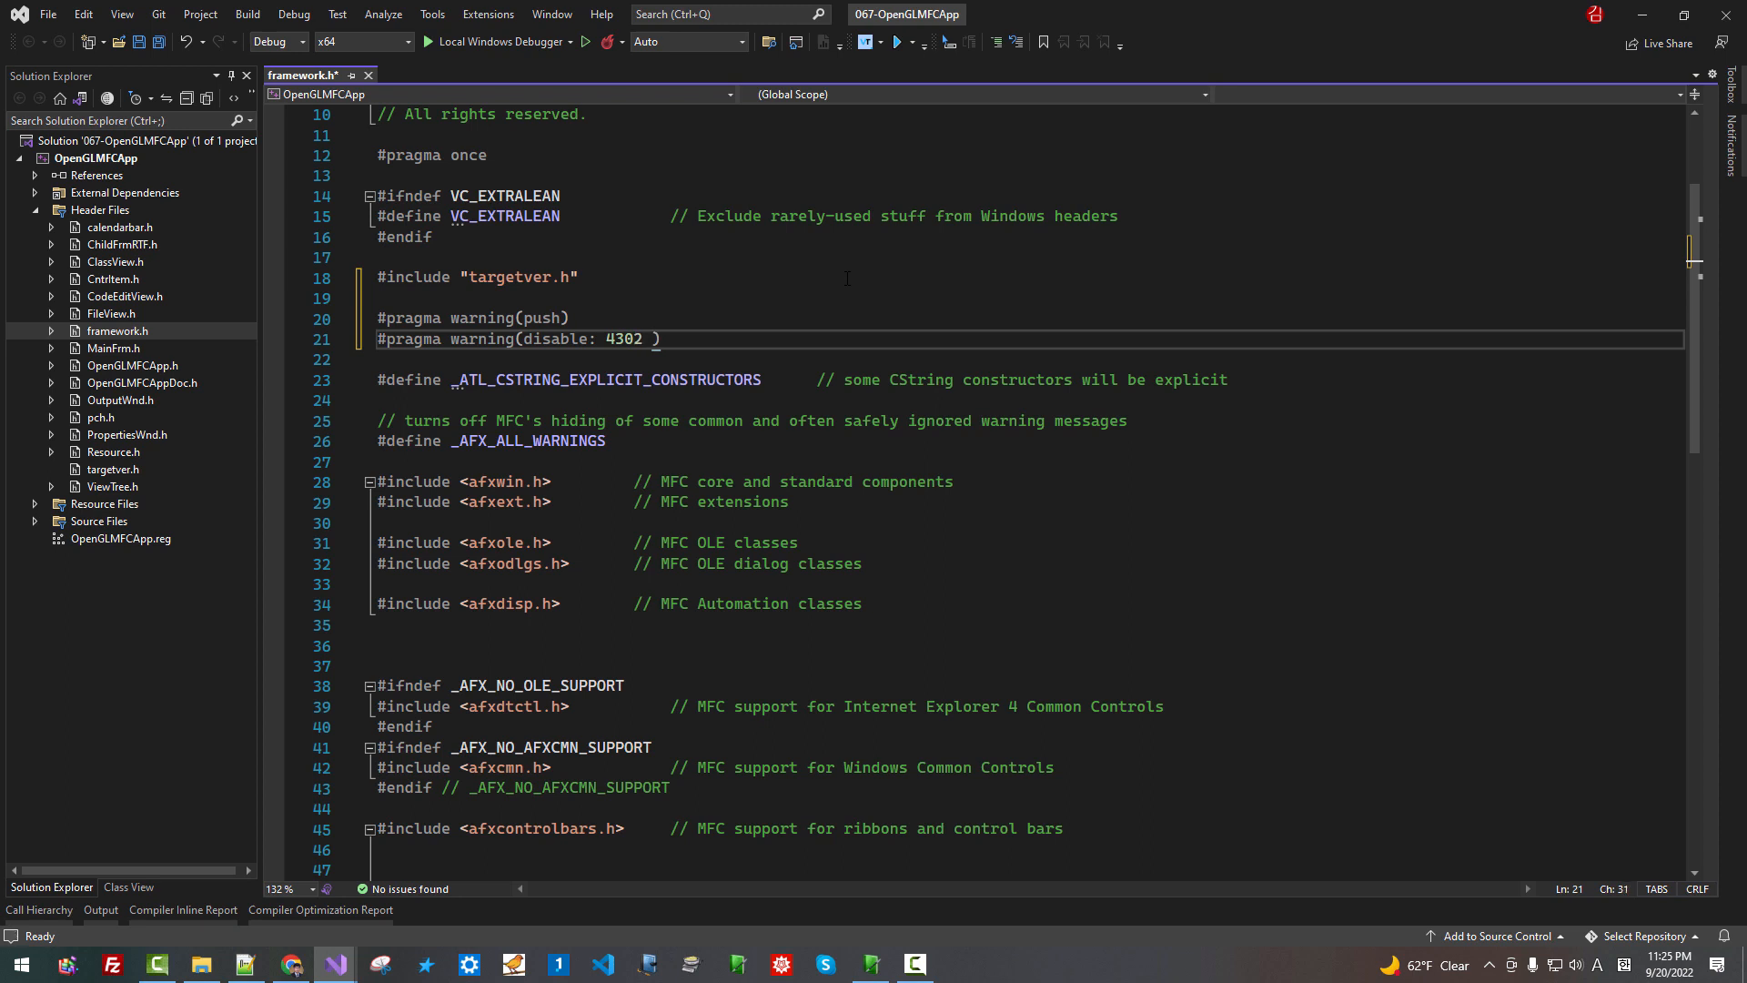
pyautogui.write('43')
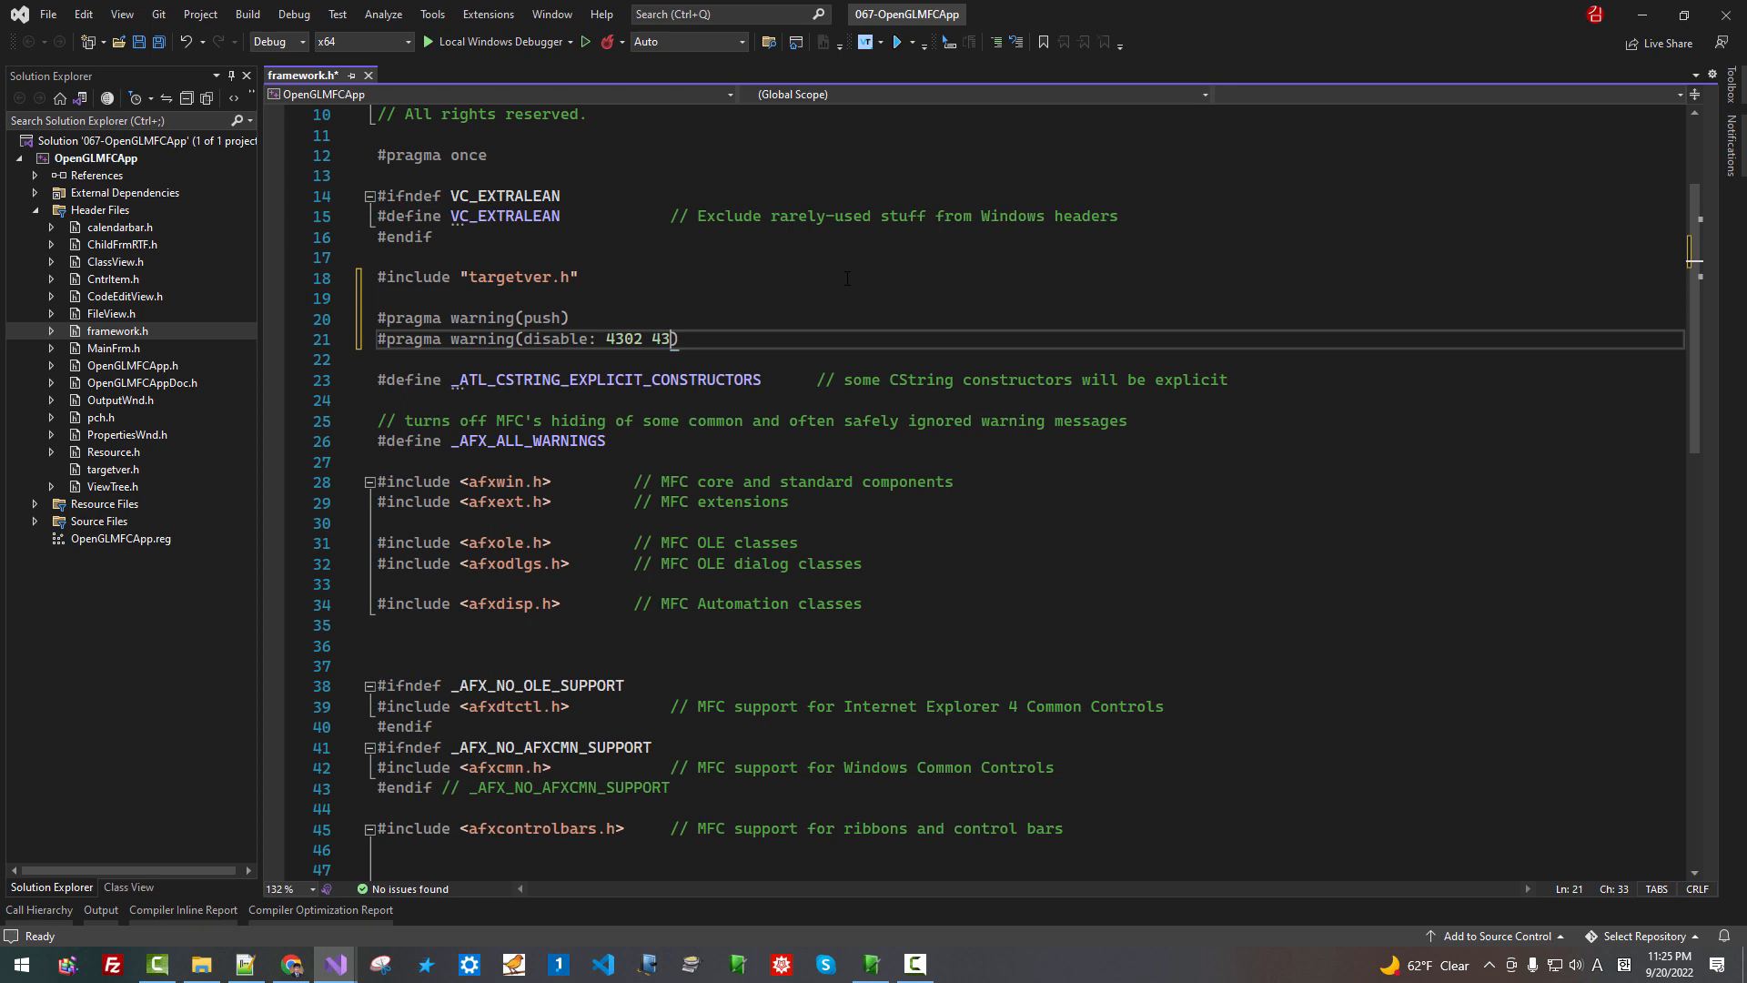
pyautogui.write('11')
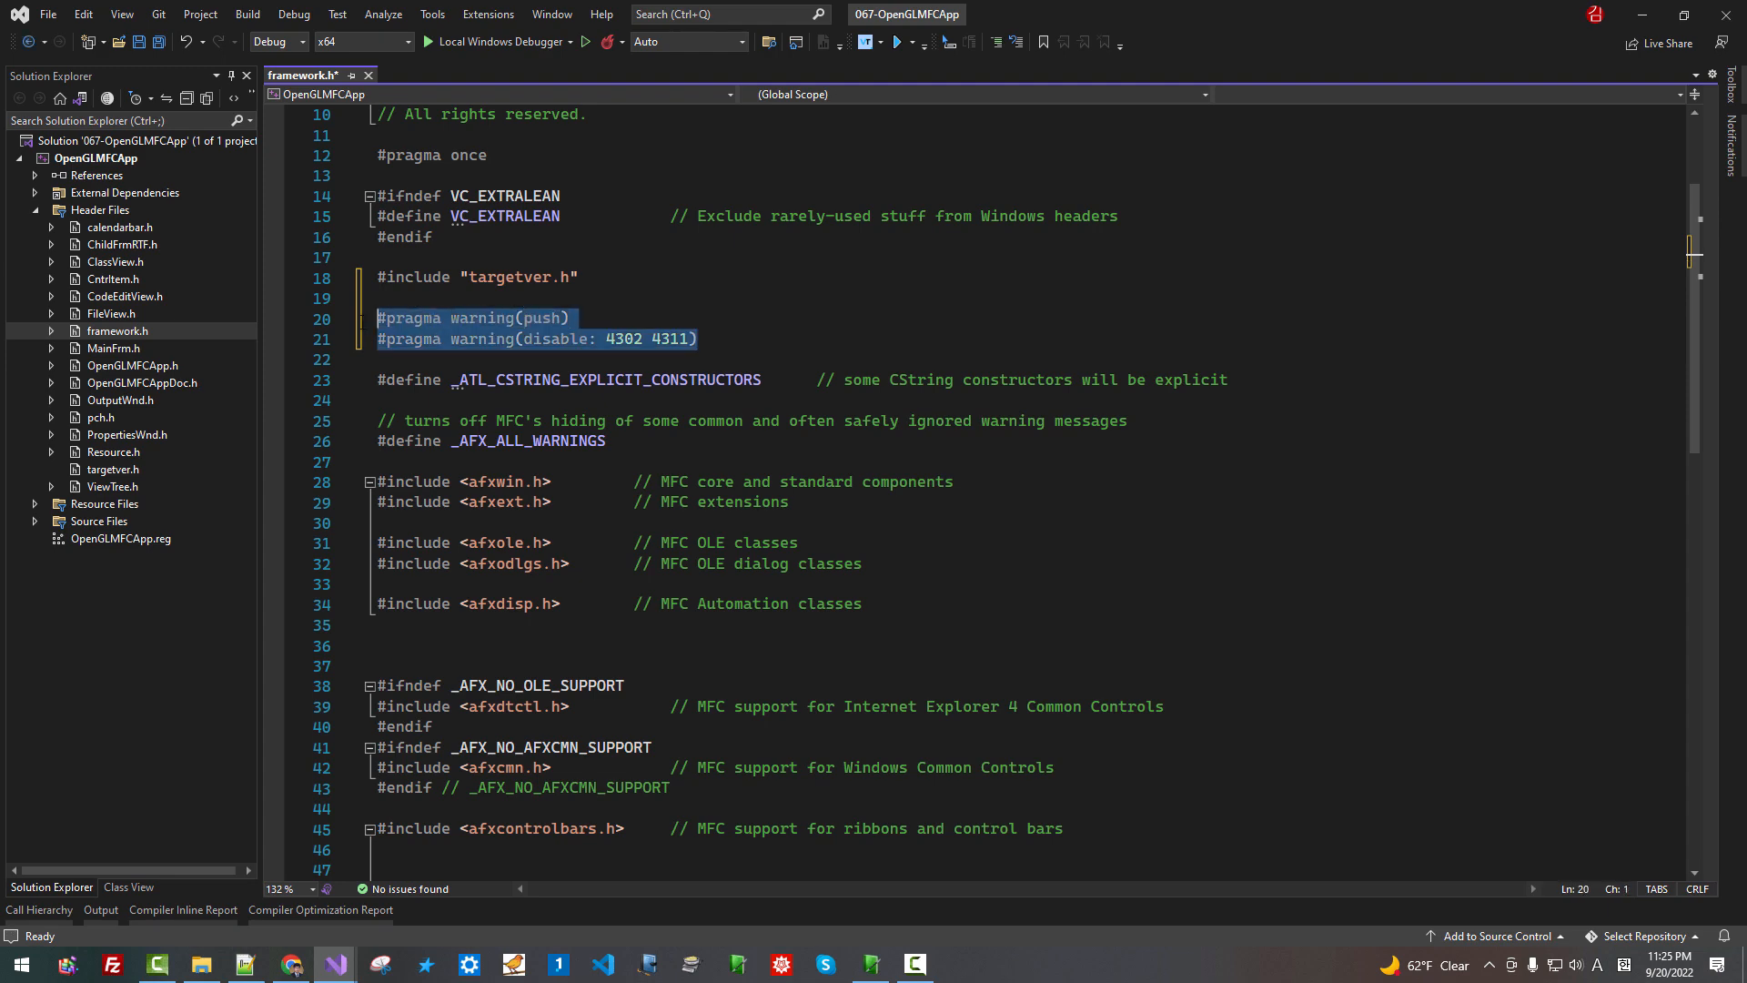
pyautogui.scroll(-3)
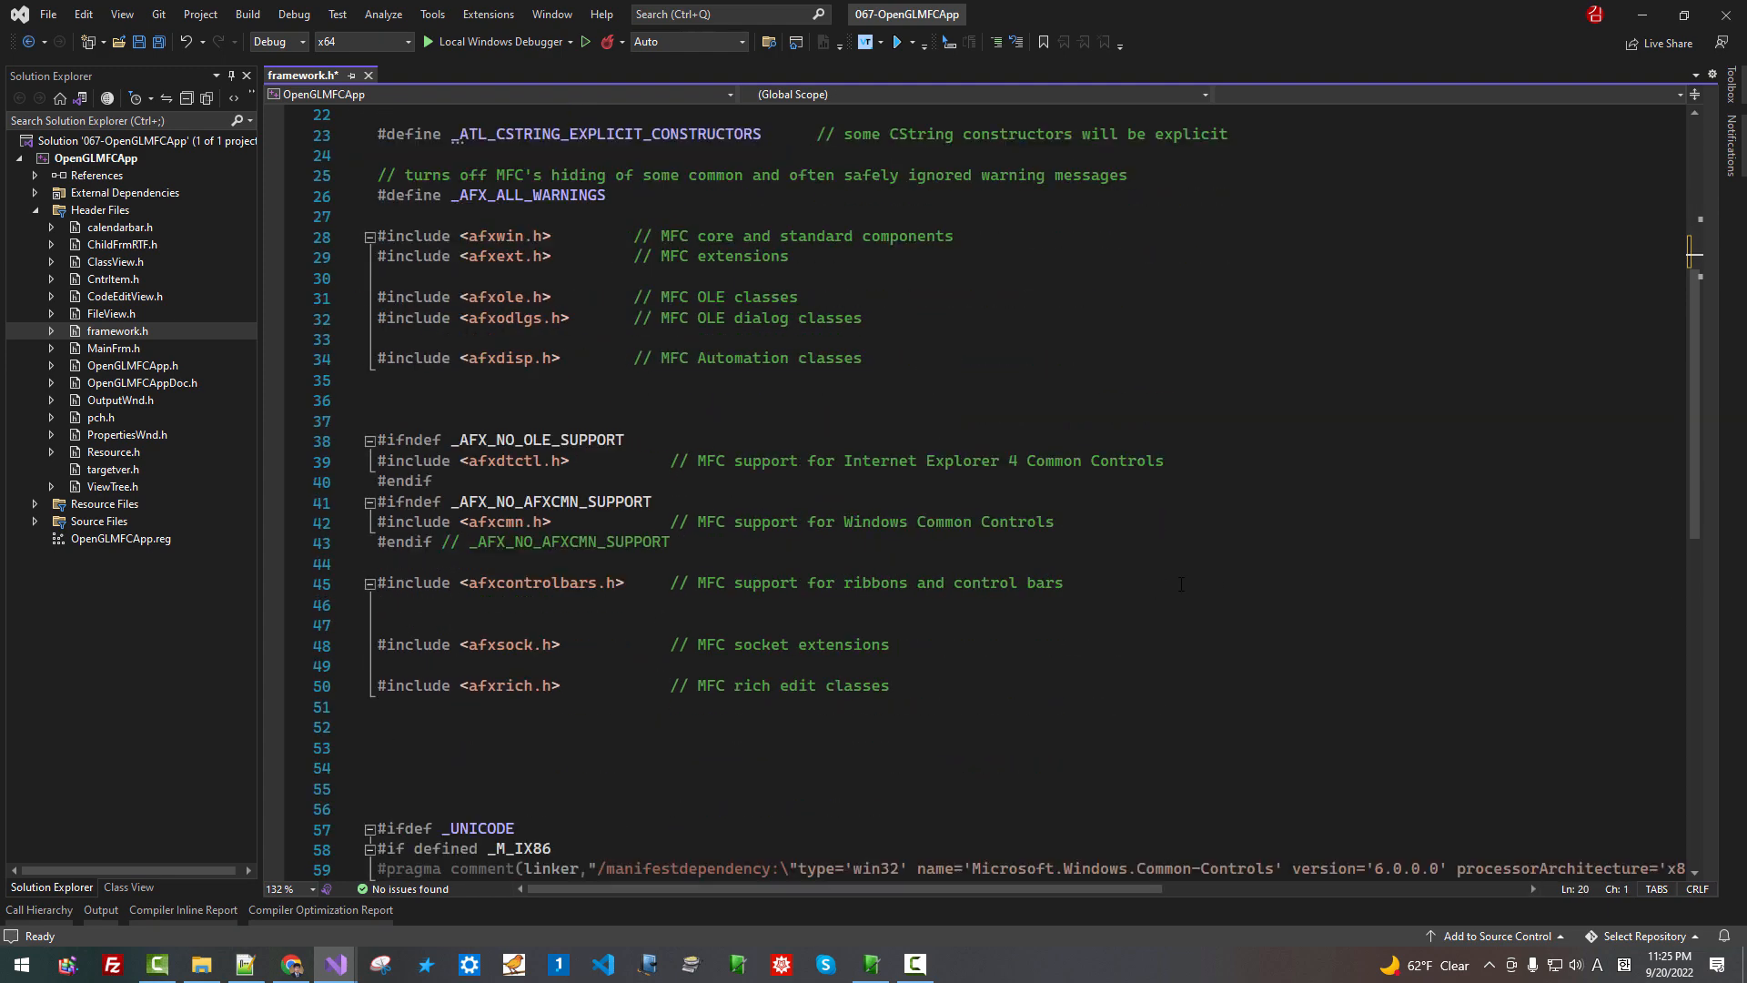
# Add #pragma warning(pop) after the afxrich.h include and save framework.h
pyautogui.scroll(-3)
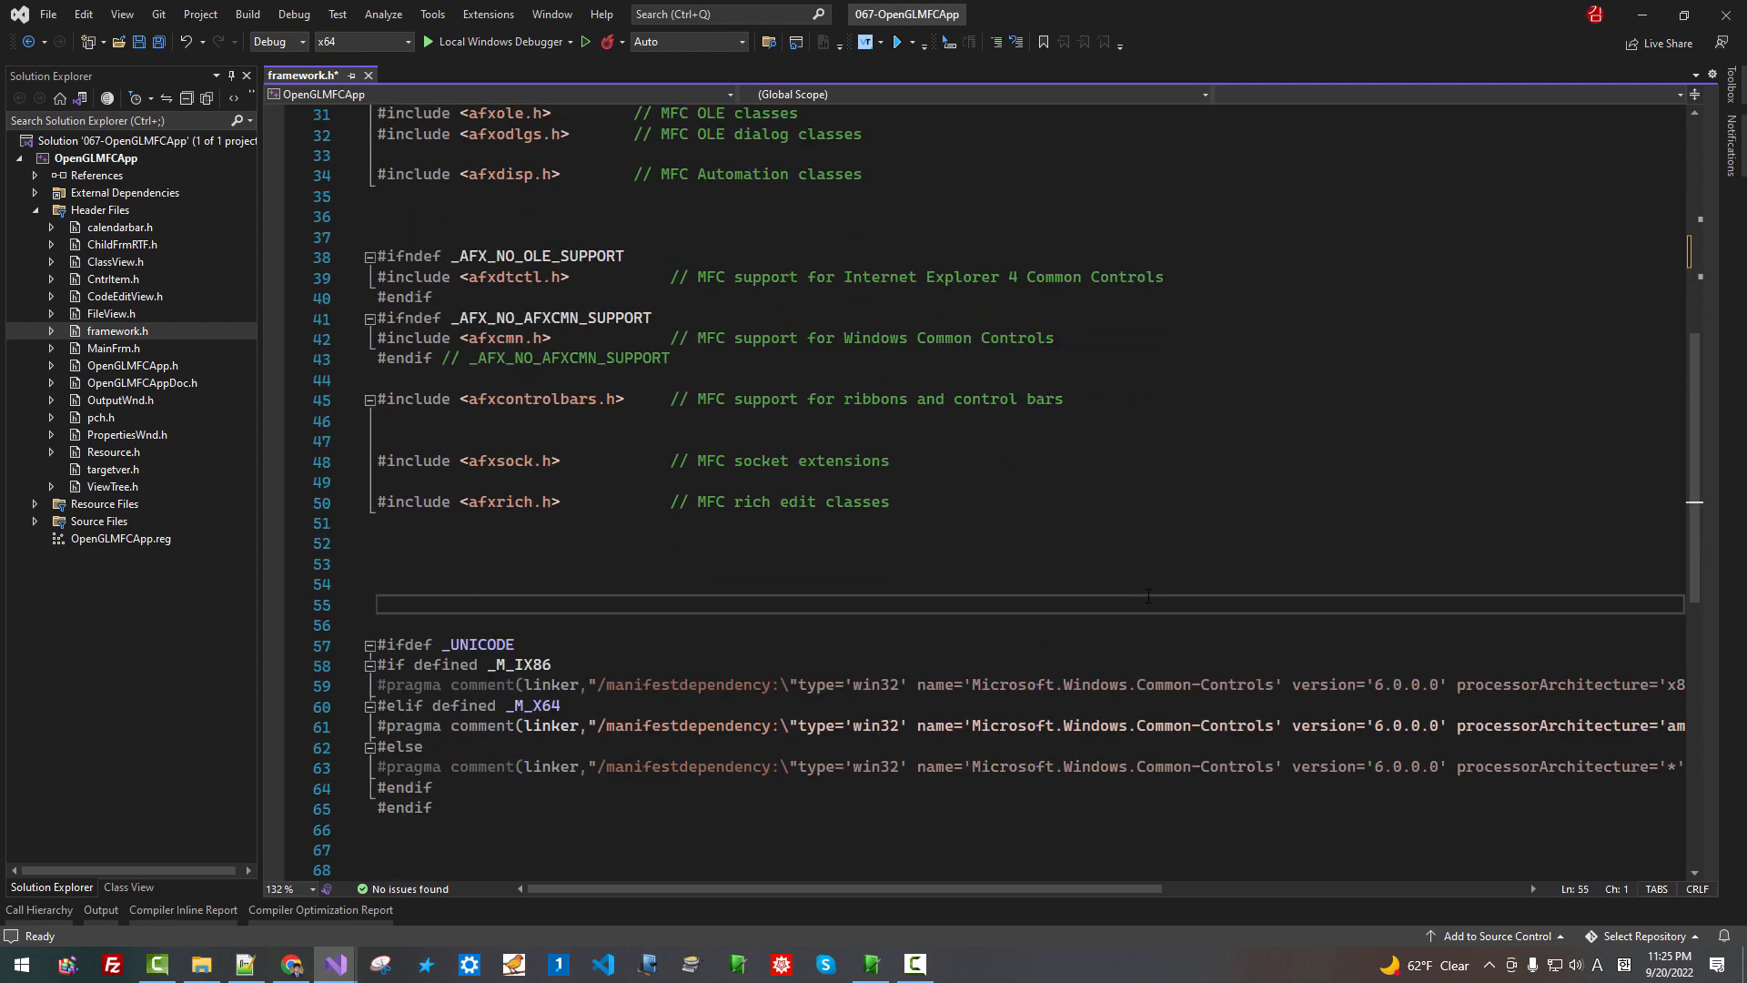
pyautogui.write('#')
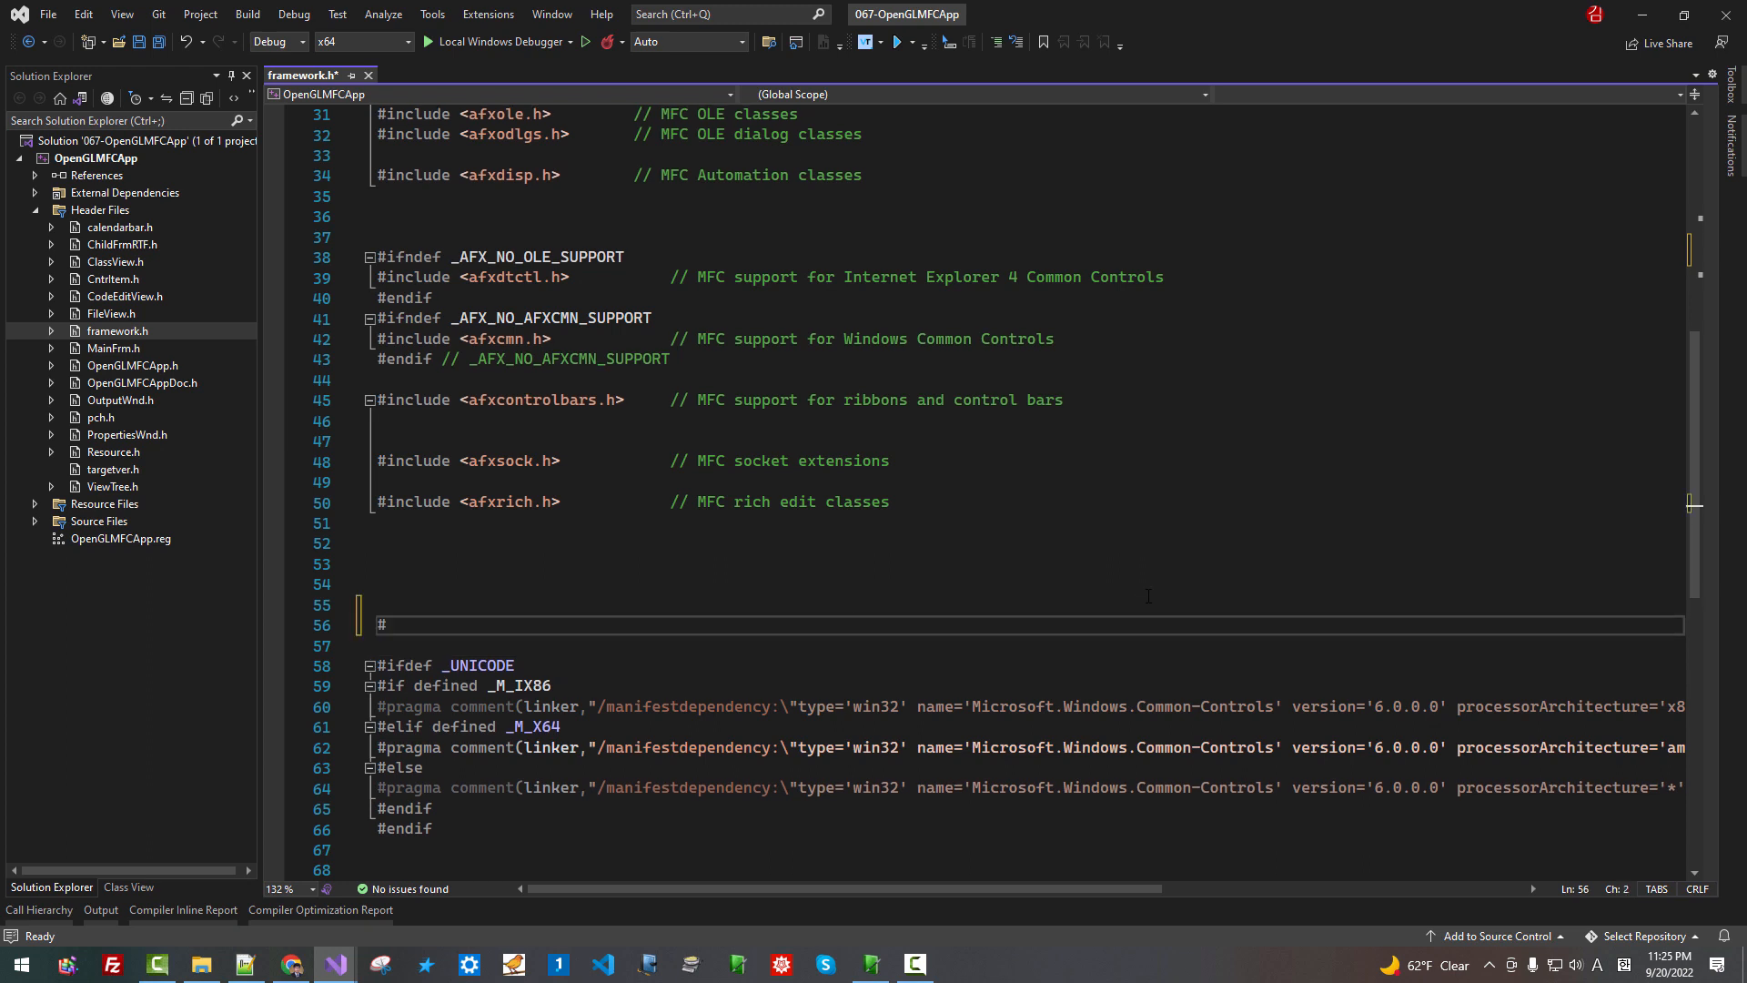
pyautogui.write('pragma w')
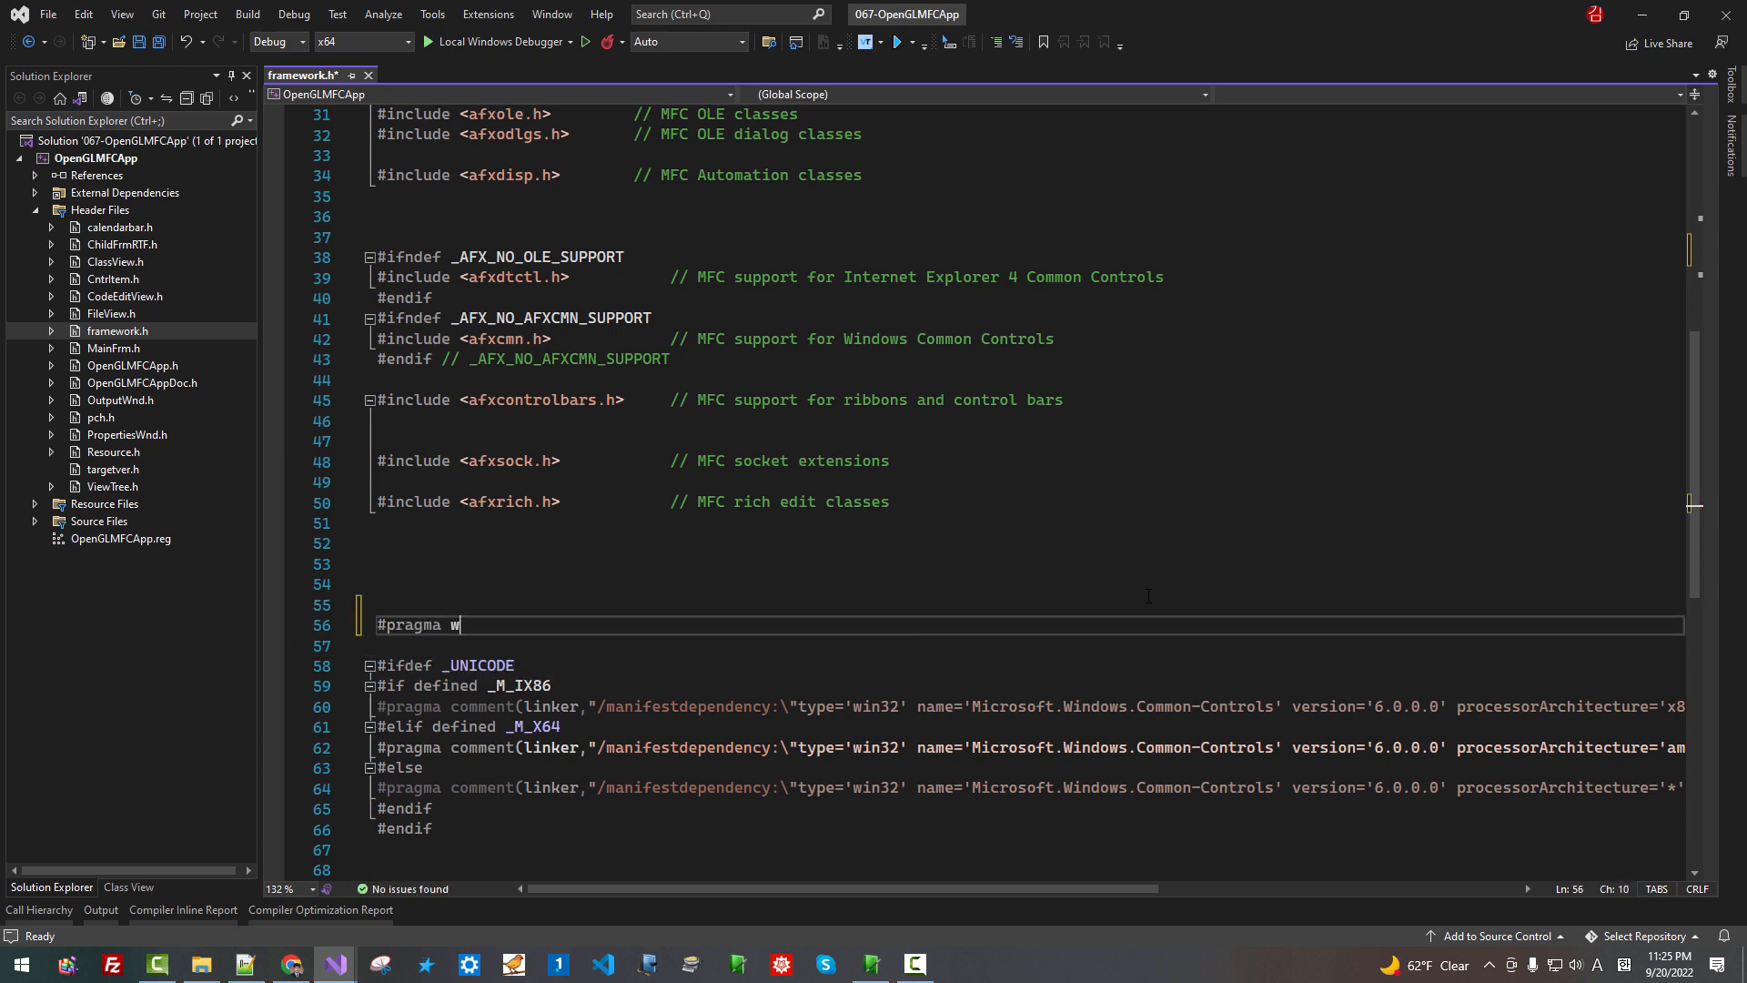
pyautogui.write('arning(pop)')
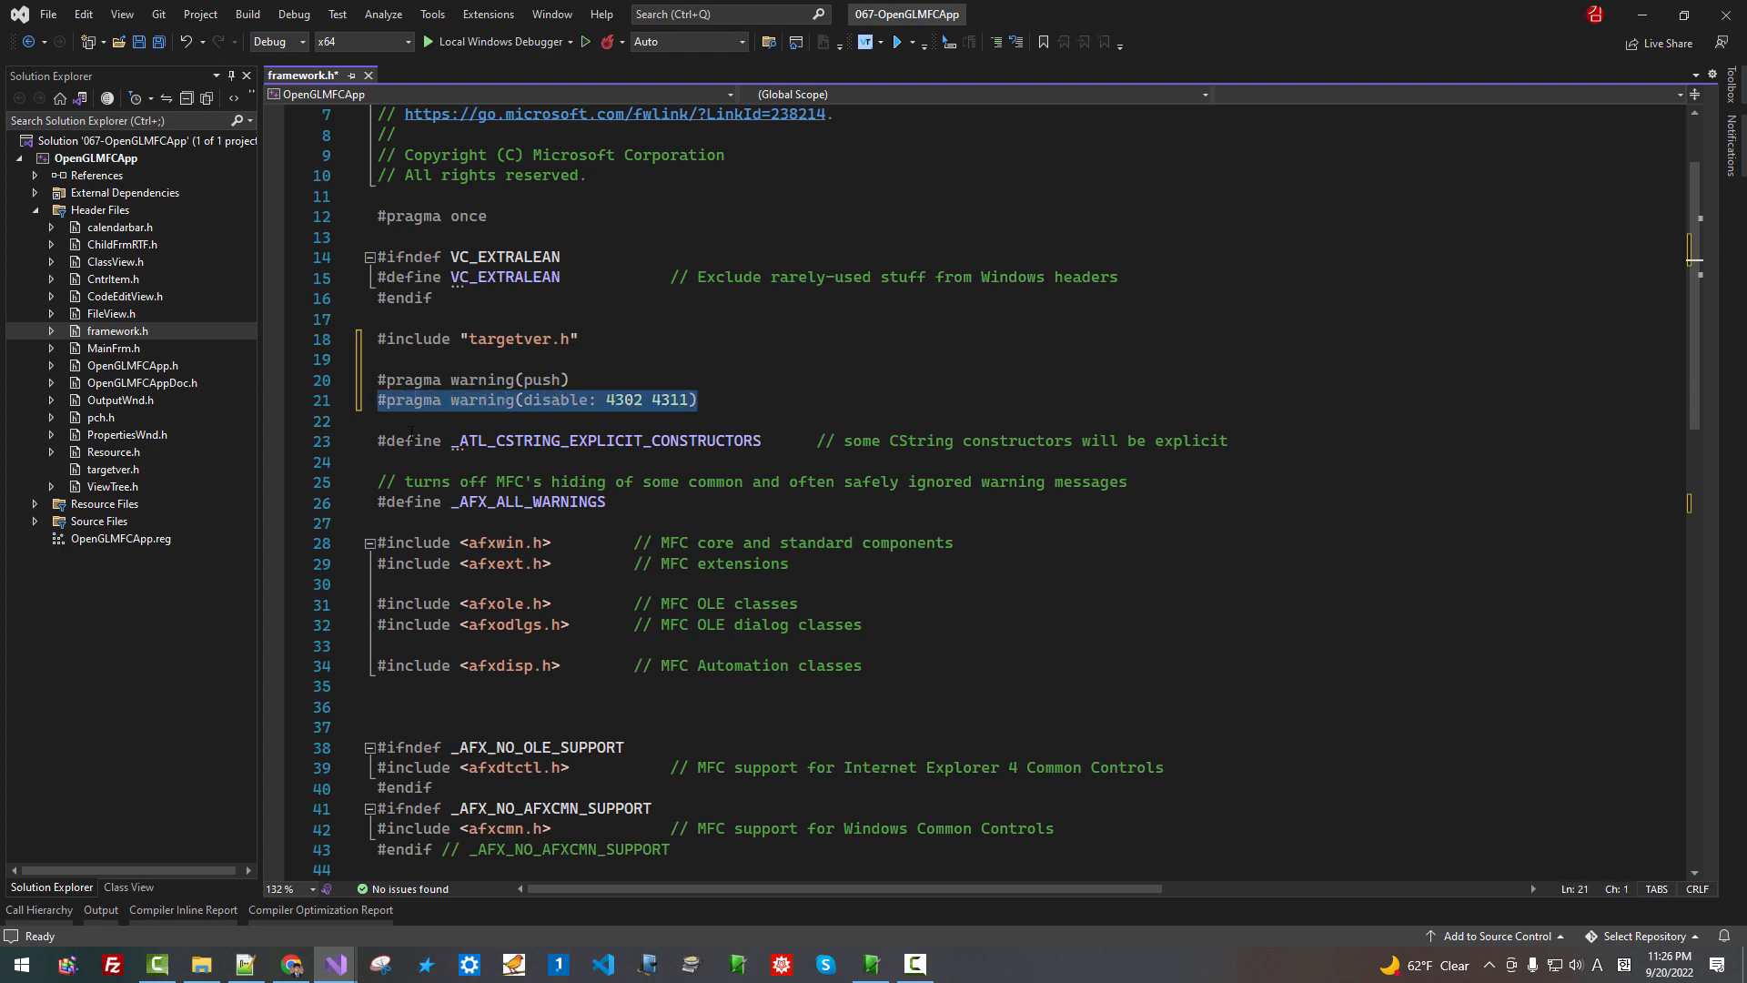
pyautogui.scroll(-3)
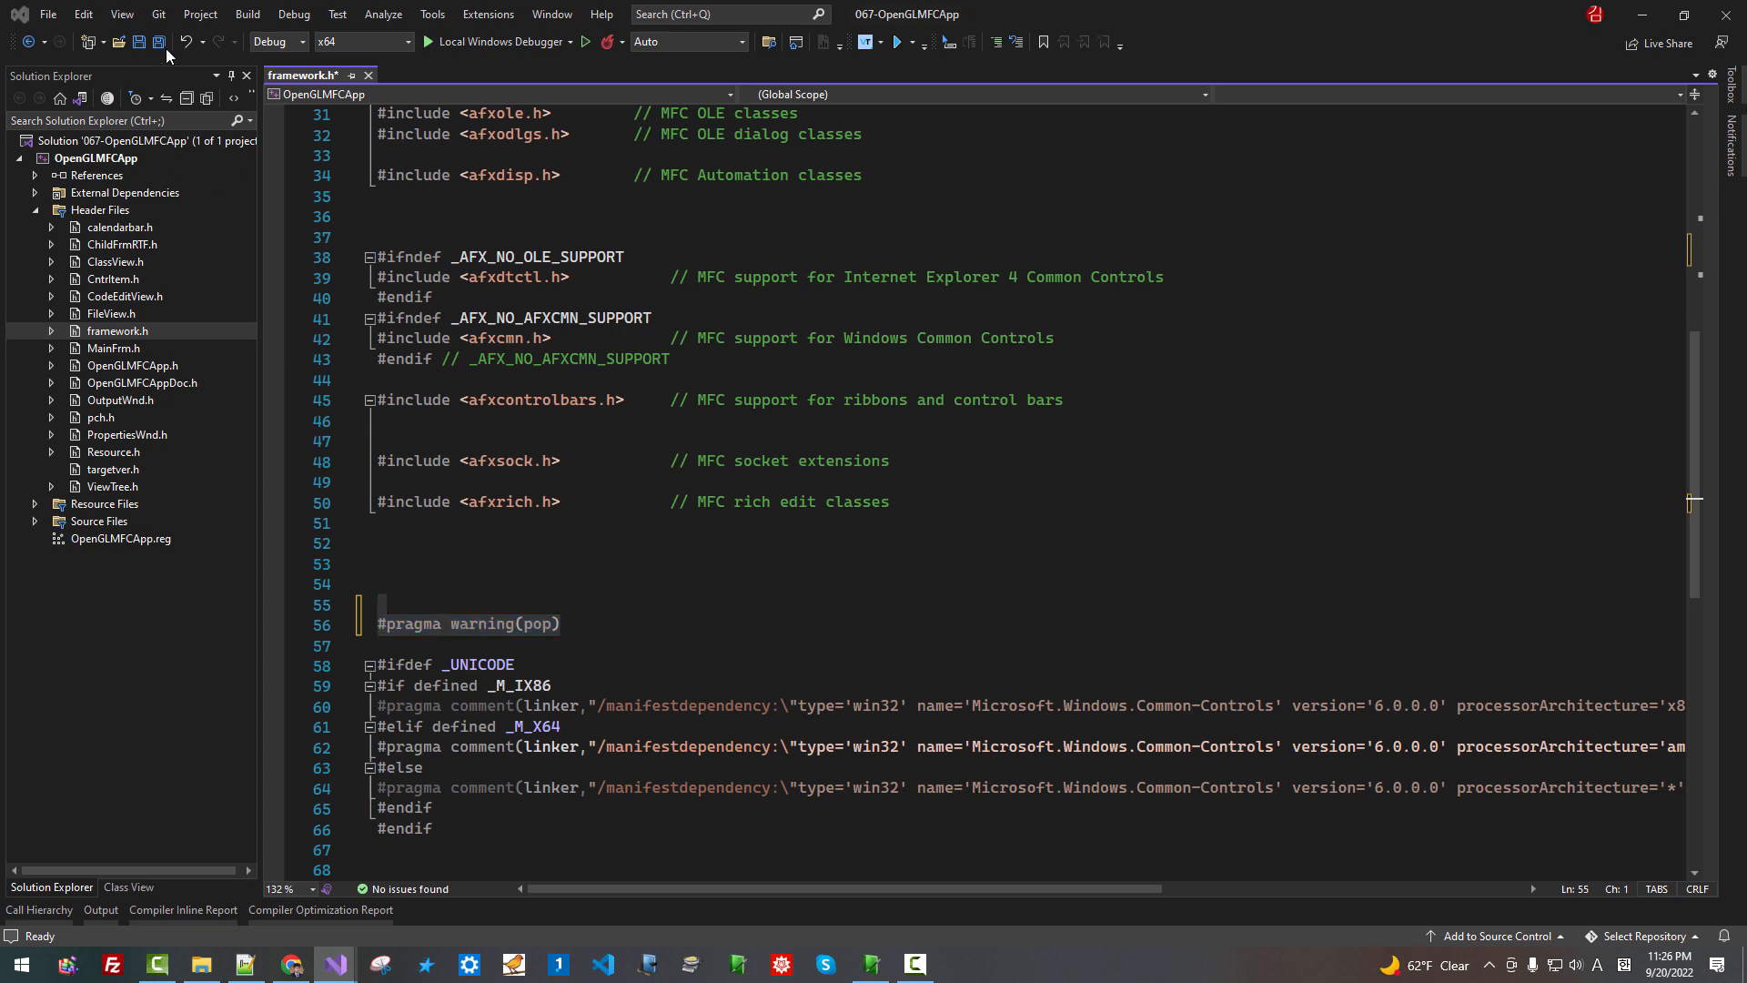
pyautogui.click(160, 43)
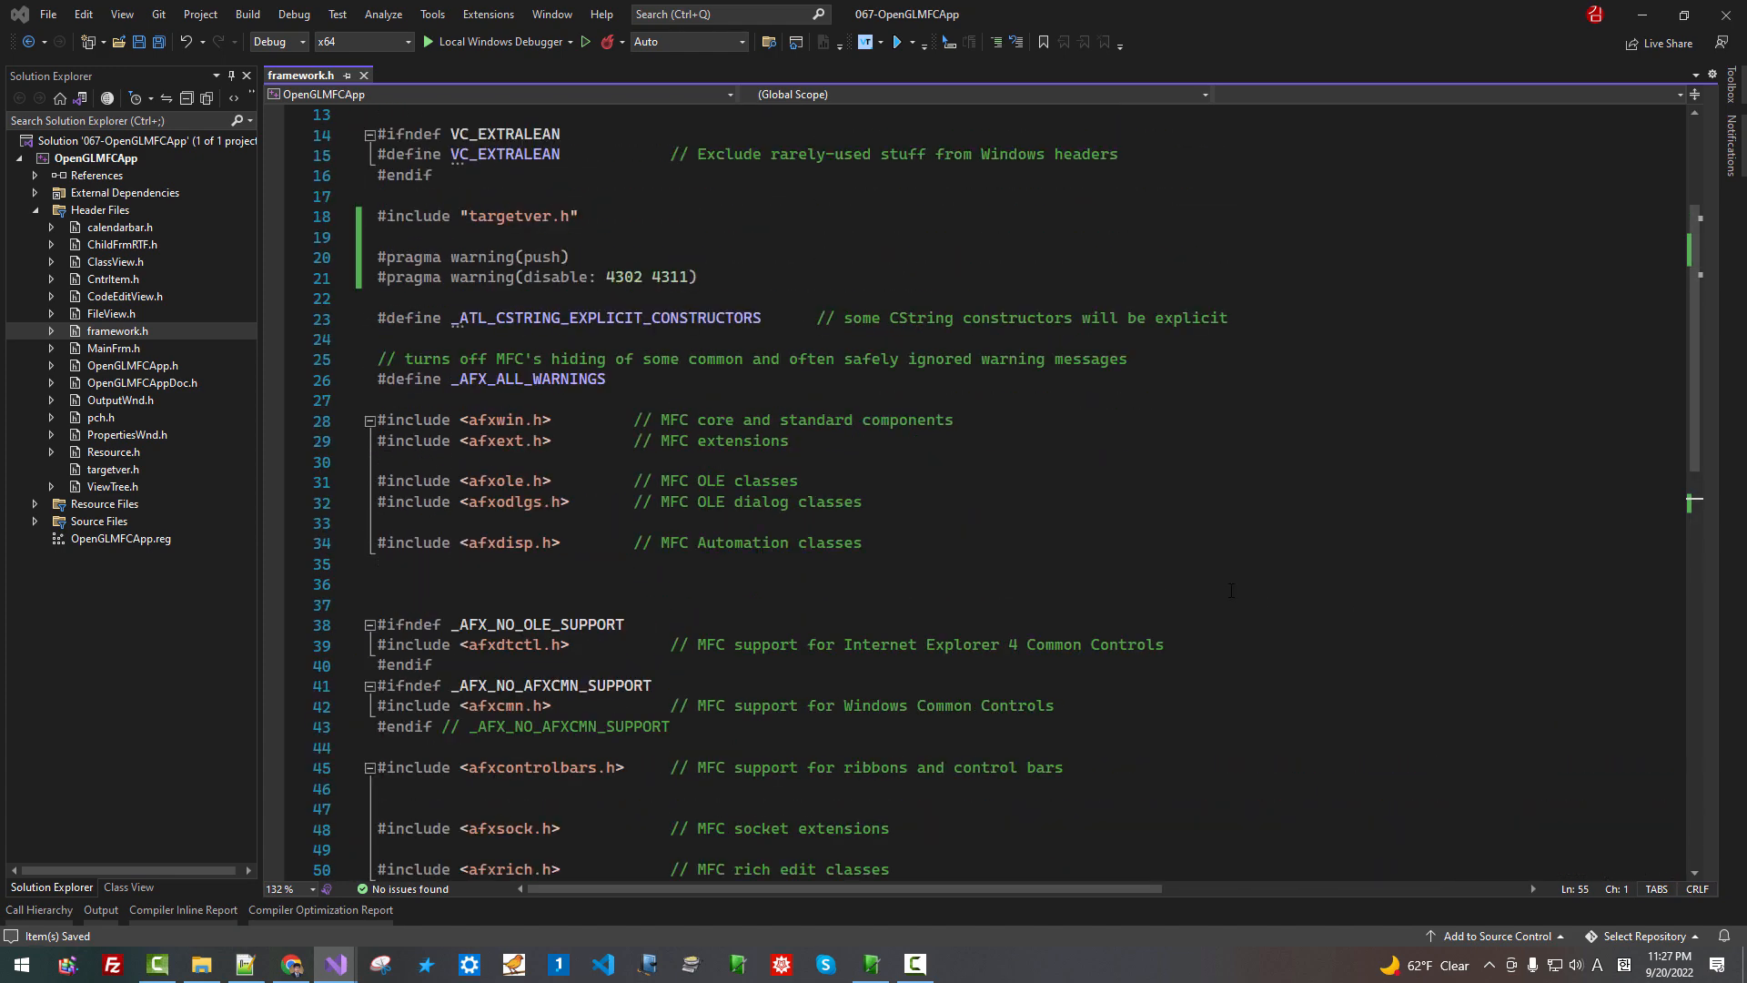
# Select the afxrich.h include text further down in framework.h
pyautogui.scroll(-3)
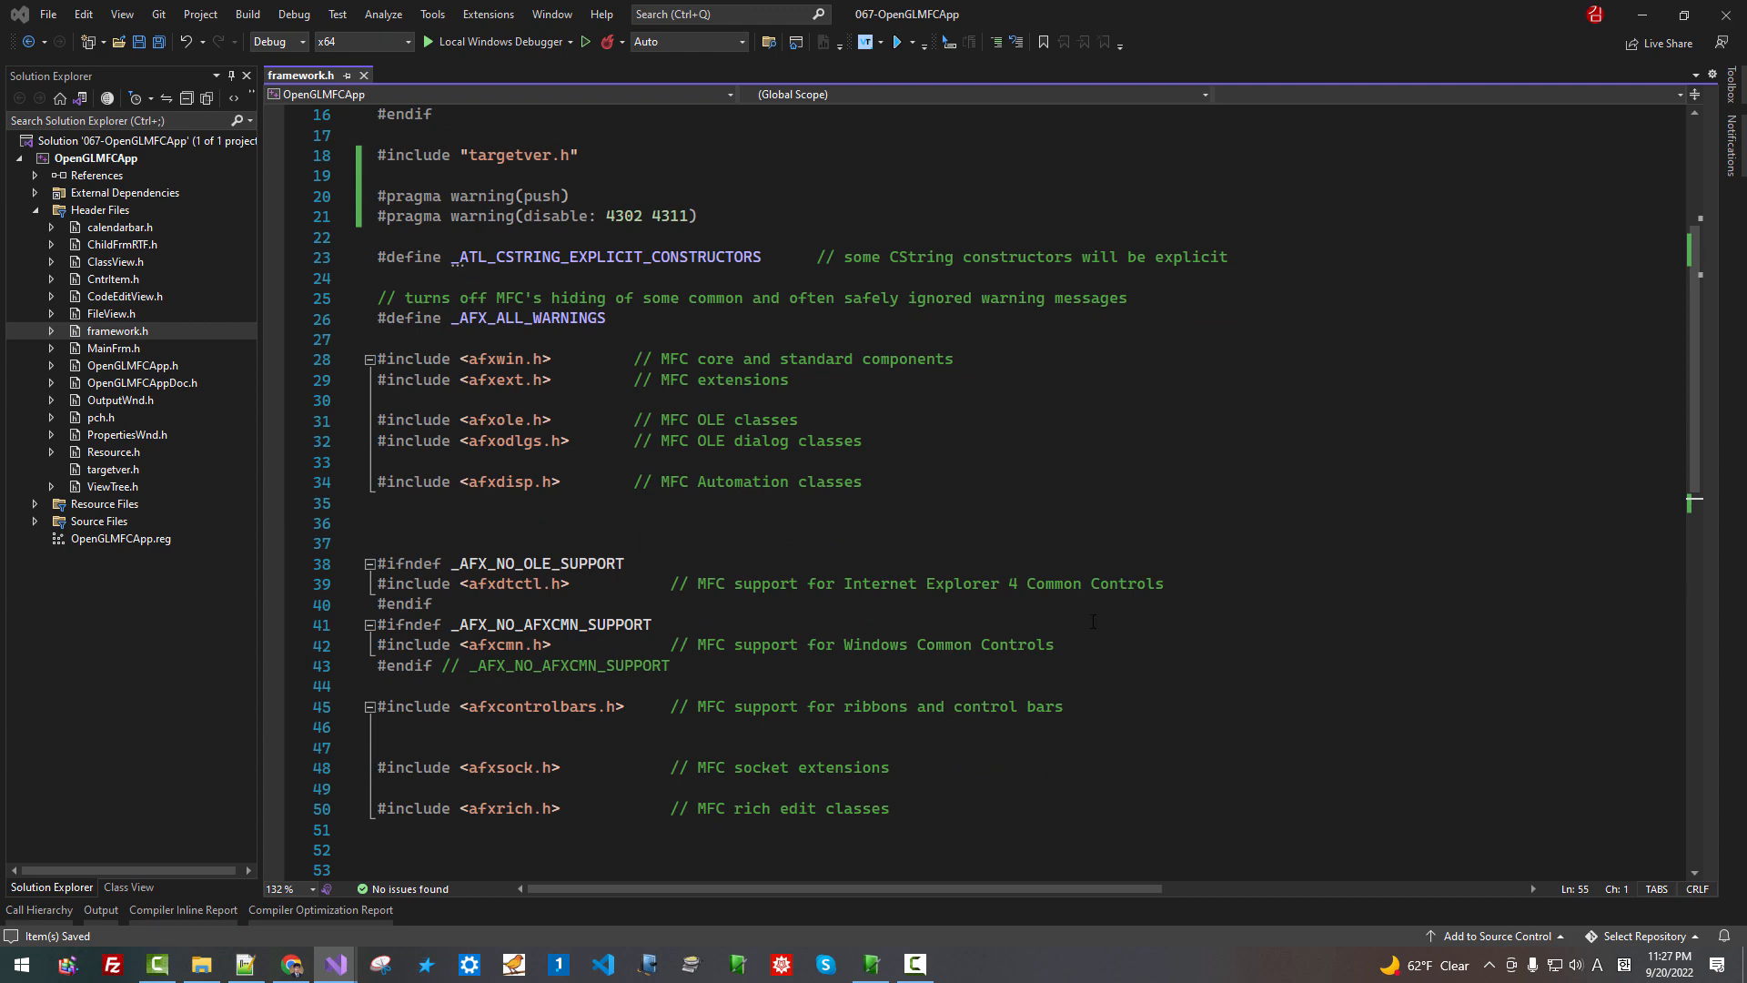
pyautogui.scroll(-3)
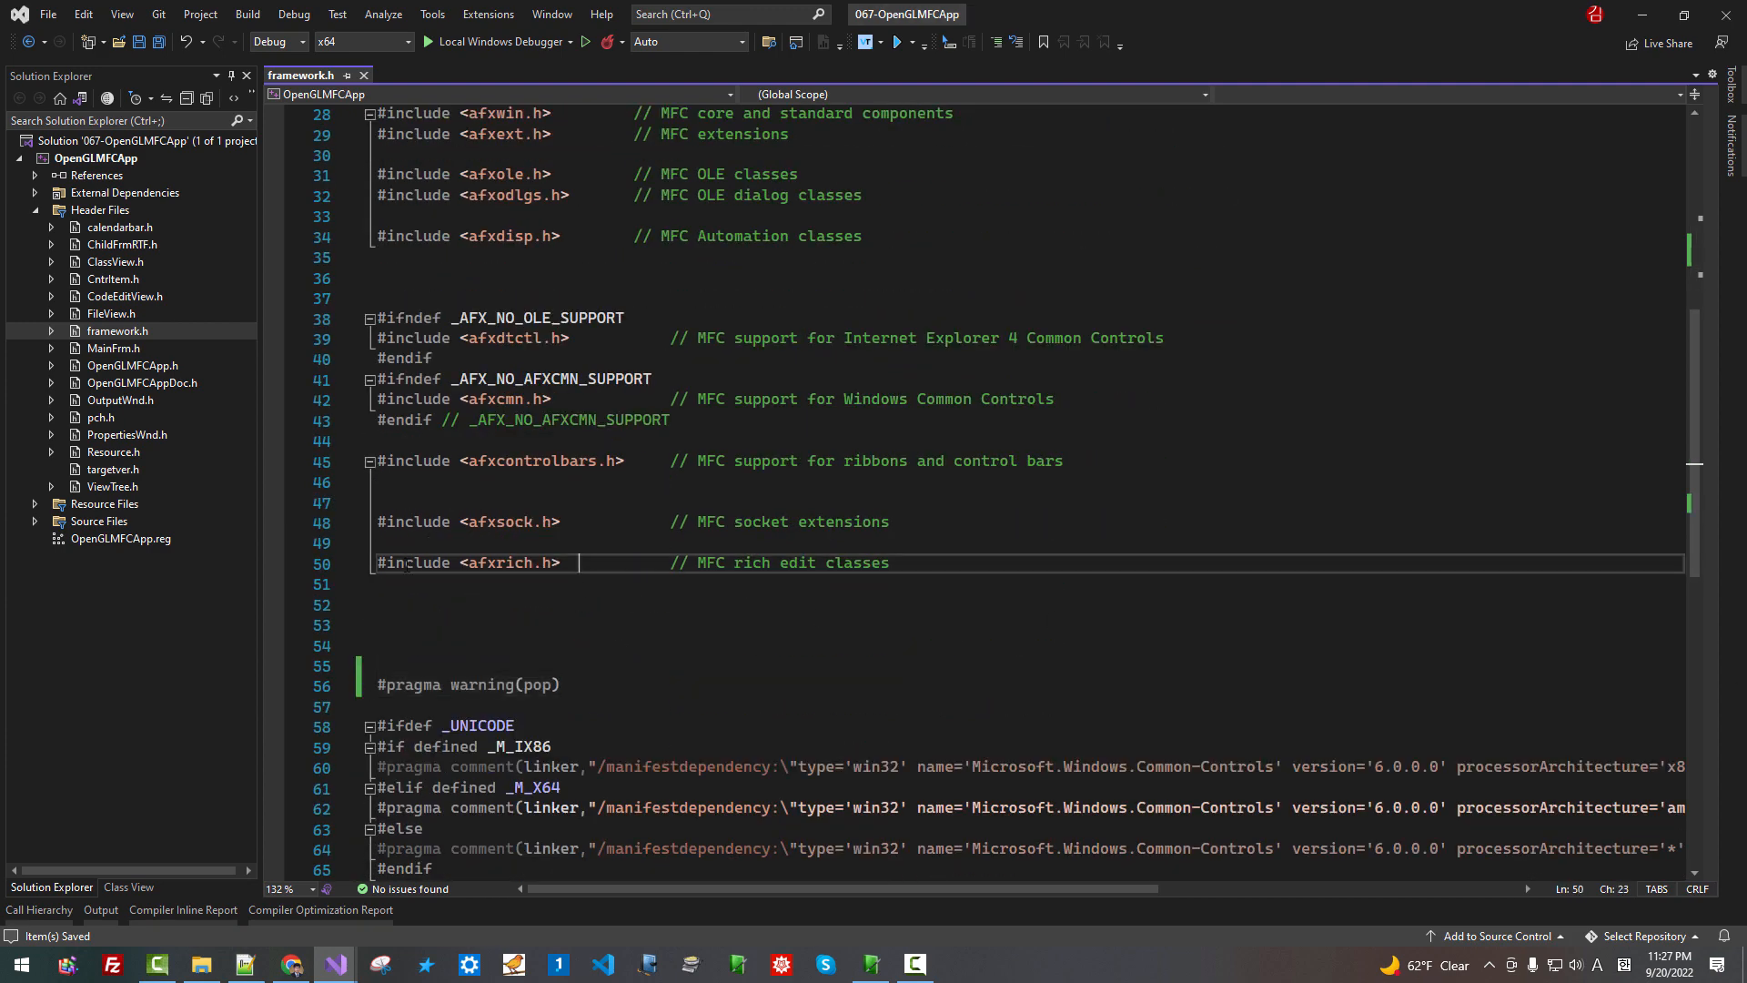
pyautogui.moveTo(456, 563); pyautogui.dragTo(579, 562)
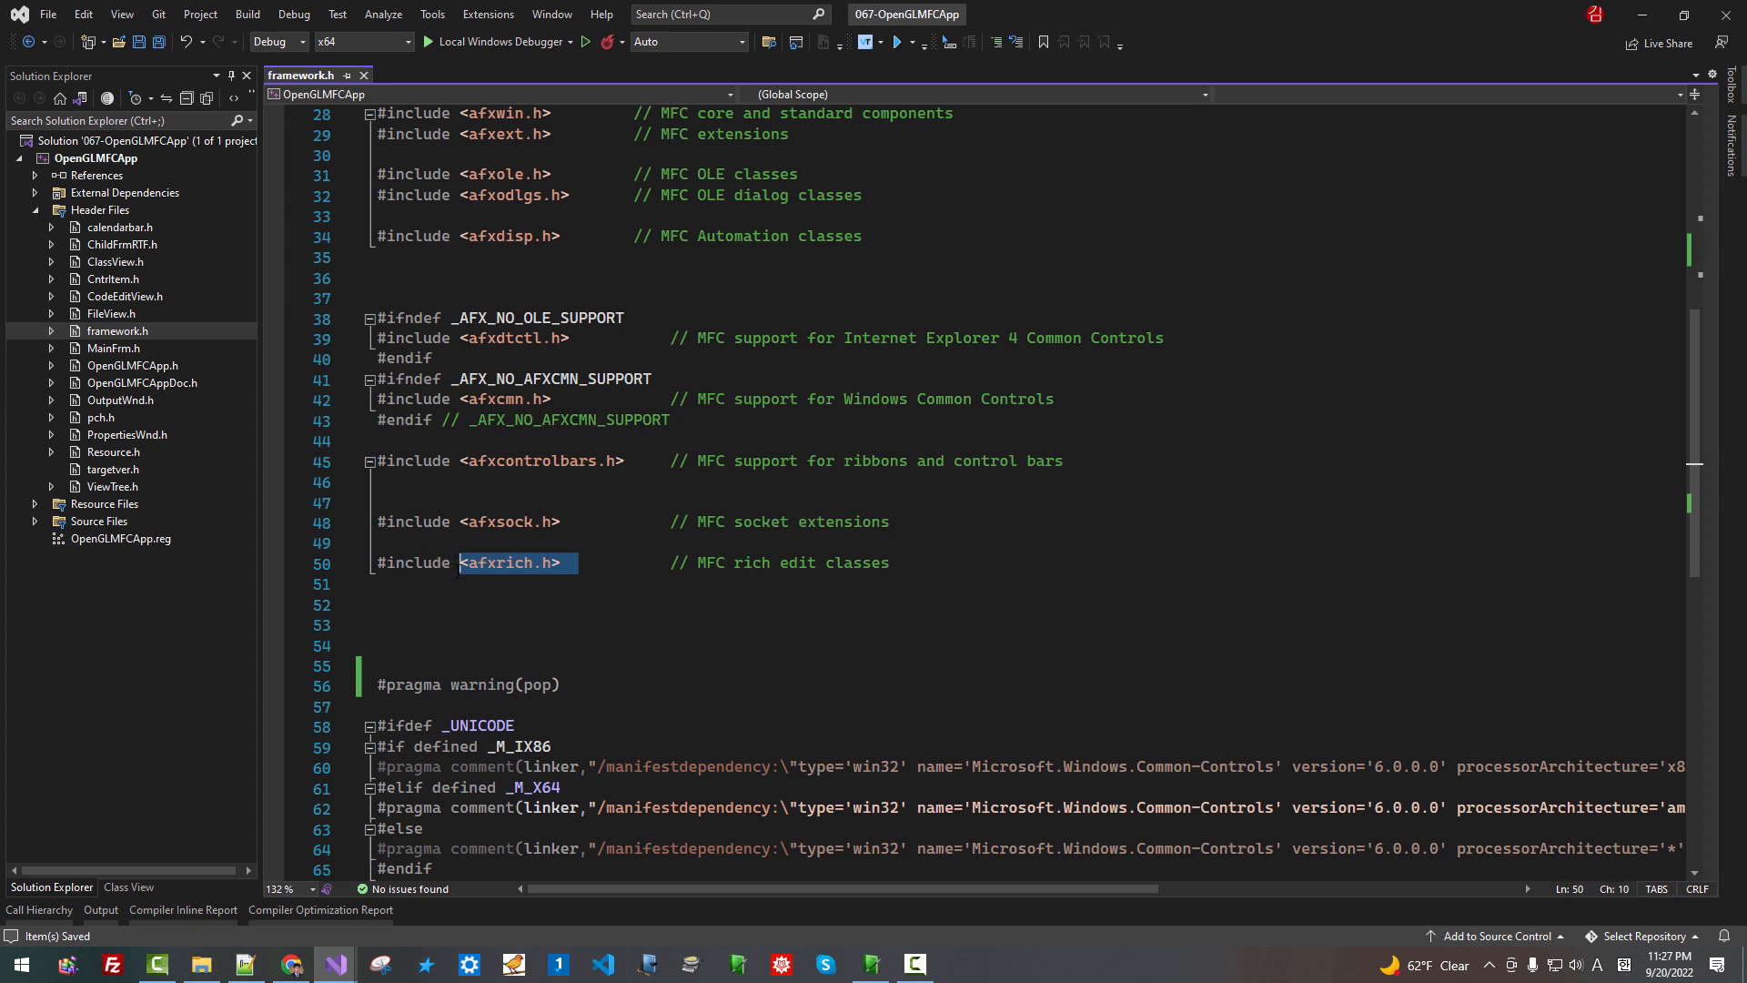
# Start an #if min / #endif block defining MIN_MAX_DEFINED after the afxrich.h include
pyautogui.press('Enter')
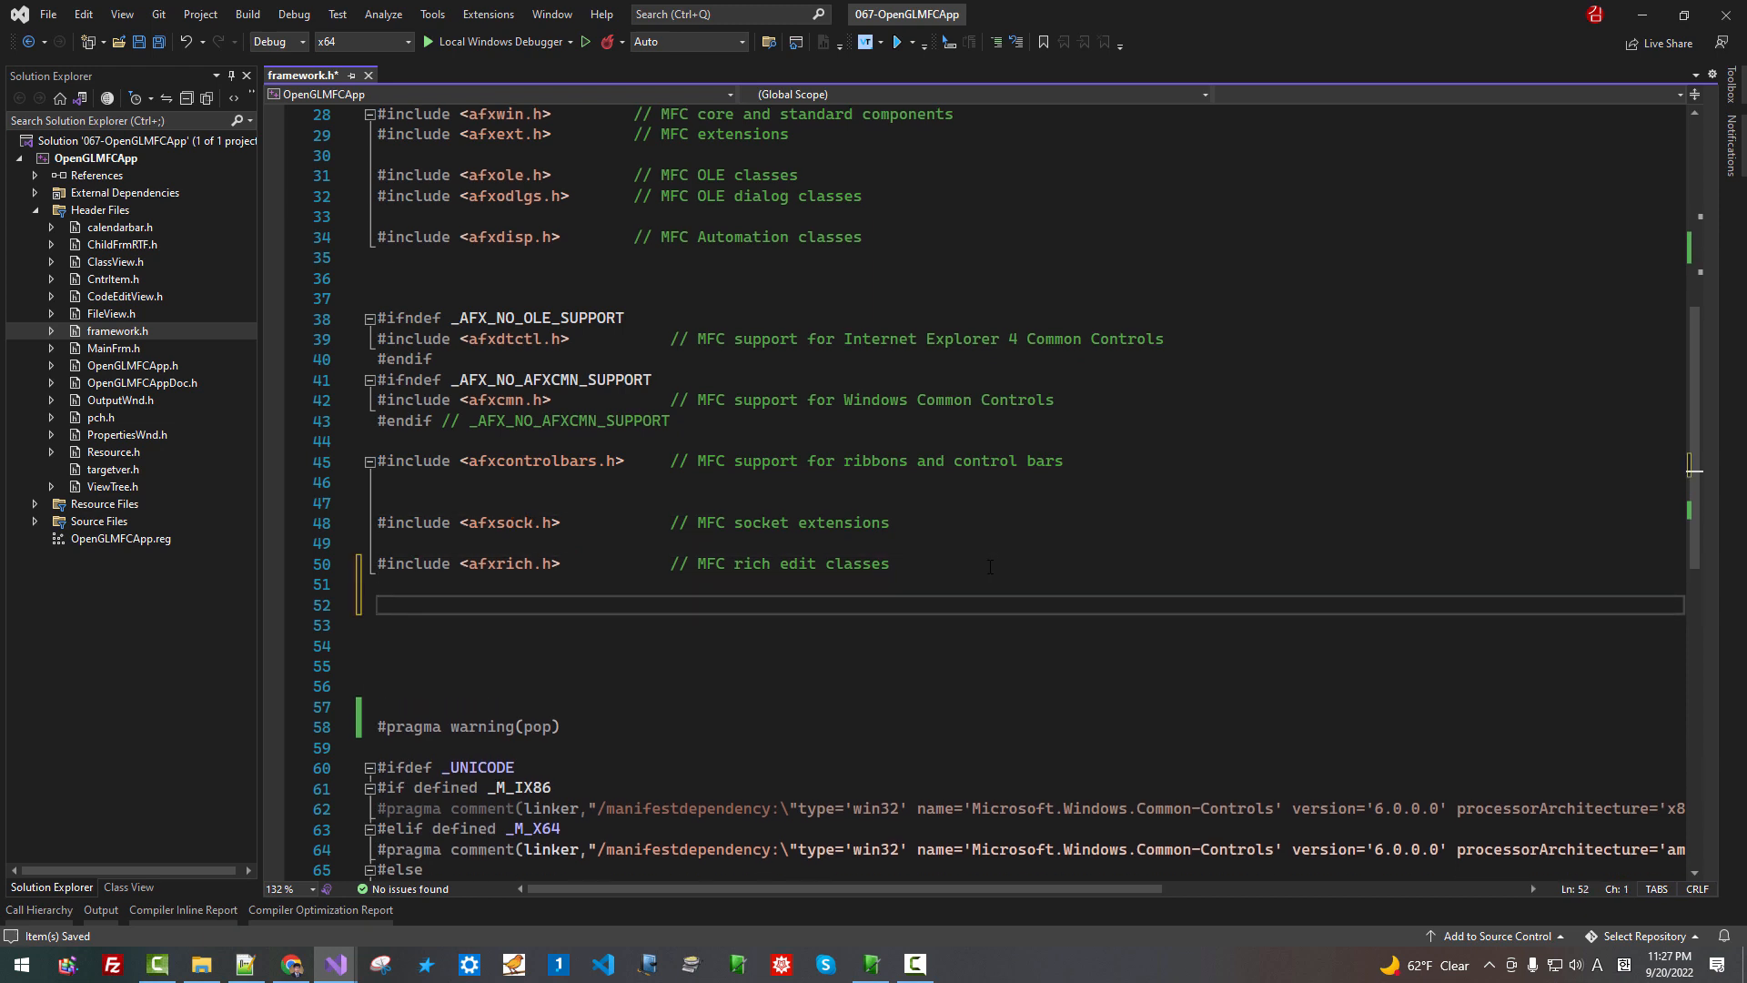
pyautogui.write('#ifdef')
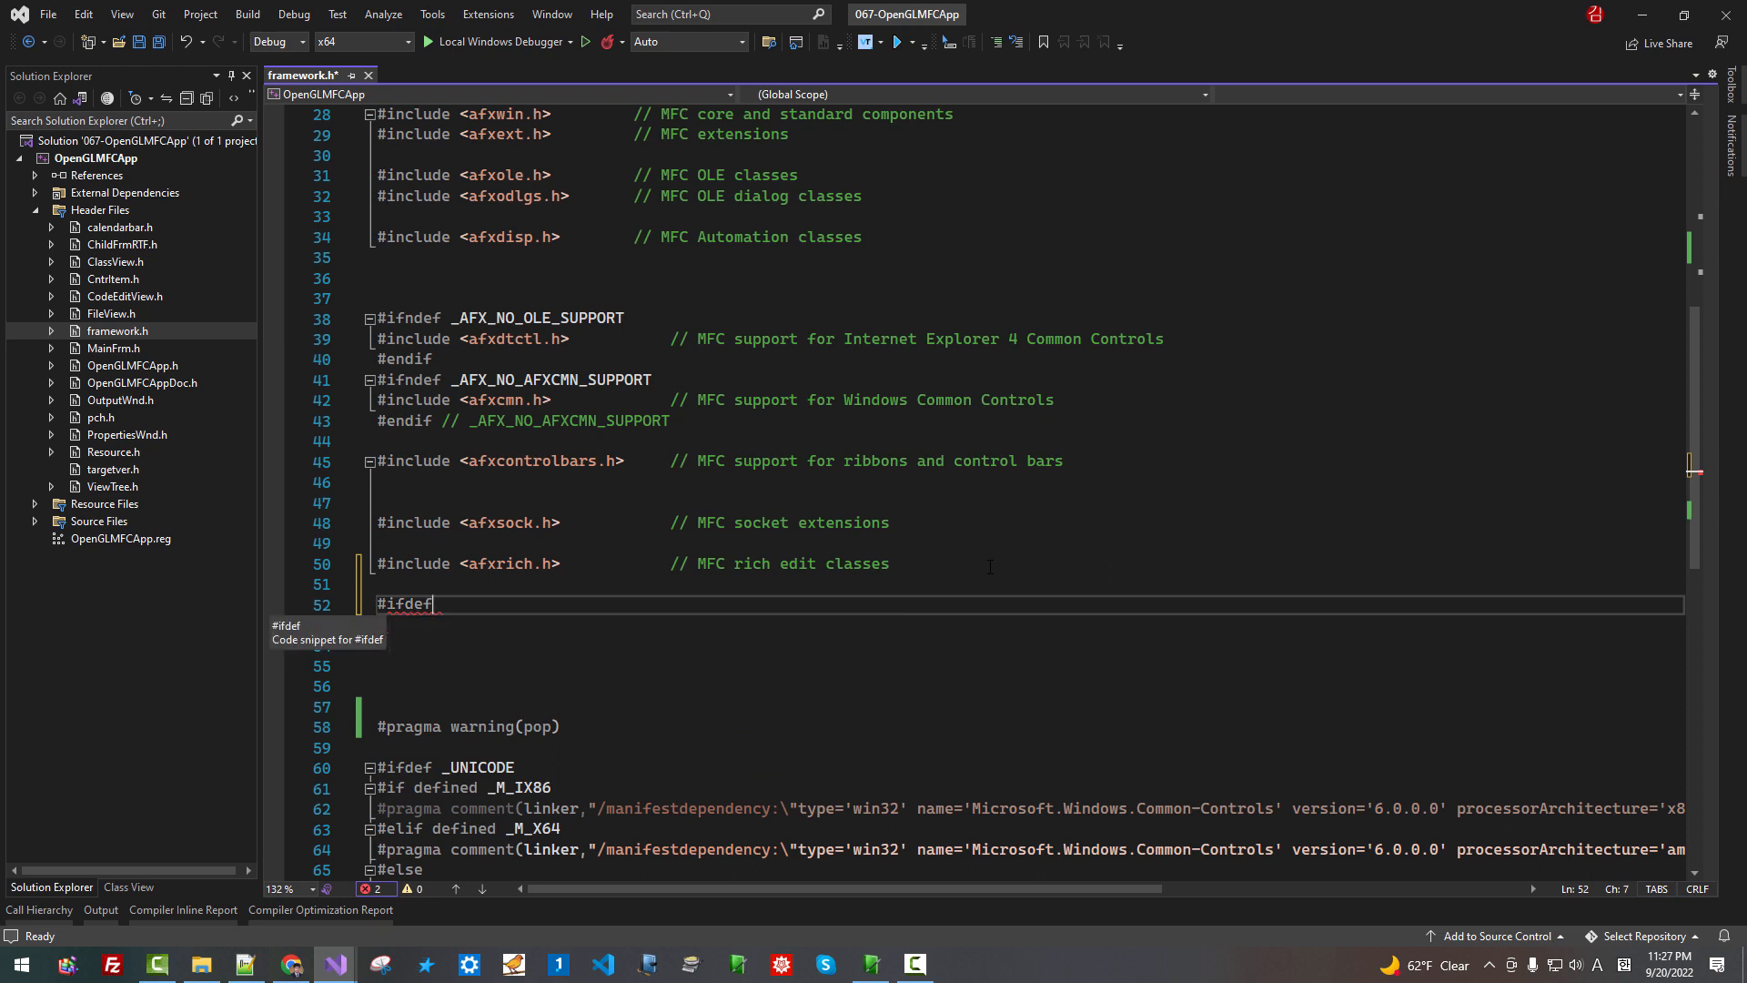
pyautogui.write('min')
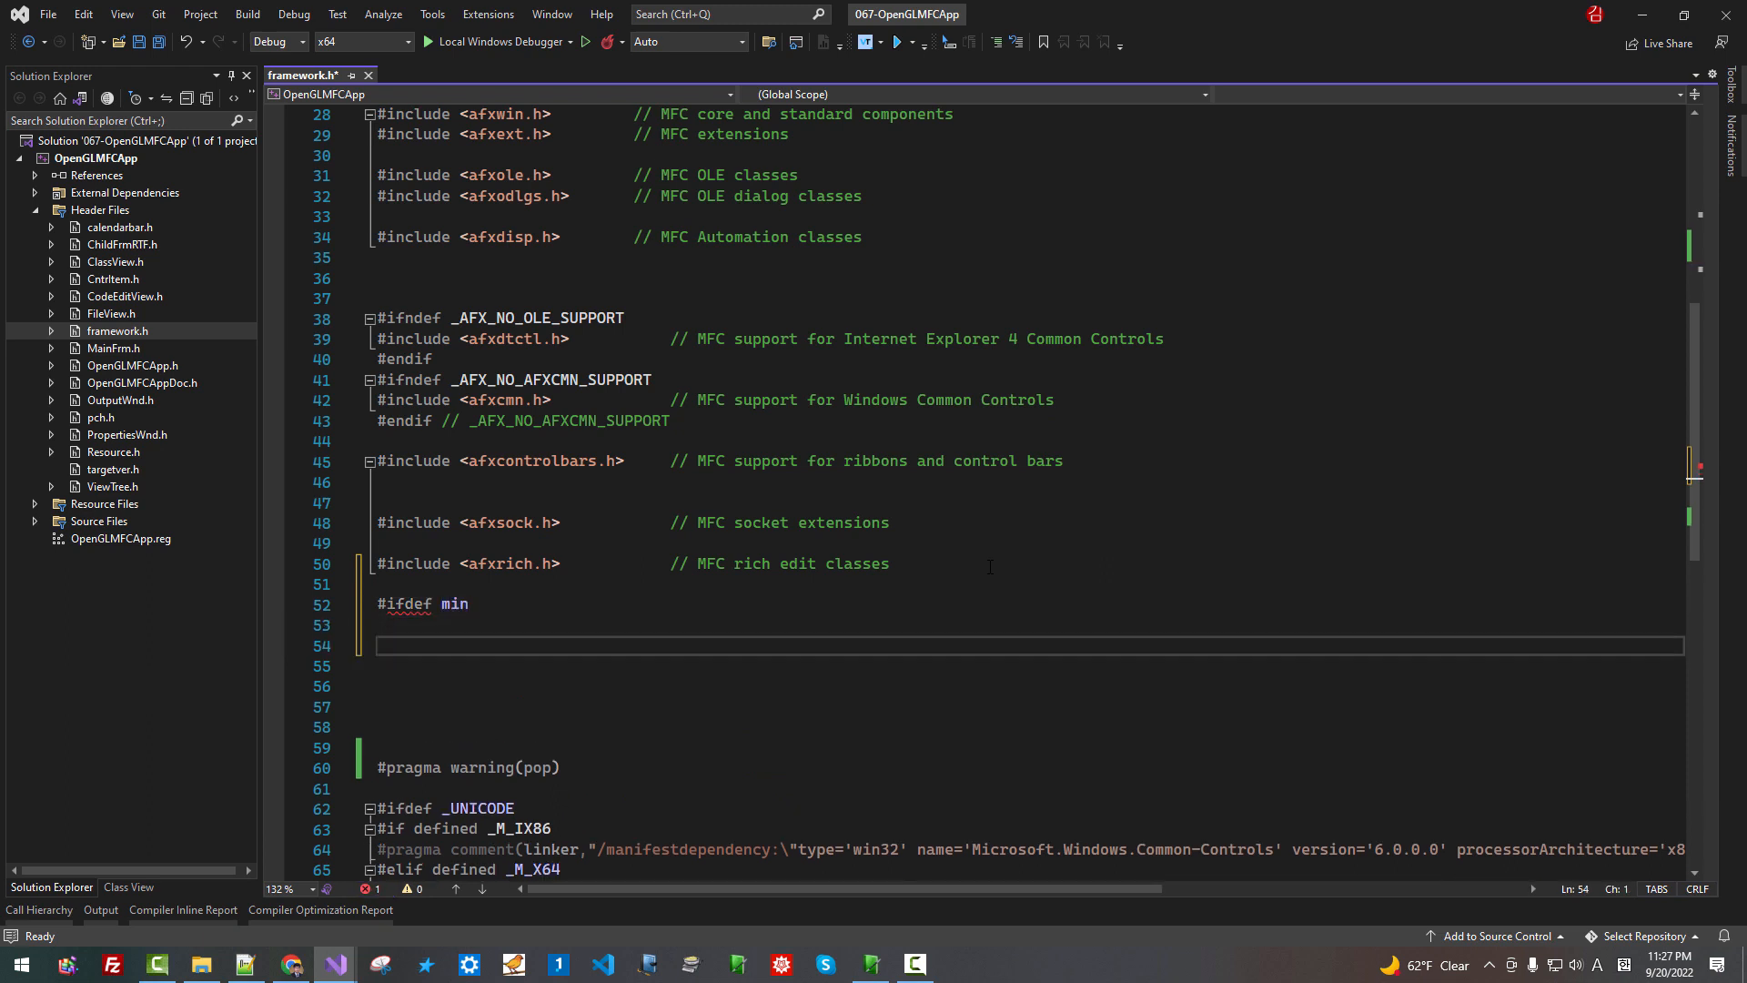
pyautogui.write('#endif')
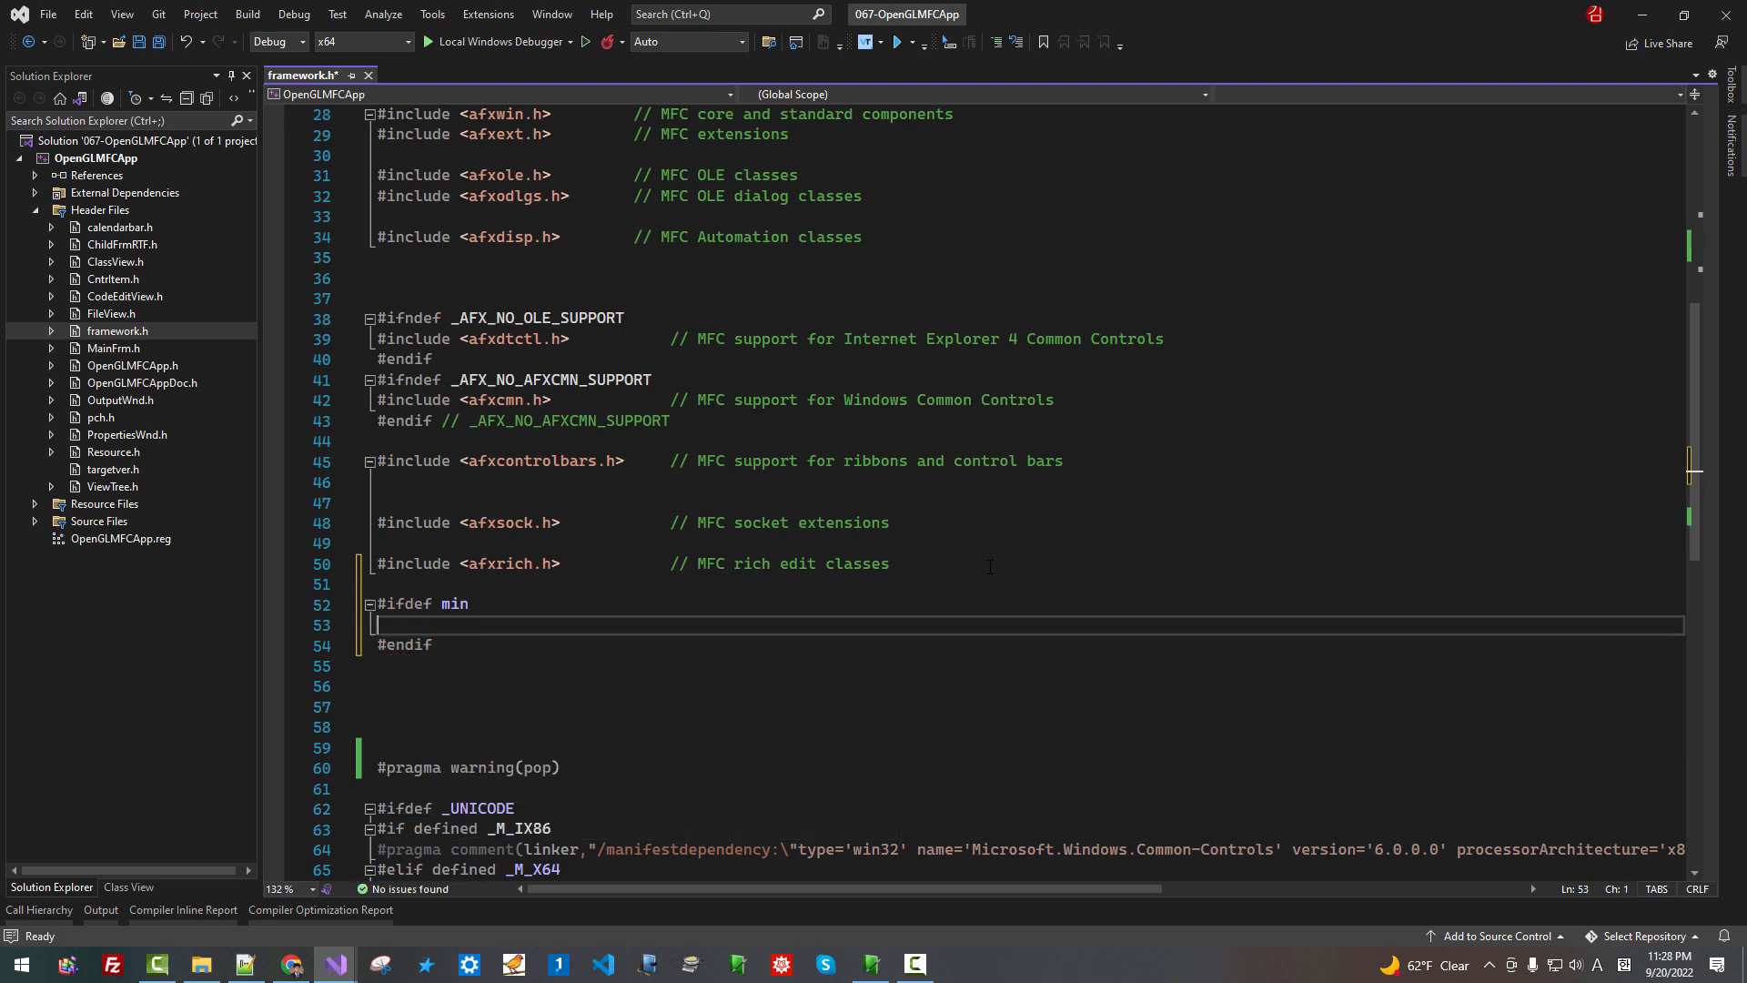
pyautogui.write('#de')
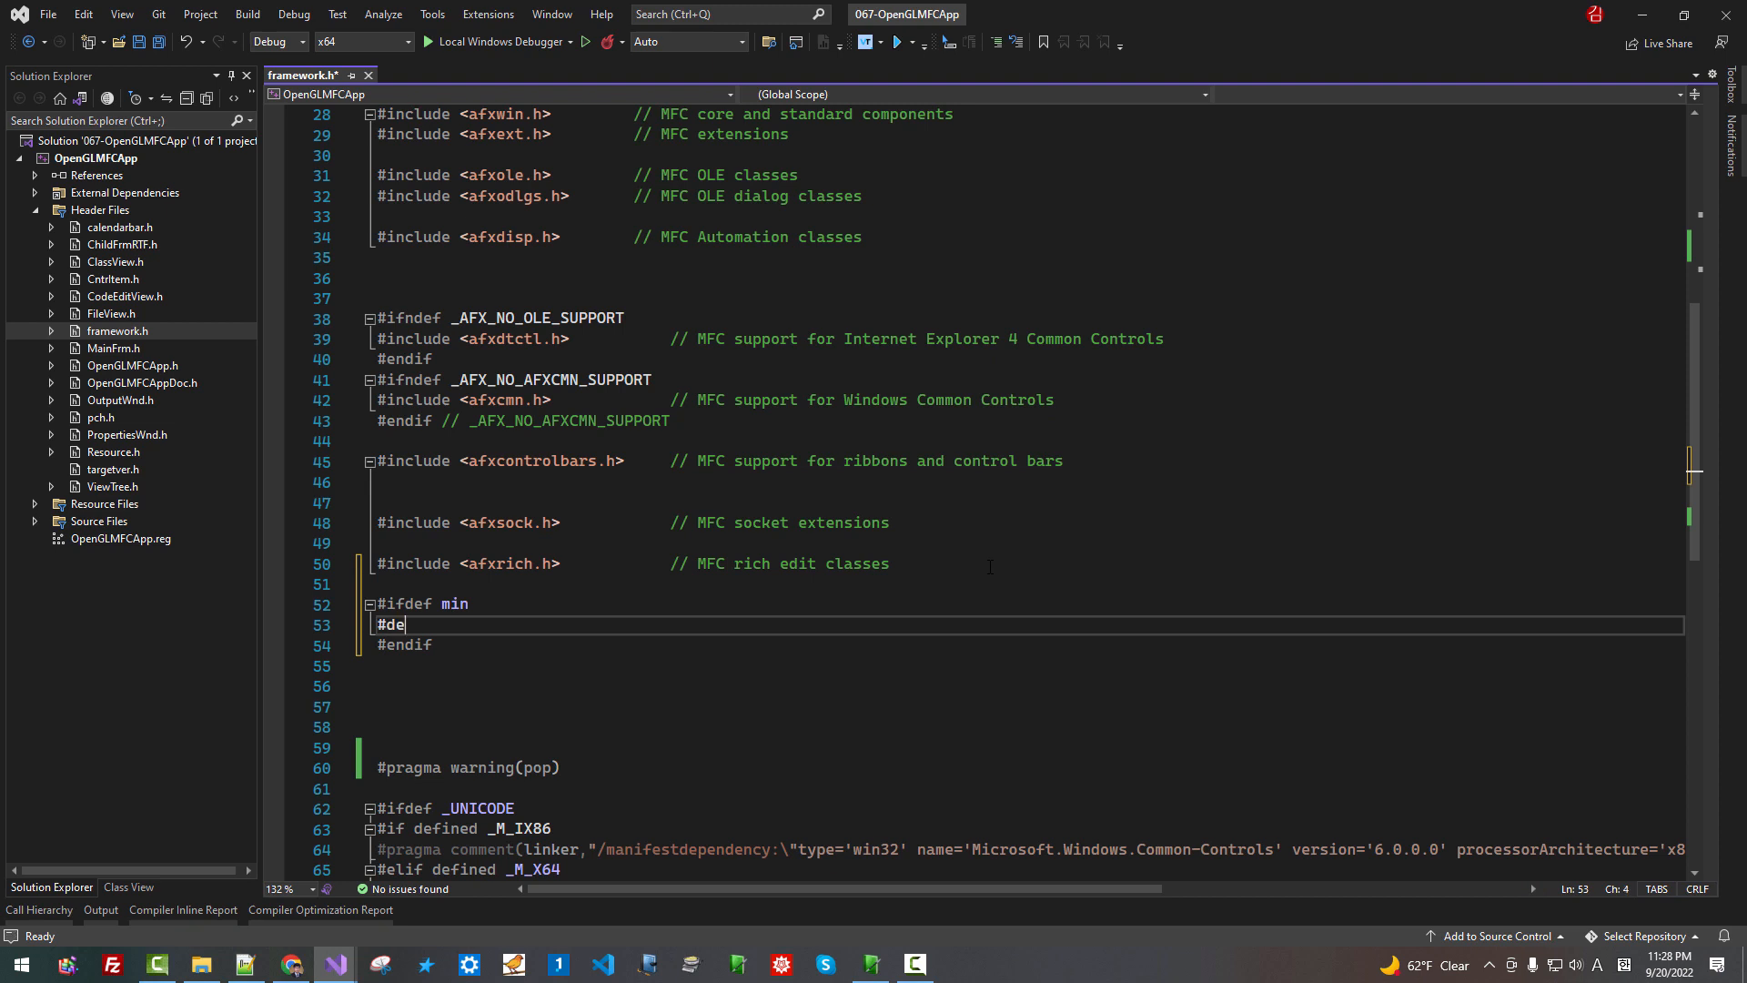
pyautogui.write('fine')
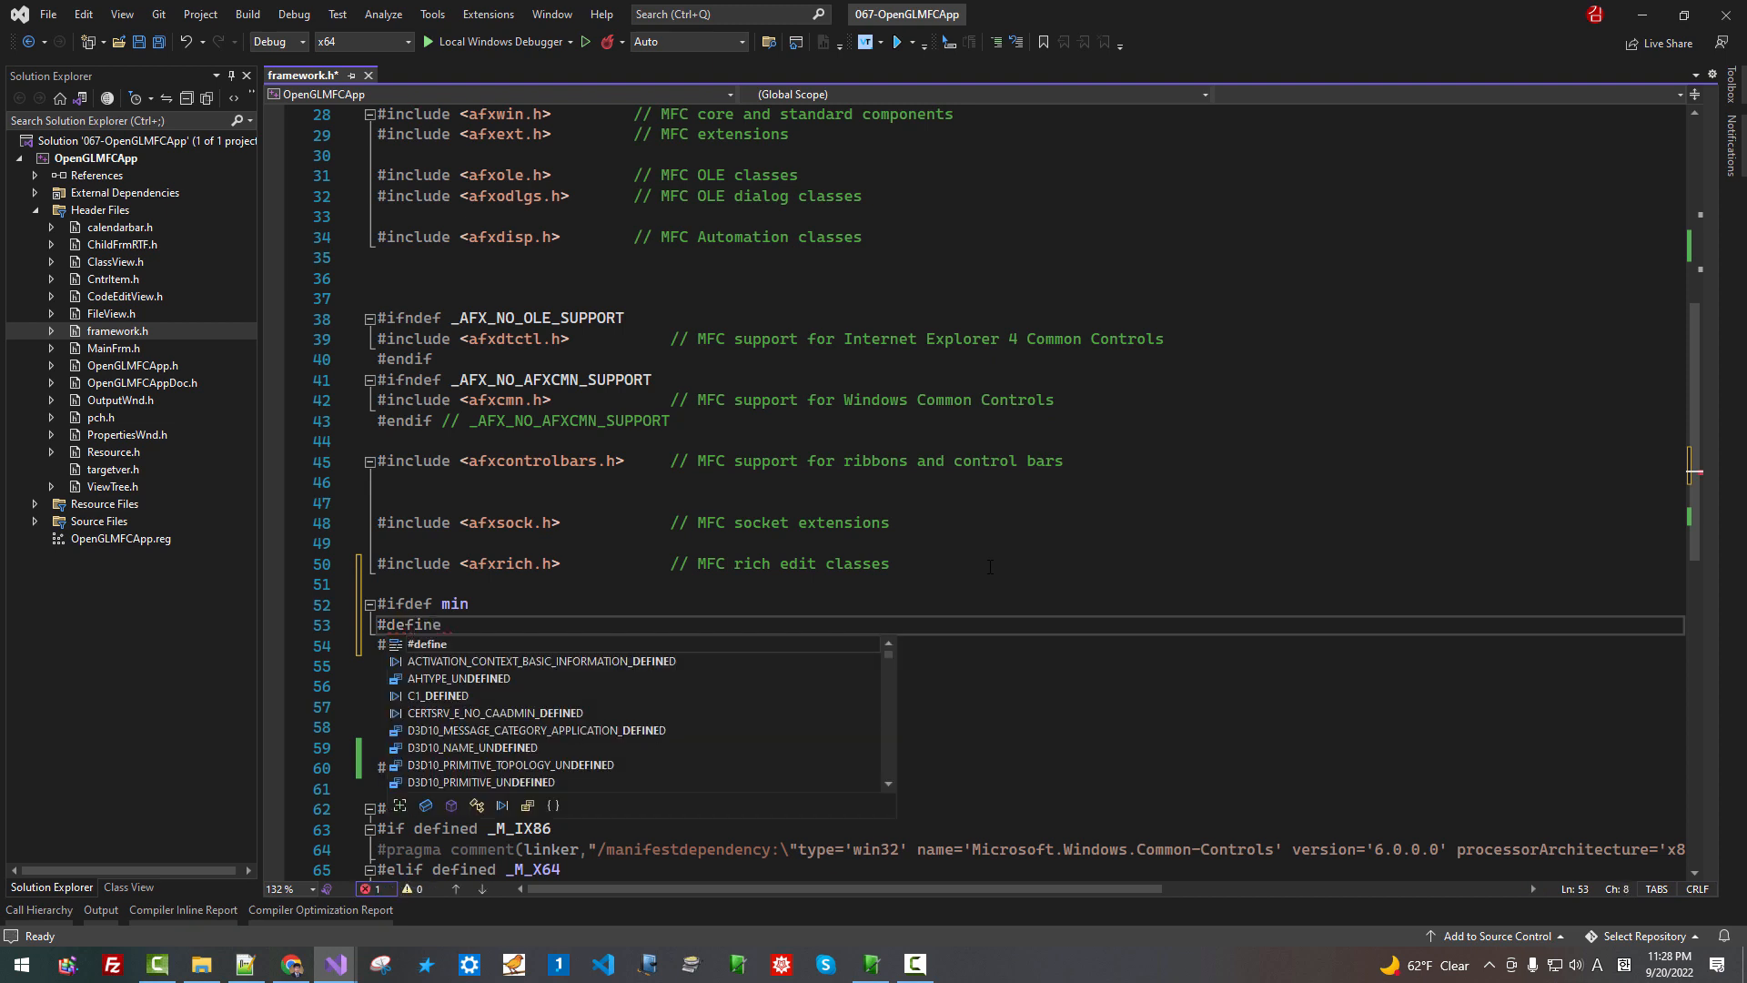
pyautogui.write('MIN_')
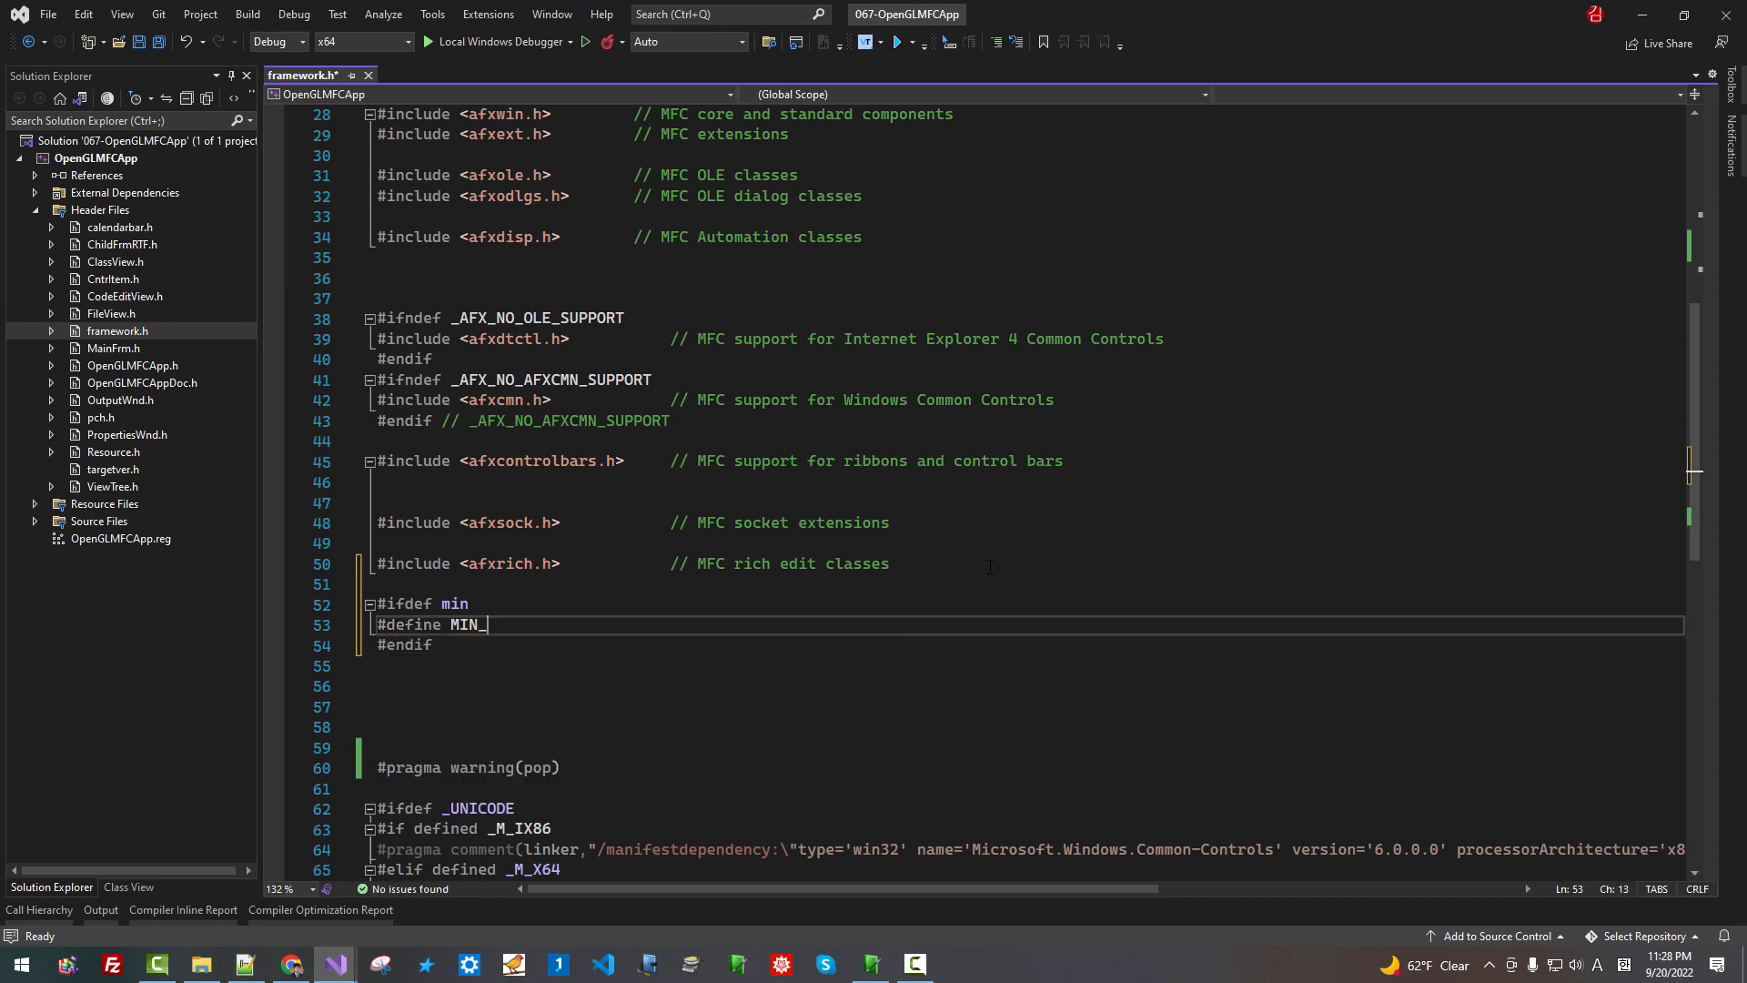
pyautogui.write('MAX')
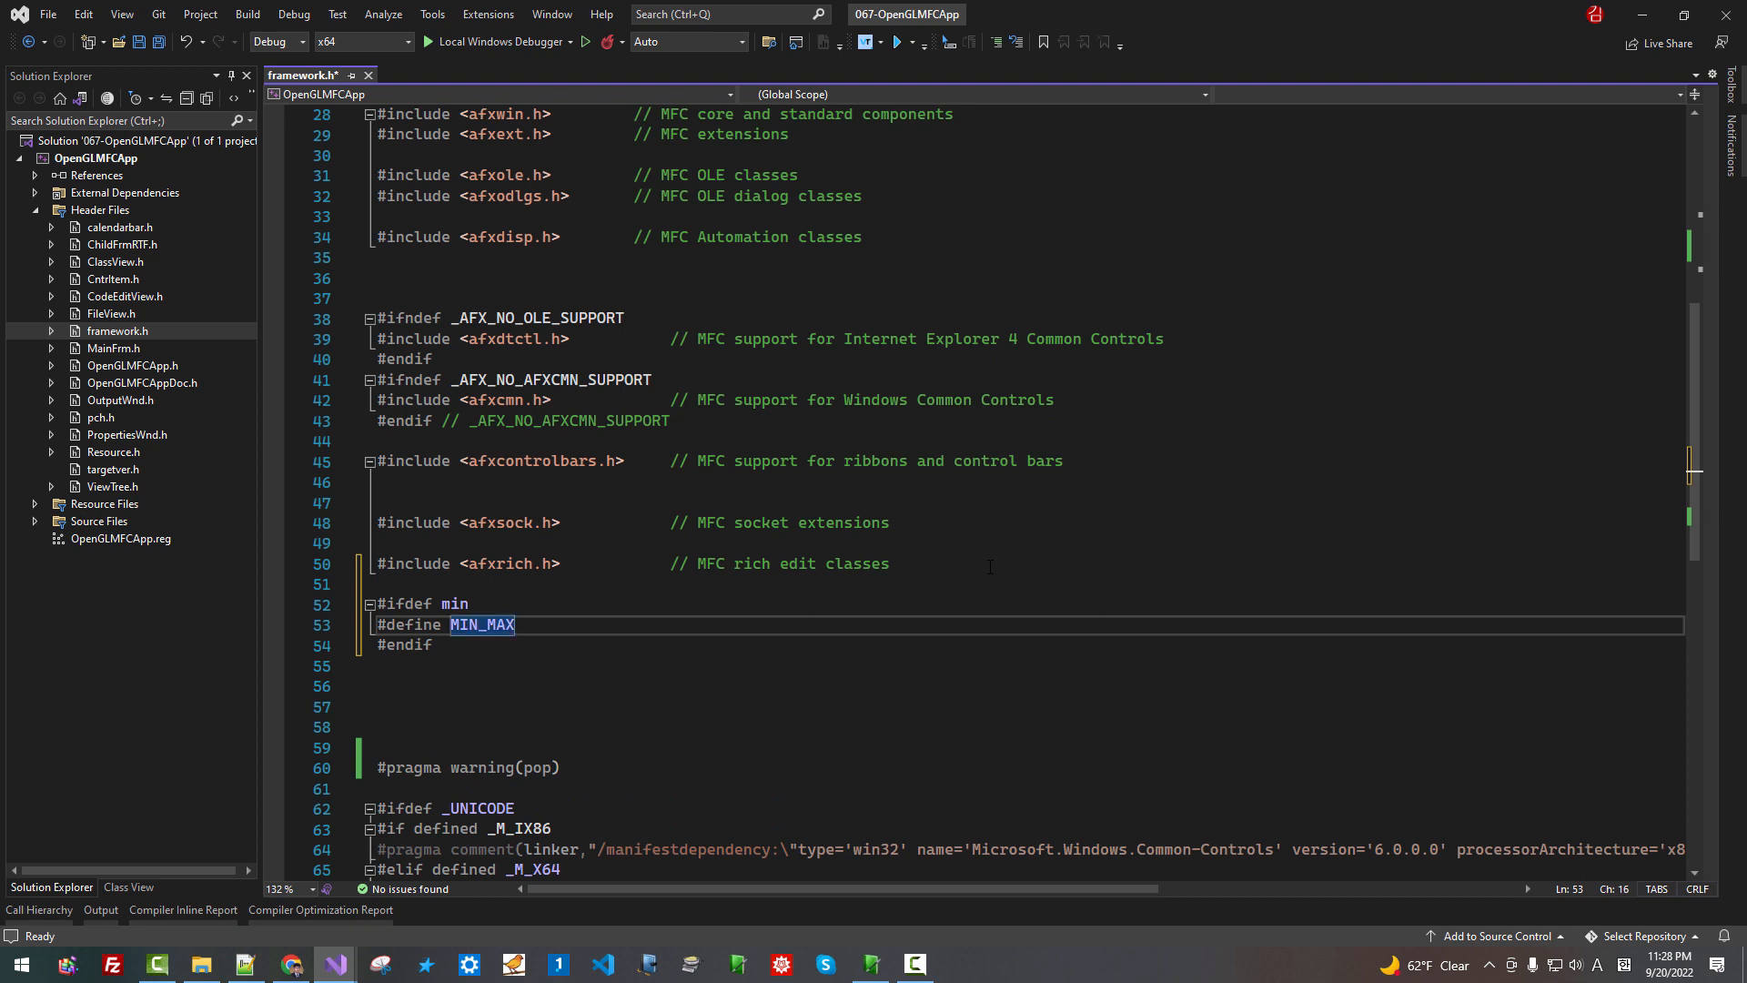
pyautogui.write('_DEF')
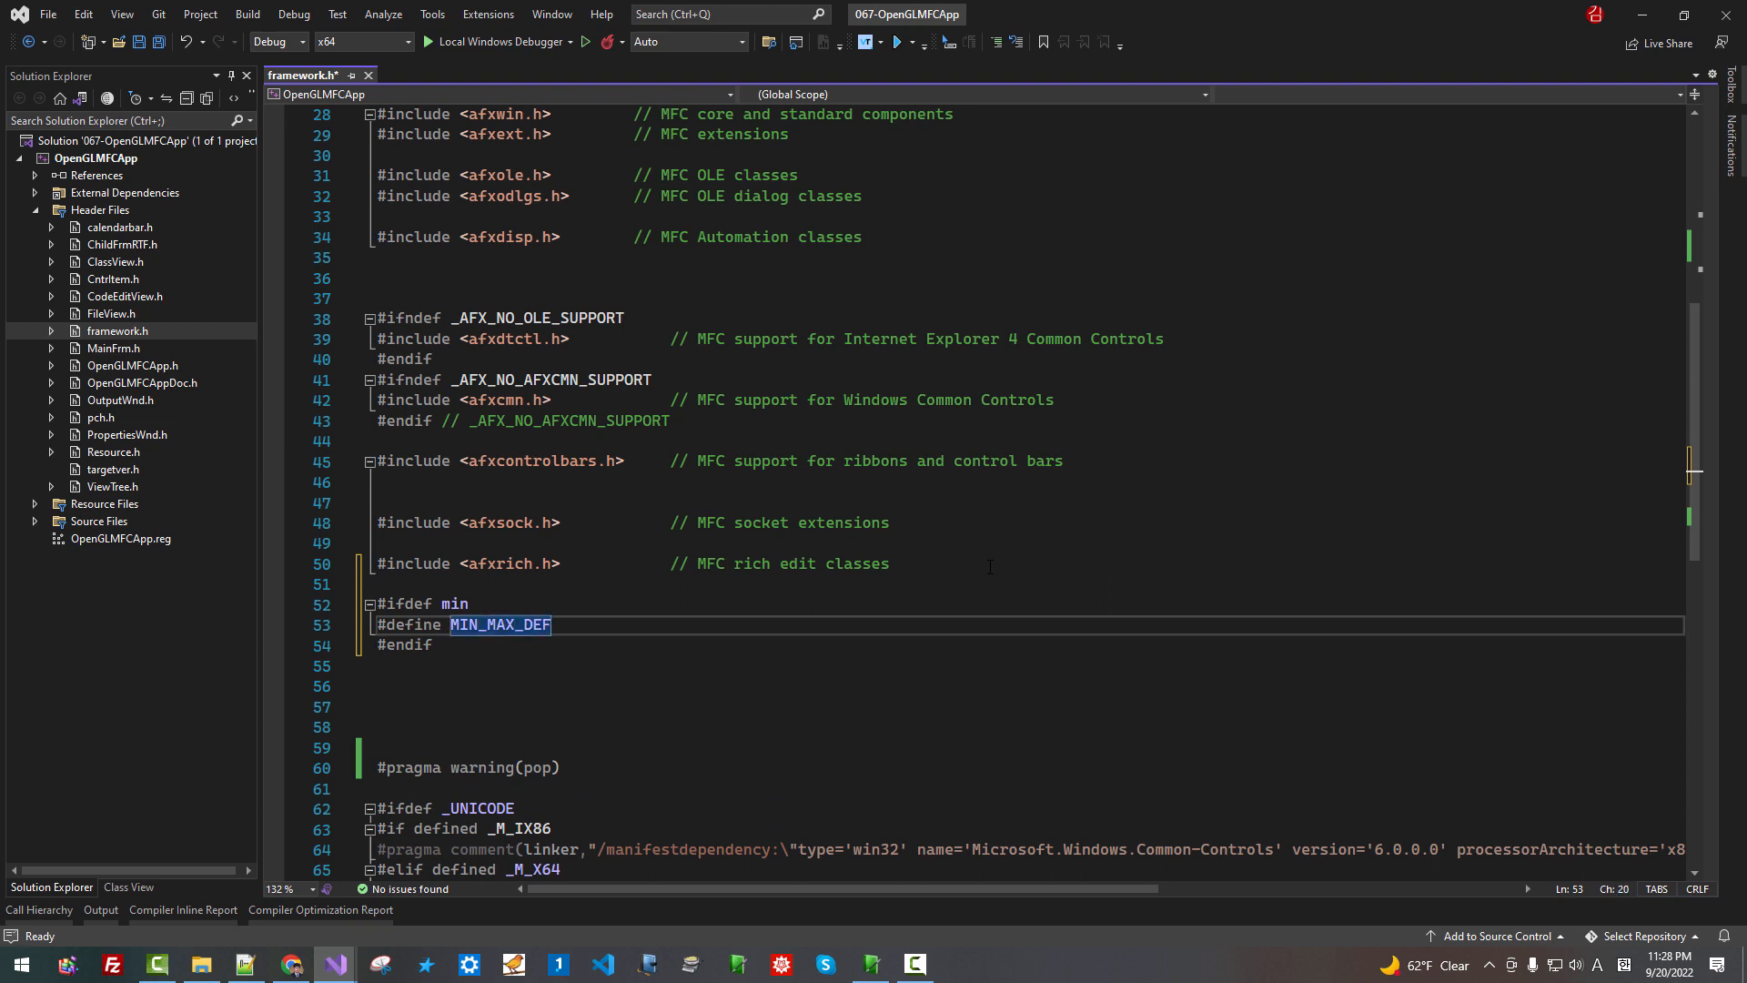
pyautogui.write('INED')
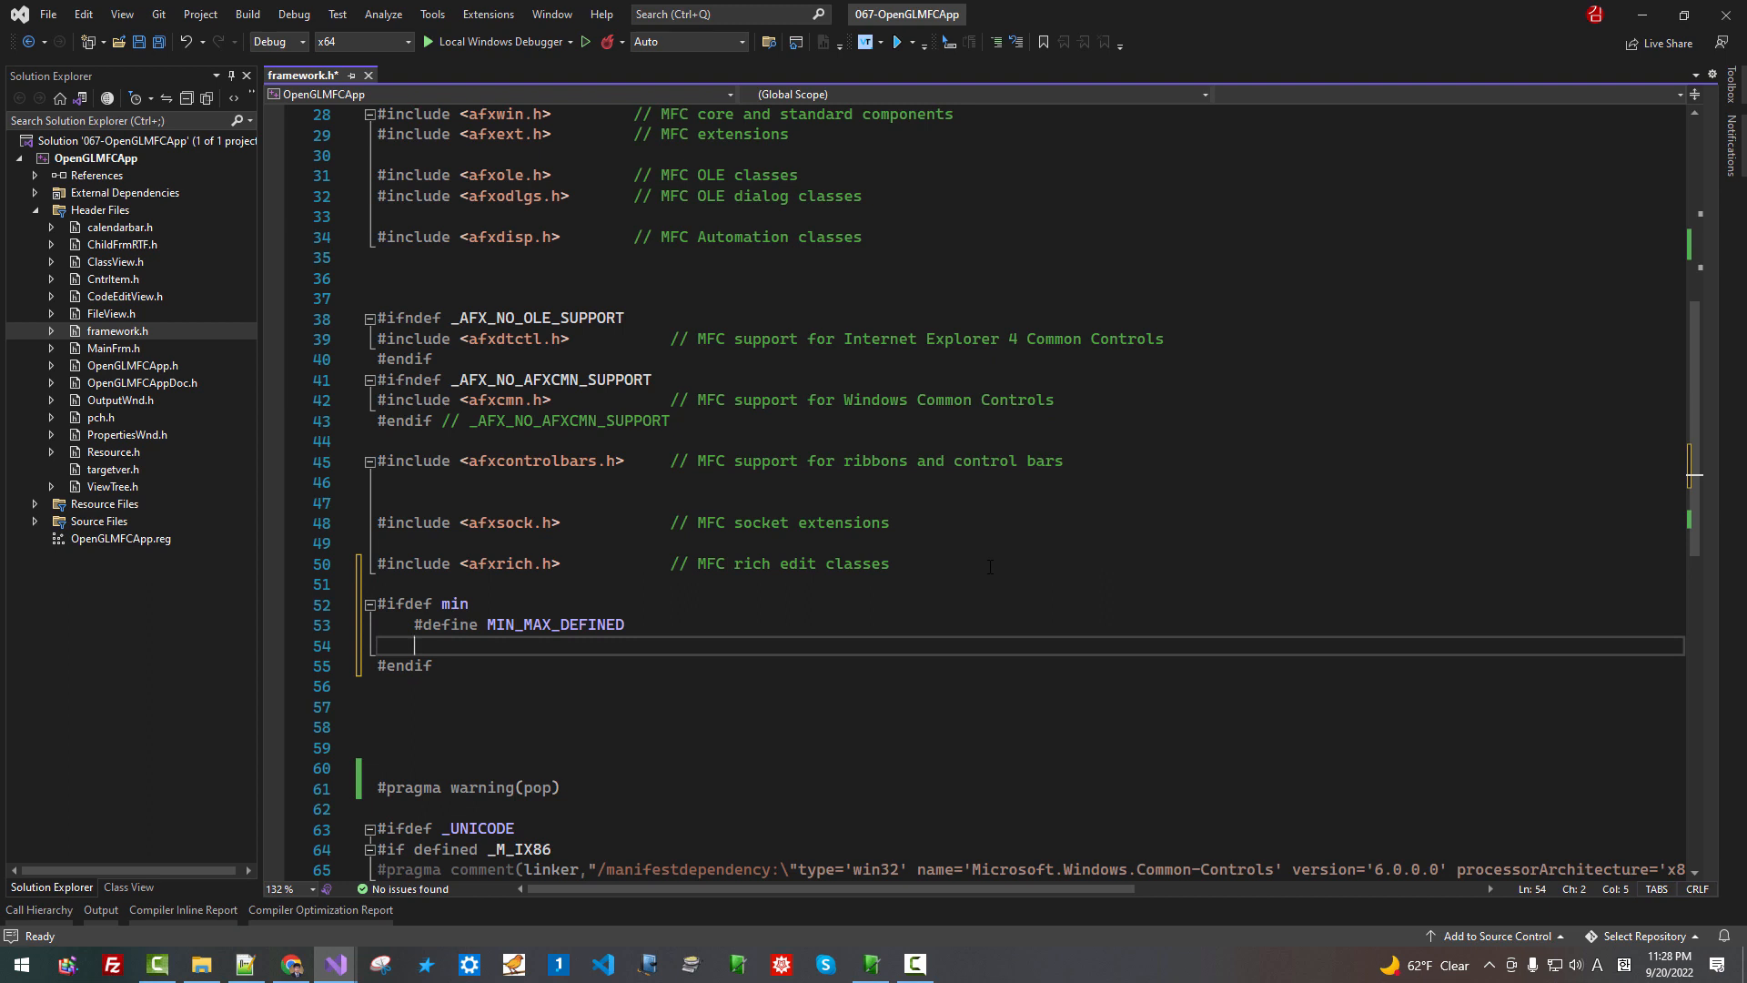
# Inside the block add #pragma push_macro("min") and #undef min
pyautogui.write('#pr')
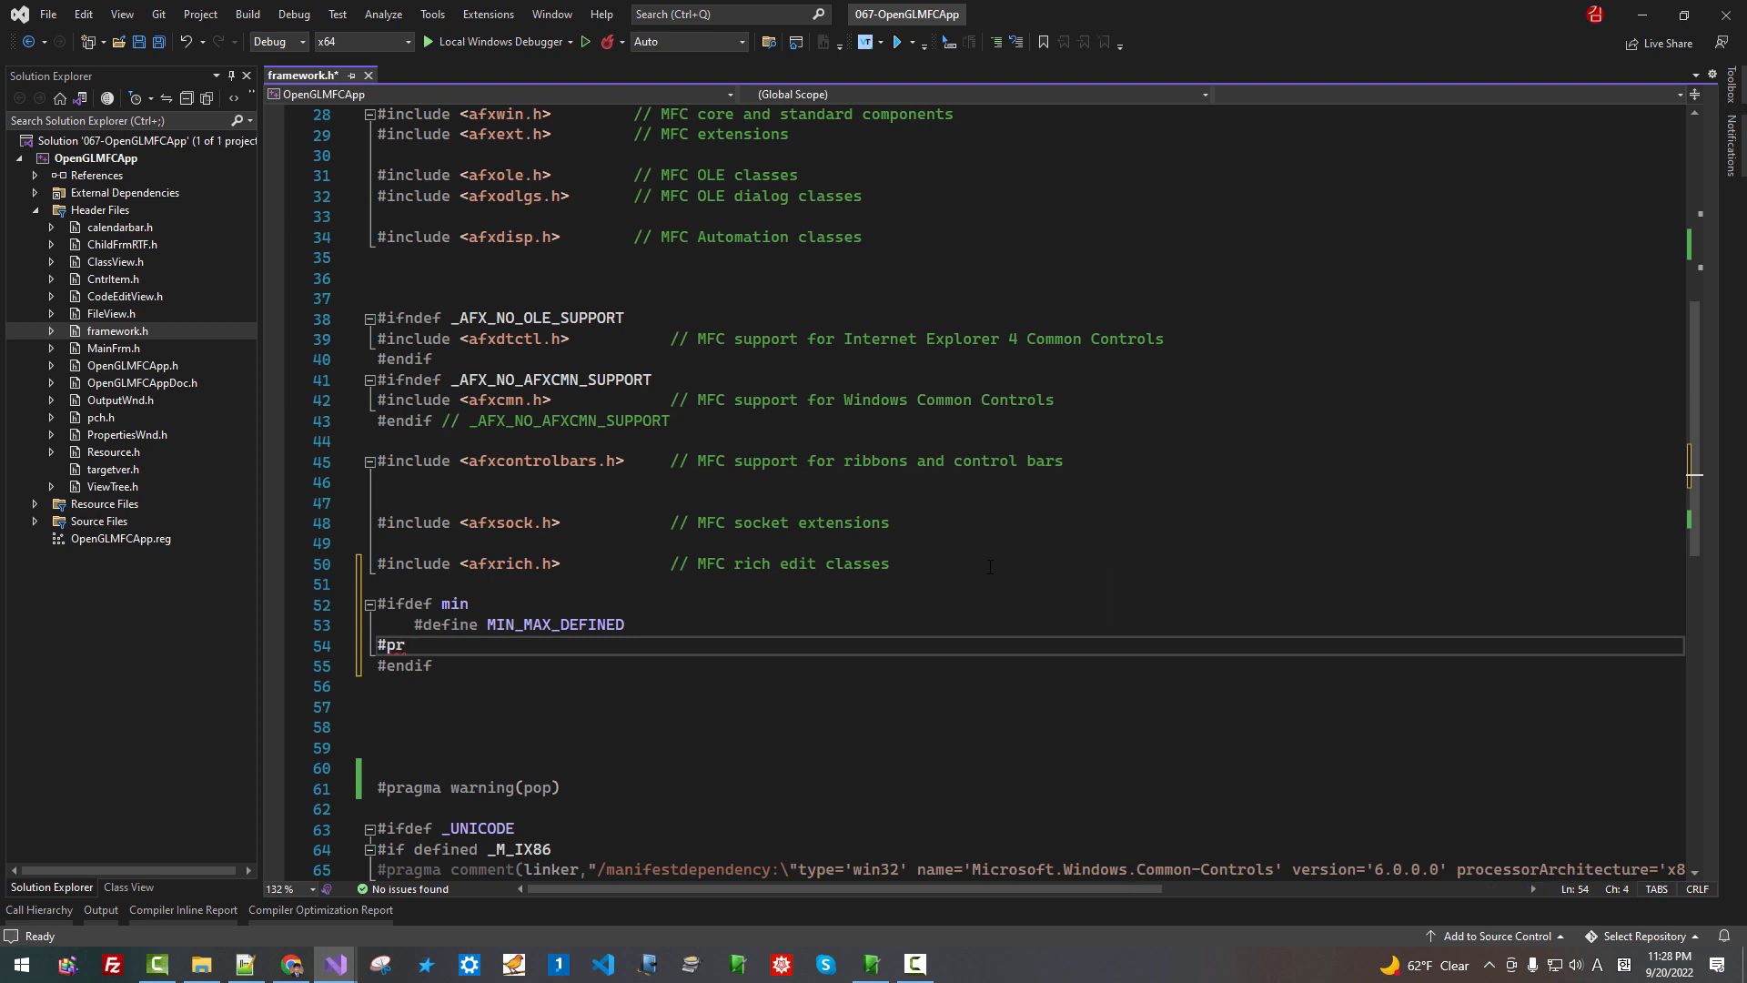
pyautogui.write('ag')
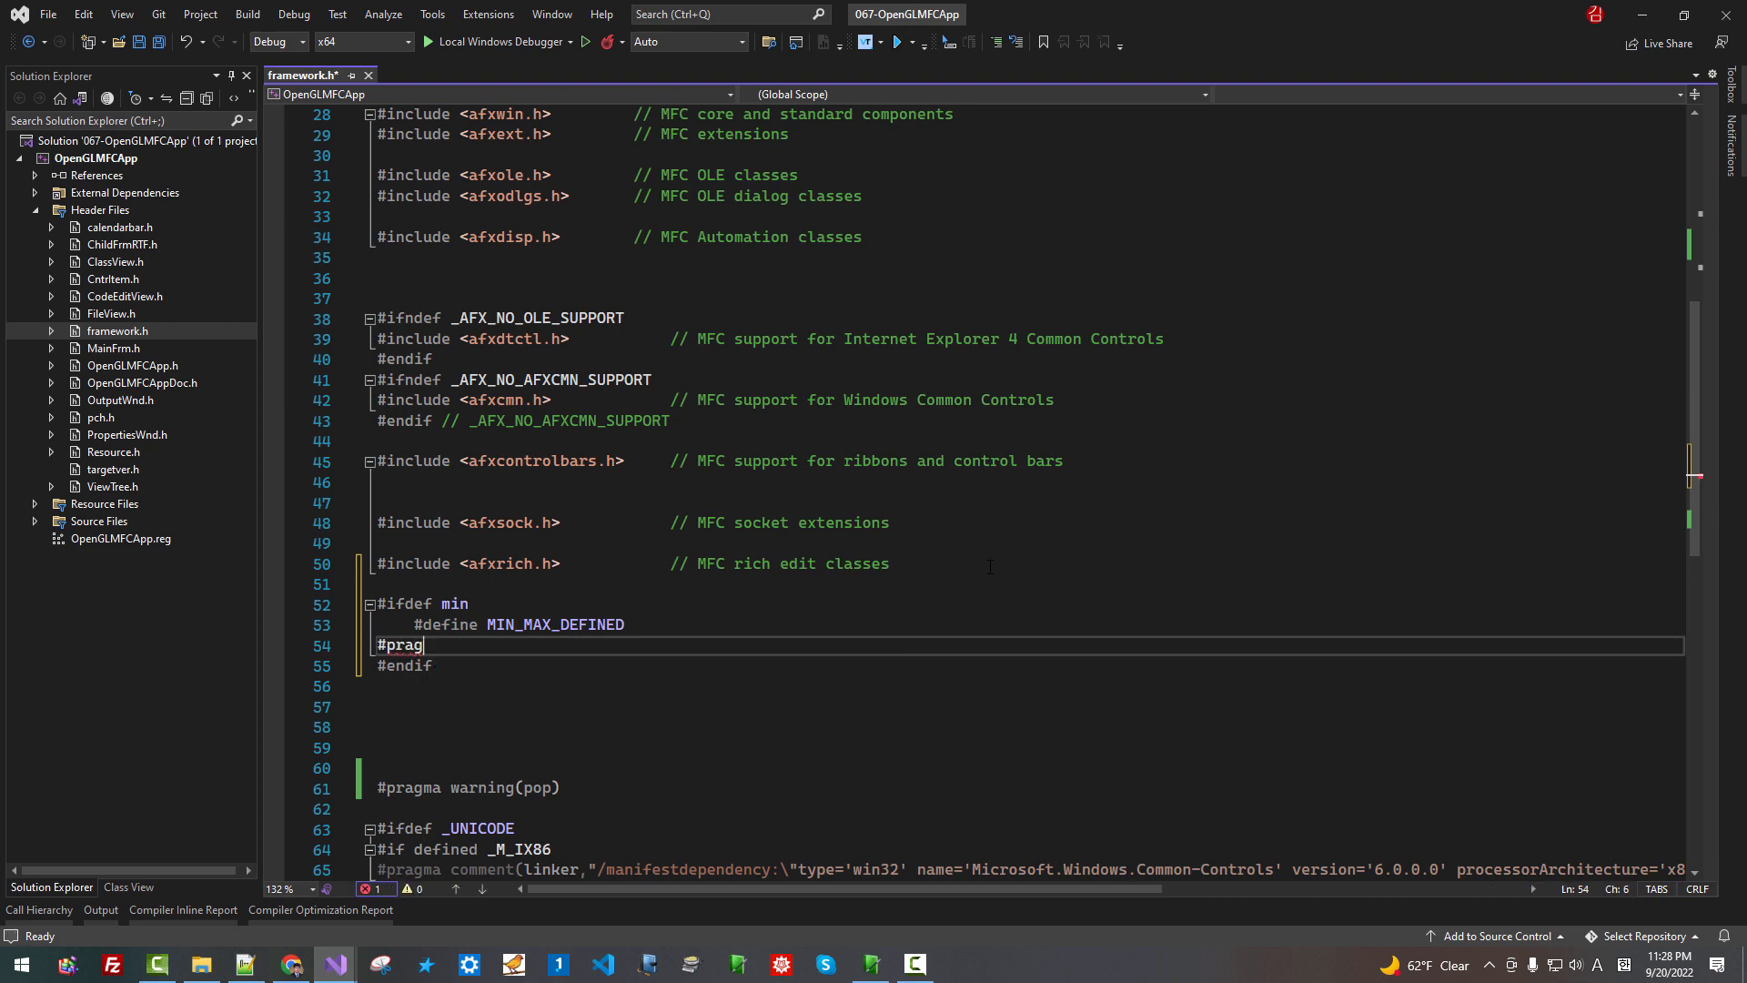
pyautogui.write('ma push')
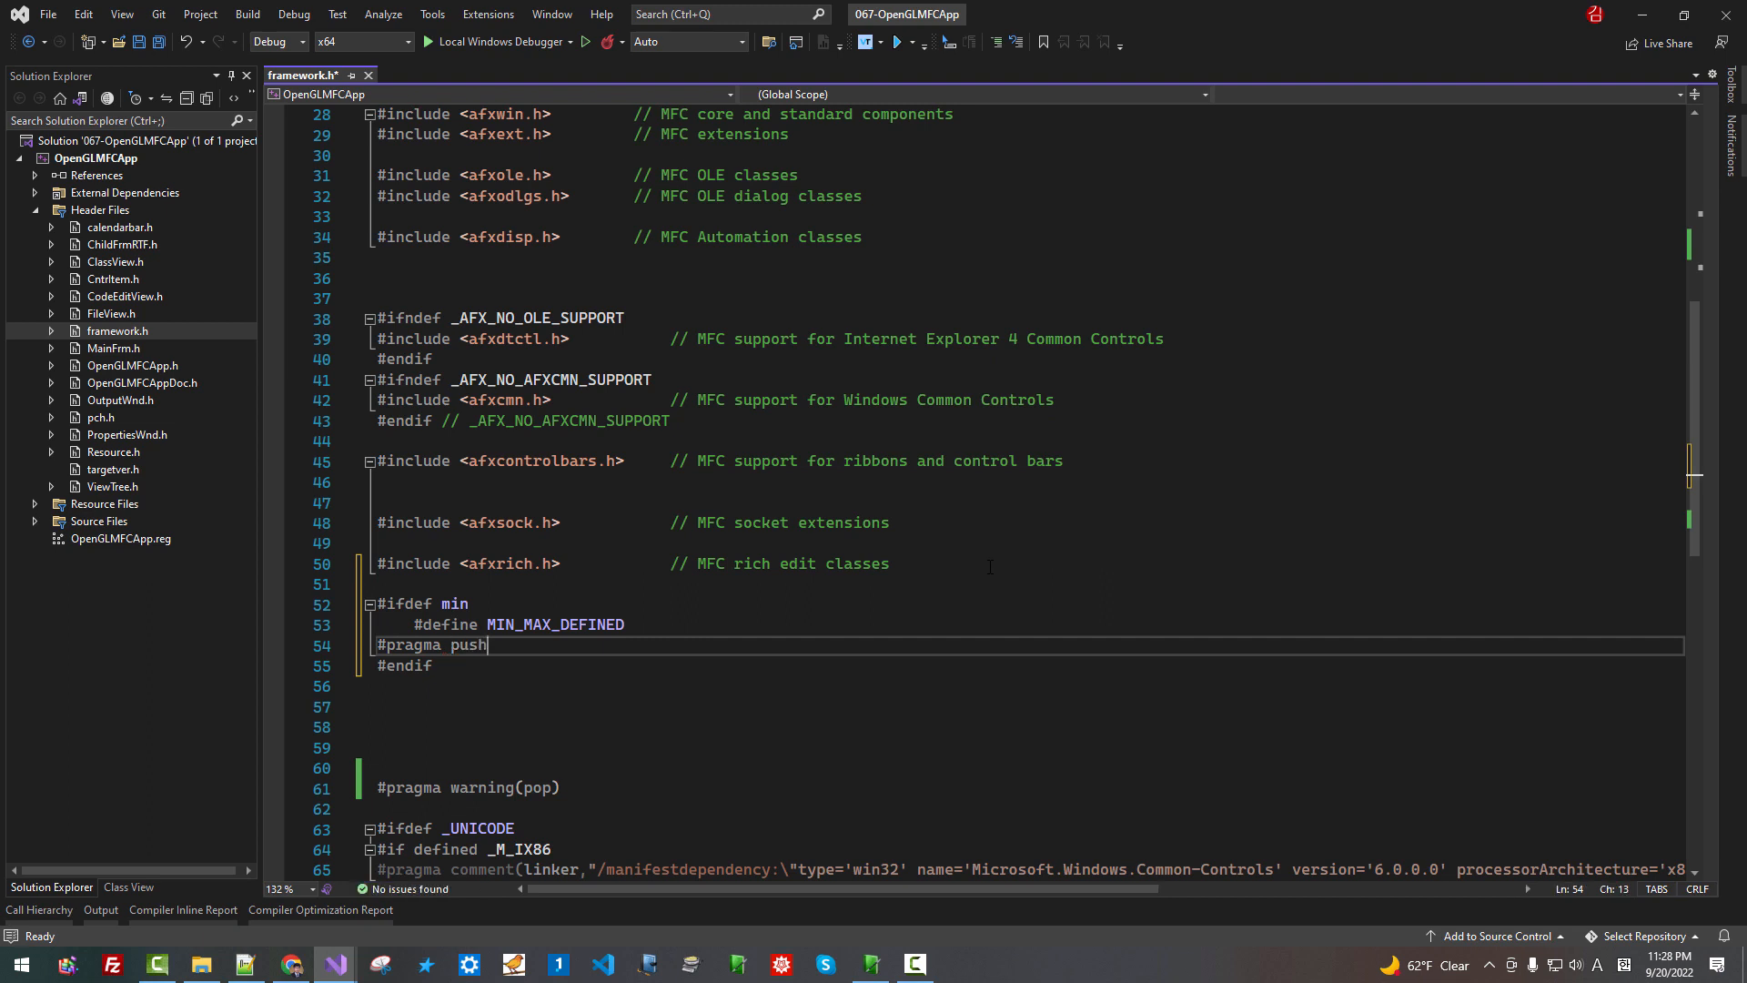
pyautogui.write('_macro')
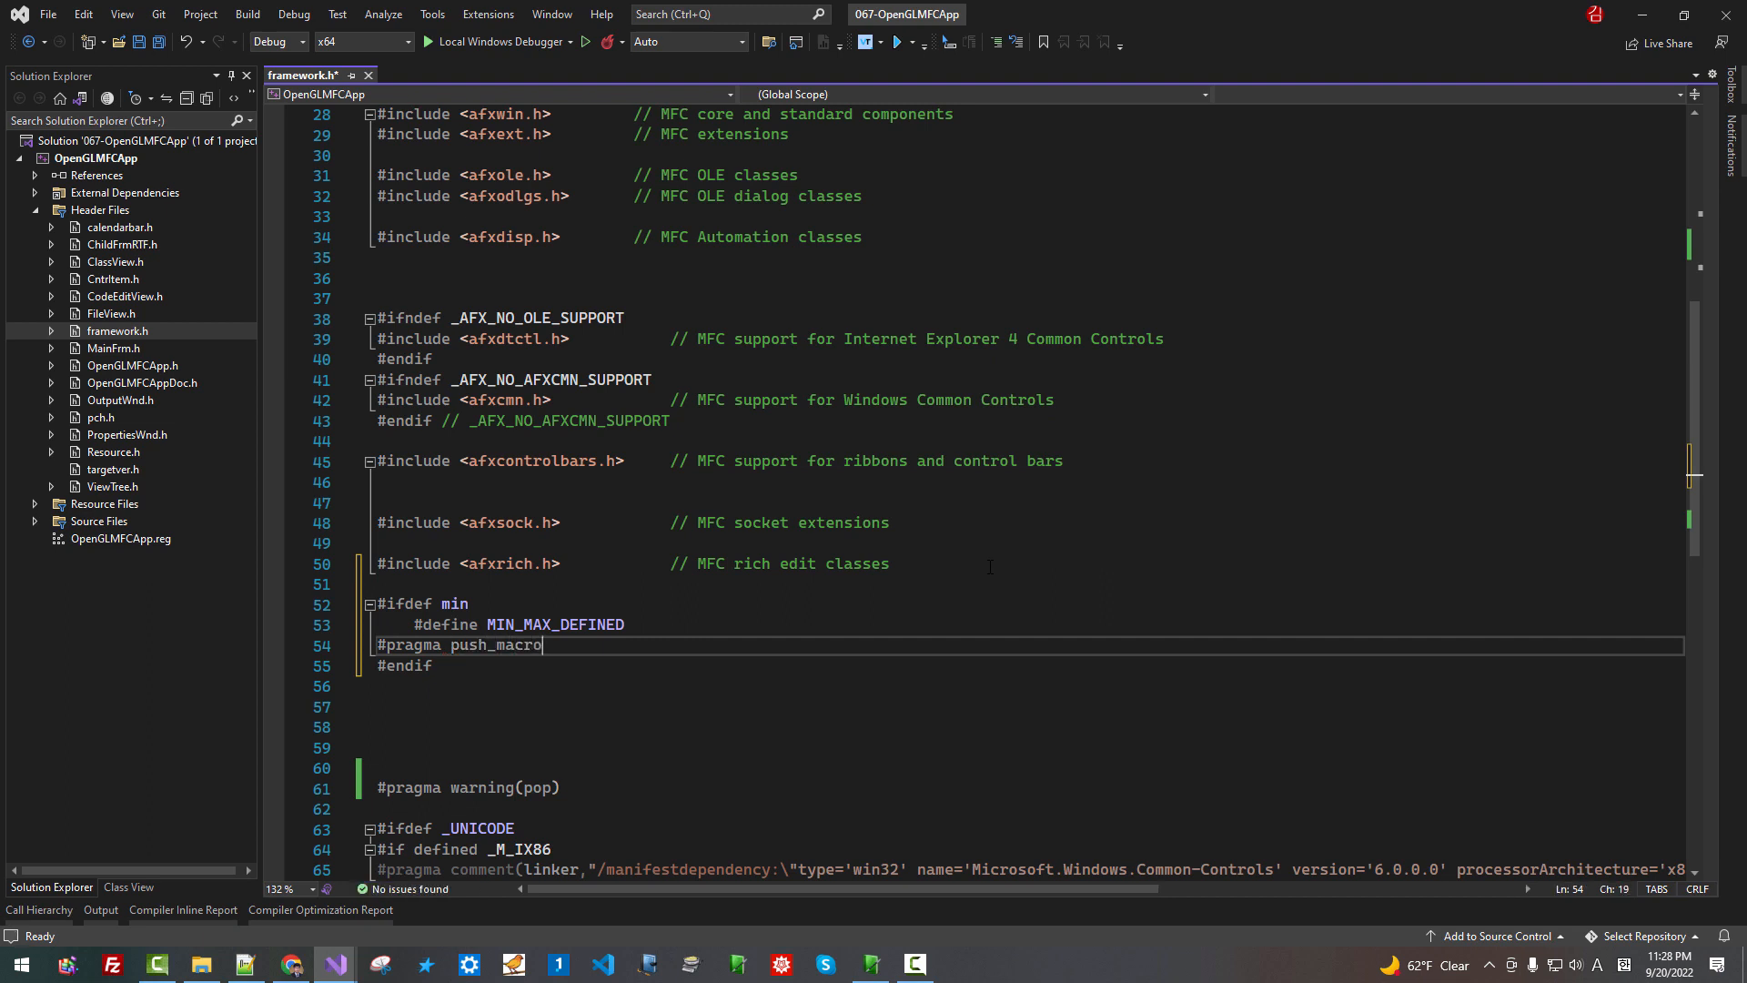
pyautogui.write('()')
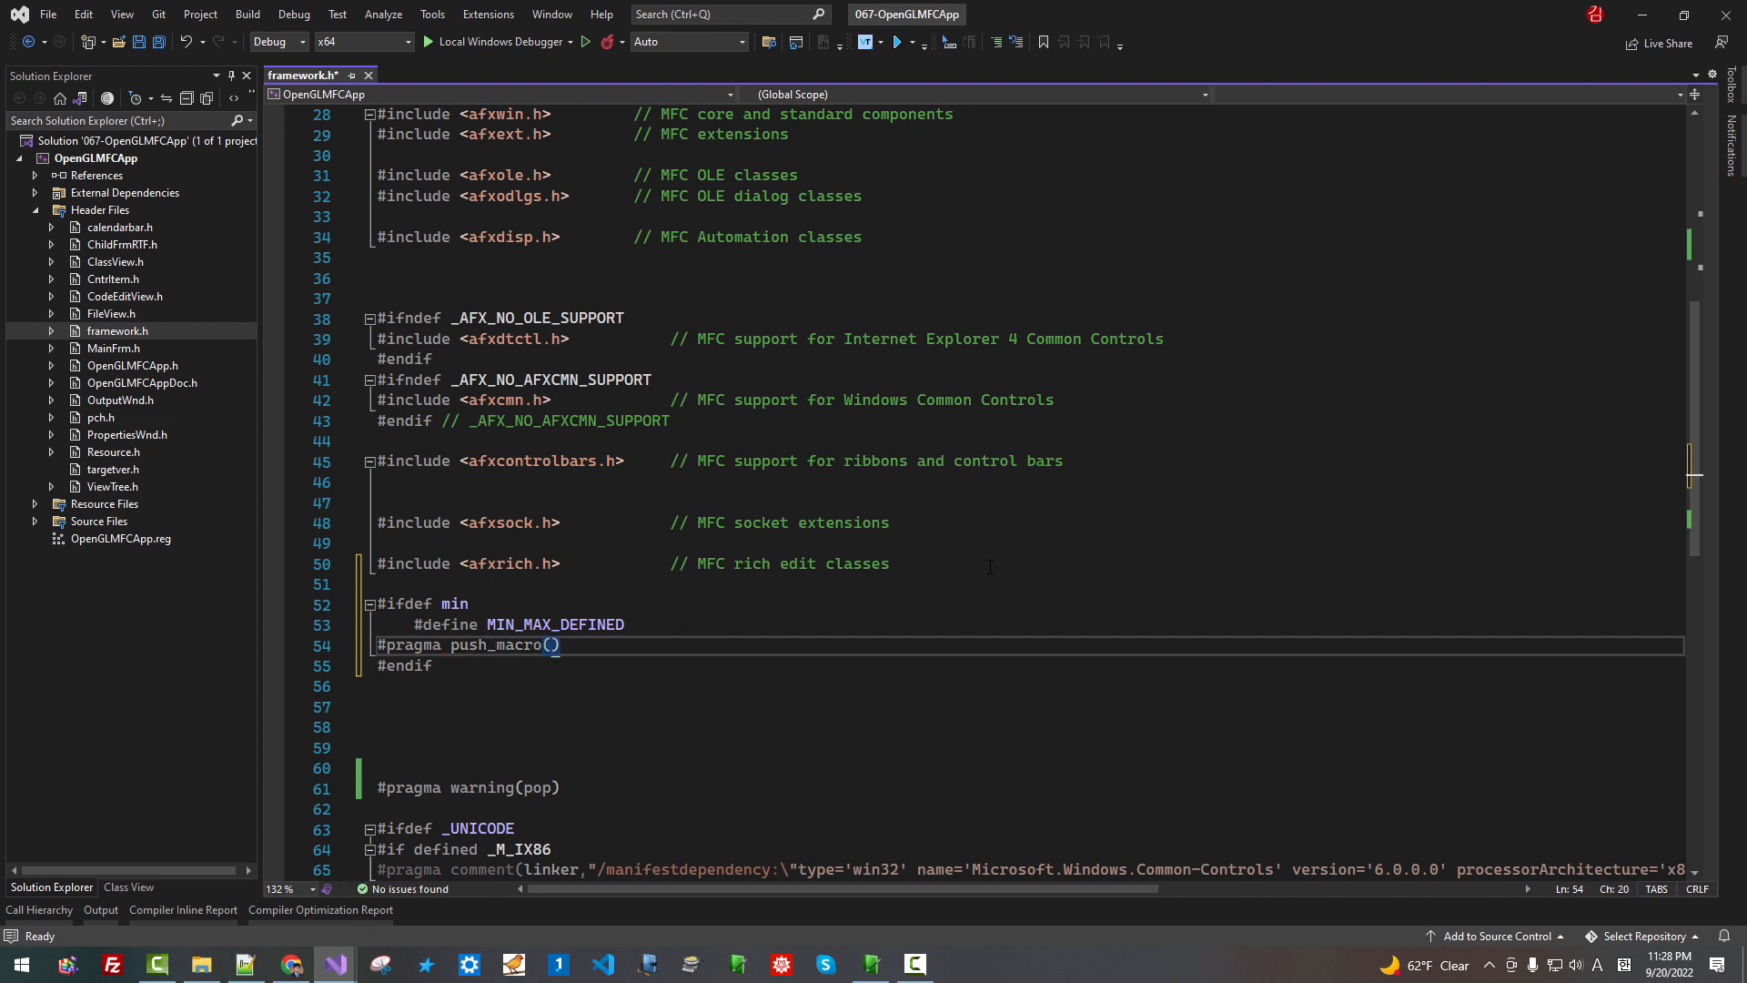
pyautogui.write('"min"')
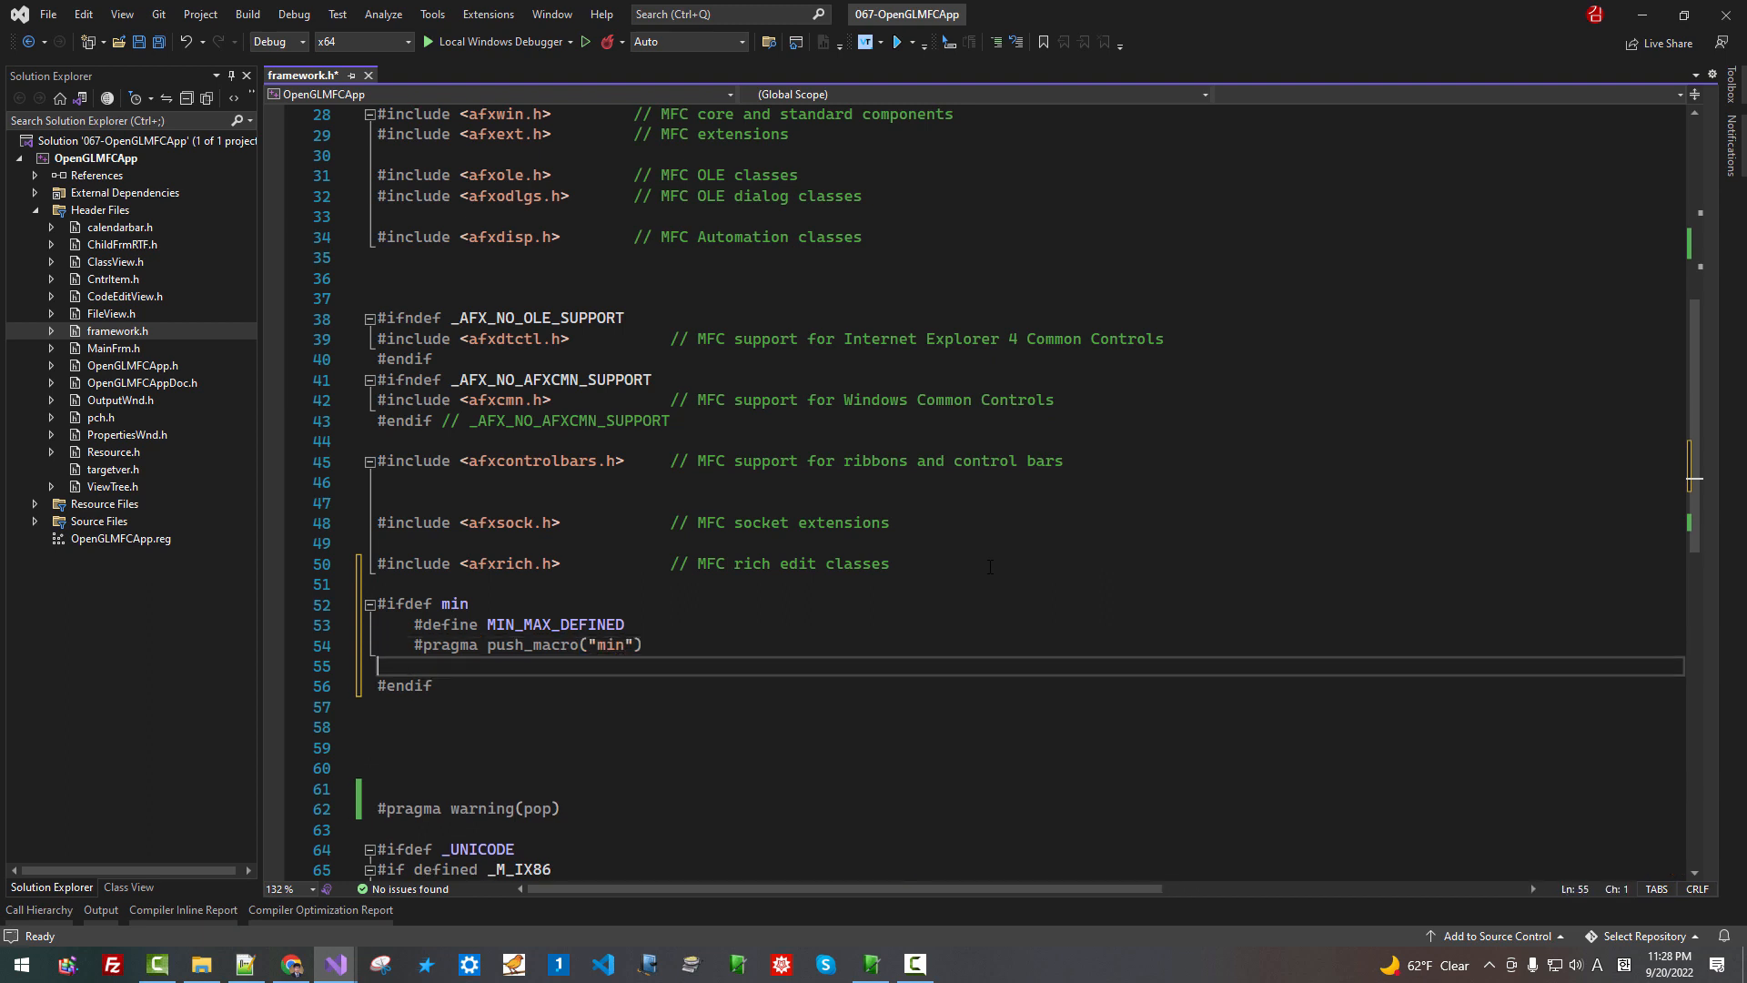
pyautogui.press('Tab')
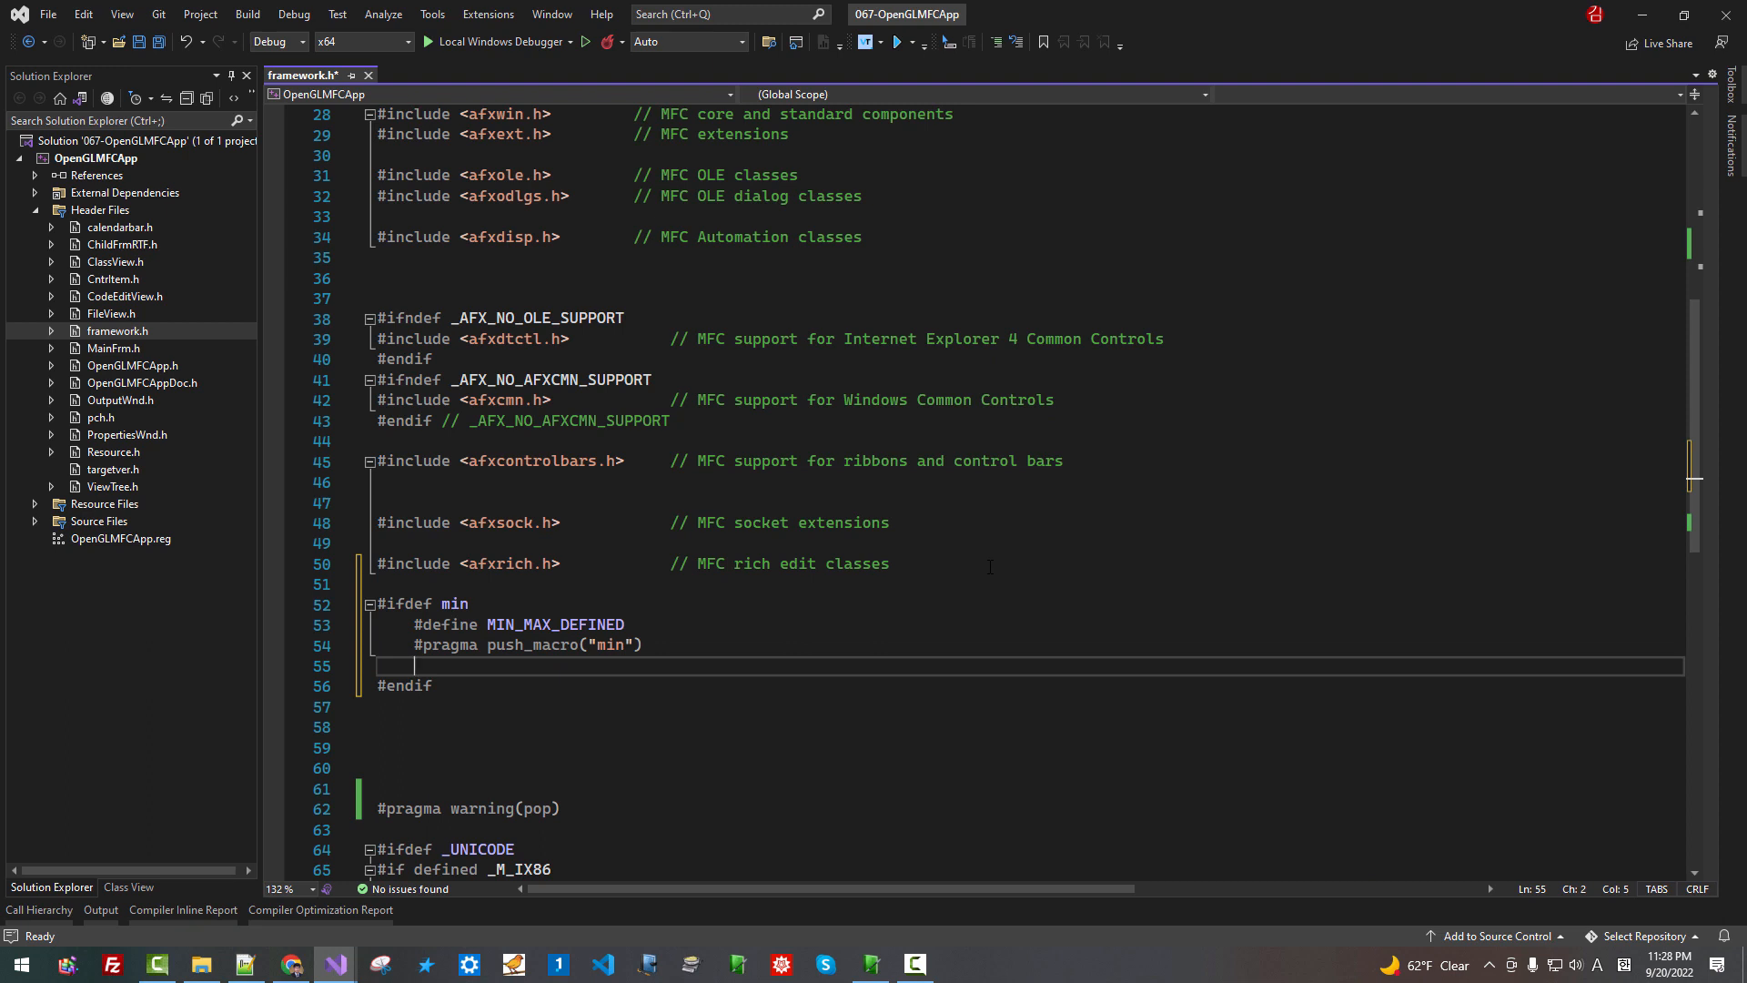
pyautogui.write('#u')
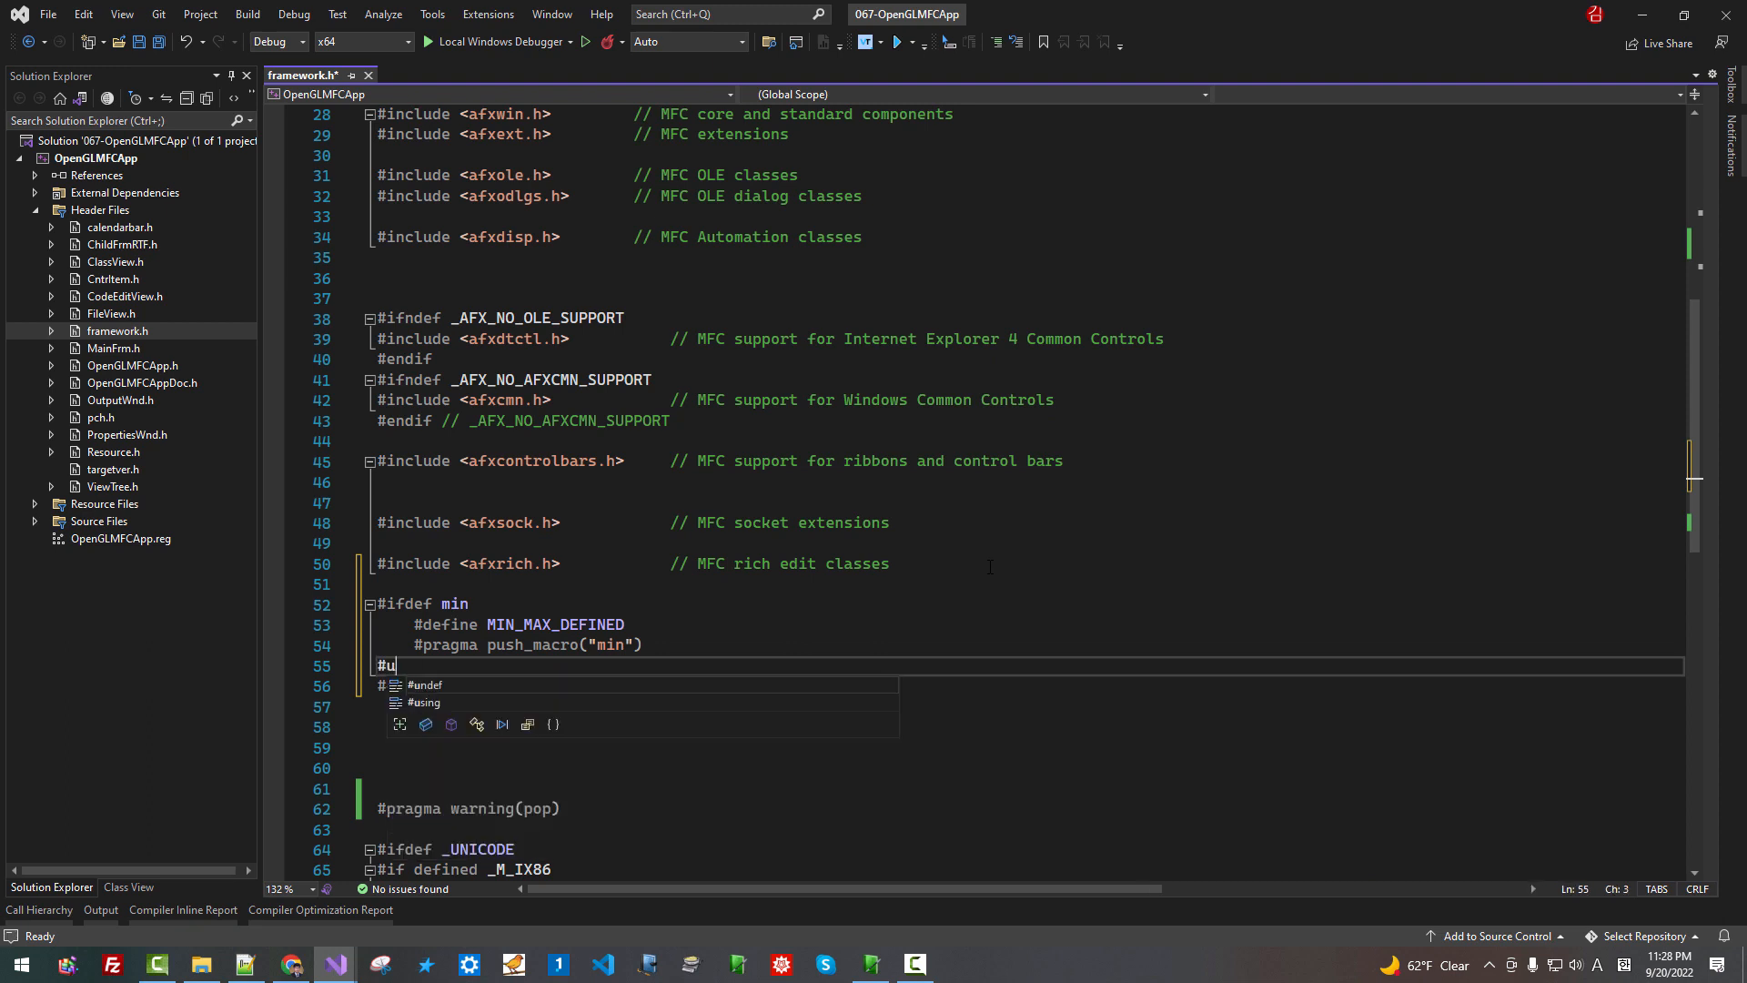
pyautogui.write('ndef')
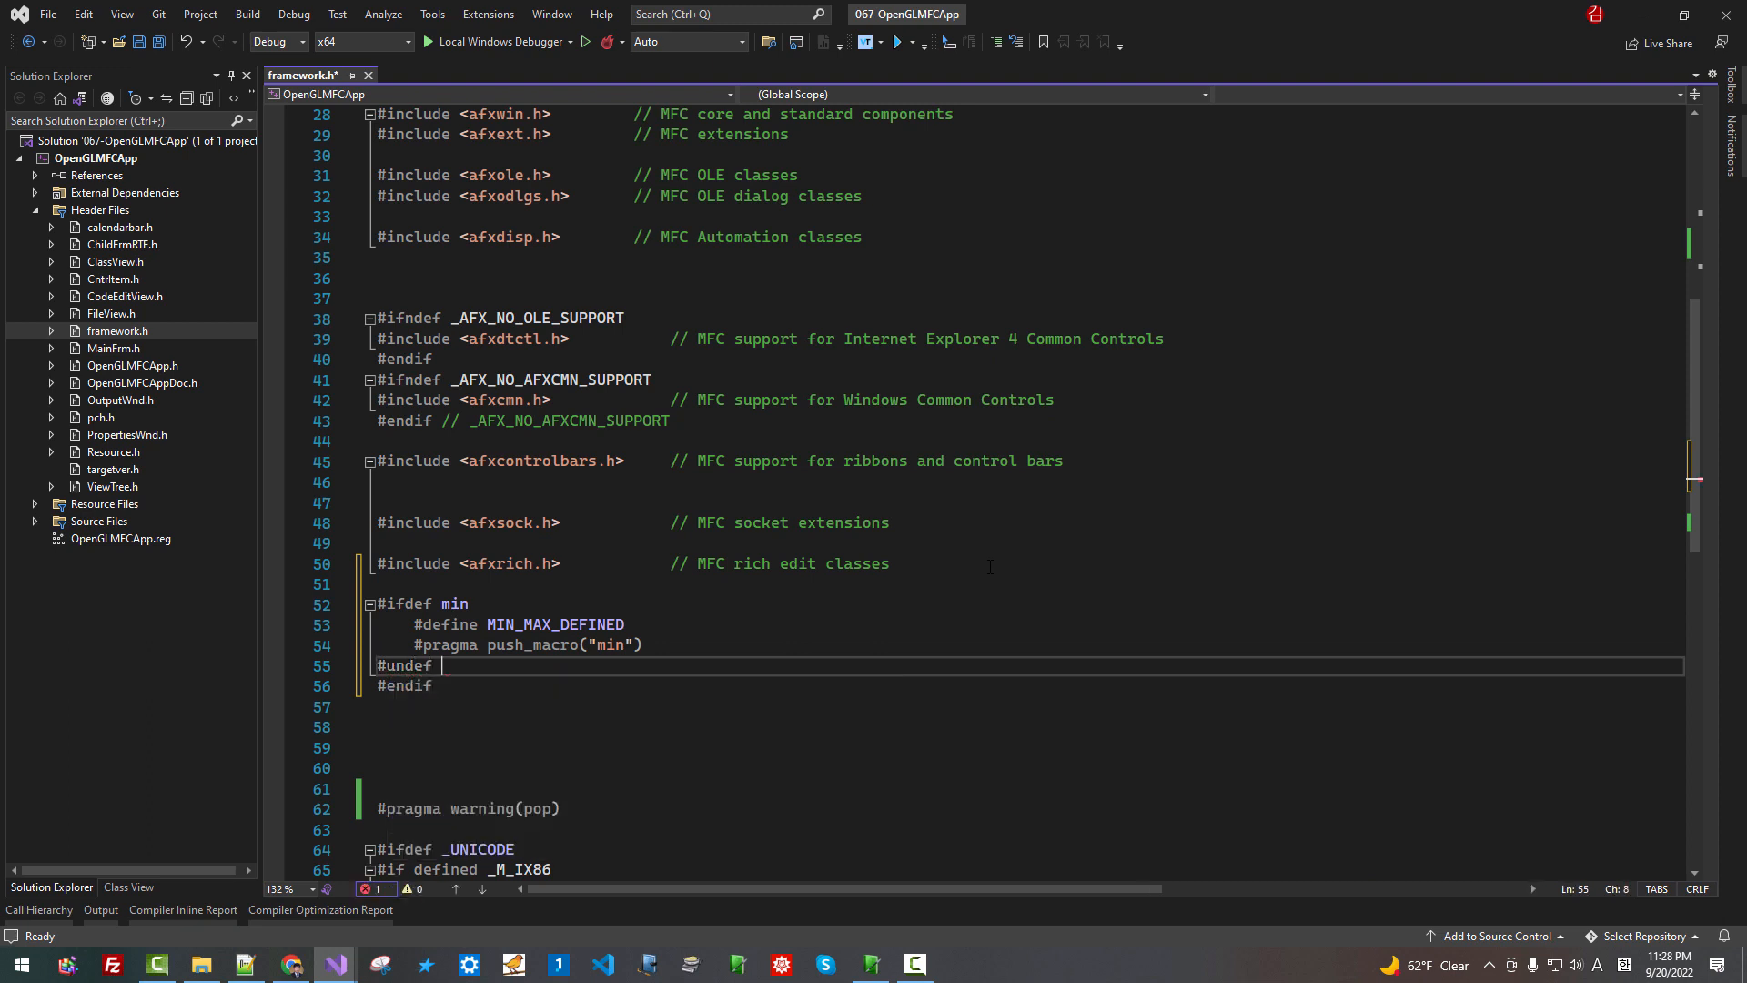
pyautogui.write('mi')
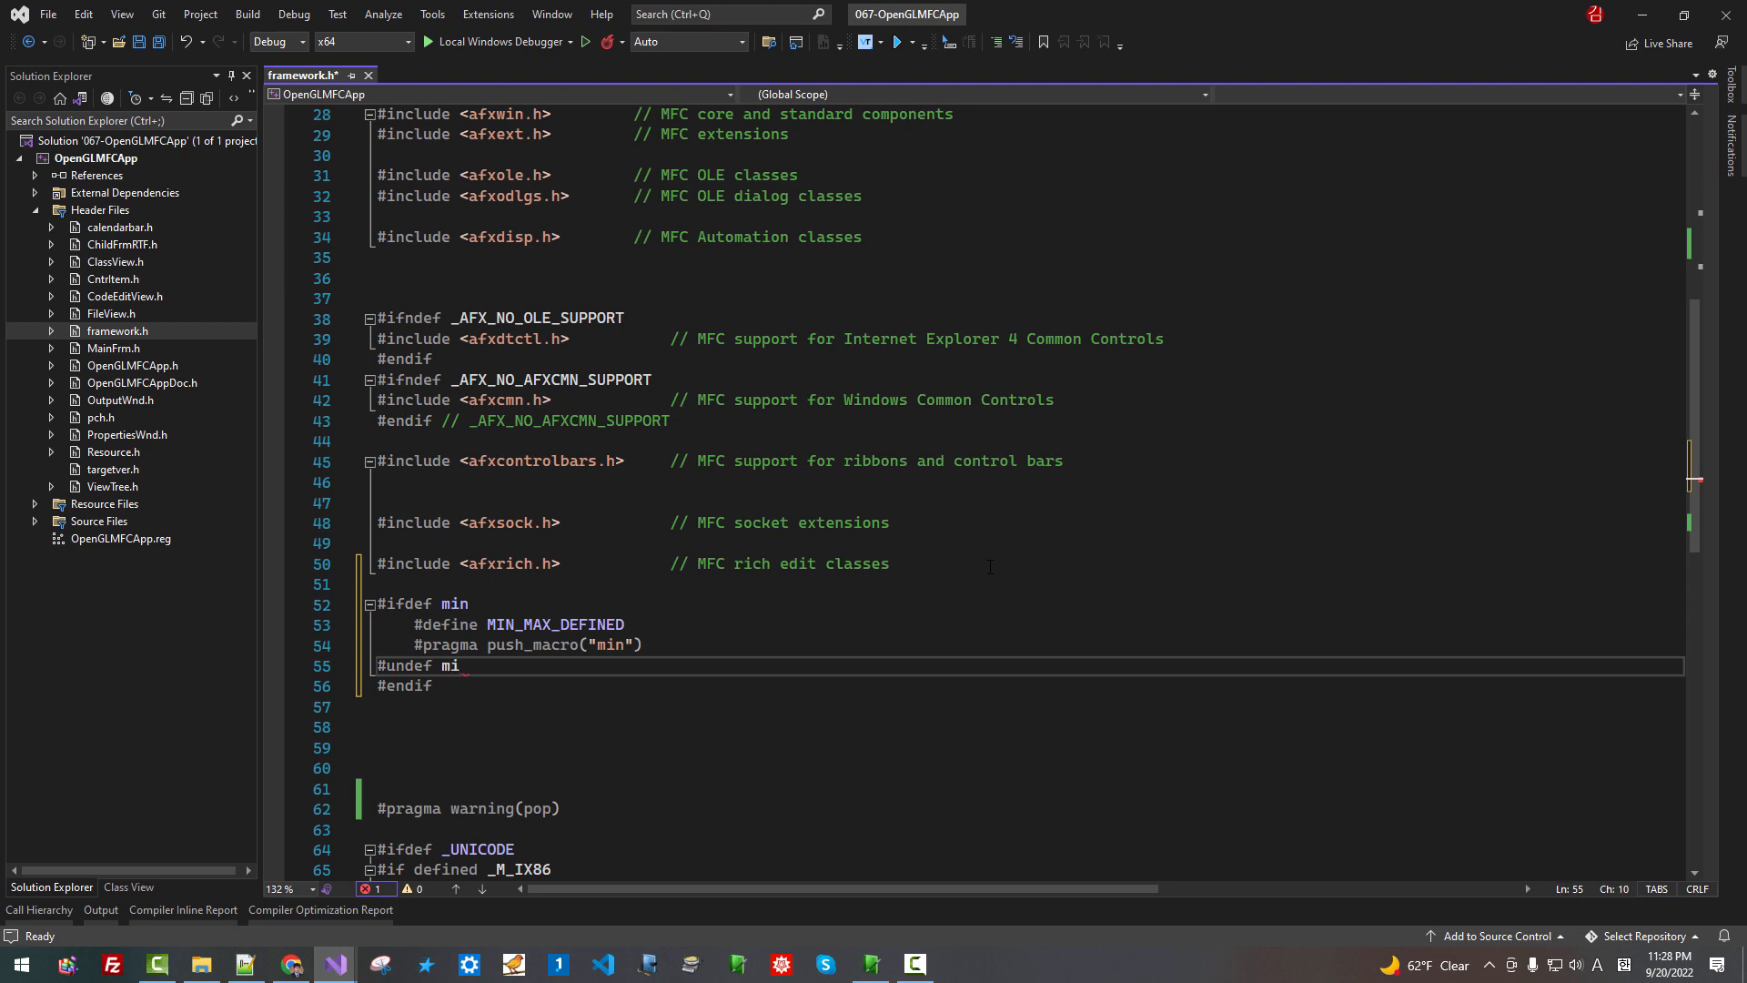
pyautogui.write('n')
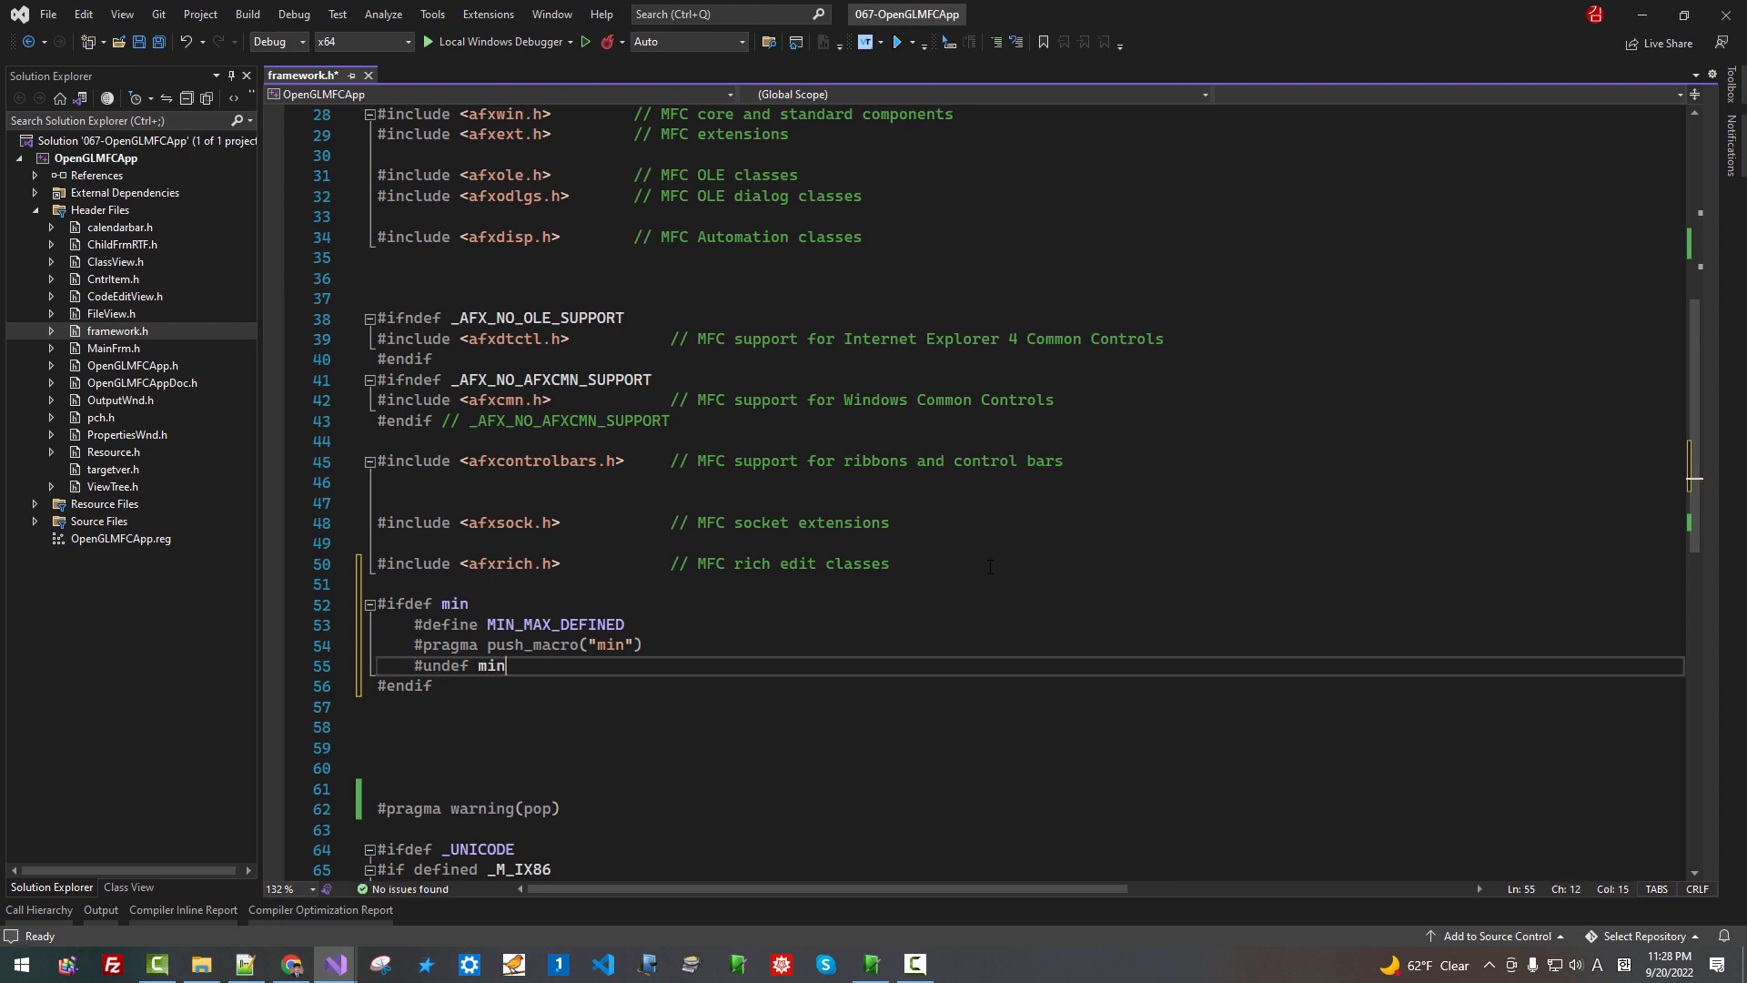
pyautogui.press('Enter')
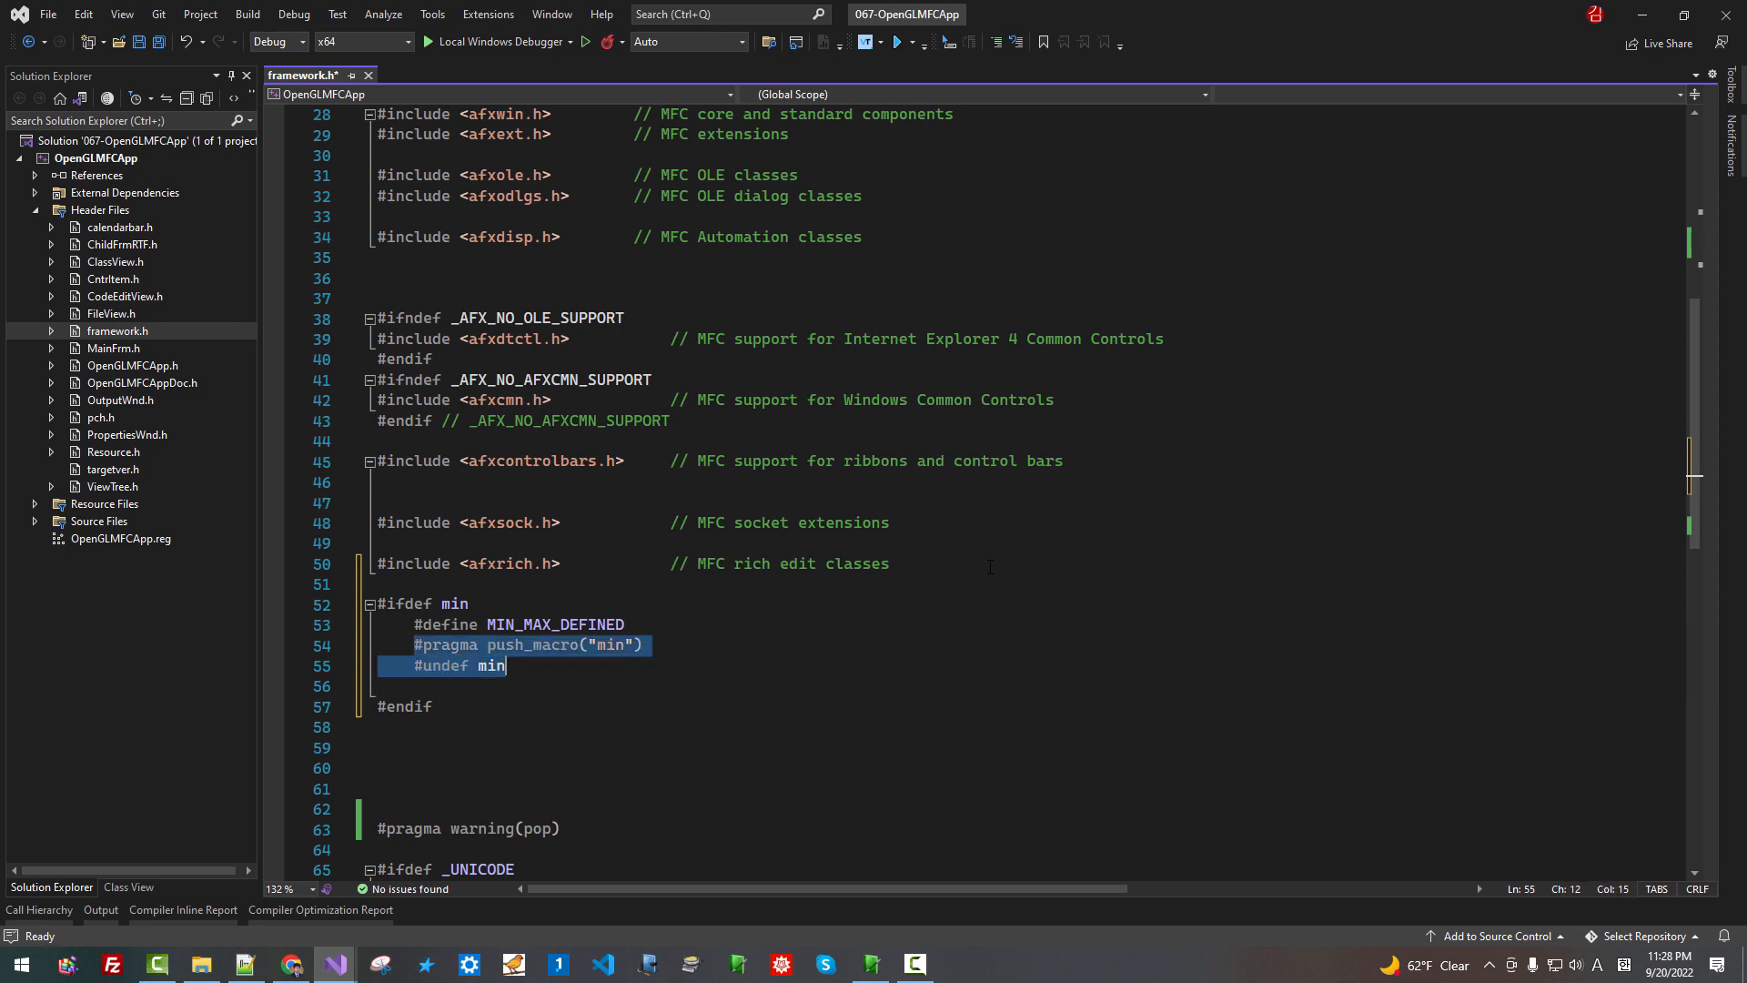
# Duplicate the push_macro/undef lines below and change them to handle max
pyautogui.press('Enter')
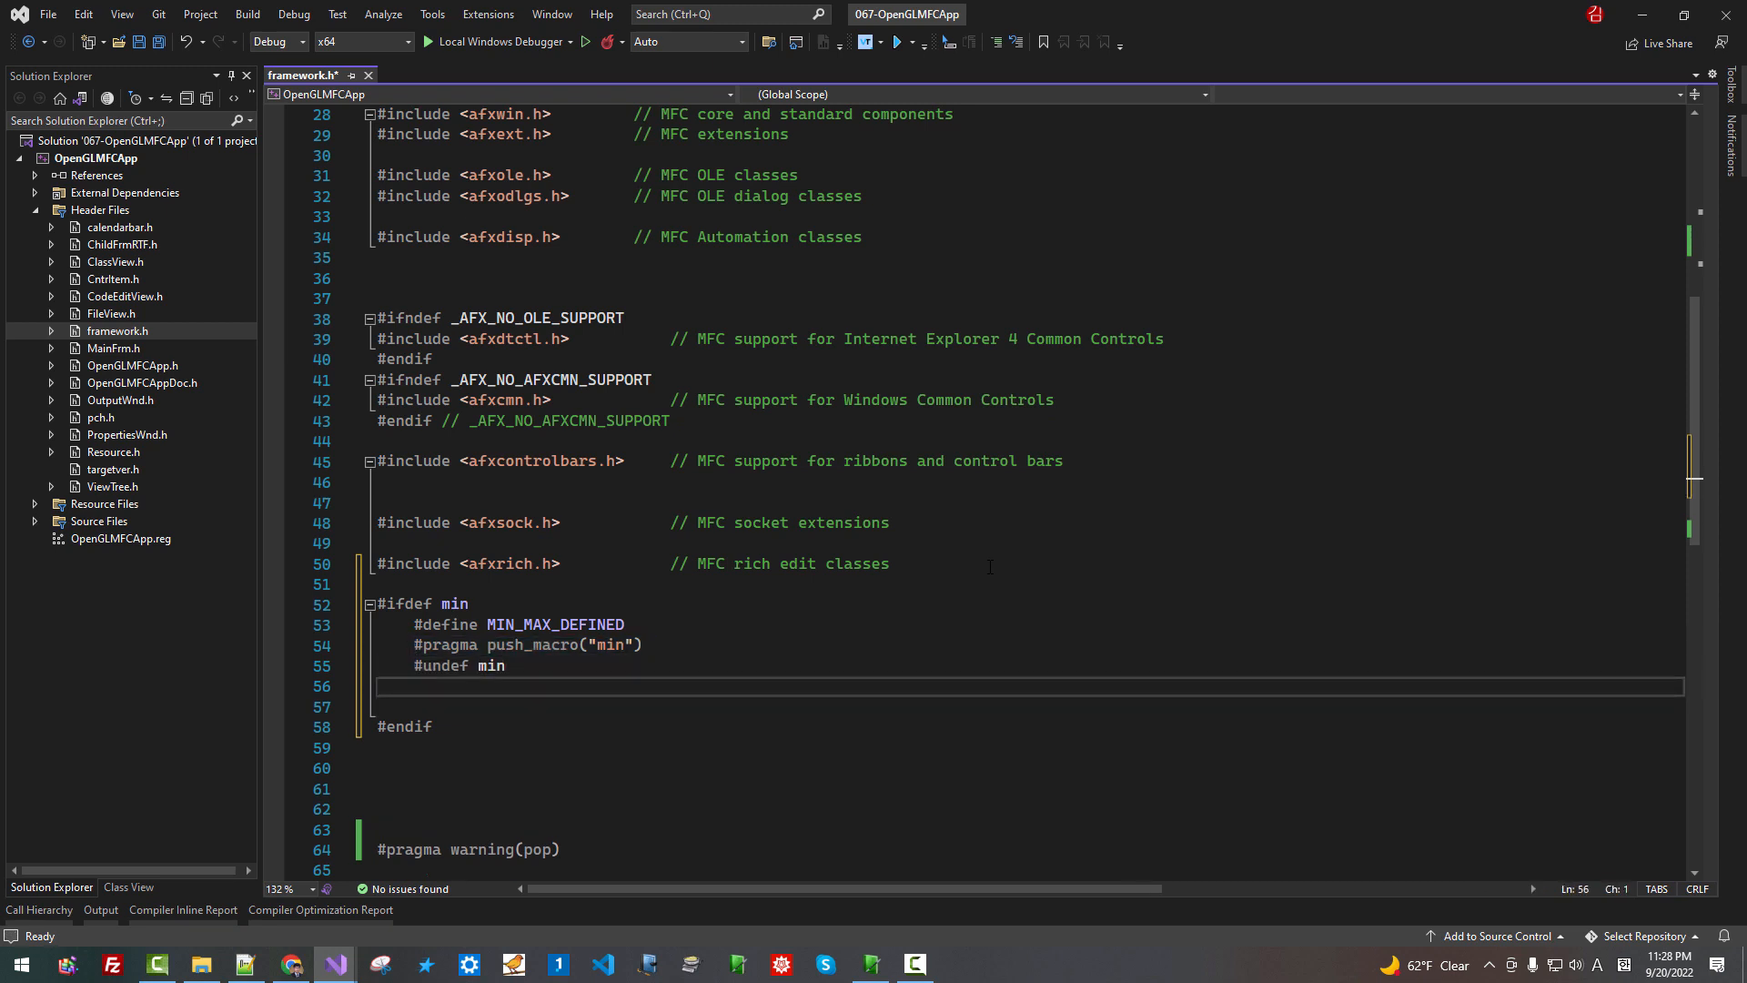
pyautogui.write('#pragma push_macro("min")')
pyautogui.click(1030, 706)
pyautogui.write('#undef min')
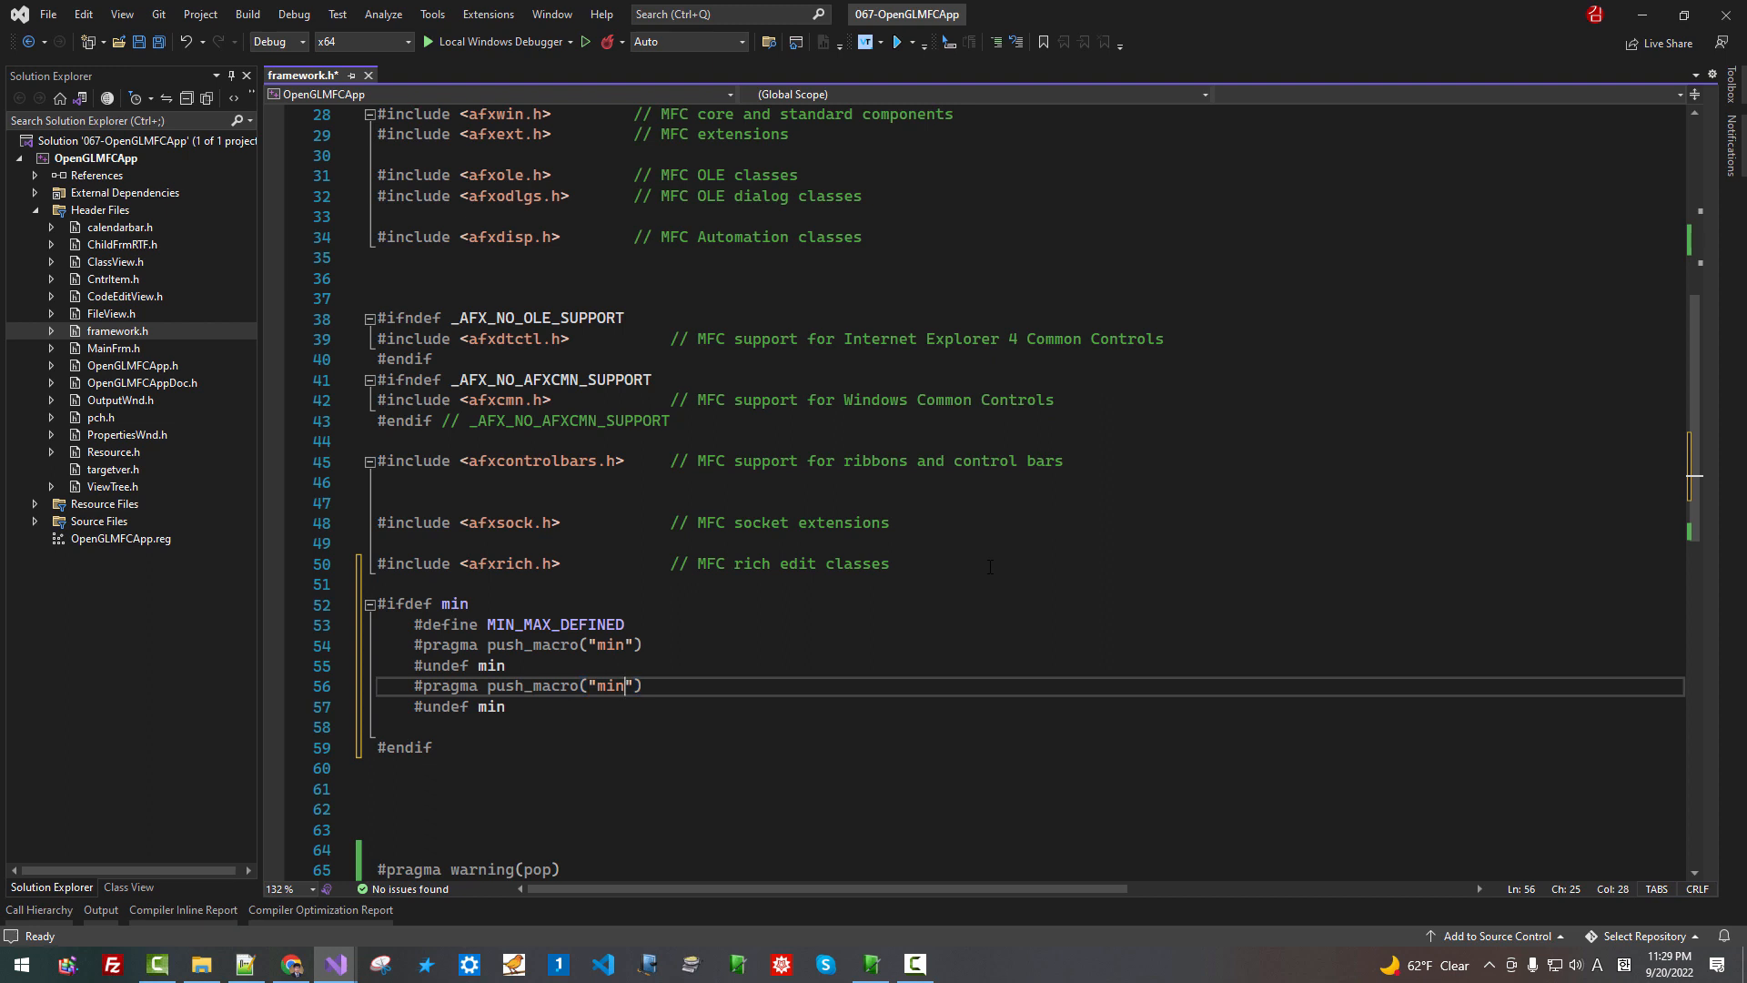
pyautogui.write('max')
pyautogui.click(1026, 768)
pyautogui.write('#')
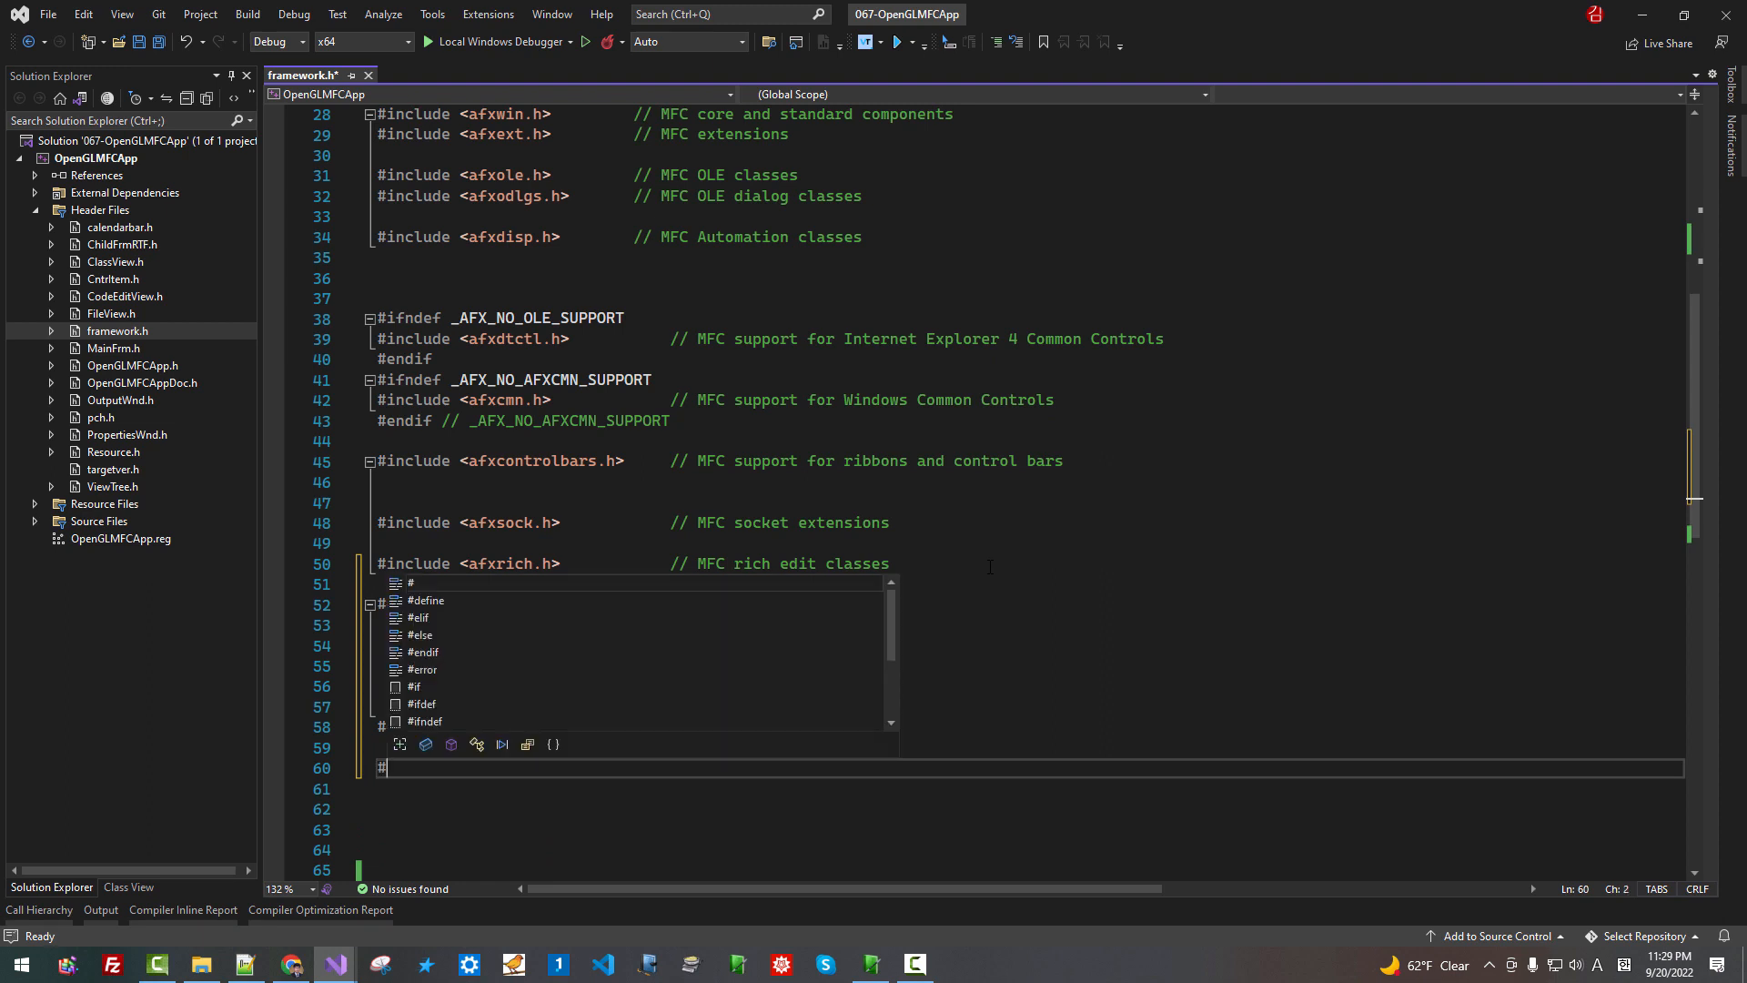
# Add #include <tpf_output.hpp> after the guard block and begin the next directive
pyautogui.write('include <t>')
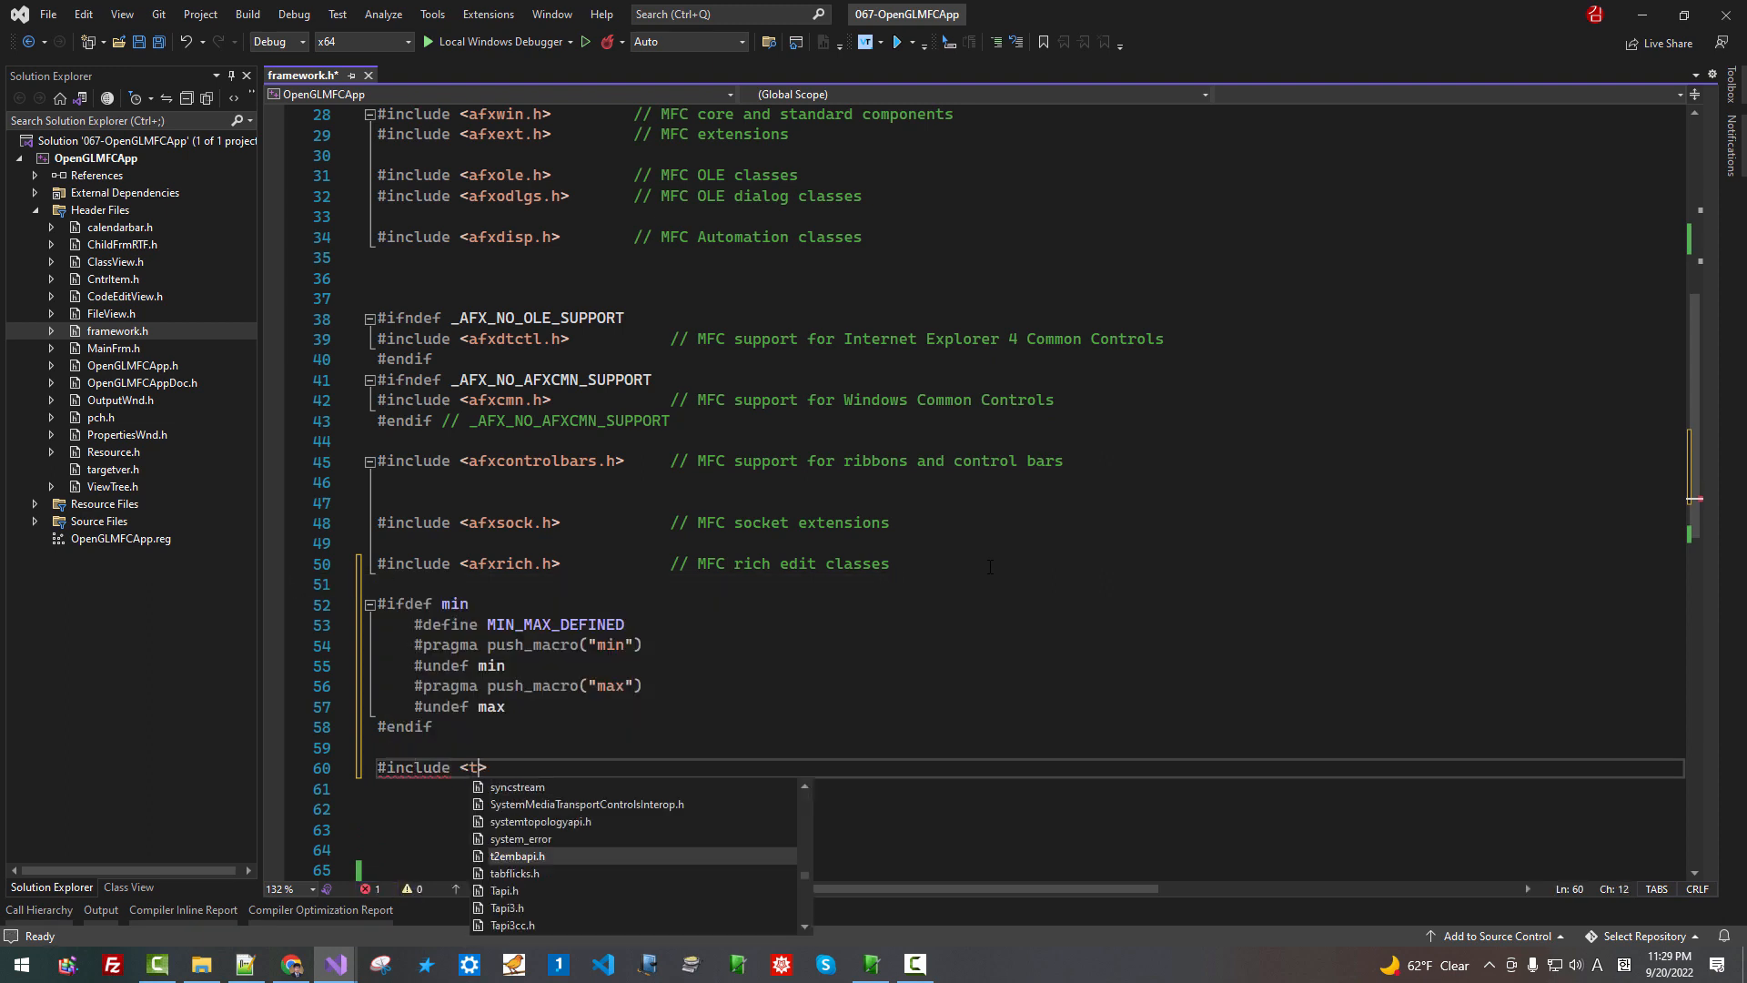
pyautogui.write('pf_ou')
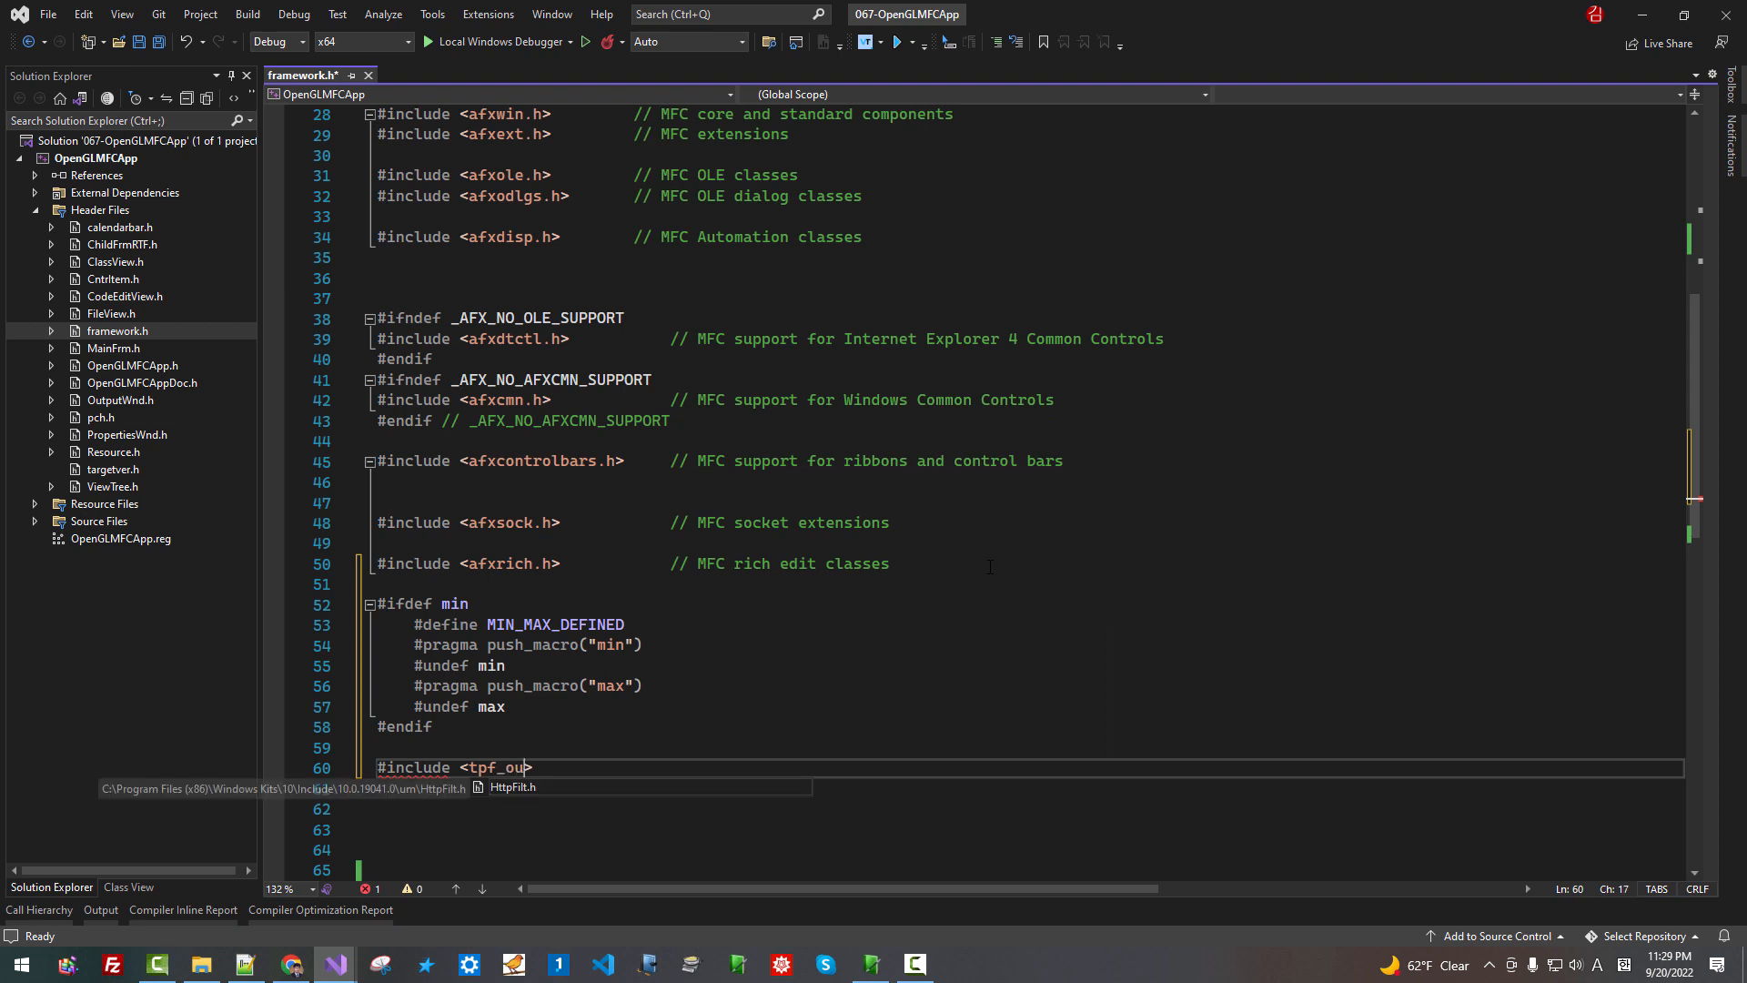
pyautogui.write('tput')
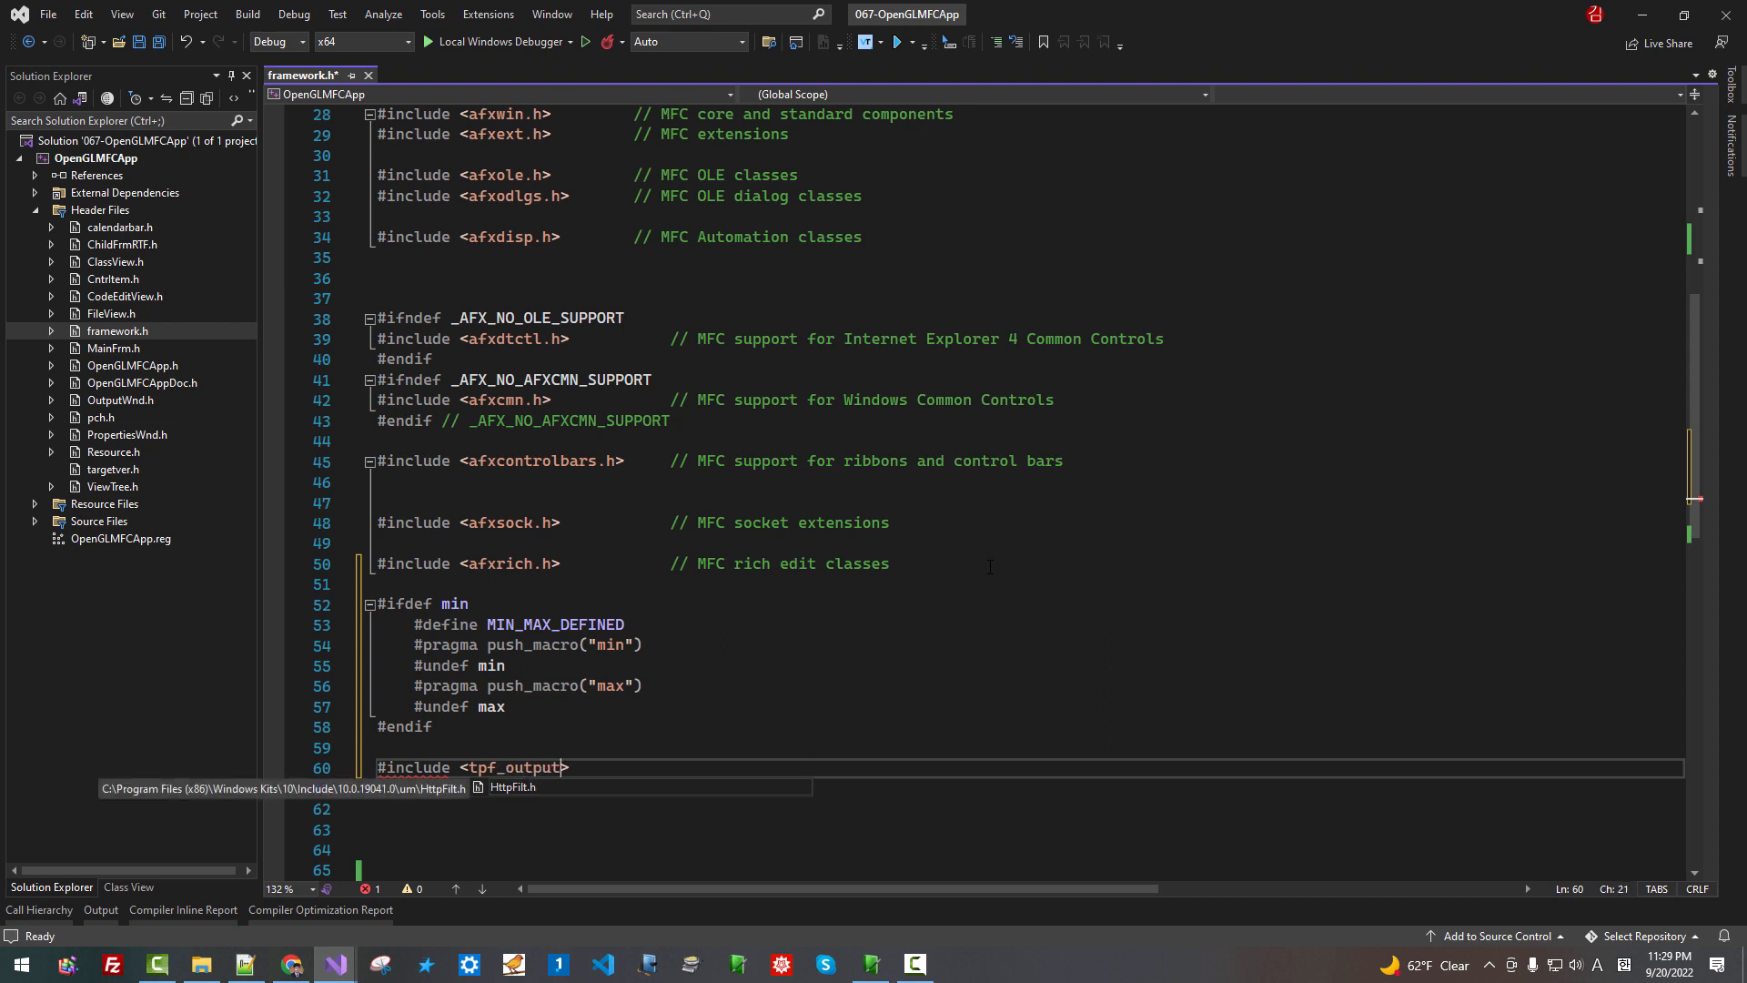
pyautogui.write('.h')
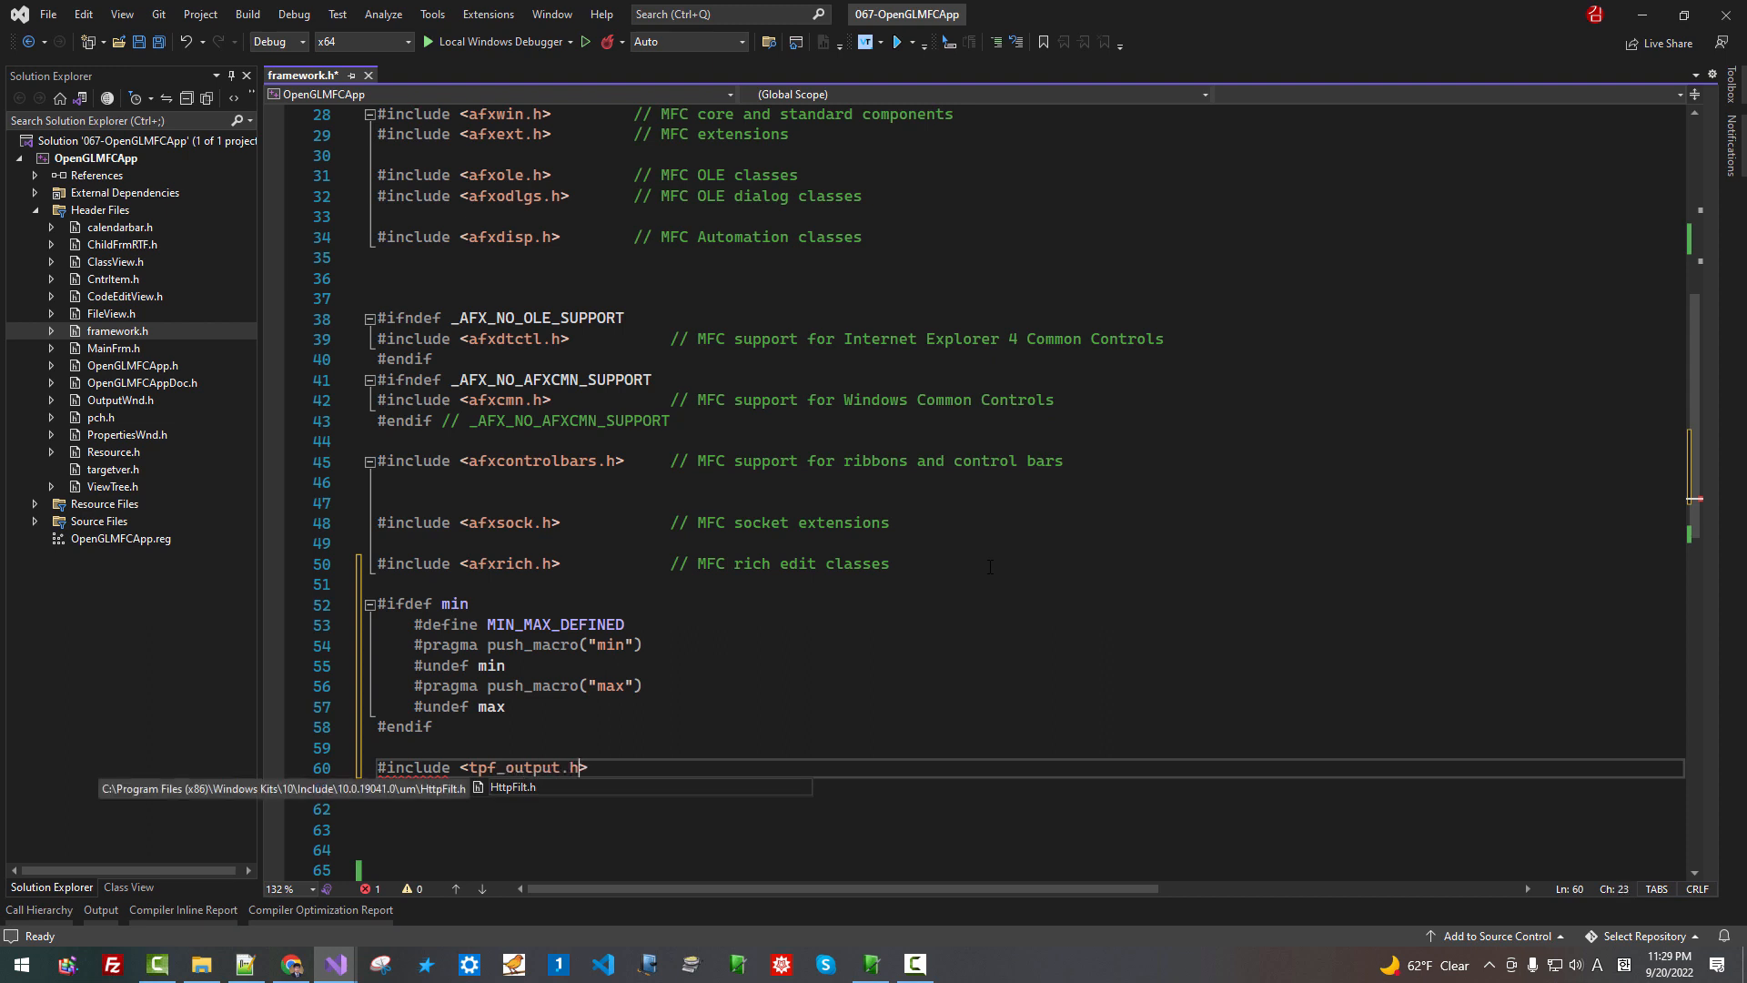
pyautogui.write('pp')
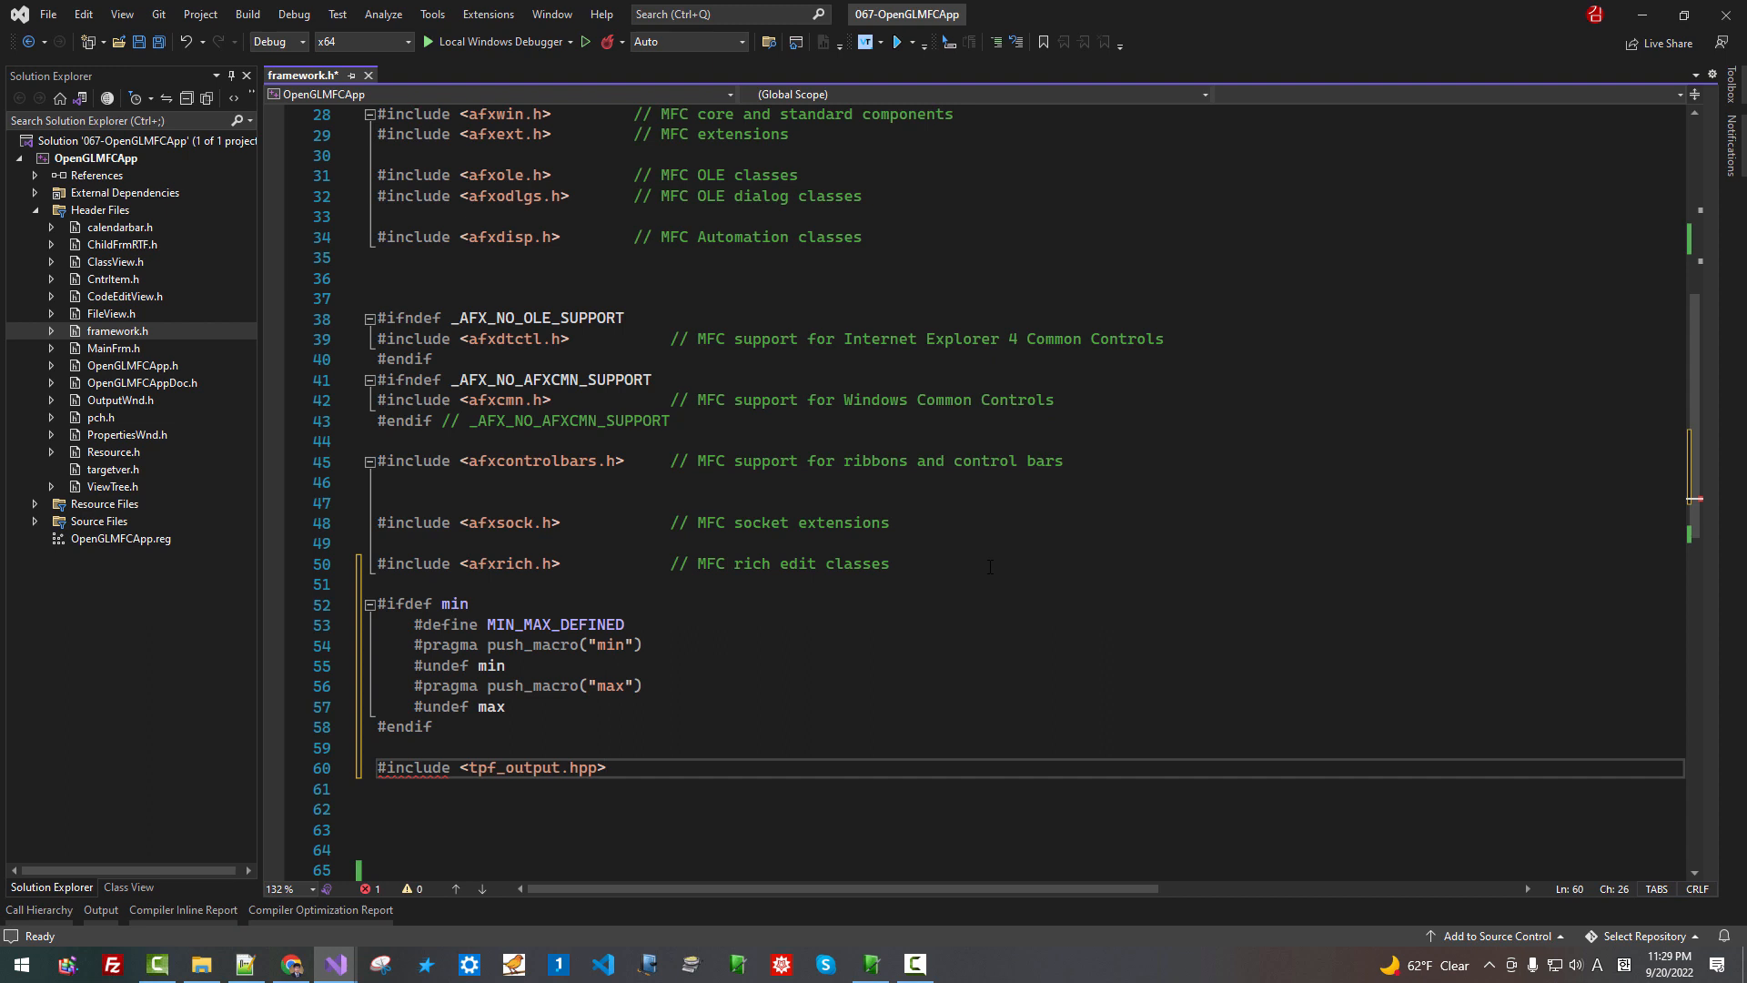
pyautogui.write('#ifdef')
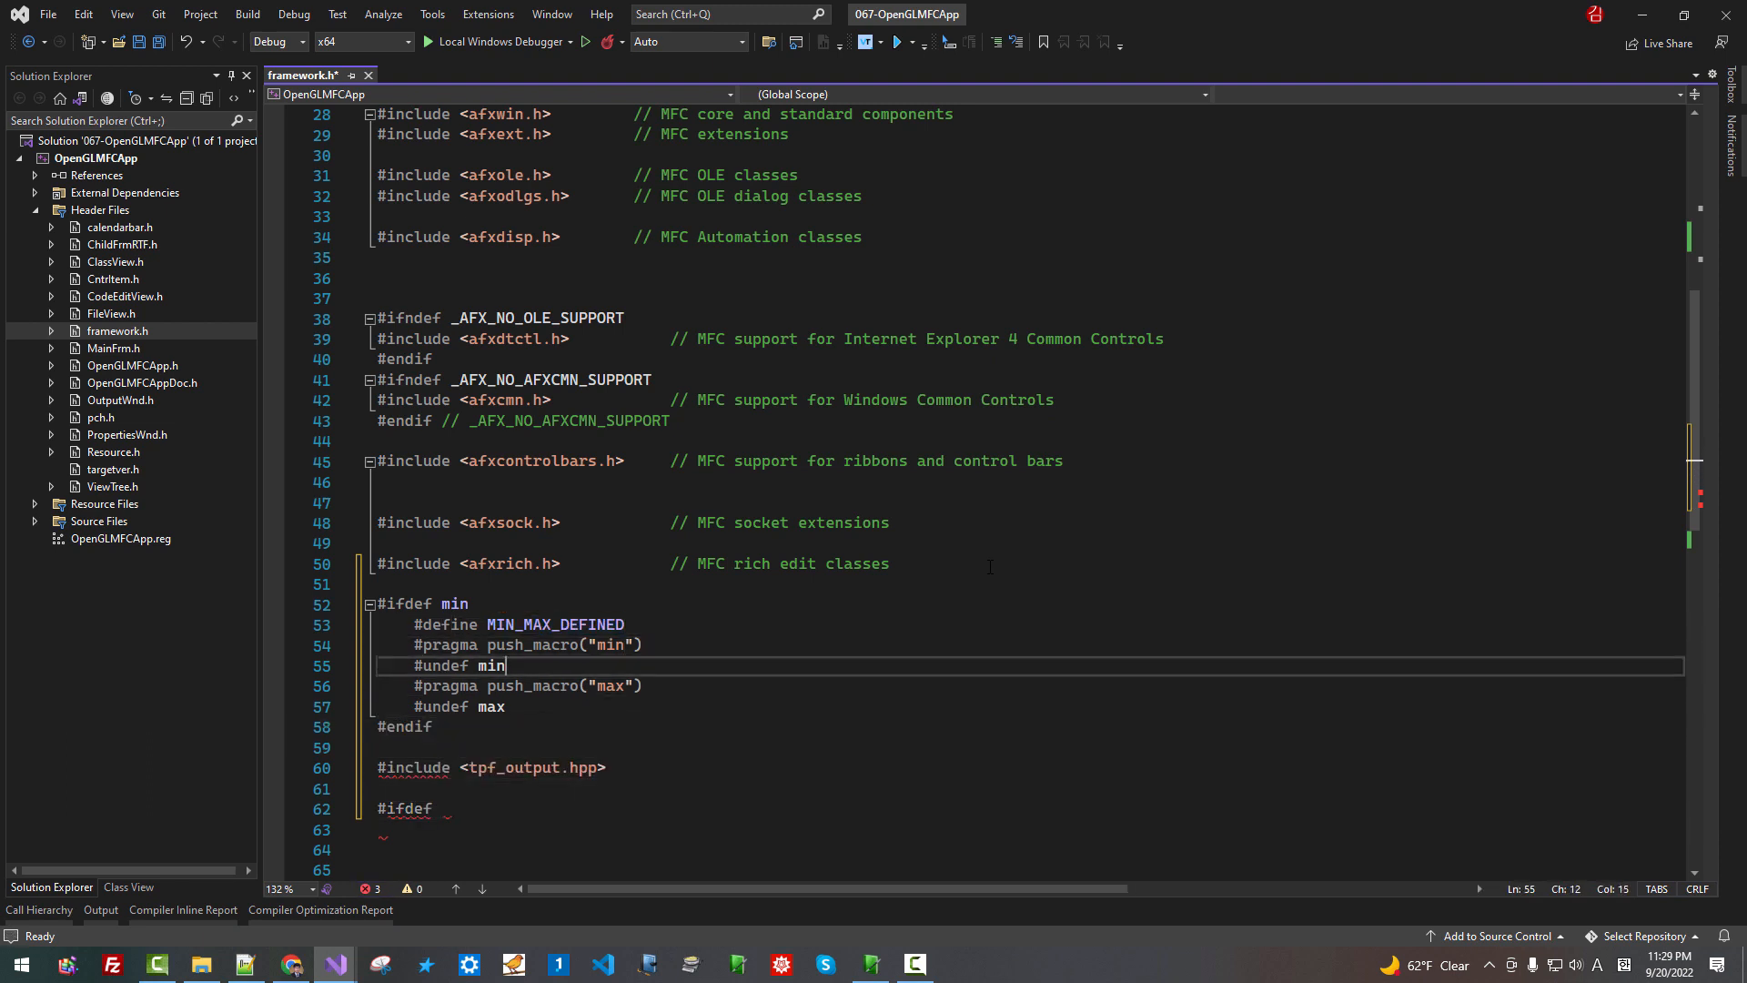
# Write an #ifdef MIN_MAX_DEFINED block that undefines MIN_MAX_DEFINED, closed with #endif
pyautogui.write('MIN_MAX_DEFINED')
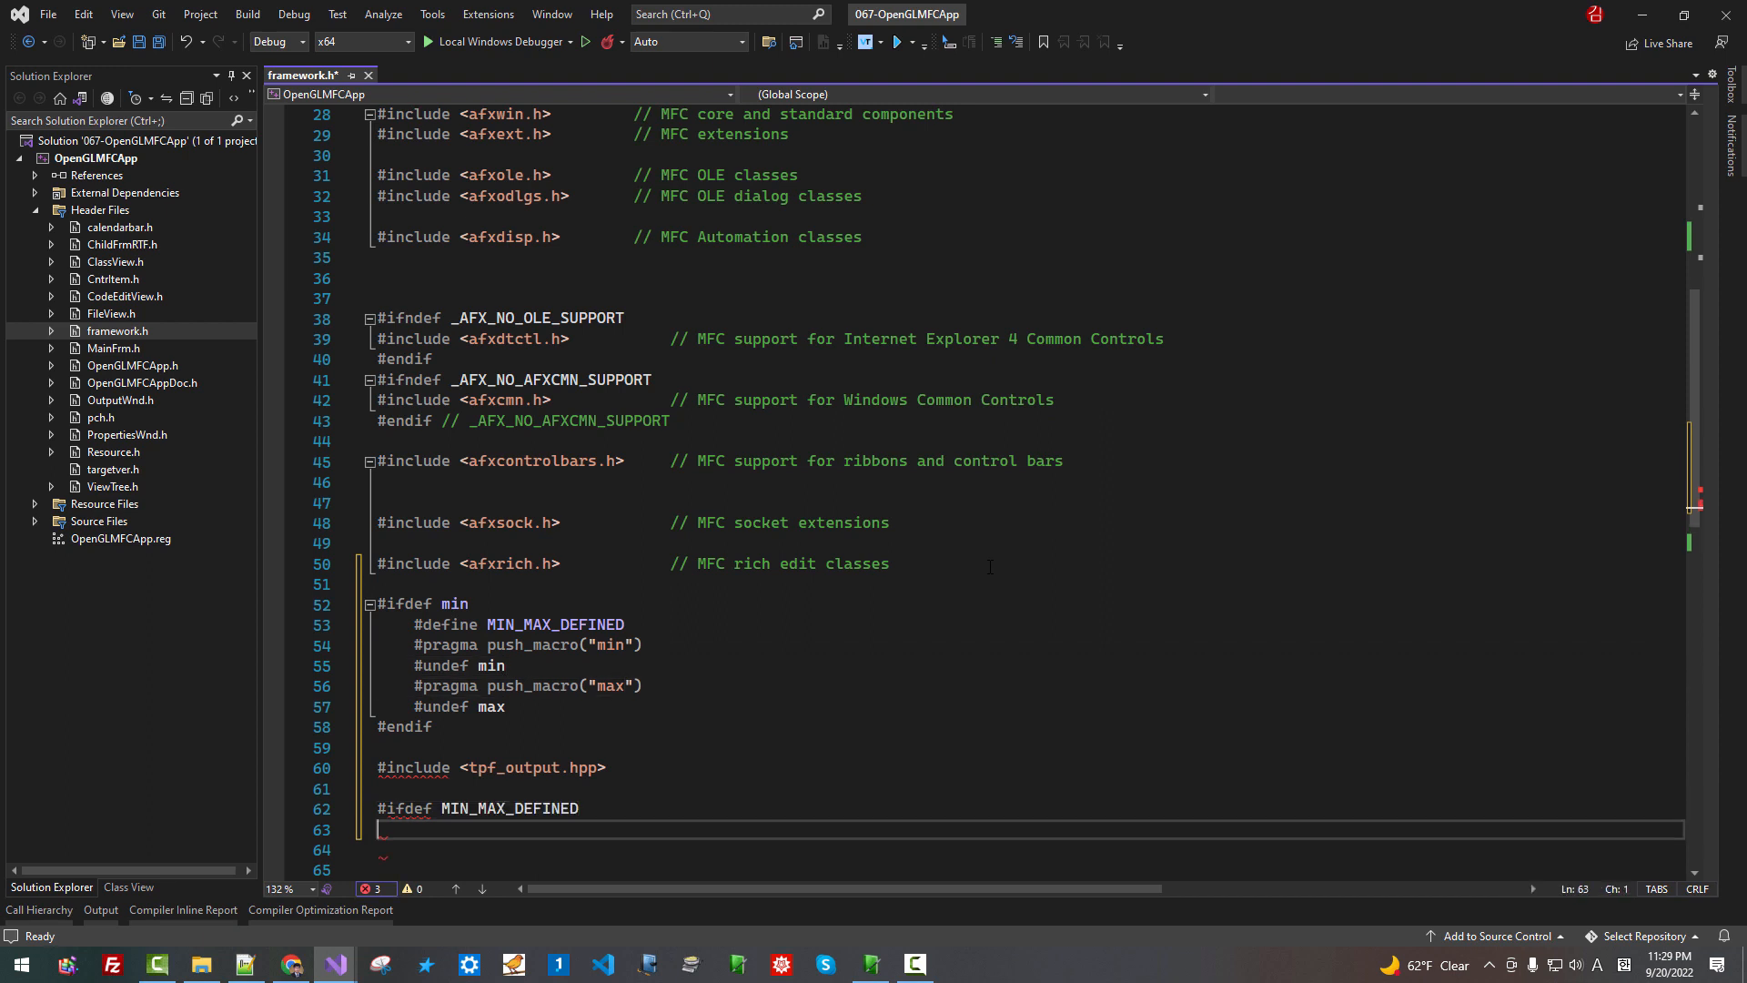
pyautogui.write('#end')
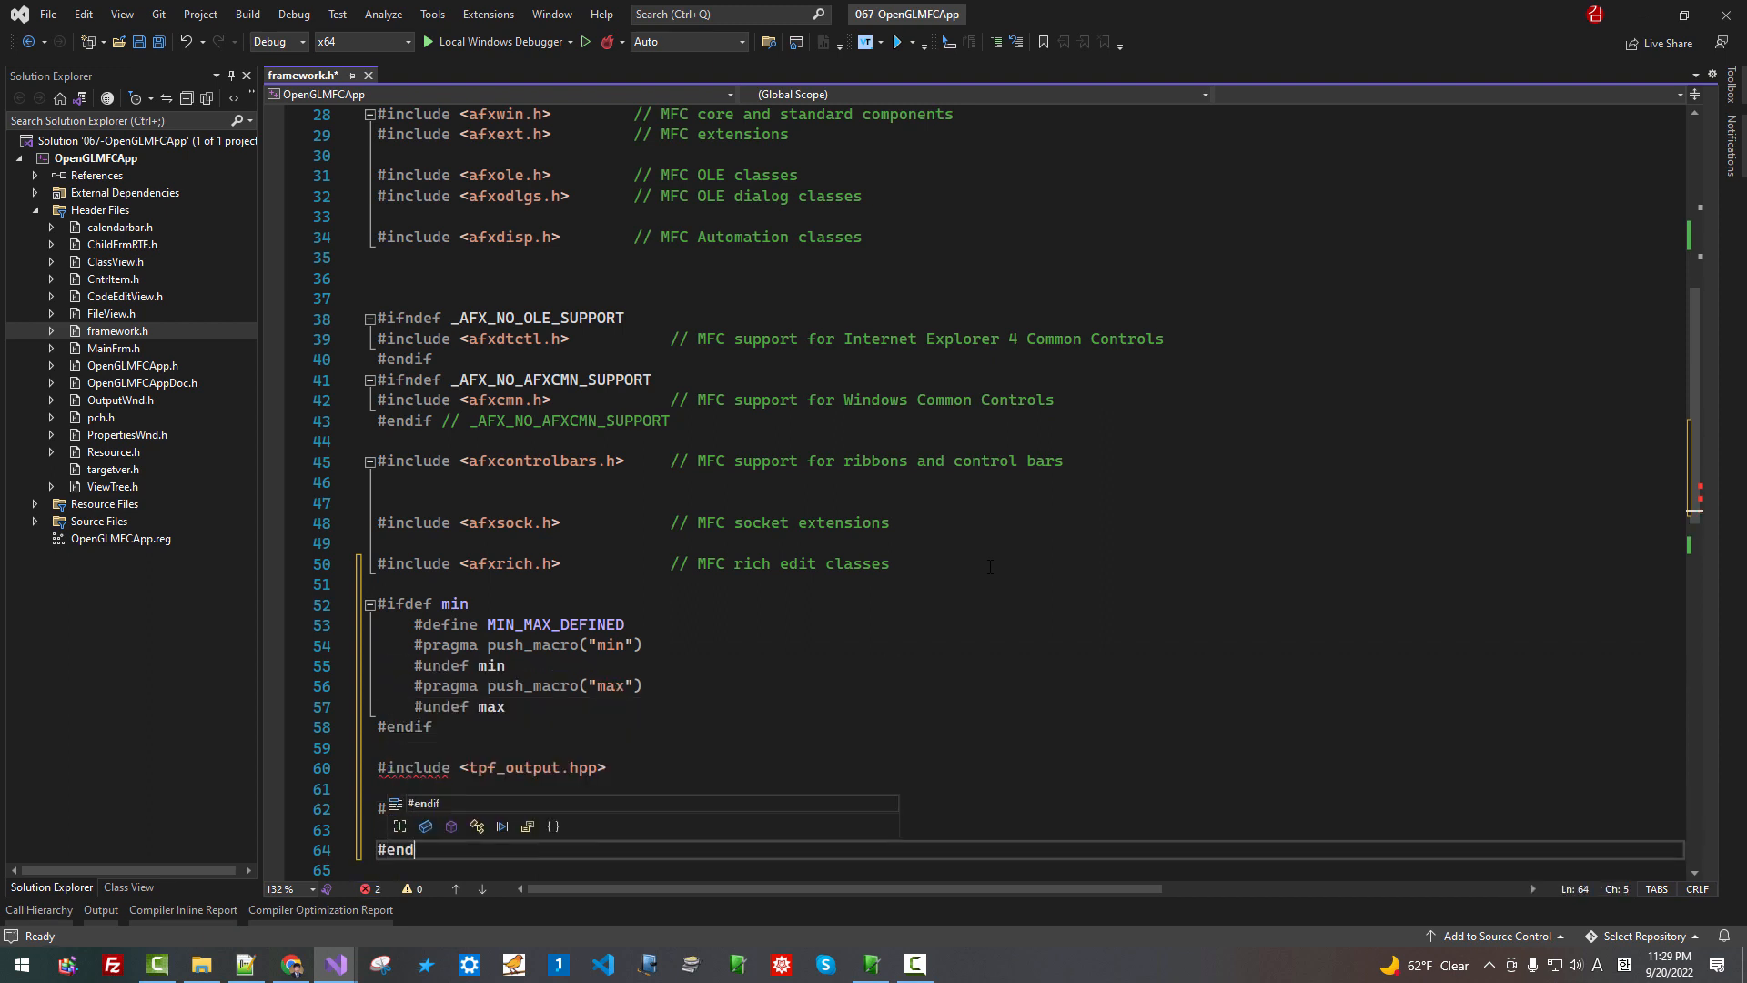
pyautogui.write('#ifdef MIN_MAX_DEFINED')
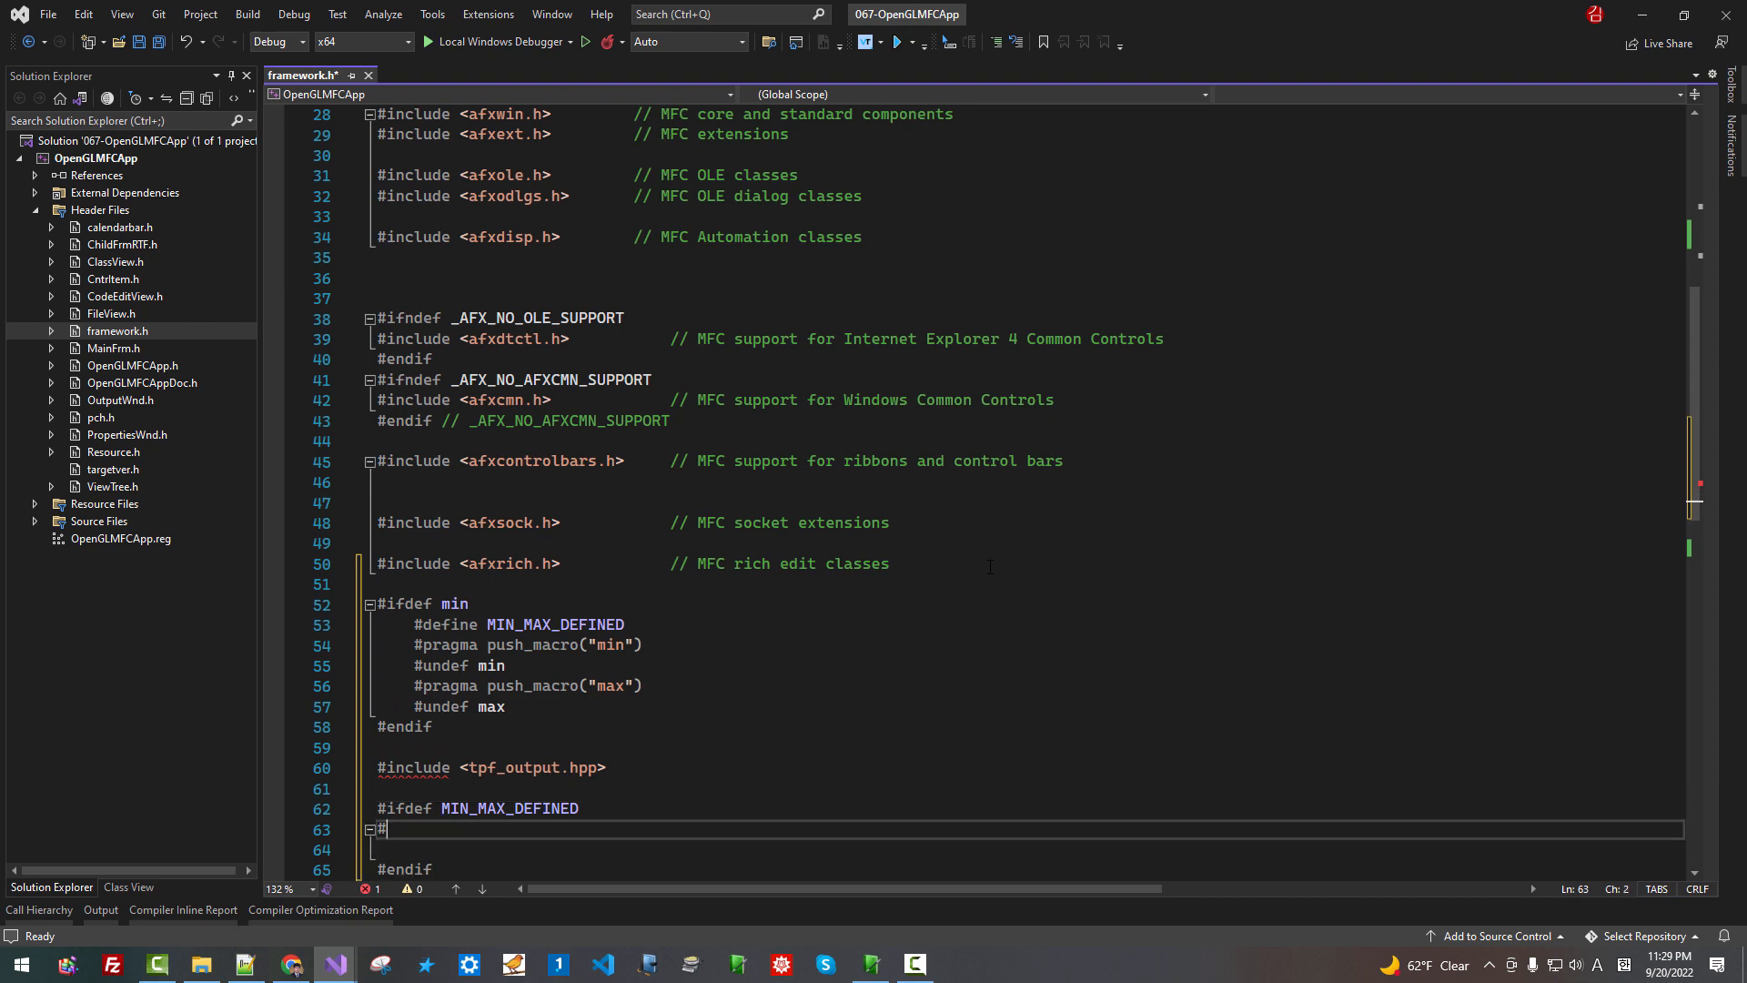
pyautogui.write('#undef')
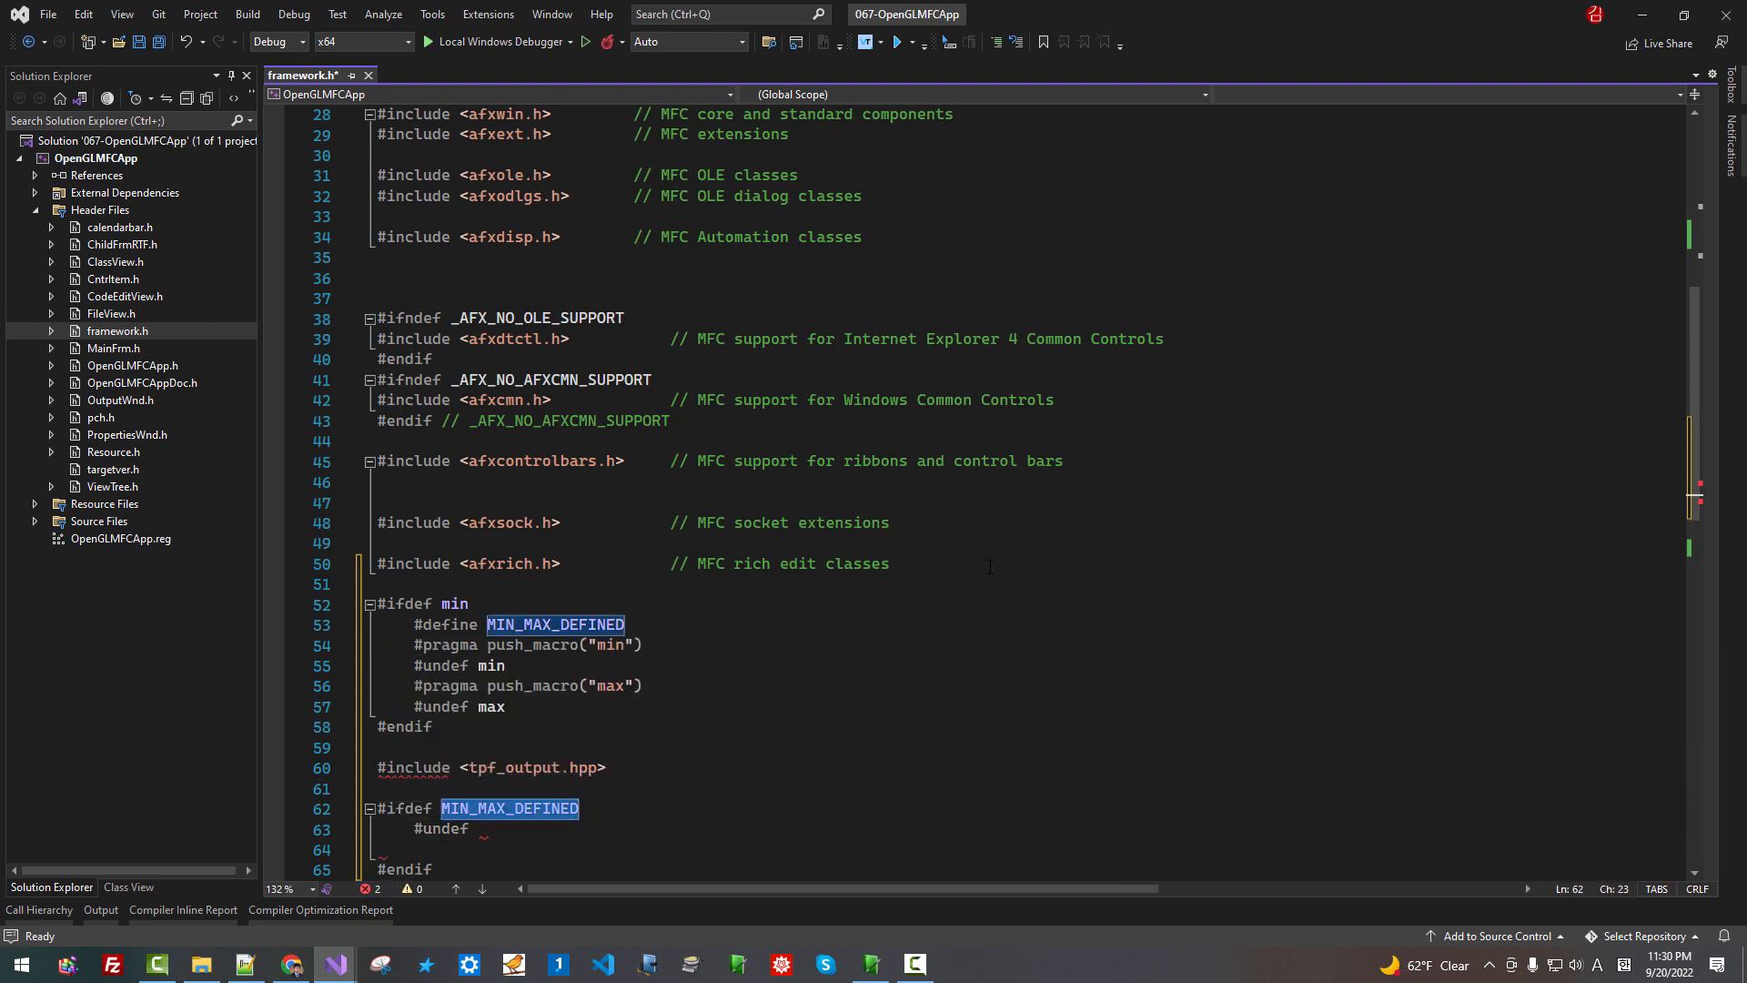
pyautogui.write('MIN_MAX_DEFINED')
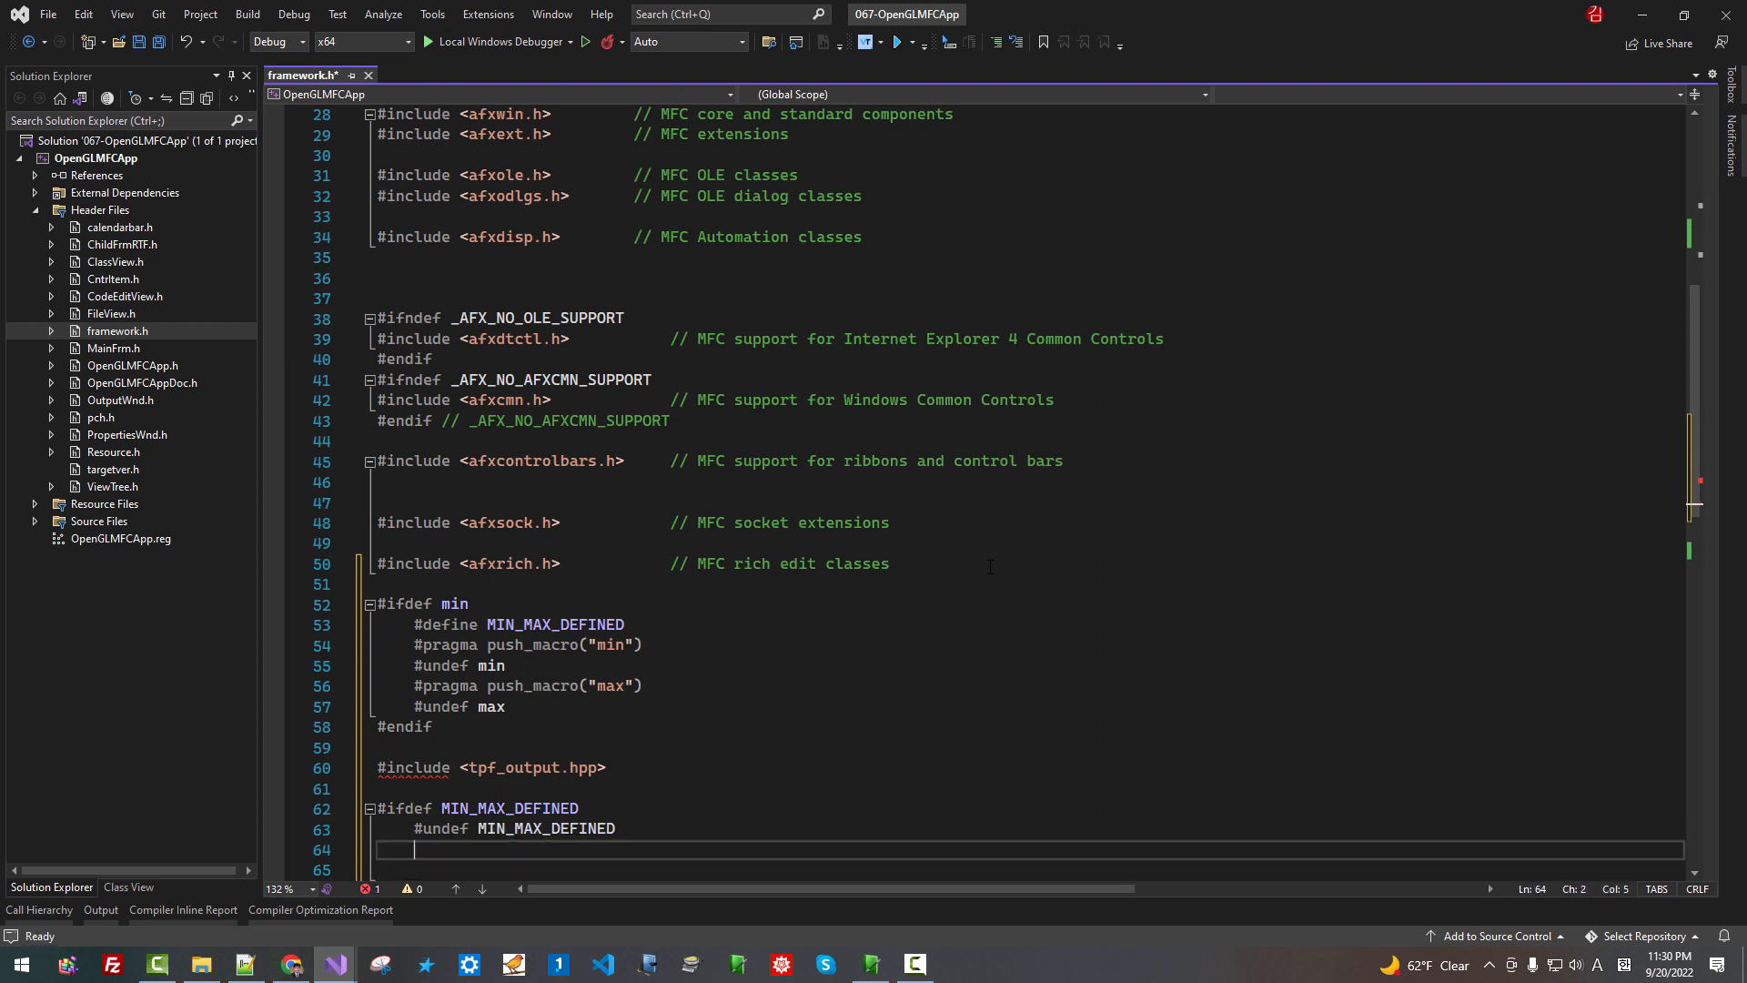
# Add #pragma pop_macro("max") and #pragma pop_macro("min") inside that block
pyautogui.write('#pragma')
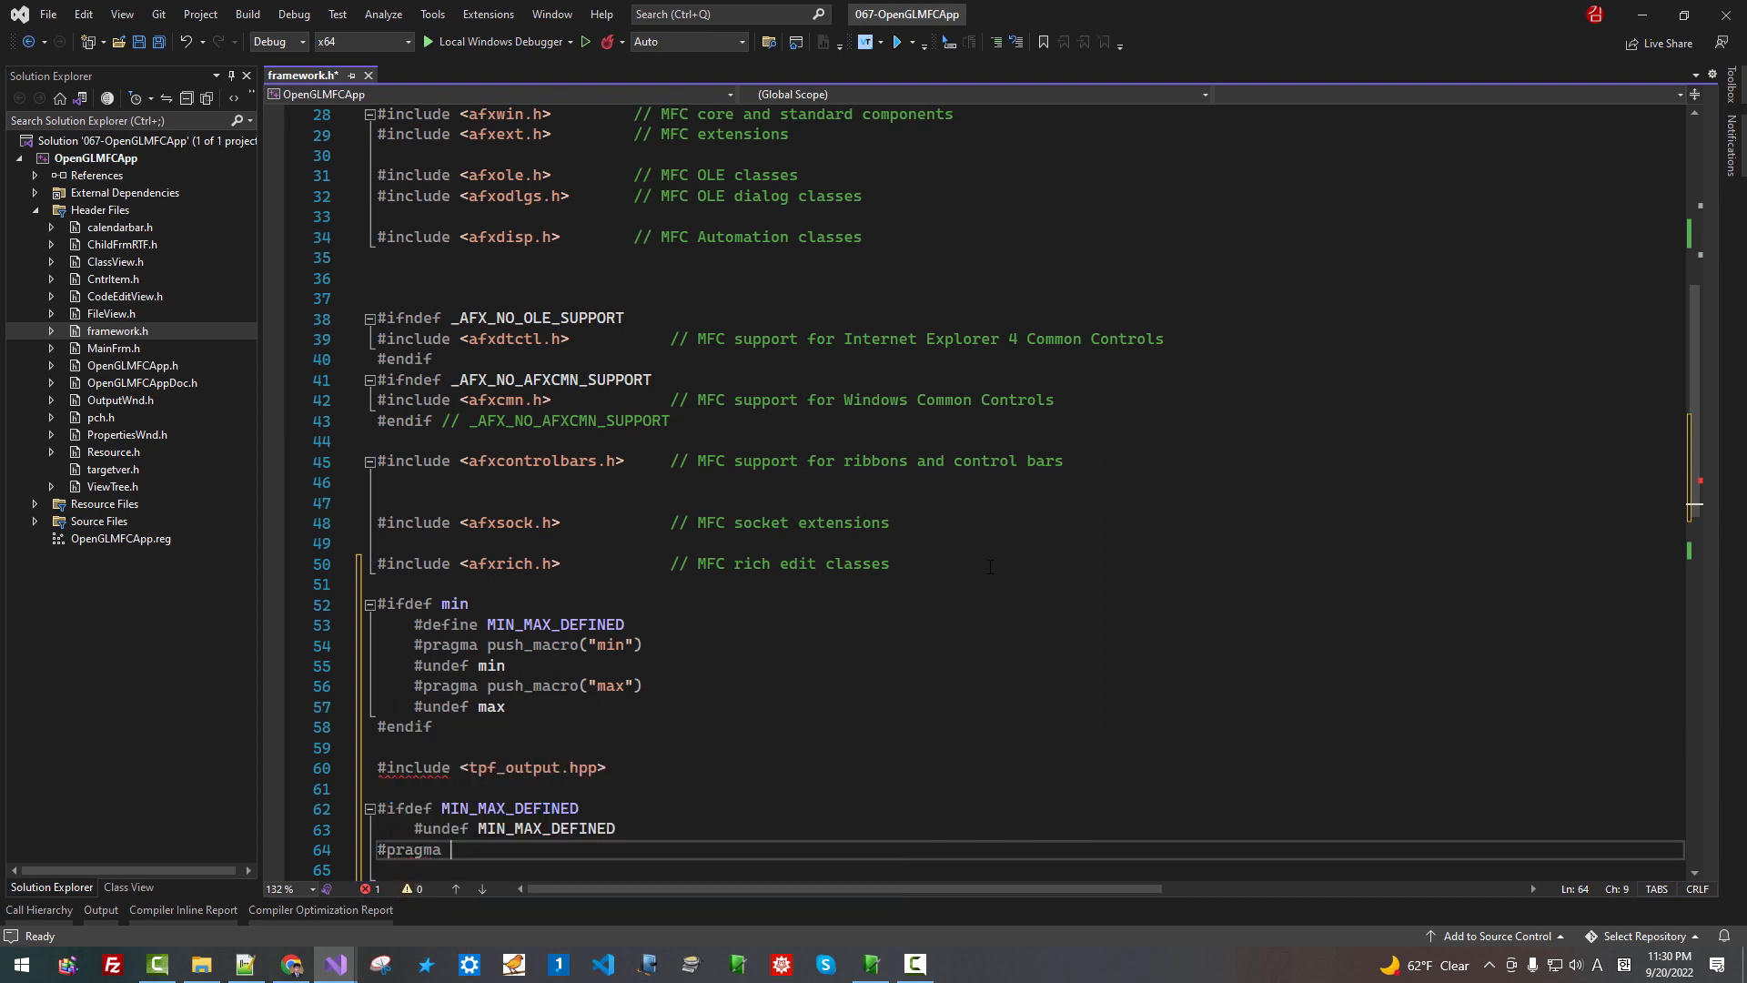
pyautogui.write('pop')
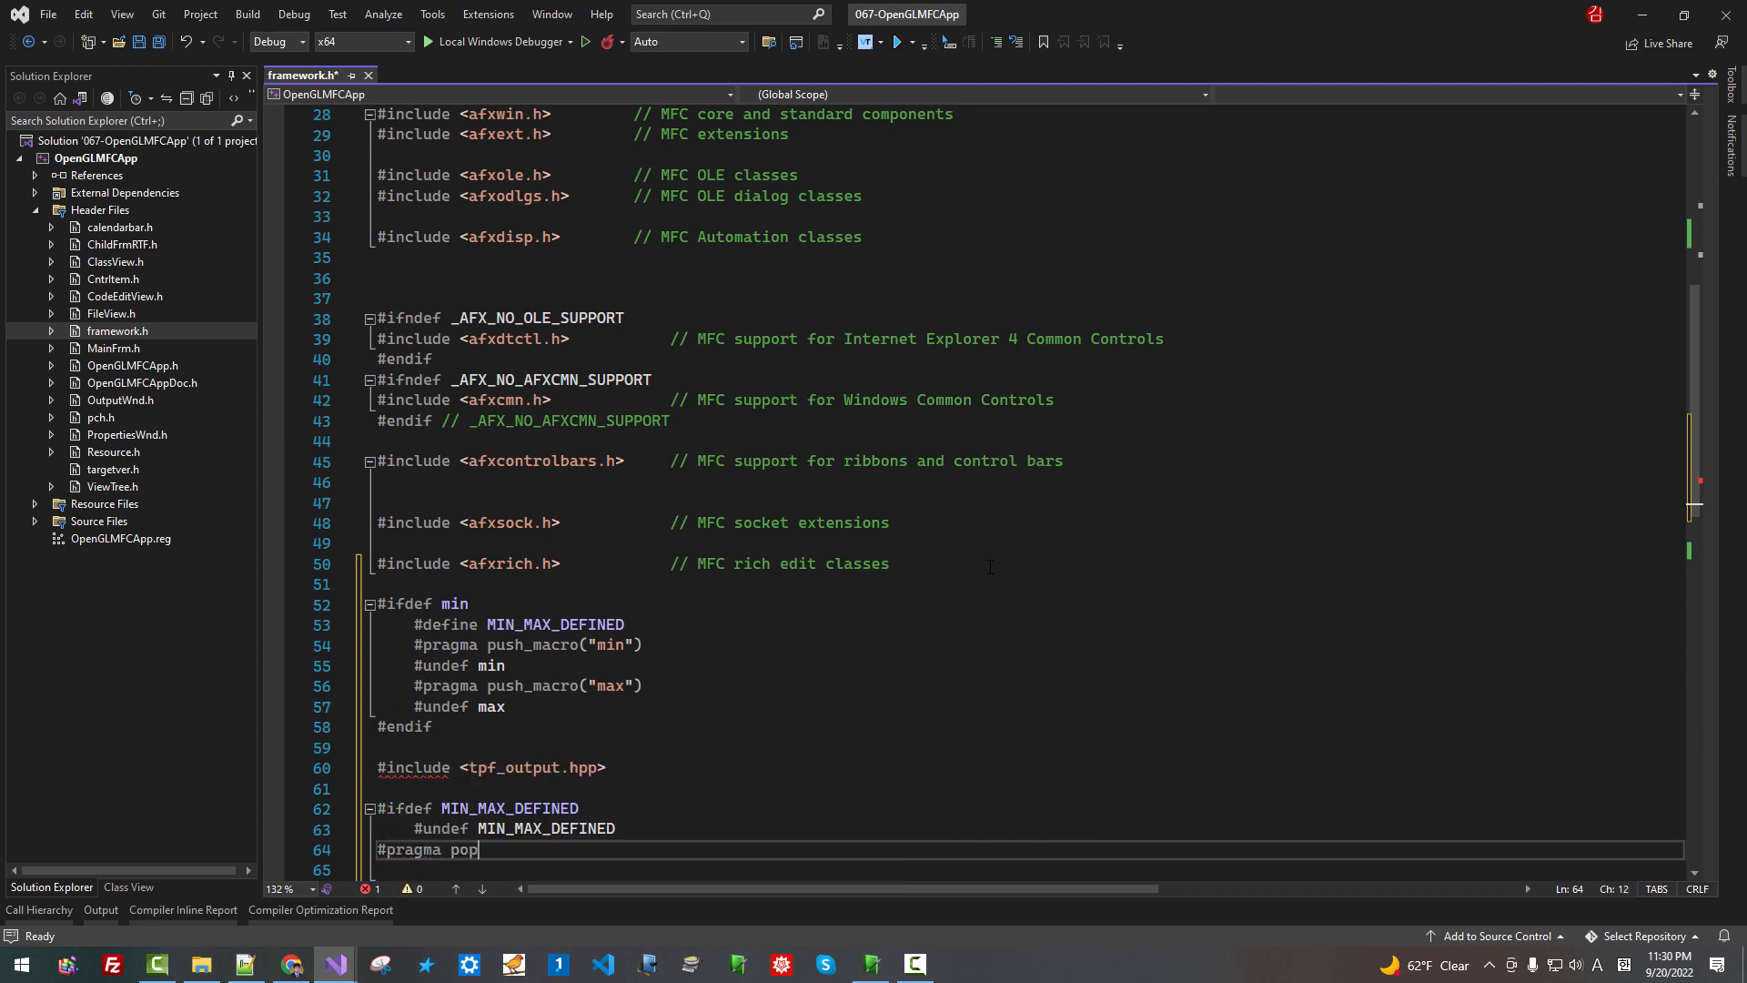
pyautogui.write('_ma')
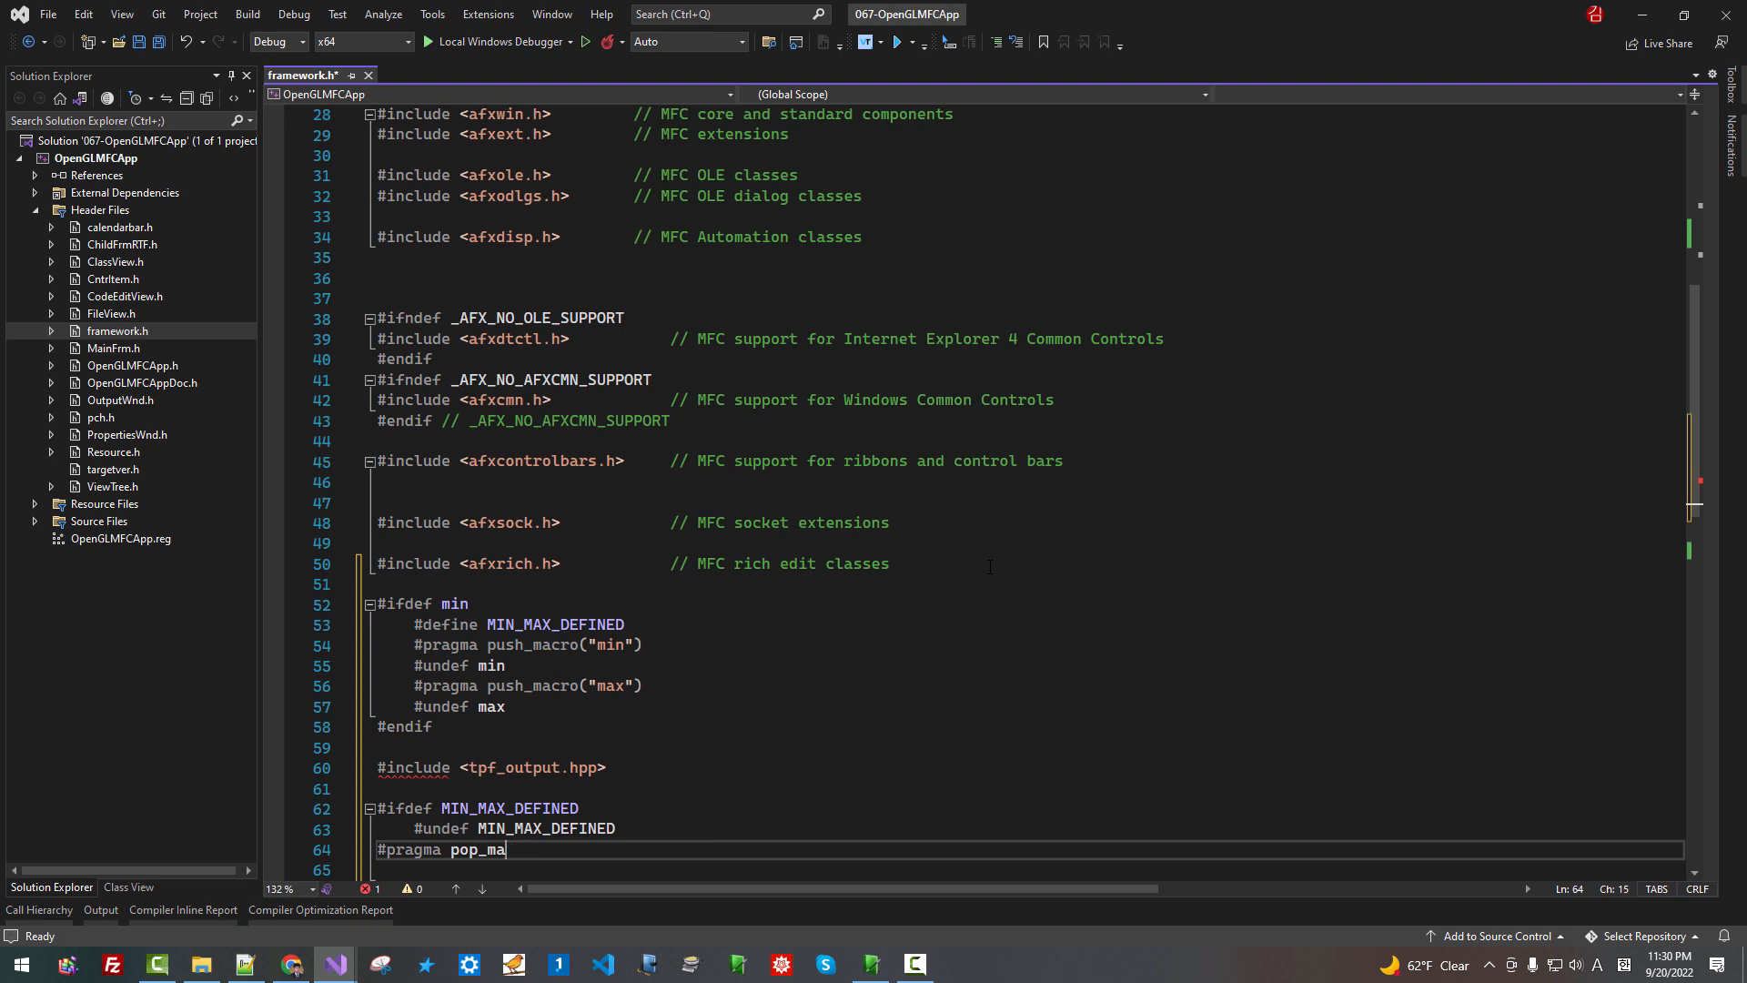
pyautogui.write('cro')
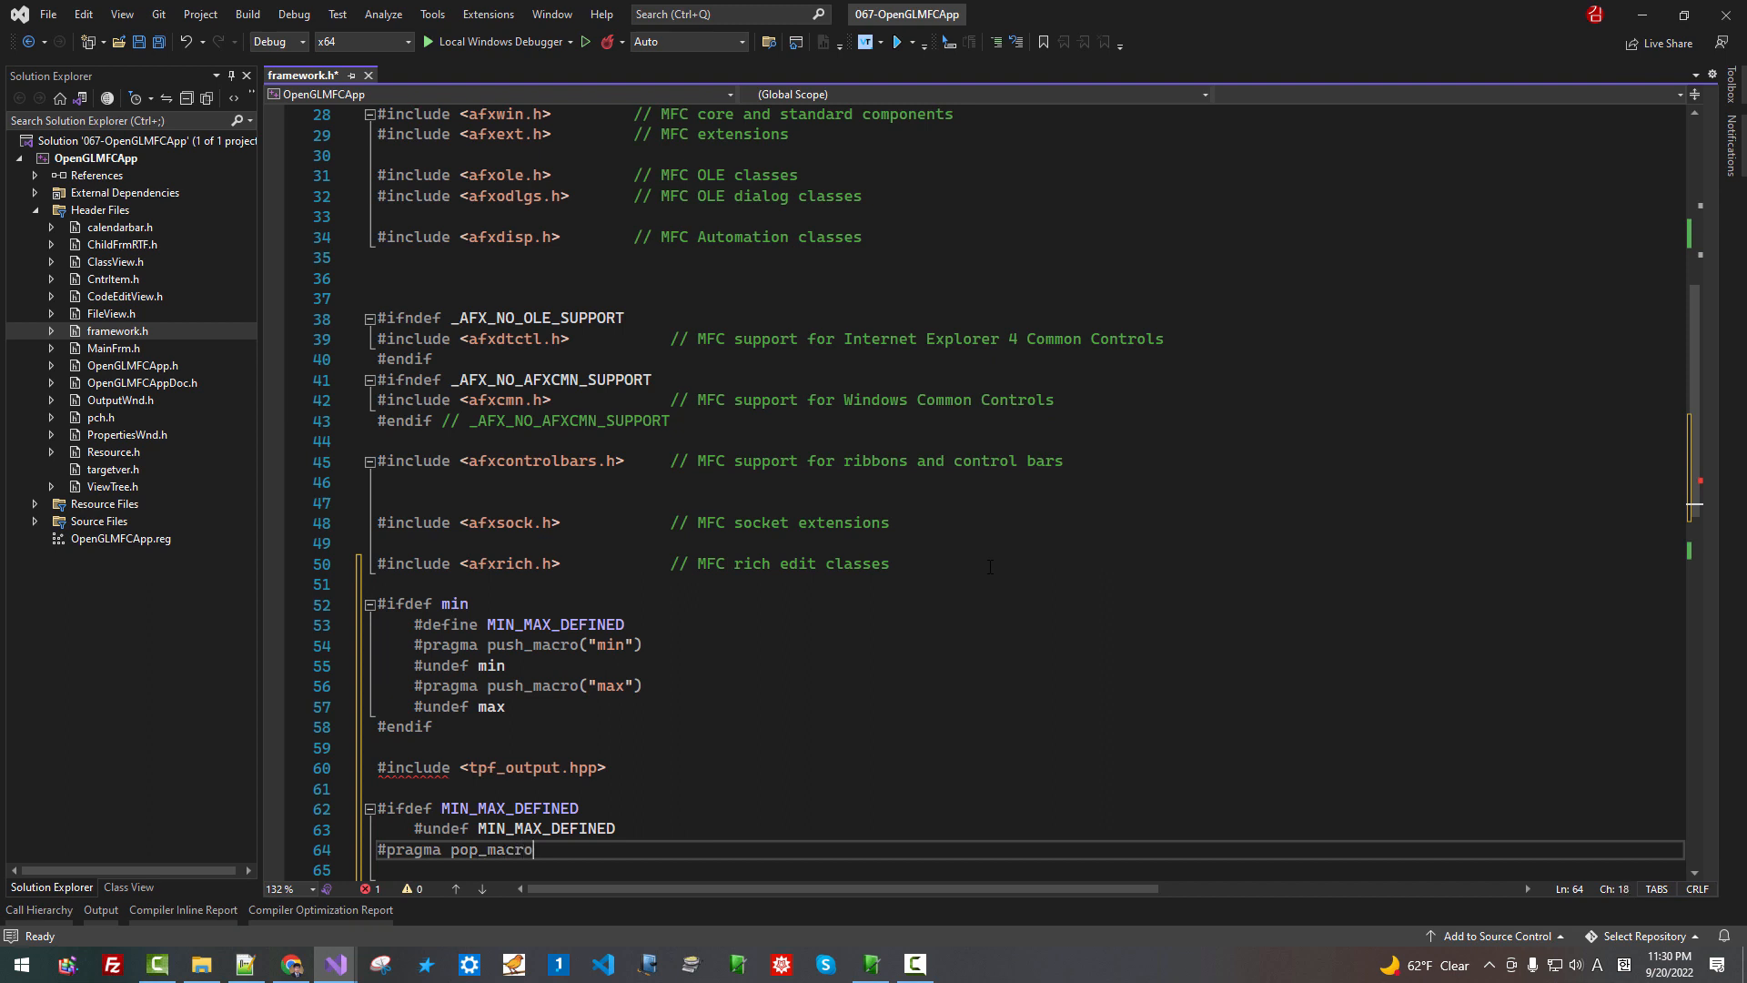
pyautogui.write('()')
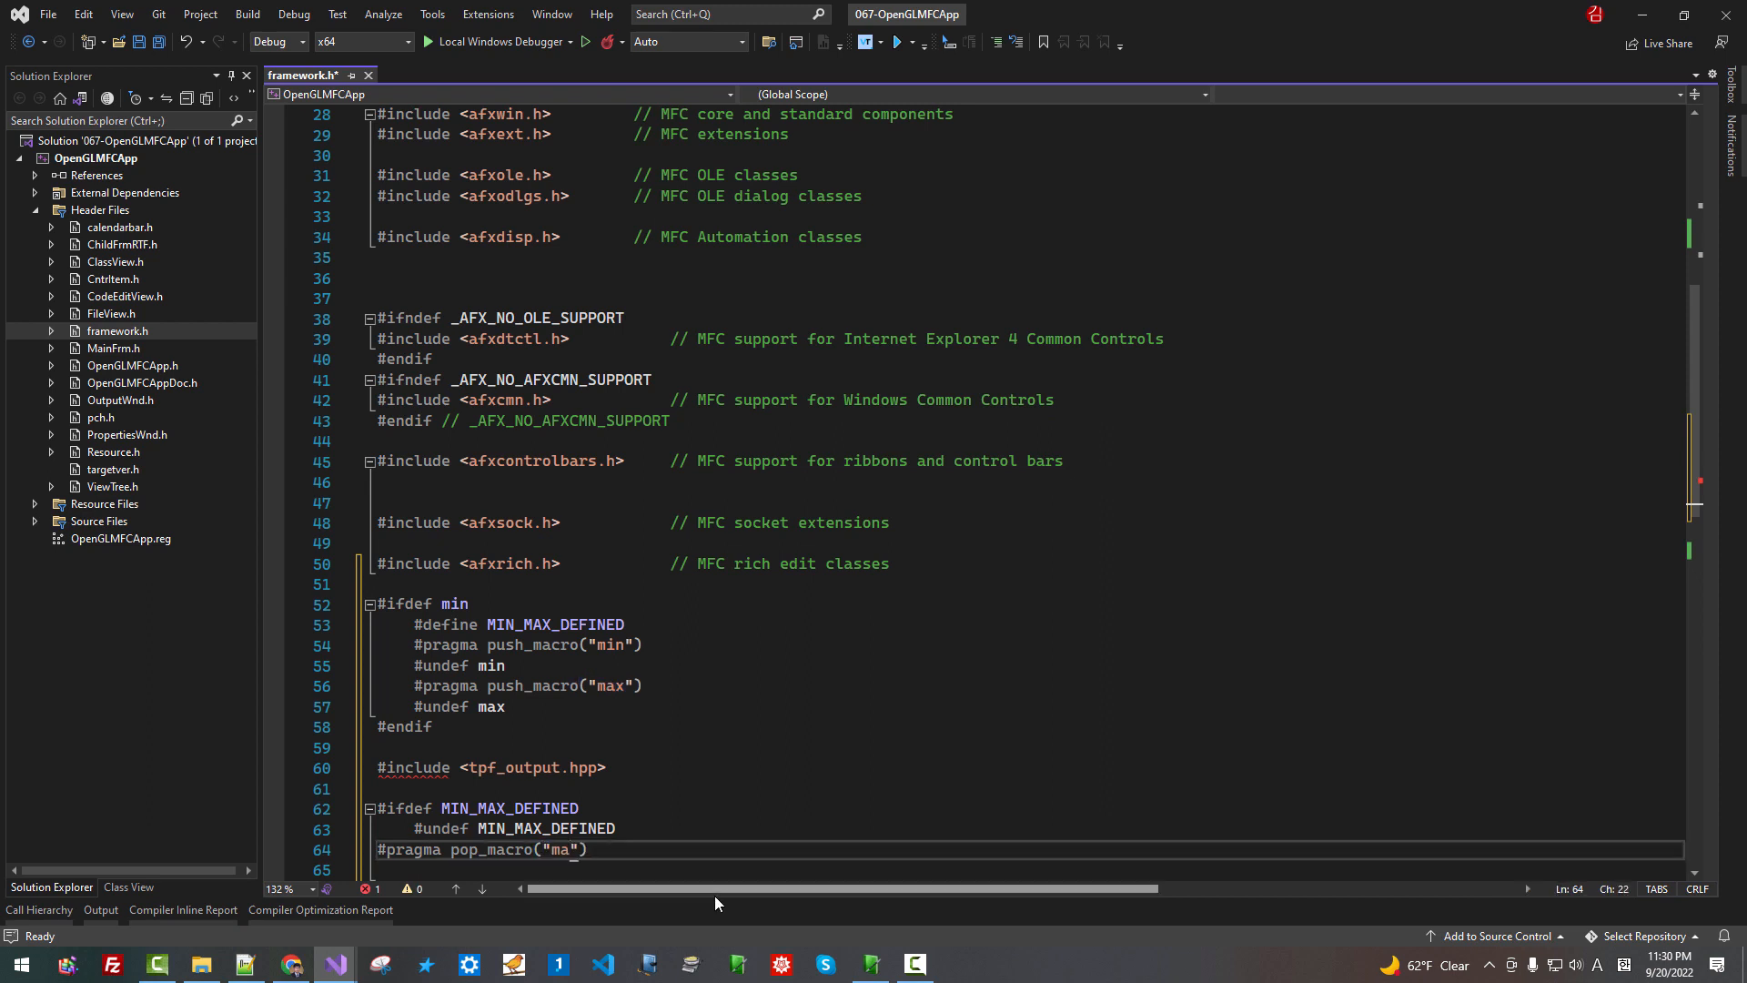
pyautogui.write('x")')
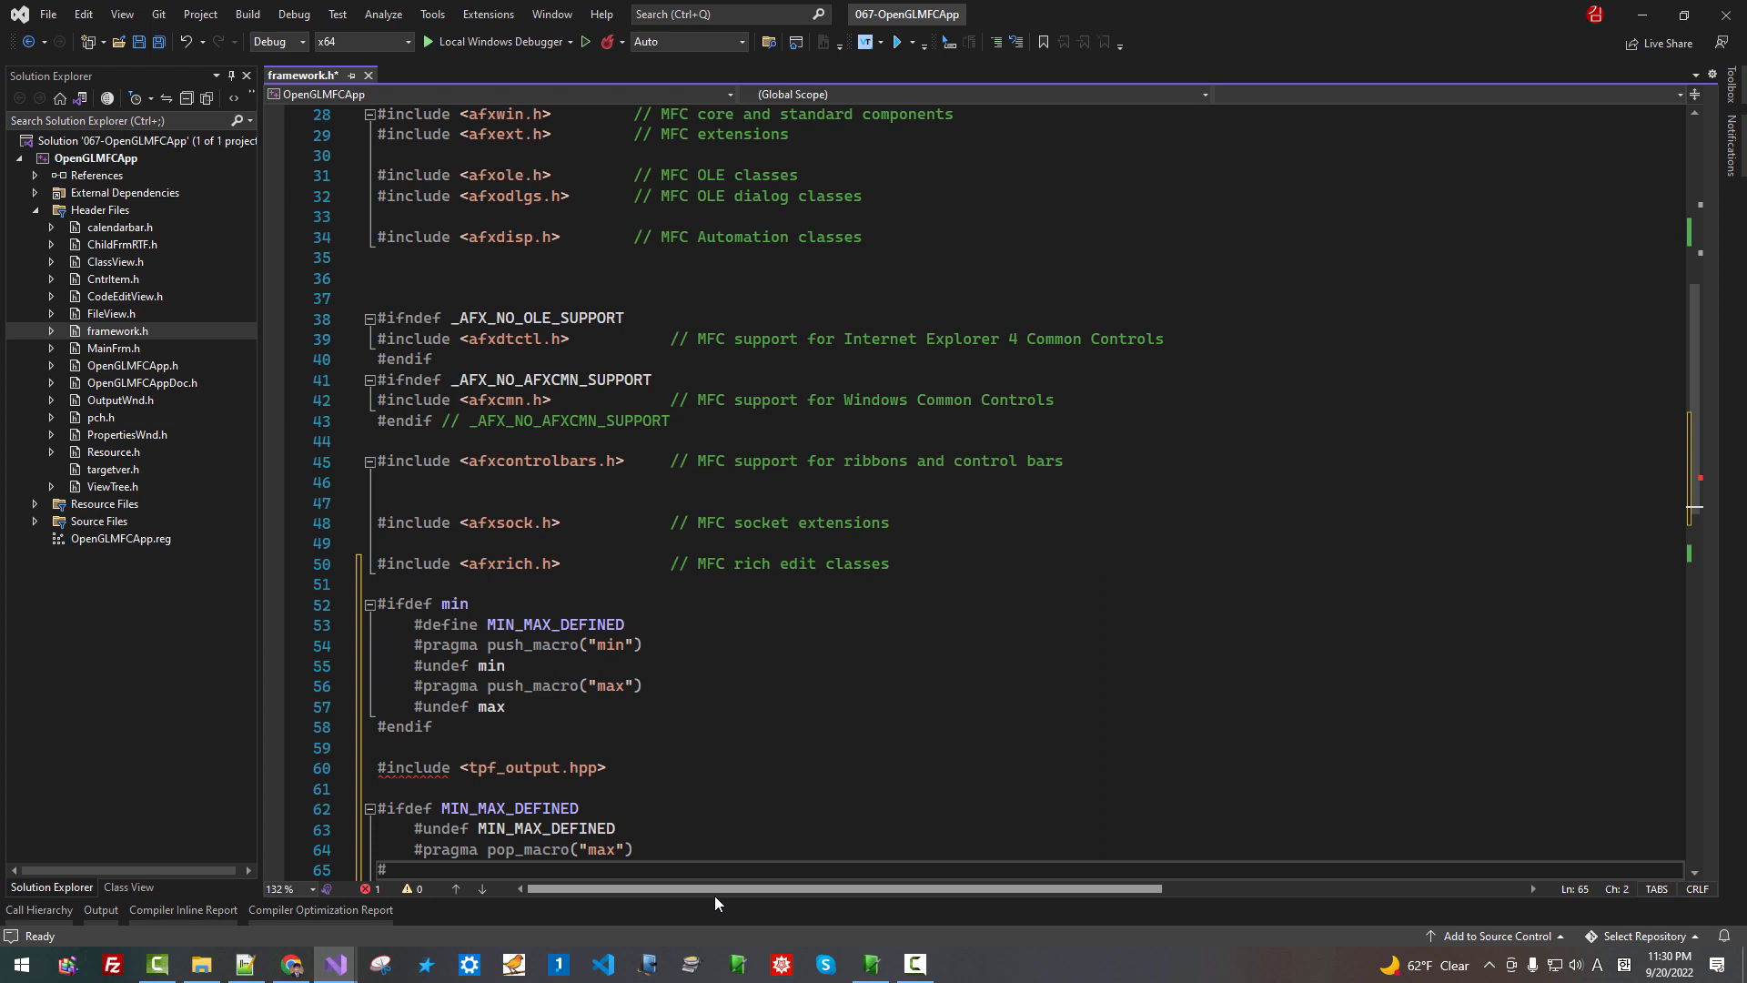
pyautogui.write('#pragma')
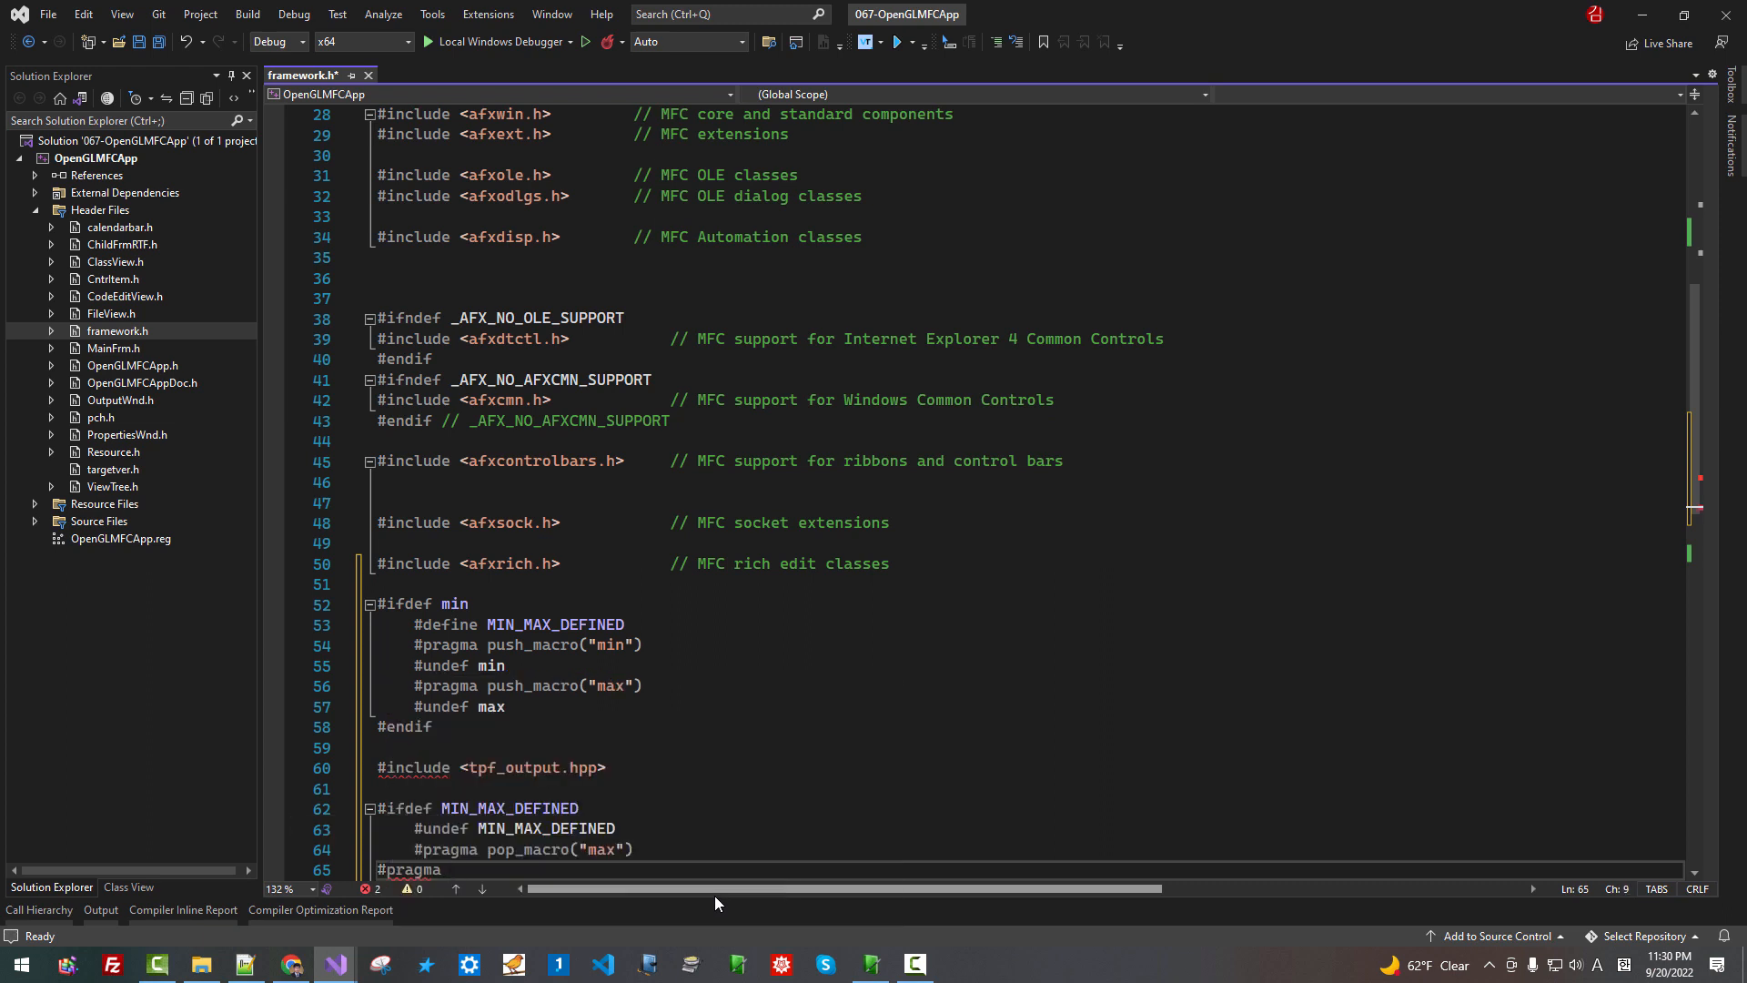
pyautogui.write('pop_ma')
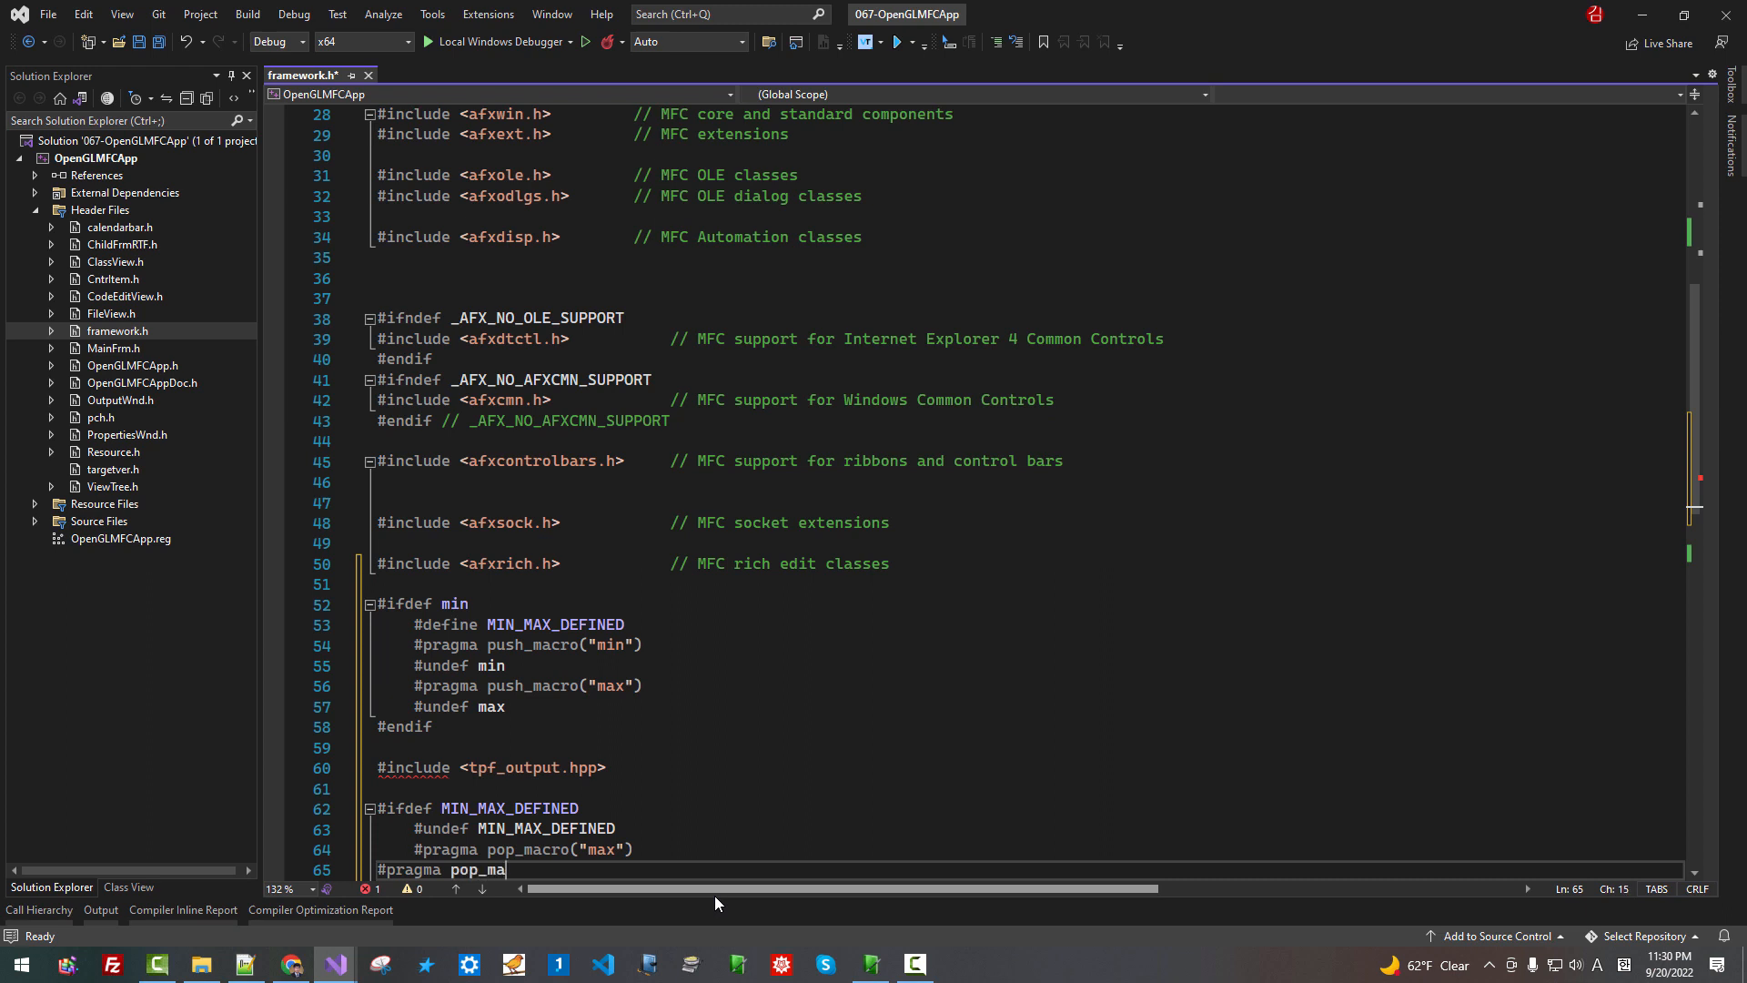
pyautogui.write('cro("")')
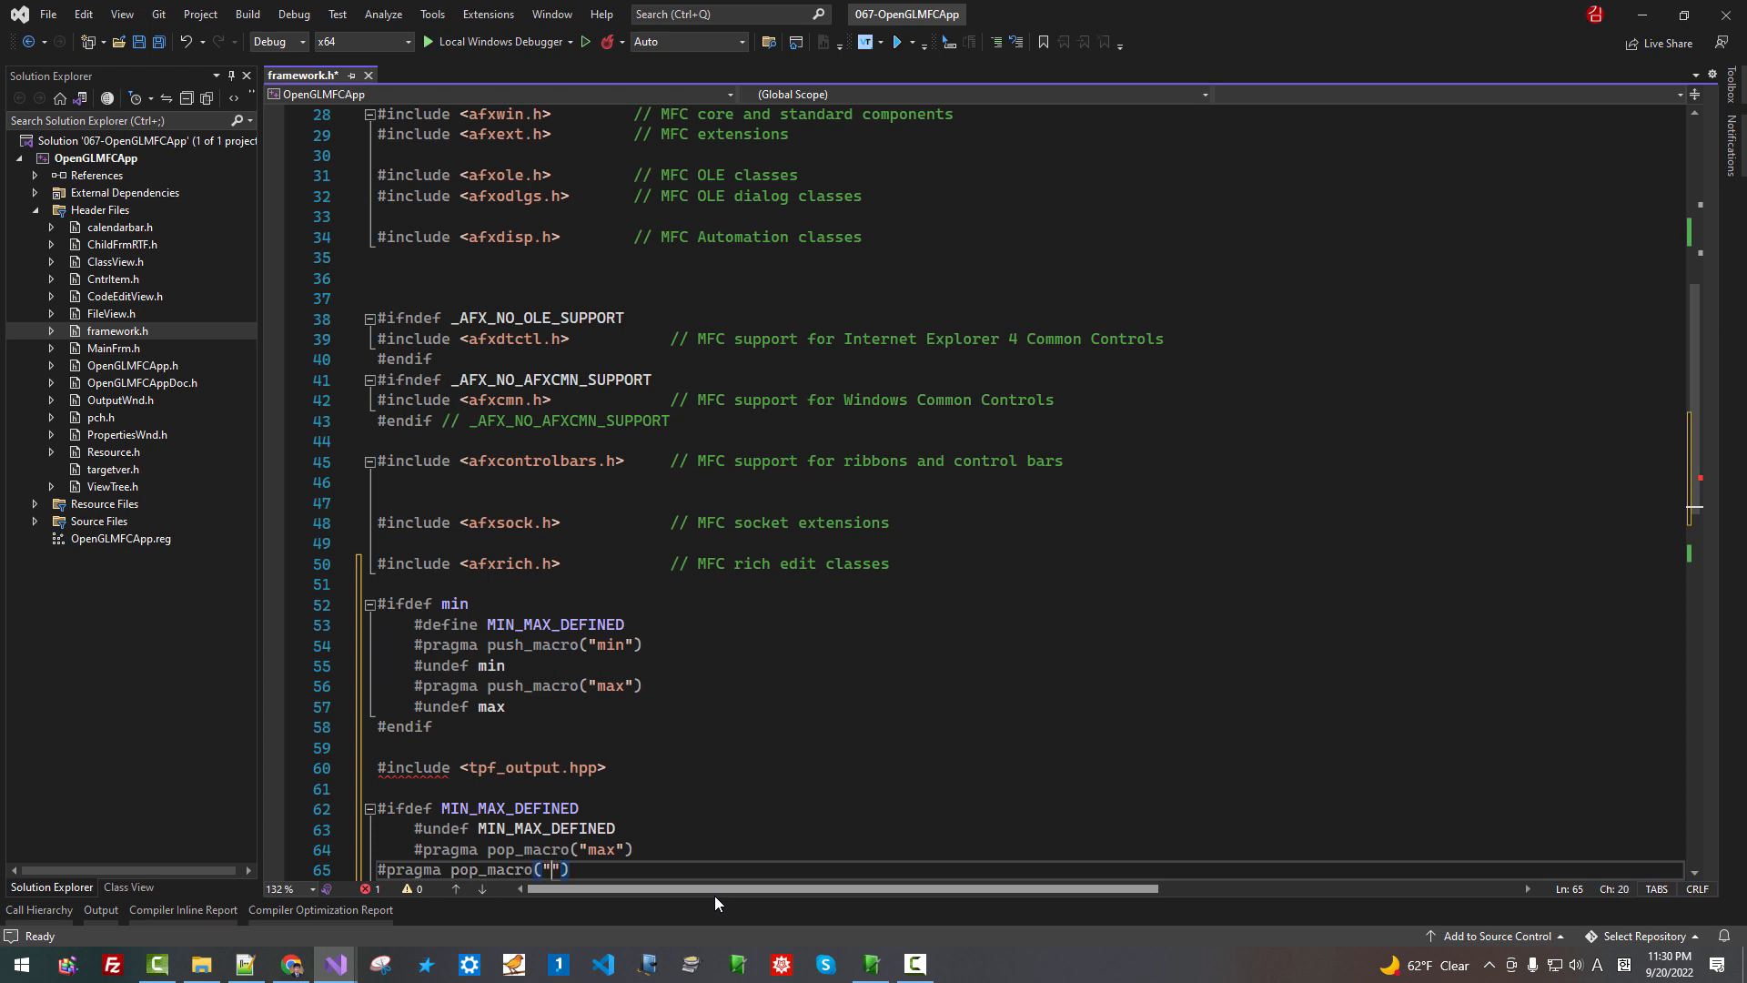
pyautogui.write('min')
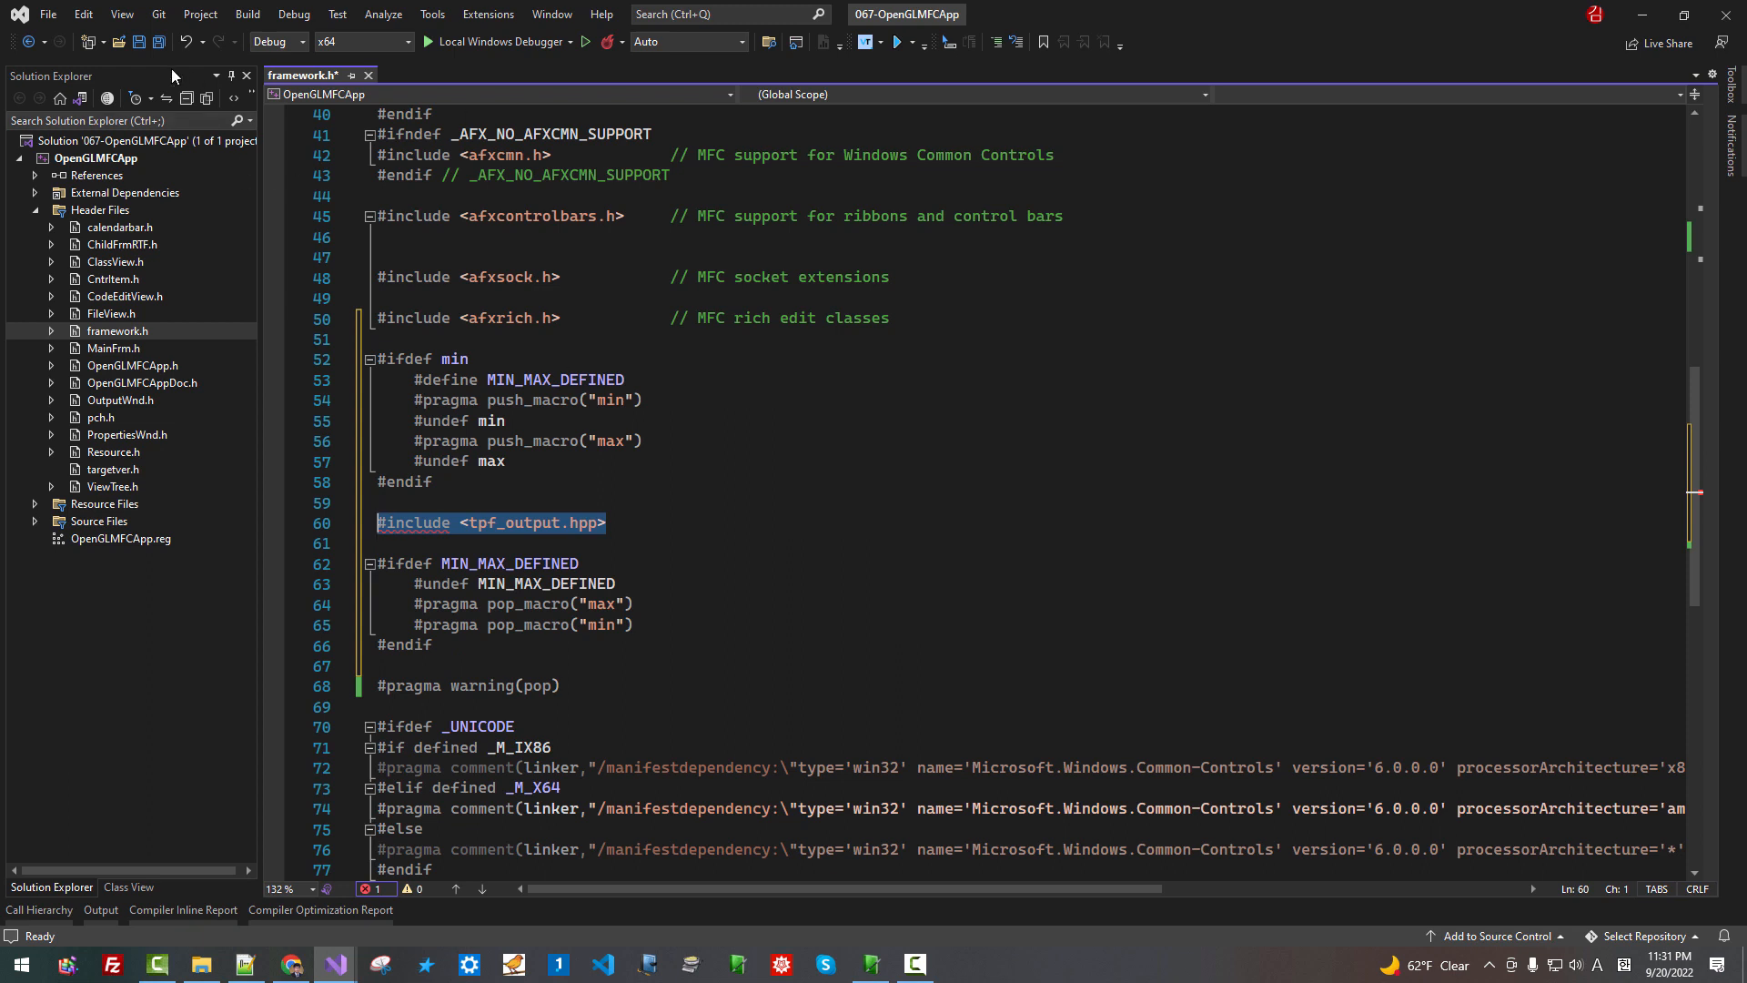
# Save framework.h and open Properties for the OpenGLMFCApp project from Solution Explorer
pyautogui.press('Ctrl+S')
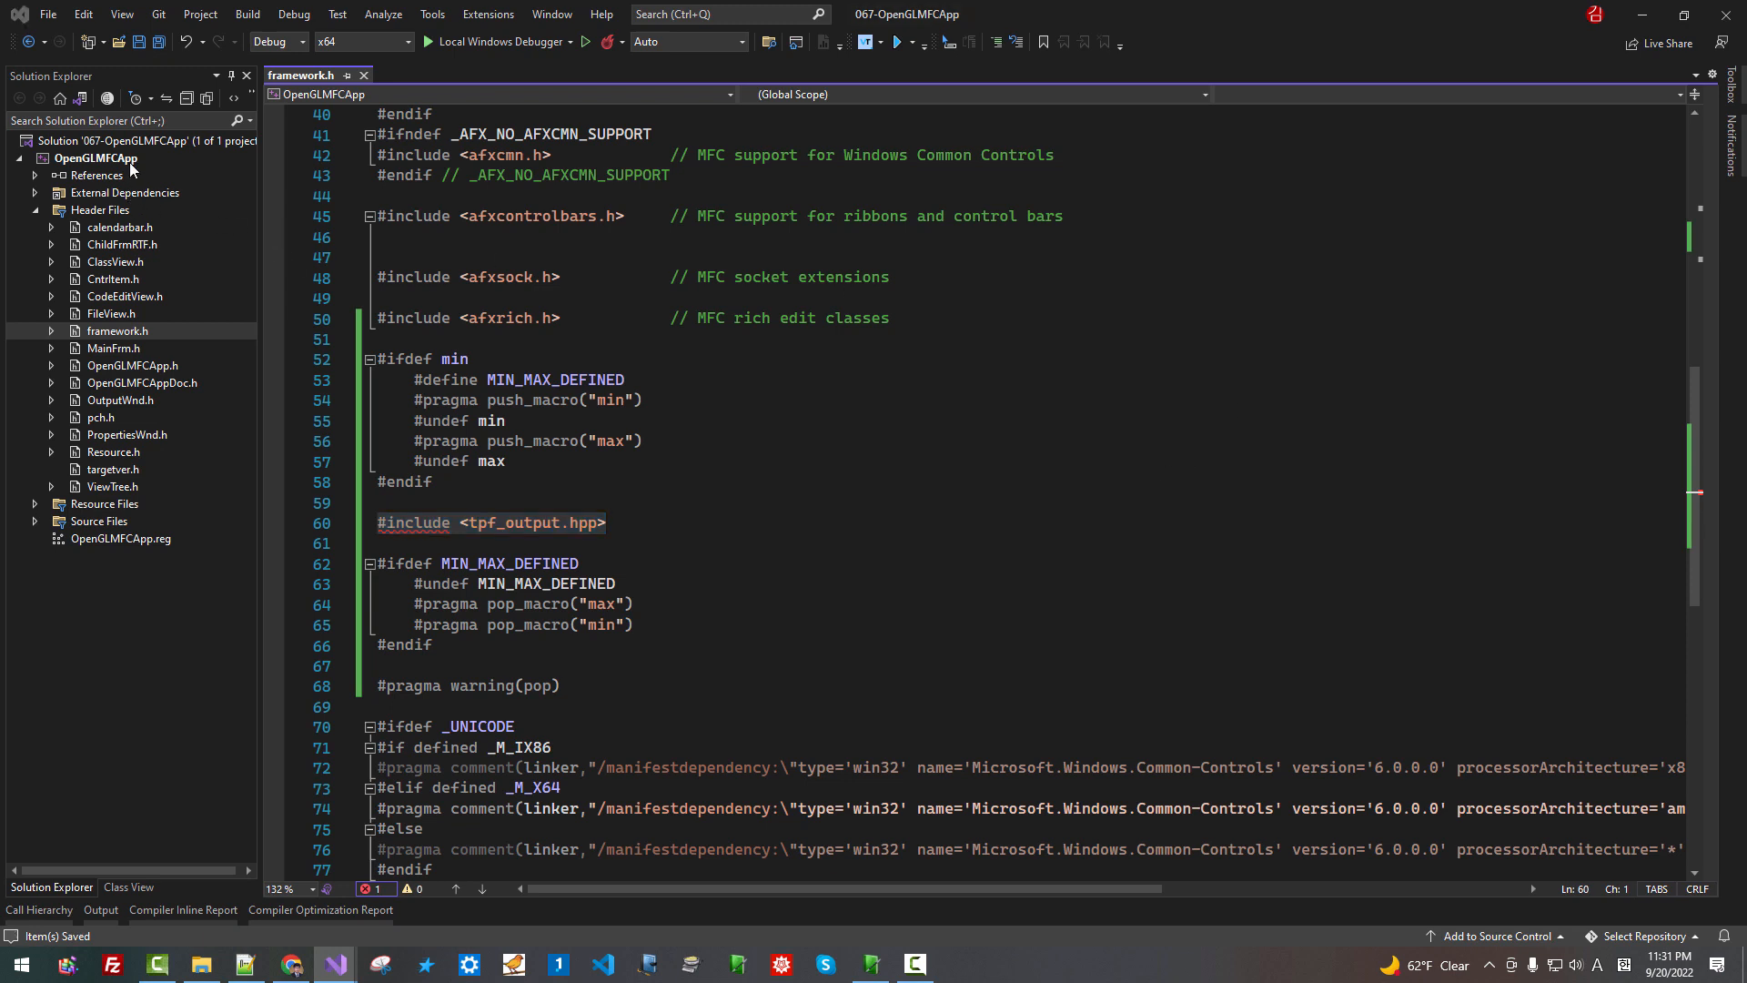
pyautogui.rightClick(91, 156)
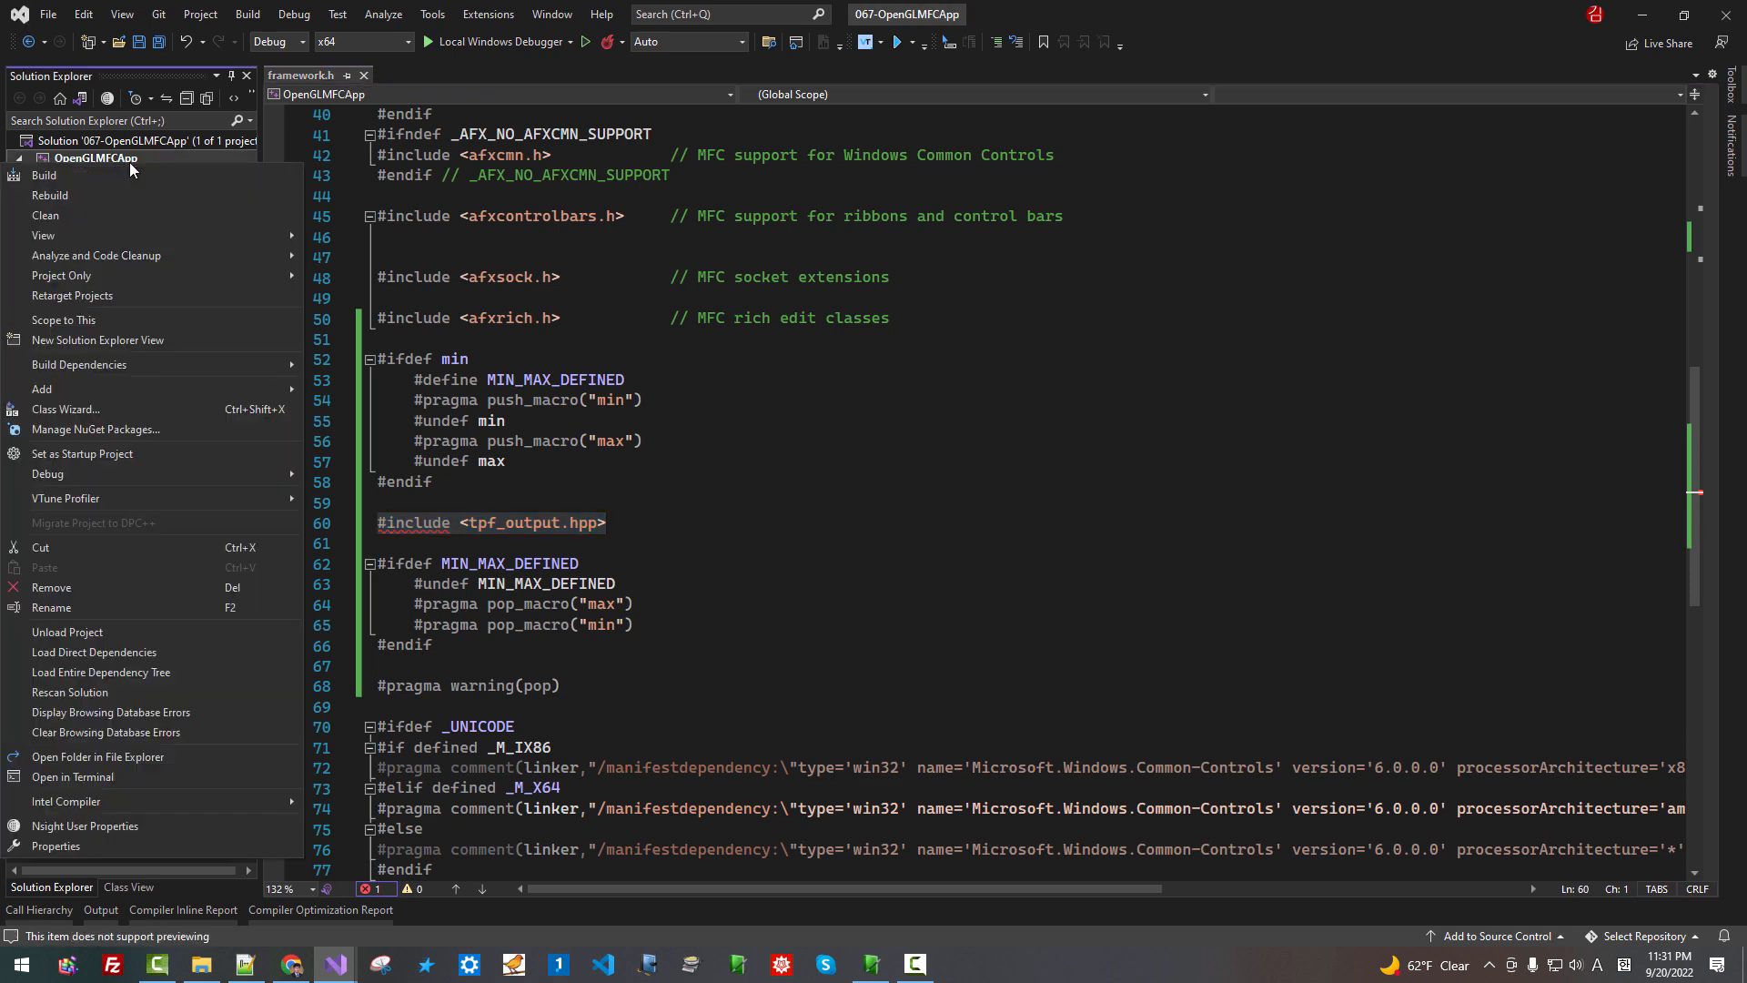
pyautogui.moveTo(55, 847)
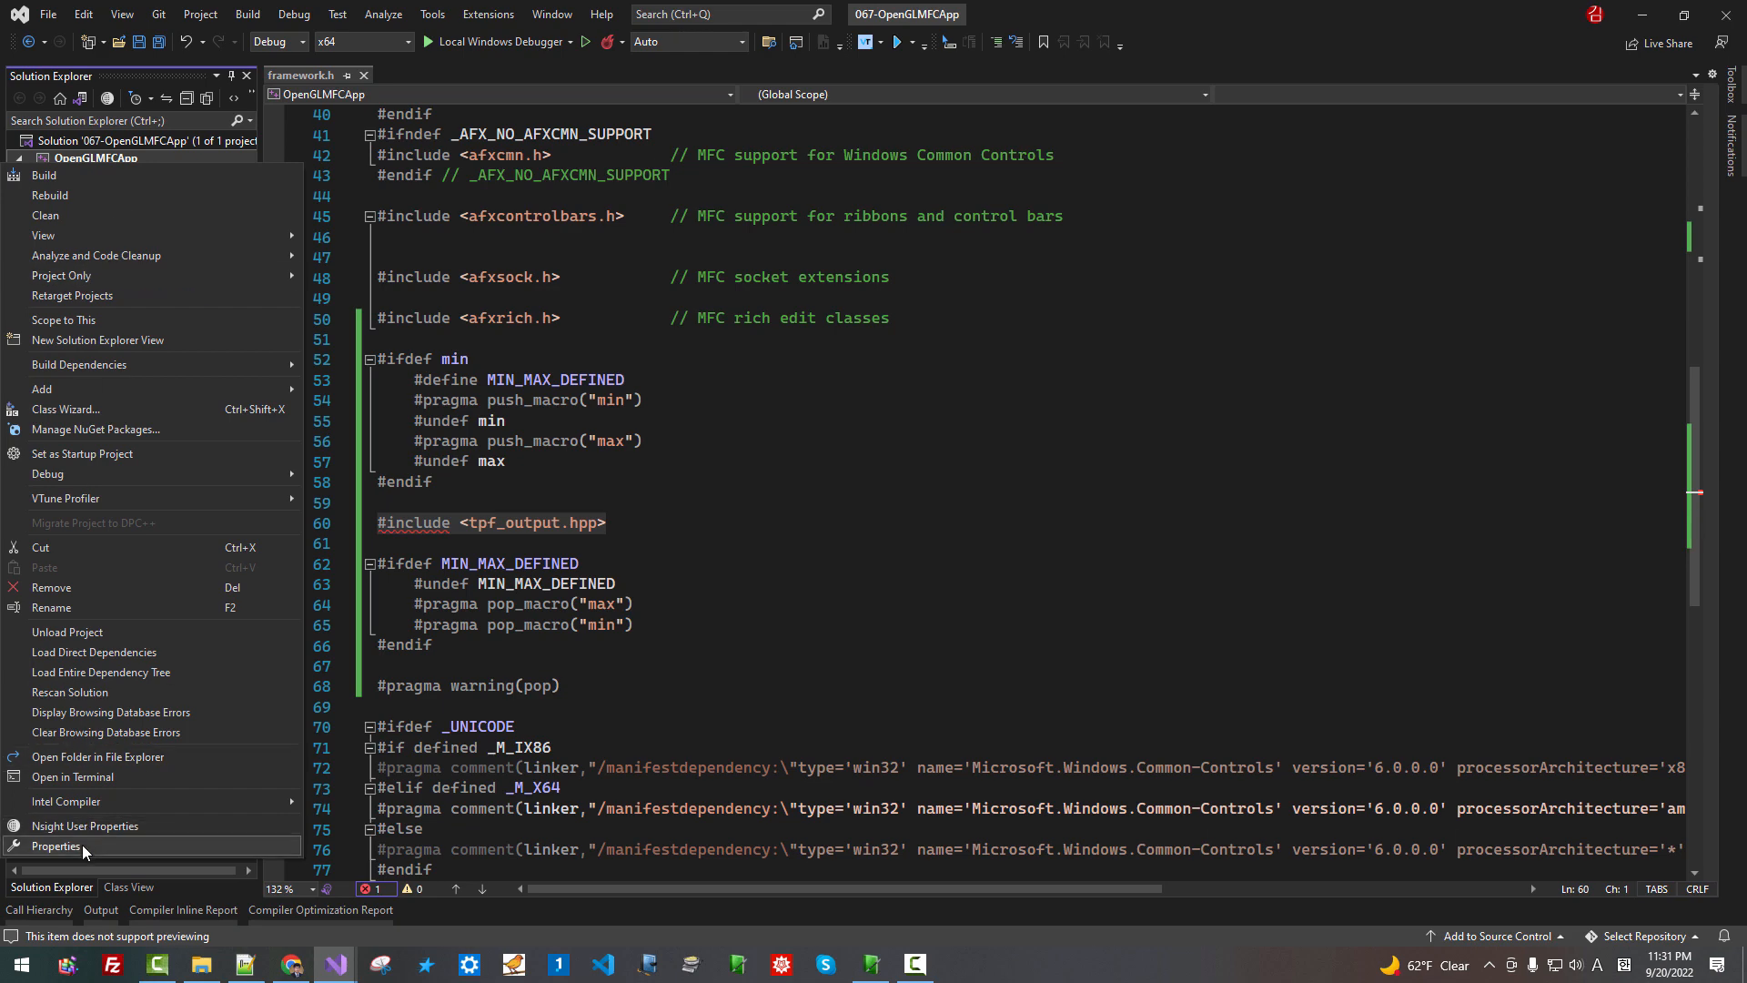
pyautogui.click(57, 846)
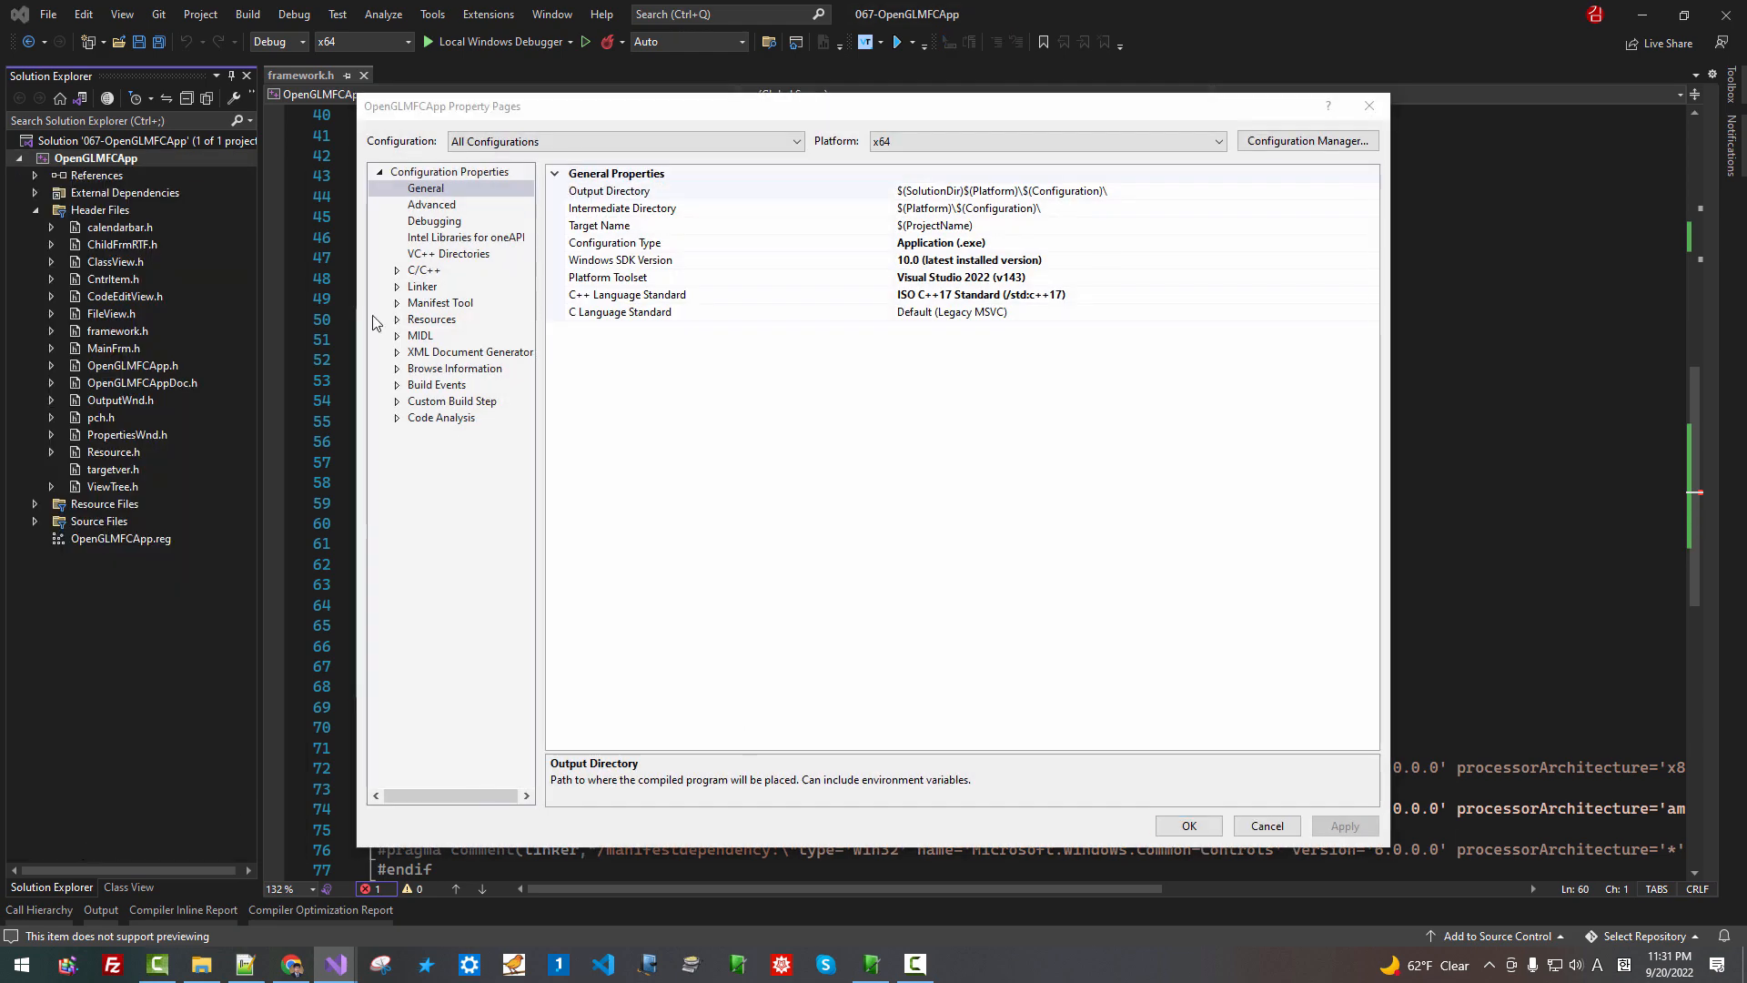
# Show VC++ Directories for All Configurations and expand the Include Directories choices
pyautogui.click(448, 253)
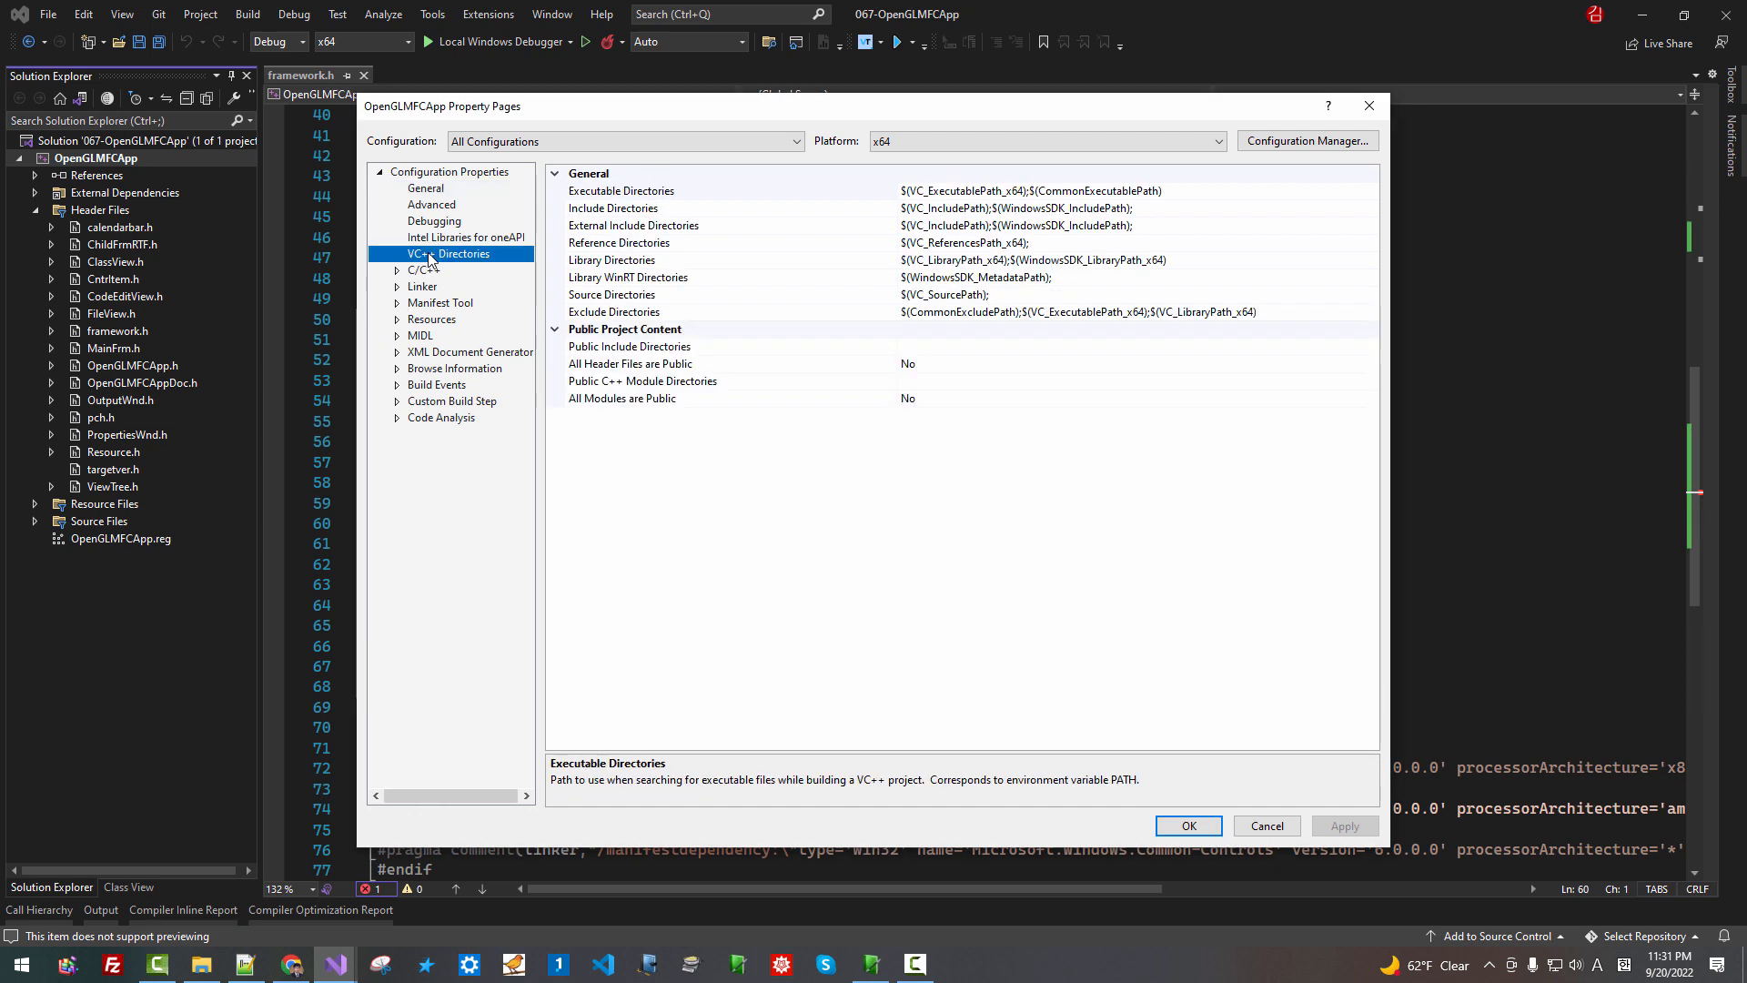
pyautogui.moveTo(795, 163)
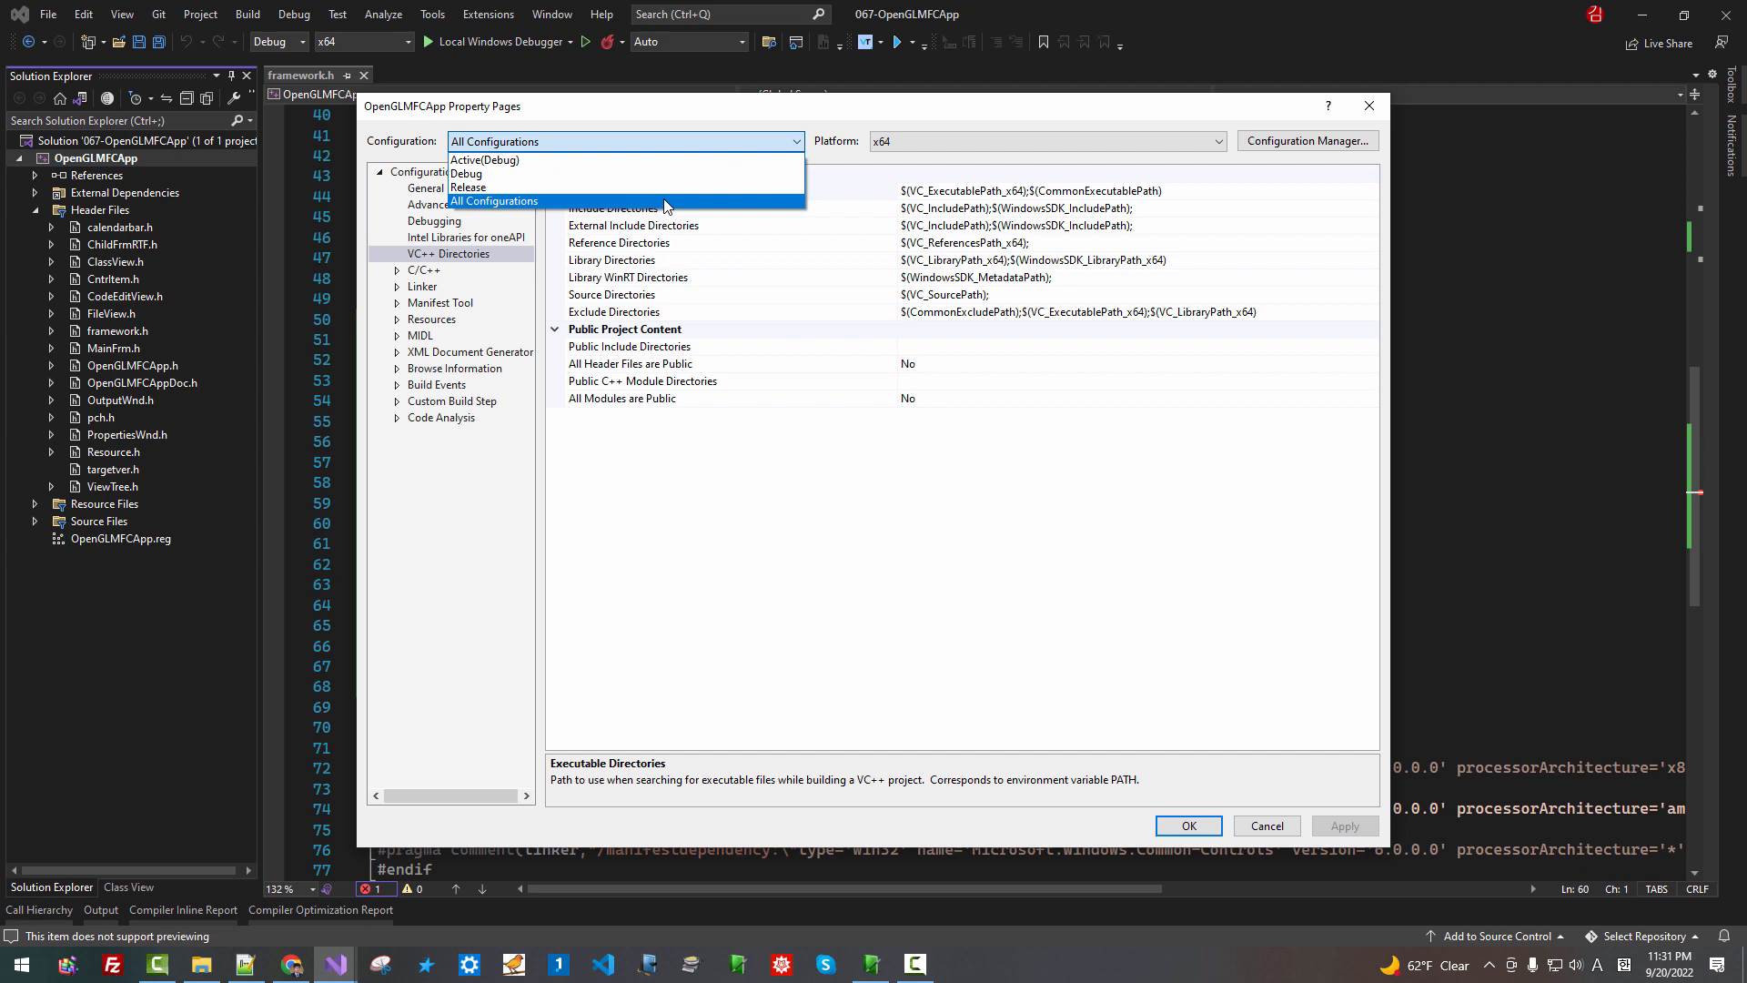
pyautogui.click(493, 200)
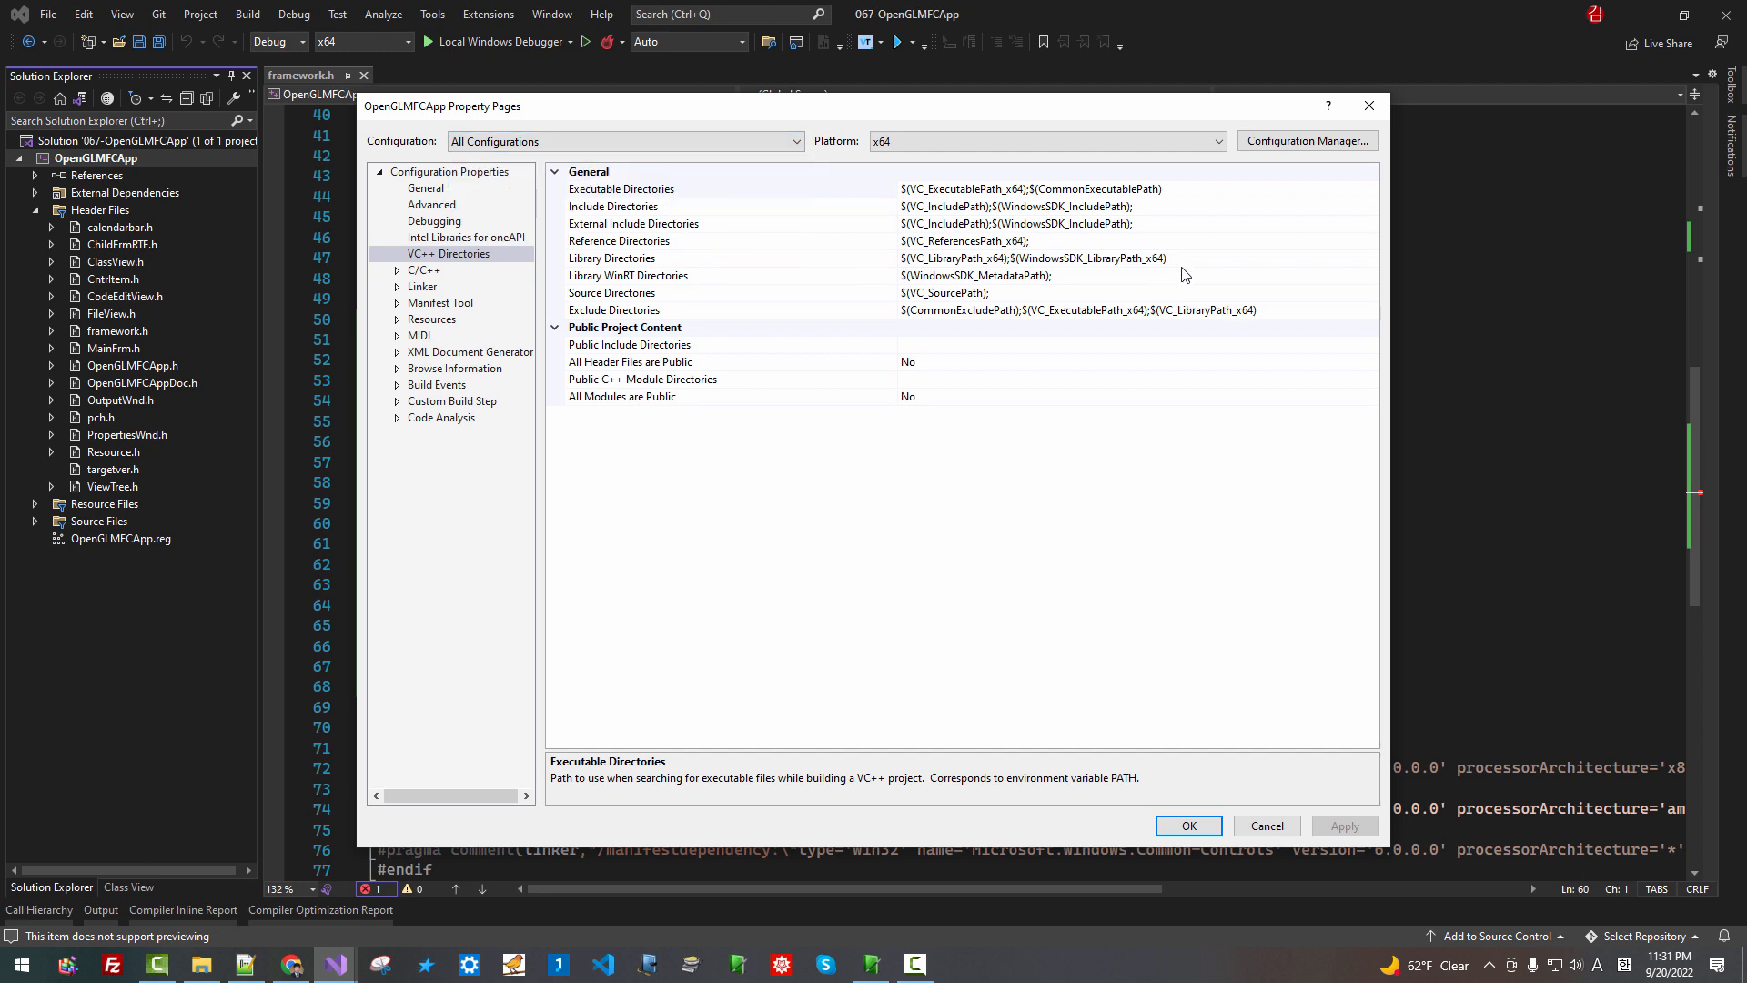
pyautogui.click(613, 206)
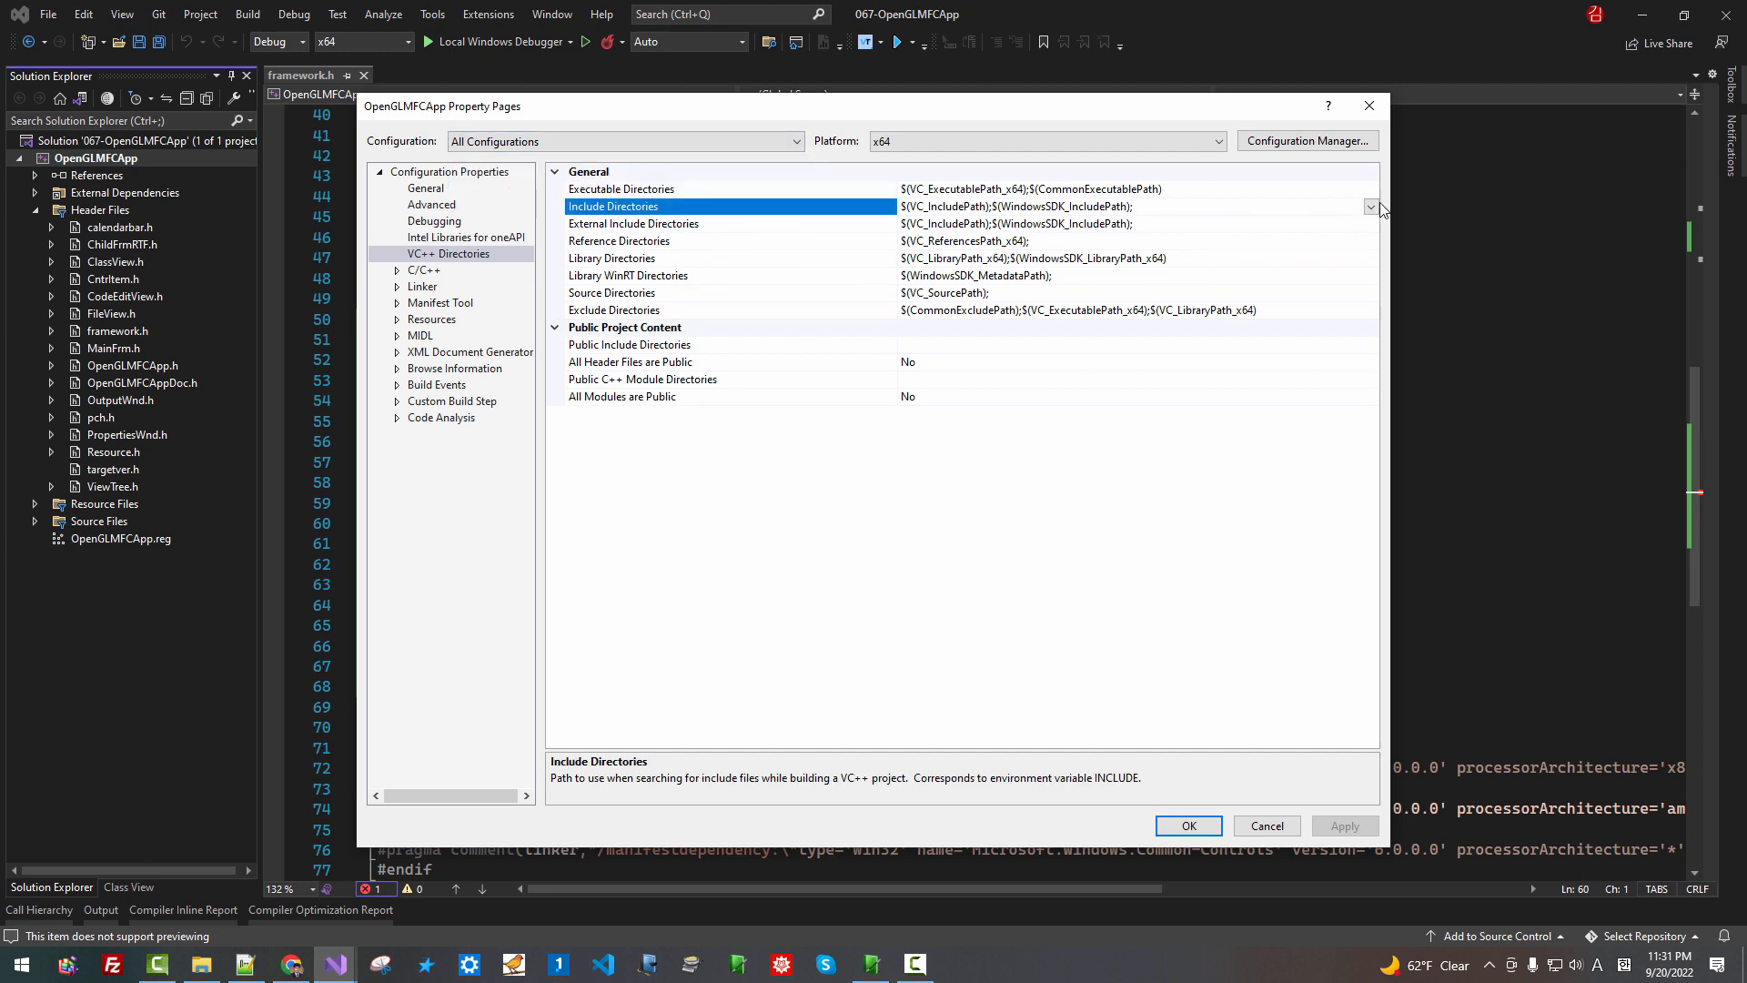
pyautogui.click(1371, 206)
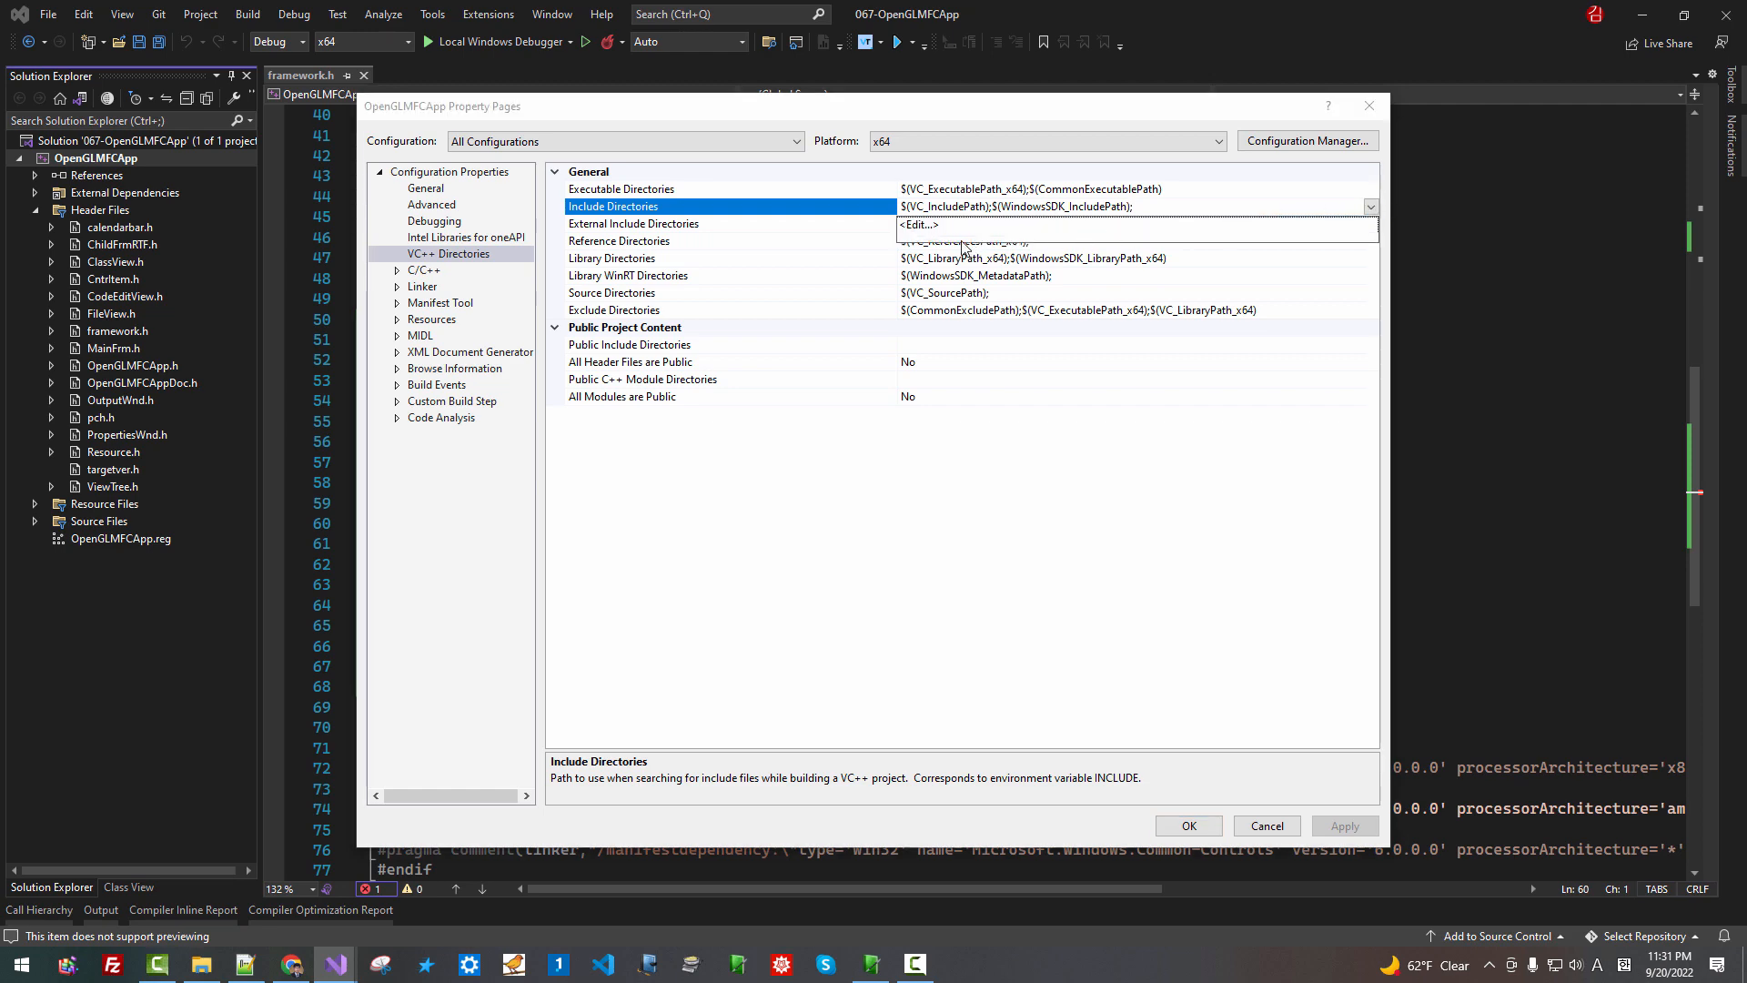
pyautogui.moveTo(932, 232)
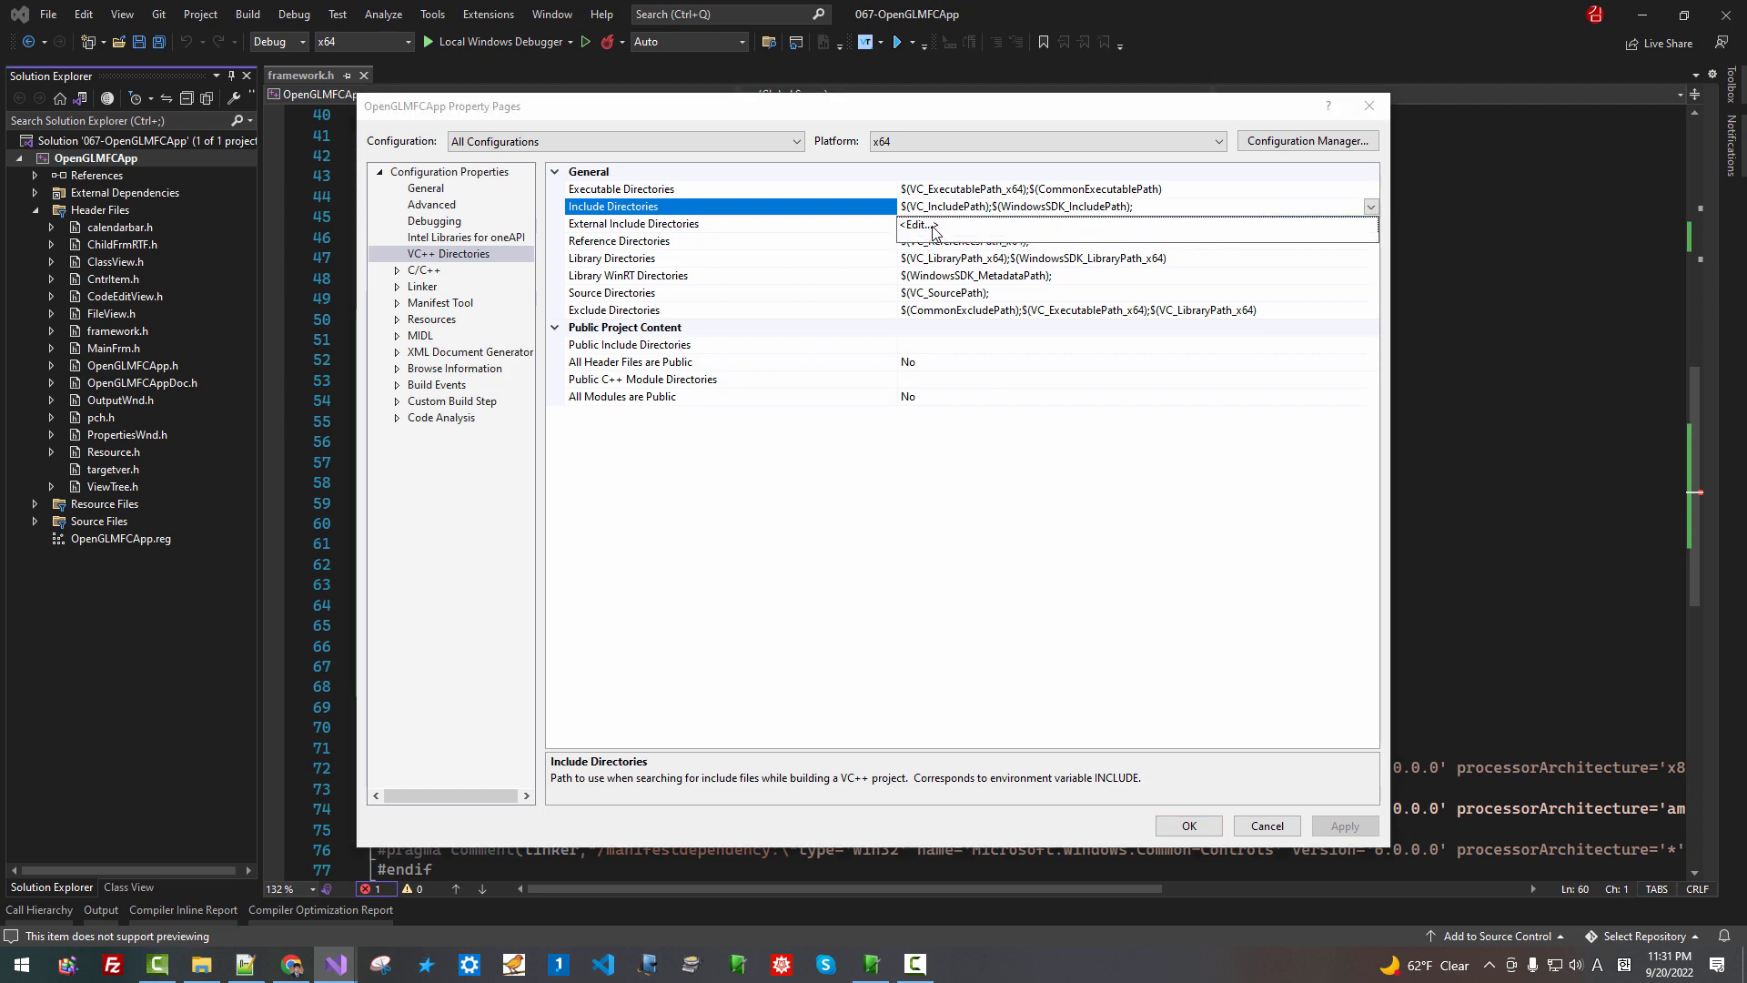
# Add a new $(INCLUDE) entry in the Include Directories editor
pyautogui.click(913, 226)
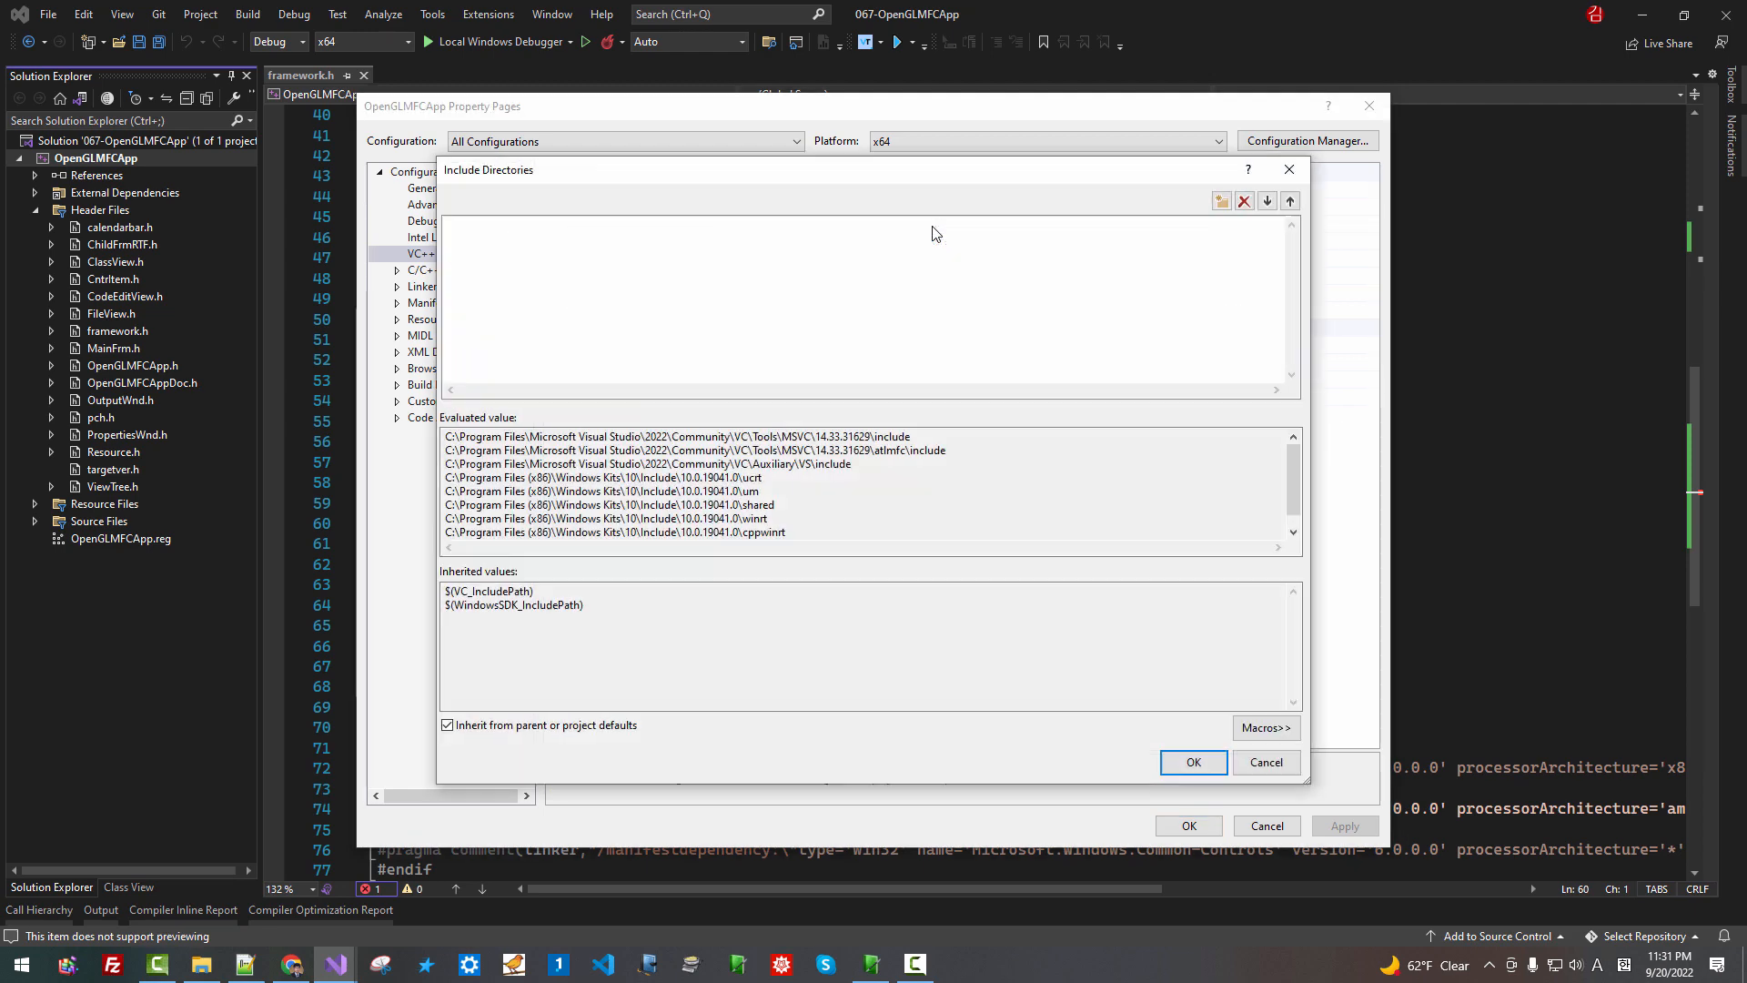
pyautogui.moveTo(1267, 253)
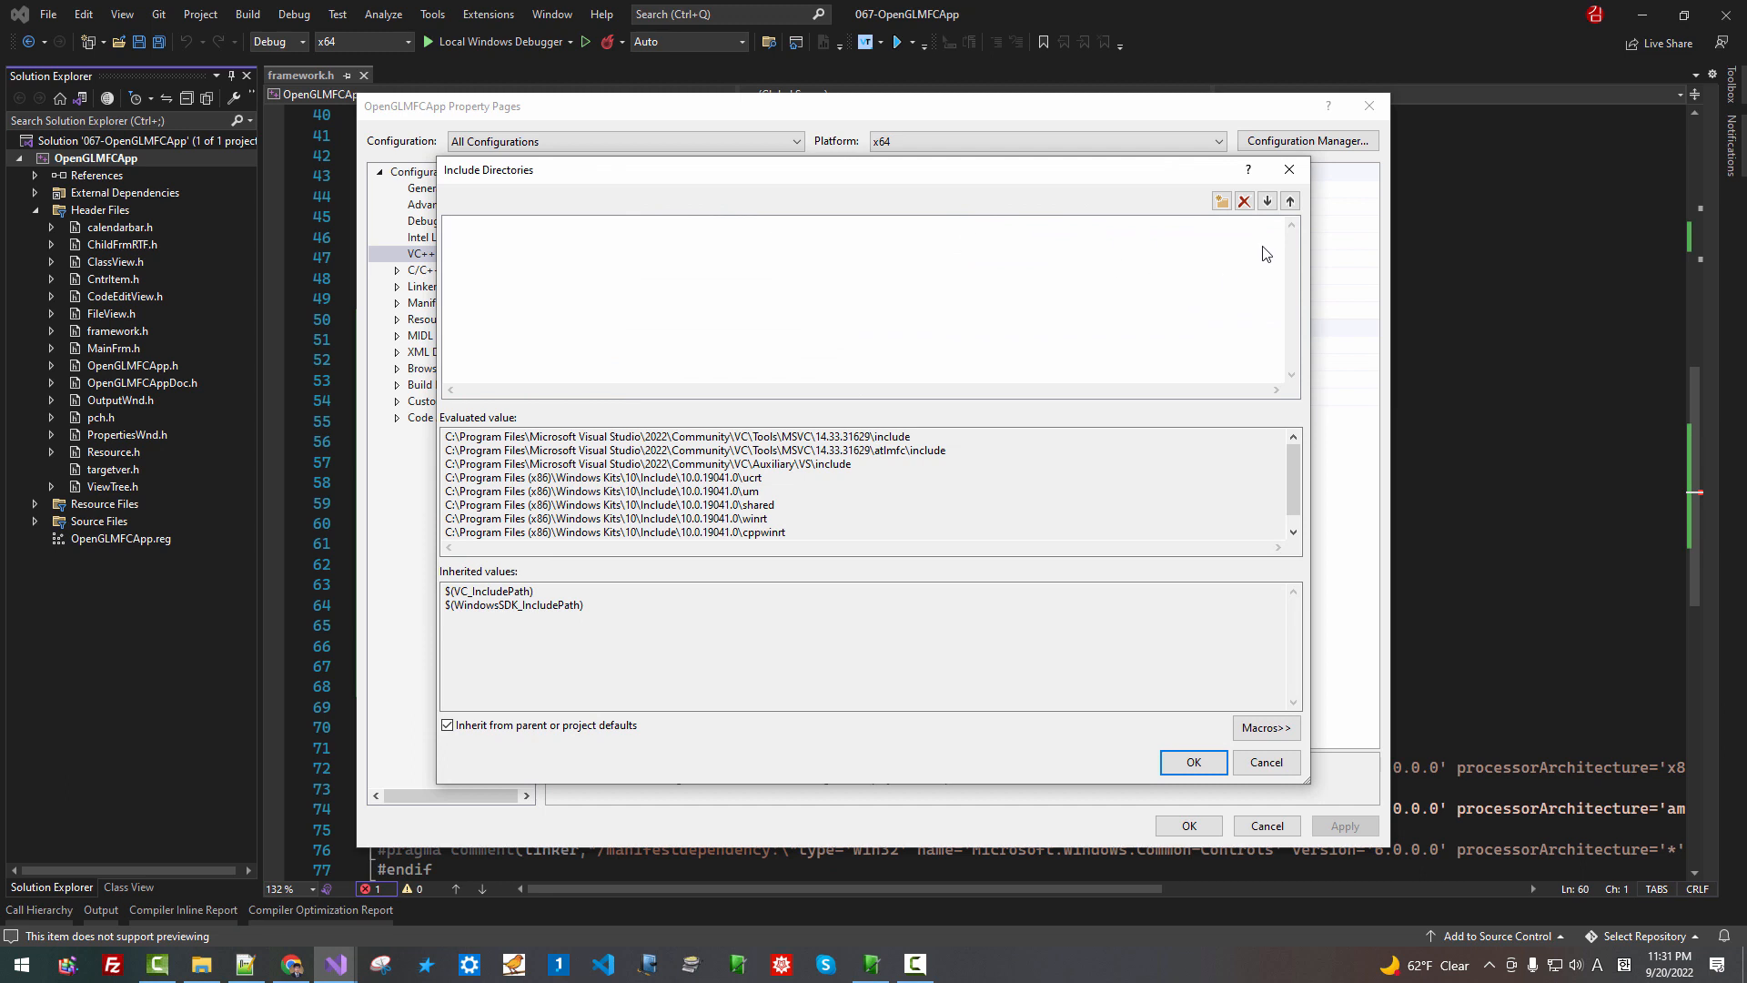
pyautogui.click(1221, 200)
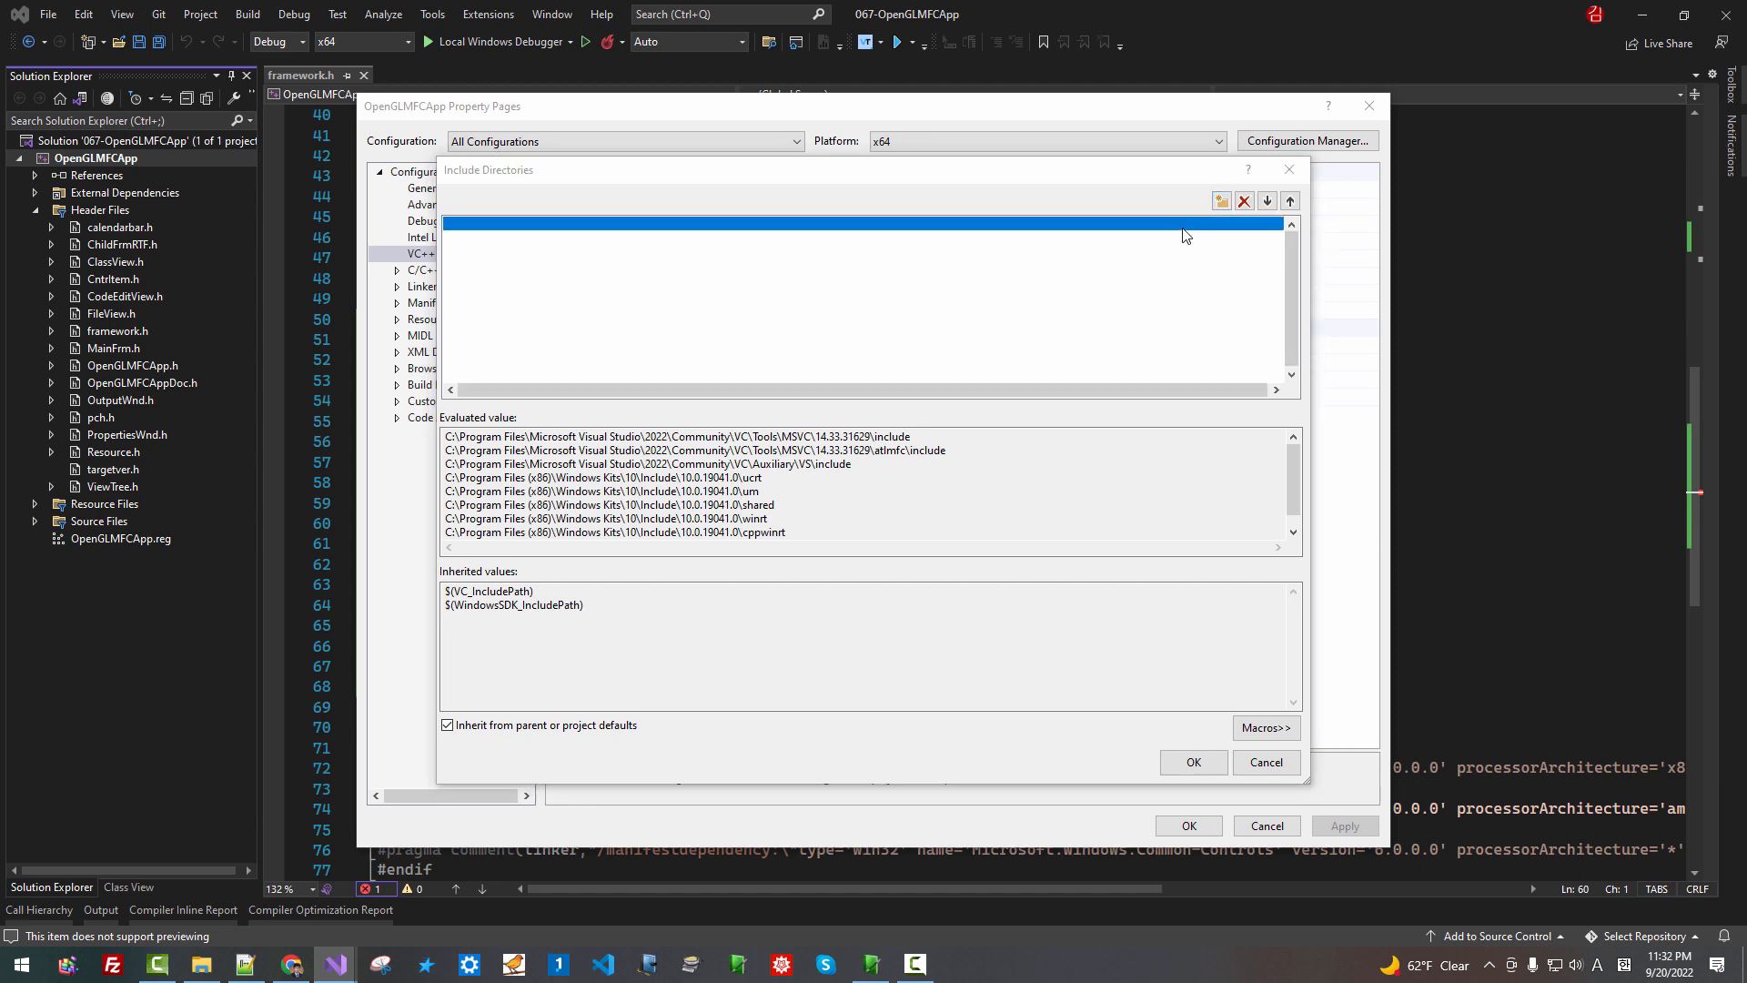
pyautogui.write('$')
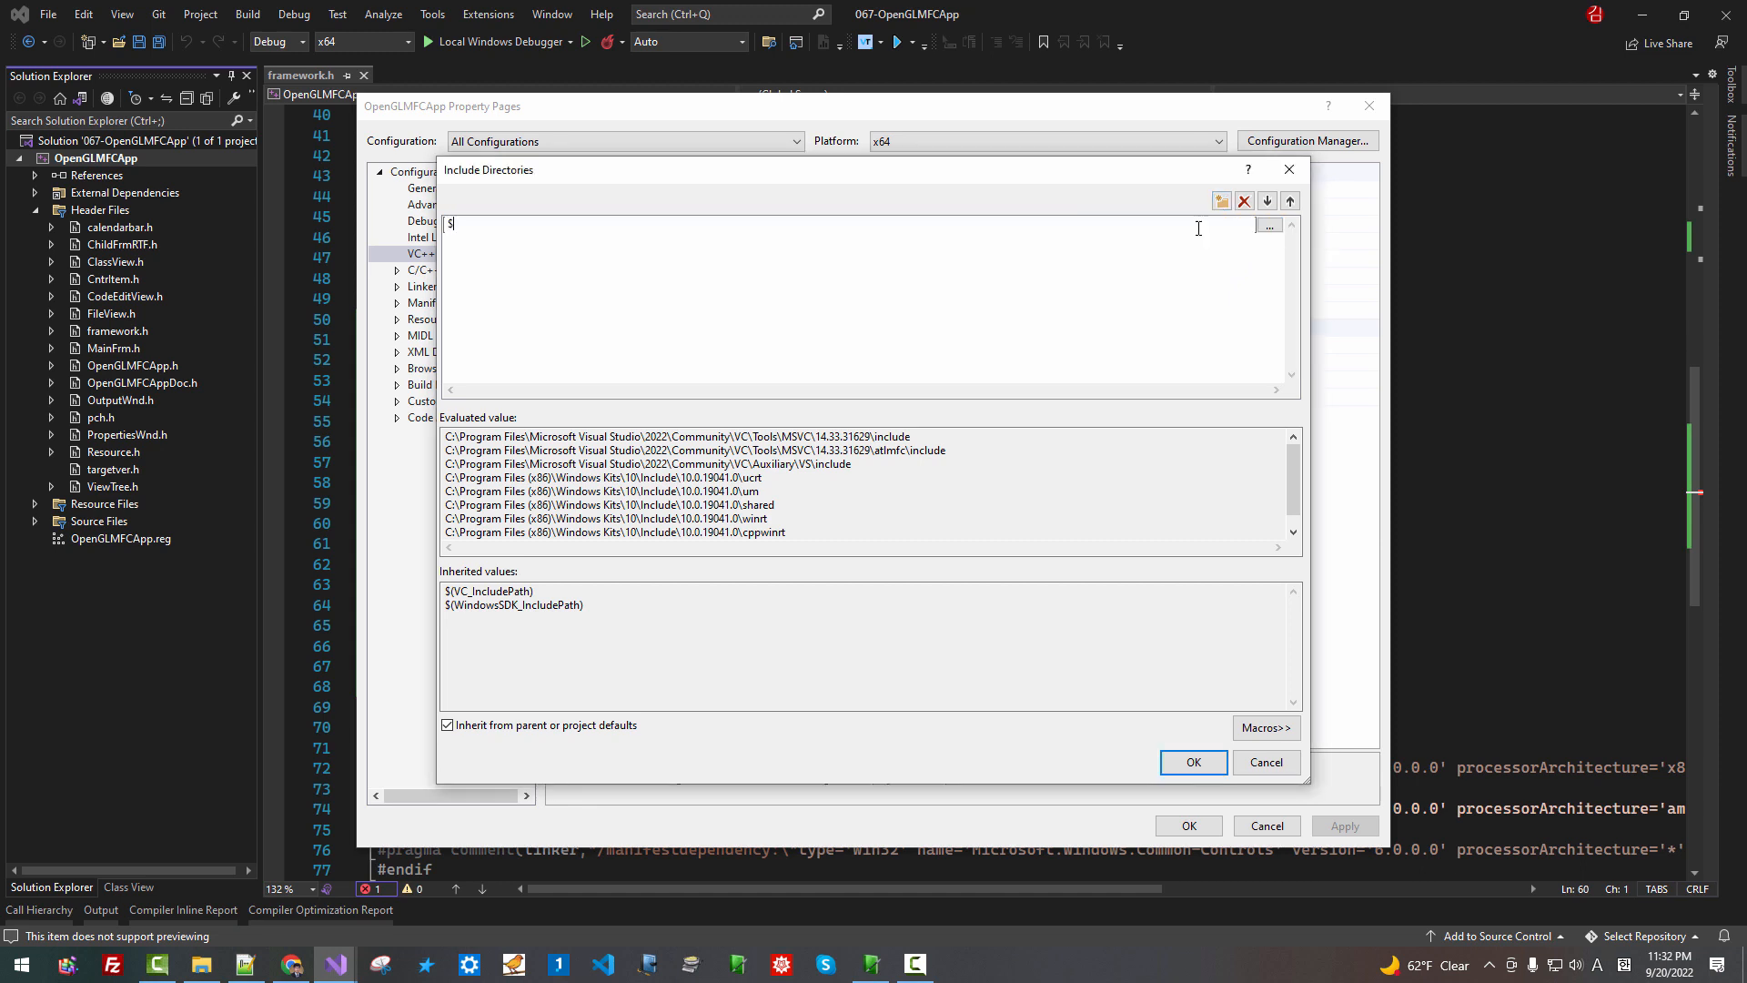
pyautogui.write('(INC')
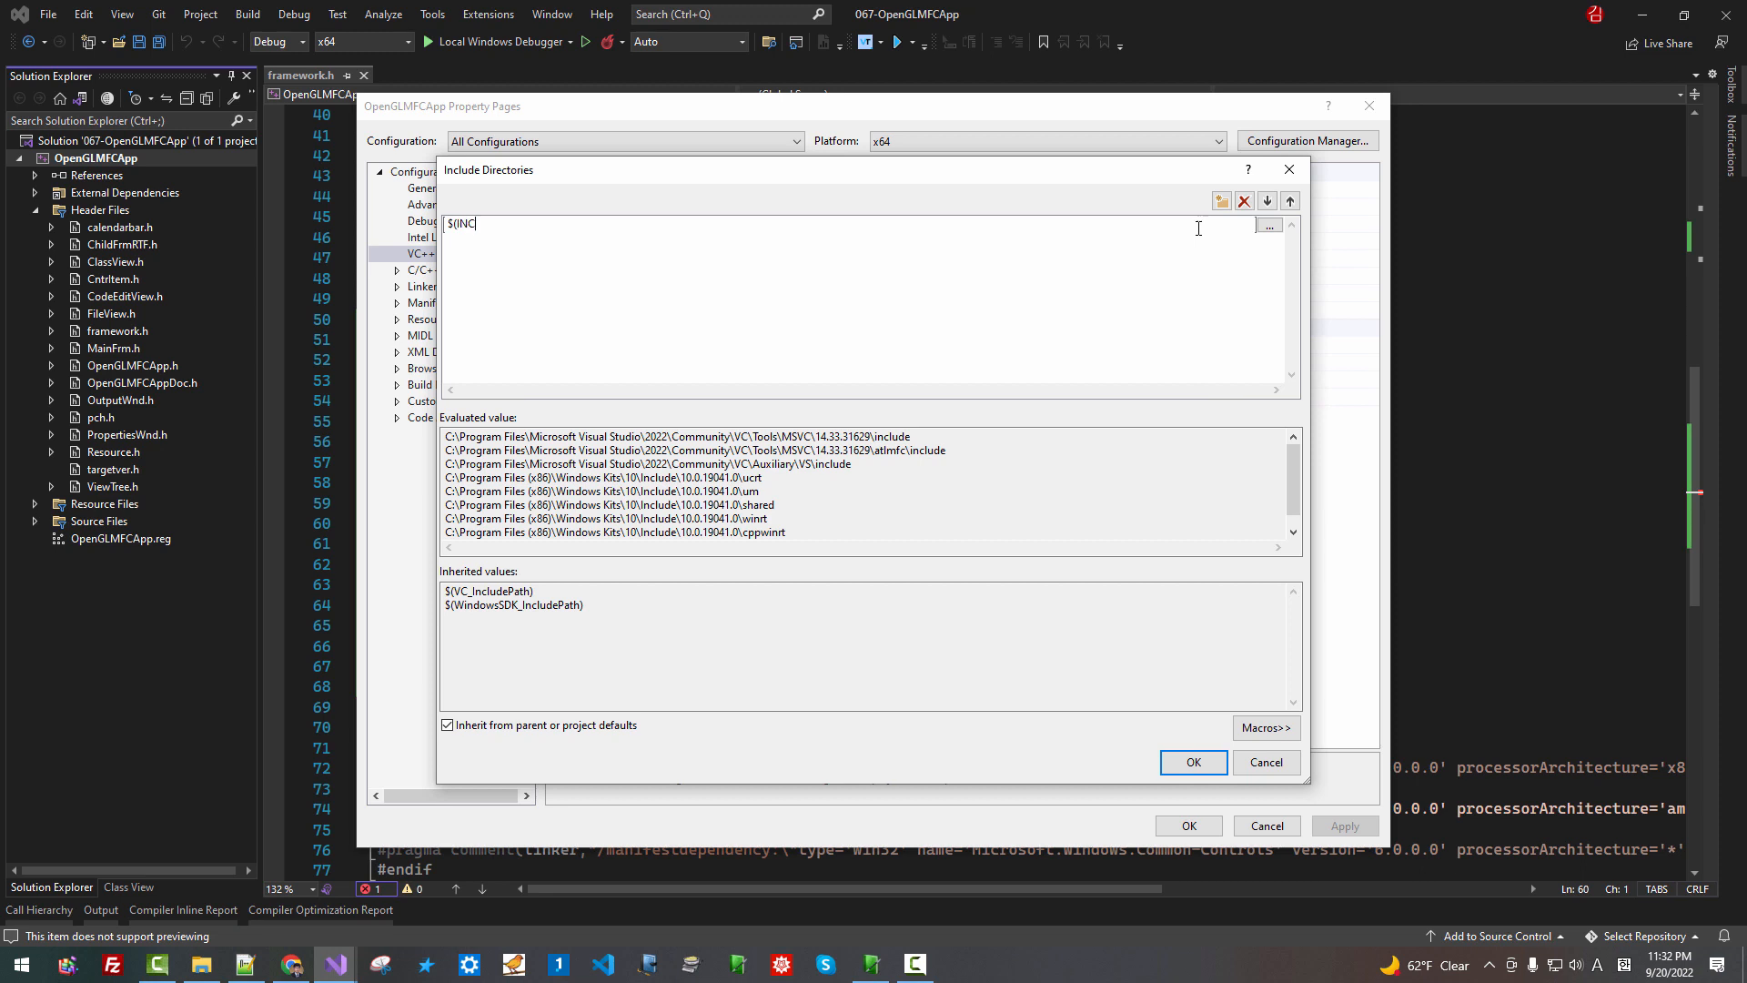
pyautogui.write('LUDE')
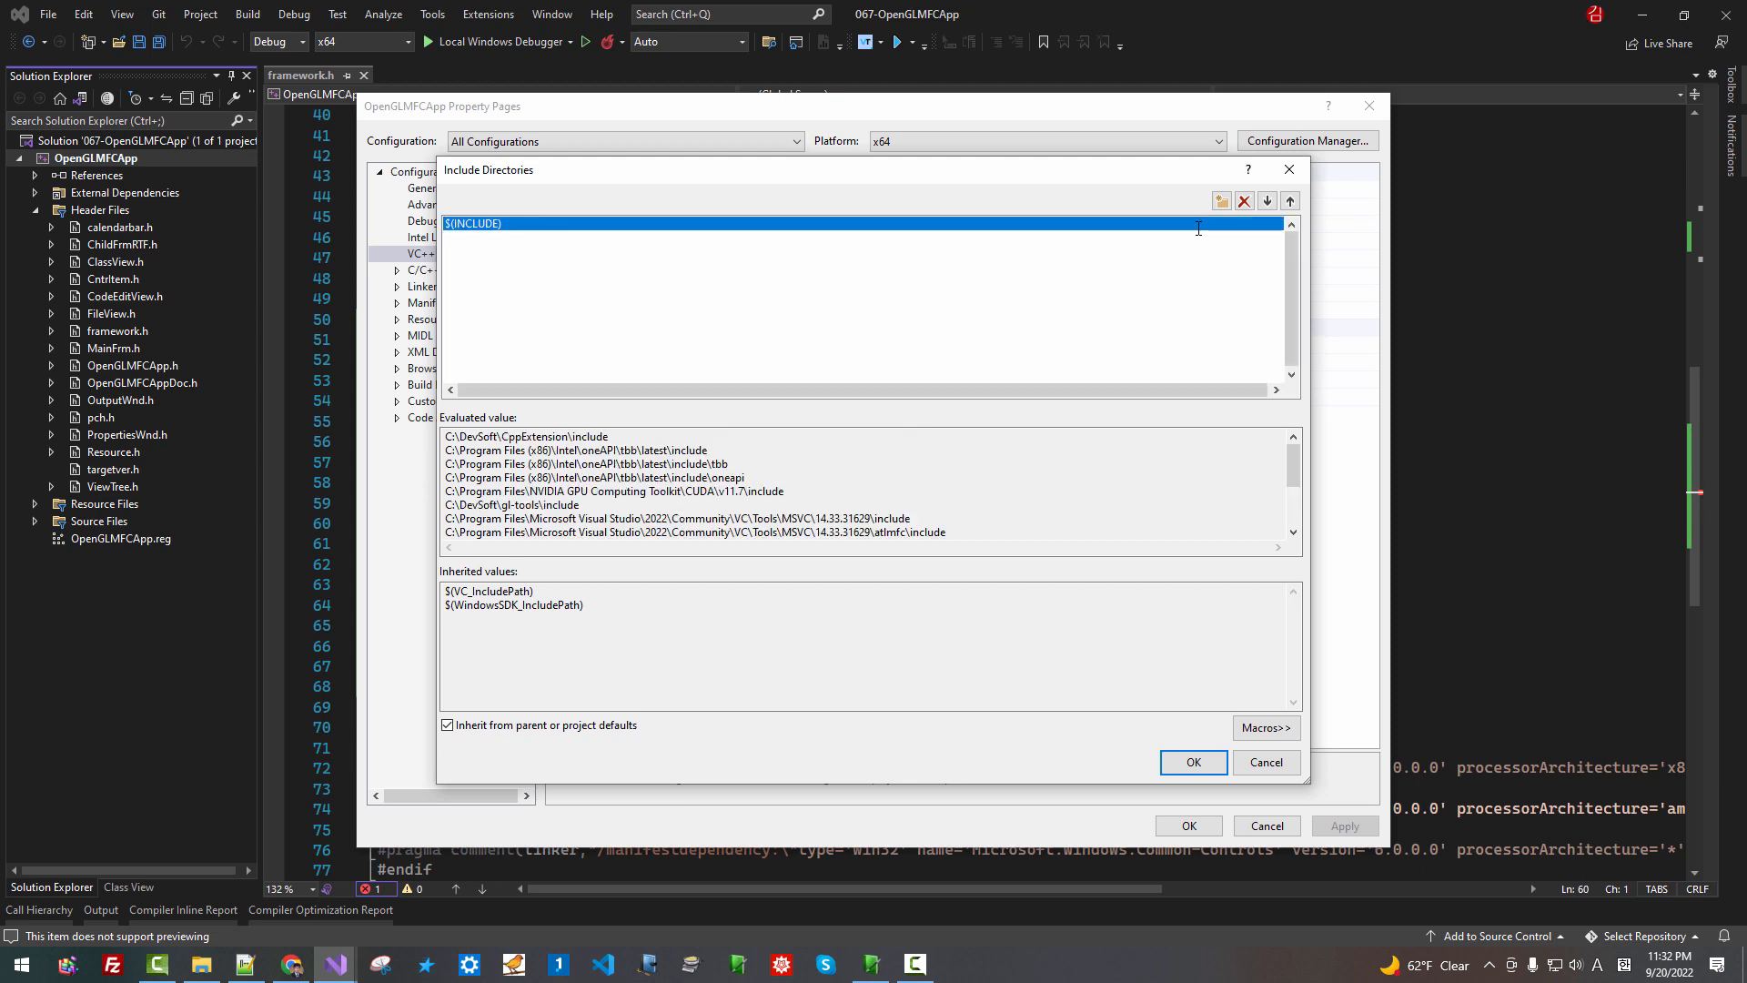
pyautogui.moveTo(961, 419)
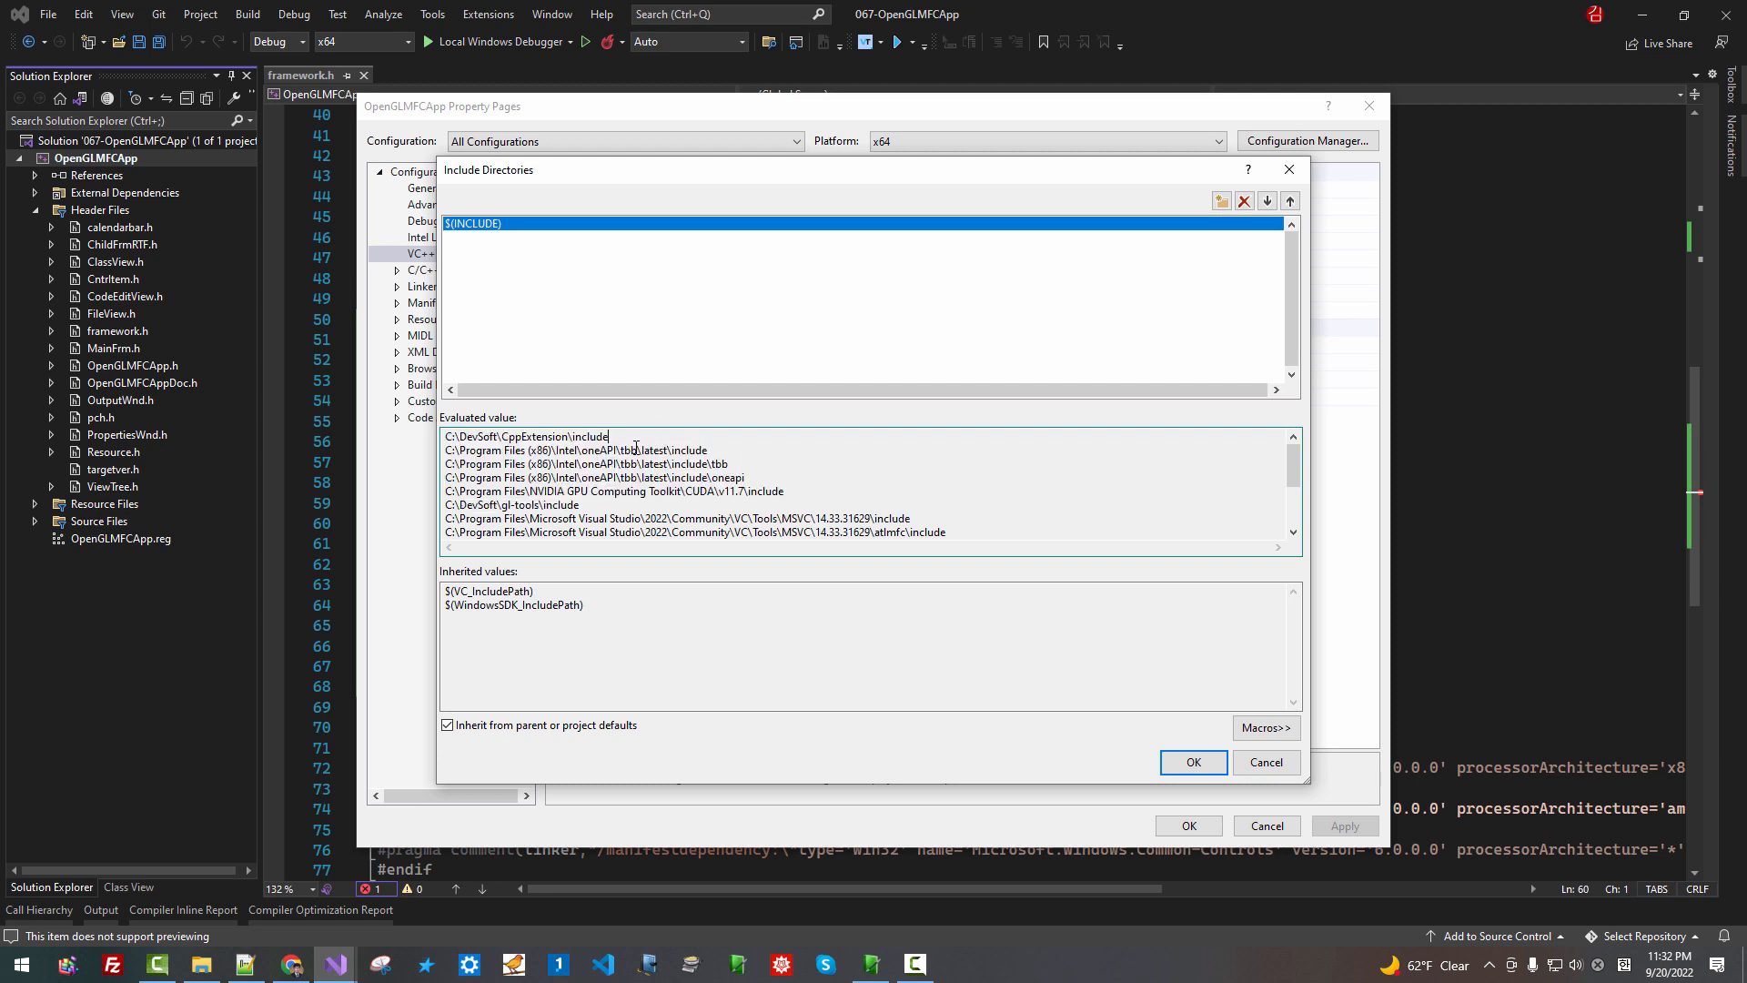
# Highlight the CppExtension and gl-tools include paths in the evaluated value list
pyautogui.doubleClick(539, 436)
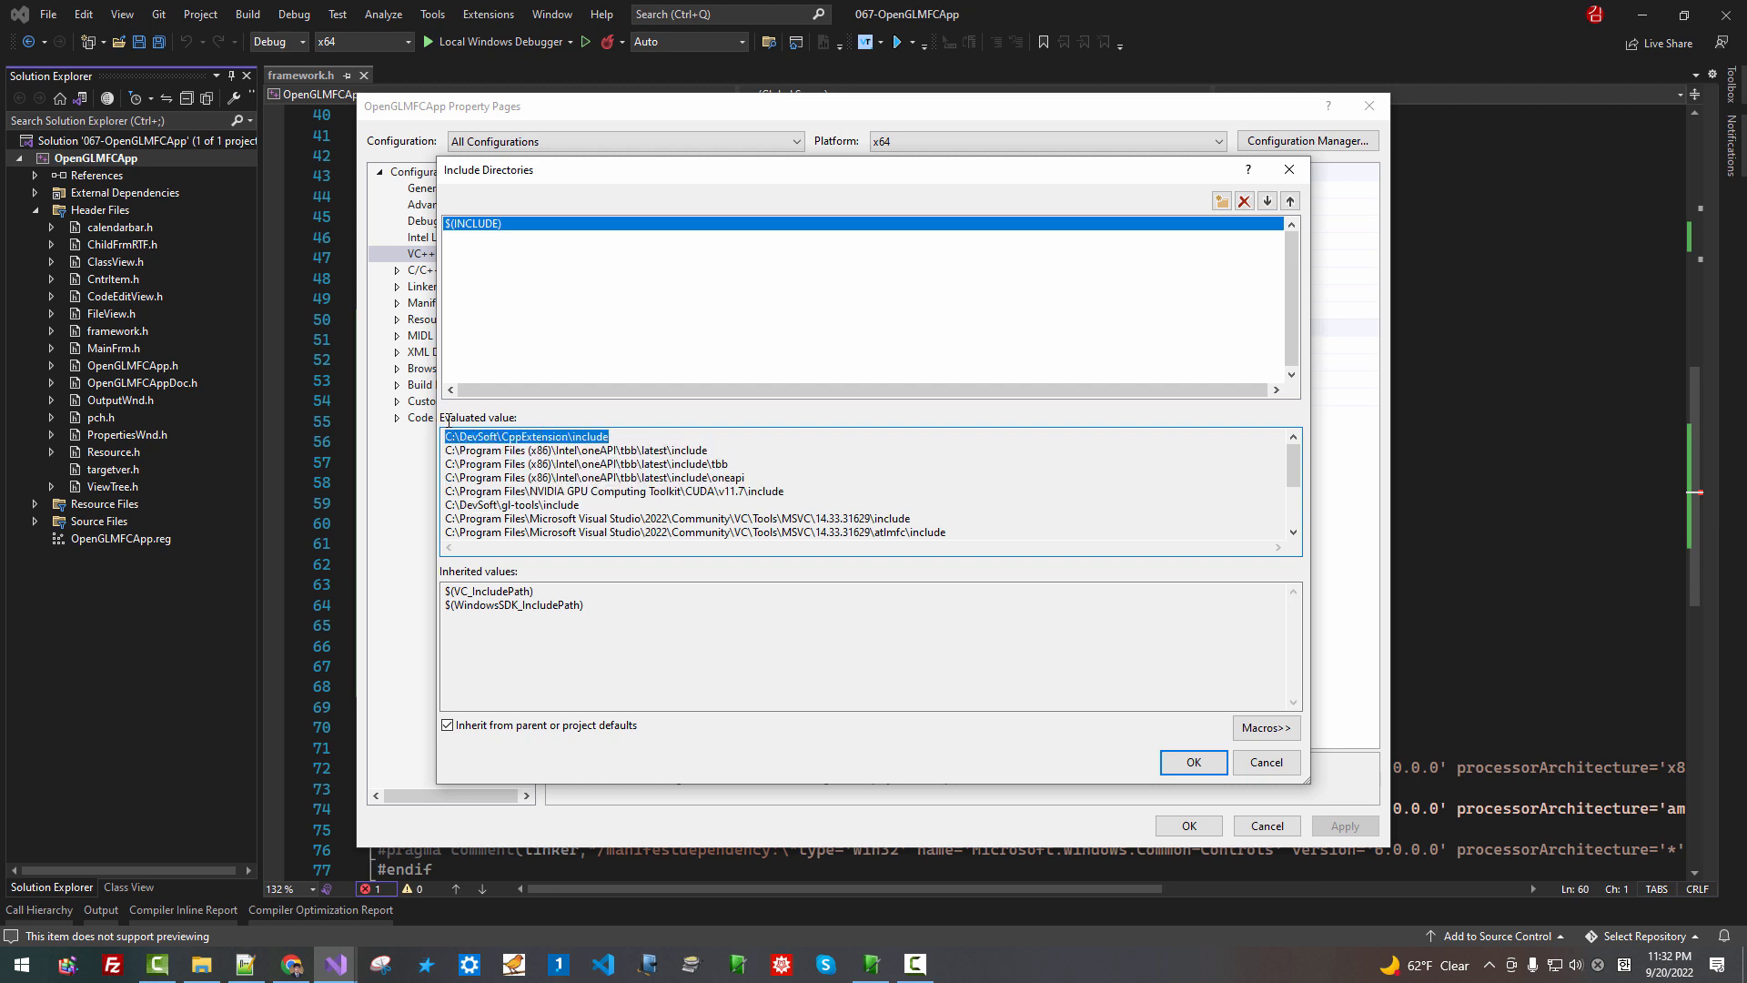
pyautogui.click(655, 450)
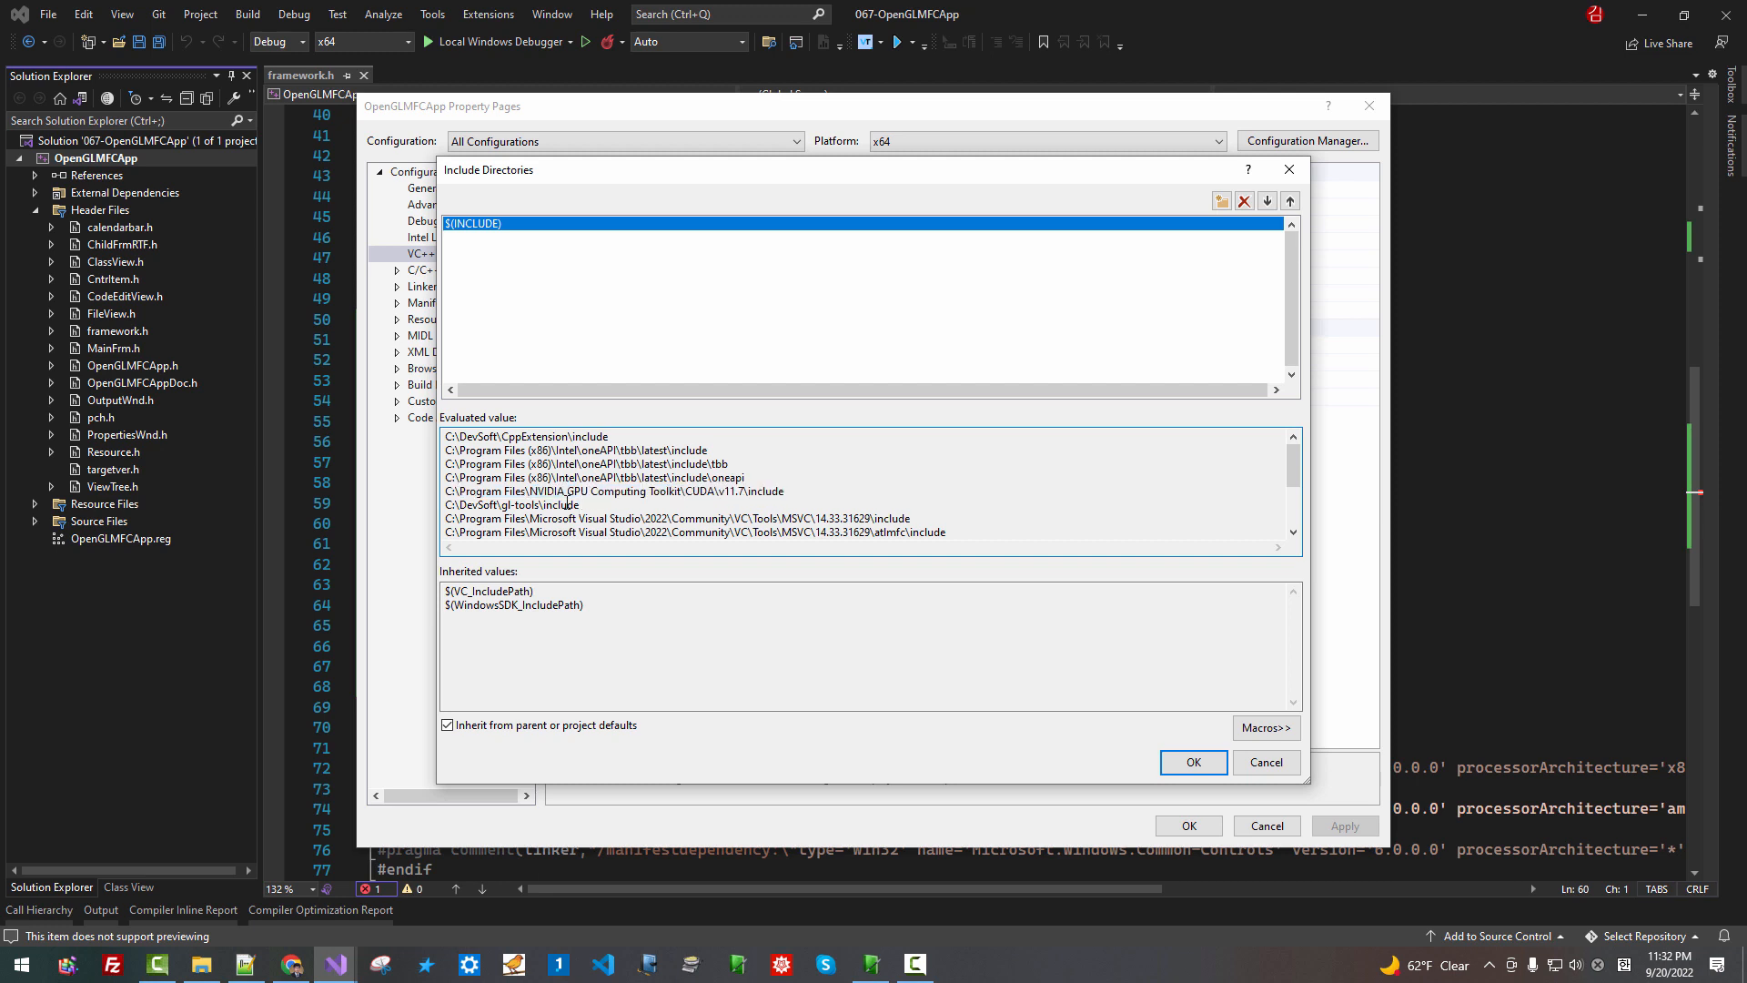
pyautogui.doubleClick(531, 505)
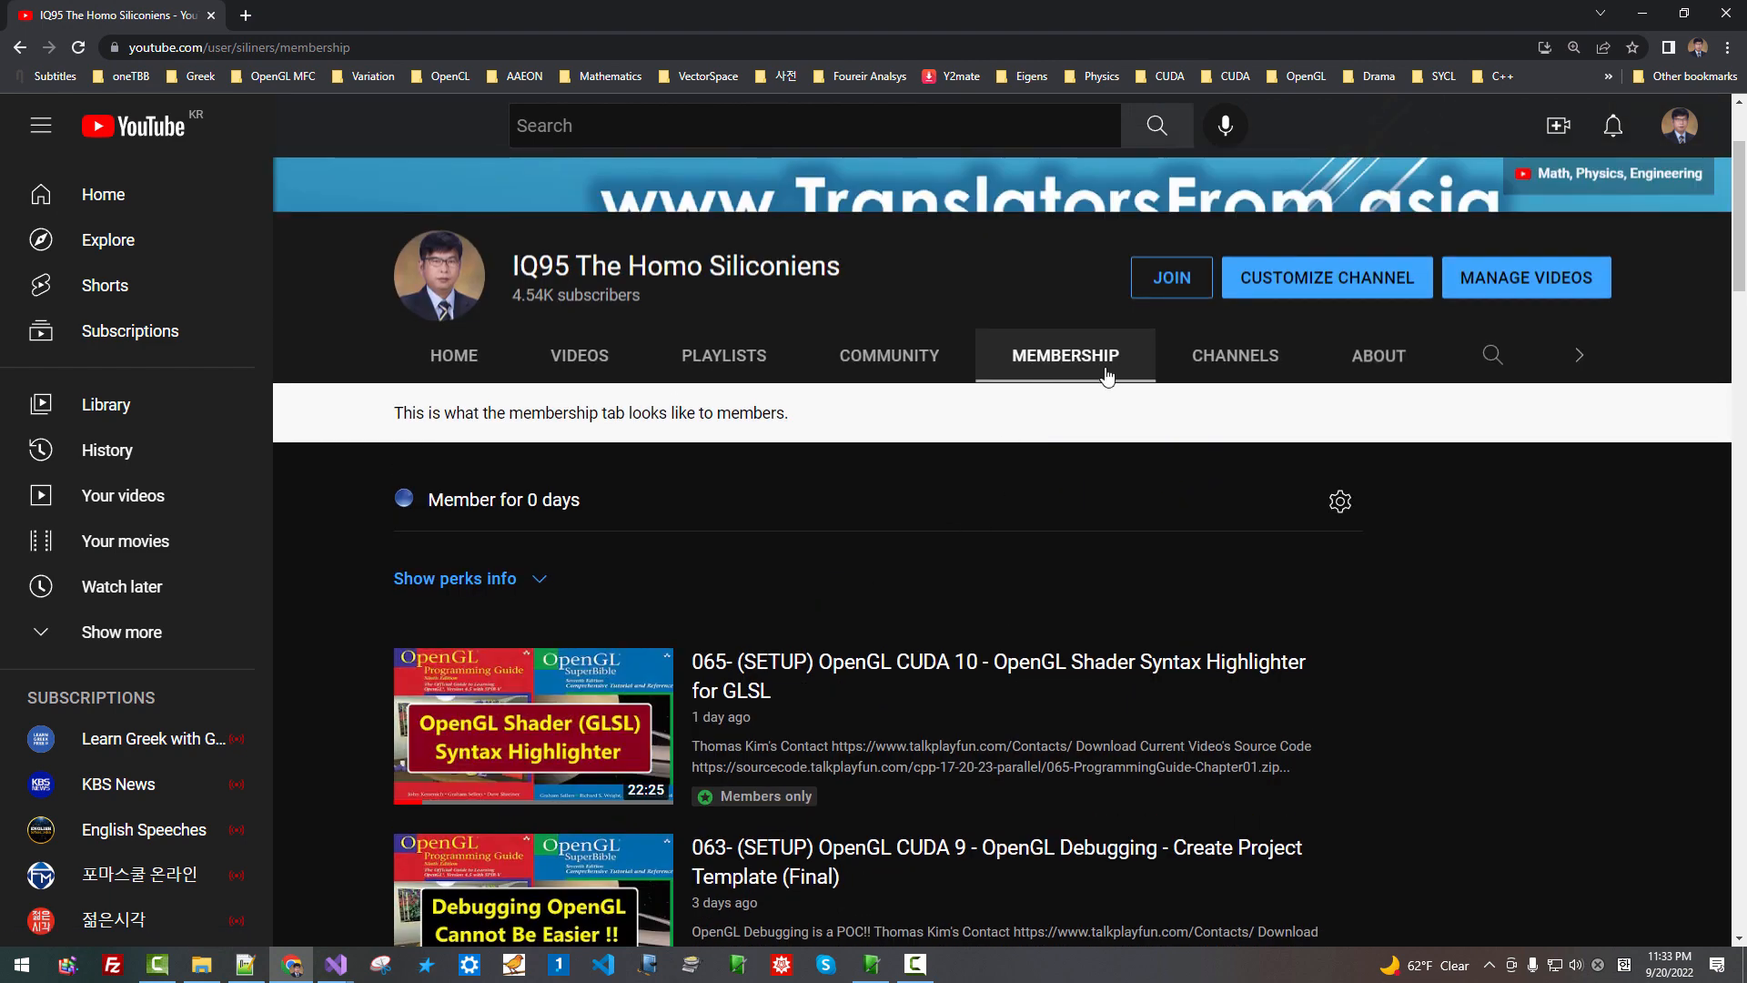
# Scroll through the channel's members-only OpenGL CUDA setup videos
pyautogui.scroll(-3)
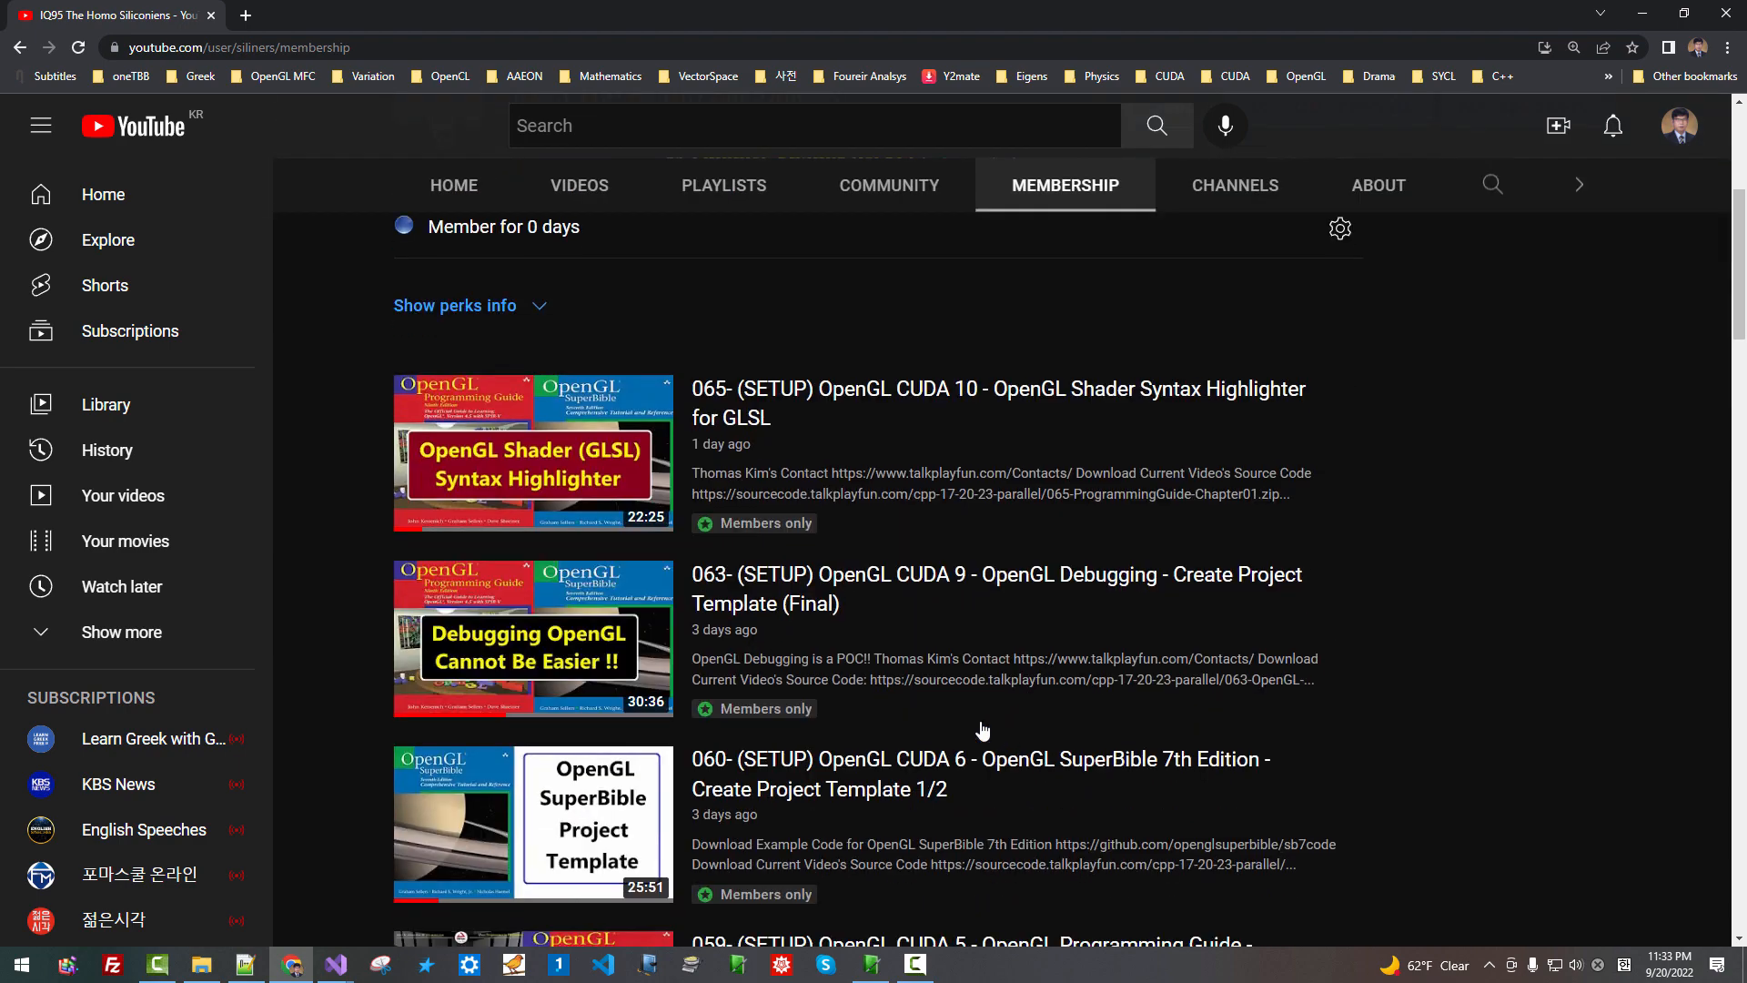
pyautogui.scroll(-3)
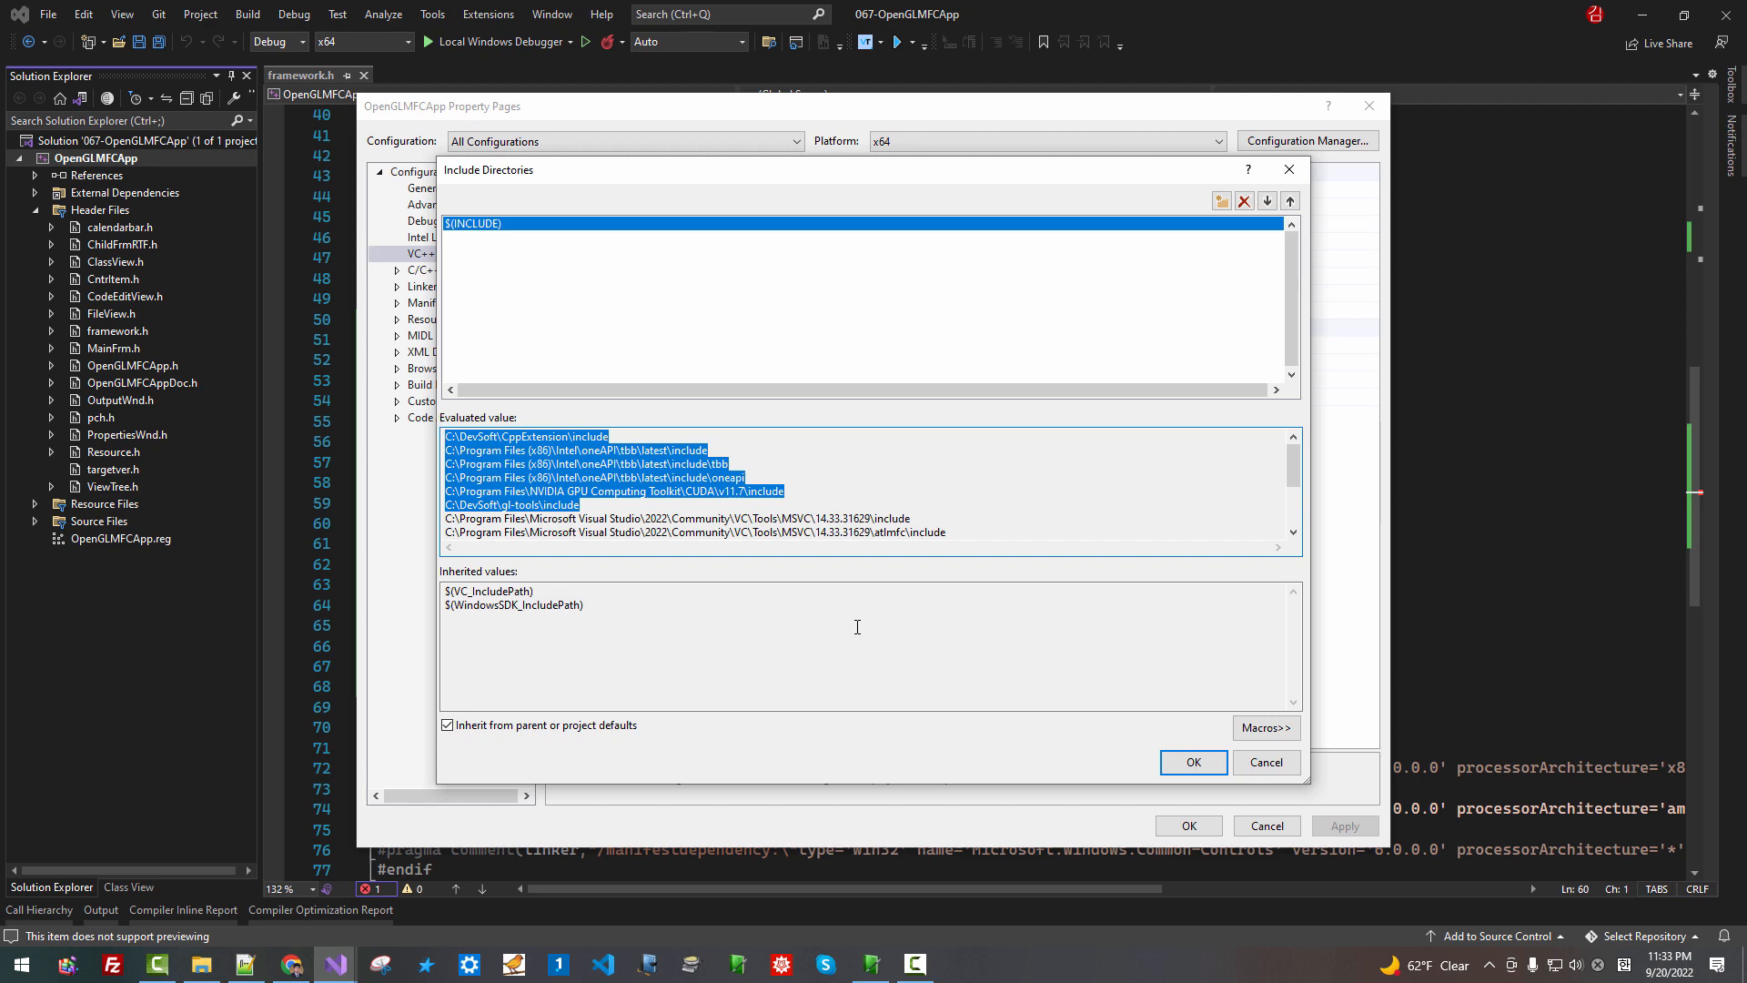
pyautogui.moveTo(1165, 725)
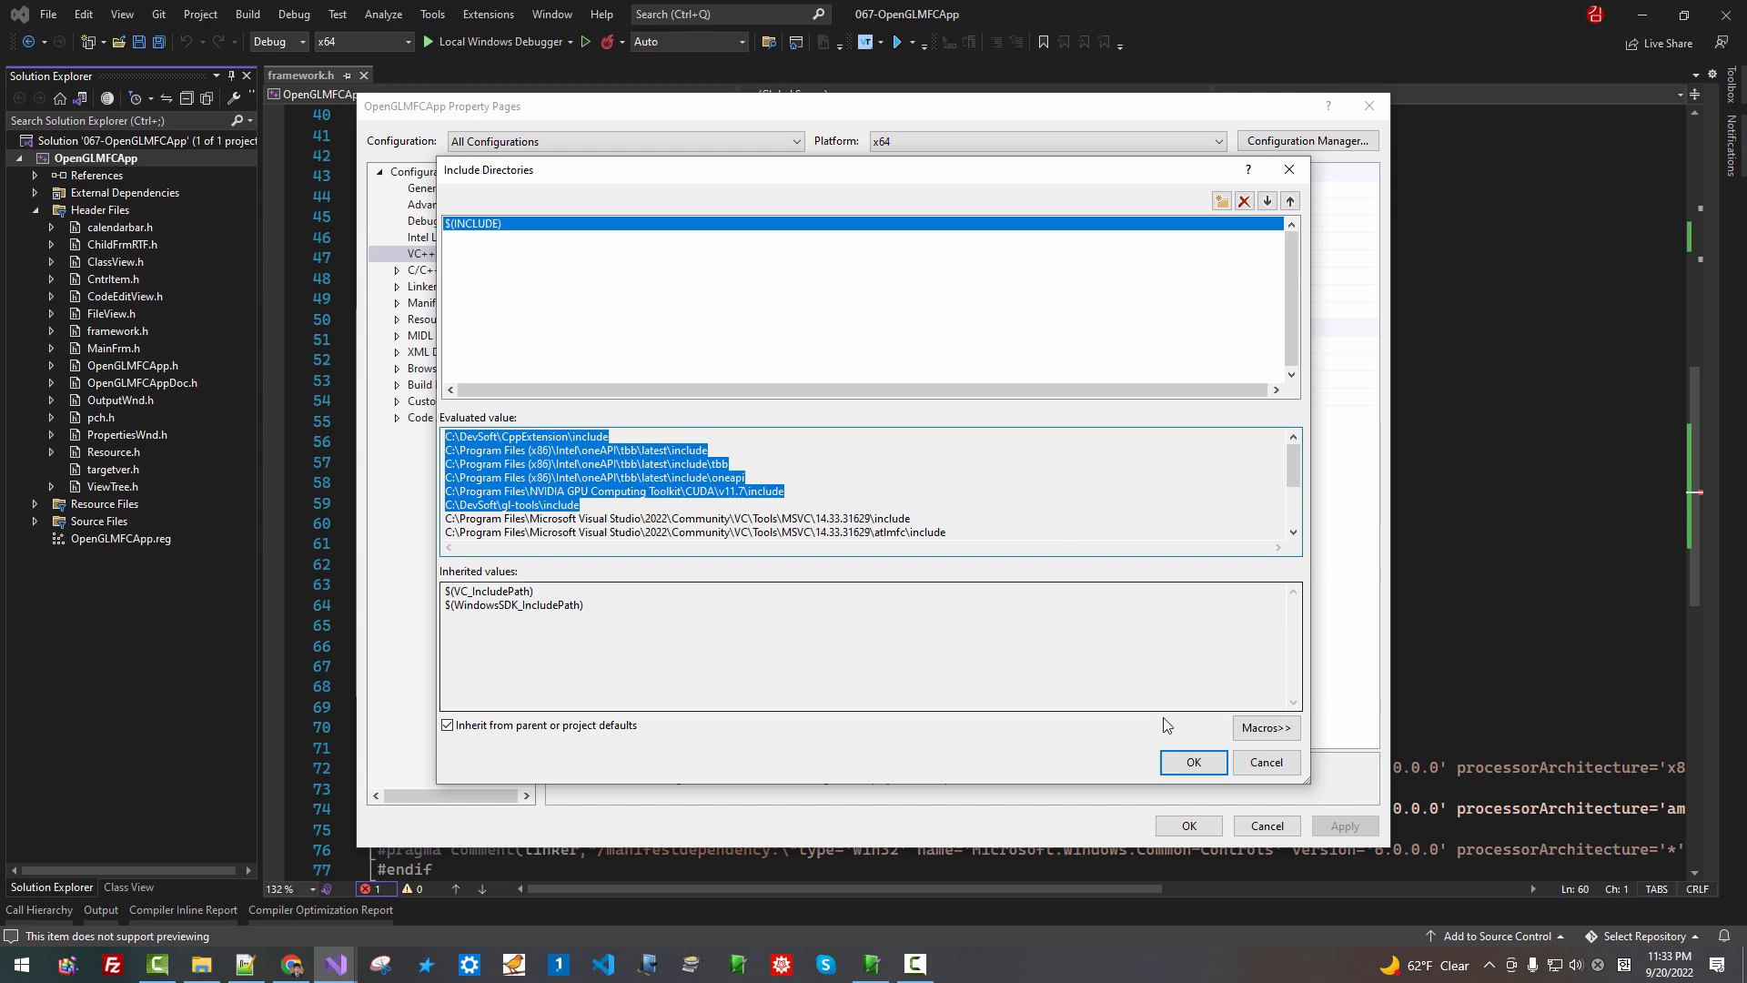
# Confirm the Include Directories editor, leaving $(INCLUDE);$(IncludePath)
pyautogui.click(1194, 761)
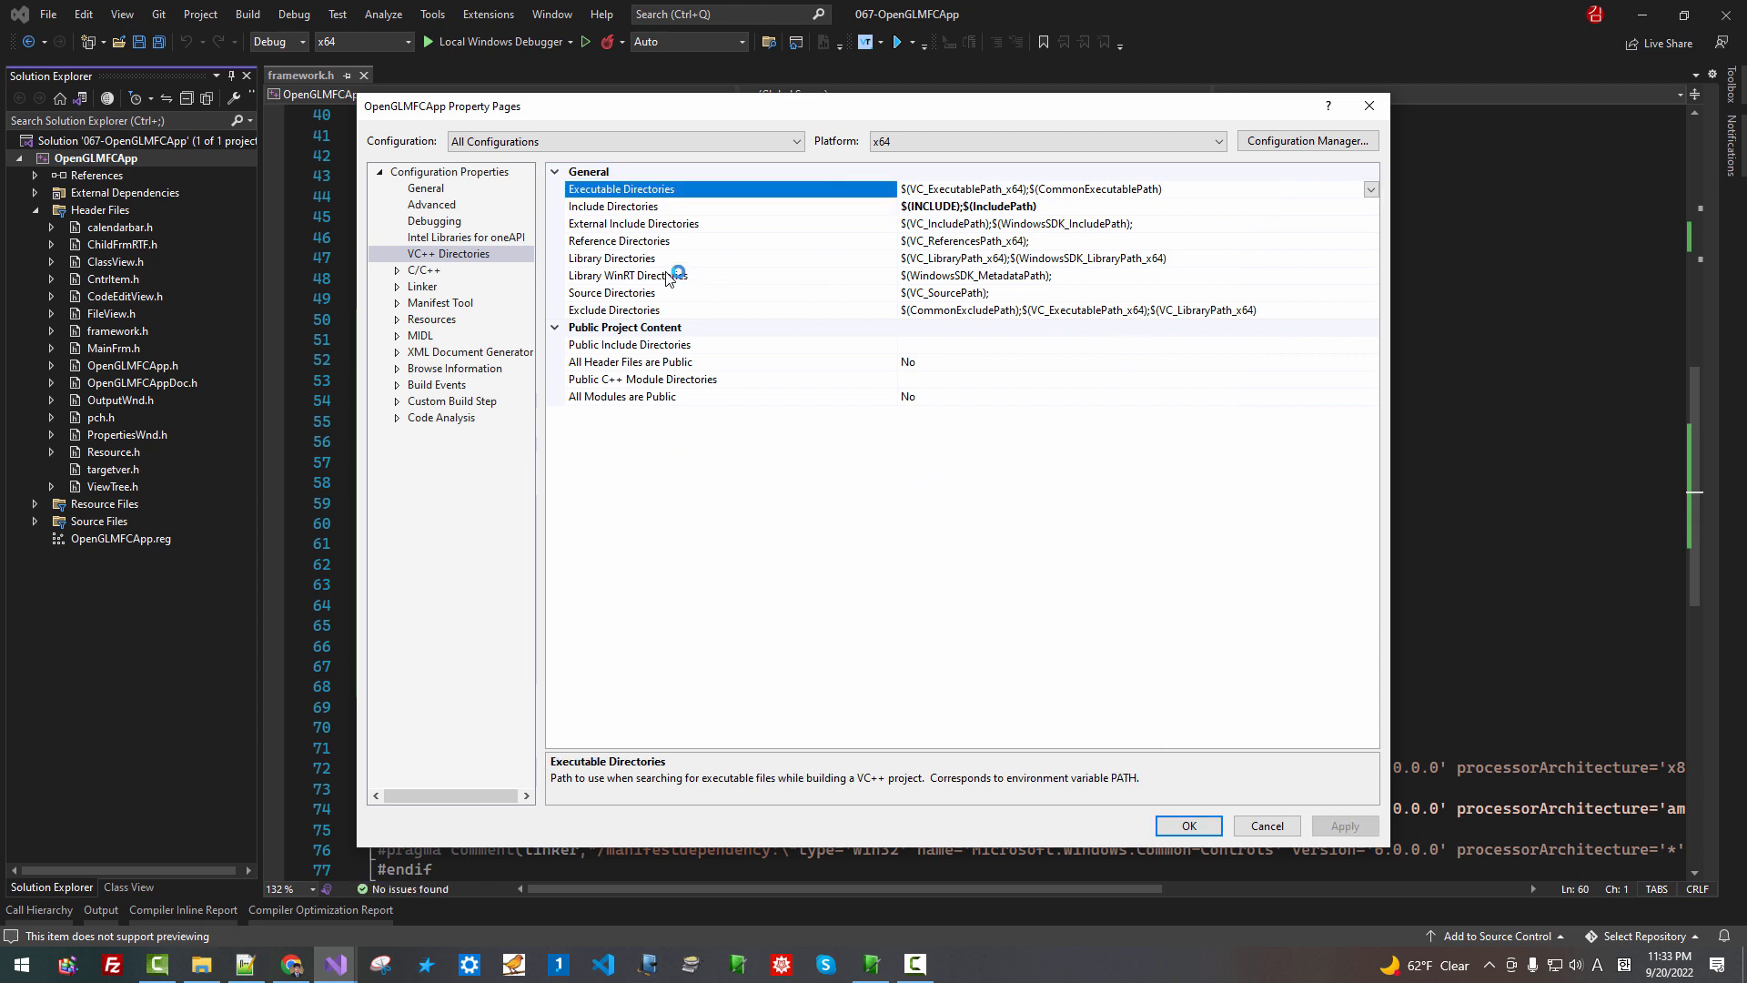
pyautogui.moveTo(1202, 259)
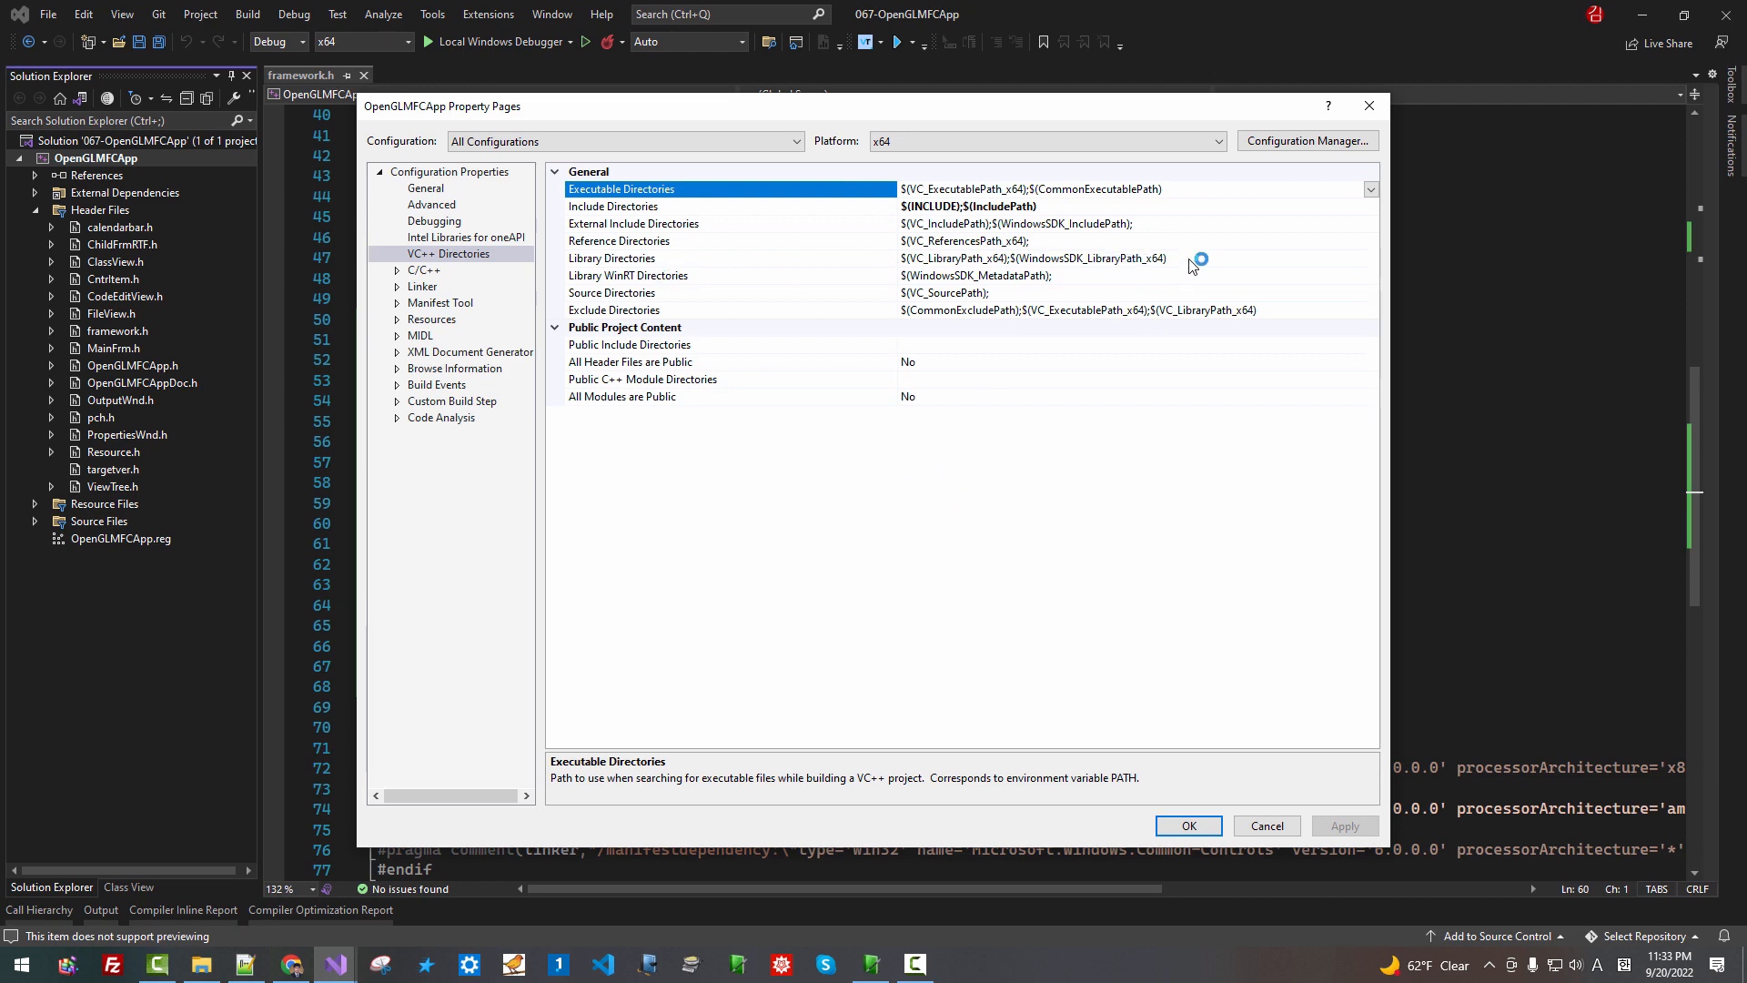
# In the Library Directories editor, add a new entry $(LIB)
pyautogui.click(611, 259)
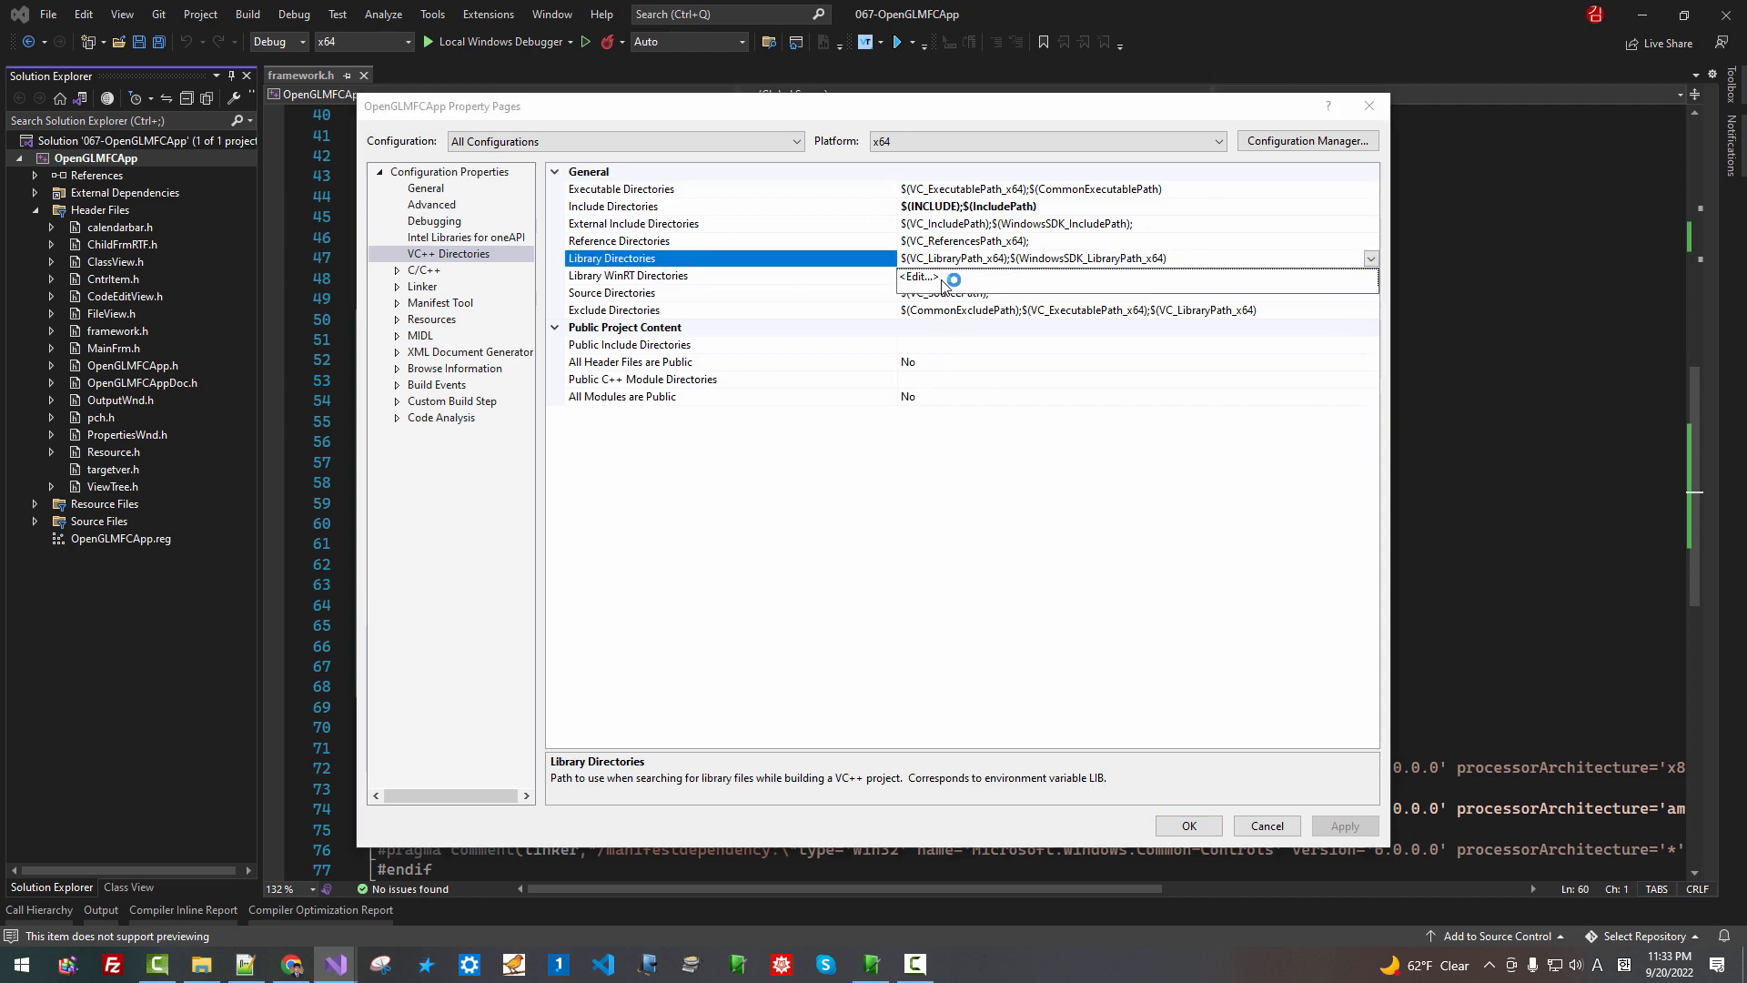
pyautogui.click(918, 277)
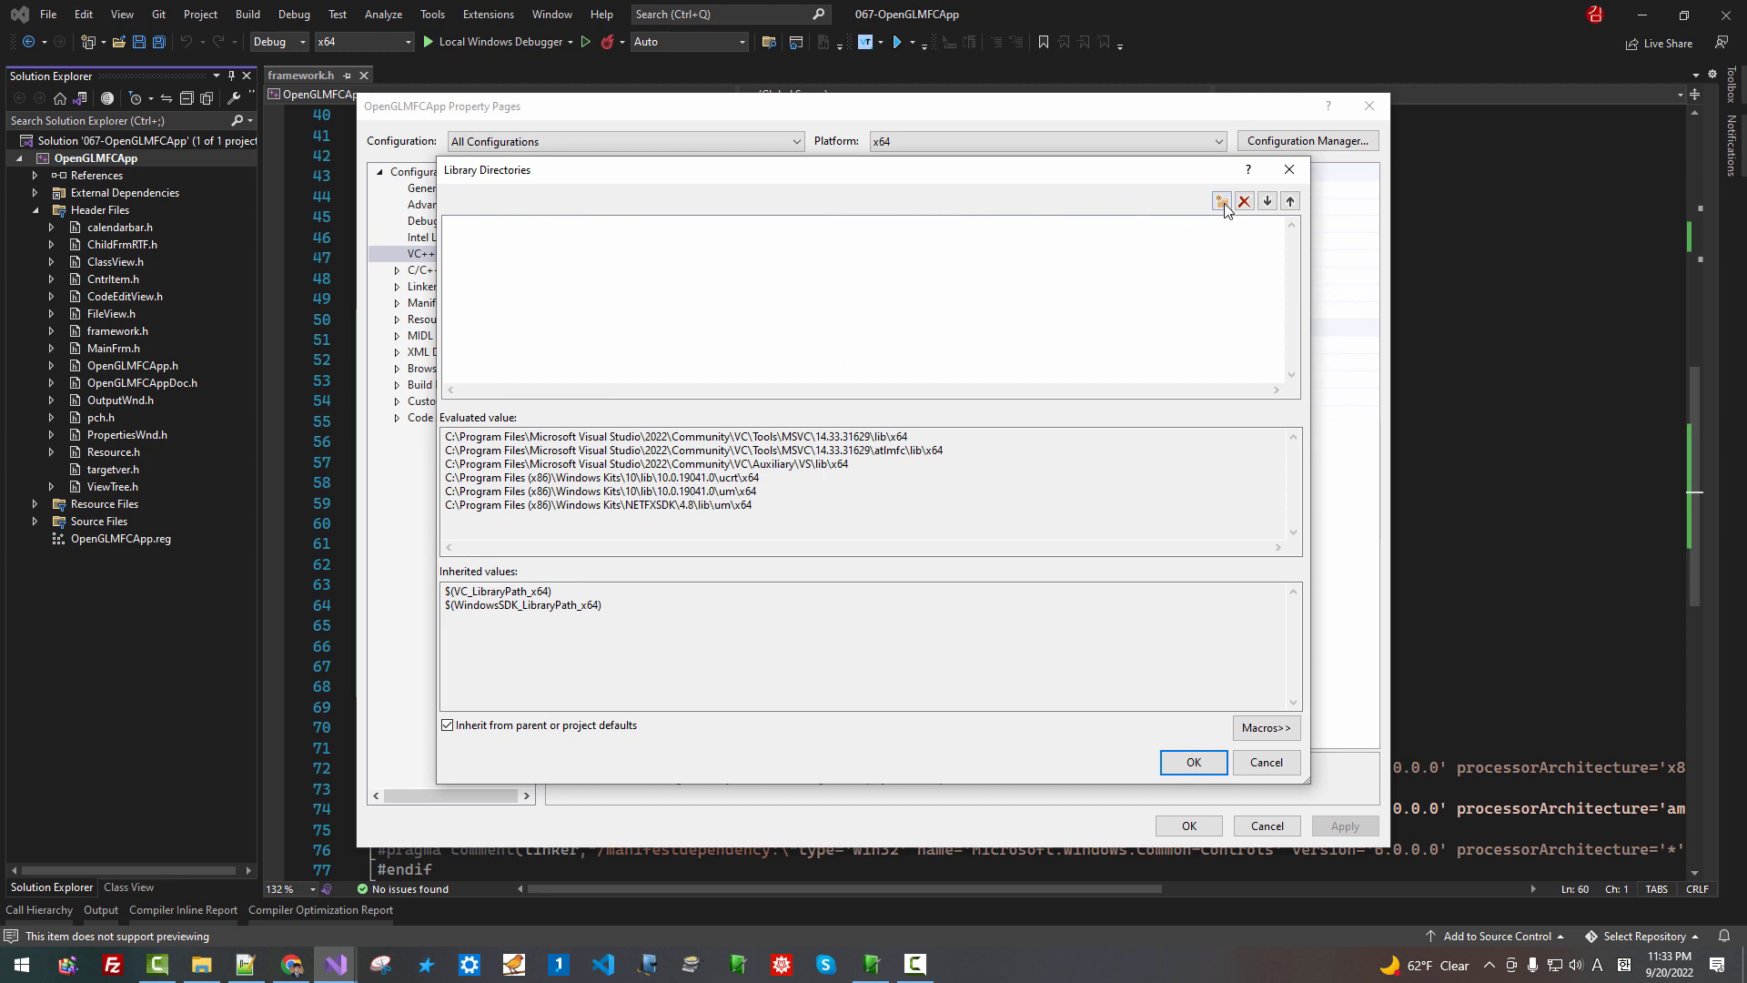
pyautogui.click(1221, 200)
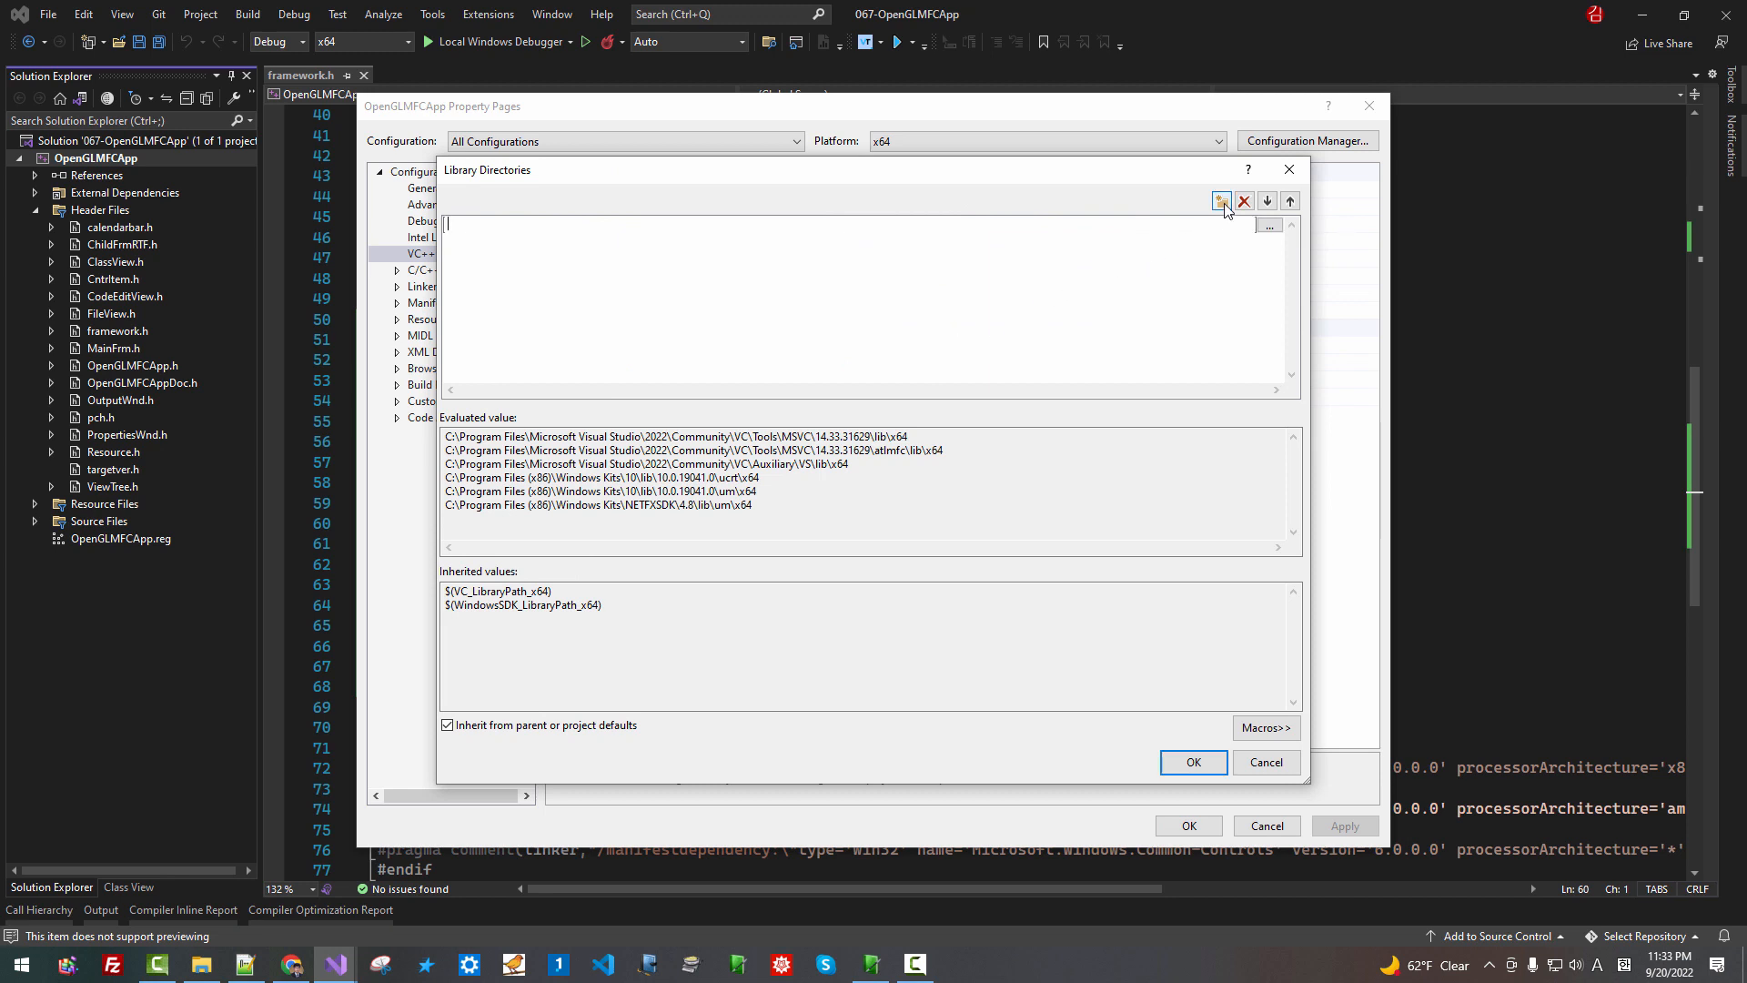
pyautogui.write('$(L')
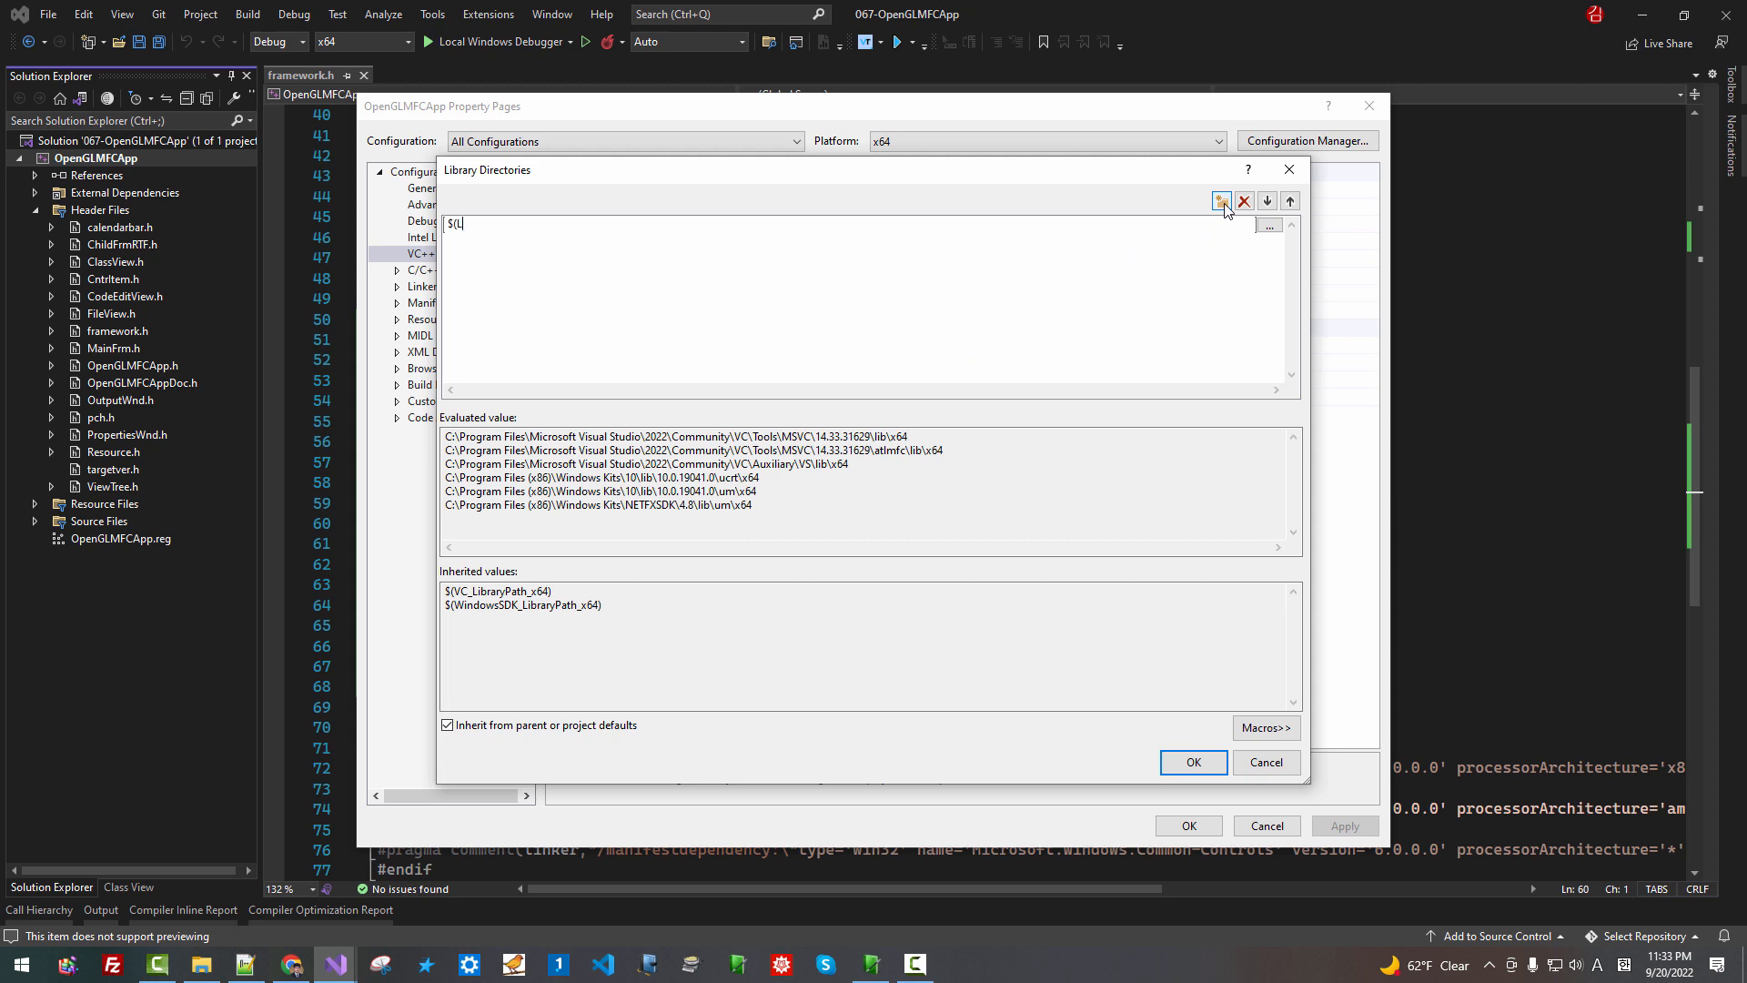
pyautogui.write('IB)')
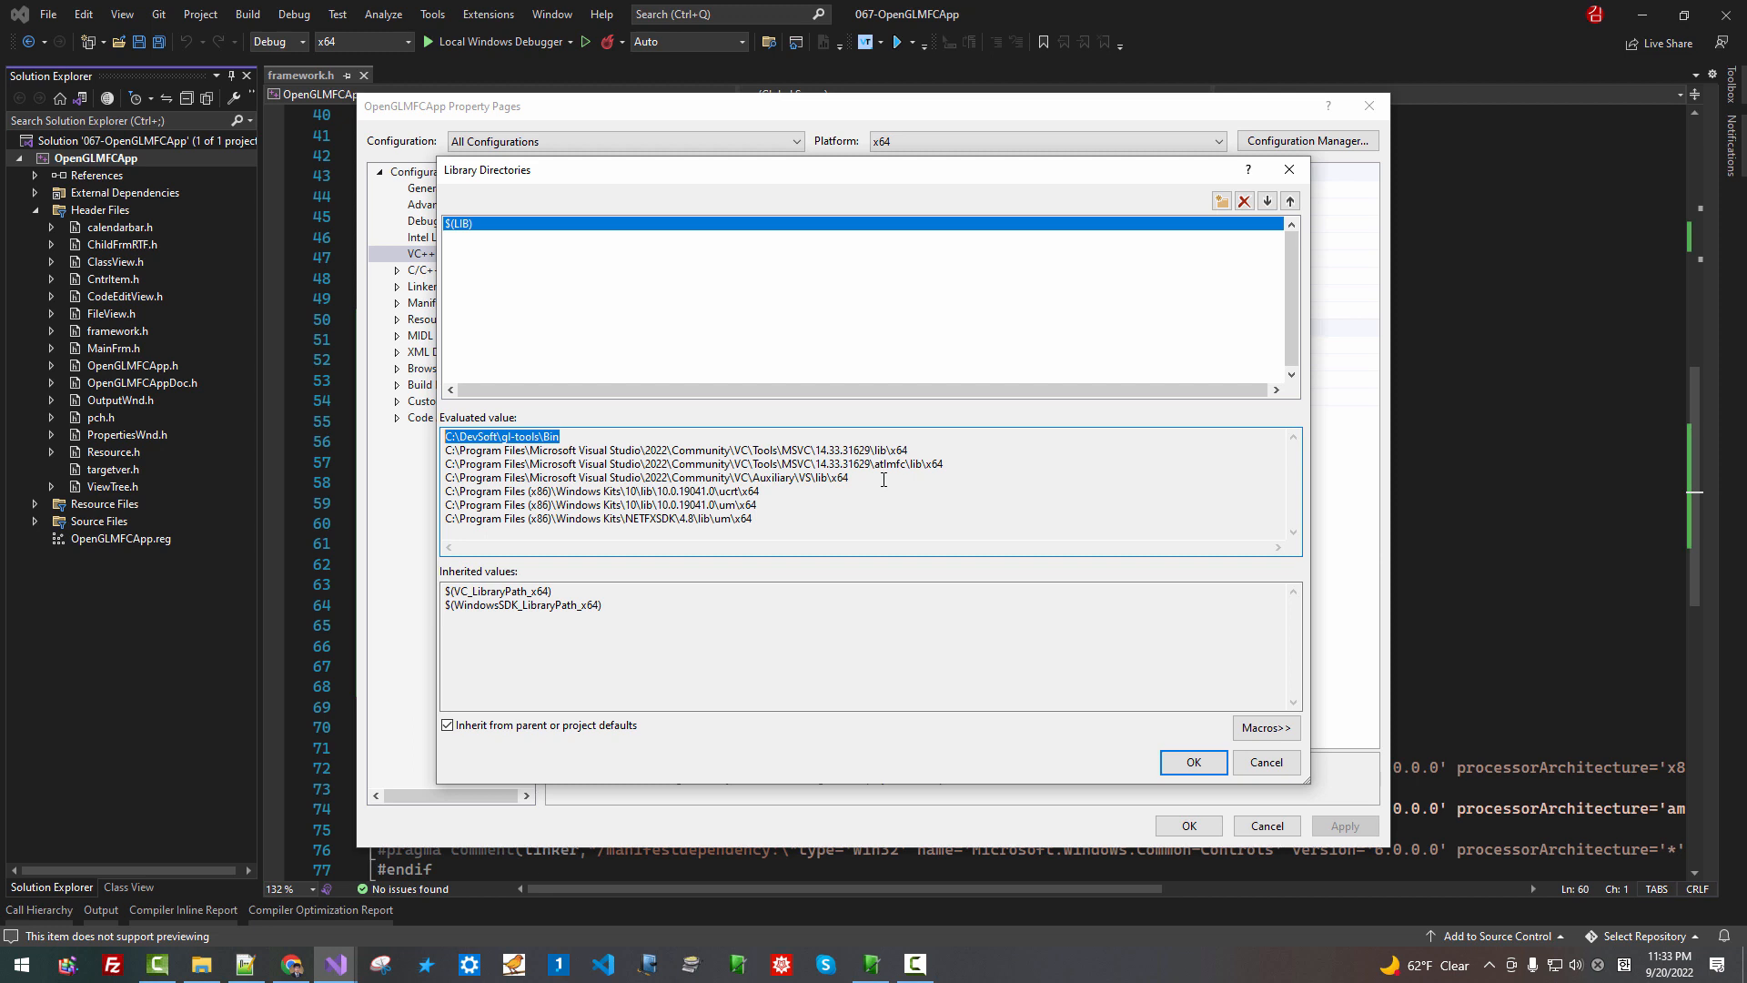
pyautogui.moveTo(801, 318)
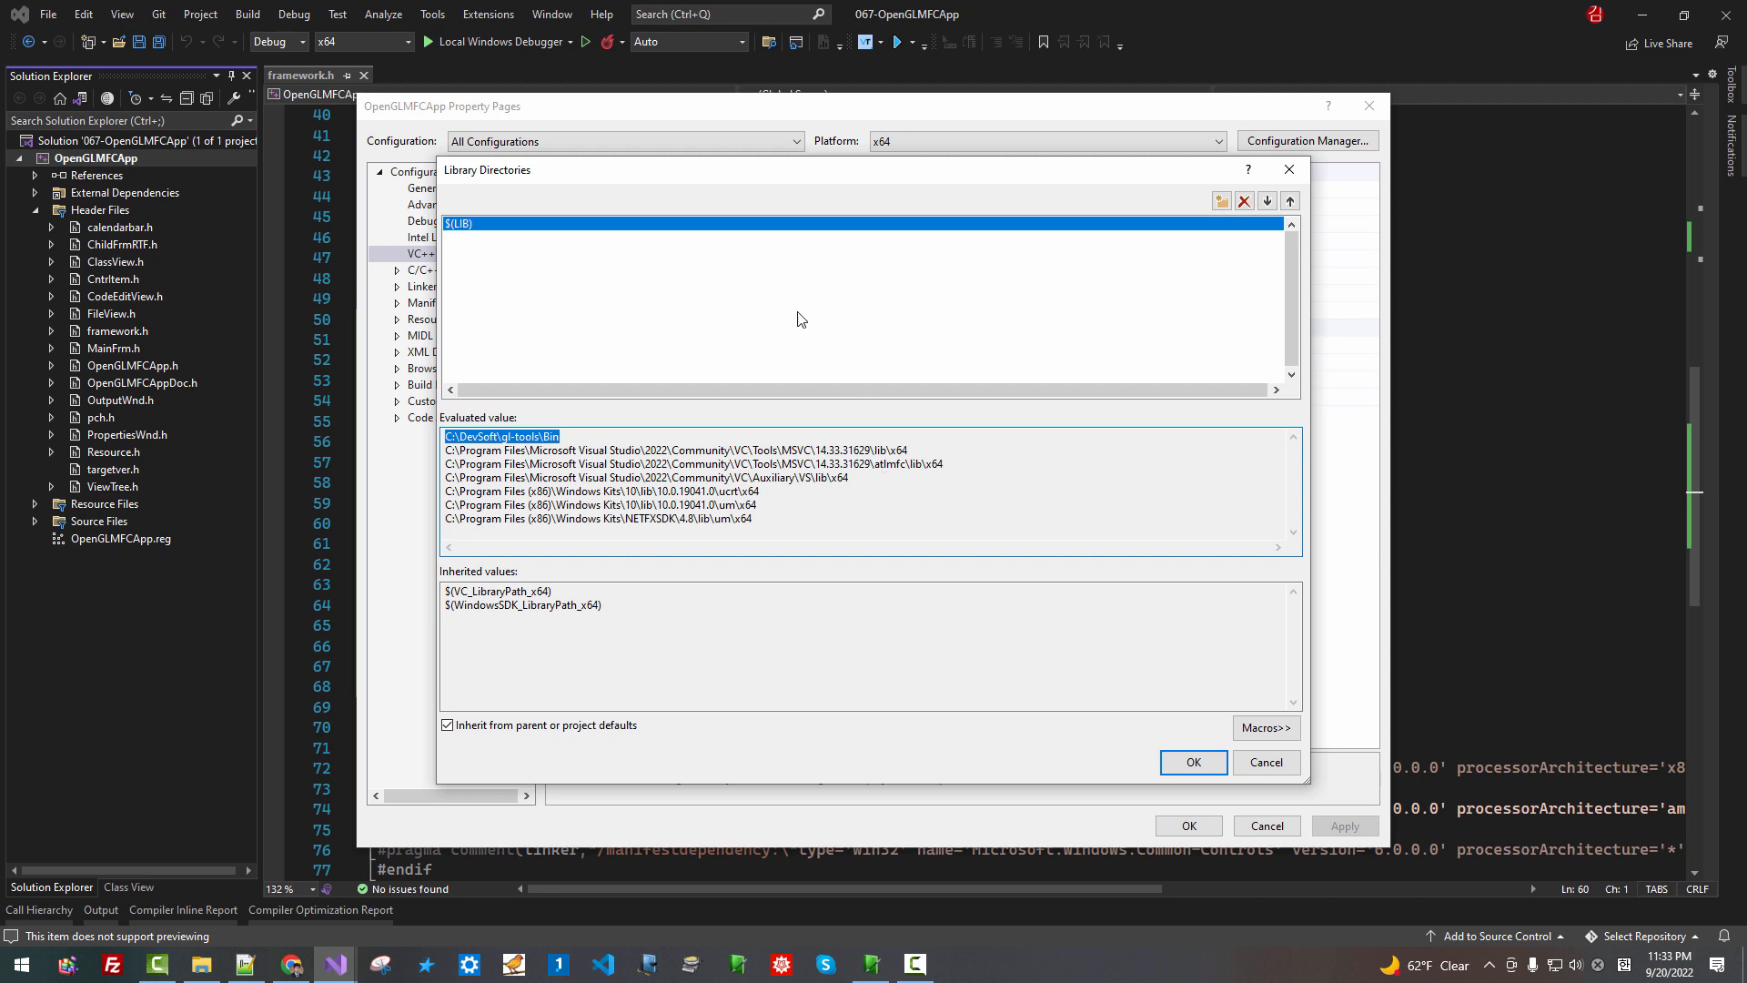
# Add a second entry $(TBB_X64_LIB) and confirm the library directories
pyautogui.click(1219, 200)
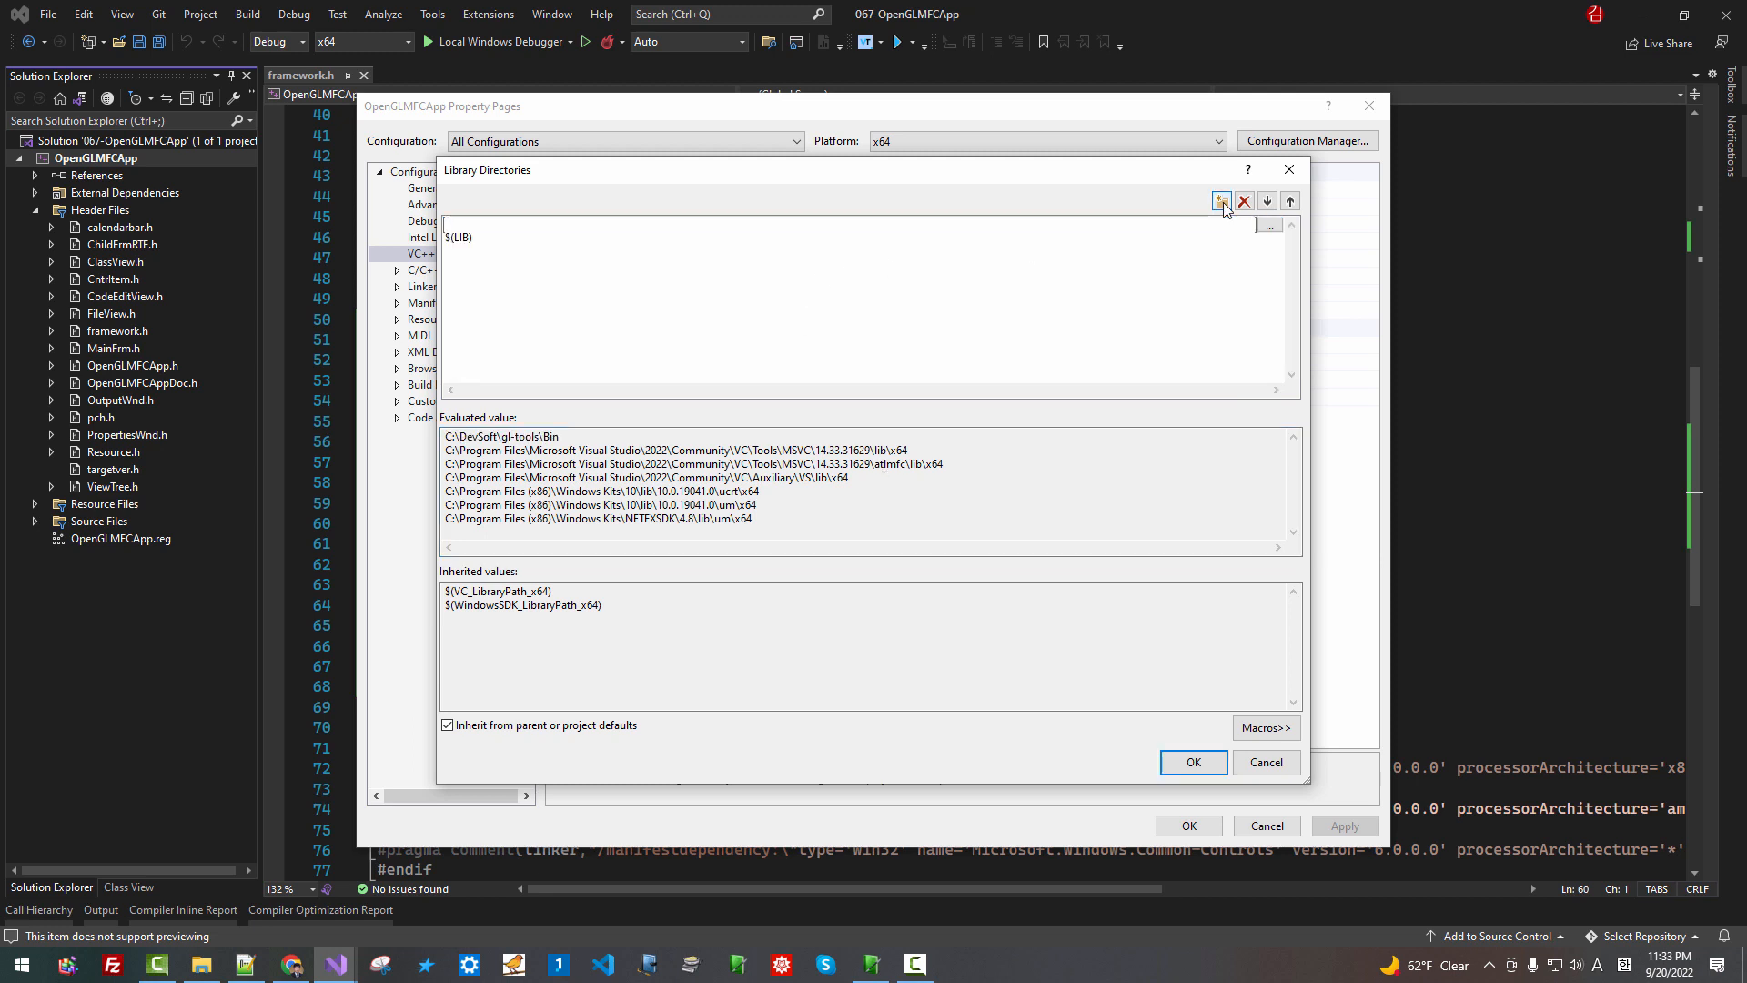
pyautogui.click(1222, 200)
pyautogui.write('$(')
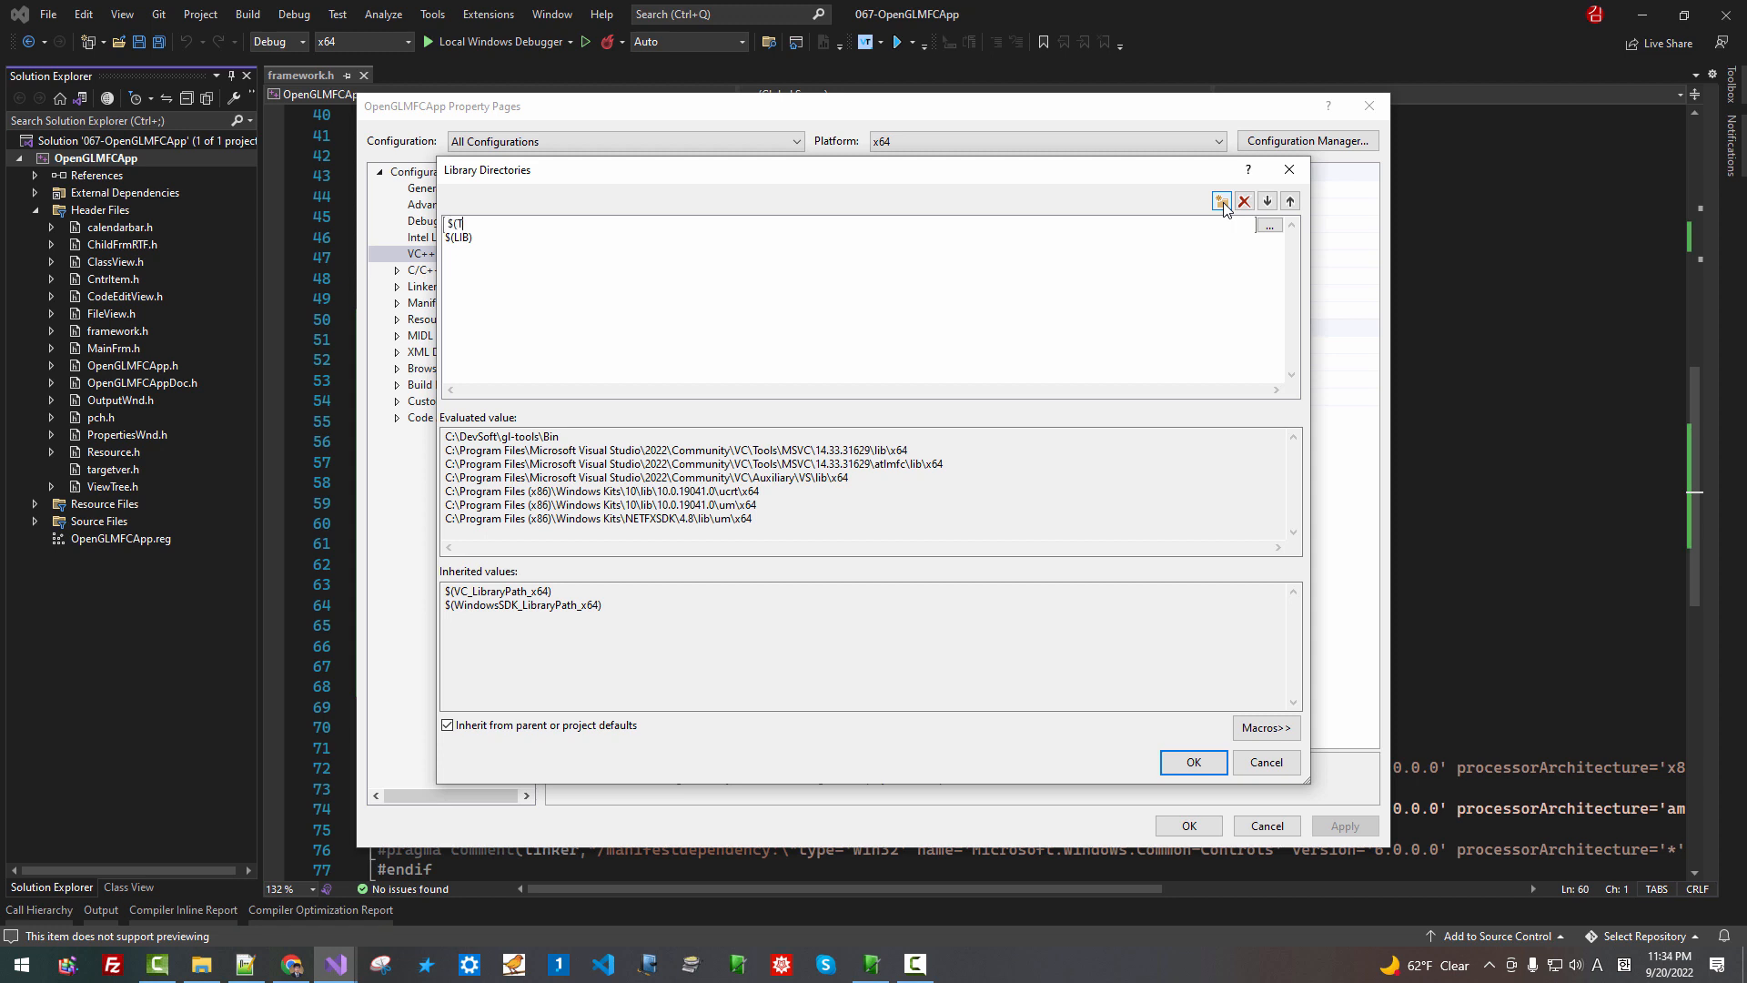
pyautogui.write('BB_X')
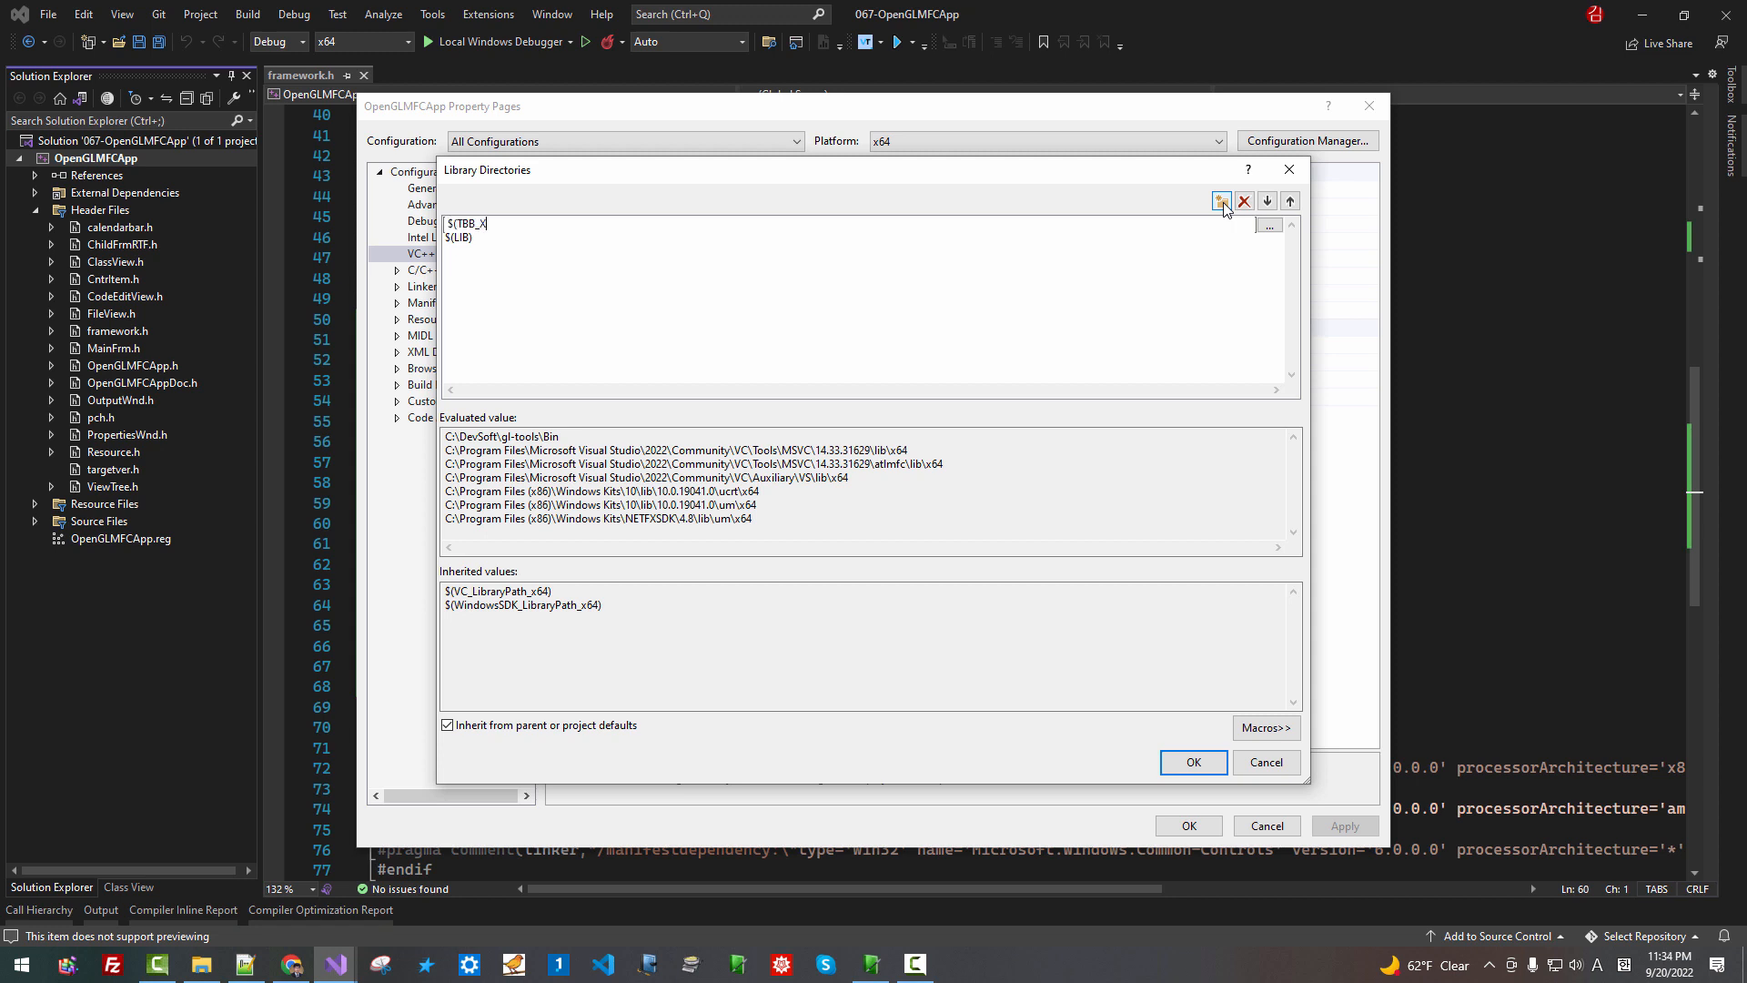
pyautogui.write('64_)')
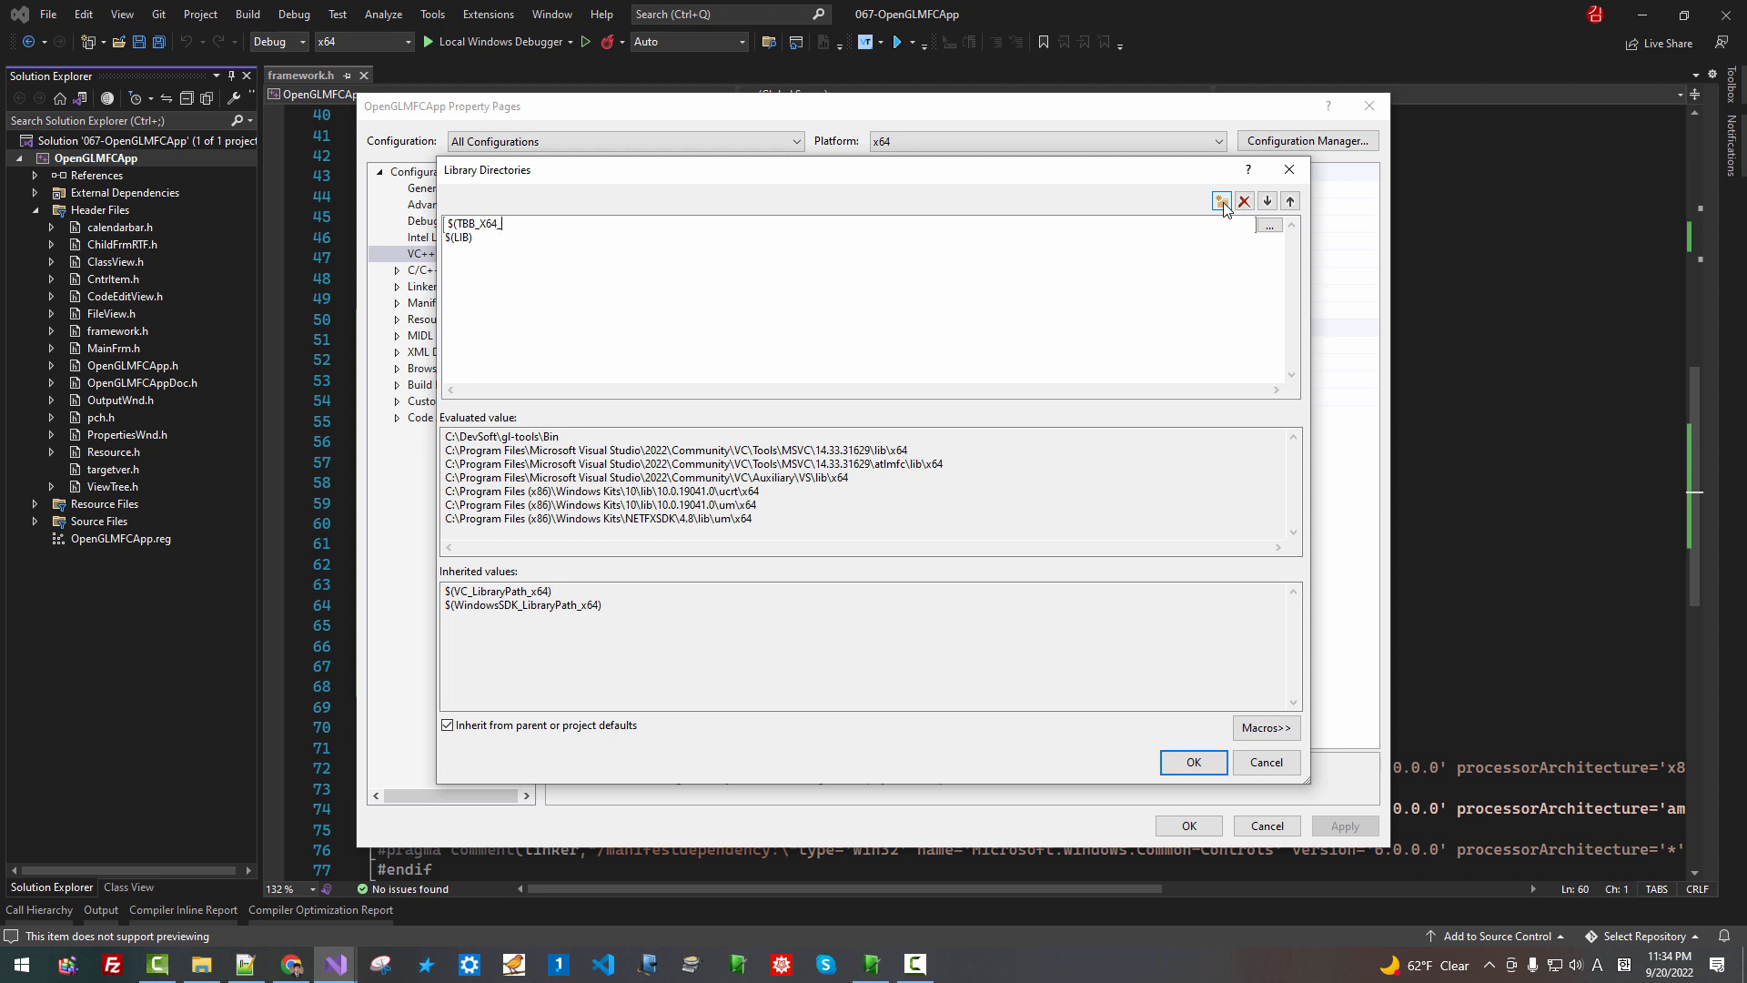
pyautogui.write('LI')
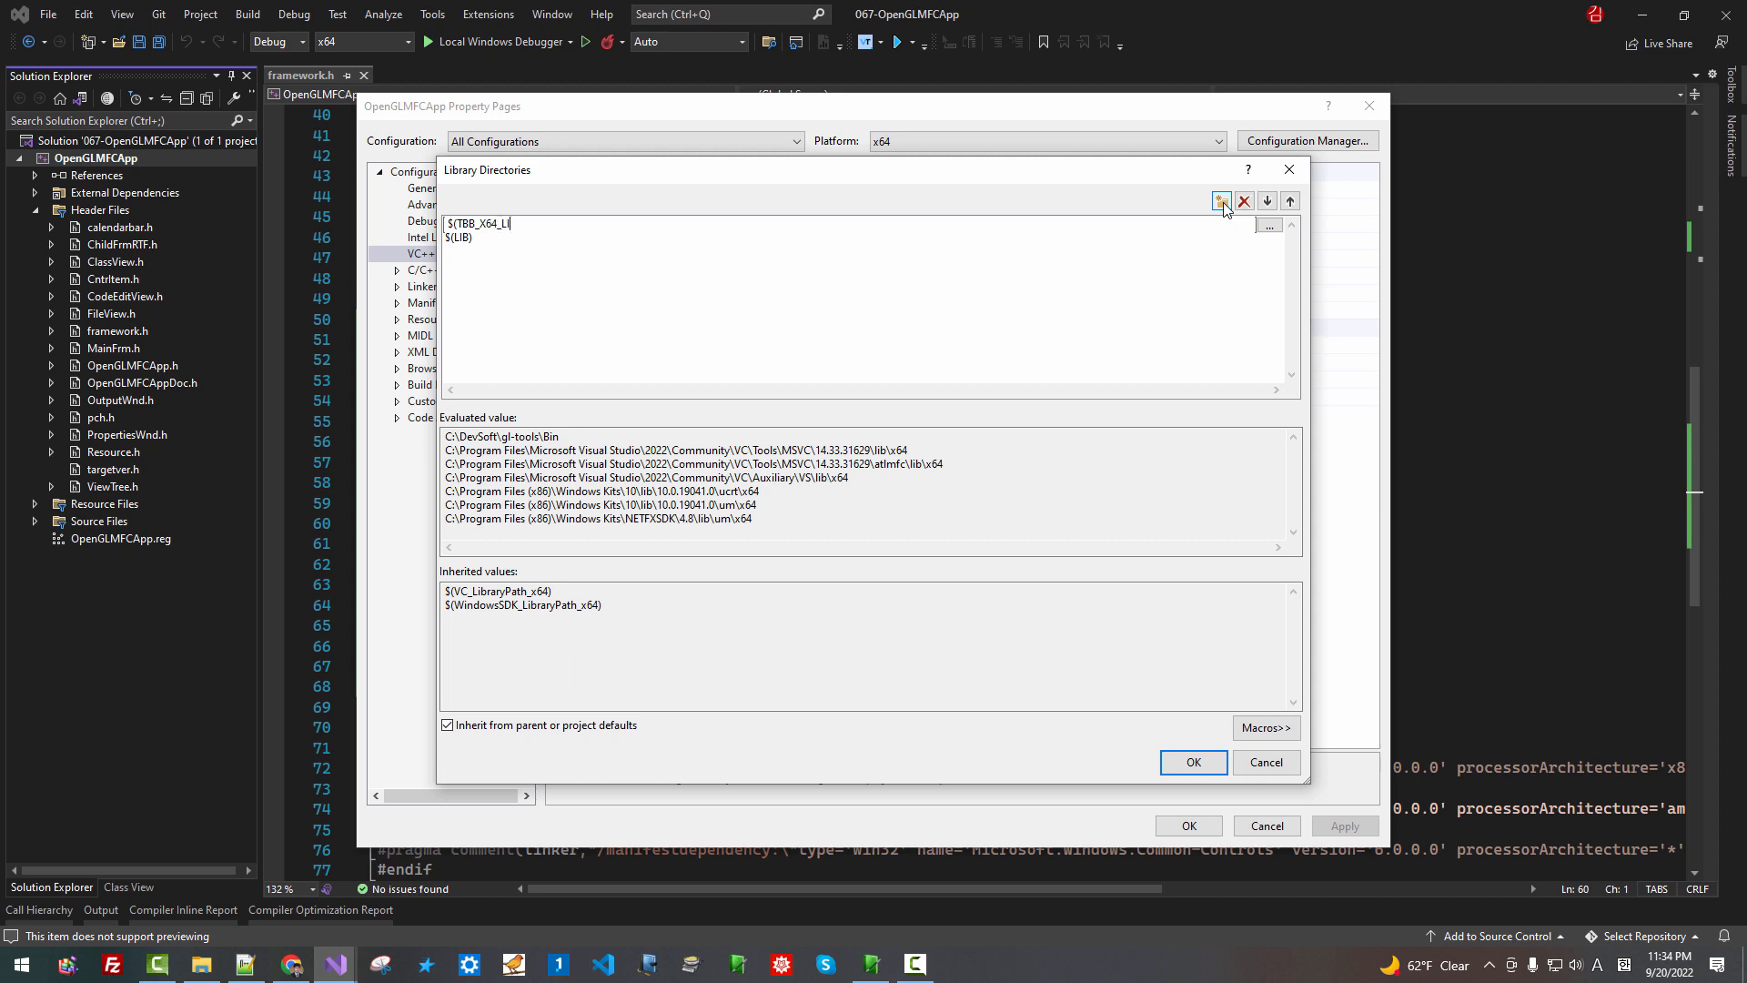
pyautogui.write('B)')
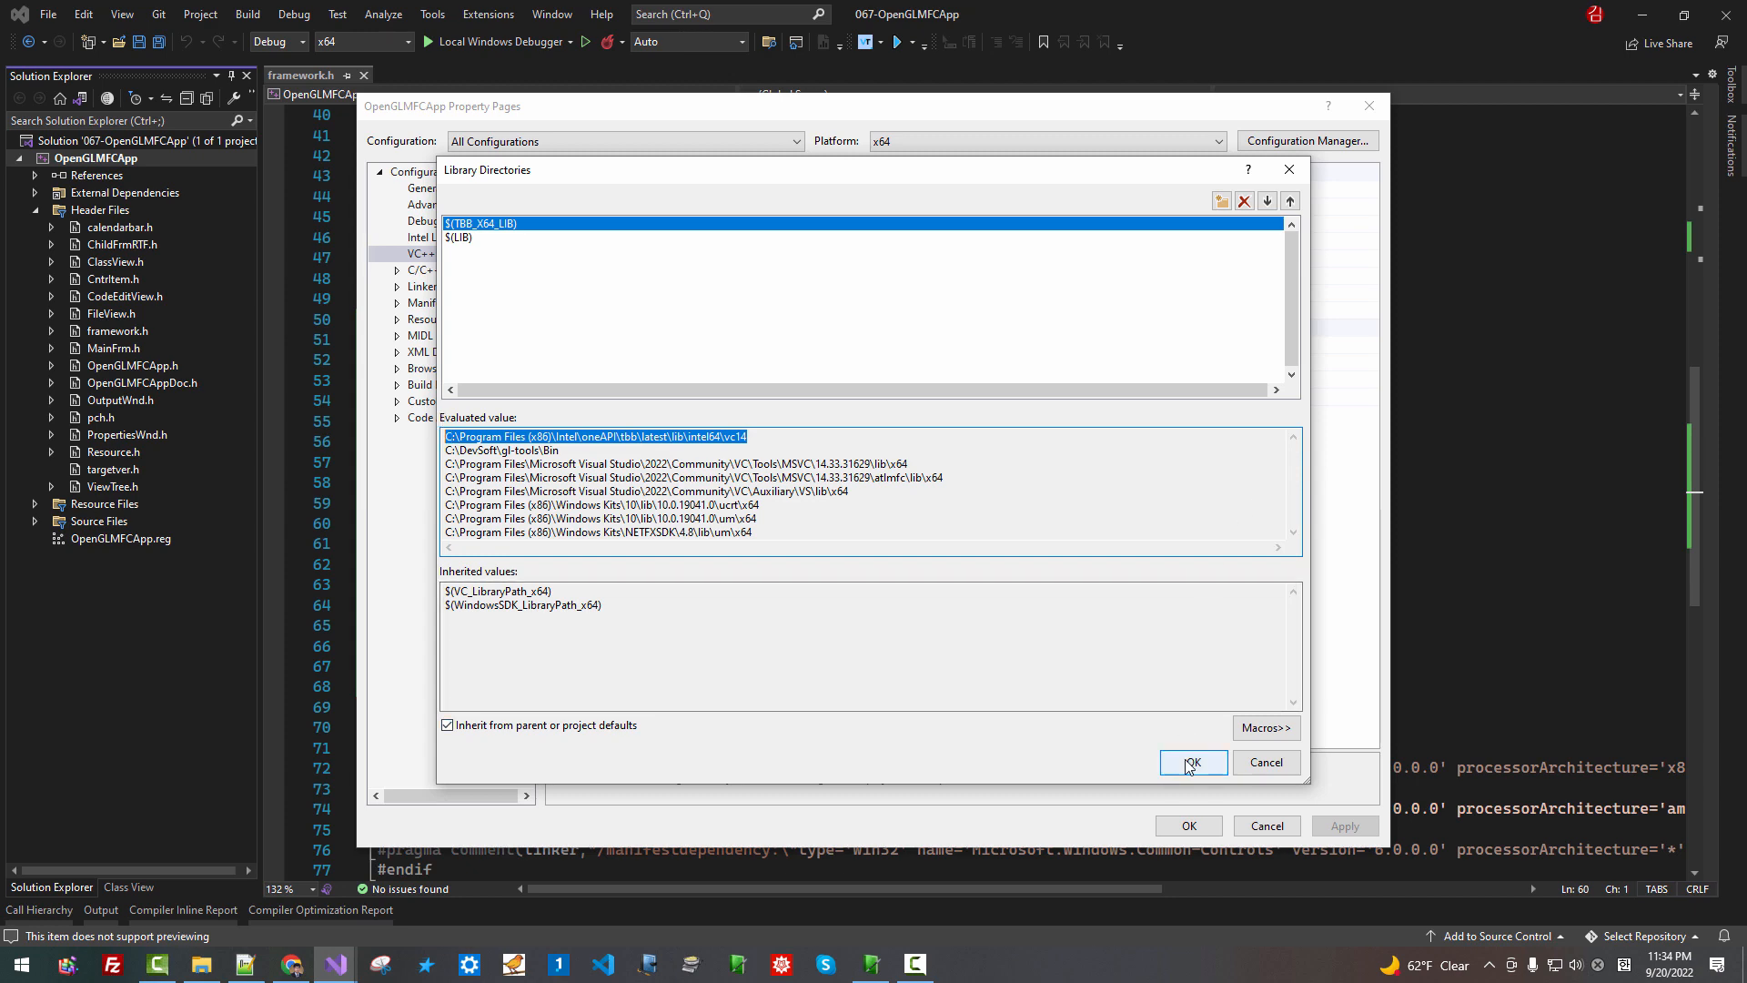
pyautogui.click(1192, 763)
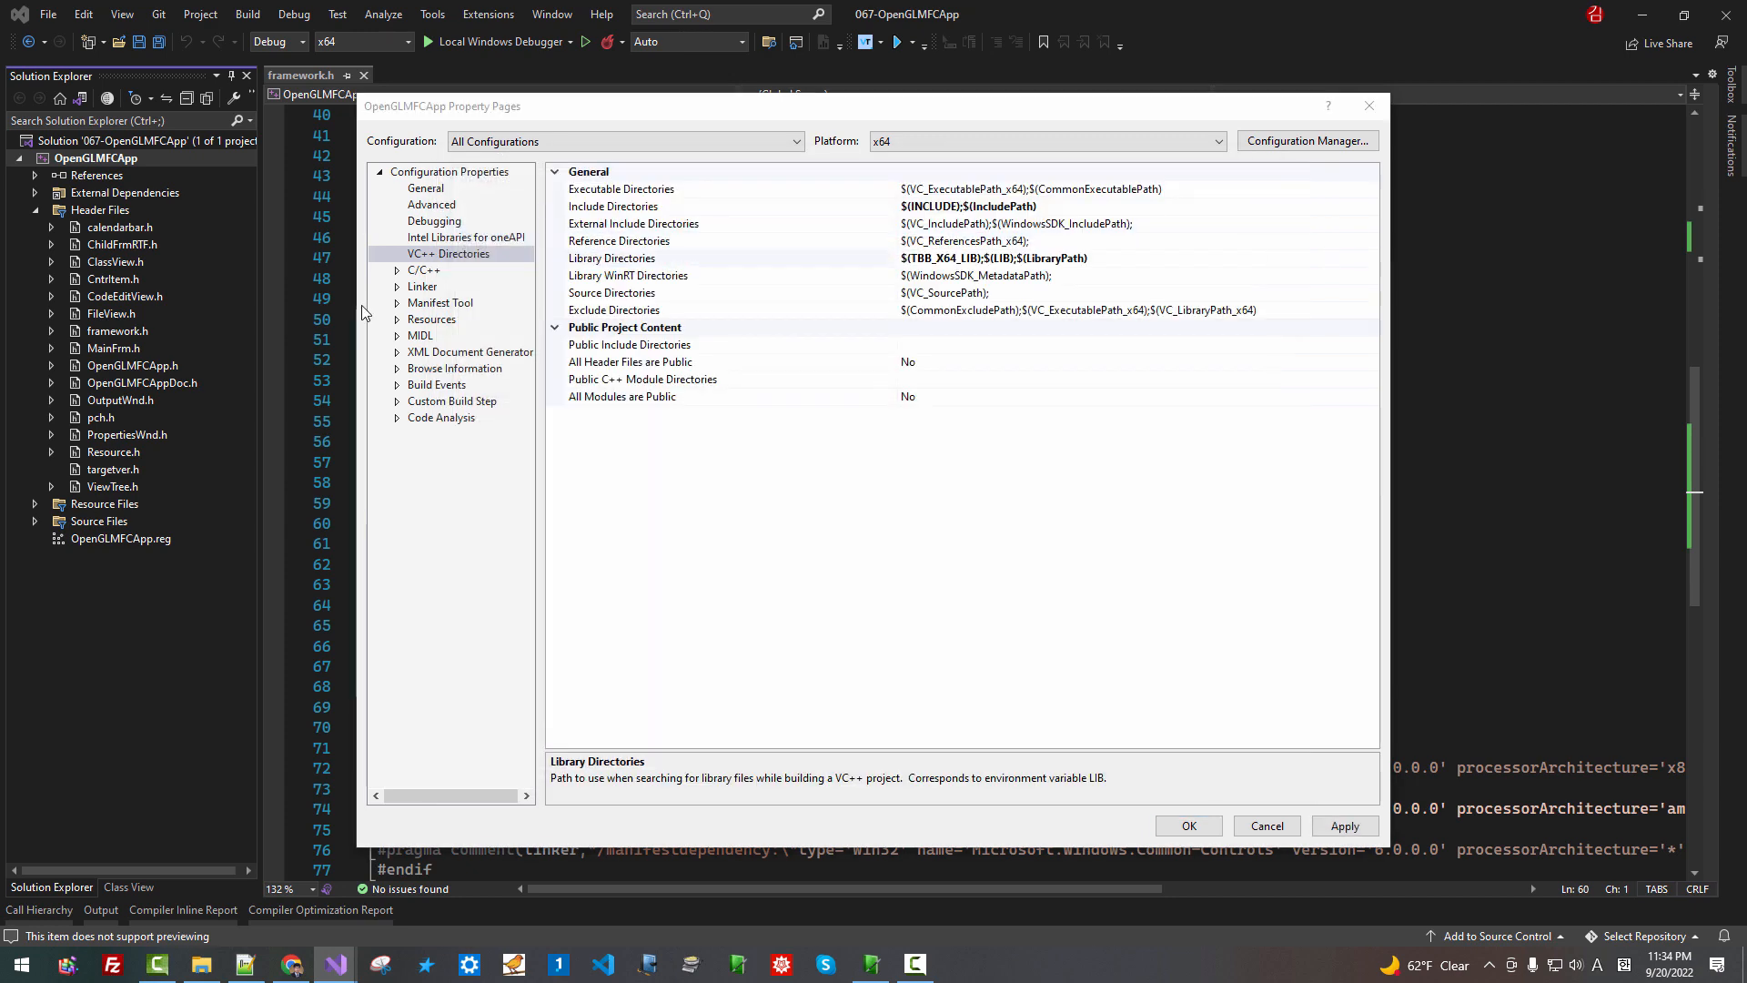
# Reach Linker > Input and start editing Additional Dependencies
pyautogui.click(397, 287)
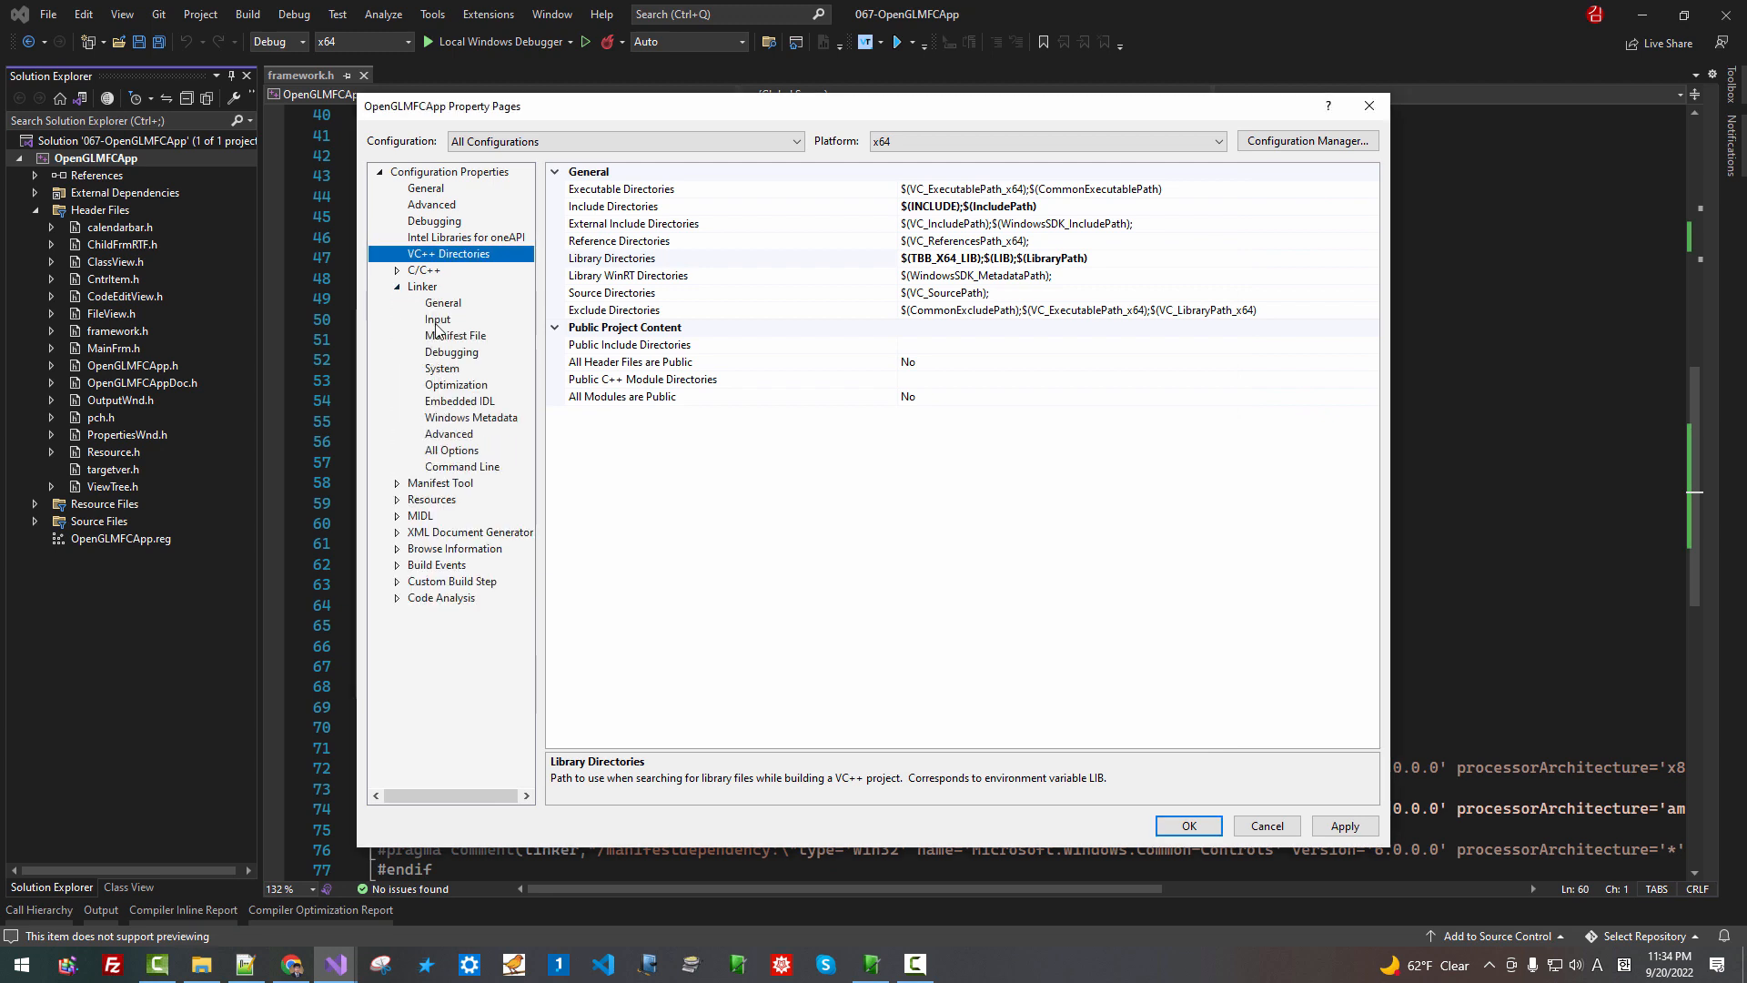
pyautogui.click(436, 318)
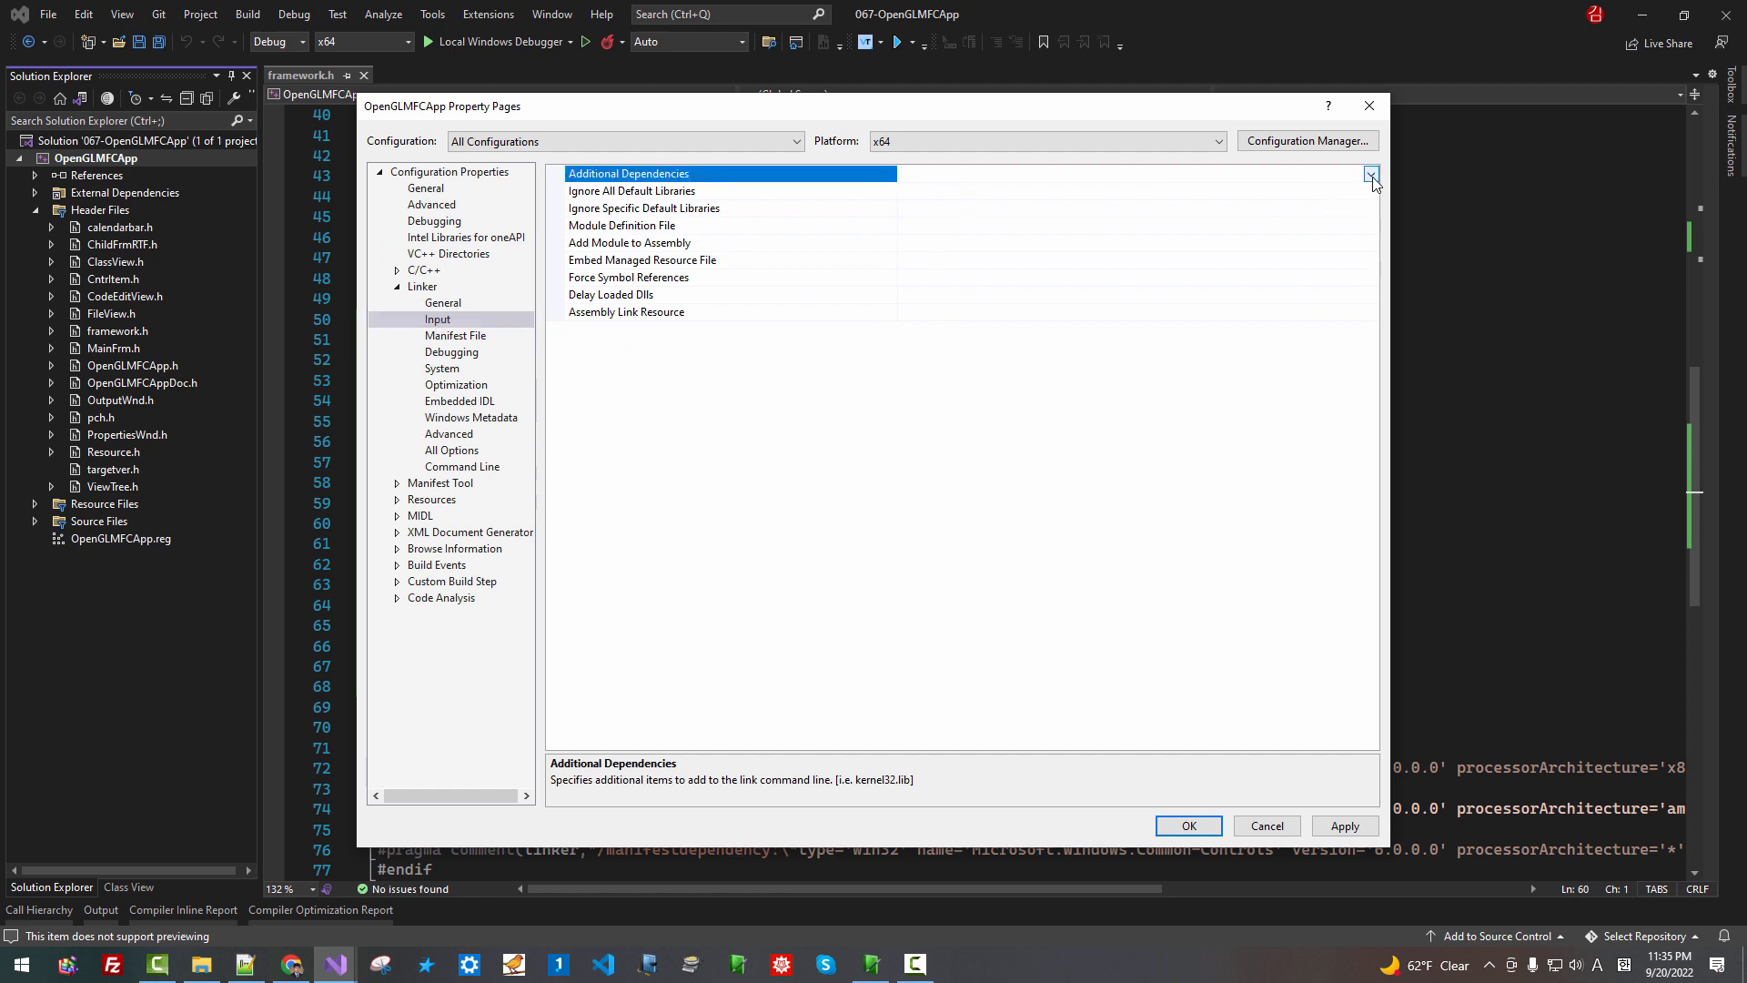
pyautogui.click(1370, 173)
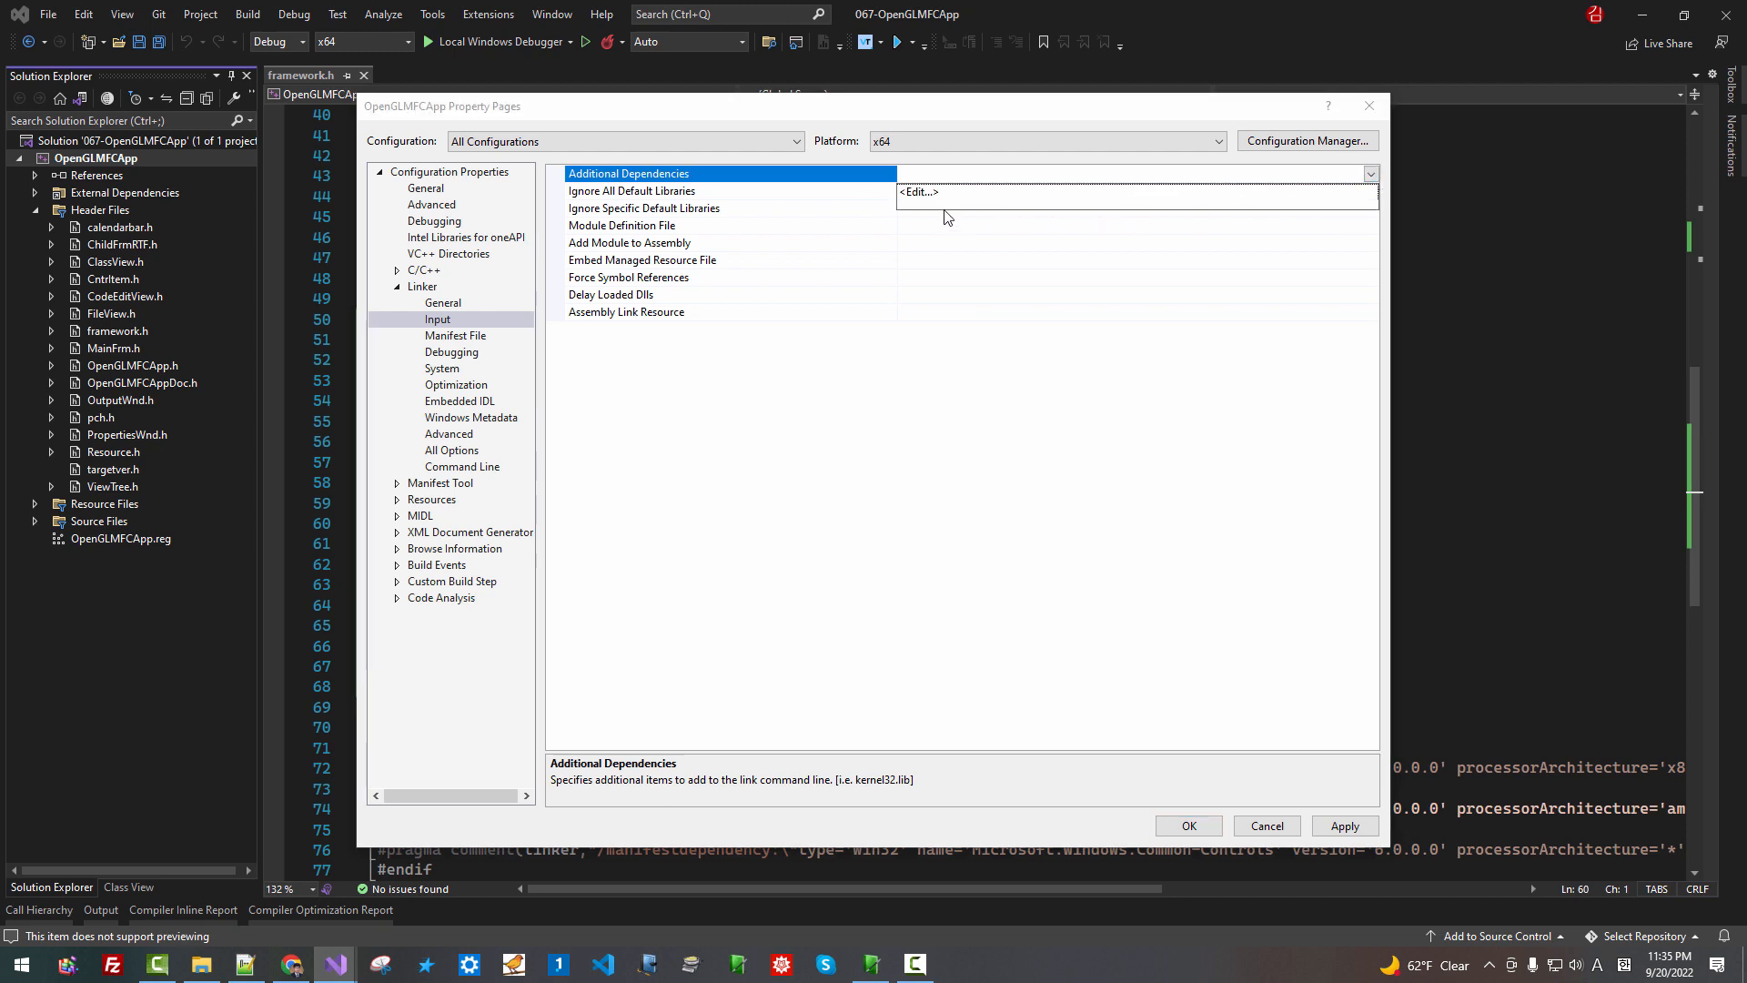
pyautogui.click(918, 193)
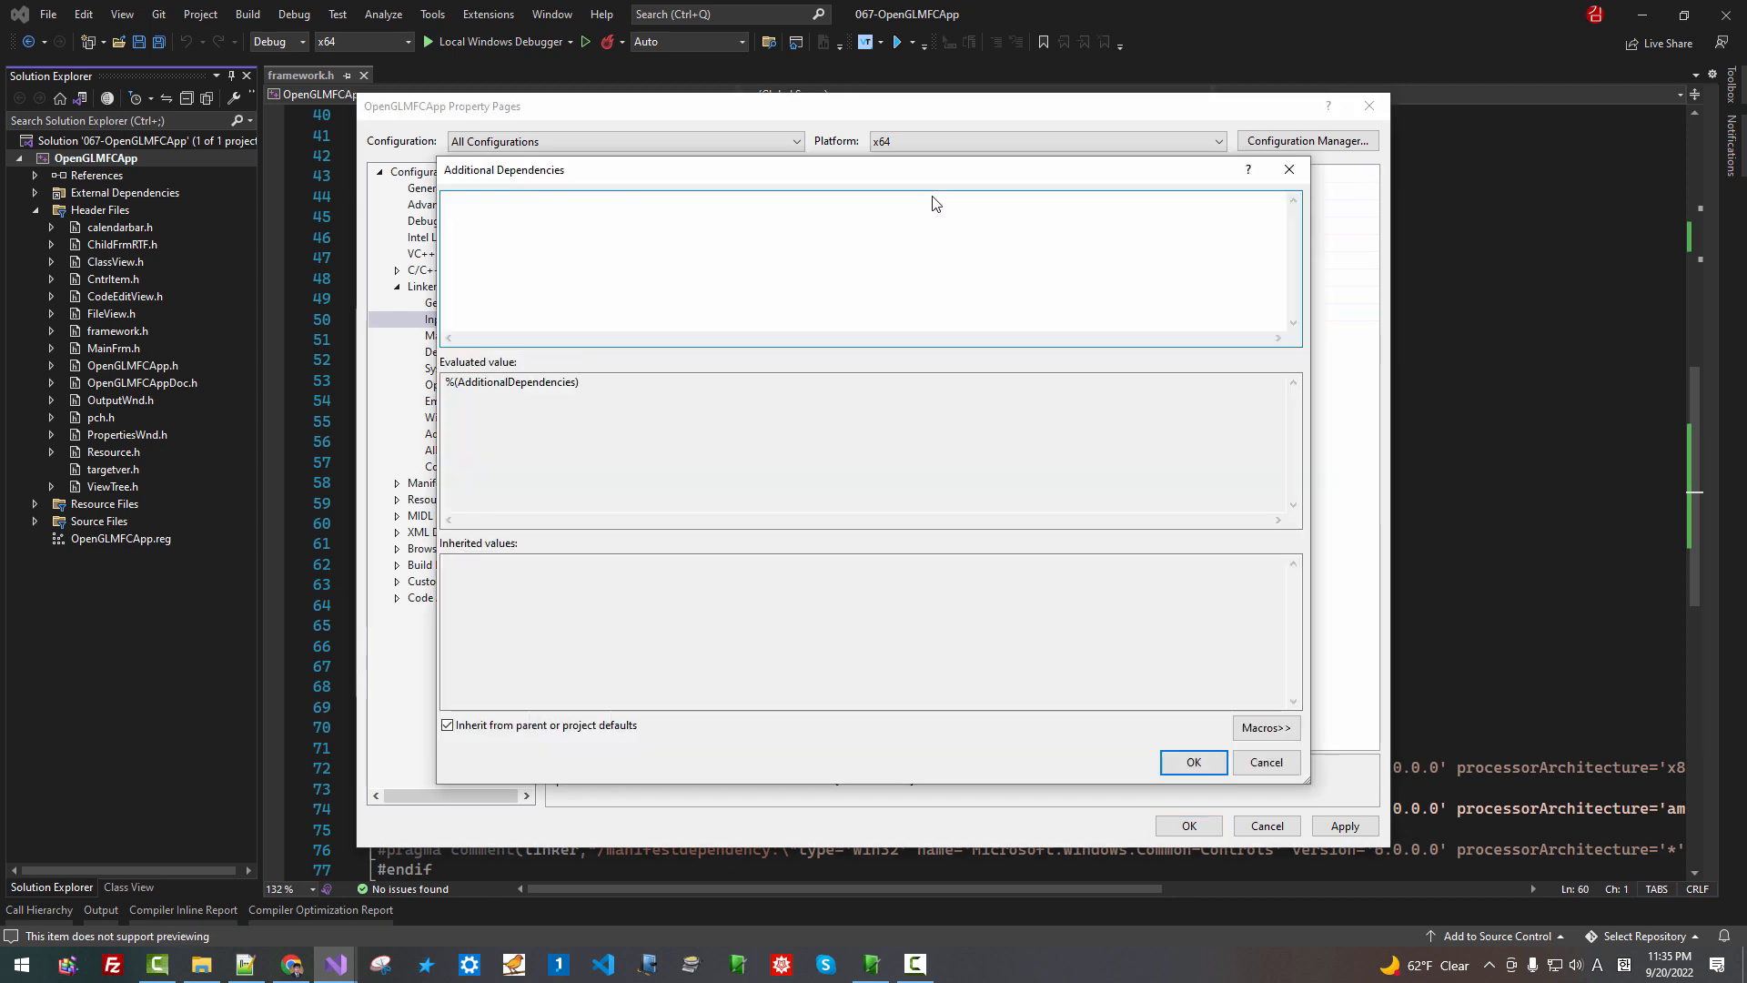
# Enter opengl32.lib, glu32.lib, freeglut.lib and glew32.lib as dependencies and confirm
pyautogui.write('open')
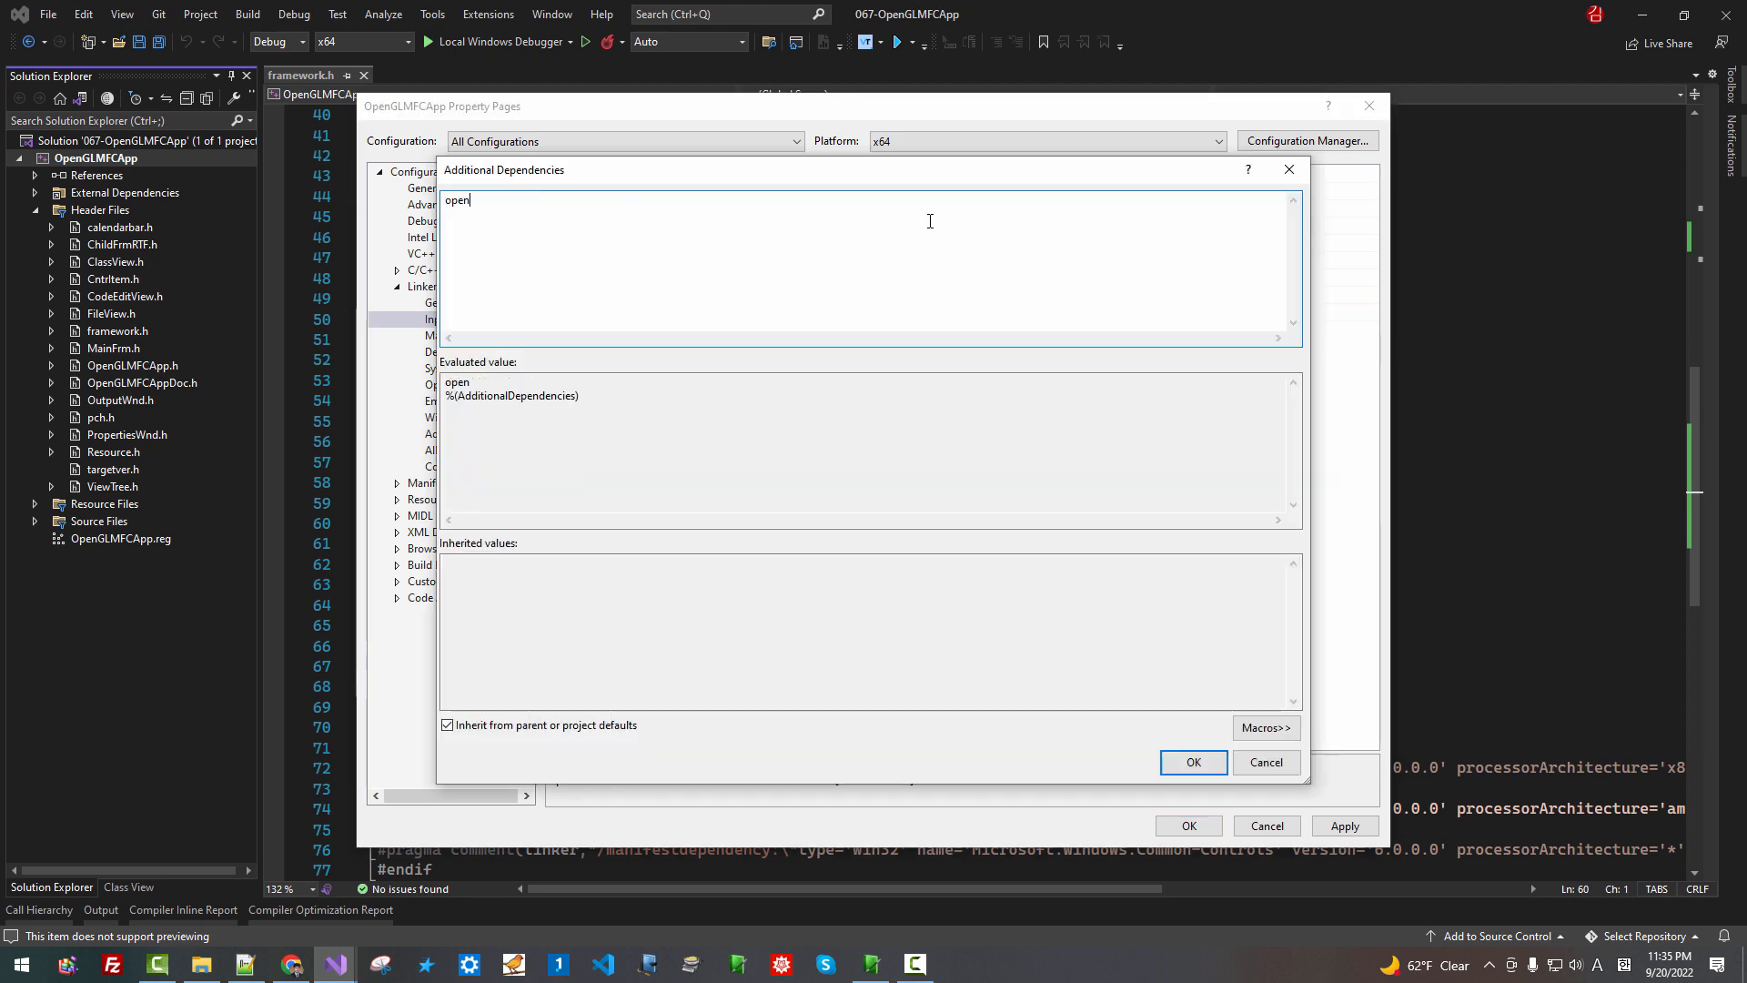
pyautogui.write('gl32.lib')
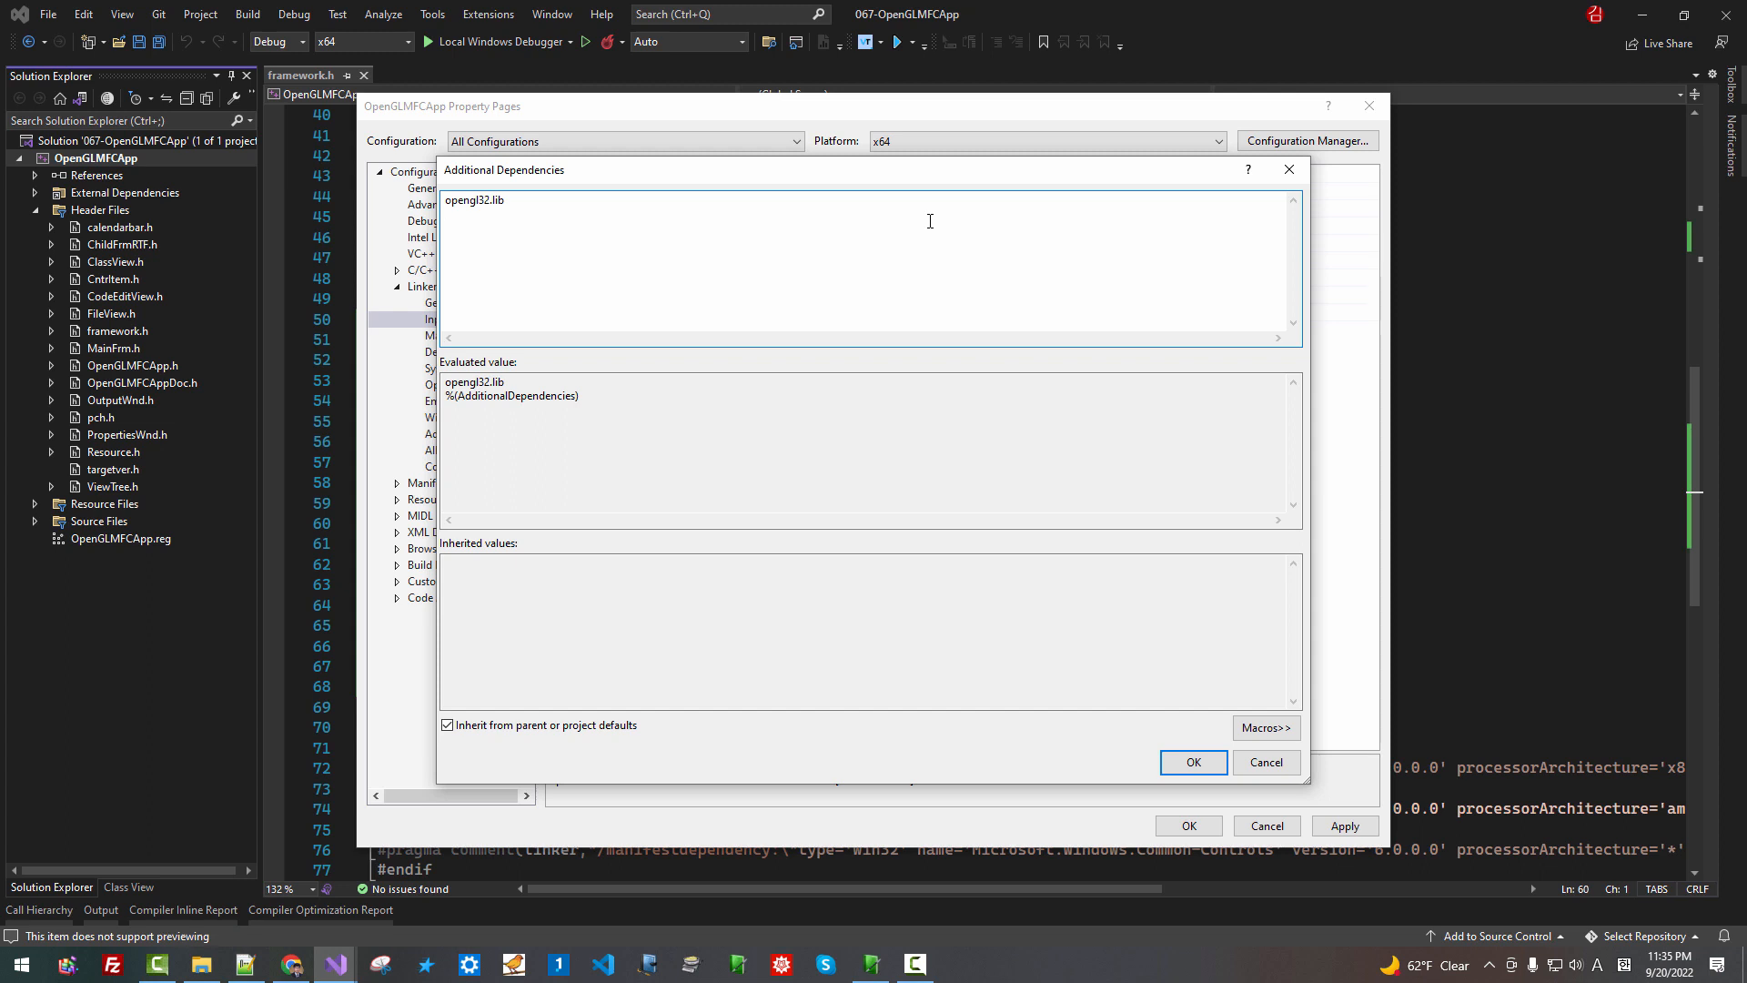
pyautogui.write('glu')
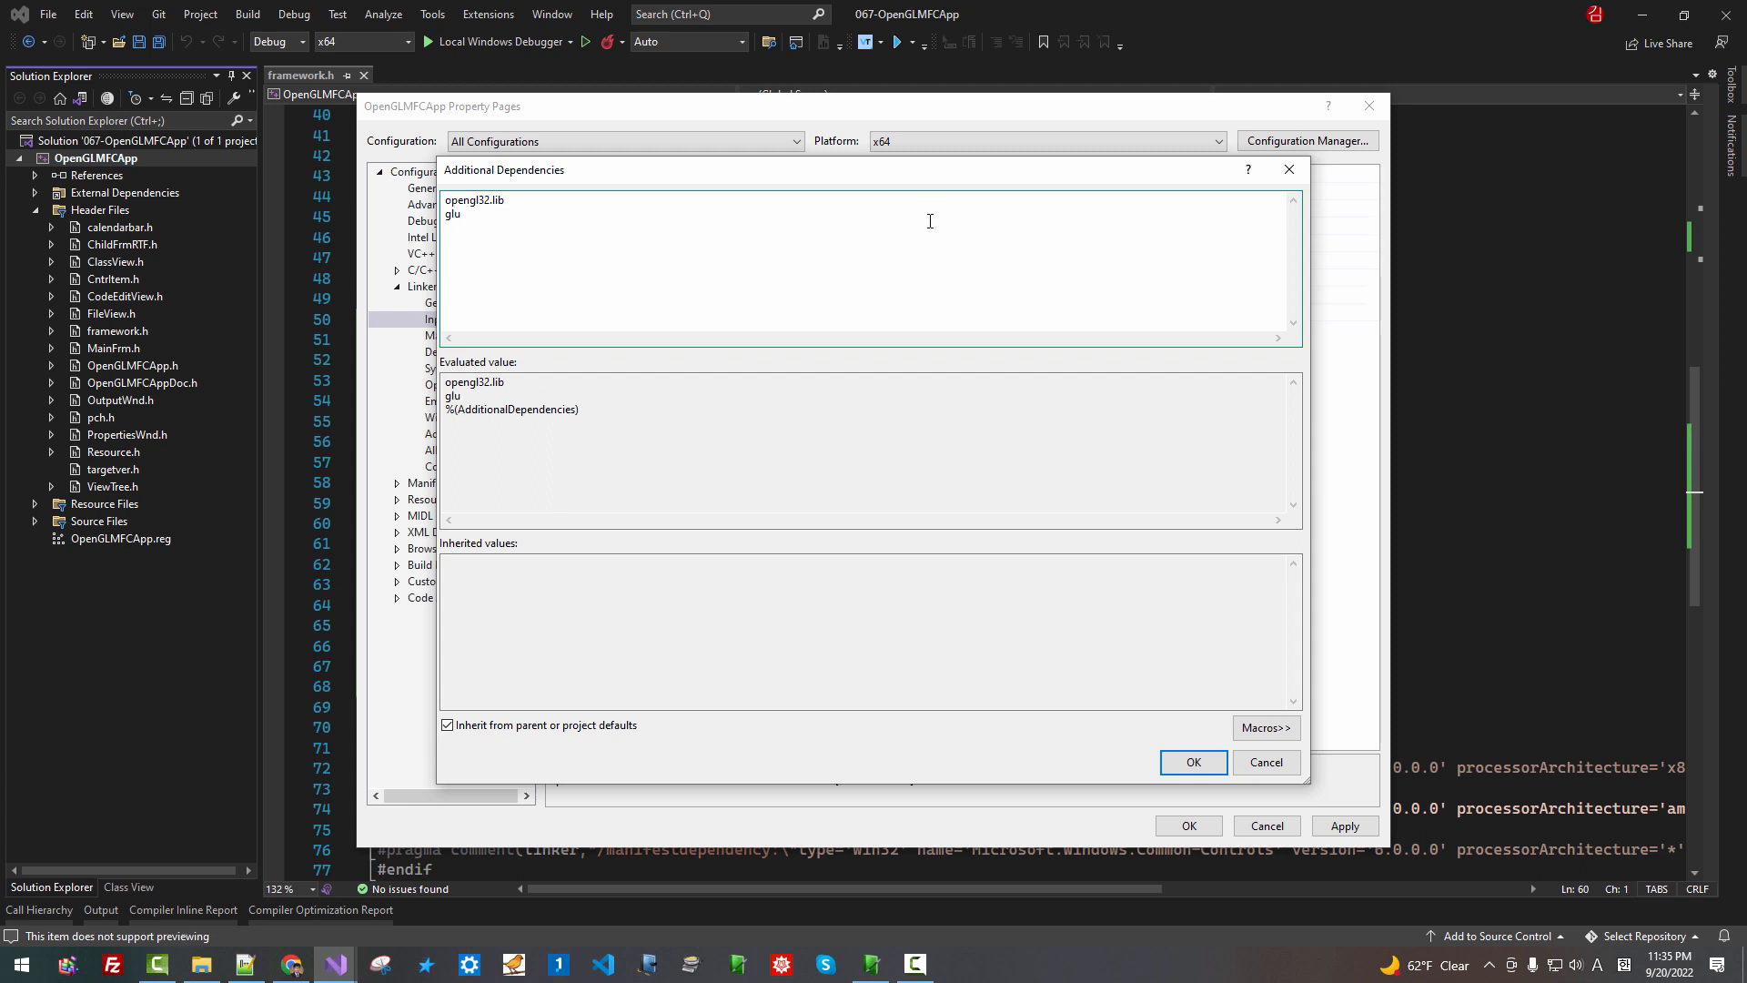
pyautogui.write('32')
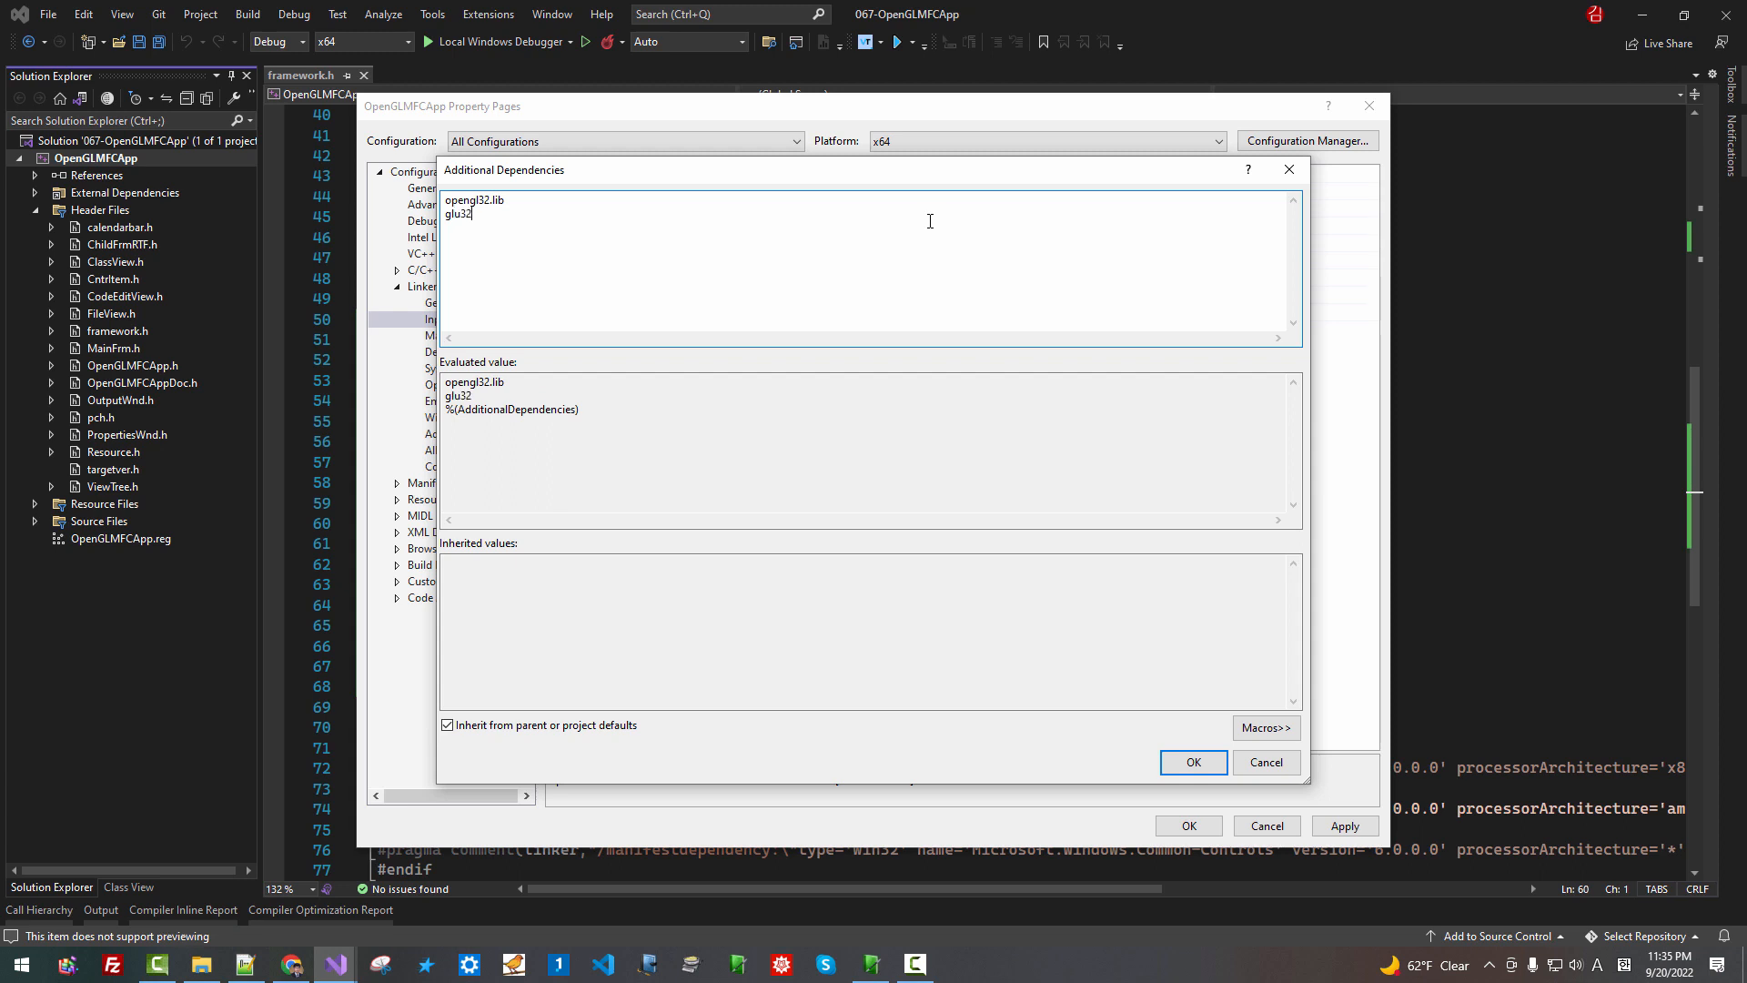
pyautogui.write('.lib')
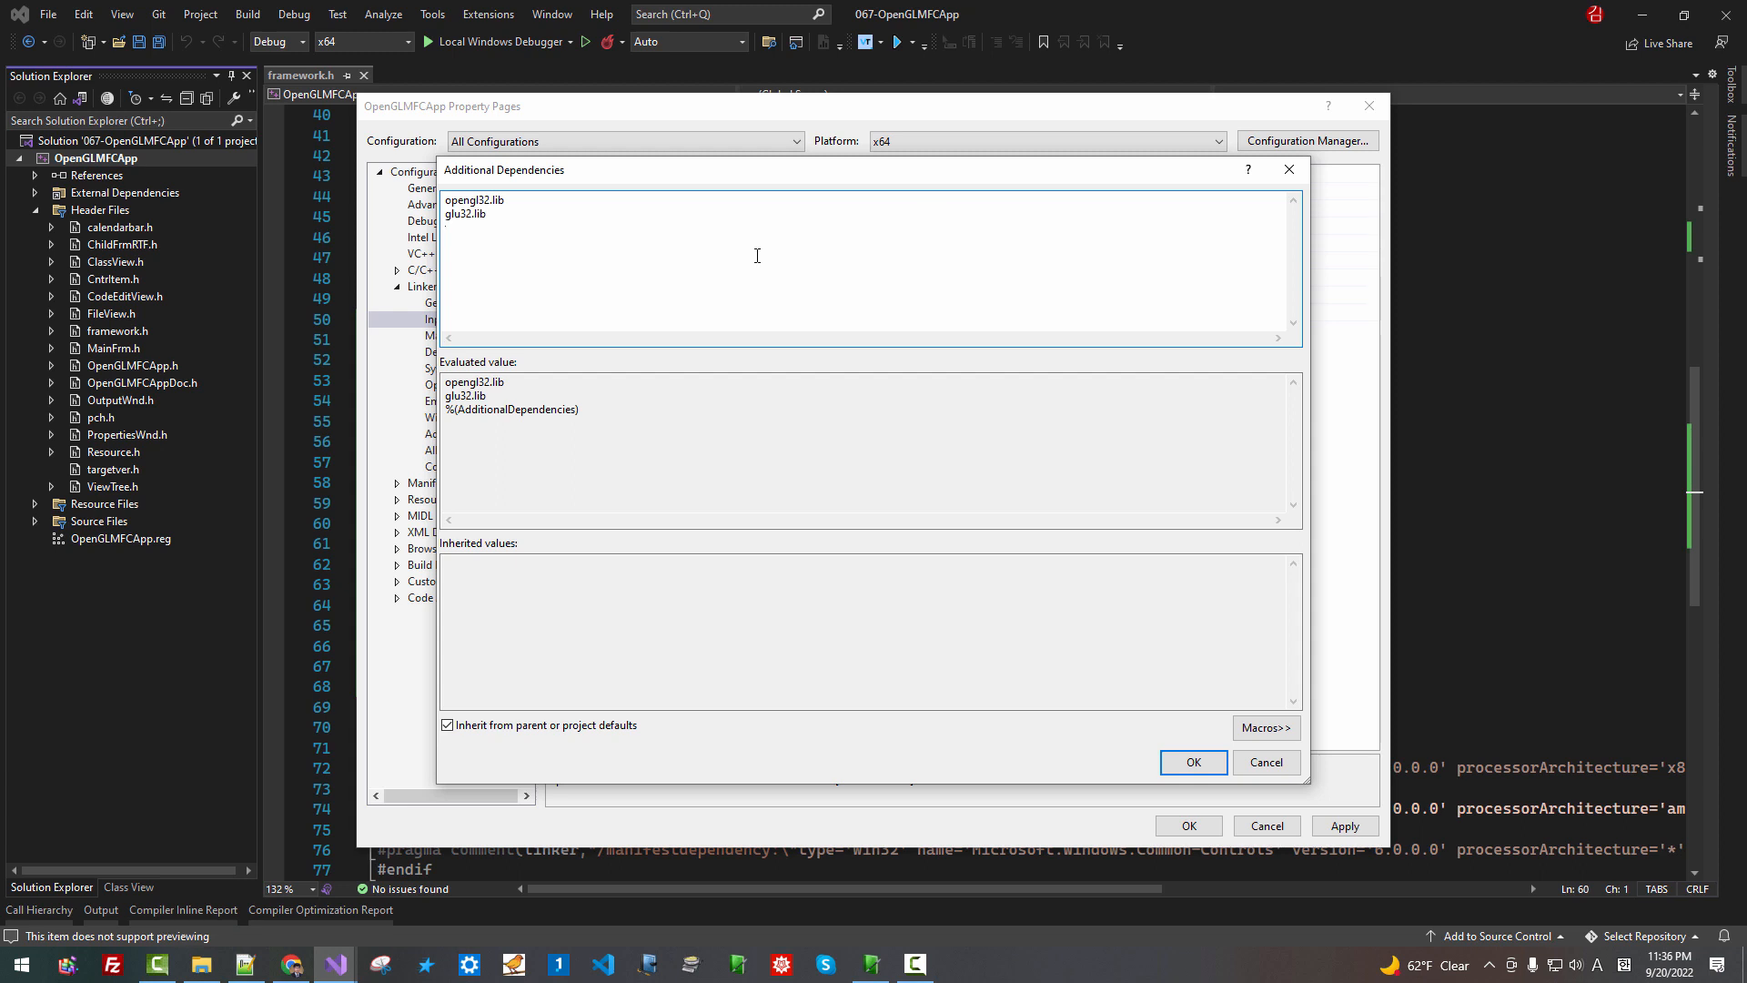
pyautogui.write('freeglut.l')
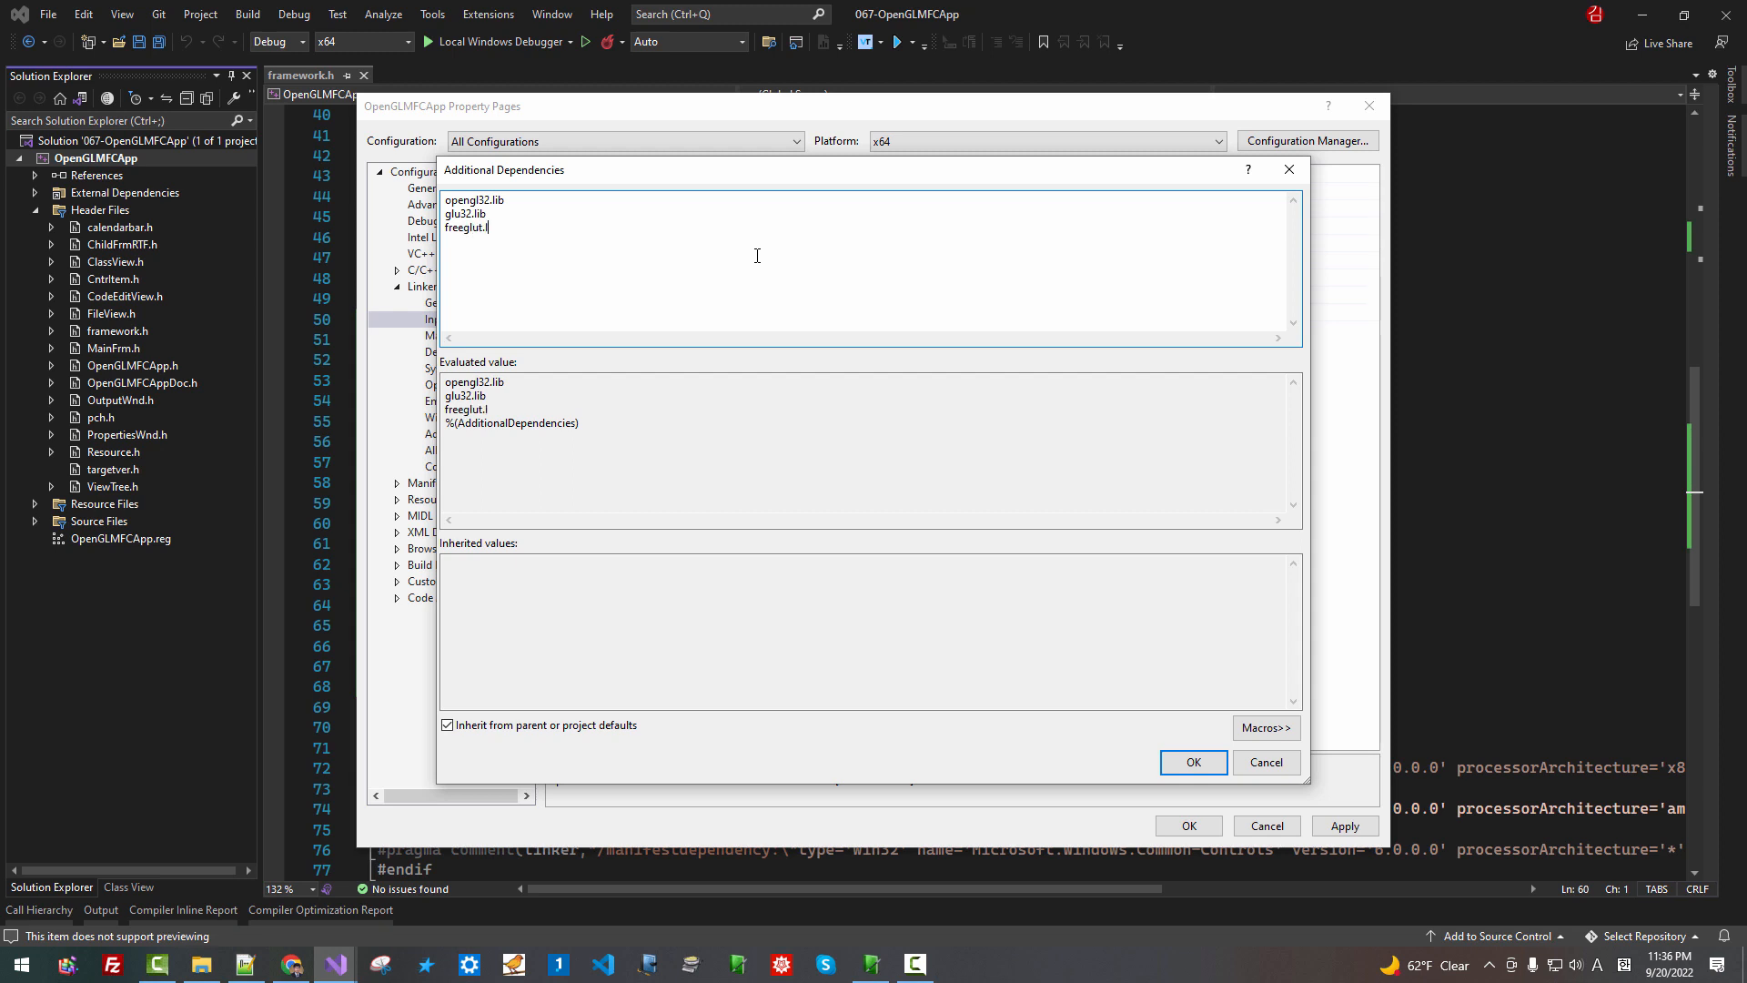
pyautogui.write('ib')
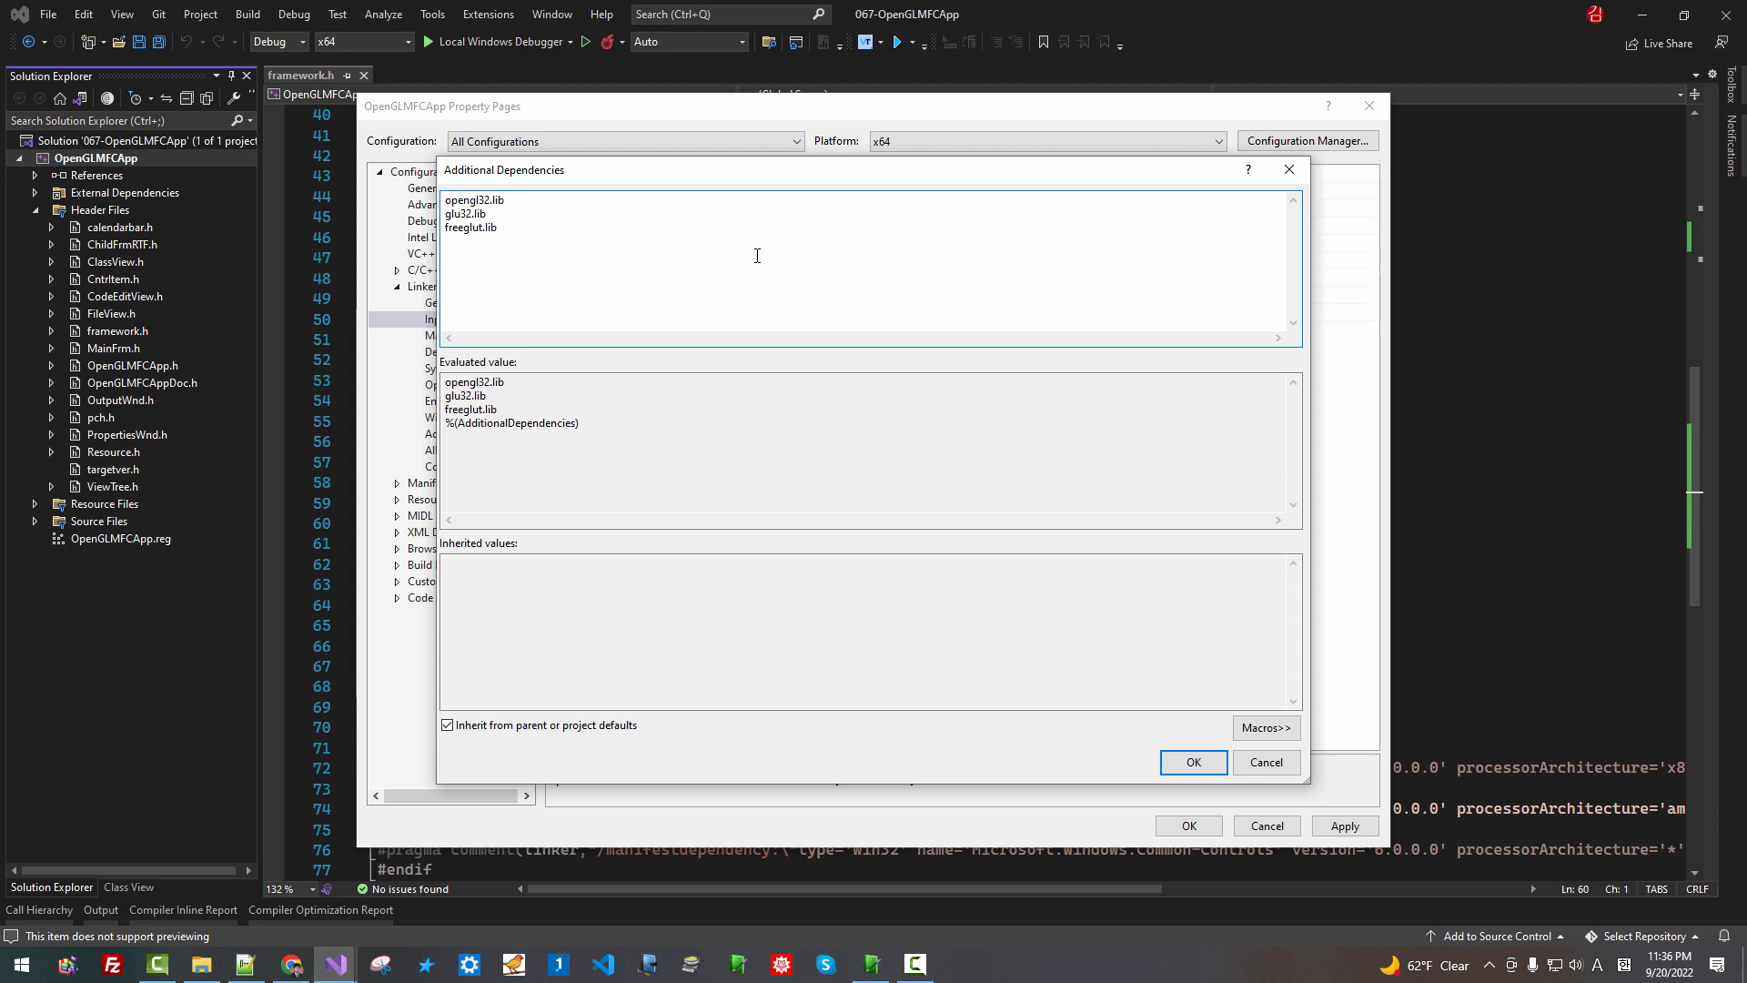
pyautogui.write('gl')
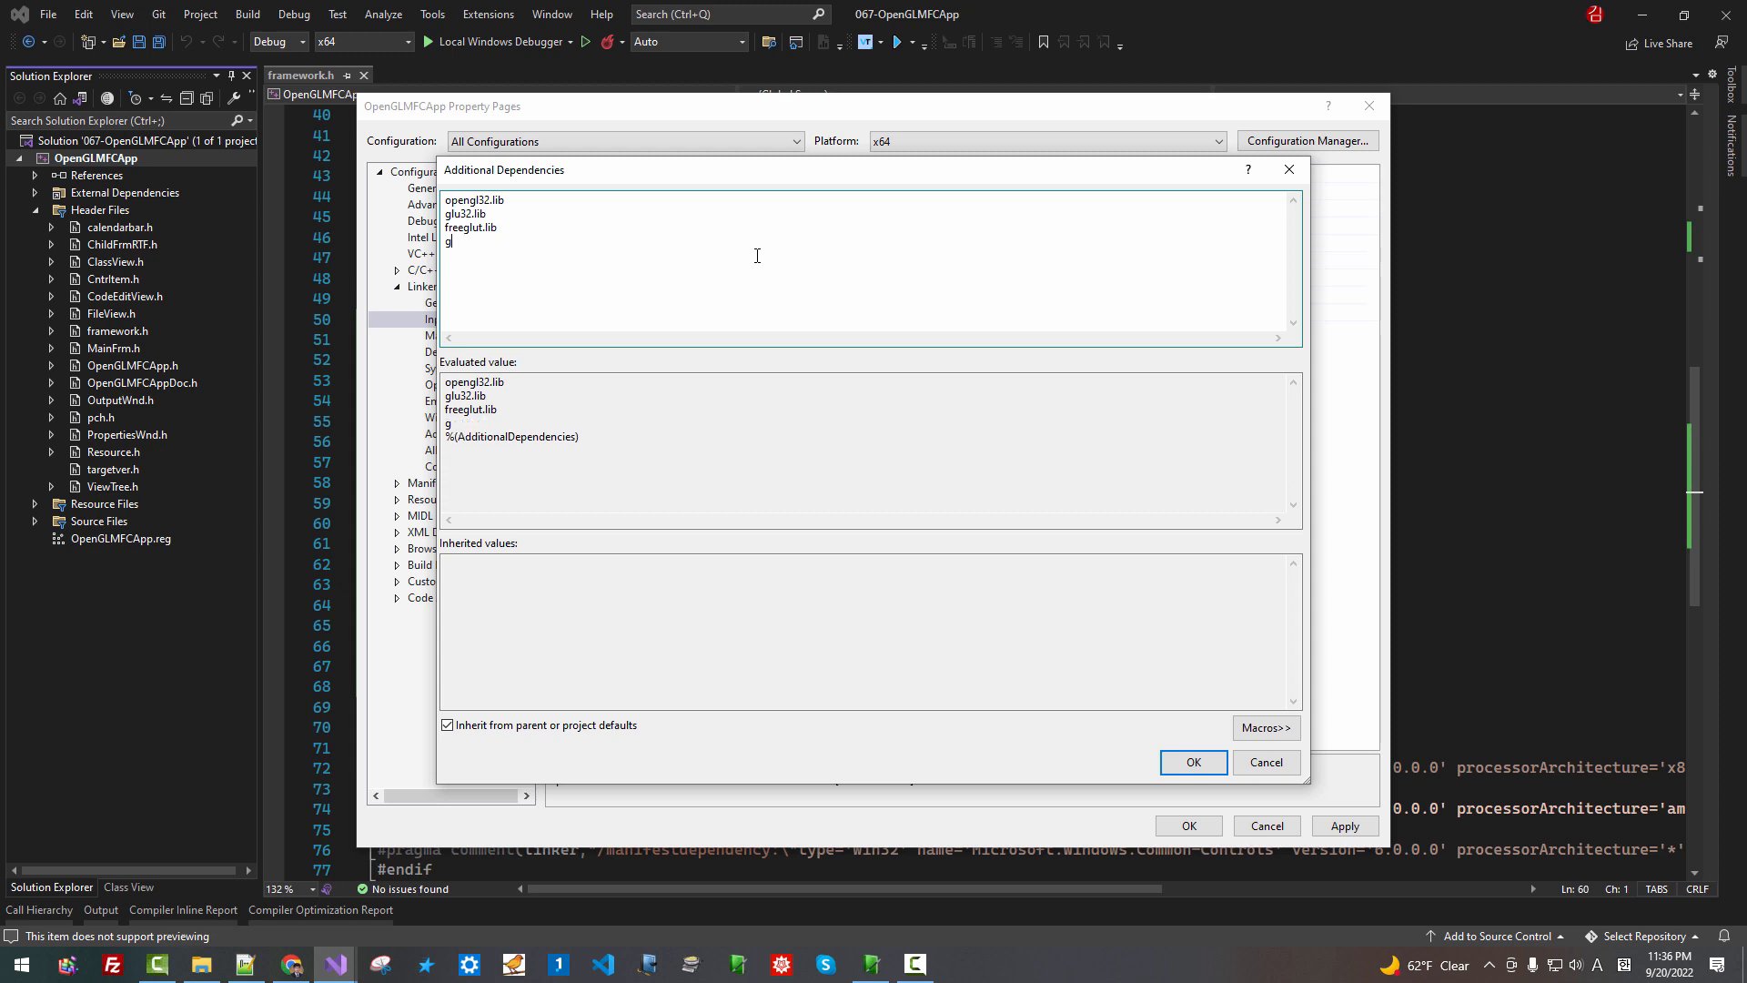
pyautogui.write('lew')
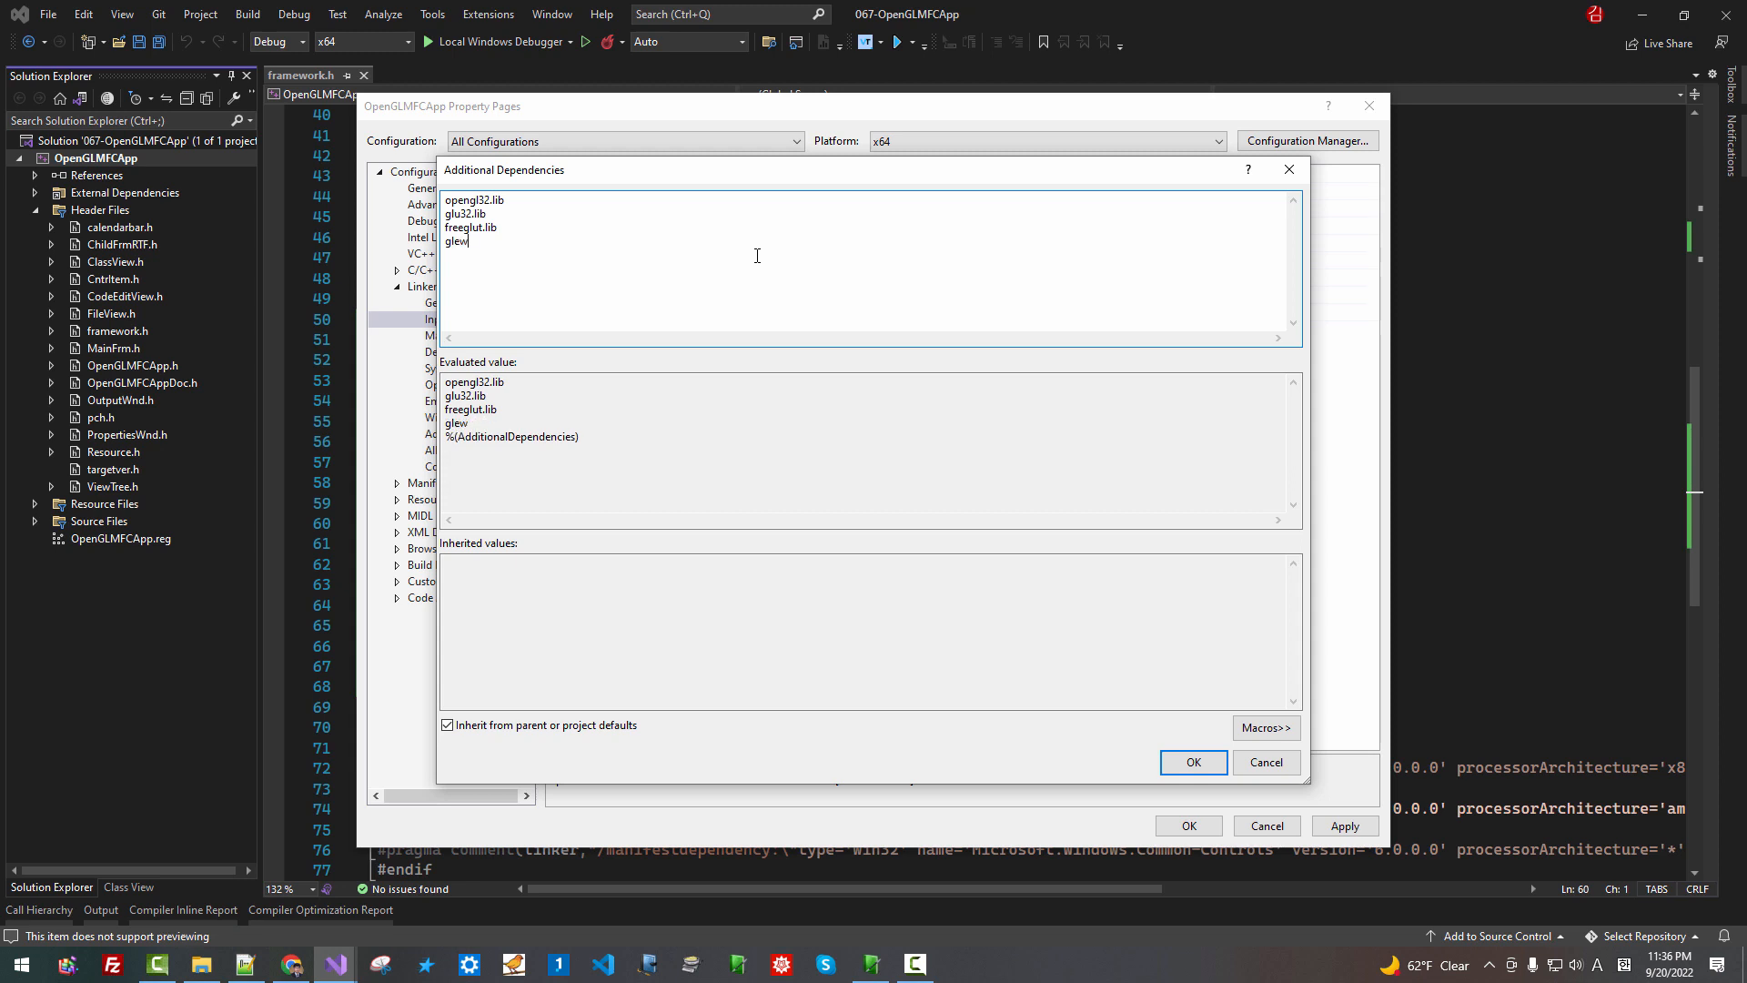
pyautogui.write('32.l')
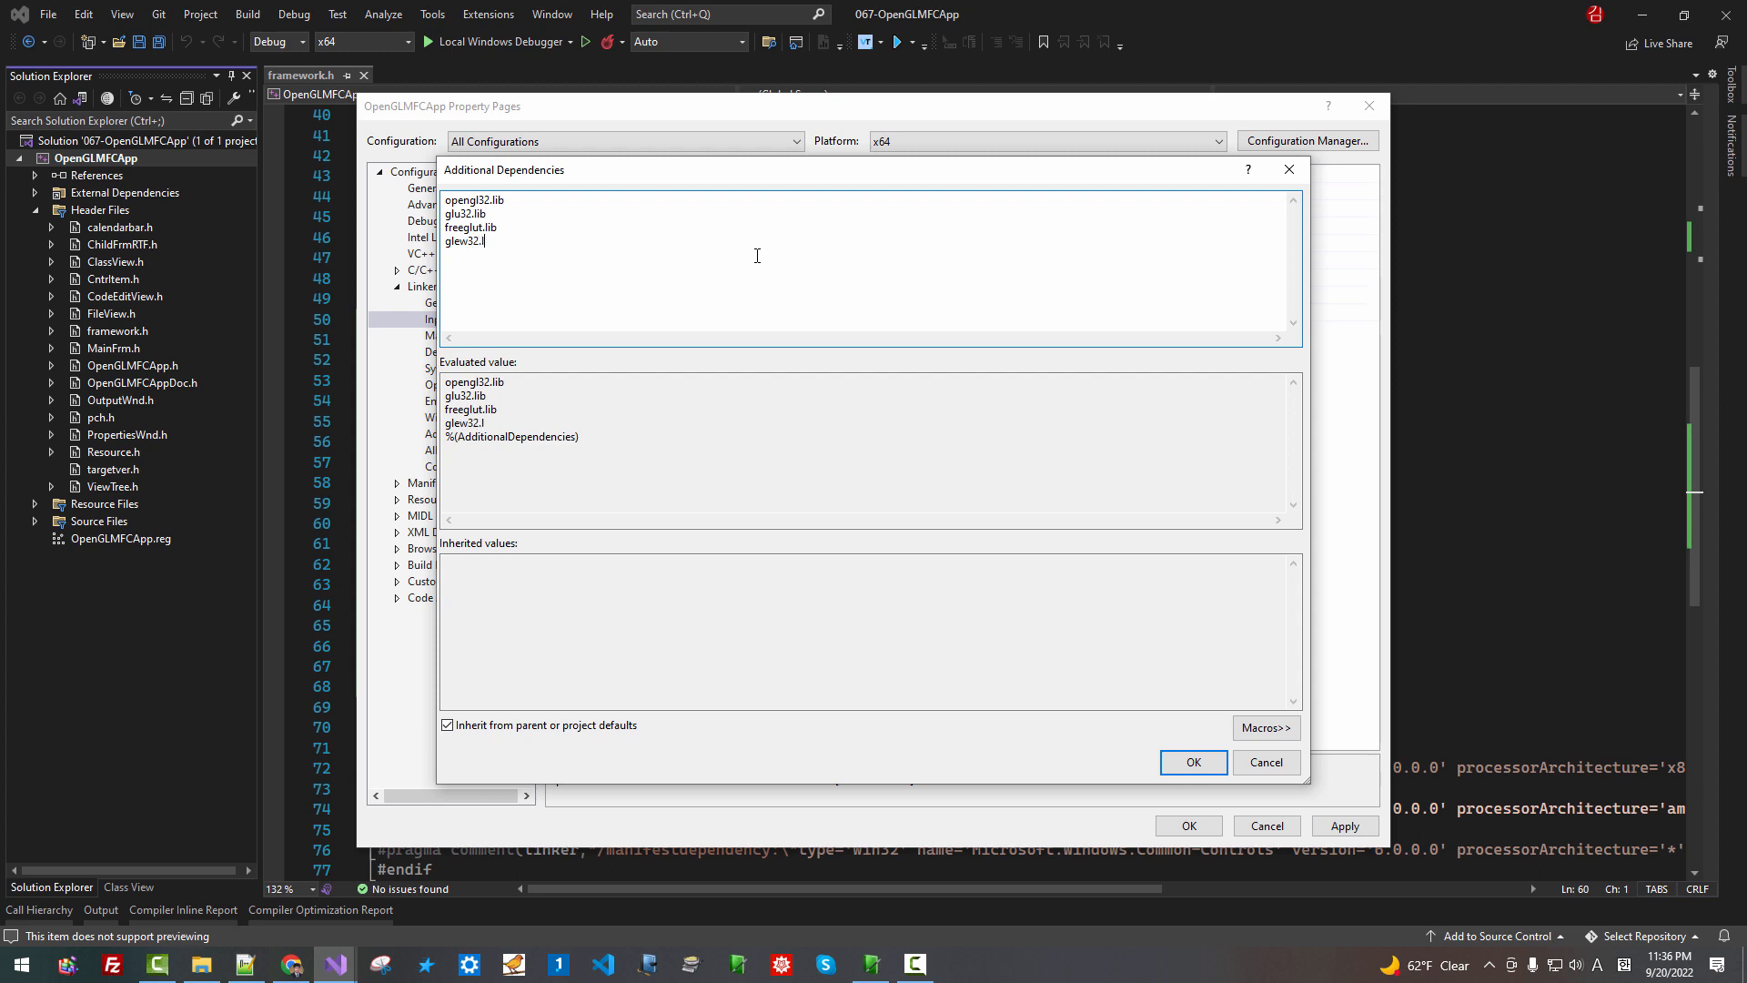
pyautogui.write('ib')
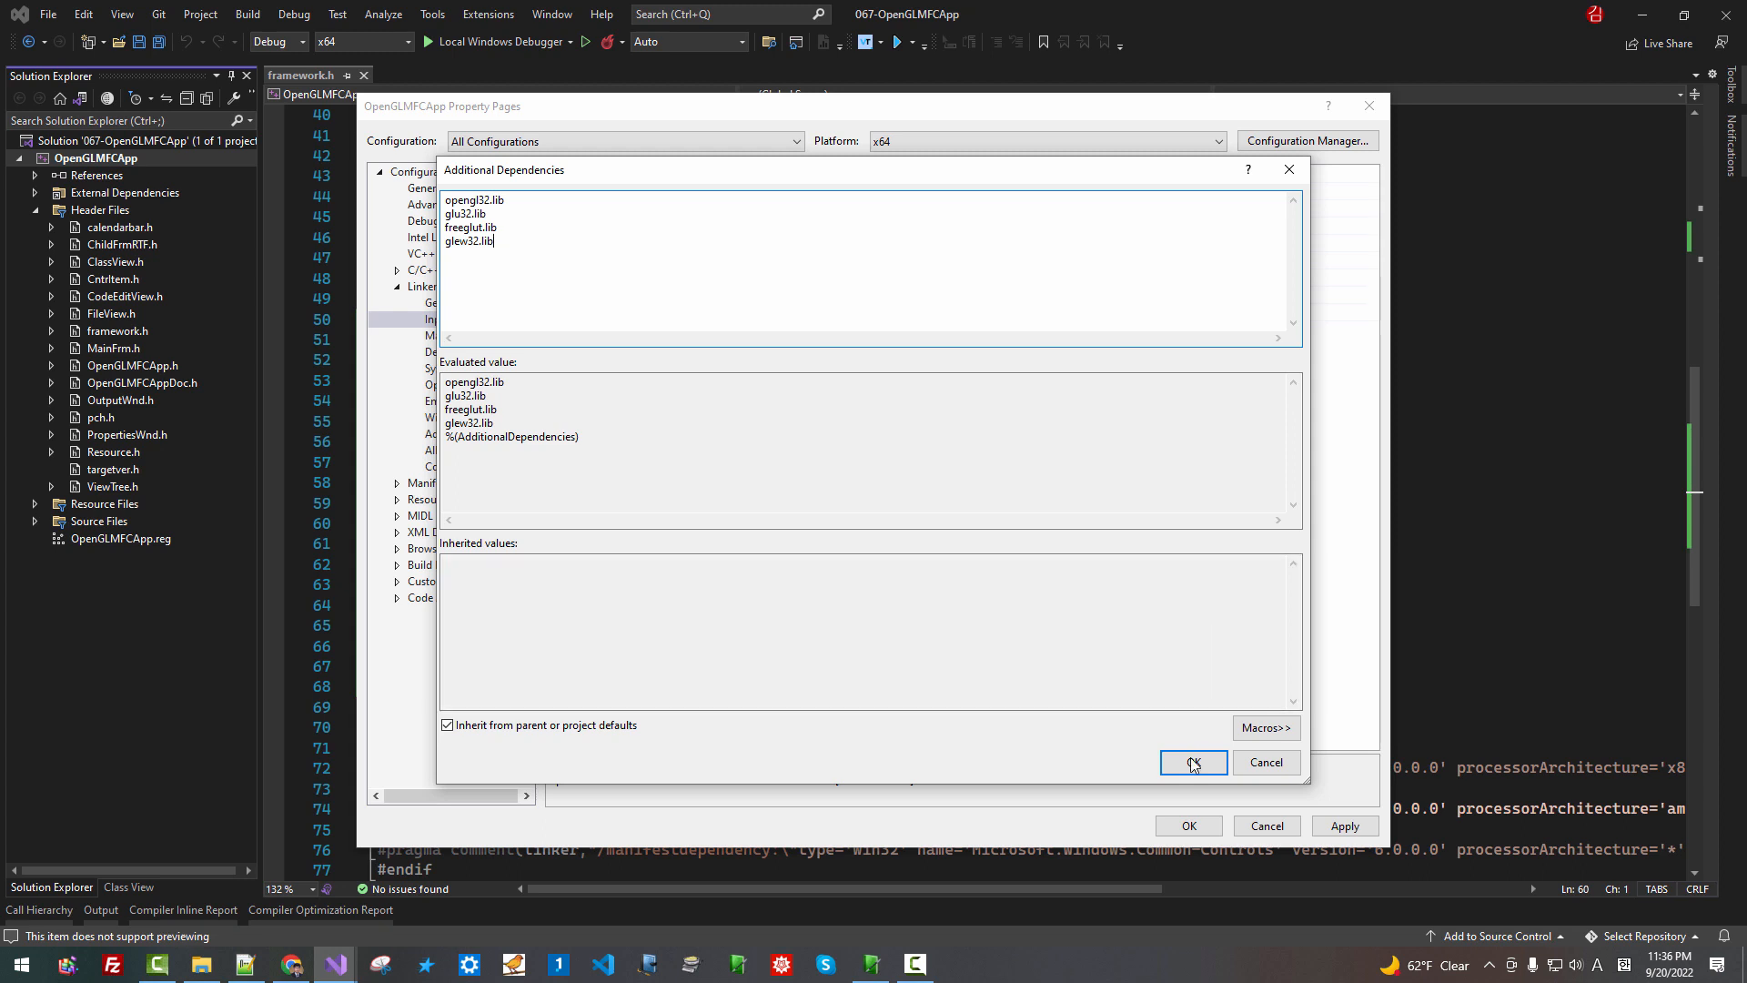
pyautogui.click(1192, 762)
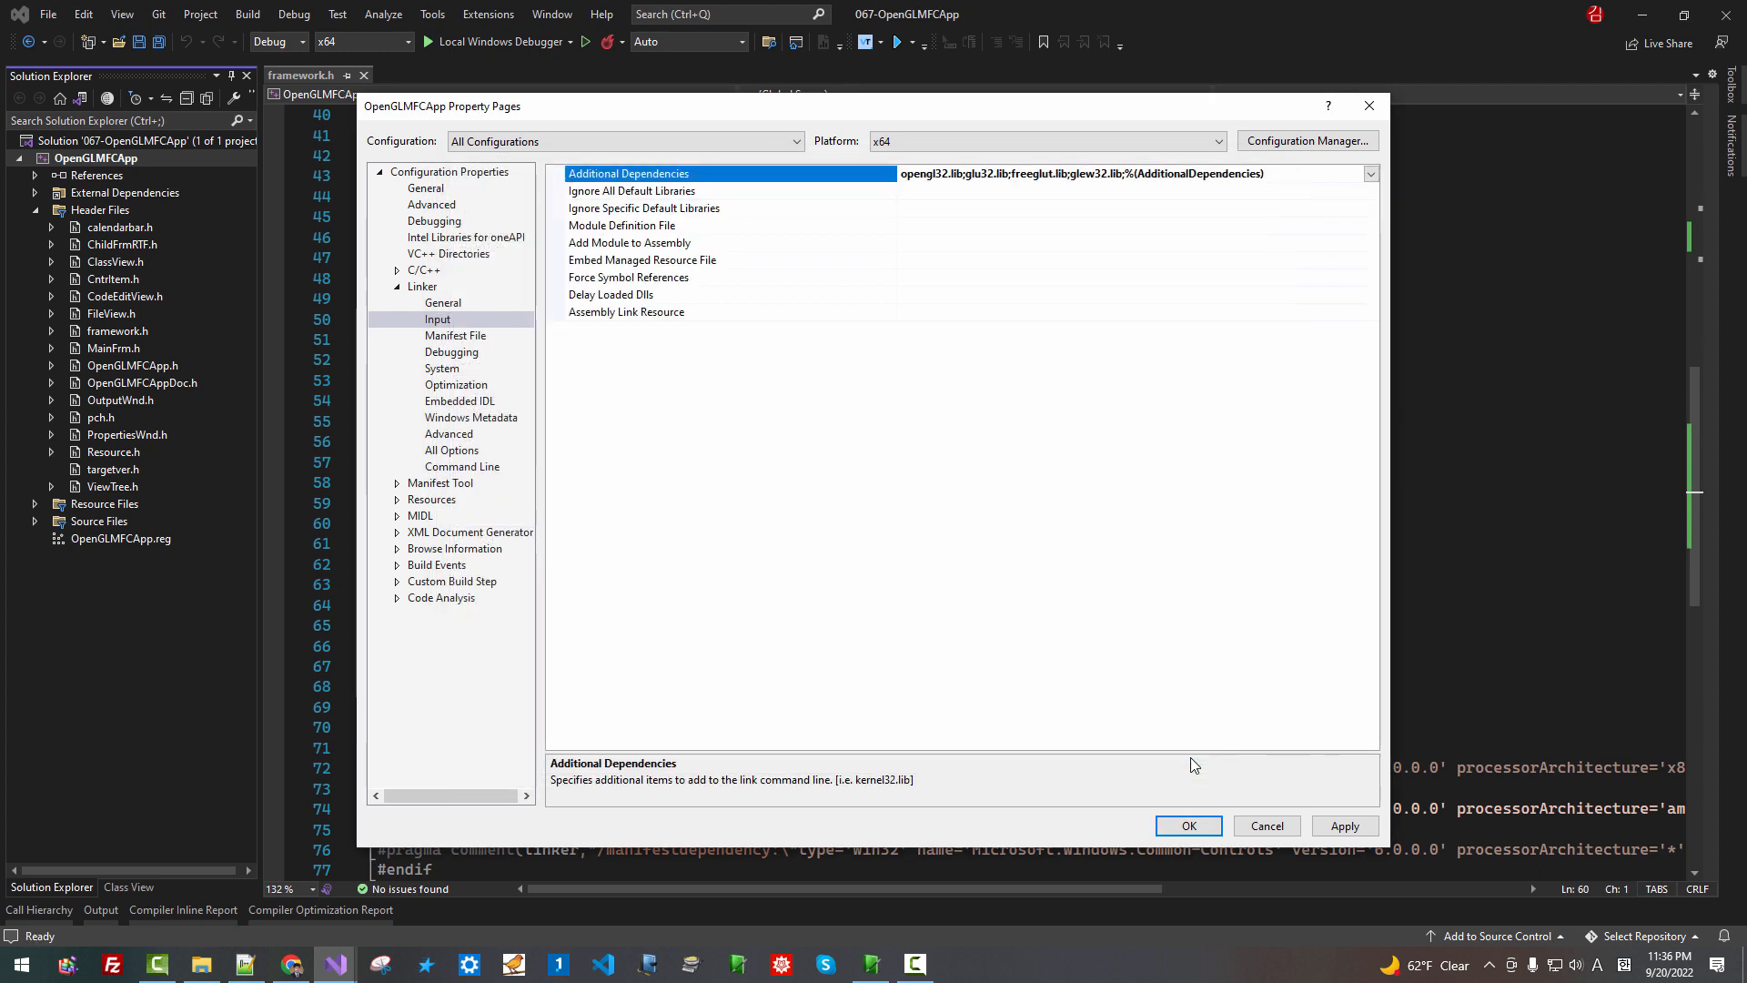
# Apply the properties and switch the property pages to the Debug configuration
pyautogui.click(1346, 827)
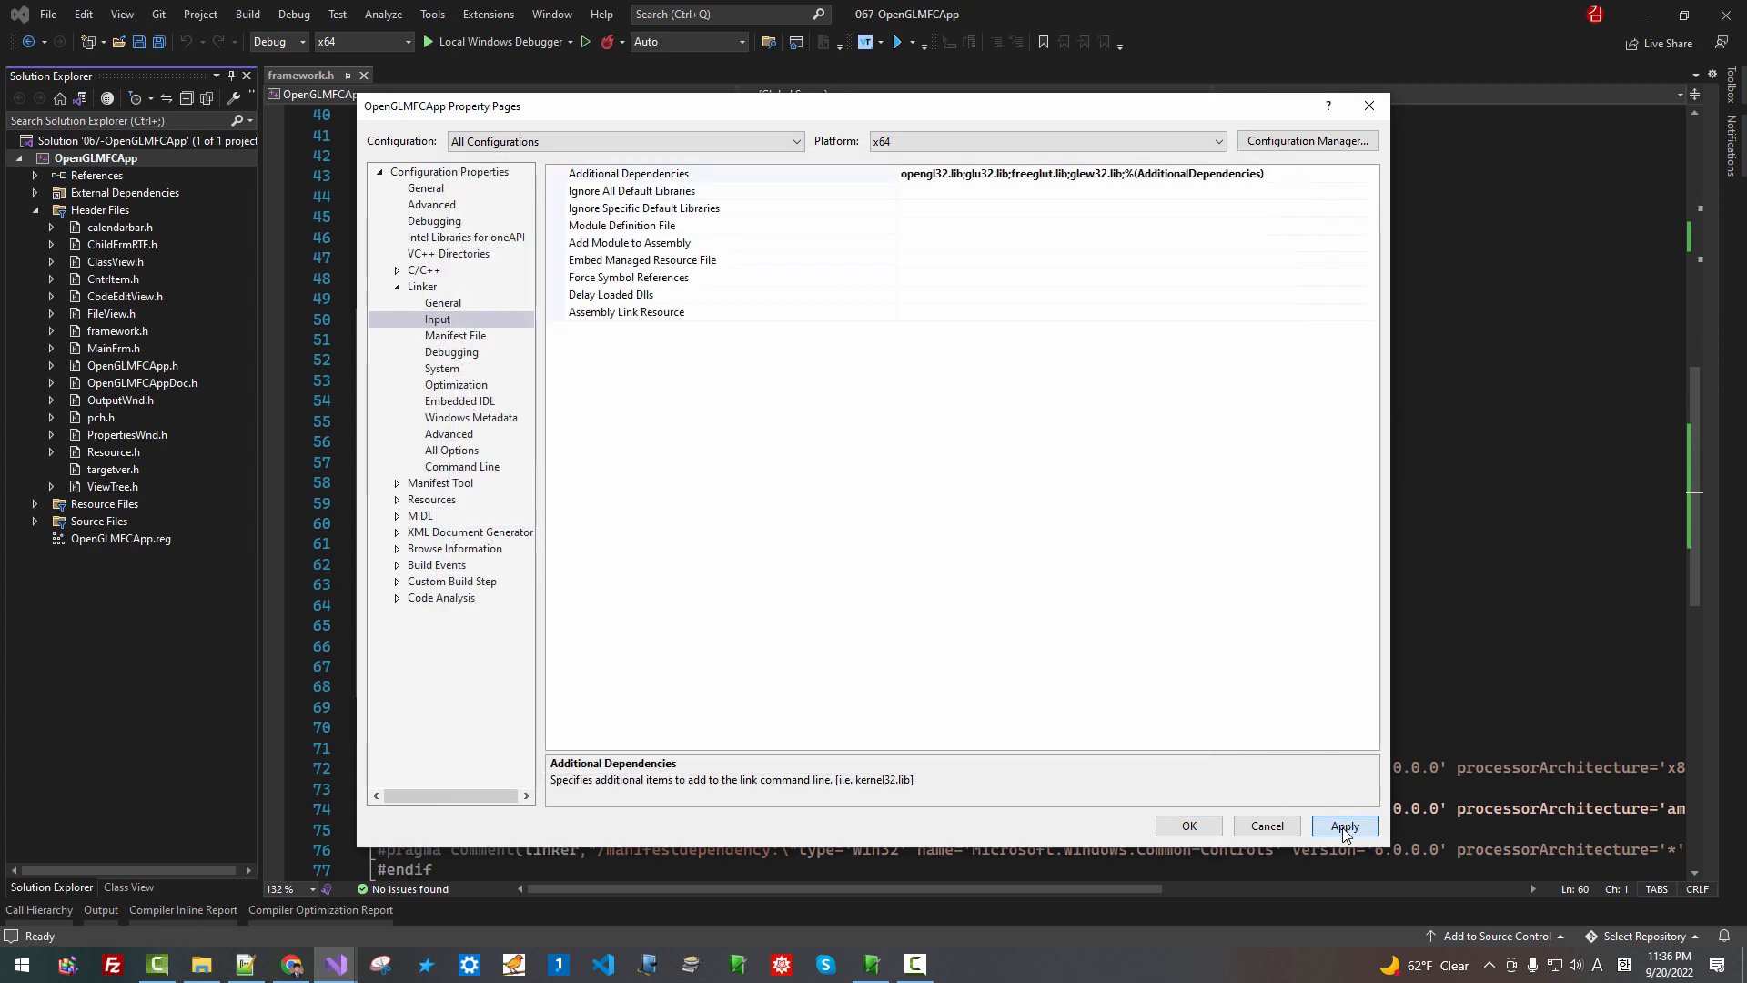
pyautogui.click(1346, 826)
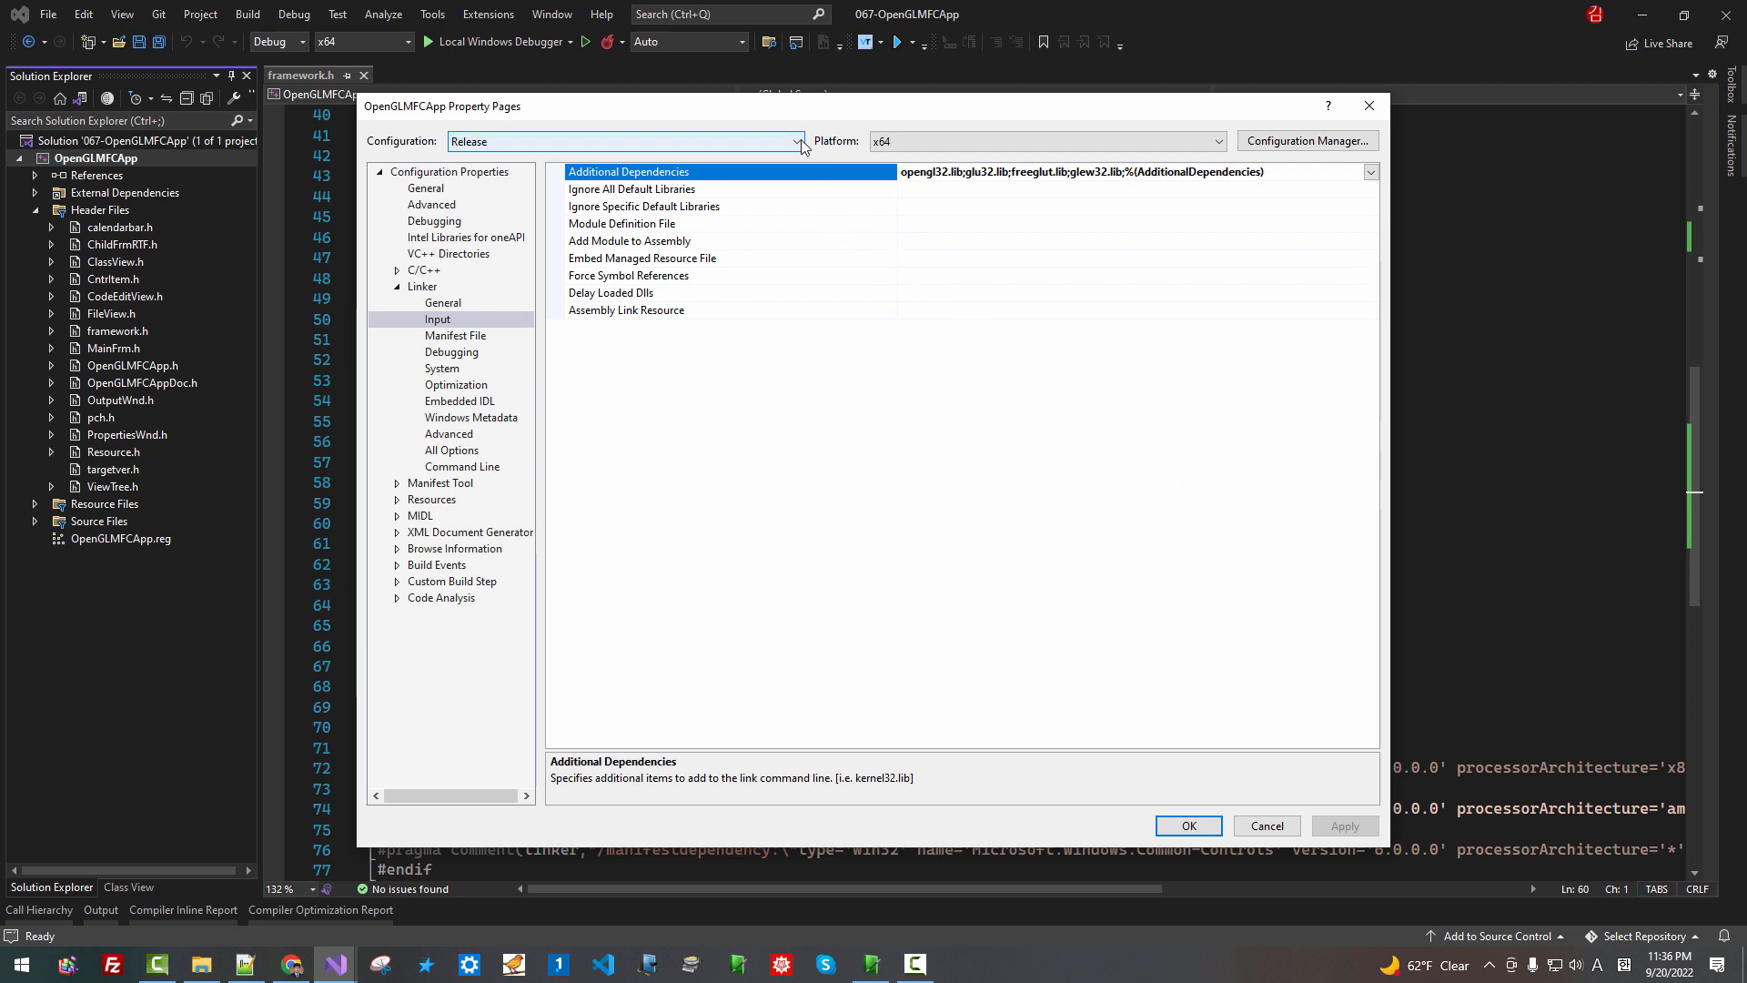
pyautogui.click(797, 142)
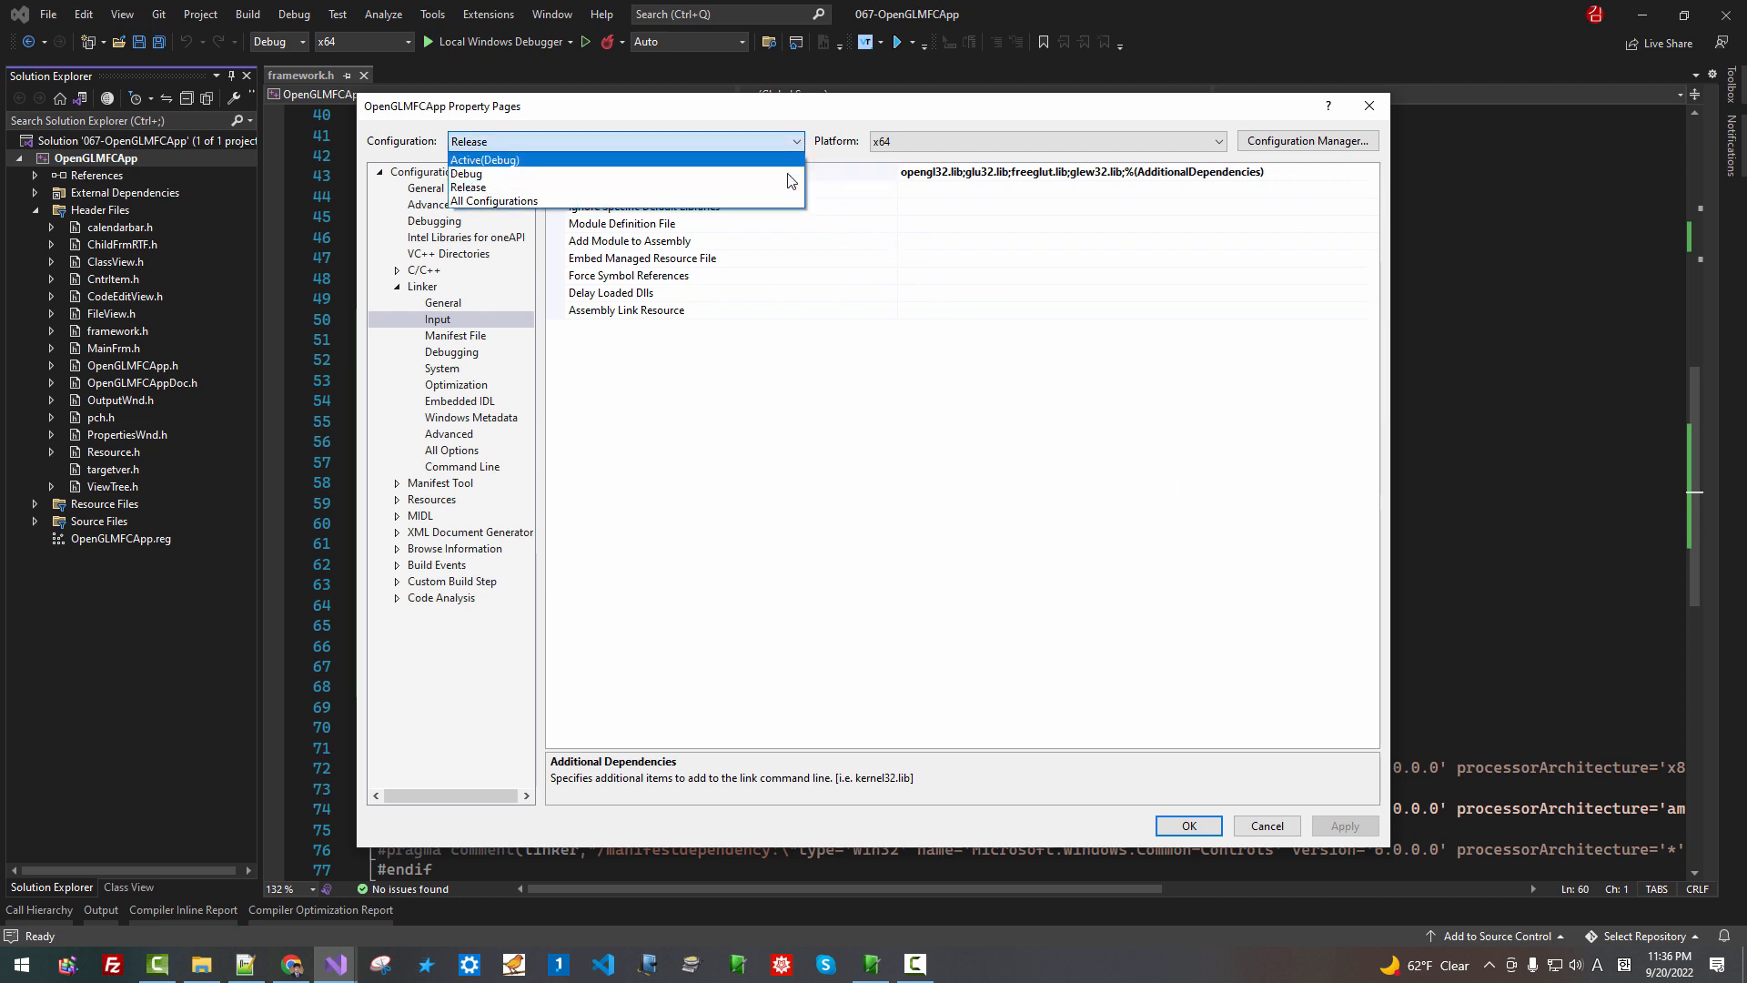
pyautogui.click(466, 173)
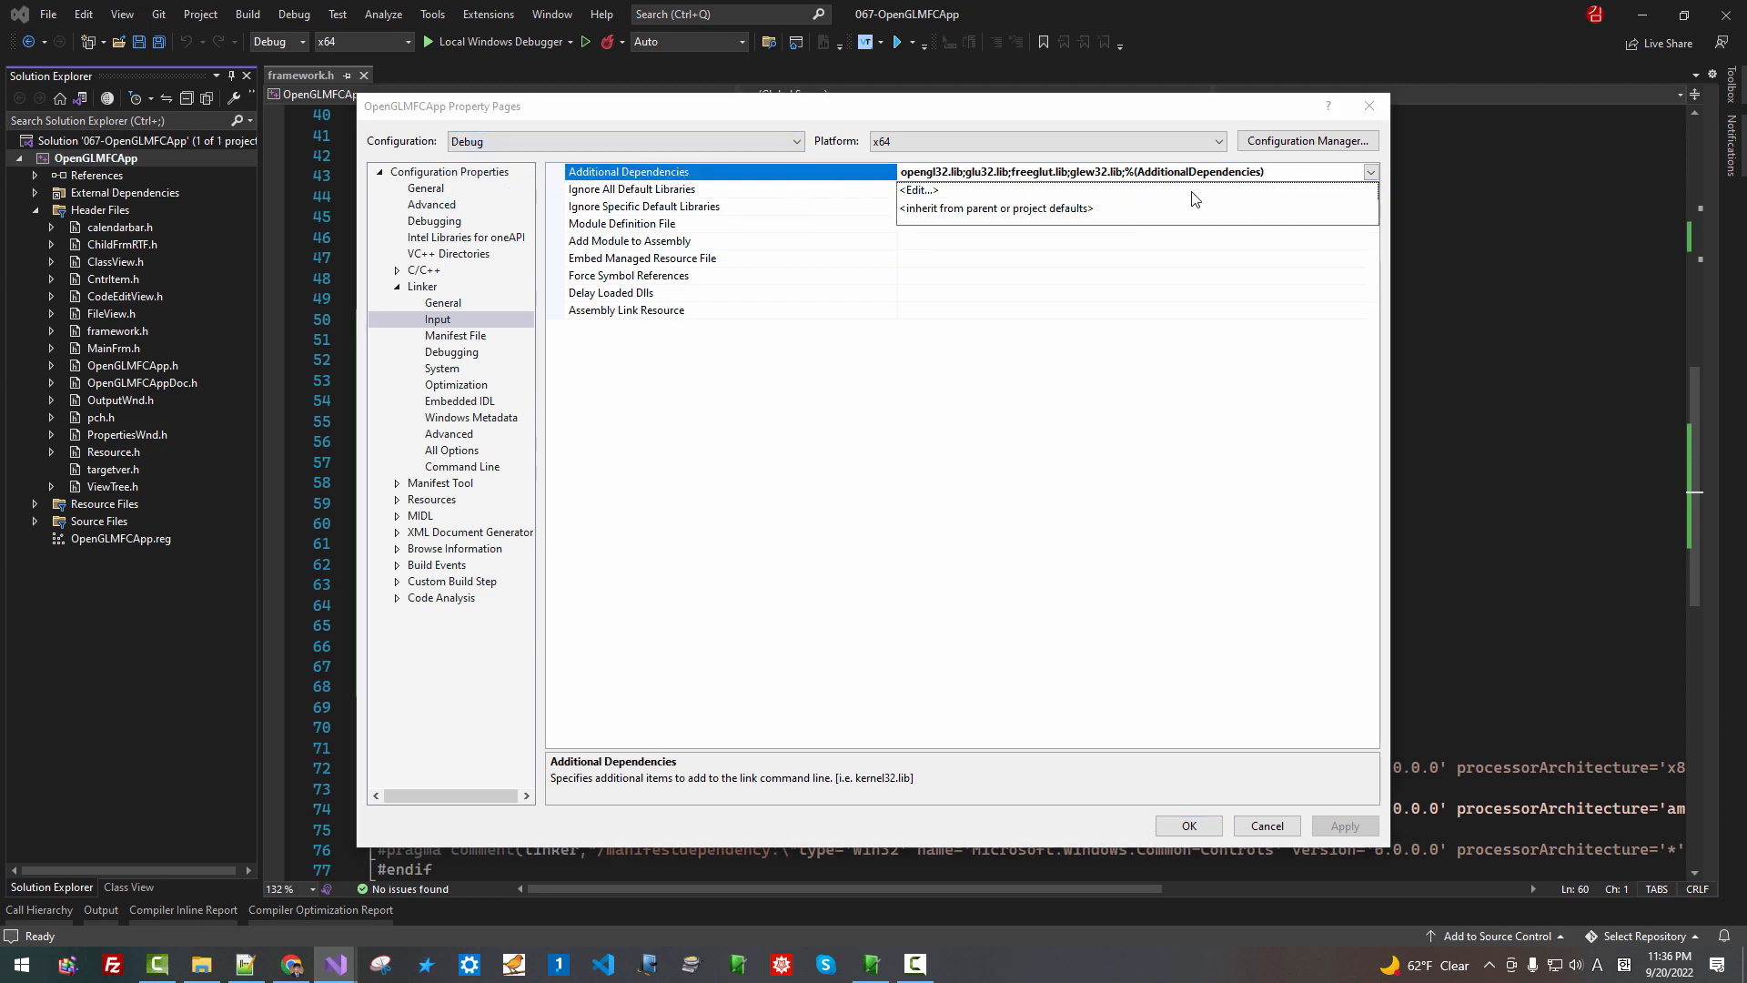
# Edit Debug's dependencies to use freeglutd.lib and glew32d.lib and confirm
pyautogui.click(917, 191)
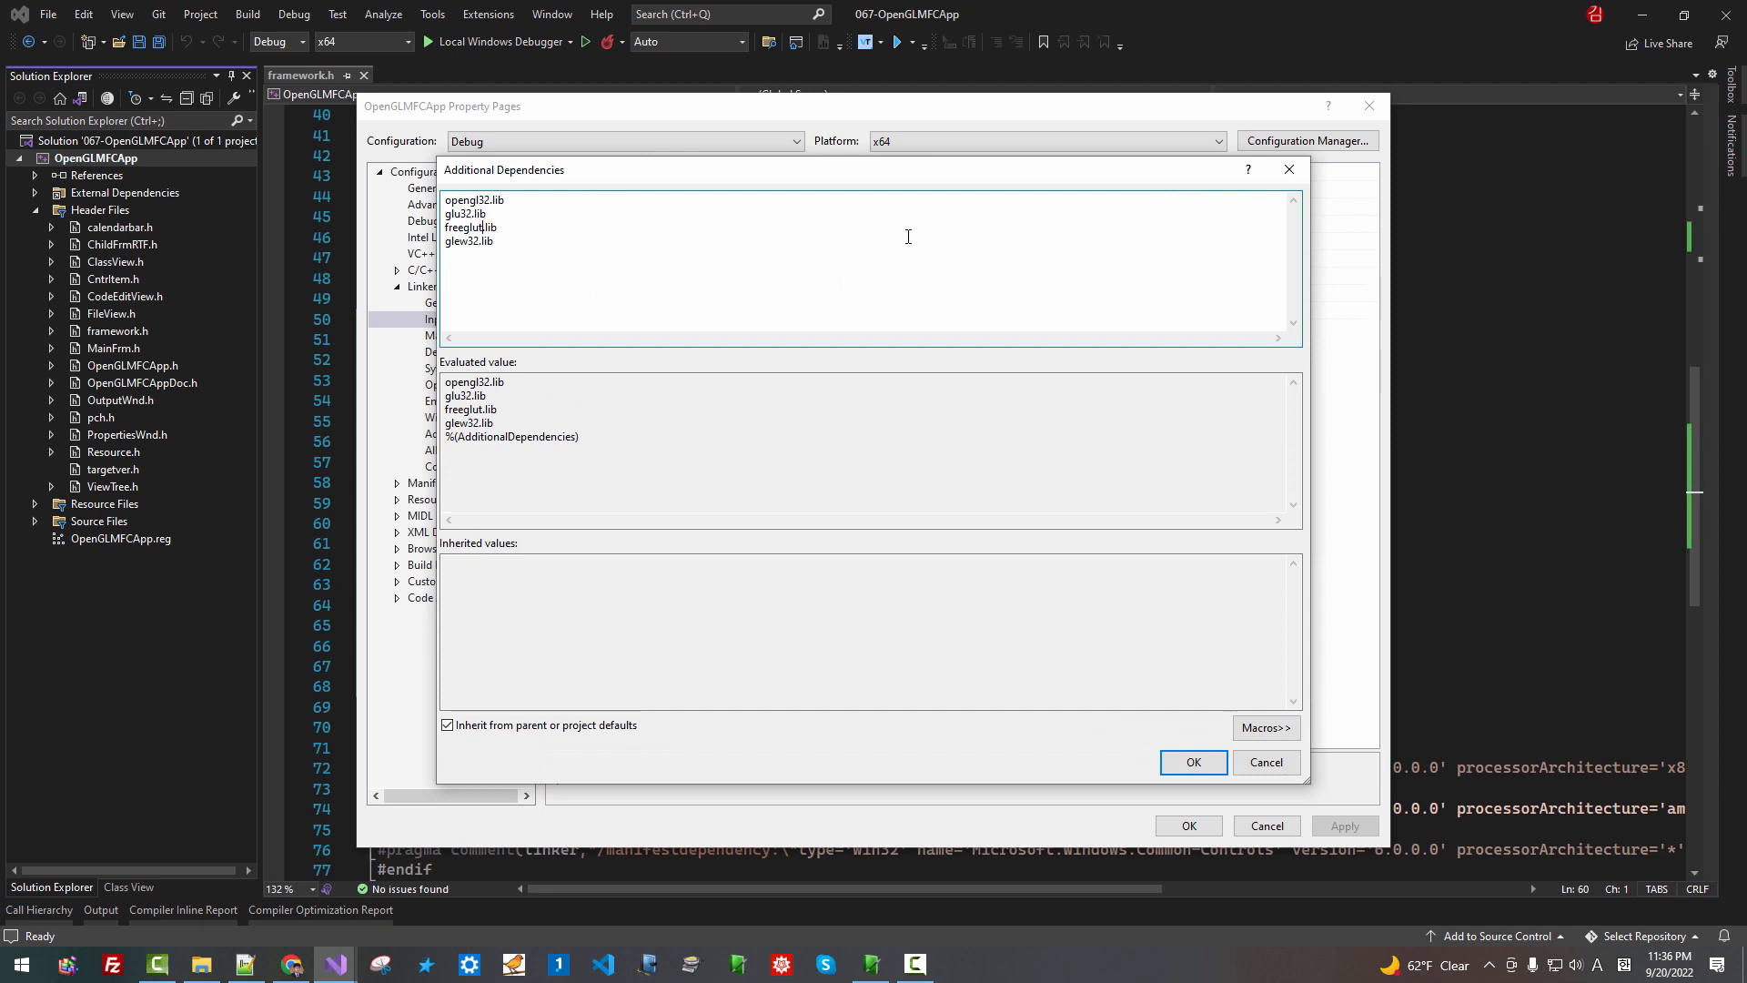
pyautogui.write('d')
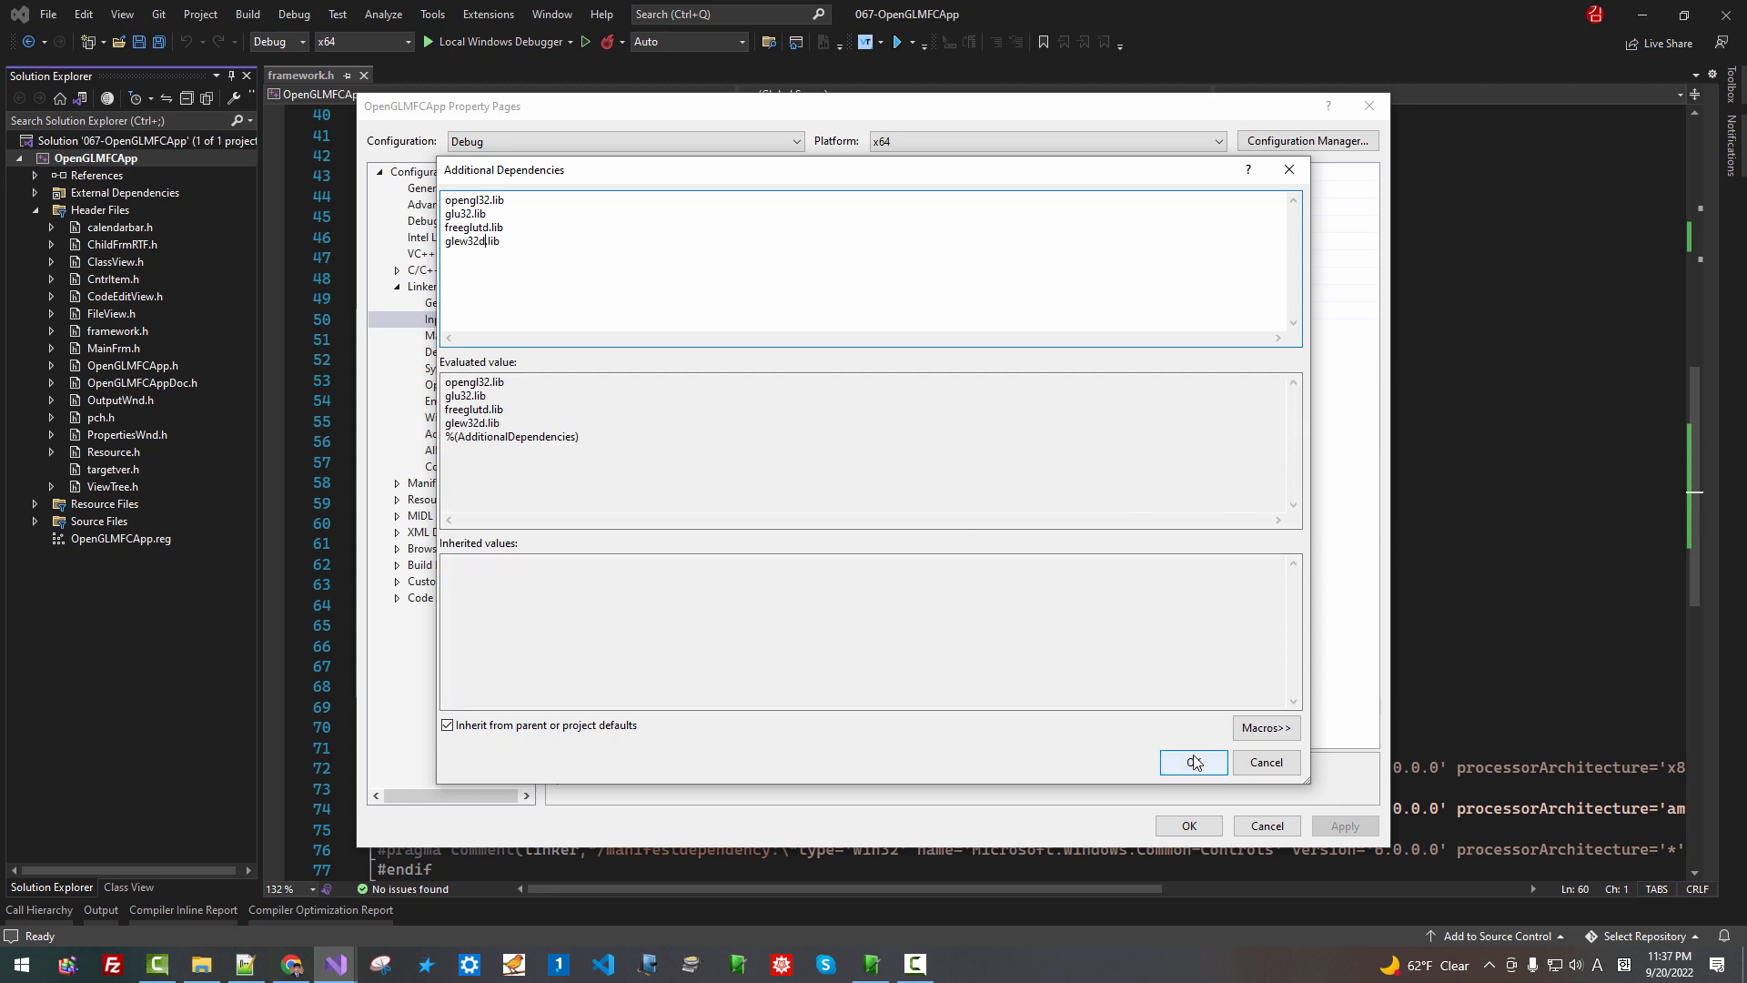
pyautogui.click(1192, 763)
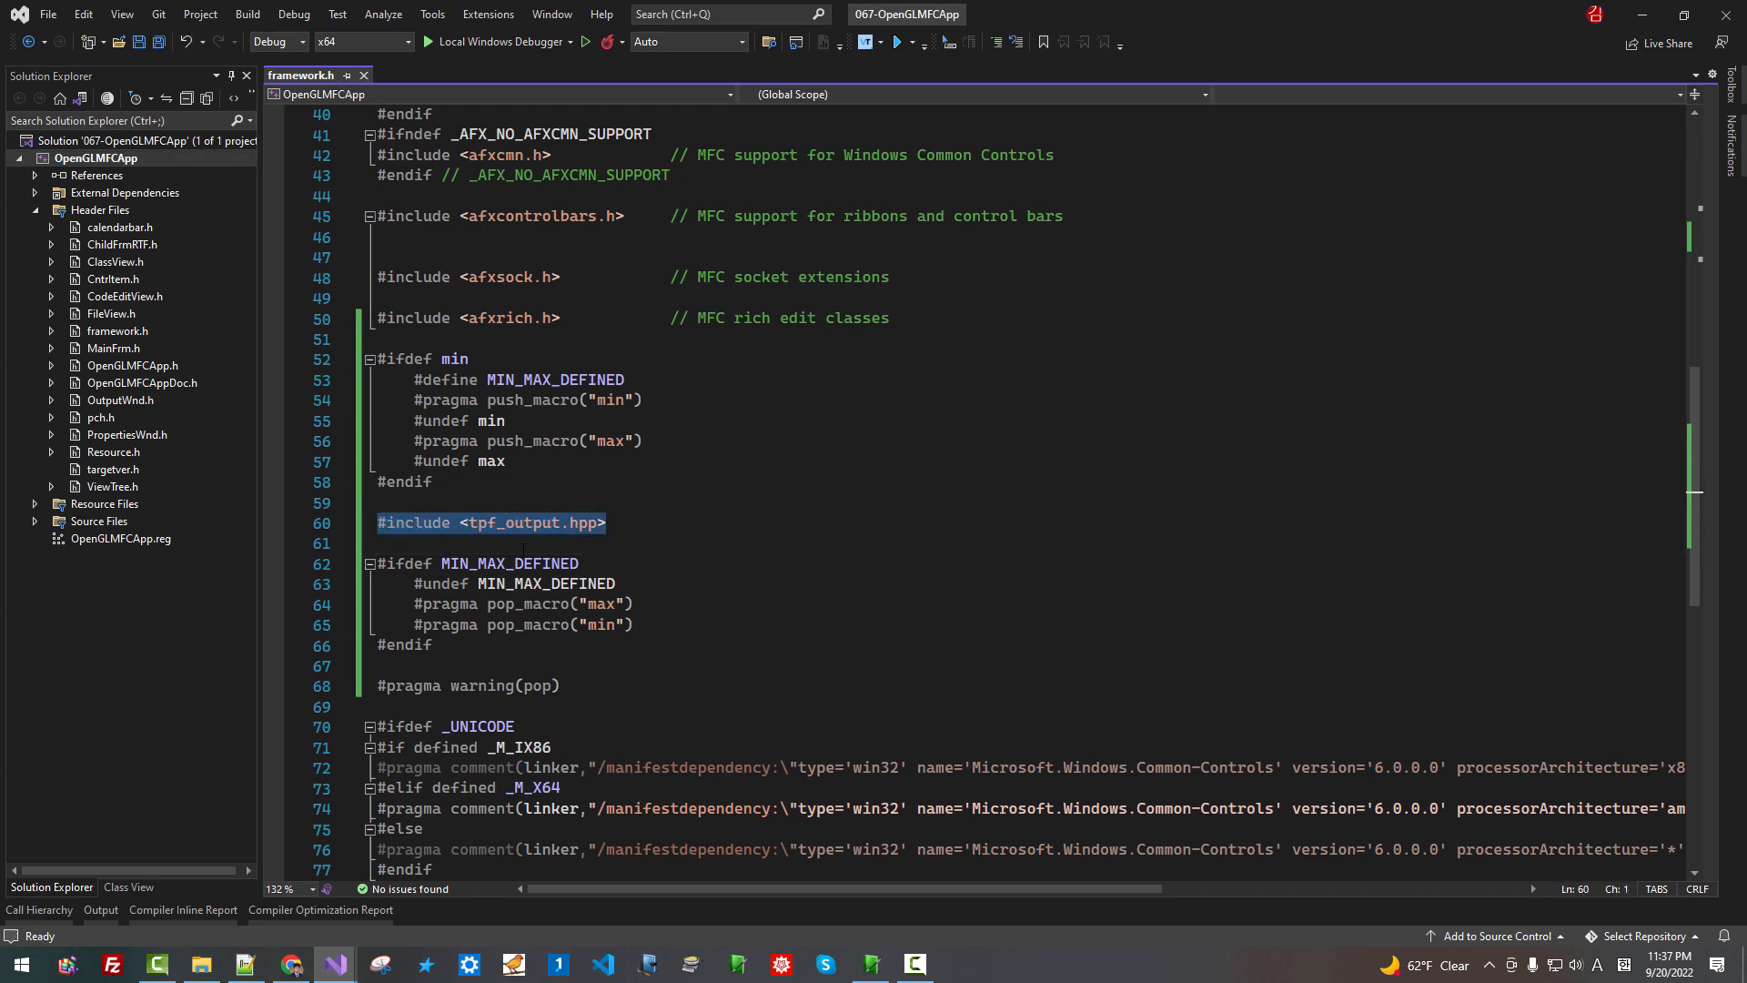
# Build the project, then switch the solution configuration to Release
pyautogui.click(805, 441)
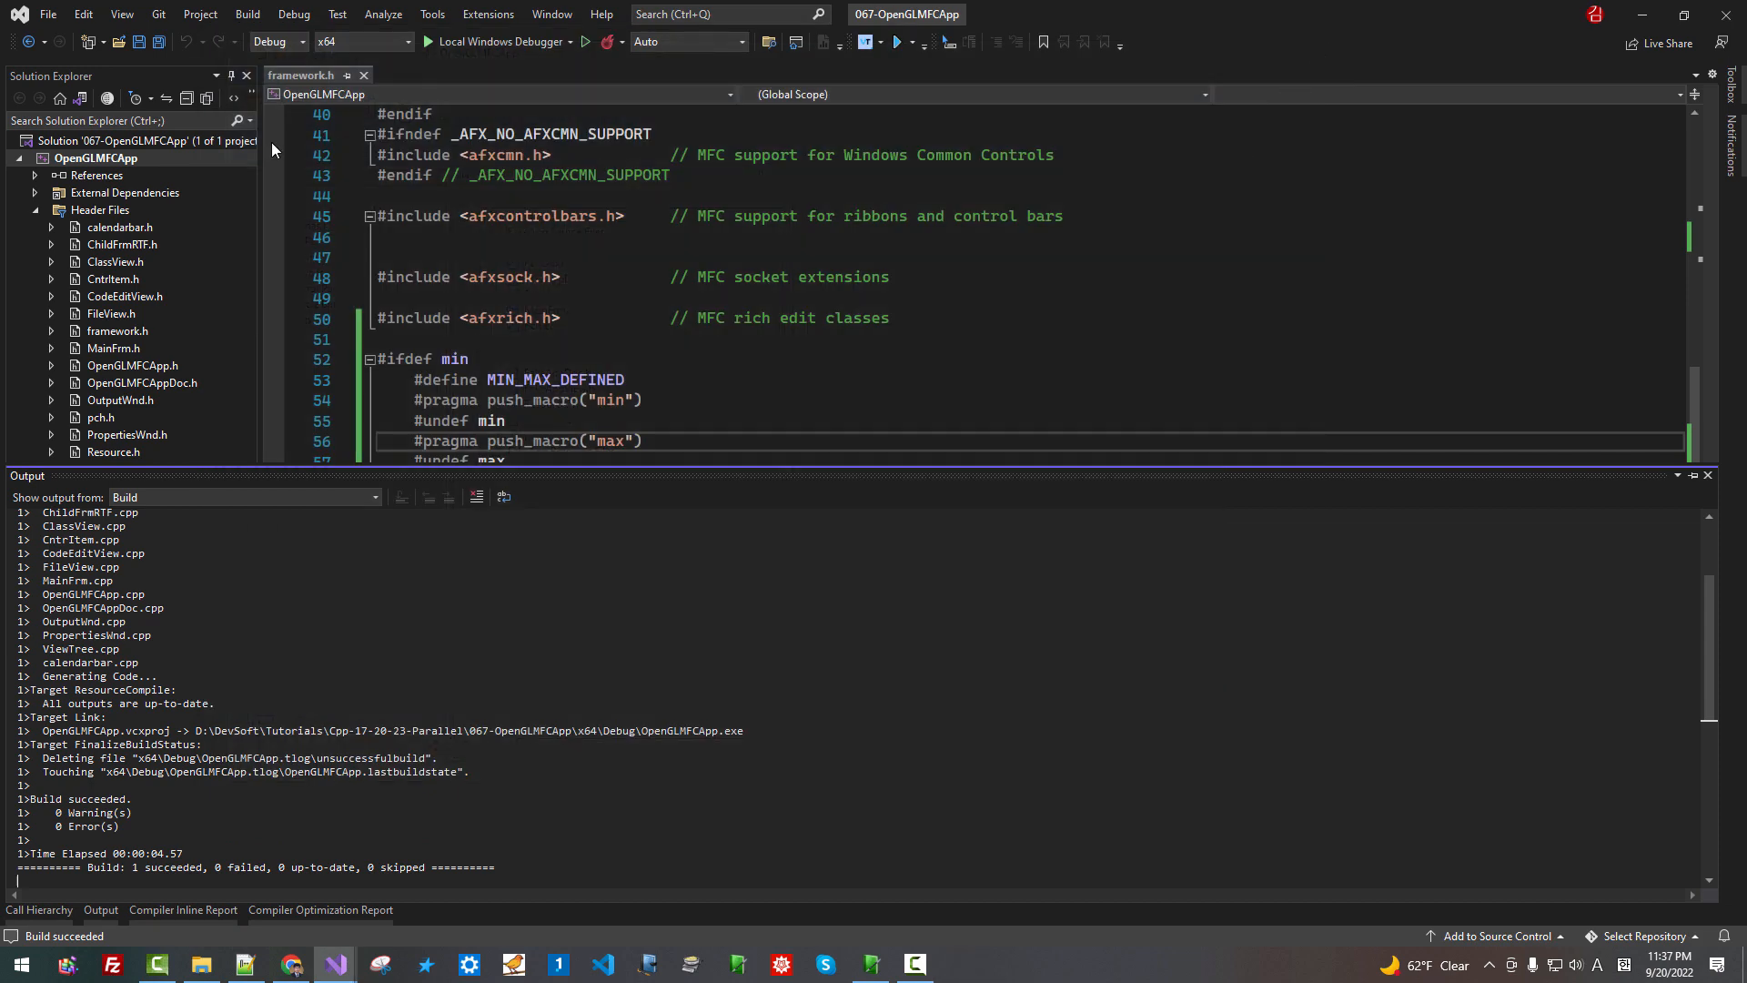
pyautogui.click(302, 40)
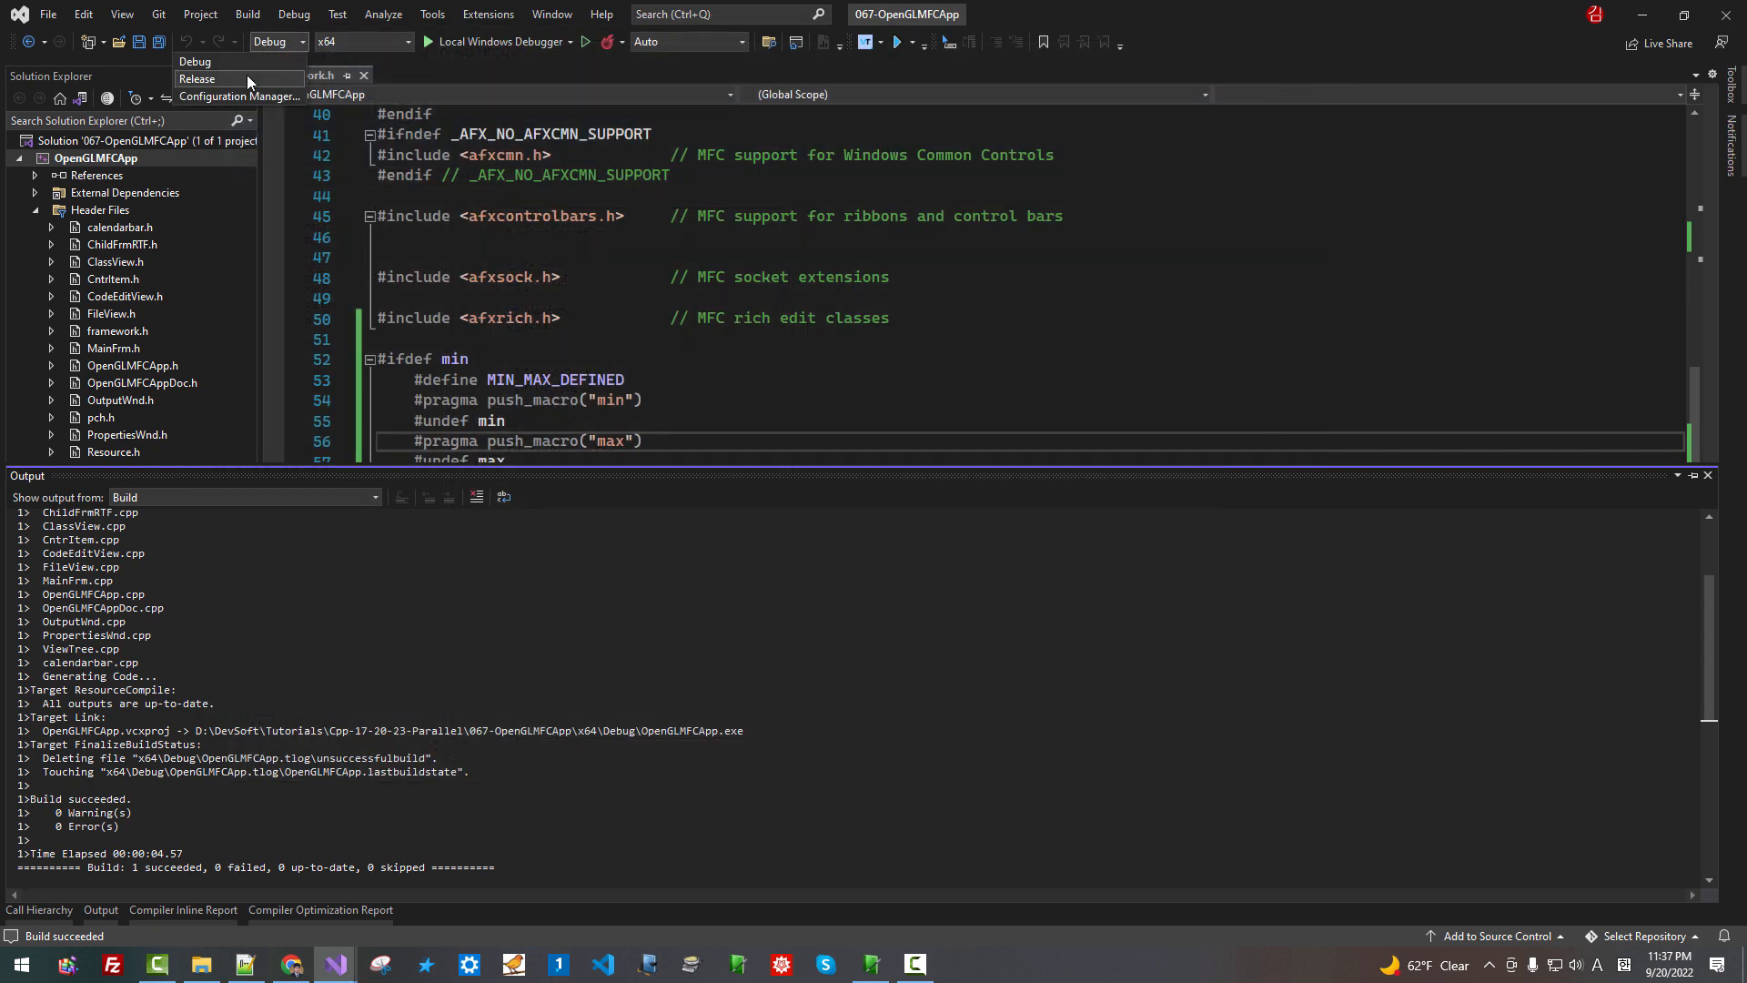
pyautogui.click(196, 78)
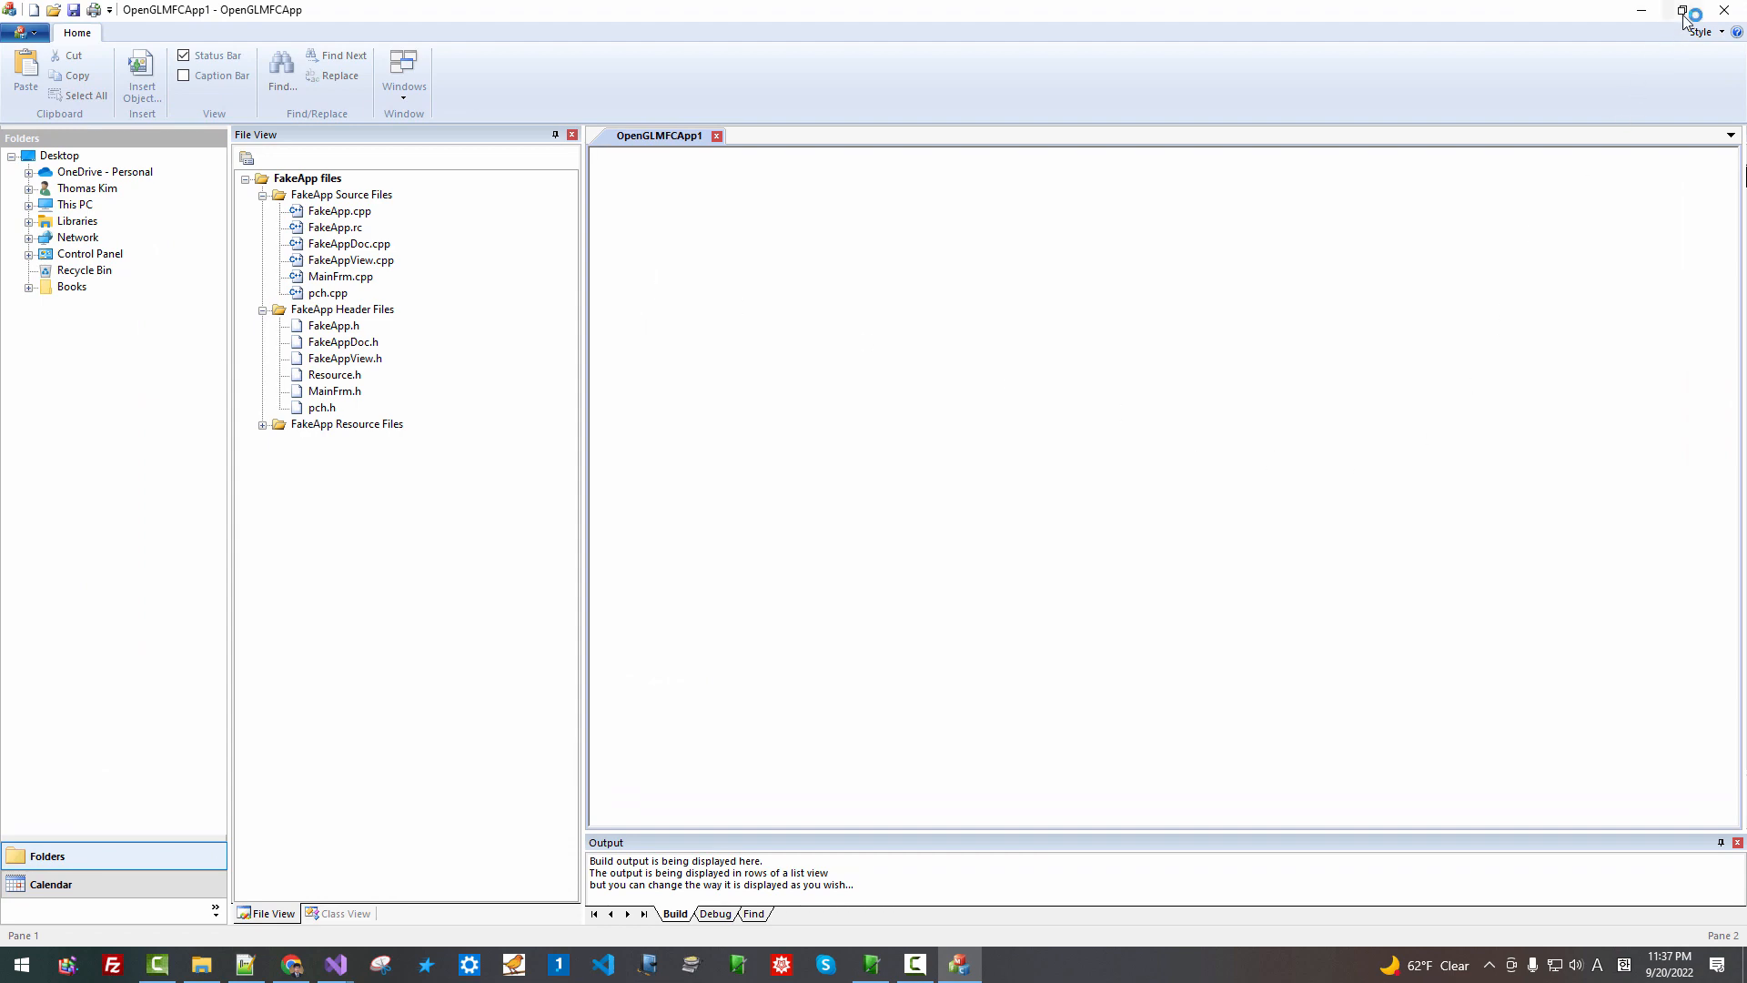
# Restore the running app window, widen Properties and flip between Find and Build output
pyautogui.click(1675, 11)
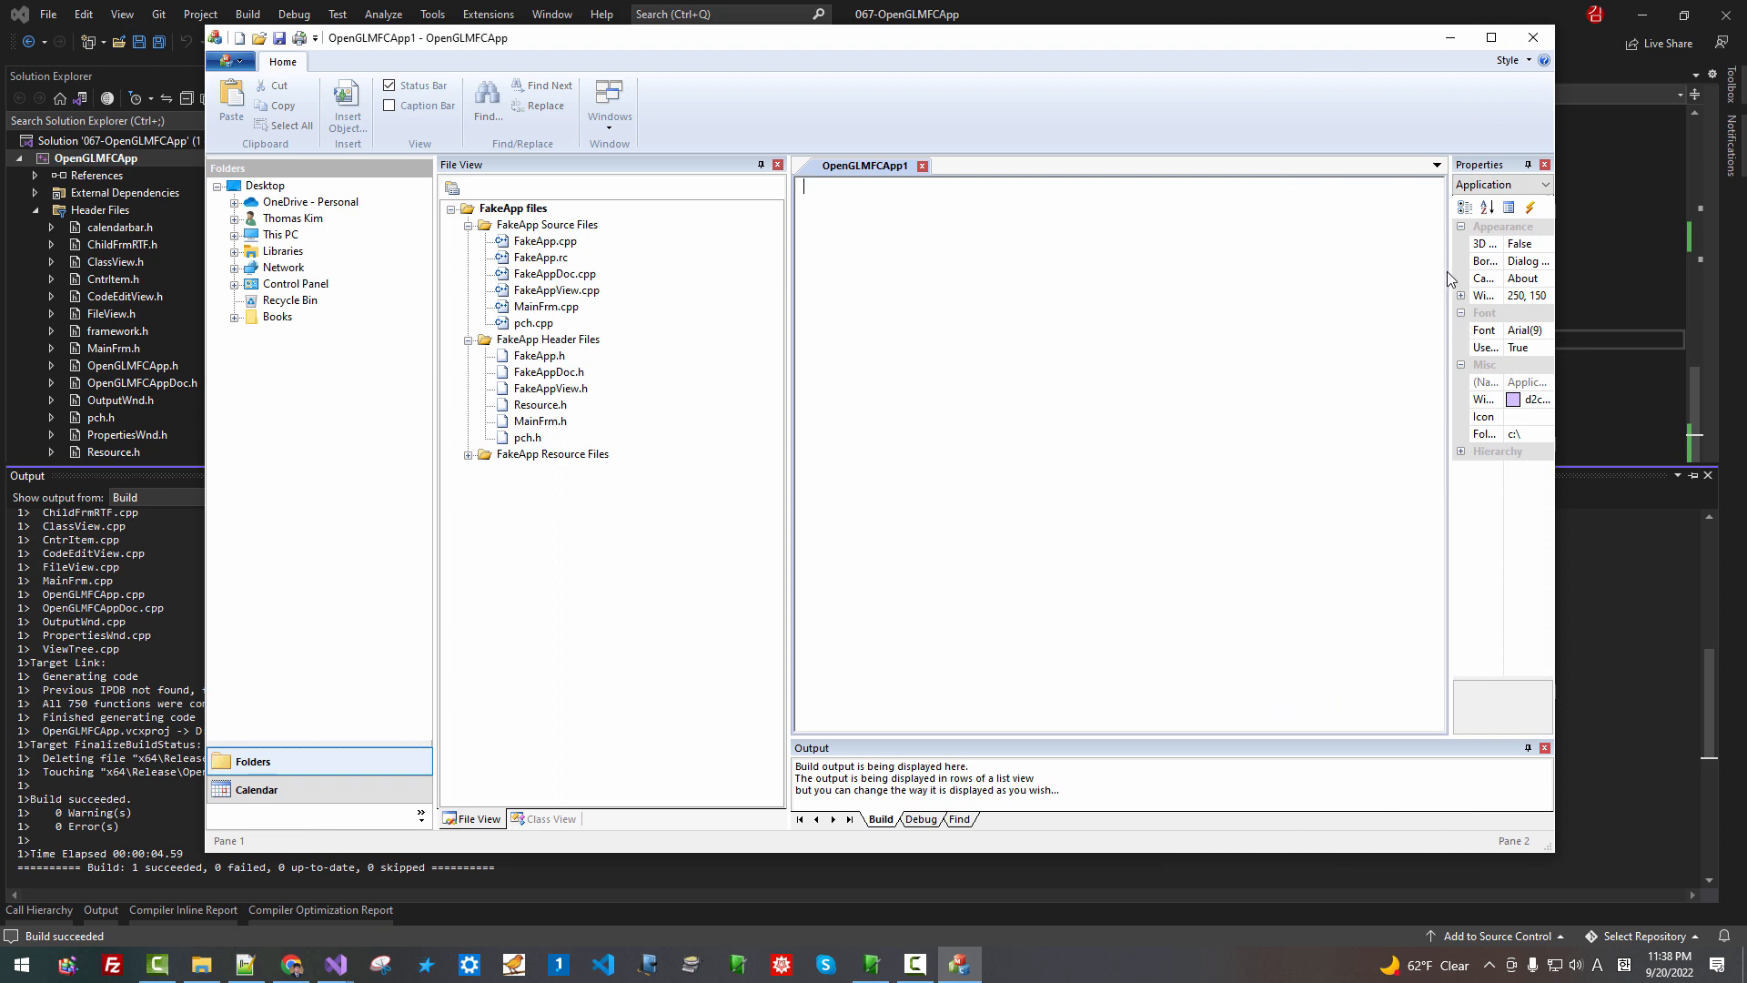
pyautogui.moveTo(1449, 279); pyautogui.dragTo(1254, 279)
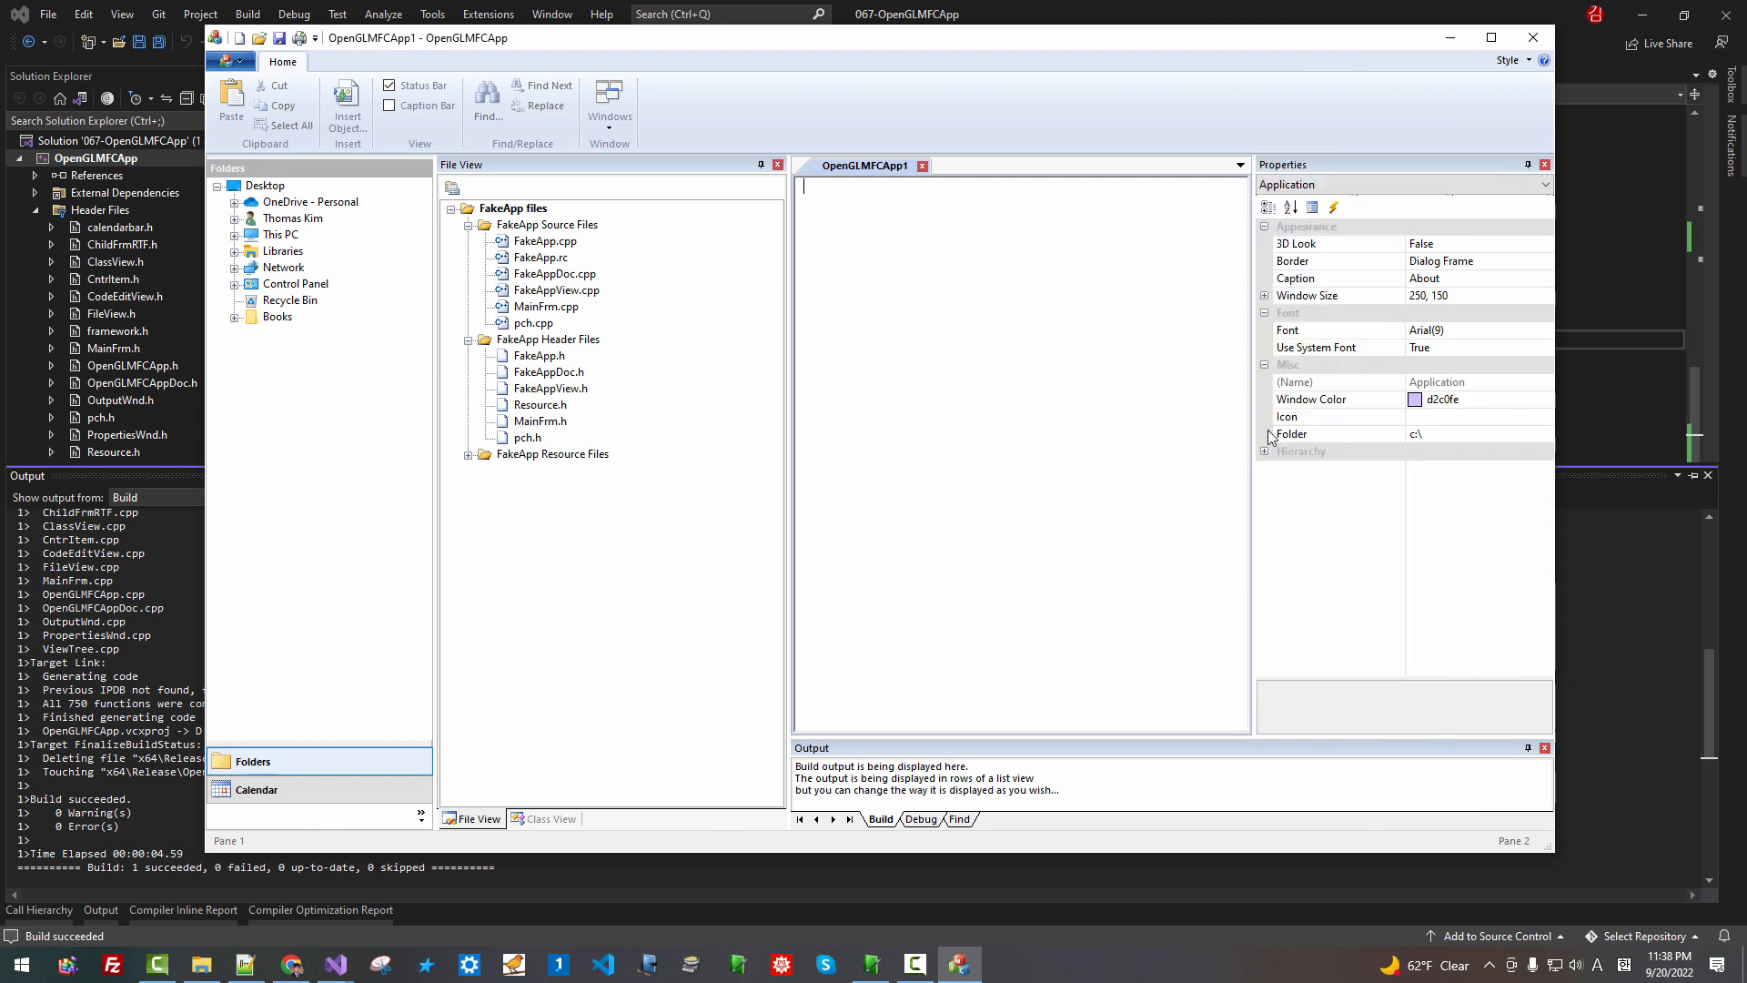
pyautogui.click(957, 819)
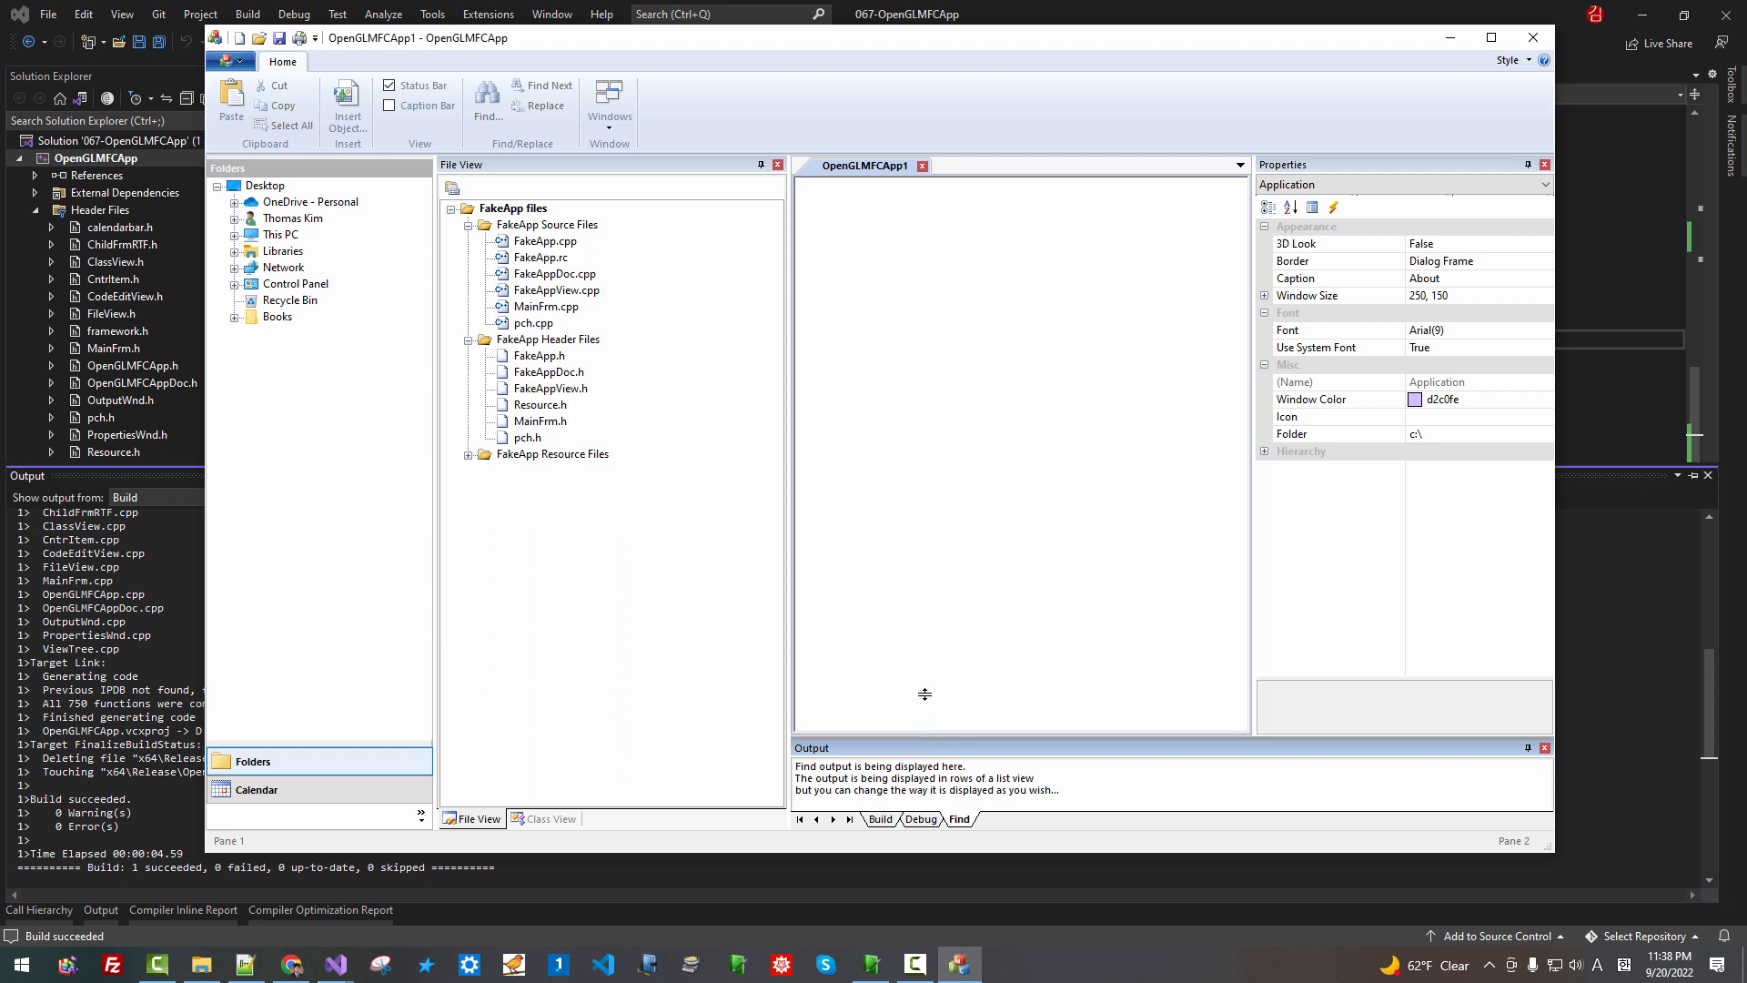
pyautogui.click(881, 819)
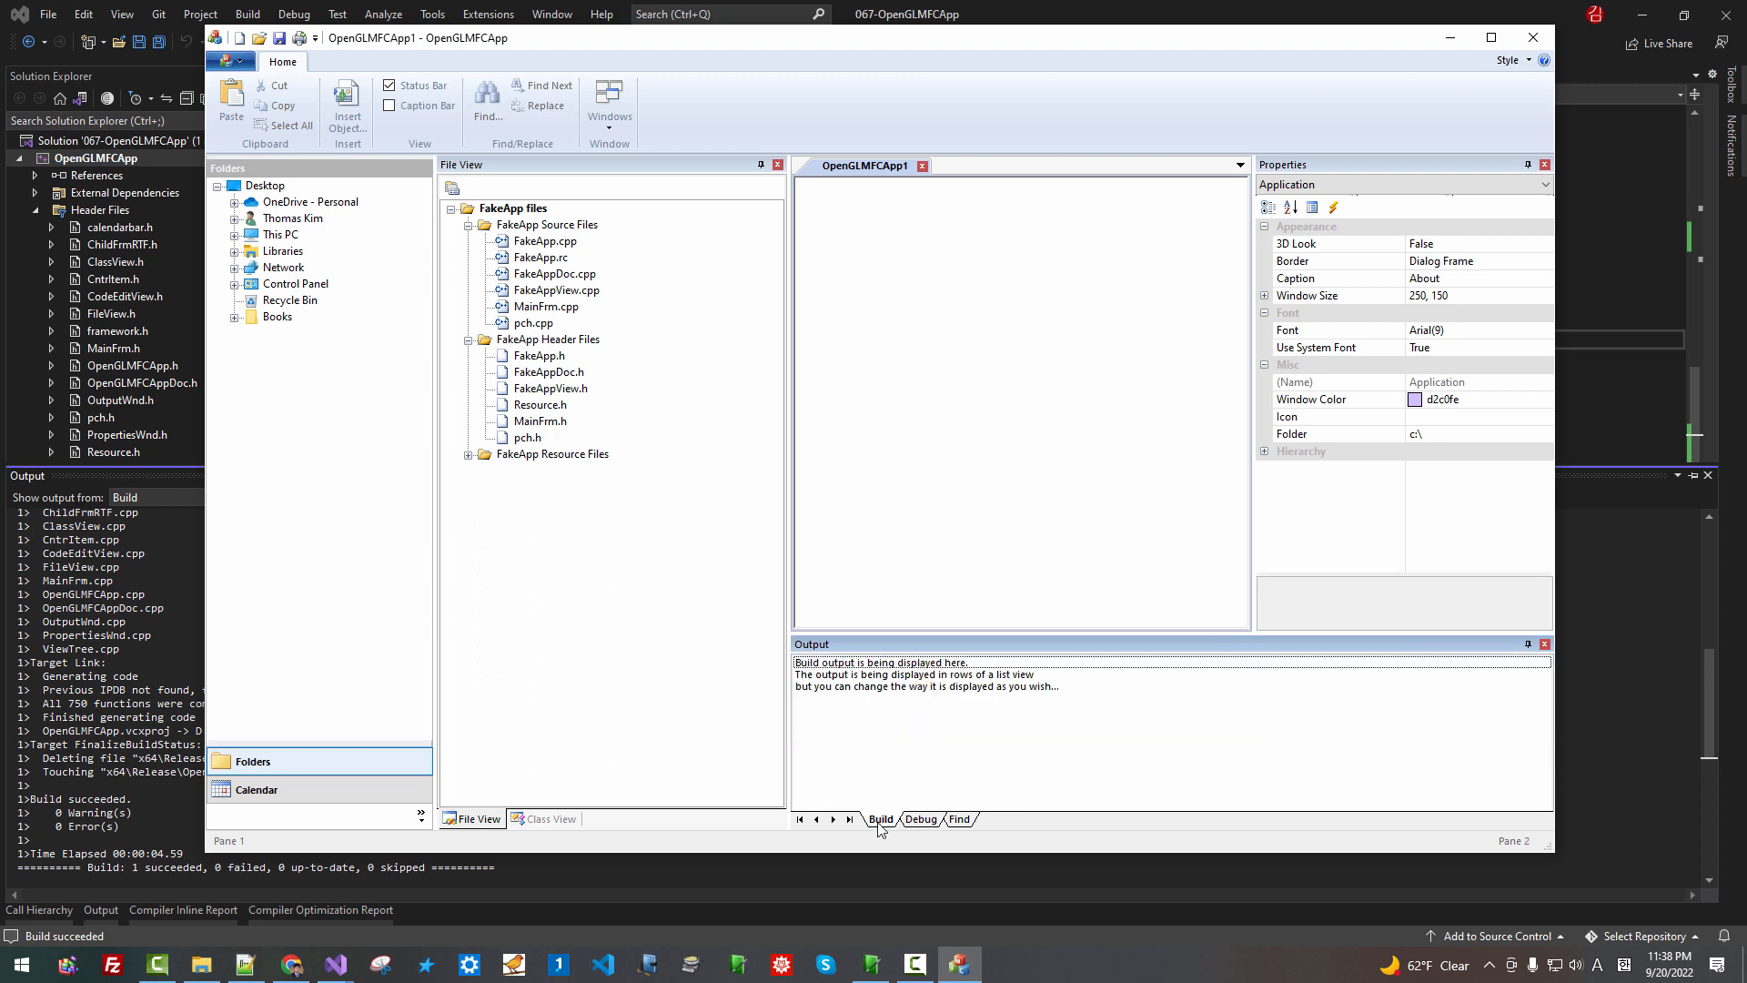
pyautogui.click(959, 819)
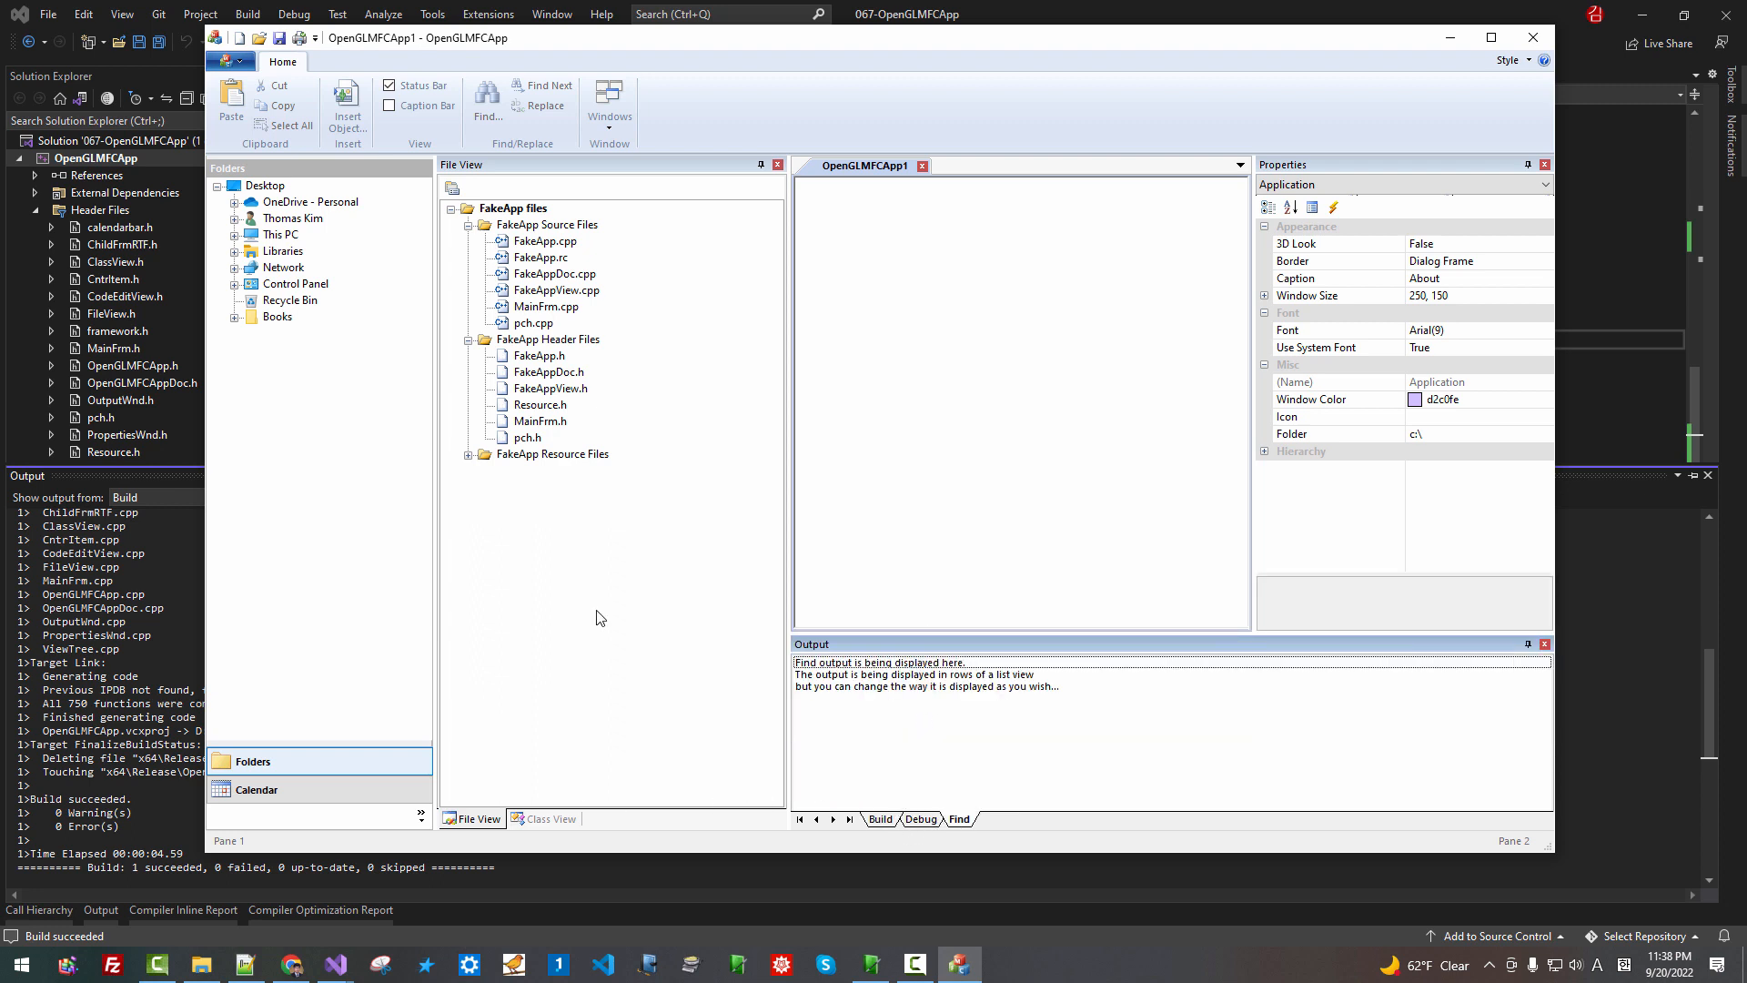
# Switch to Class View, the Calendar and Folders panes, then type 'fa' into the document
pyautogui.click(551, 819)
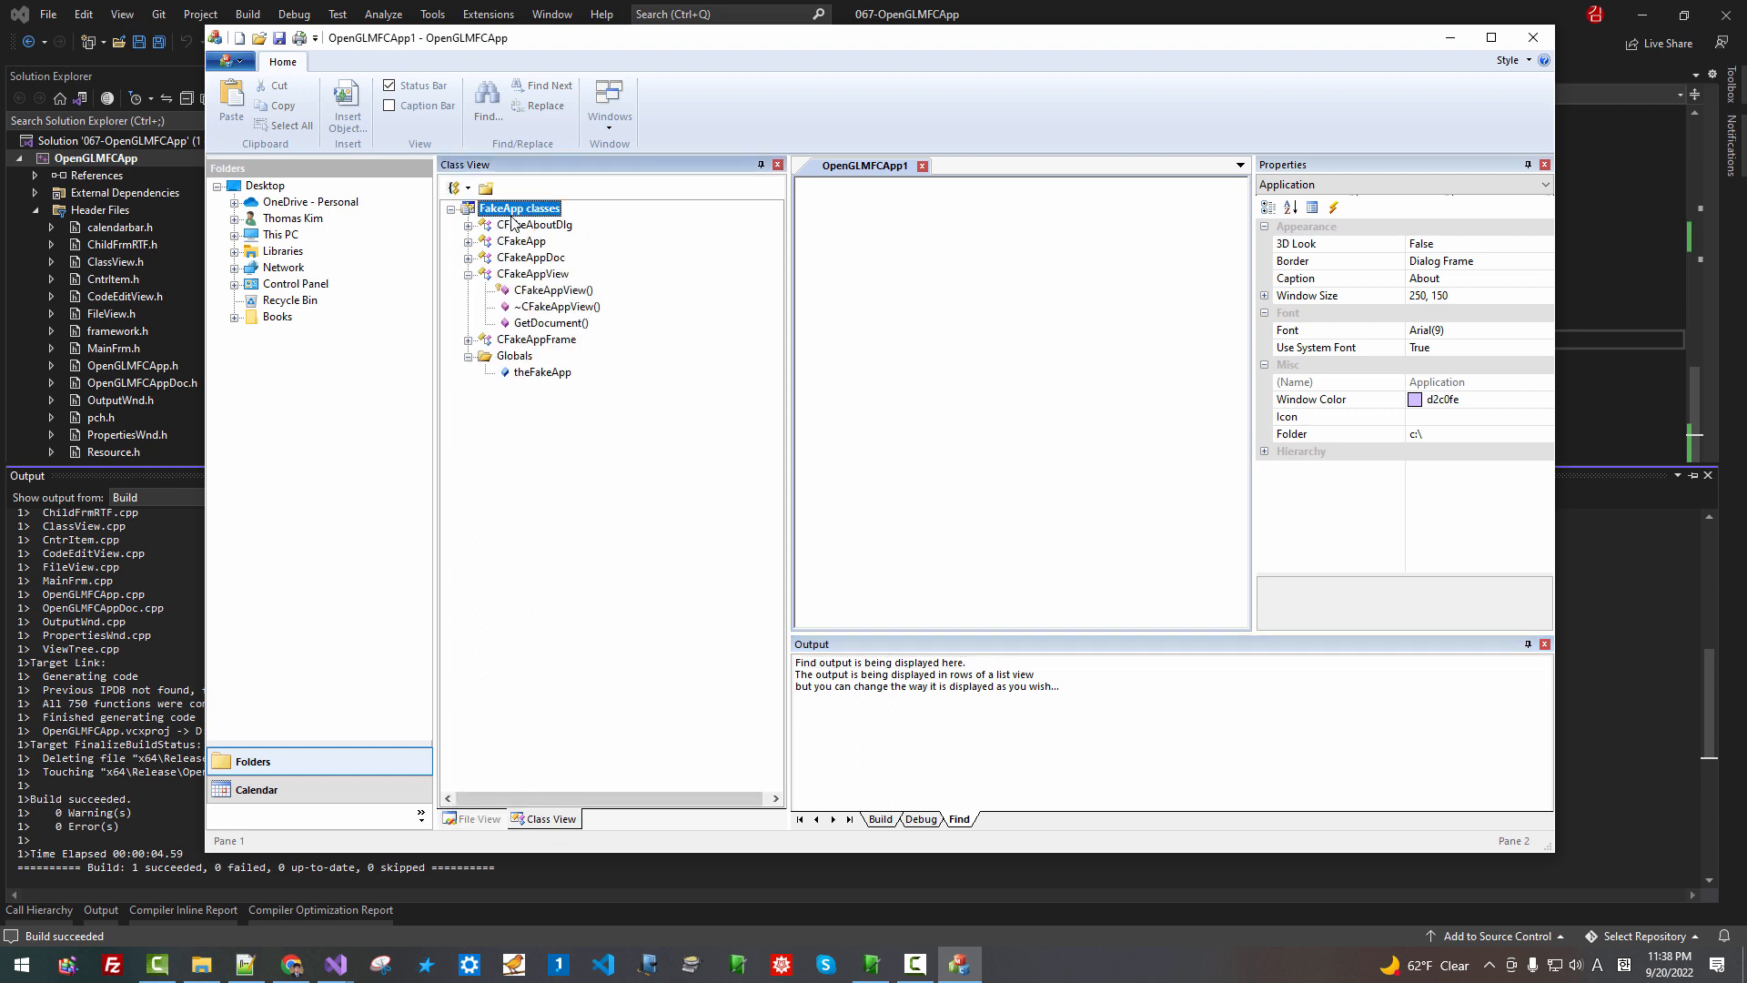
pyautogui.moveTo(528, 468)
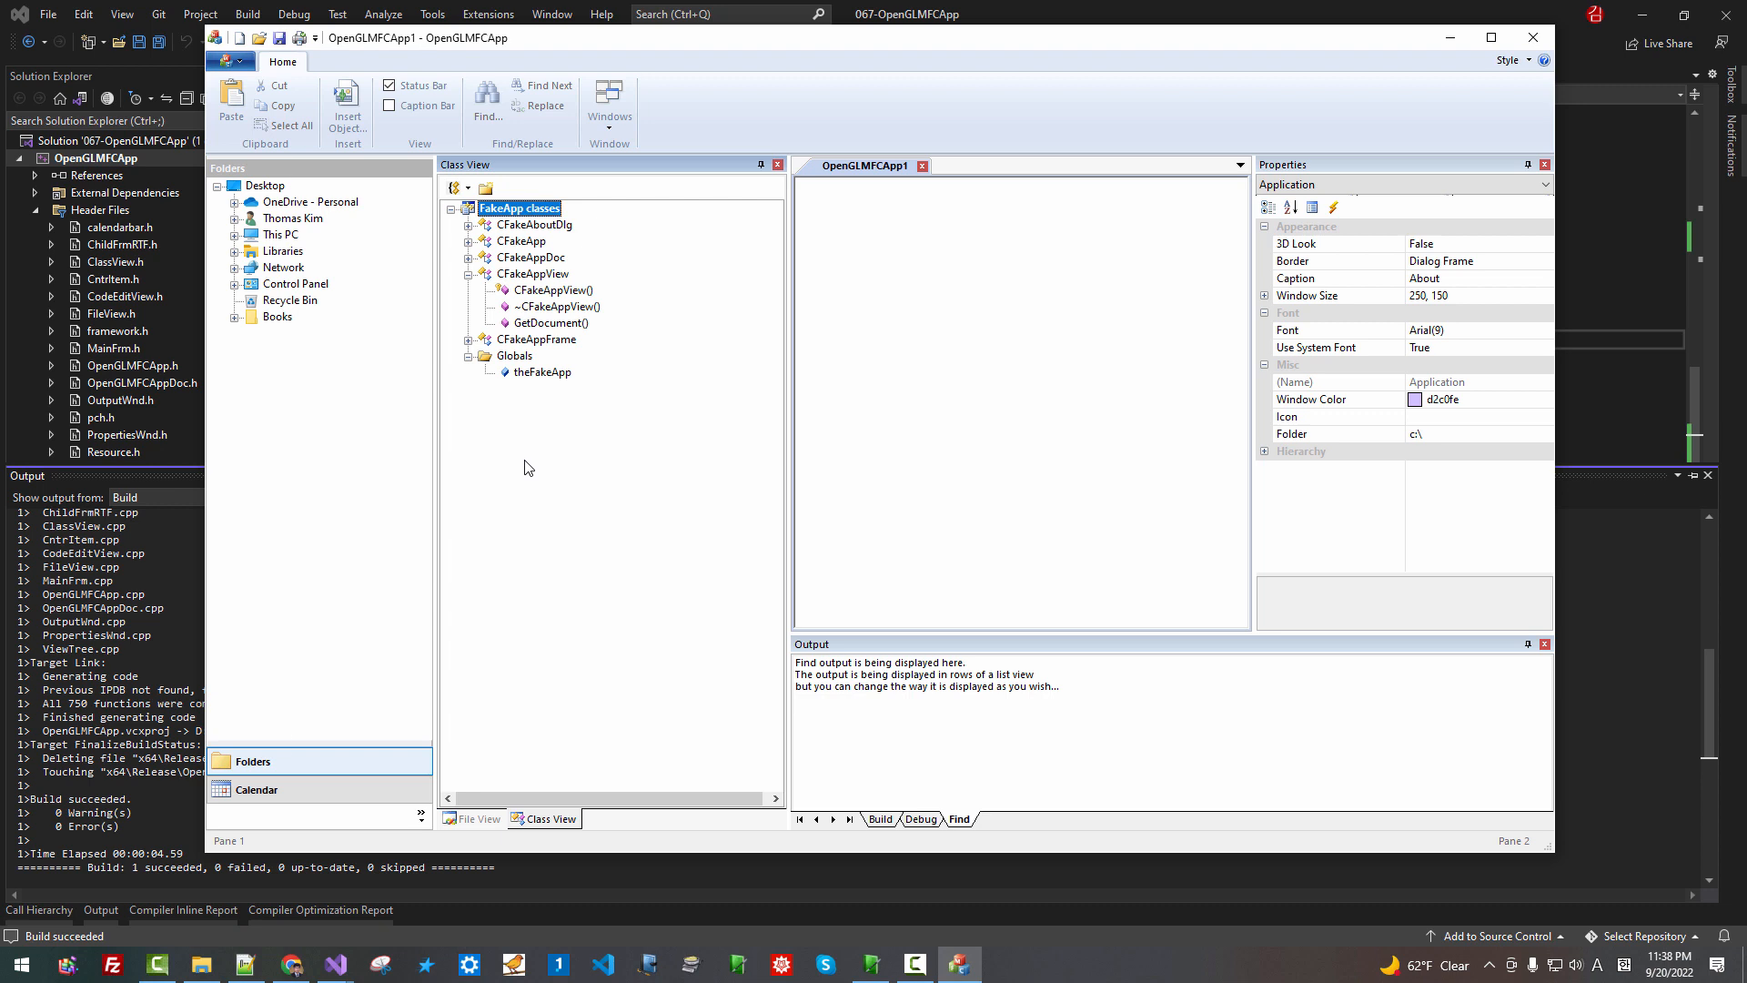
pyautogui.click(256, 788)
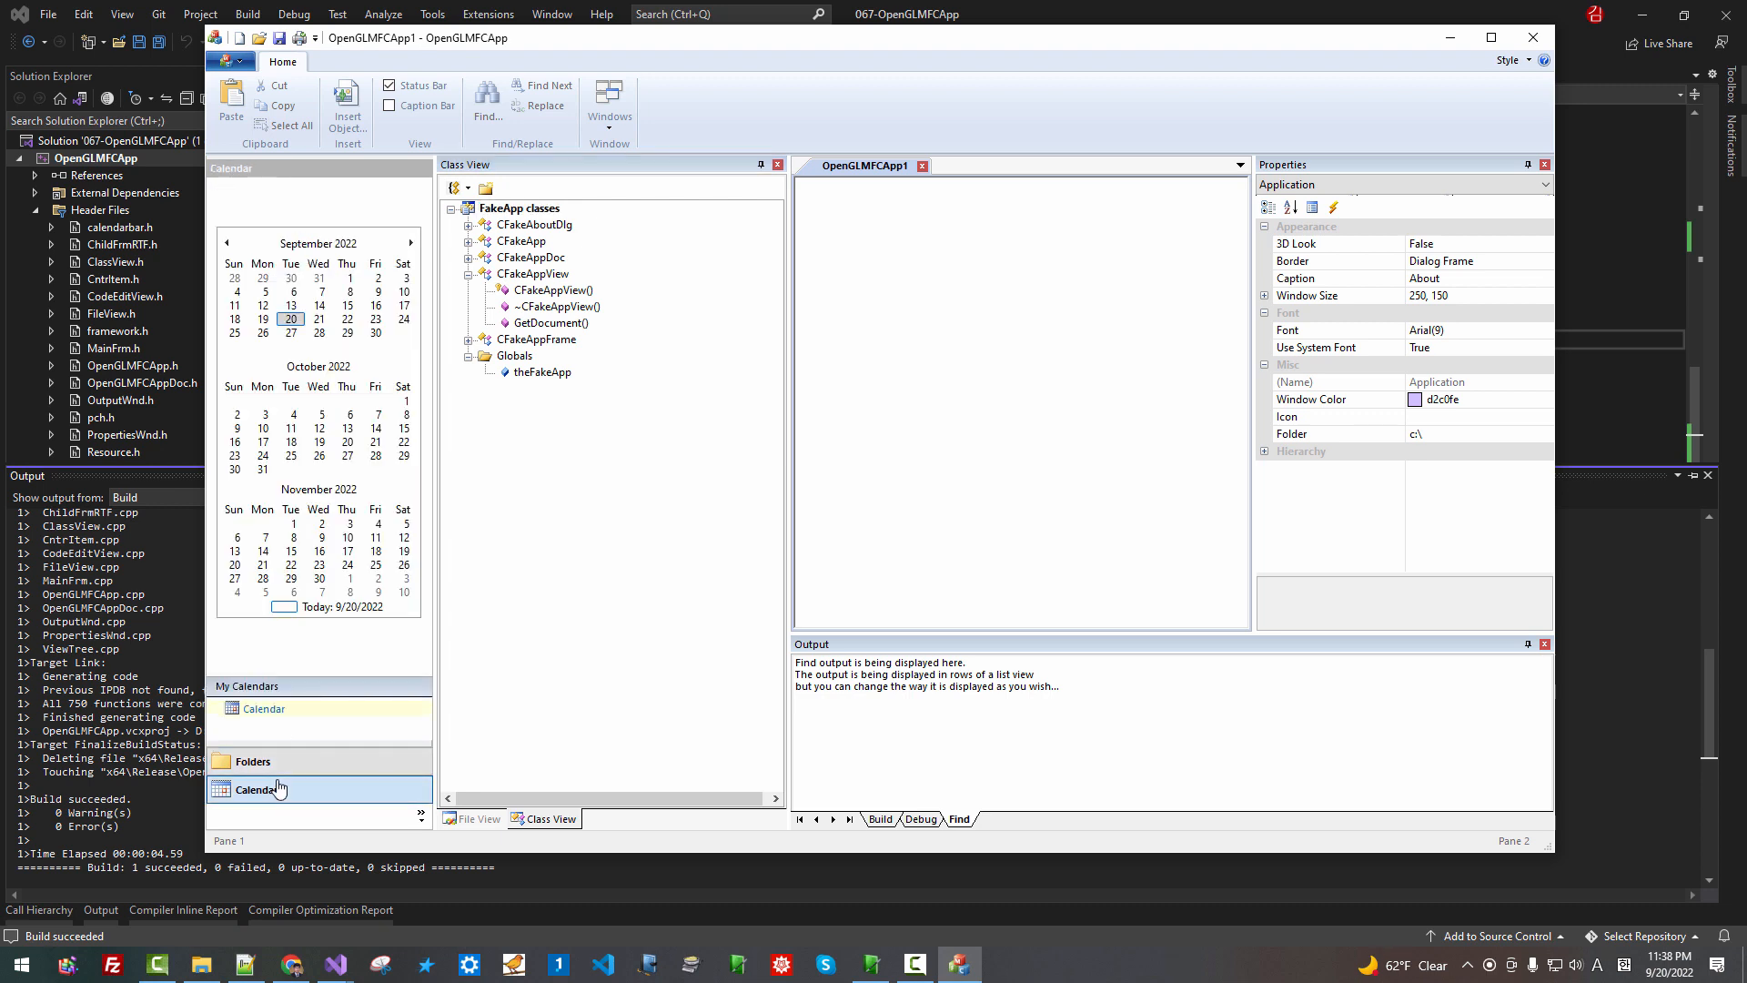
pyautogui.click(253, 761)
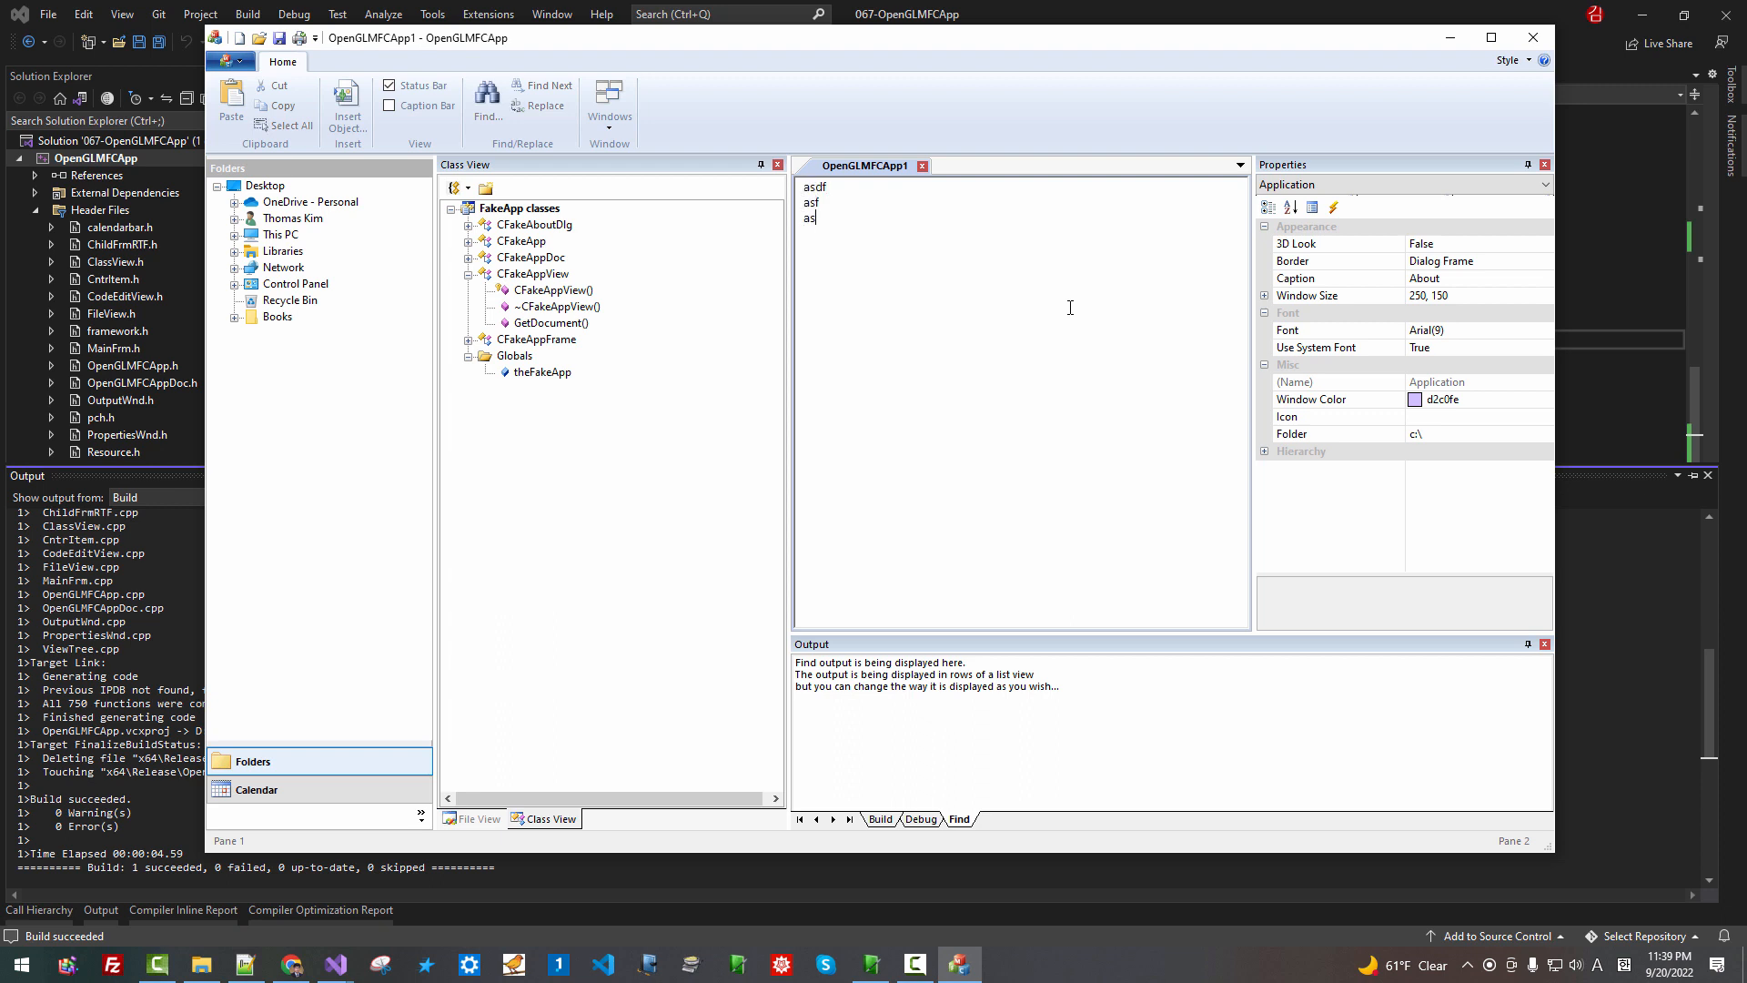
pyautogui.write('fa')
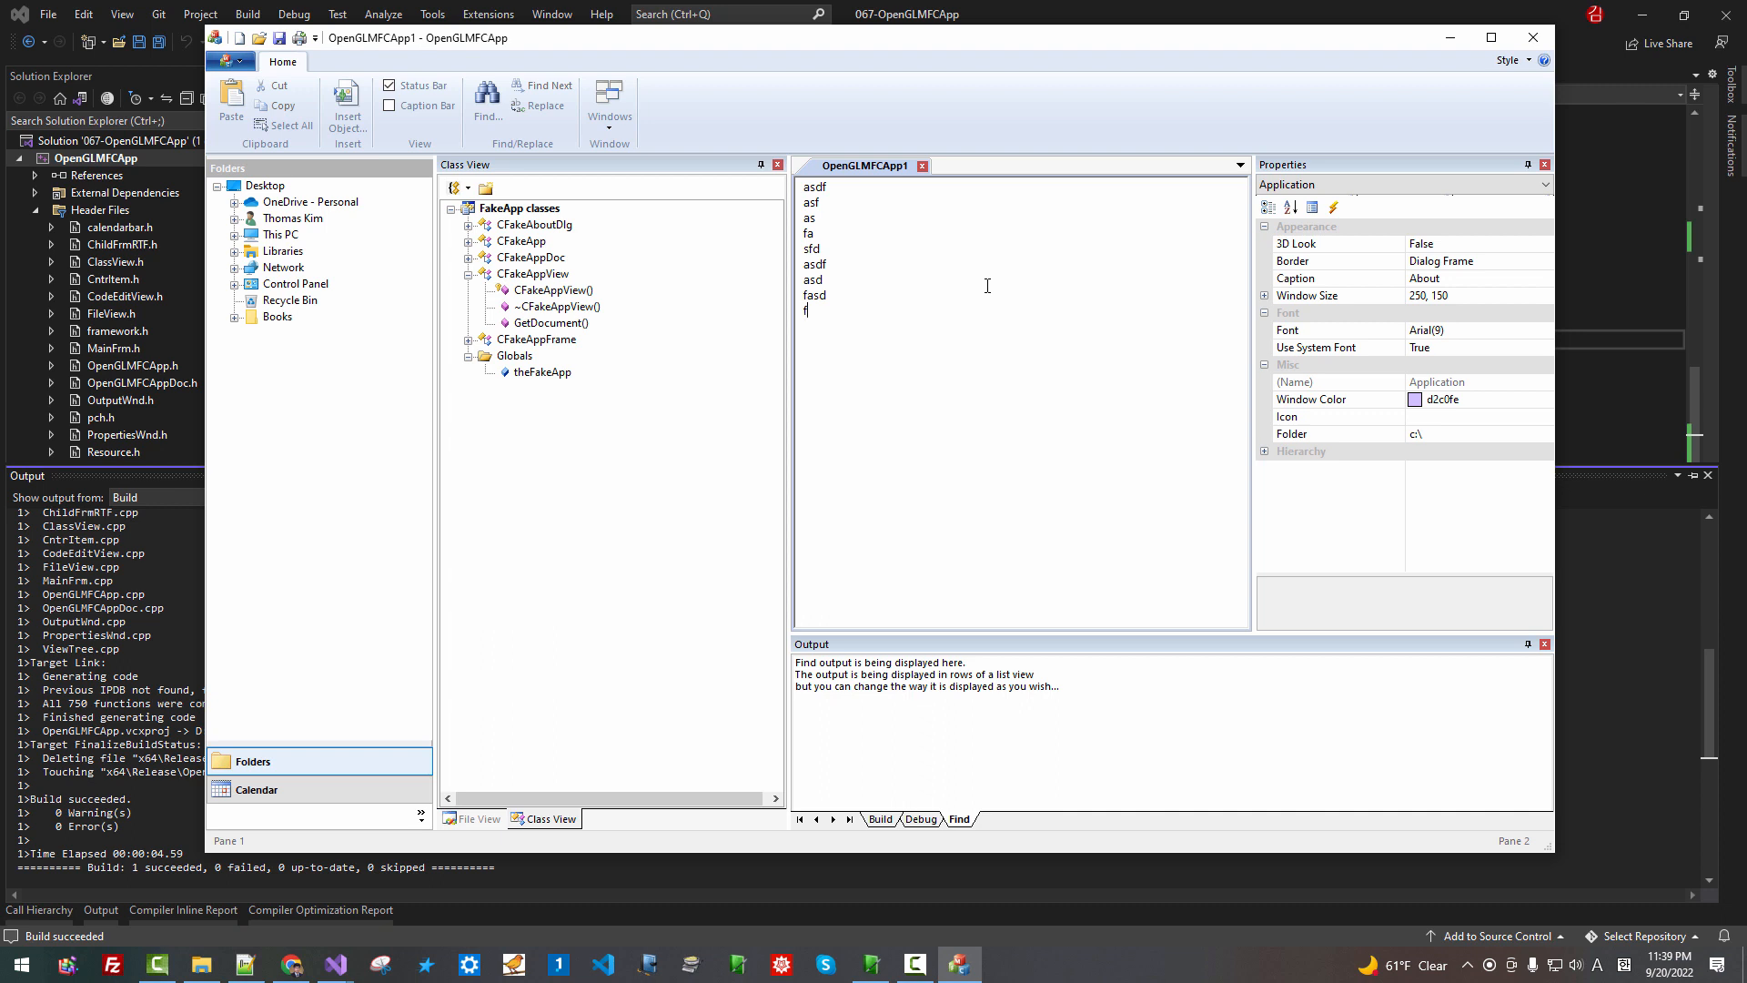
pyautogui.moveTo(1533, 37)
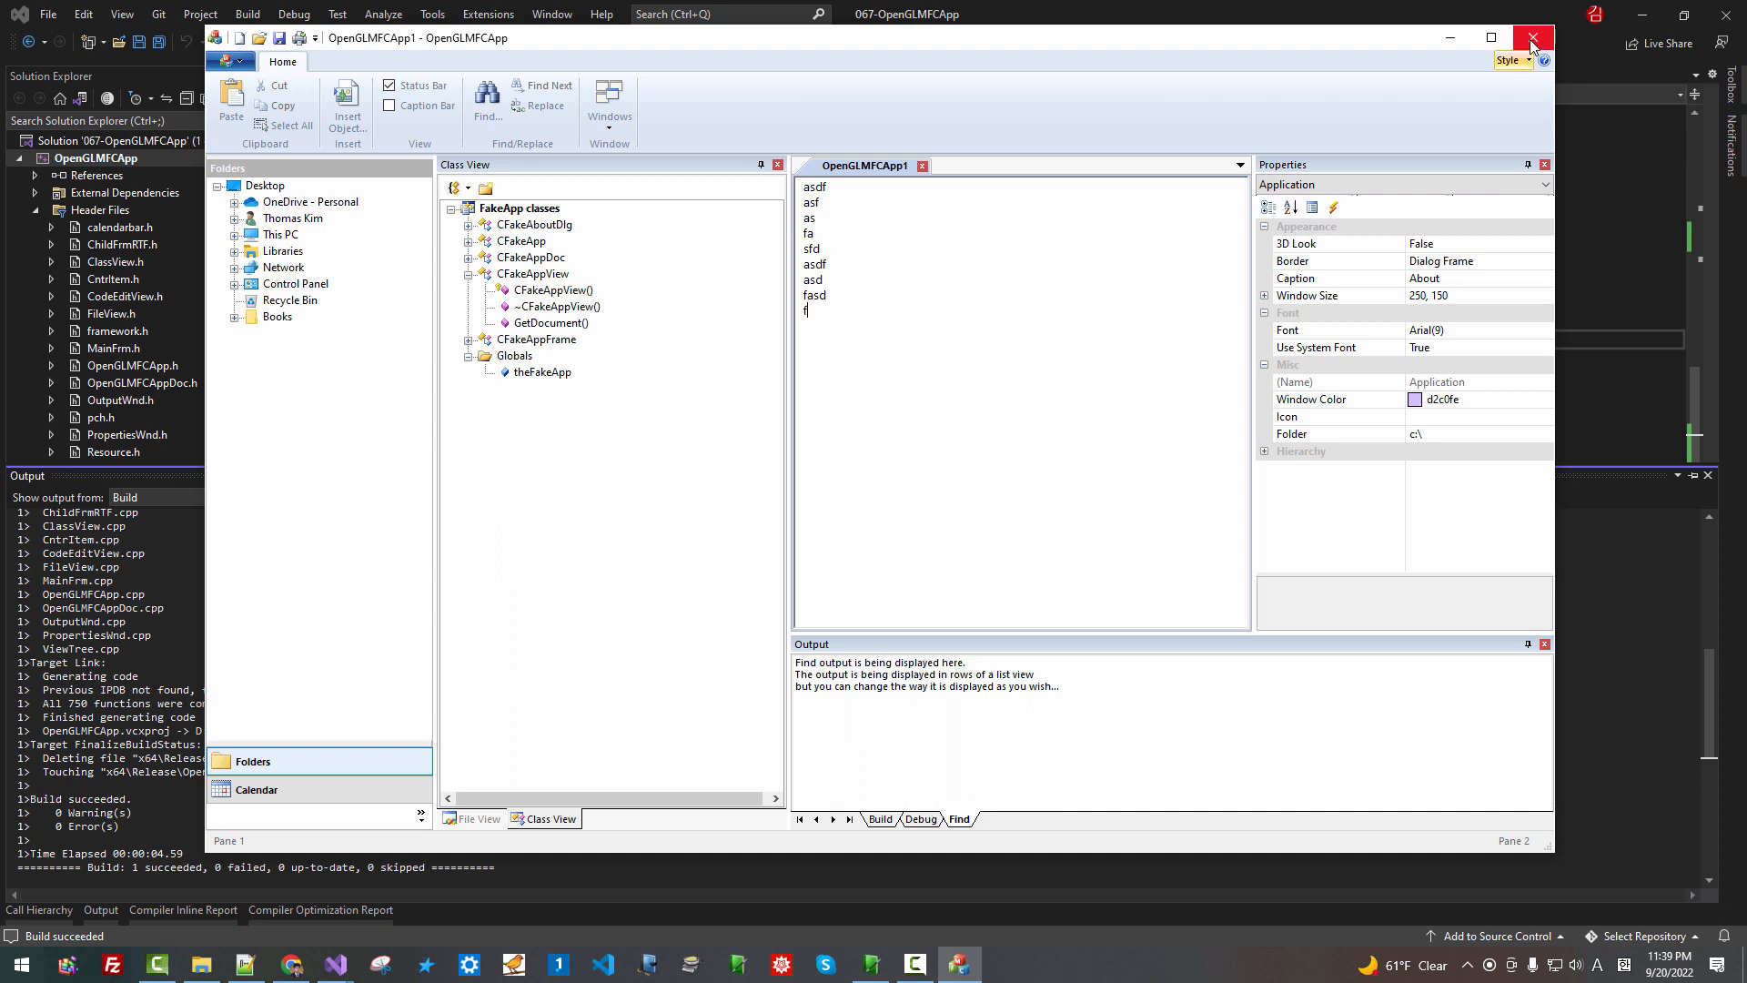
pyautogui.moveTo(1531, 33)
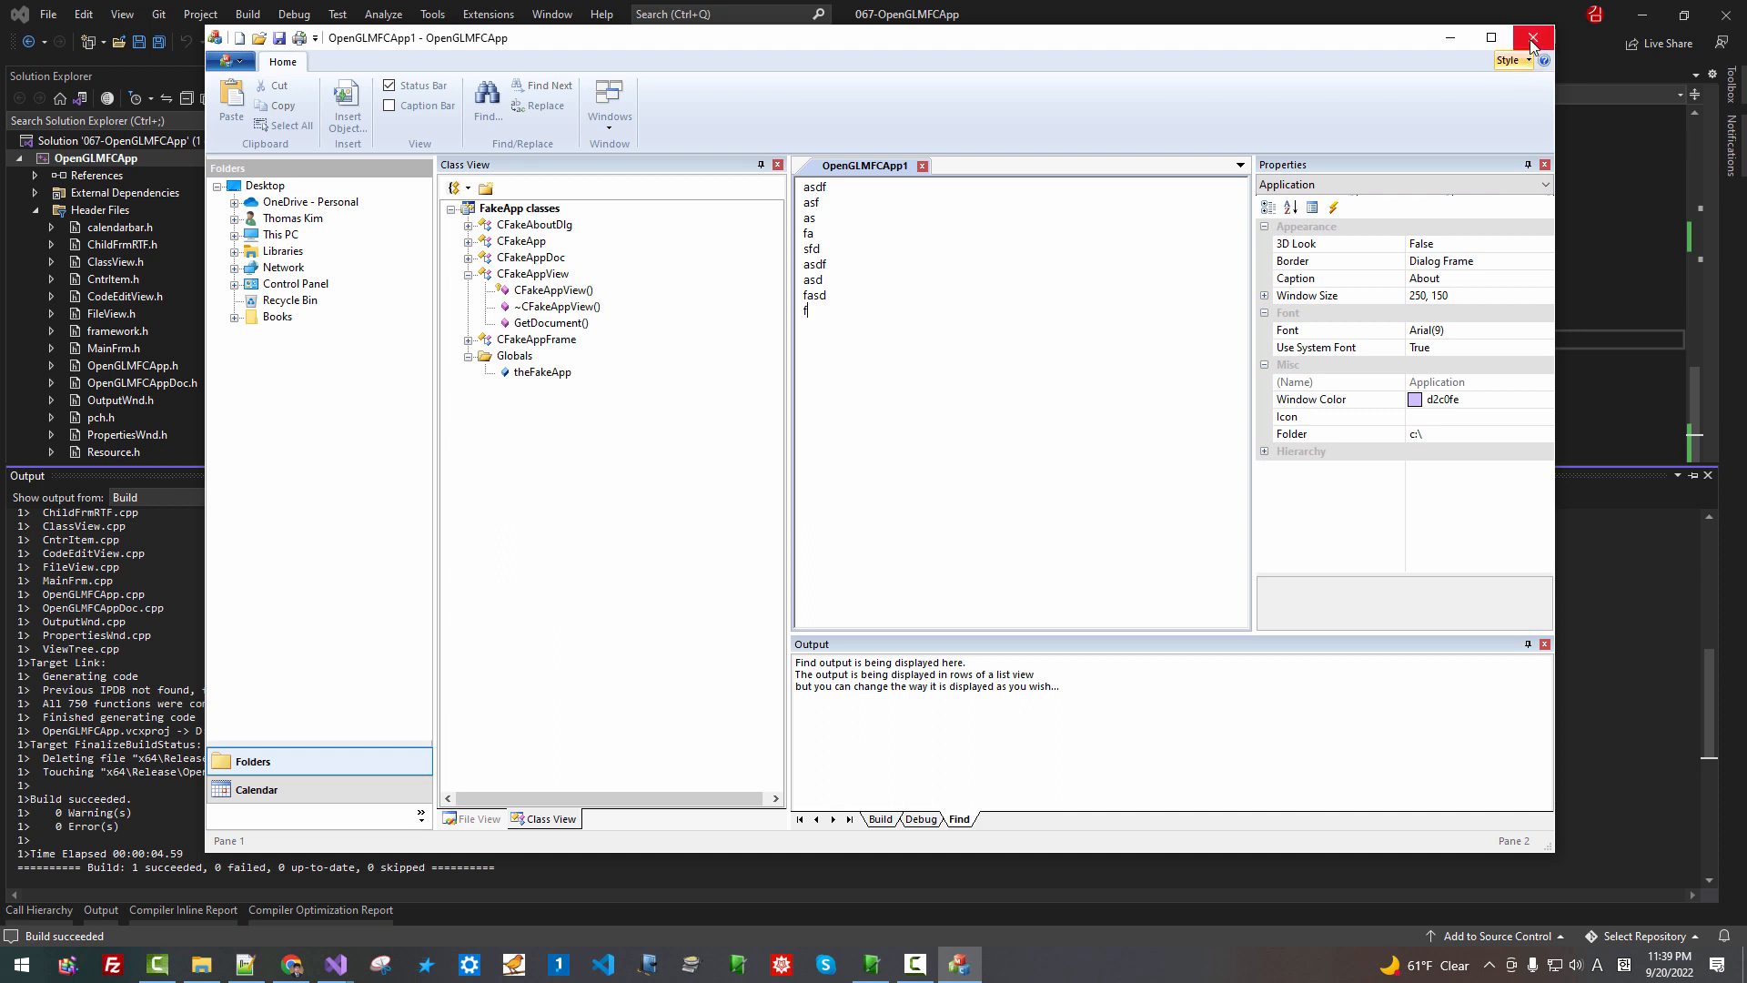
# Close the running application without saving the typed text
pyautogui.click(1533, 33)
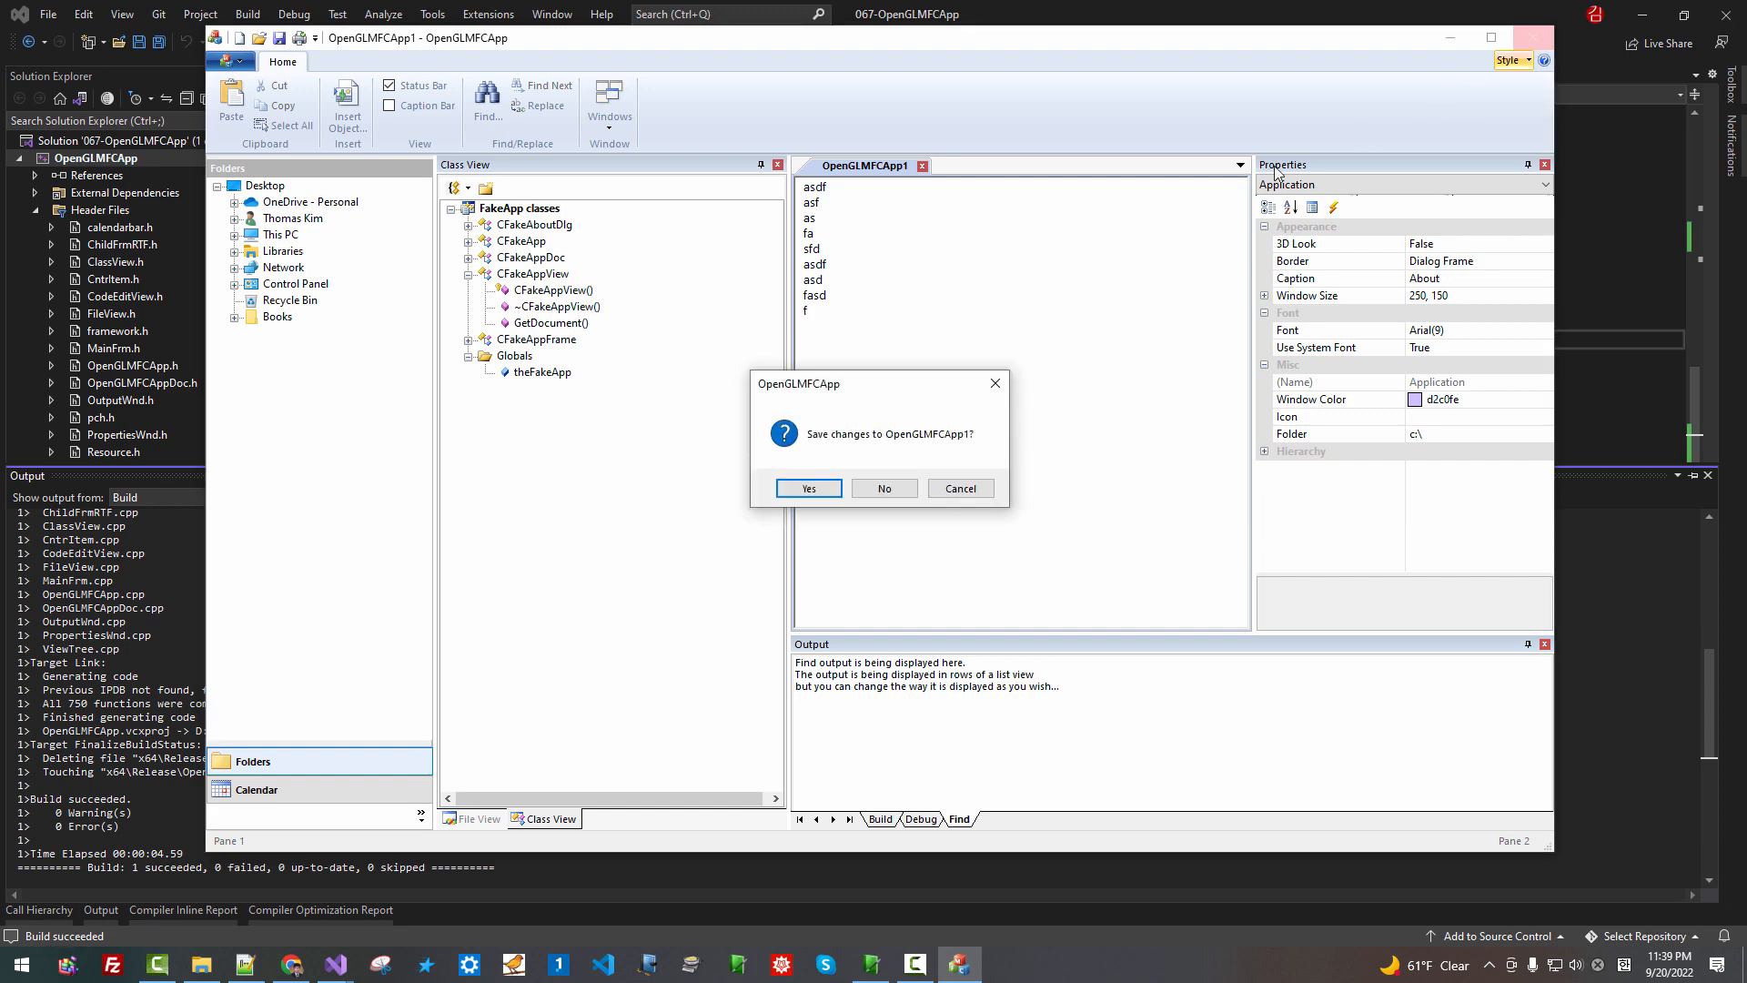
pyautogui.moveTo(885, 488)
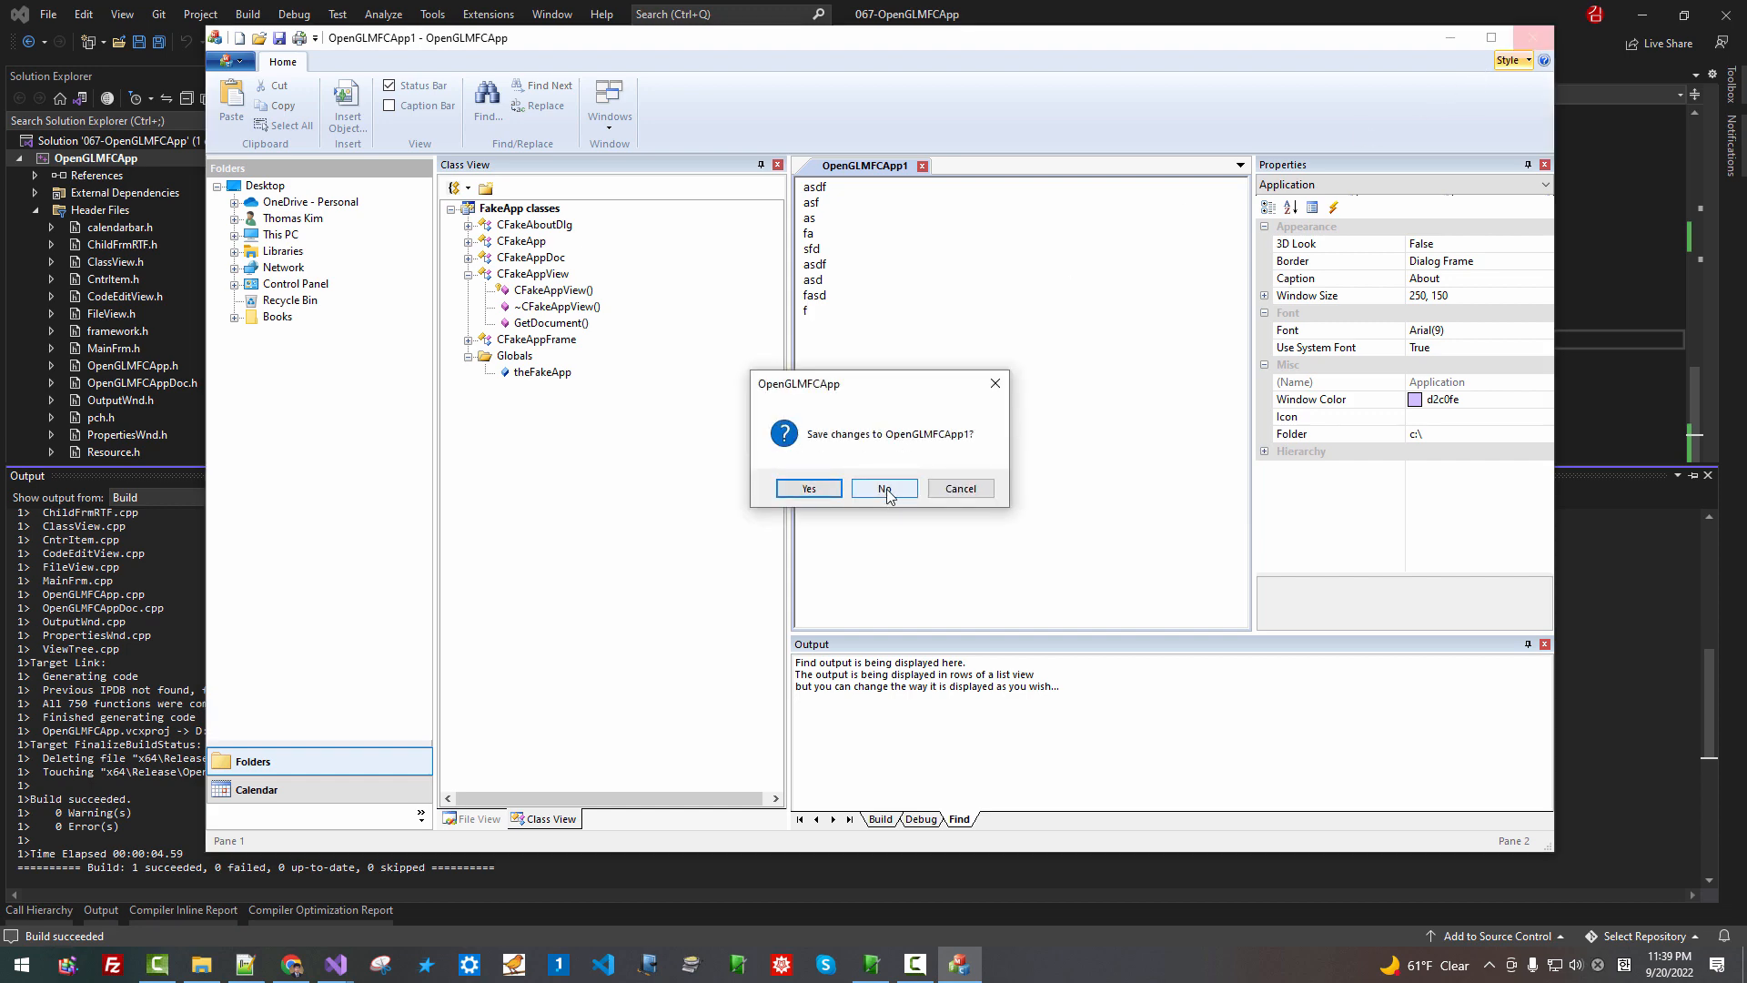
pyautogui.click(885, 488)
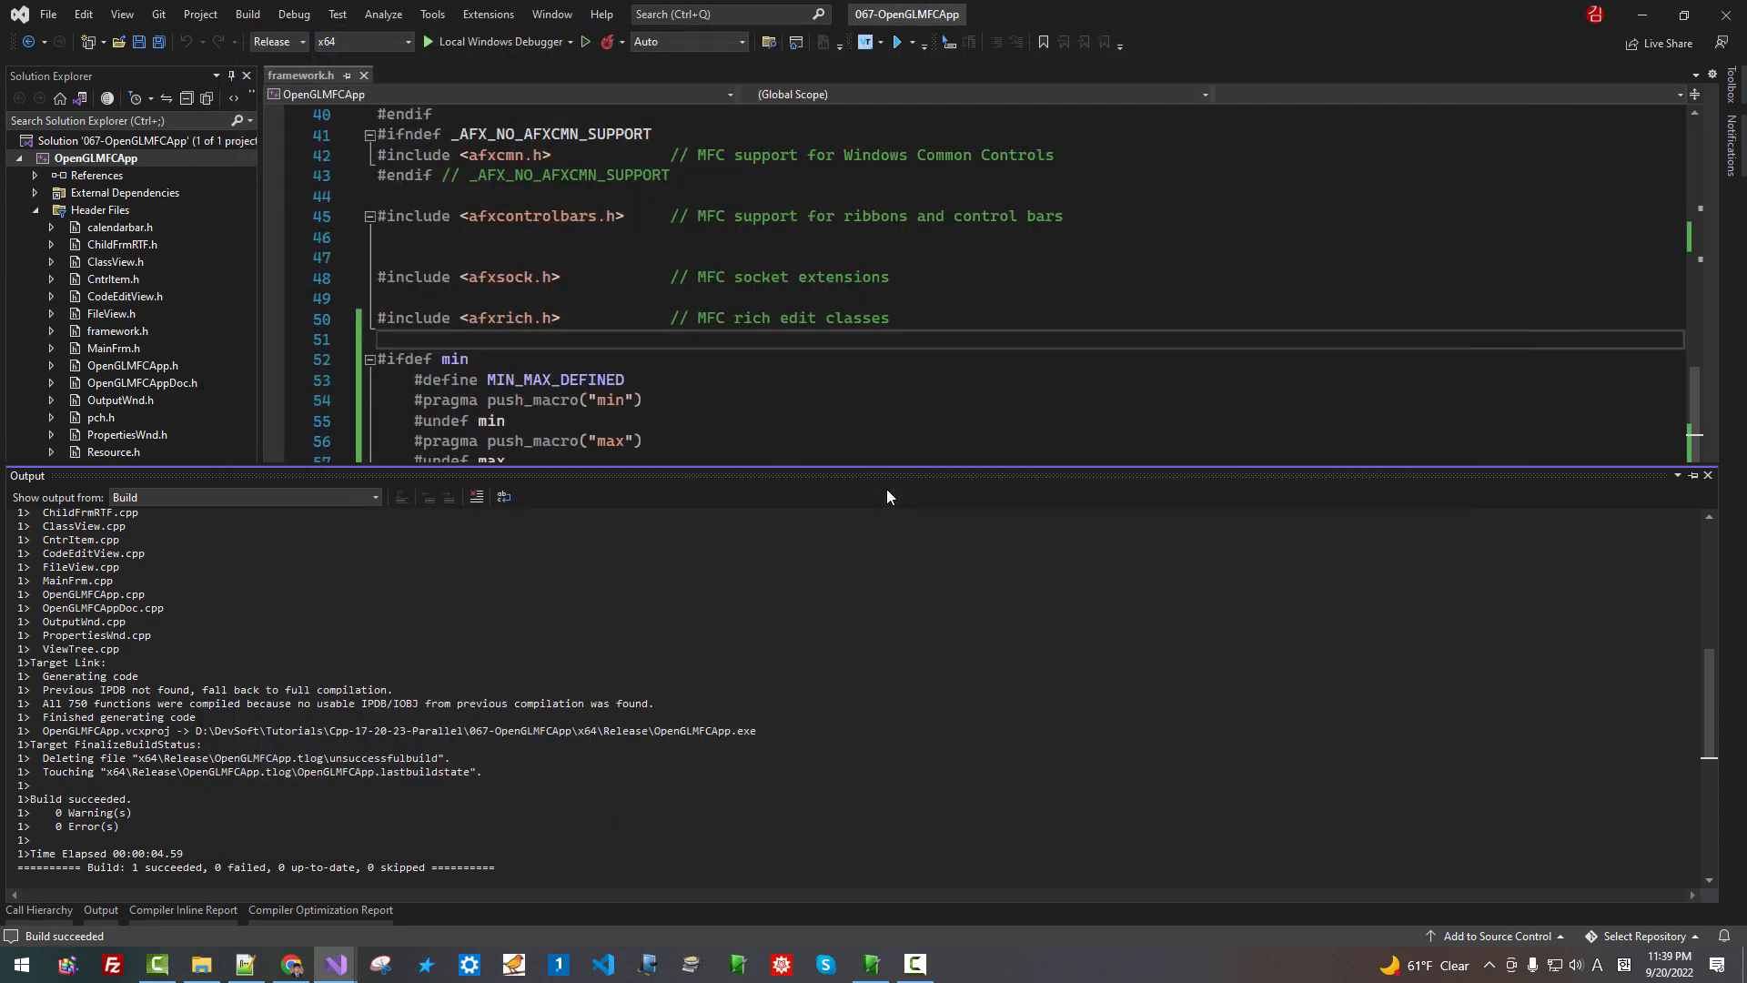